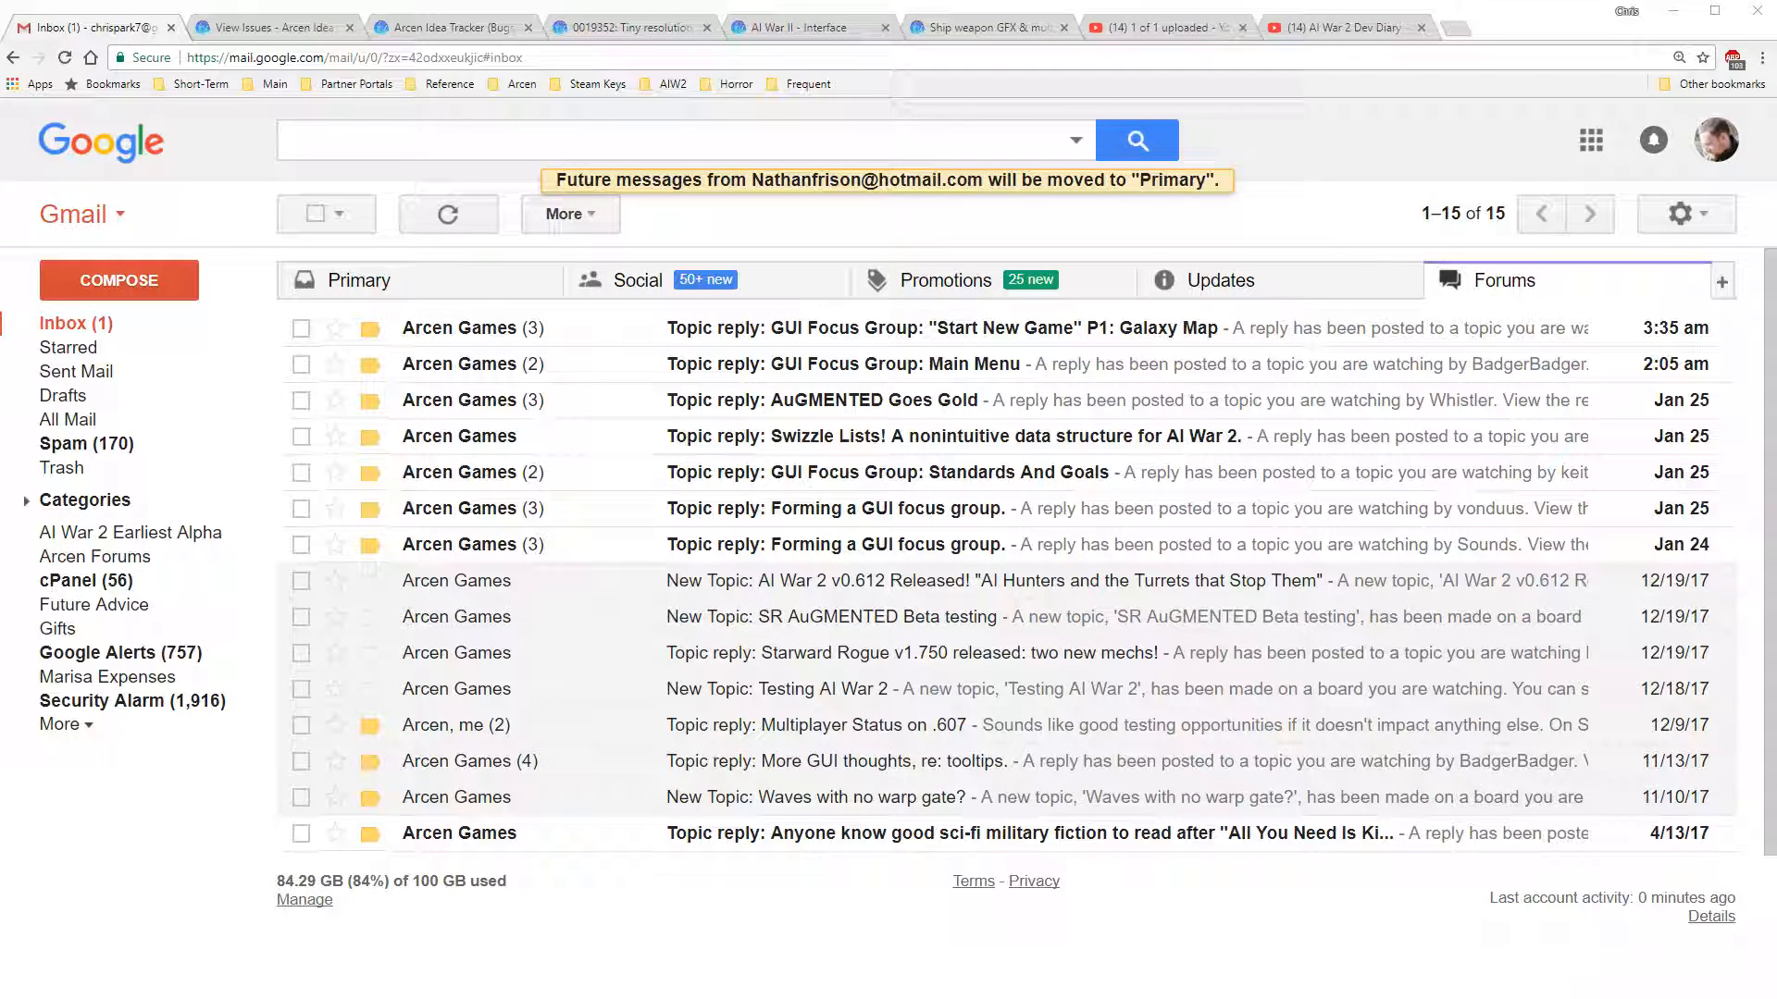
{"action": "mouse_move", "coordinate": [1642, 340]}
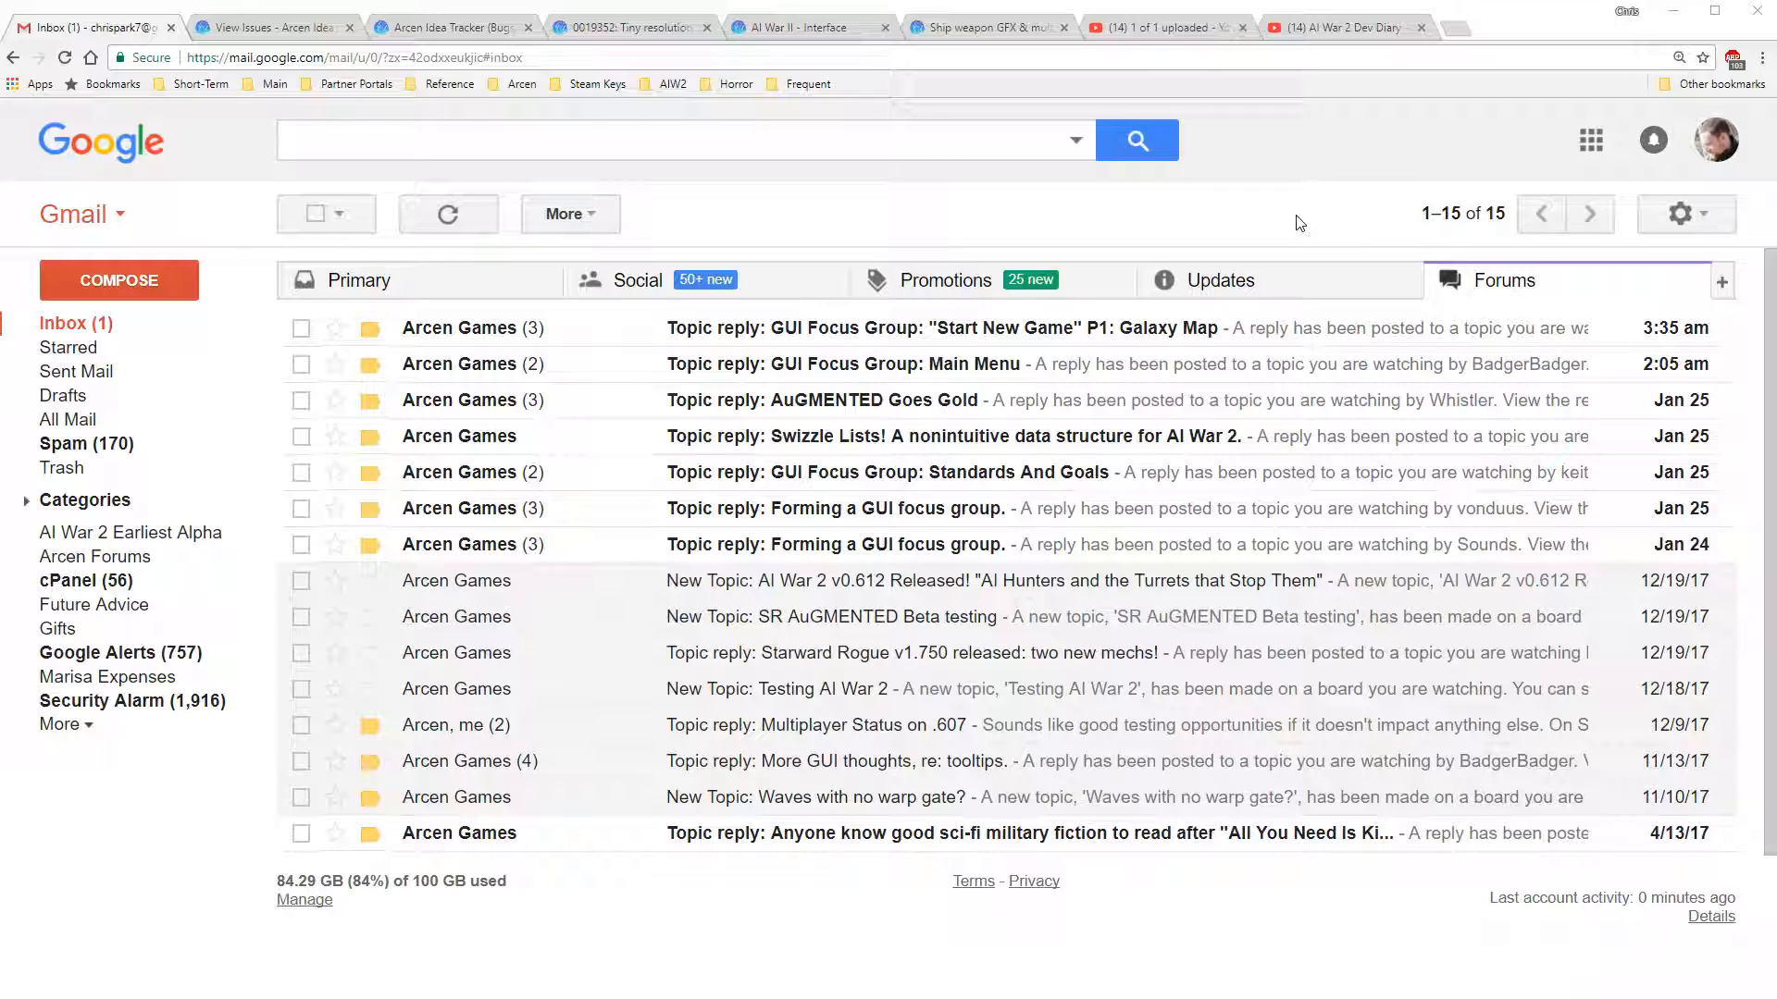
{"action": "mouse_move", "coordinate": [1292, 441]}
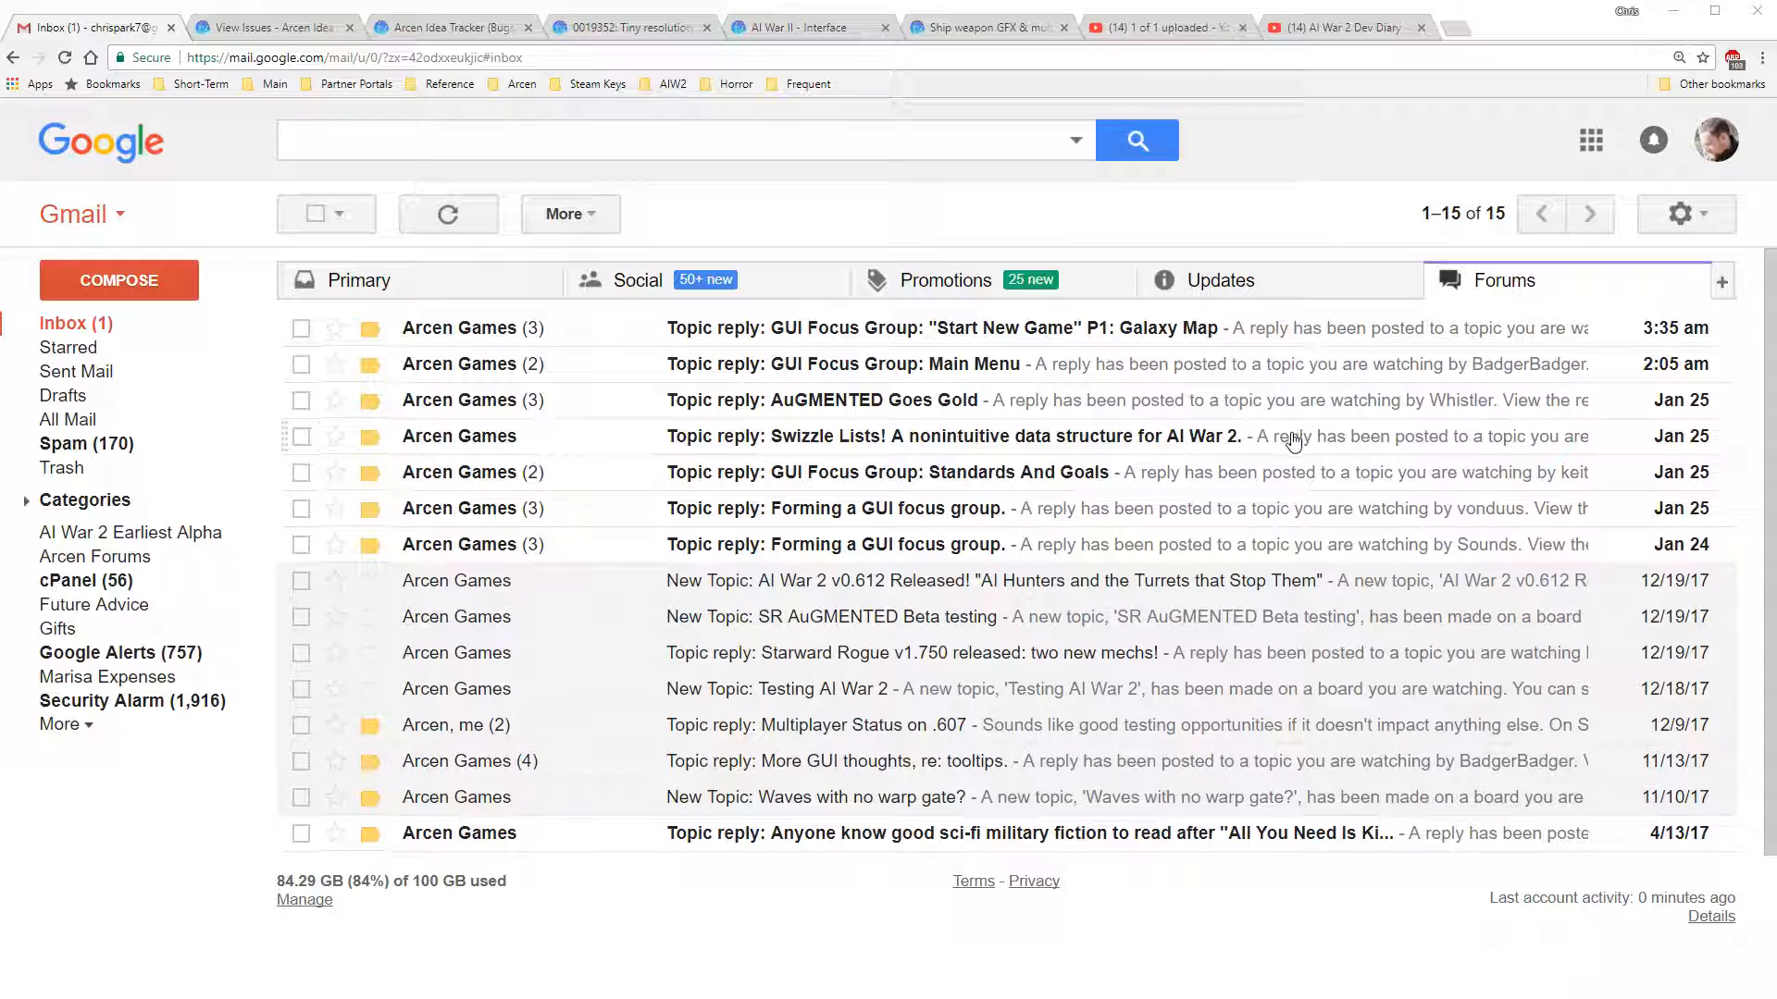
{"action": "mouse_move", "coordinate": [1190, 442]}
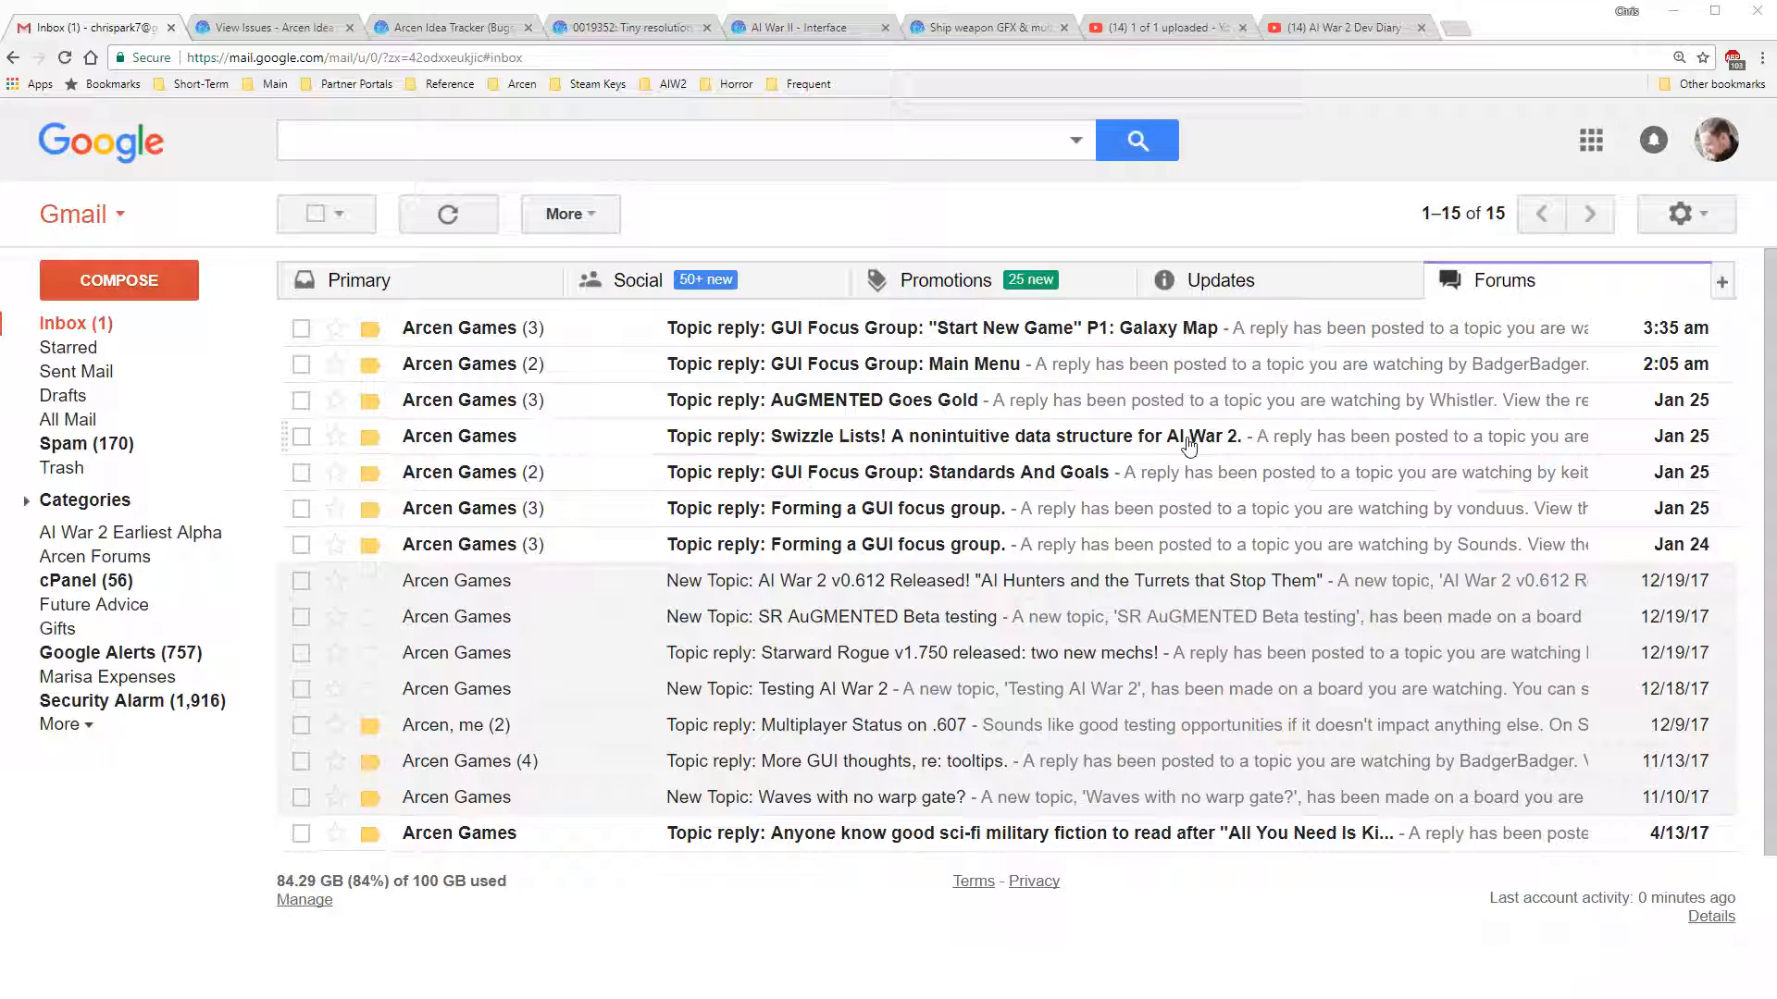
{"action": "mouse_move", "coordinate": [1158, 448]}
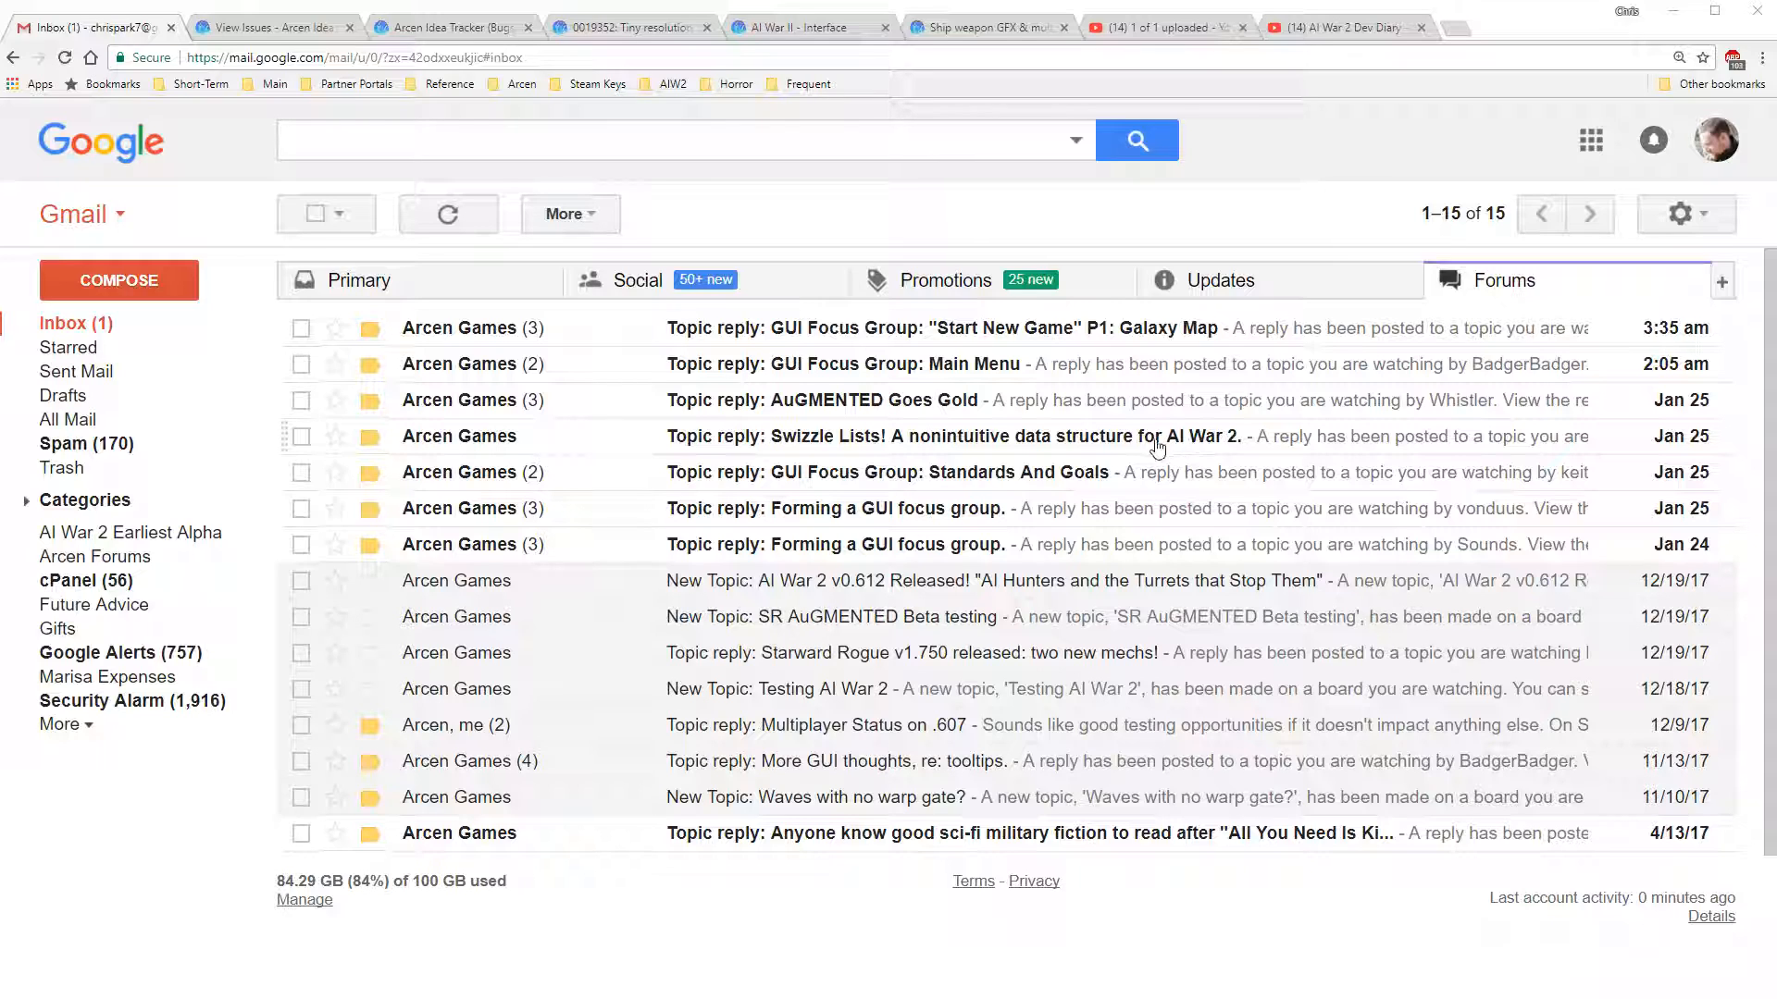
{"action": "mouse_move", "coordinate": [1244, 413]}
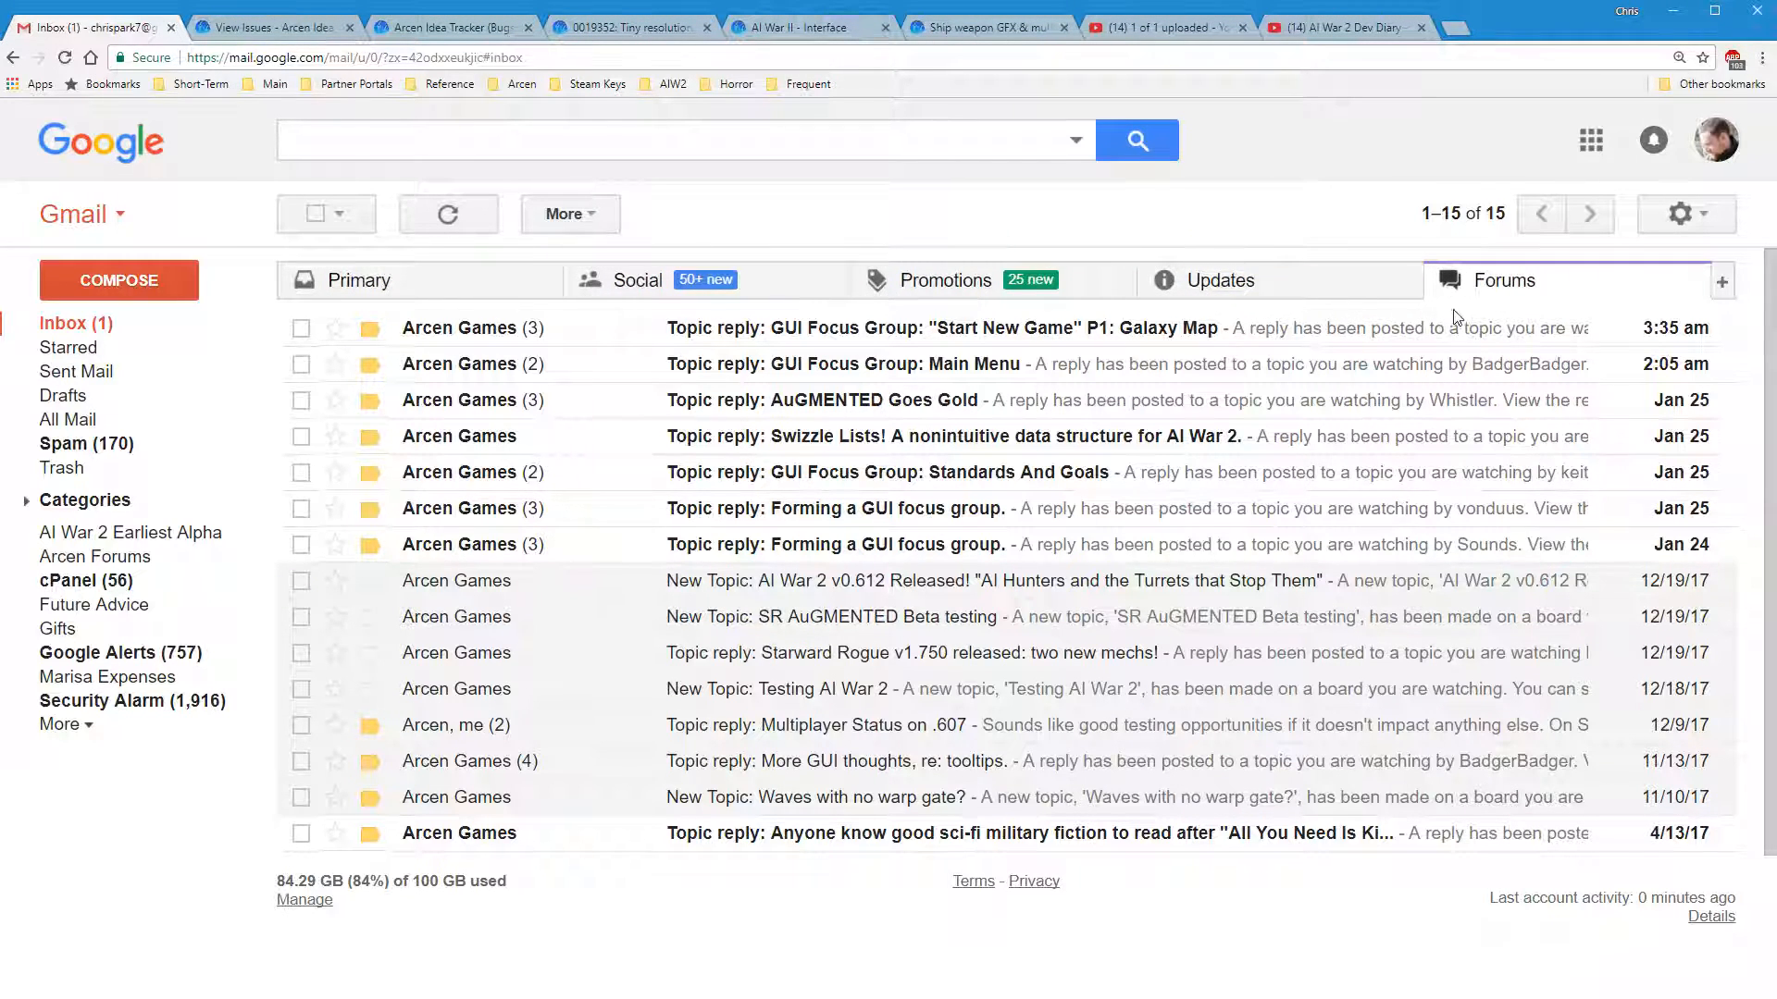
{"action": "mouse_move", "coordinate": [1634, 229]}
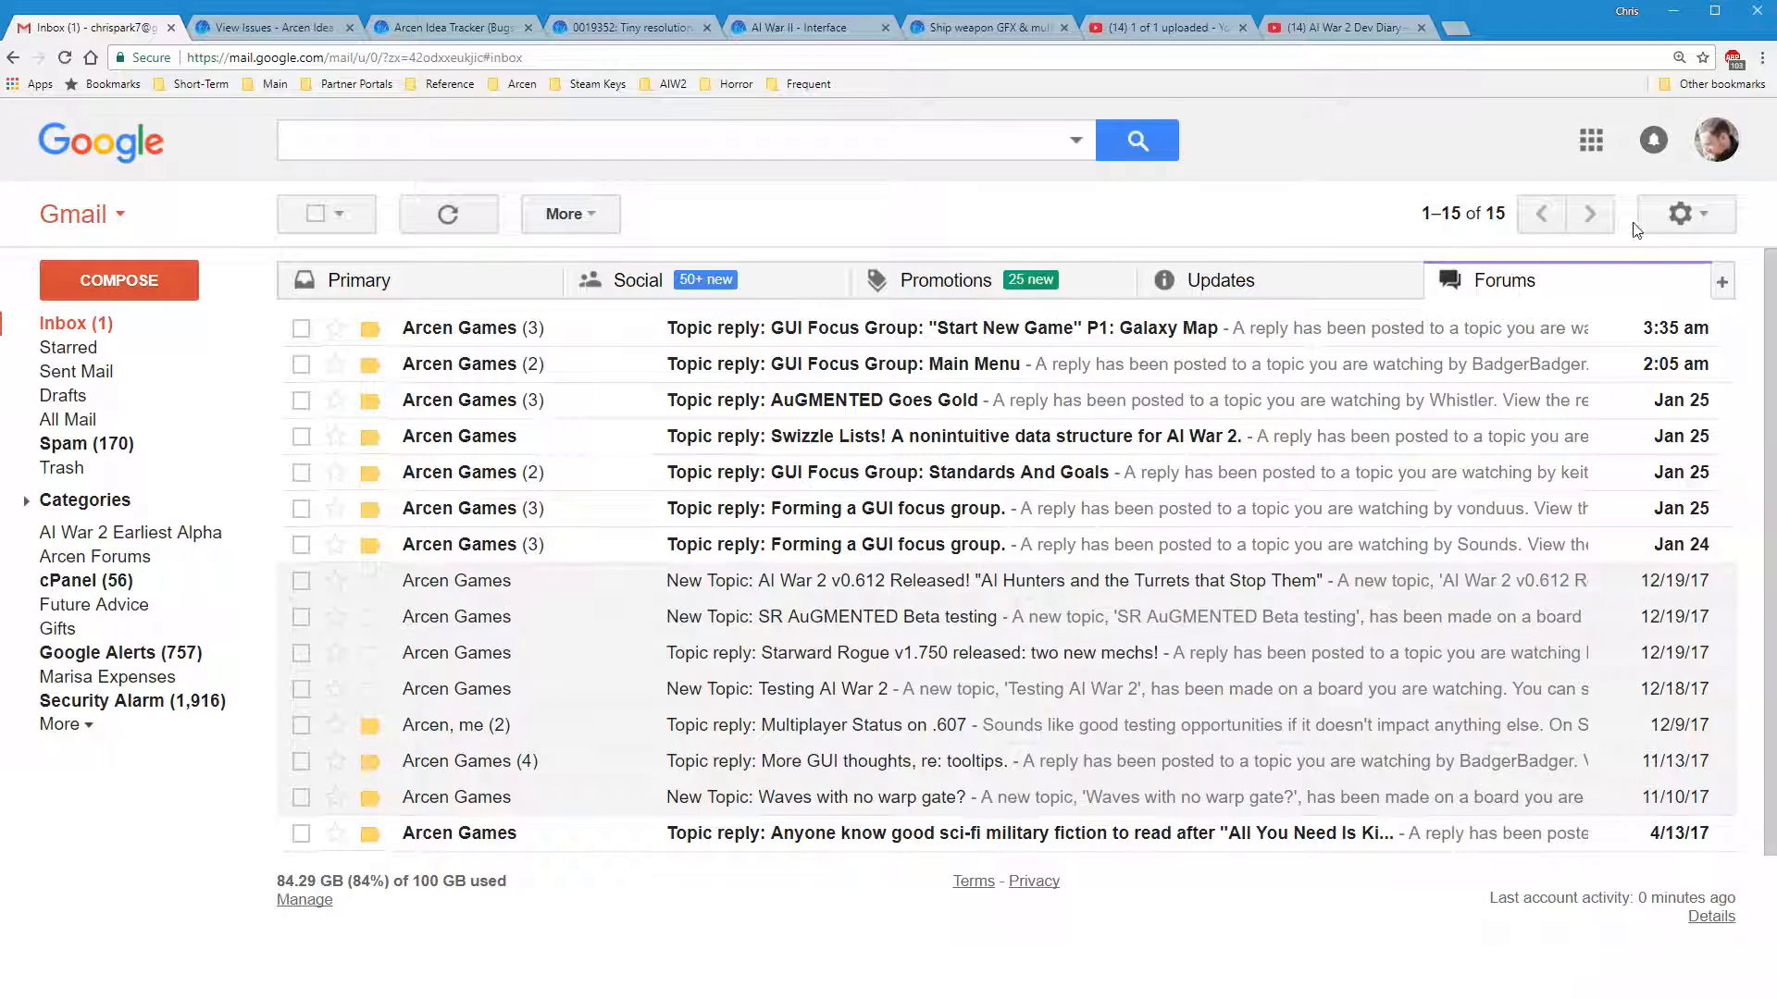
{"action": "mouse_move", "coordinate": [1201, 476]}
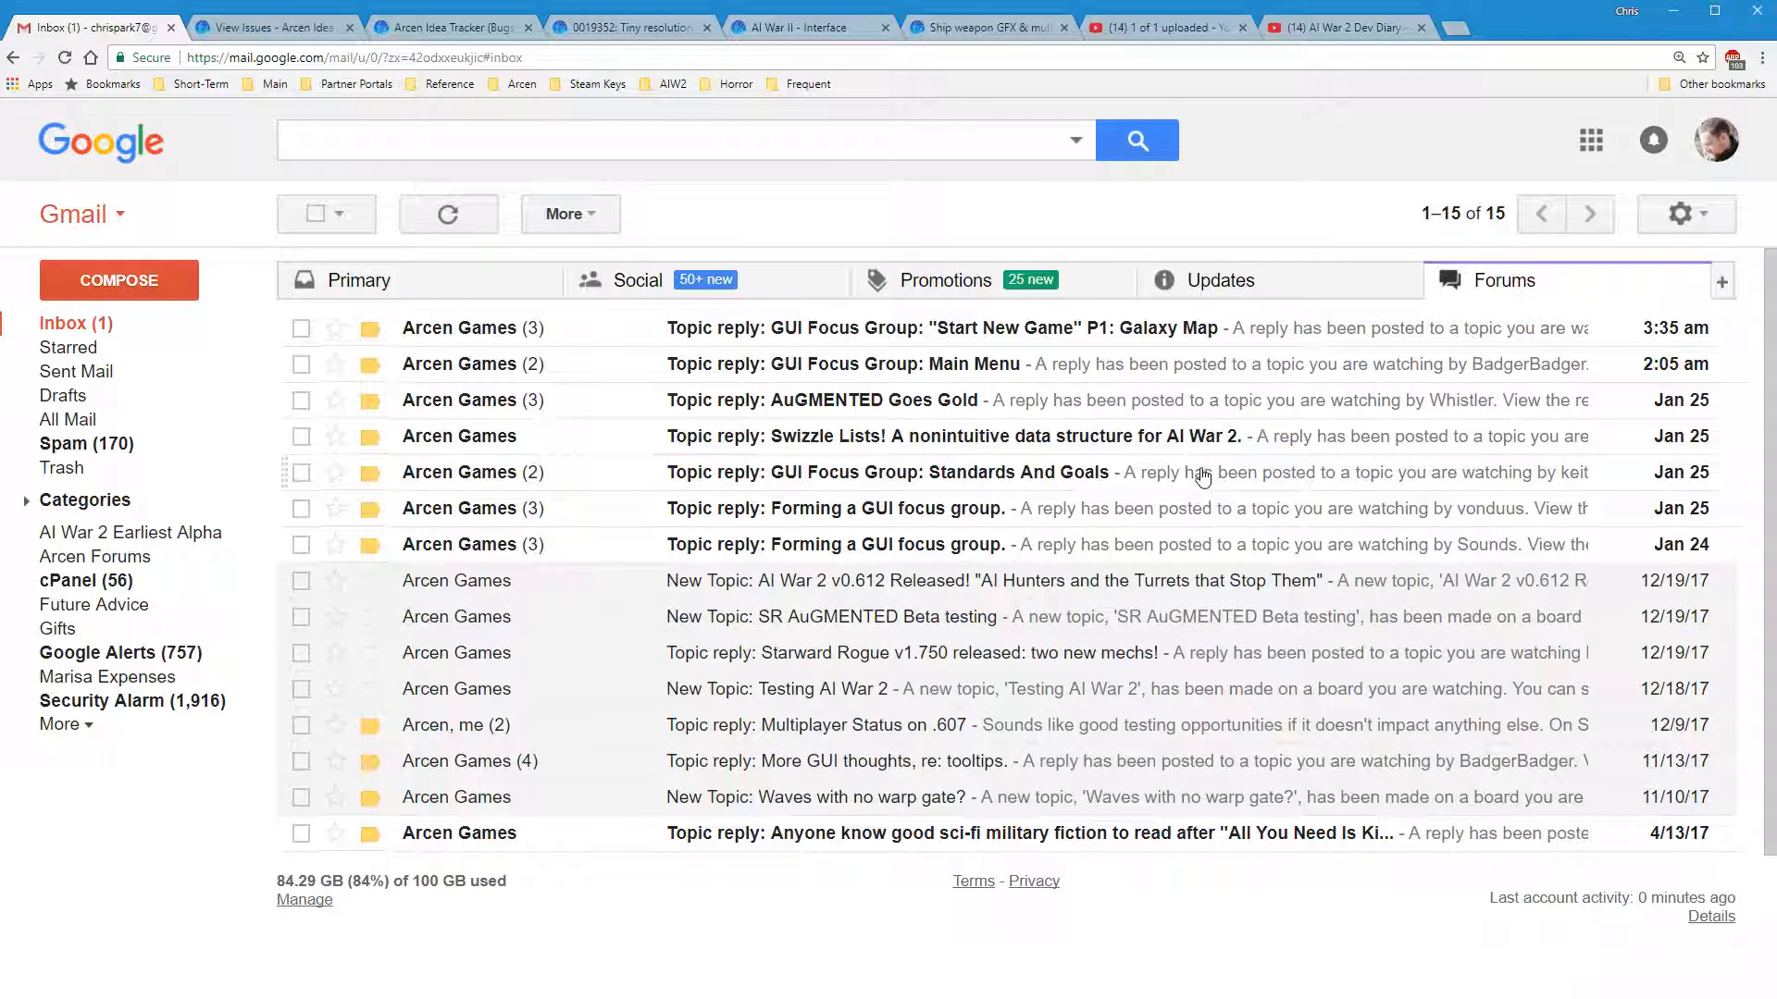
{"action": "mouse_move", "coordinate": [1214, 498]}
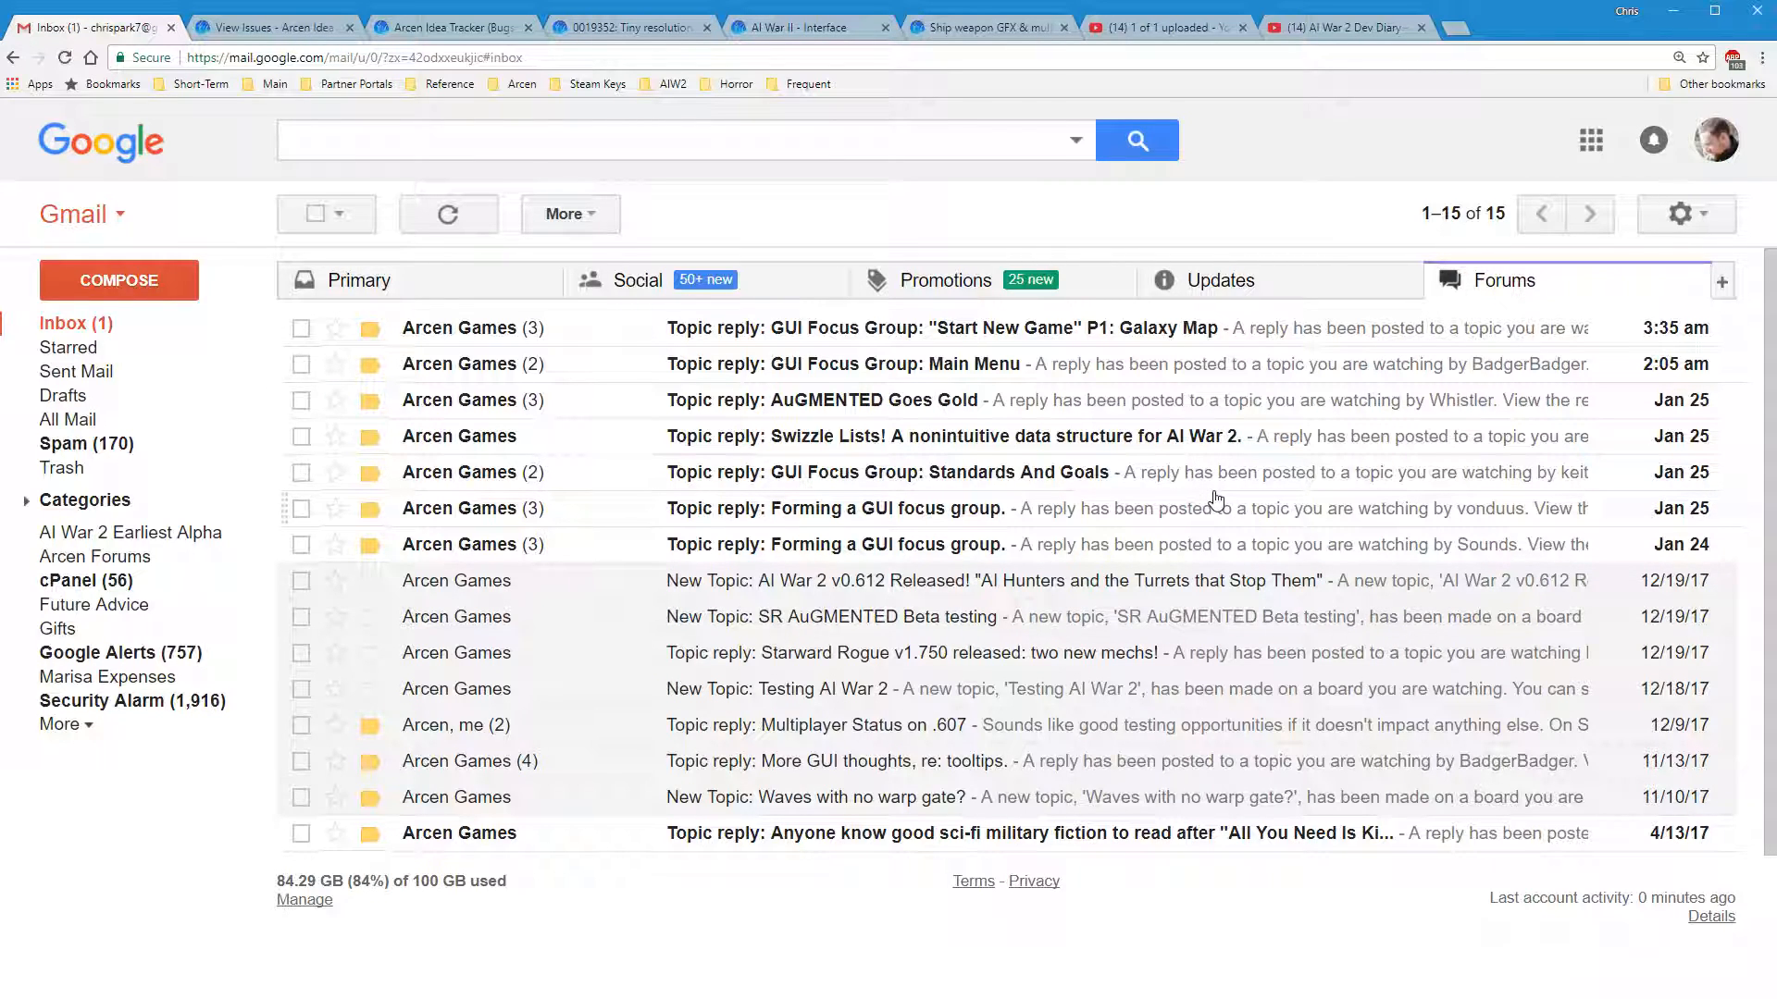
Follow the notification link to the Swizzle Lists topic and read Reply #1's memory-pool code
{"action": "left_click", "coordinate": [950, 437]}
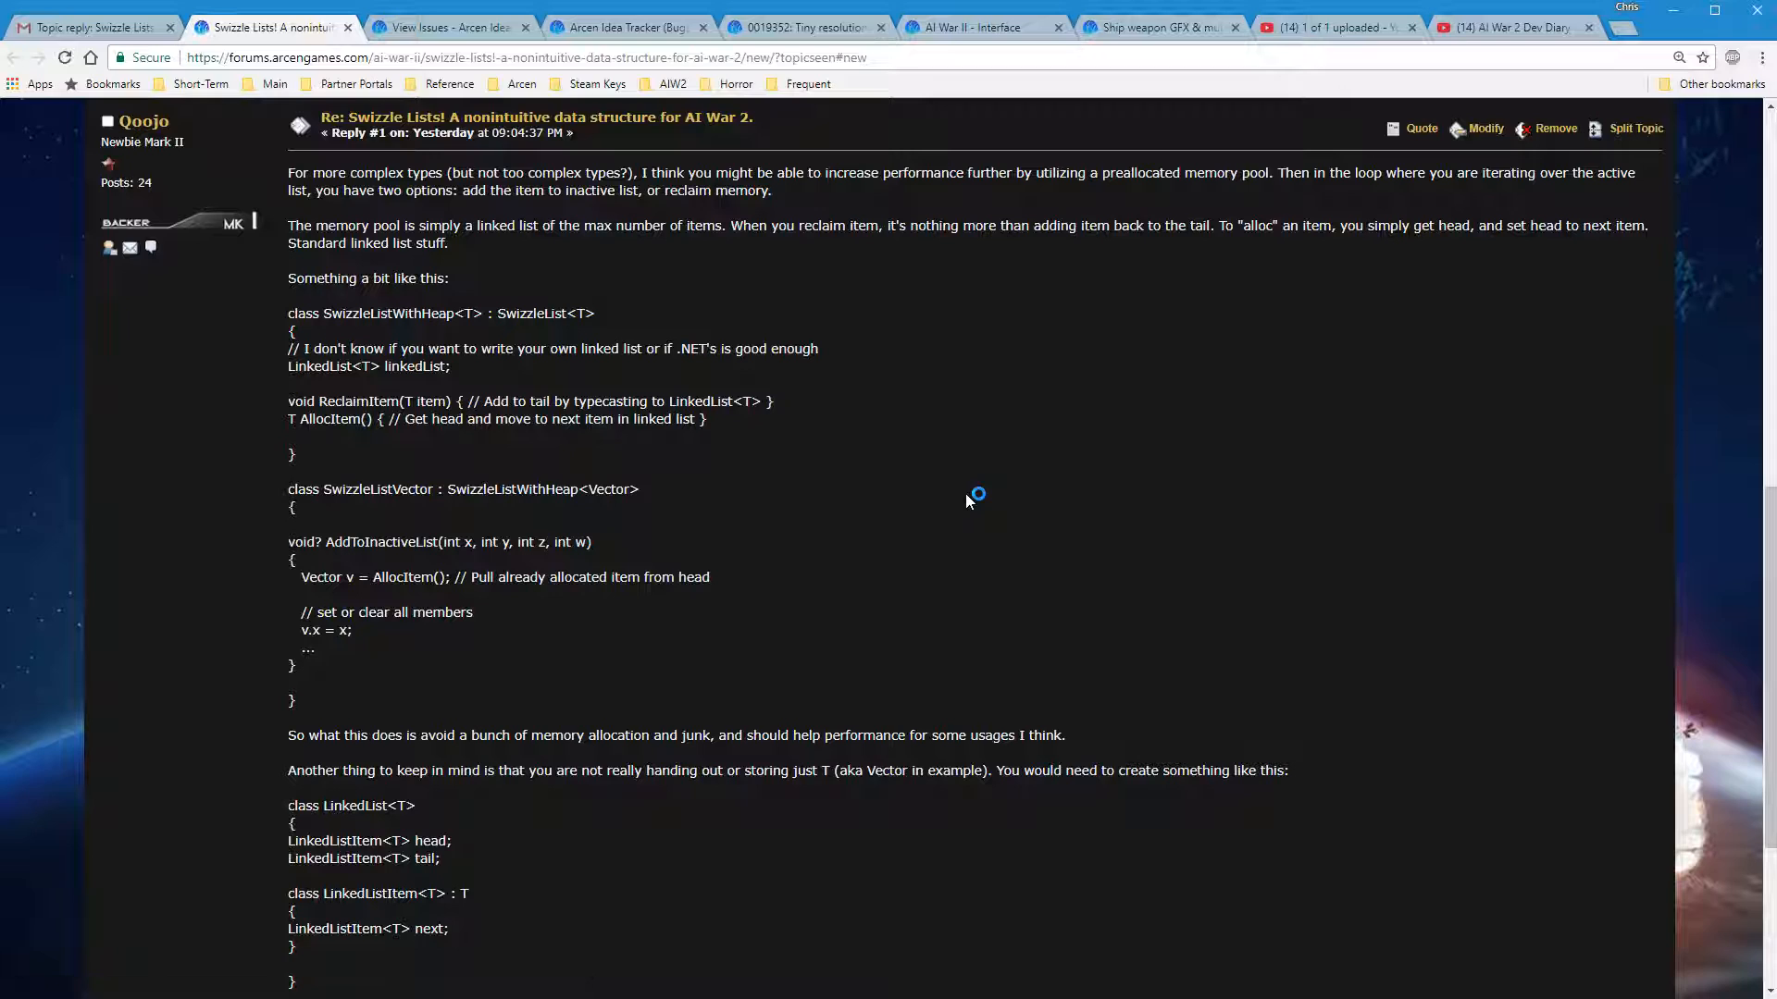
{"action": "mouse_move", "coordinate": [968, 501]}
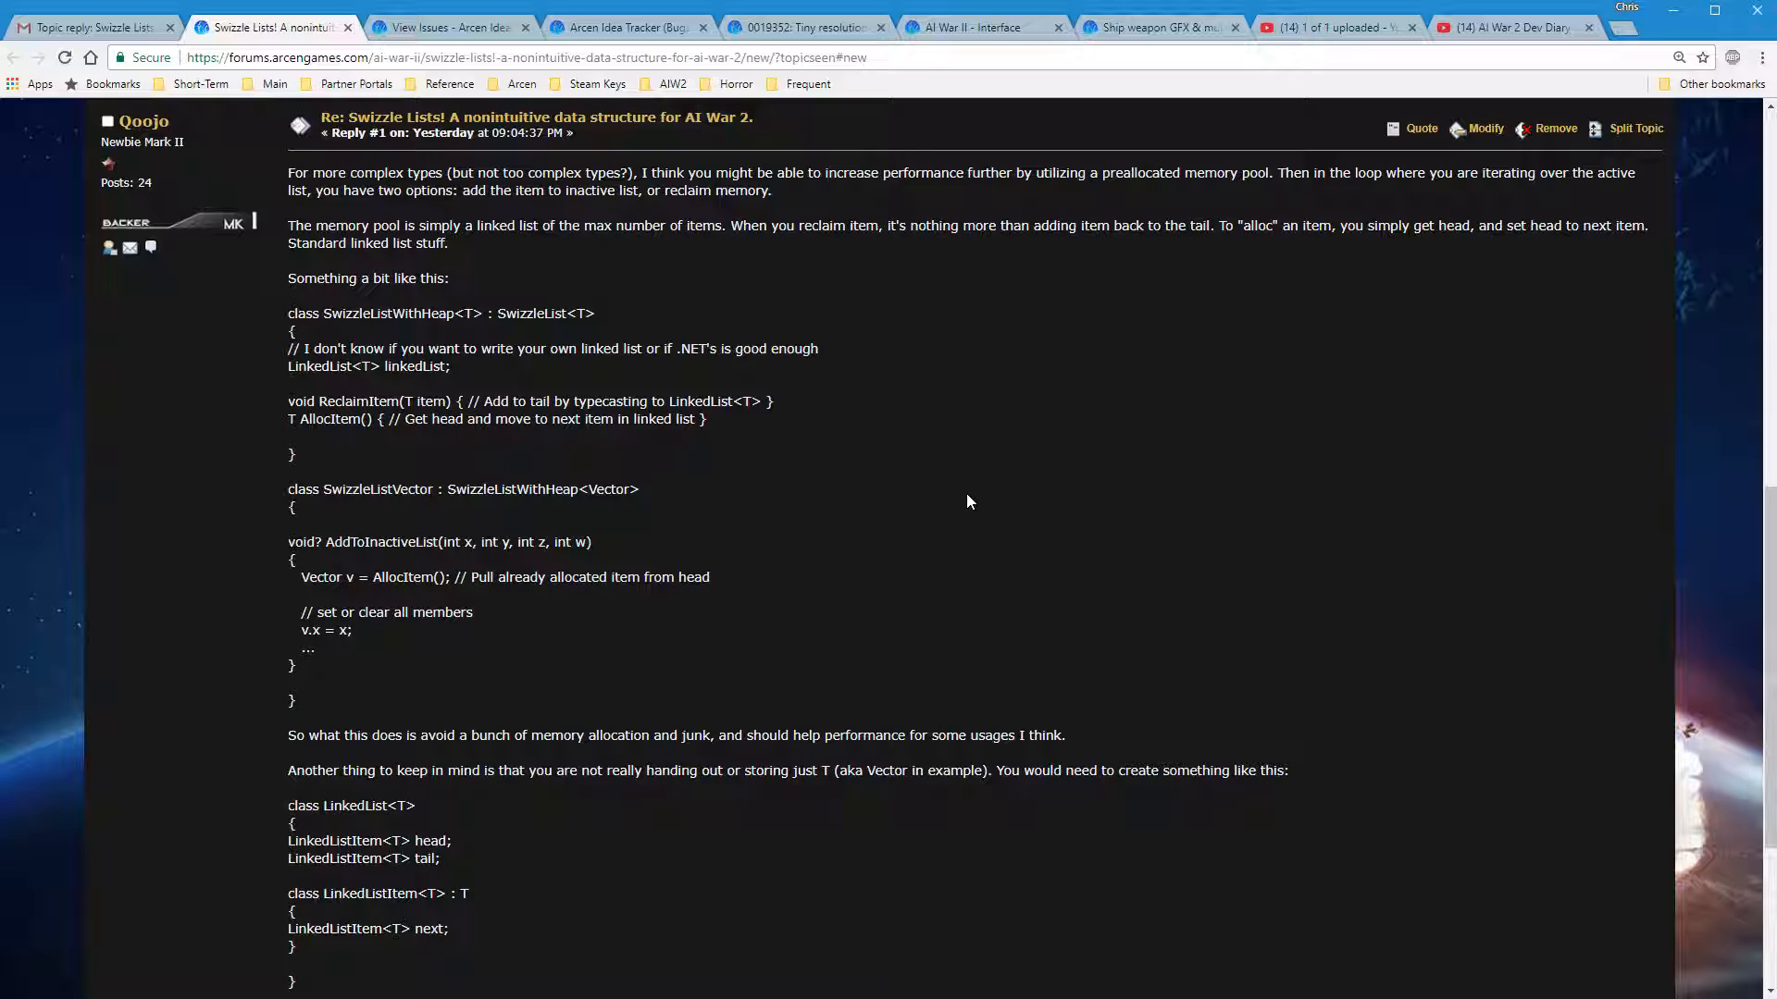
{"action": "scroll", "scroll_direction": "down", "scroll_amount": 3}
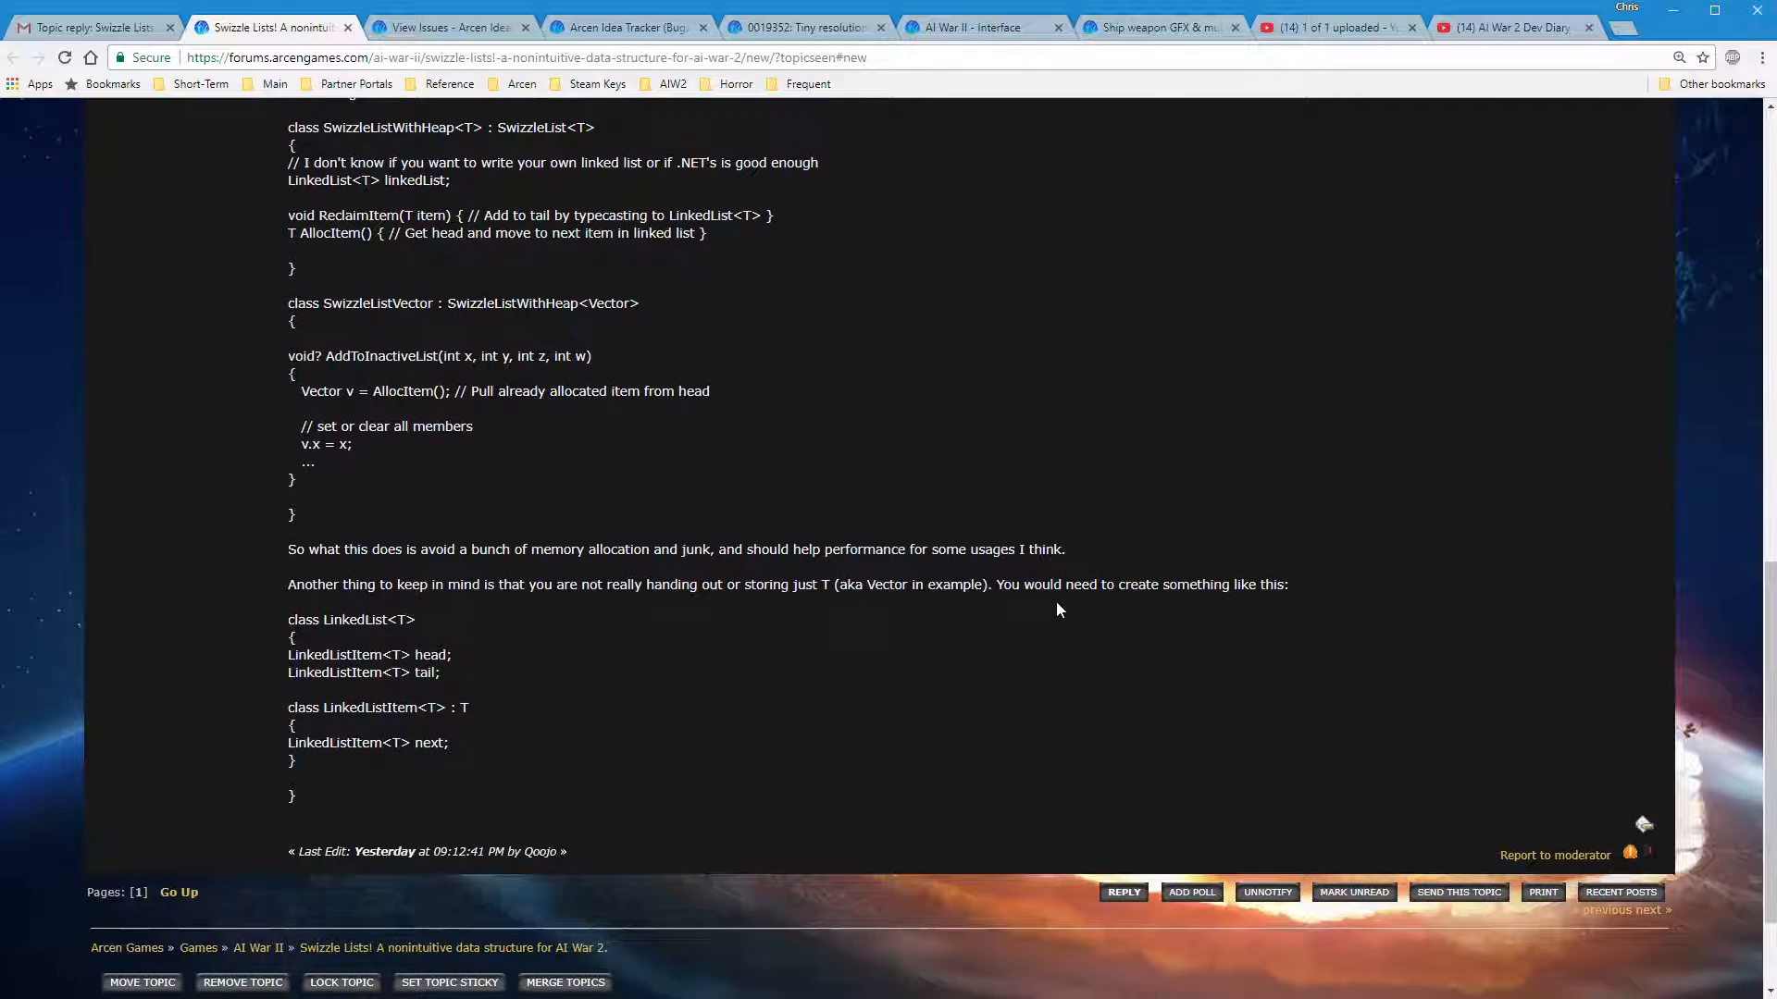
{"action": "scroll", "scroll_direction": "down", "scroll_amount": 3}
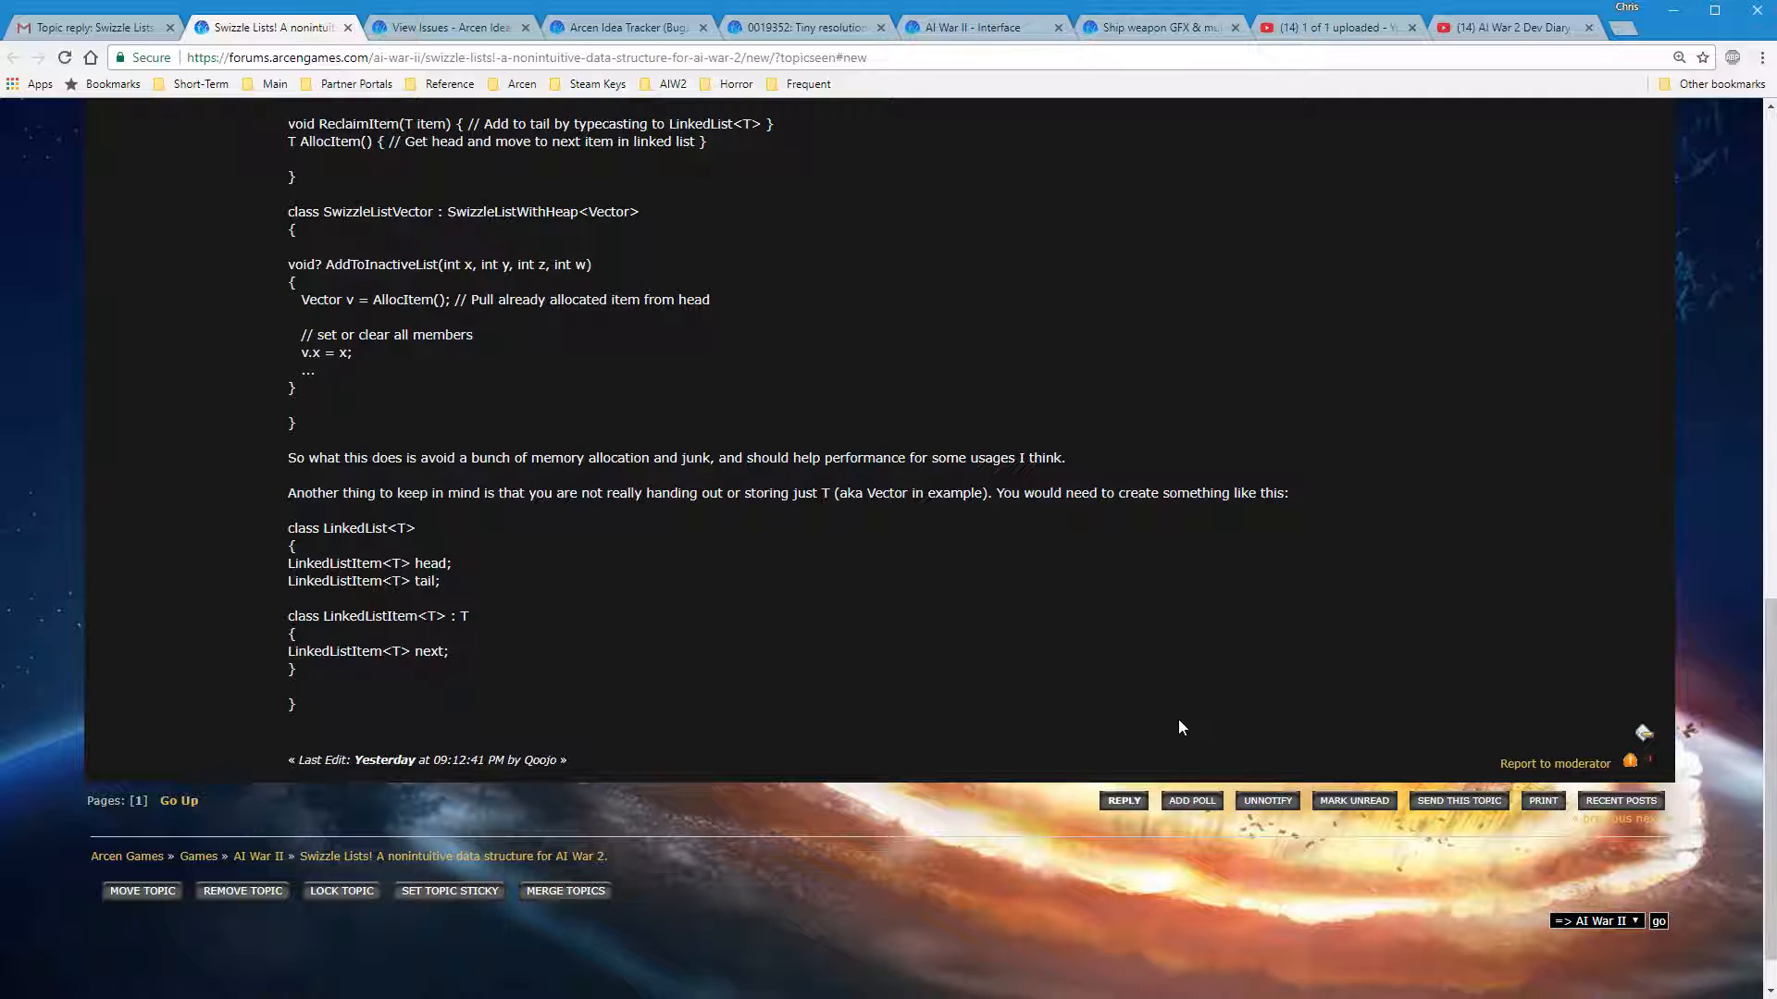
{"action": "scroll", "scroll_direction": "up", "scroll_amount": 3}
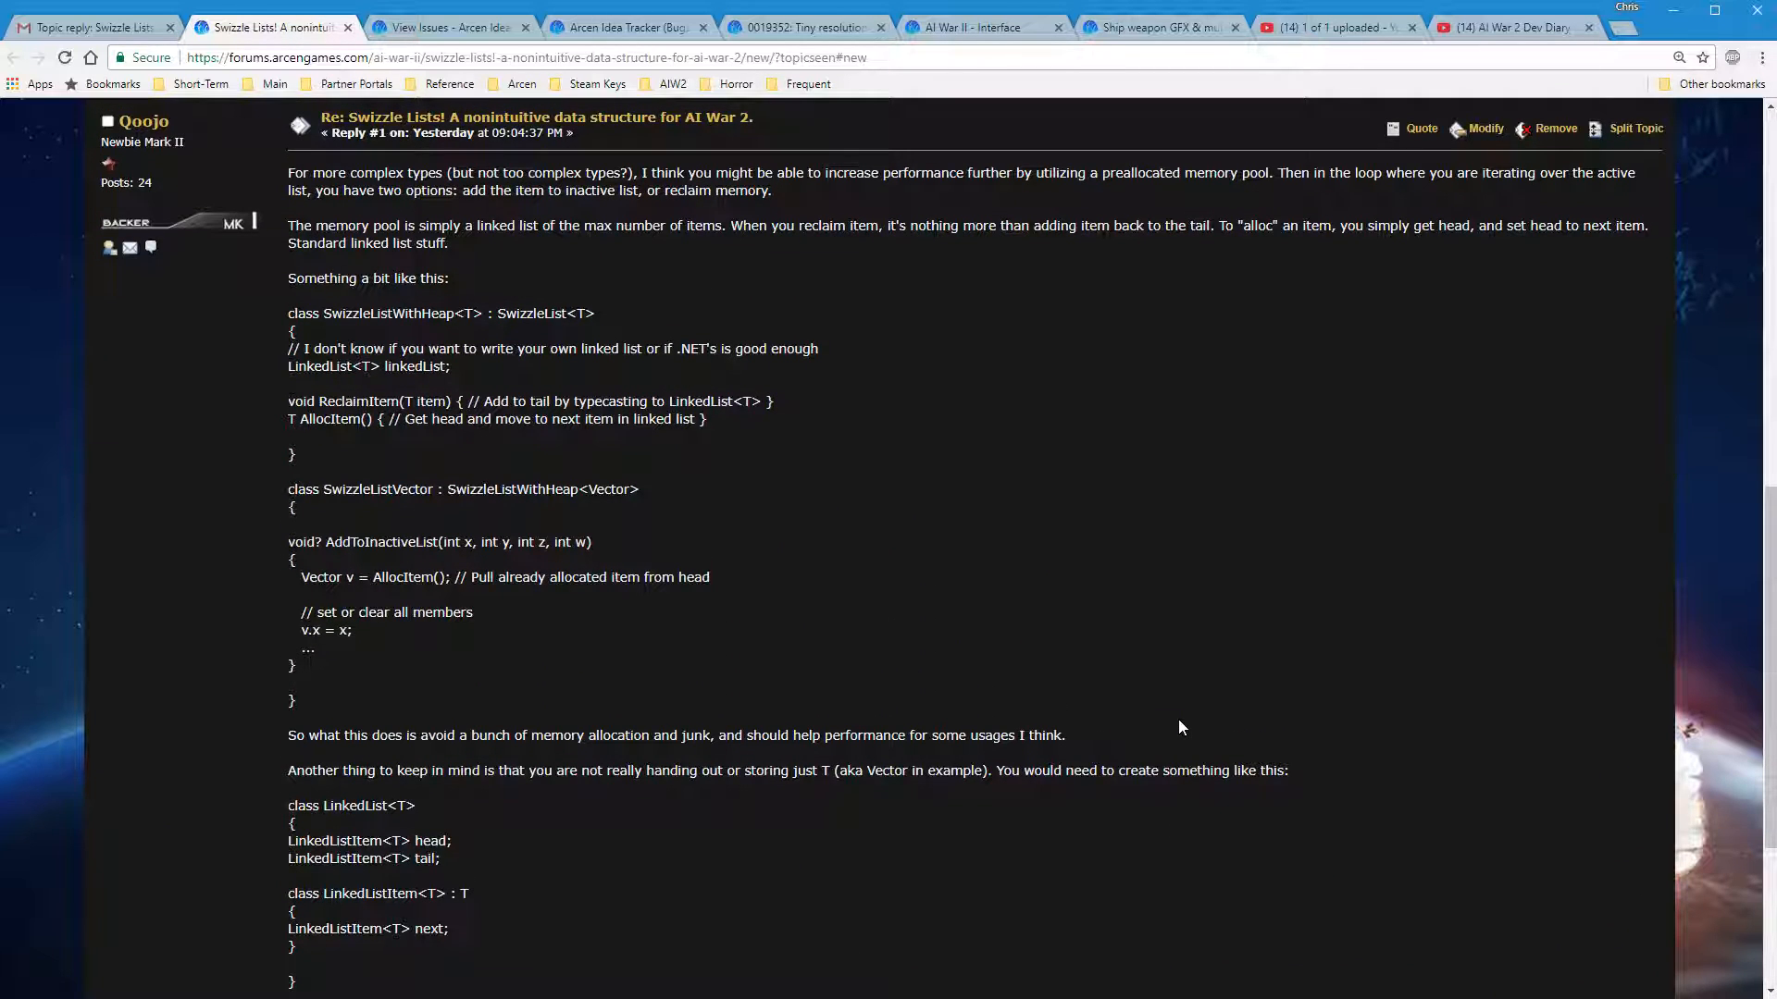
{"action": "mouse_move", "coordinate": [1194, 708]}
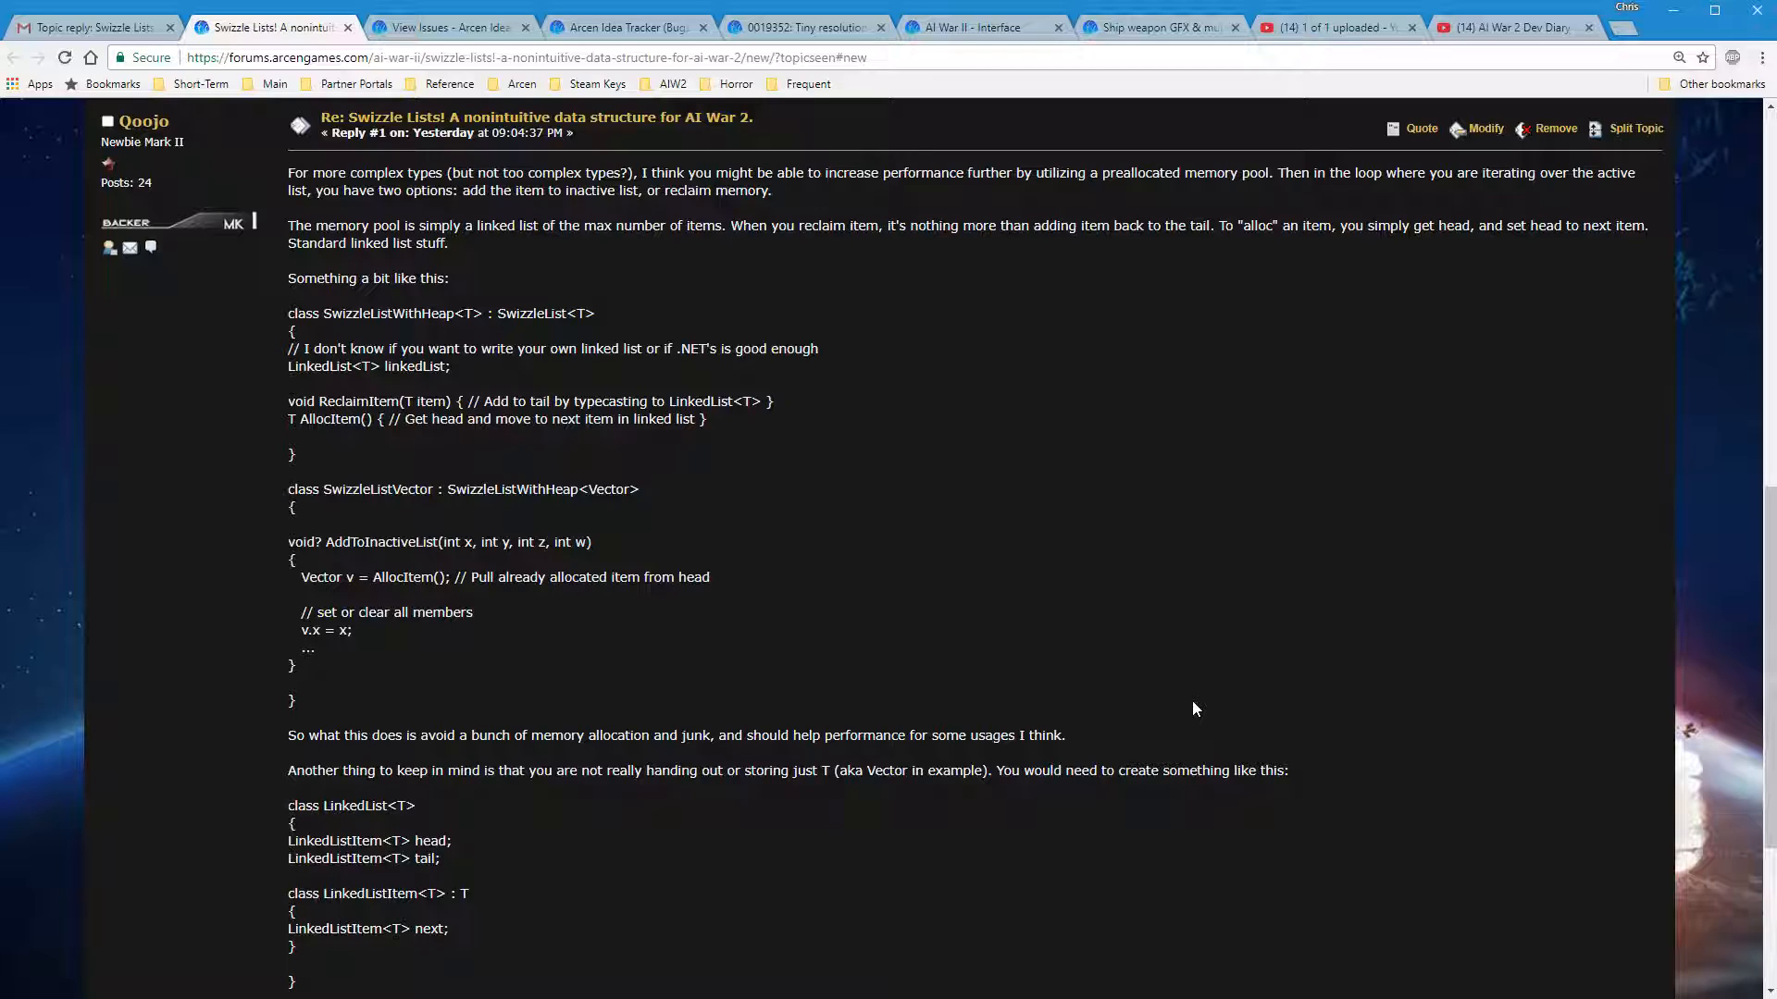
{"action": "mouse_move", "coordinate": [1674, 189]}
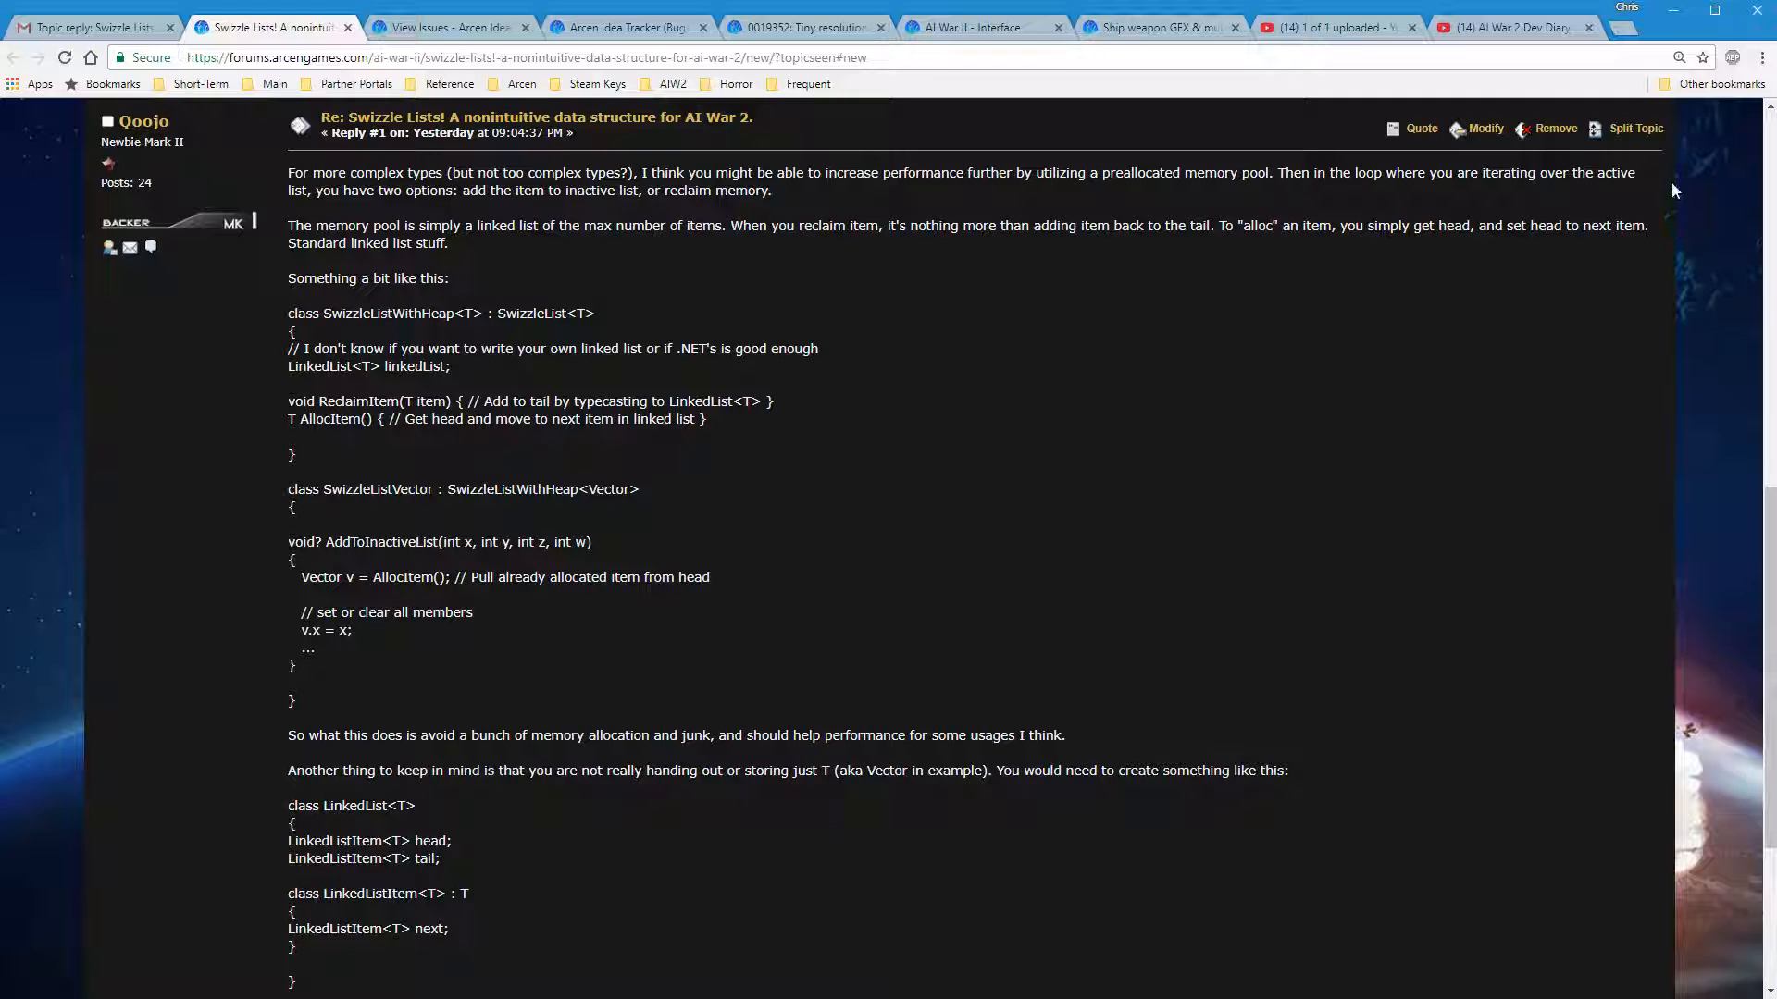
Modify the Swizzle Lists reply, wrapping each example code snippet in [code] tags
{"action": "left_click", "coordinate": [1485, 128]}
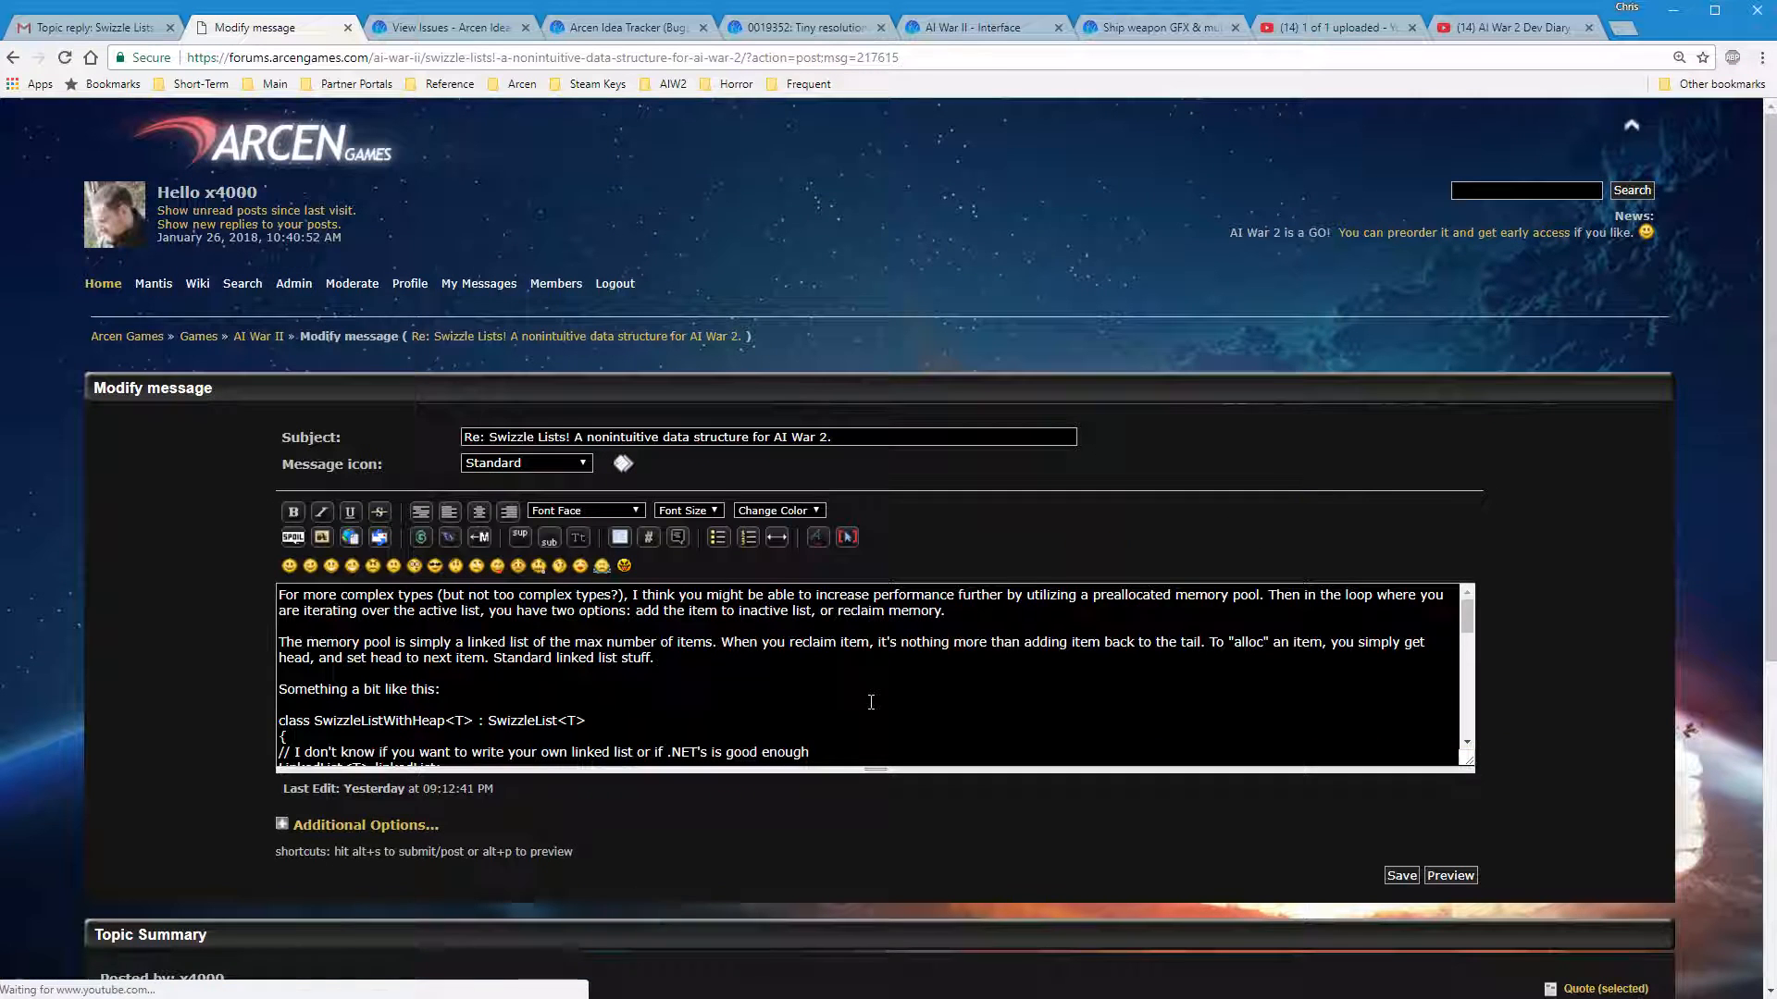
{"action": "scroll", "scroll_direction": "down", "scroll_amount": 3}
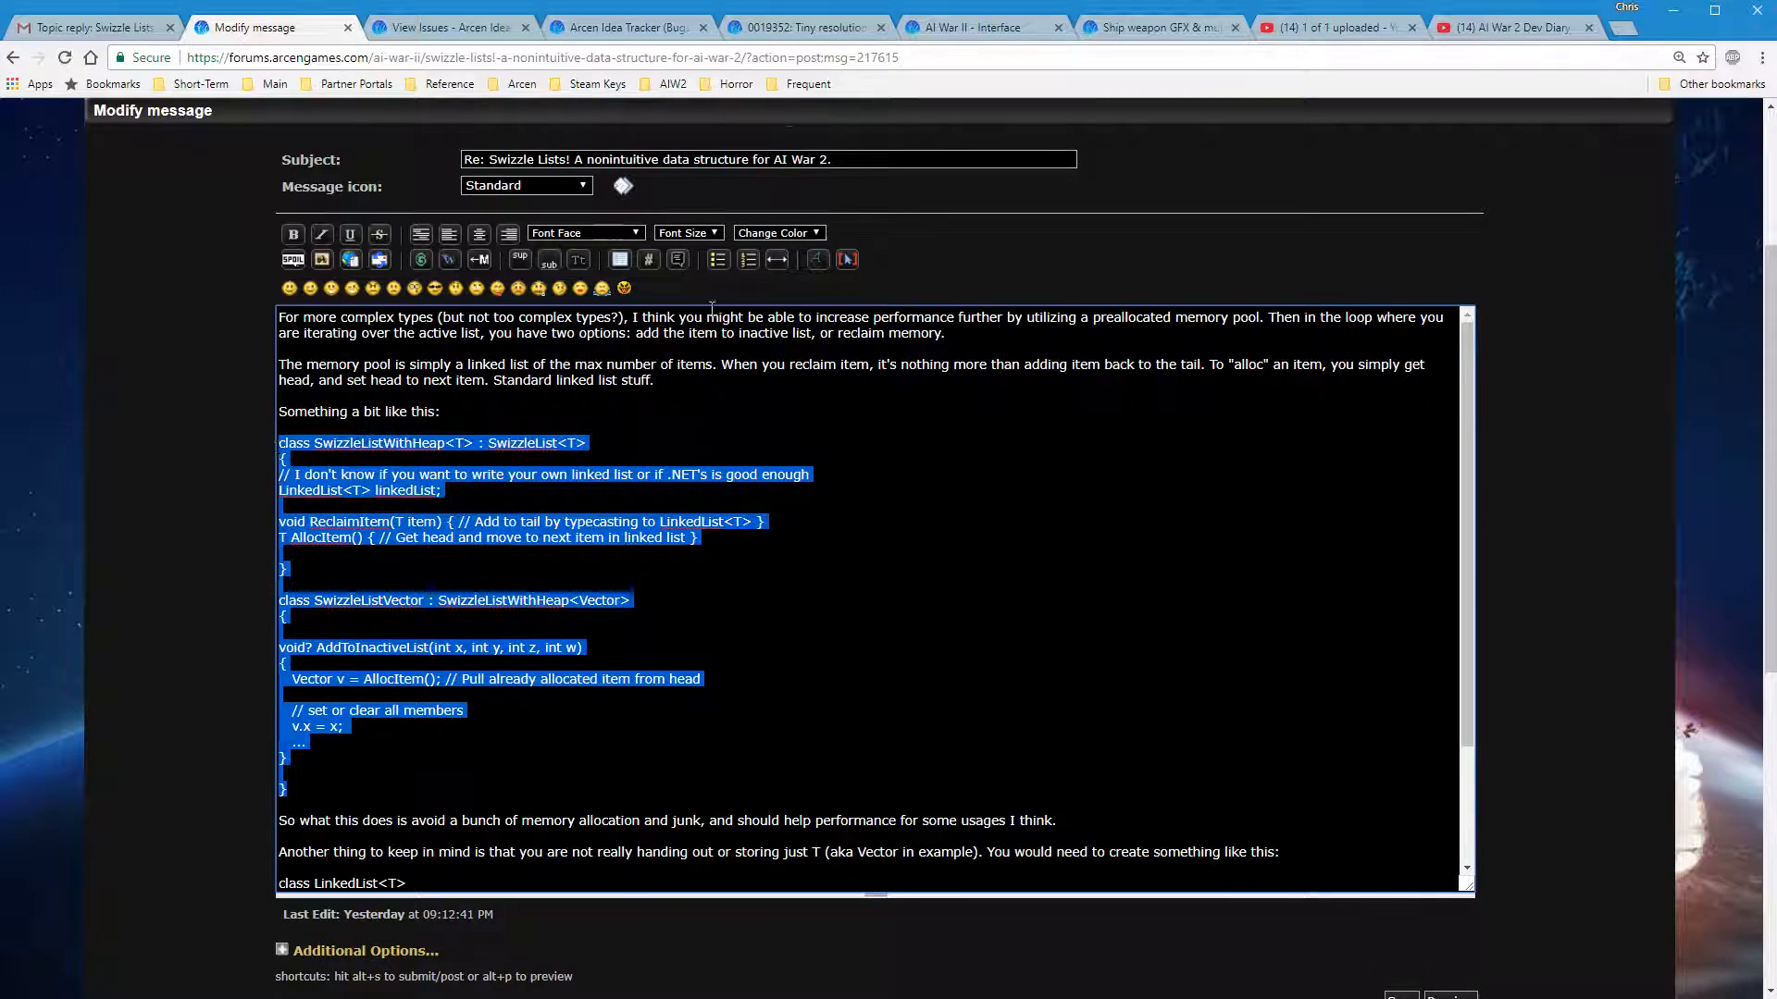
{"action": "mouse_move", "coordinate": [691, 290]}
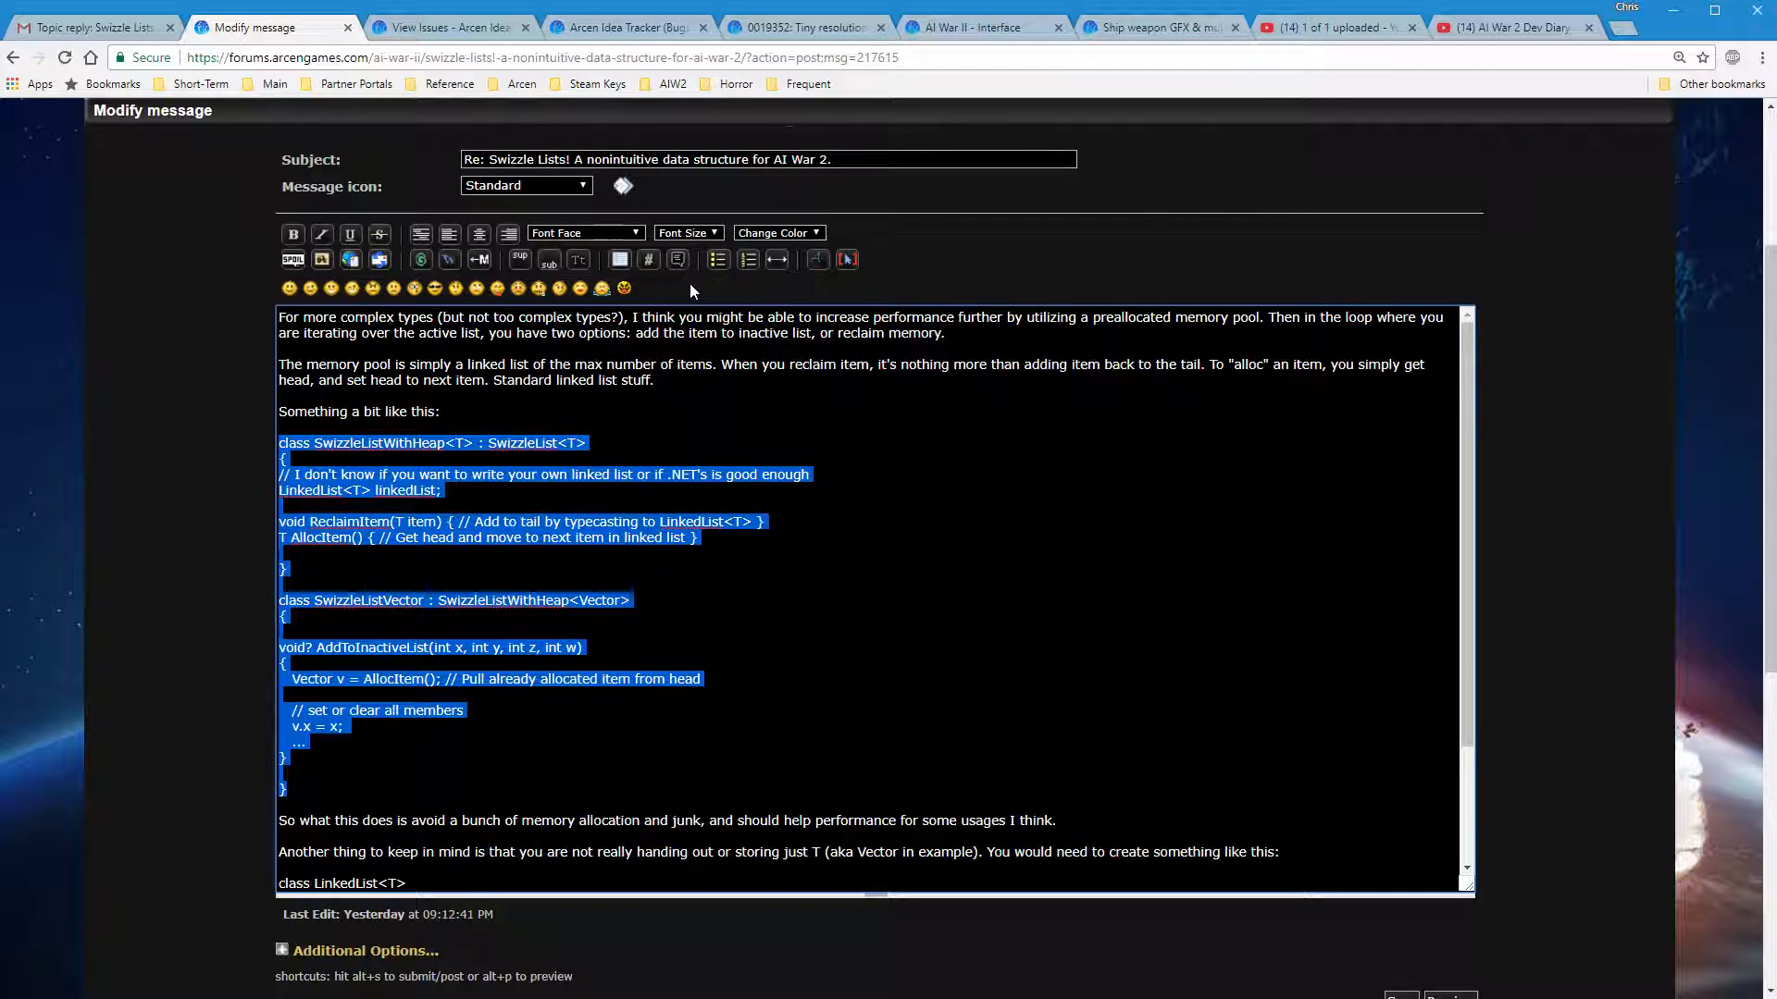
{"action": "mouse_move", "coordinate": [622, 306]}
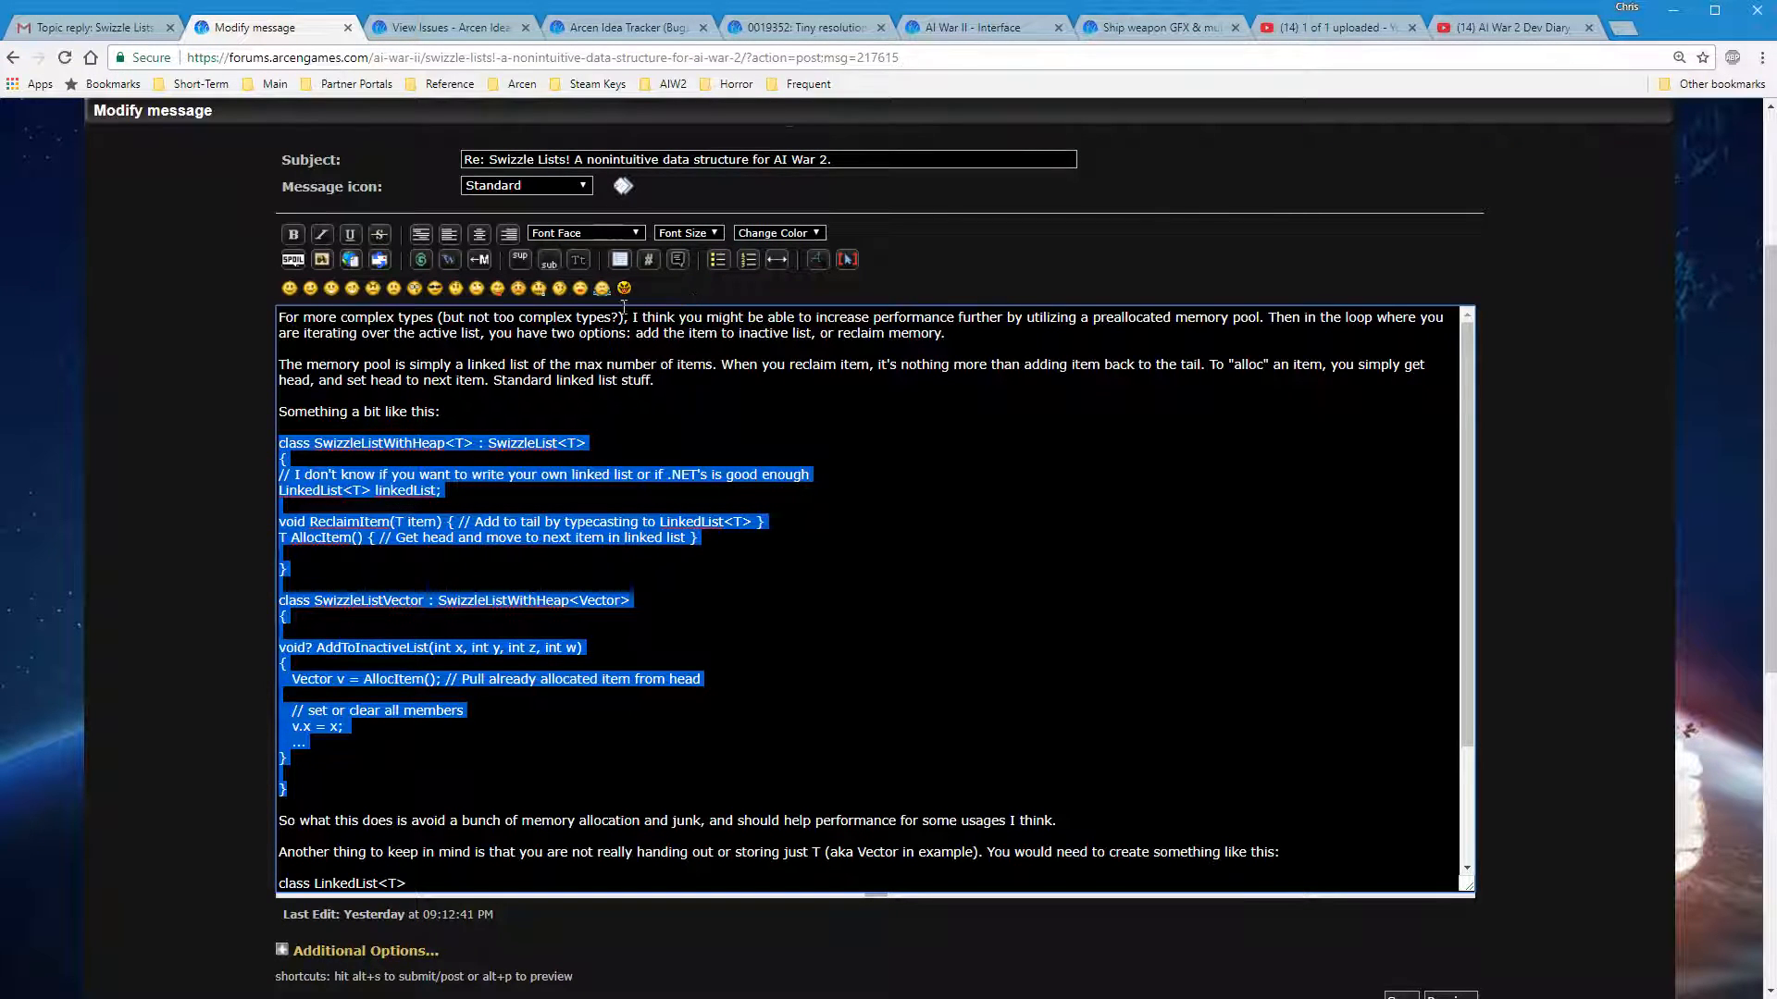
{"action": "mouse_move", "coordinate": [647, 259]}
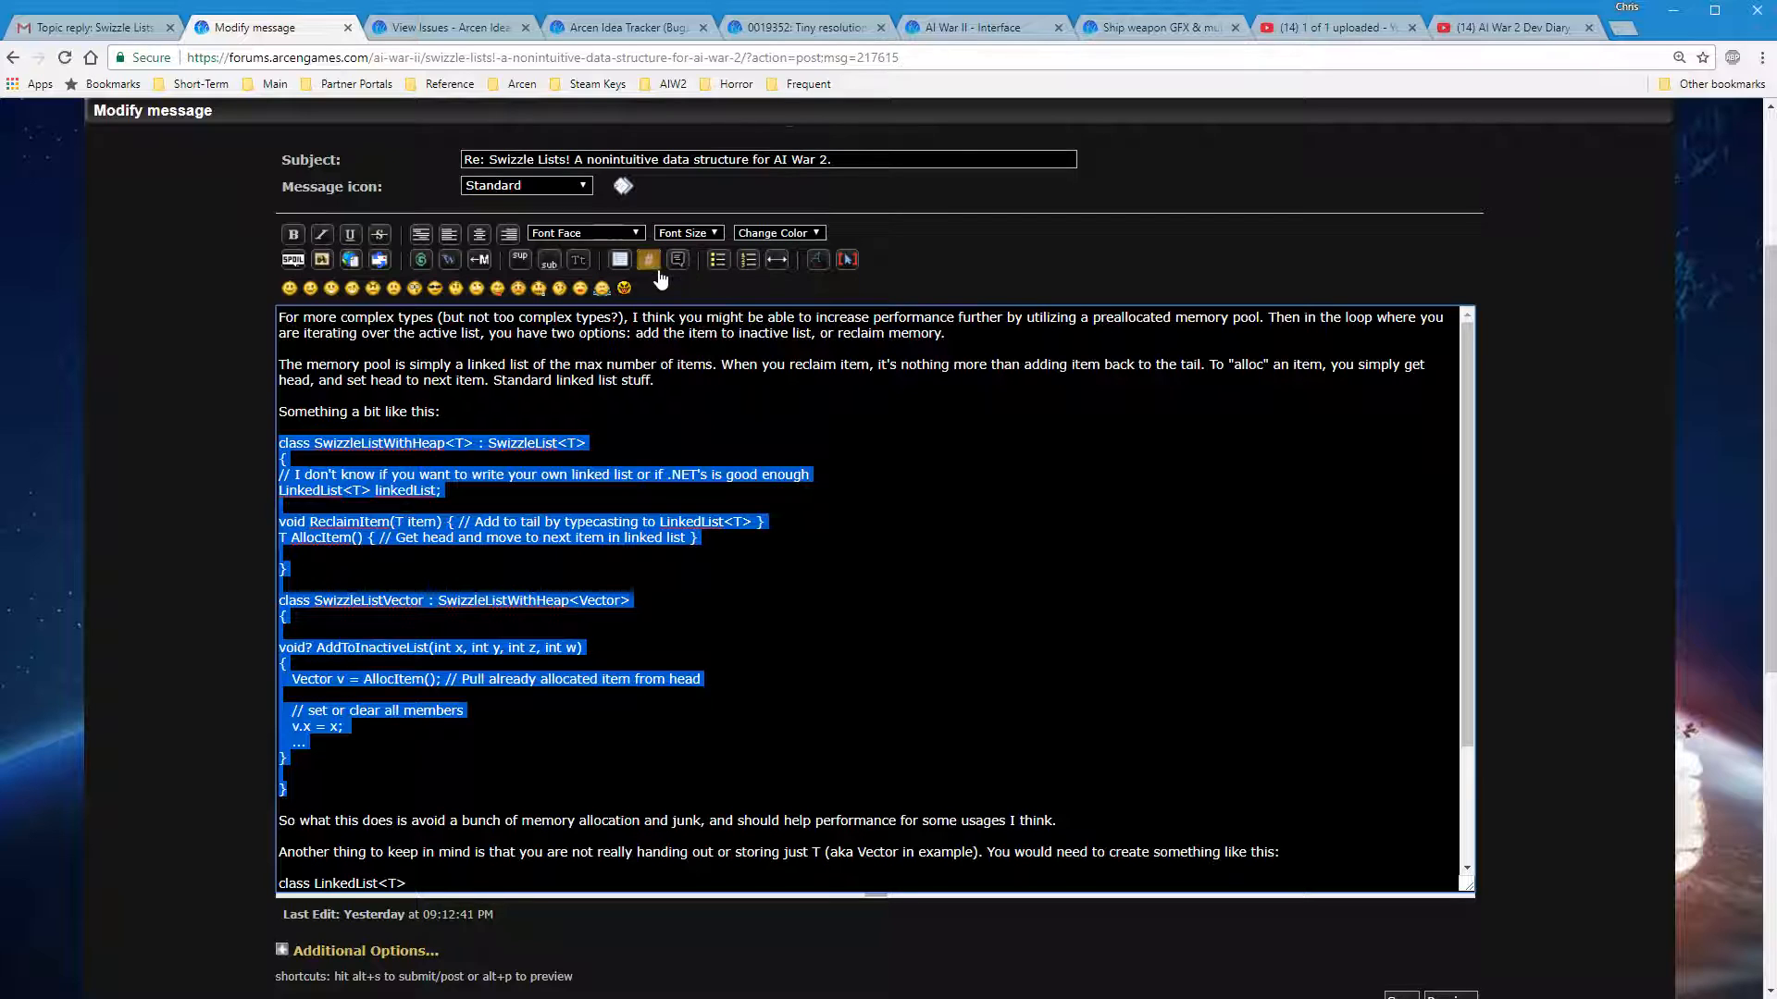
{"action": "mouse_move", "coordinate": [648, 259]}
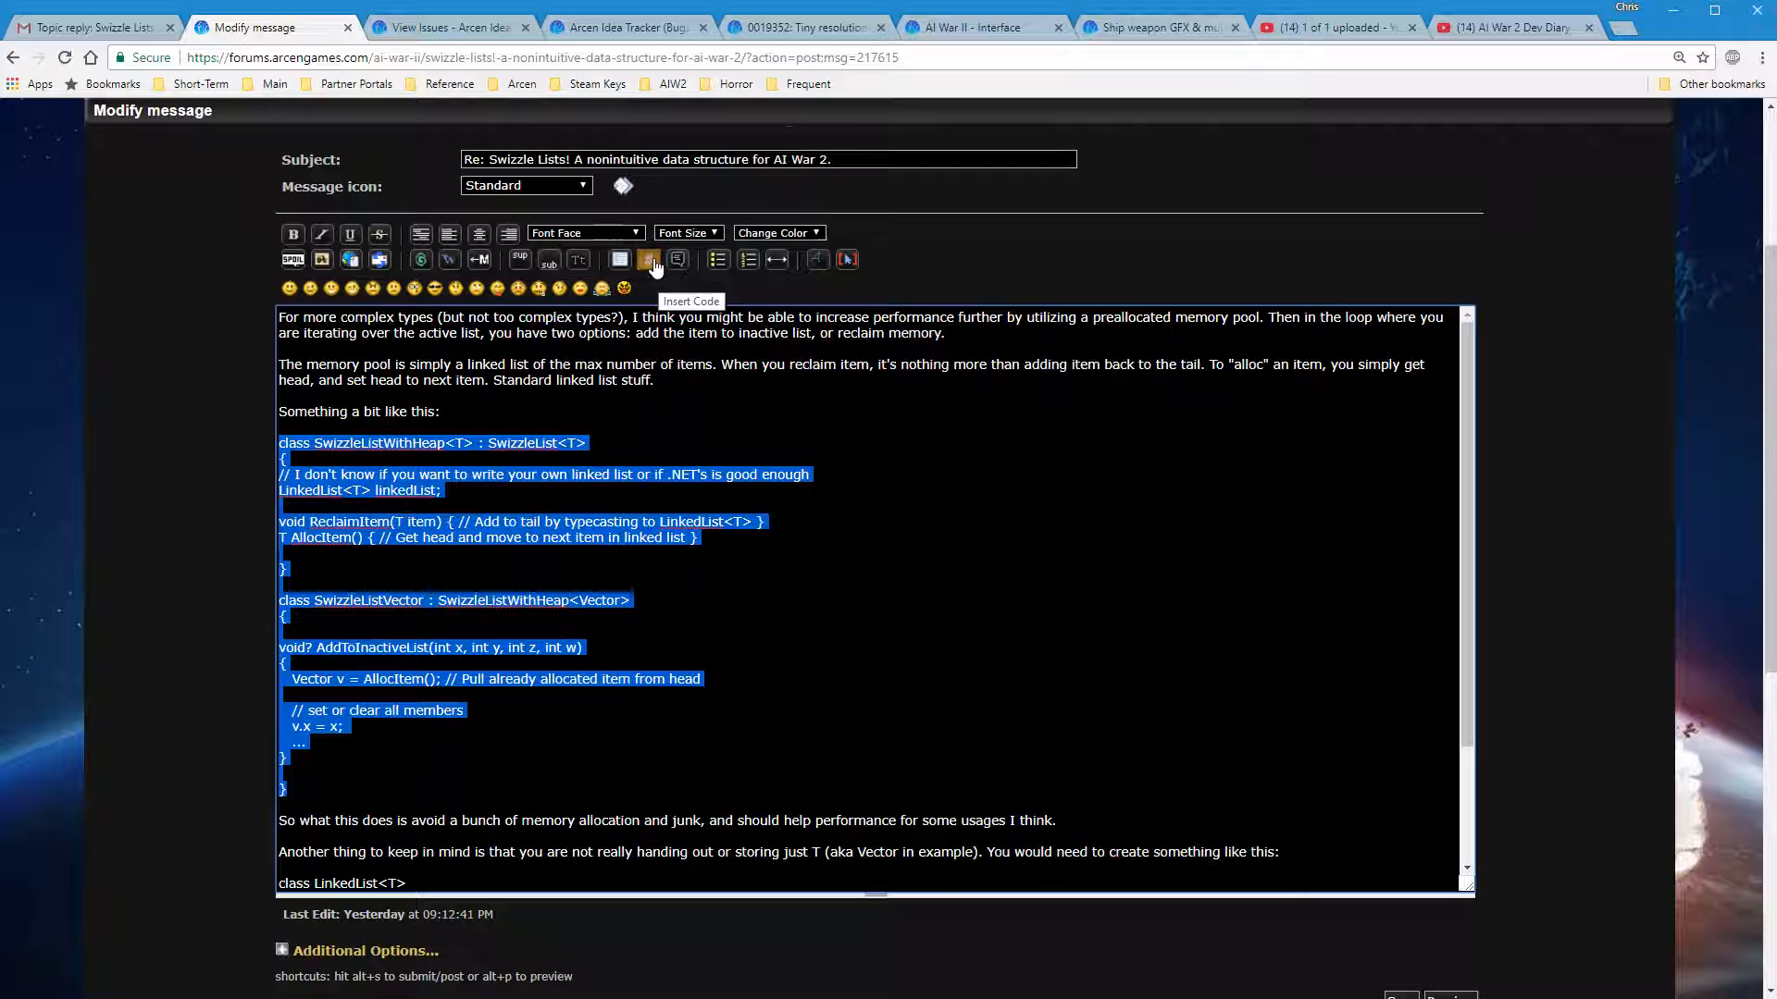
{"action": "left_click", "coordinate": [647, 259]}
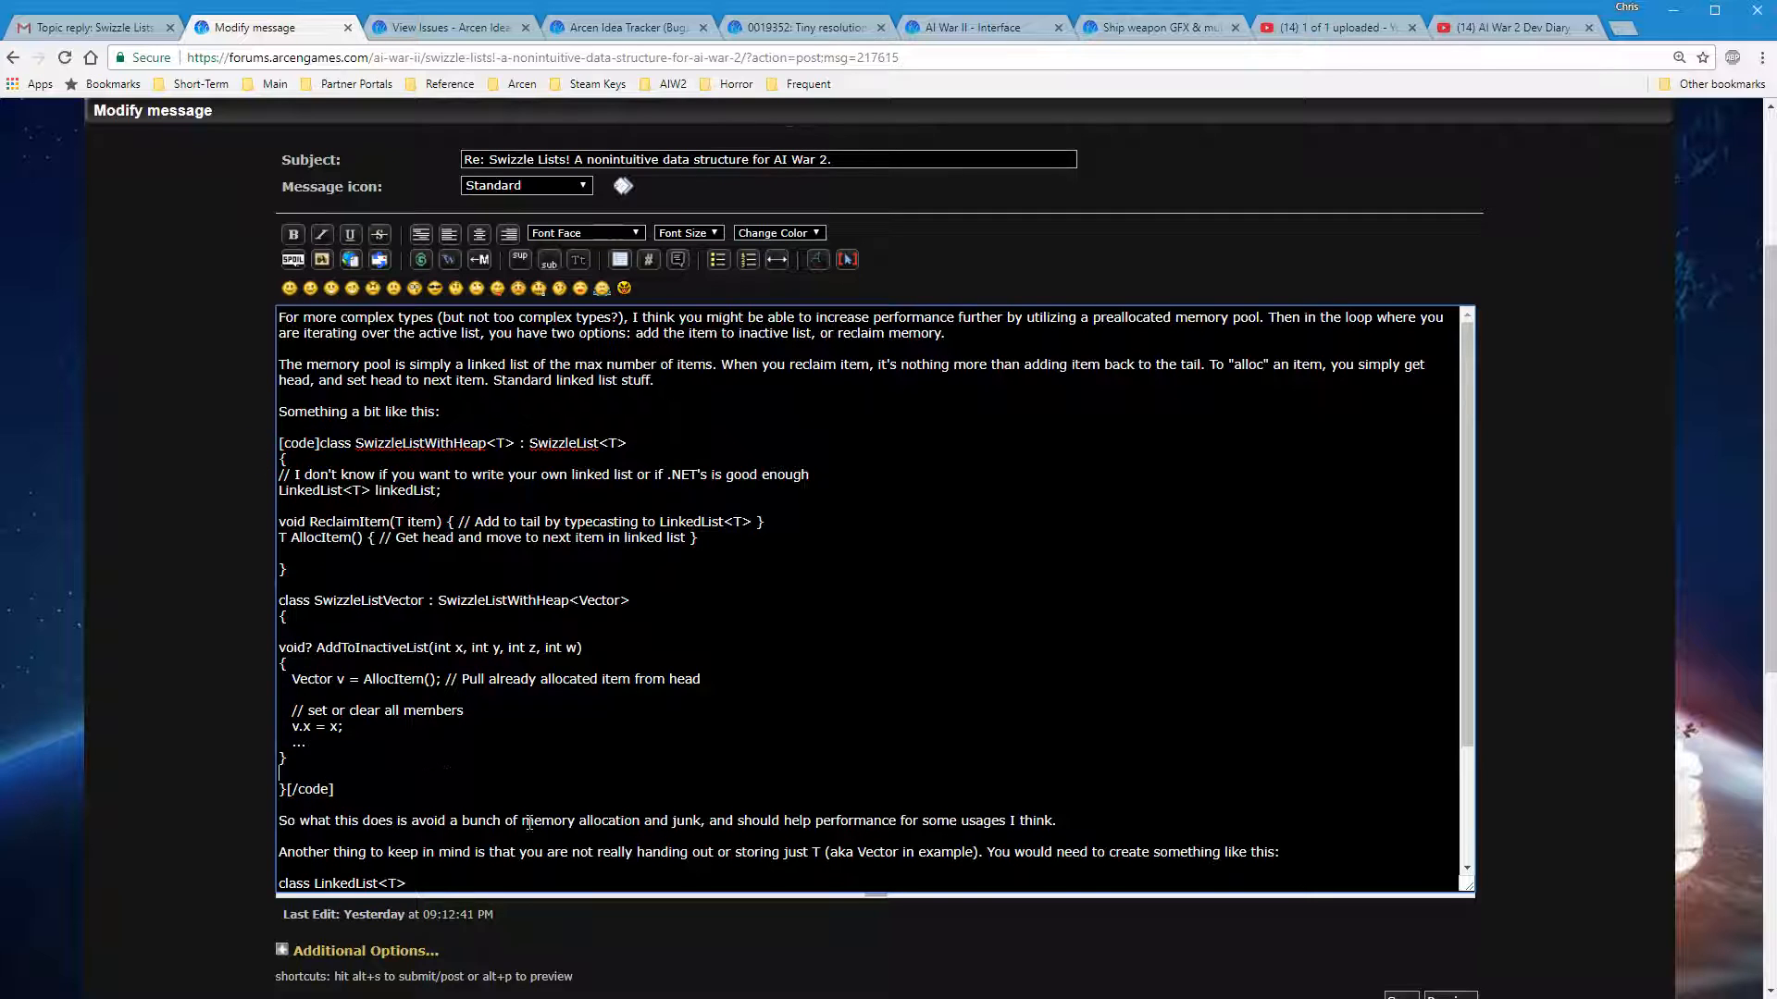
{"action": "scroll", "scroll_direction": "down", "scroll_amount": 3}
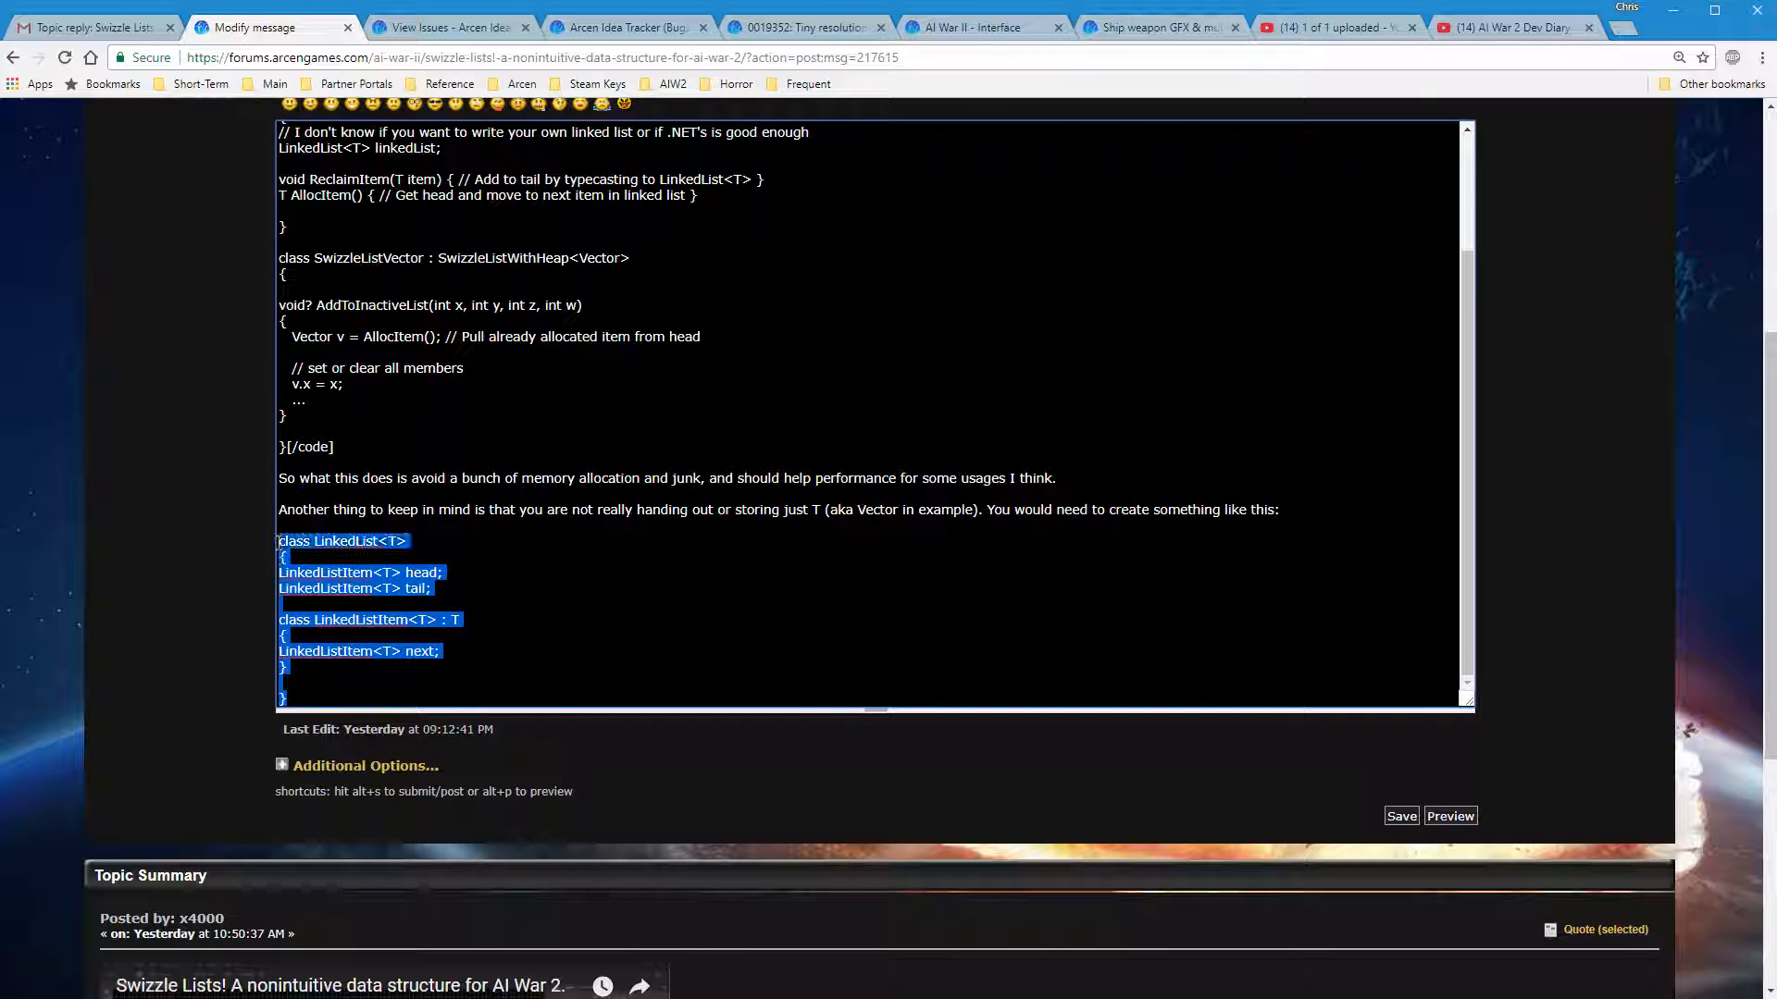
{"action": "scroll", "scroll_direction": "up", "scroll_amount": 3}
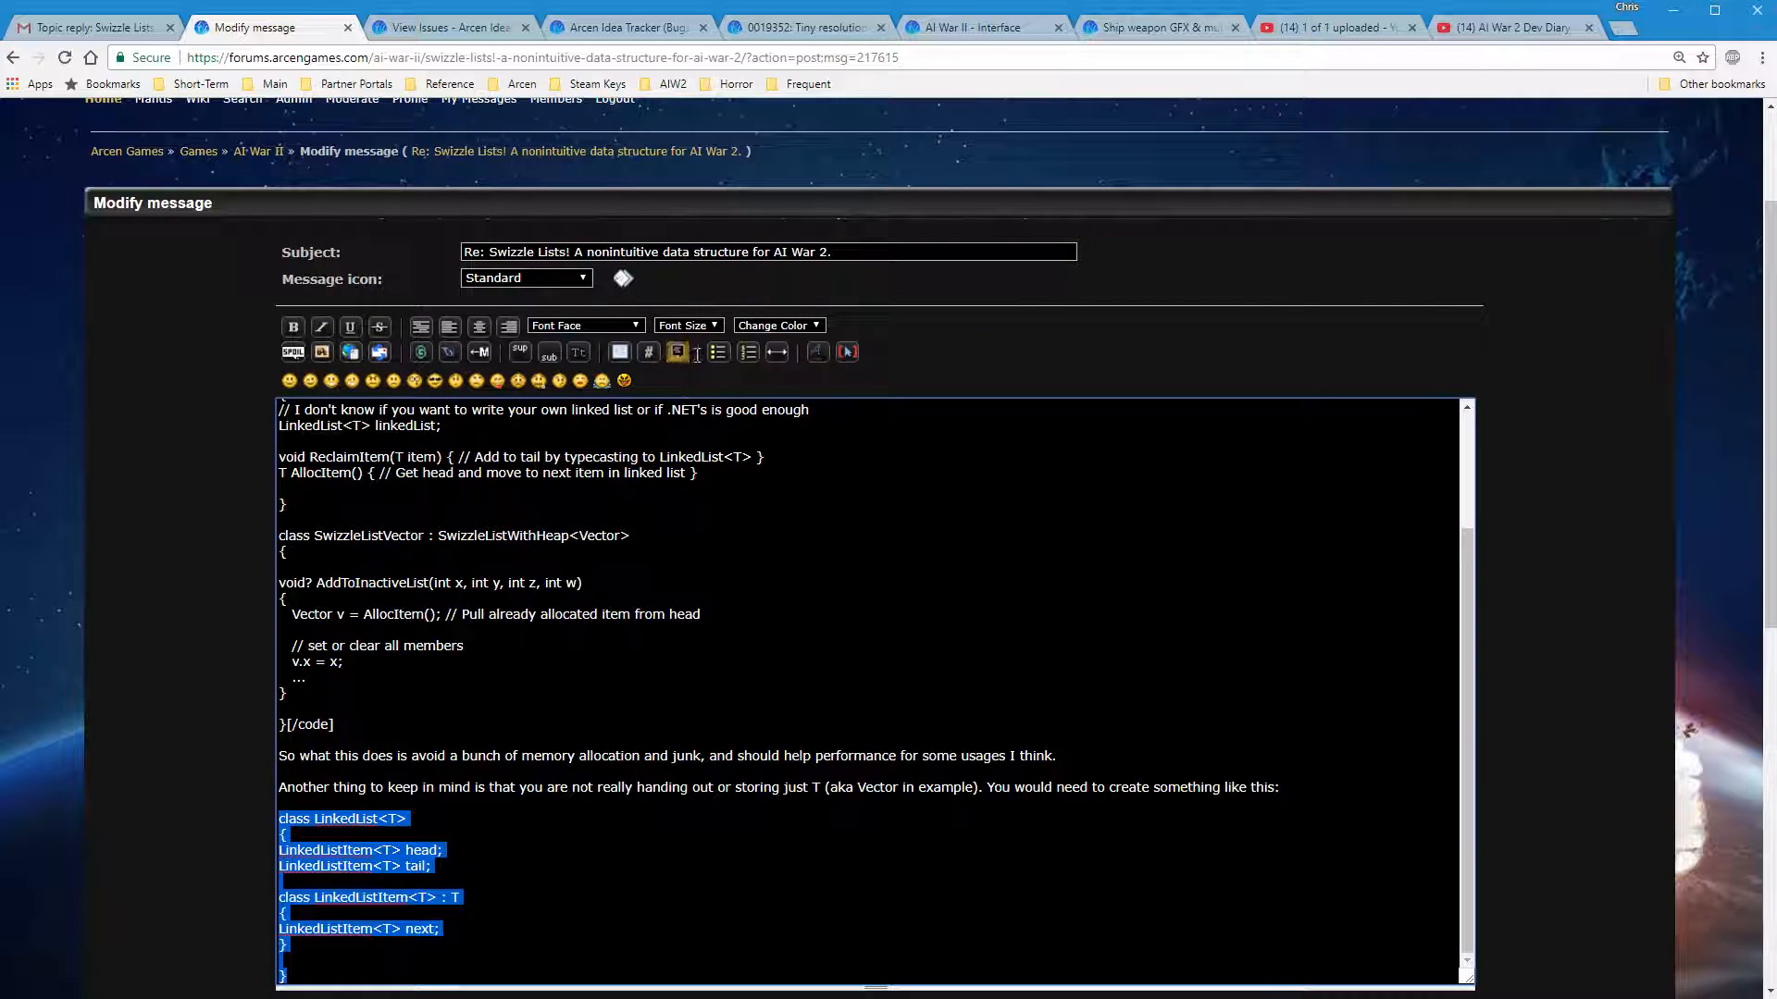
{"action": "scroll", "scroll_direction": "up", "scroll_amount": 3}
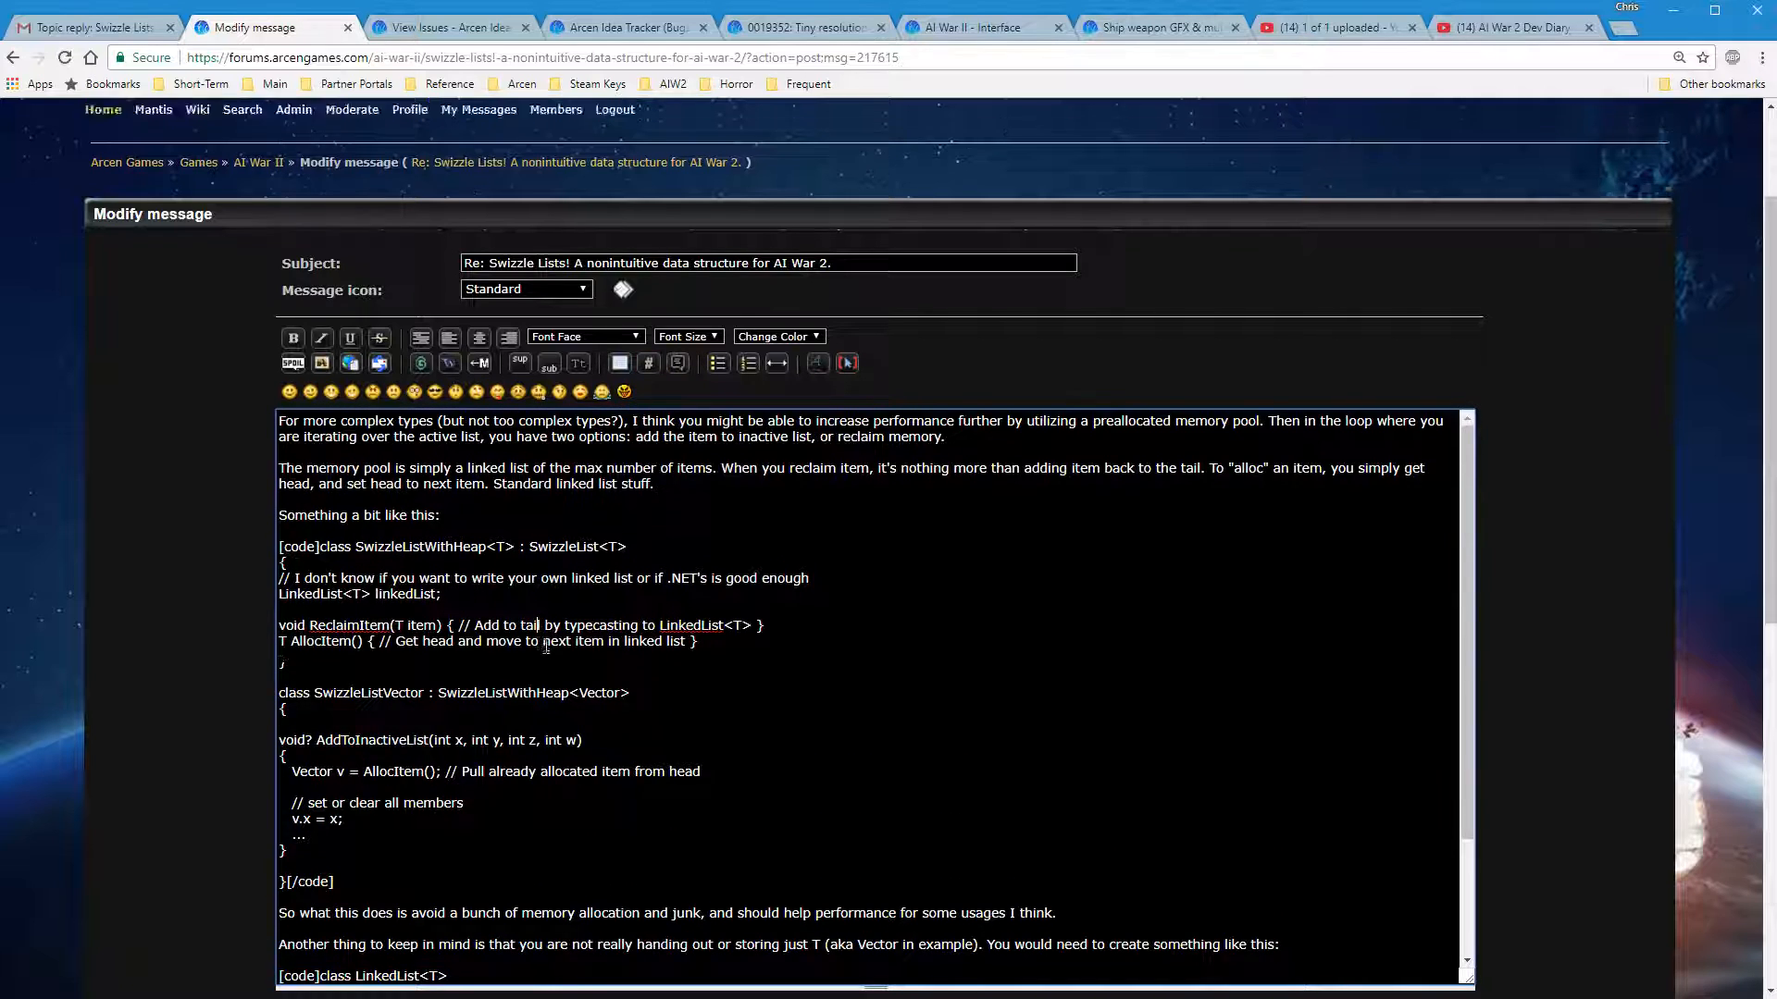
{"action": "scroll", "scroll_direction": "down", "scroll_amount": 3}
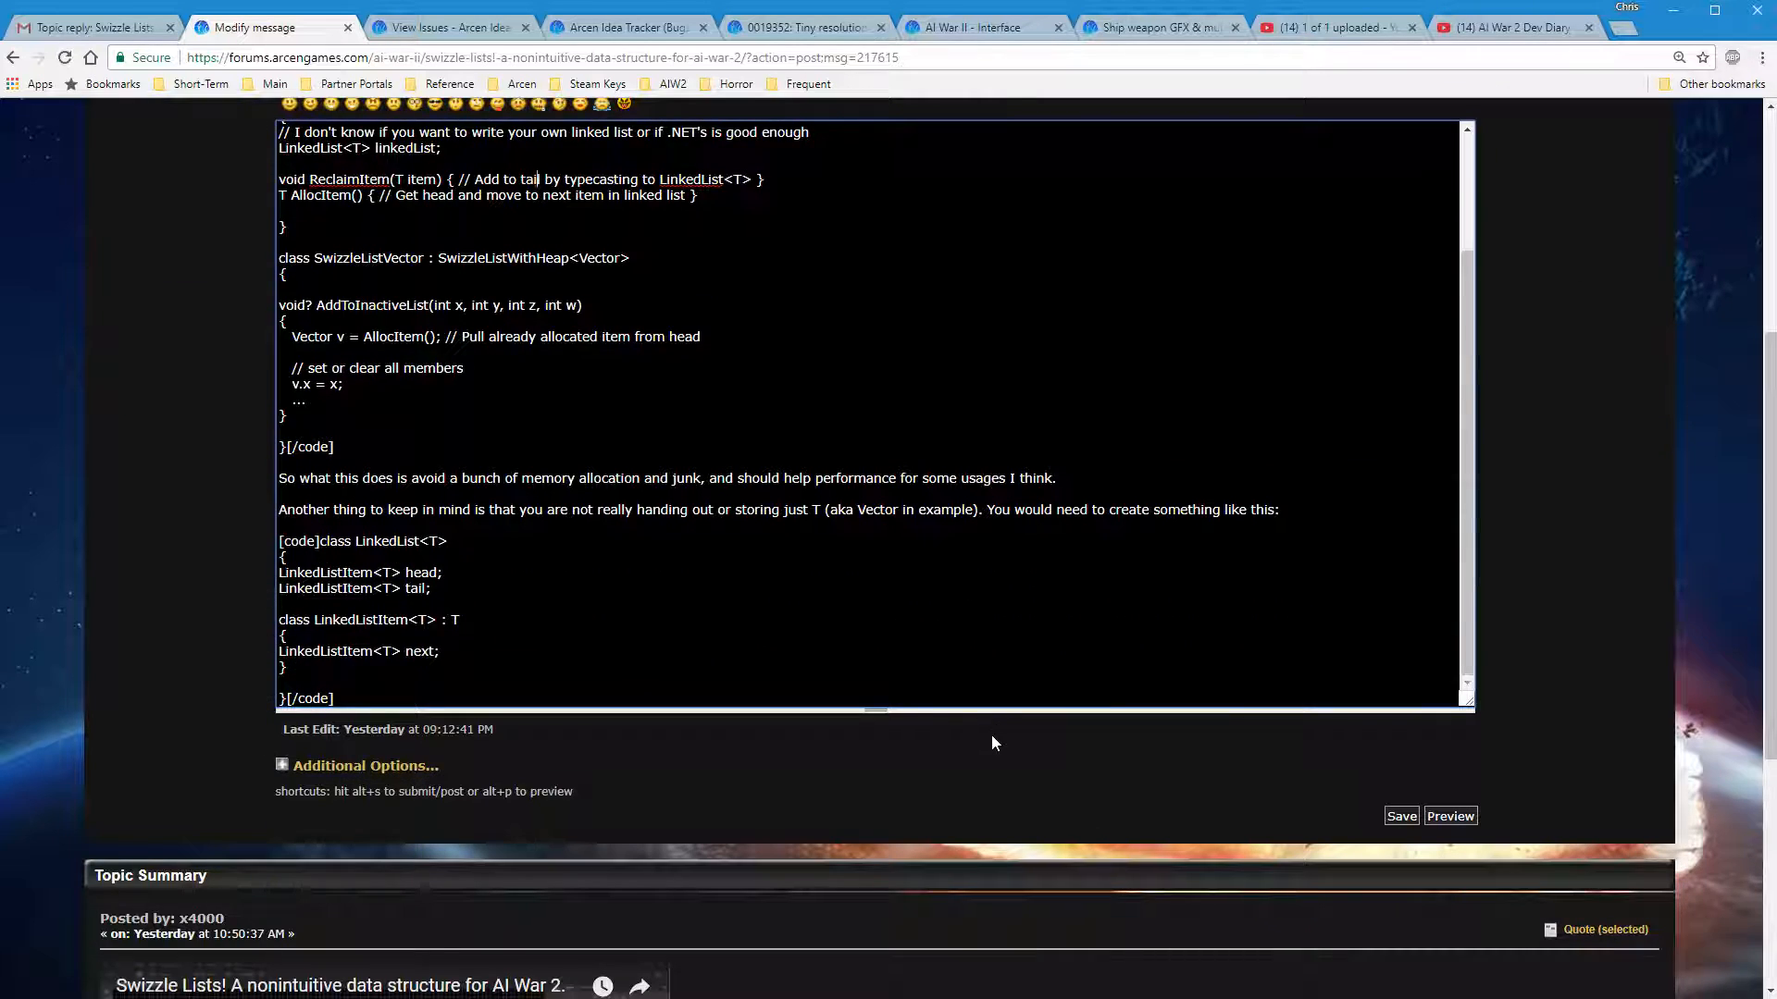
{"action": "scroll", "scroll_direction": "down", "scroll_amount": 3}
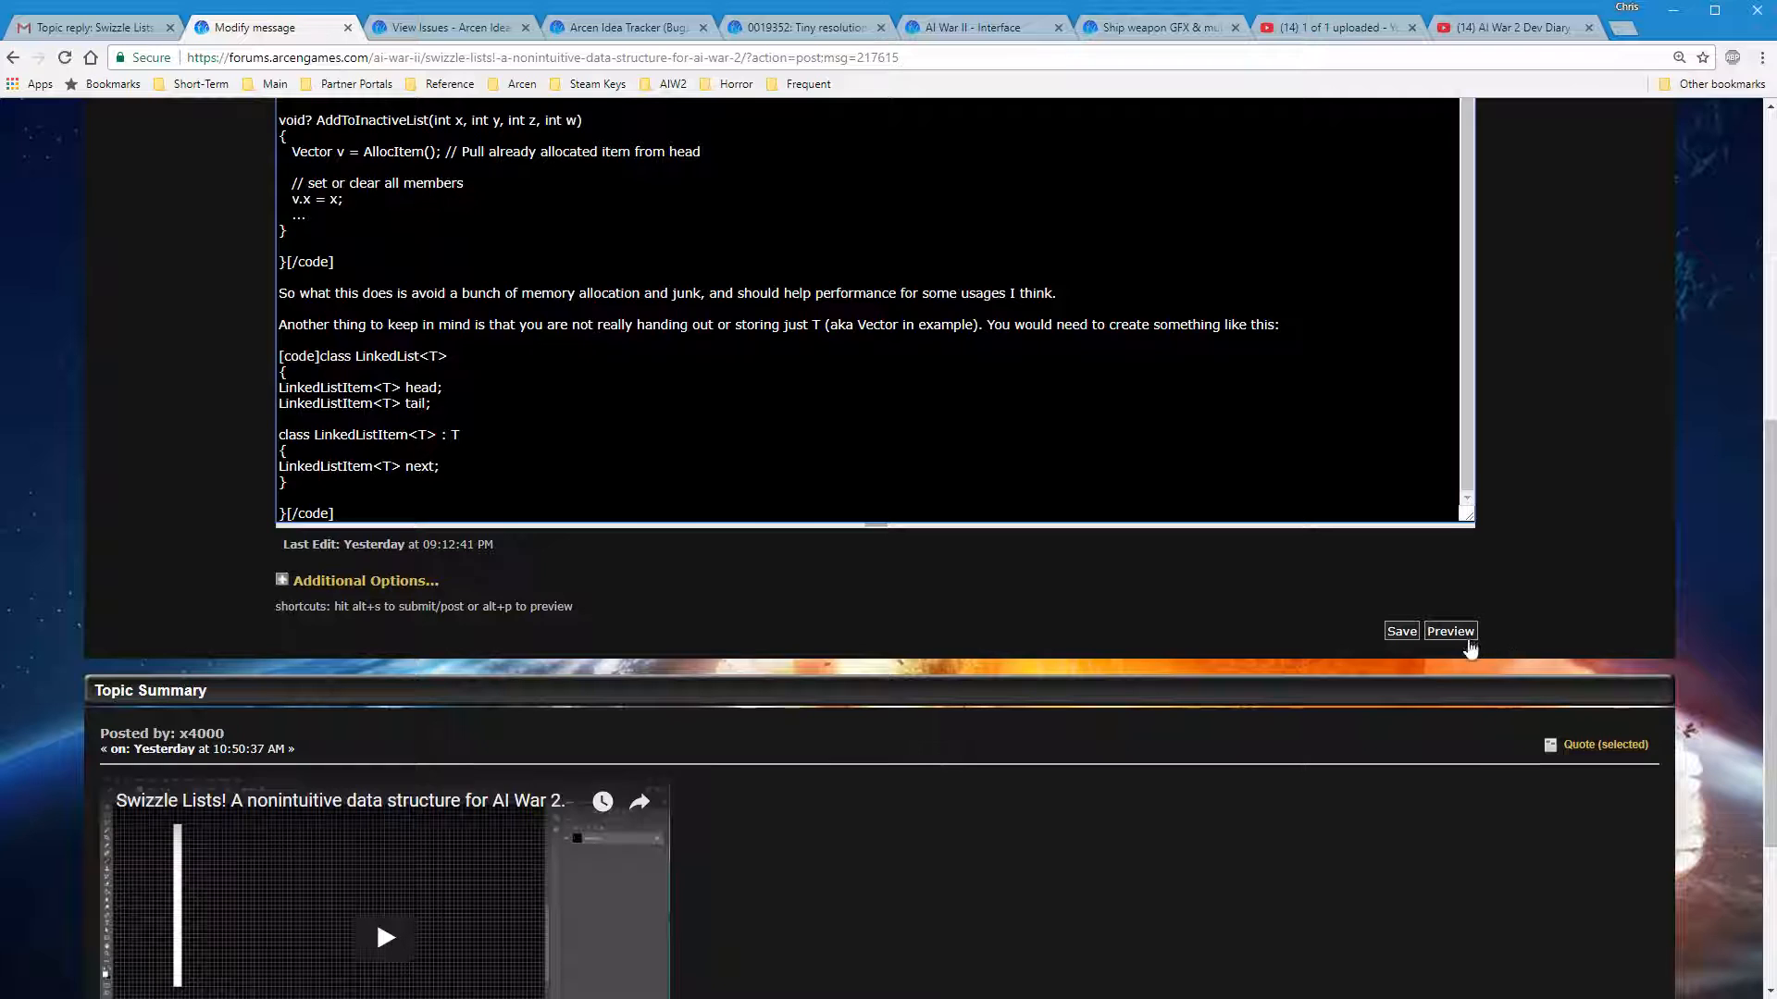
Review the preview's two code boxes, then scroll down into the raw message text area
{"action": "scroll", "scroll_direction": "up", "scroll_amount": 3}
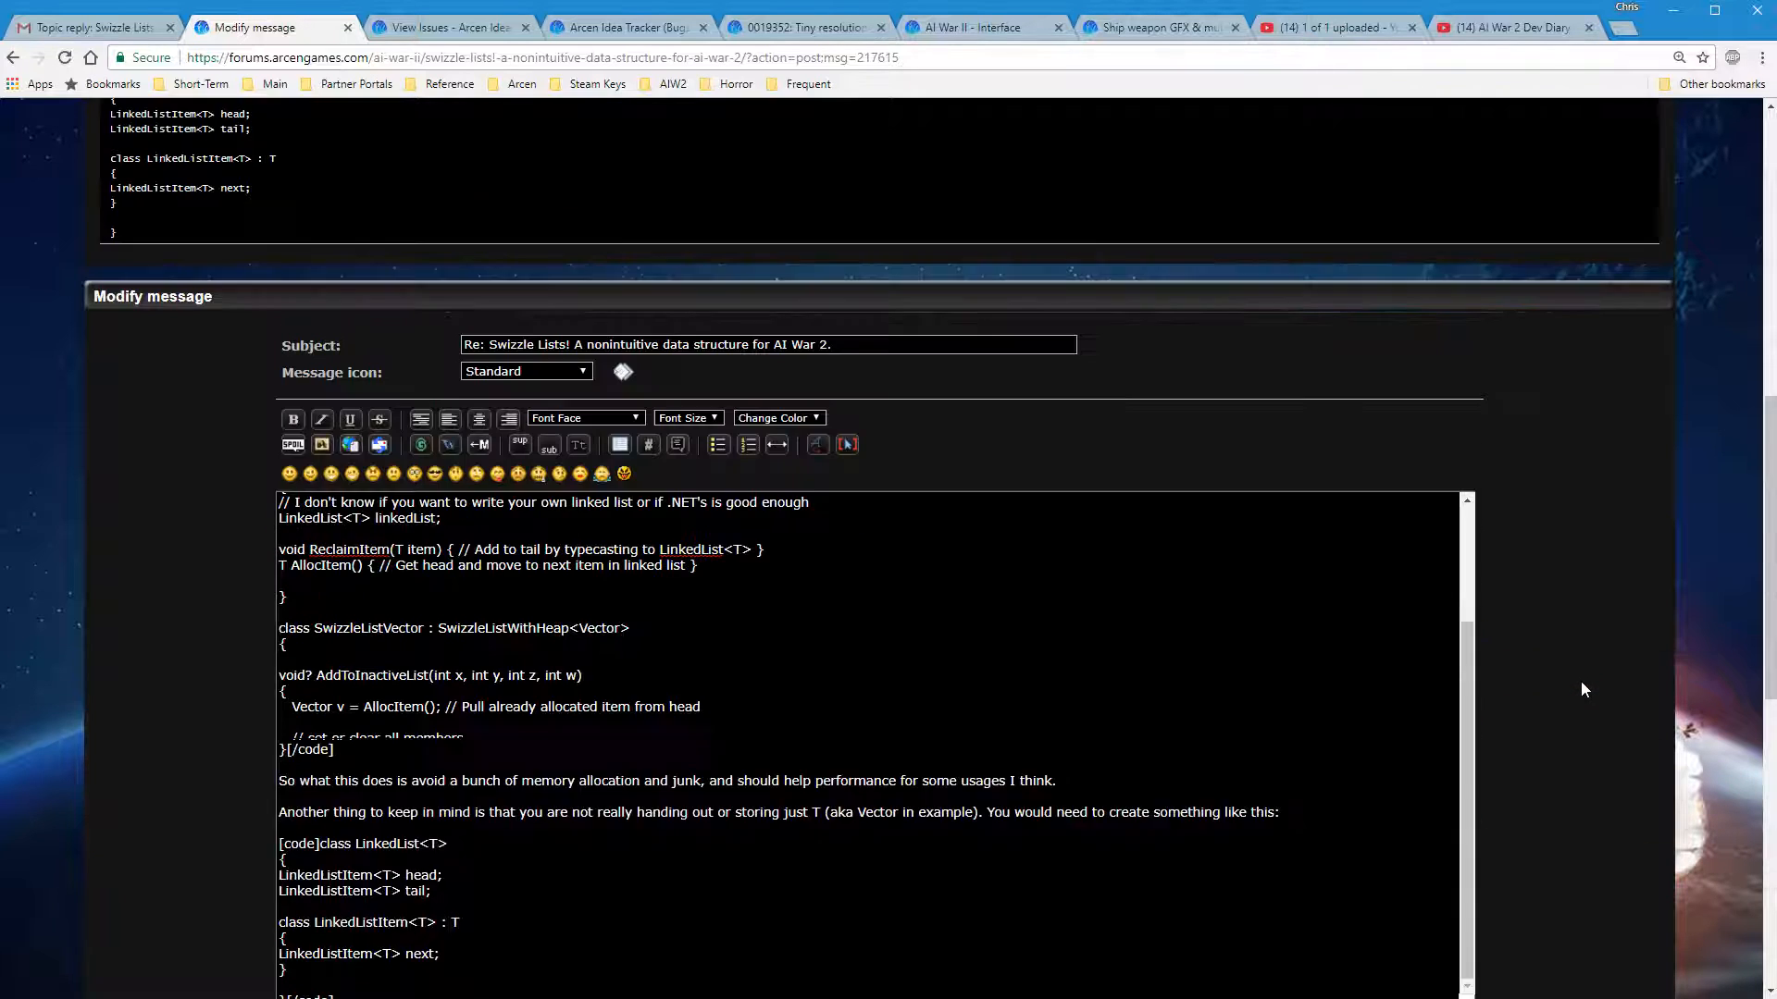
{"action": "scroll", "scroll_direction": "down", "scroll_amount": 3}
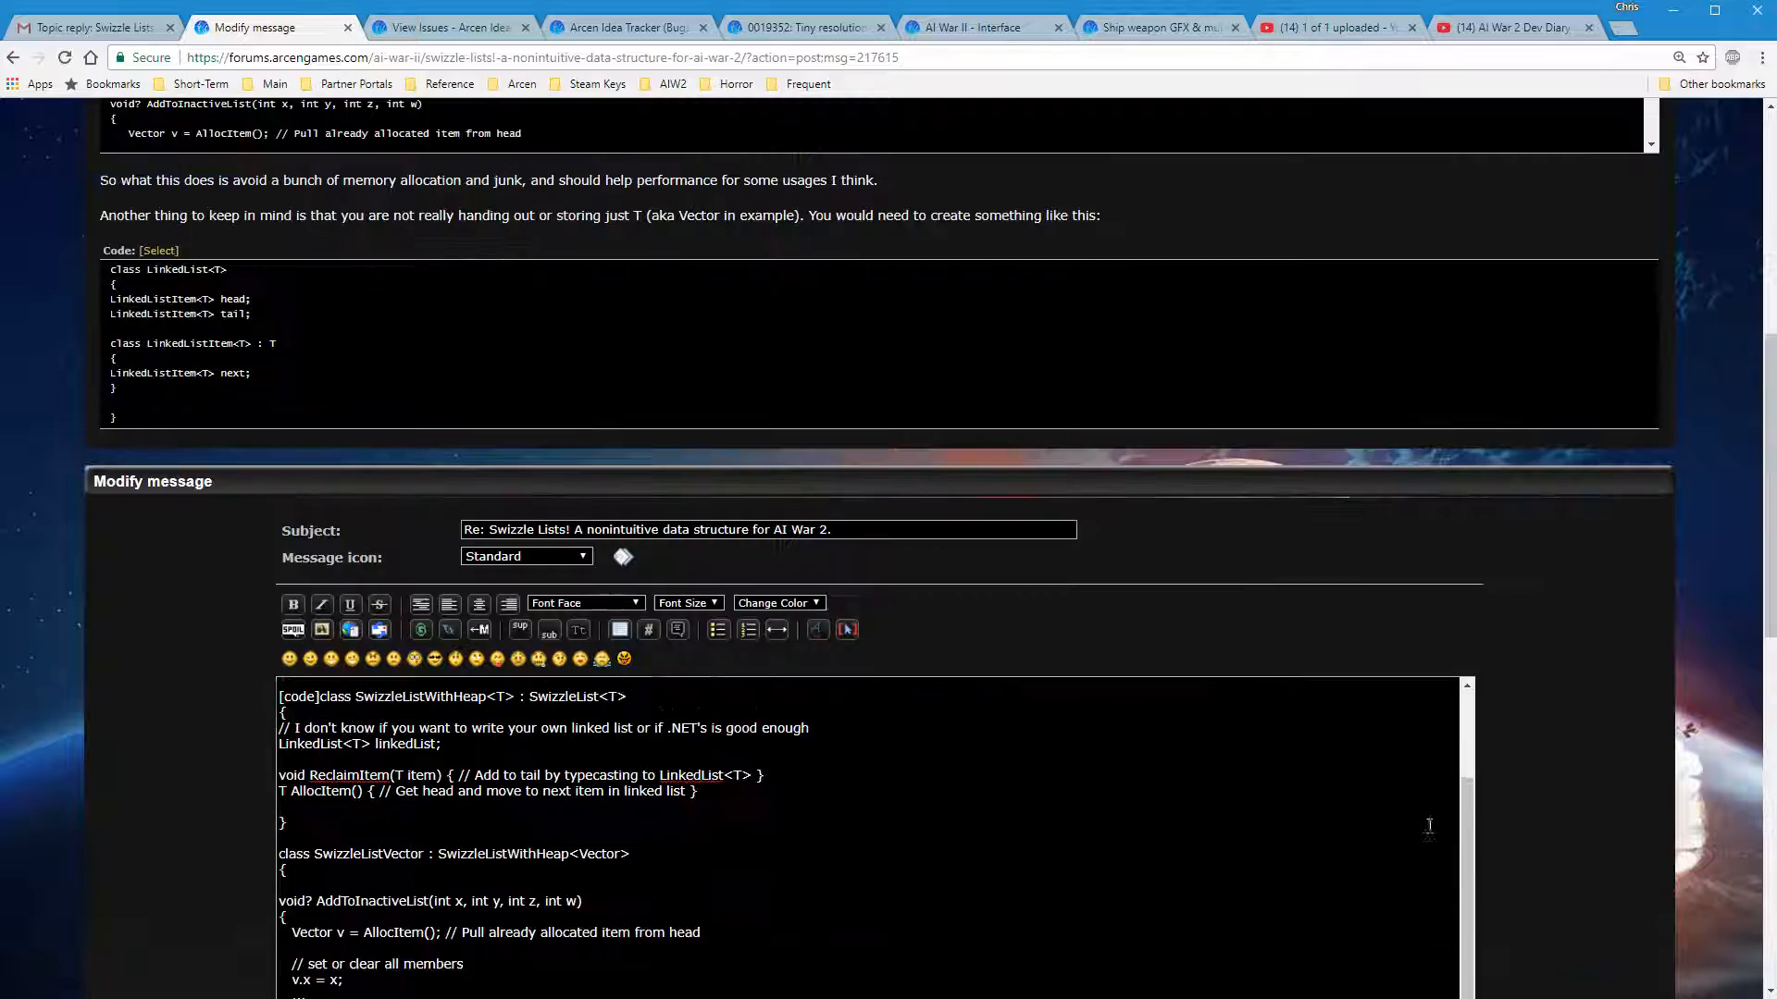
{"action": "scroll", "scroll_direction": "up", "scroll_amount": 3}
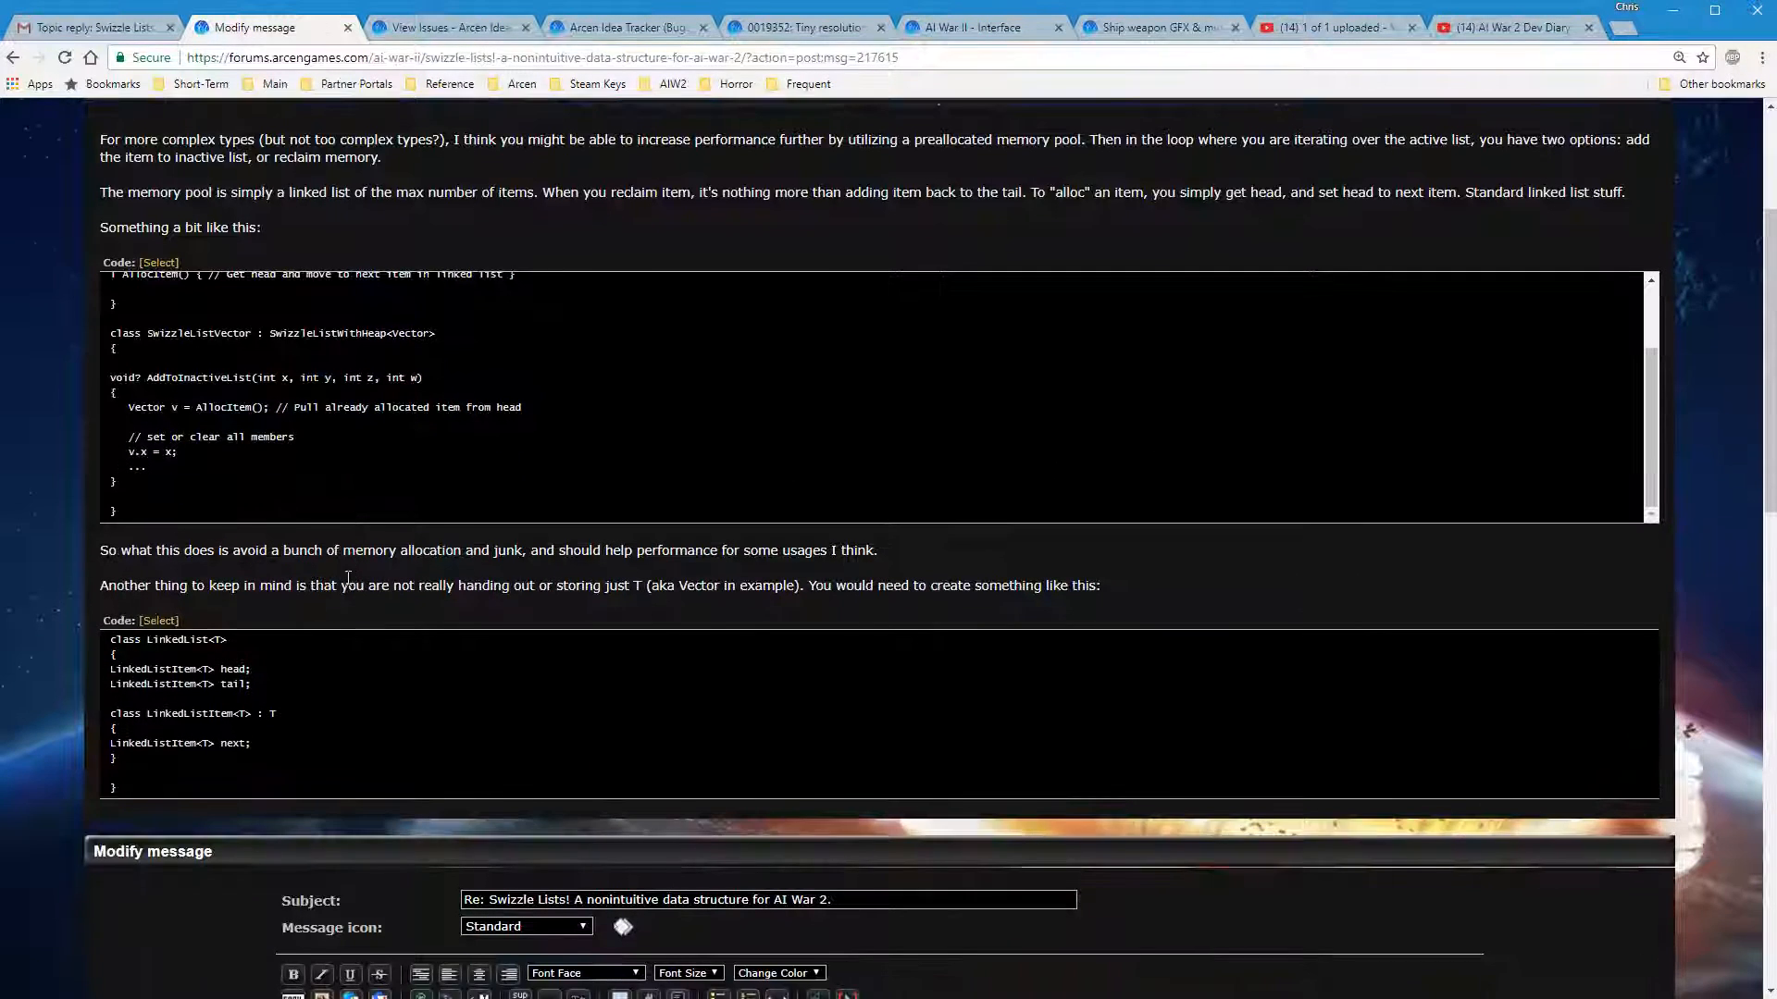
{"action": "scroll", "scroll_direction": "up", "scroll_amount": 3}
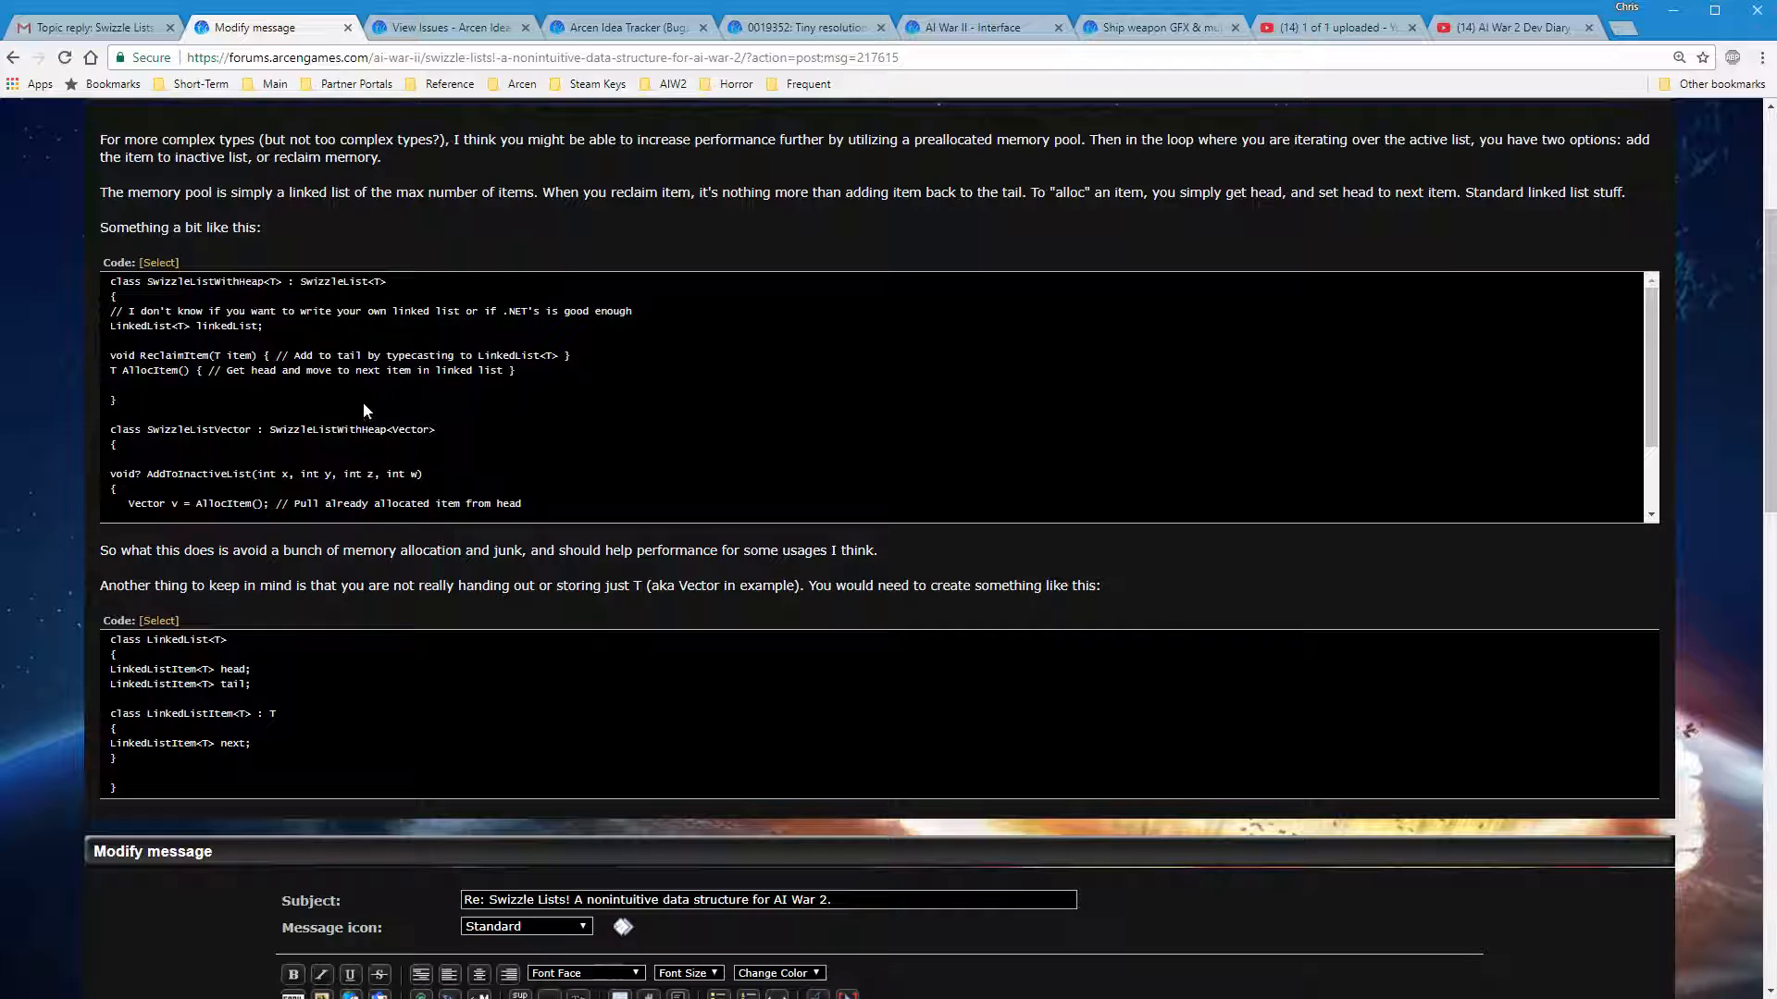
{"action": "mouse_move", "coordinate": [700, 438]}
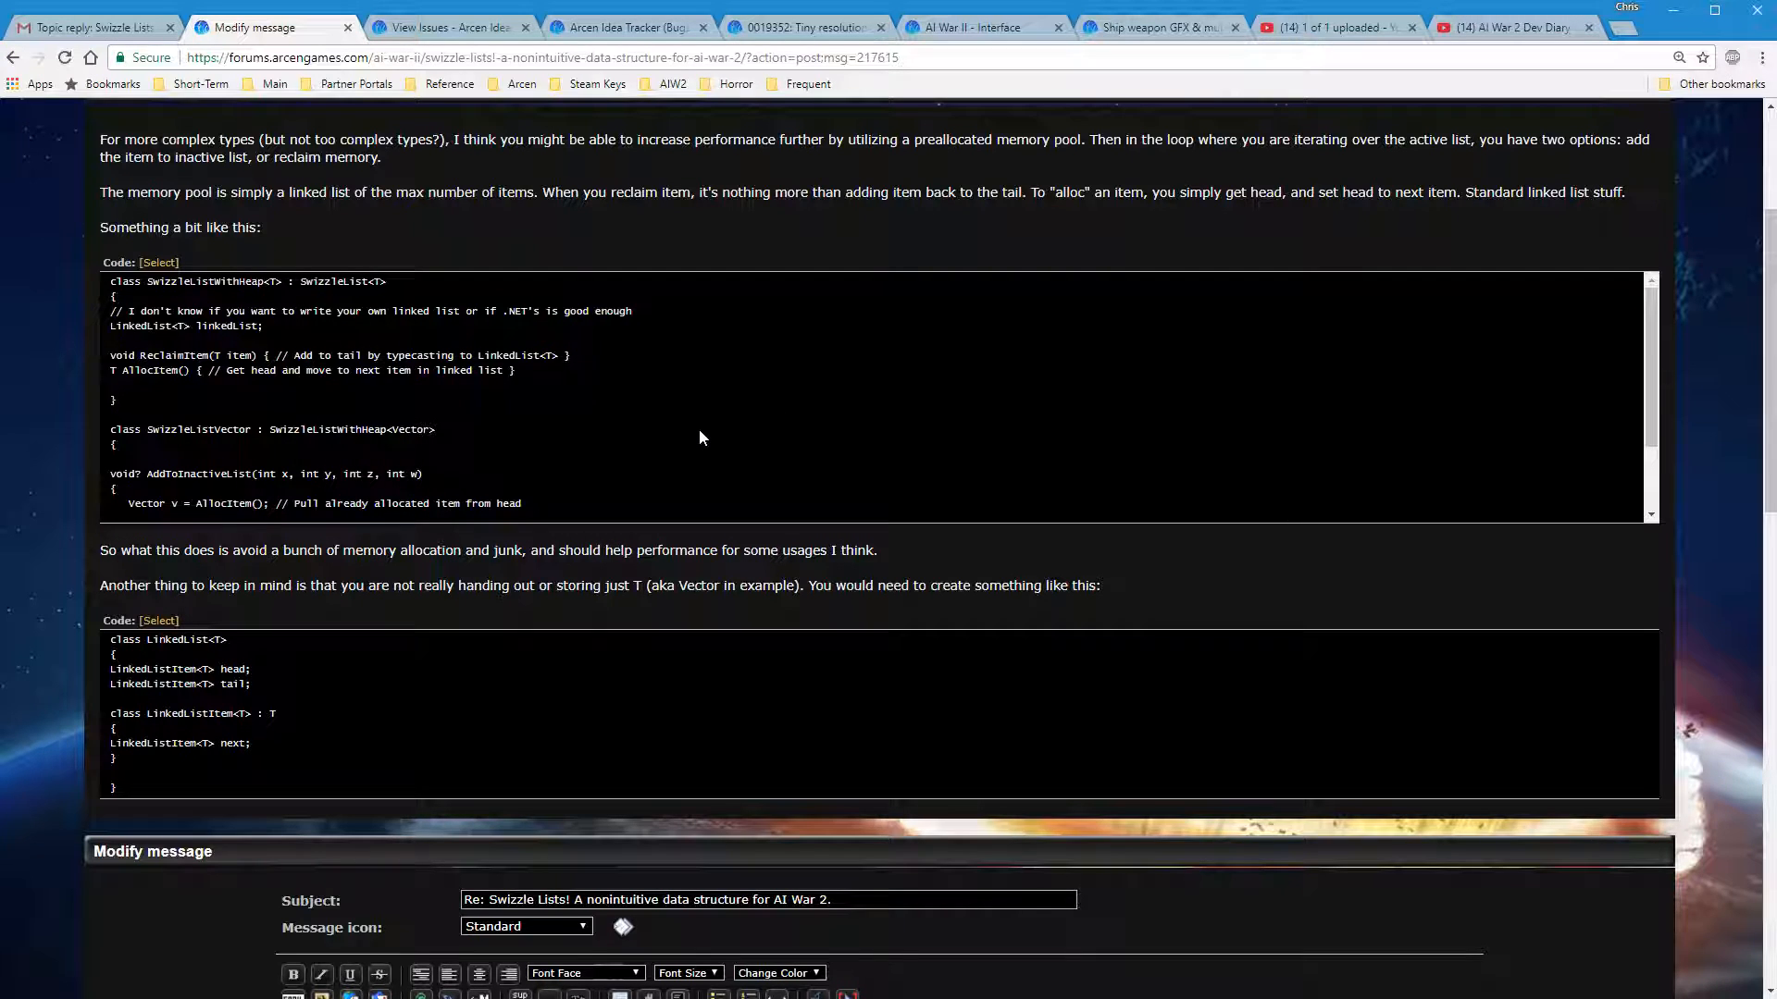
{"action": "mouse_move", "coordinate": [716, 442]}
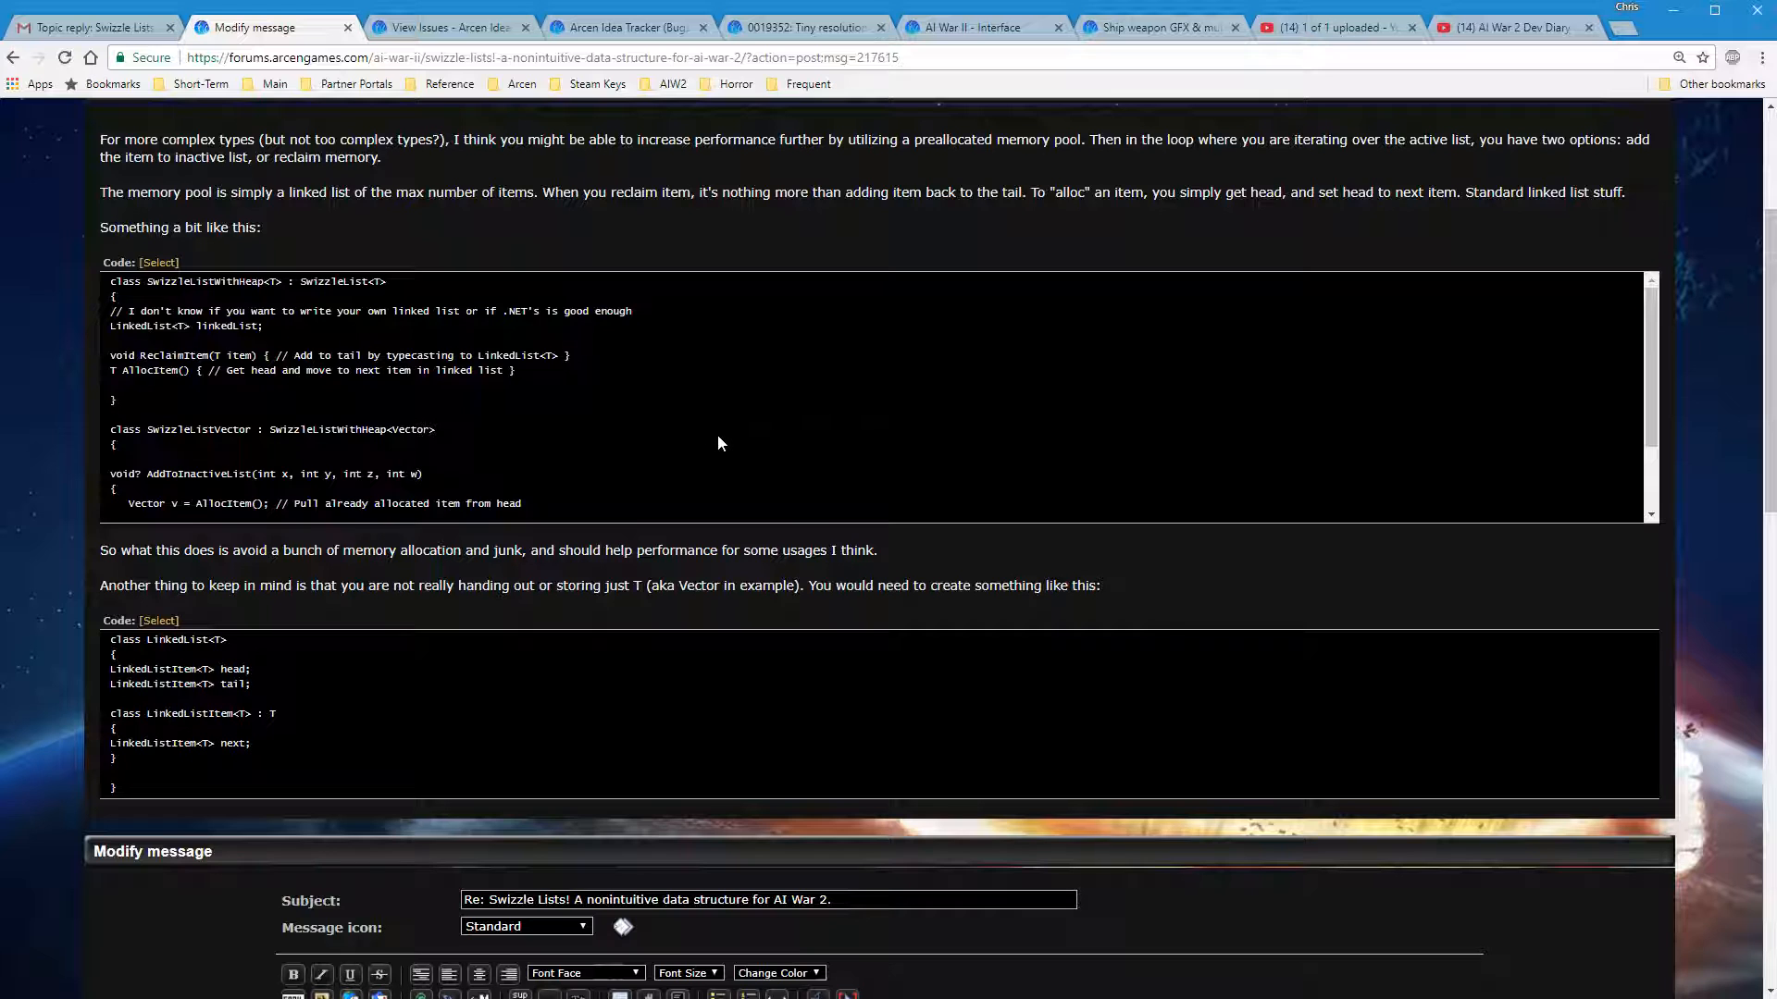
{"action": "scroll", "scroll_direction": "up", "scroll_amount": 3}
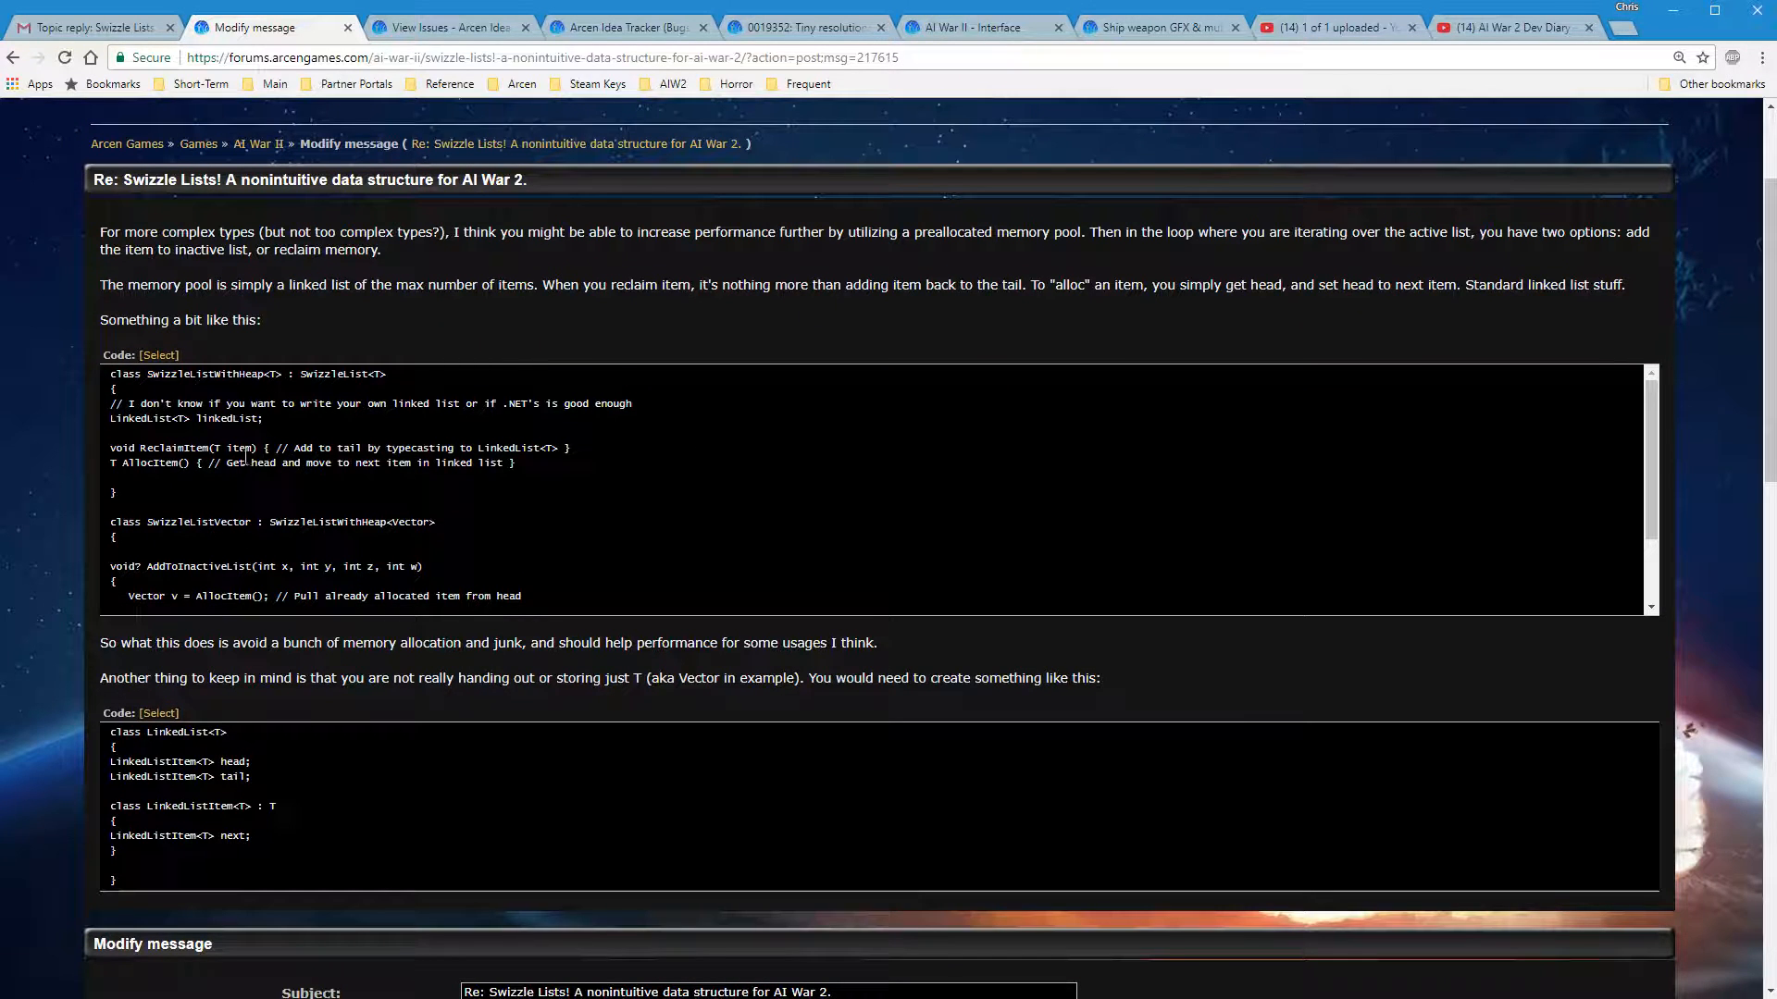
{"action": "scroll", "scroll_direction": "down", "scroll_amount": 3}
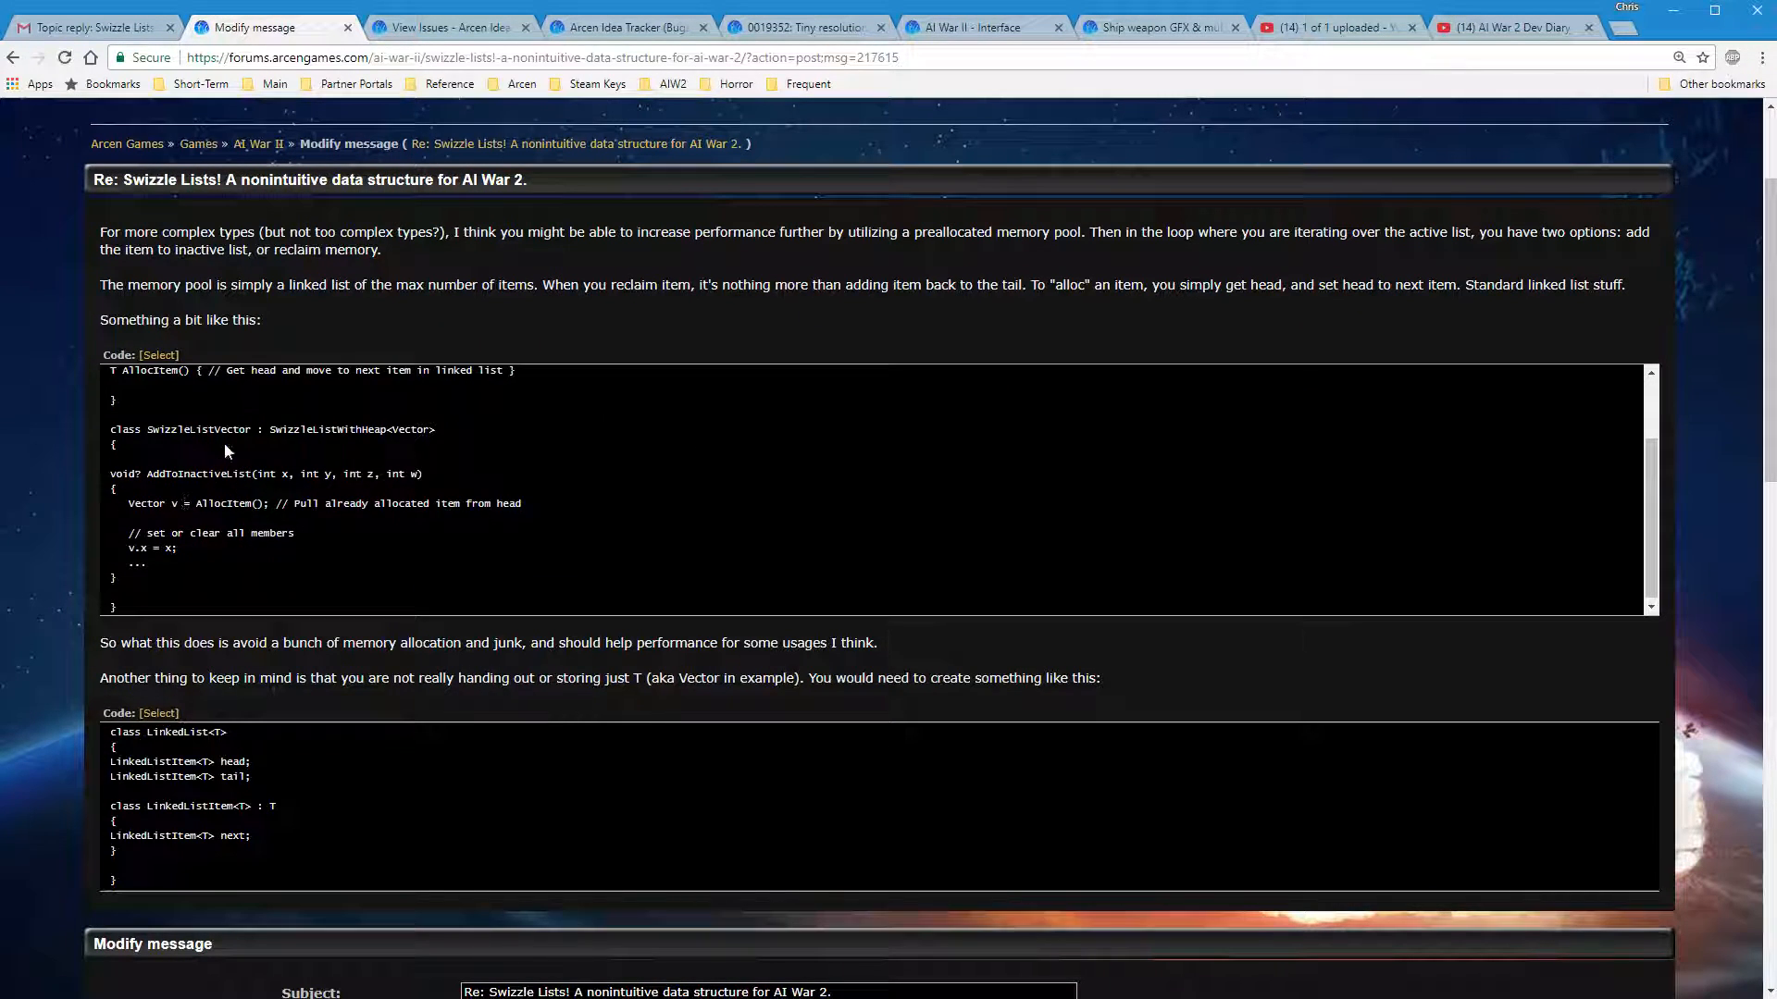
{"action": "scroll", "scroll_direction": "down", "scroll_amount": 3}
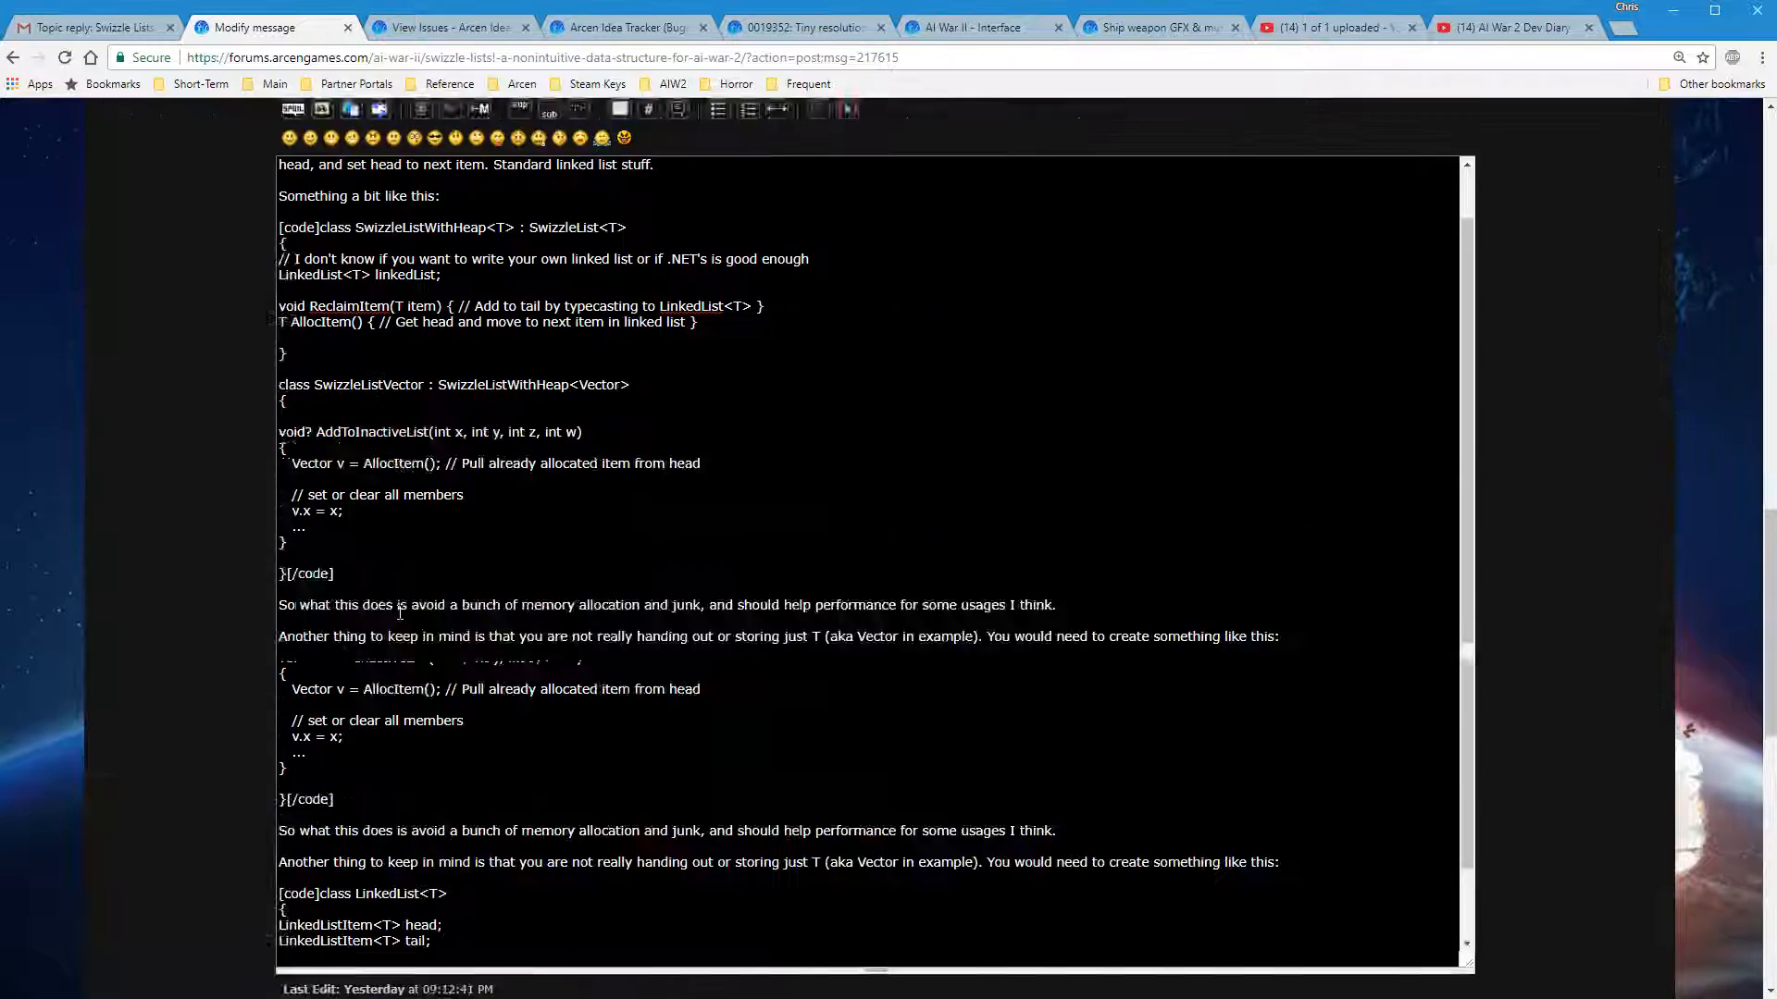
Append an 'edit: Chris updated to' note at the end of the message body
{"action": "scroll", "scroll_direction": "down", "scroll_amount": 3}
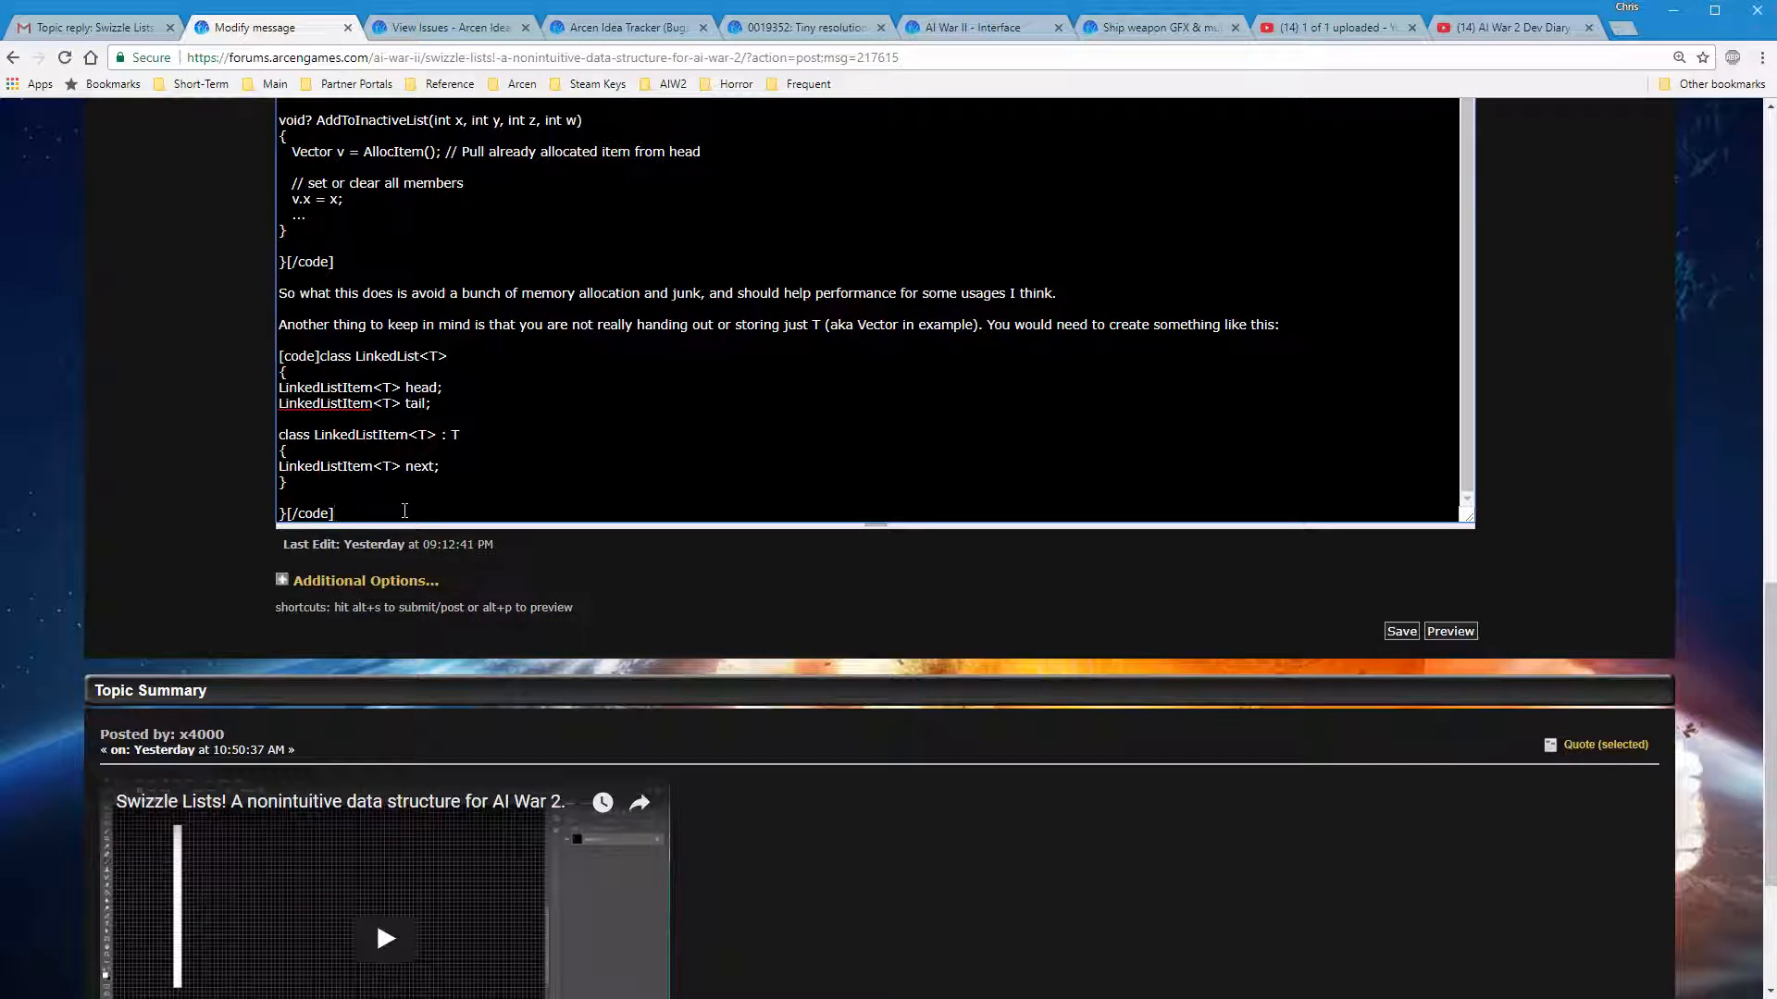
{"action": "scroll", "scroll_direction": "up", "scroll_amount": 3}
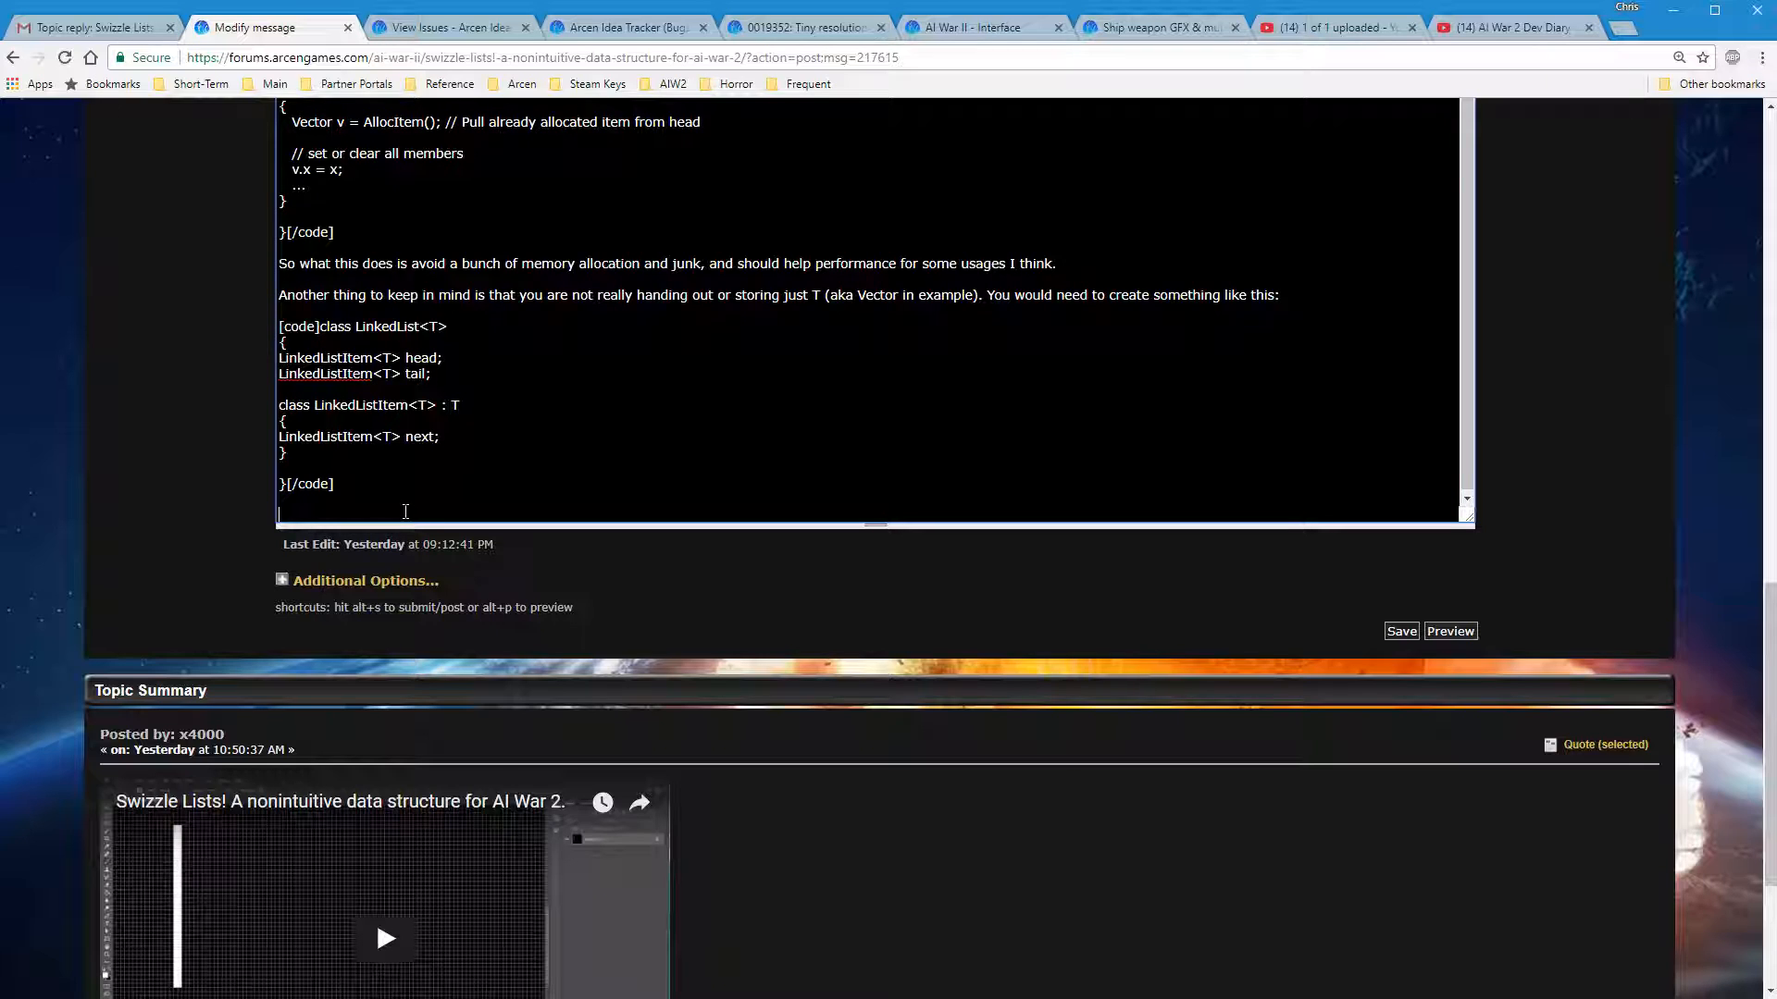
{"action": "type", "text": "edit"}
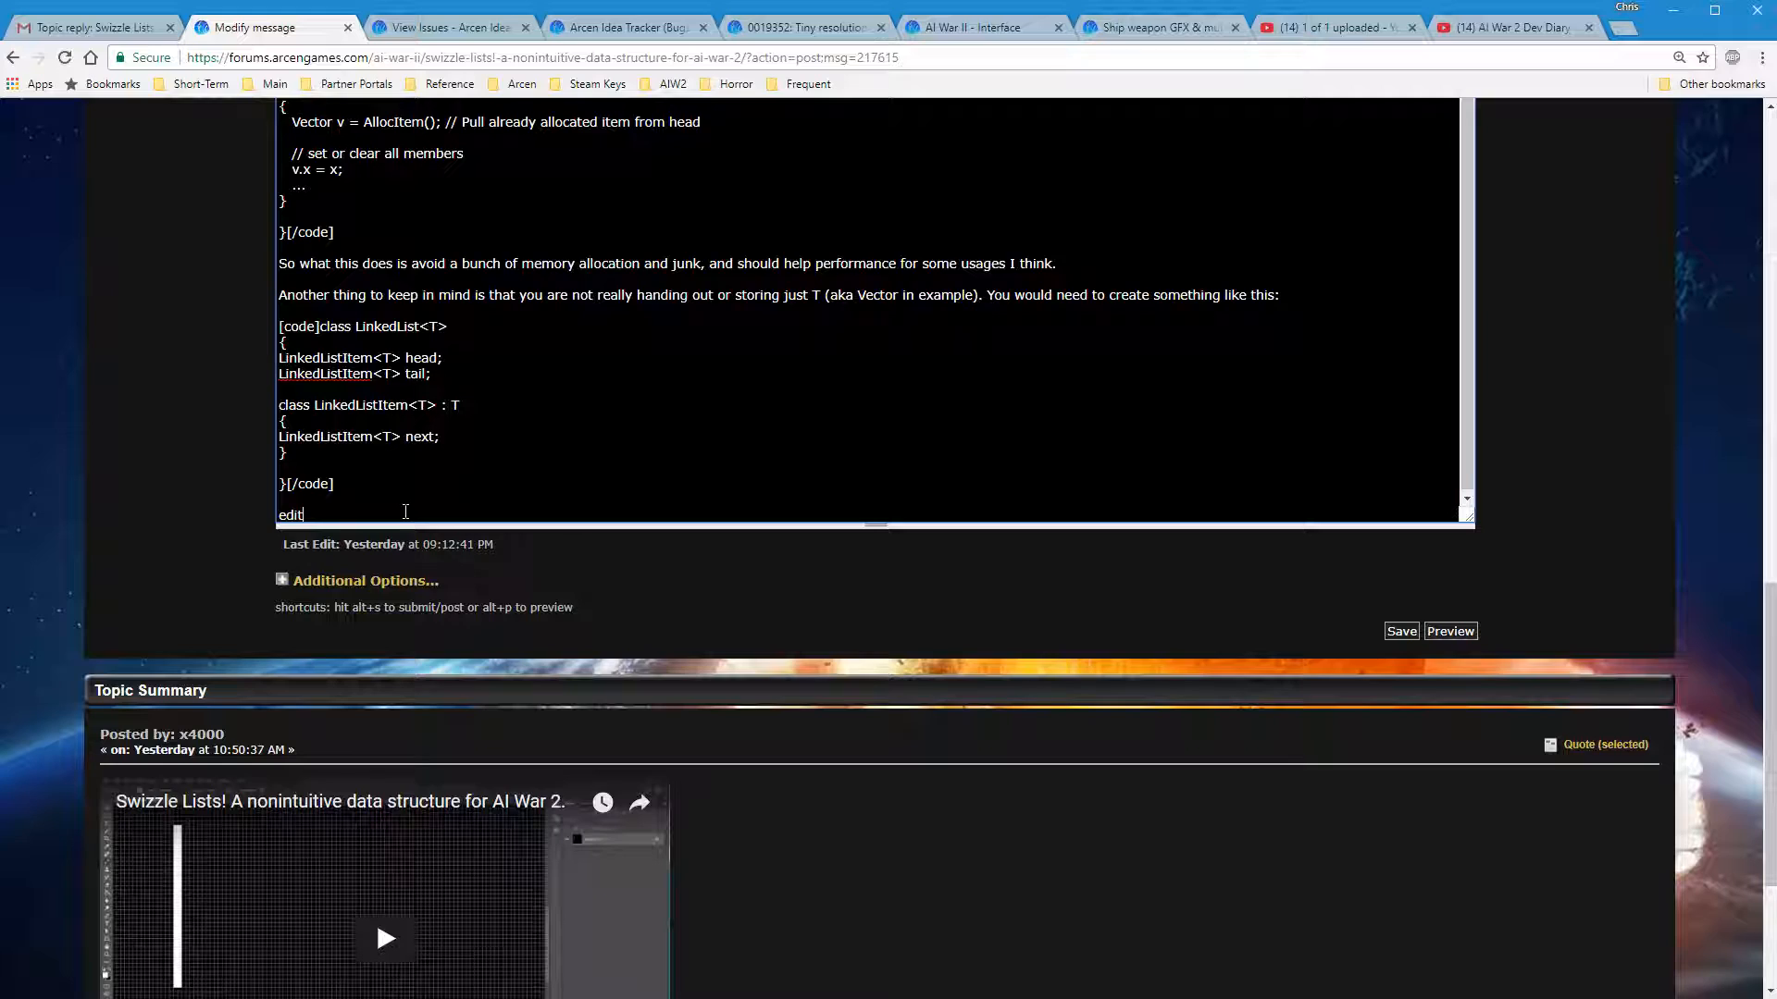
{"action": "type", "text": ":"}
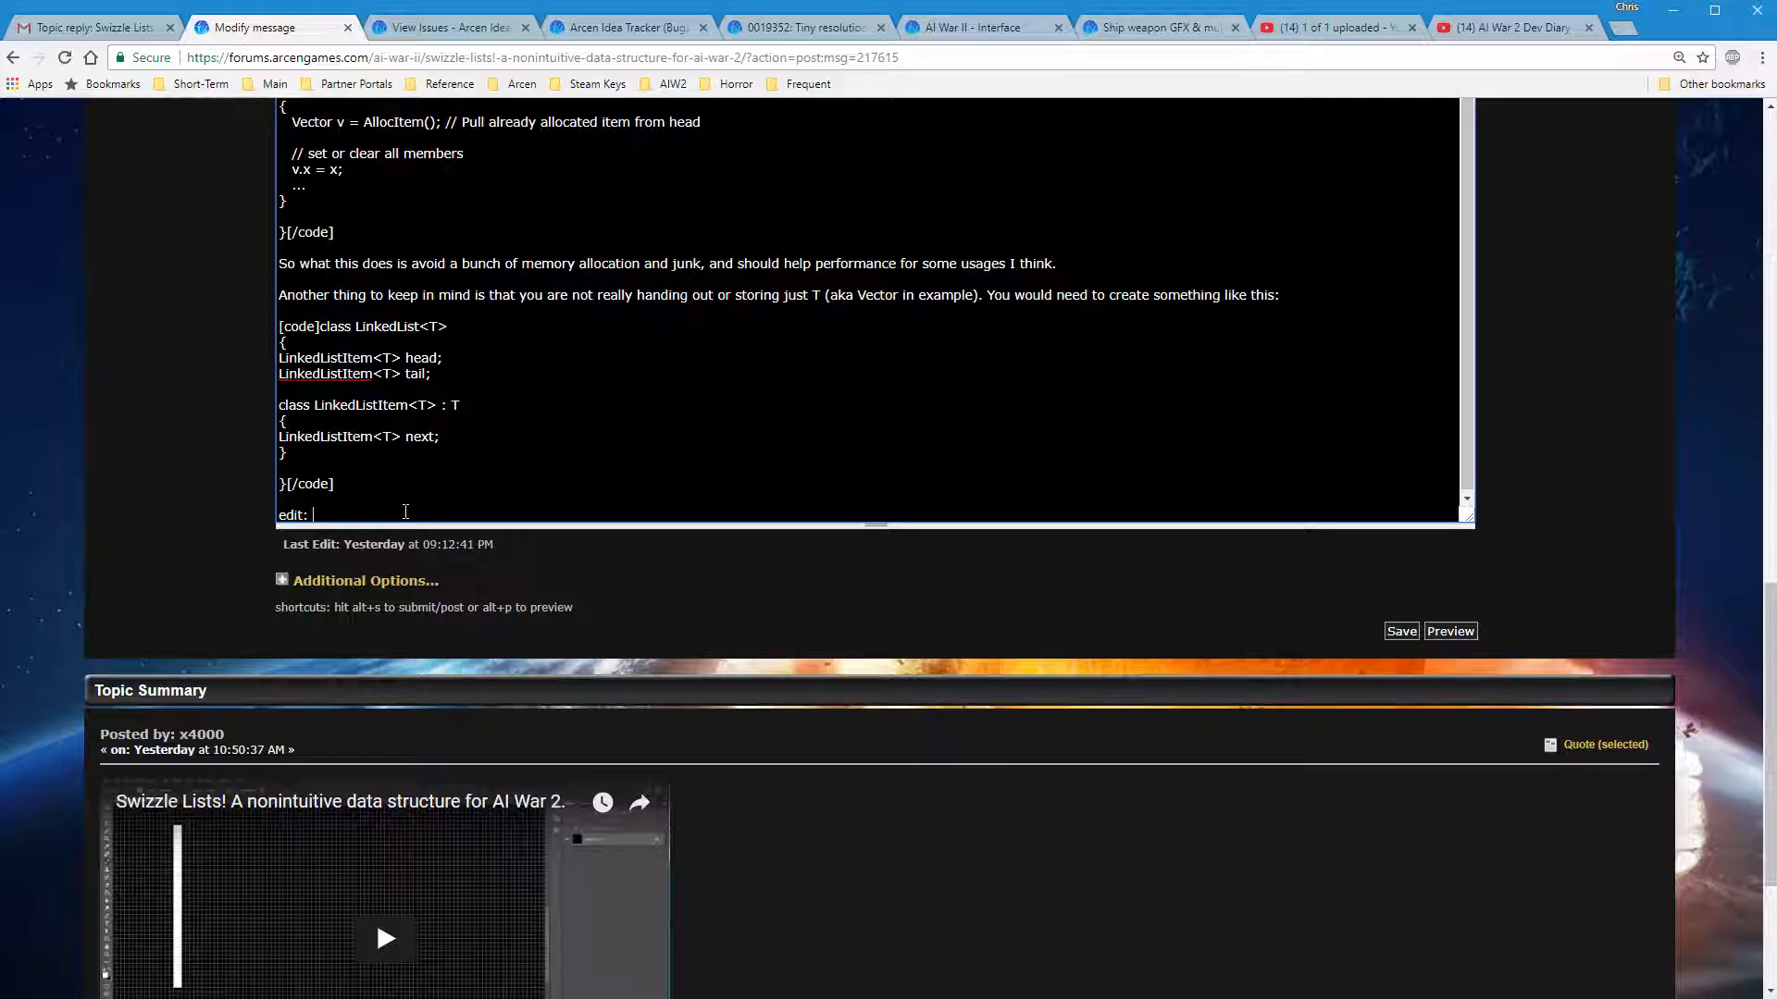
{"action": "type", "text": "Chris u"}
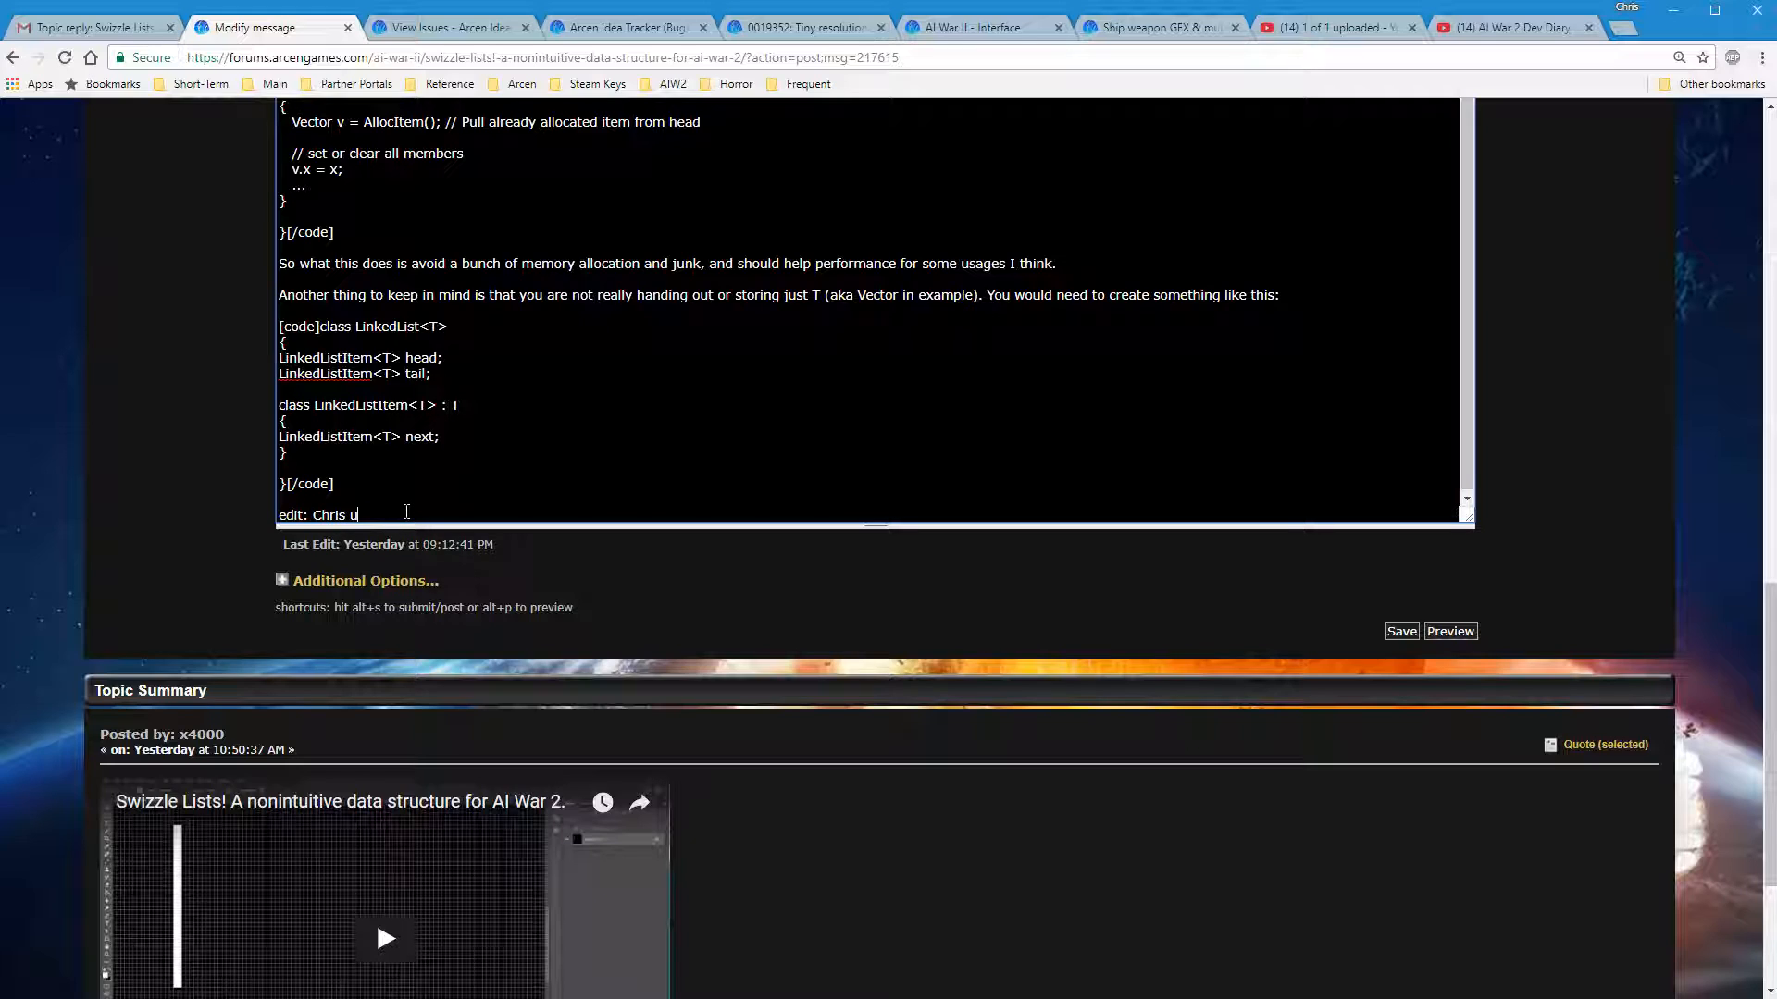
{"action": "type", "text": "pdated to have code blocks."}
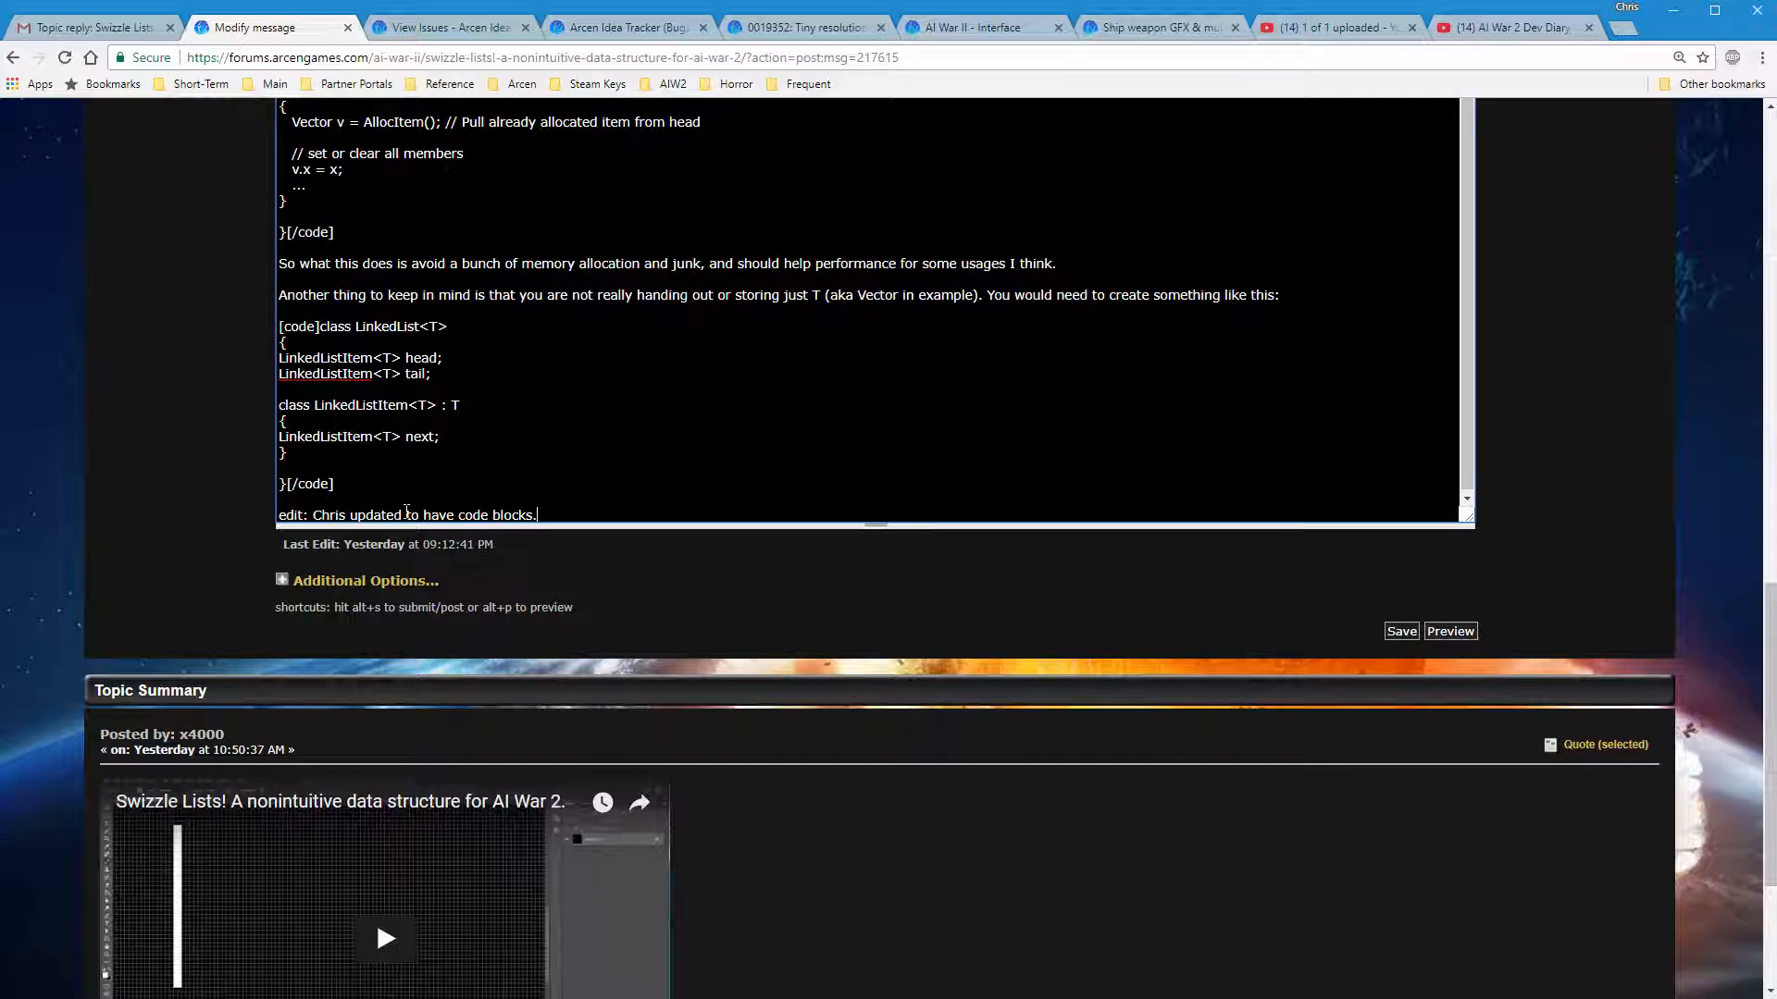
Save the modified reply and check it in the topic with both code boxes
{"action": "left_click", "coordinate": [1401, 631]}
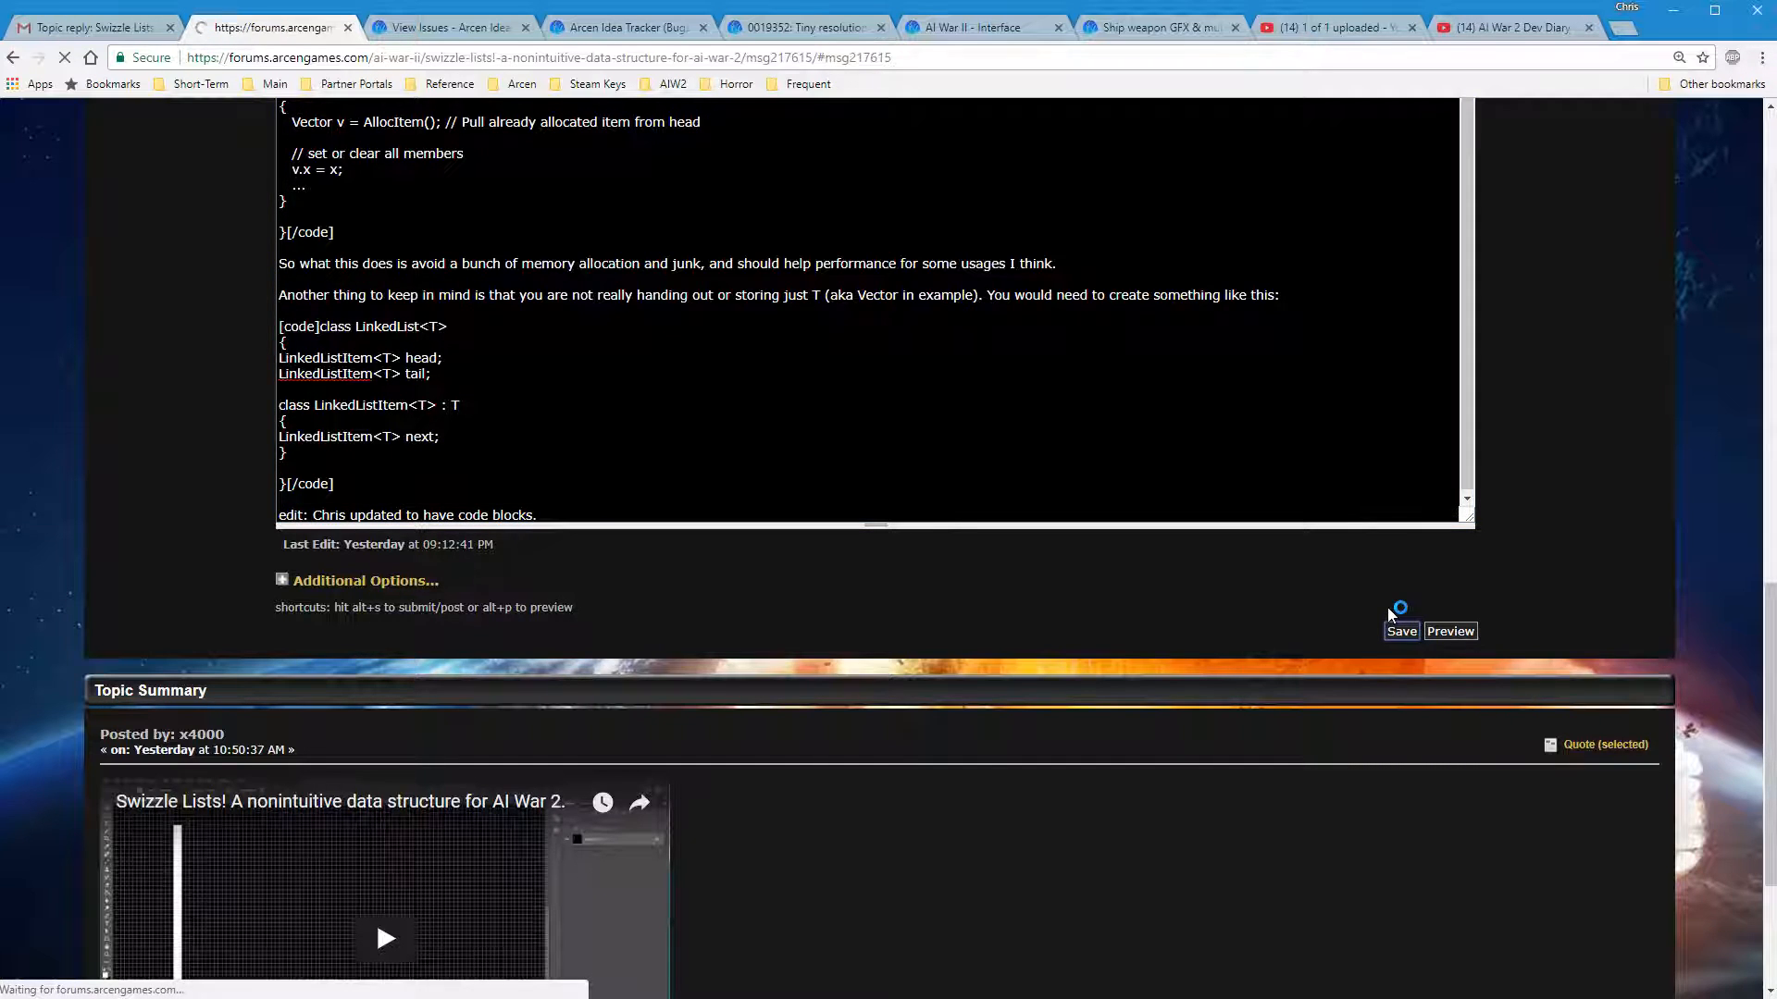
{"action": "left_click", "coordinate": [1401, 631]}
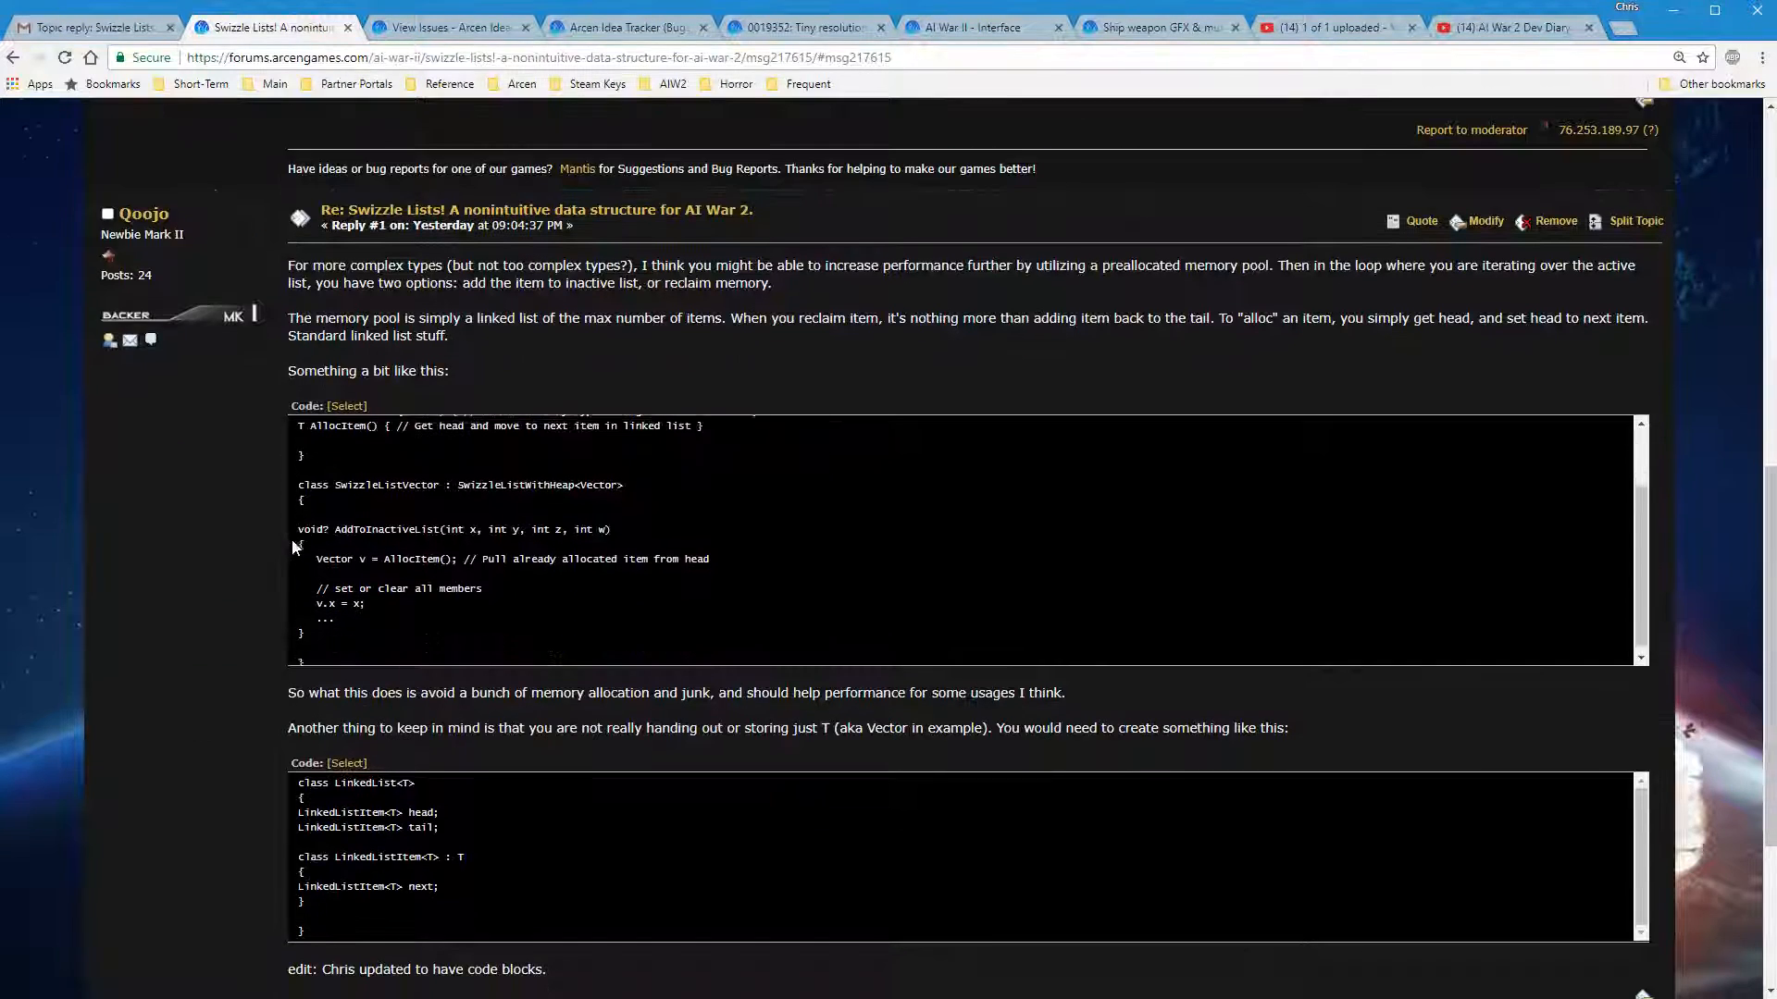
{"action": "scroll", "scroll_direction": "up", "scroll_amount": 3}
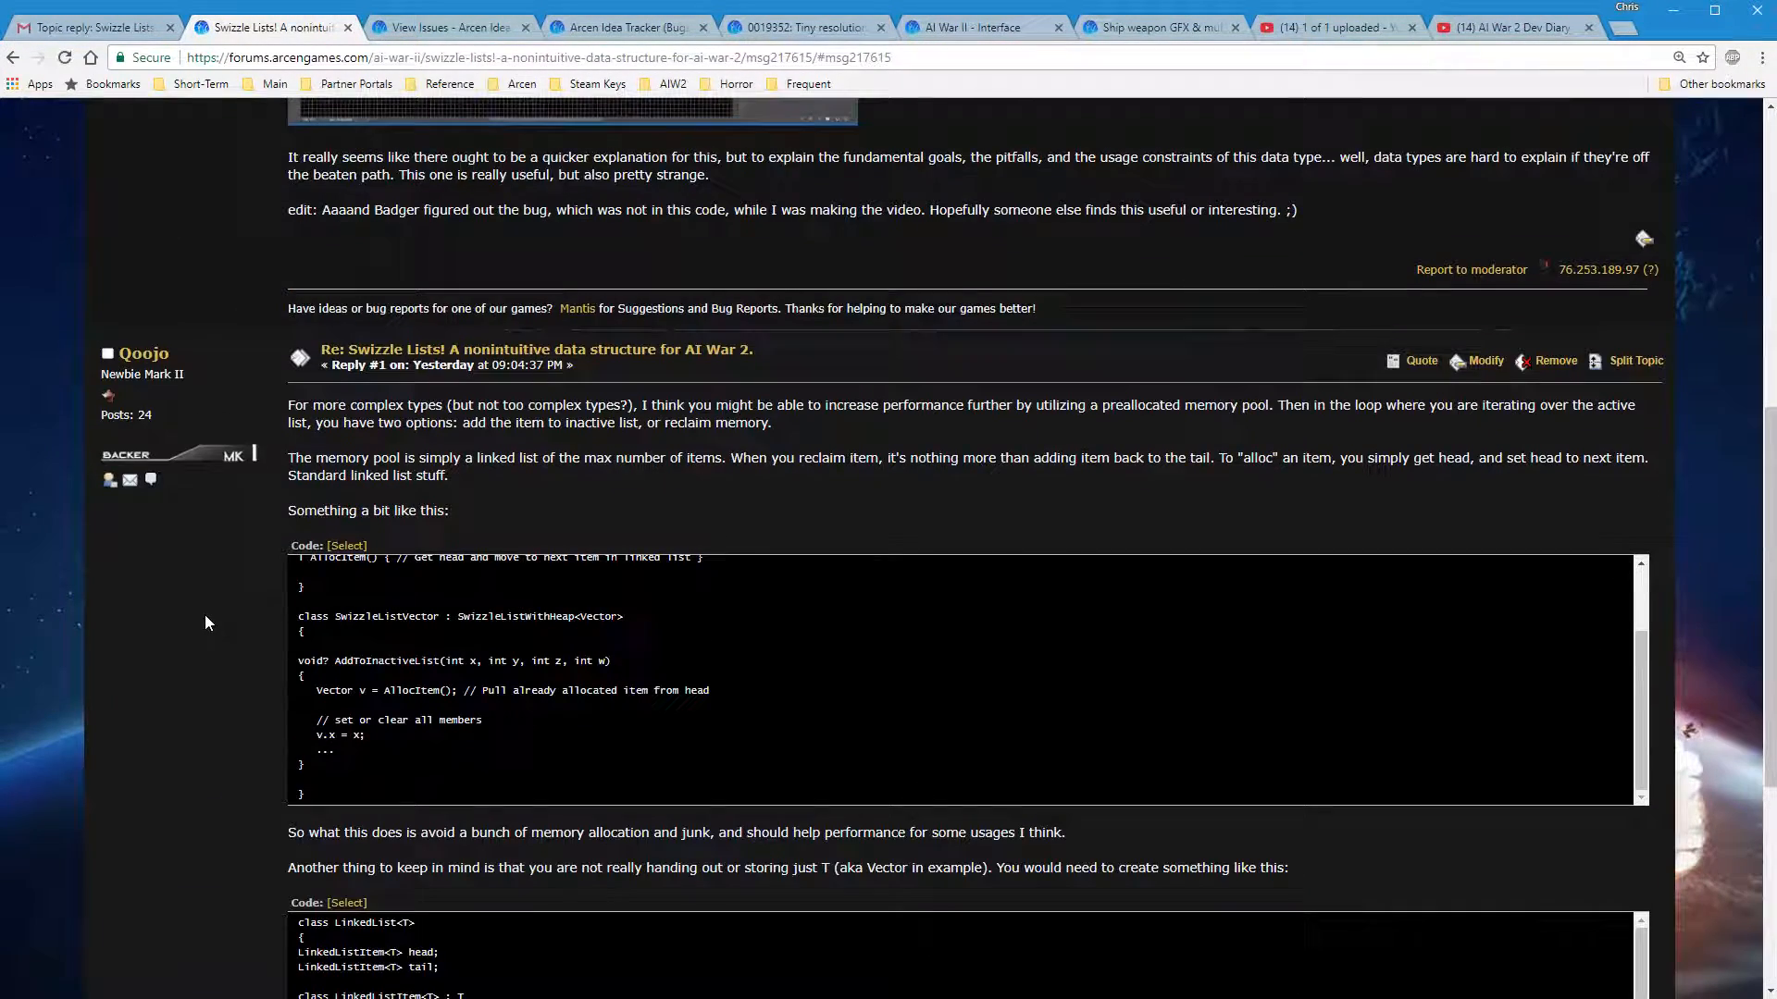
{"action": "scroll", "scroll_direction": "up", "scroll_amount": 3}
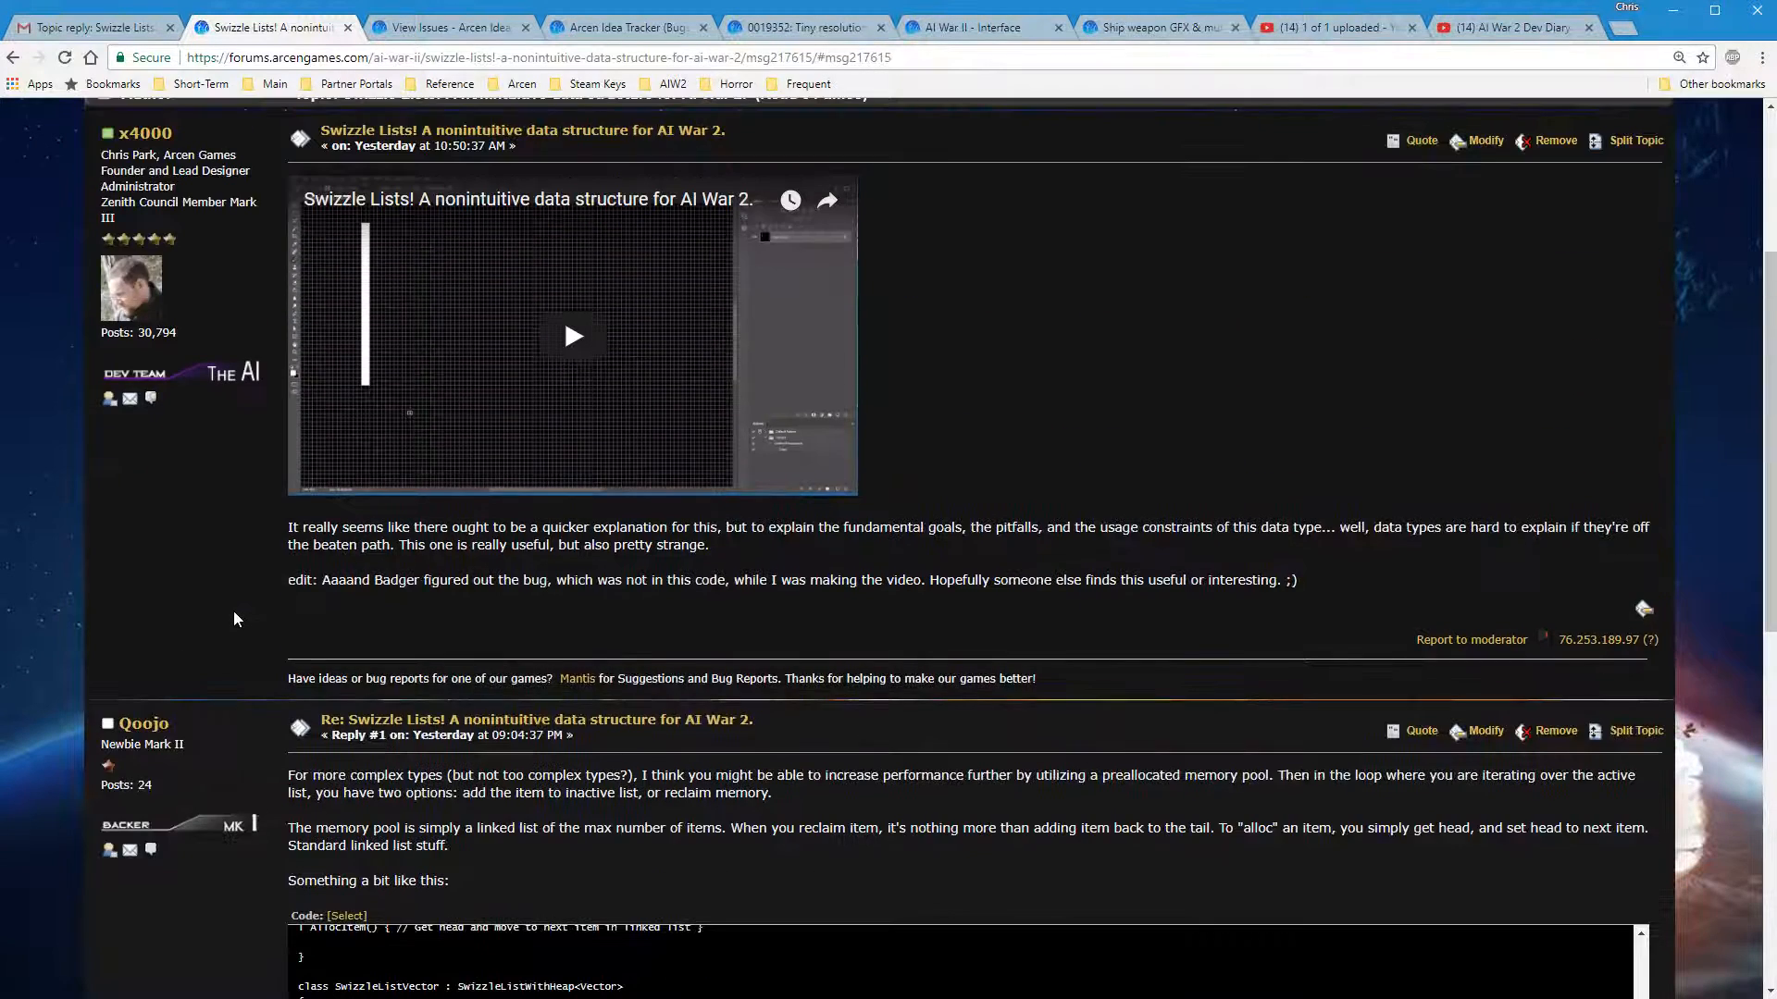
{"action": "scroll", "scroll_direction": "down", "scroll_amount": 3}
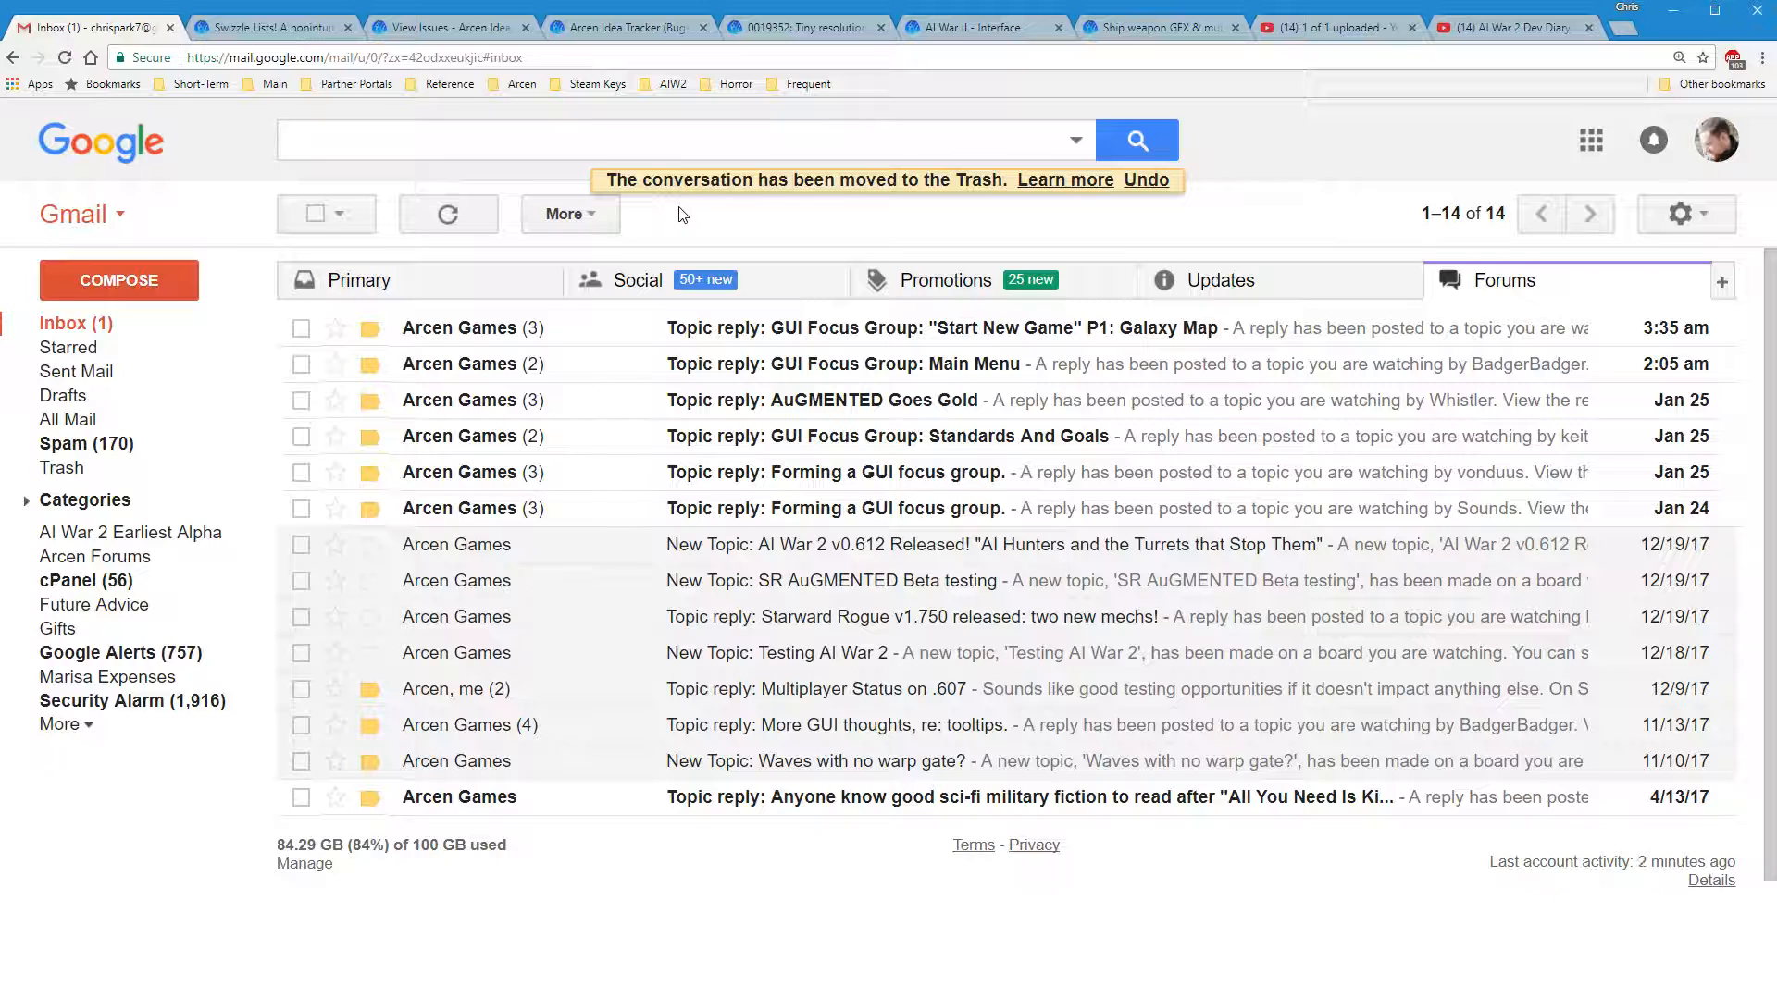
{"action": "mouse_move", "coordinate": [1142, 328]}
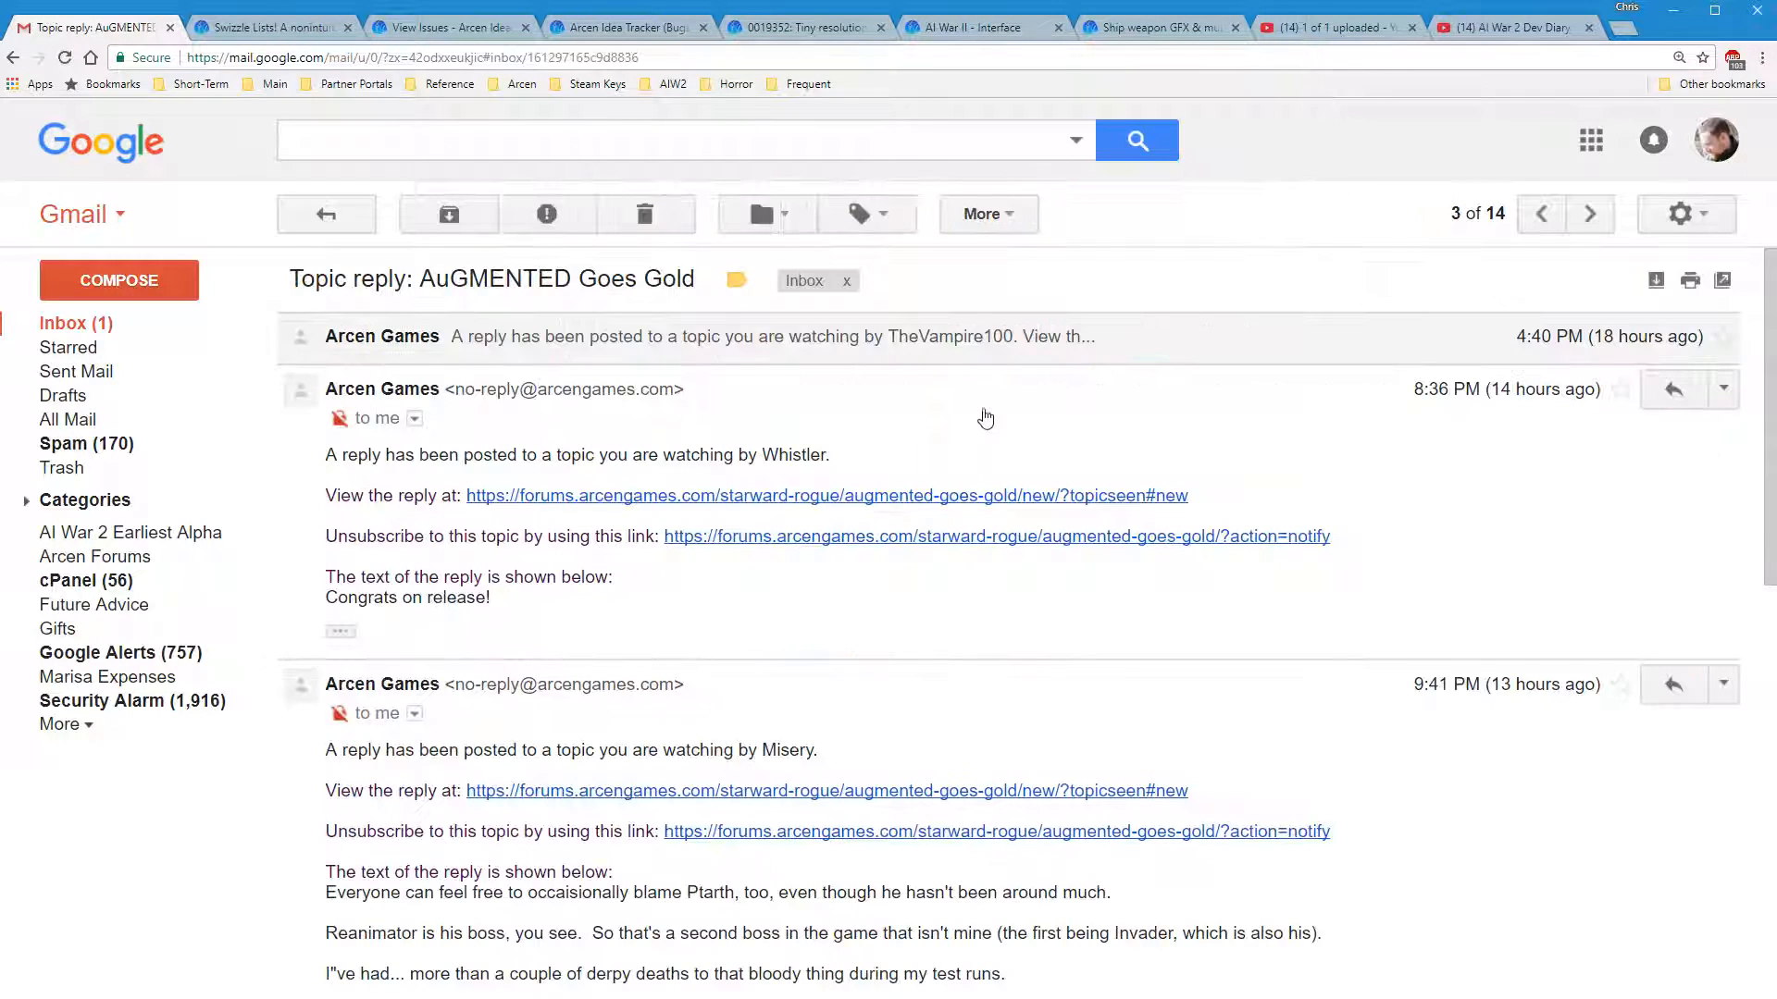
Scroll through the AuGMENTED Goes Gold notification thread's three reply messages
{"action": "scroll", "scroll_direction": "down", "scroll_amount": 3}
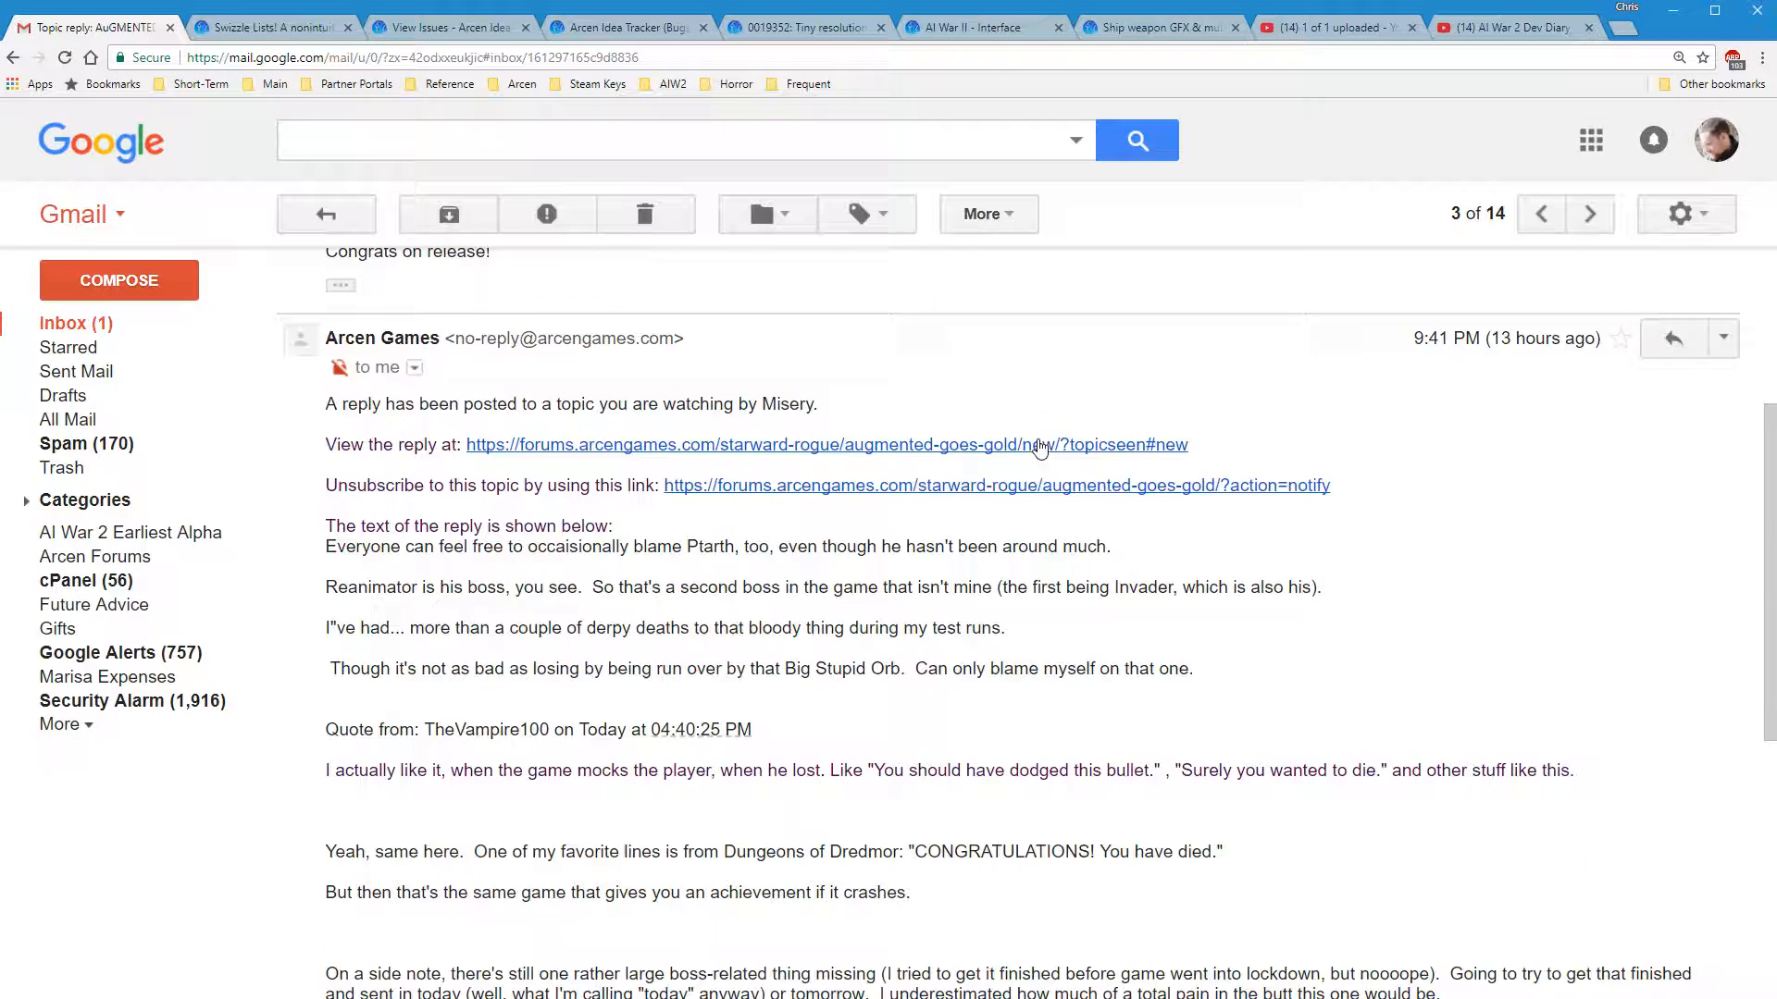
{"action": "scroll", "scroll_direction": "up", "scroll_amount": 3}
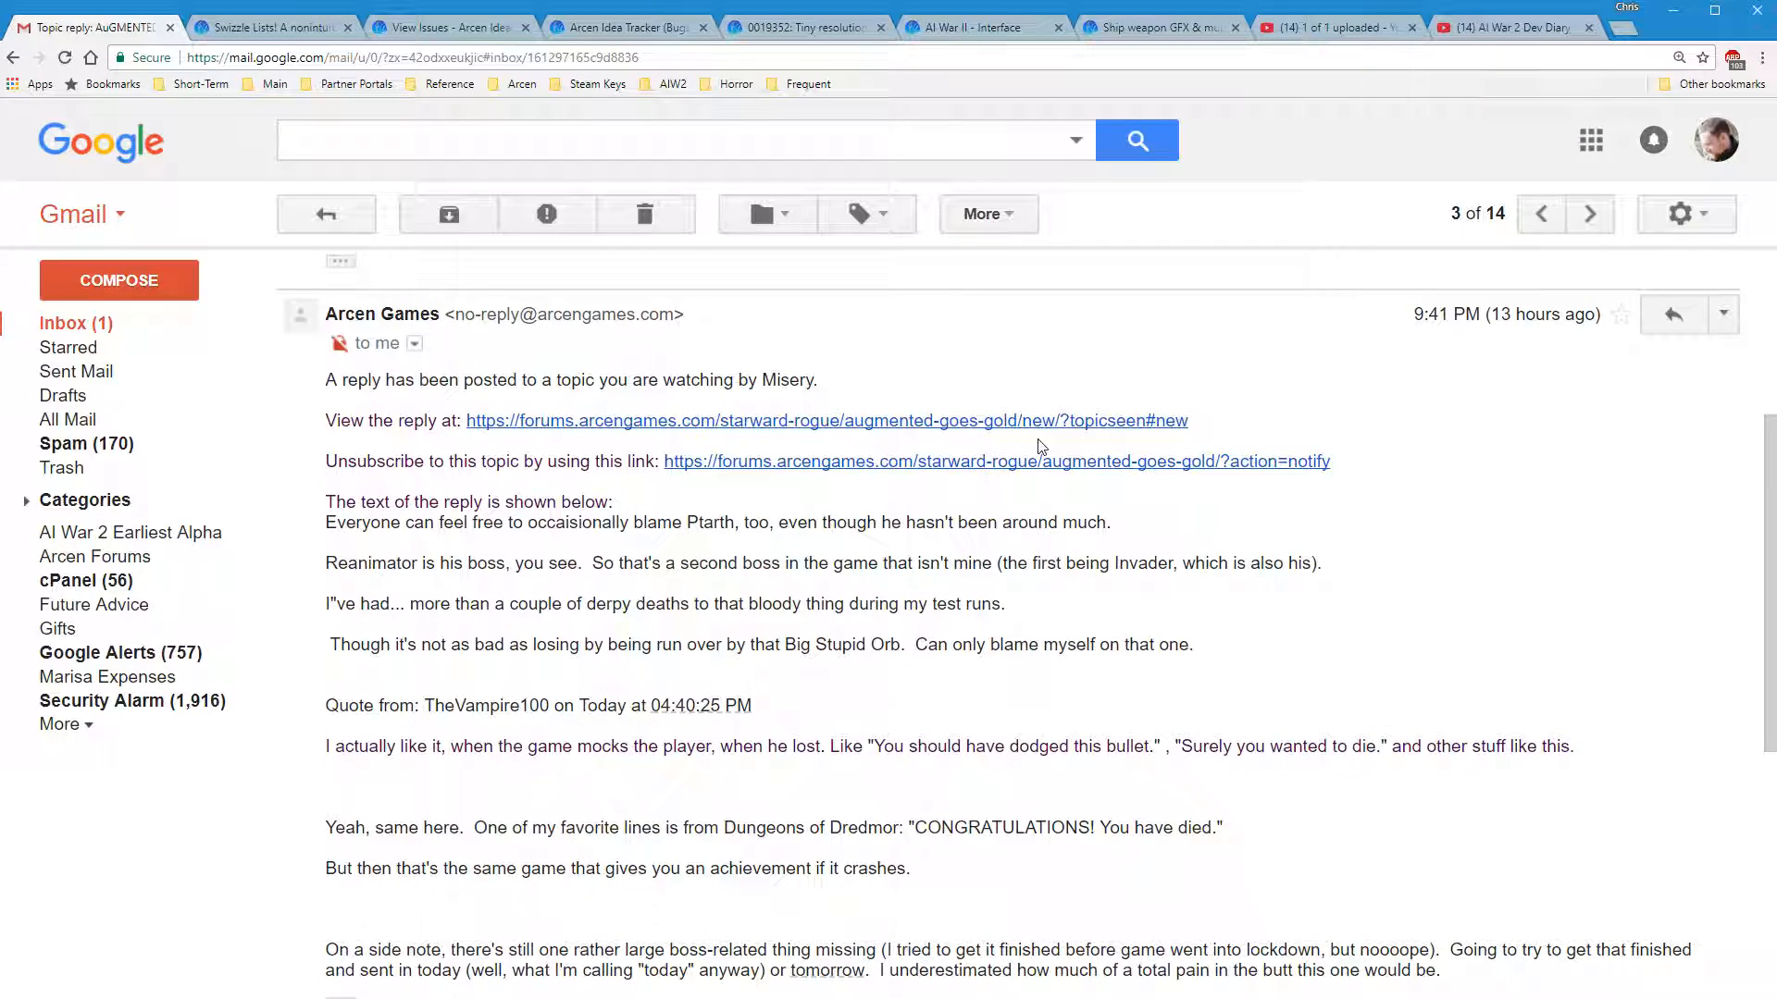
{"action": "scroll", "scroll_direction": "down", "scroll_amount": 3}
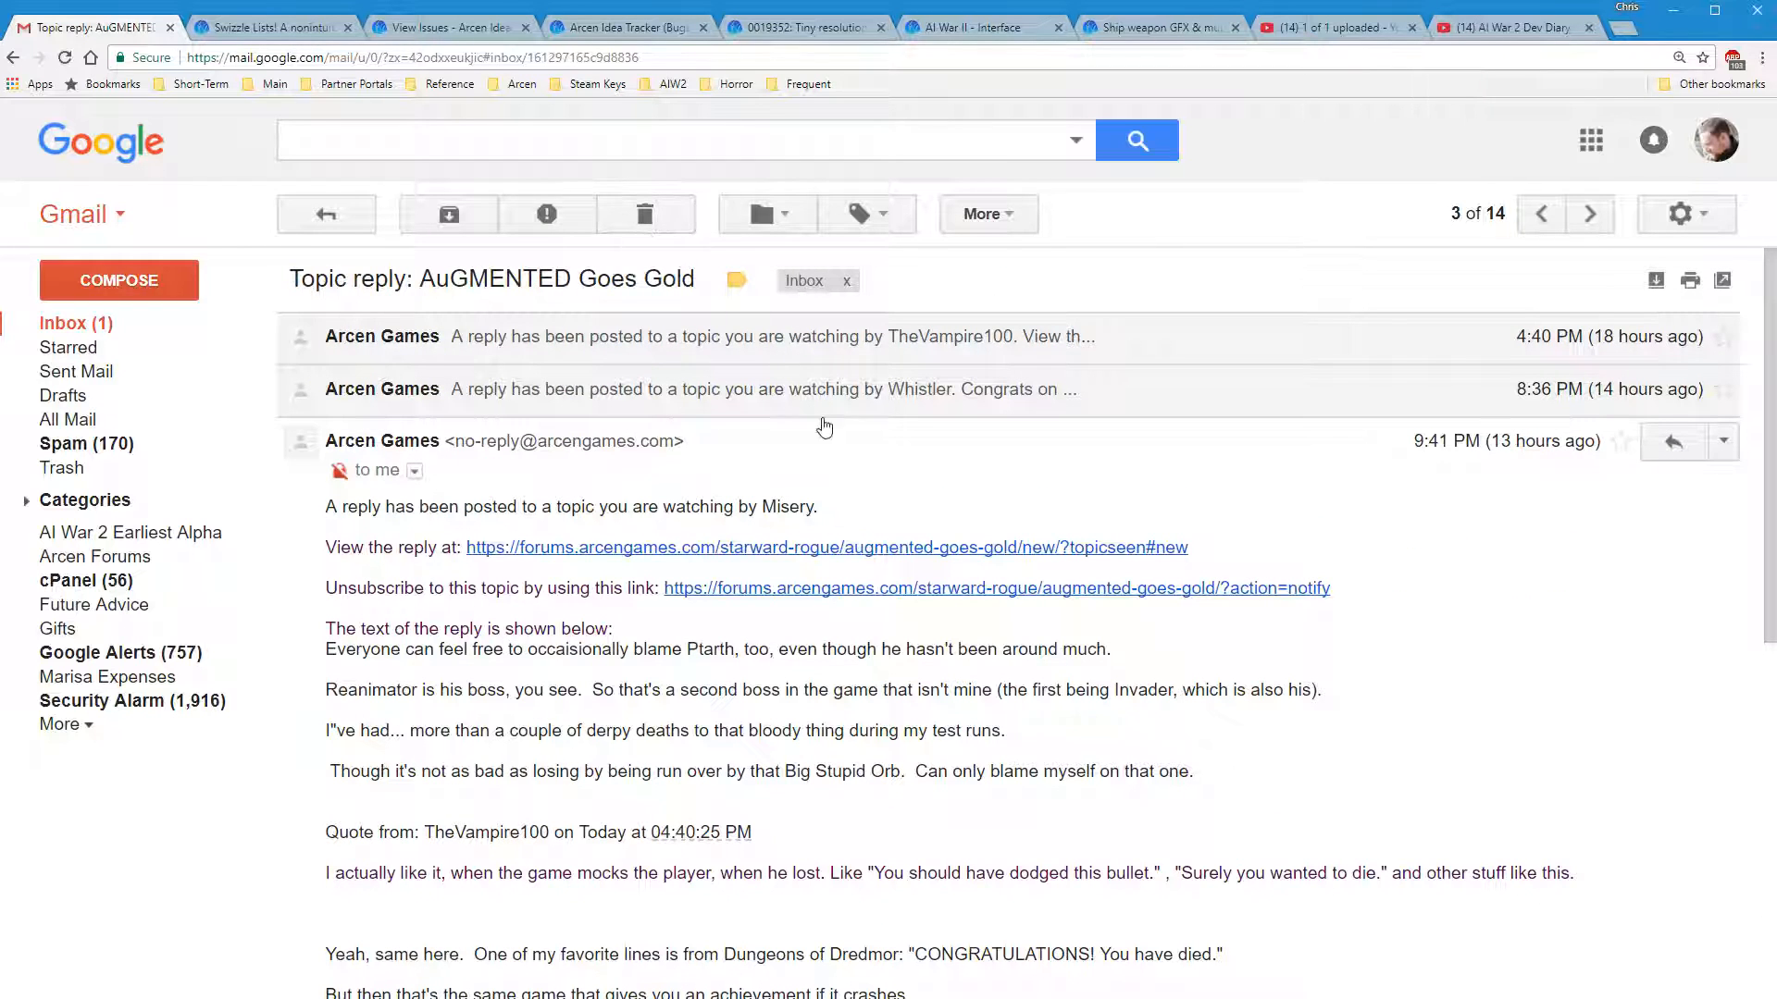
{"action": "mouse_move", "coordinate": [646, 215]}
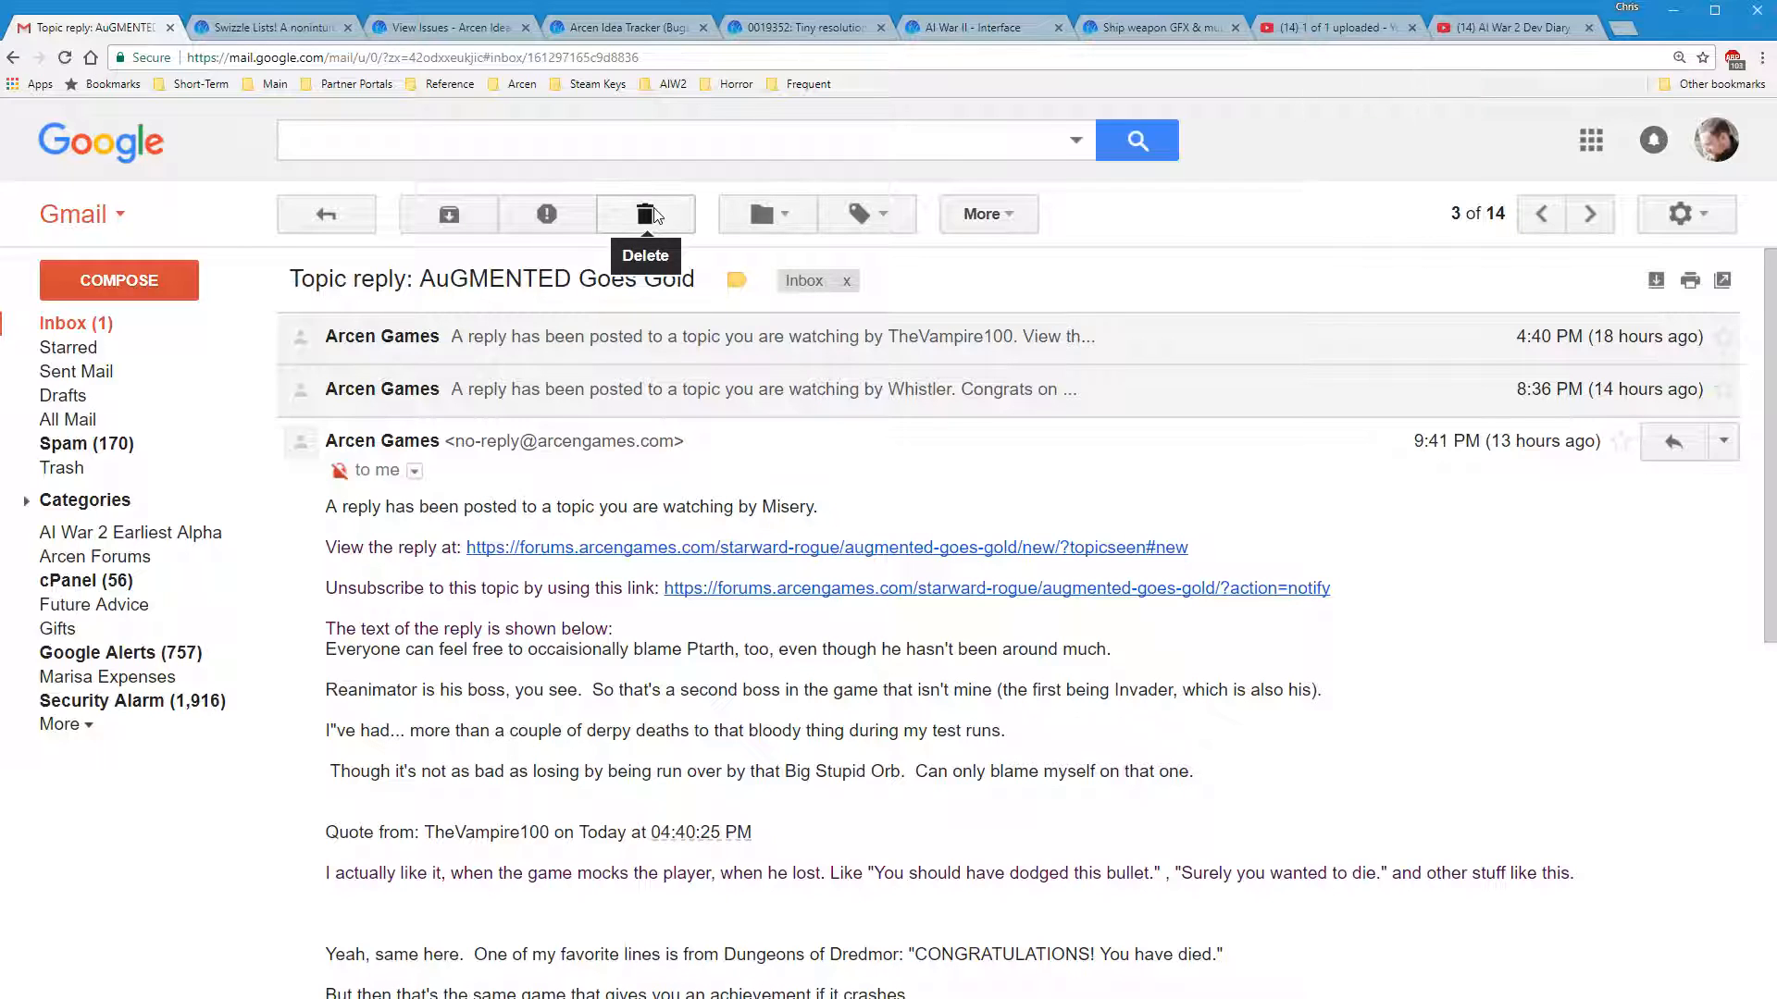
{"action": "mouse_move", "coordinate": [635, 553]}
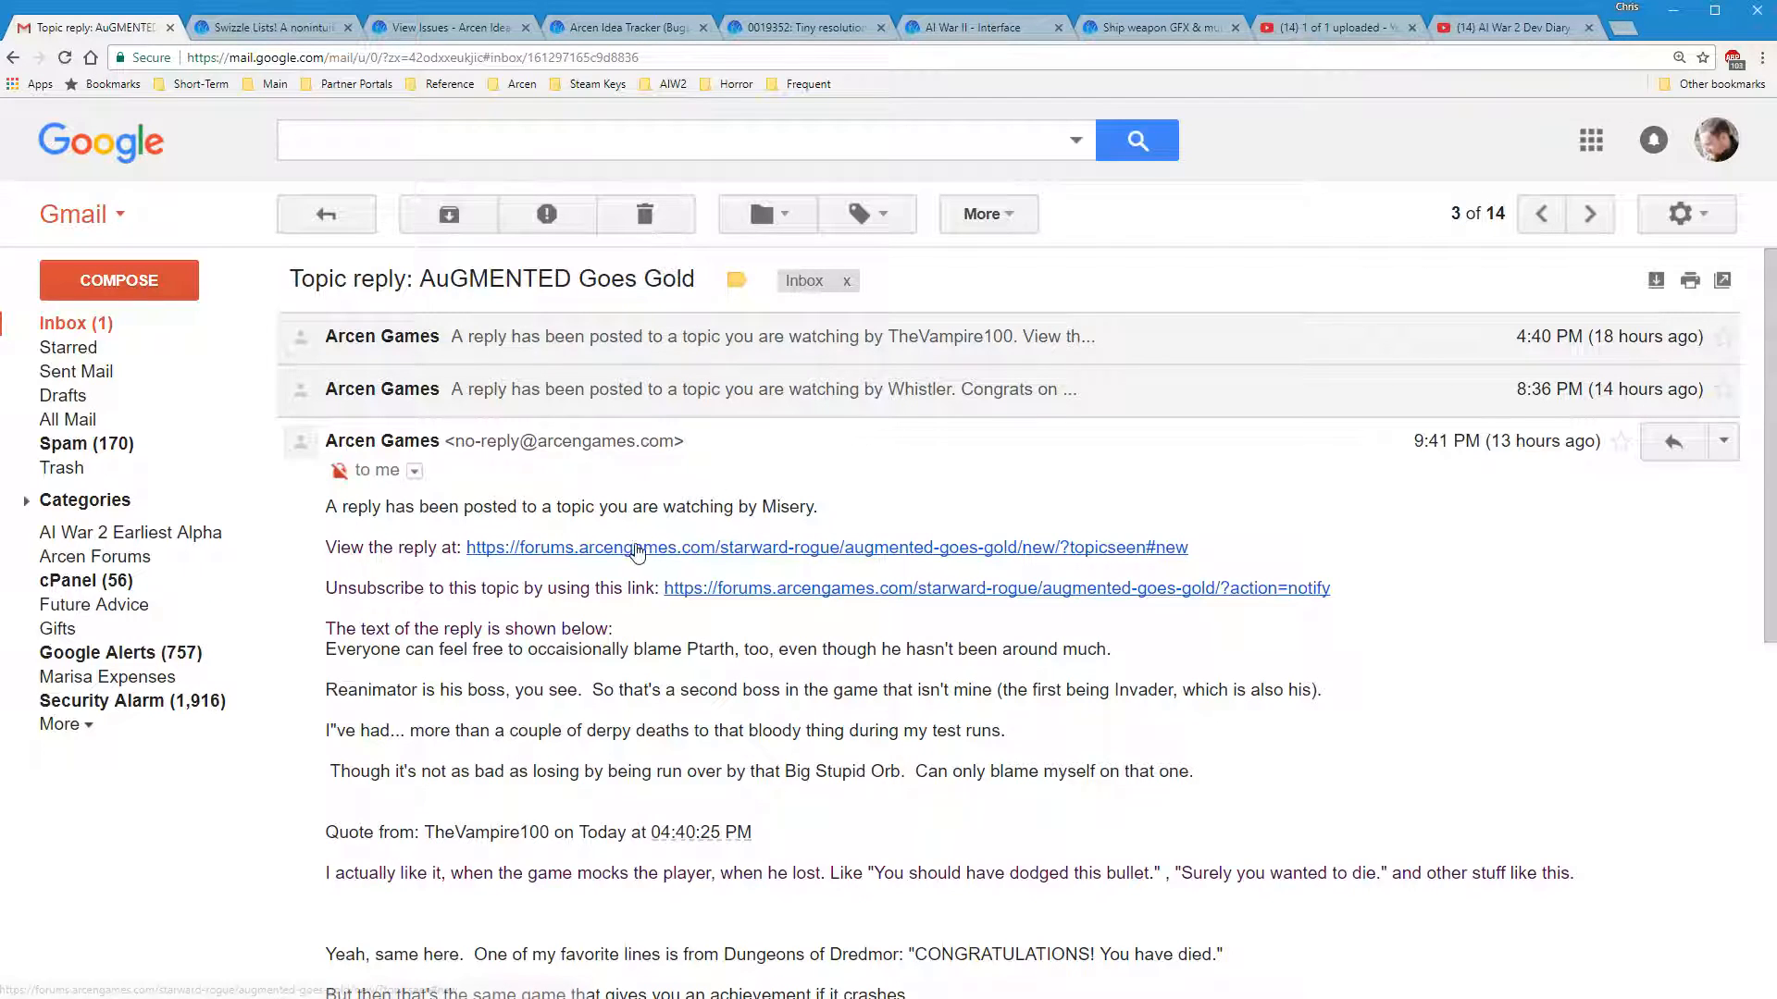
{"action": "mouse_move", "coordinate": [635, 548]}
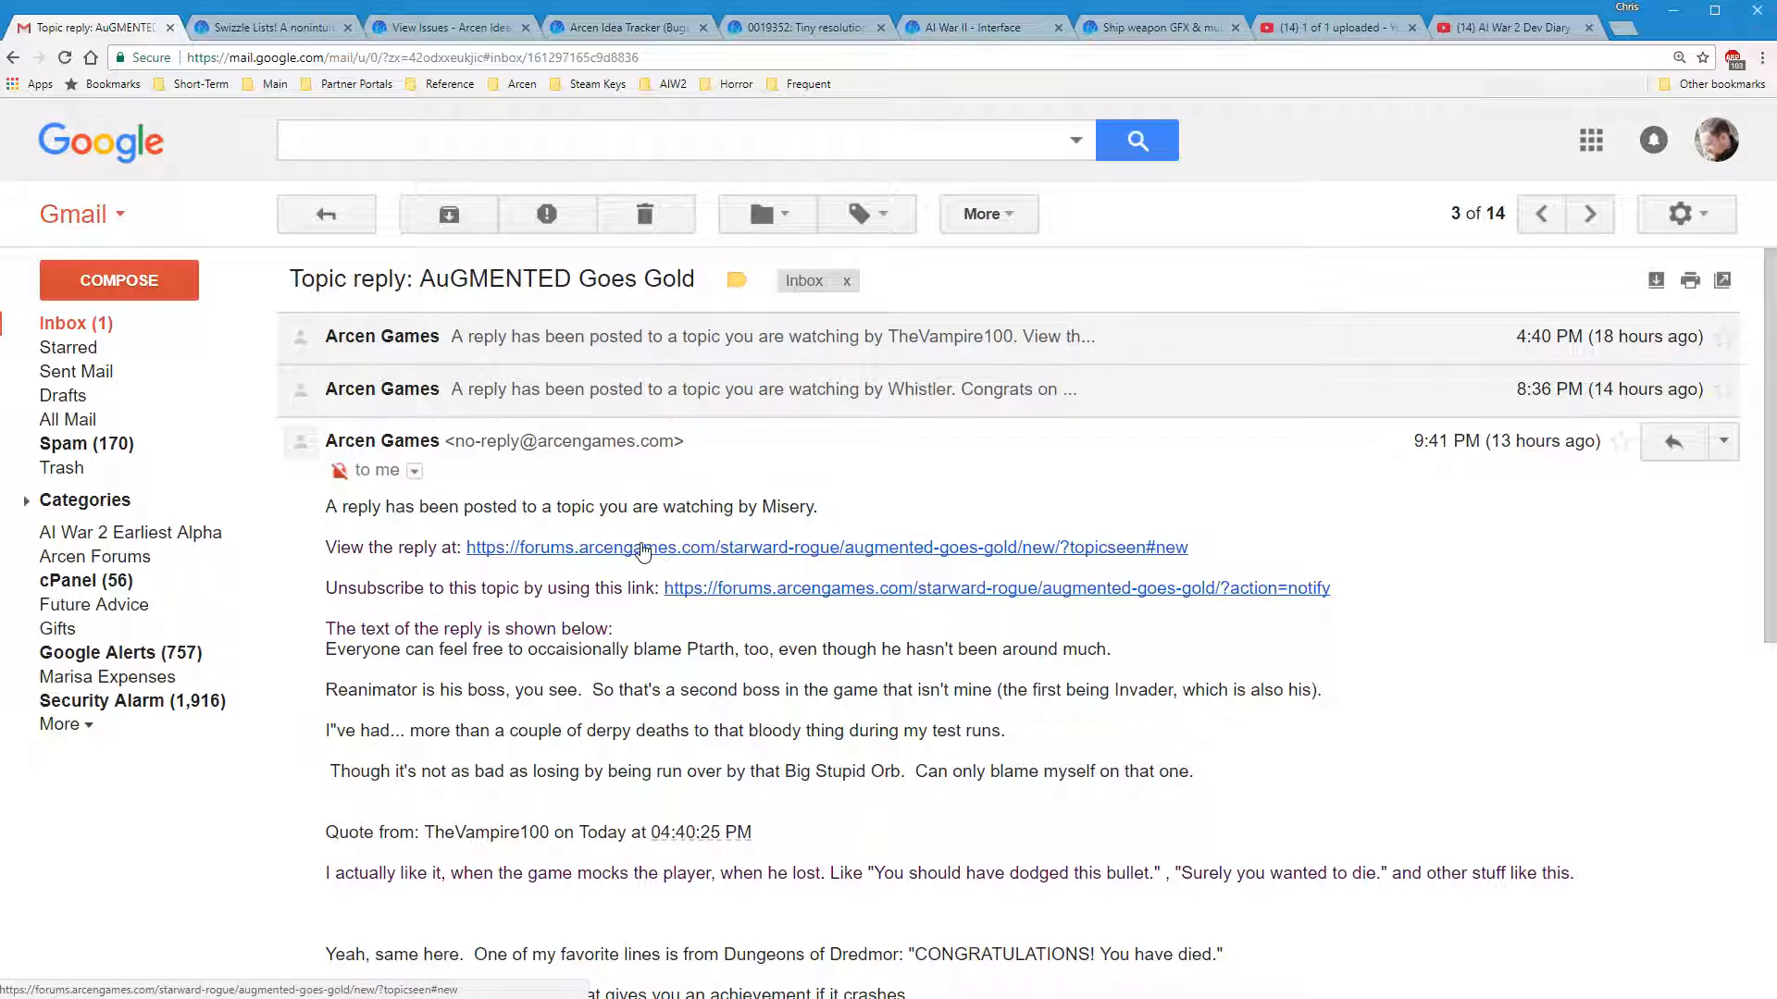
{"action": "mouse_move", "coordinate": [642, 542]}
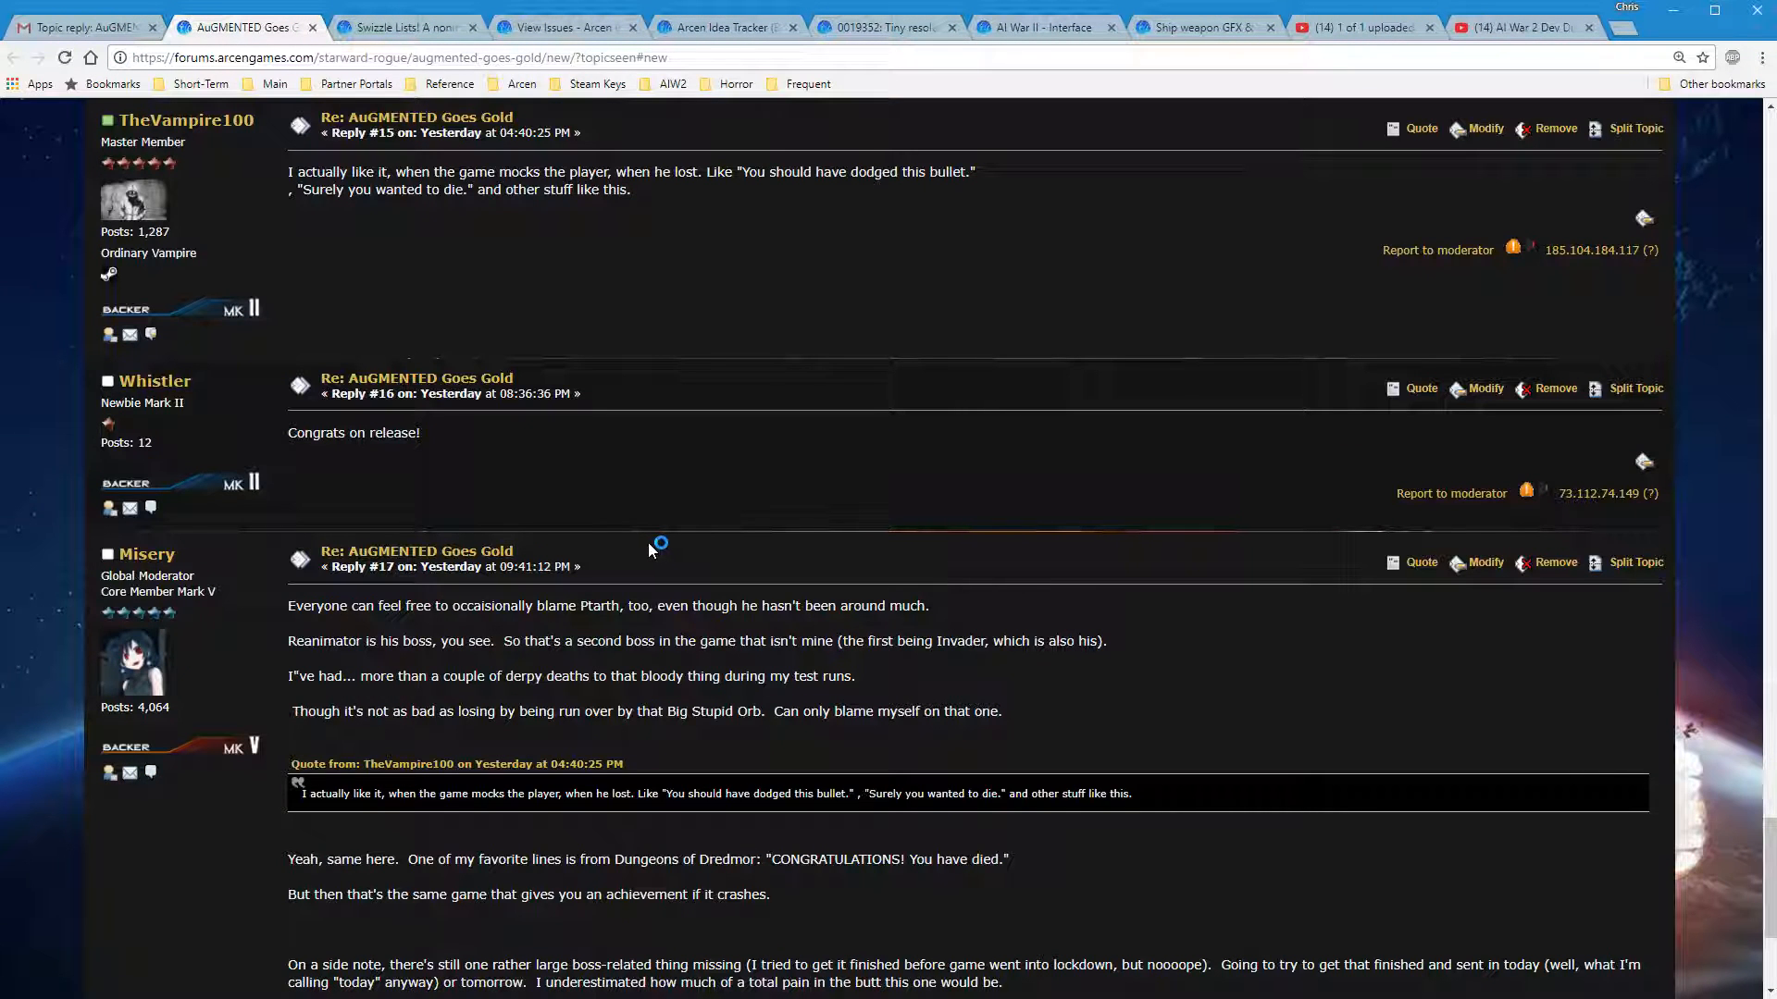
{"action": "mouse_move", "coordinate": [915, 694]}
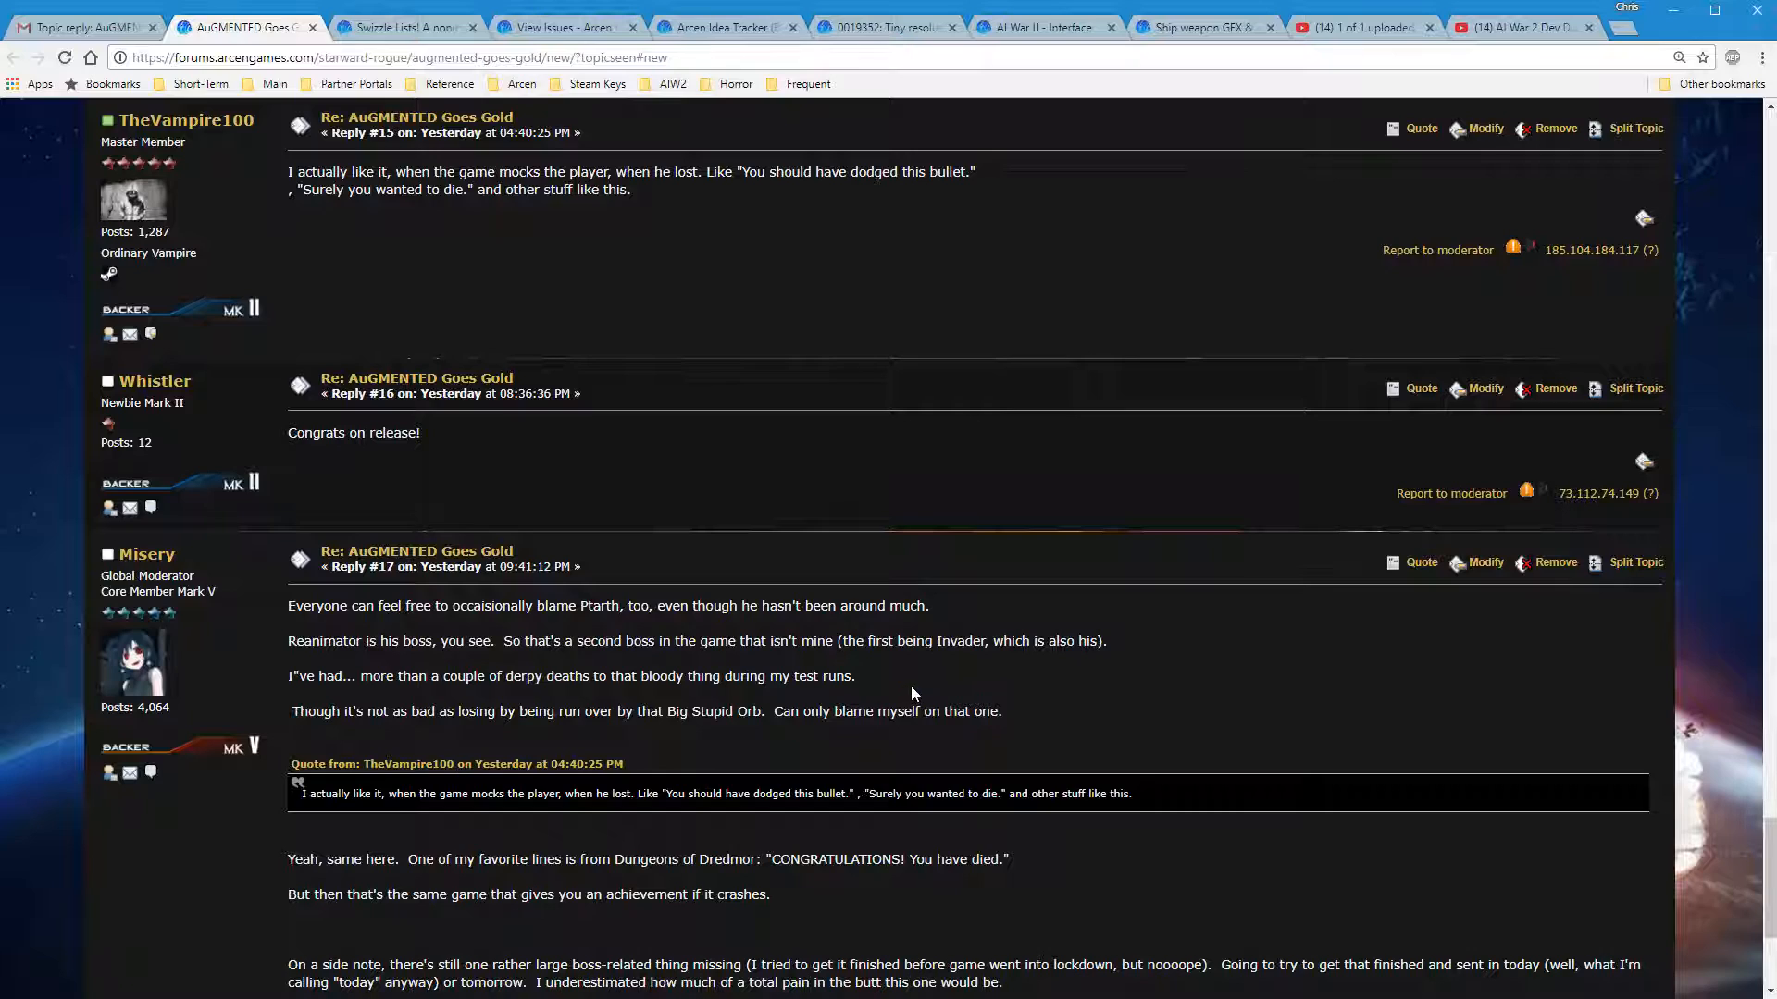
{"action": "mouse_move", "coordinate": [936, 678]}
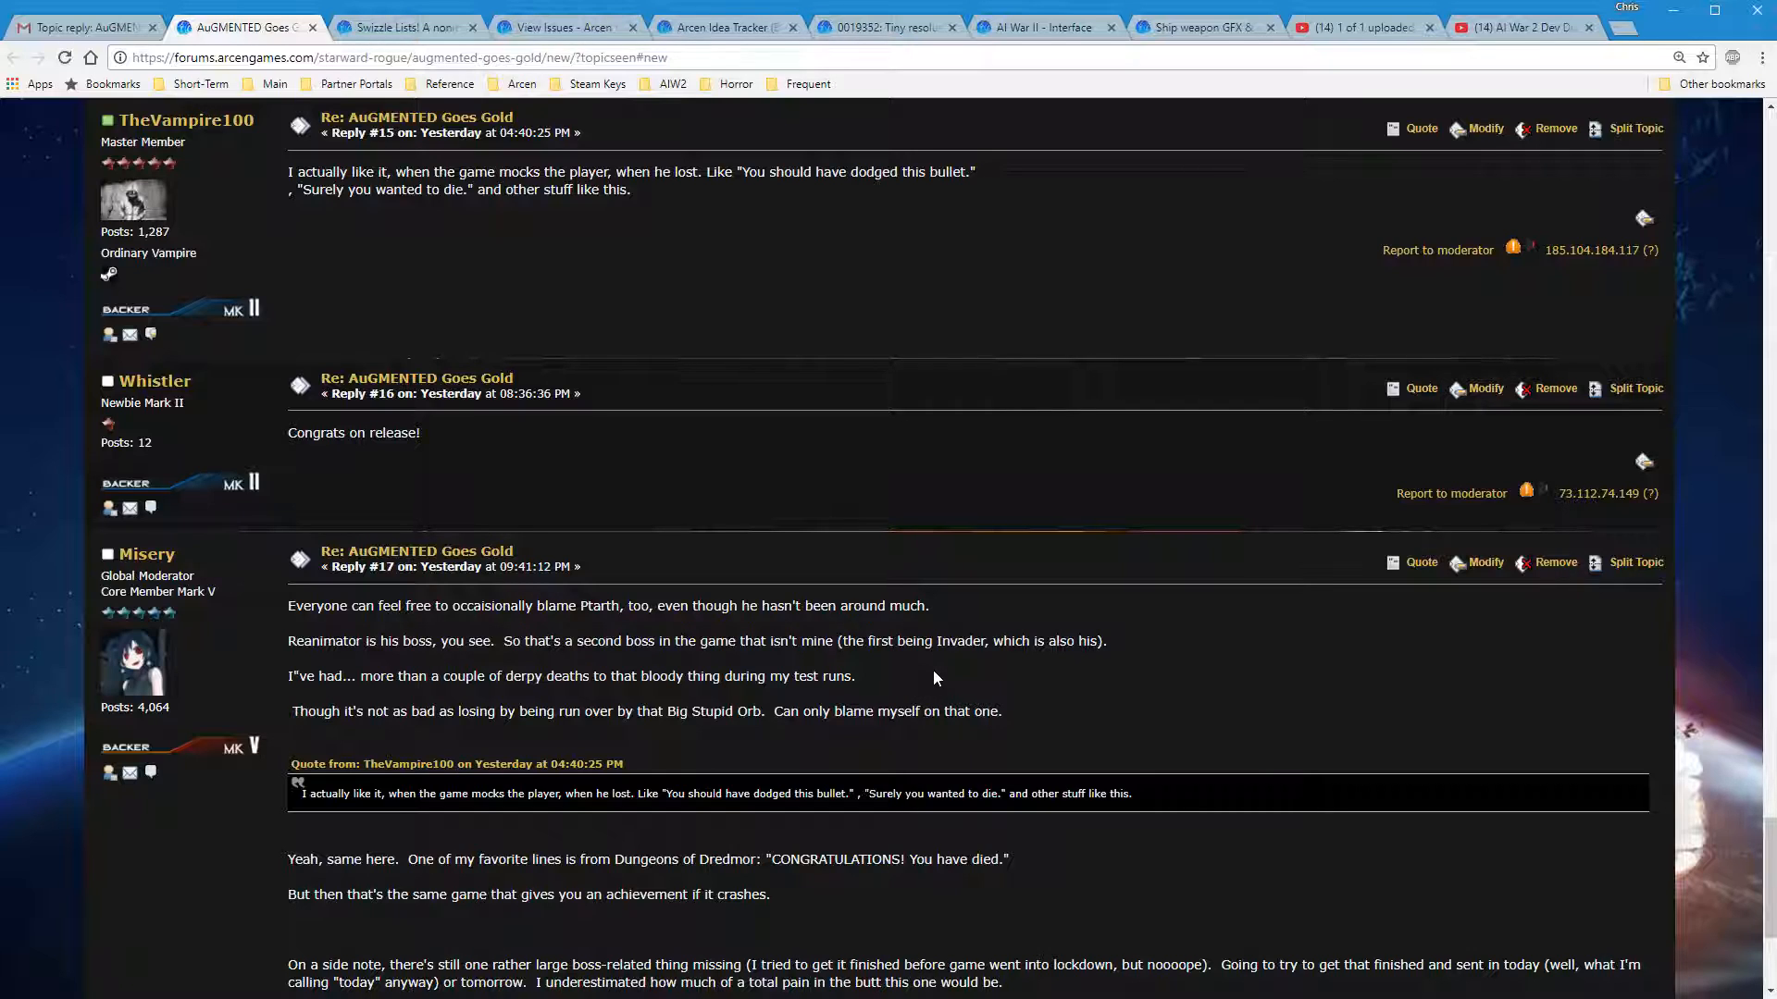
{"action": "mouse_move", "coordinate": [900, 681]}
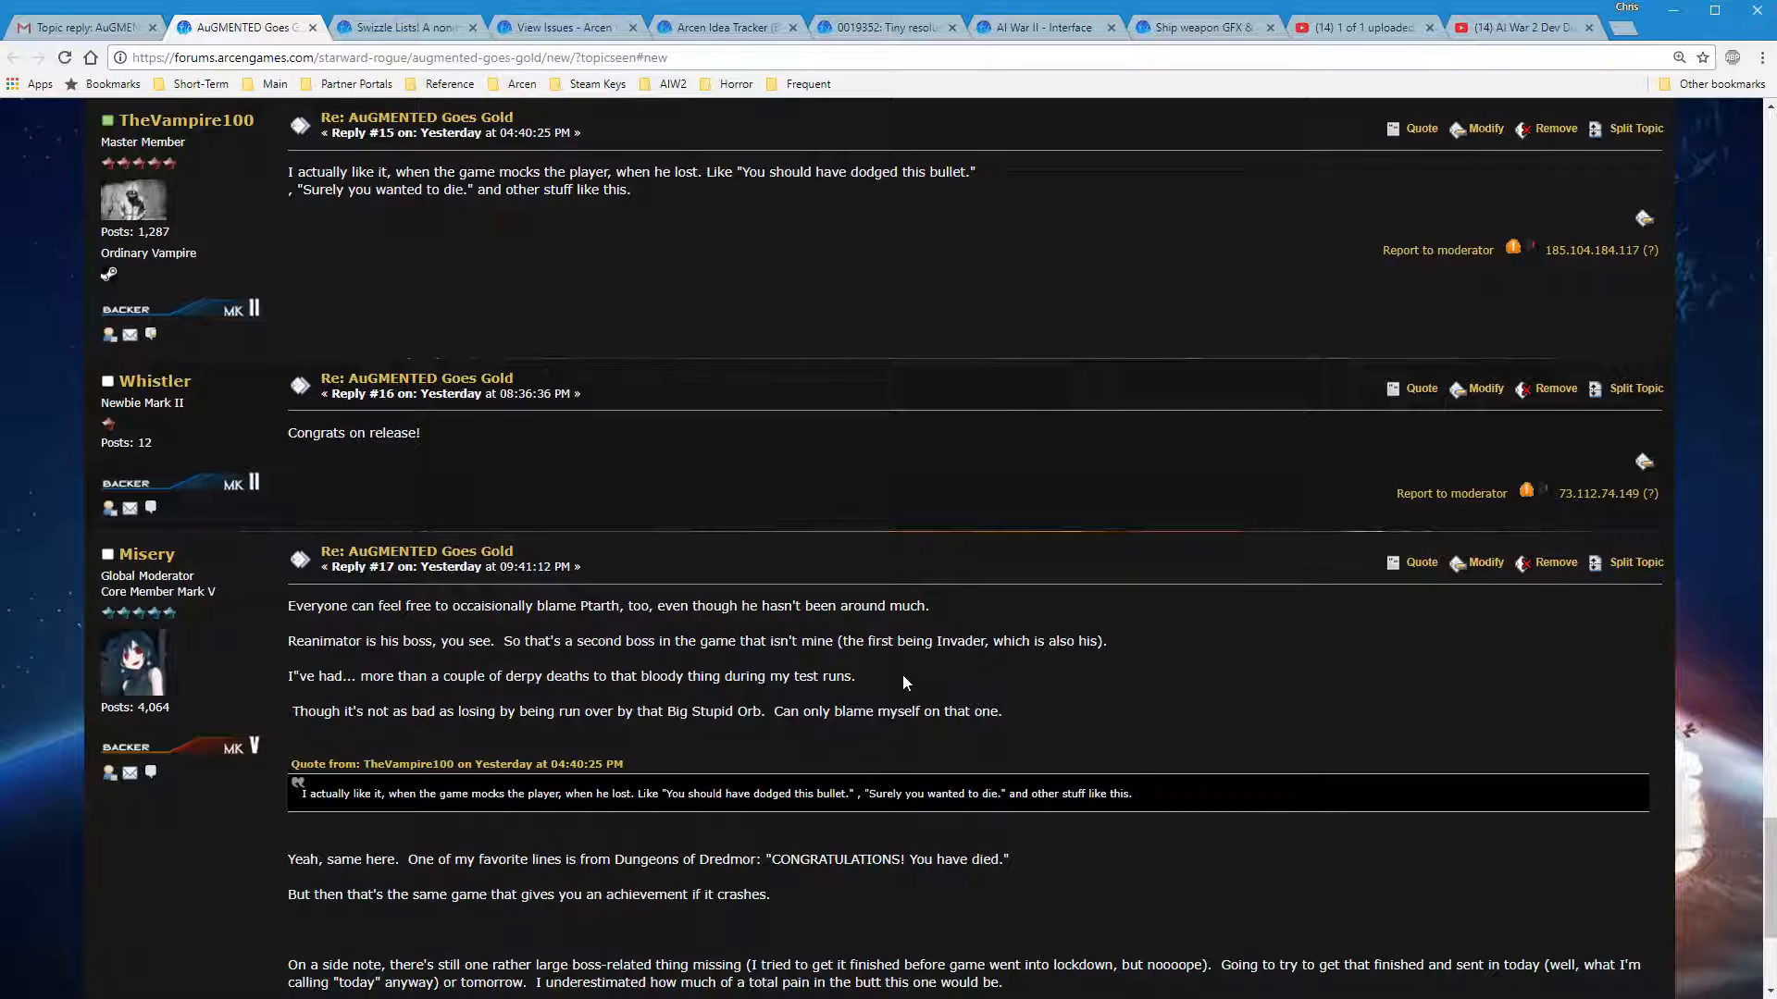
Read the latest AuGMENTED Goes Gold replies, then close that topic's browser tab
{"action": "scroll", "scroll_direction": "down", "scroll_amount": 3}
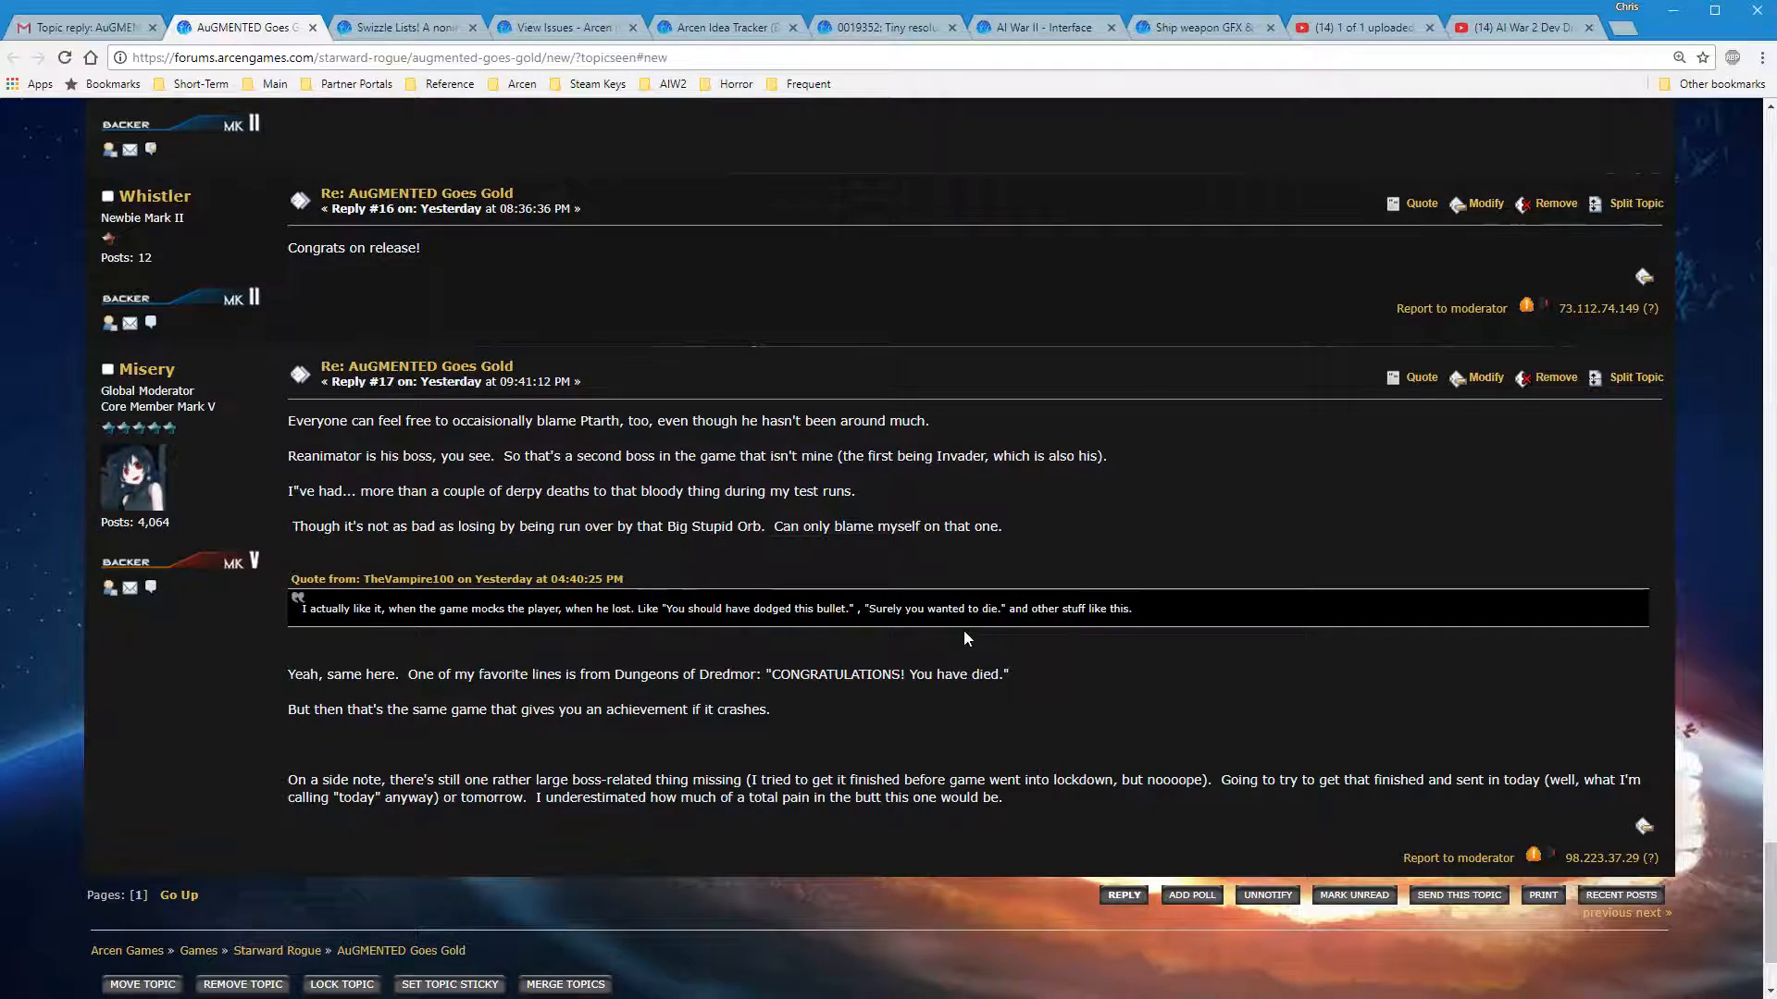
{"action": "scroll", "scroll_direction": "up", "scroll_amount": 3}
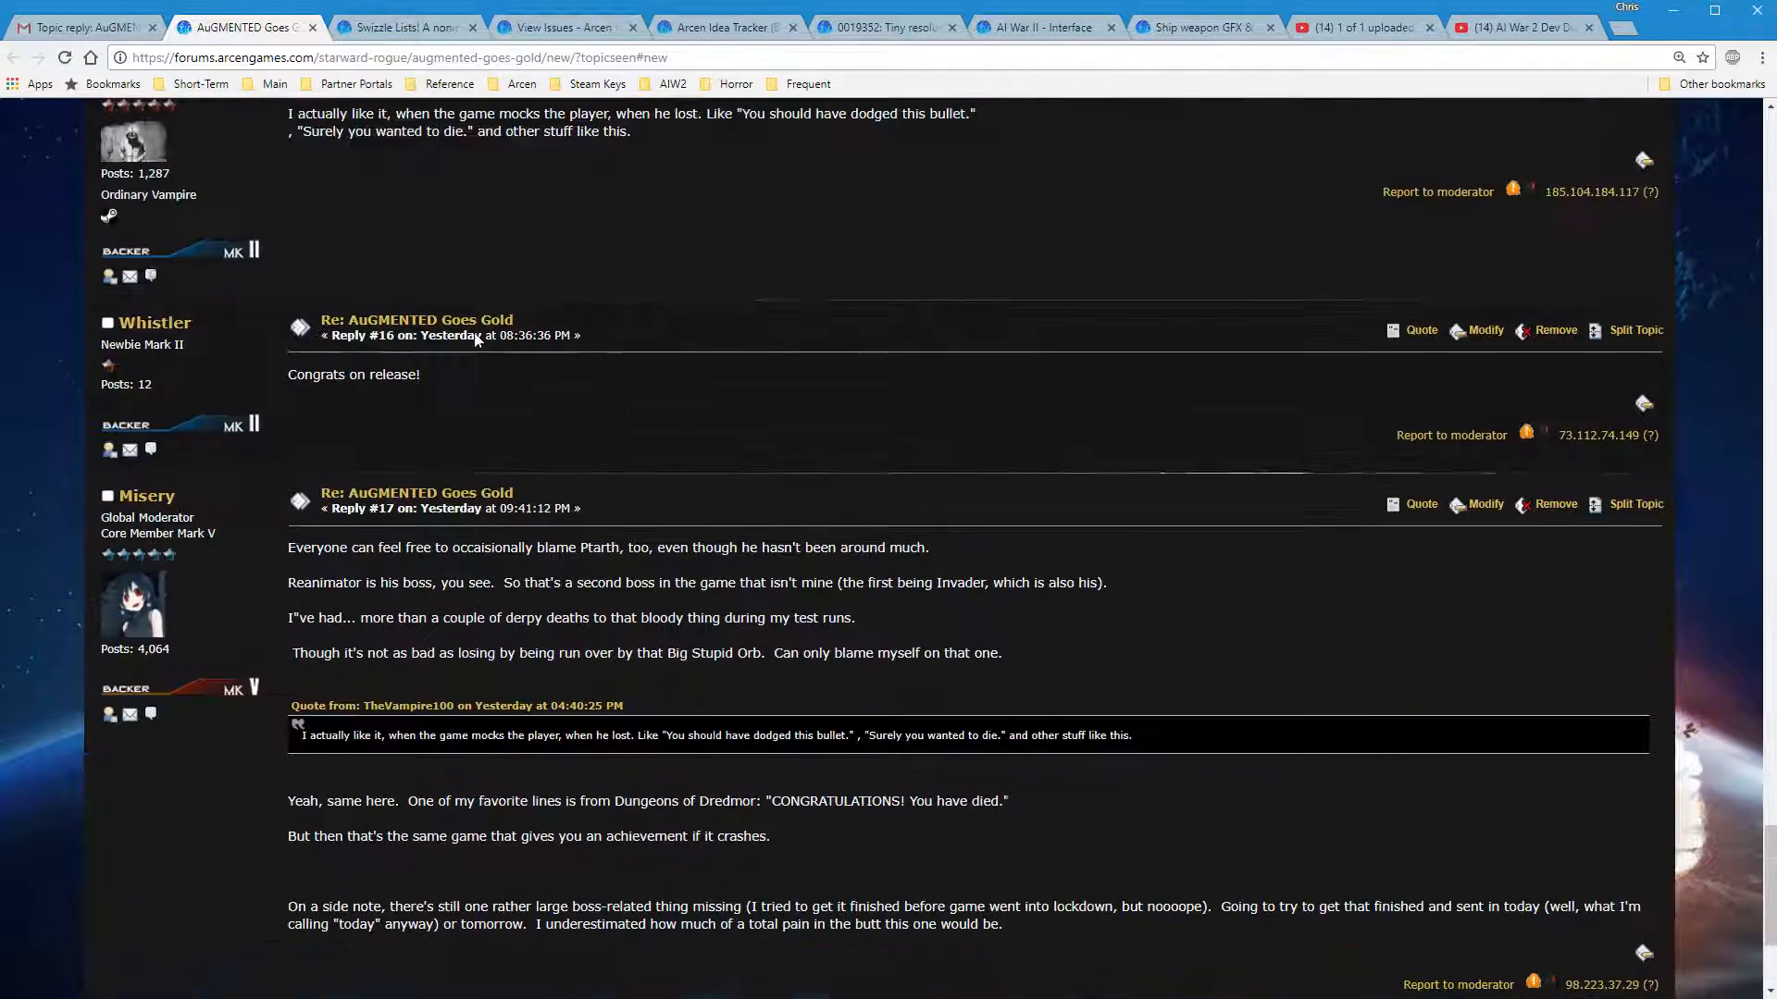
{"action": "mouse_move", "coordinate": [315, 25]}
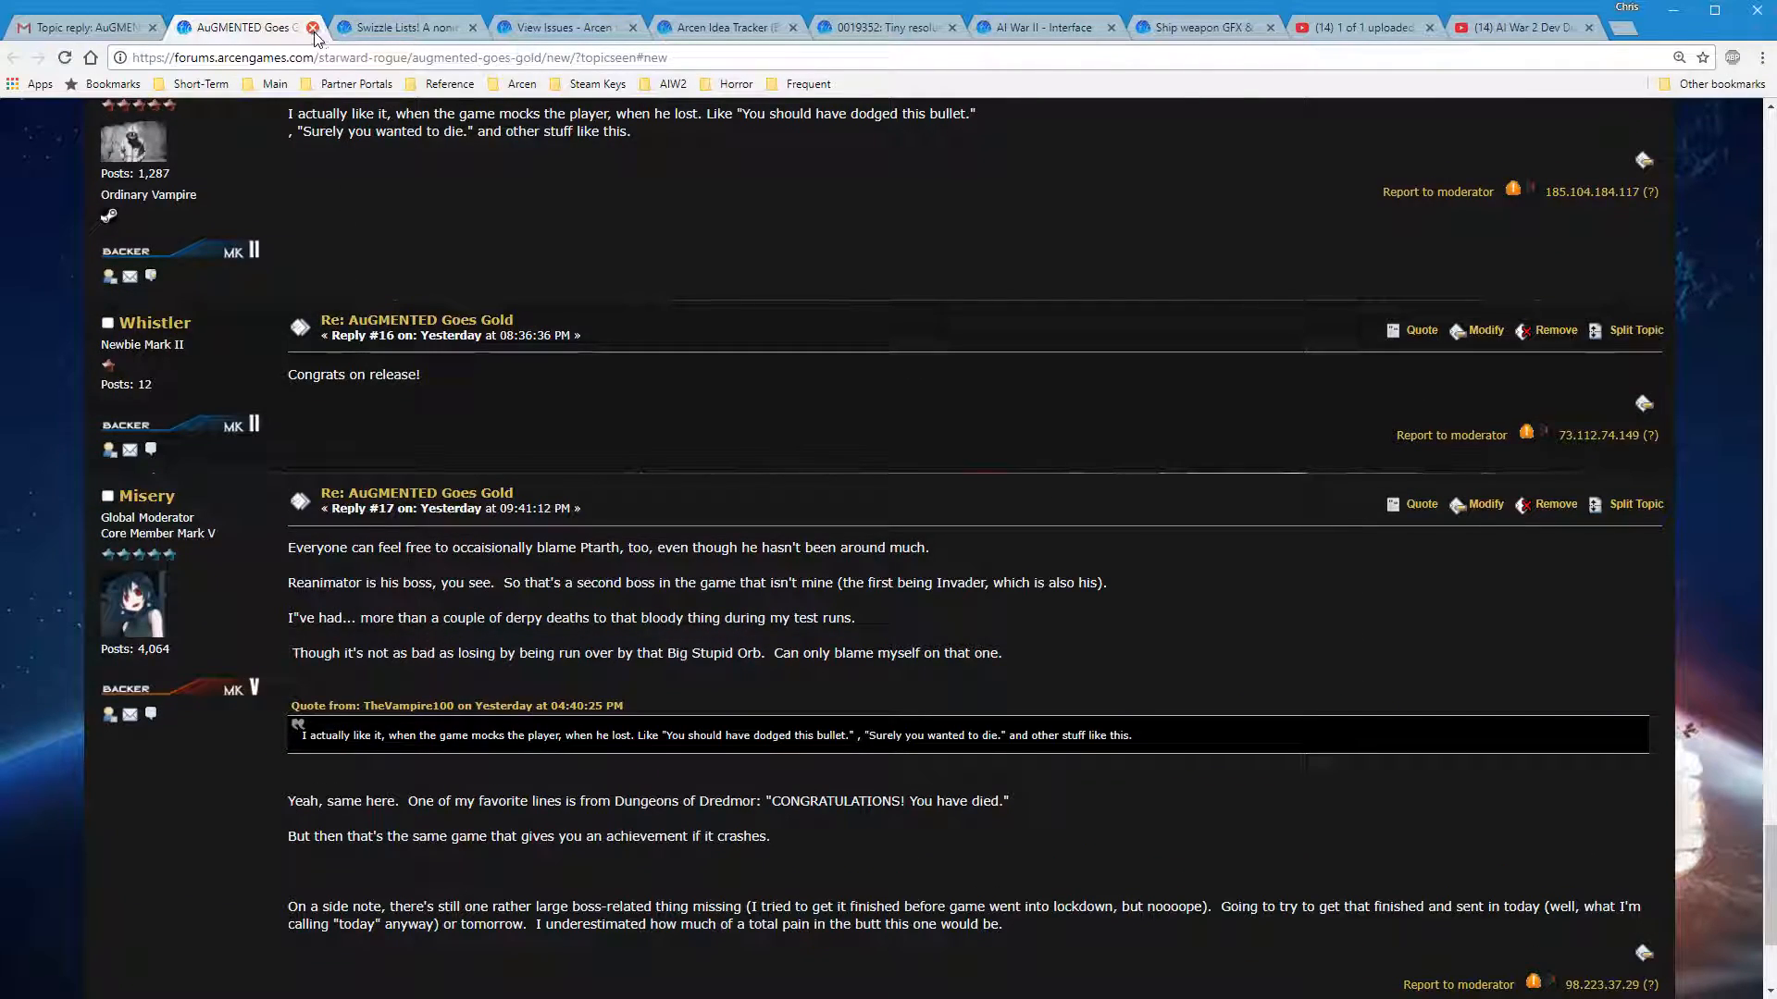
{"action": "left_click", "coordinate": [313, 28]}
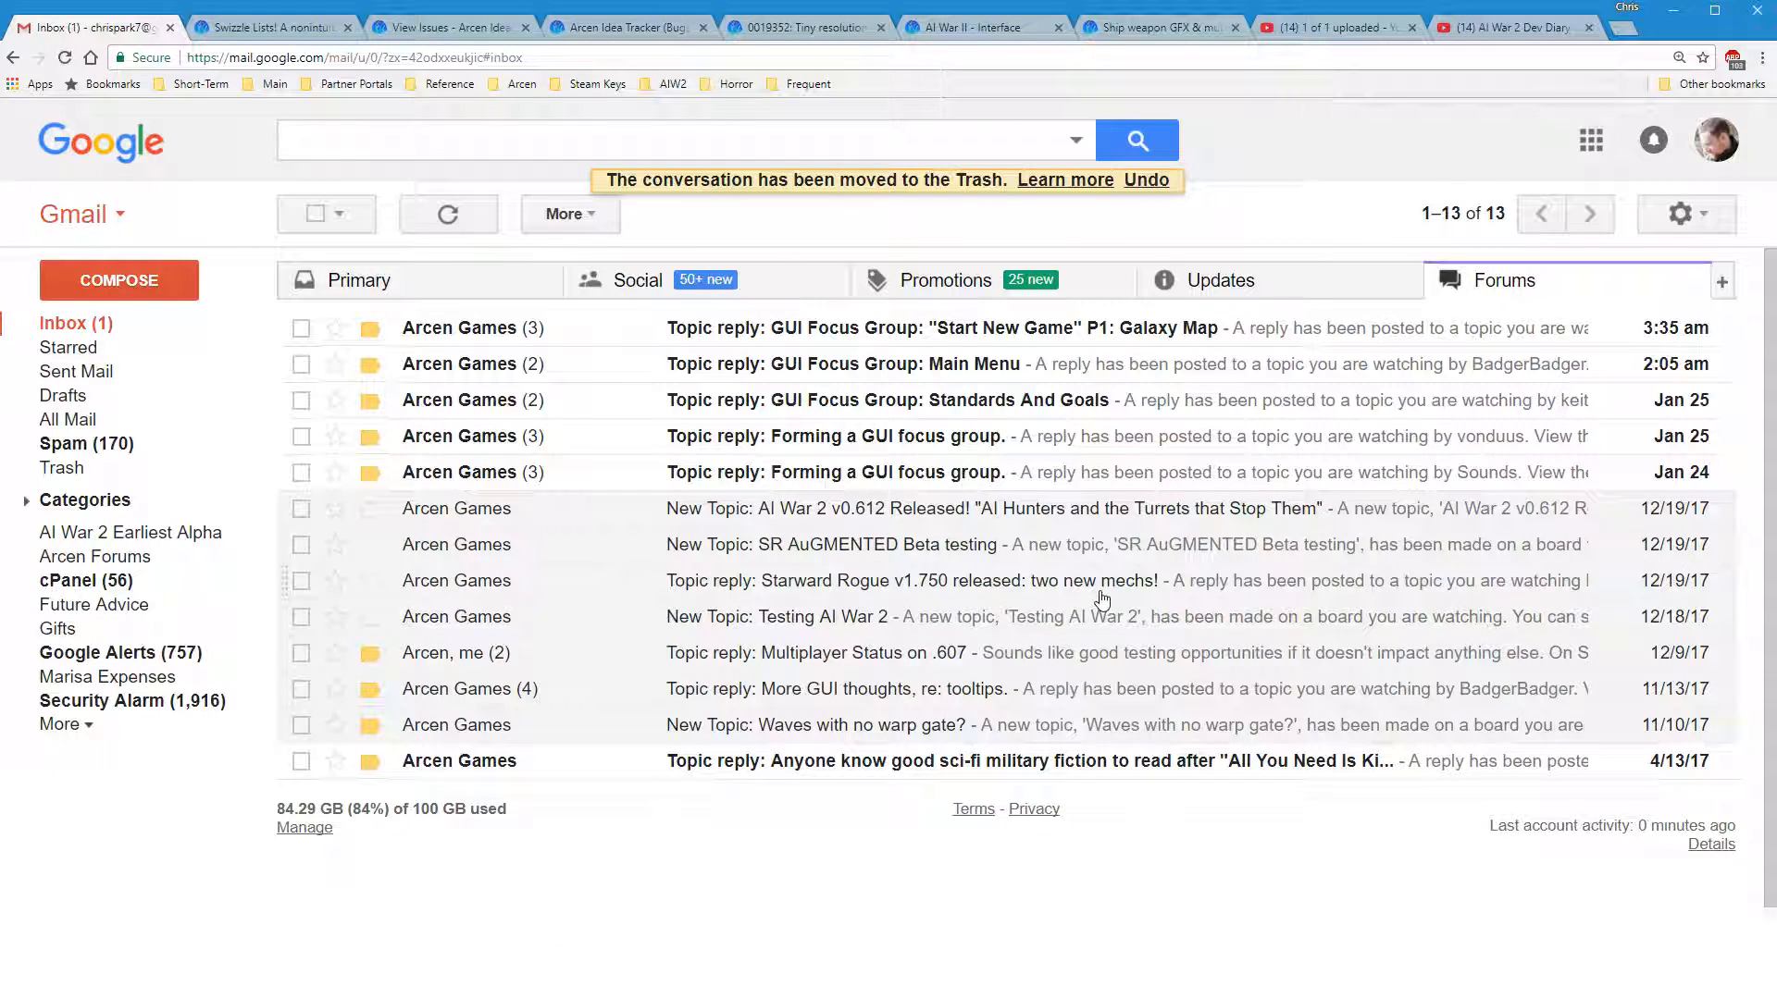
{"action": "mouse_move", "coordinate": [1077, 563]}
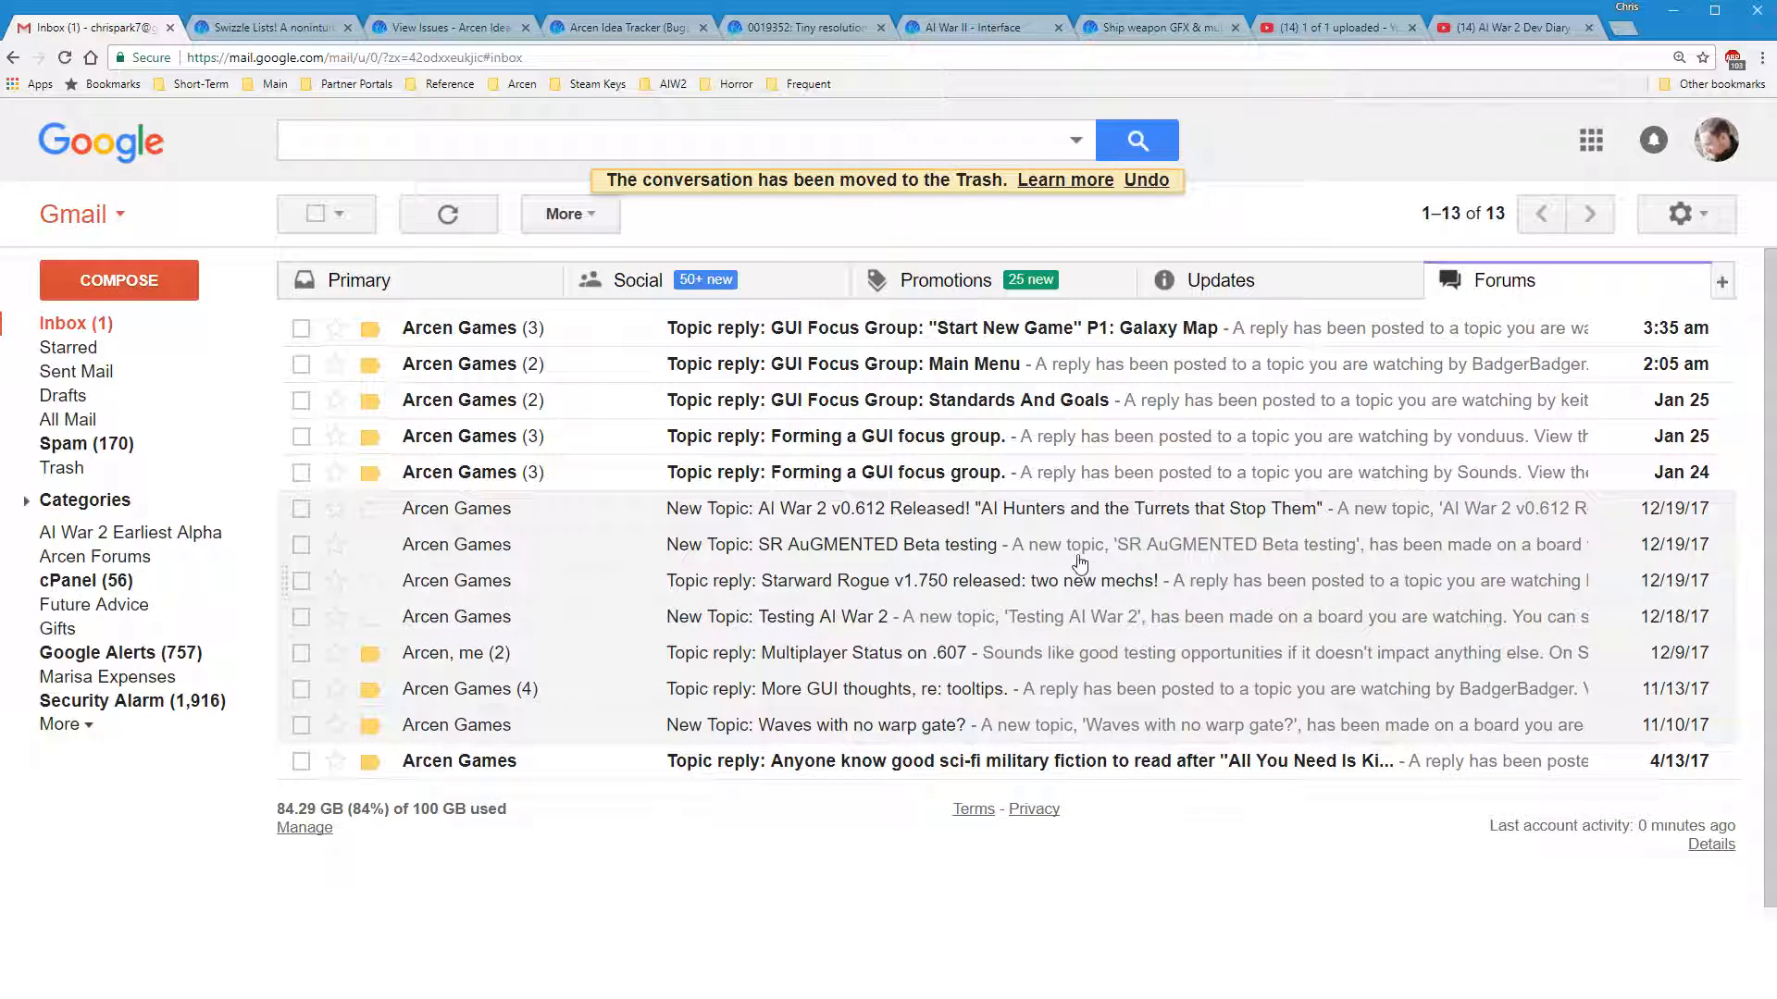
{"action": "mouse_move", "coordinate": [942, 442]}
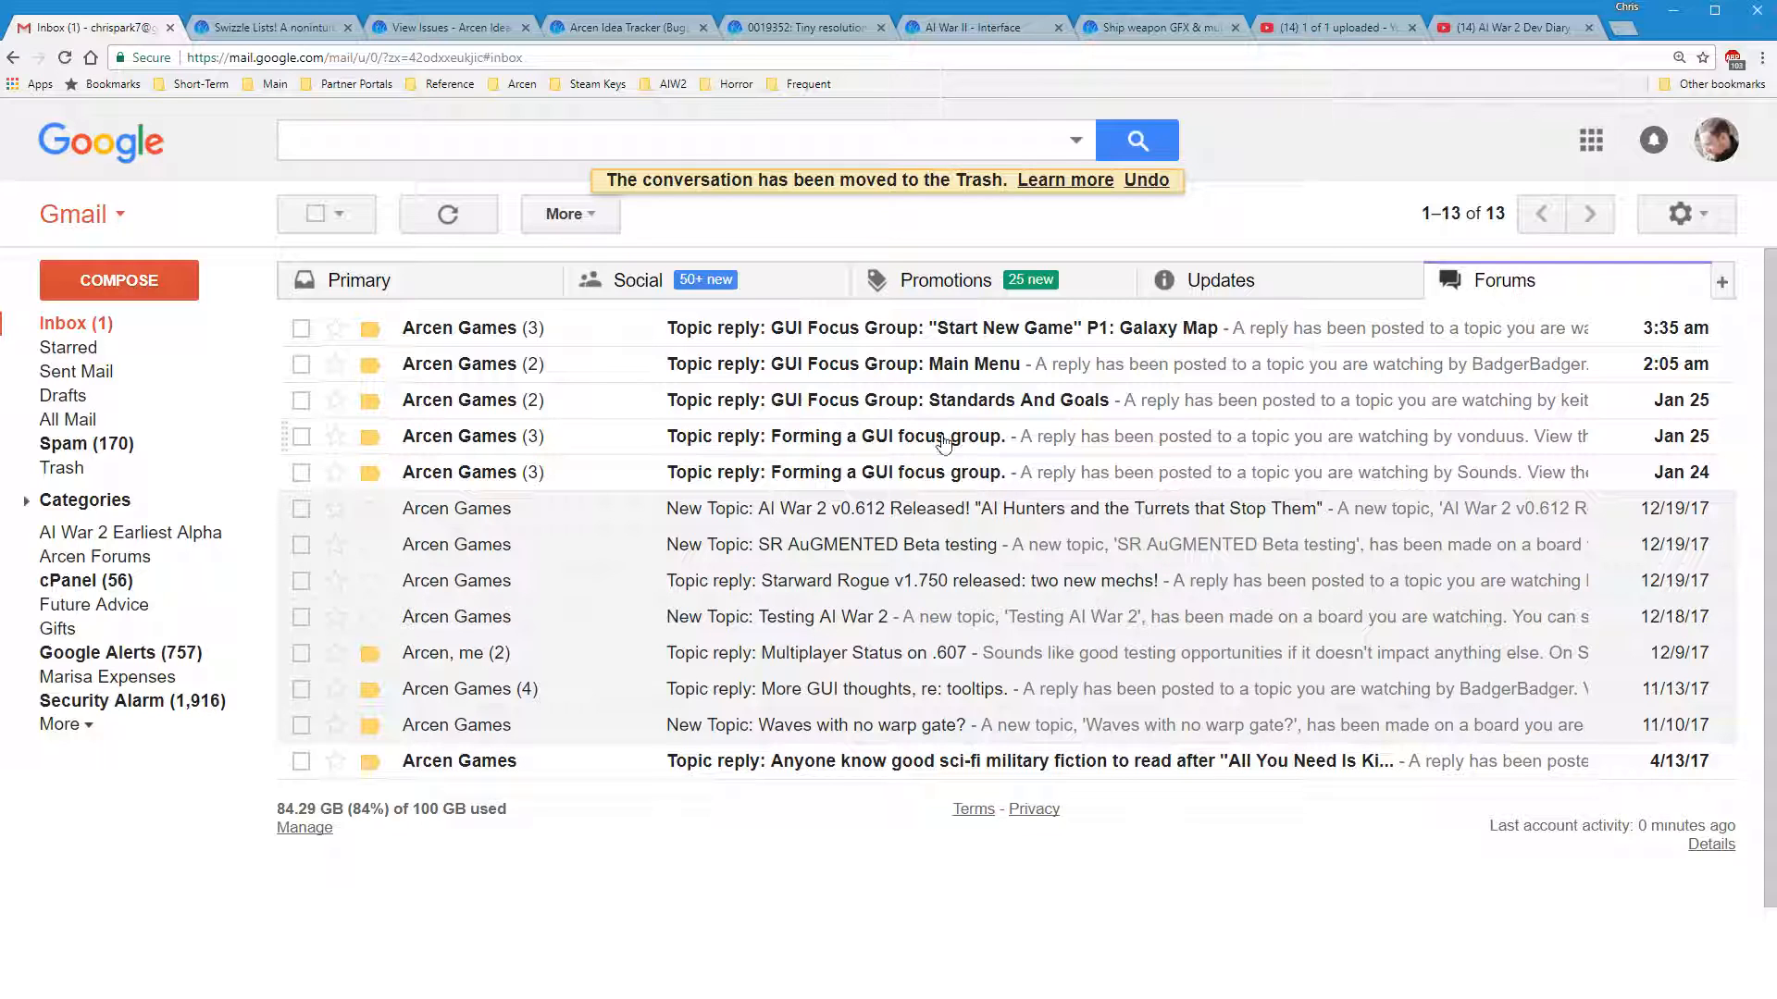
Trash both 'Forming a GUI focus group.' notifications and open the Standards And Goals reply notification
{"action": "left_click", "coordinate": [301, 437]}
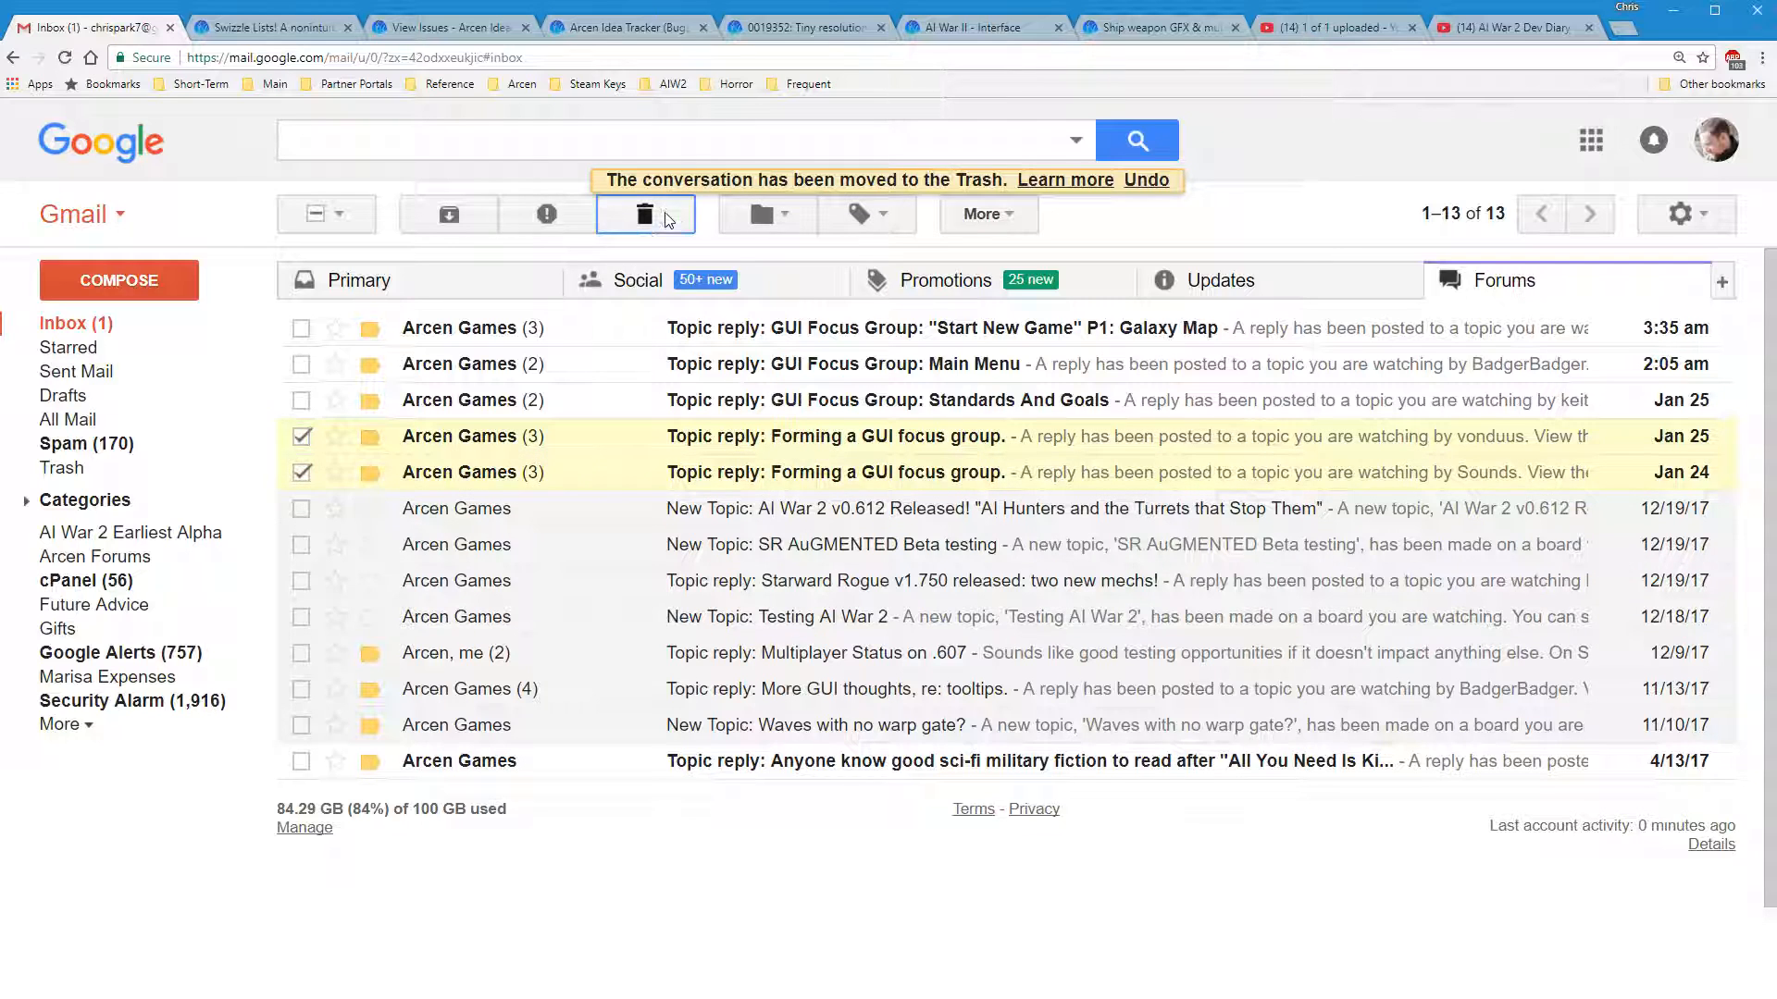
{"action": "left_click", "coordinate": [644, 215]}
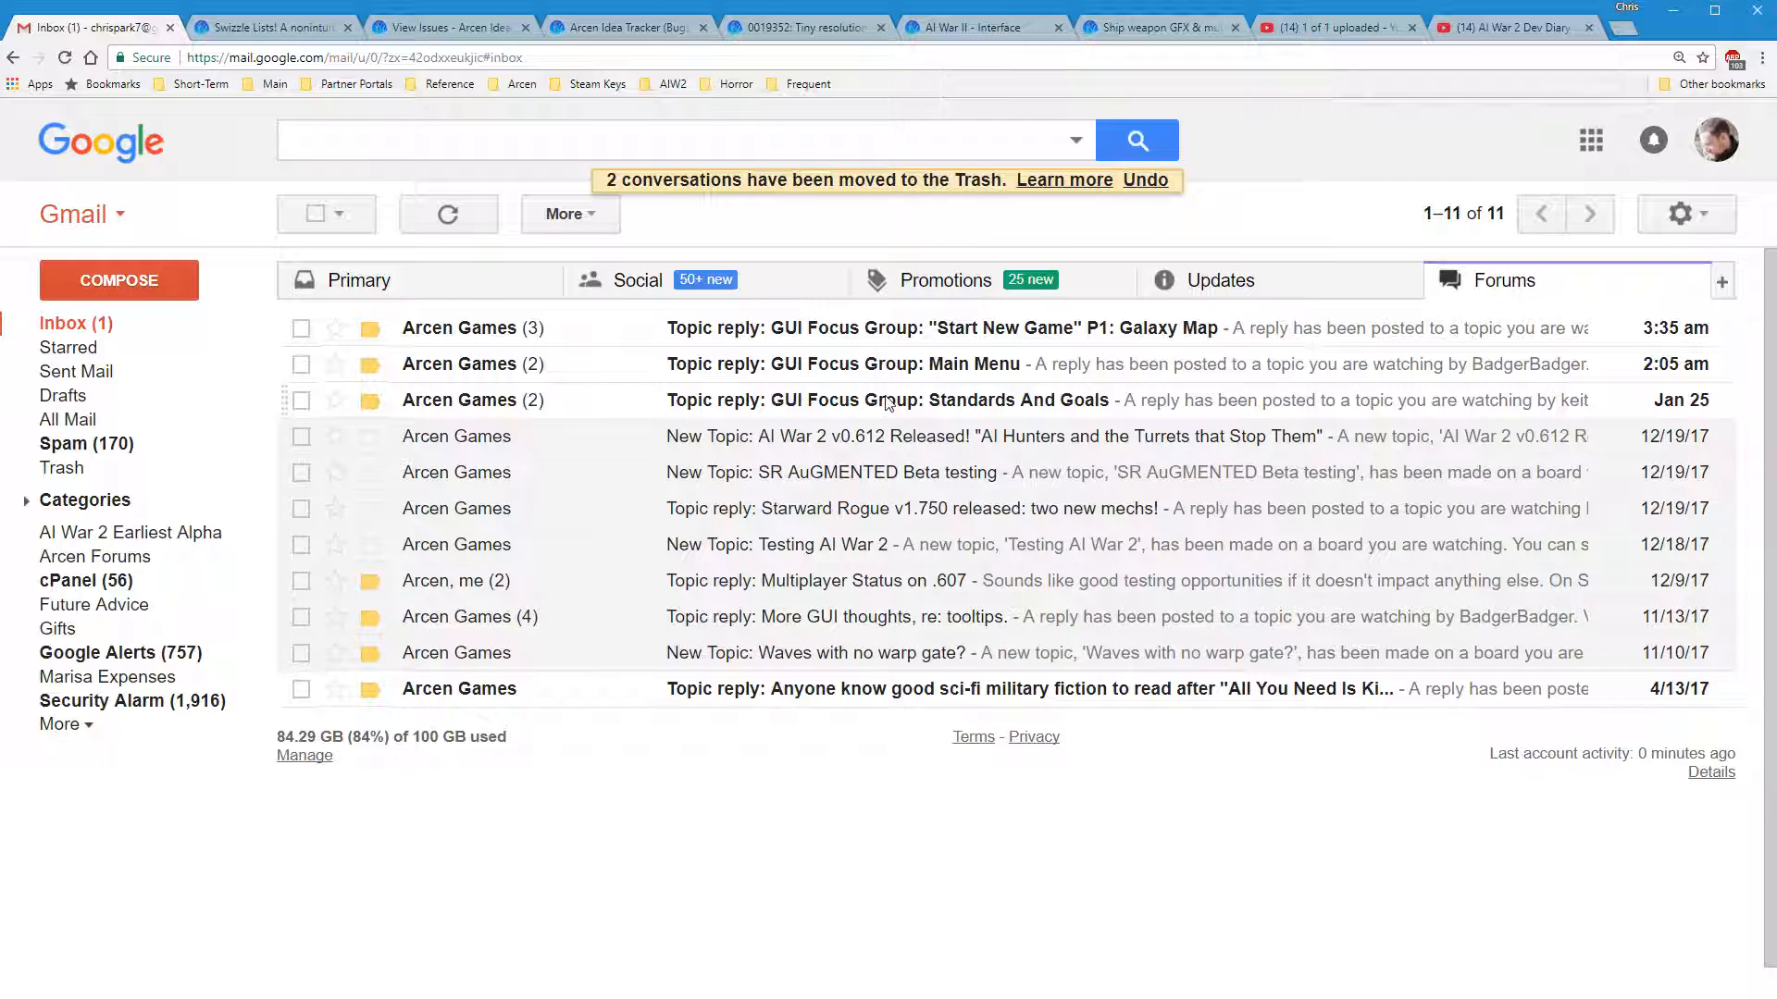
{"action": "left_click", "coordinate": [890, 399]}
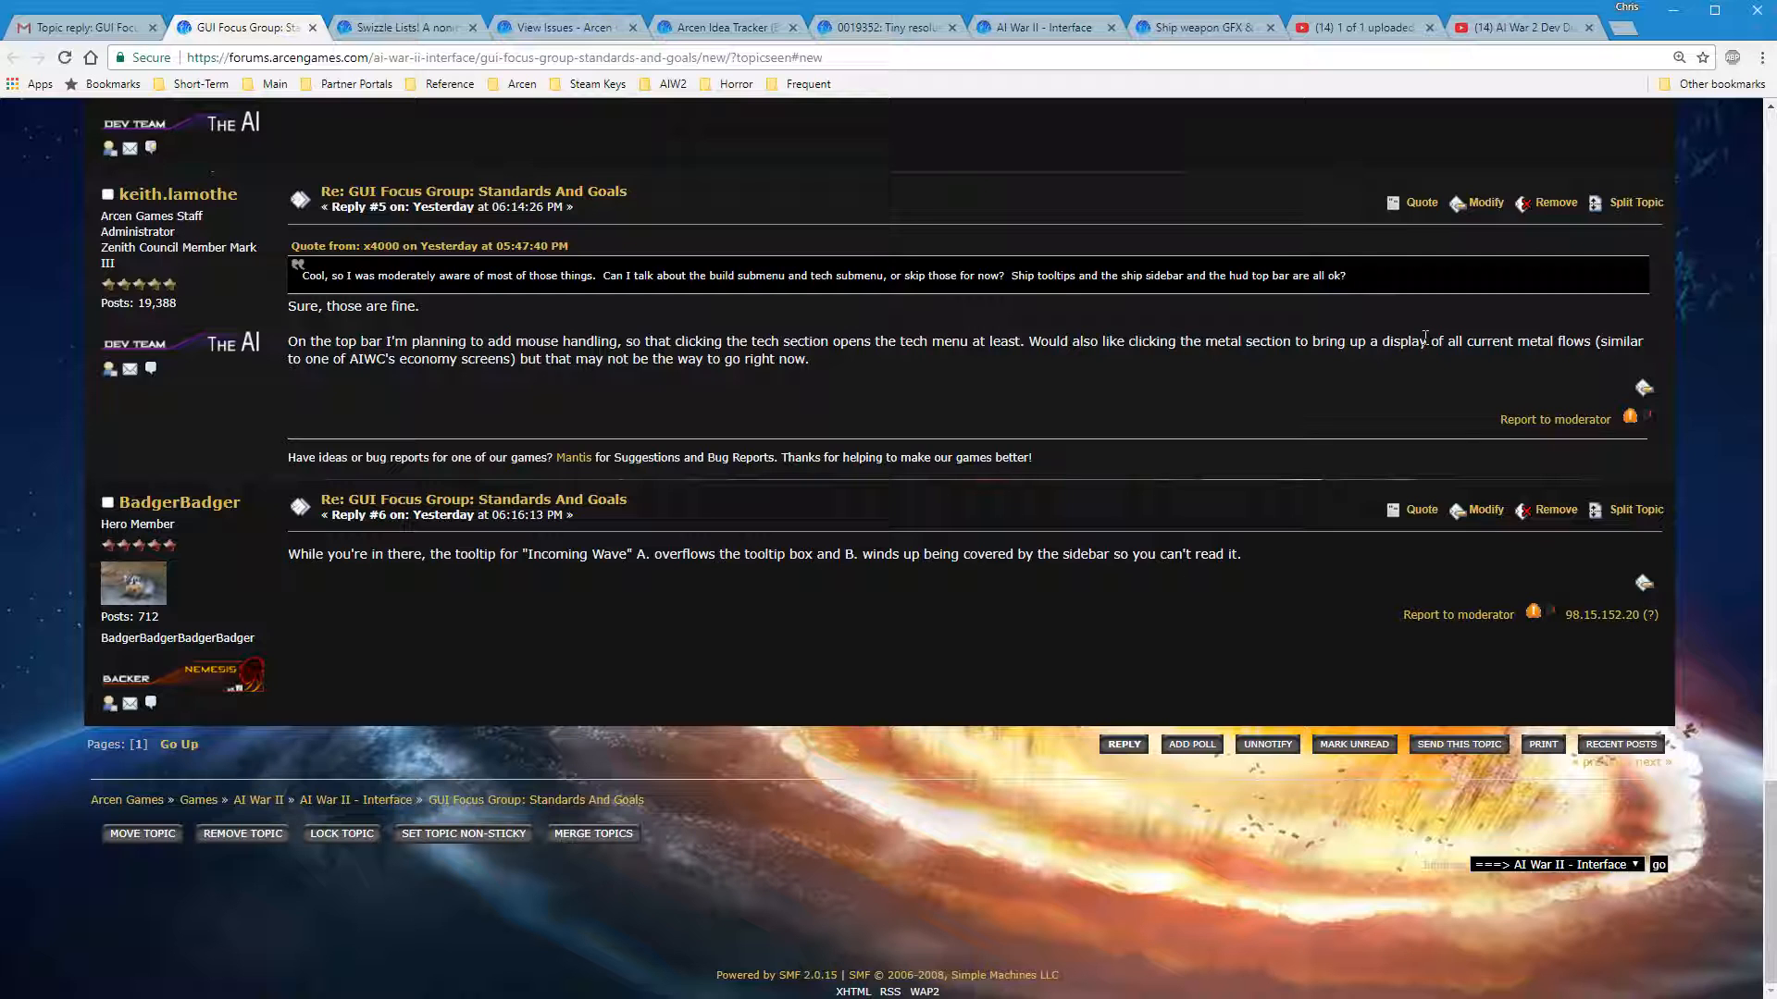
{"action": "scroll", "scroll_direction": "up", "scroll_amount": 3}
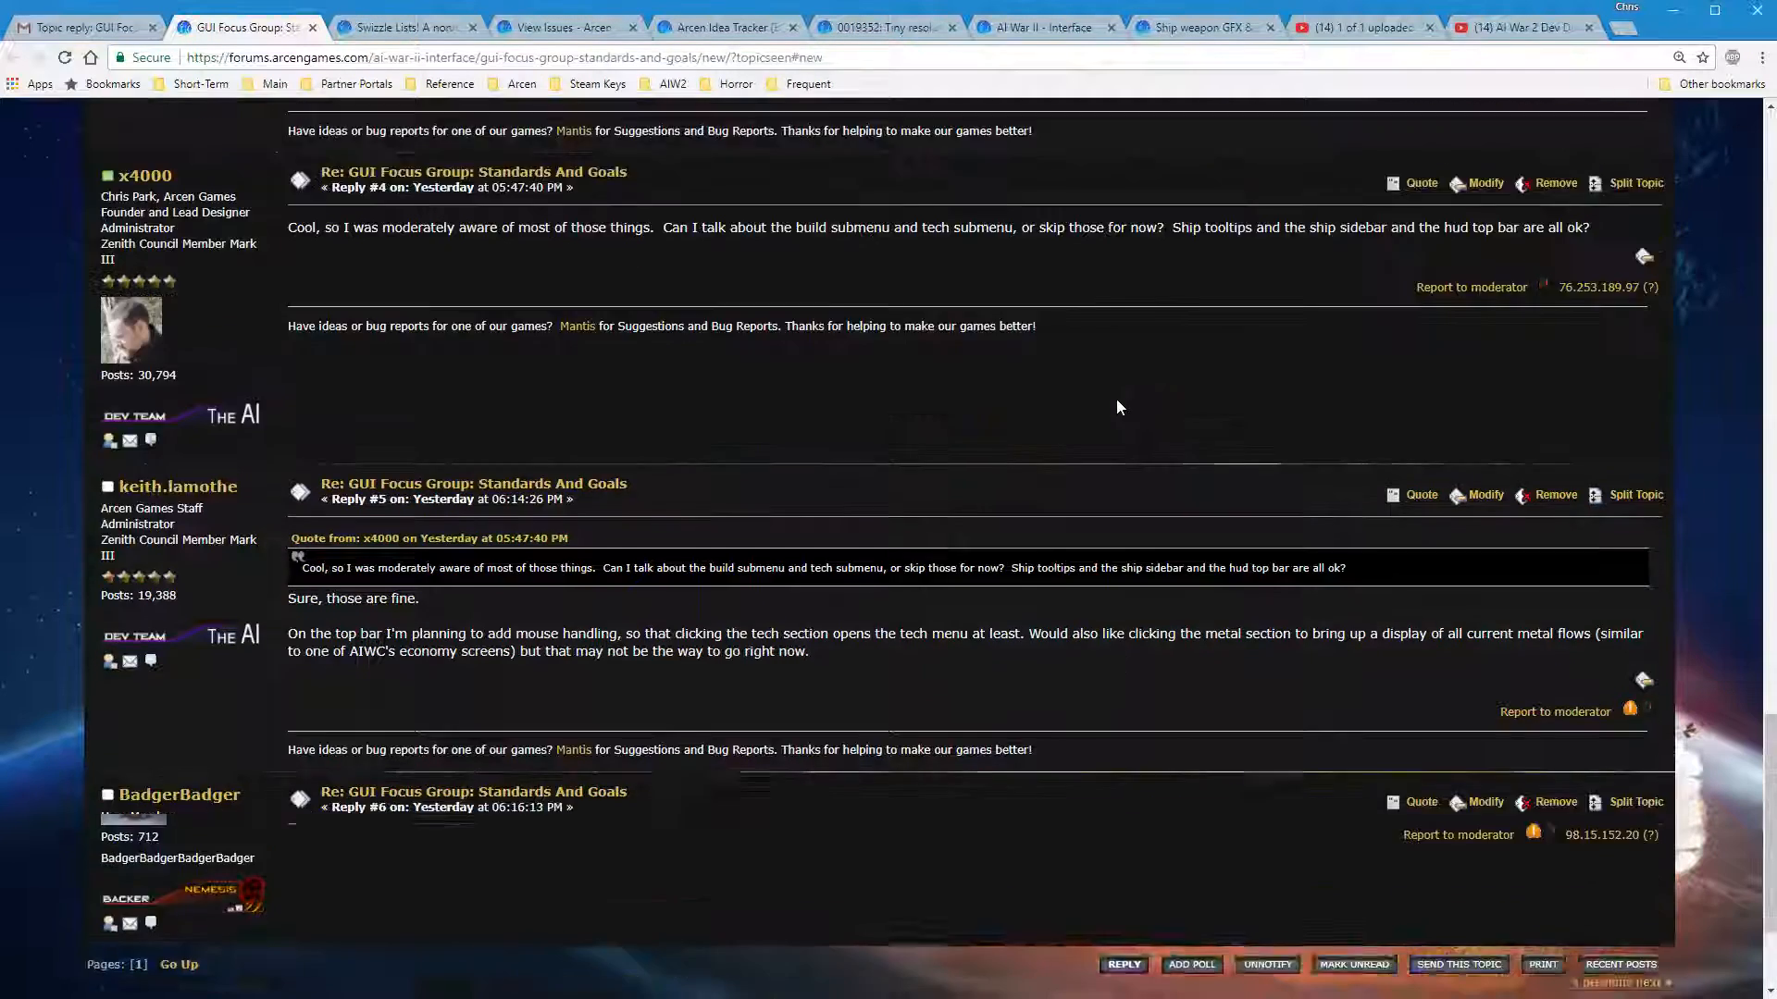
{"action": "scroll", "scroll_direction": "down", "scroll_amount": 3}
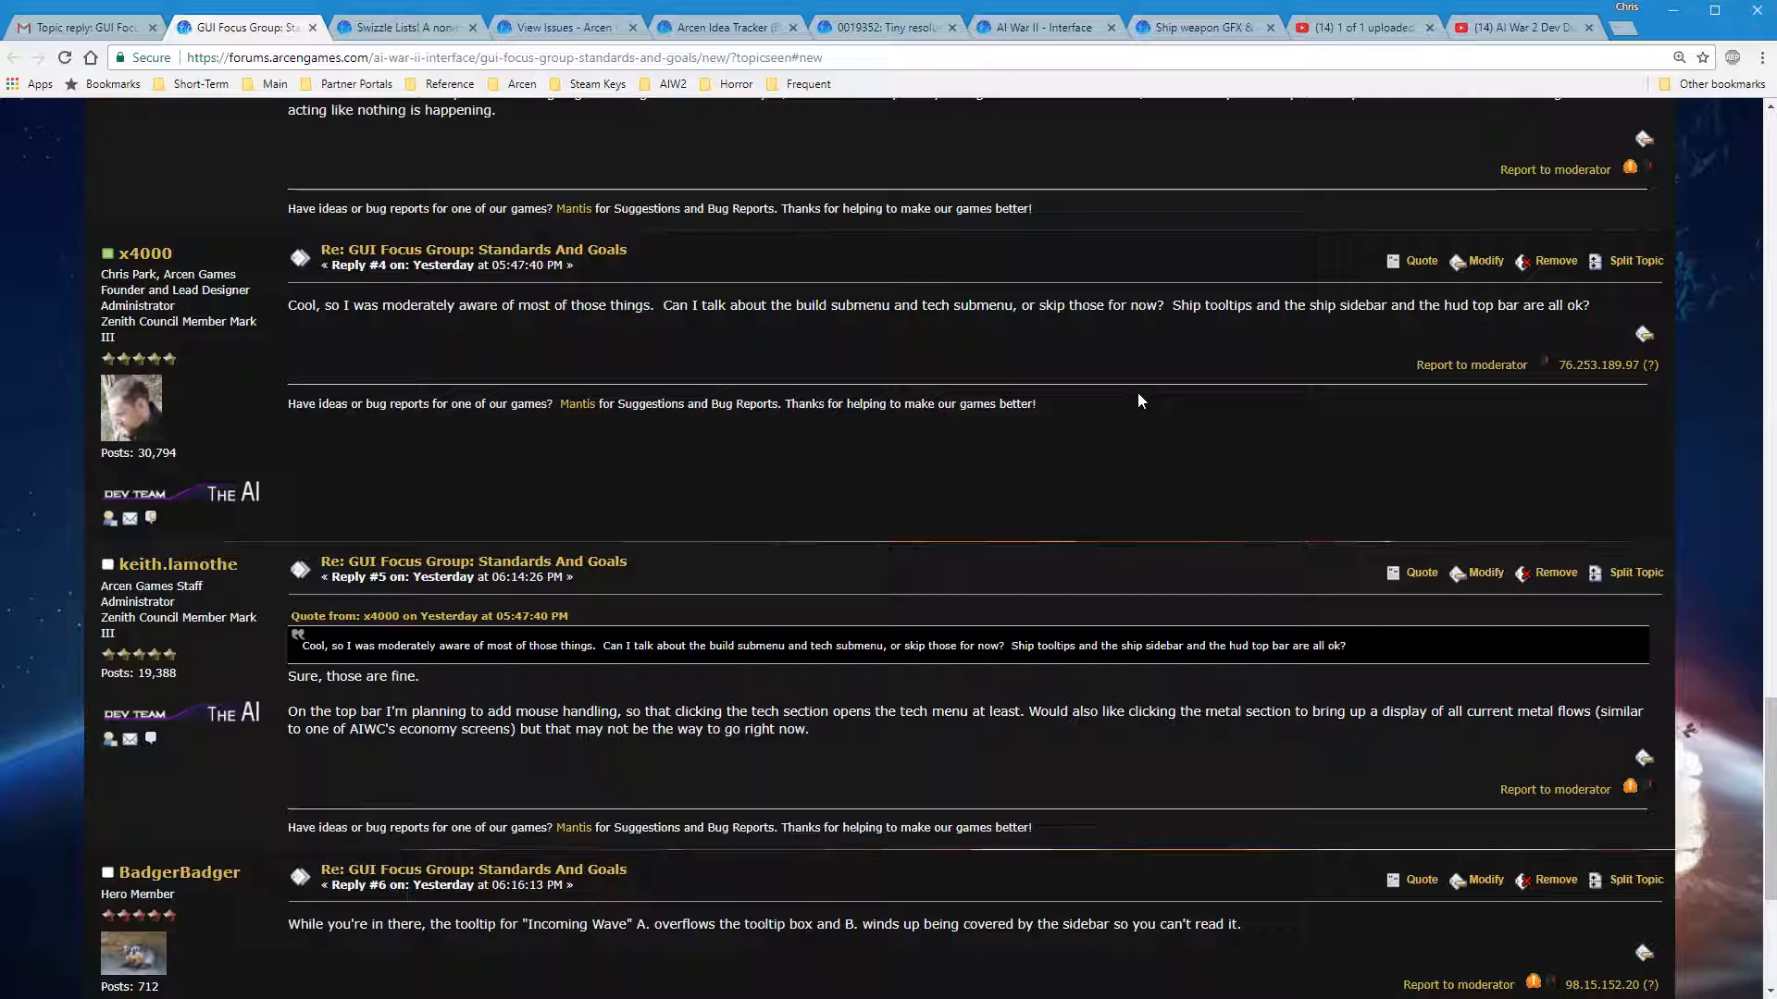
{"action": "scroll", "scroll_direction": "up", "scroll_amount": 3}
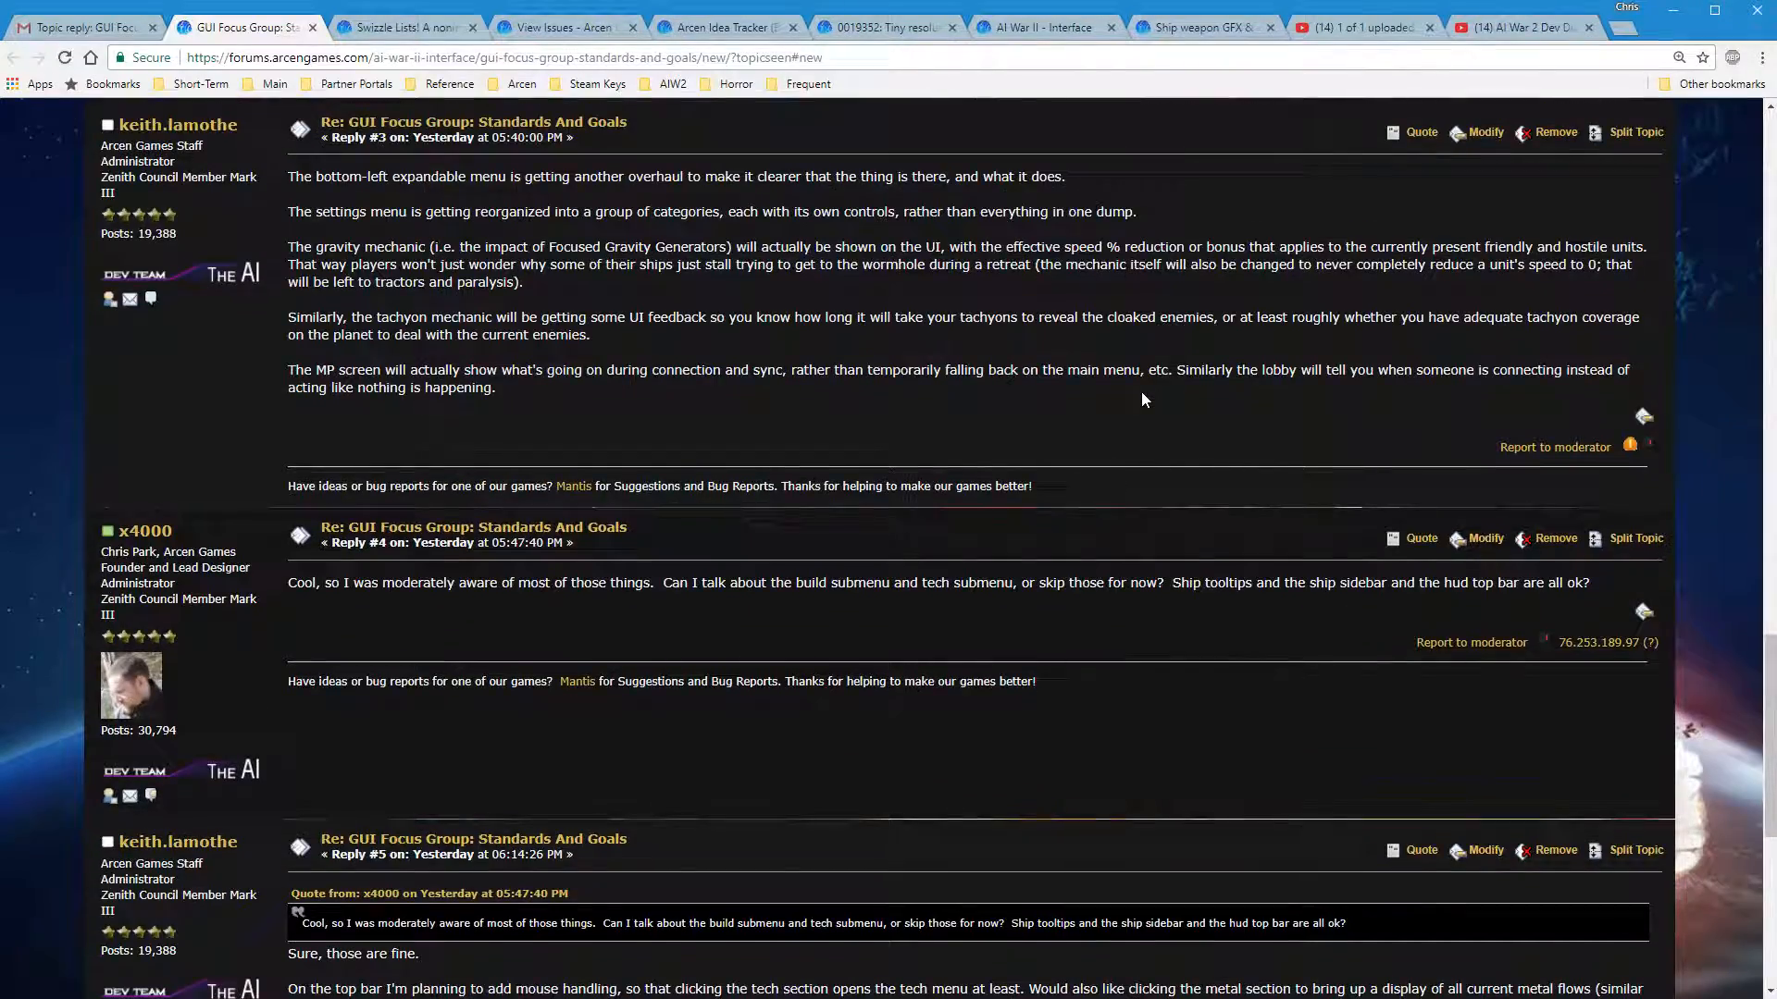
{"action": "scroll", "scroll_direction": "up", "scroll_amount": 3}
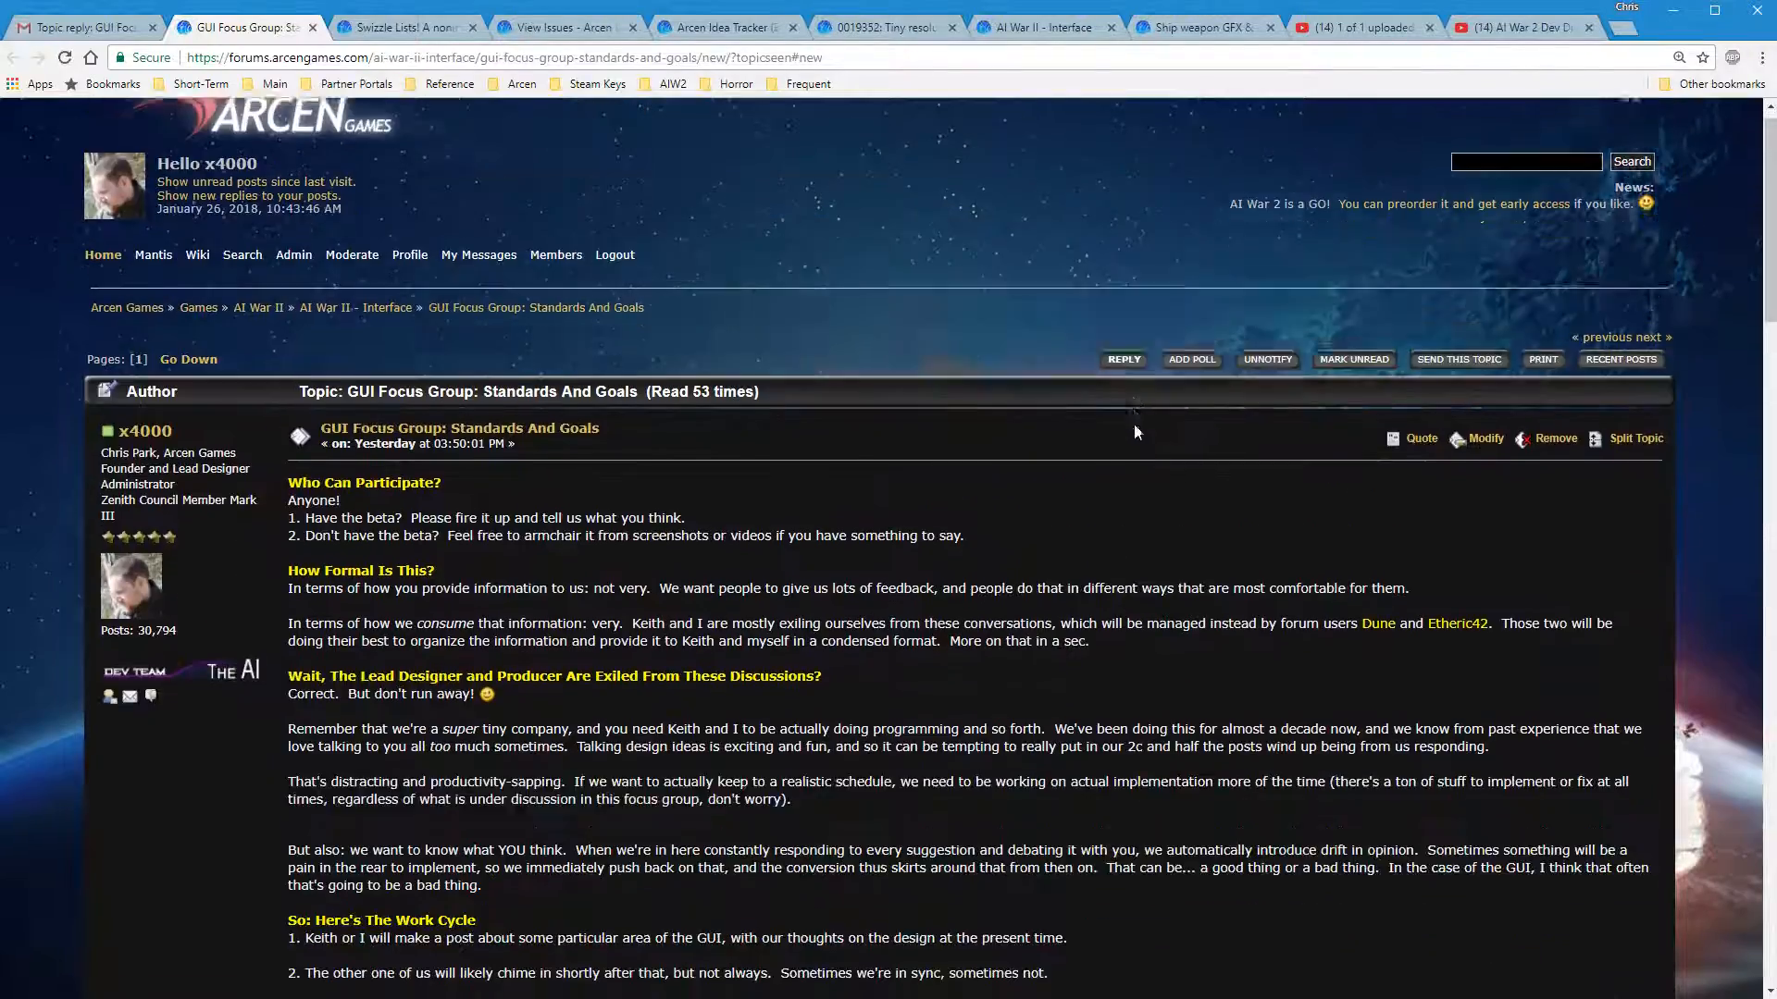
{"action": "scroll", "scroll_direction": "up", "scroll_amount": 3}
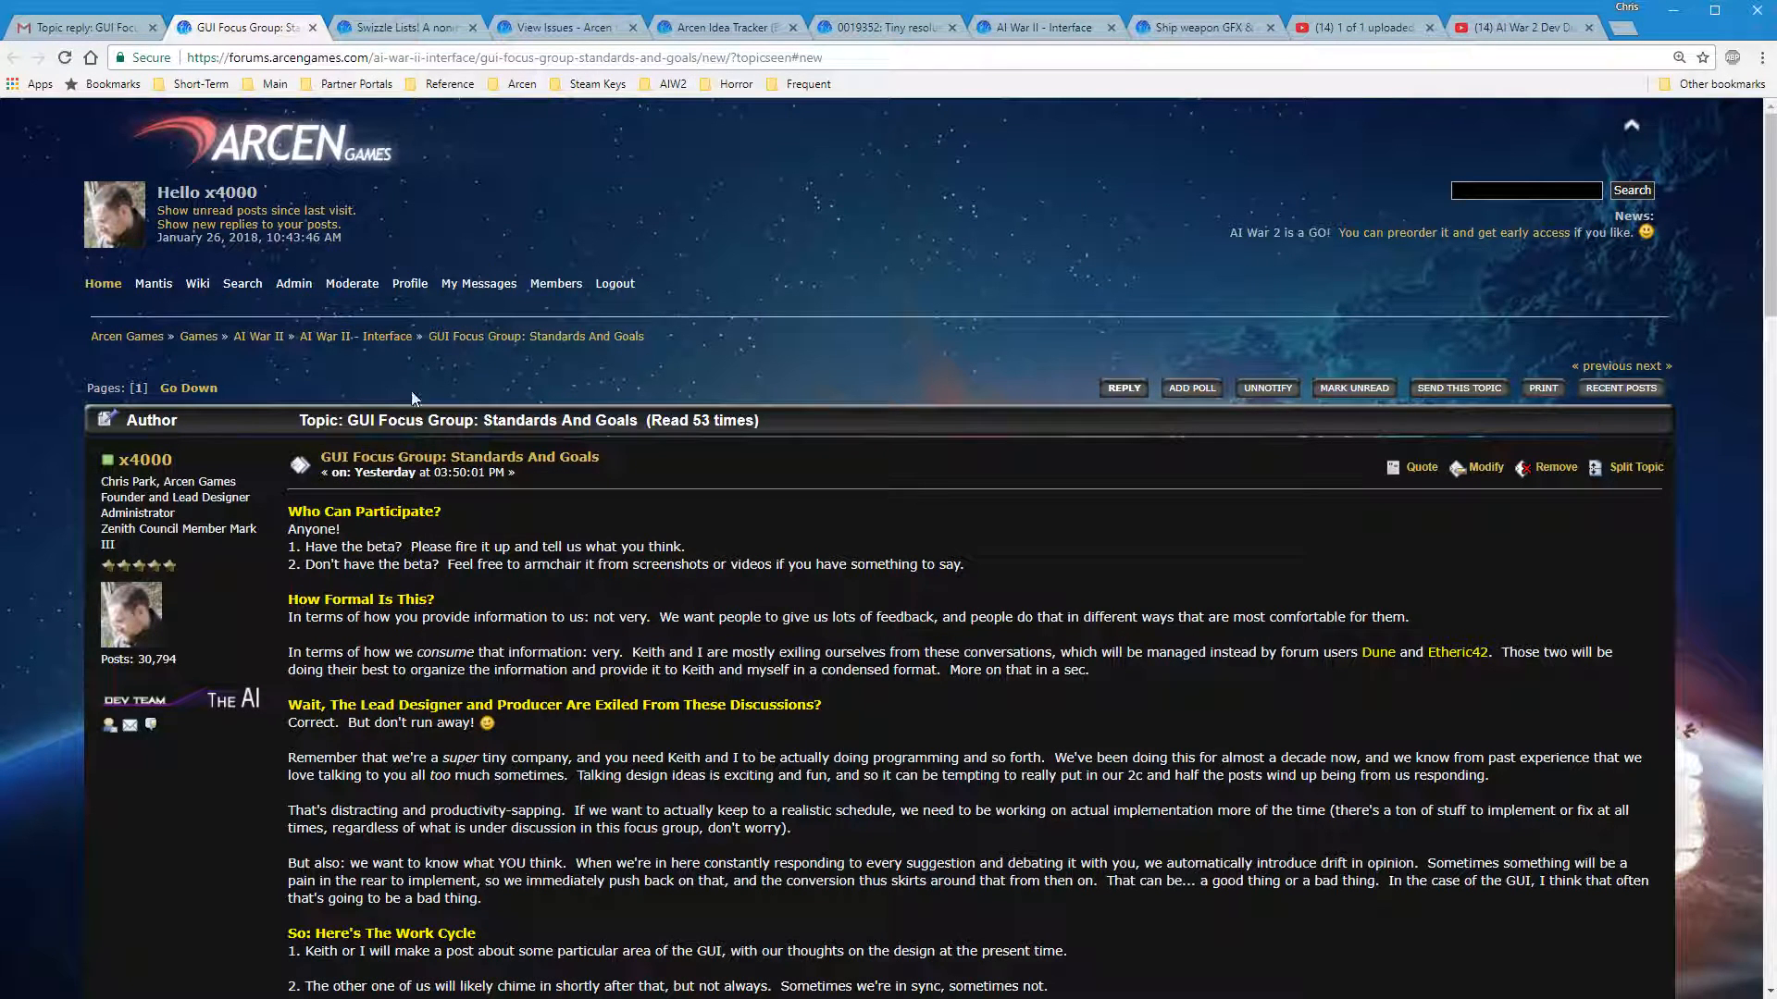
Go up to the AI War II index, look over its child boards, and open the AI War II - Interface board
{"action": "left_click", "coordinate": [353, 335]}
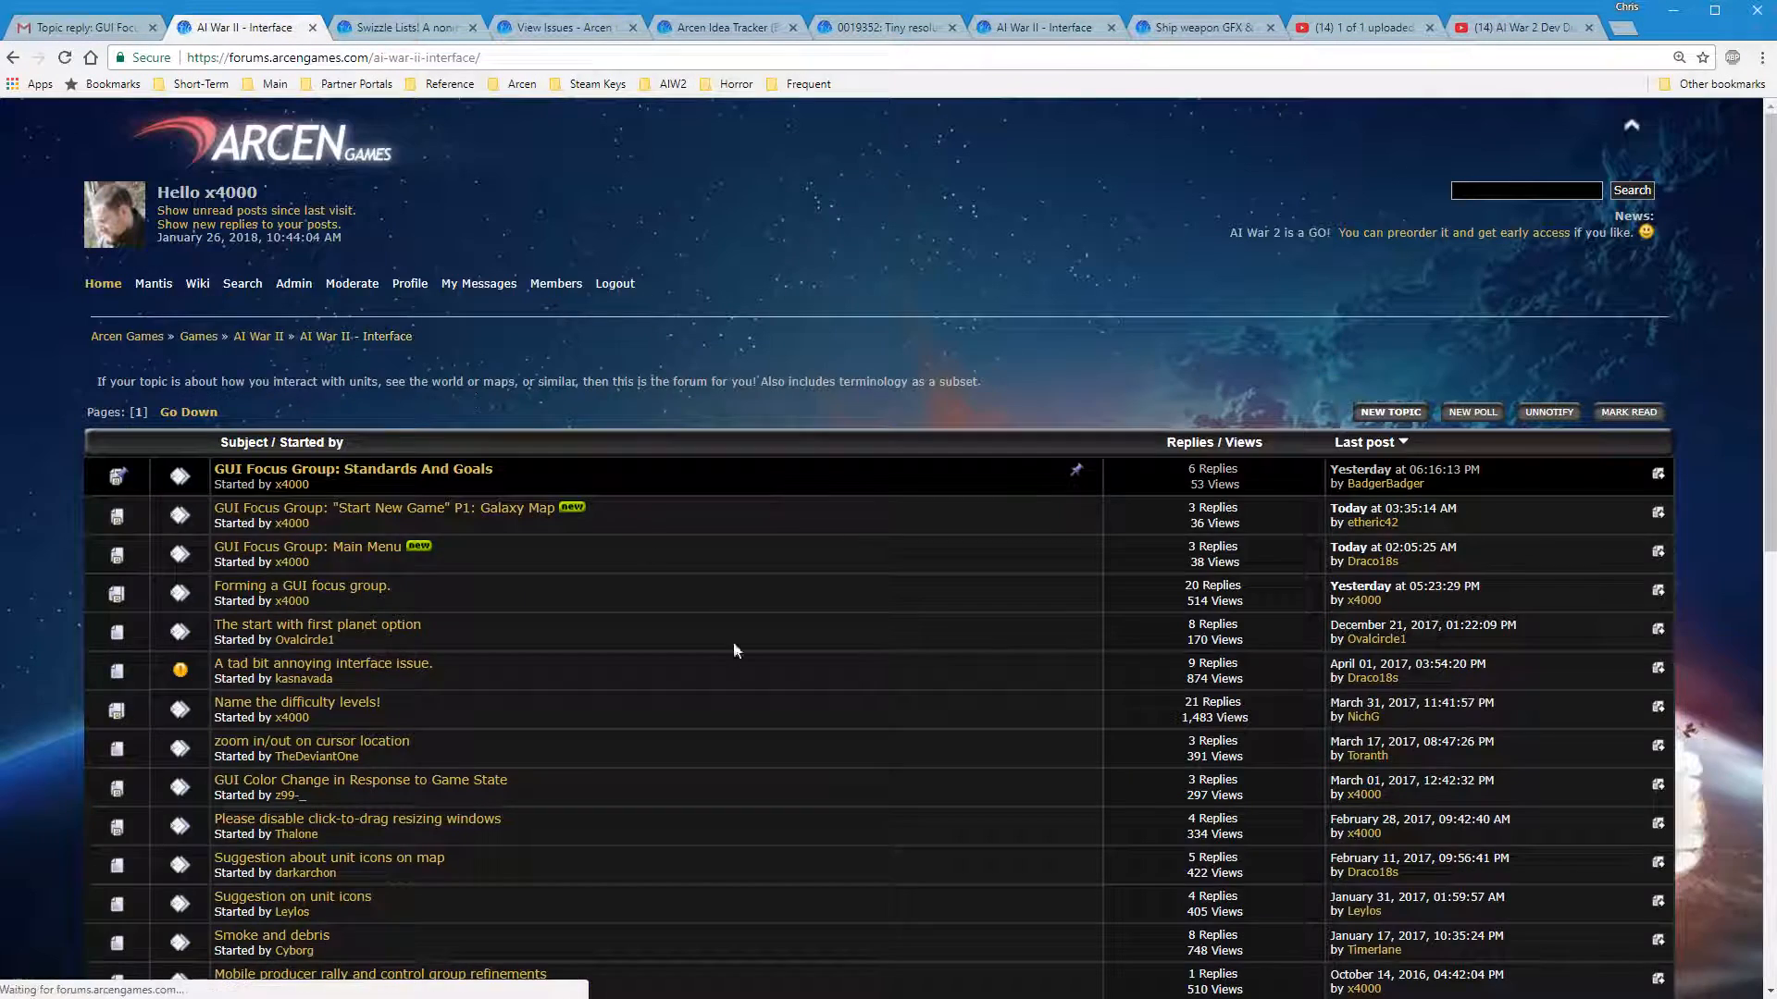
{"action": "left_click", "coordinate": [255, 336]}
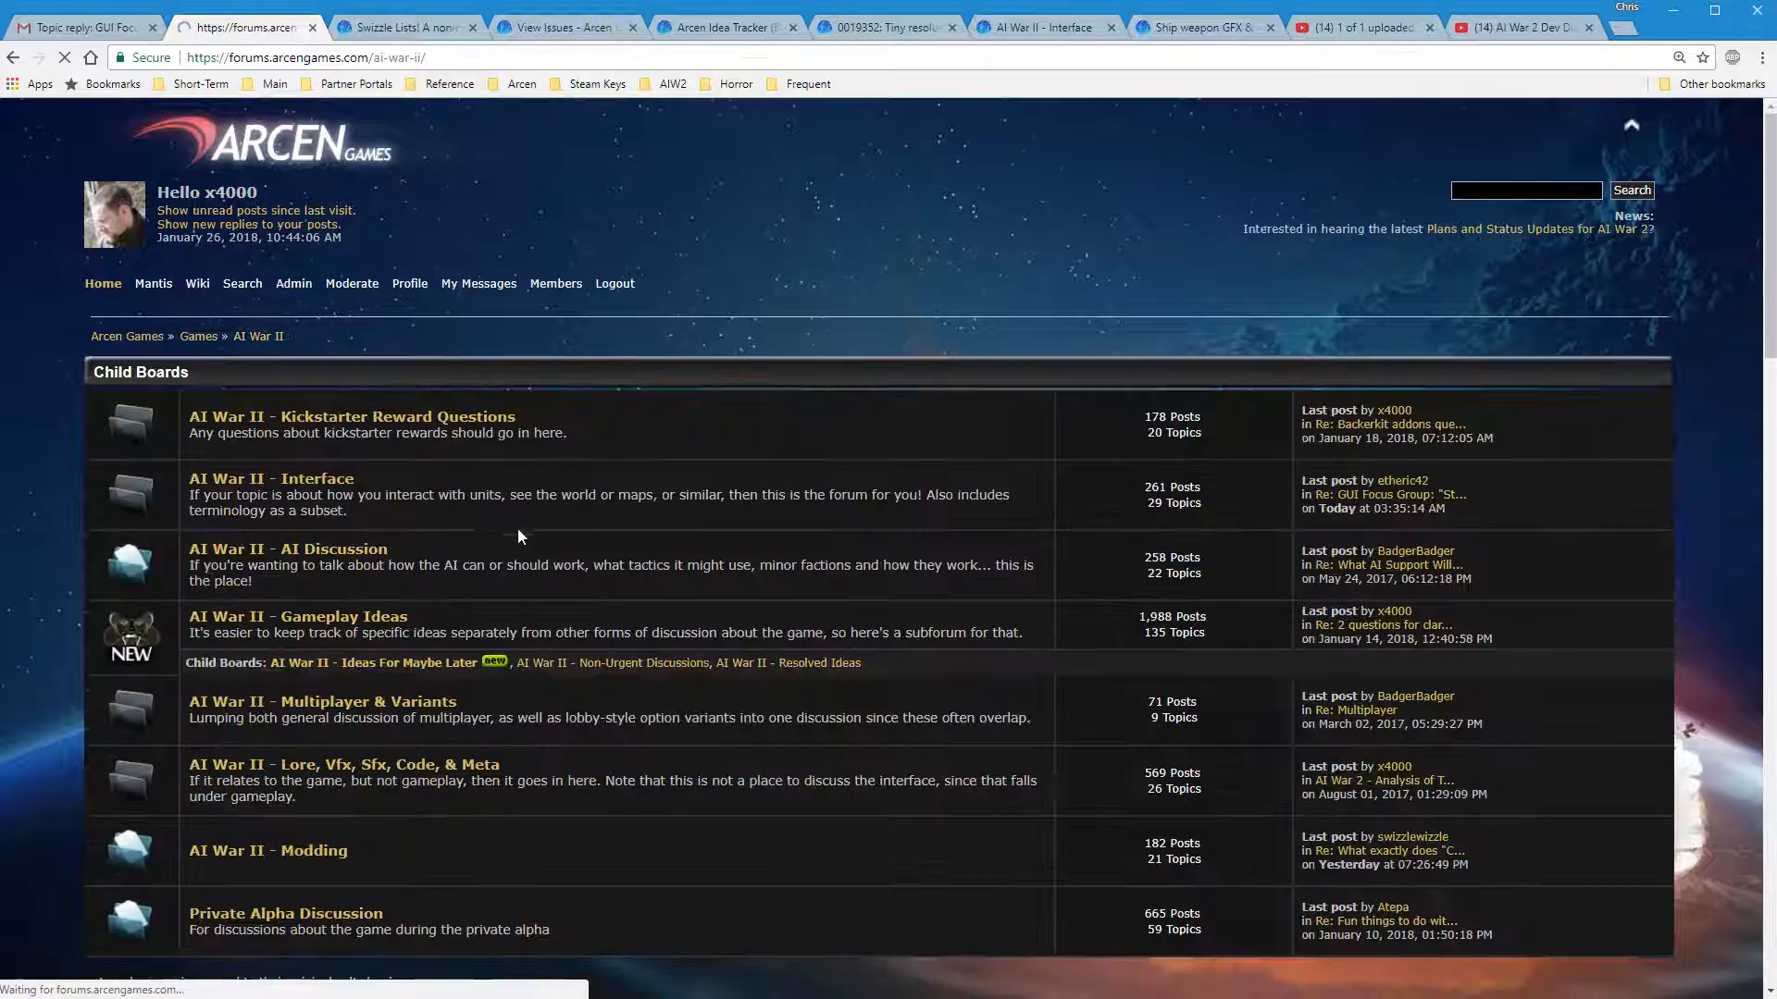
{"action": "scroll", "scroll_direction": "down", "scroll_amount": 3}
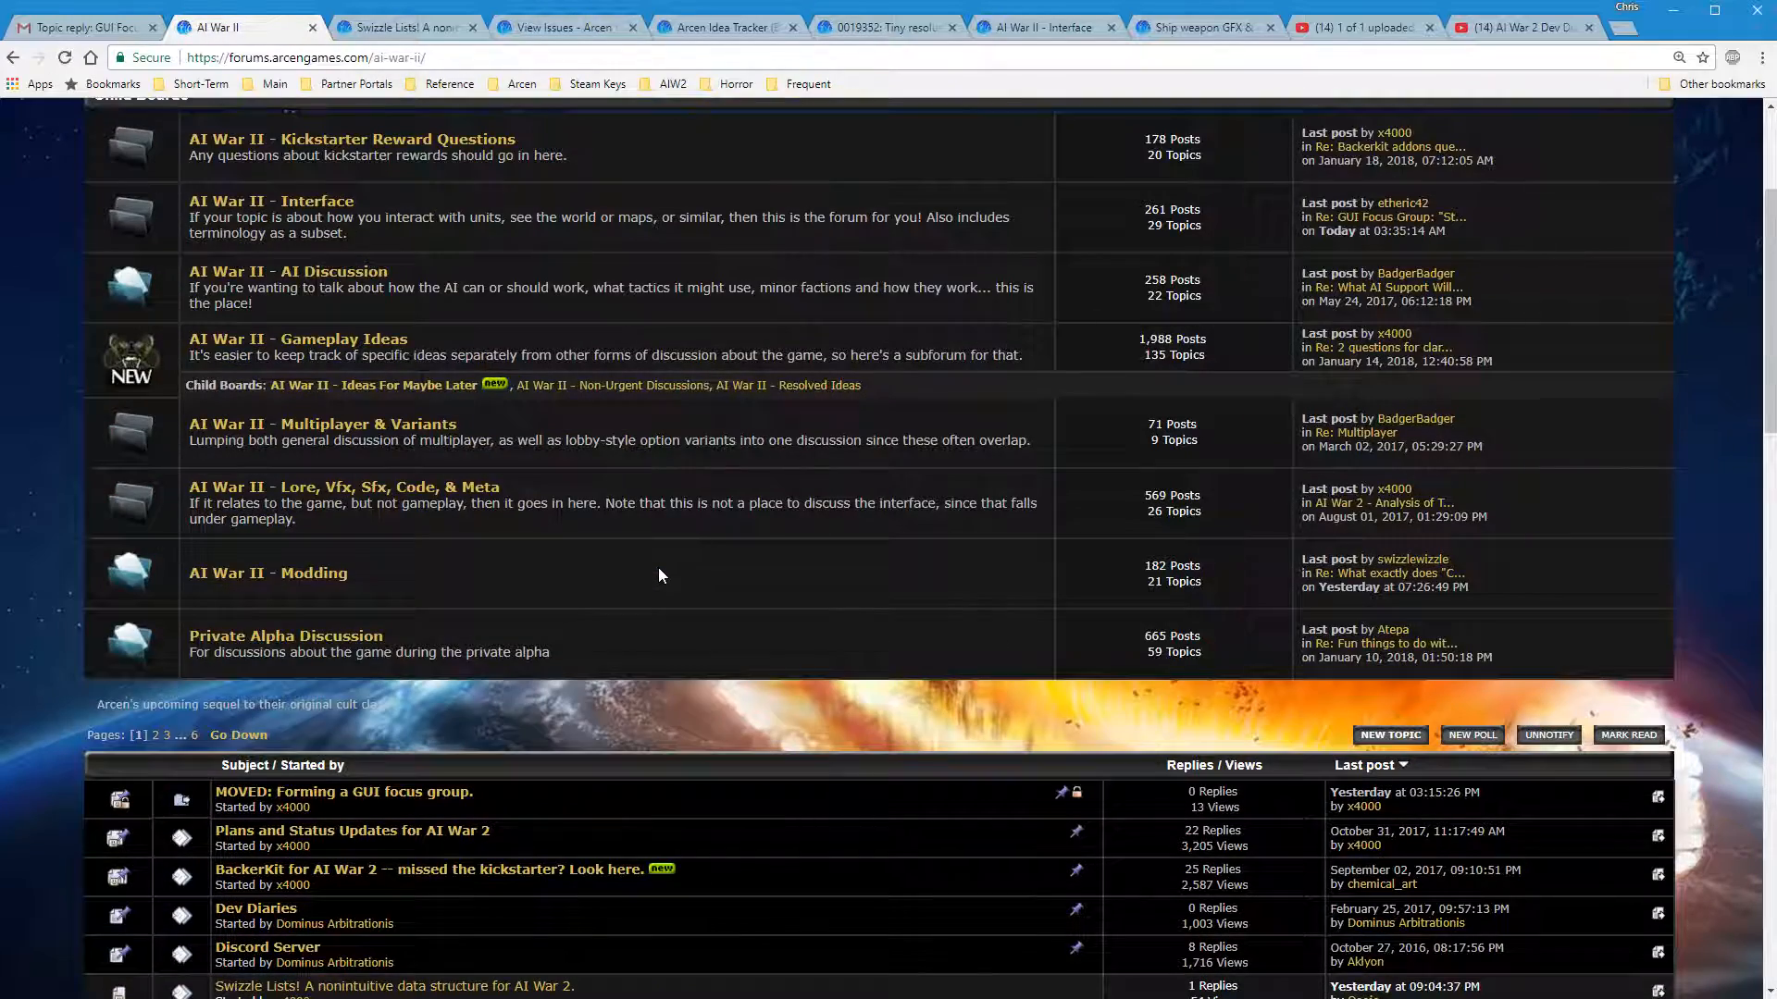
{"action": "scroll", "scroll_direction": "up", "scroll_amount": 3}
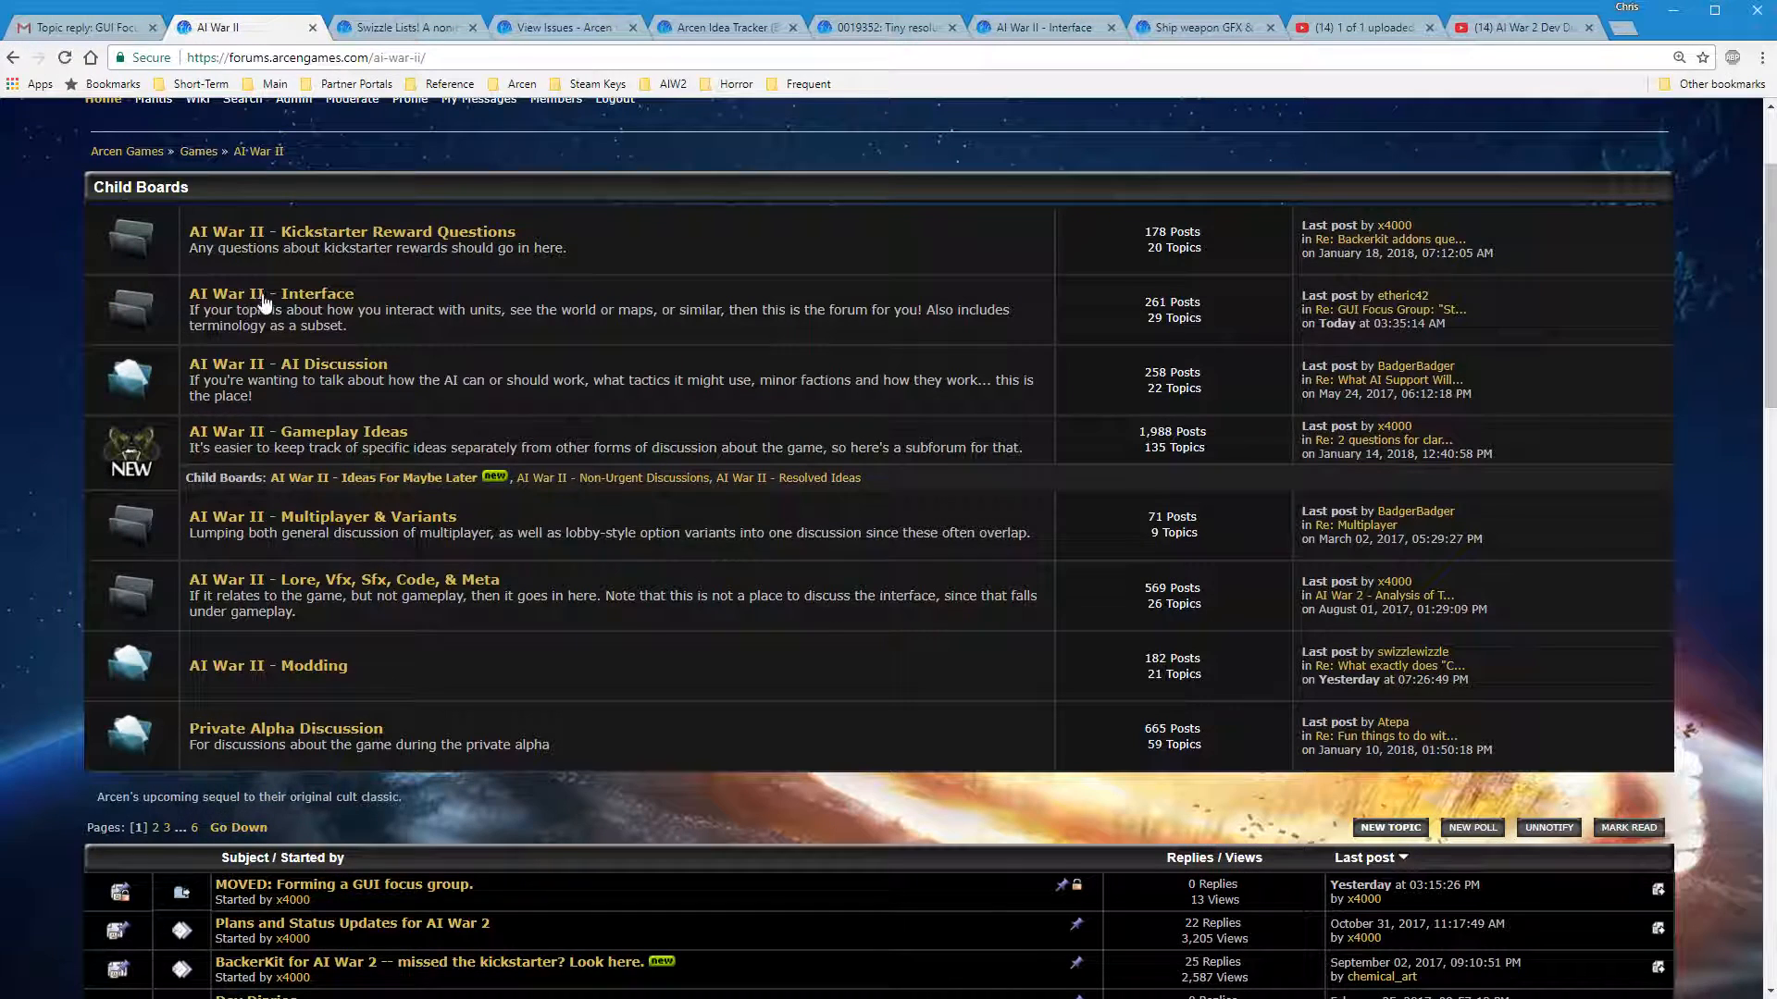
{"action": "left_click", "coordinate": [271, 294]}
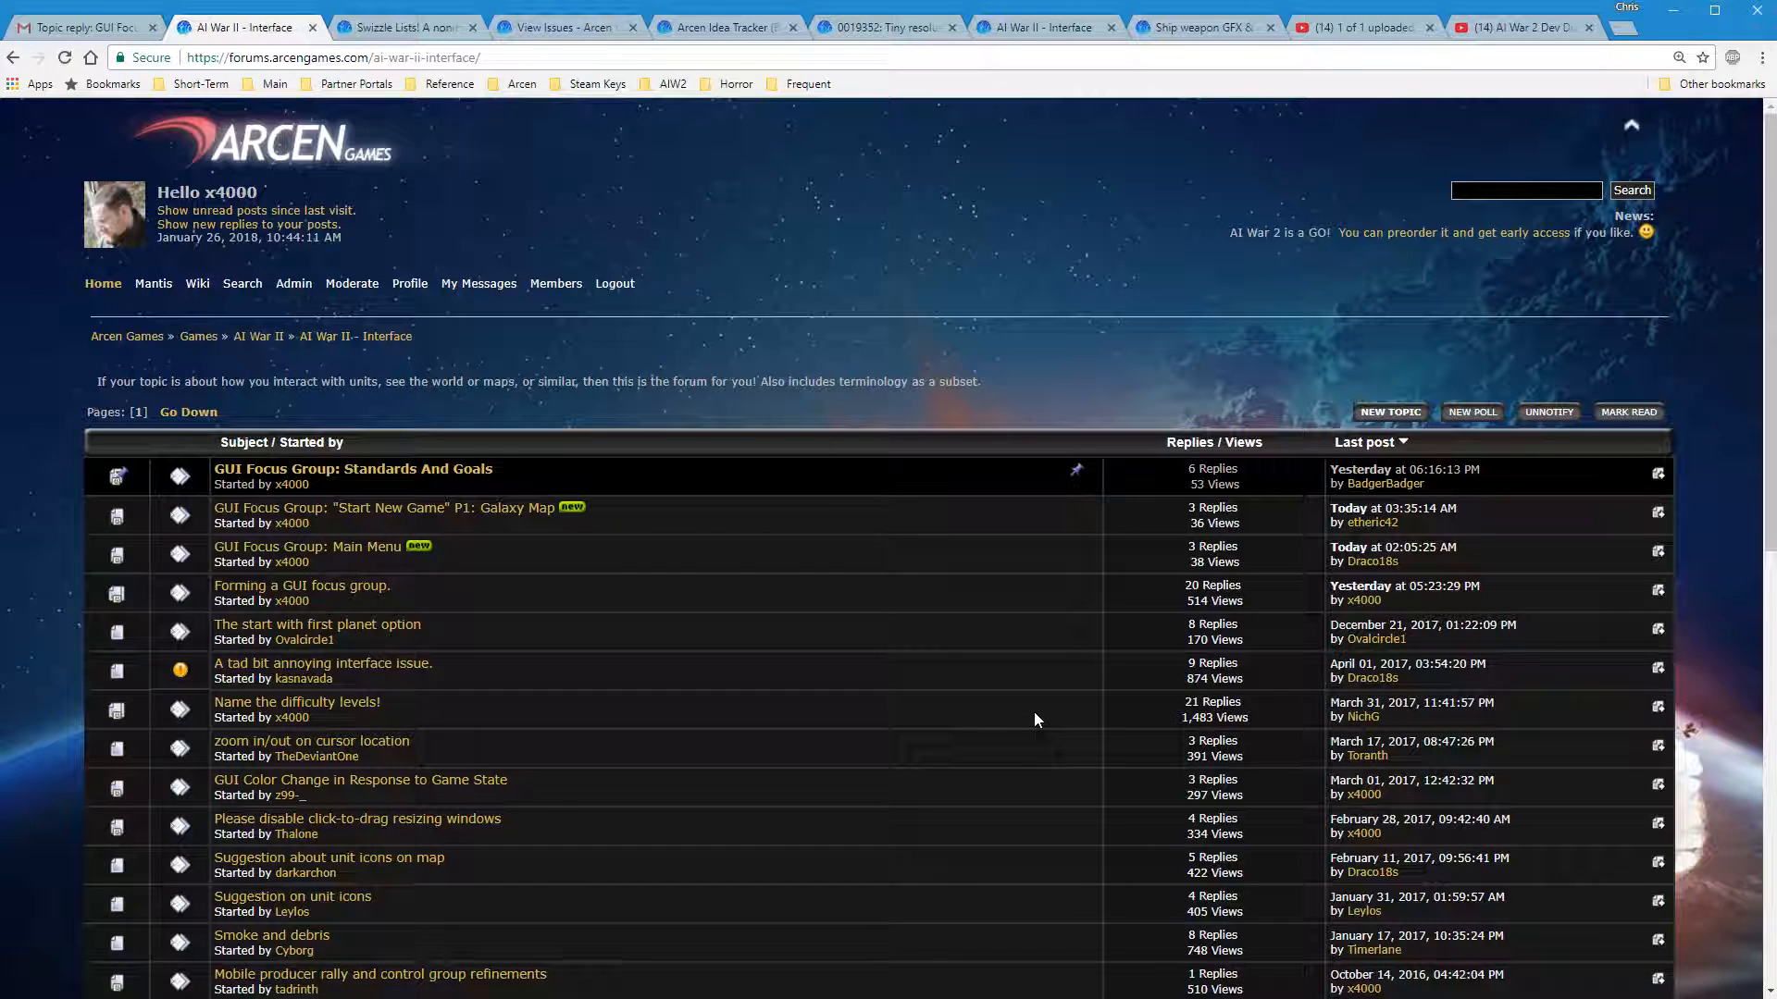
{"action": "left_click", "coordinate": [1390, 411]}
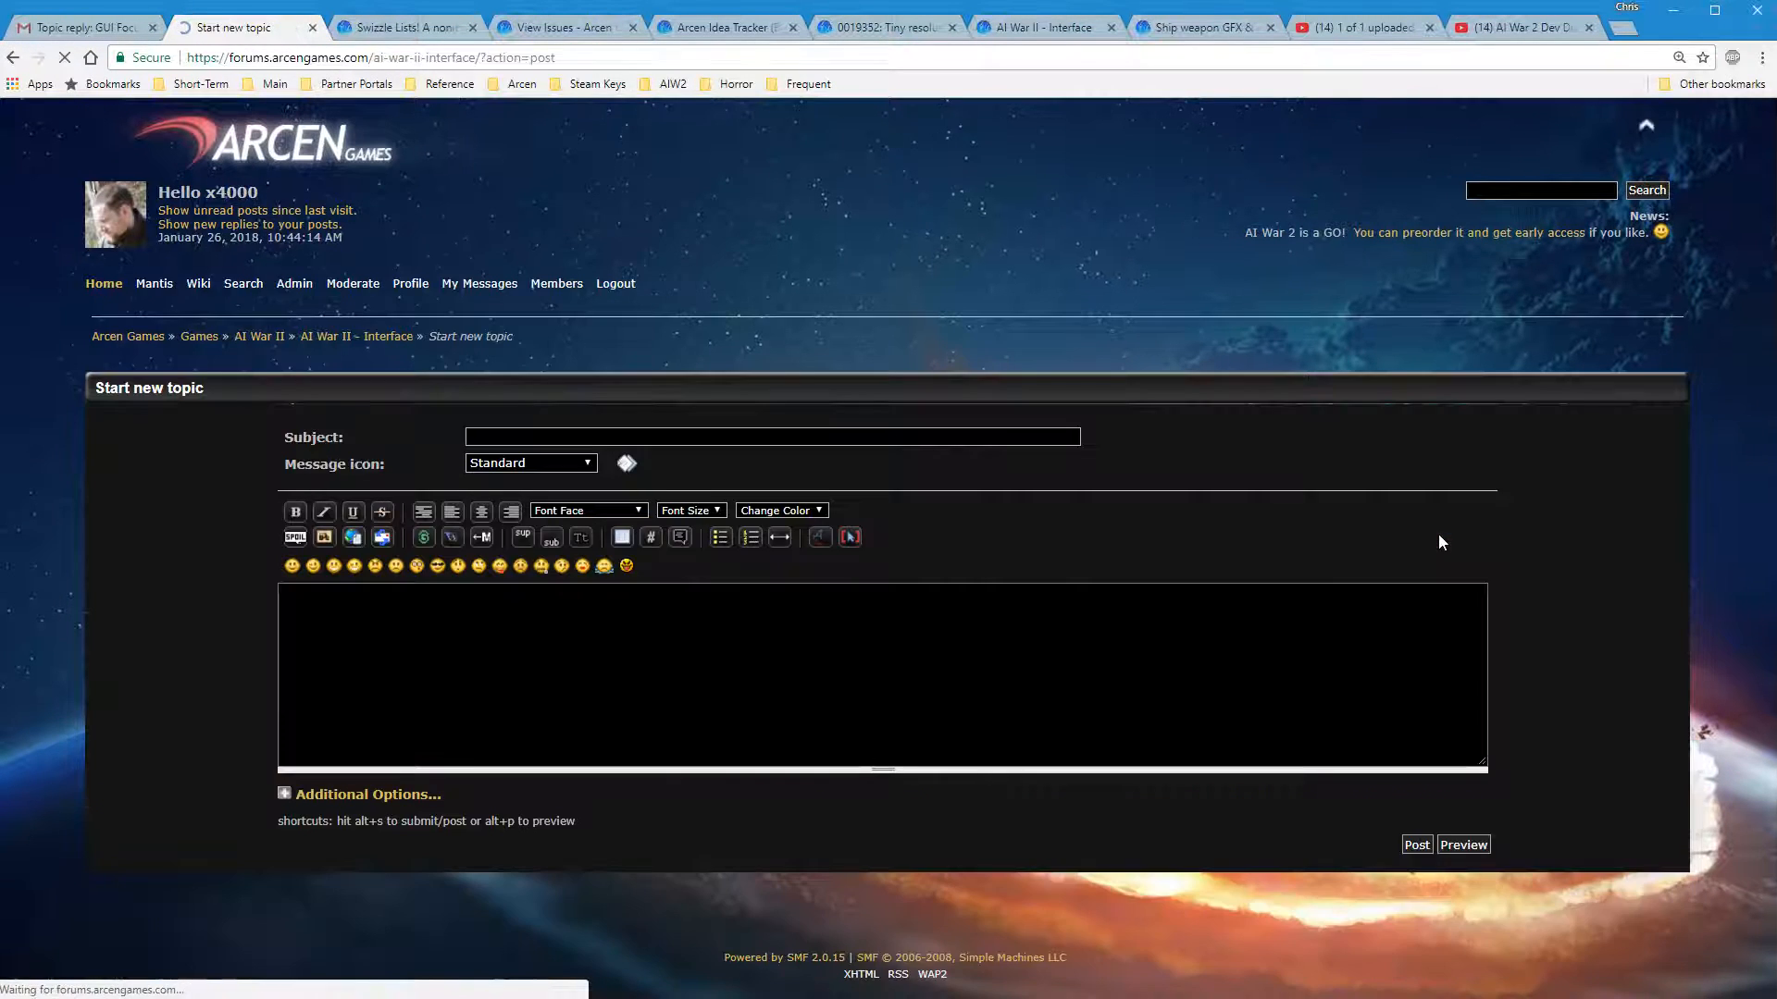
{"action": "mouse_move", "coordinate": [650, 723]}
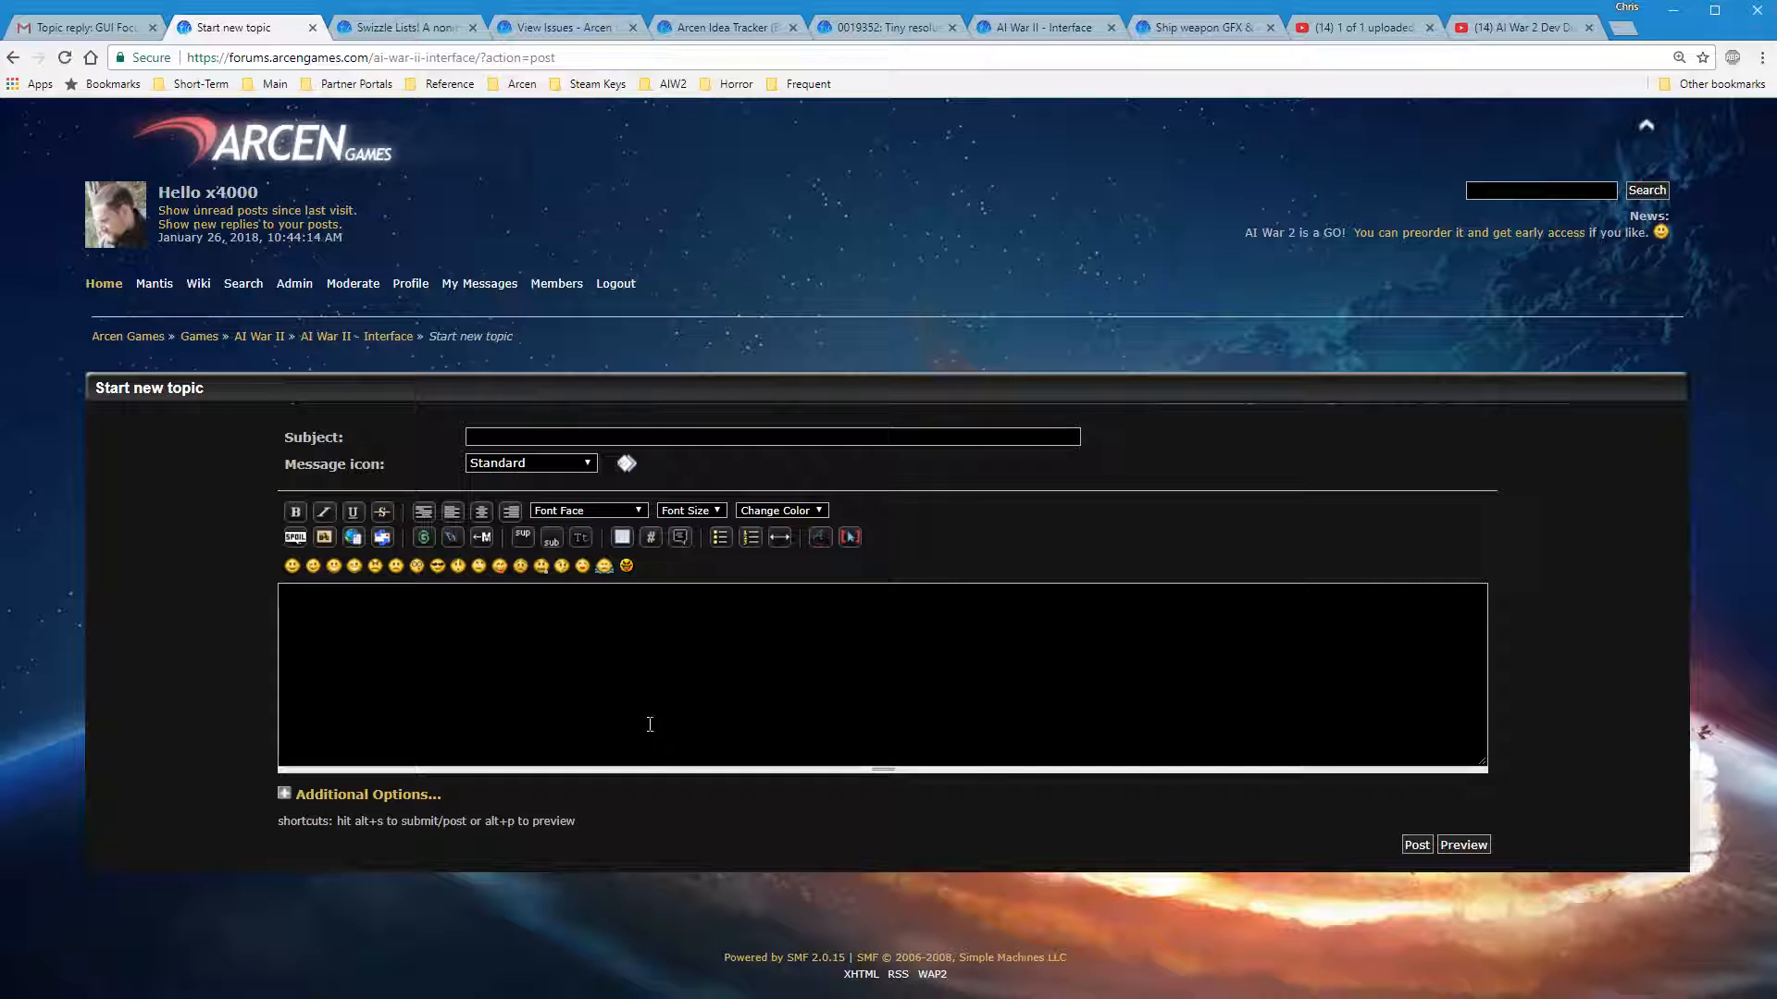
{"action": "mouse_move", "coordinate": [581, 512]}
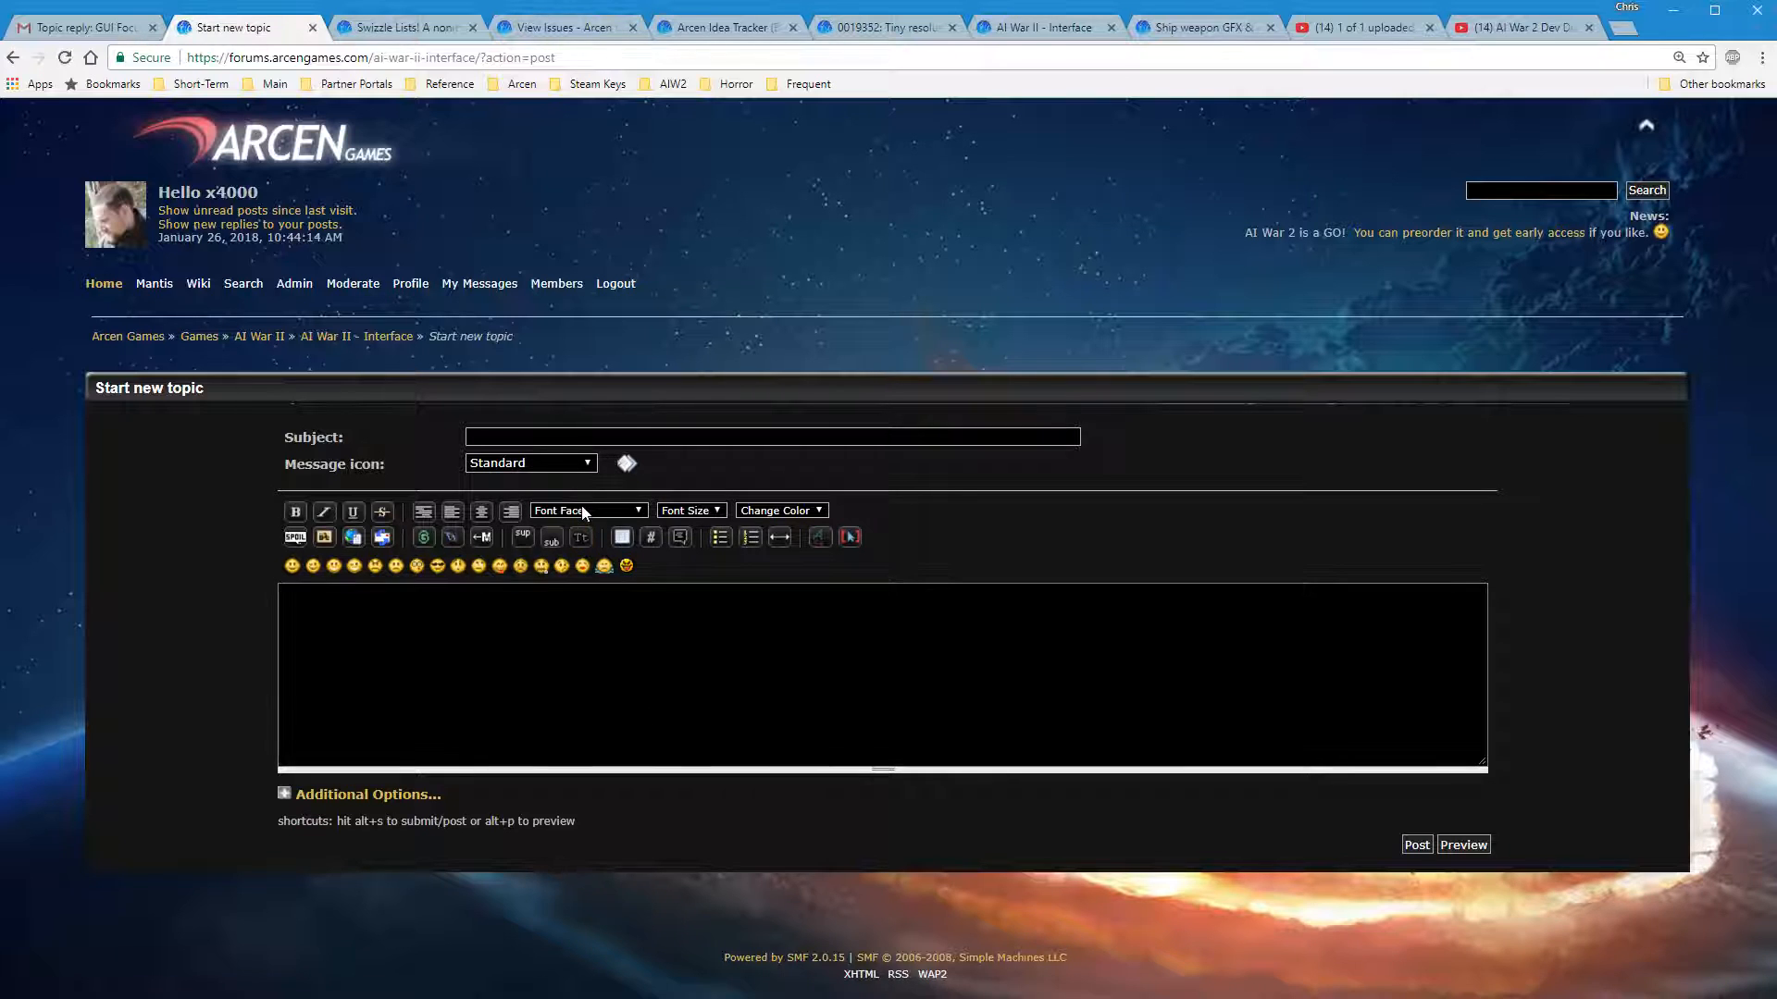
{"action": "left_click", "coordinate": [665, 674]}
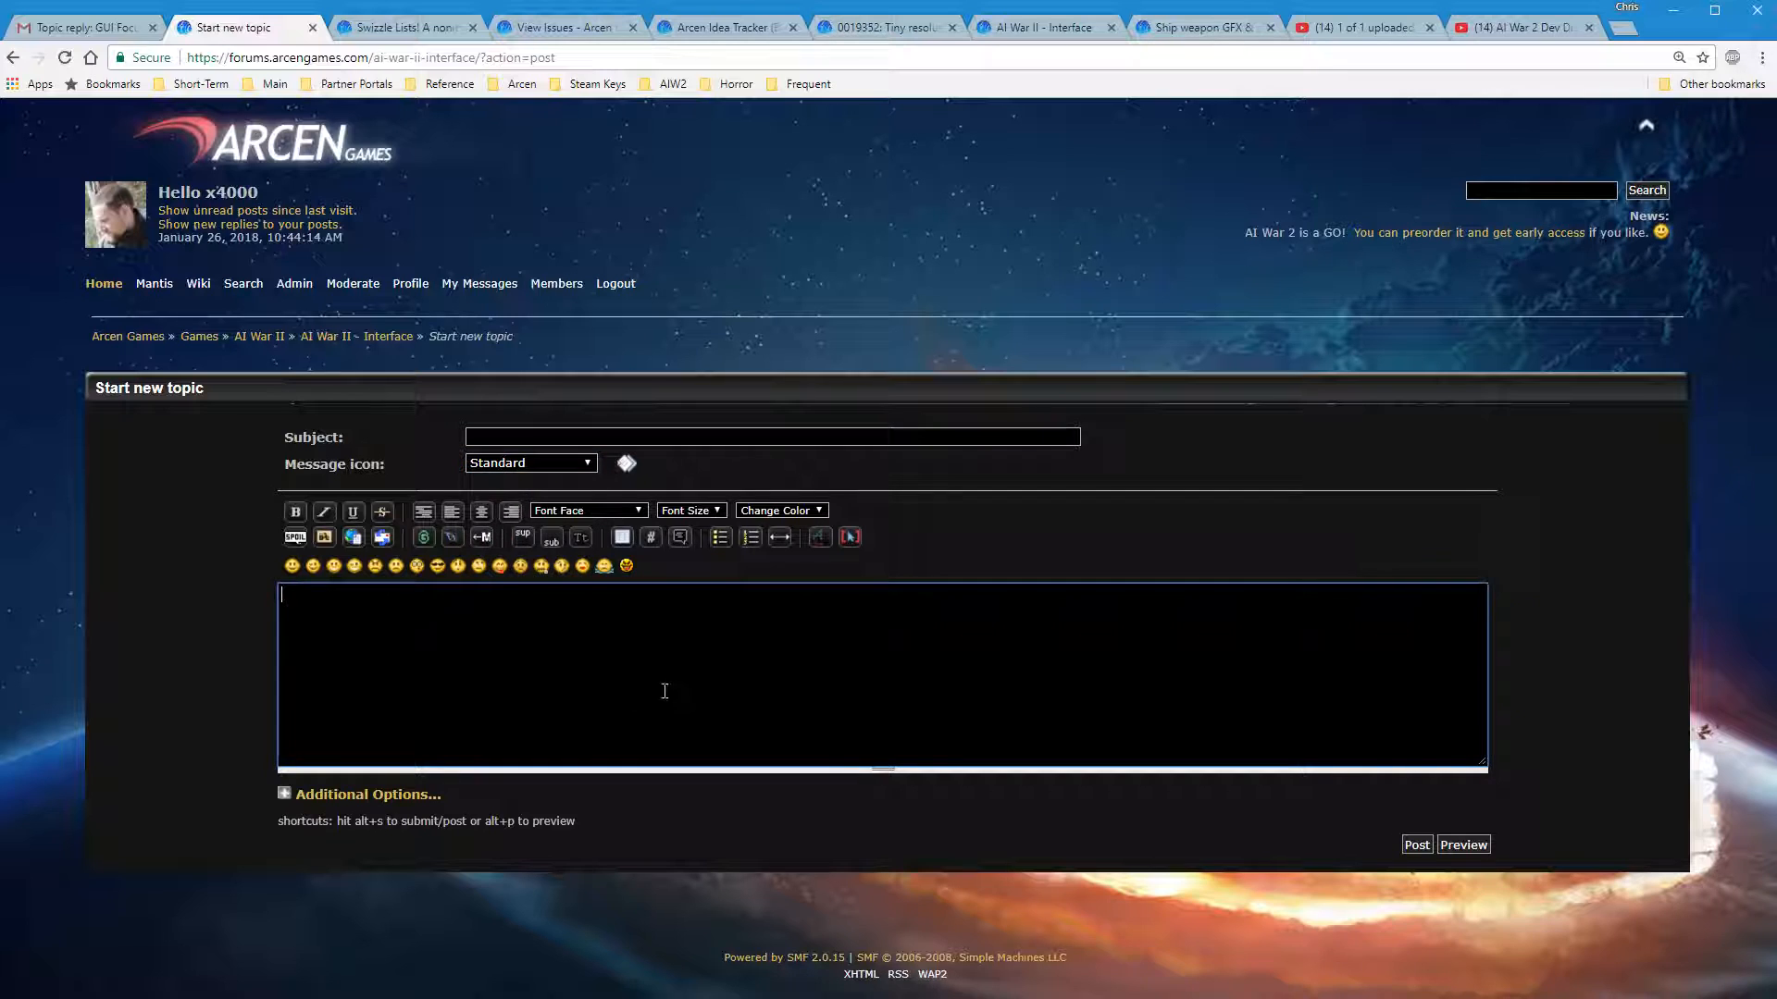
{"action": "mouse_move", "coordinate": [578, 670]}
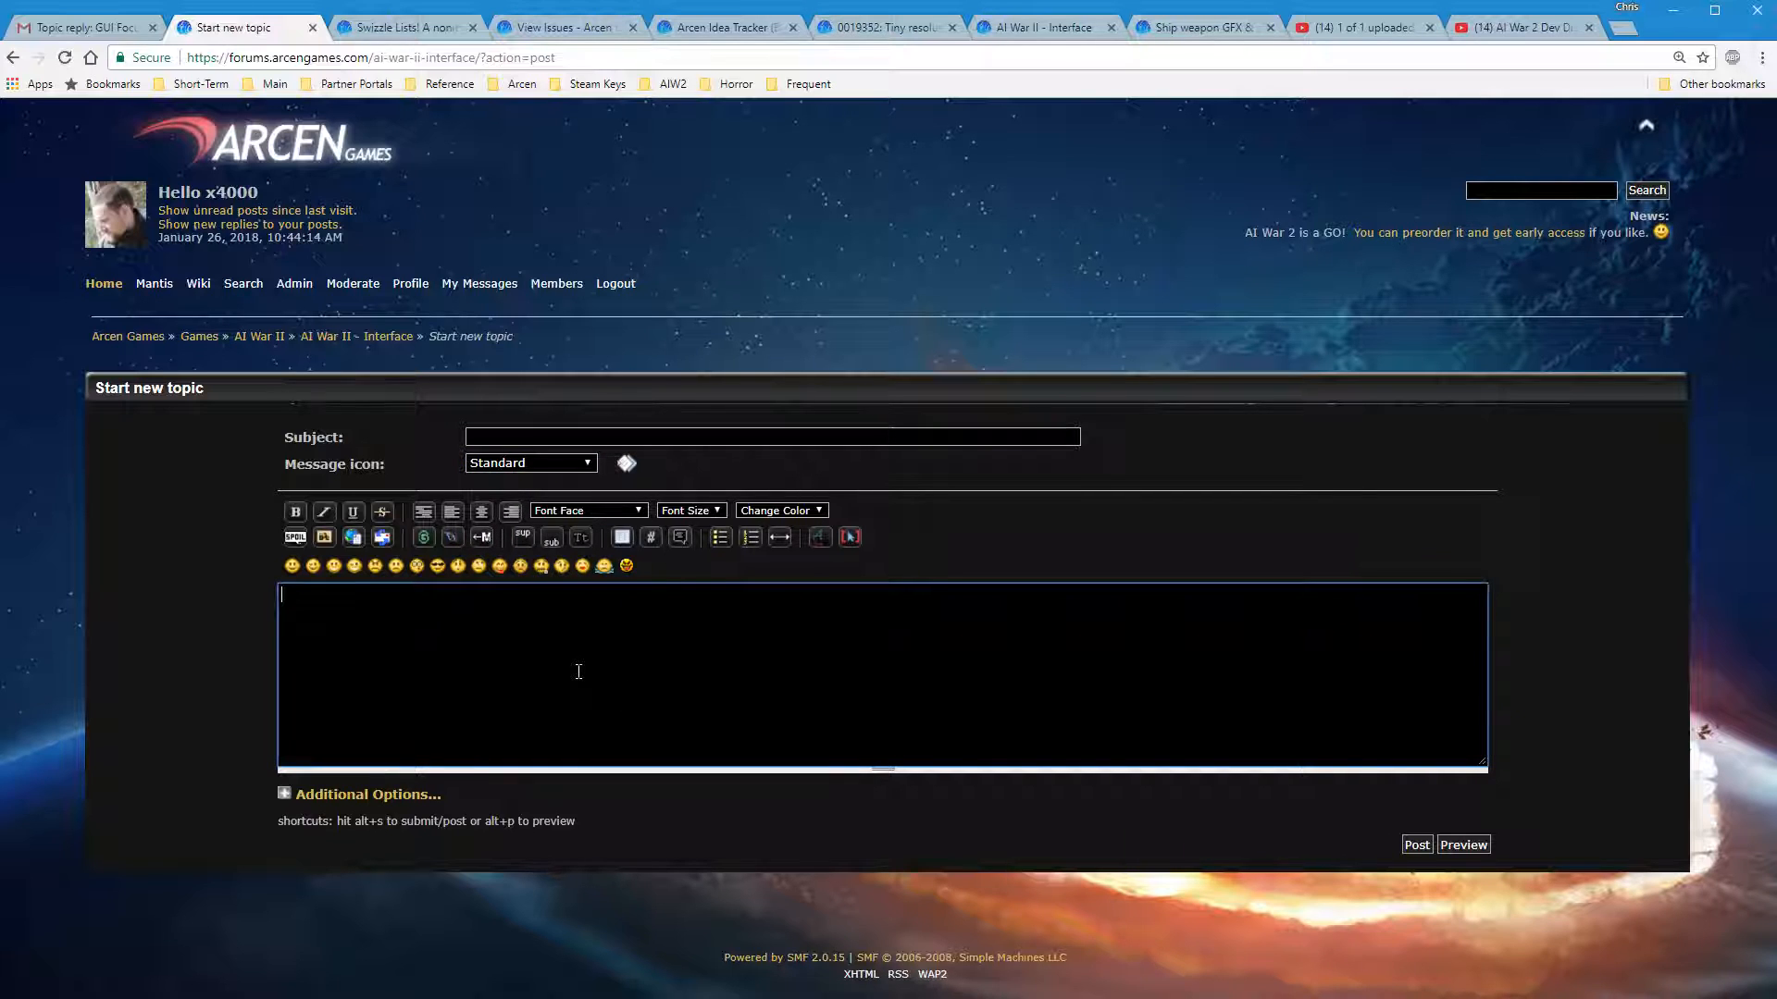
{"action": "mouse_move", "coordinate": [896, 816]}
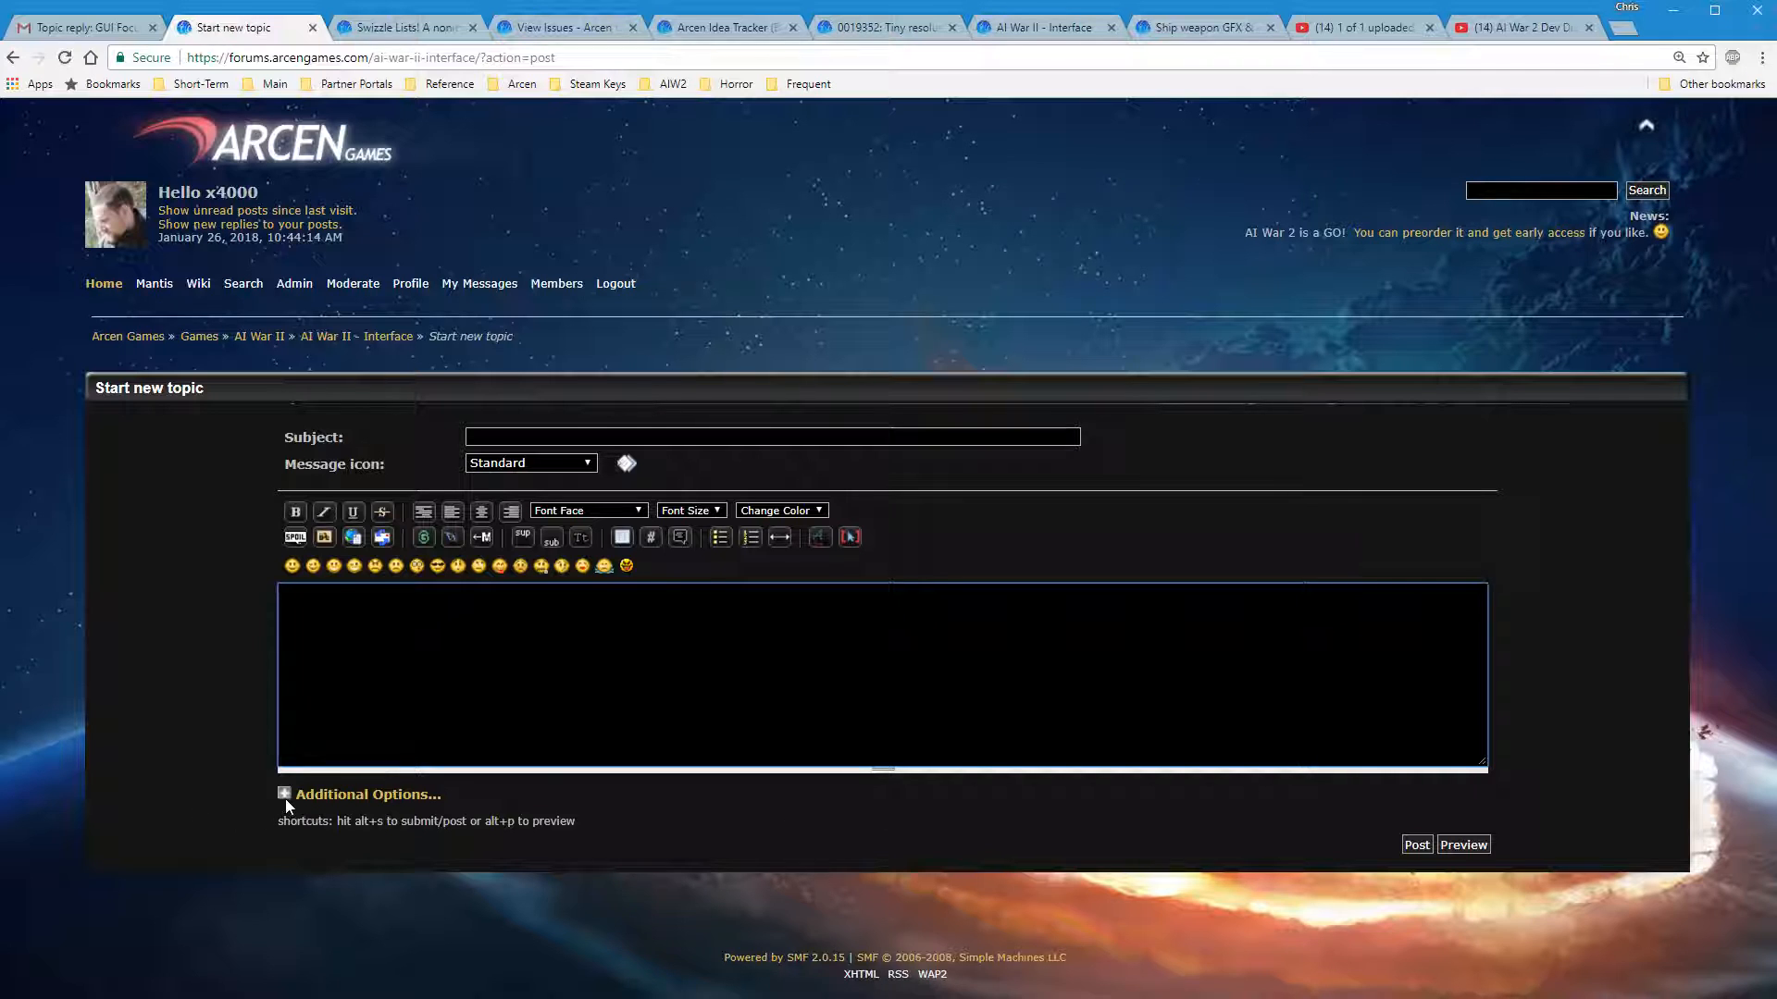
{"action": "left_click", "coordinate": [283, 794]}
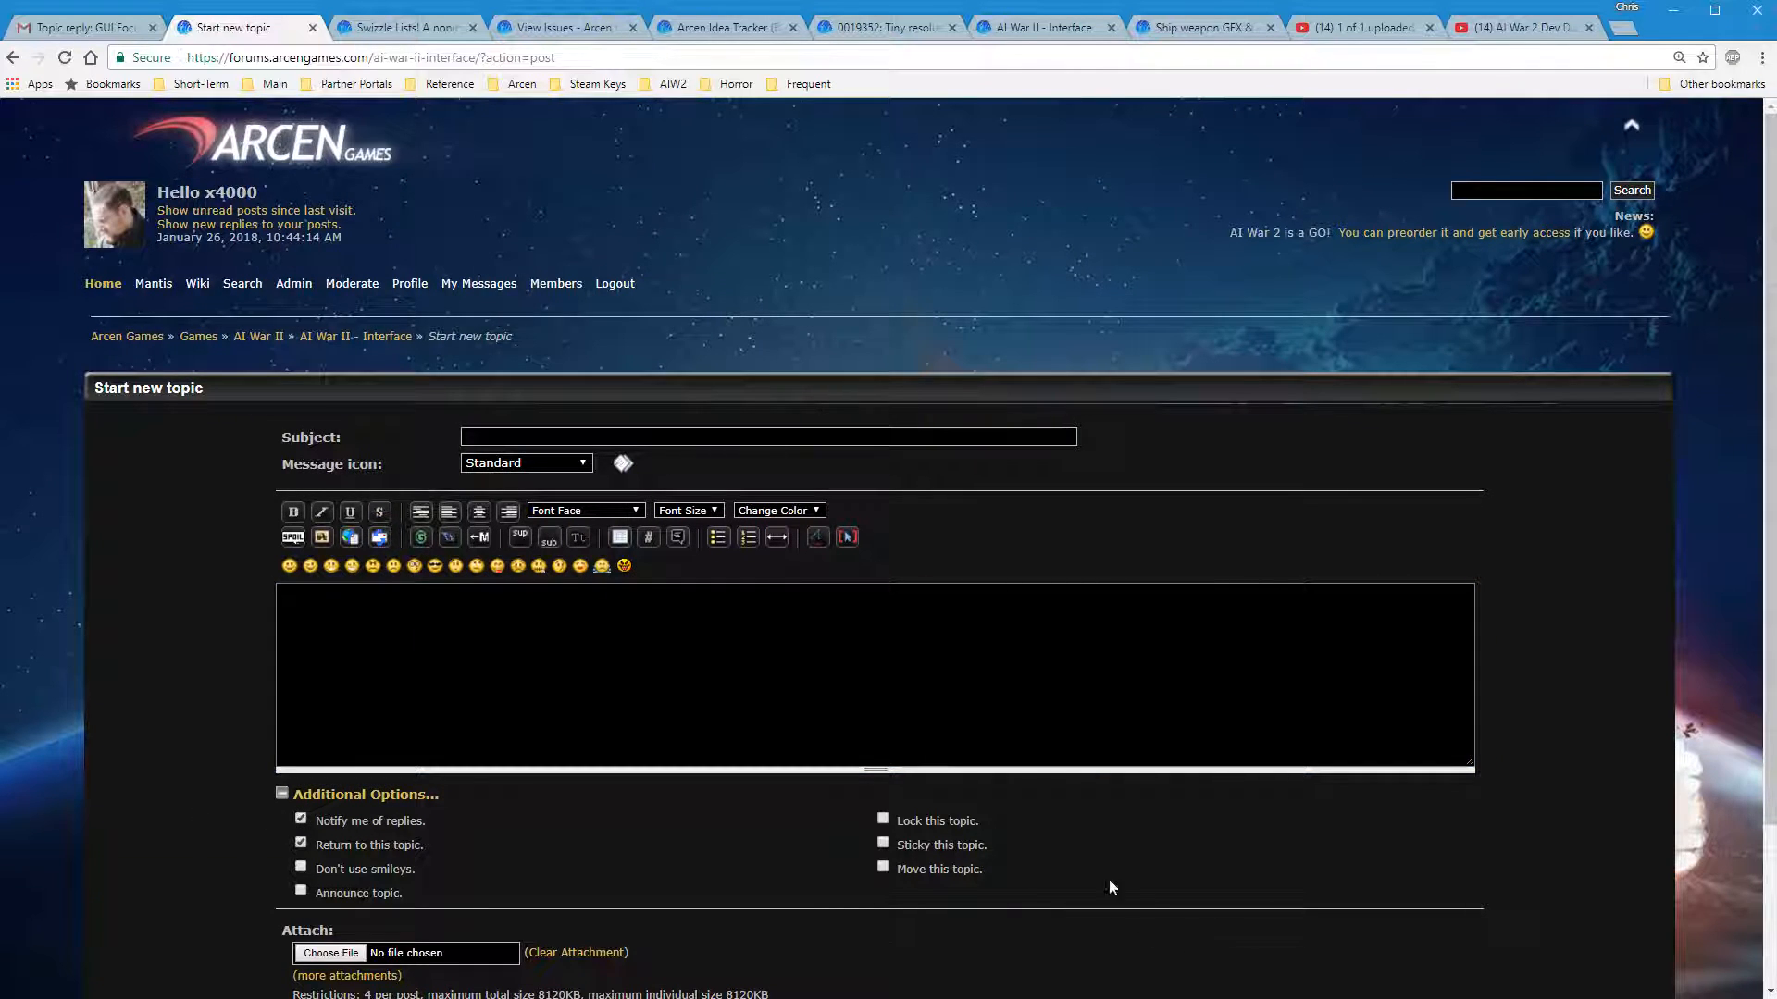
{"action": "mouse_move", "coordinate": [1042, 875]}
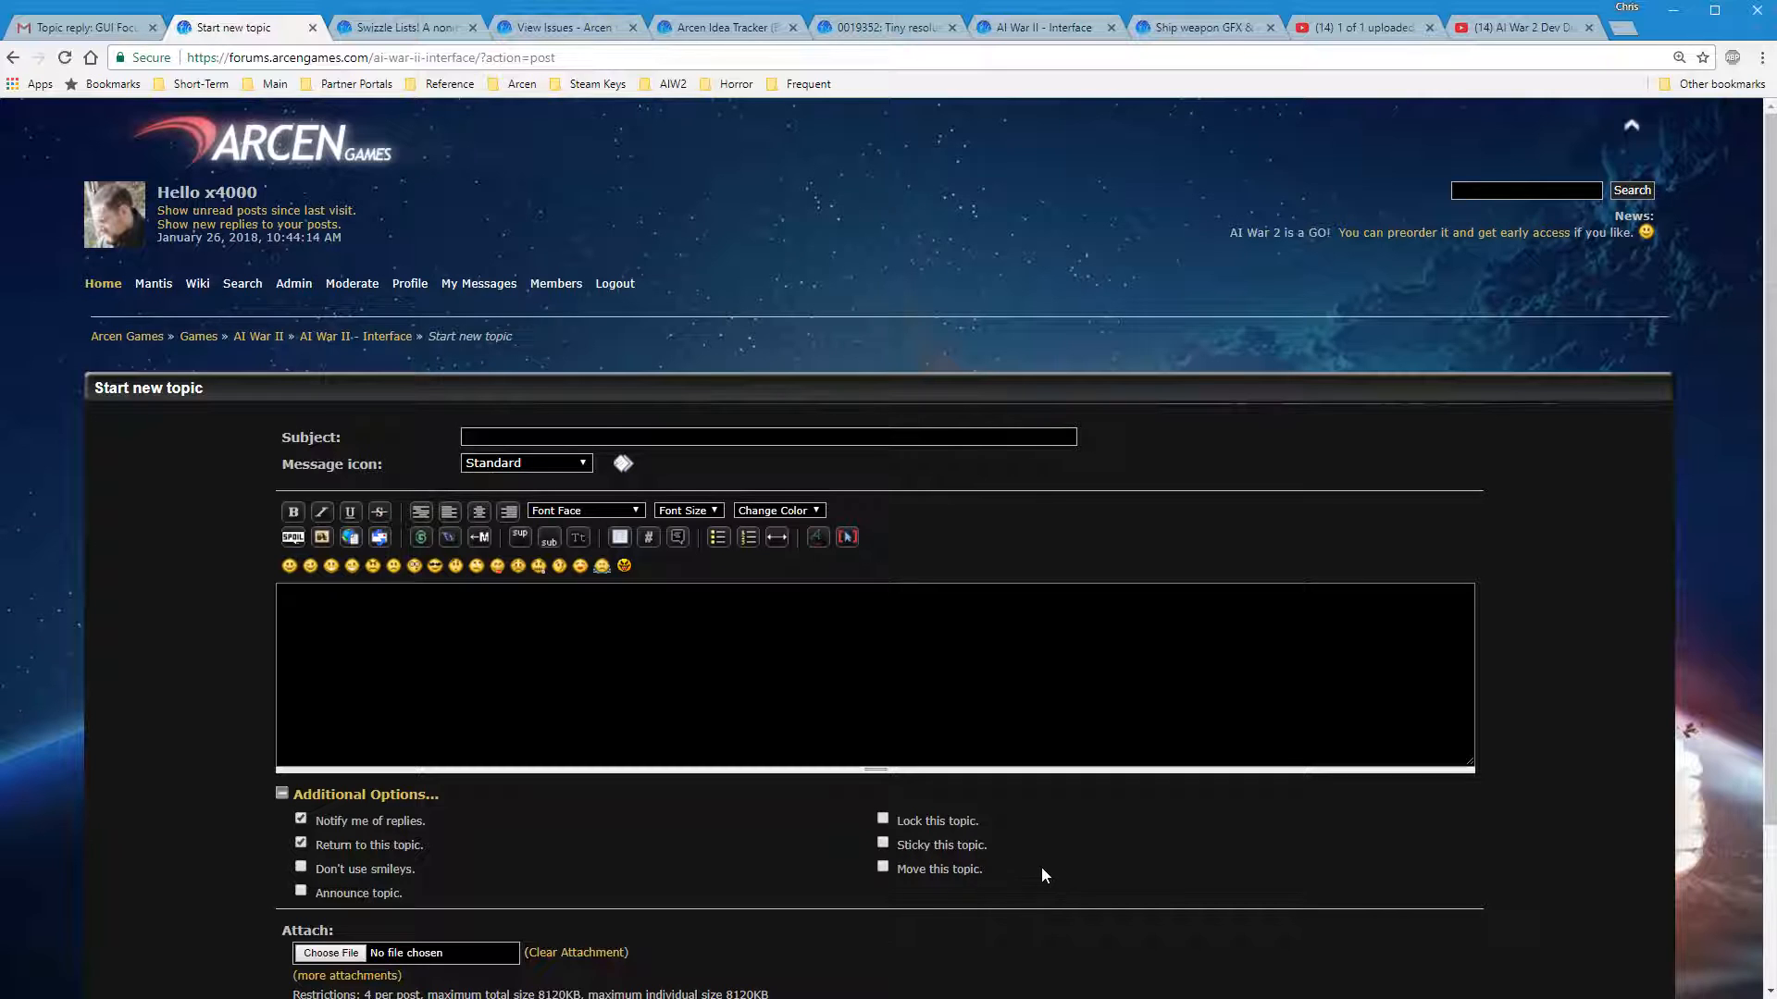
{"action": "mouse_move", "coordinate": [952, 859]}
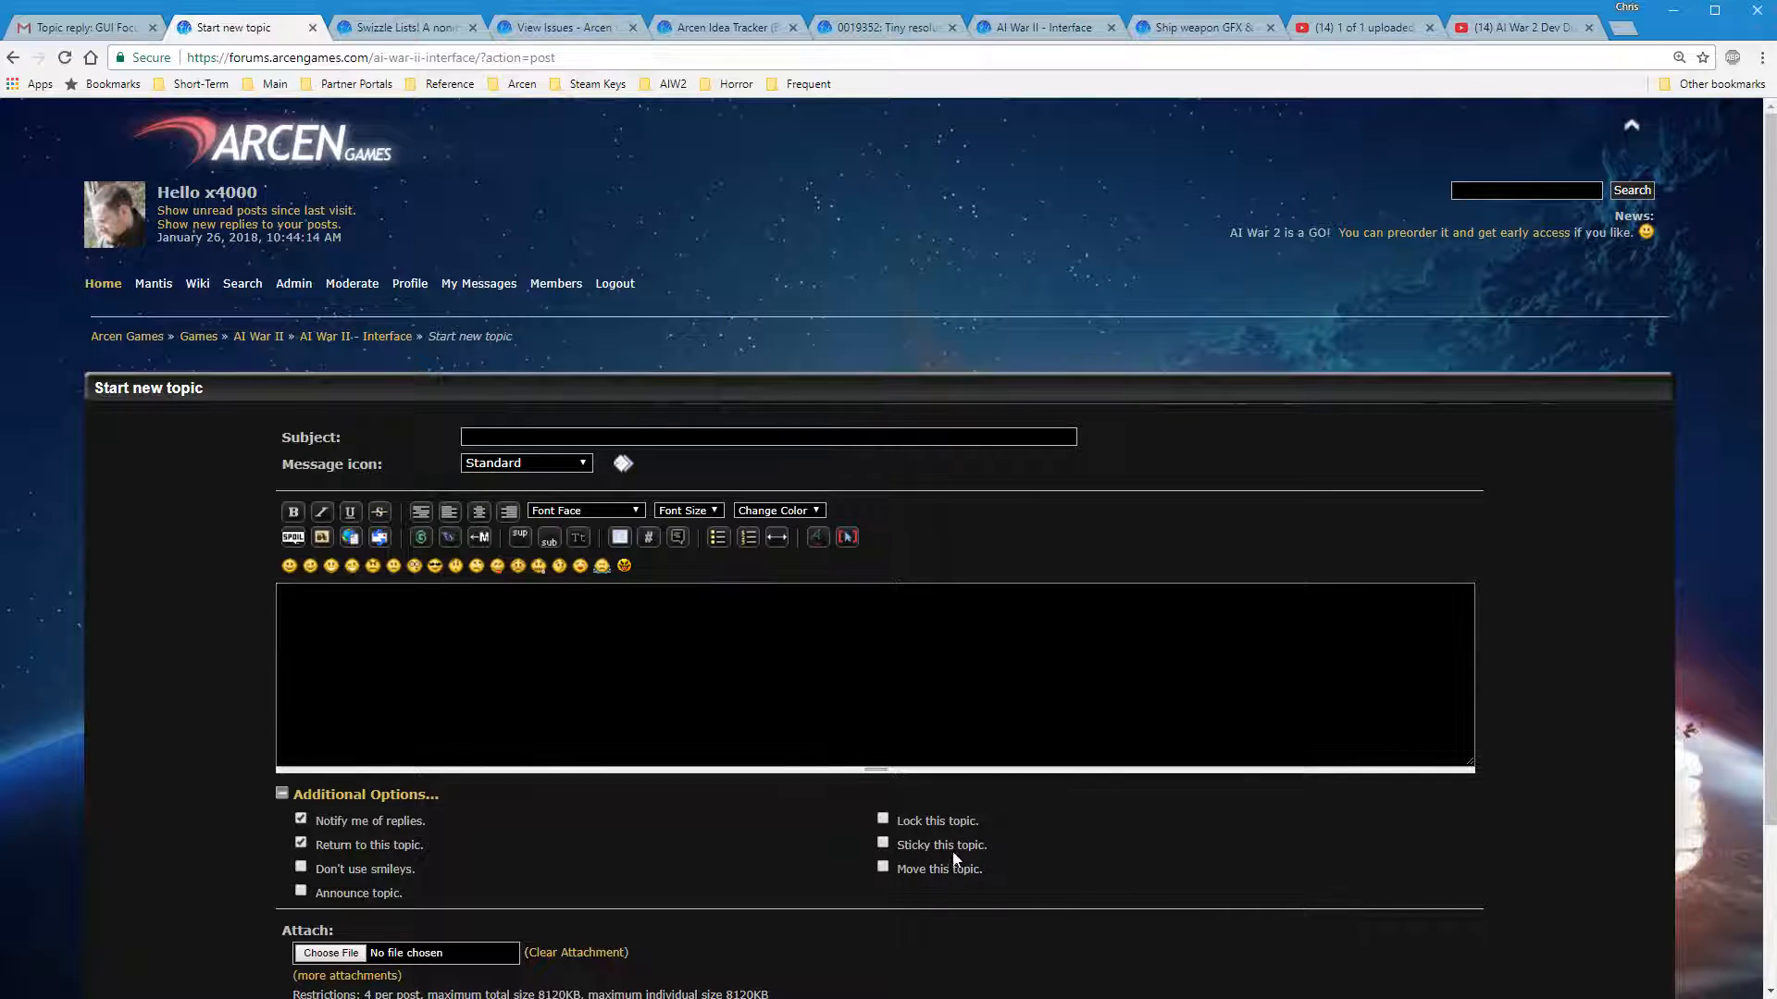
{"action": "mouse_move", "coordinate": [1096, 872]}
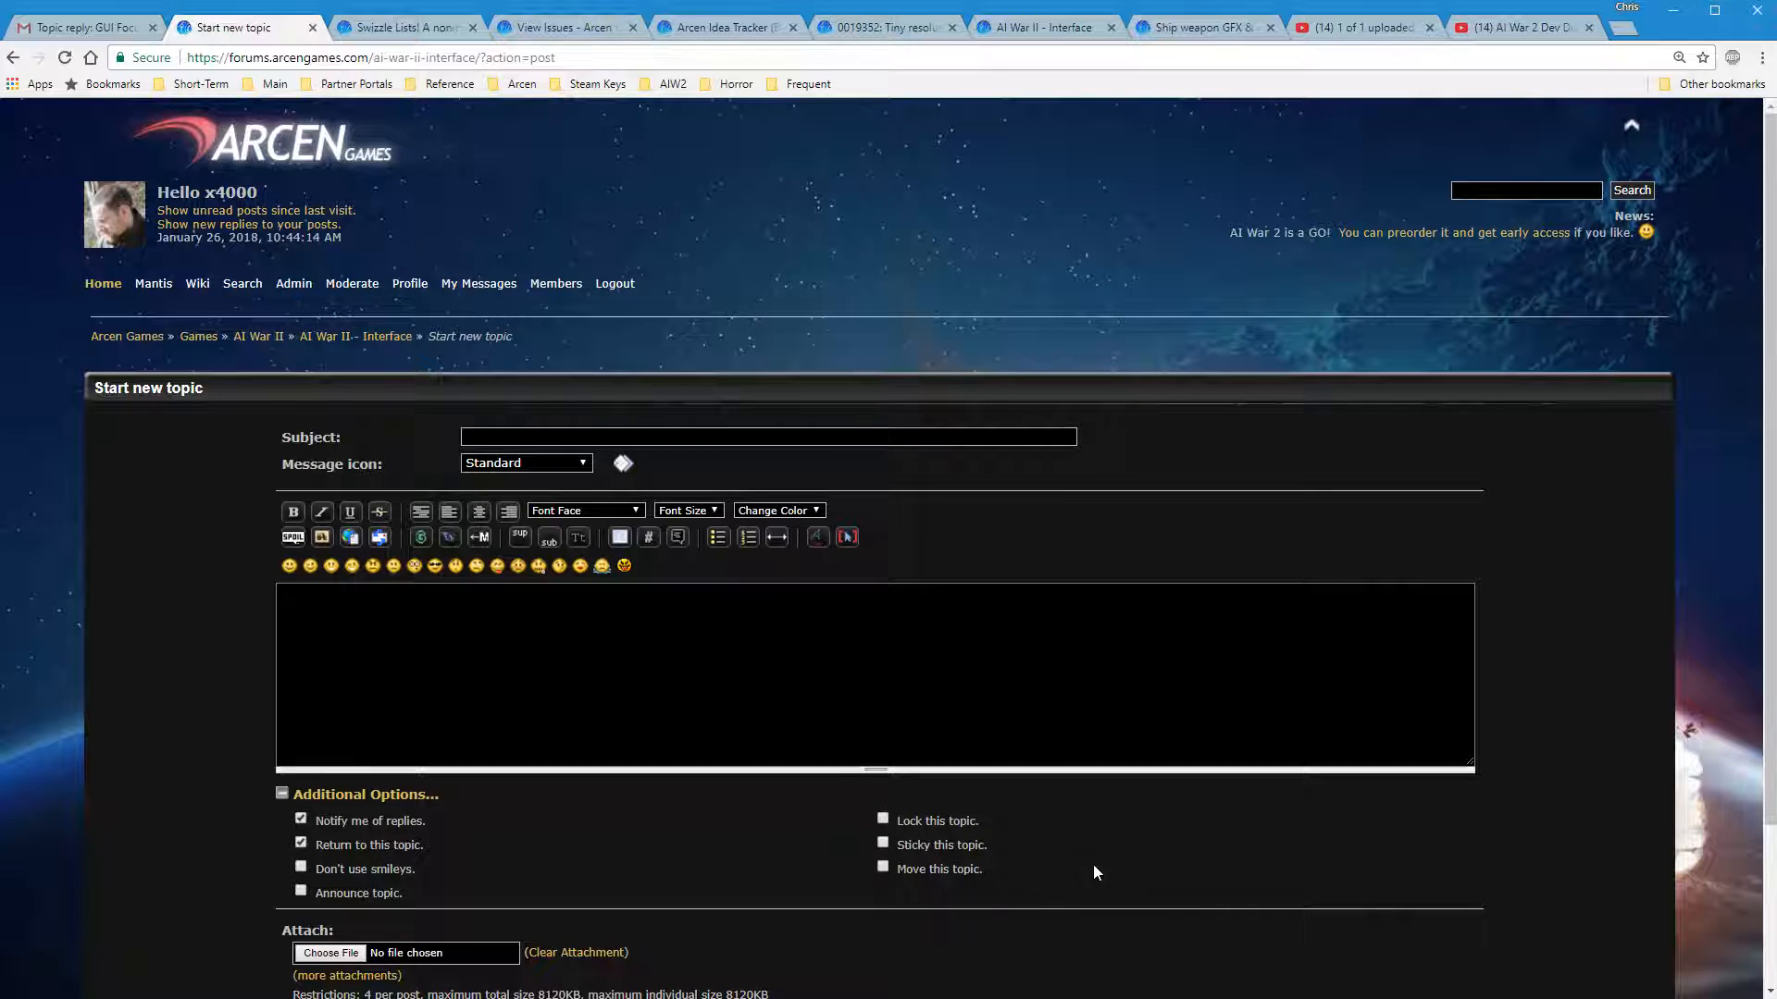
{"action": "mouse_move", "coordinate": [1118, 872]}
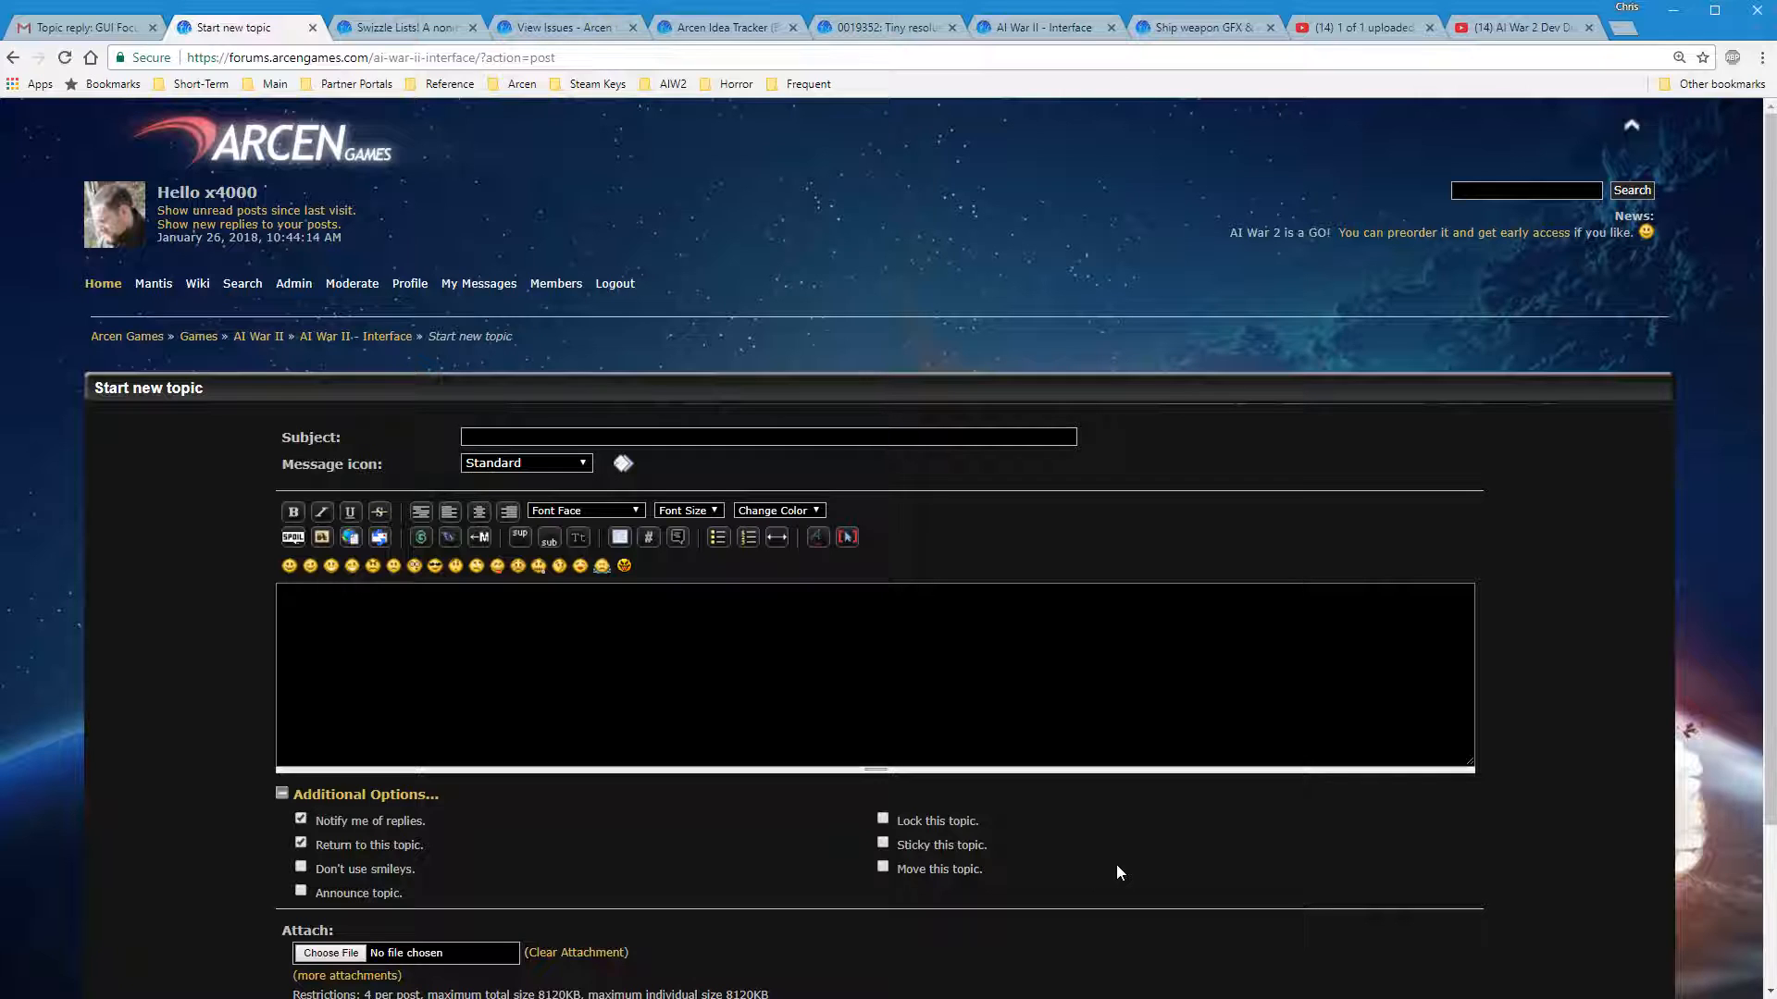
{"action": "mouse_move", "coordinate": [898, 879]}
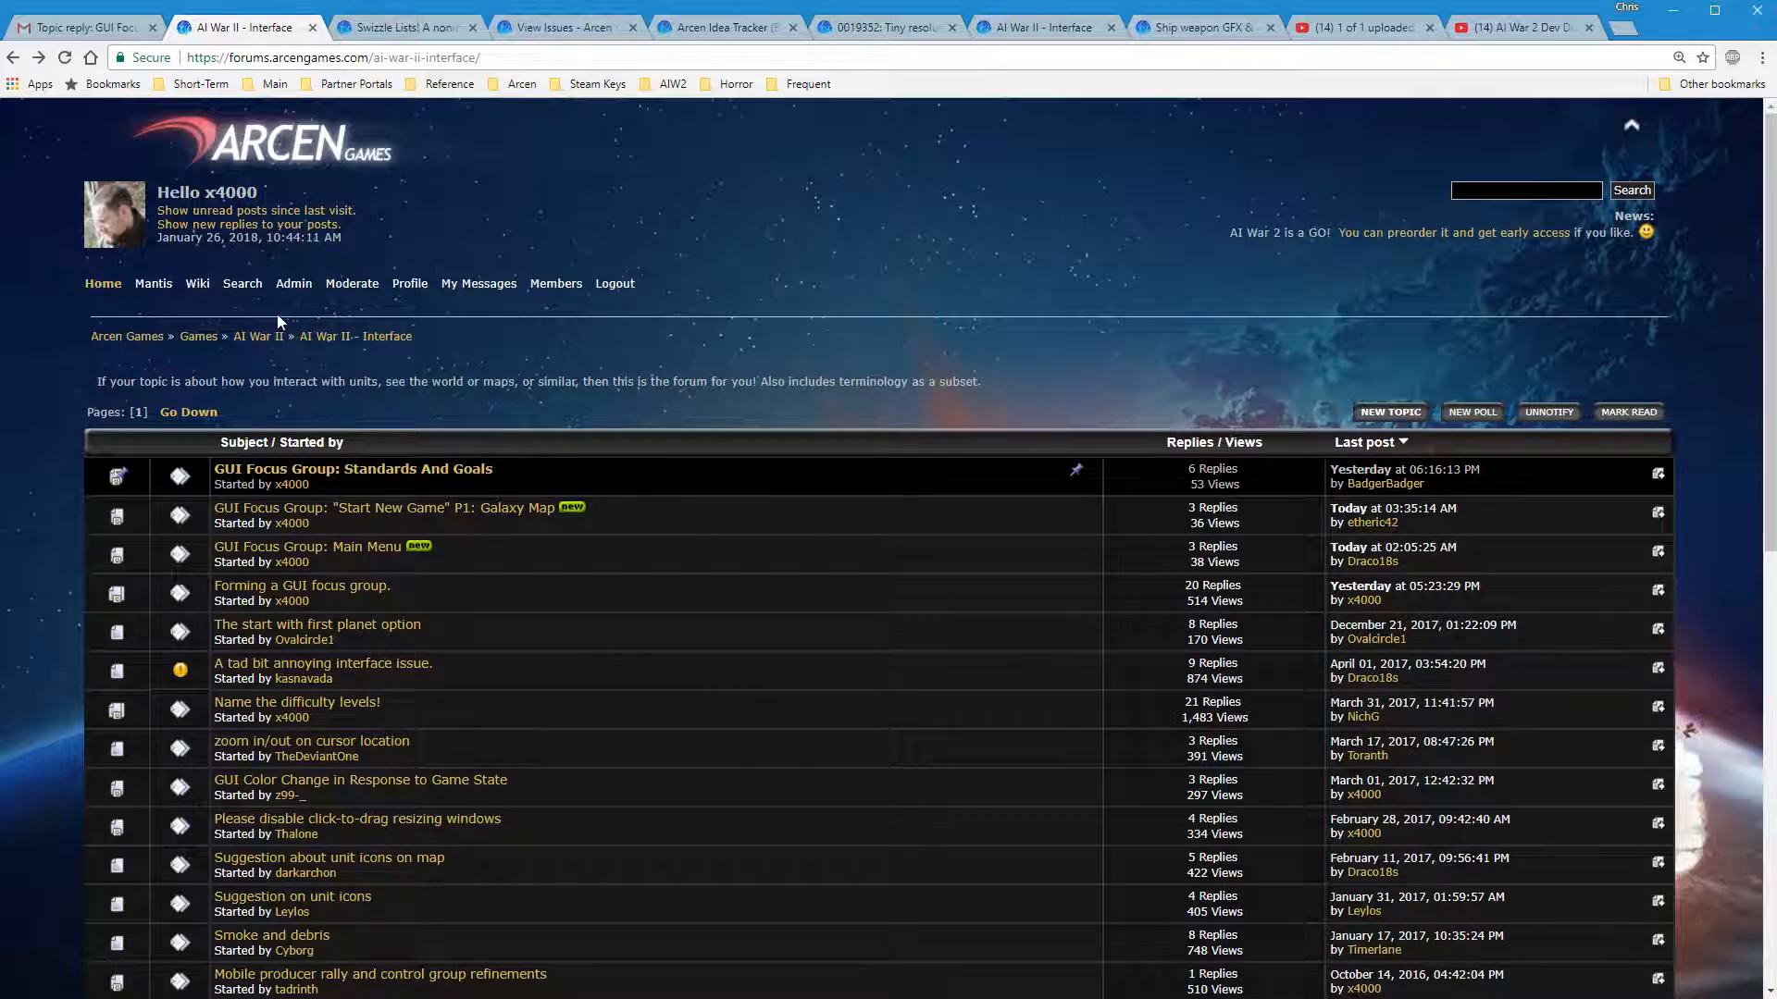
Return to the AI War II parent board and scroll its topic list back up to the sticky topics
{"action": "left_click", "coordinate": [255, 335]}
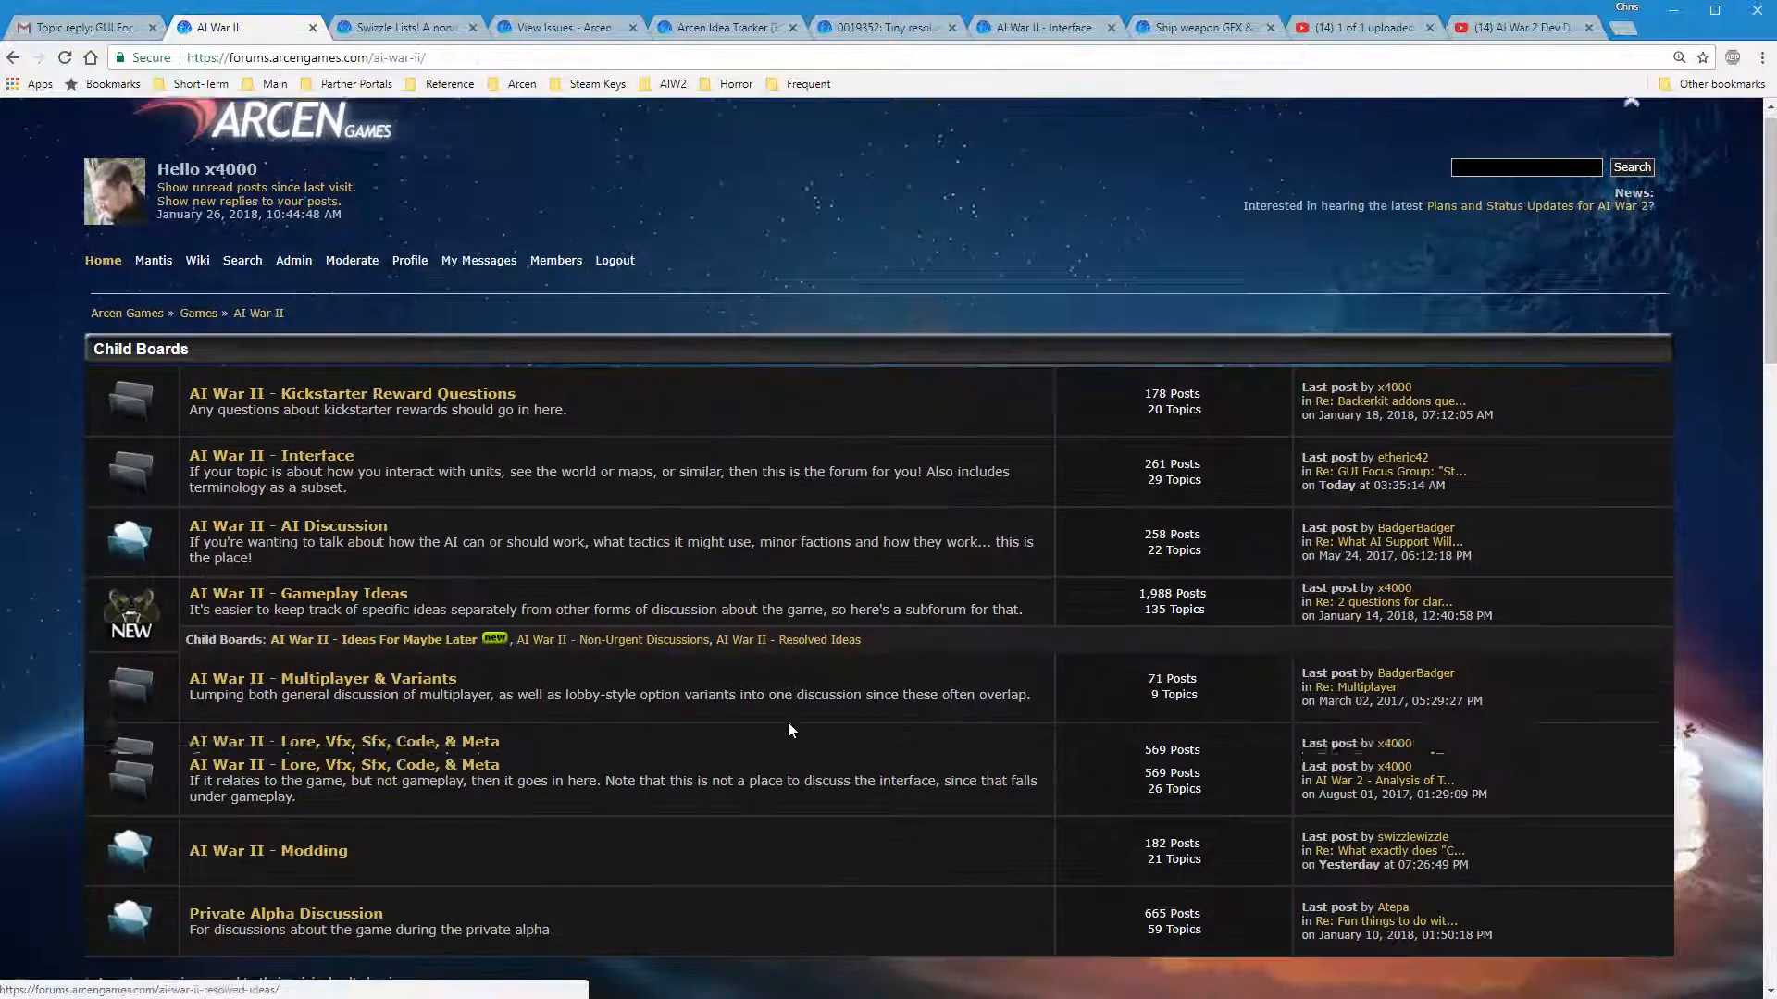
{"action": "scroll", "scroll_direction": "down", "scroll_amount": 3}
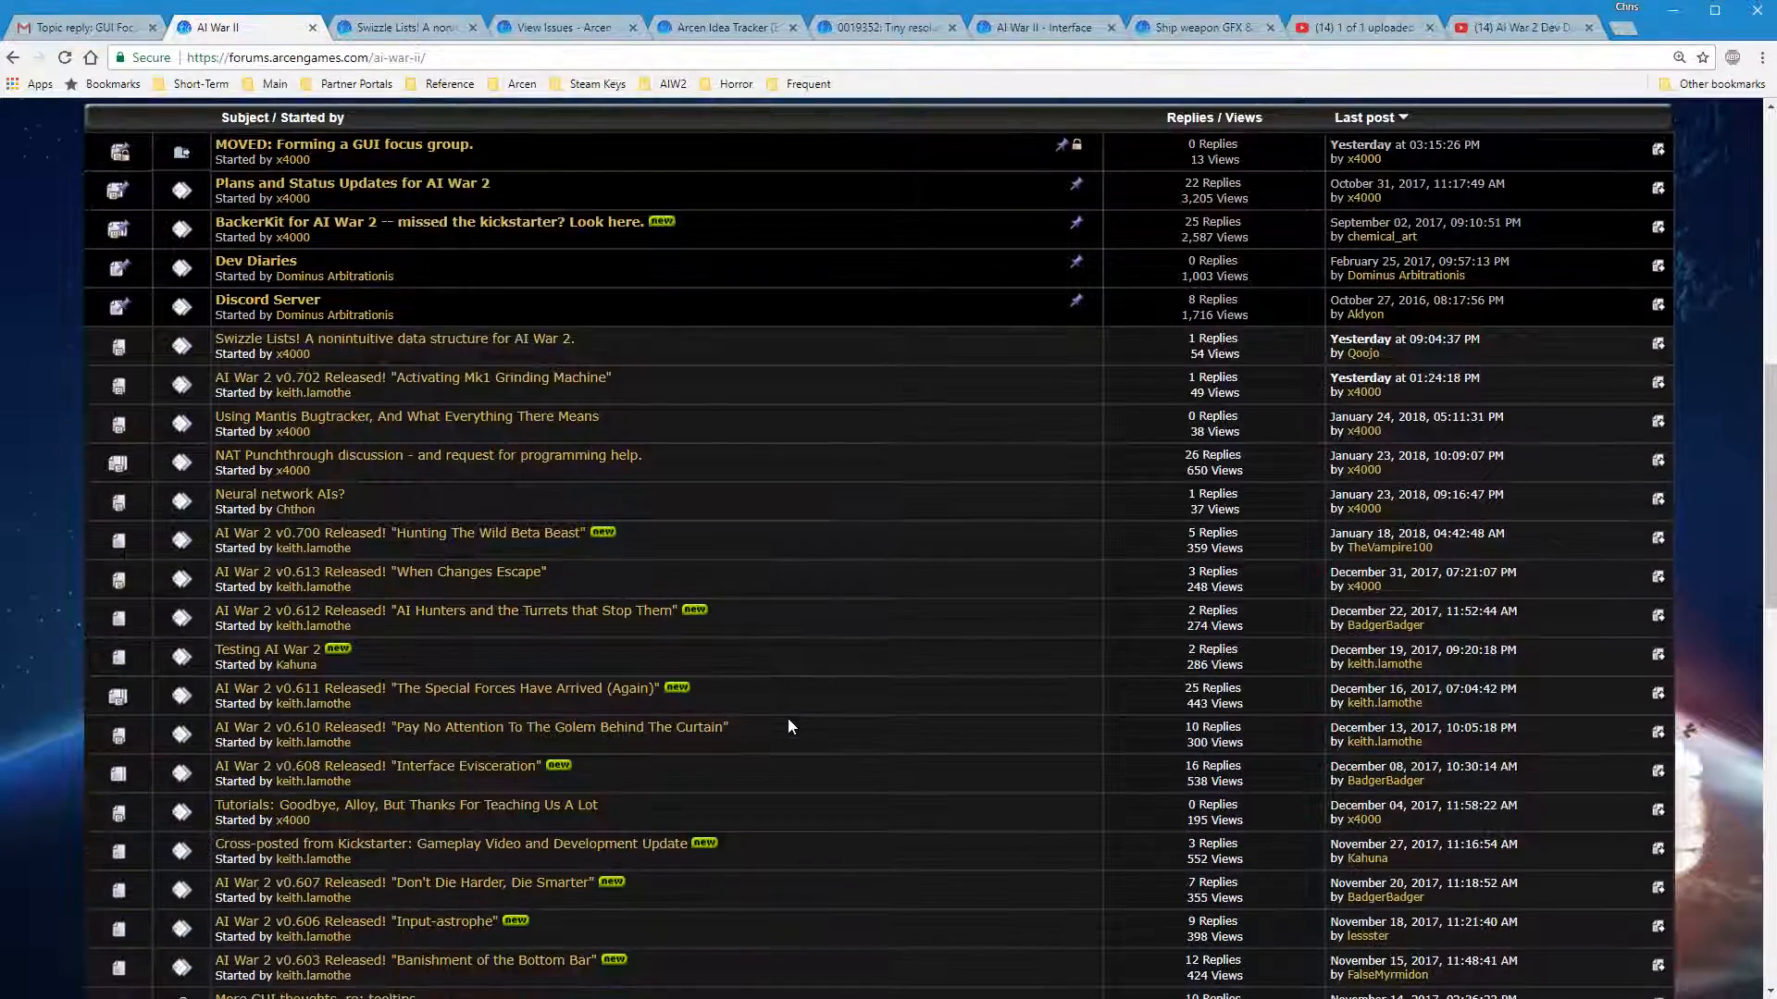
{"action": "scroll", "scroll_direction": "down", "scroll_amount": 3}
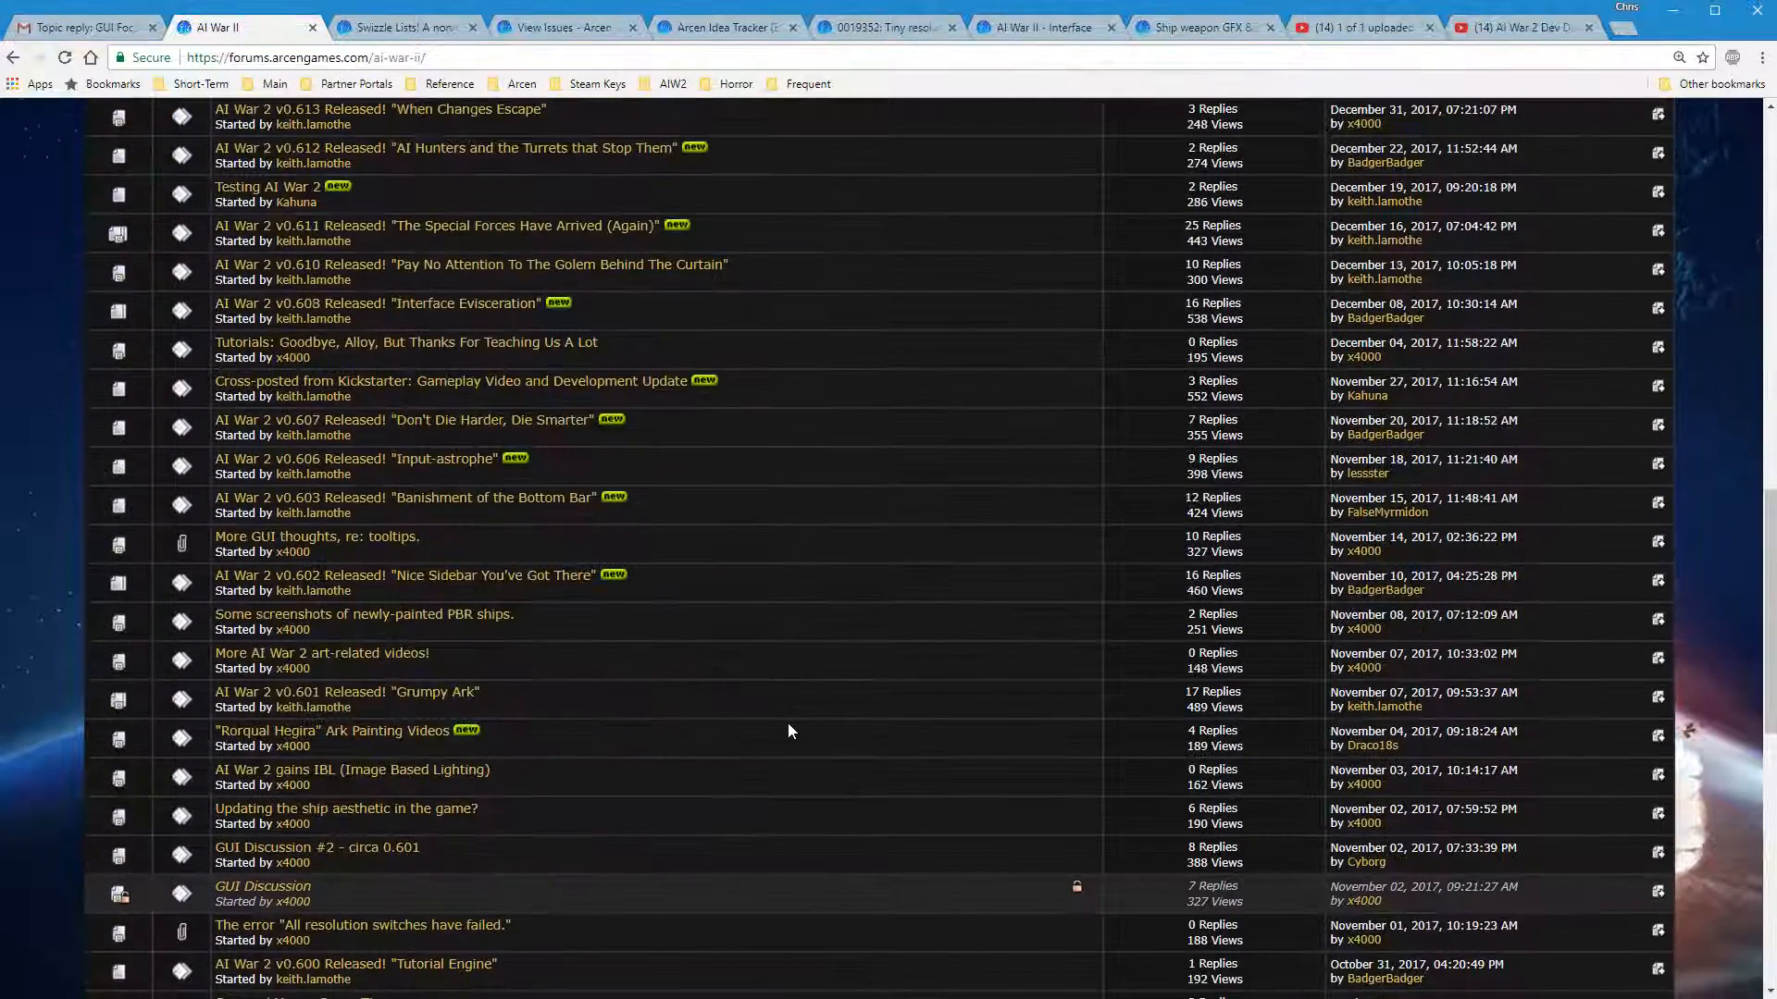
{"action": "scroll", "scroll_direction": "down", "scroll_amount": 3}
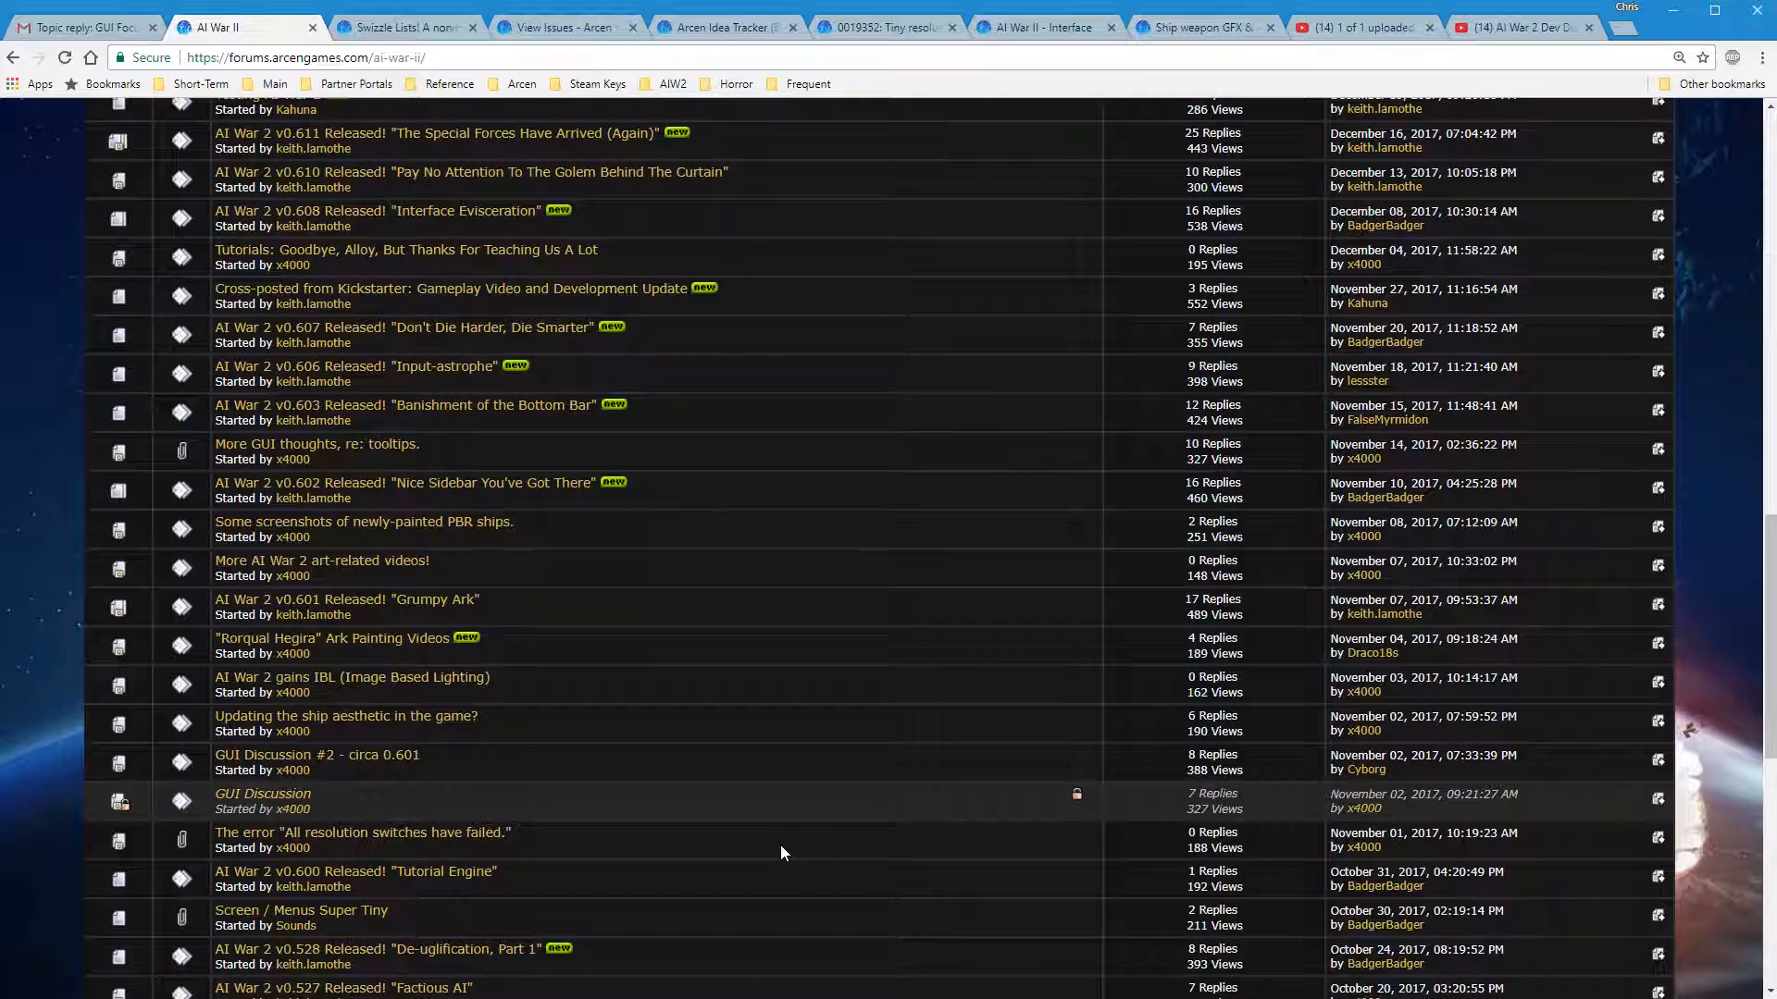
{"action": "scroll", "scroll_direction": "up", "scroll_amount": 3}
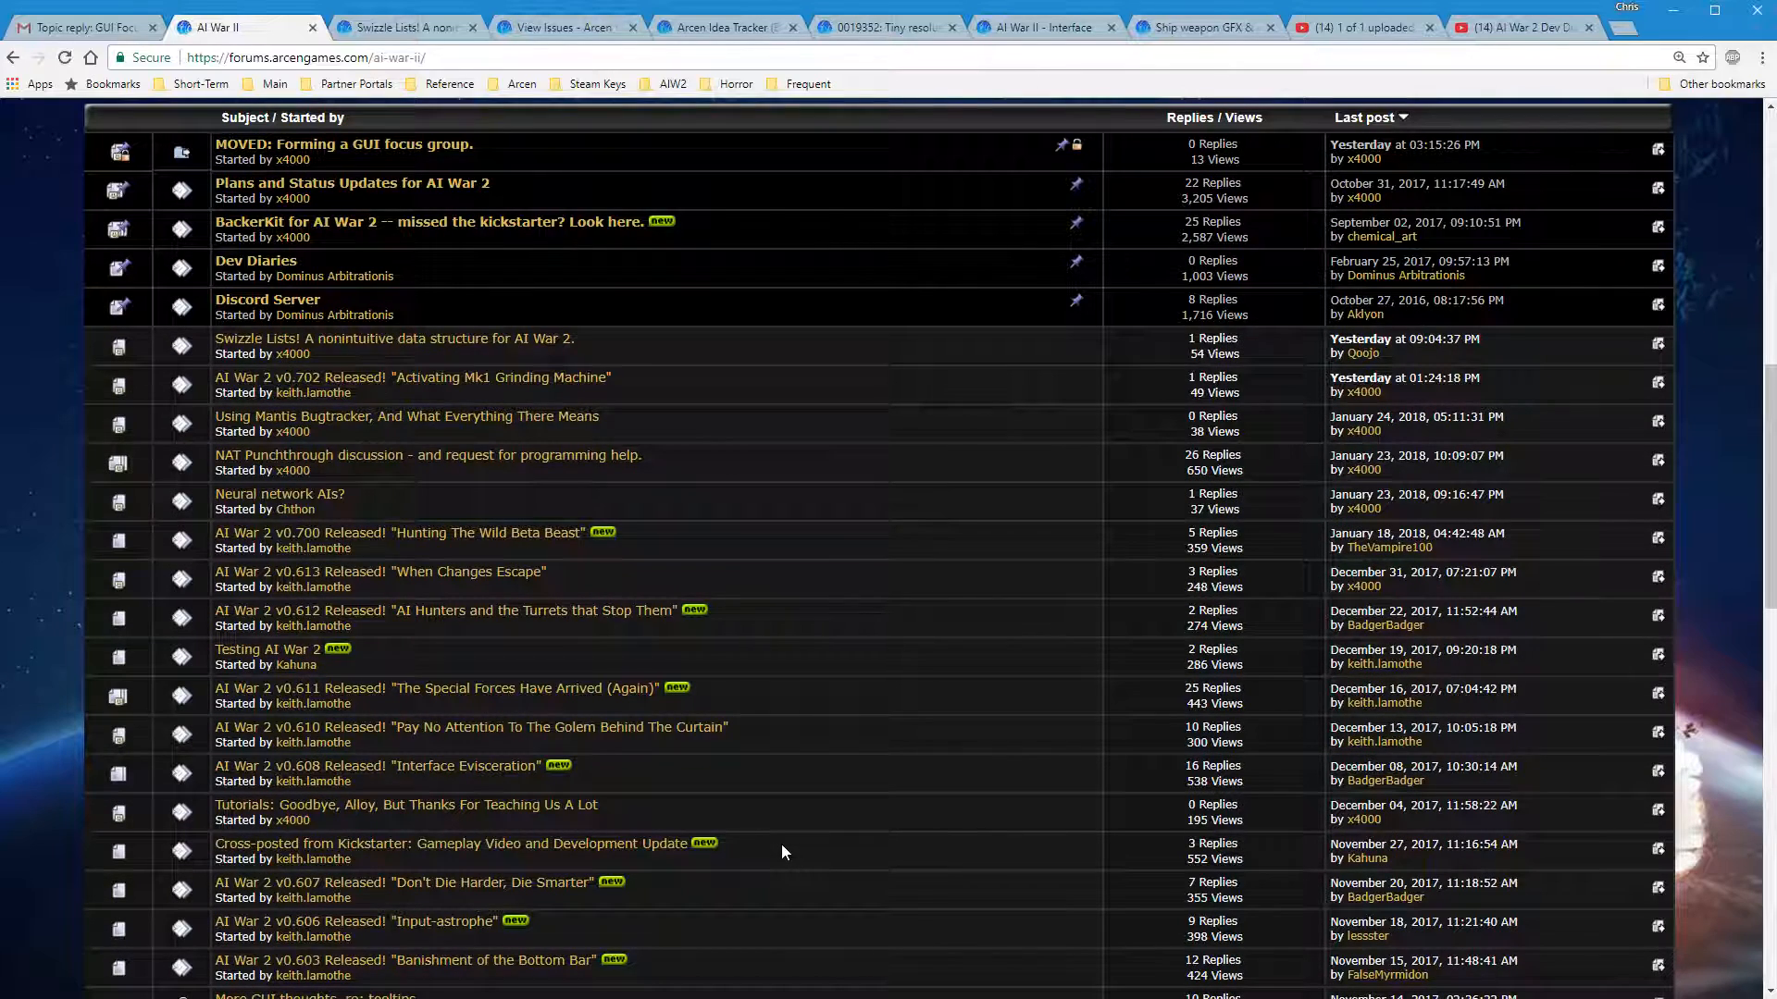
{"action": "scroll", "scroll_direction": "up", "scroll_amount": 3}
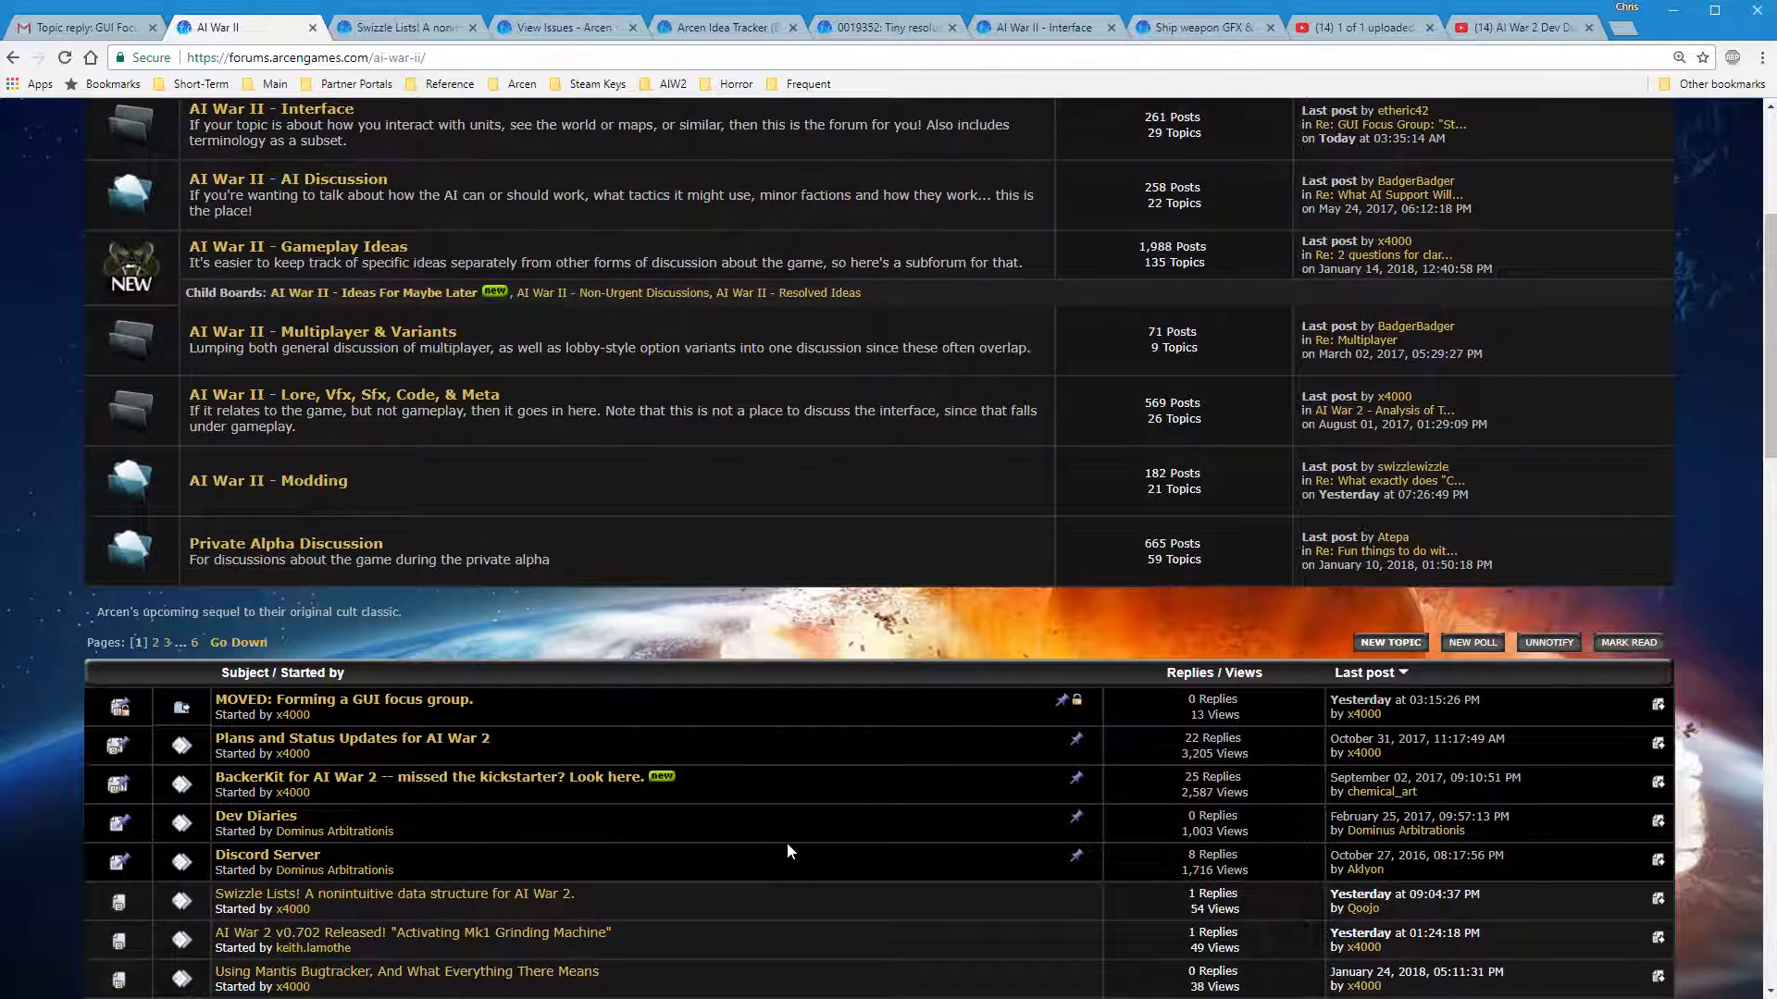
{"action": "mouse_move", "coordinate": [218, 707]}
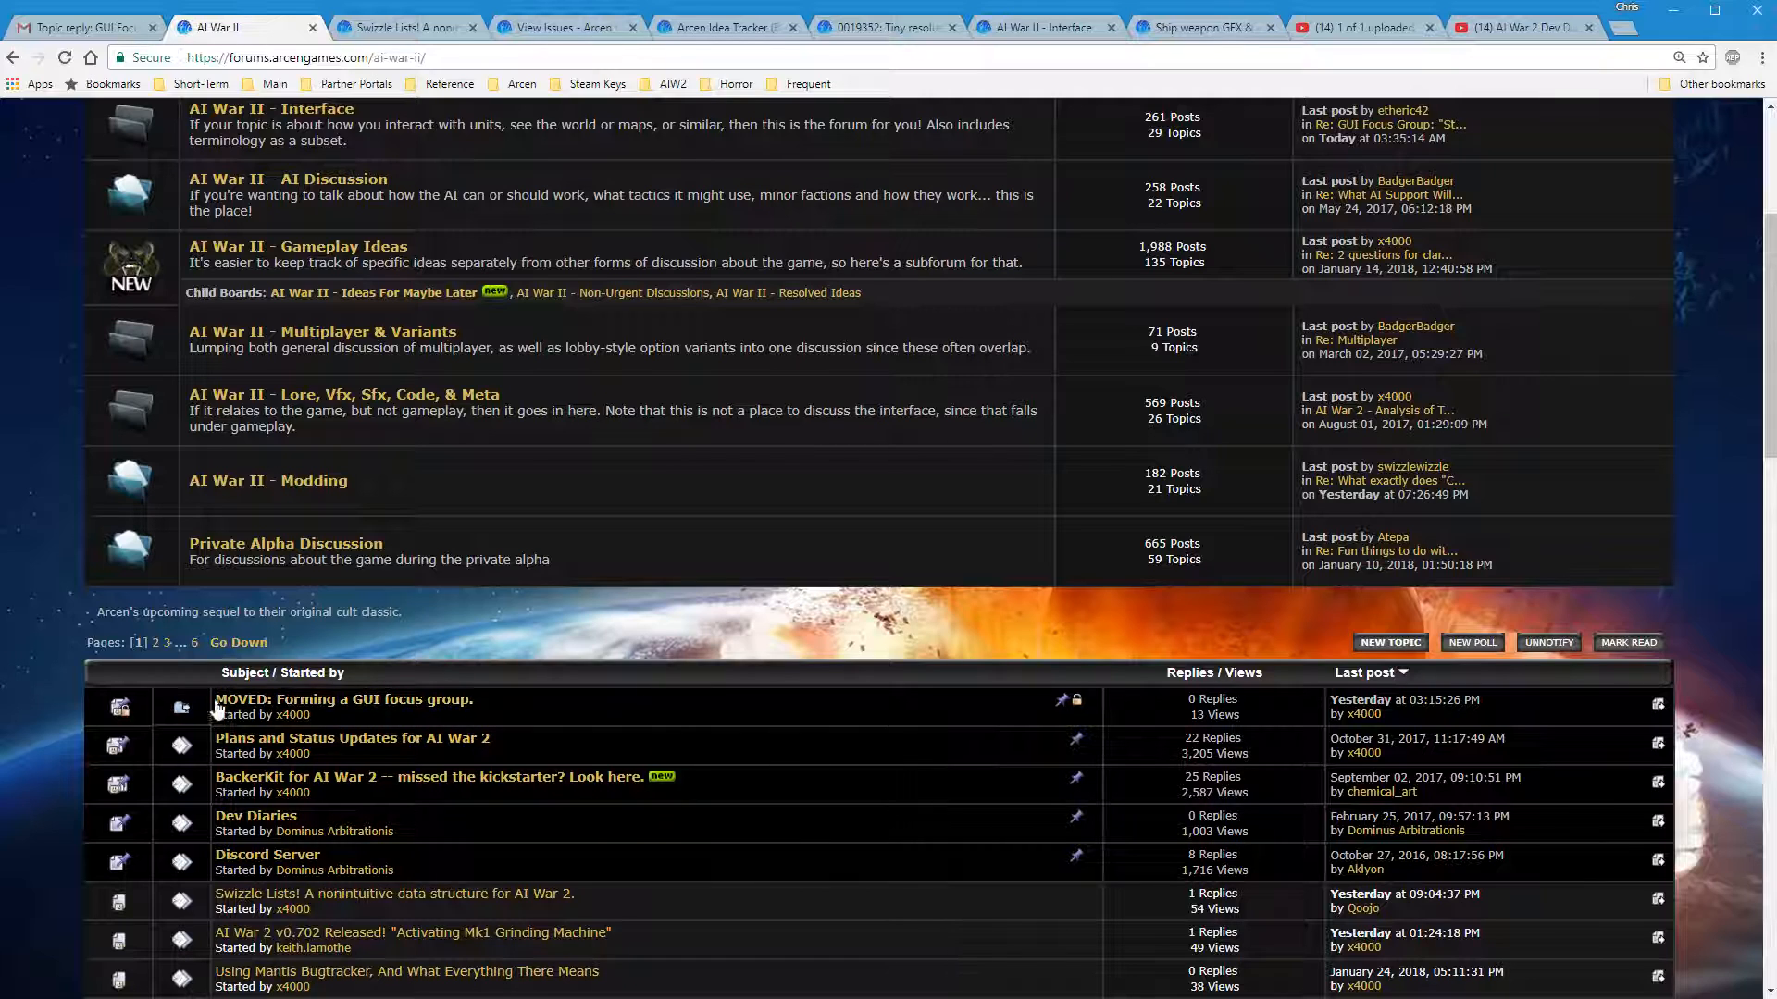
{"action": "mouse_move", "coordinate": [428, 715]}
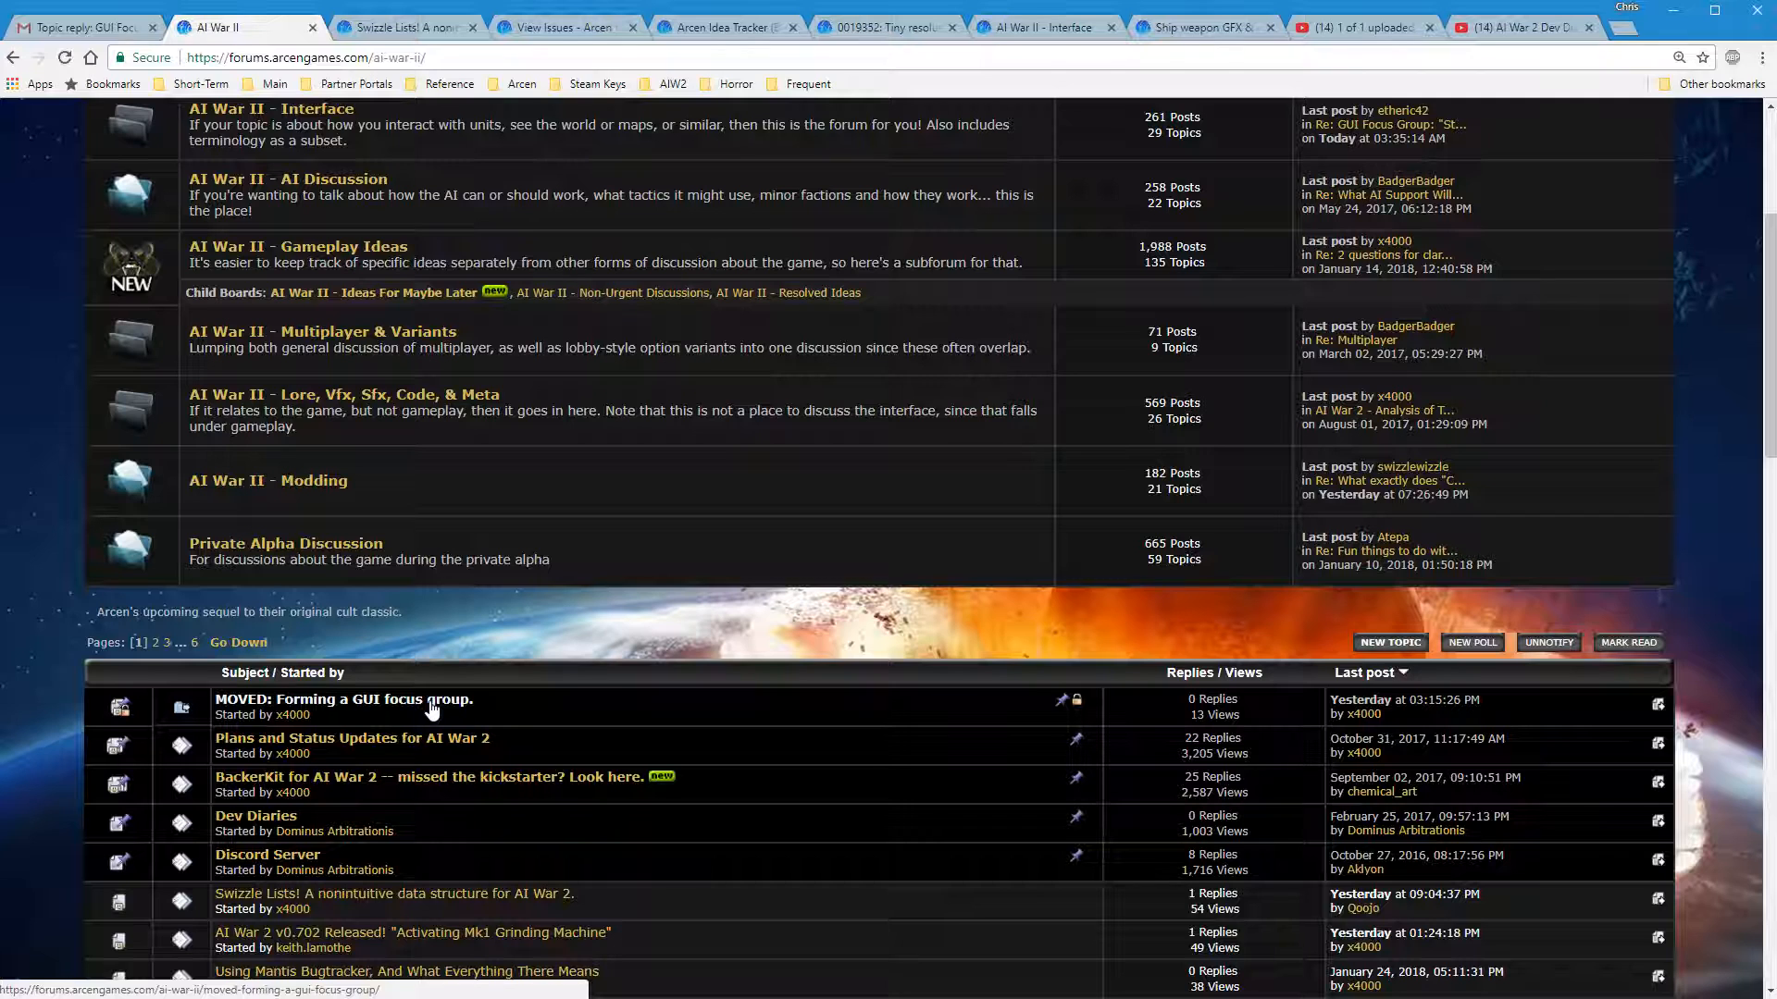
{"action": "left_click", "coordinate": [343, 699]}
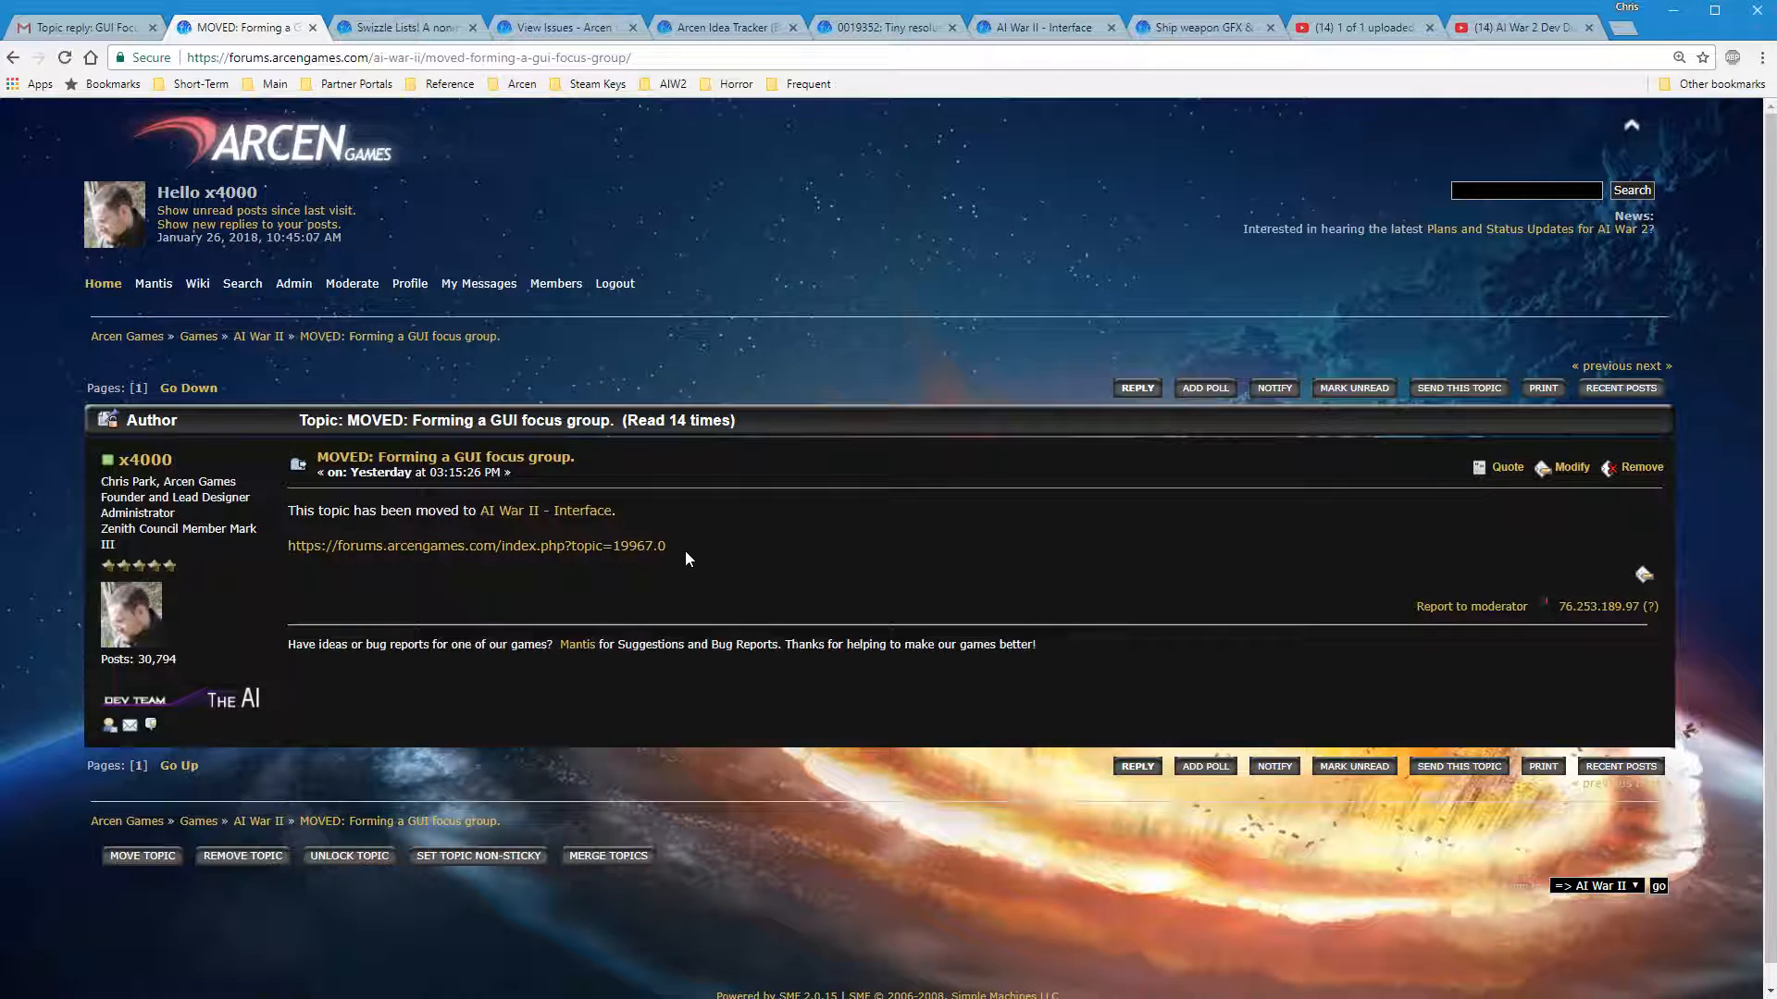
{"action": "mouse_move", "coordinate": [282, 511]}
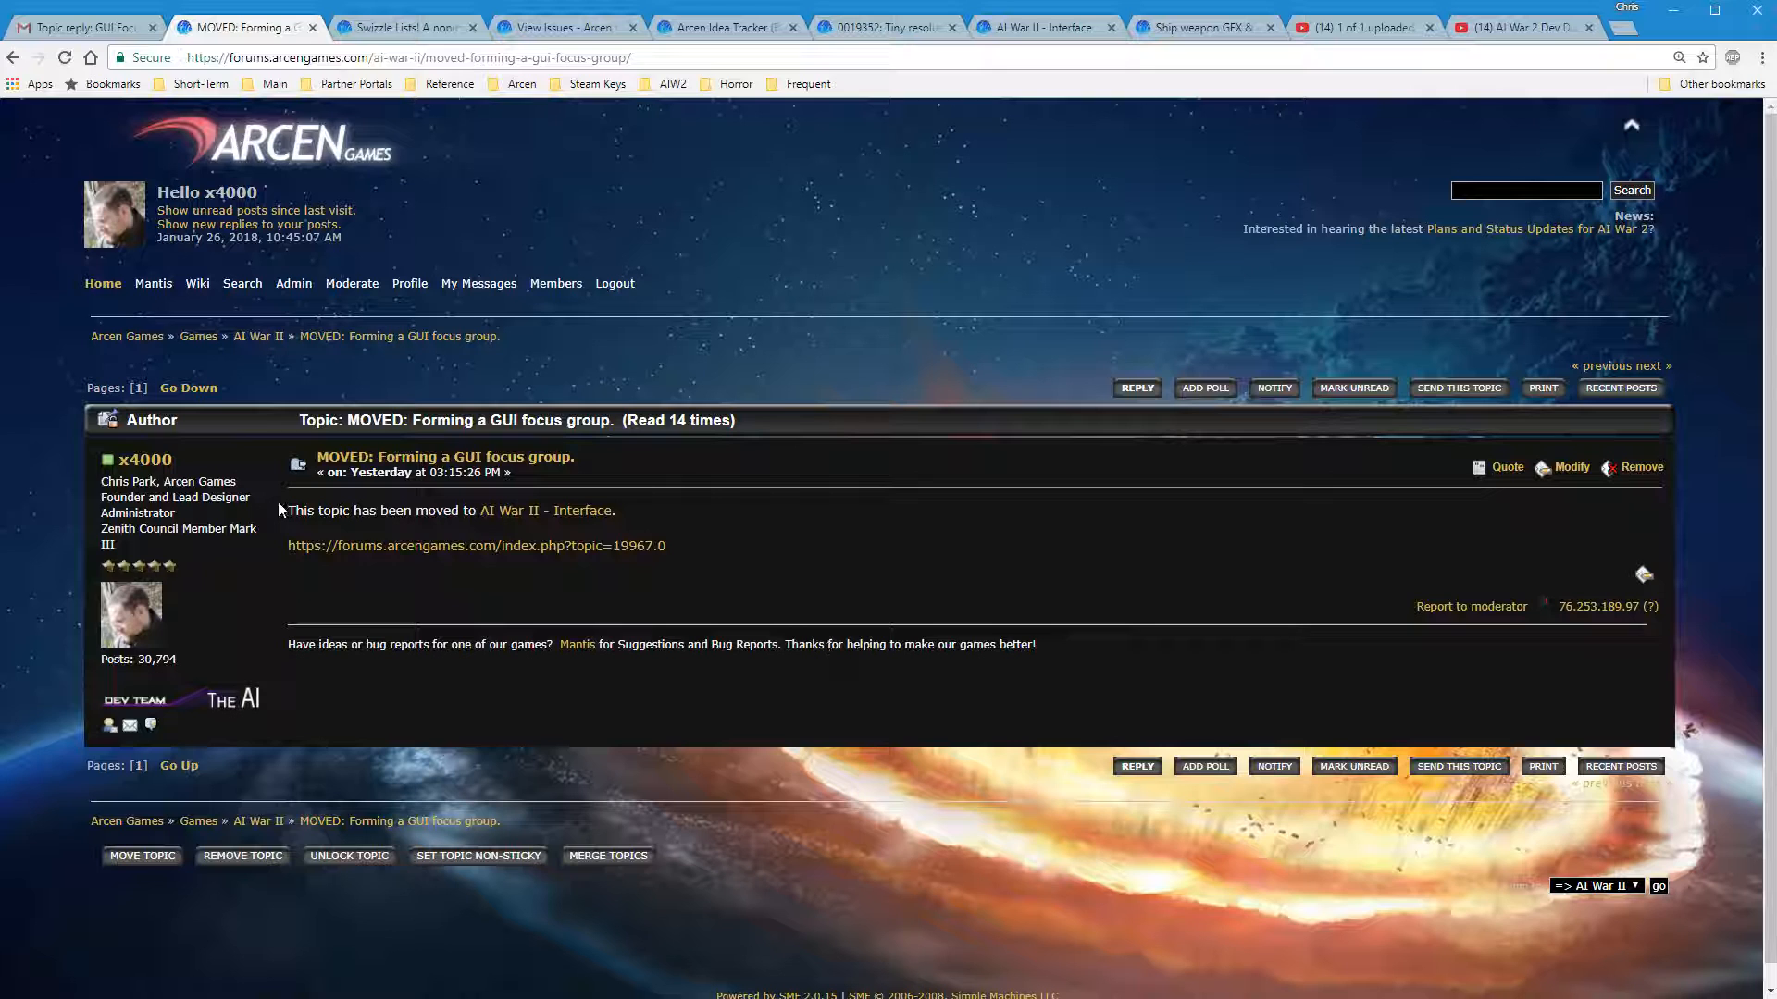
{"action": "mouse_move", "coordinate": [842, 572]}
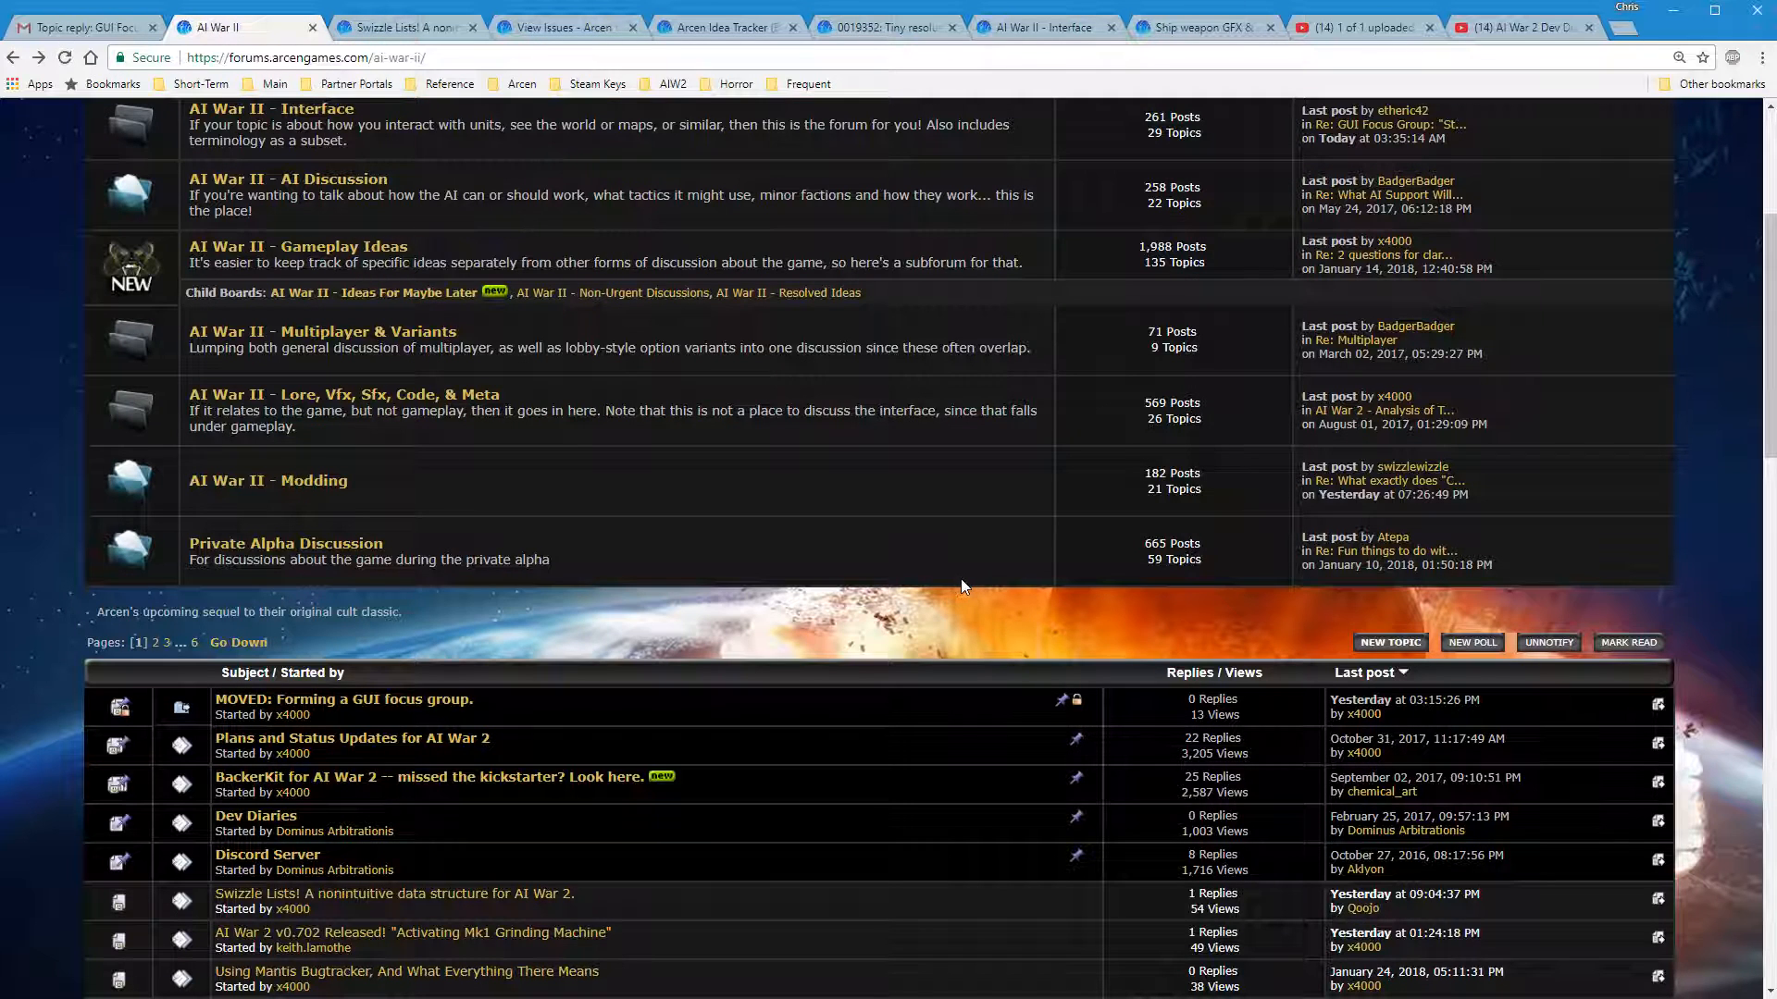
Scroll the NAT Punchthrough discussion down to its final reply, number 26
{"action": "scroll", "scroll_direction": "down", "scroll_amount": 3}
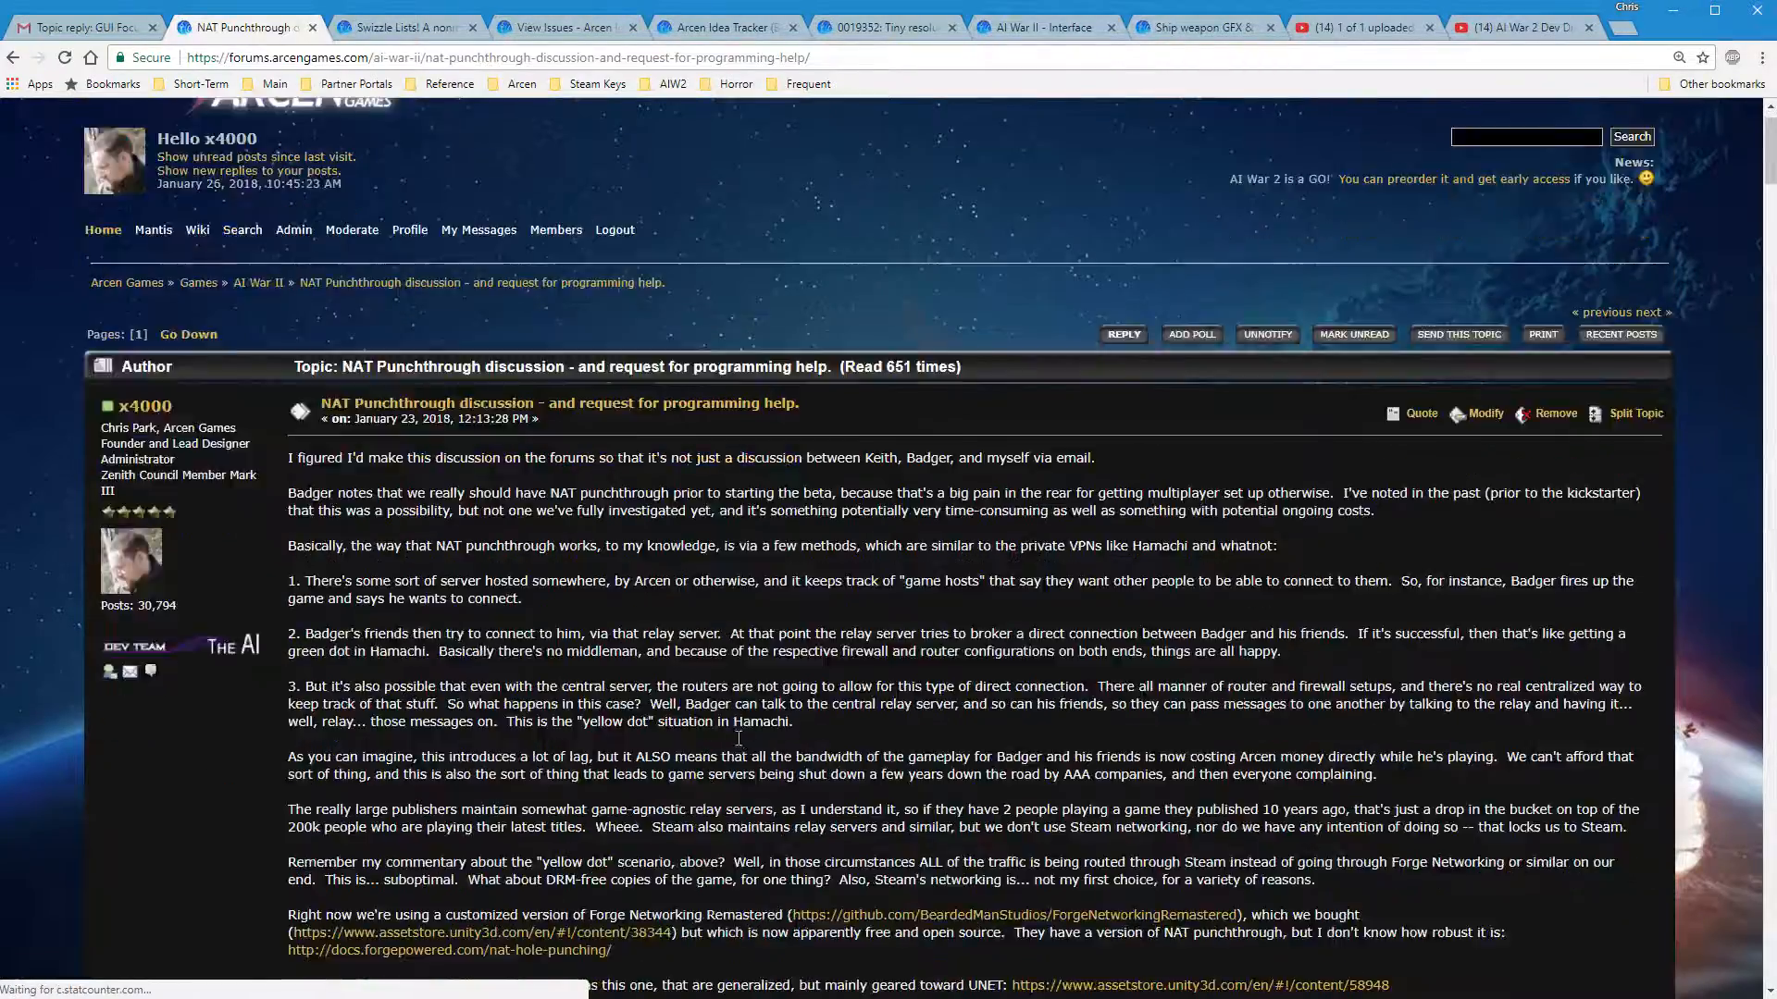
{"action": "scroll", "scroll_direction": "down", "scroll_amount": 3}
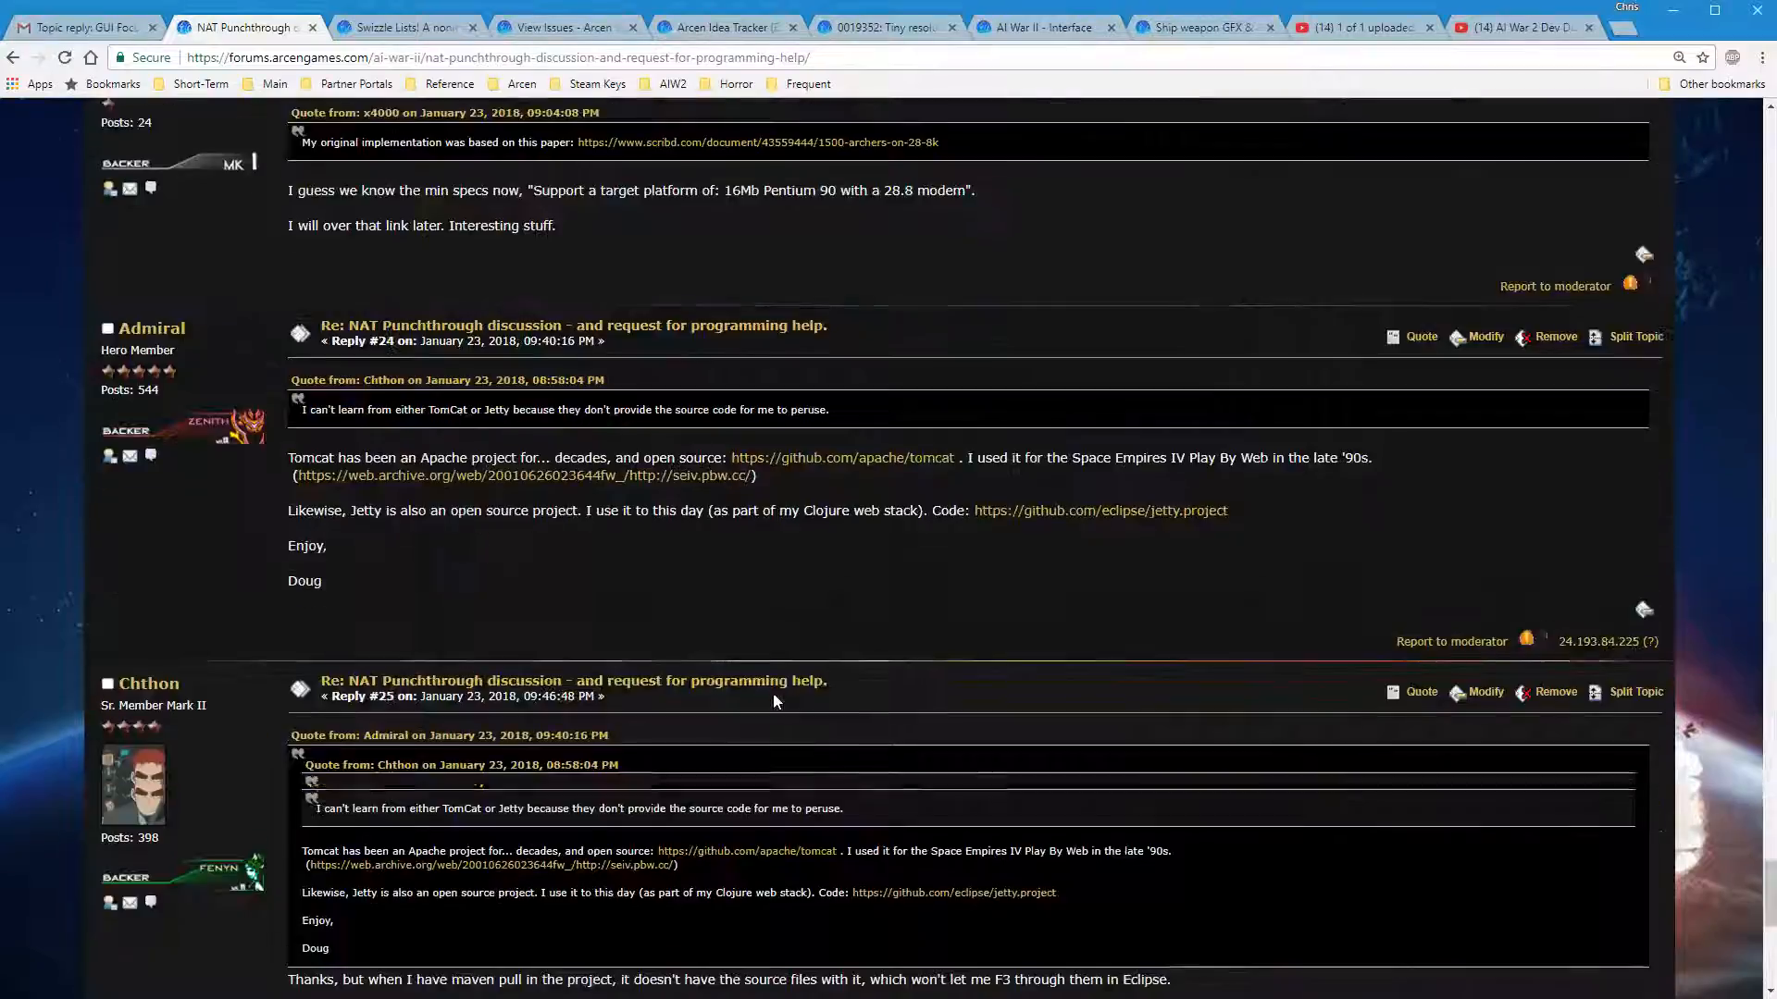
{"action": "scroll", "scroll_direction": "down", "scroll_amount": 3}
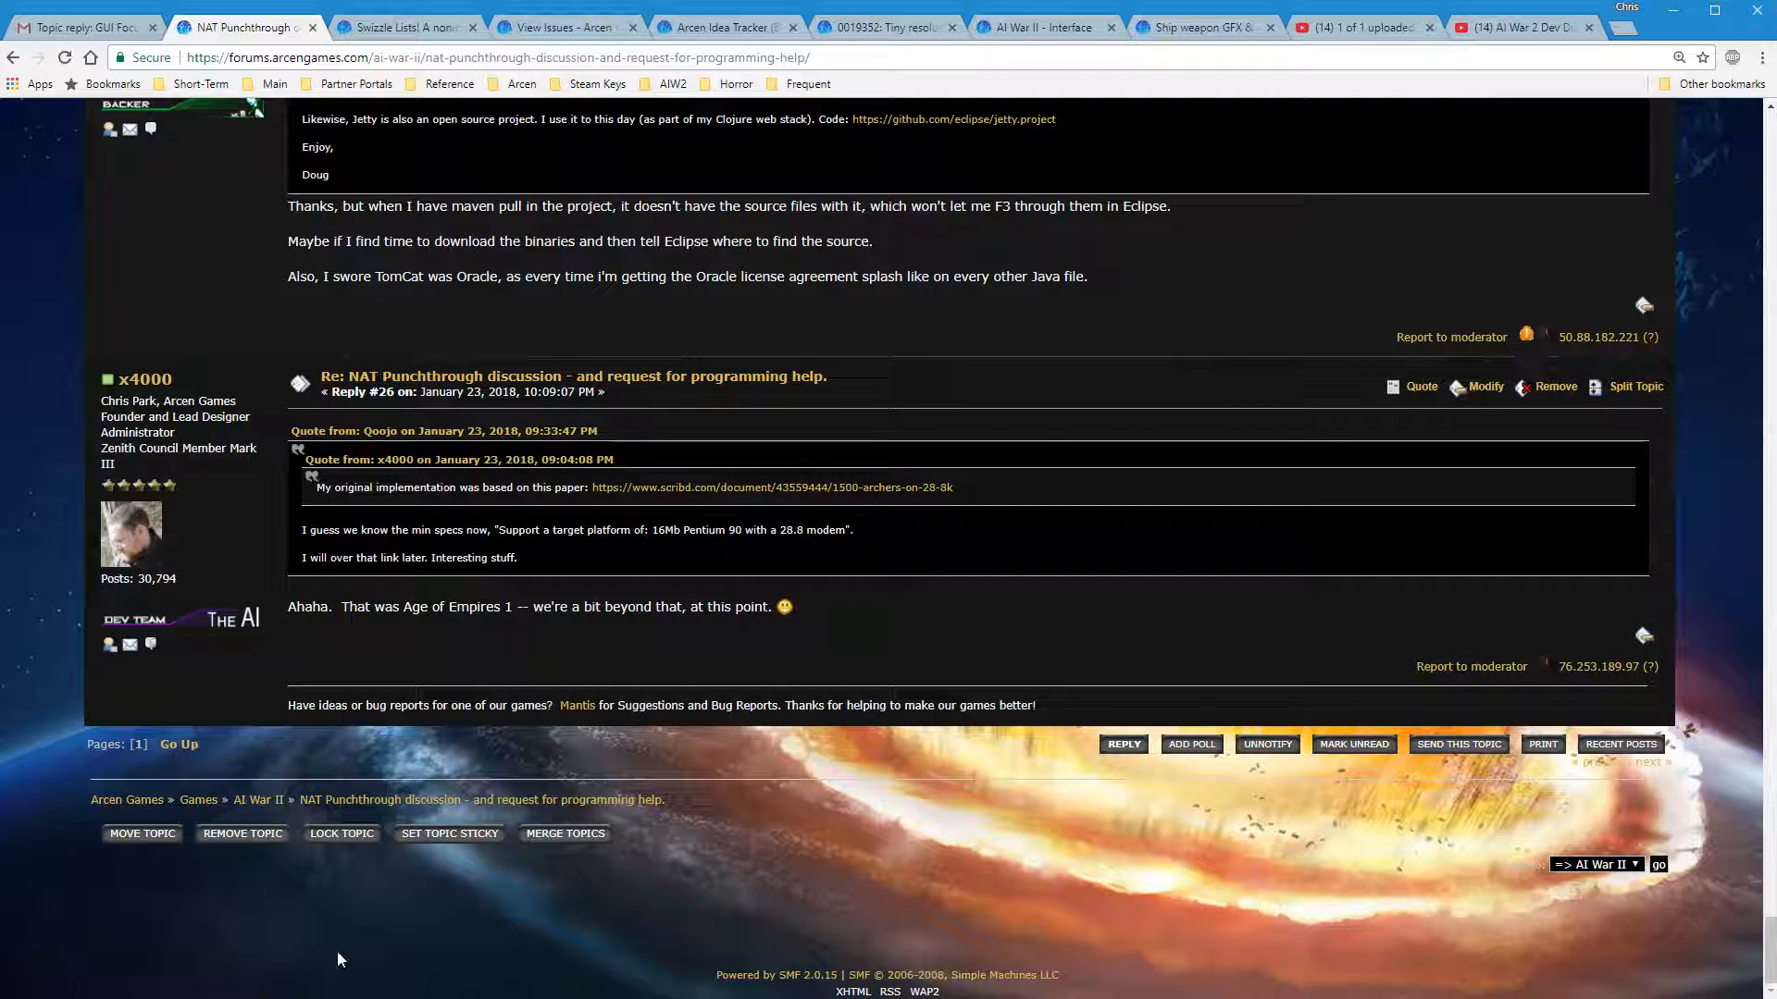
{"action": "left_click", "coordinate": [143, 833]}
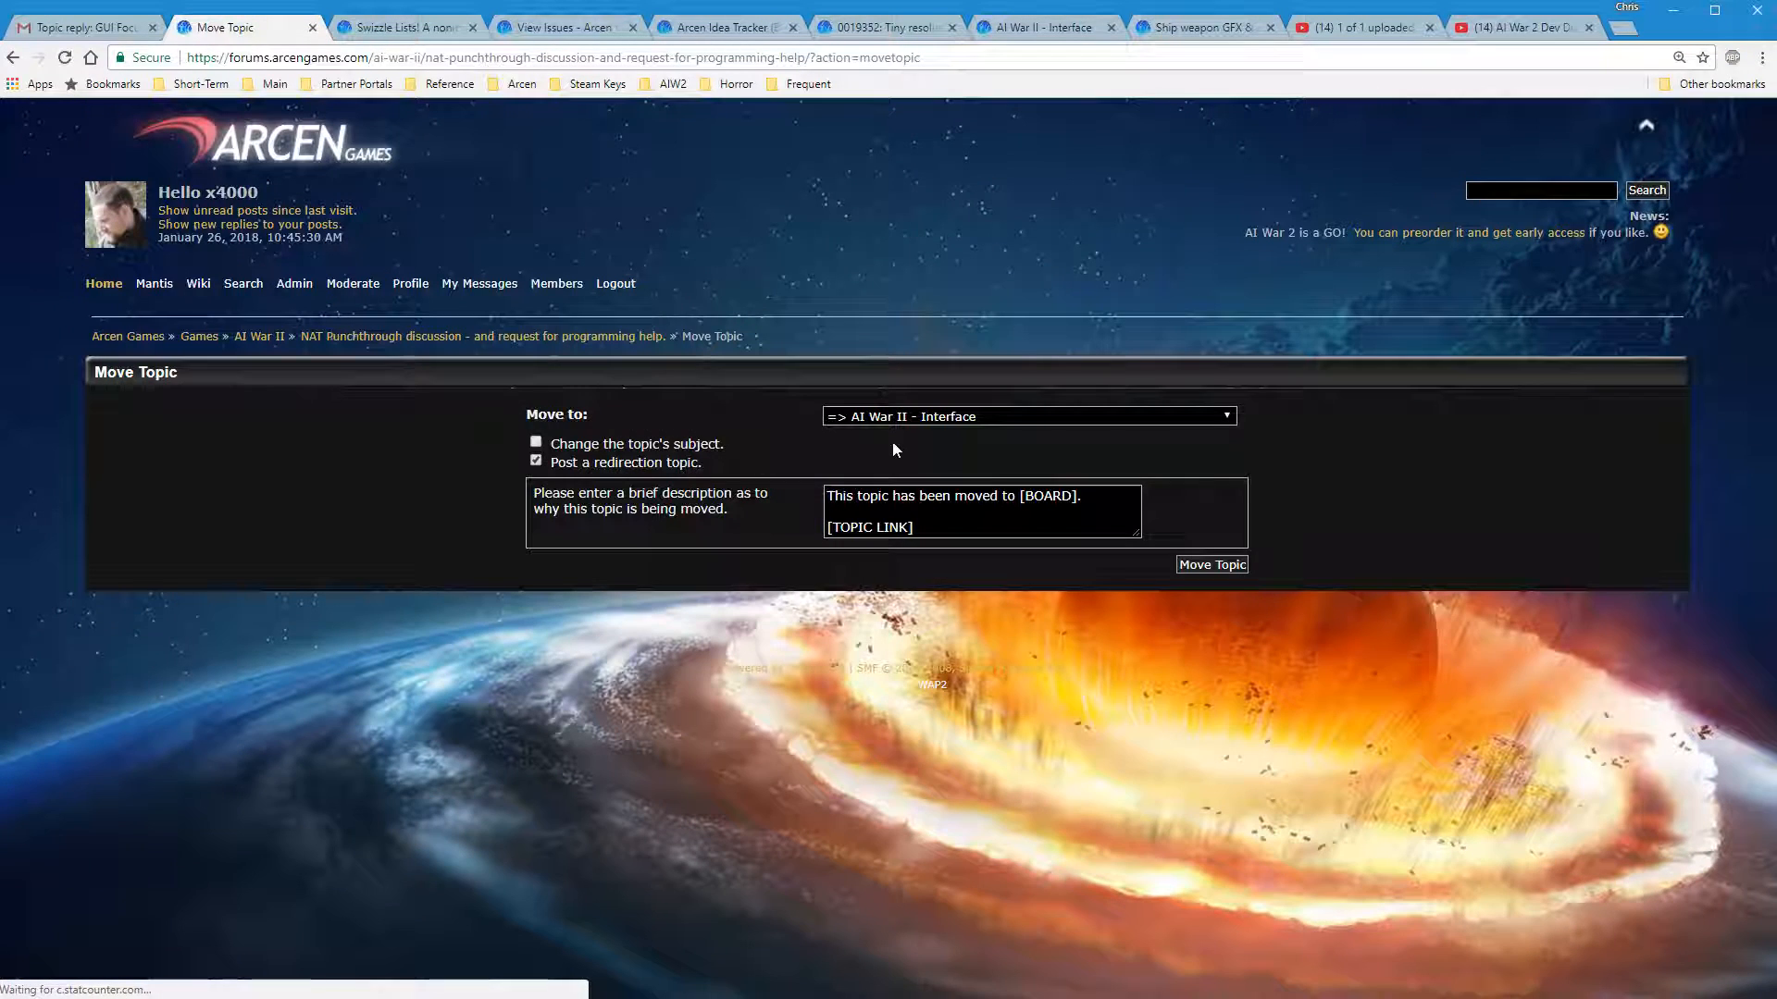
{"action": "mouse_move", "coordinate": [705, 649]}
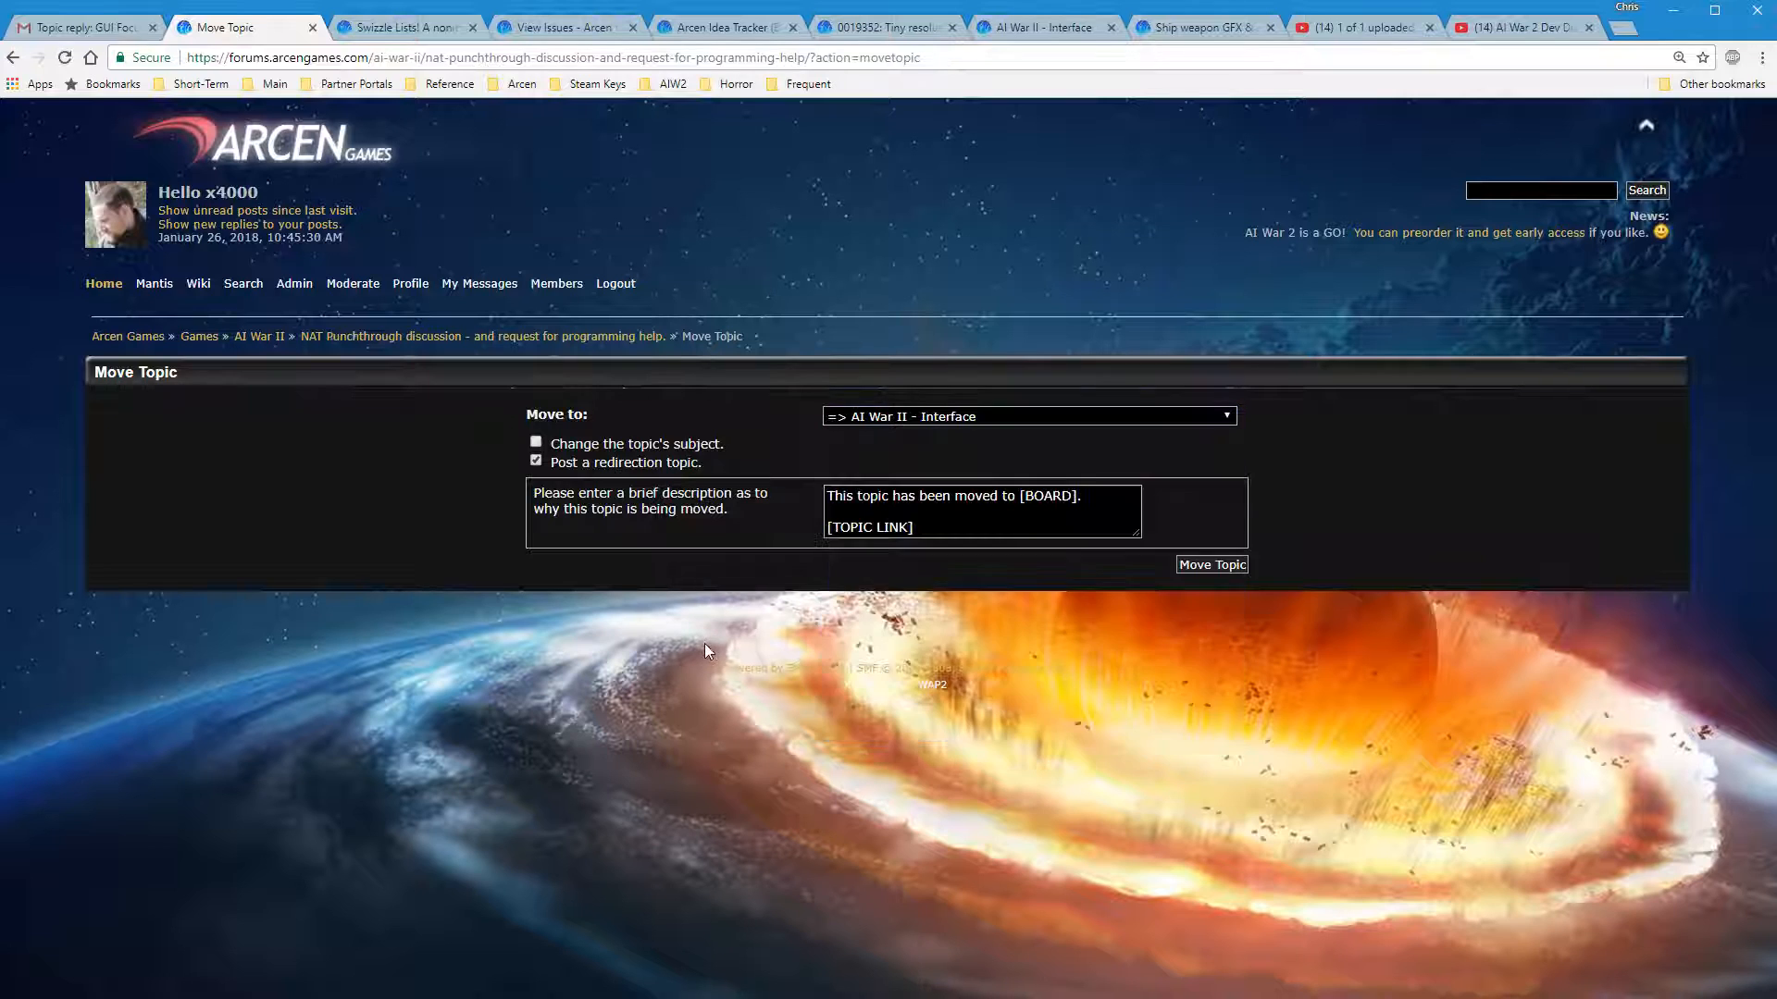
{"action": "left_click", "coordinate": [537, 442]}
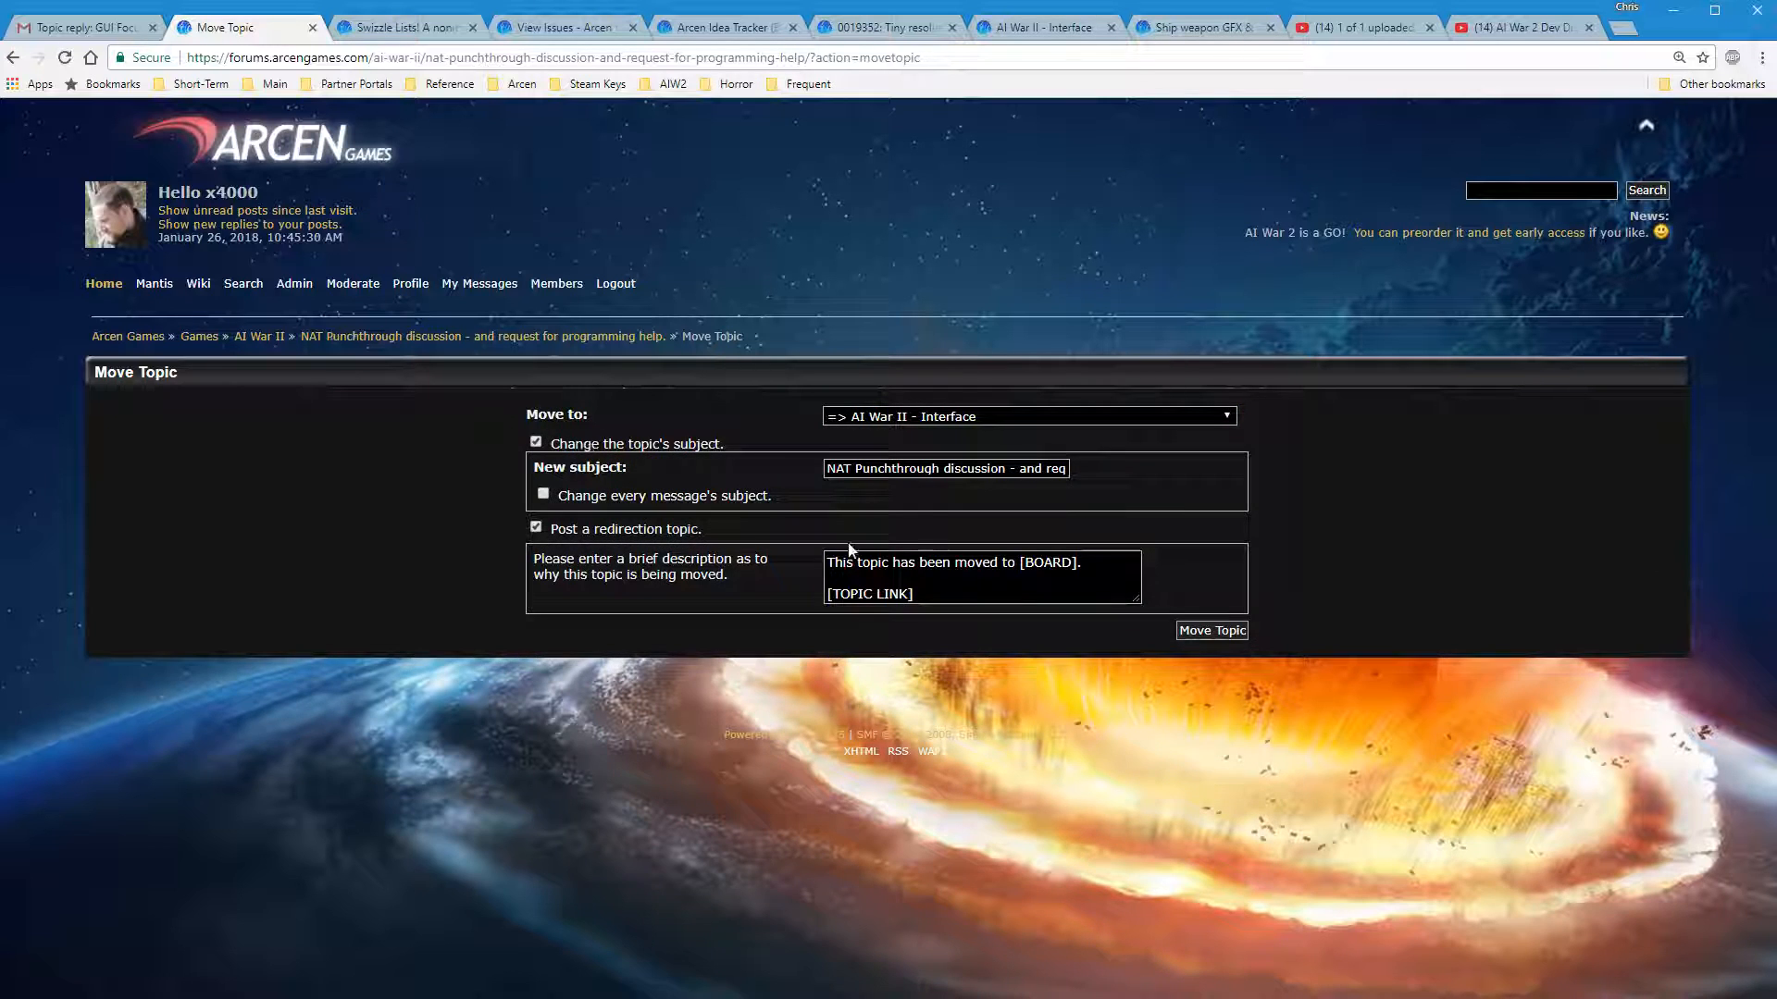
{"action": "left_click", "coordinate": [537, 442]}
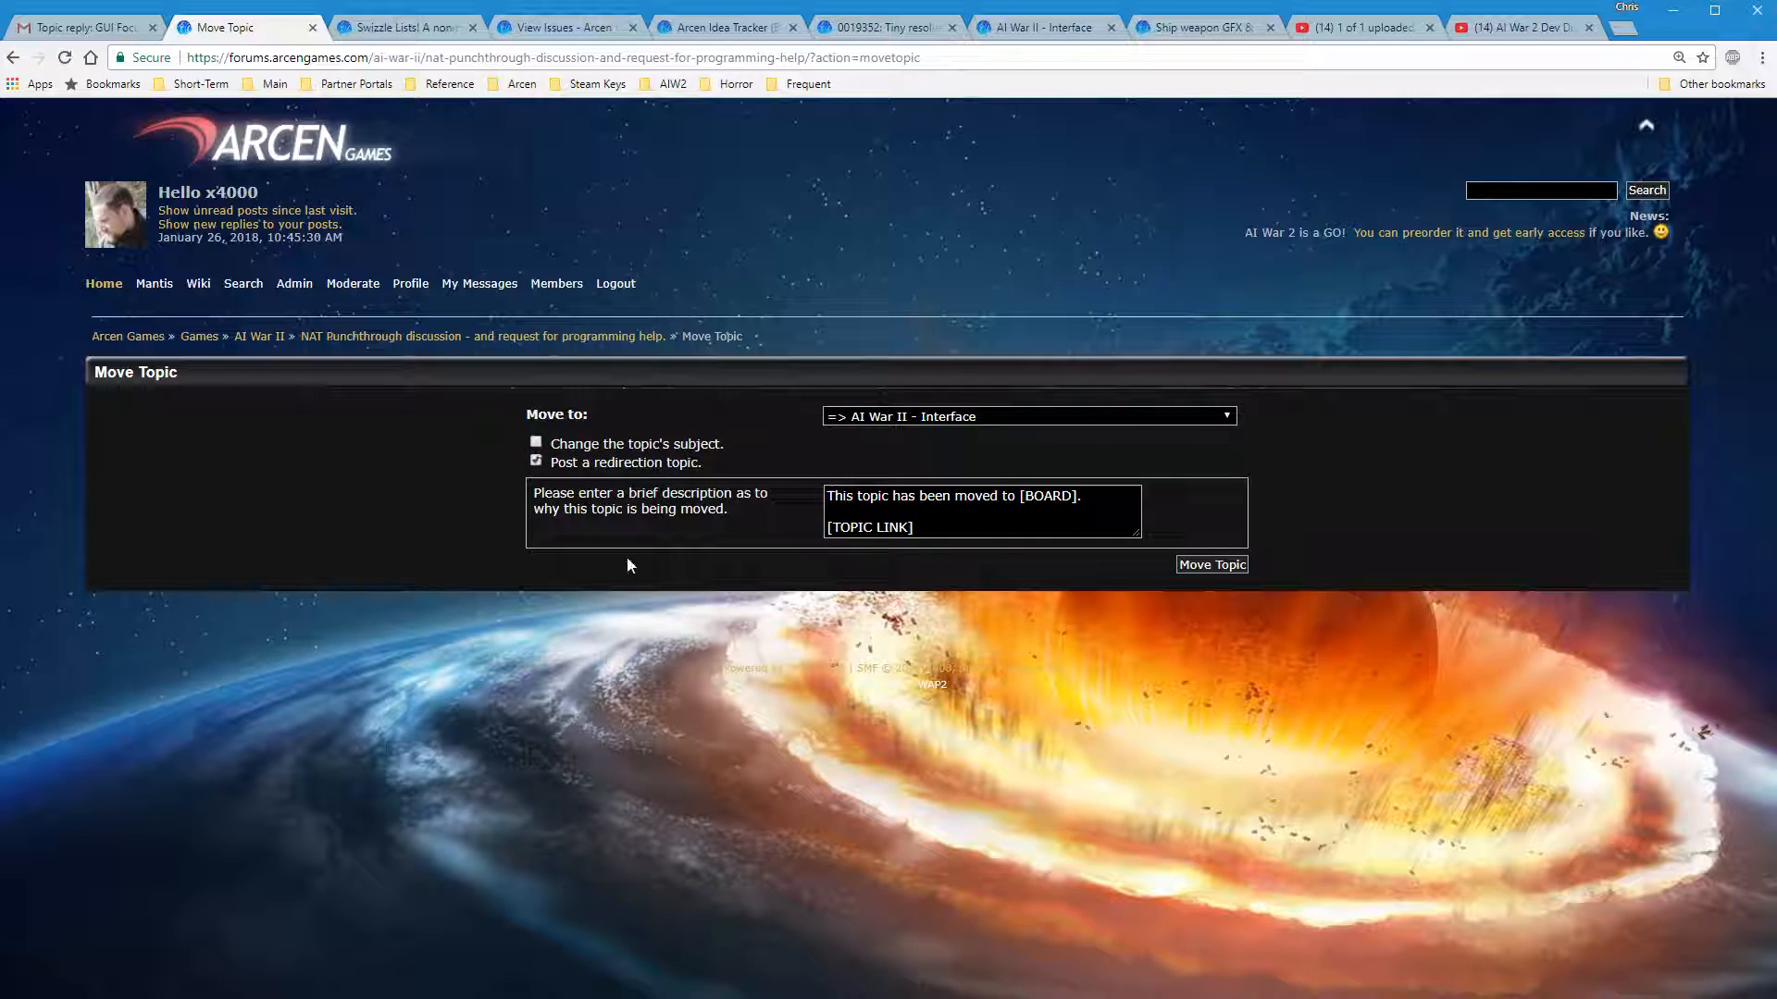
{"action": "mouse_move", "coordinate": [966, 513]}
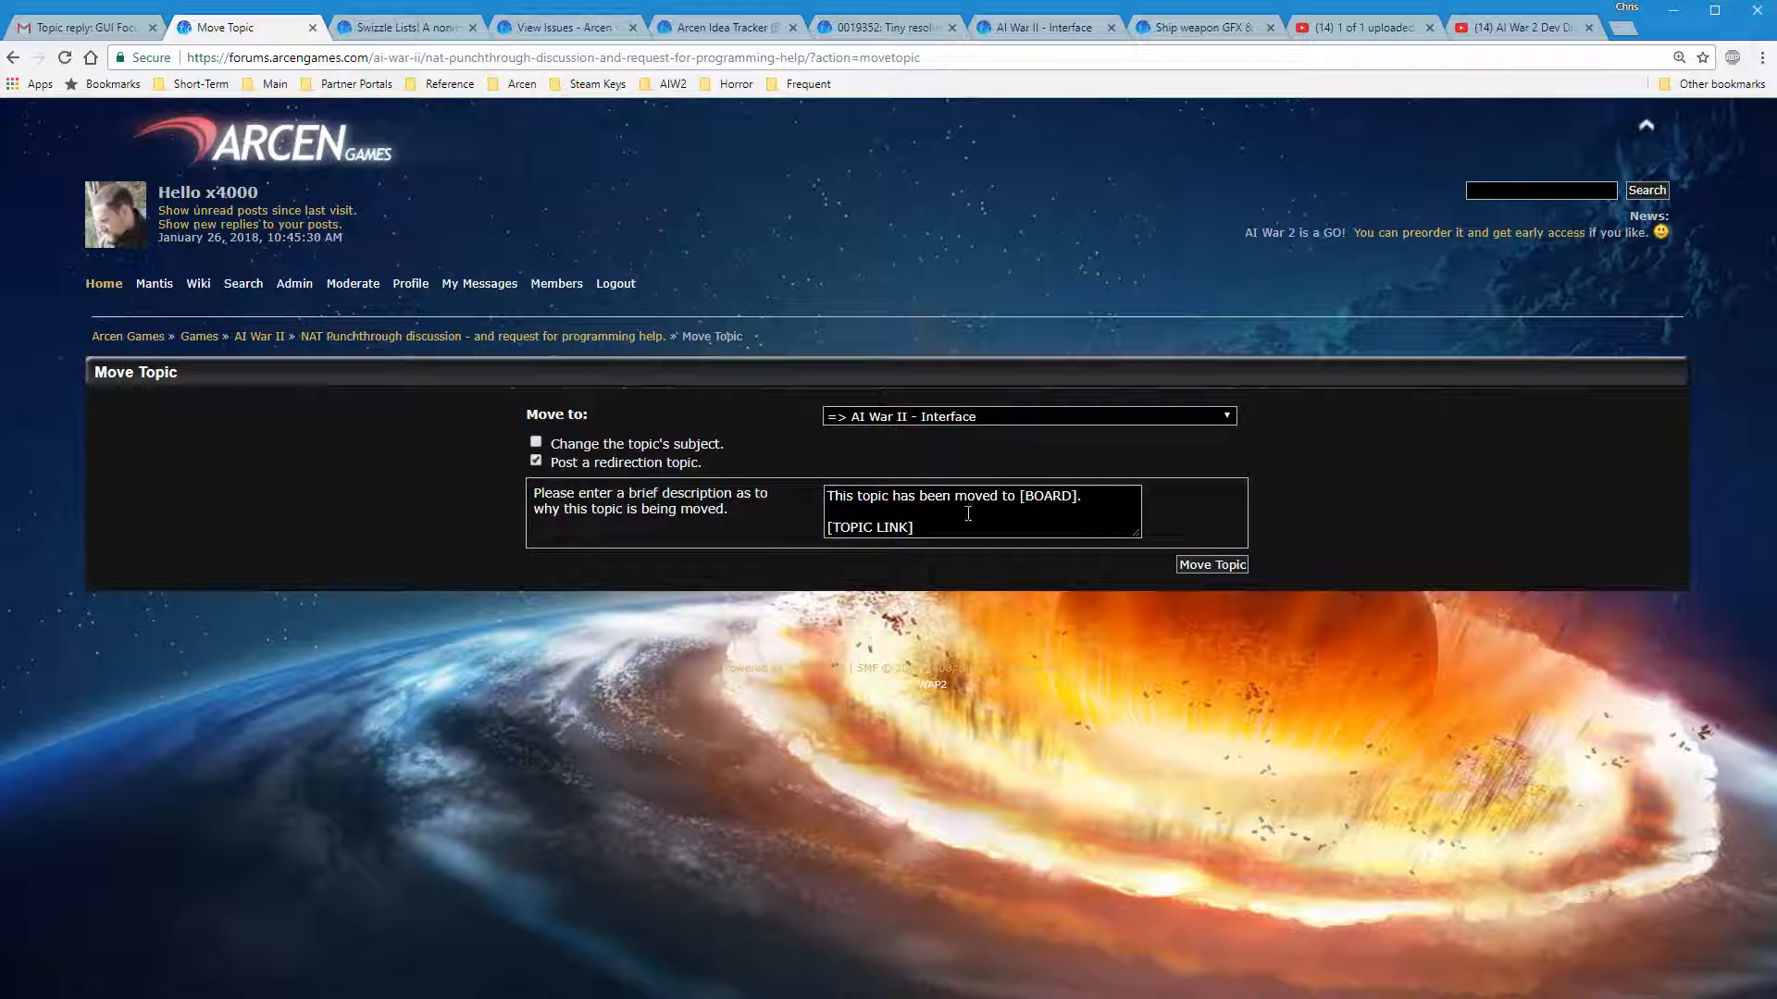
{"action": "left_click", "coordinate": [1210, 564]}
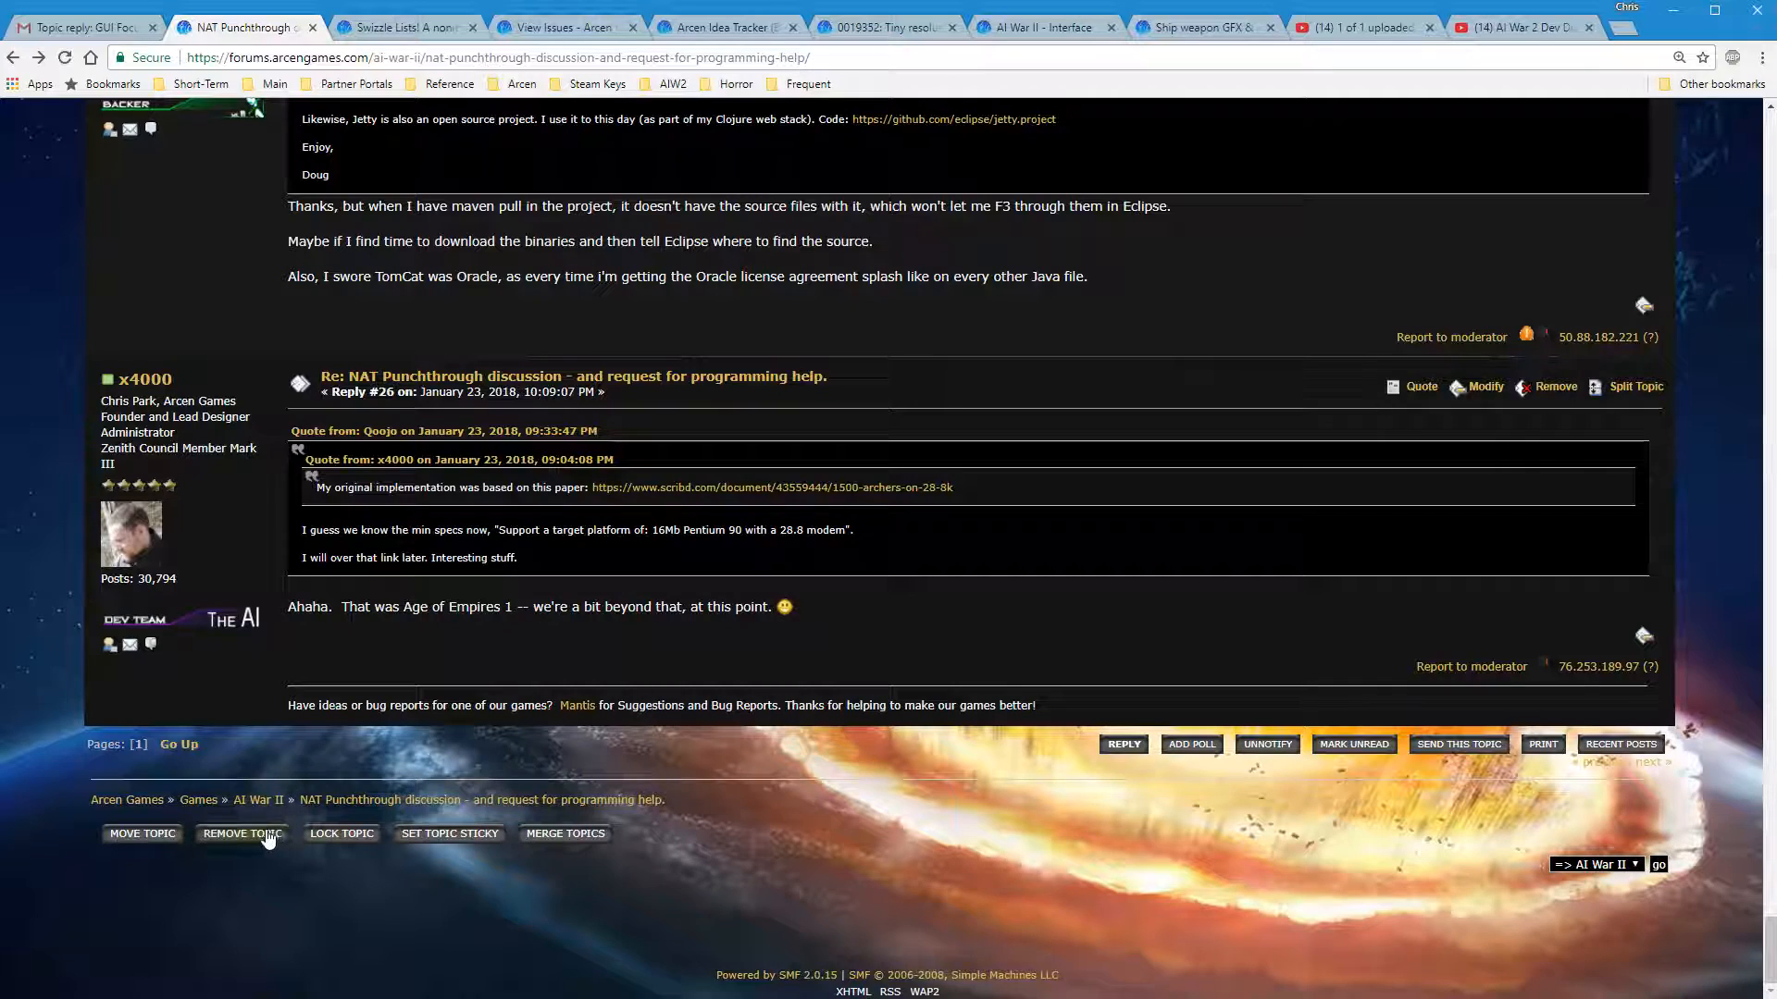
{"action": "mouse_move", "coordinate": [394, 949]}
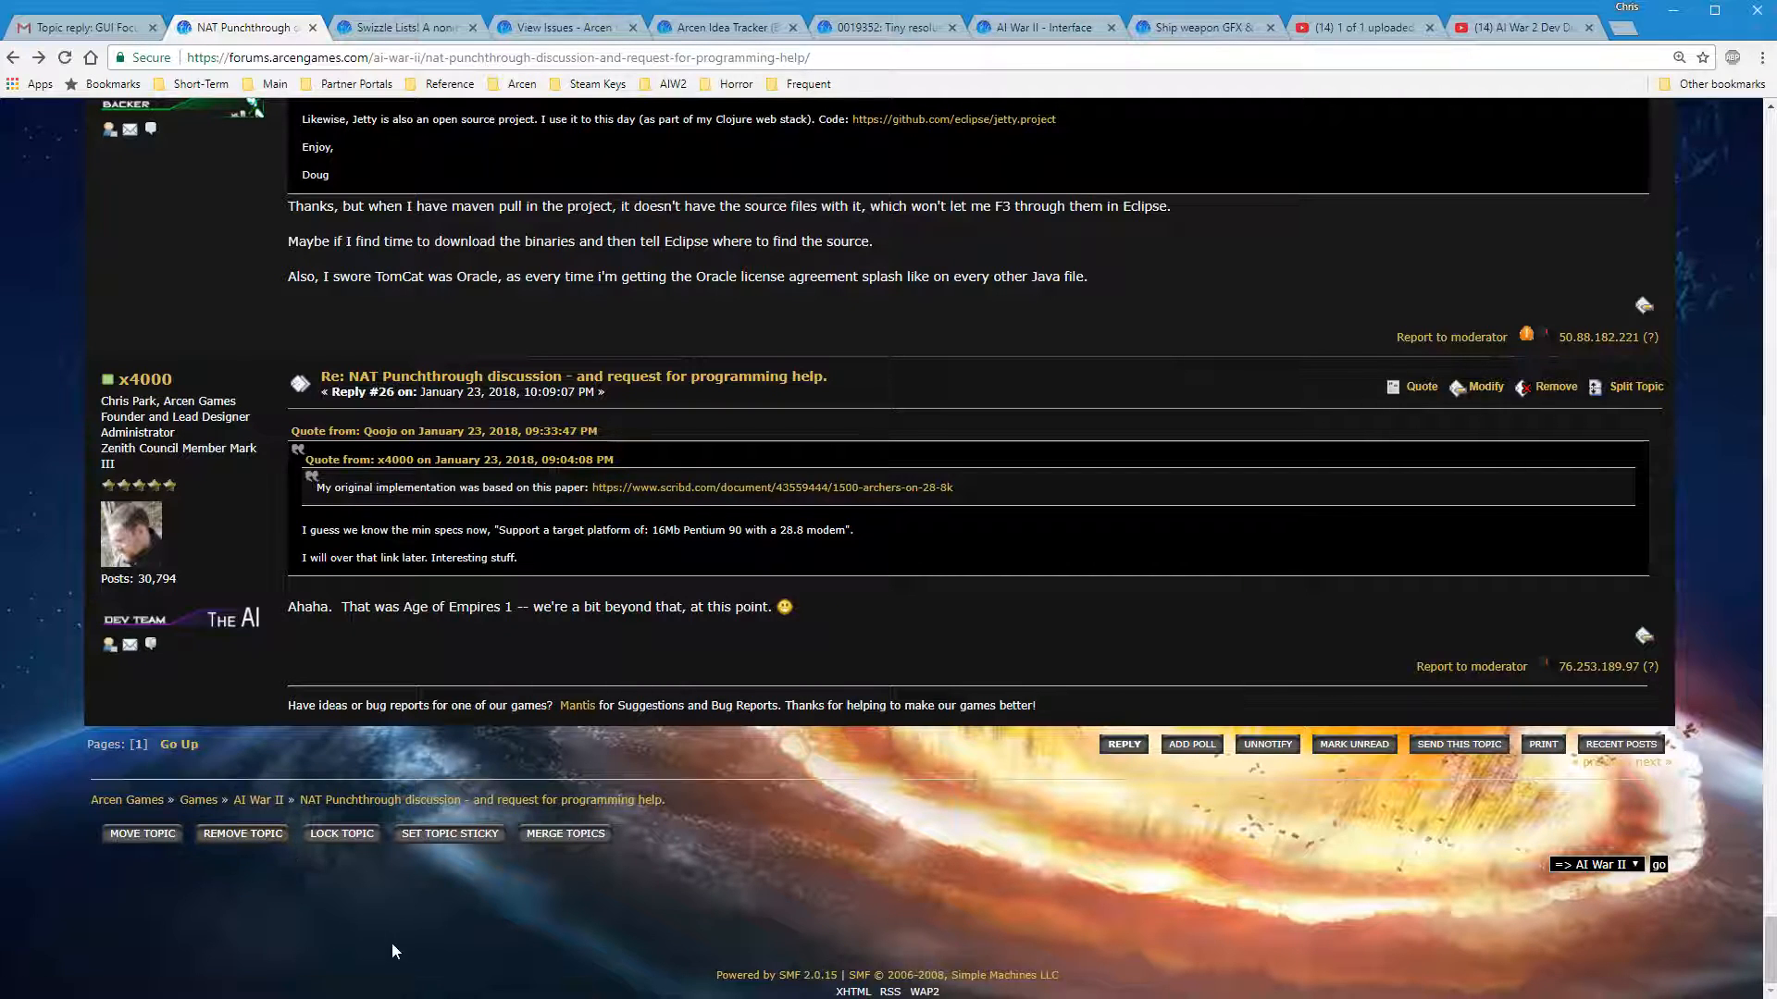
{"action": "mouse_move", "coordinate": [341, 833]}
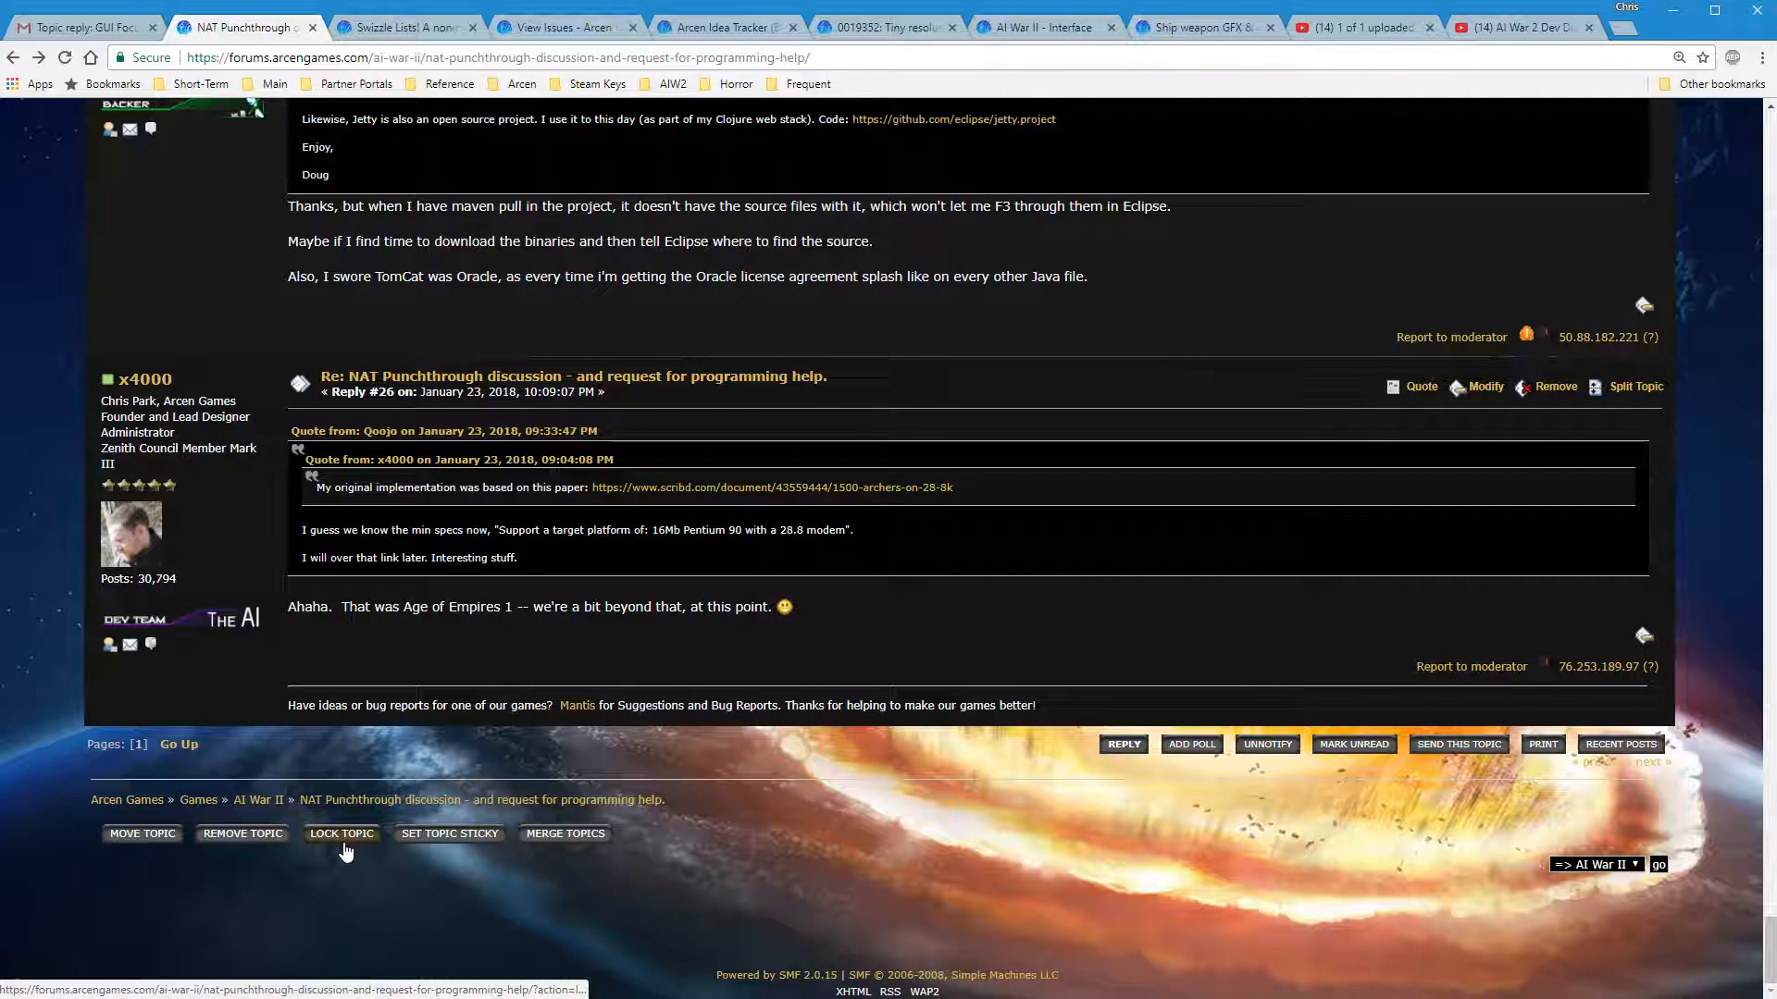
{"action": "mouse_move", "coordinate": [391, 857]}
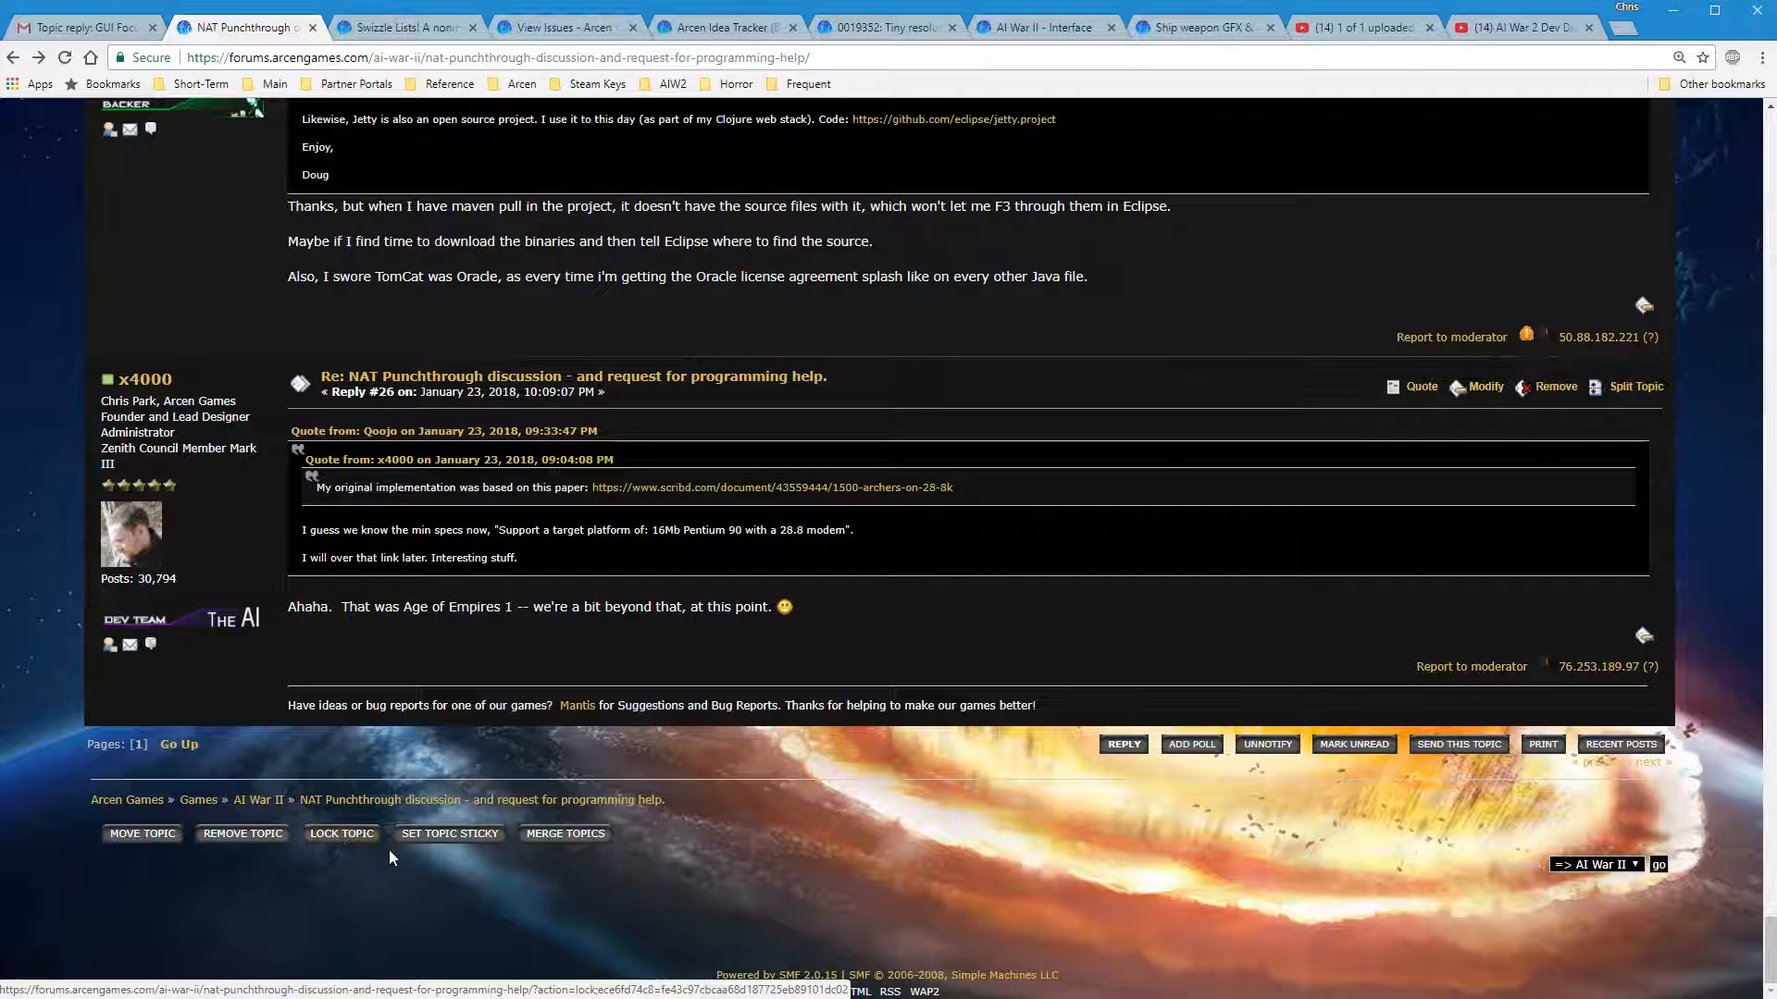
{"action": "mouse_move", "coordinate": [417, 872]}
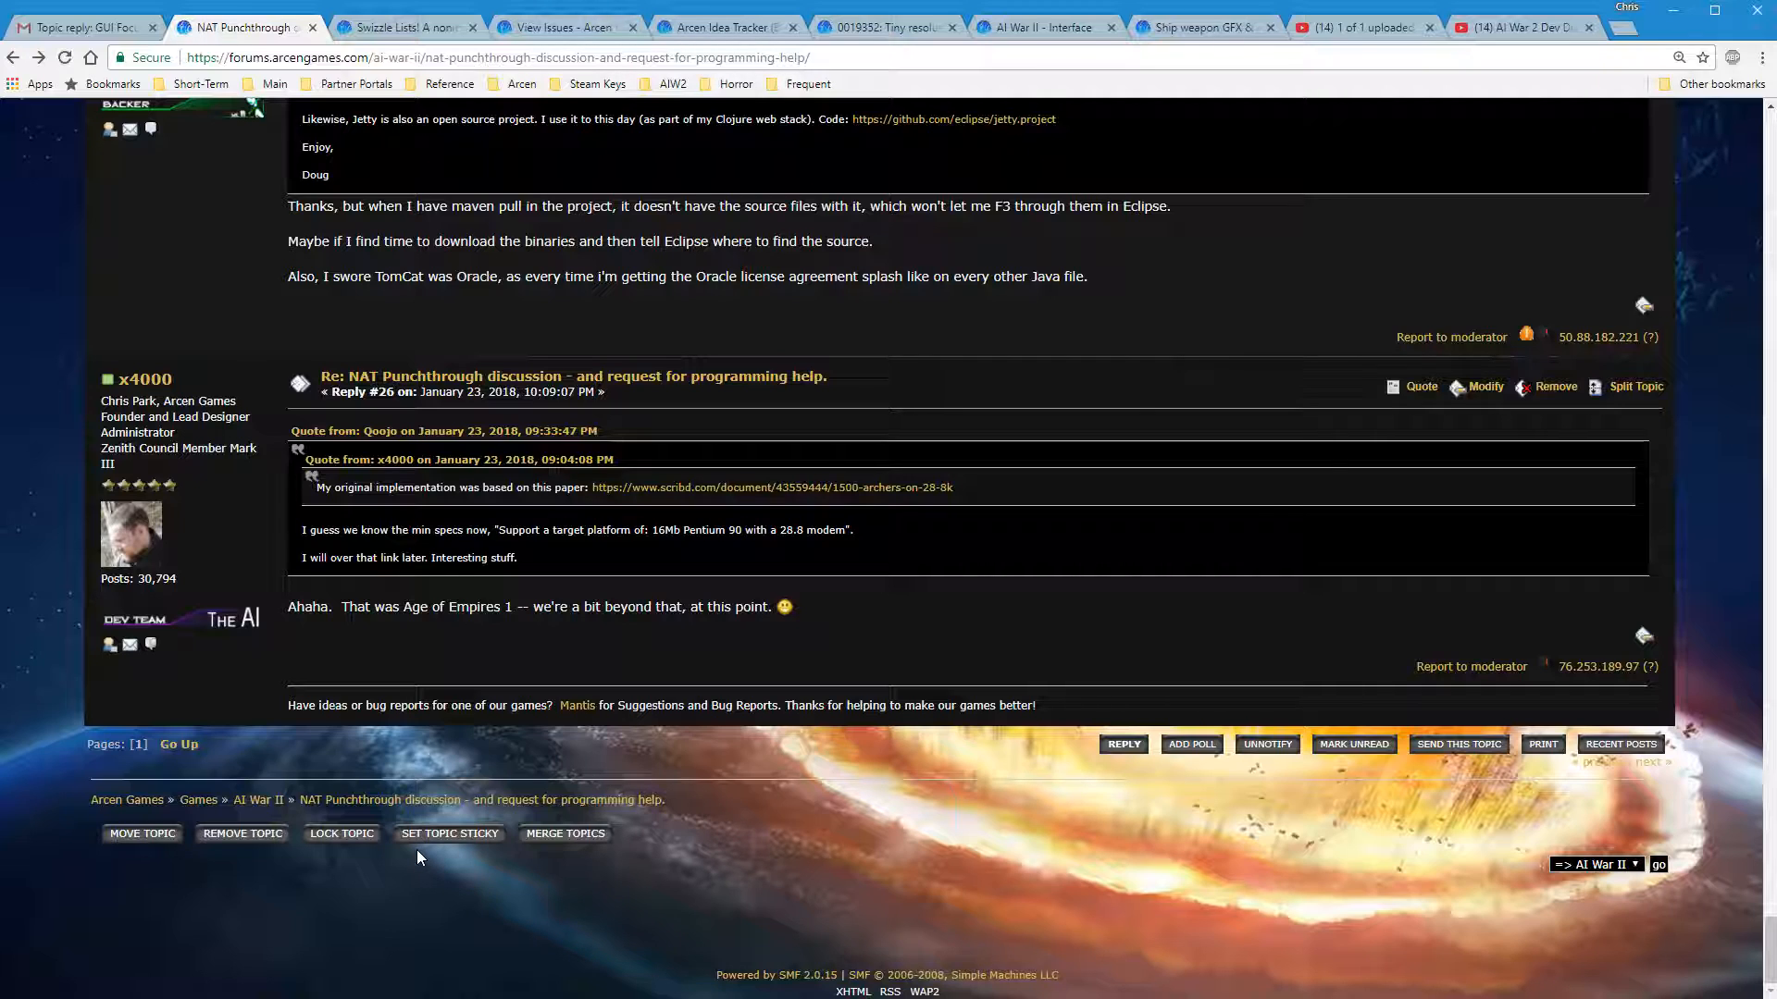
{"action": "mouse_move", "coordinate": [428, 873]}
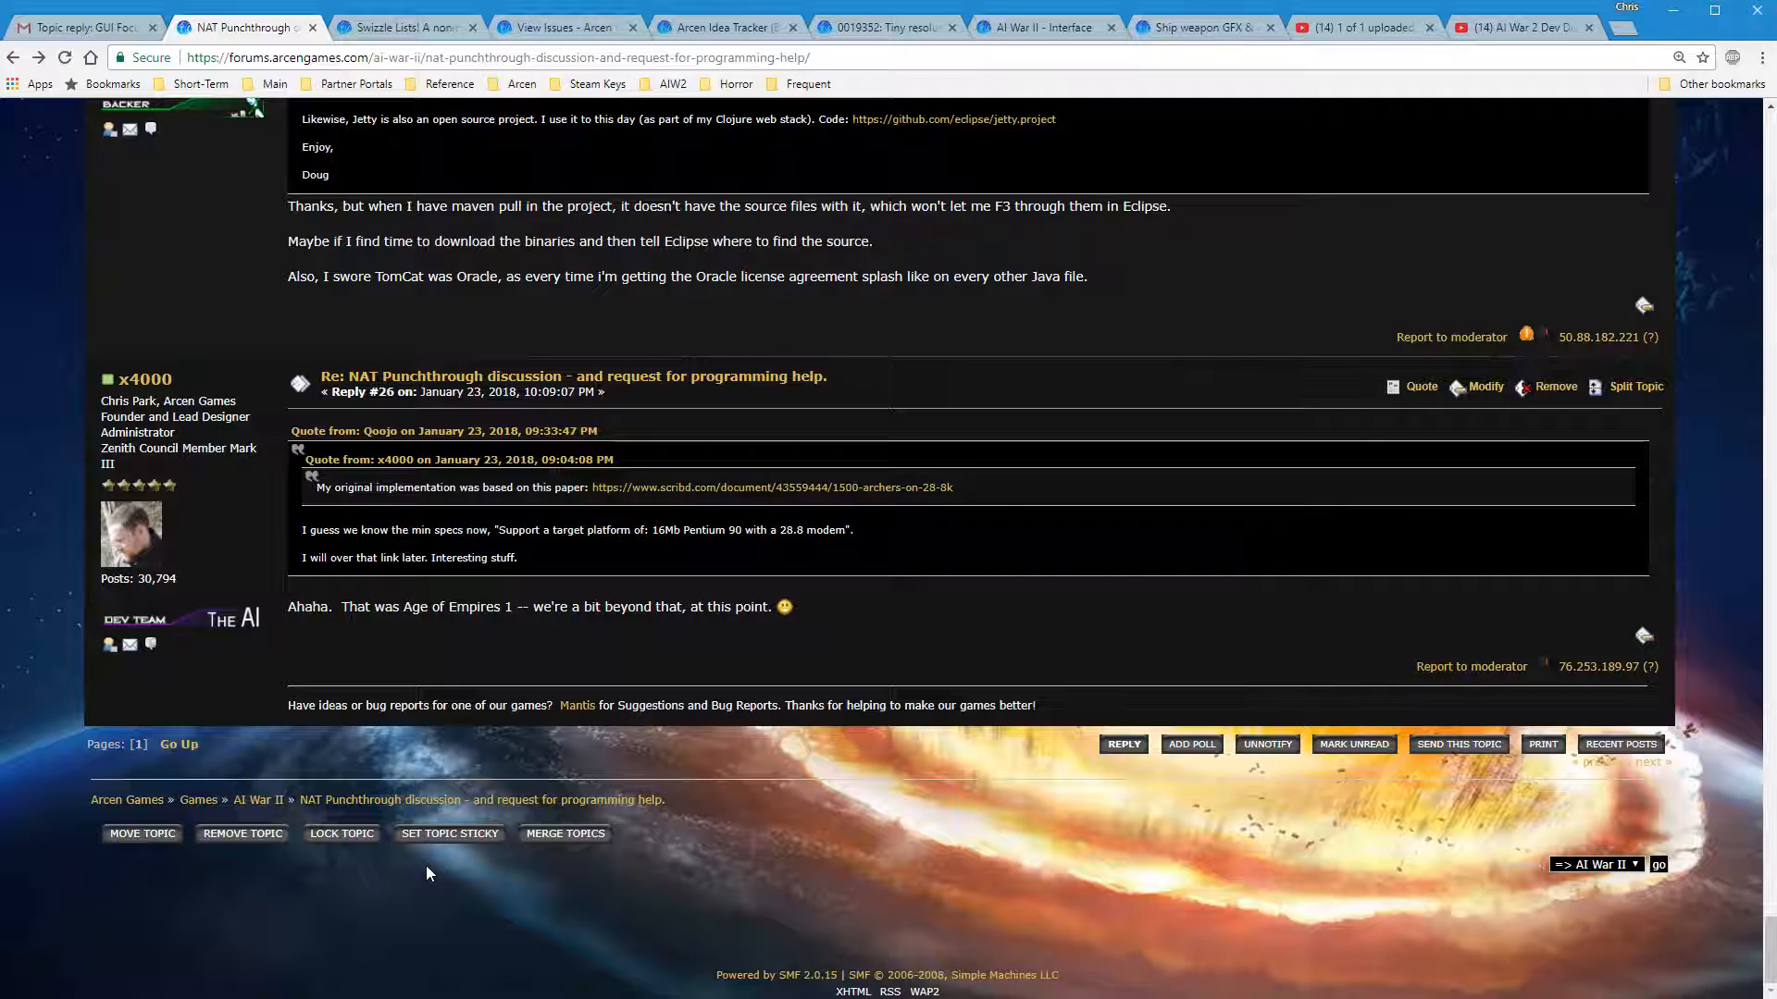
{"action": "mouse_move", "coordinate": [664, 895]}
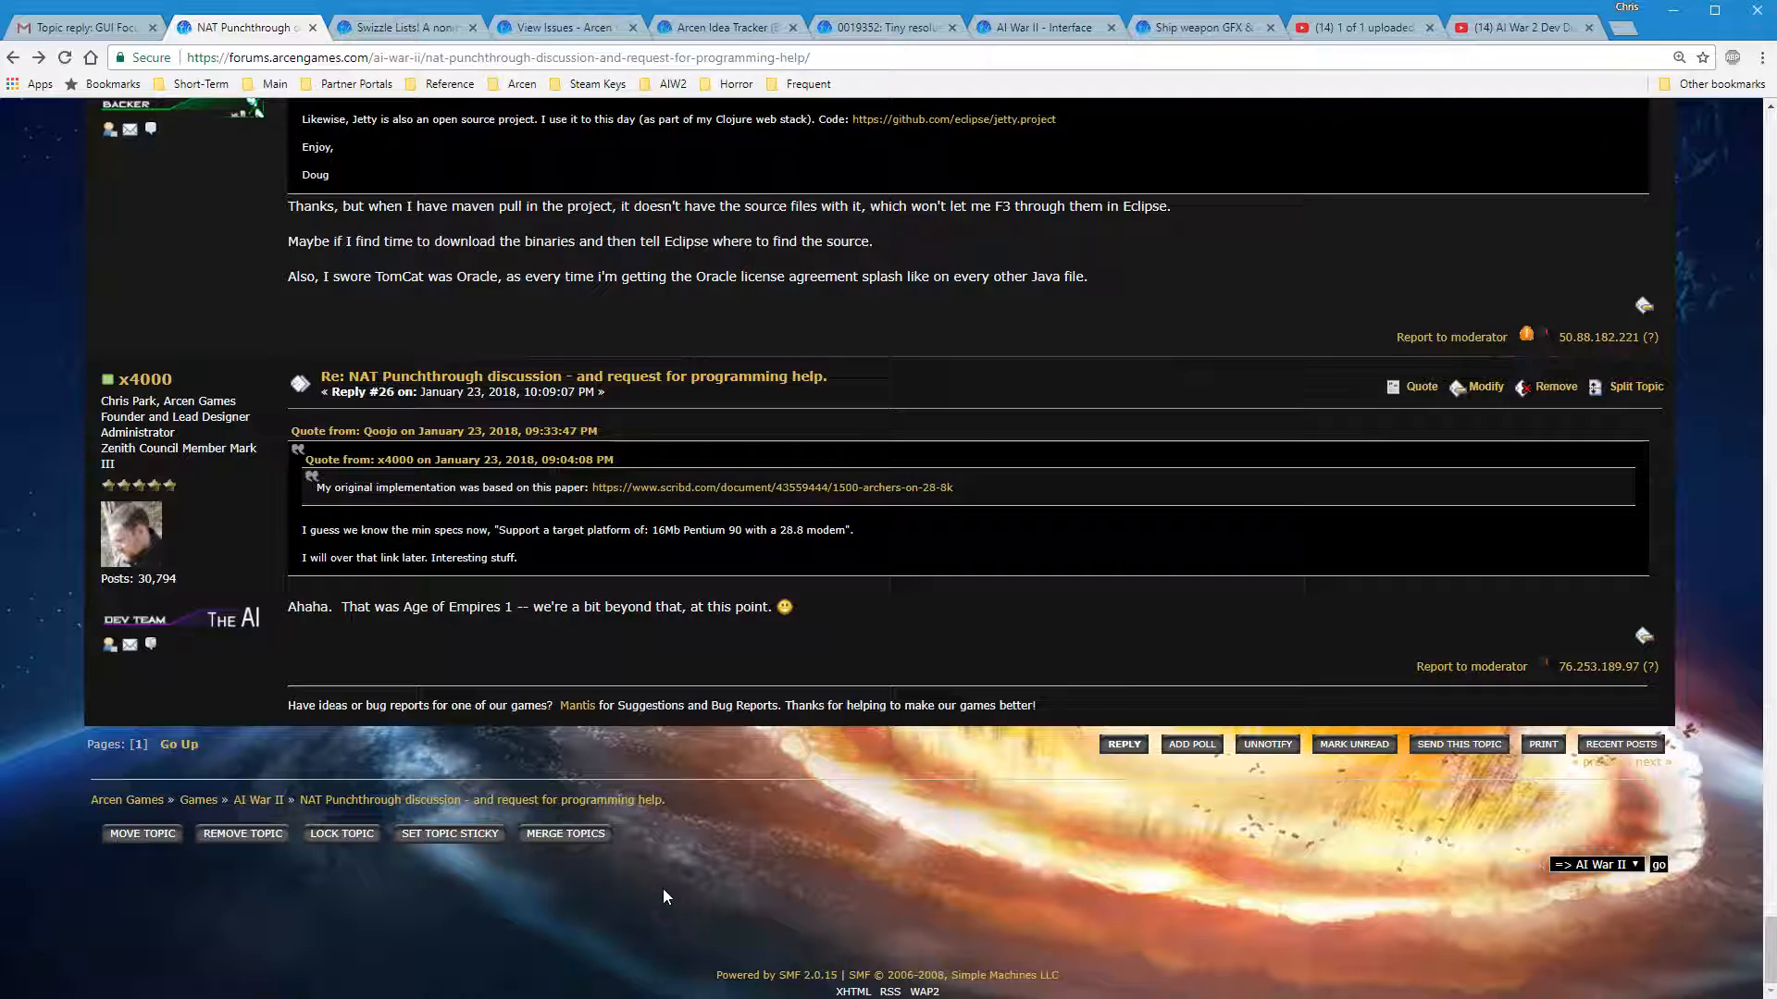
{"action": "mouse_move", "coordinate": [636, 906]}
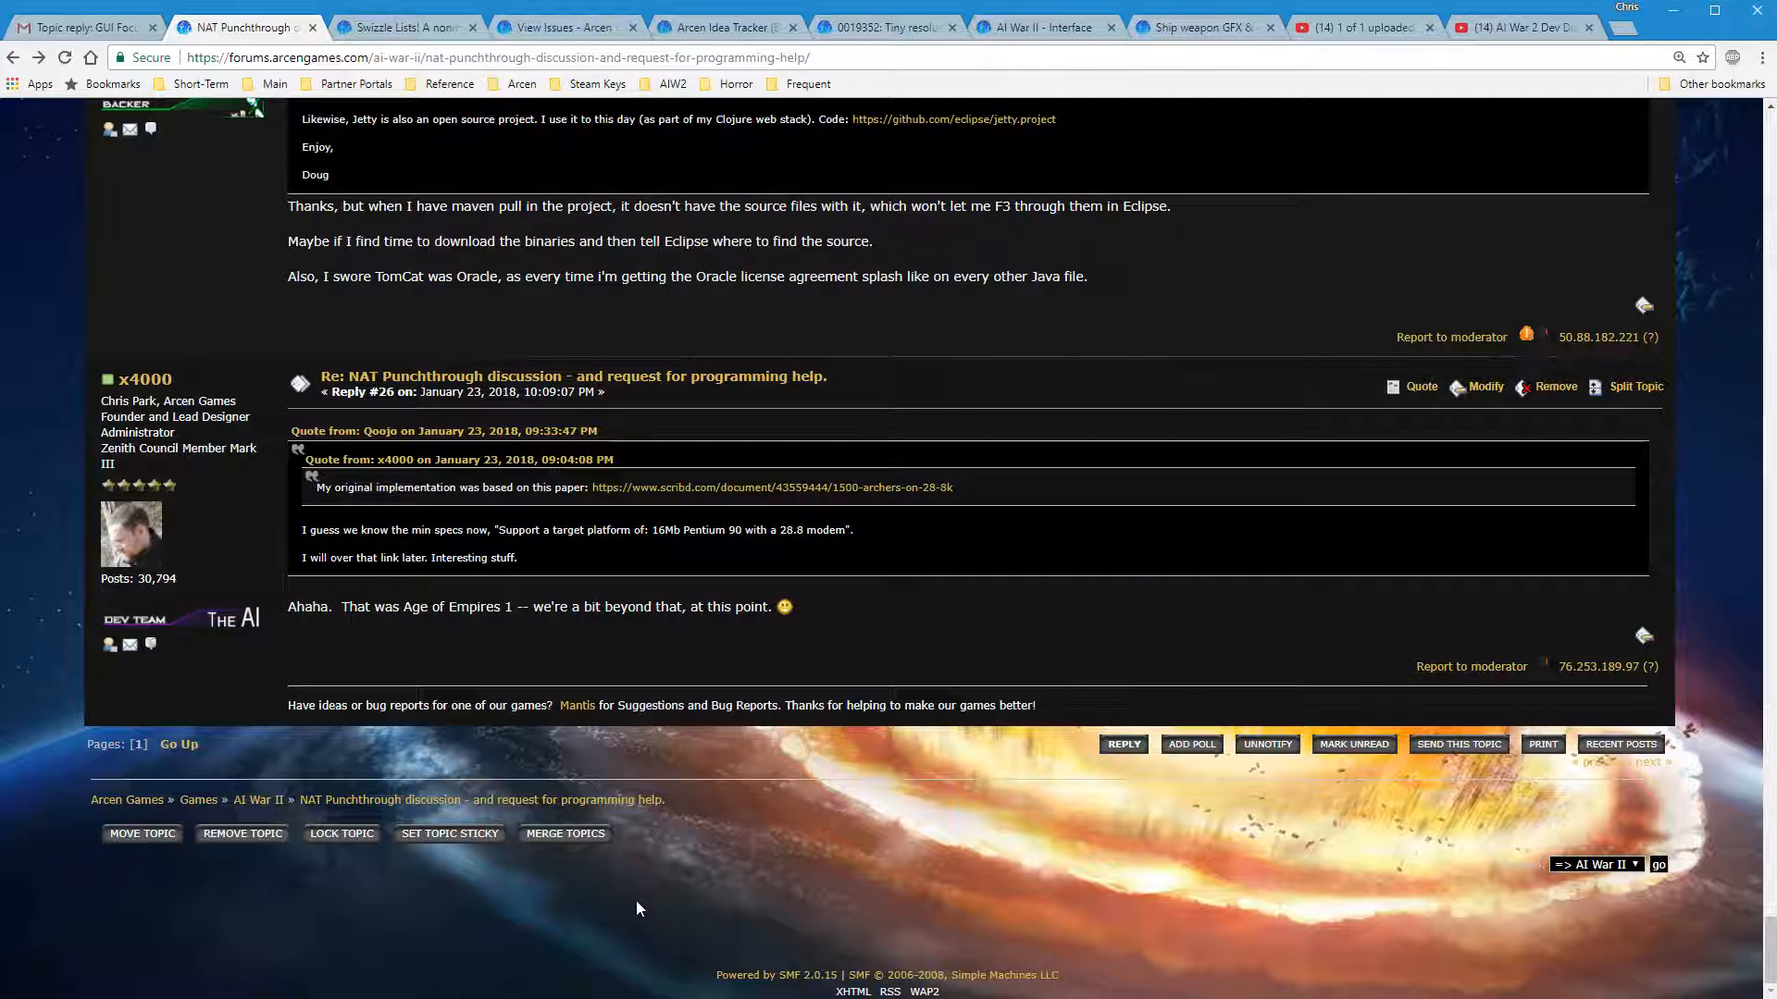
Reload the AI War II board and scroll to its topic list with the MOVED redirect pinned
{"action": "left_click", "coordinate": [257, 799]}
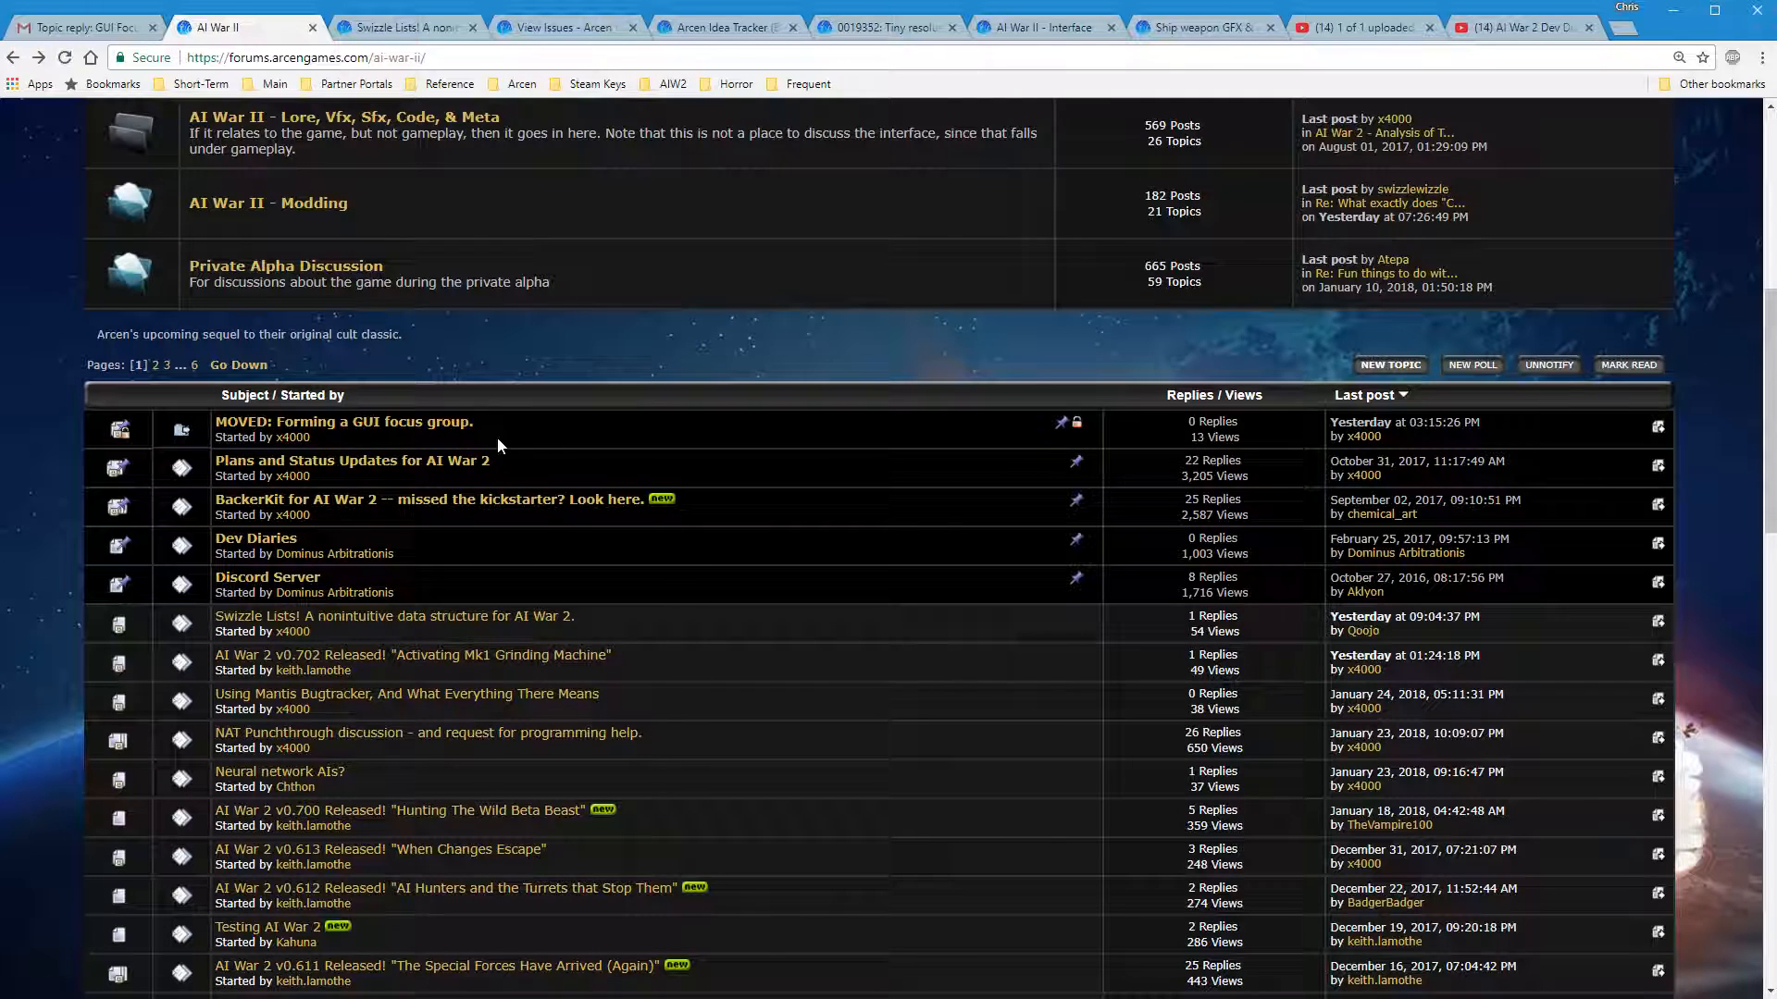
{"action": "mouse_move", "coordinate": [1142, 446]}
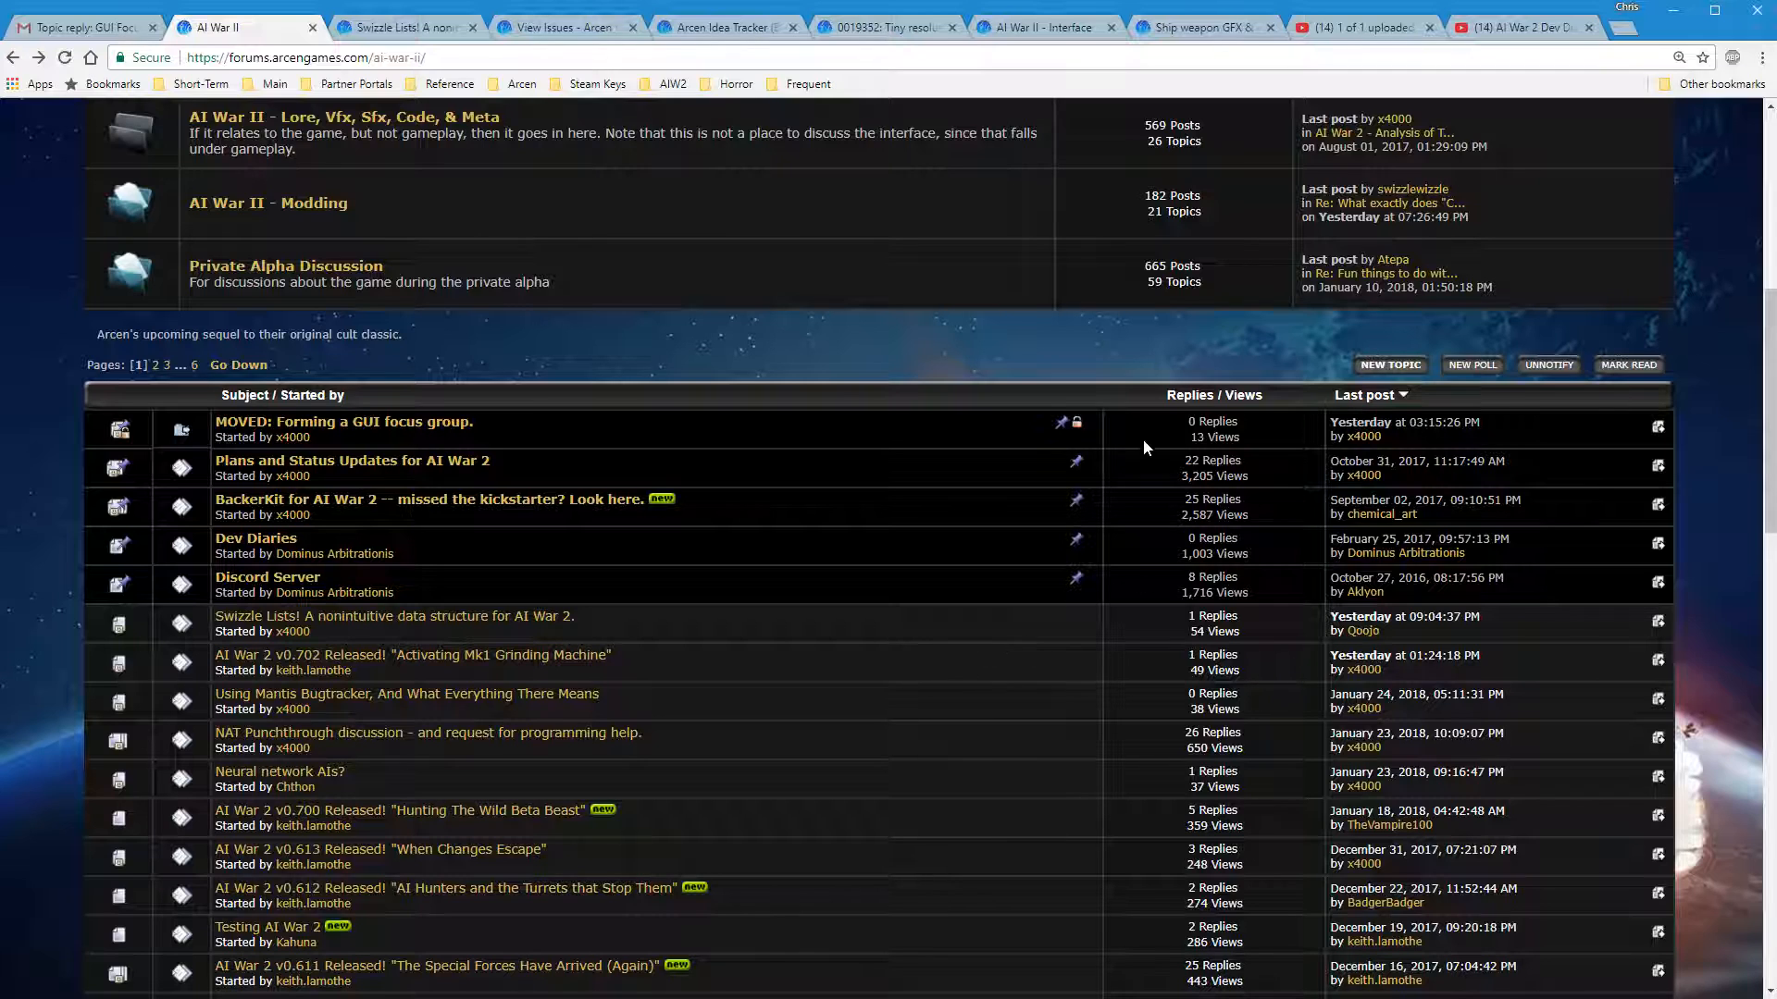
{"action": "mouse_move", "coordinate": [1082, 581]}
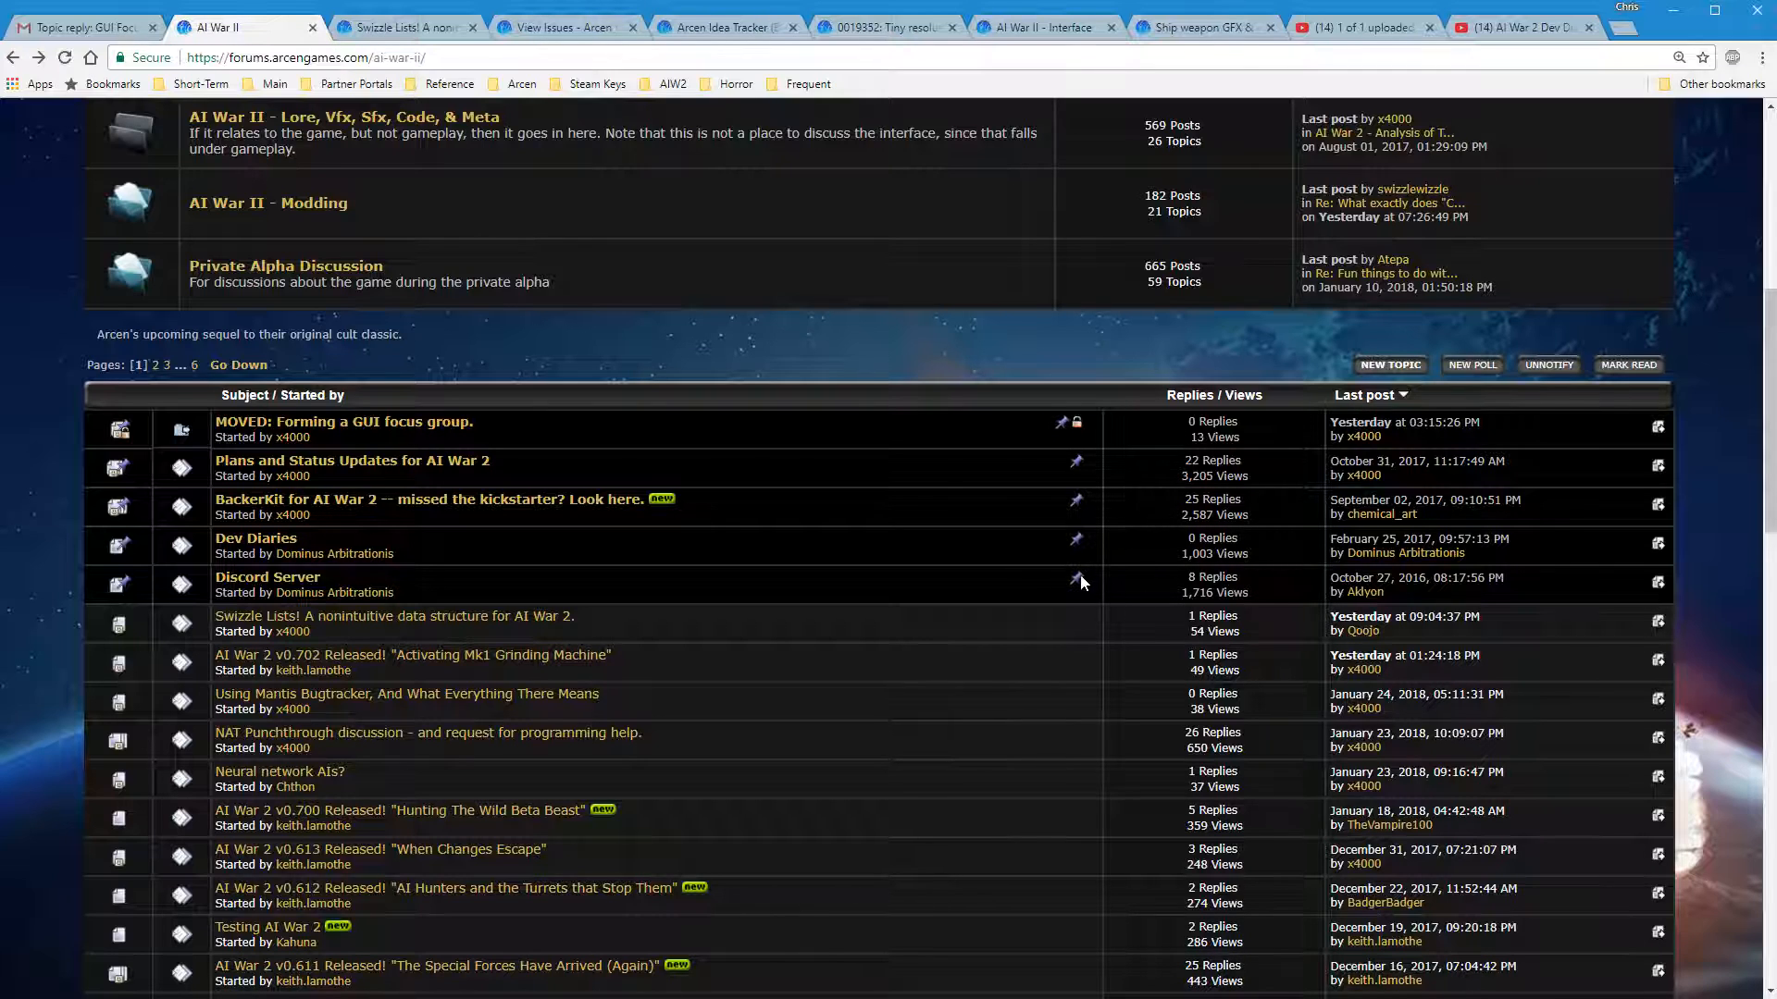
{"action": "mouse_move", "coordinate": [755, 589]}
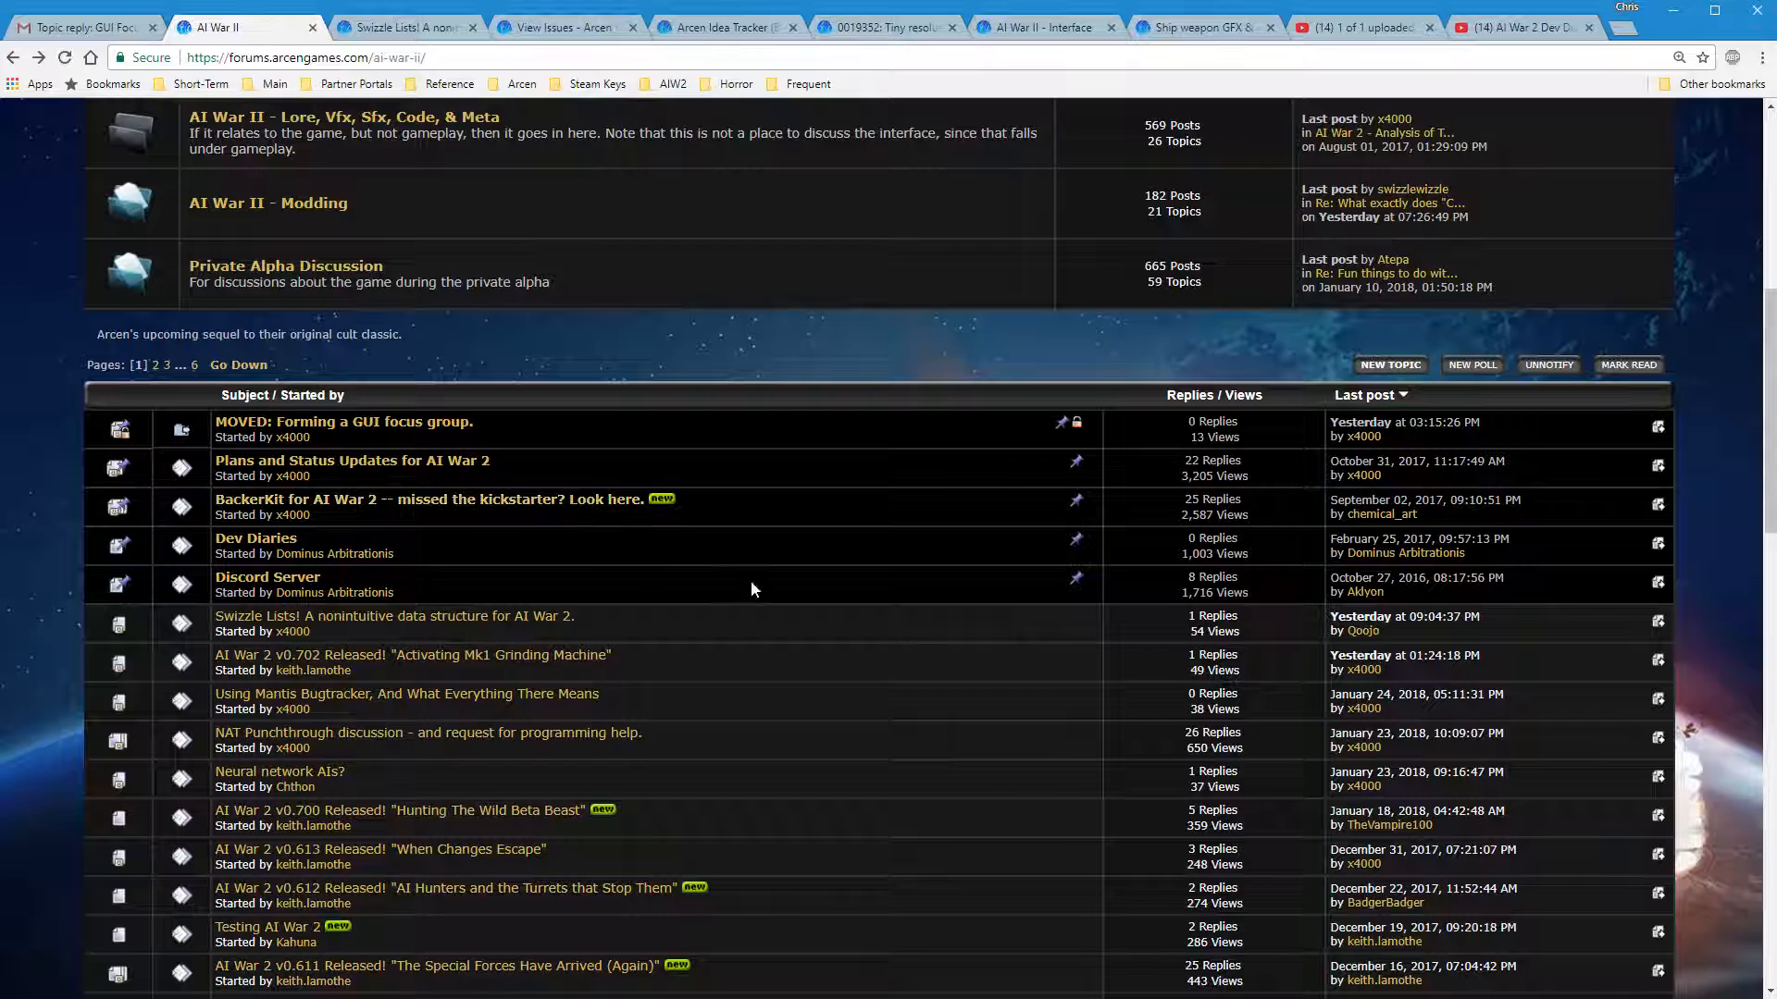
{"action": "mouse_move", "coordinate": [858, 622]}
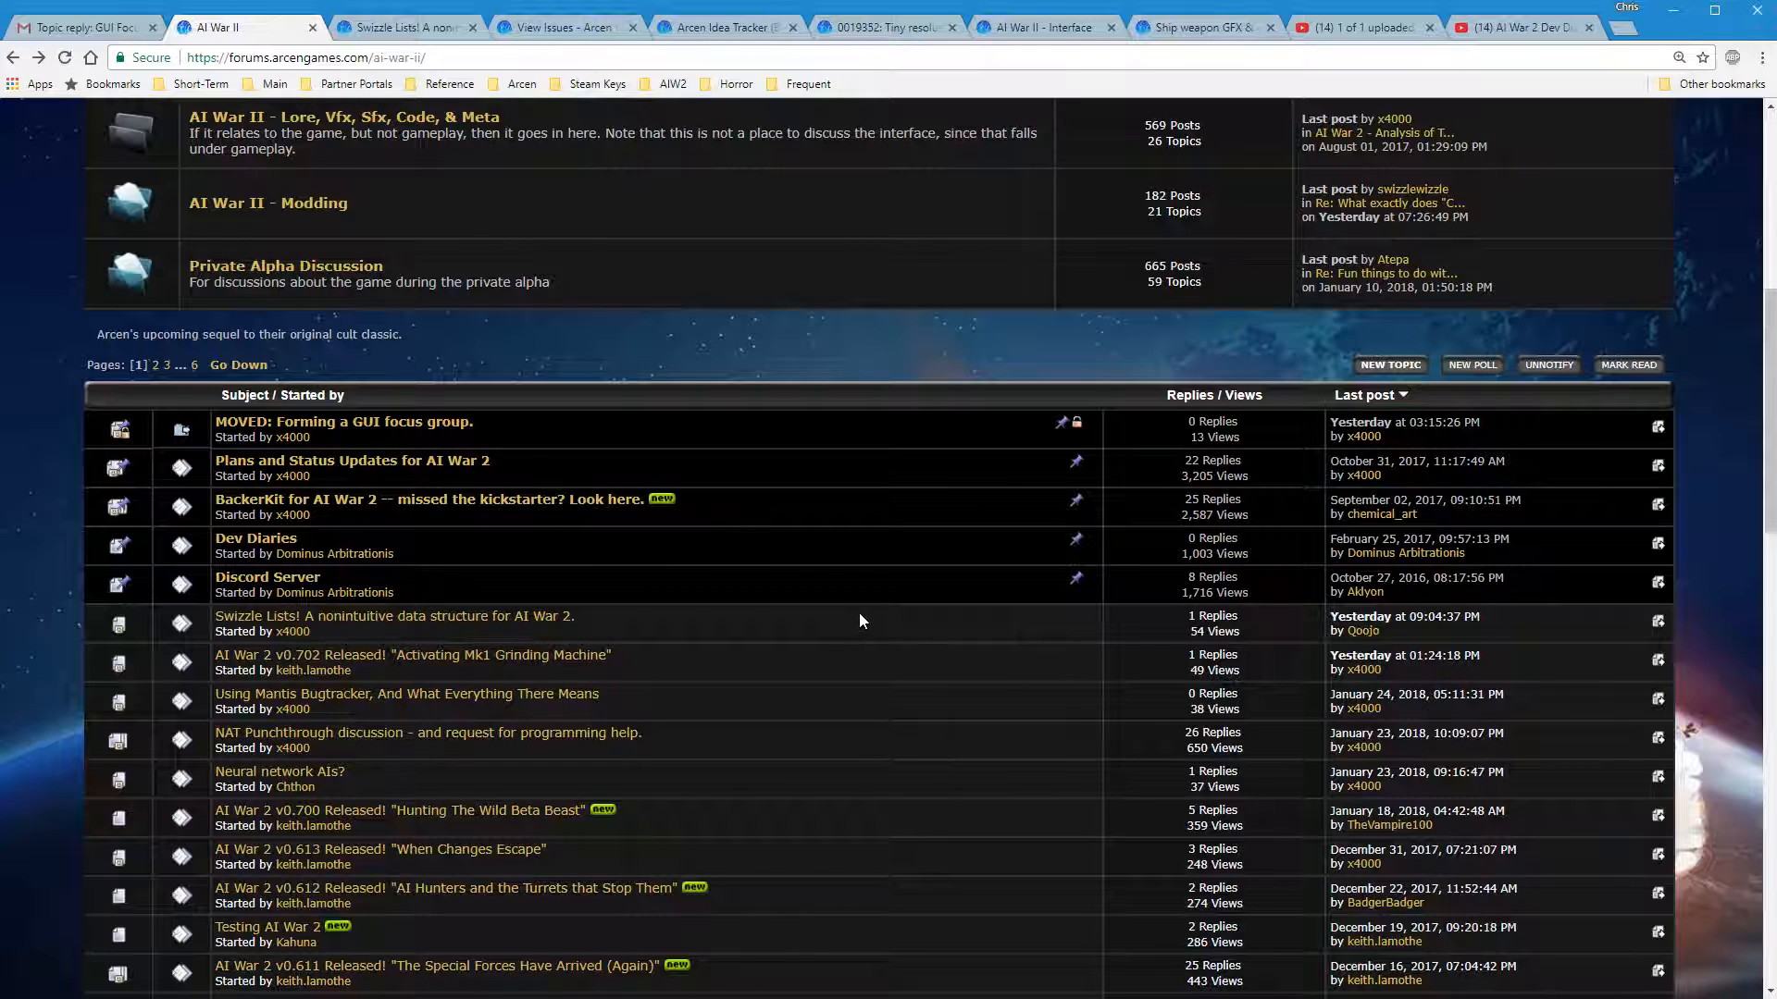
{"action": "left_click", "coordinate": [153, 365]}
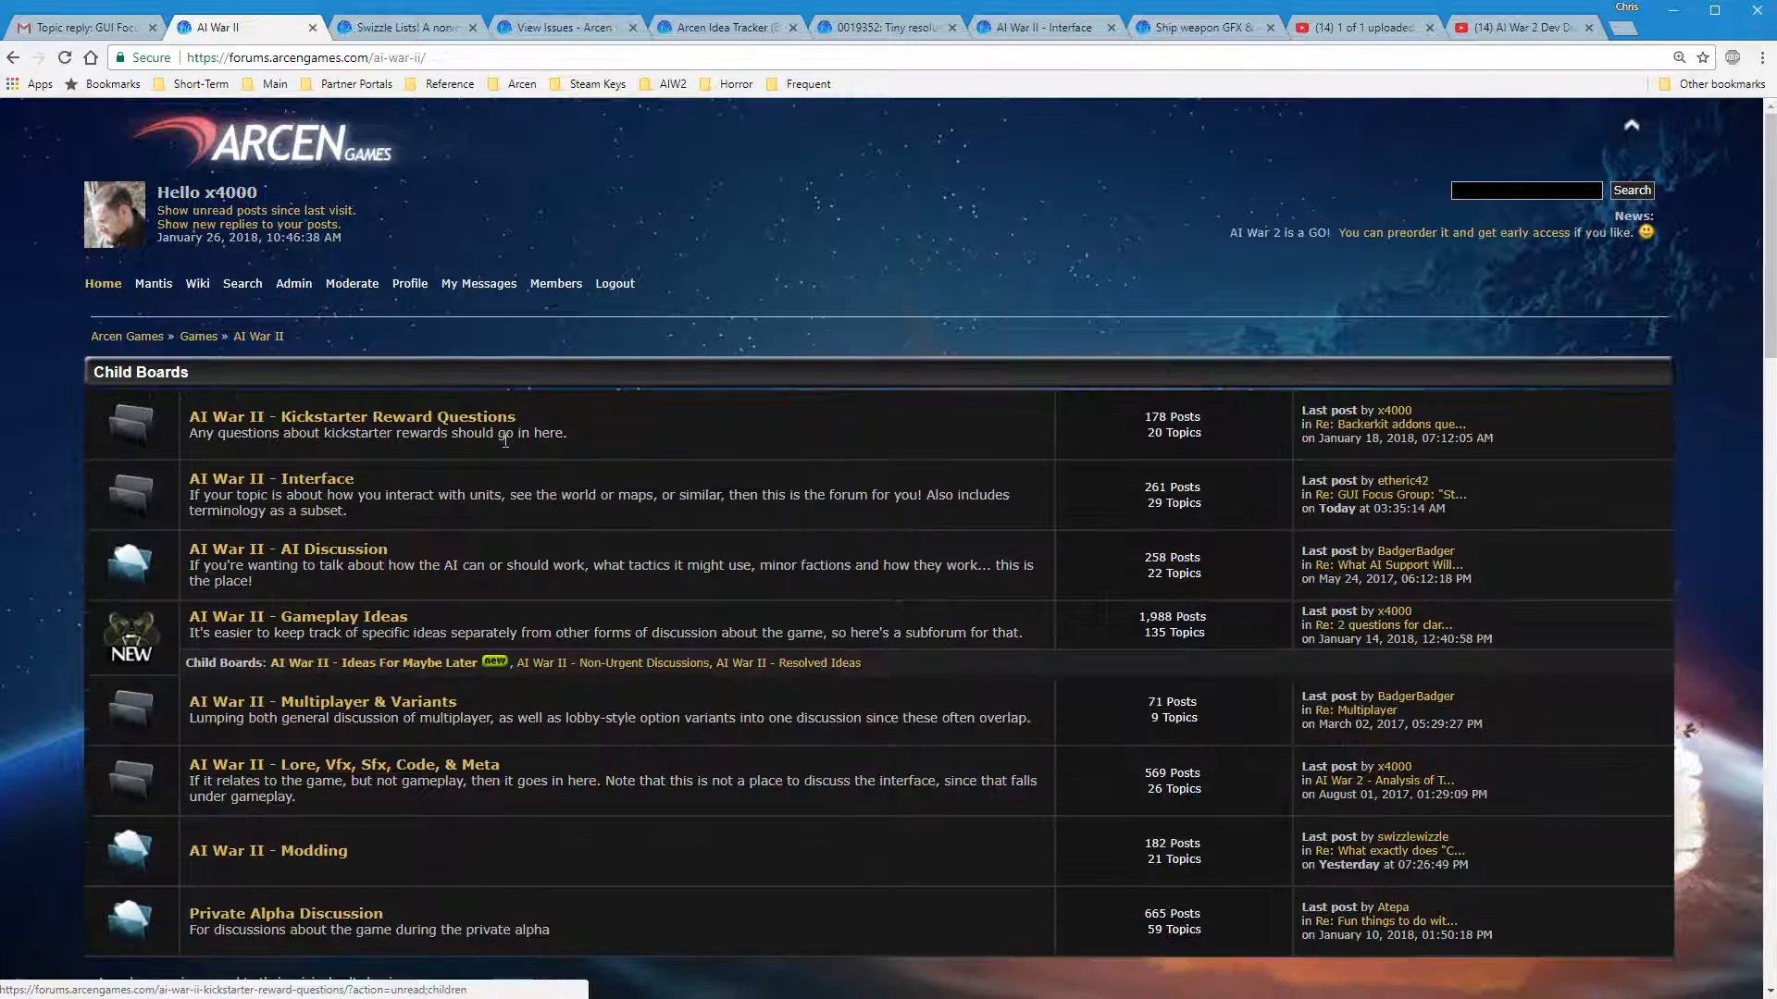
{"action": "scroll", "scroll_direction": "down", "scroll_amount": 3}
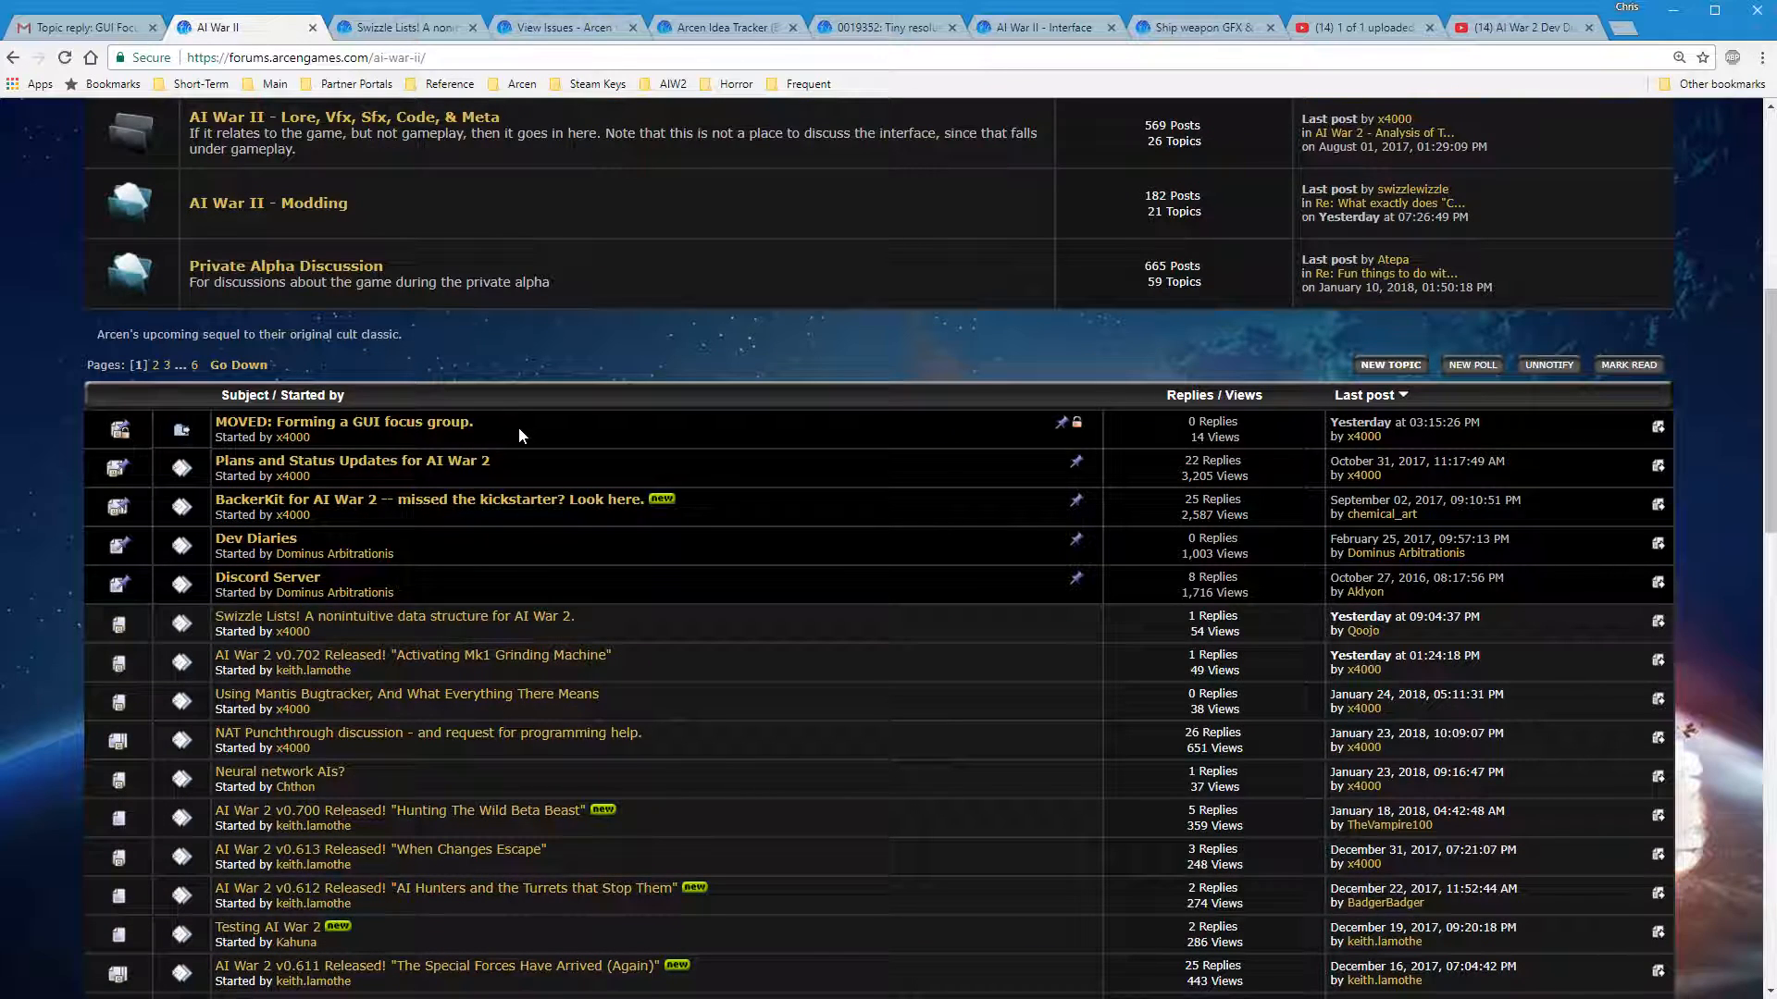
{"action": "mouse_move", "coordinate": [674, 550]}
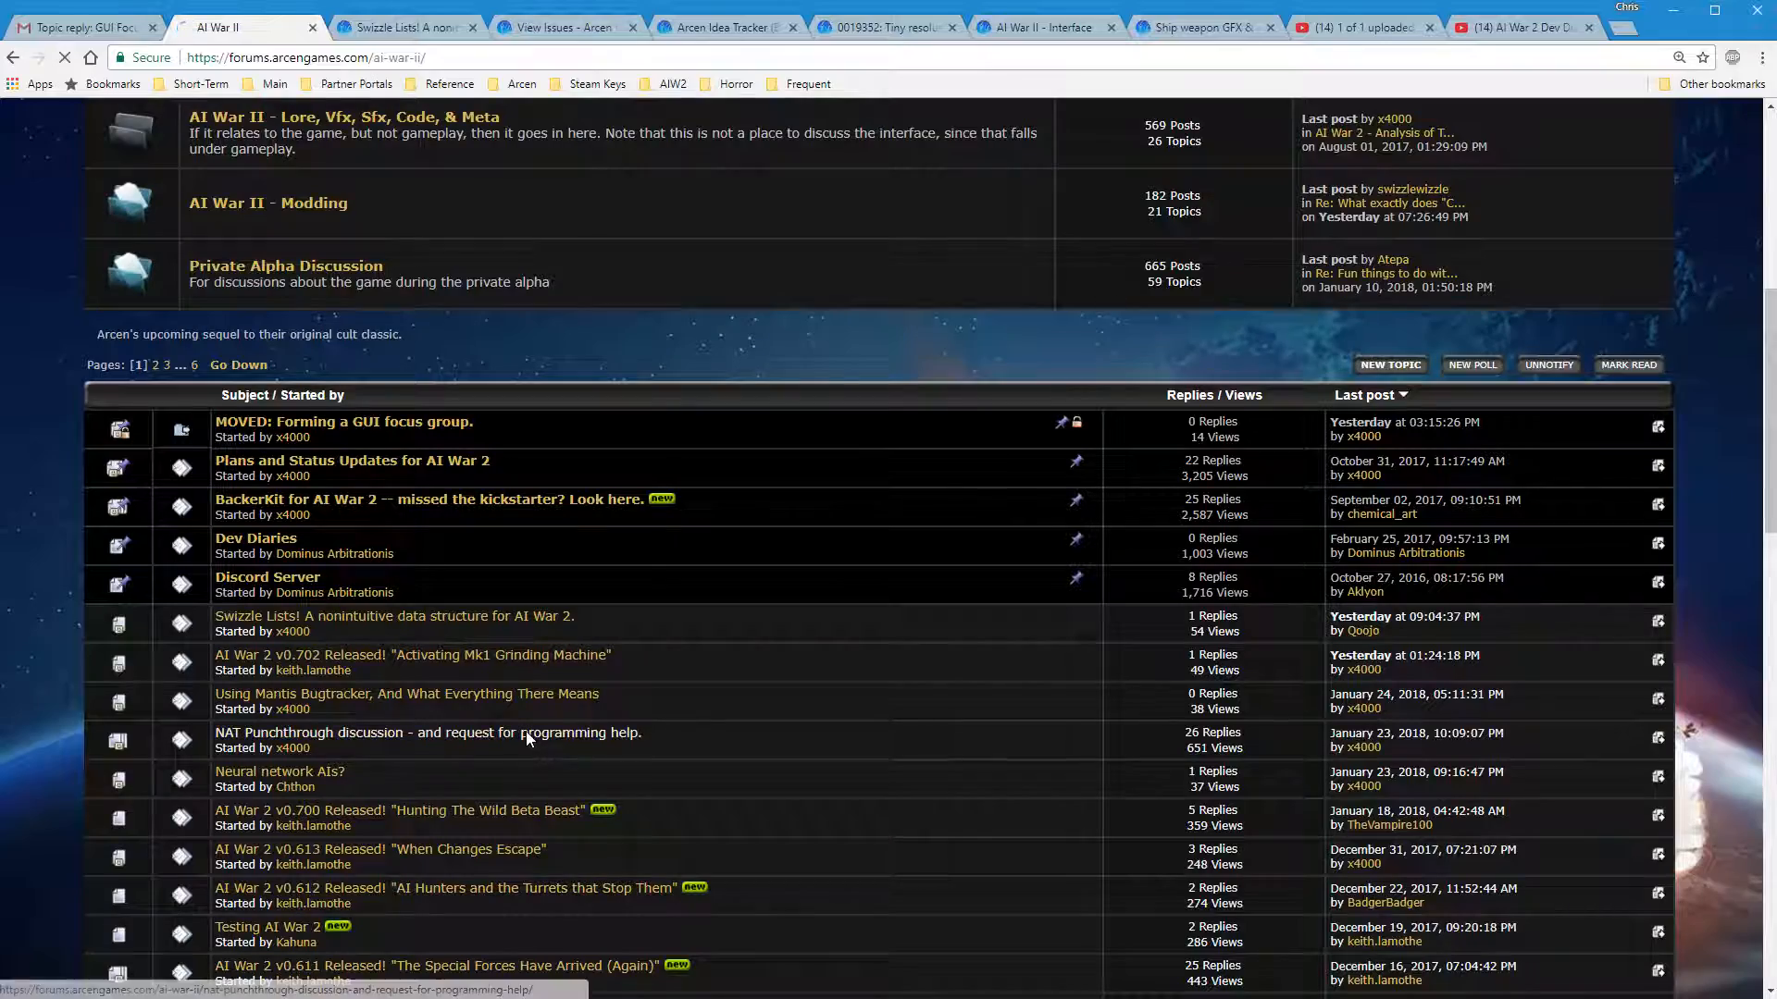
Start a Split Topic on the NAT Punchthrough discussion at reply #10
{"action": "left_click", "coordinate": [427, 733]}
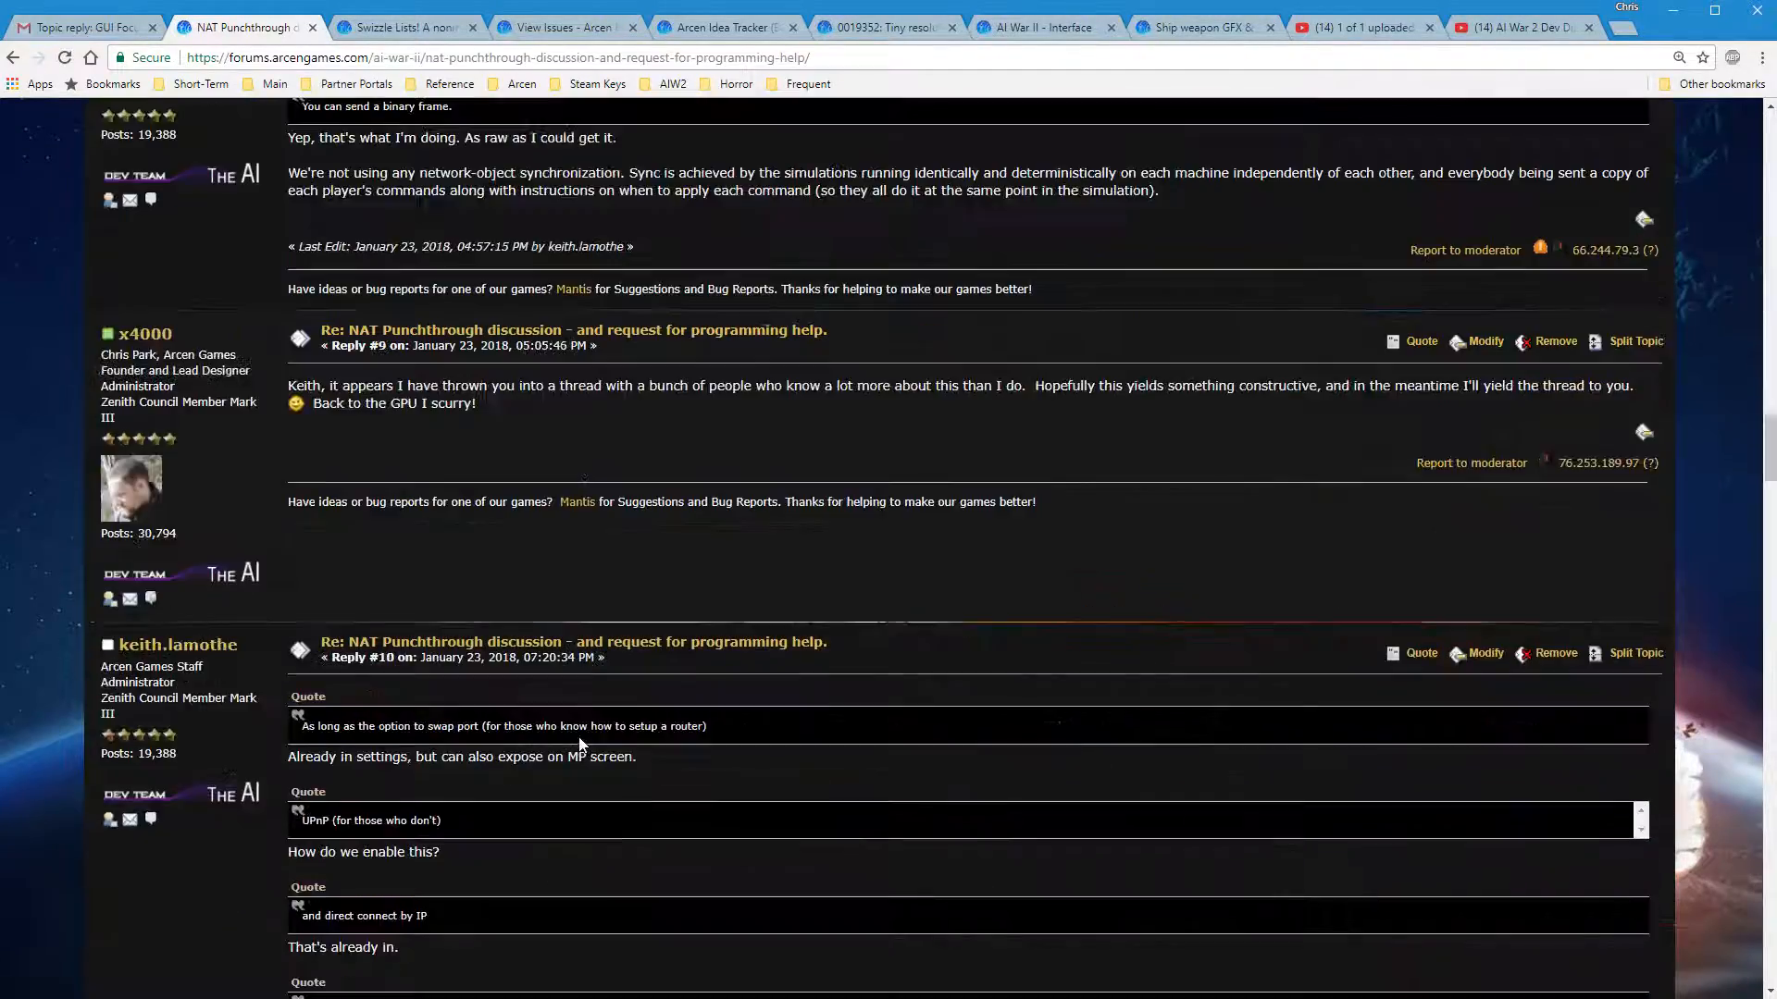
{"action": "mouse_move", "coordinate": [1635, 654]}
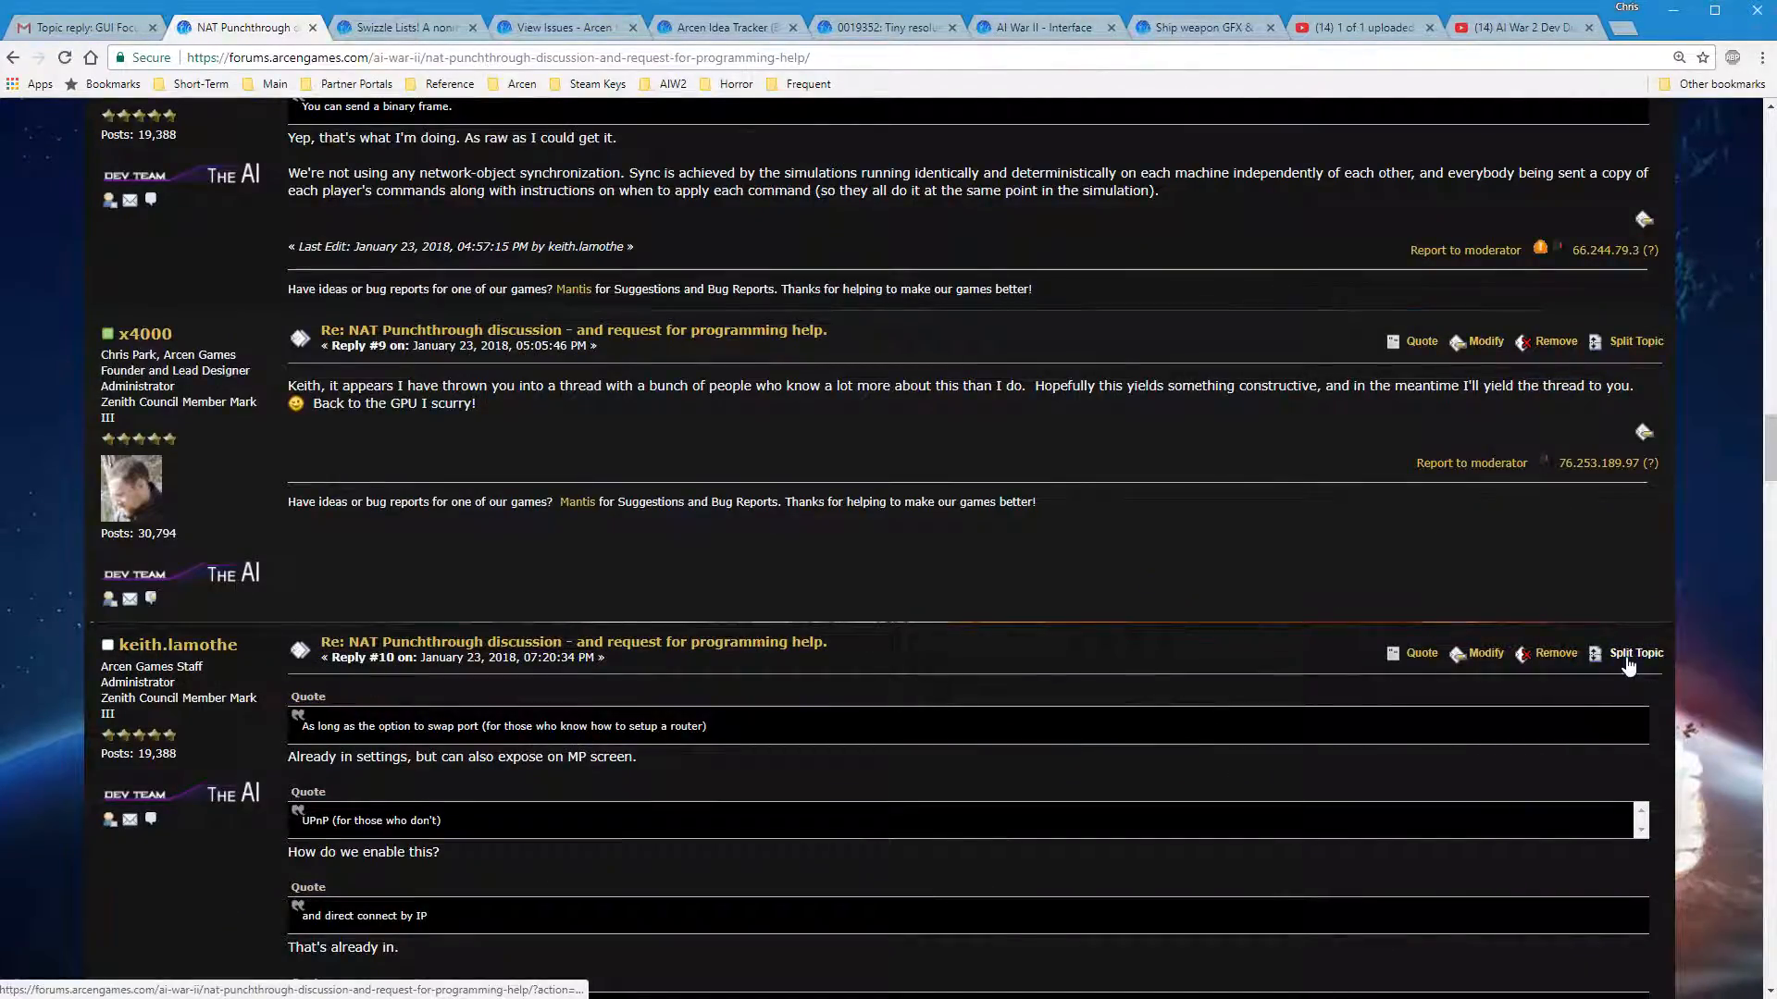
{"action": "left_click", "coordinate": [1636, 654]}
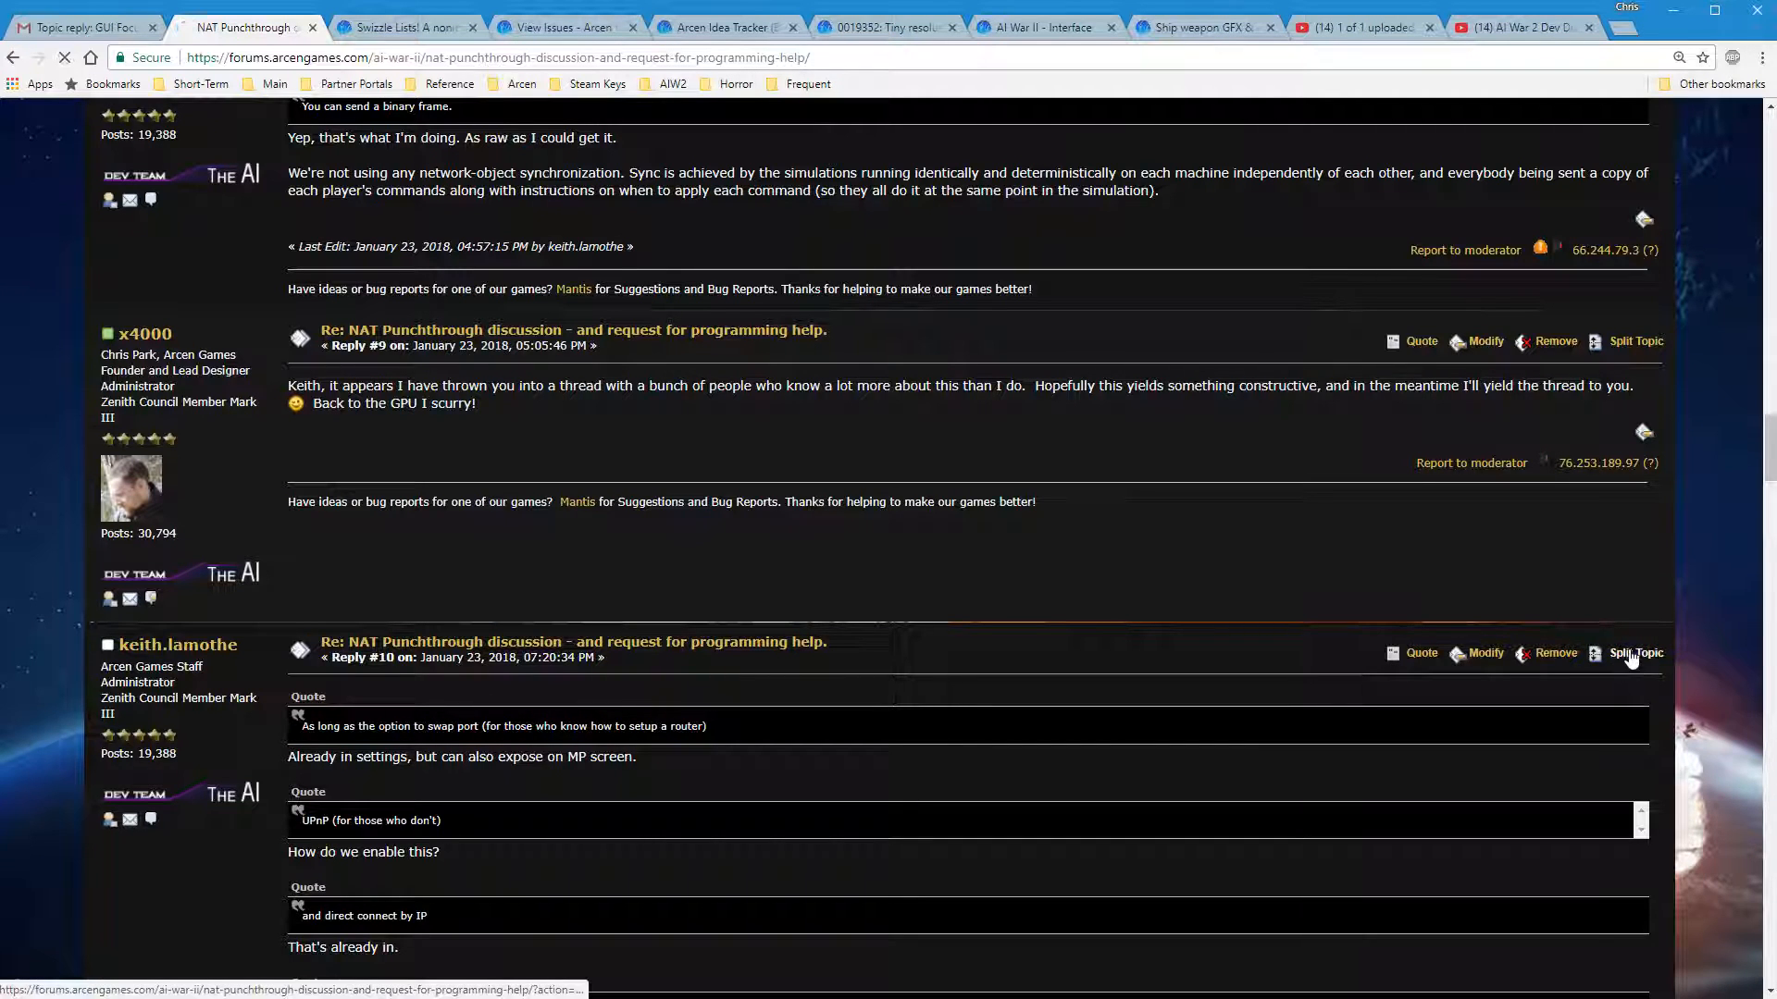
{"action": "left_click", "coordinate": [1635, 653]}
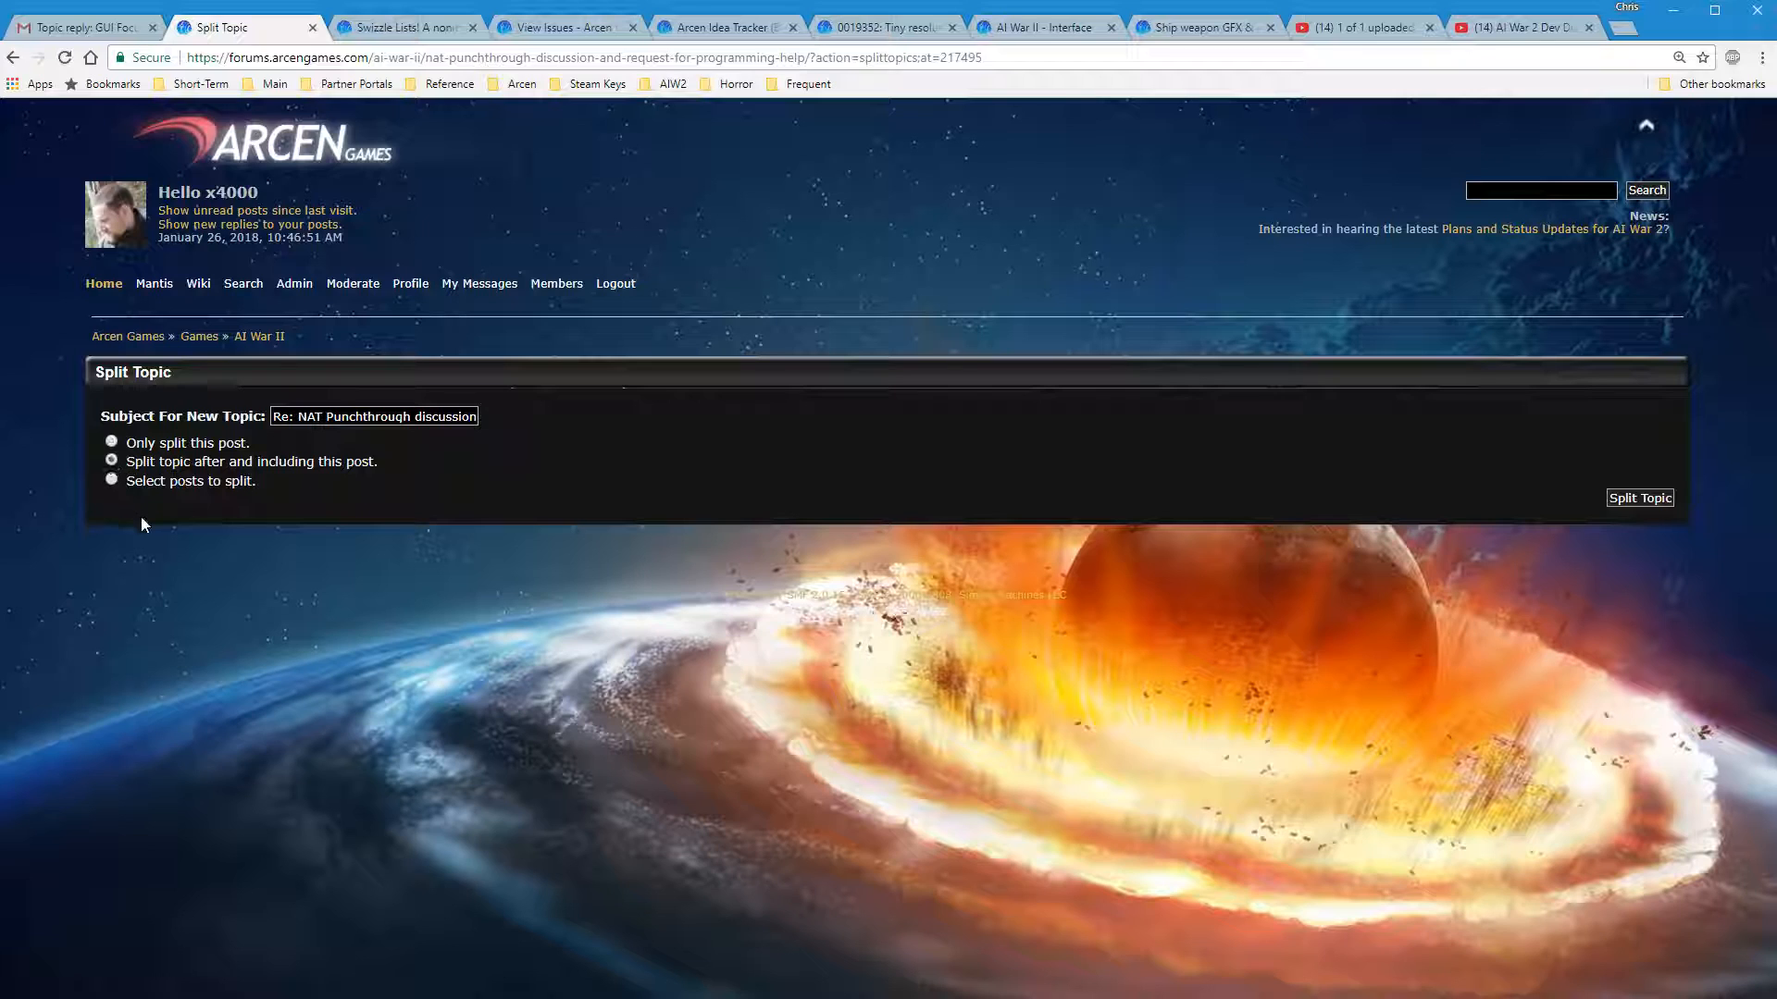
{"action": "mouse_move", "coordinate": [107, 496]}
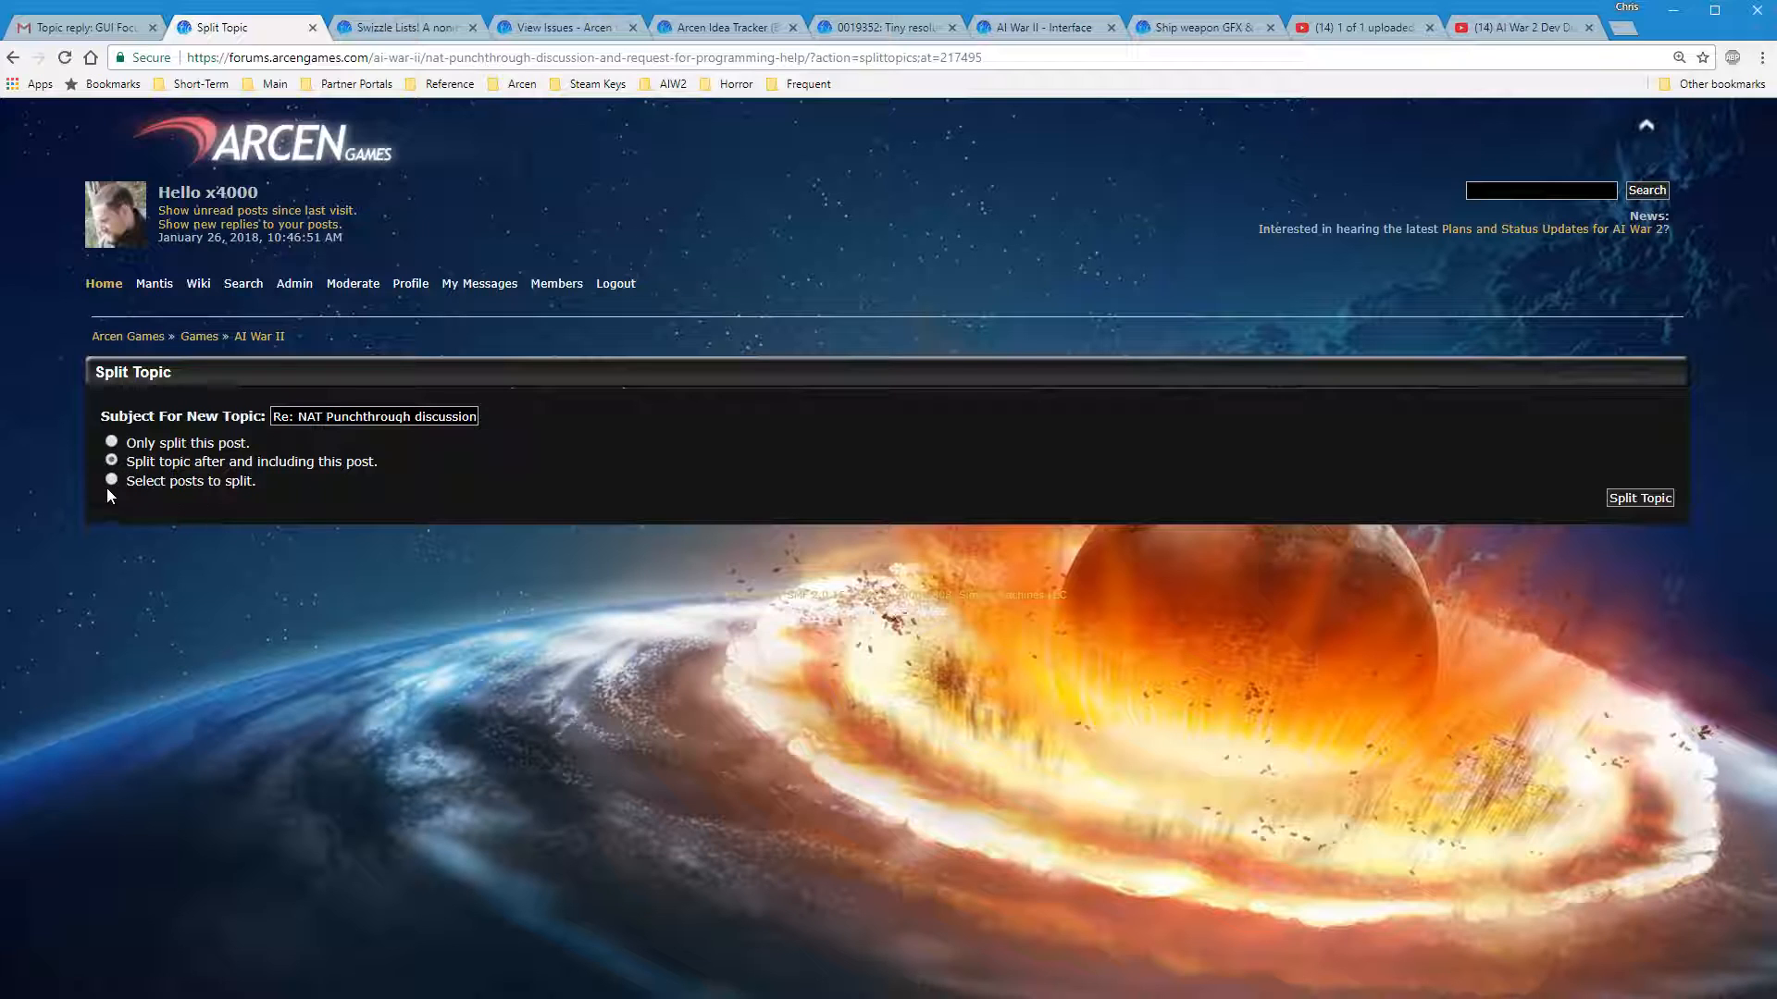
Switch the split mode to 'Select posts to split.' keeping the original subject
{"action": "left_click", "coordinate": [111, 478]}
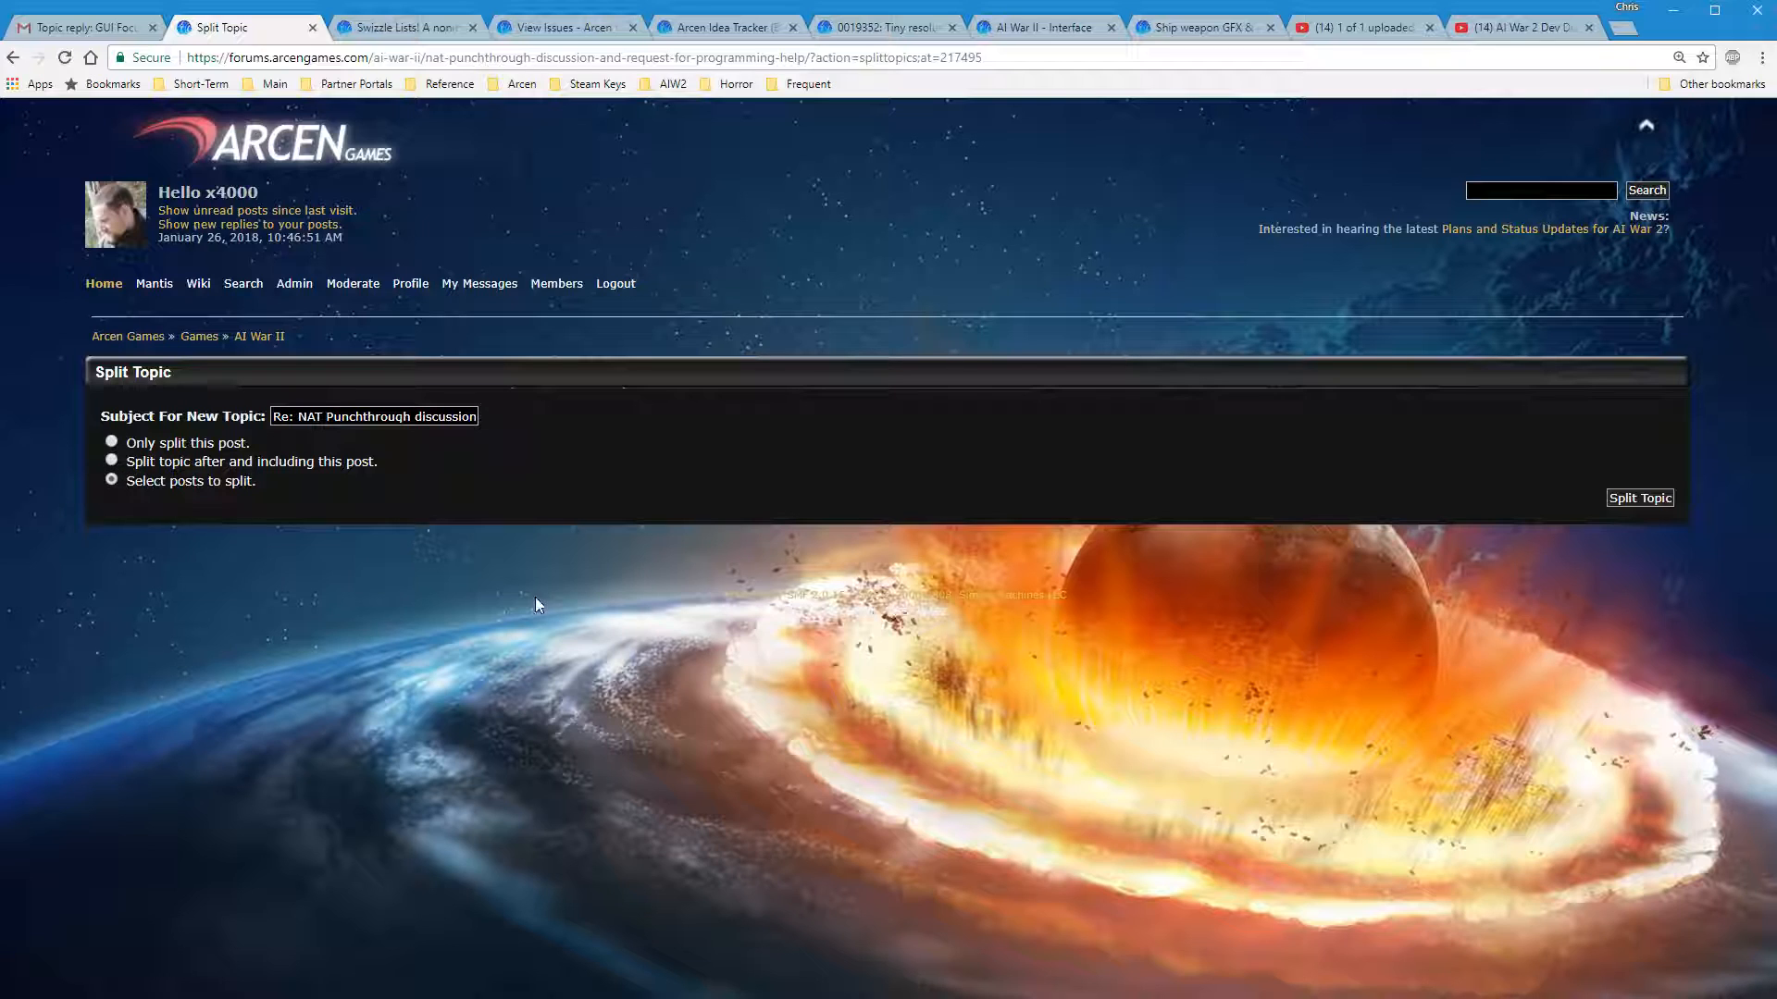
{"action": "left_click", "coordinate": [372, 416]}
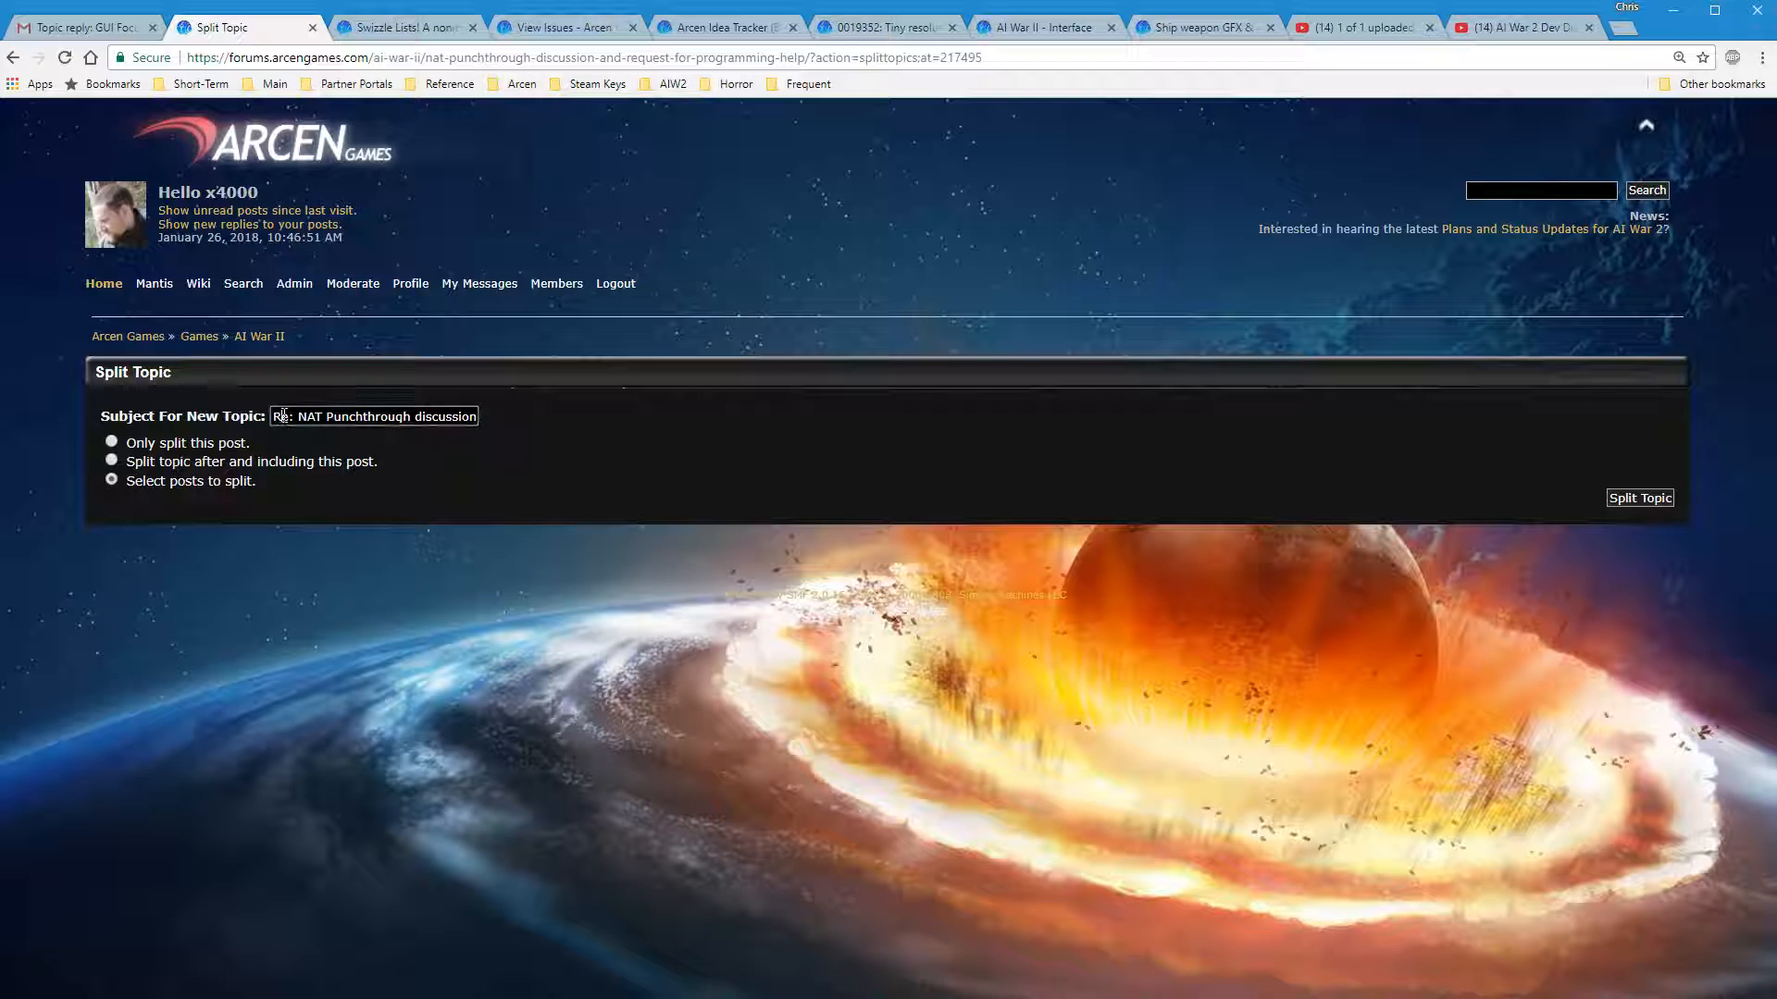
{"action": "mouse_move", "coordinate": [563, 725]}
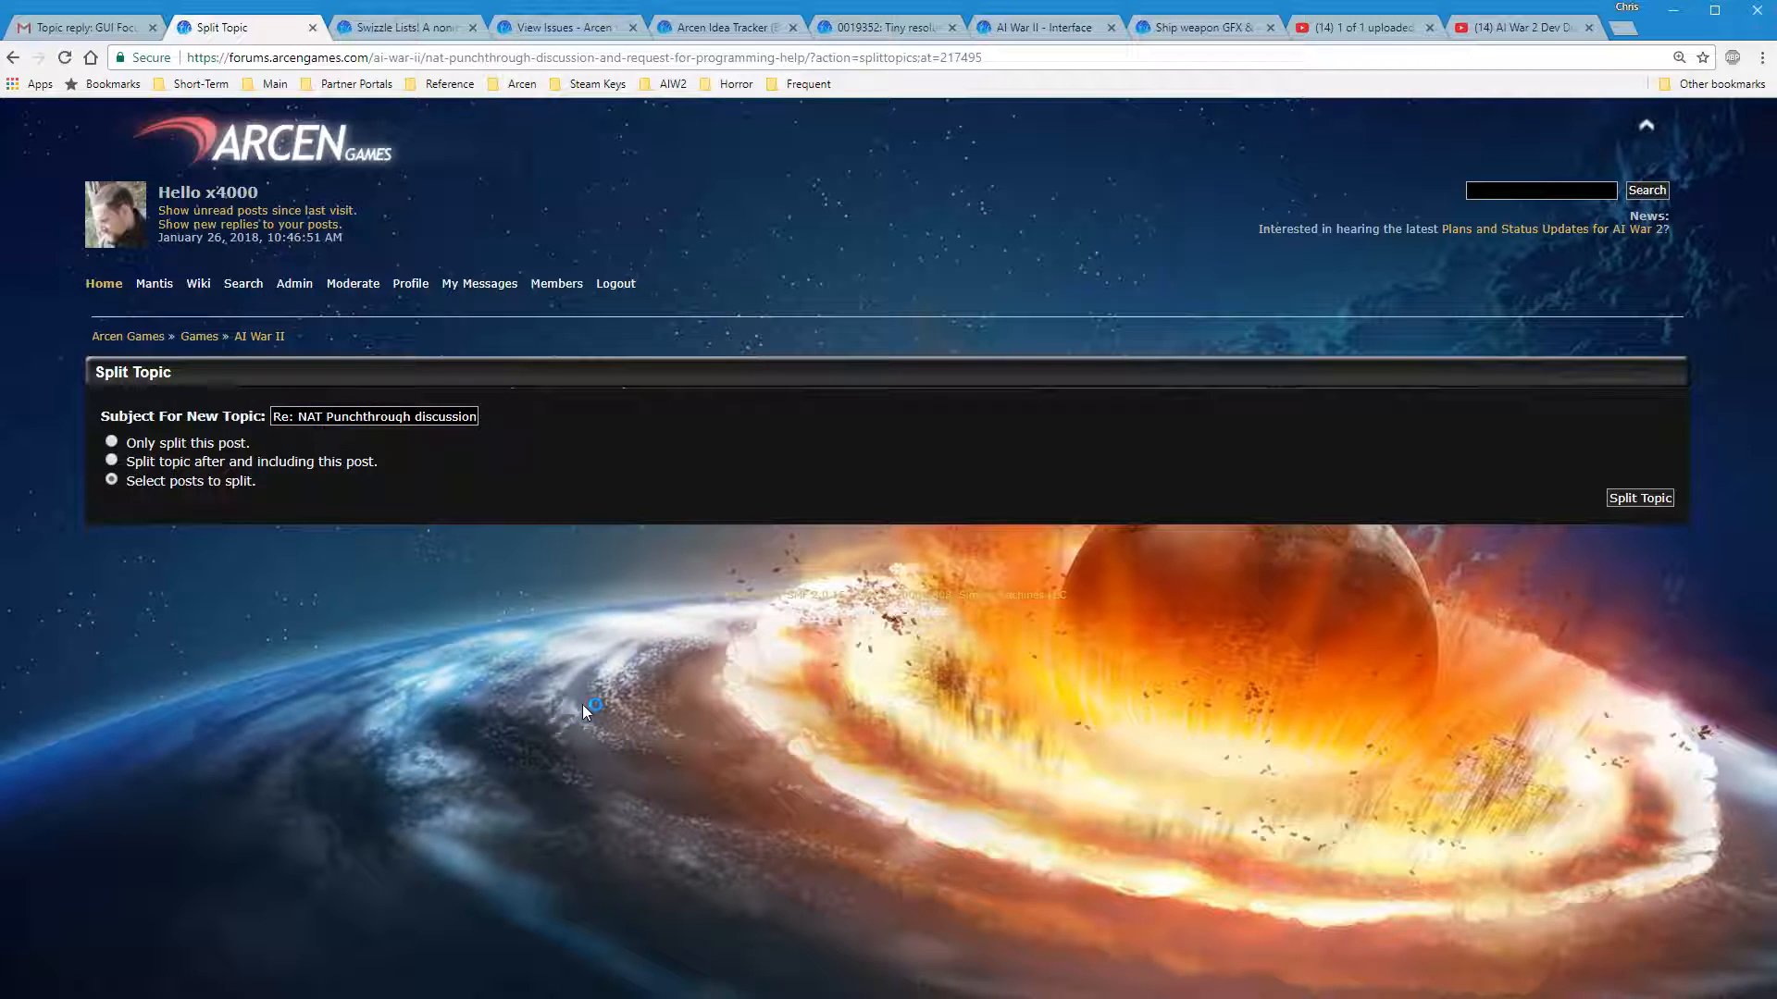
{"action": "mouse_move", "coordinate": [680, 796]}
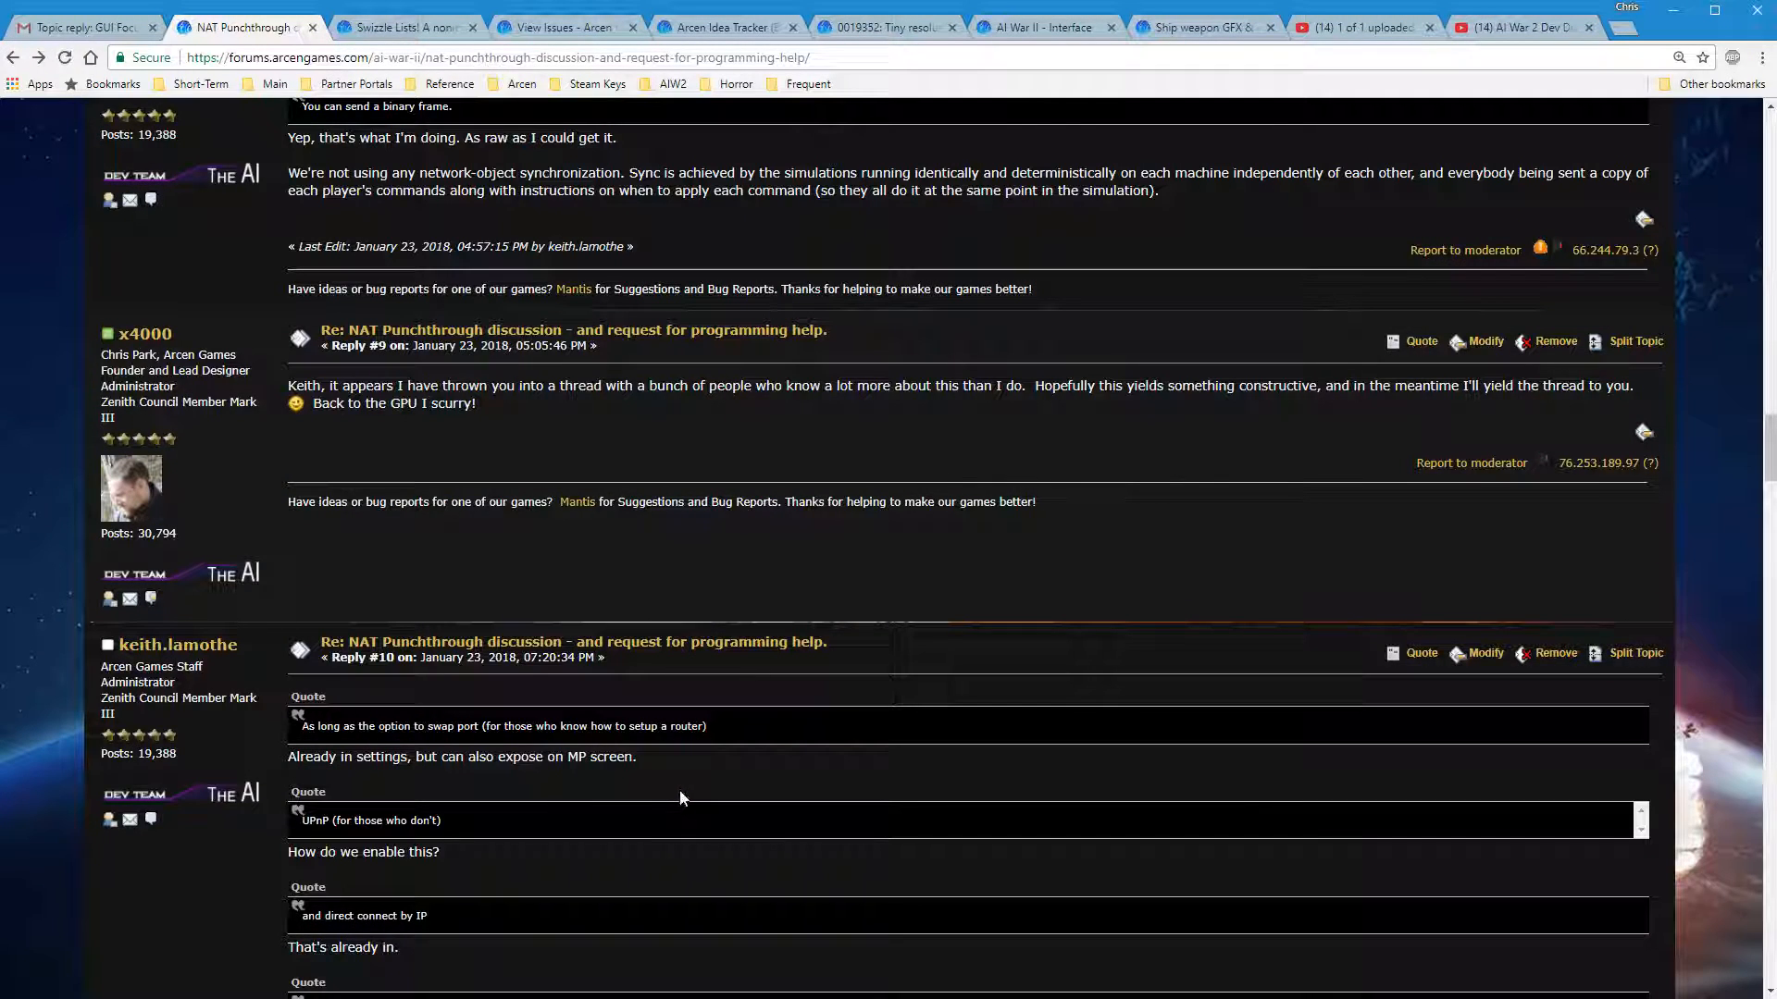
{"action": "mouse_move", "coordinate": [685, 789]}
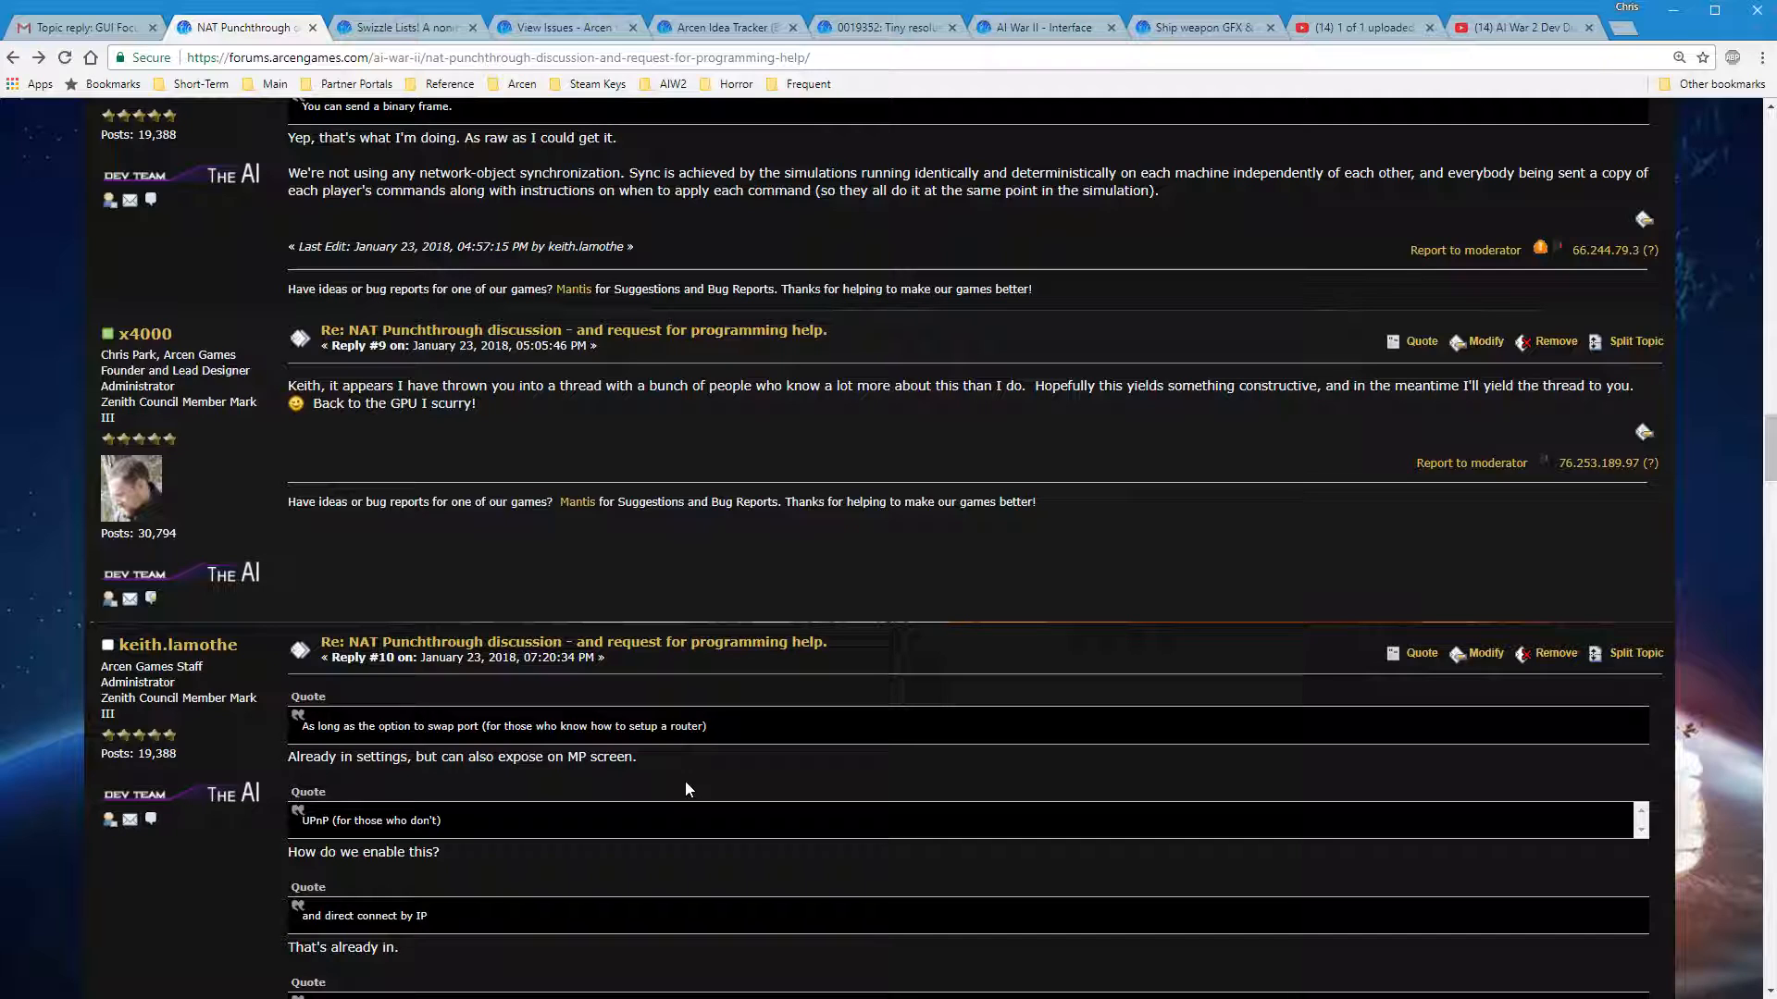
{"action": "mouse_move", "coordinate": [563, 785]}
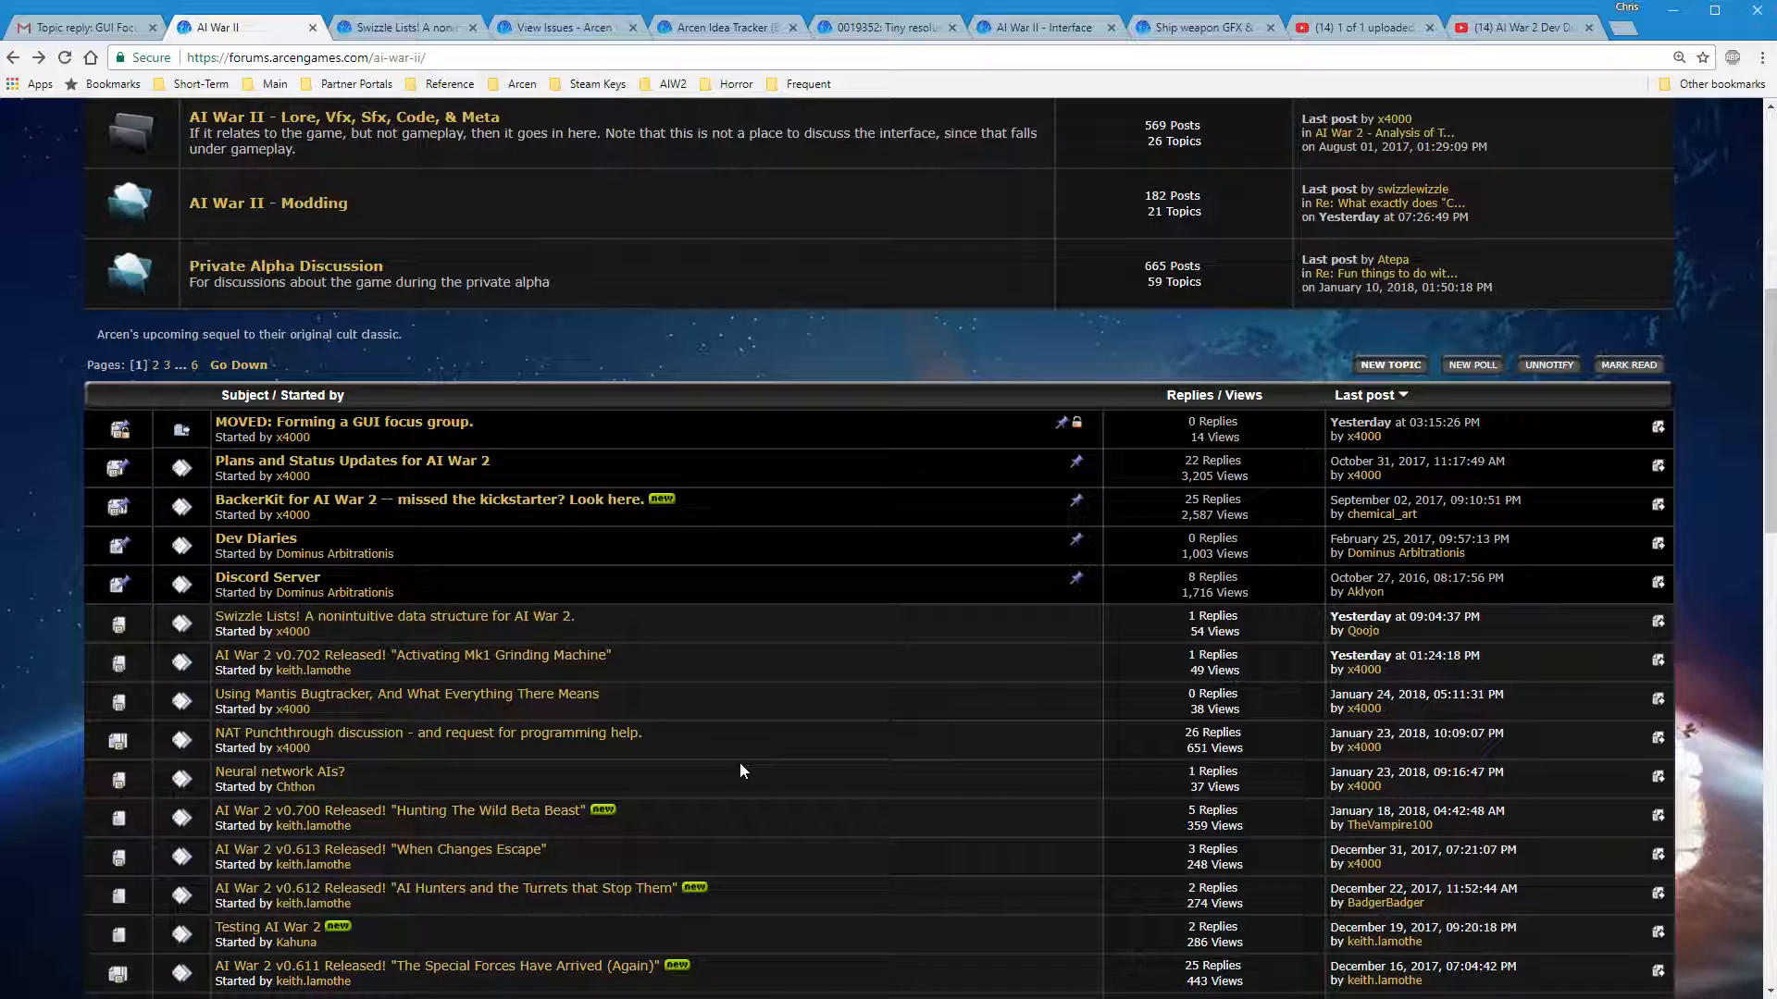
{"action": "mouse_move", "coordinate": [743, 759]}
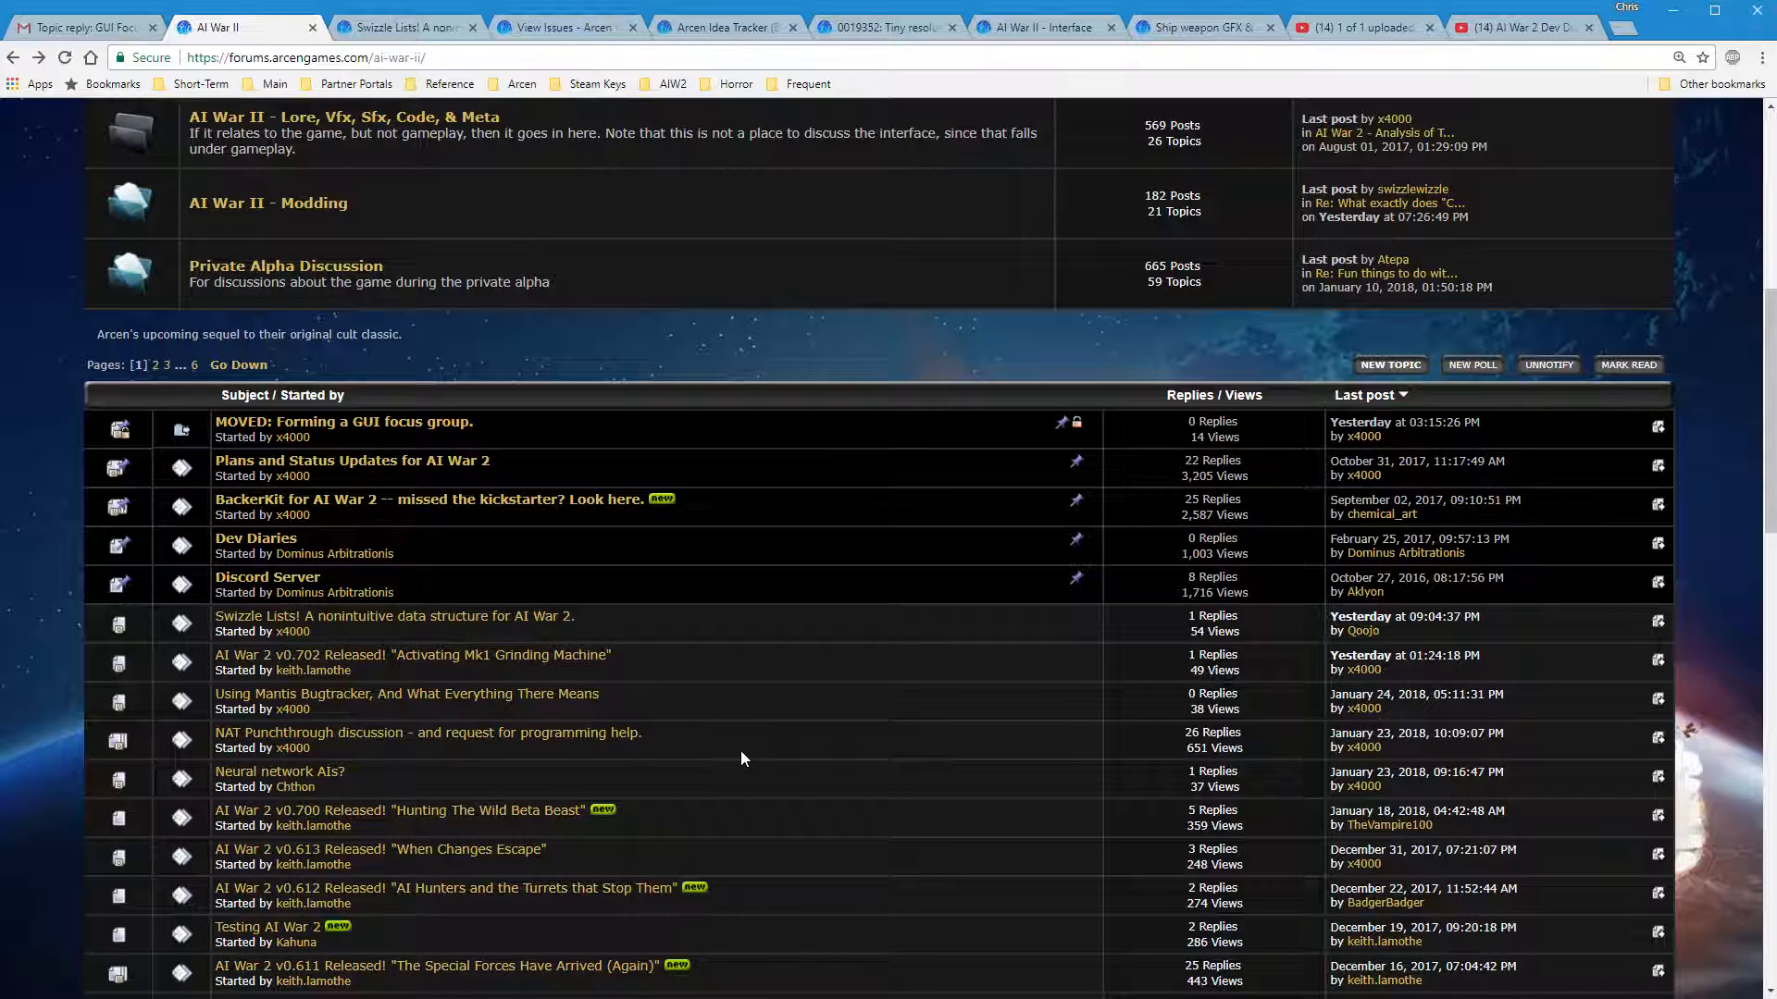
{"action": "mouse_move", "coordinate": [794, 770]}
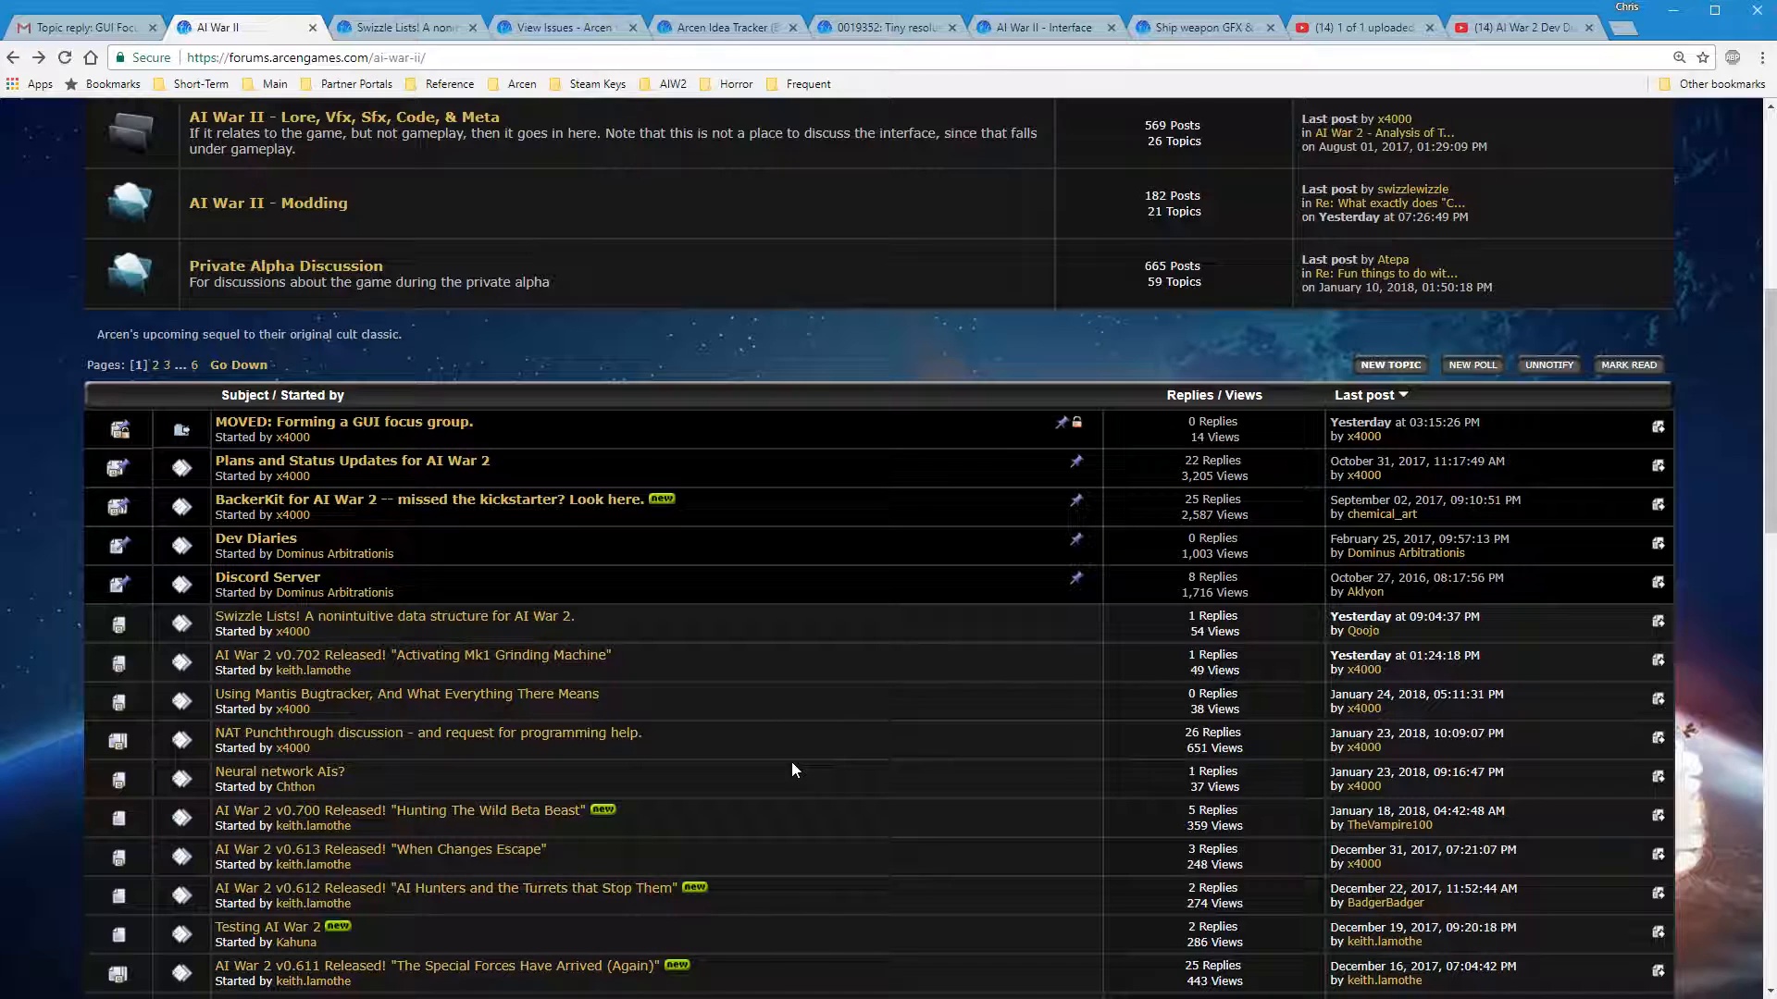
{"action": "mouse_move", "coordinate": [809, 766]}
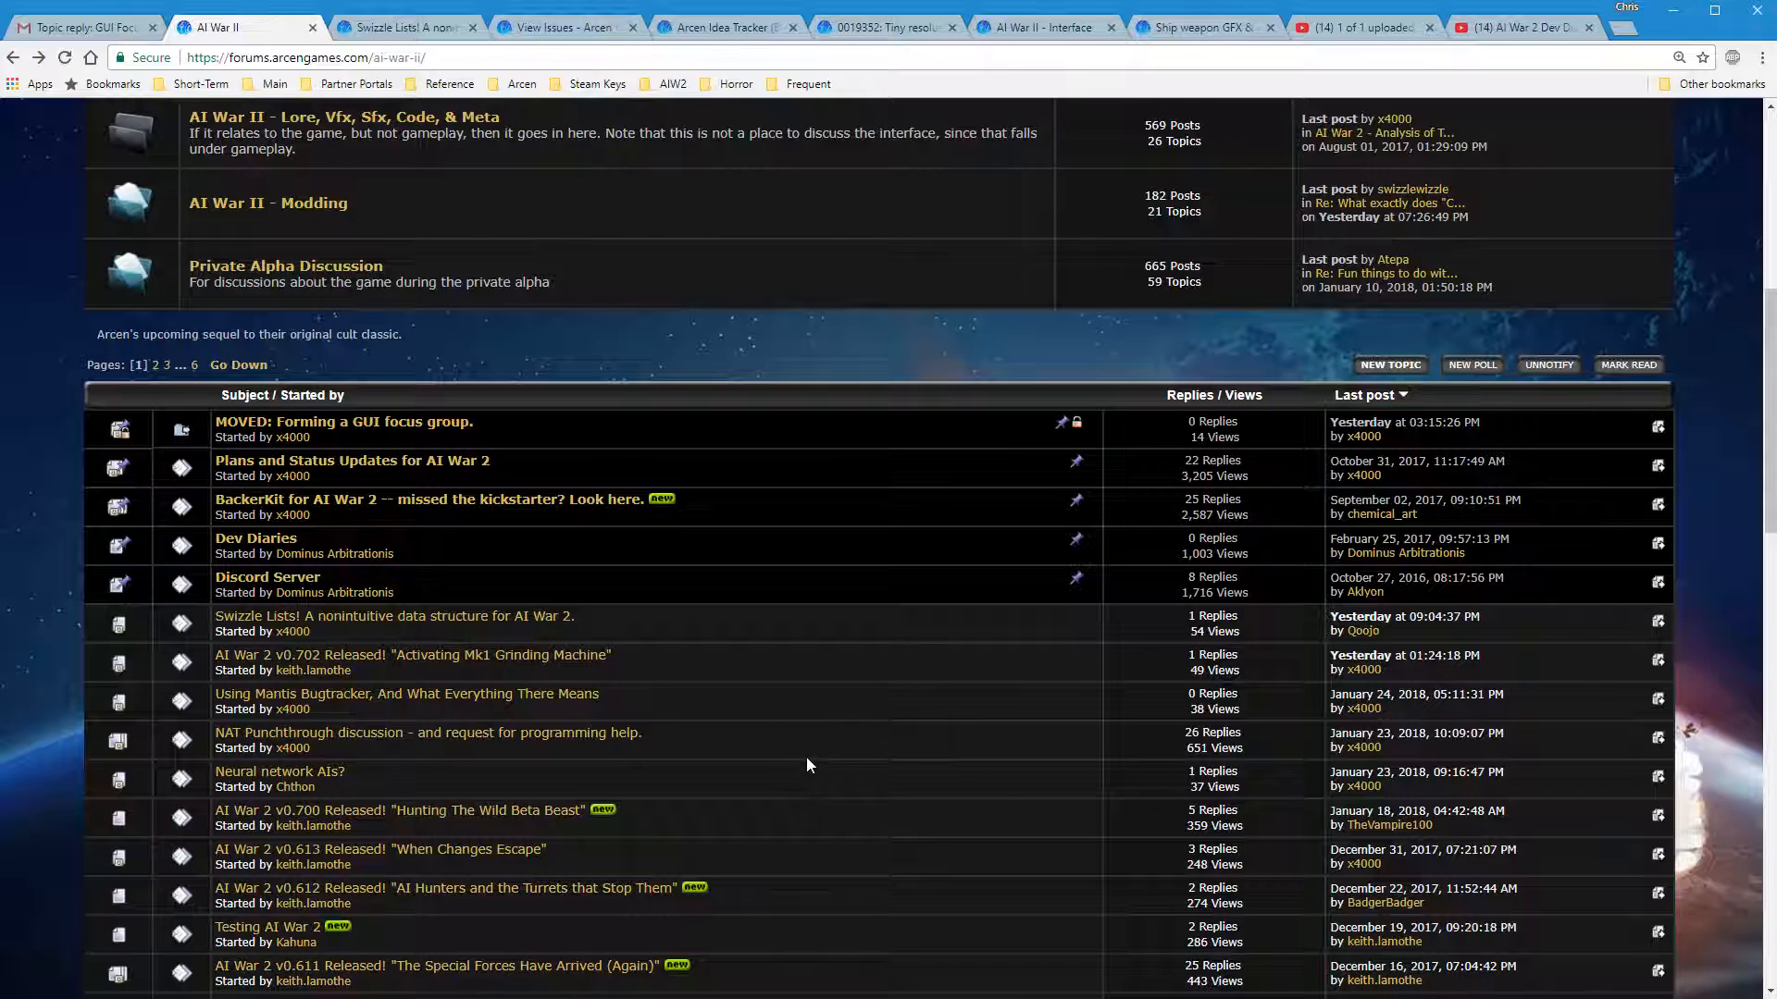
{"action": "mouse_move", "coordinate": [816, 755]}
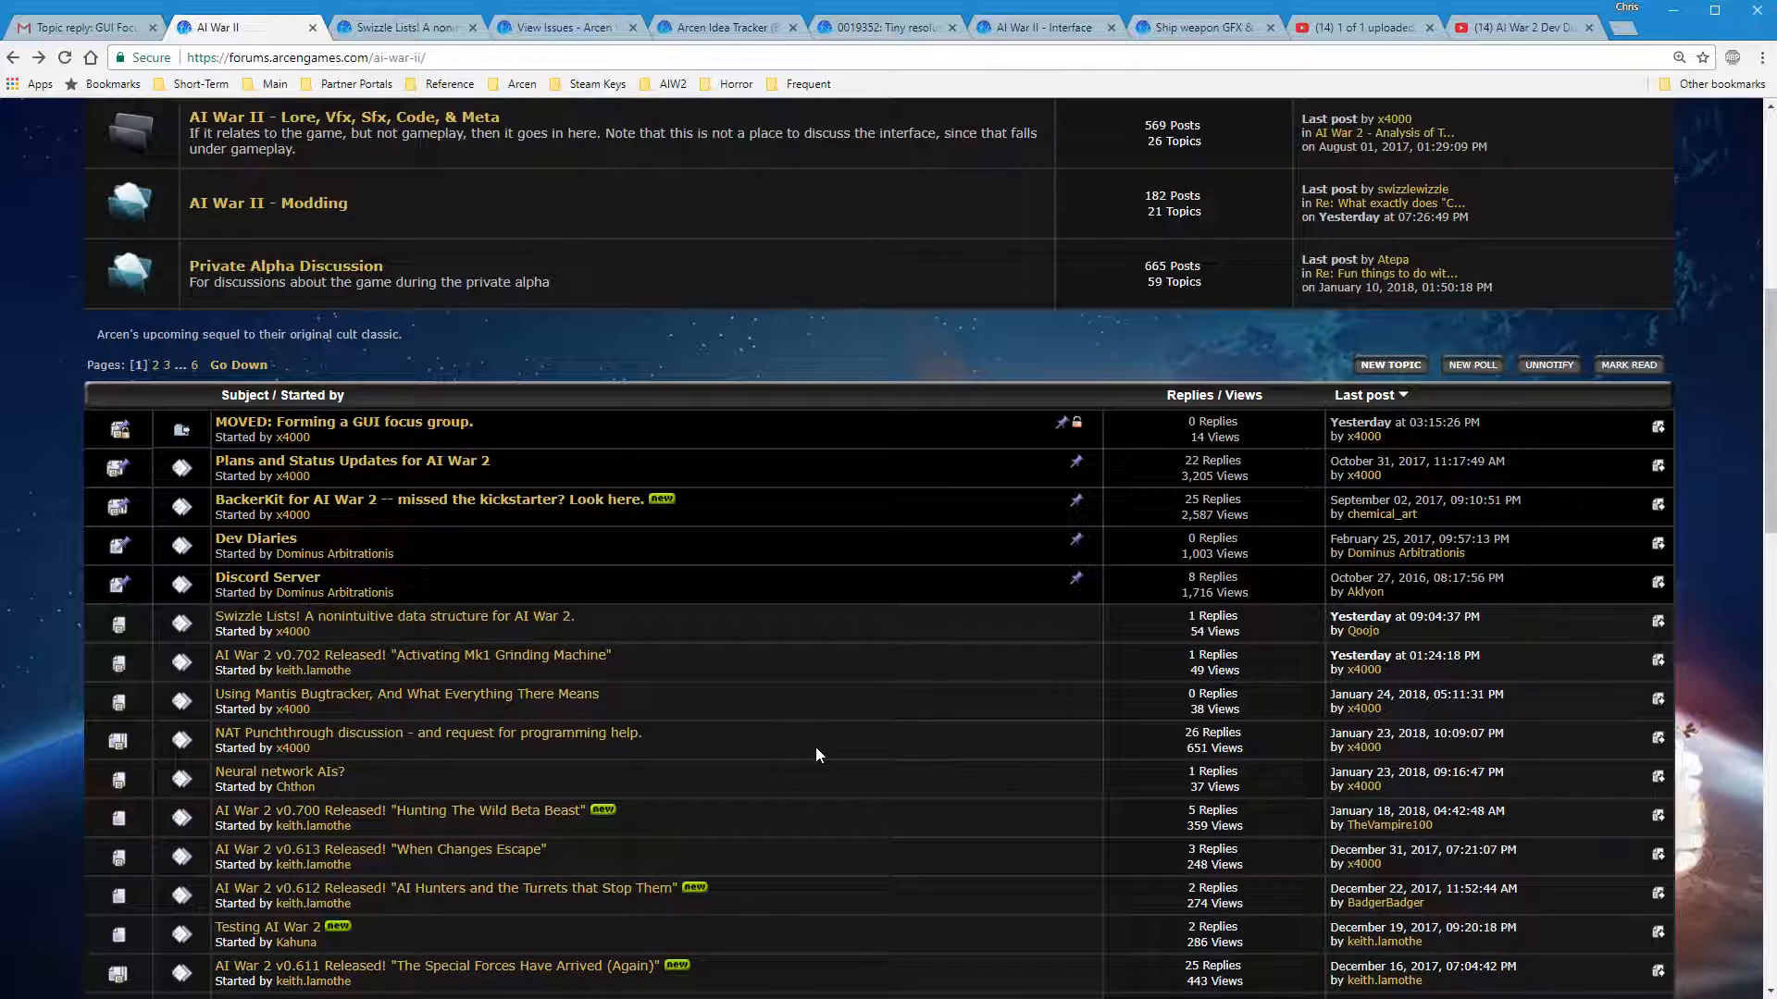
{"action": "mouse_move", "coordinate": [922, 815]}
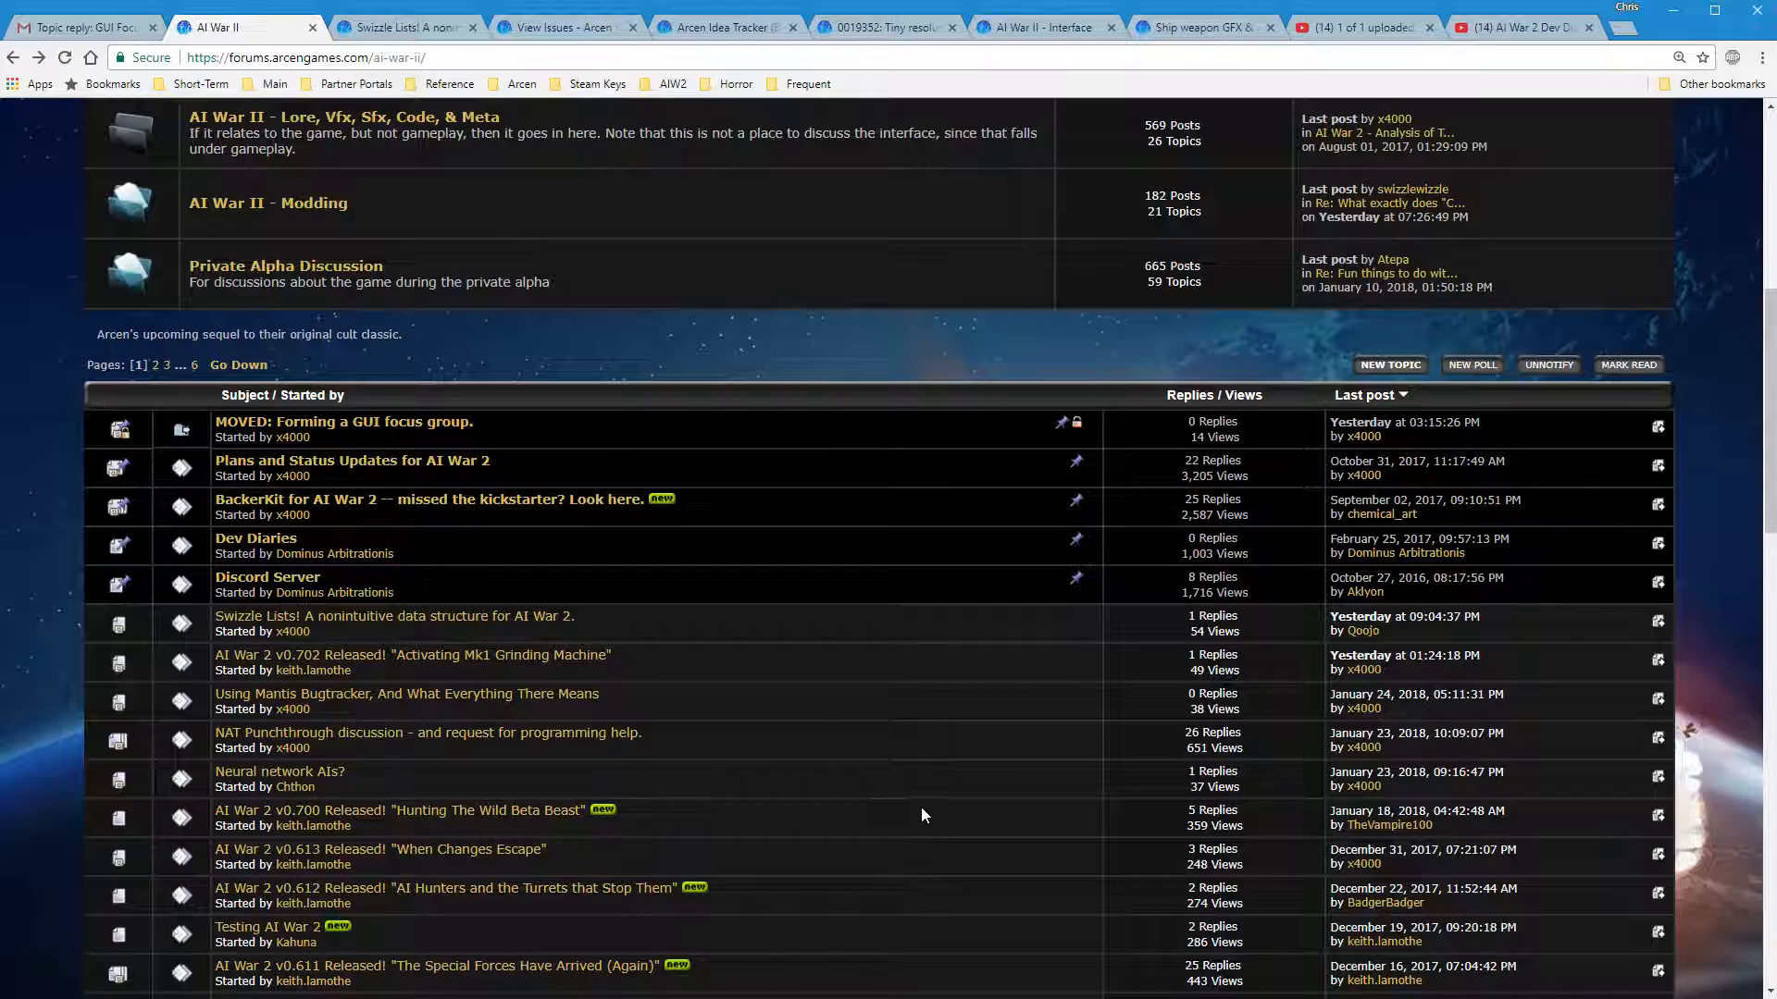
Scroll the AI War II topic list after abandoning the split
{"action": "scroll", "scroll_direction": "down", "scroll_amount": 3}
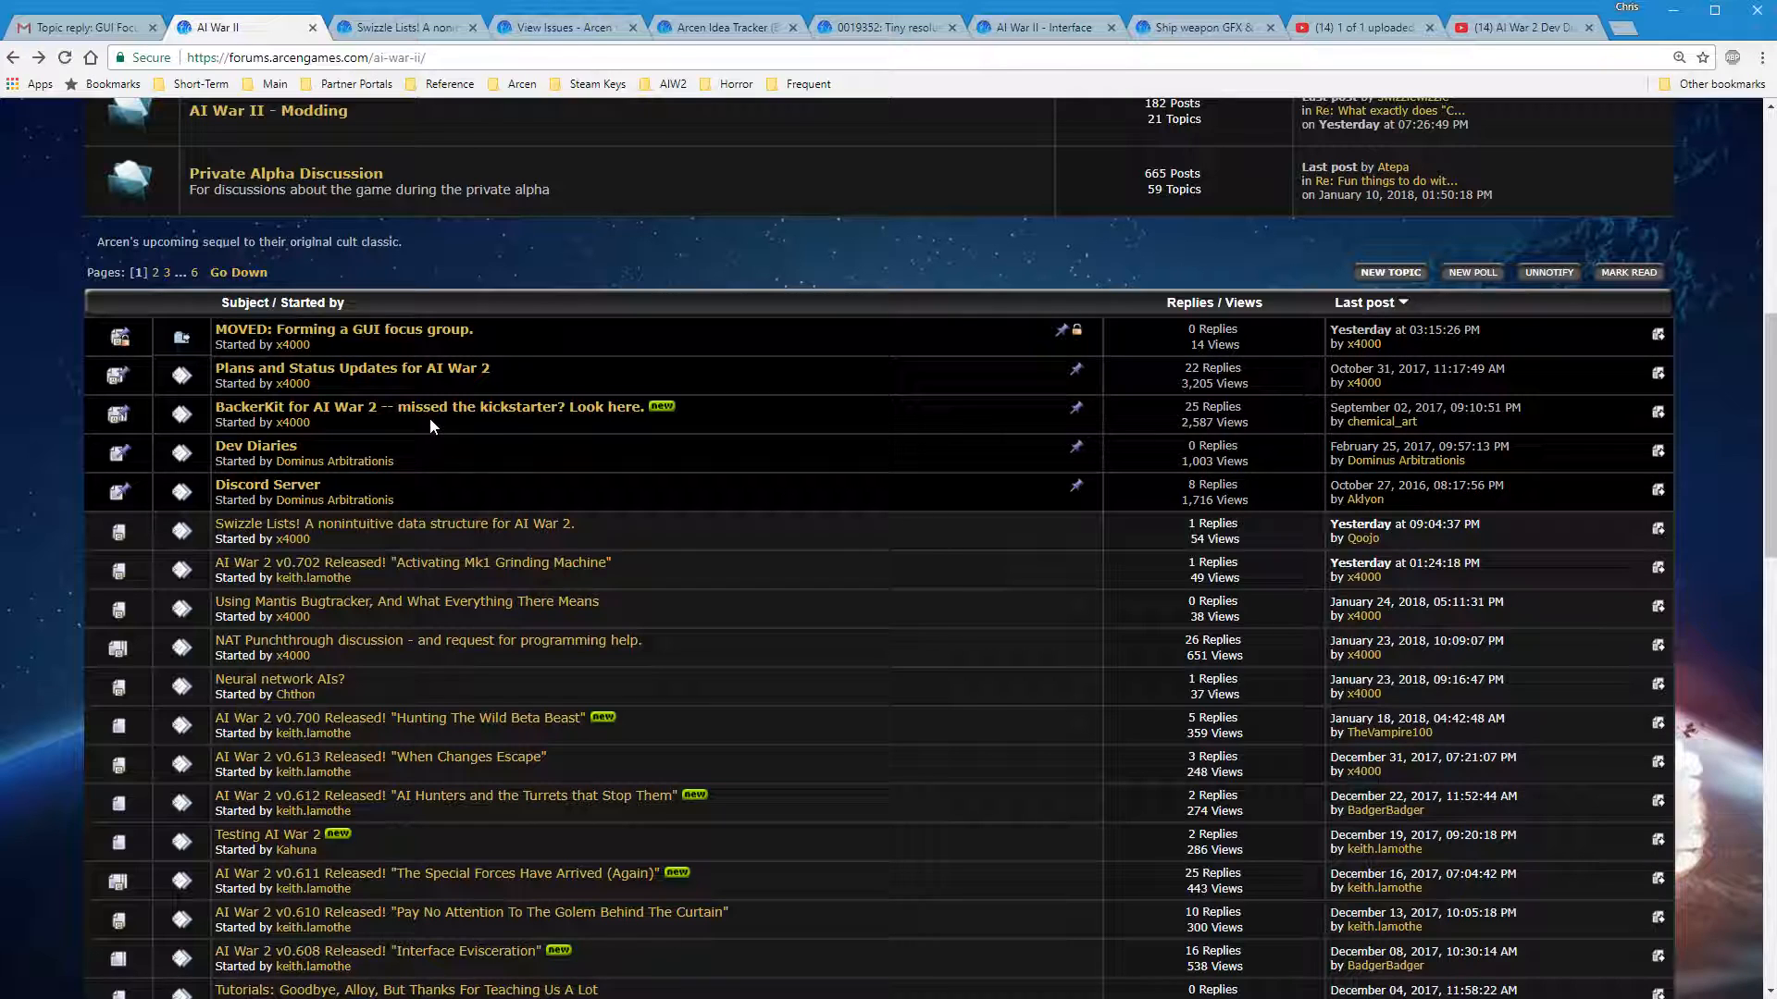
{"action": "mouse_move", "coordinate": [639, 504]}
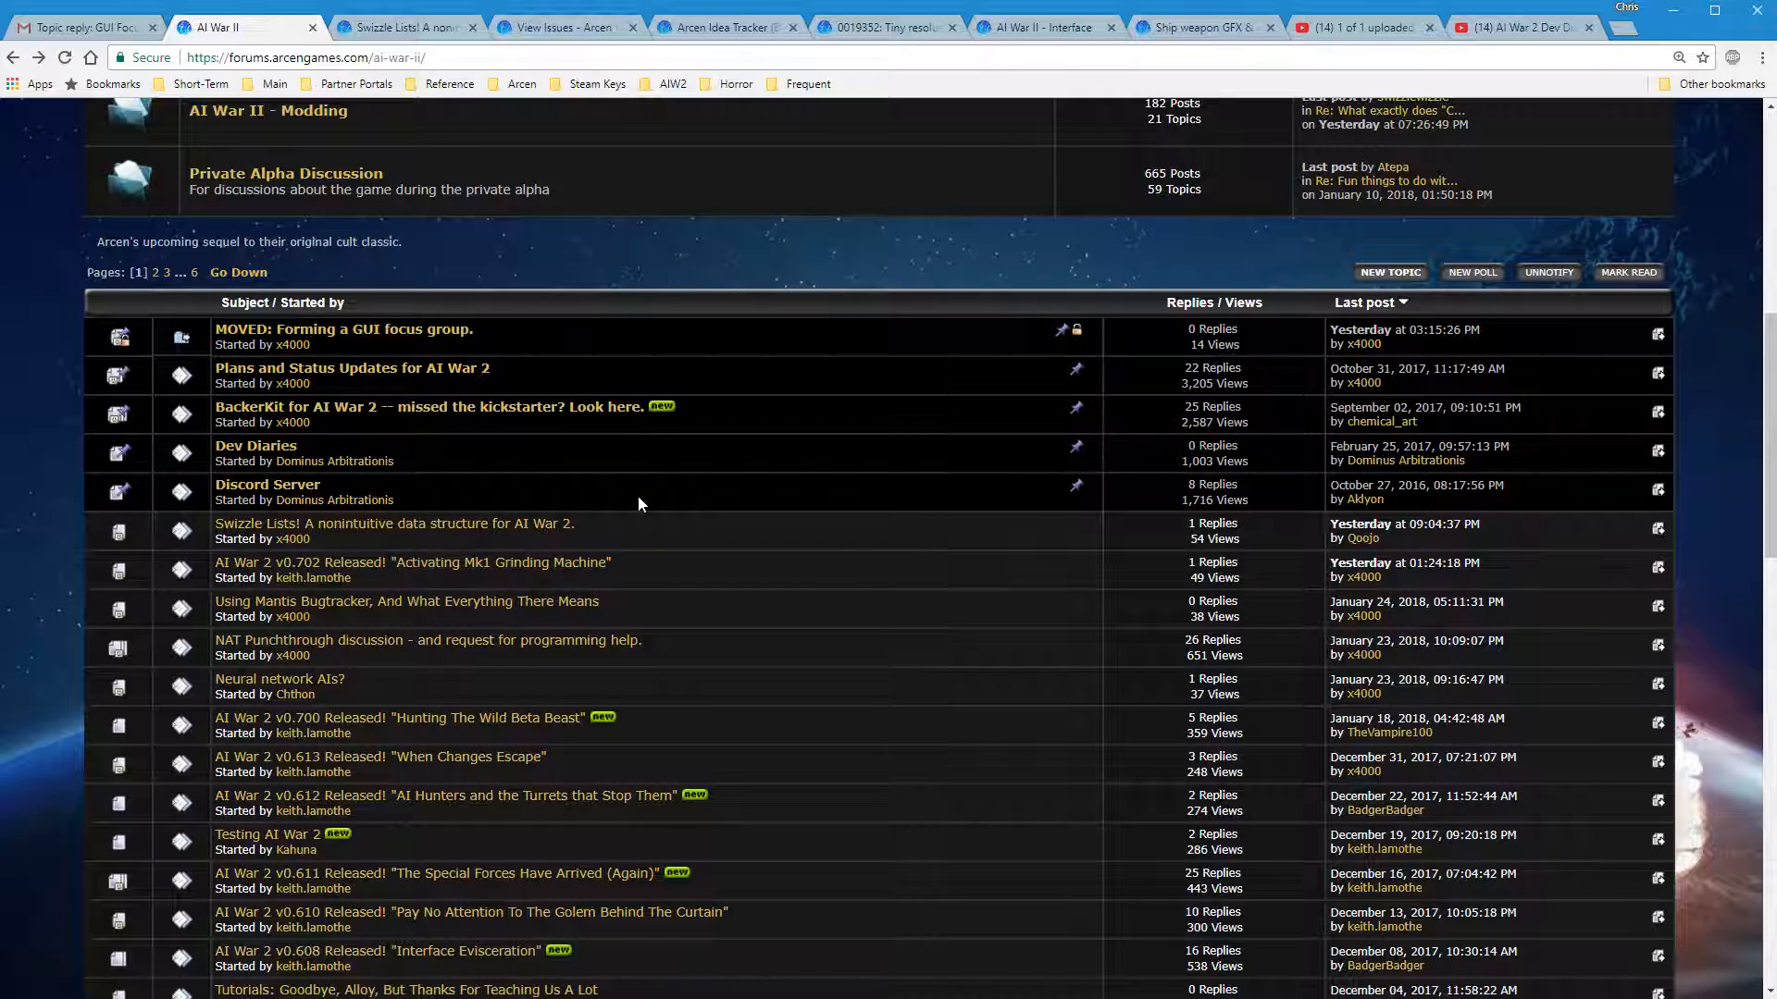
{"action": "mouse_move", "coordinate": [619, 407]}
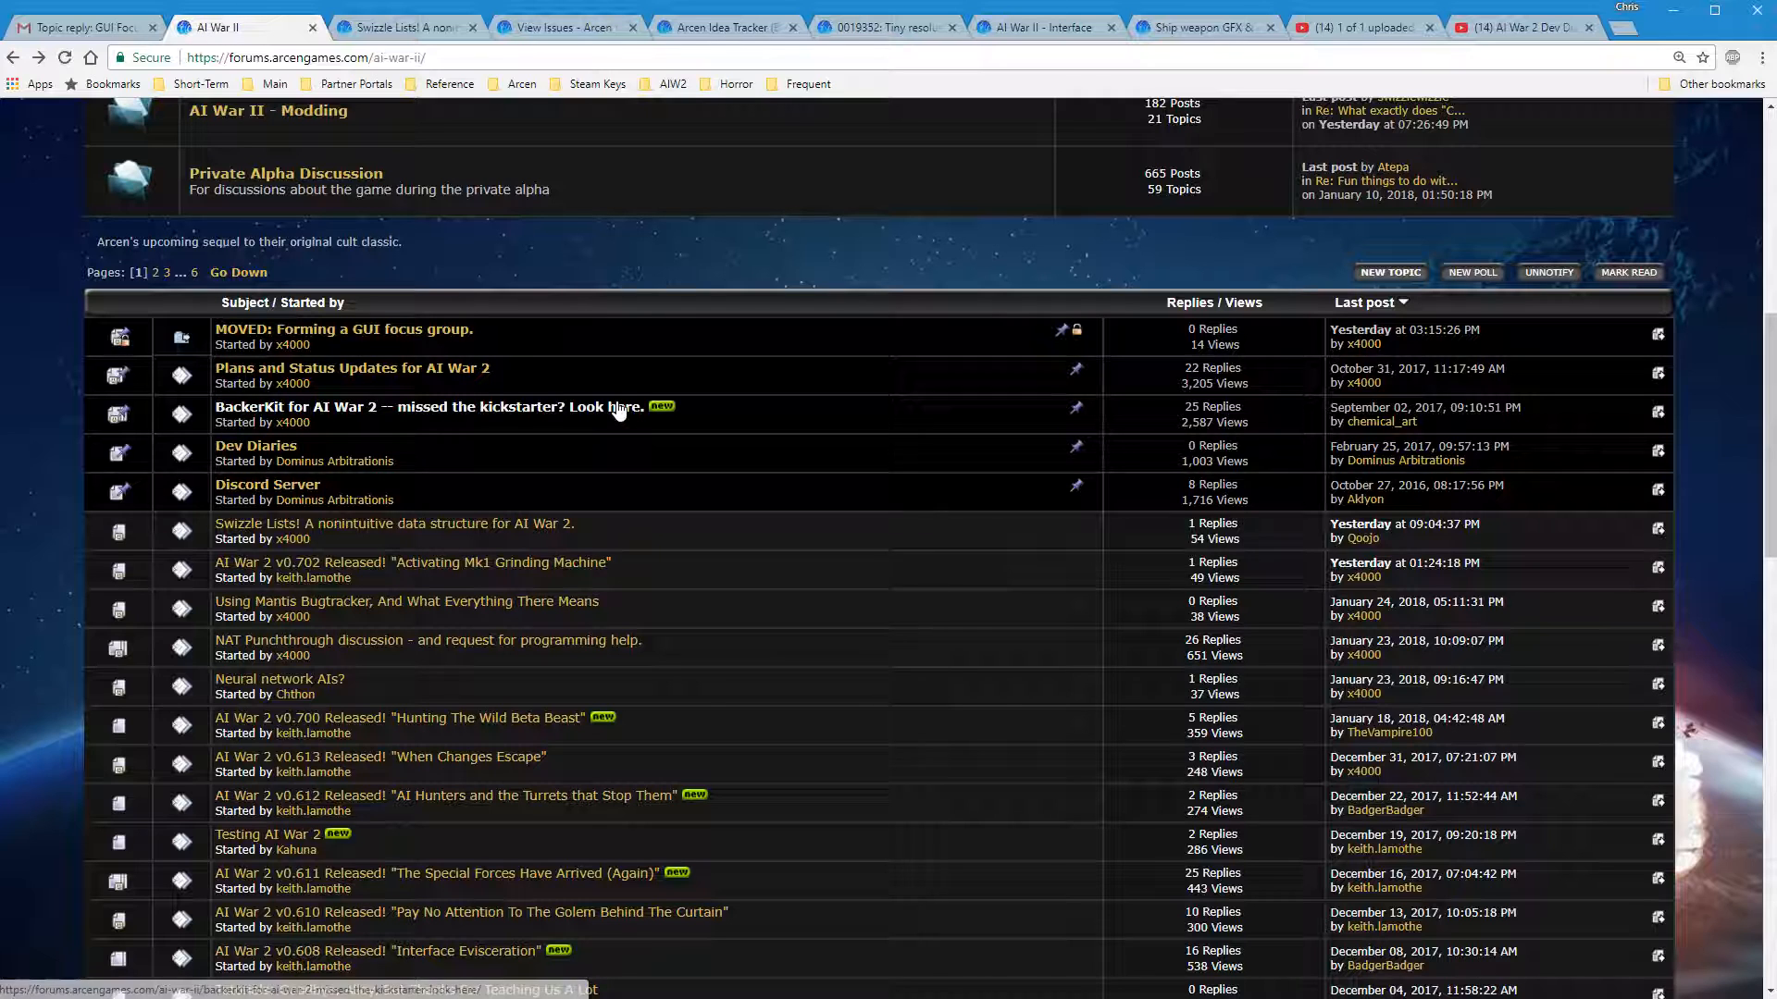
View Chris's opening post in the BackerKit for AI War 2 topic
{"action": "left_click", "coordinate": [421, 405]}
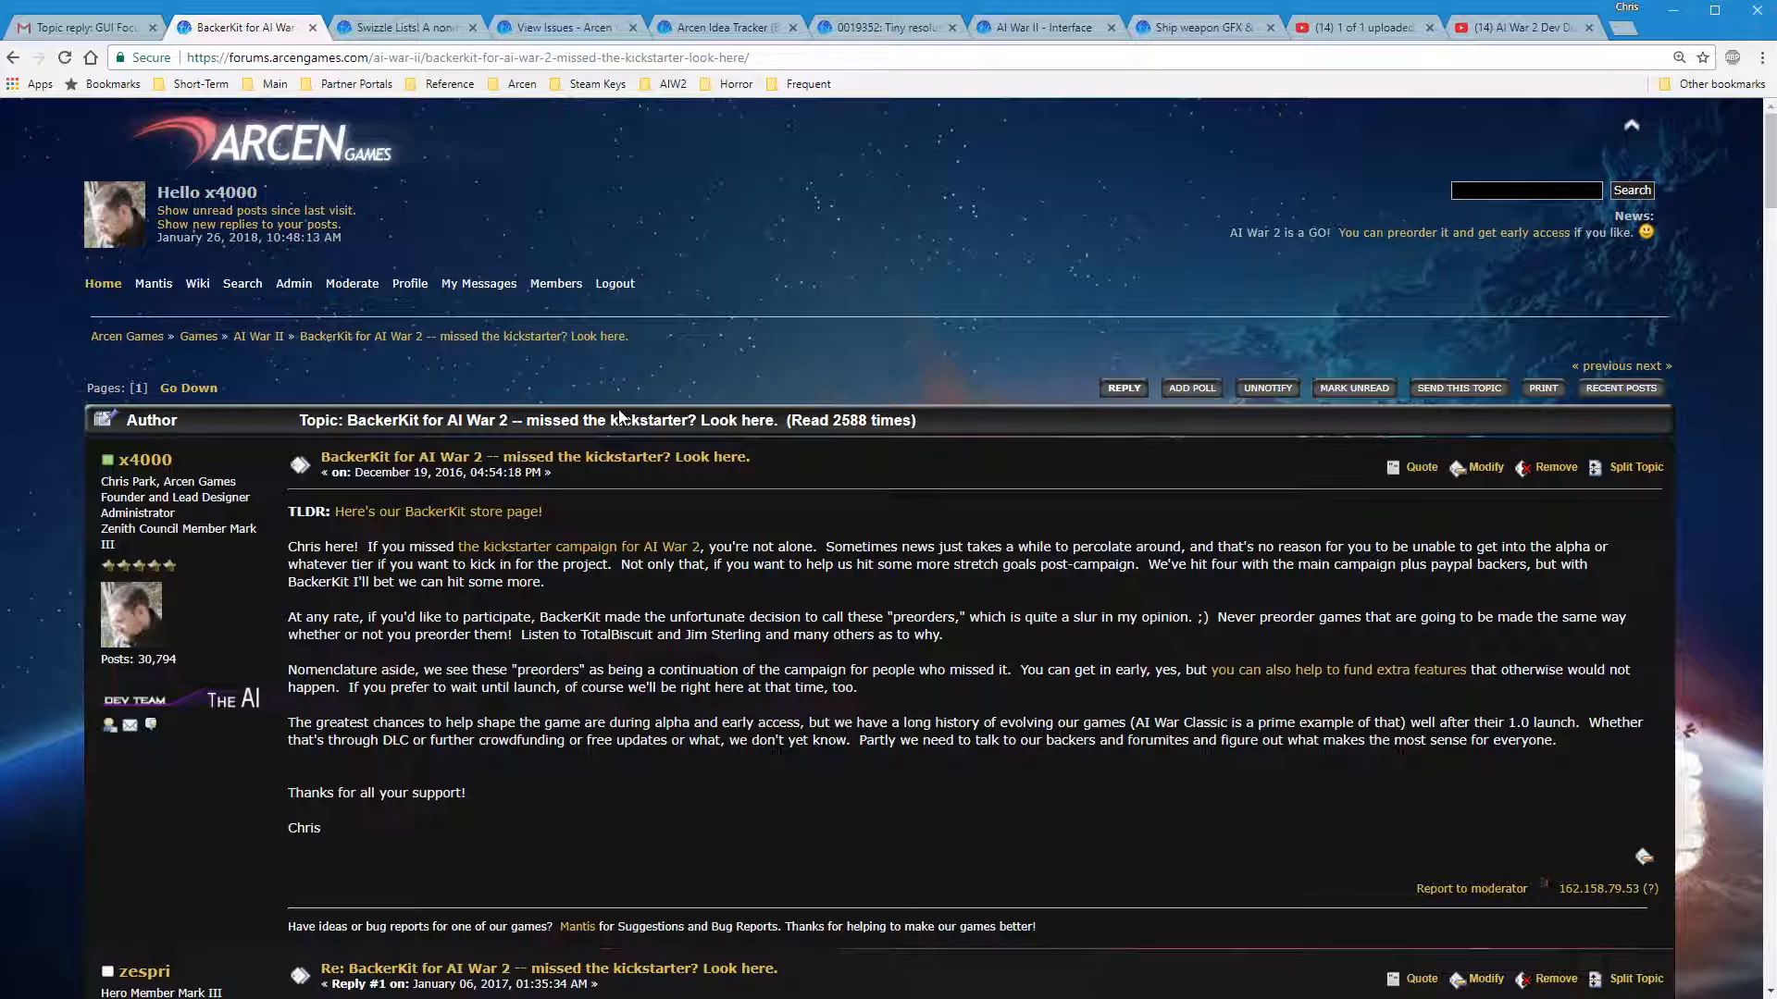
{"action": "mouse_move", "coordinate": [698, 613]}
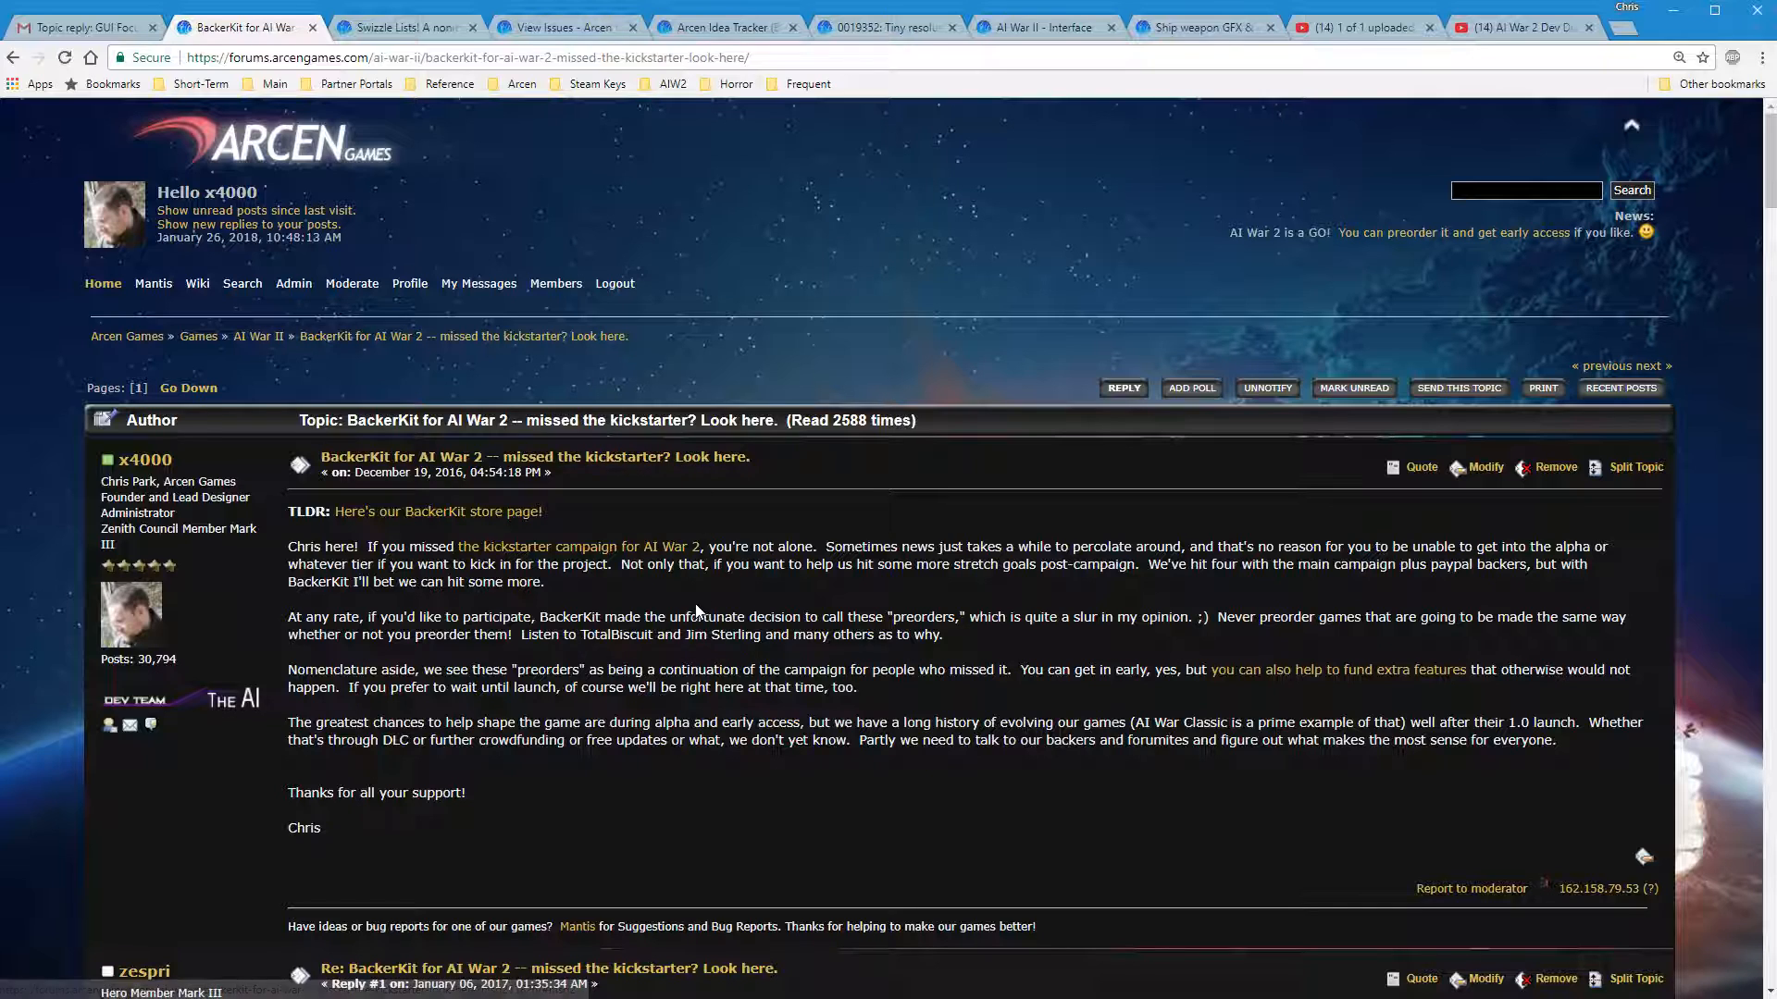
Switch to Gmail's 'Topic reply: GUI Focus Group' notification, message 3 of 11
{"action": "left_click", "coordinate": [79, 26]}
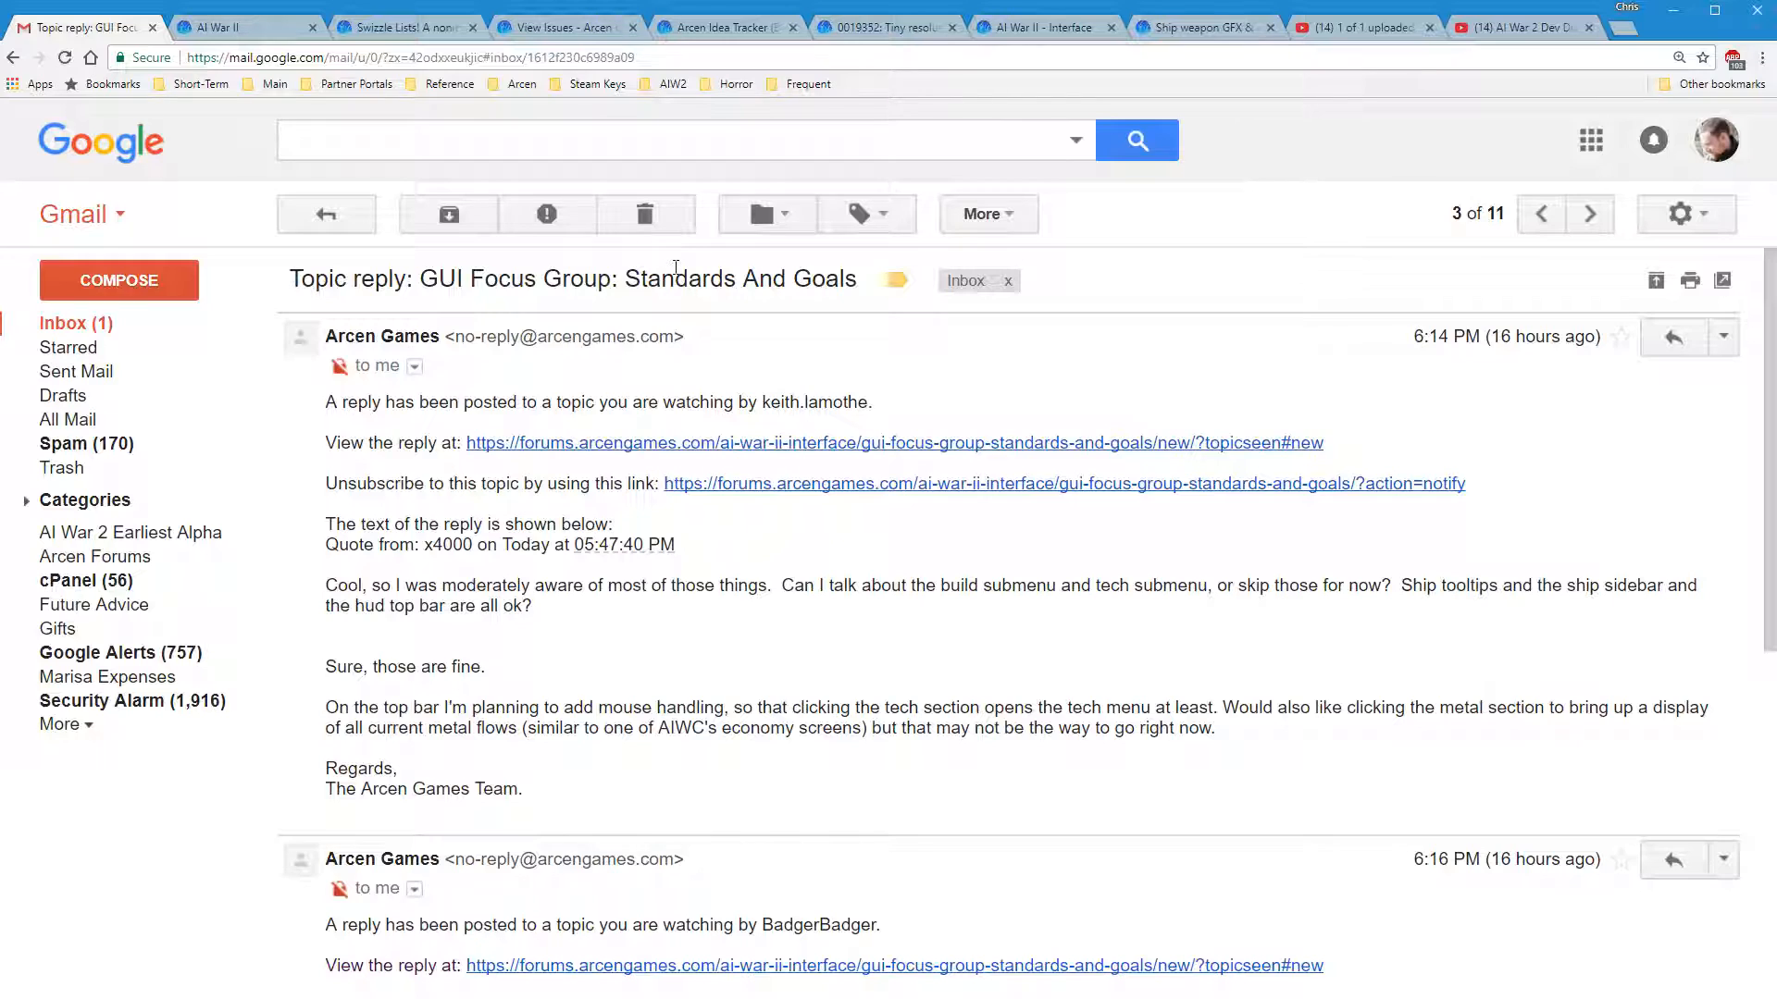
{"action": "mouse_move", "coordinate": [695, 401]}
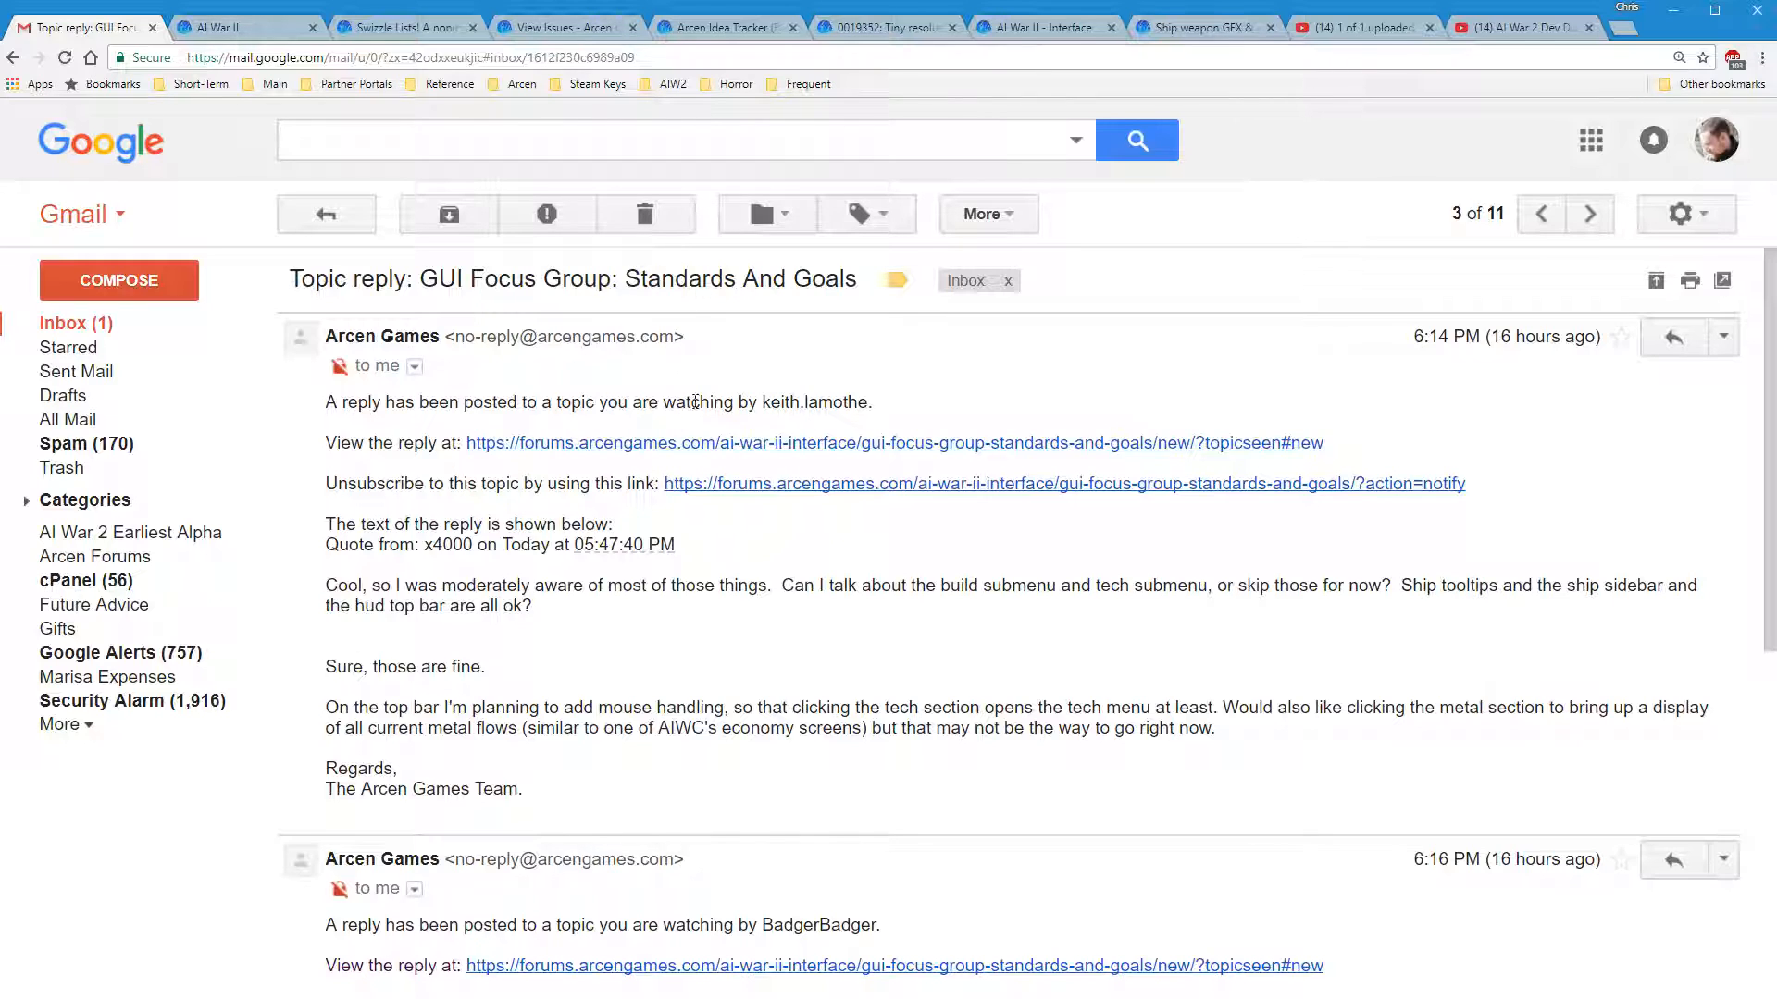
{"action": "mouse_move", "coordinate": [620, 442]}
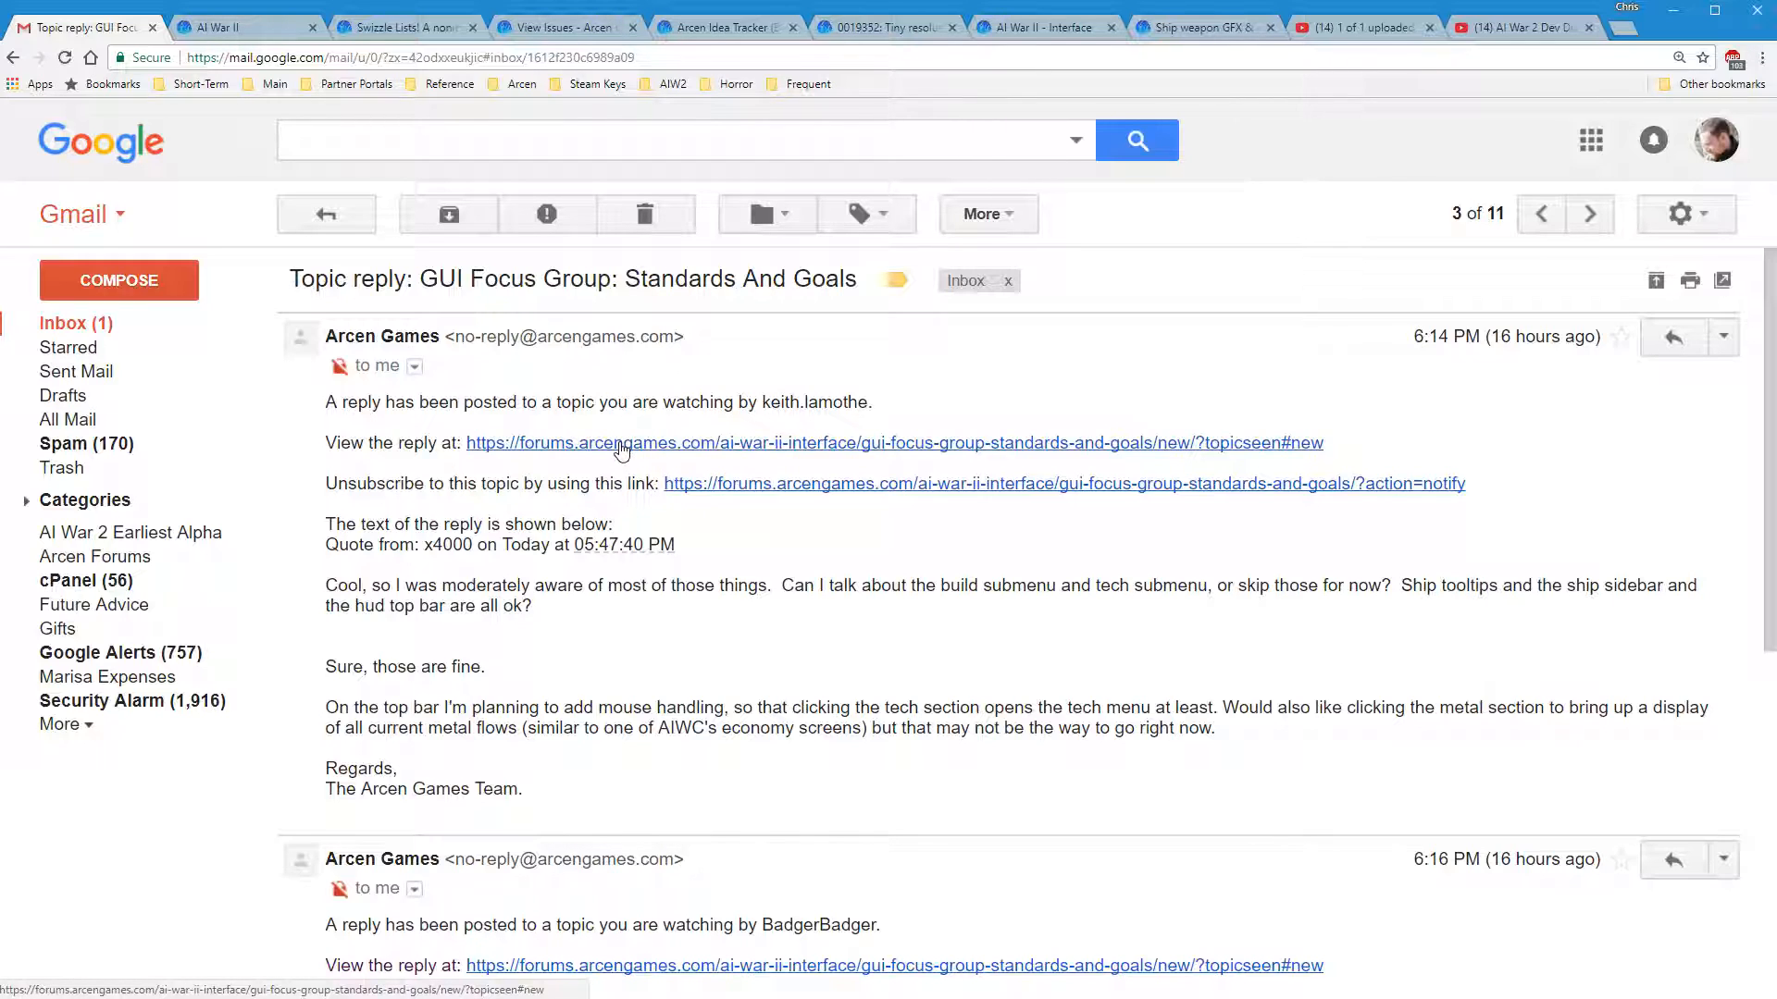
{"action": "mouse_move", "coordinate": [1210, 453]}
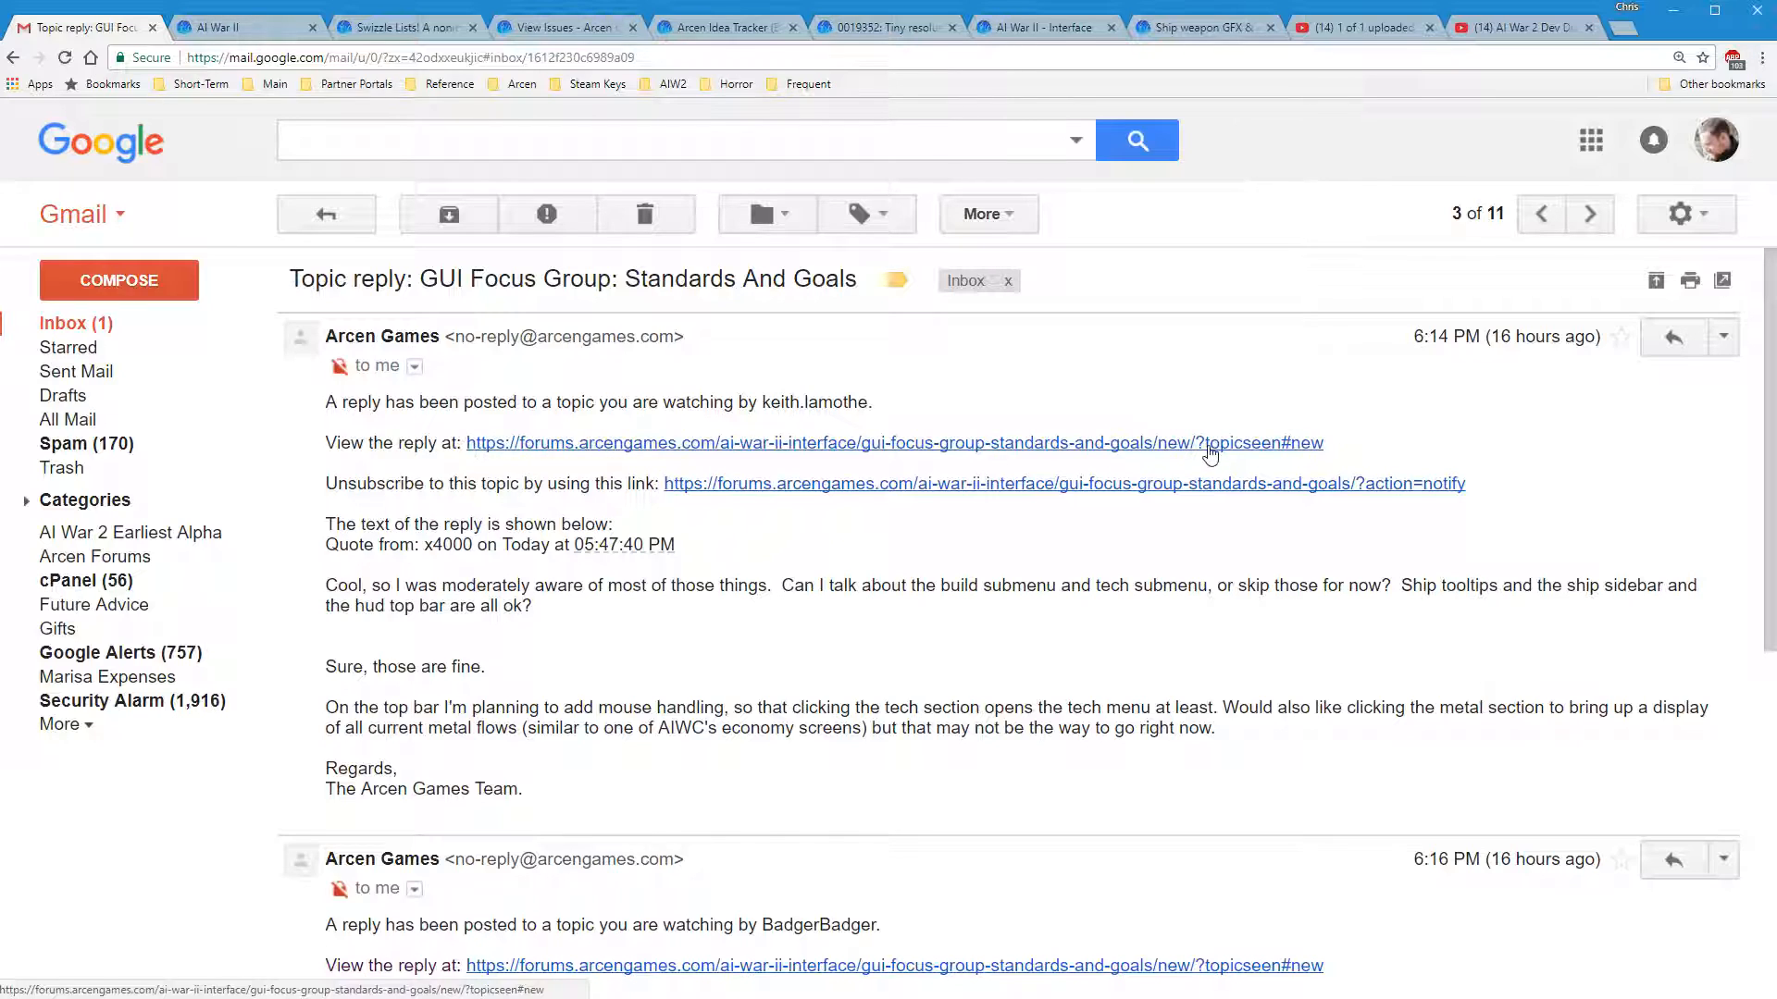
{"action": "mouse_move", "coordinate": [853, 454]}
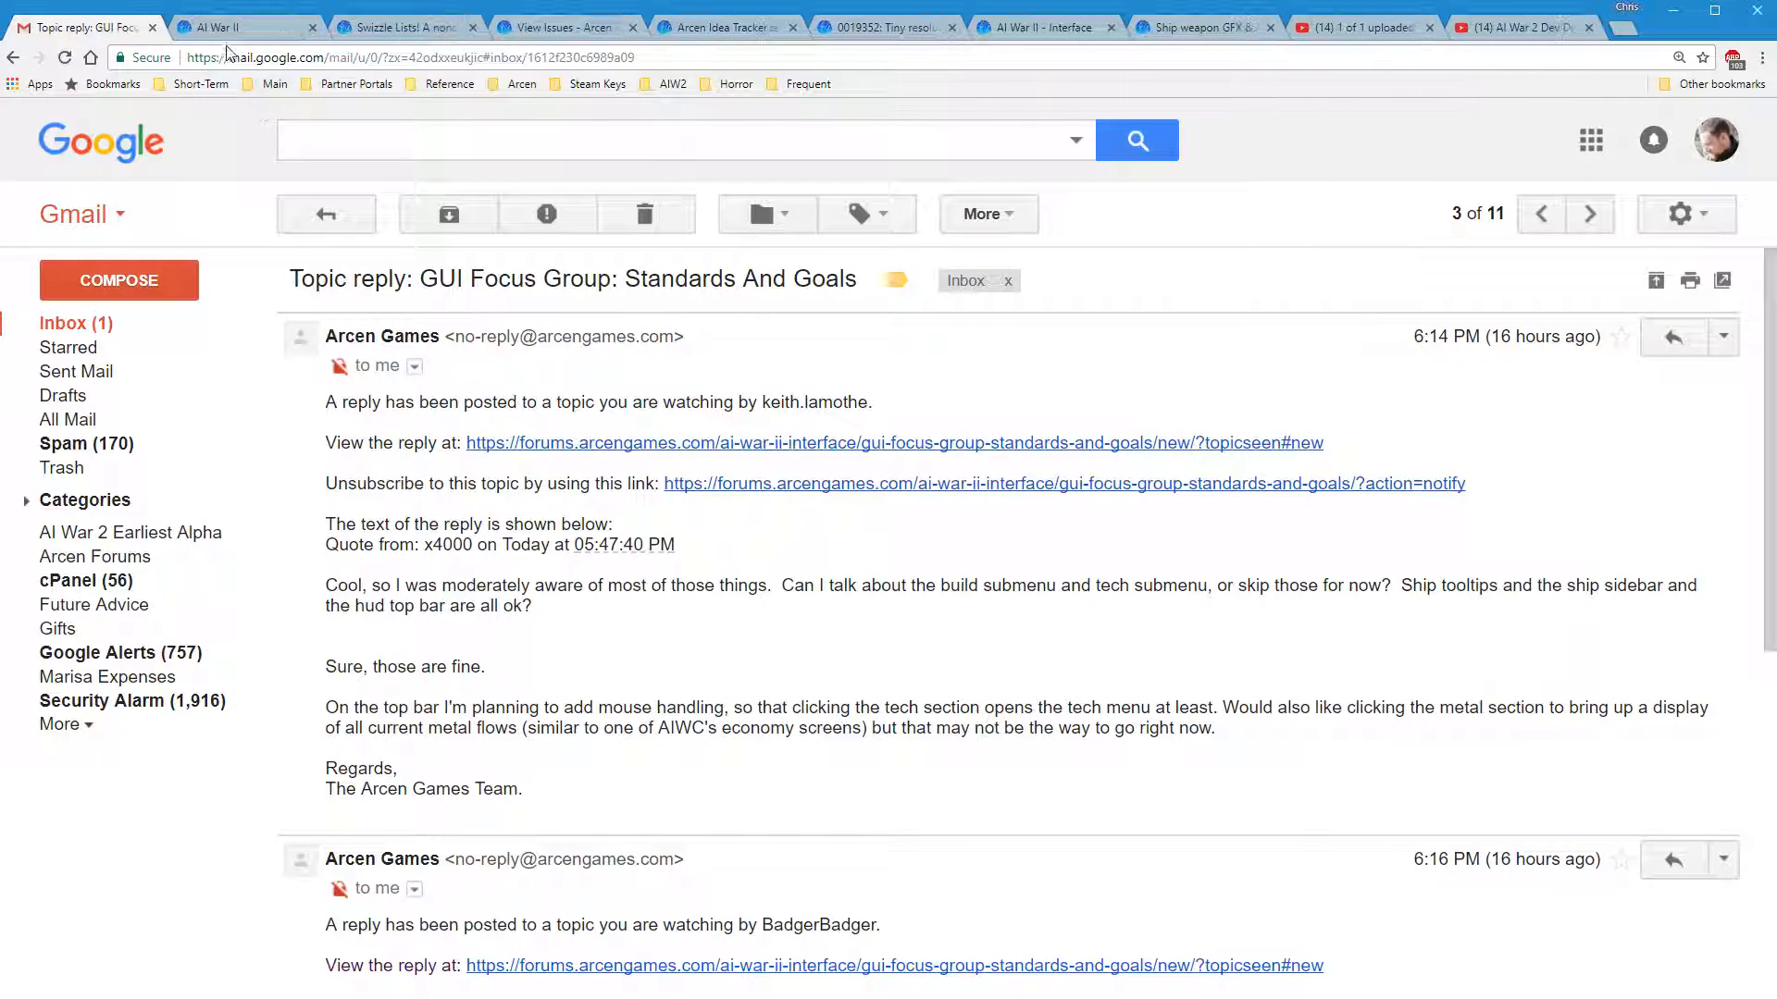
From the forum tab, enter the AI War II - Interface board and view 'The start with first planet option'
{"action": "left_click", "coordinate": [241, 26]}
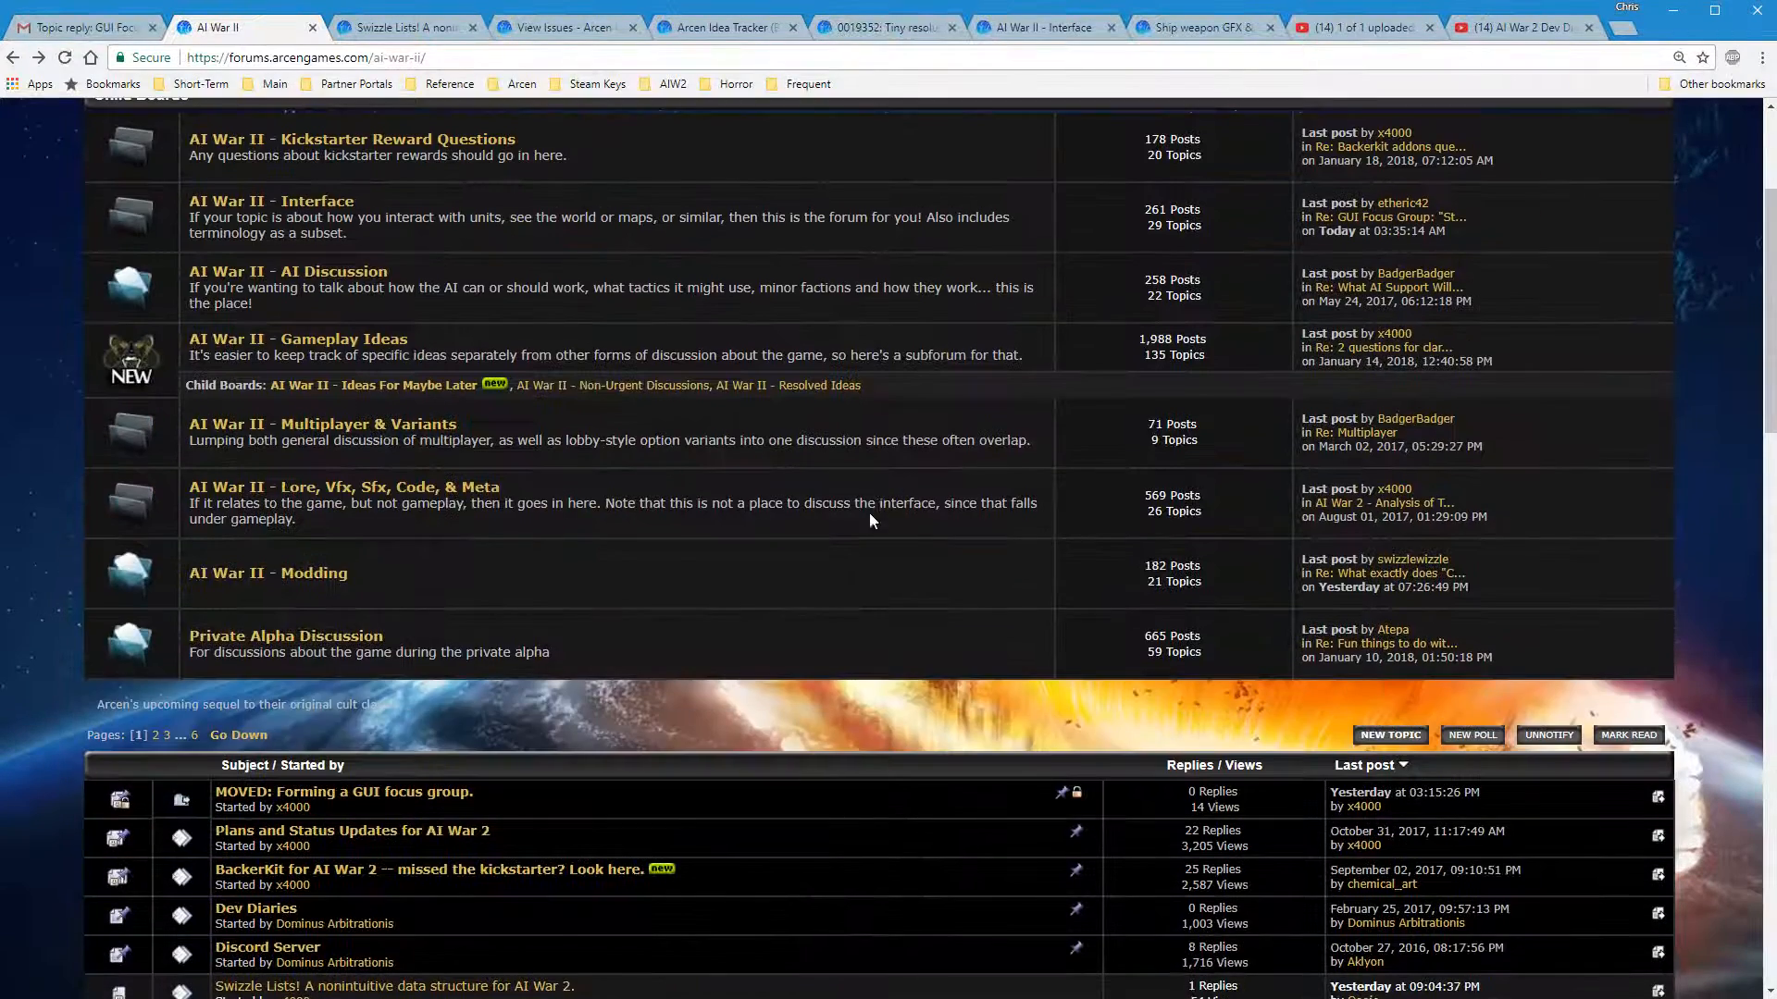
{"action": "scroll", "scroll_direction": "up", "scroll_amount": 3}
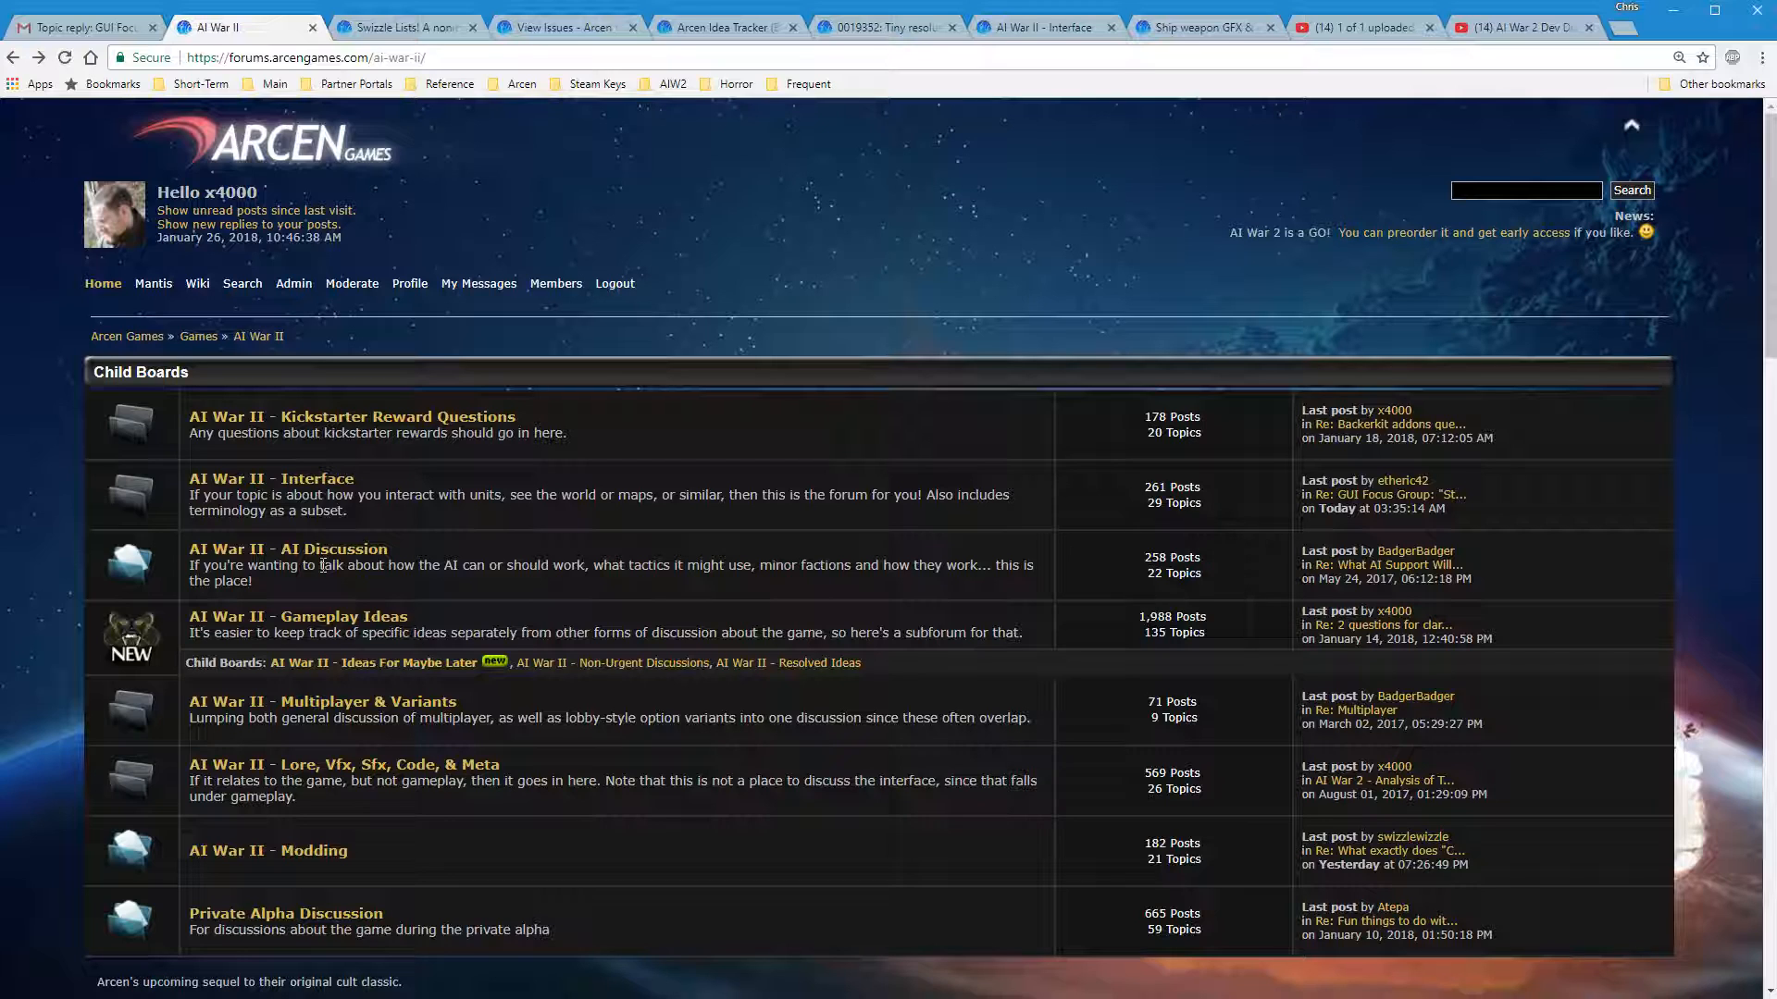
{"action": "mouse_move", "coordinate": [6, 668]}
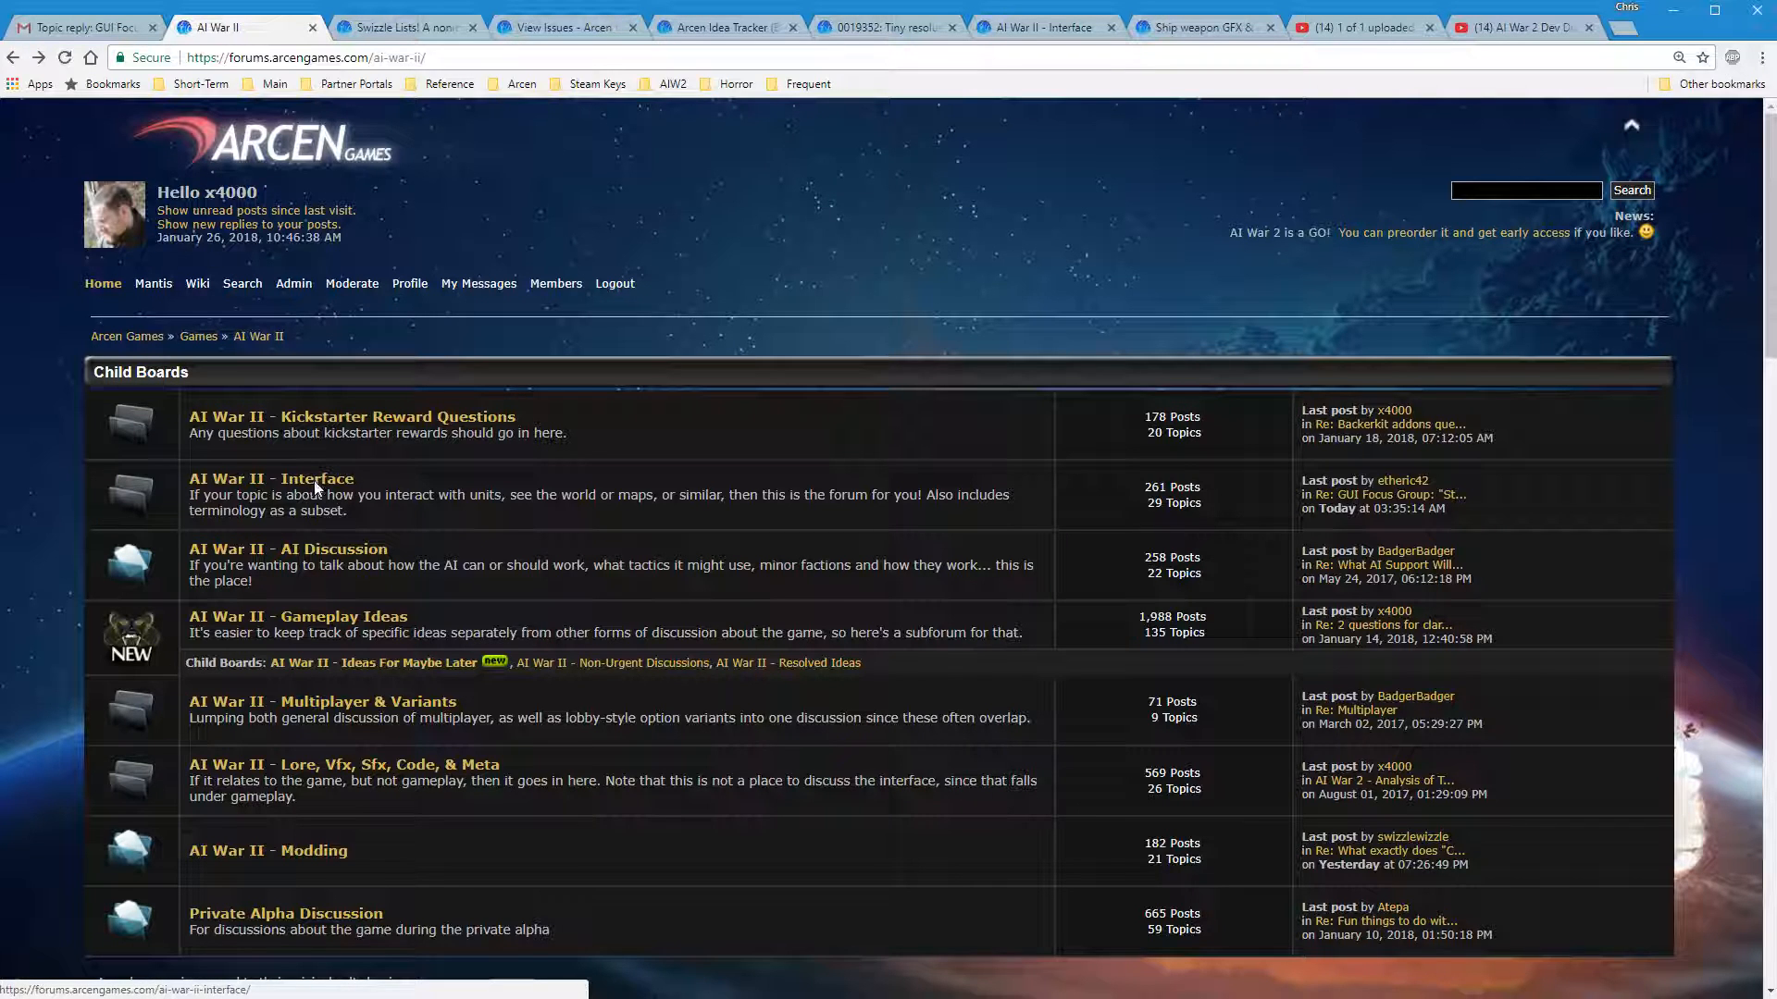
{"action": "left_click", "coordinate": [271, 477]}
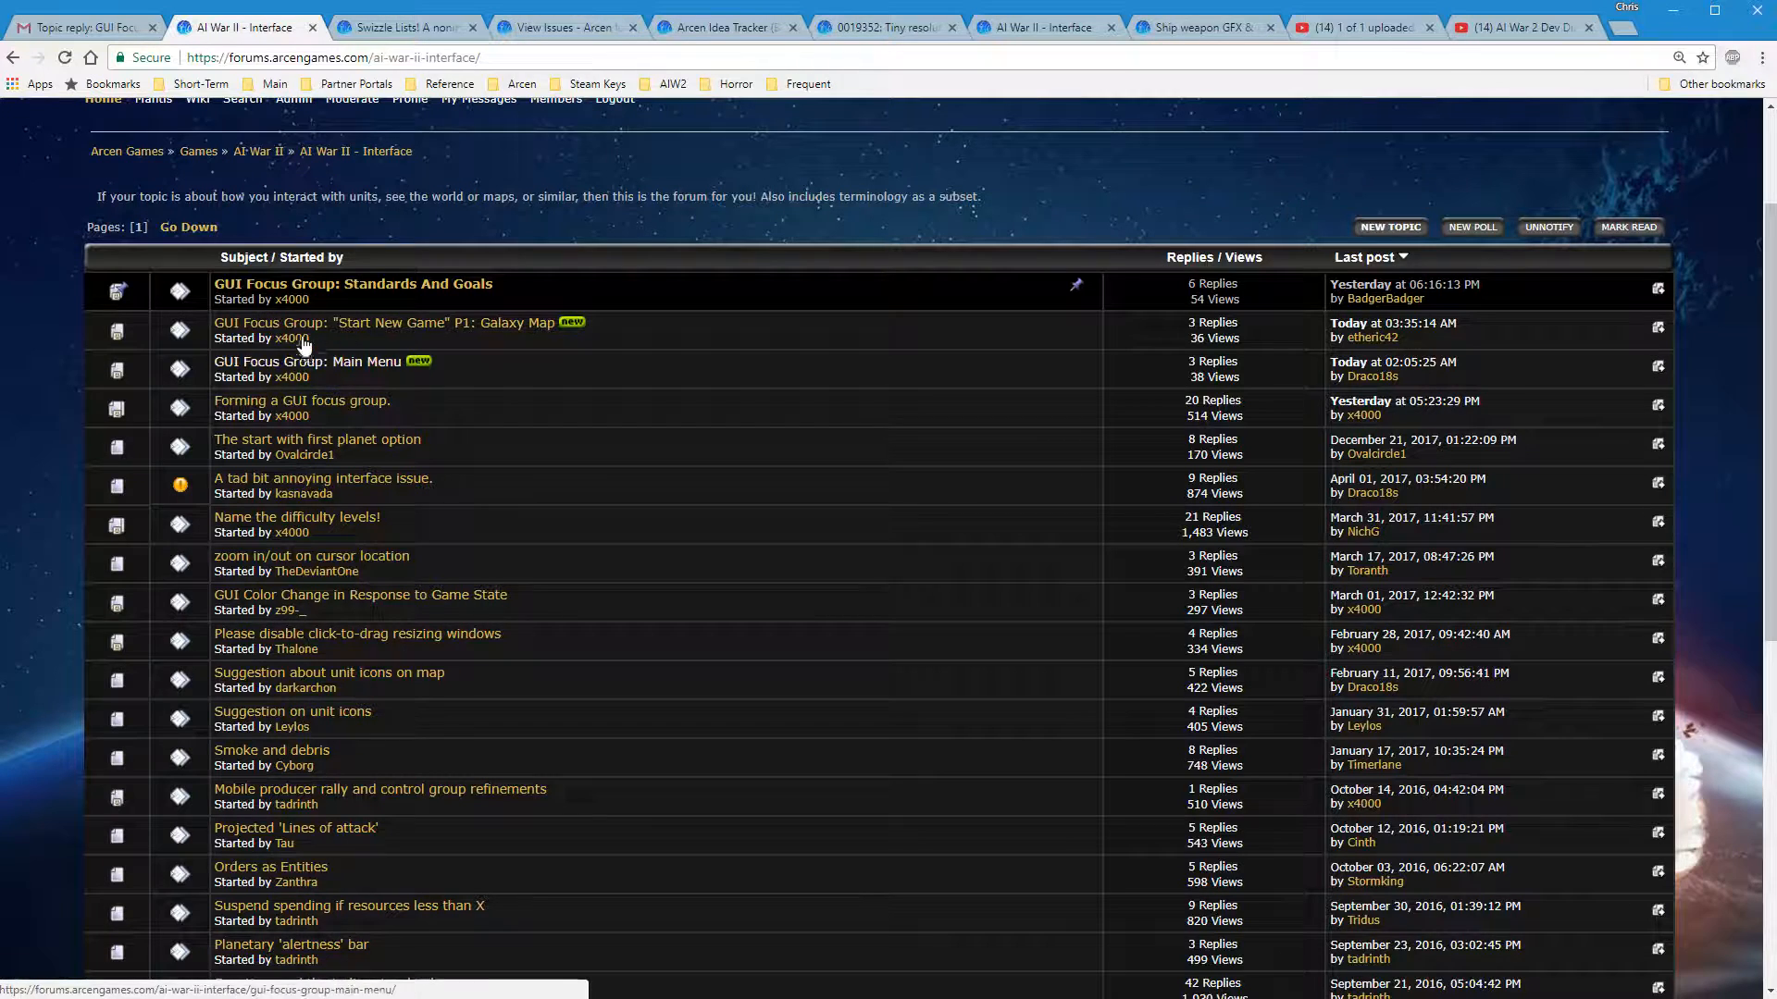
{"action": "left_click", "coordinate": [317, 441]}
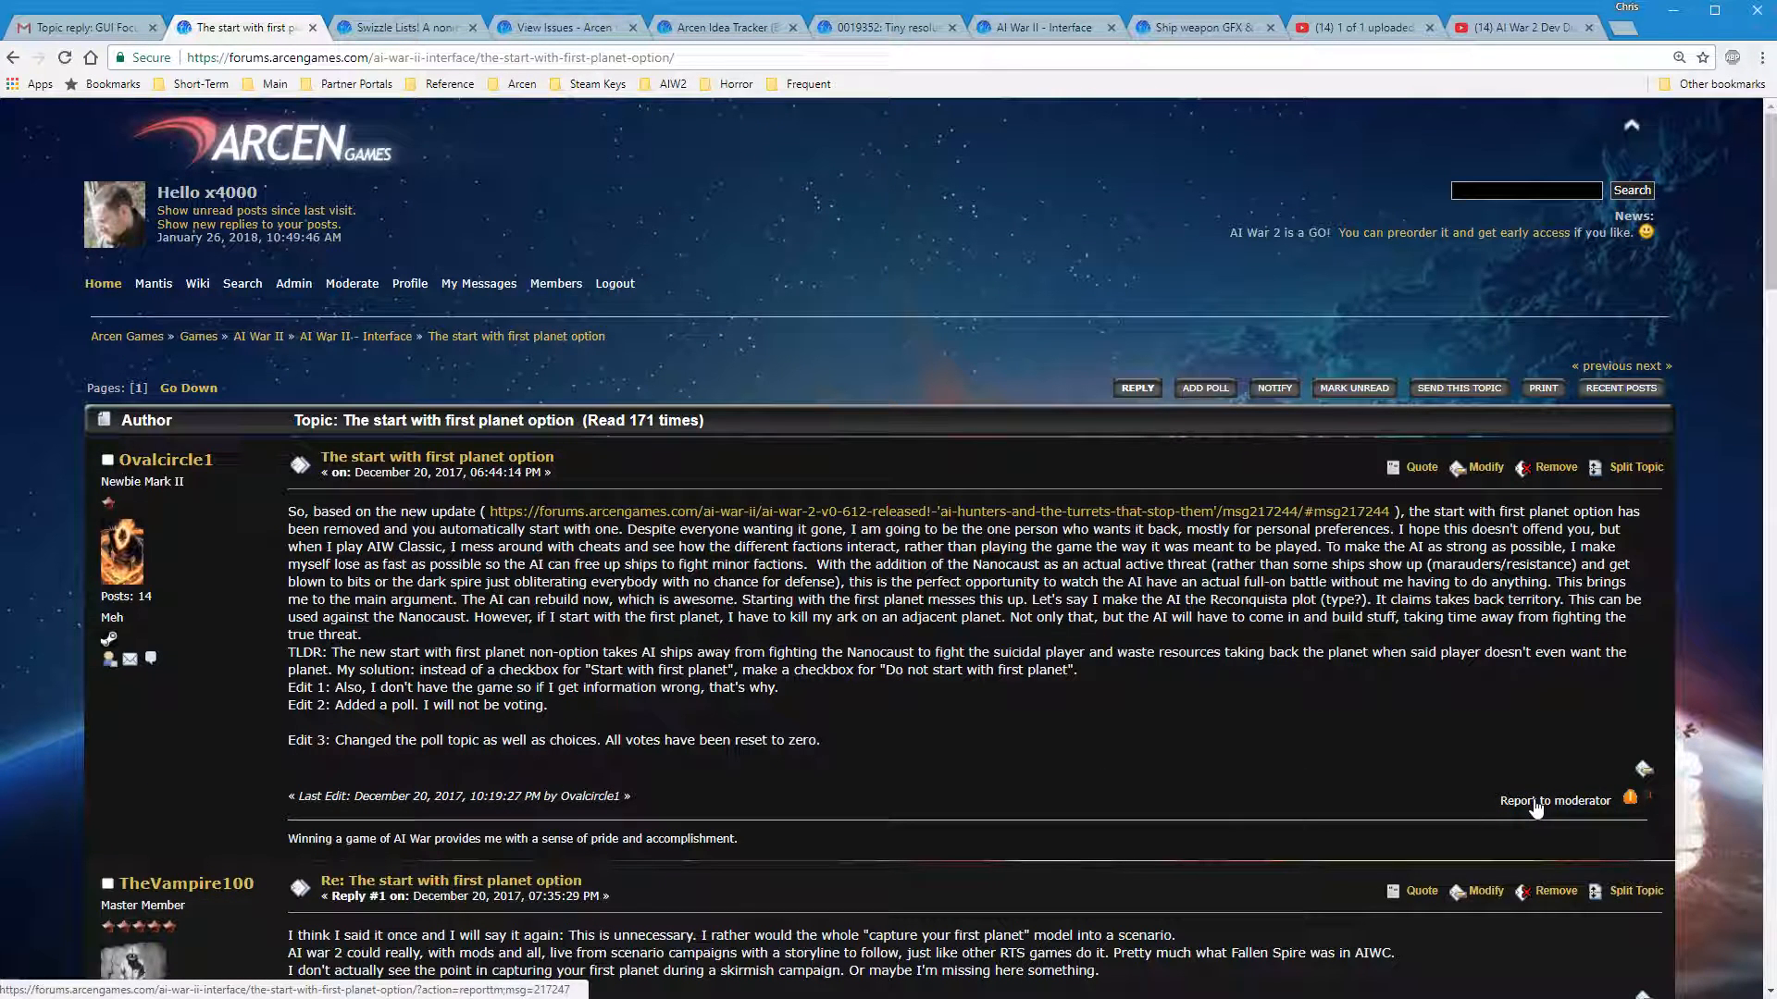
Leave the accidental Report to moderator form and return to the Interface topic list
{"action": "left_click", "coordinate": [1554, 799]}
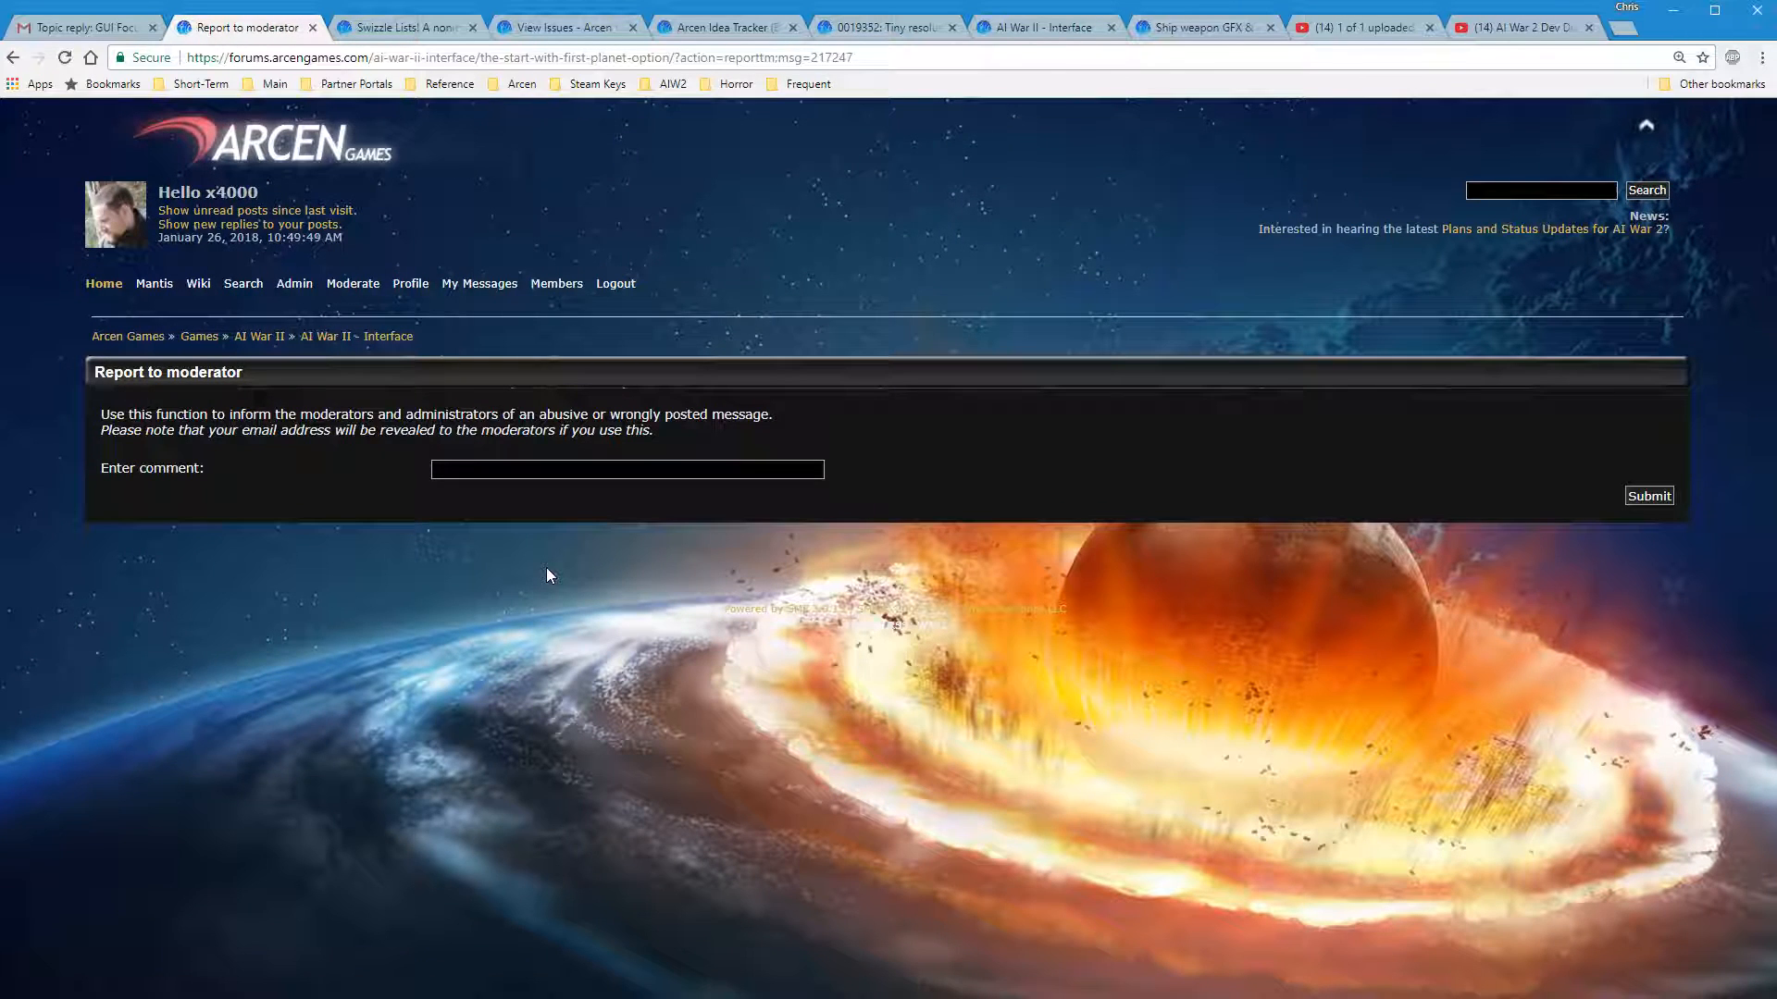
{"action": "mouse_move", "coordinate": [937, 635]}
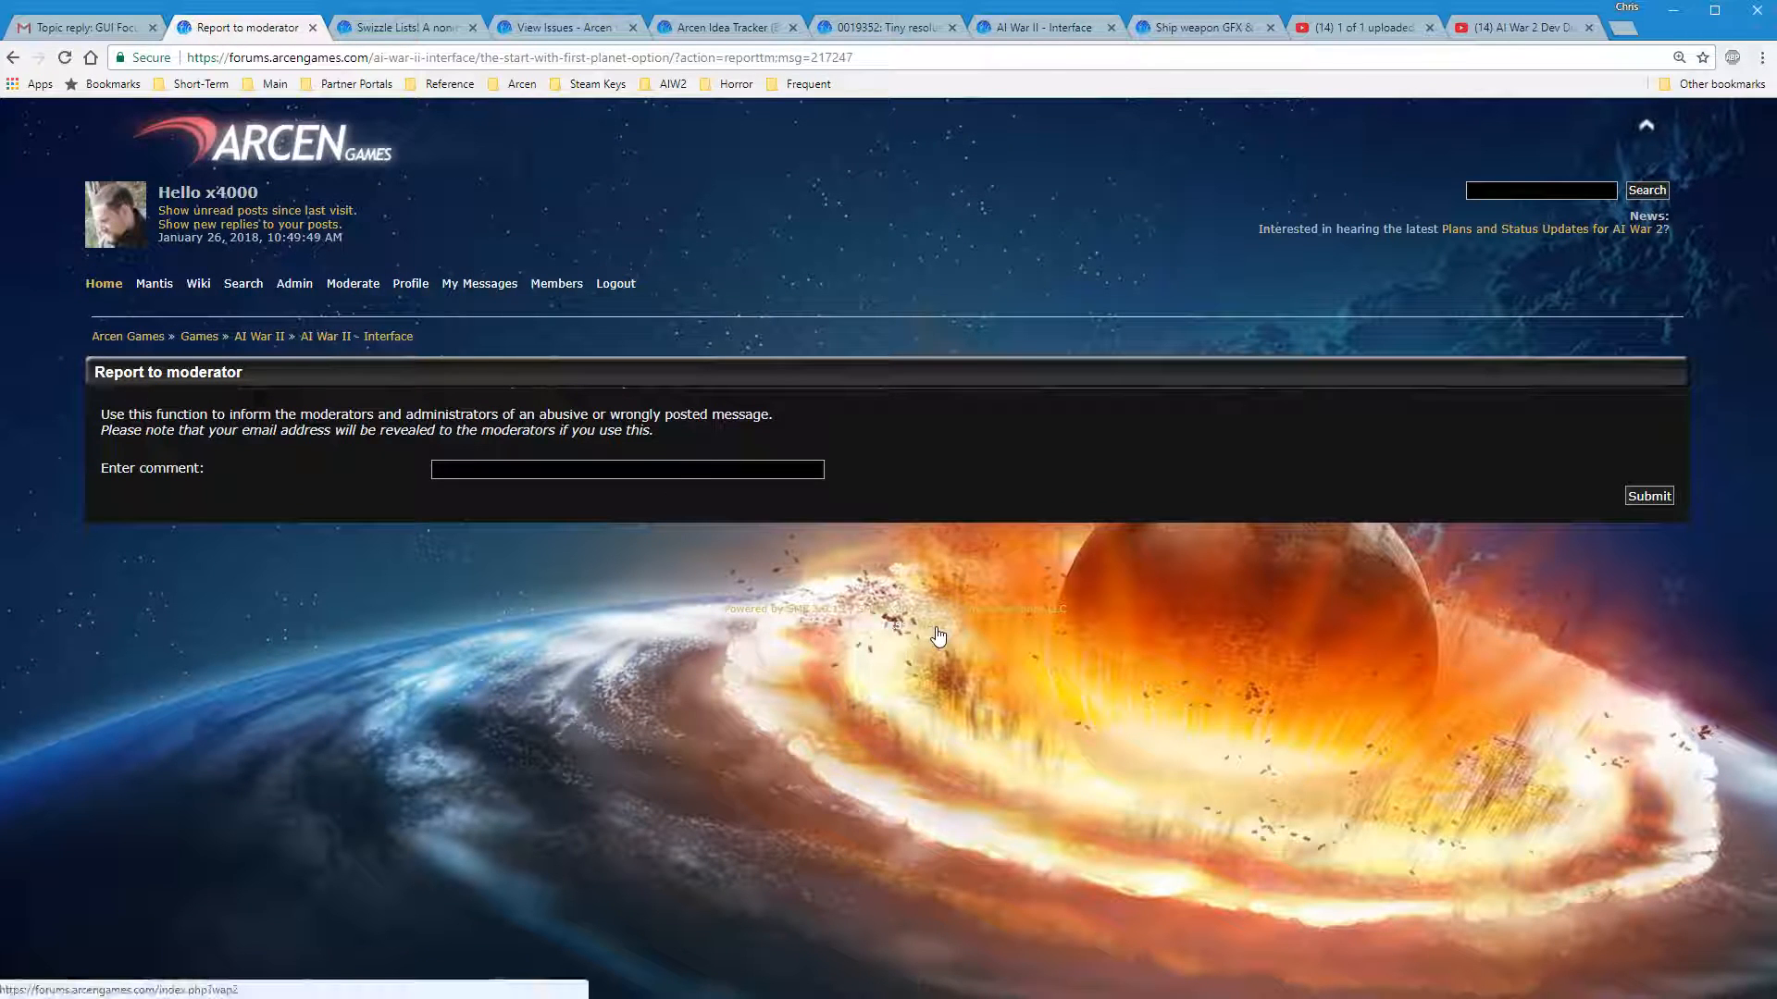
{"action": "left_click", "coordinate": [13, 58]}
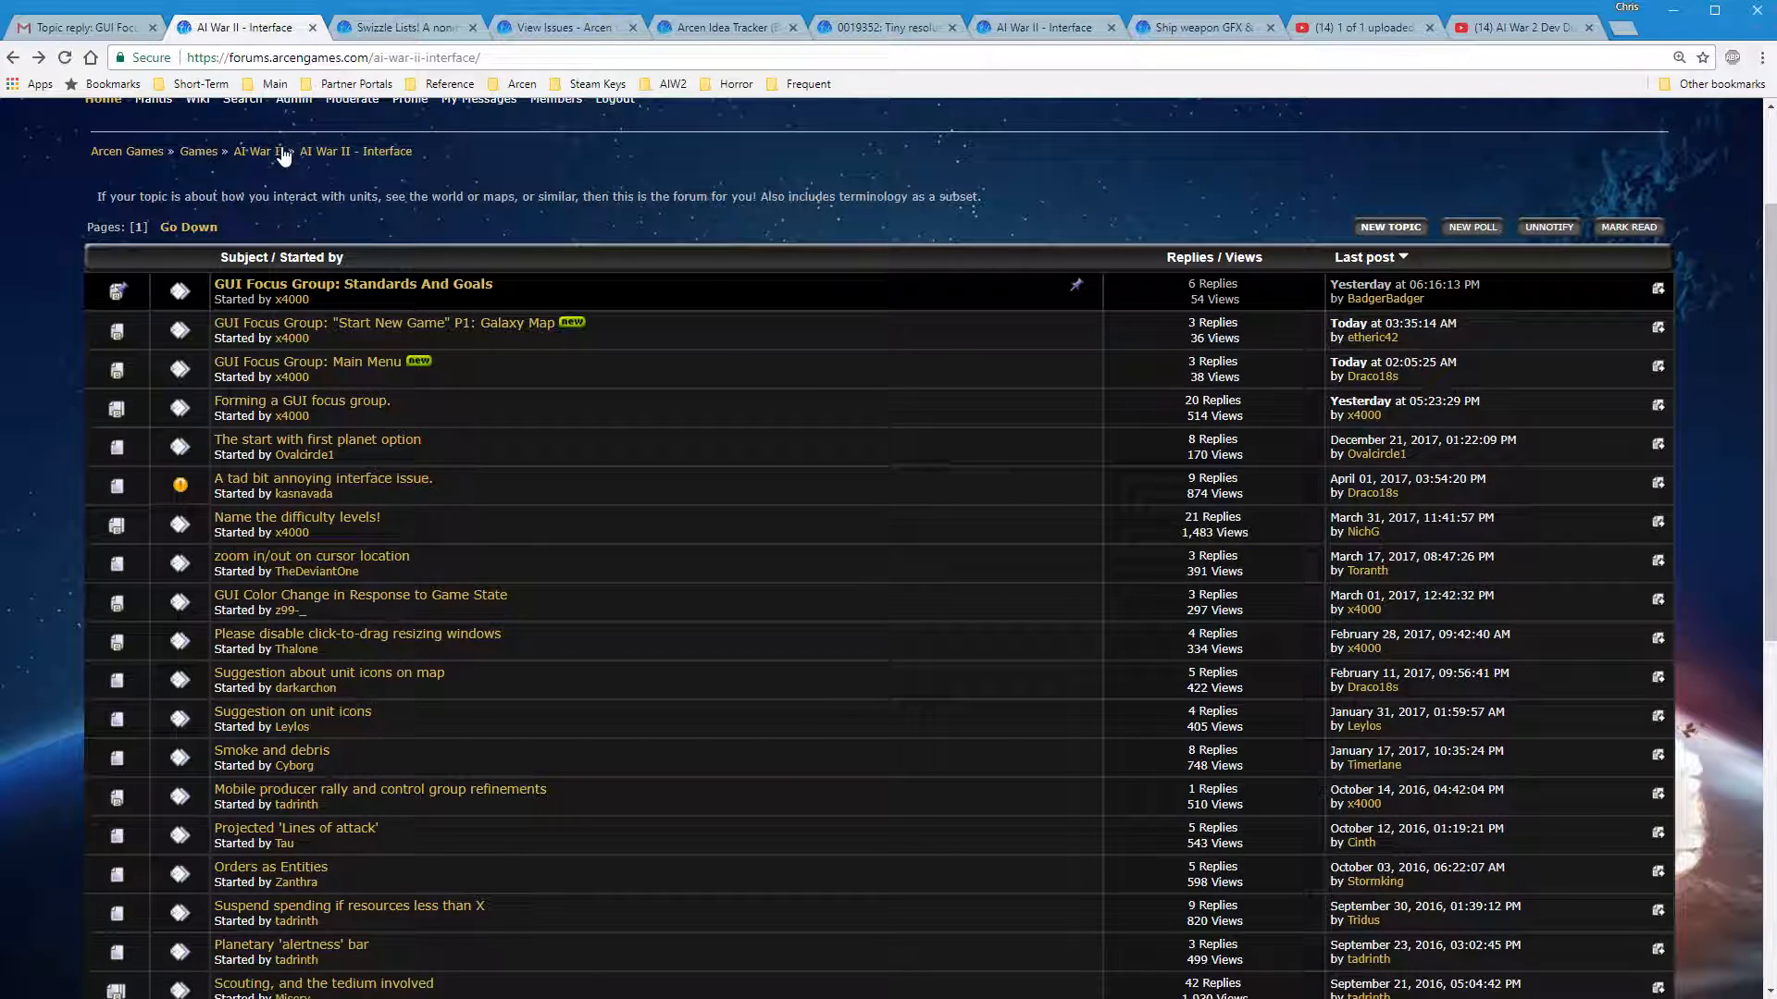
Go up via the AI War II breadcrumb and board index into the AI War Classic board
{"action": "left_click", "coordinate": [256, 150]}
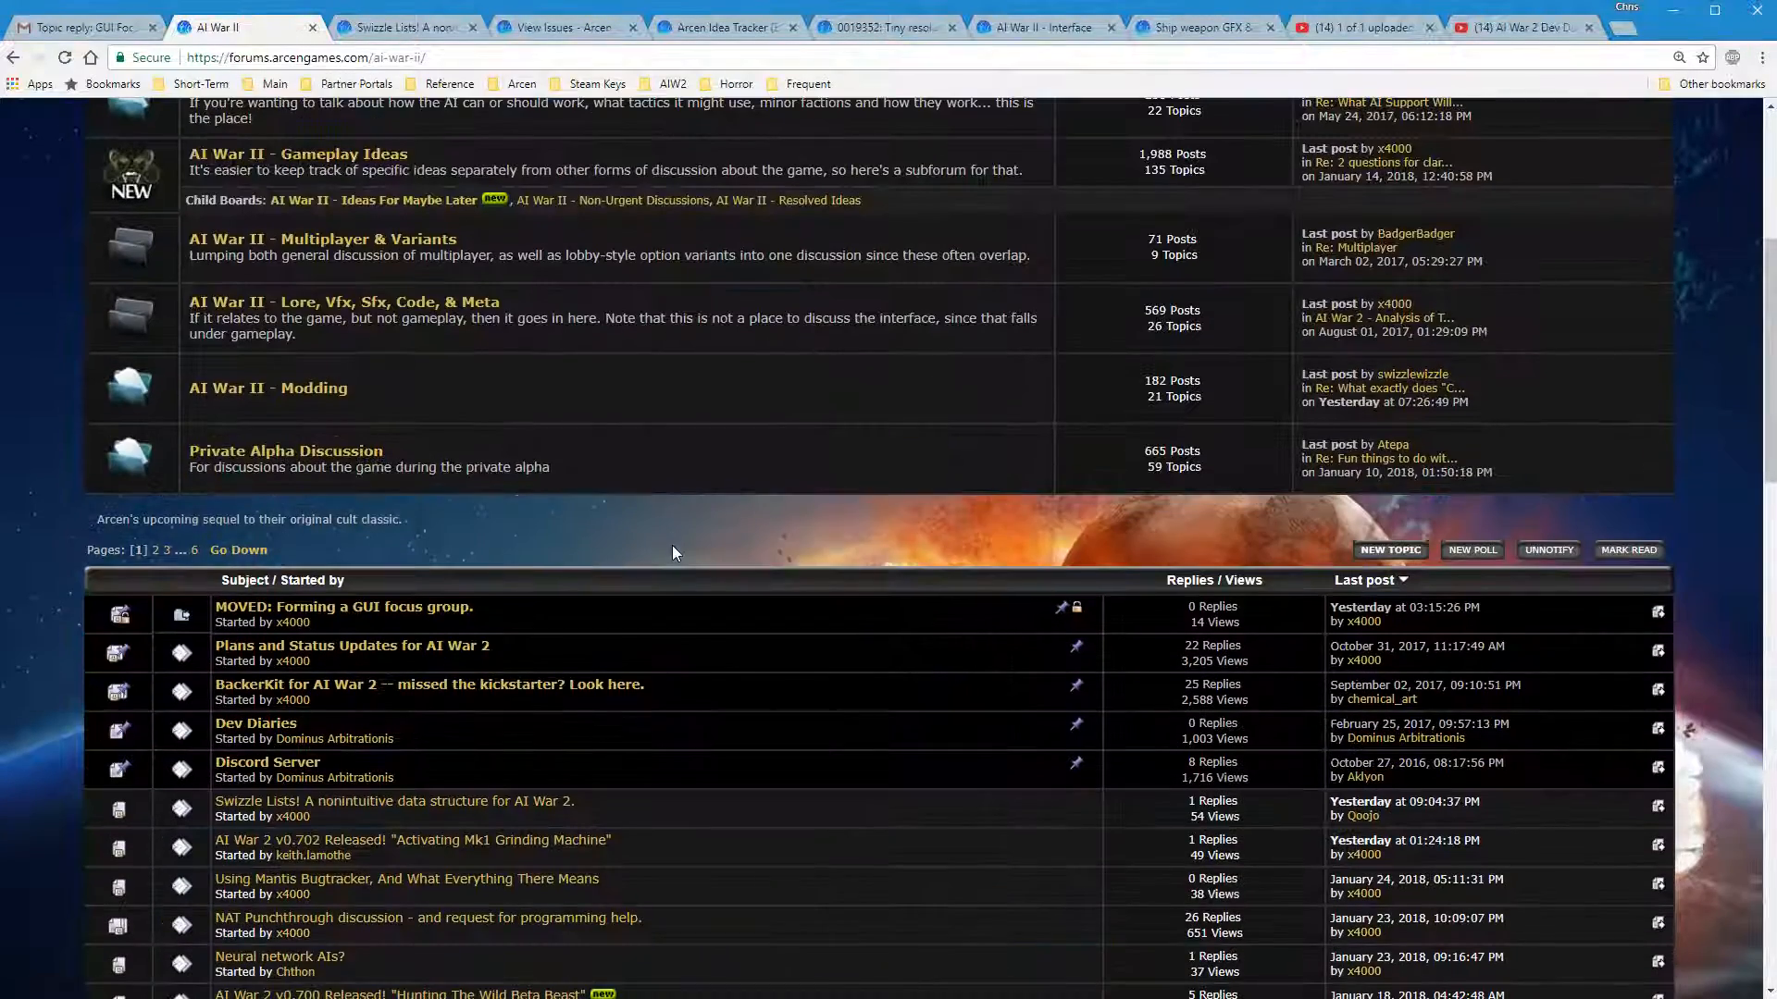
{"action": "scroll", "scroll_direction": "up", "scroll_amount": 3}
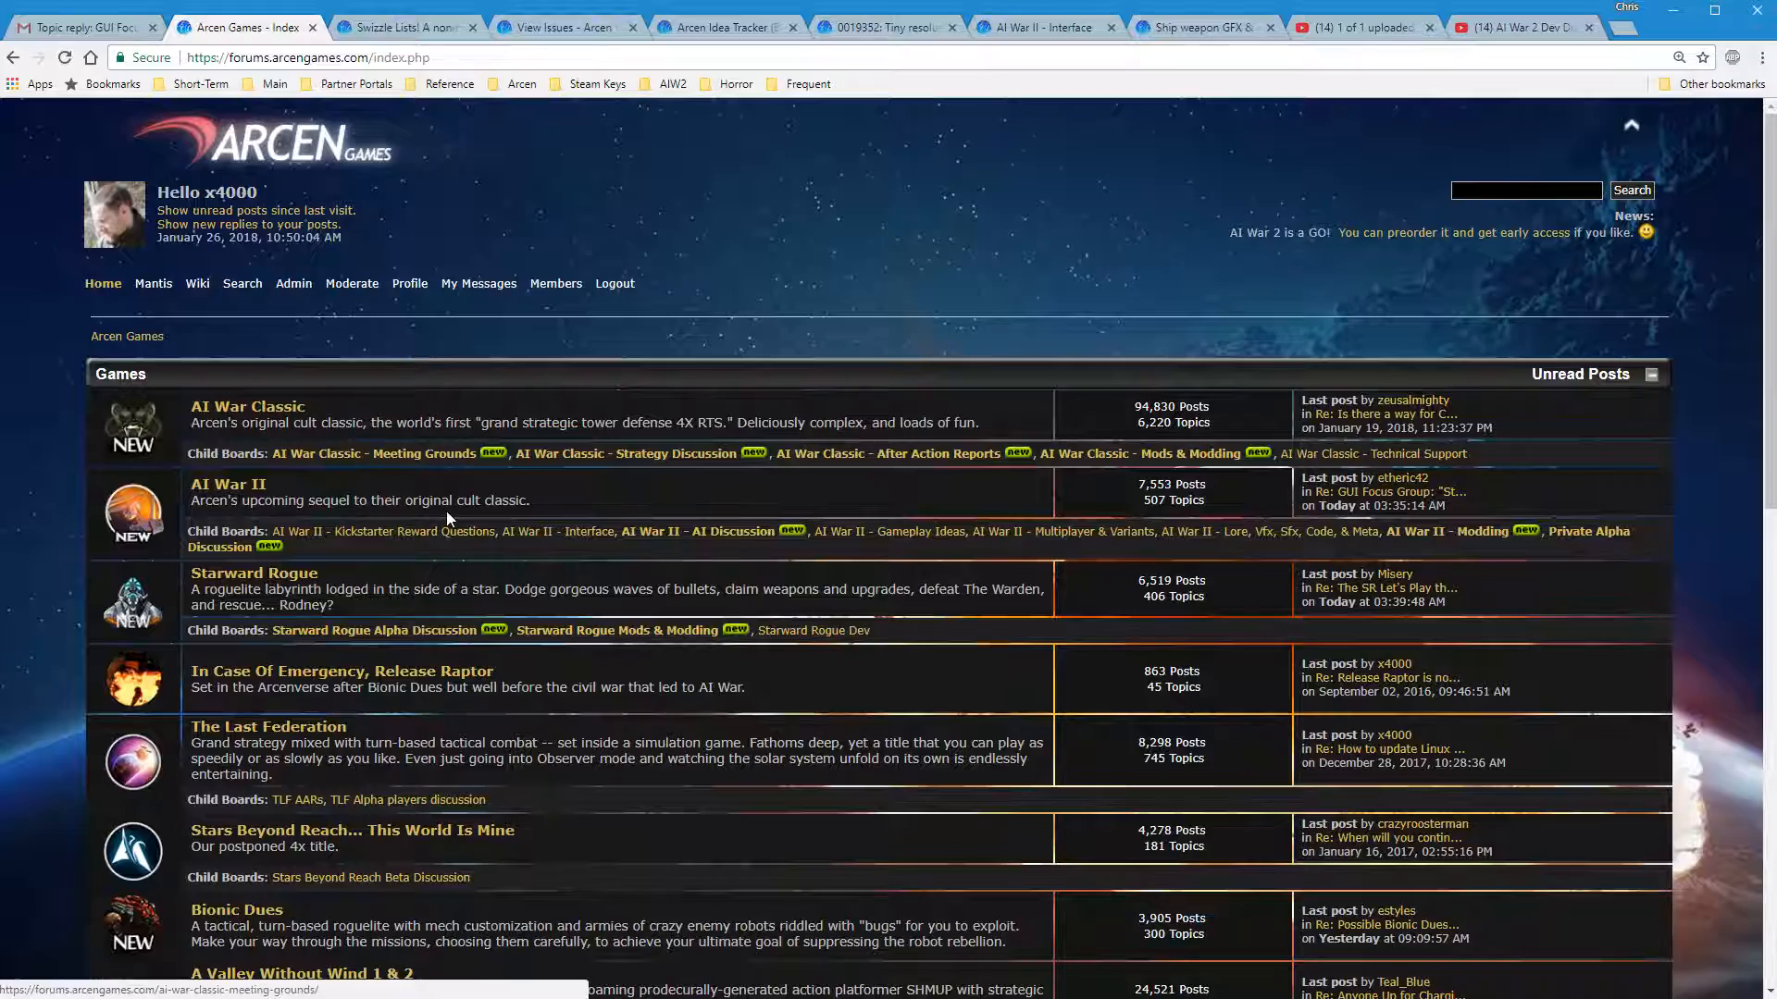
{"action": "scroll", "scroll_direction": "down", "scroll_amount": 3}
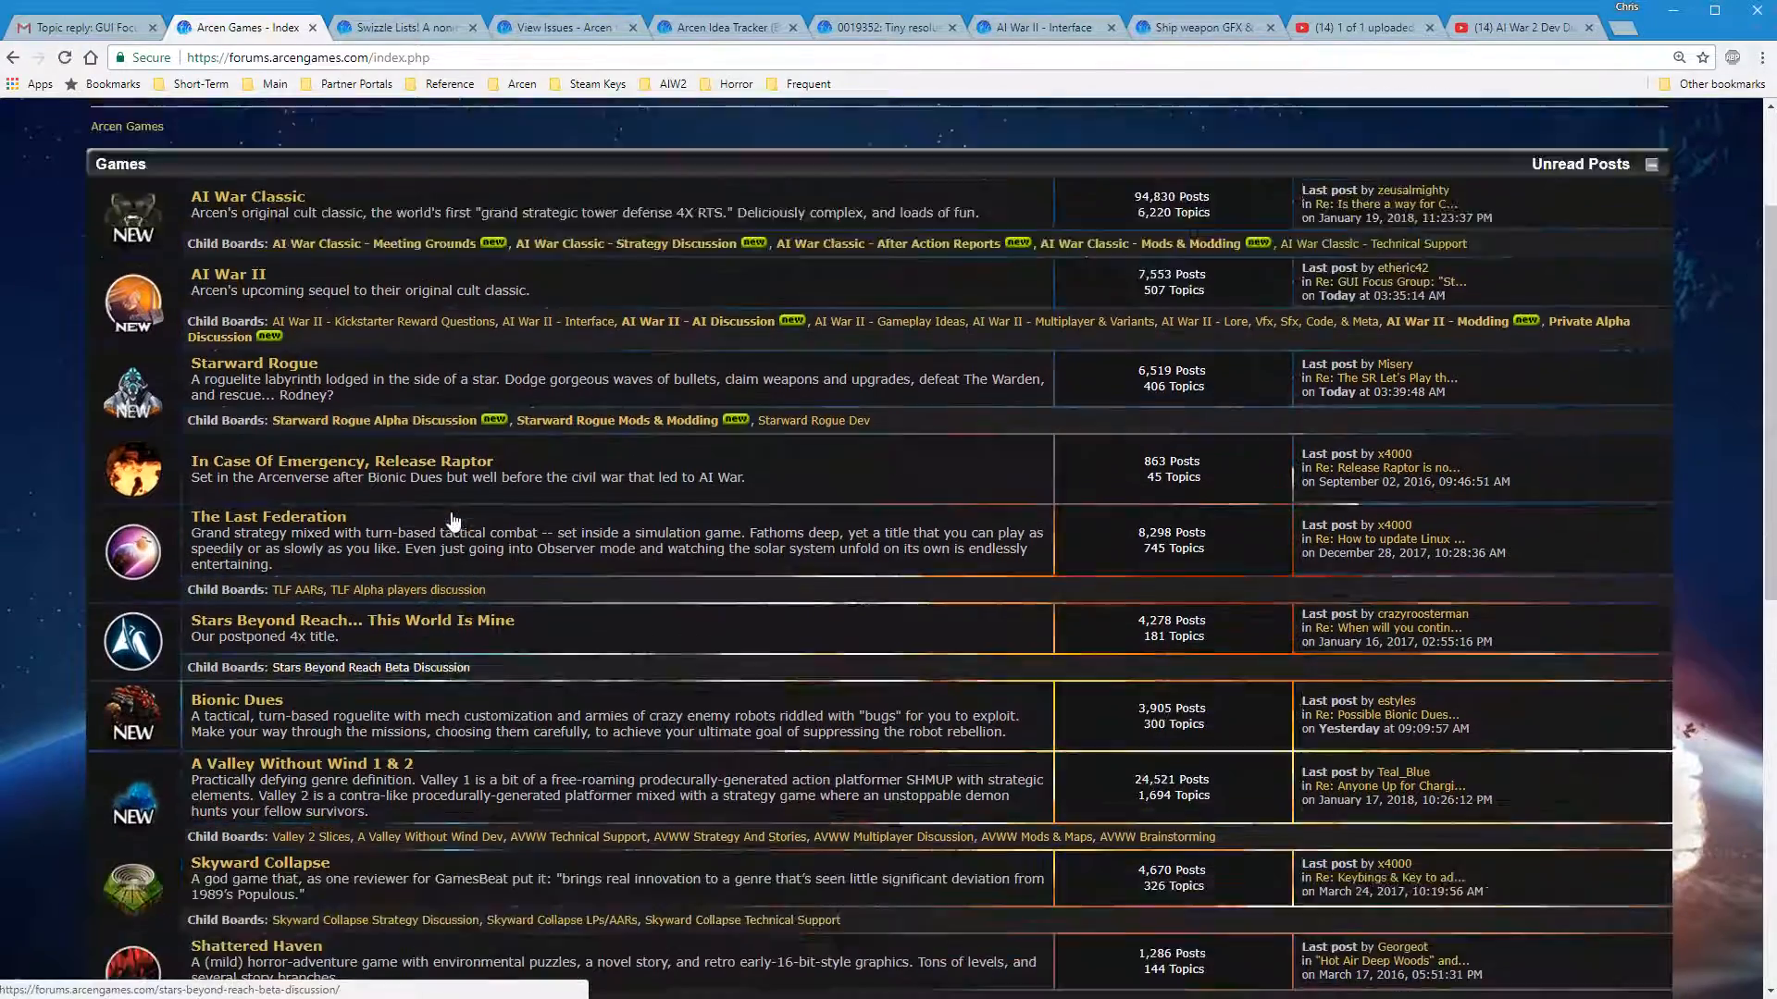
{"action": "left_click", "coordinate": [247, 196]}
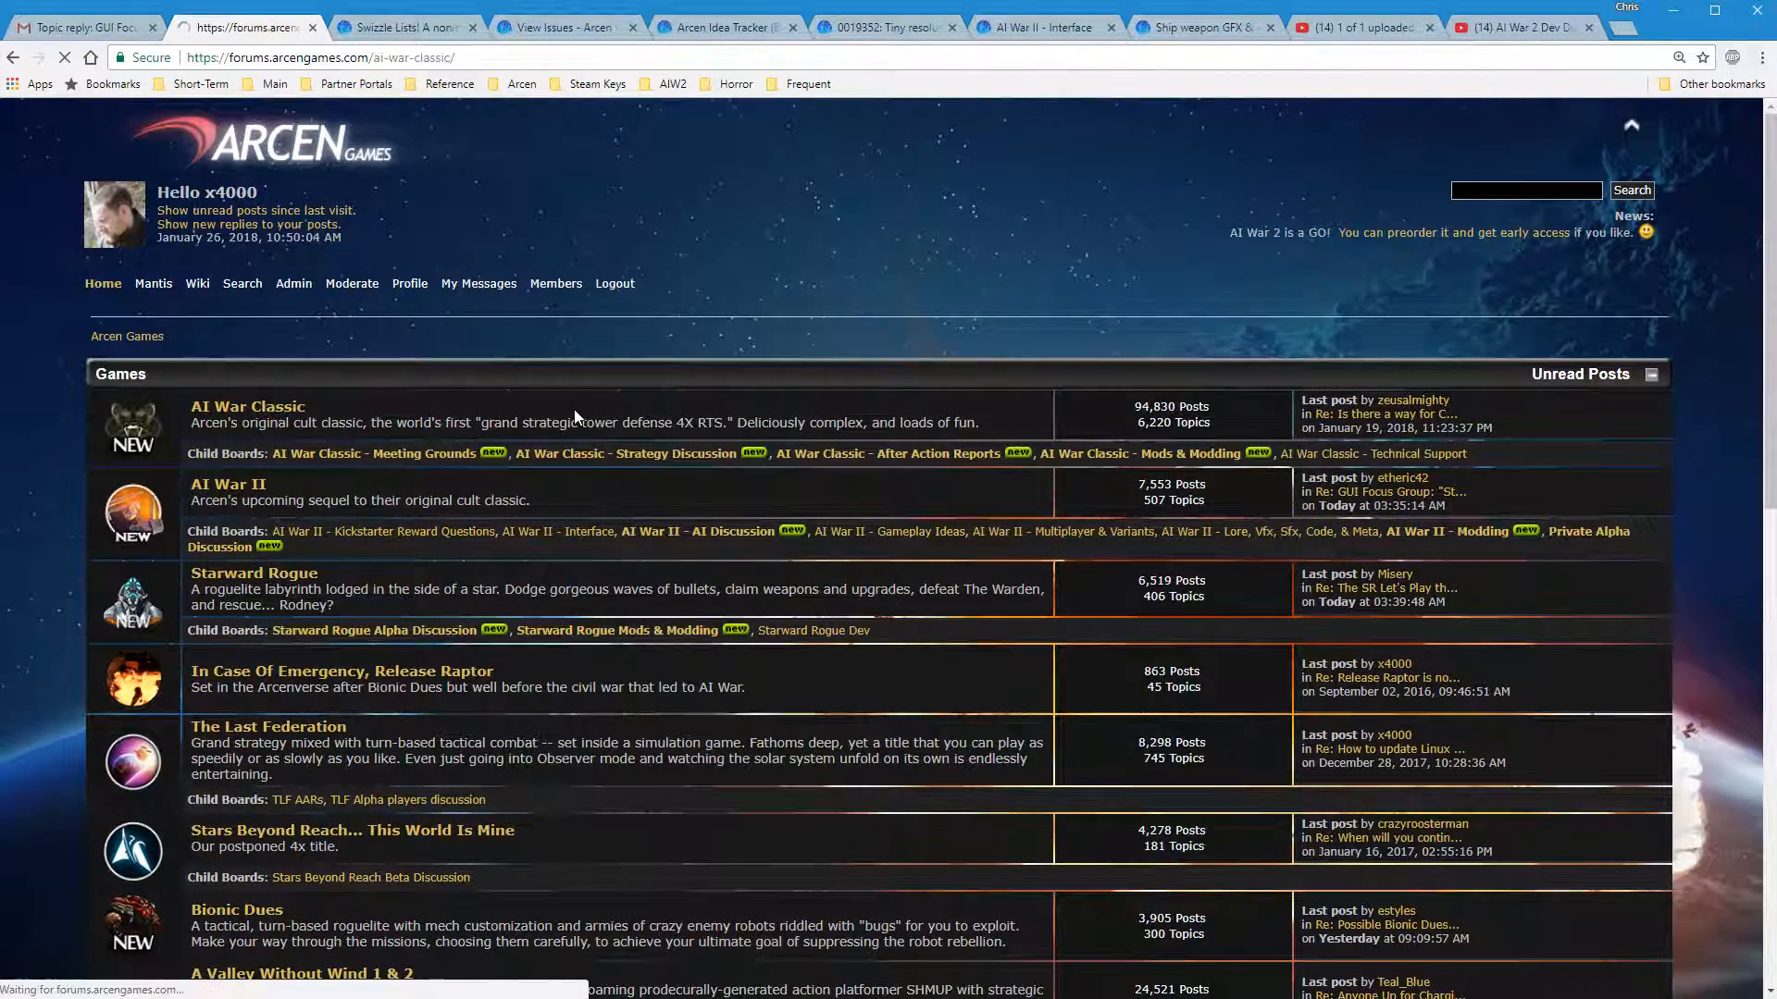
{"action": "left_click", "coordinate": [246, 406]}
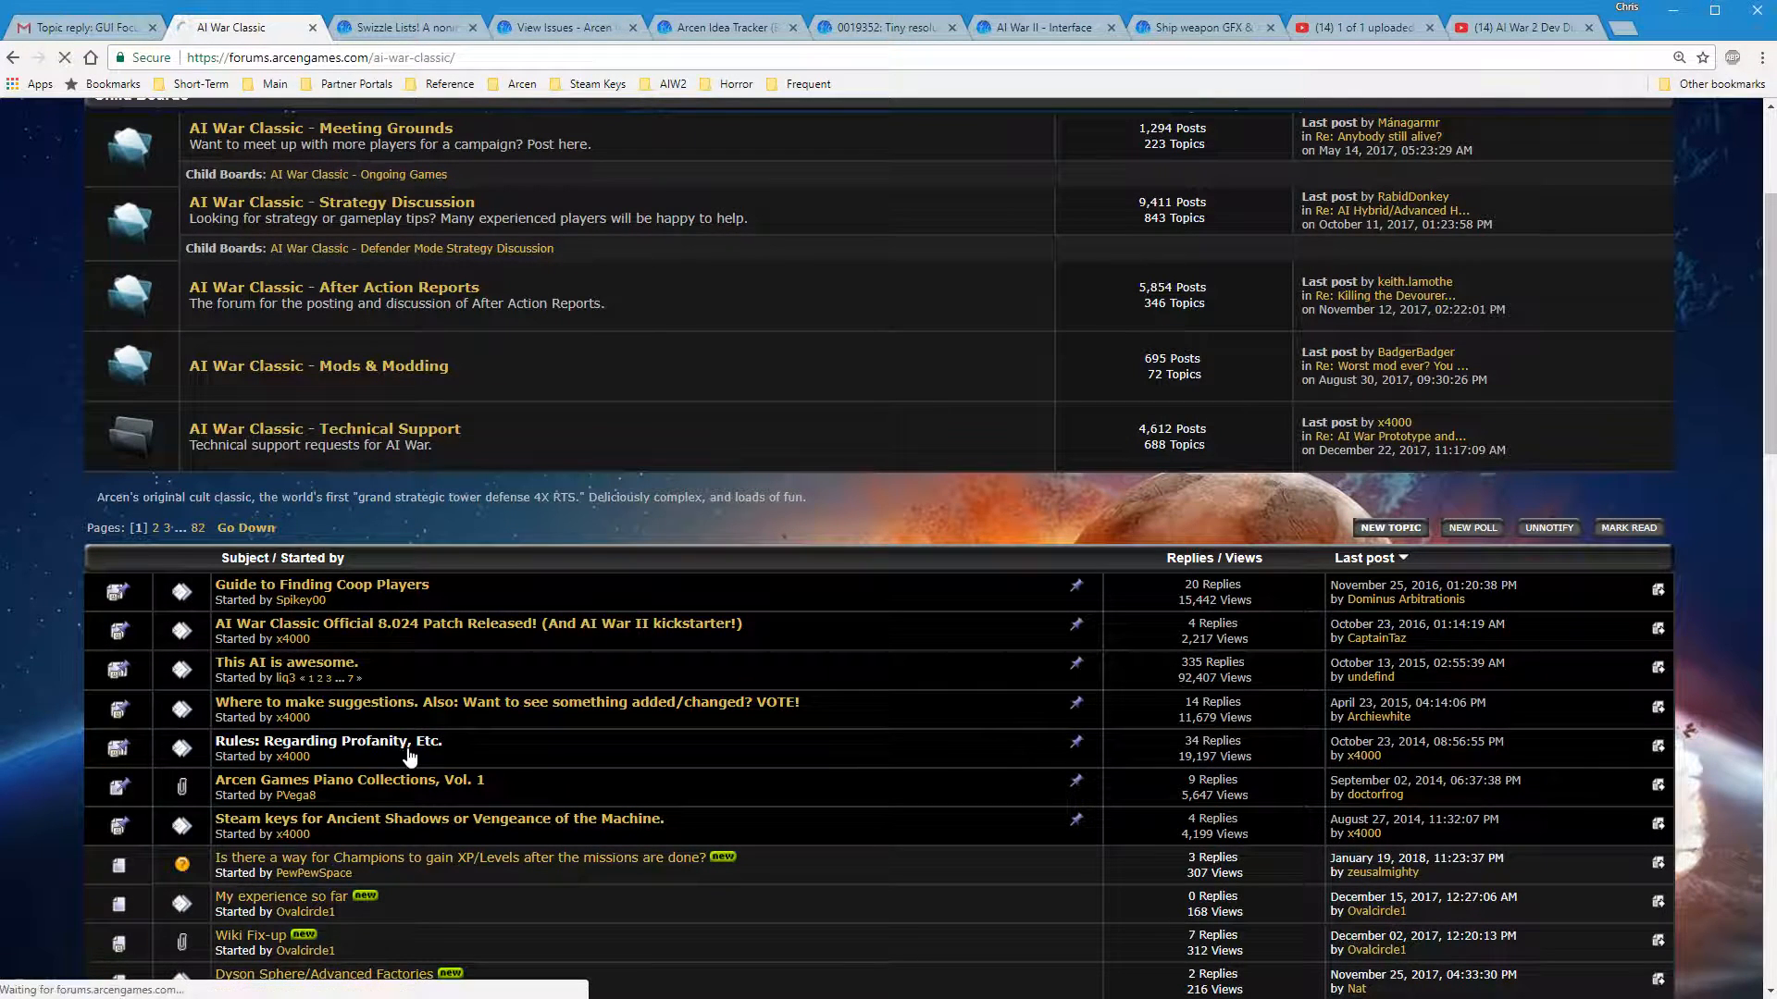
Read through the pinned 'Rules: Regarding Profanity, Etc.' opening post
{"action": "left_click", "coordinate": [330, 741]}
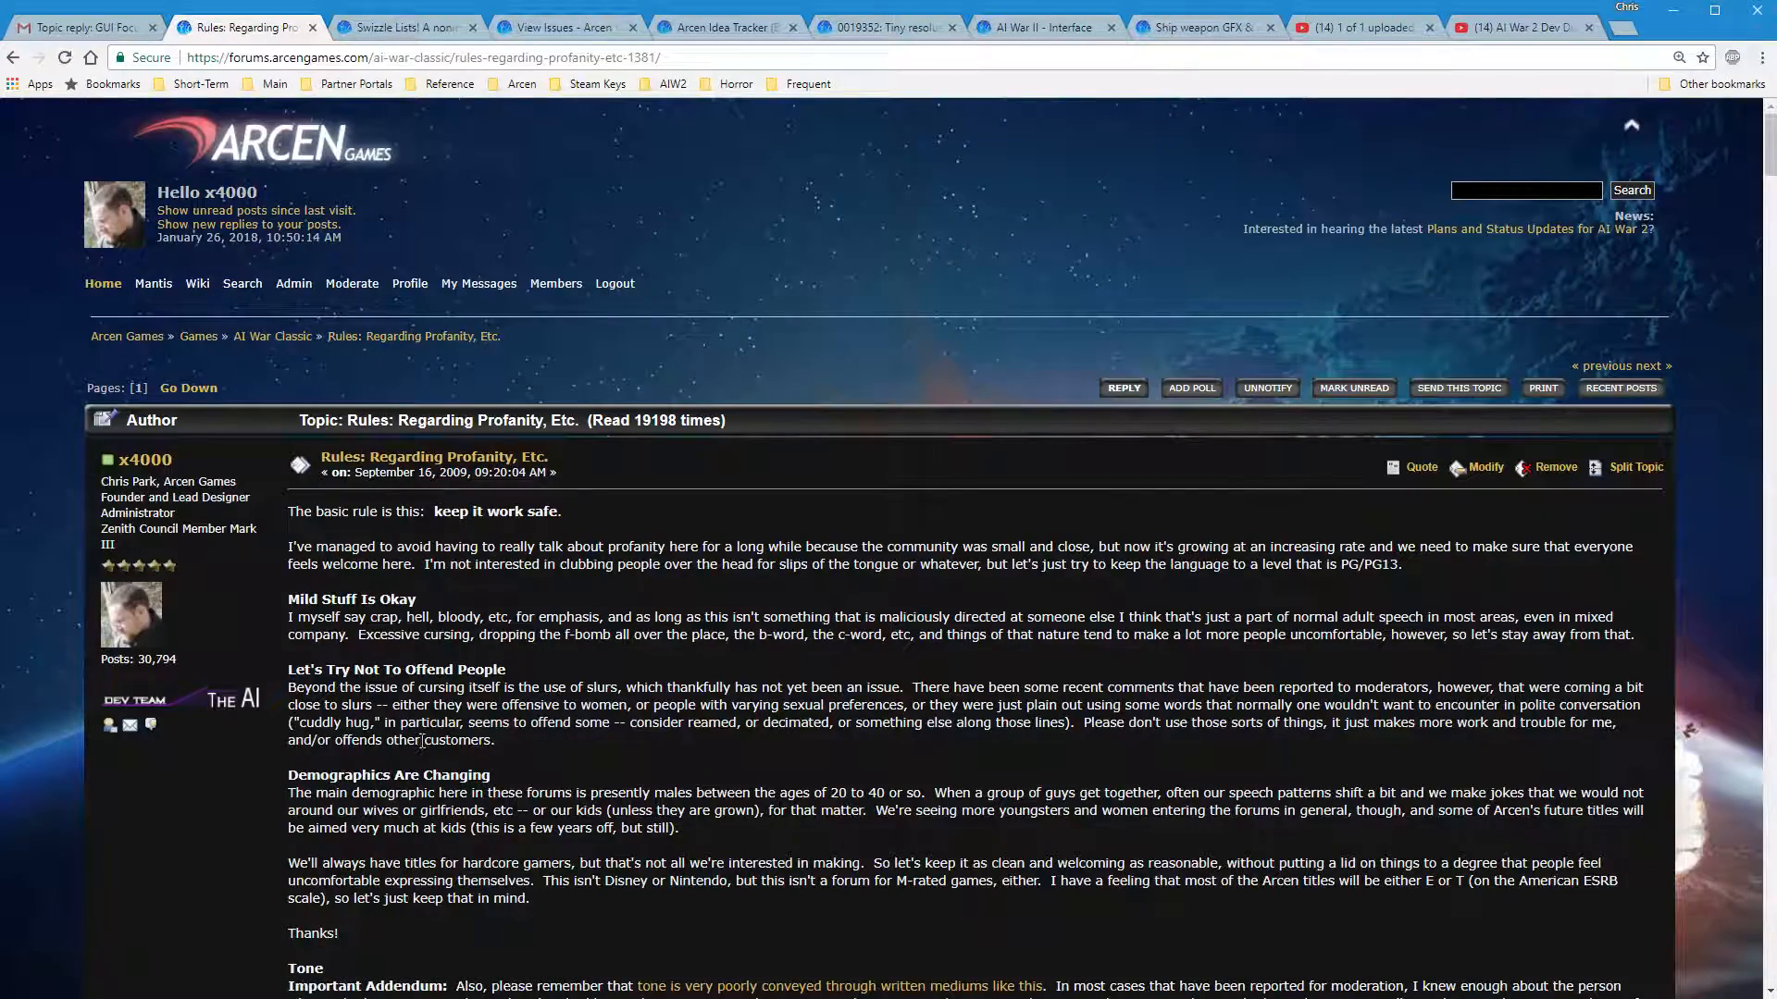
{"action": "scroll", "scroll_direction": "down", "scroll_amount": 3}
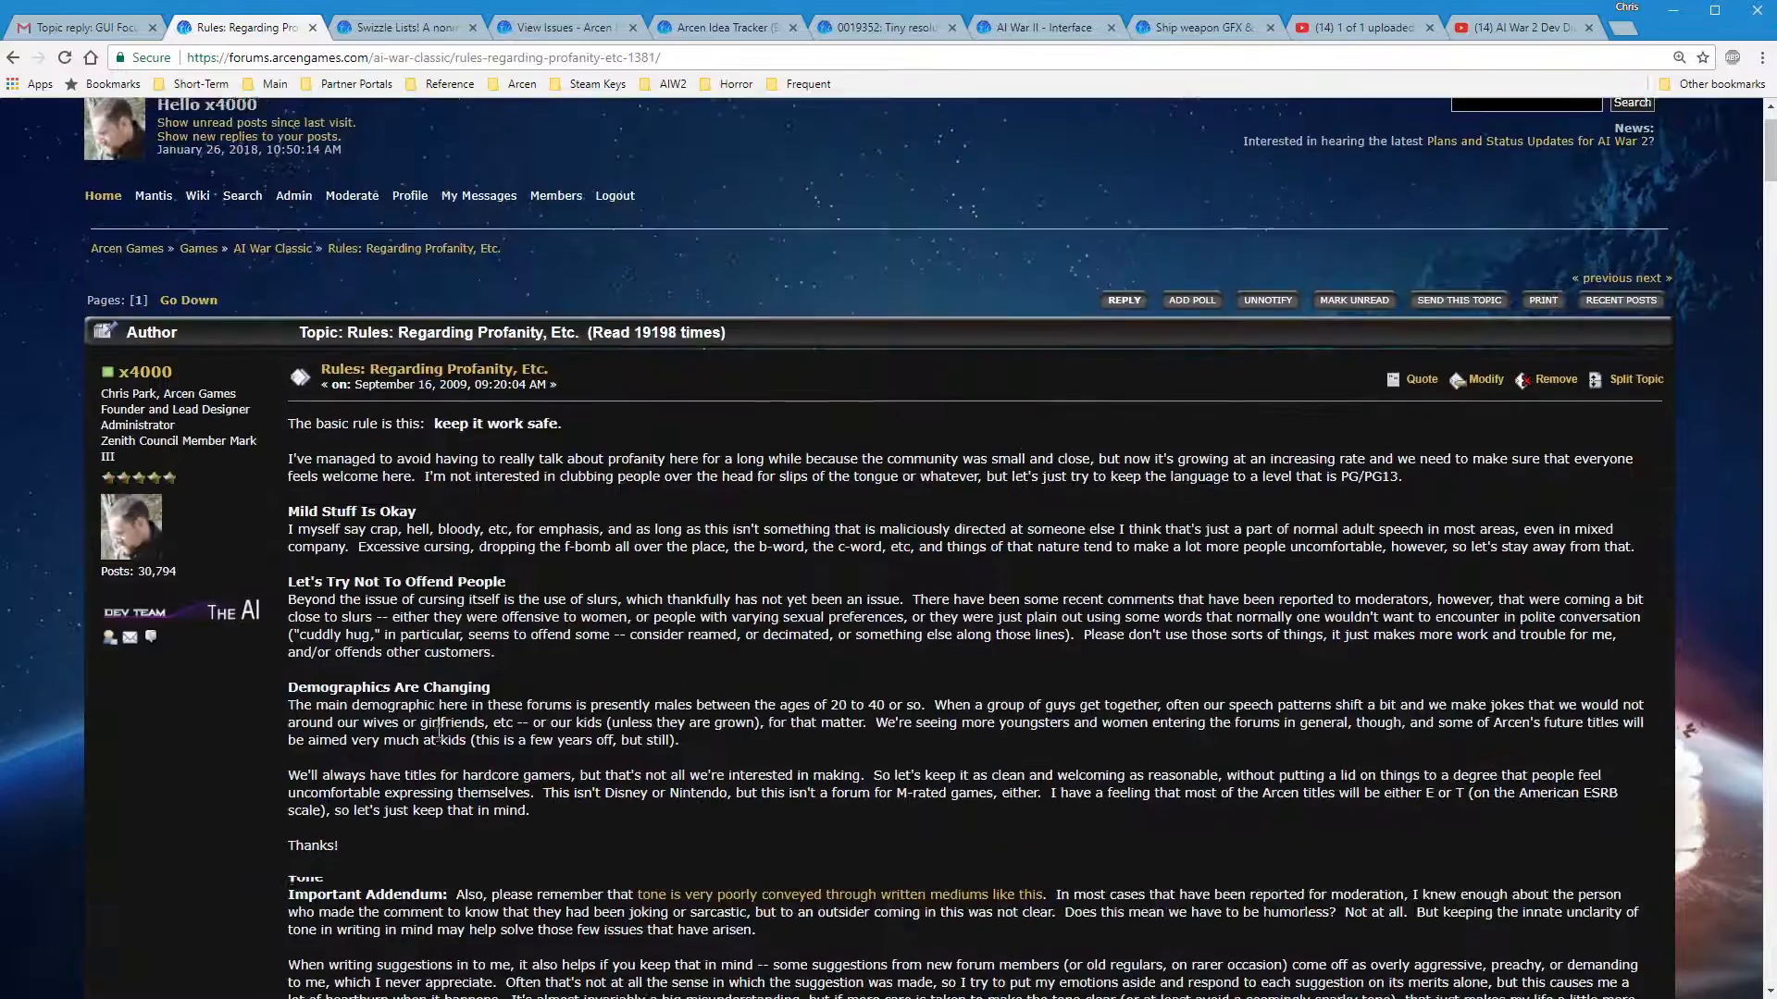
{"action": "scroll", "scroll_direction": "up", "scroll_amount": 3}
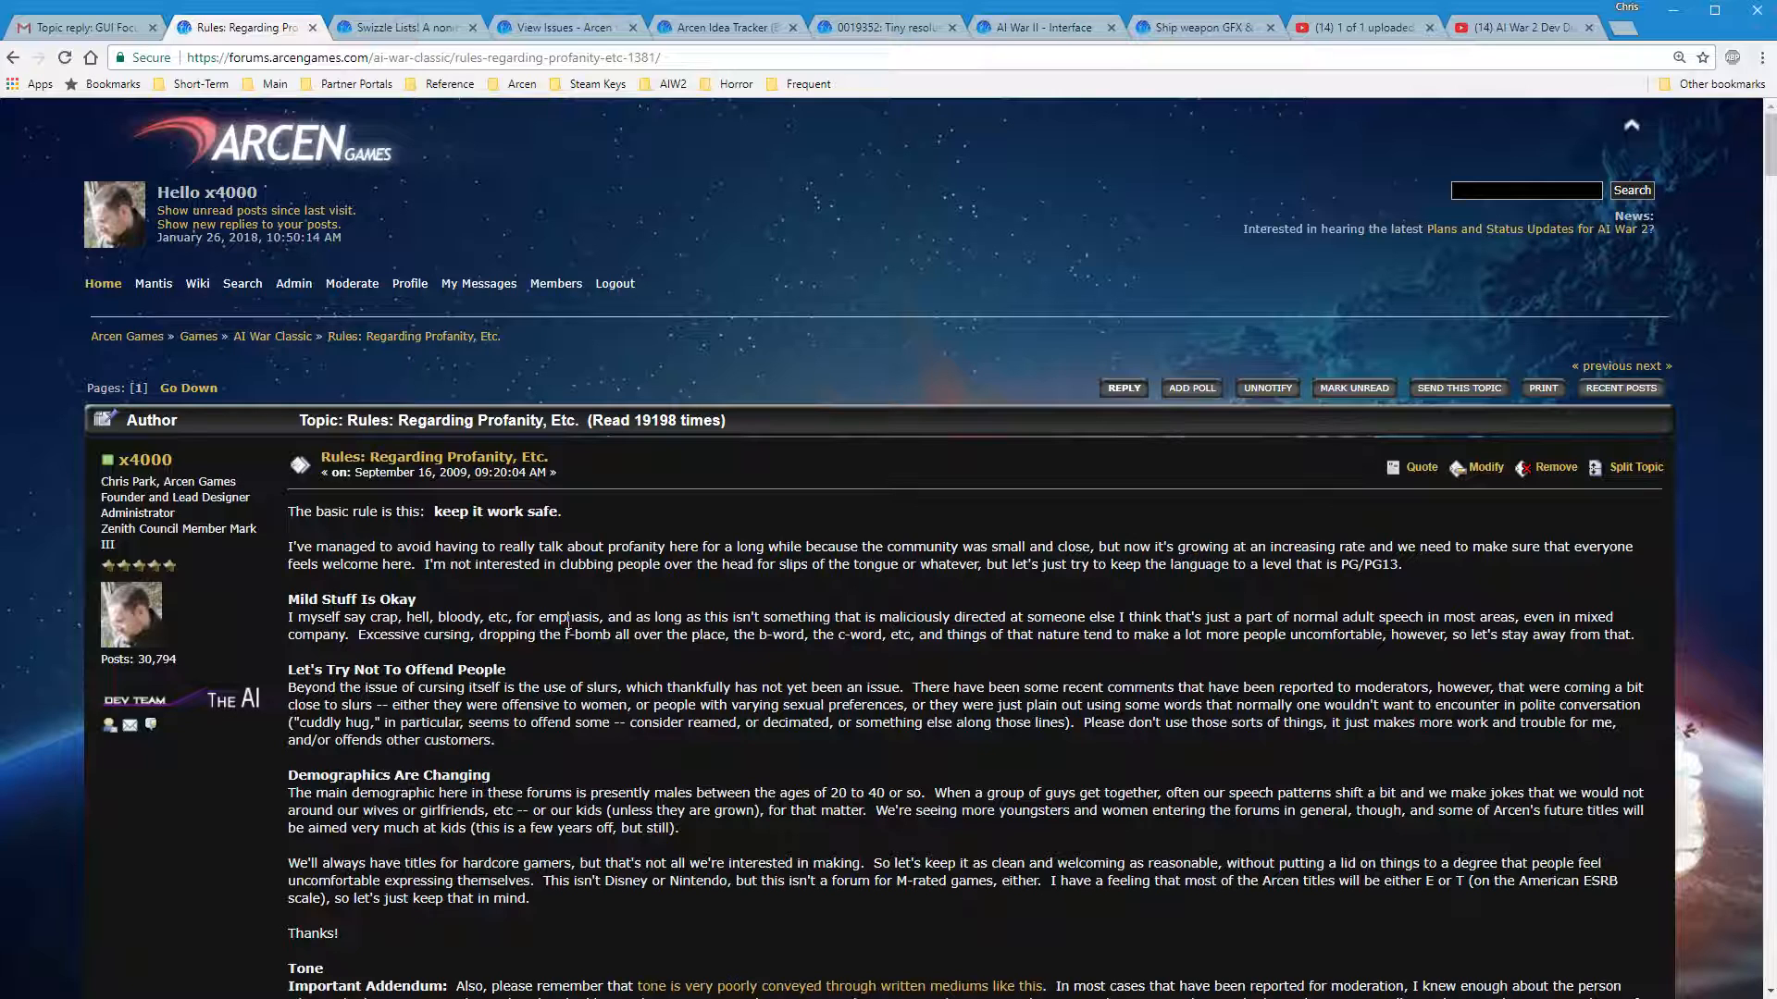
{"action": "mouse_move", "coordinate": [518, 746]}
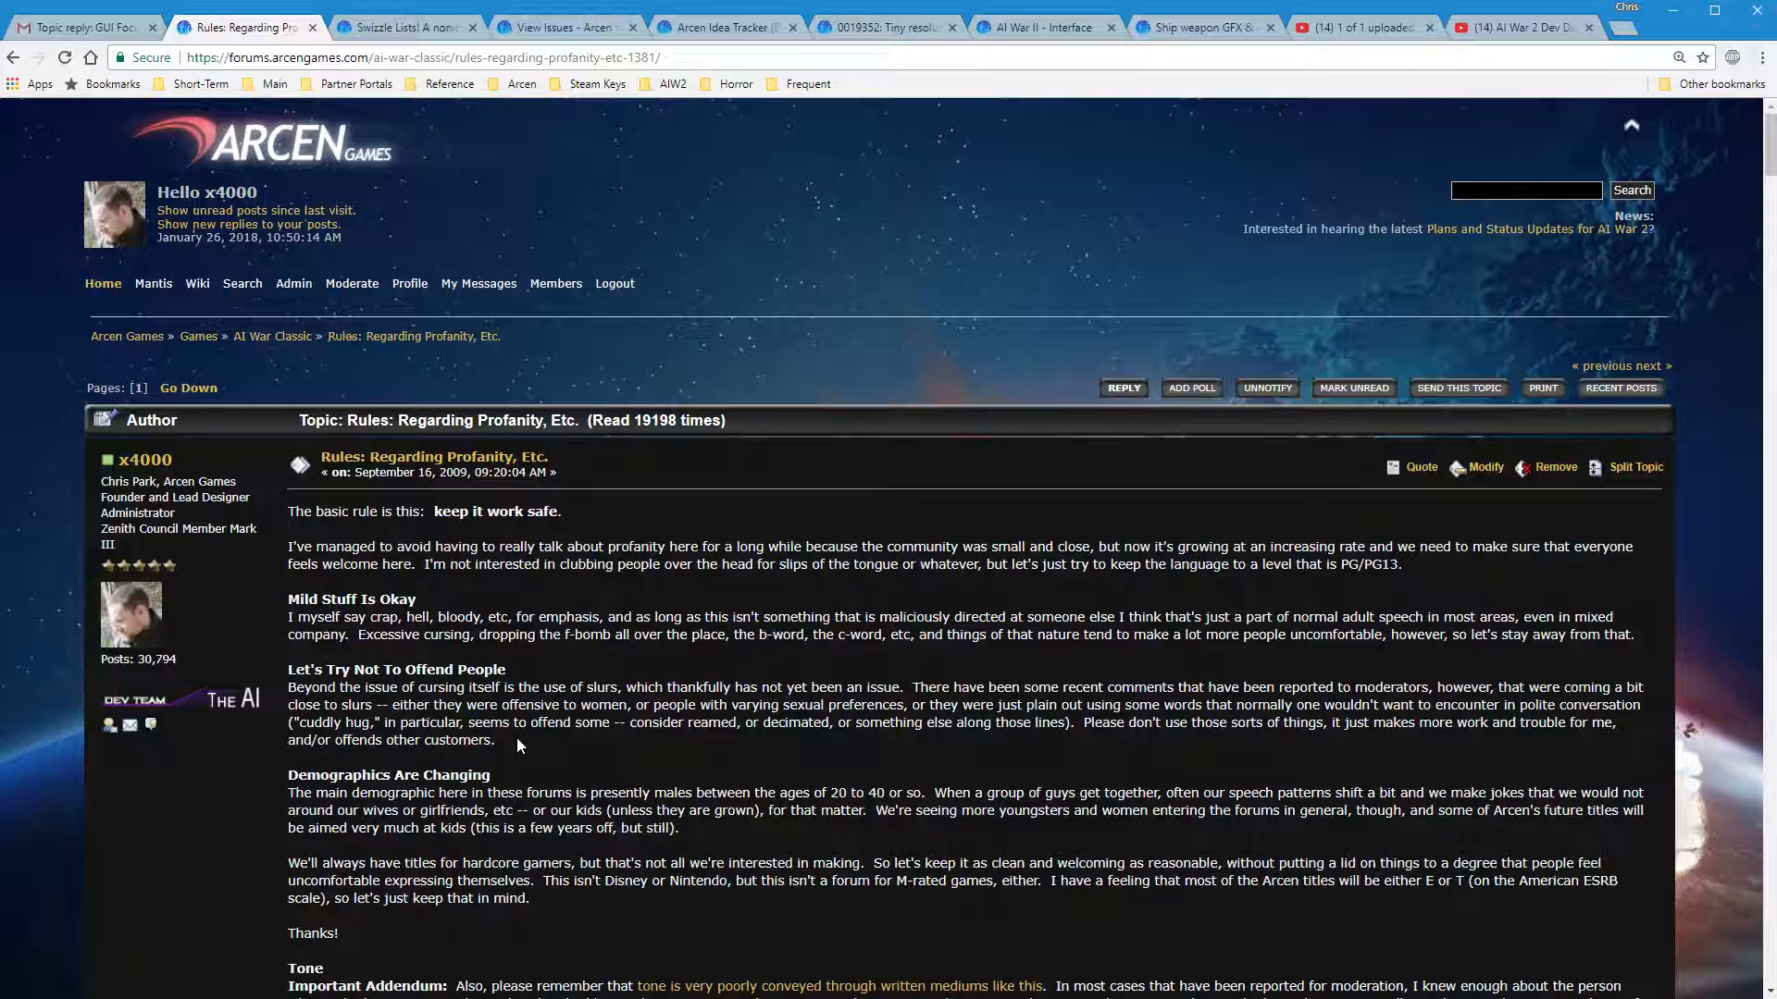
{"action": "mouse_move", "coordinate": [496, 745]}
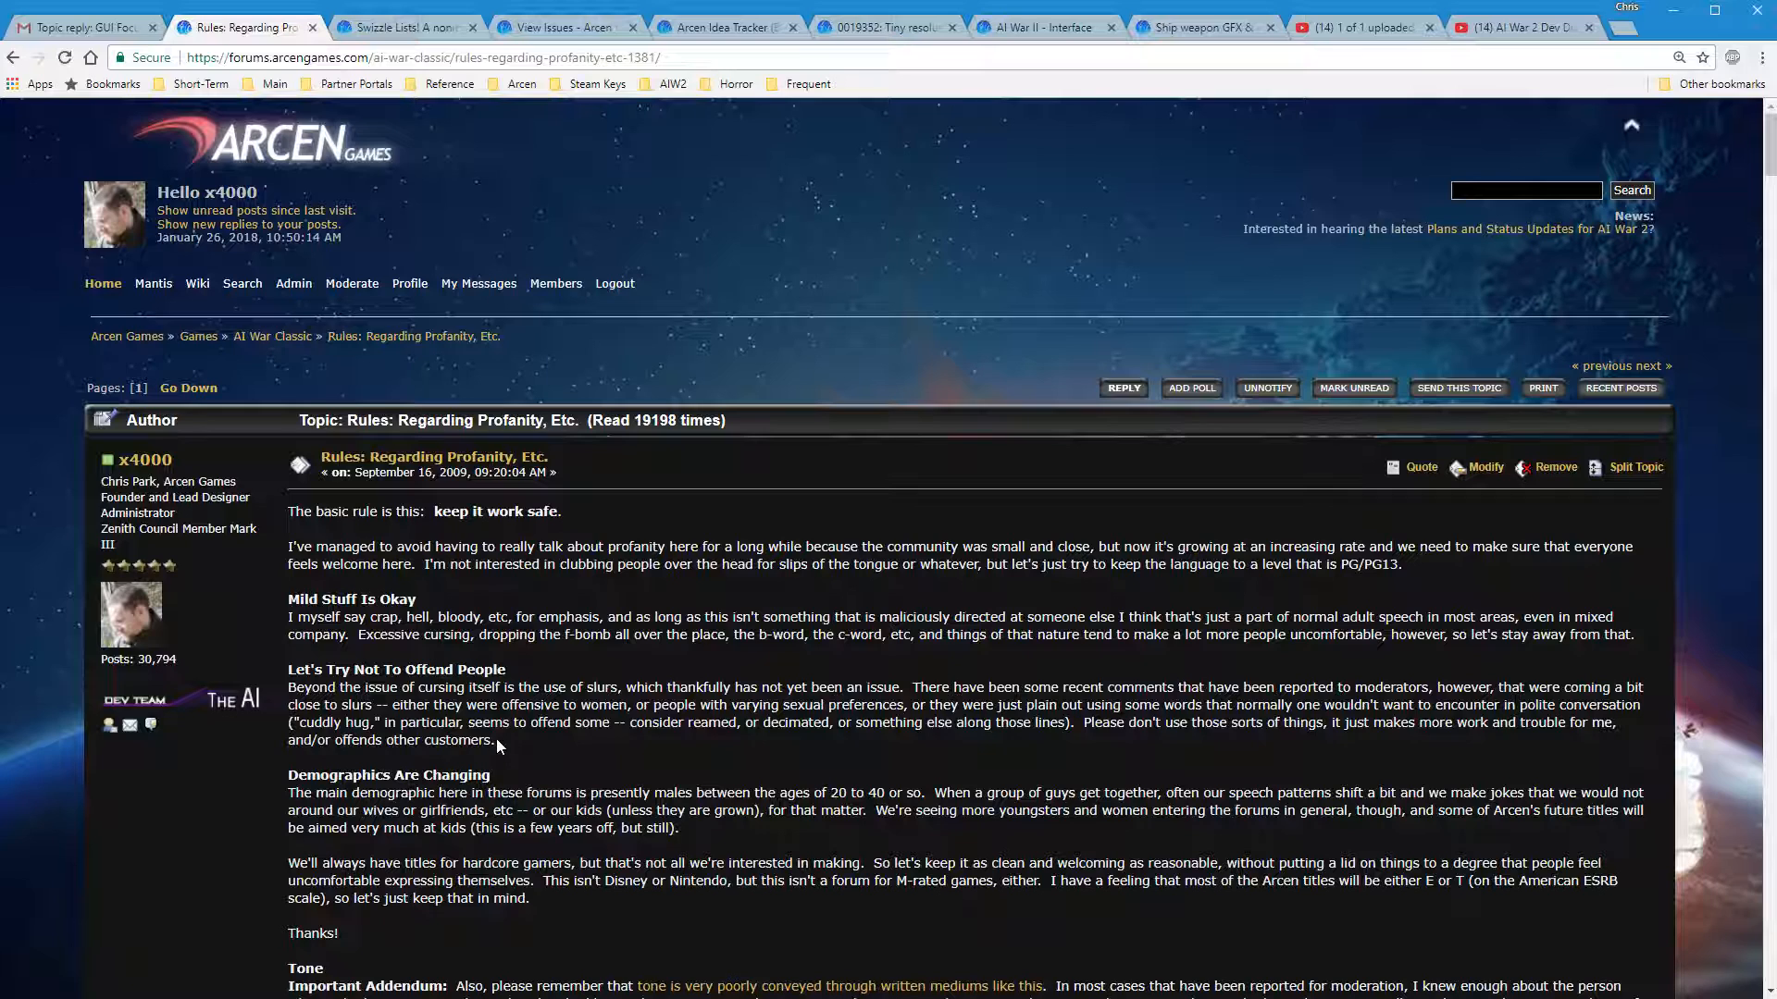
{"action": "mouse_move", "coordinate": [620, 757]}
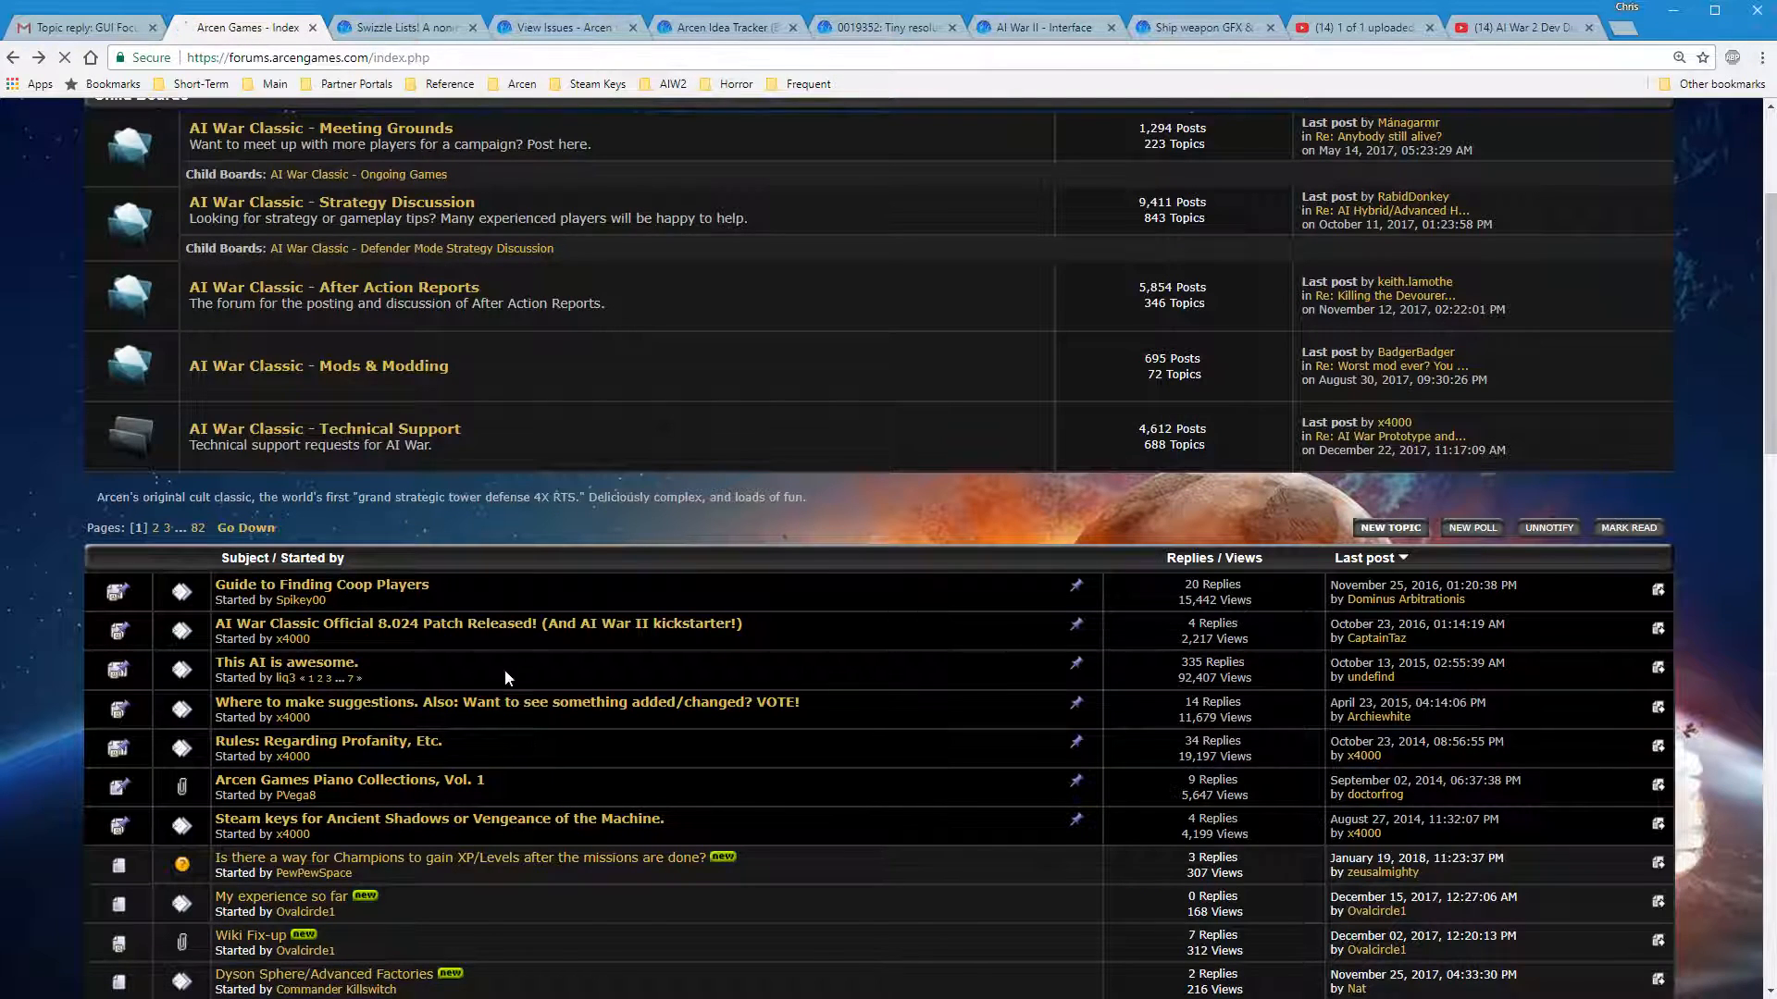
Return to the AI War II board and review its Child Boards section
{"action": "left_click", "coordinate": [244, 26]}
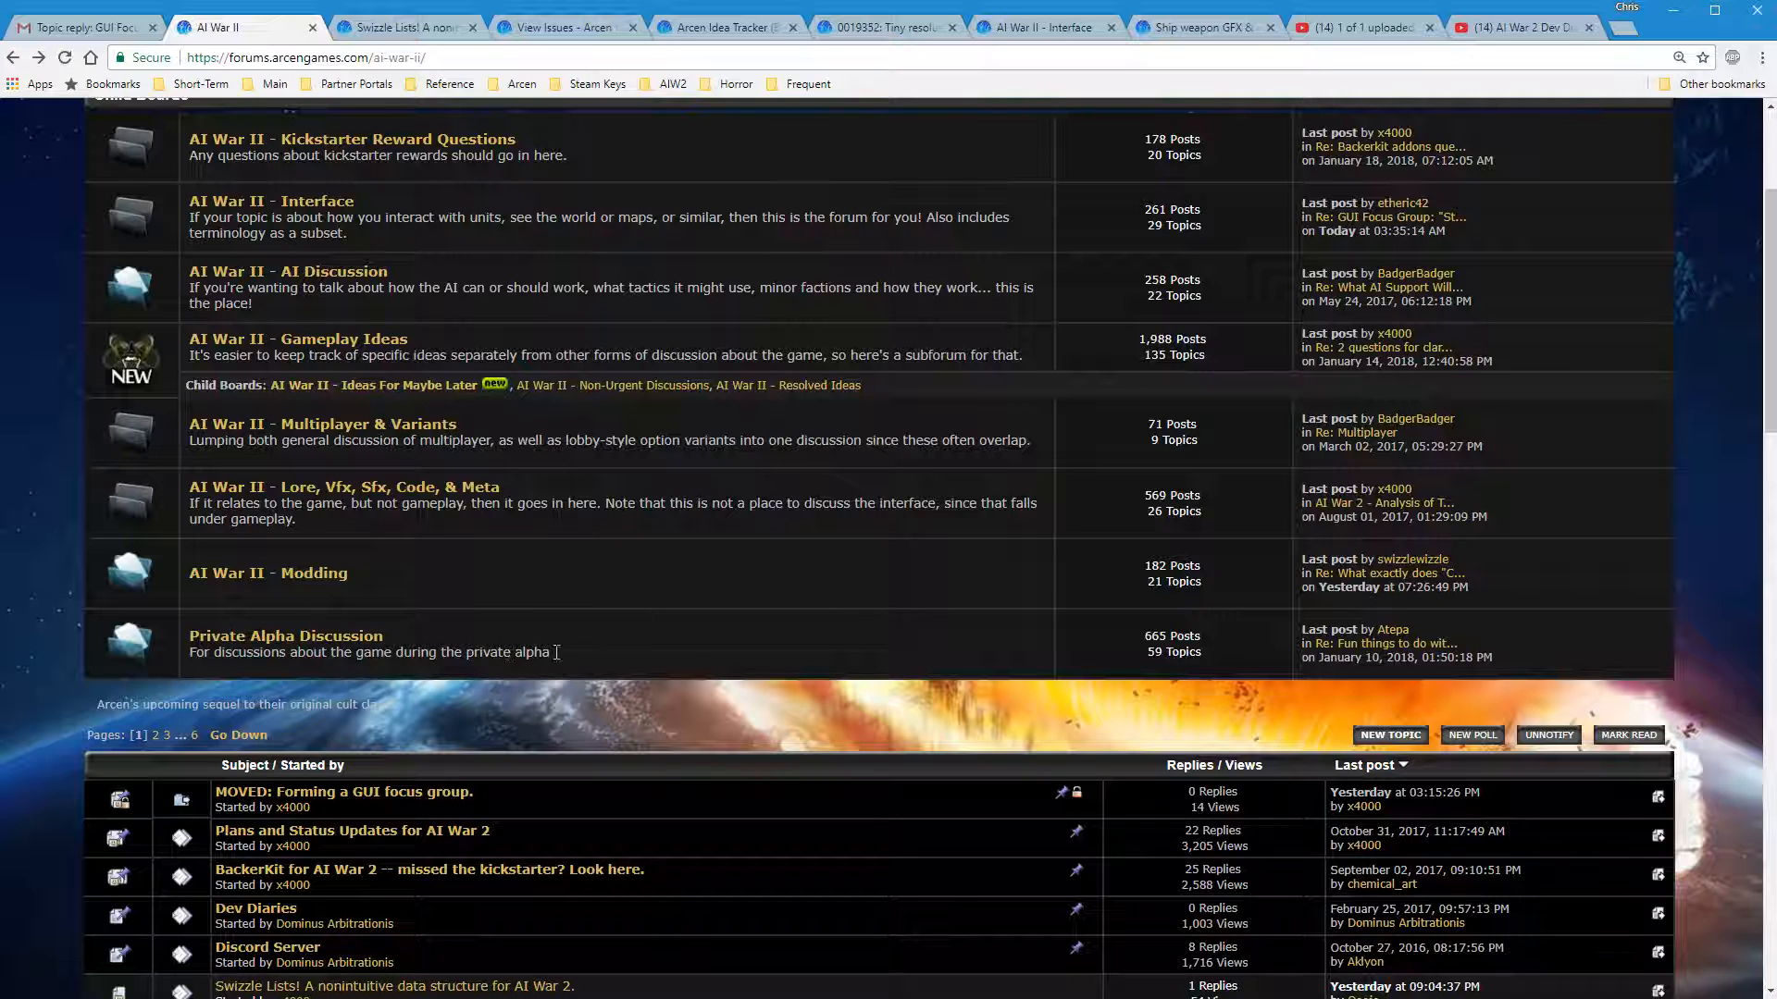
{"action": "scroll", "scroll_direction": "down", "scroll_amount": 3}
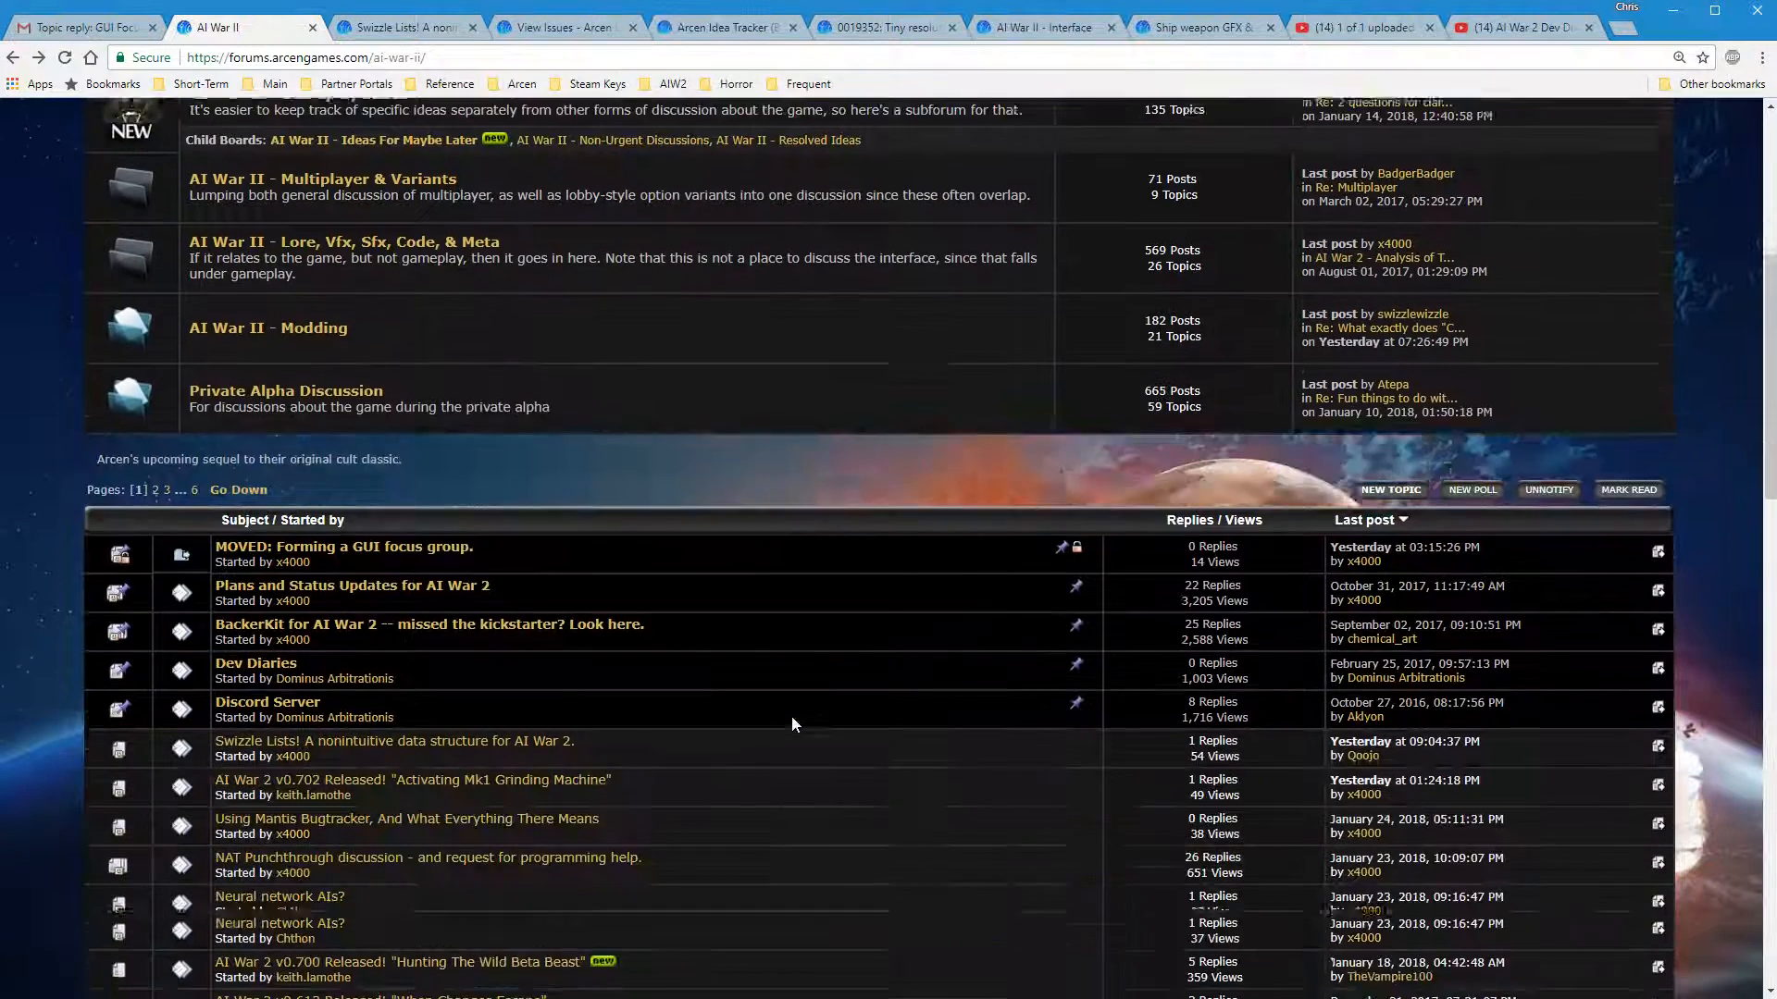
{"action": "scroll", "scroll_direction": "up", "scroll_amount": 3}
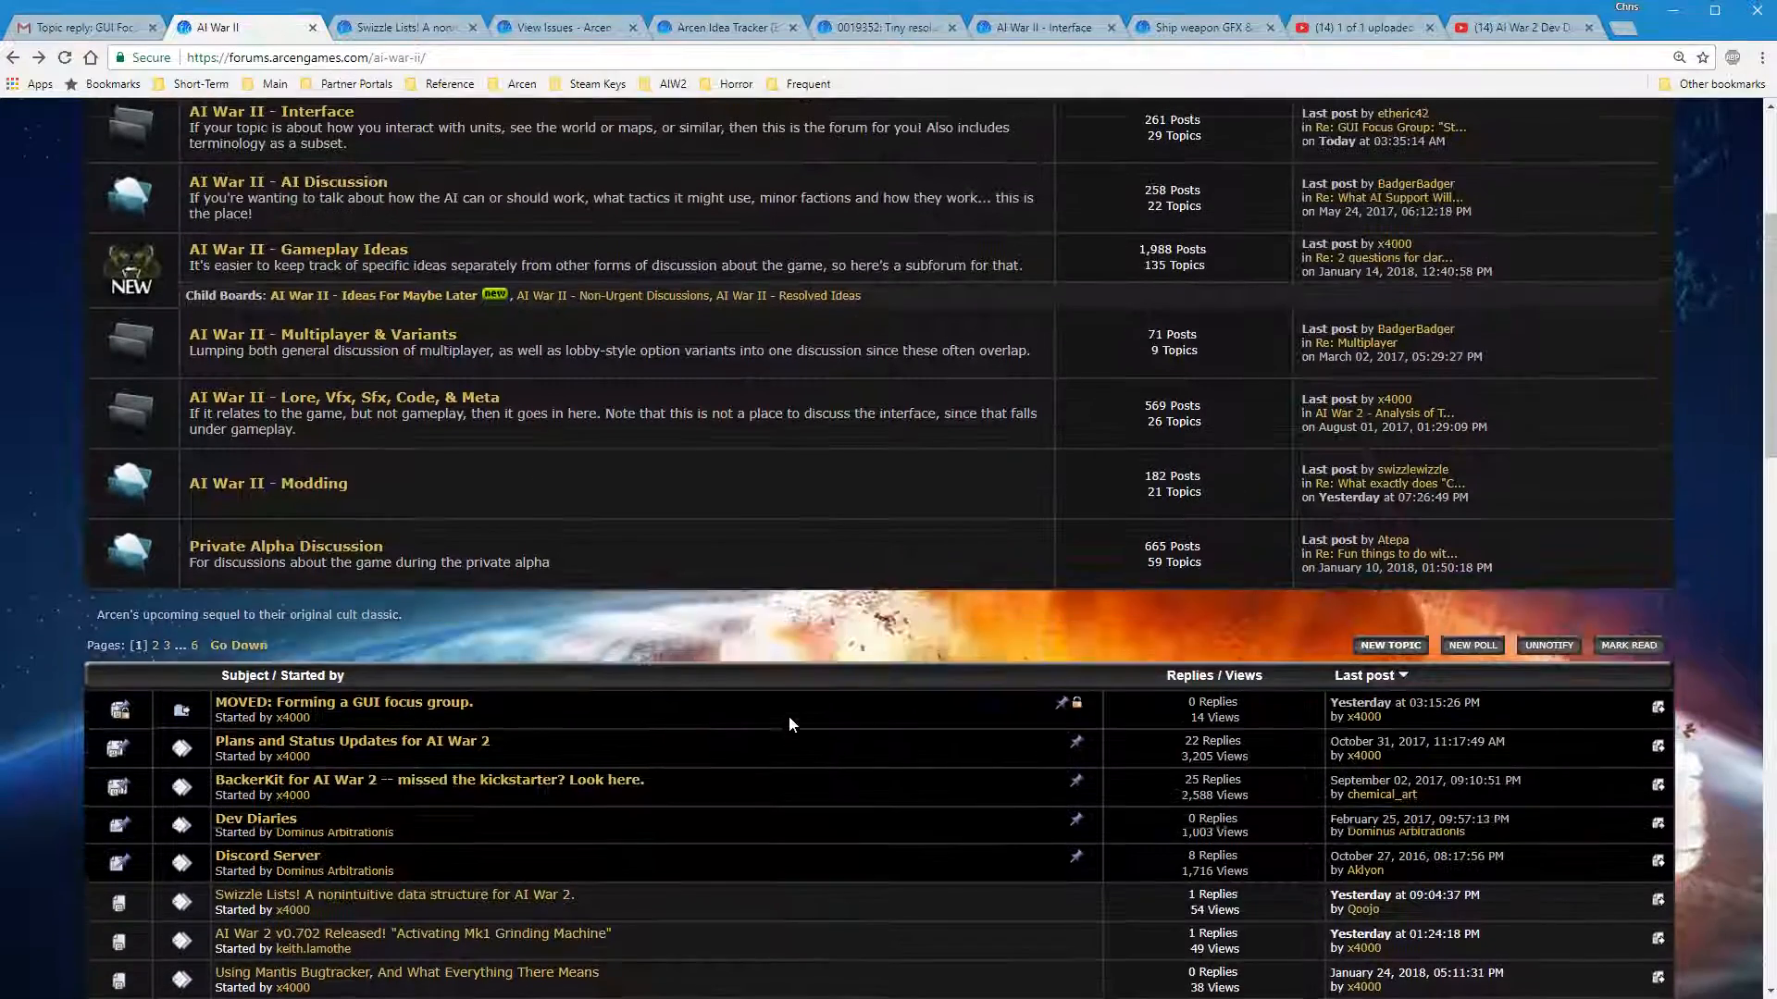
{"action": "scroll", "scroll_direction": "up", "scroll_amount": 3}
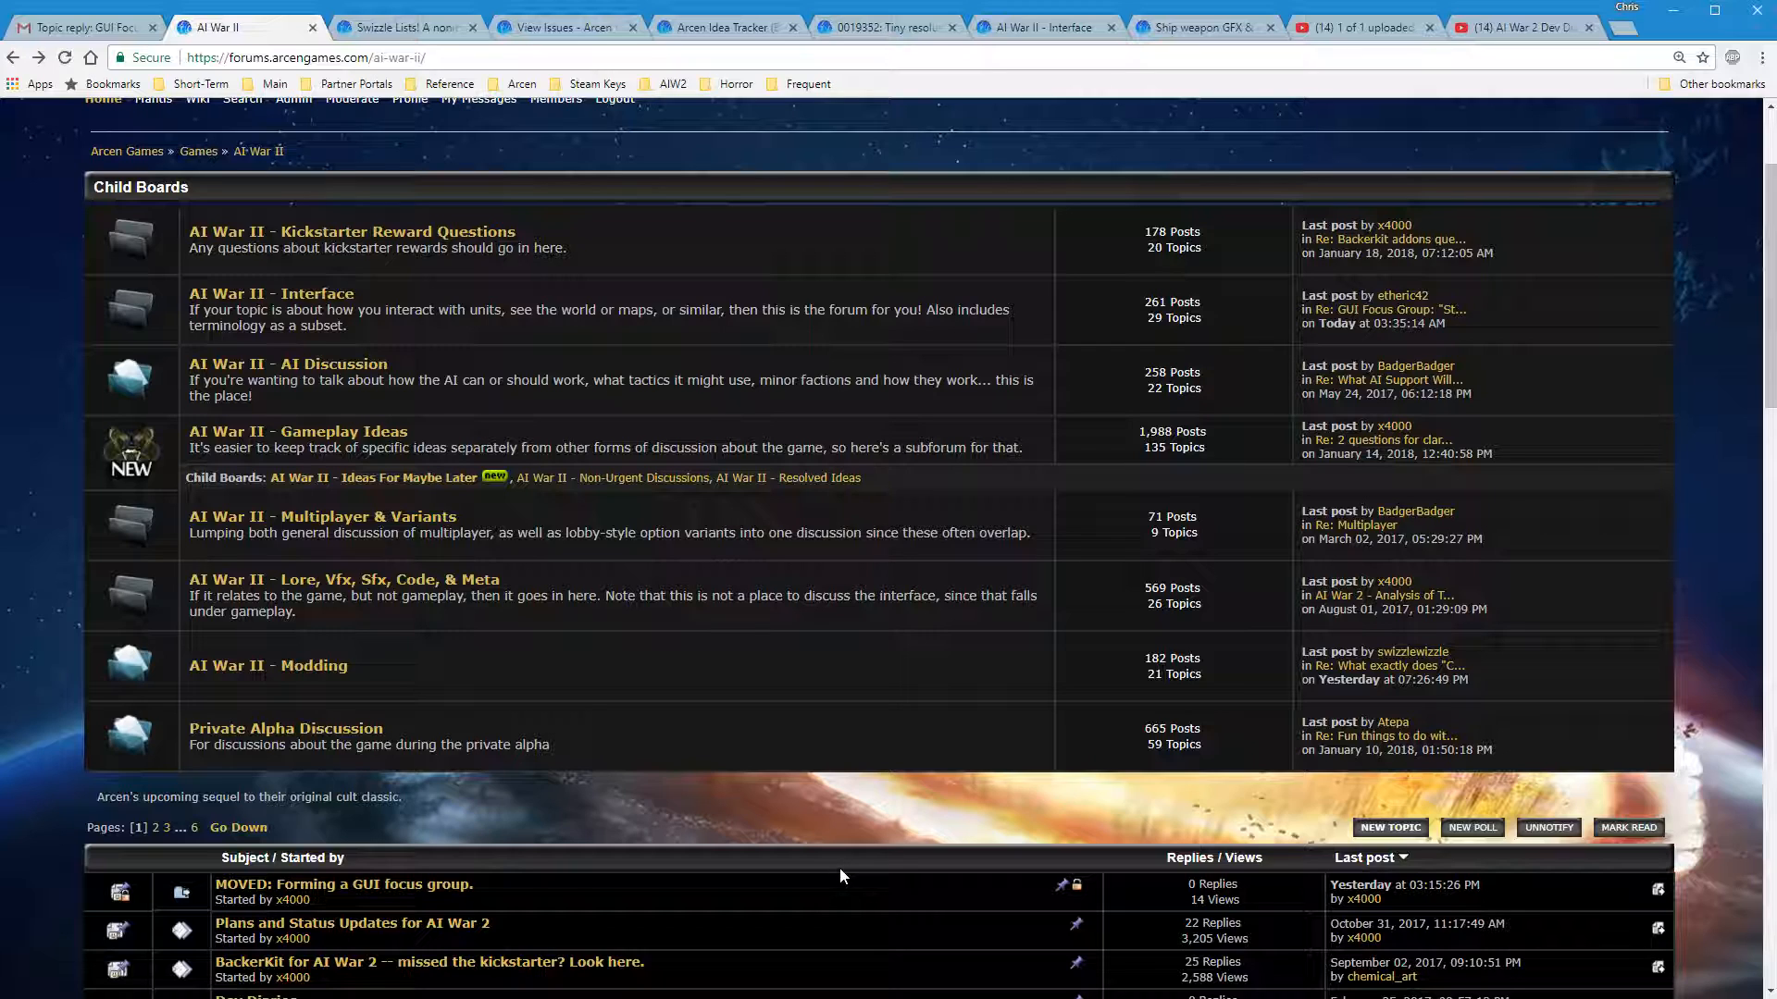
{"action": "mouse_move", "coordinate": [618, 840]}
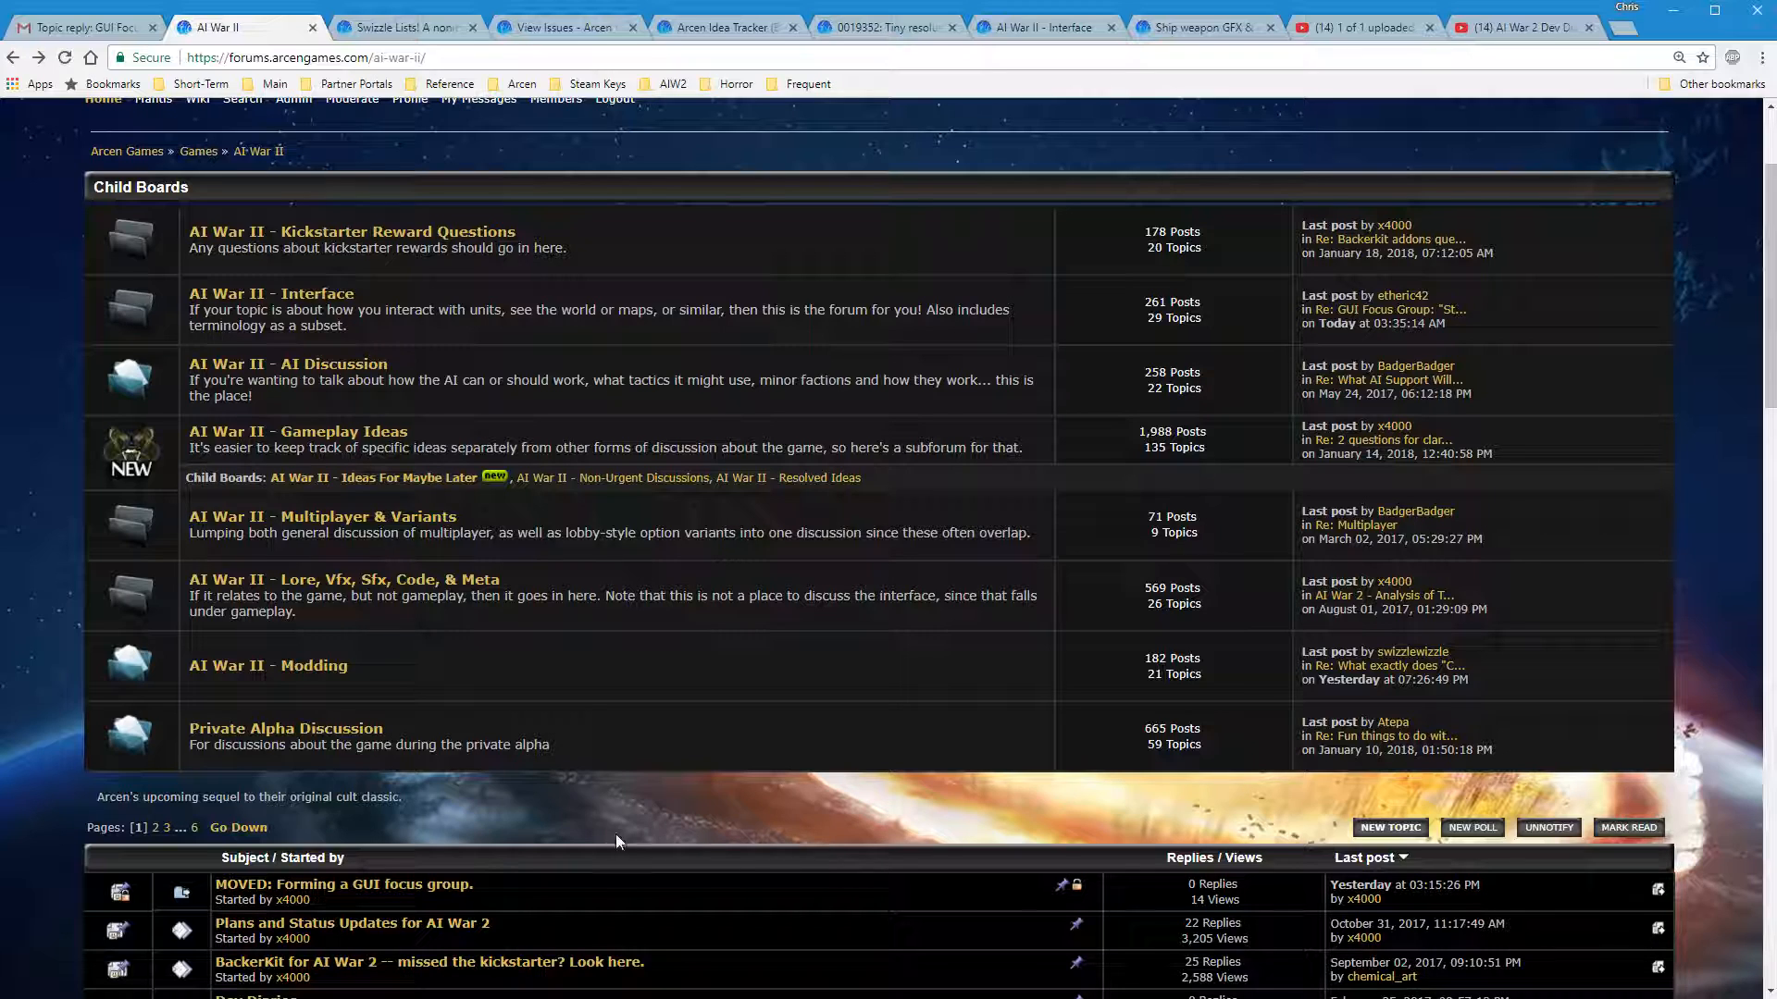
{"action": "mouse_move", "coordinate": [555, 813]}
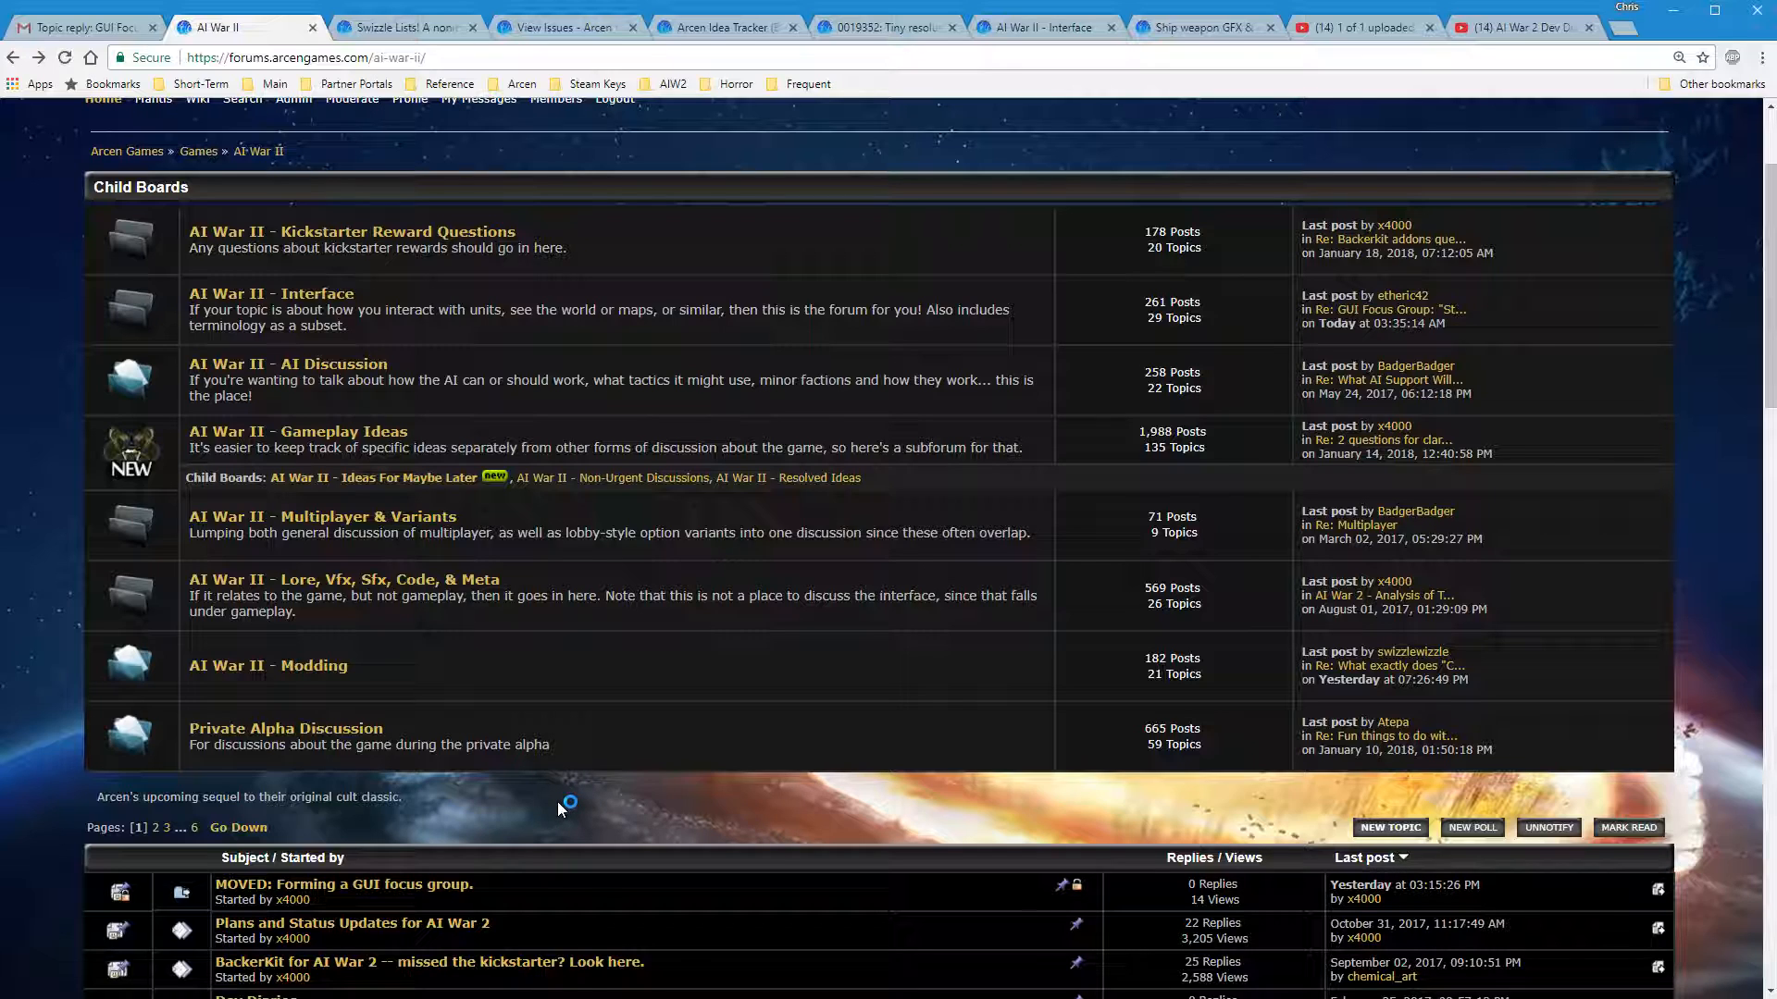
{"action": "mouse_move", "coordinate": [599, 781]}
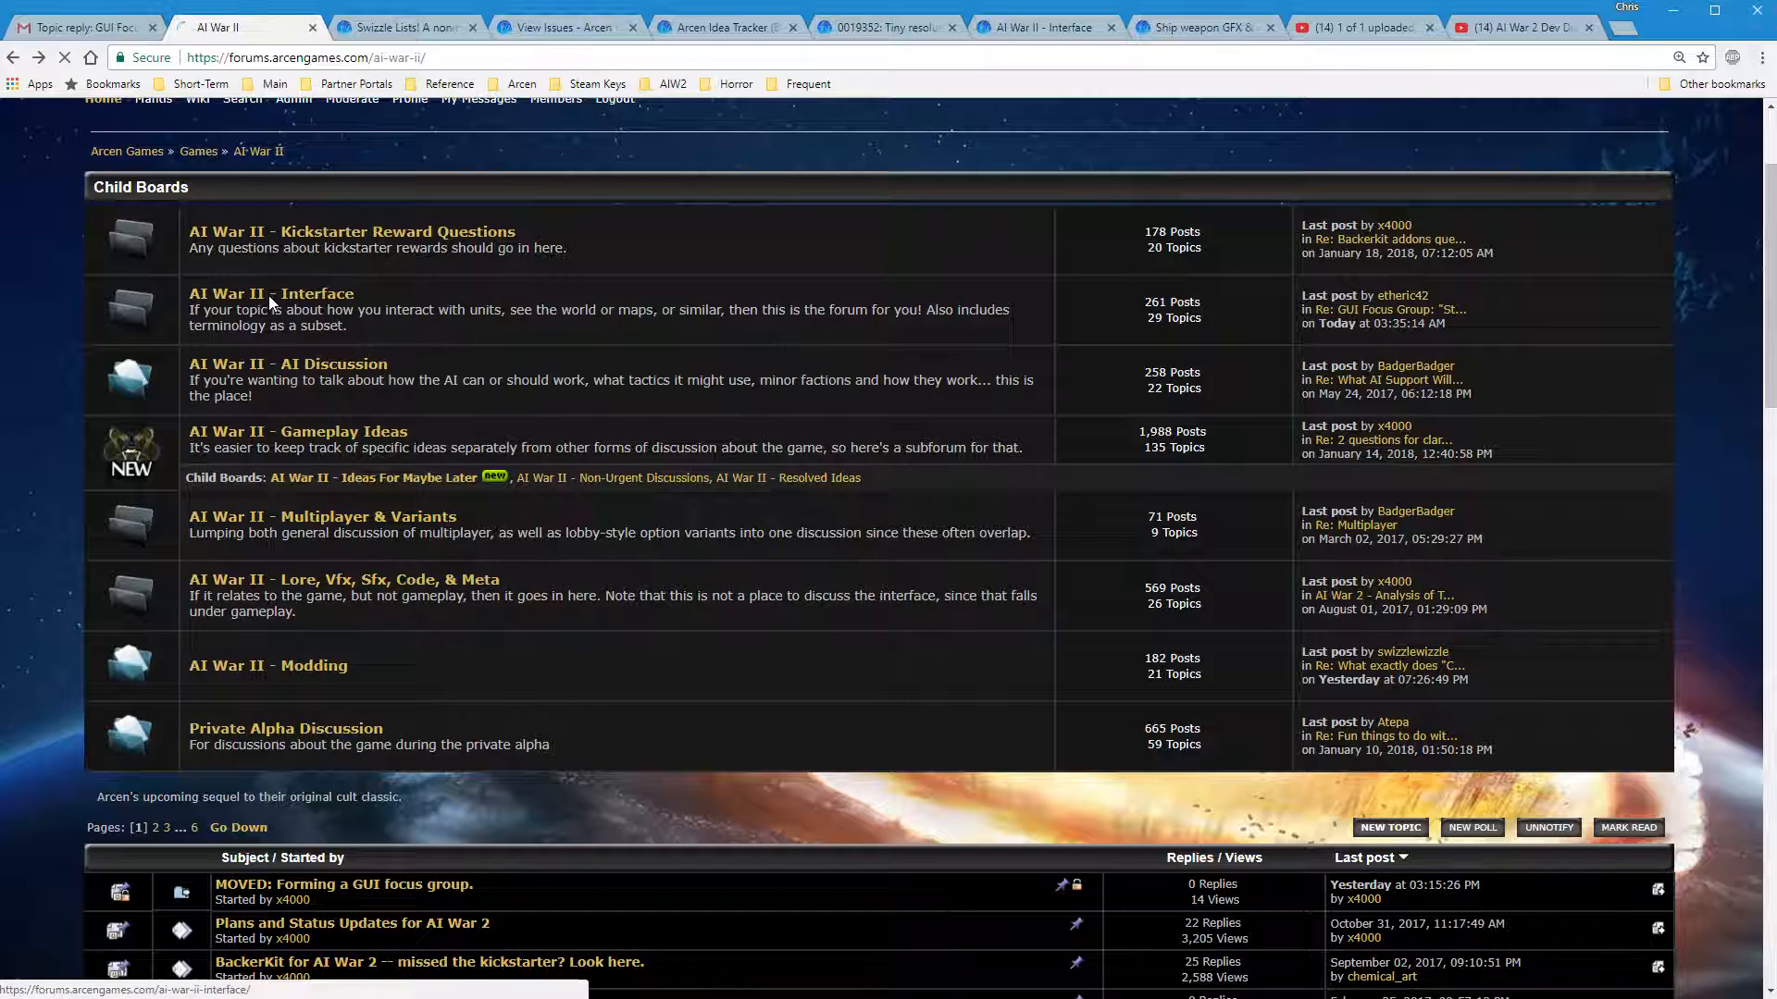
From the AI War II - Interface board, open the Standards And Goals opening post in the modify editor, toggling rich-text view
{"action": "left_click", "coordinate": [270, 294]}
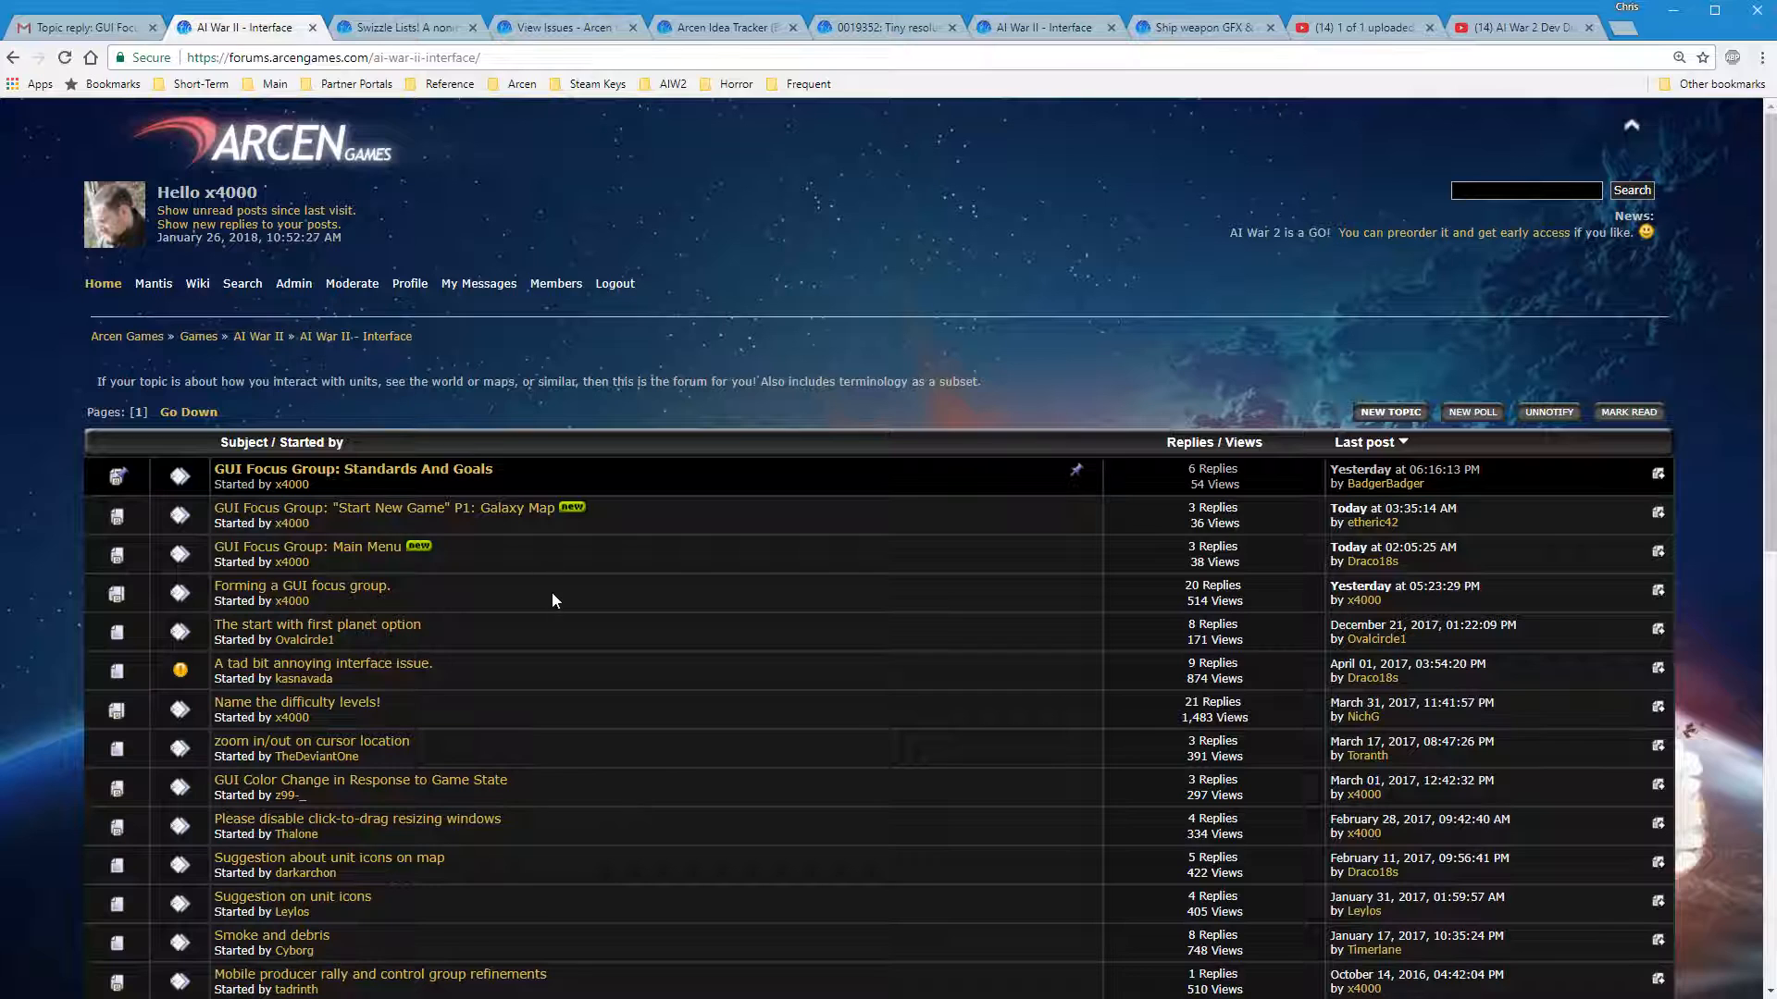
{"action": "mouse_move", "coordinate": [426, 180]}
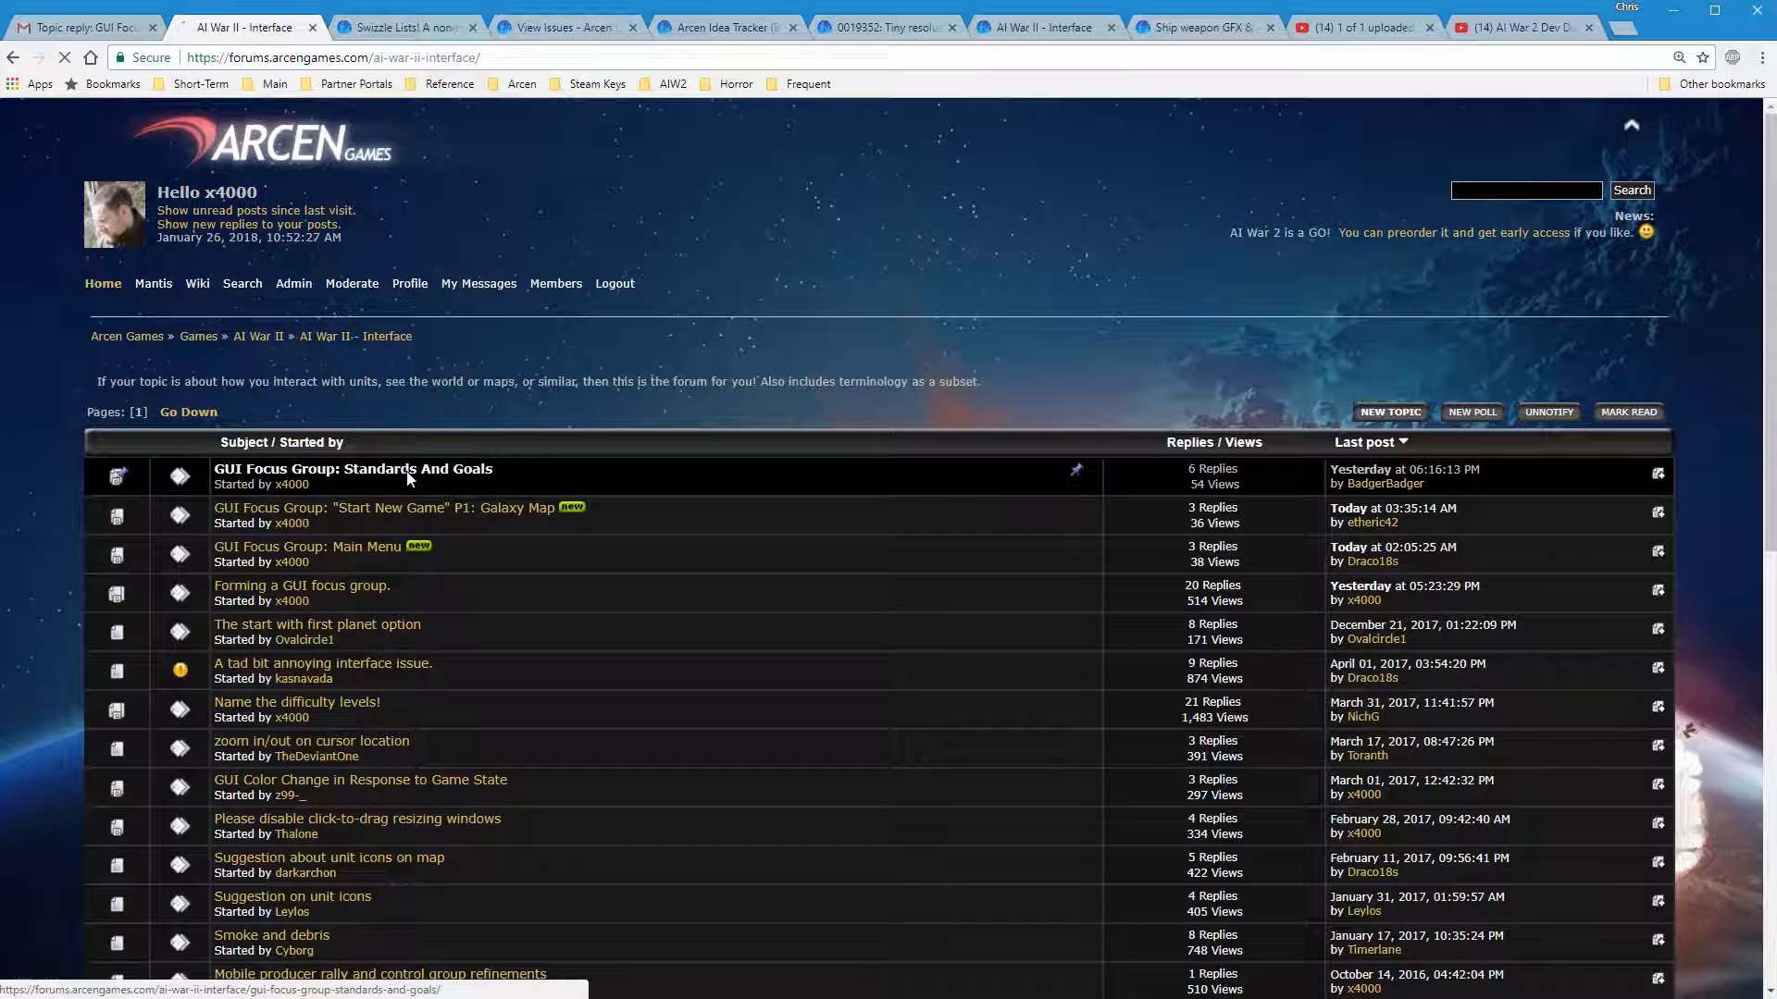
{"action": "left_click", "coordinate": [352, 469]}
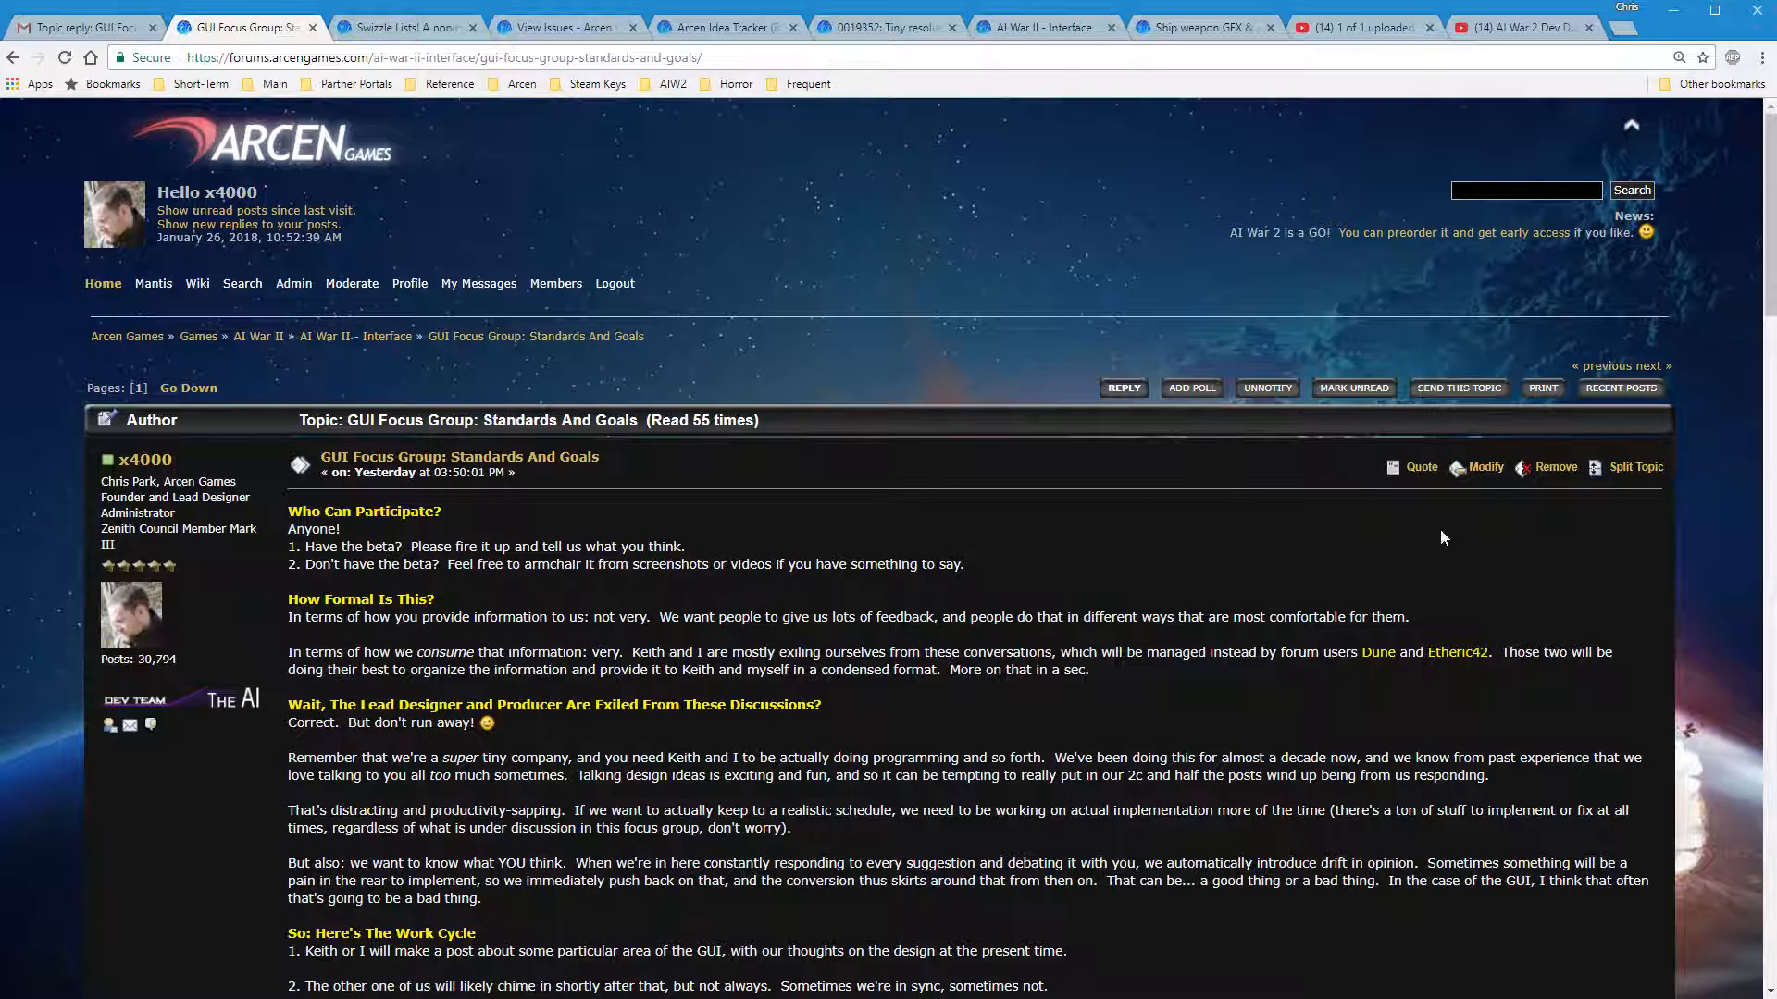
{"action": "left_click", "coordinate": [1484, 467]}
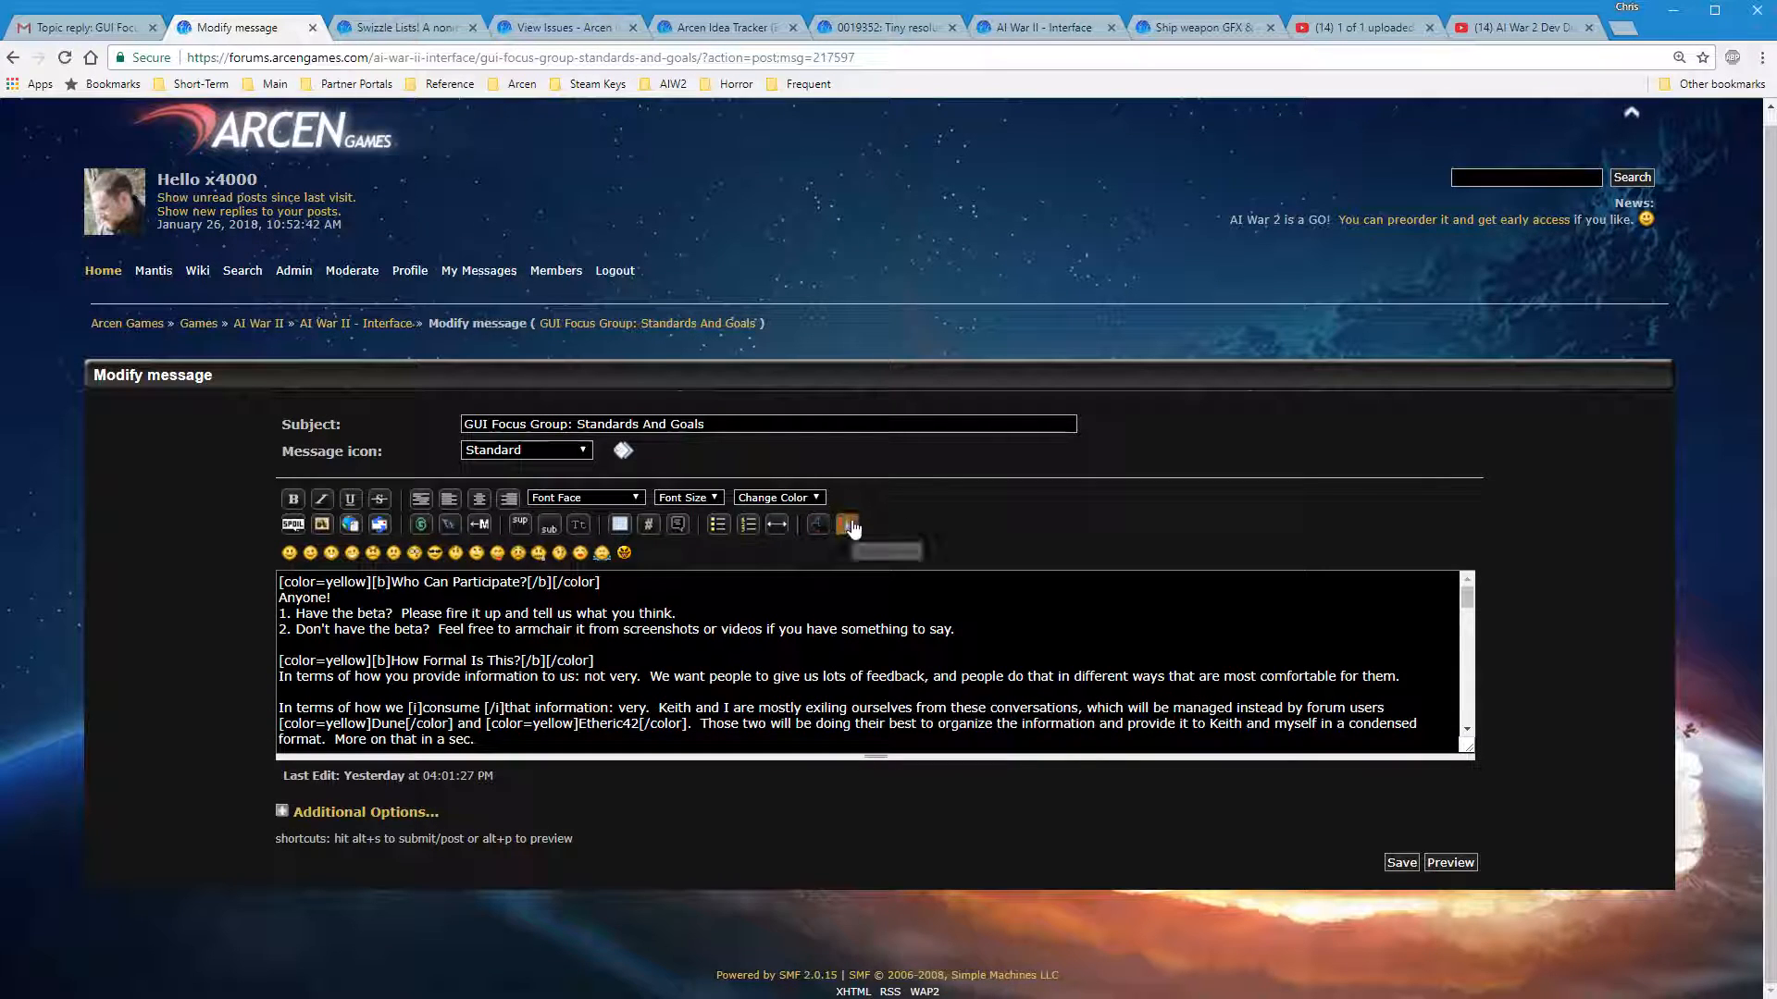
{"action": "left_click", "coordinate": [848, 524]}
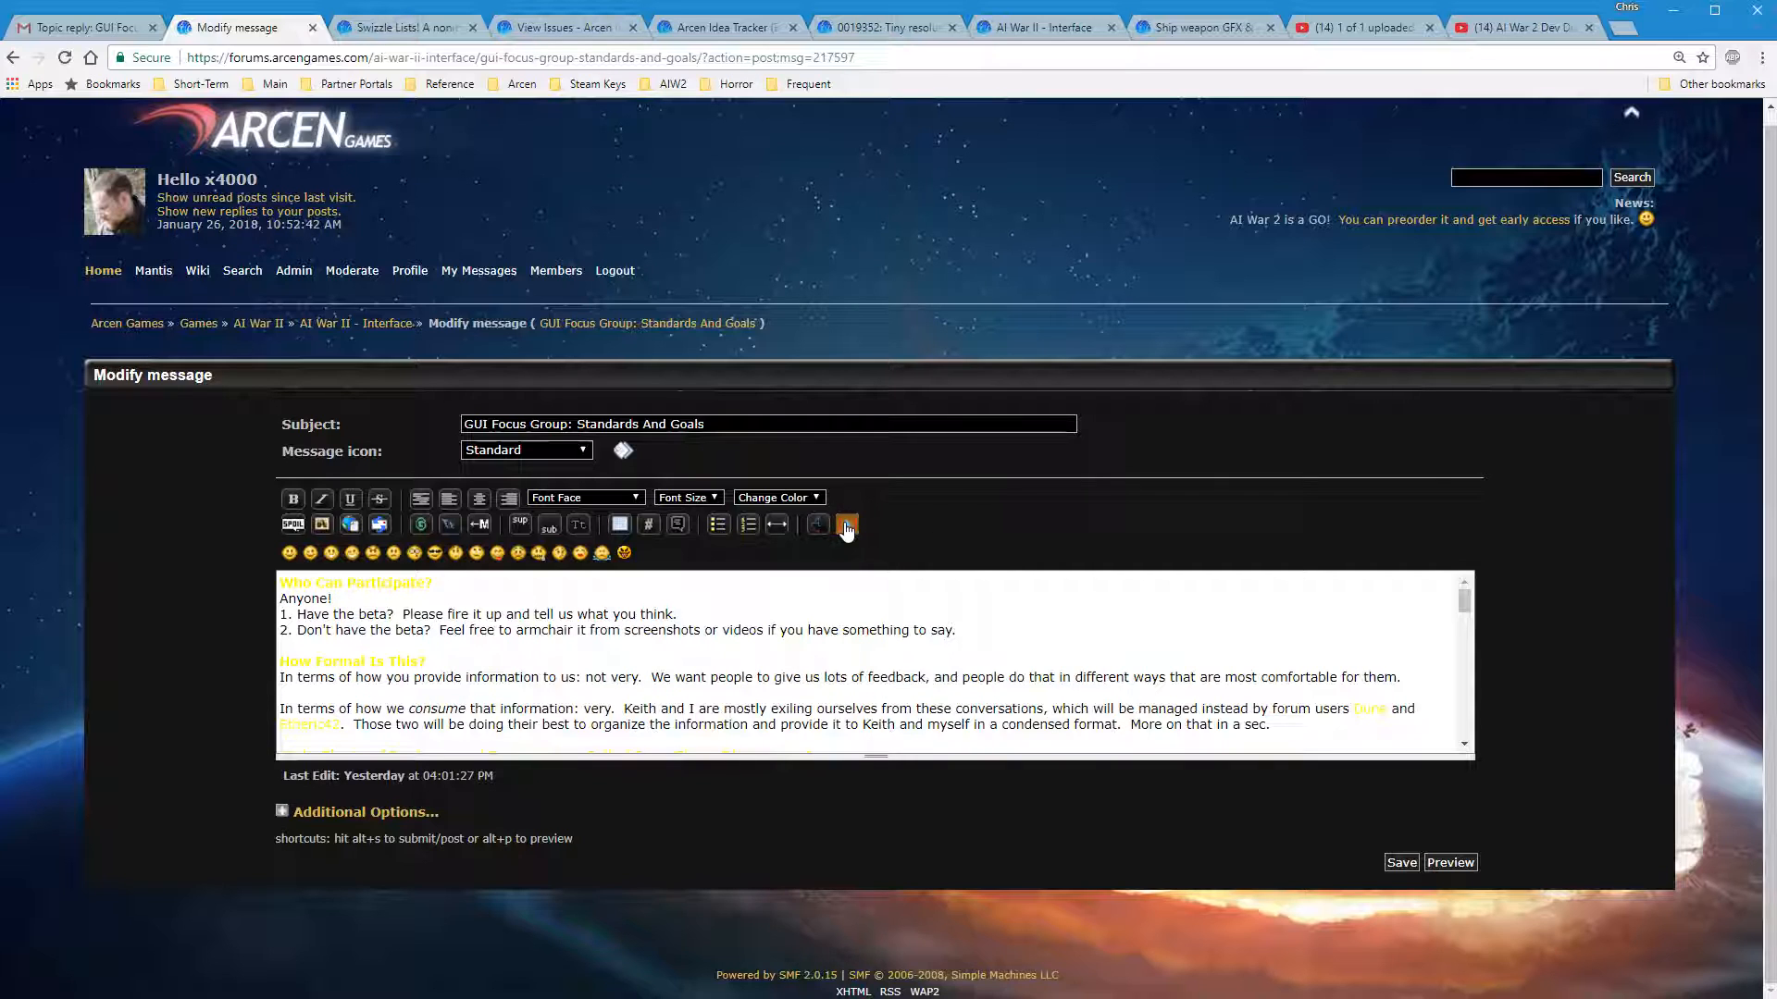
{"action": "left_click", "coordinate": [847, 524]}
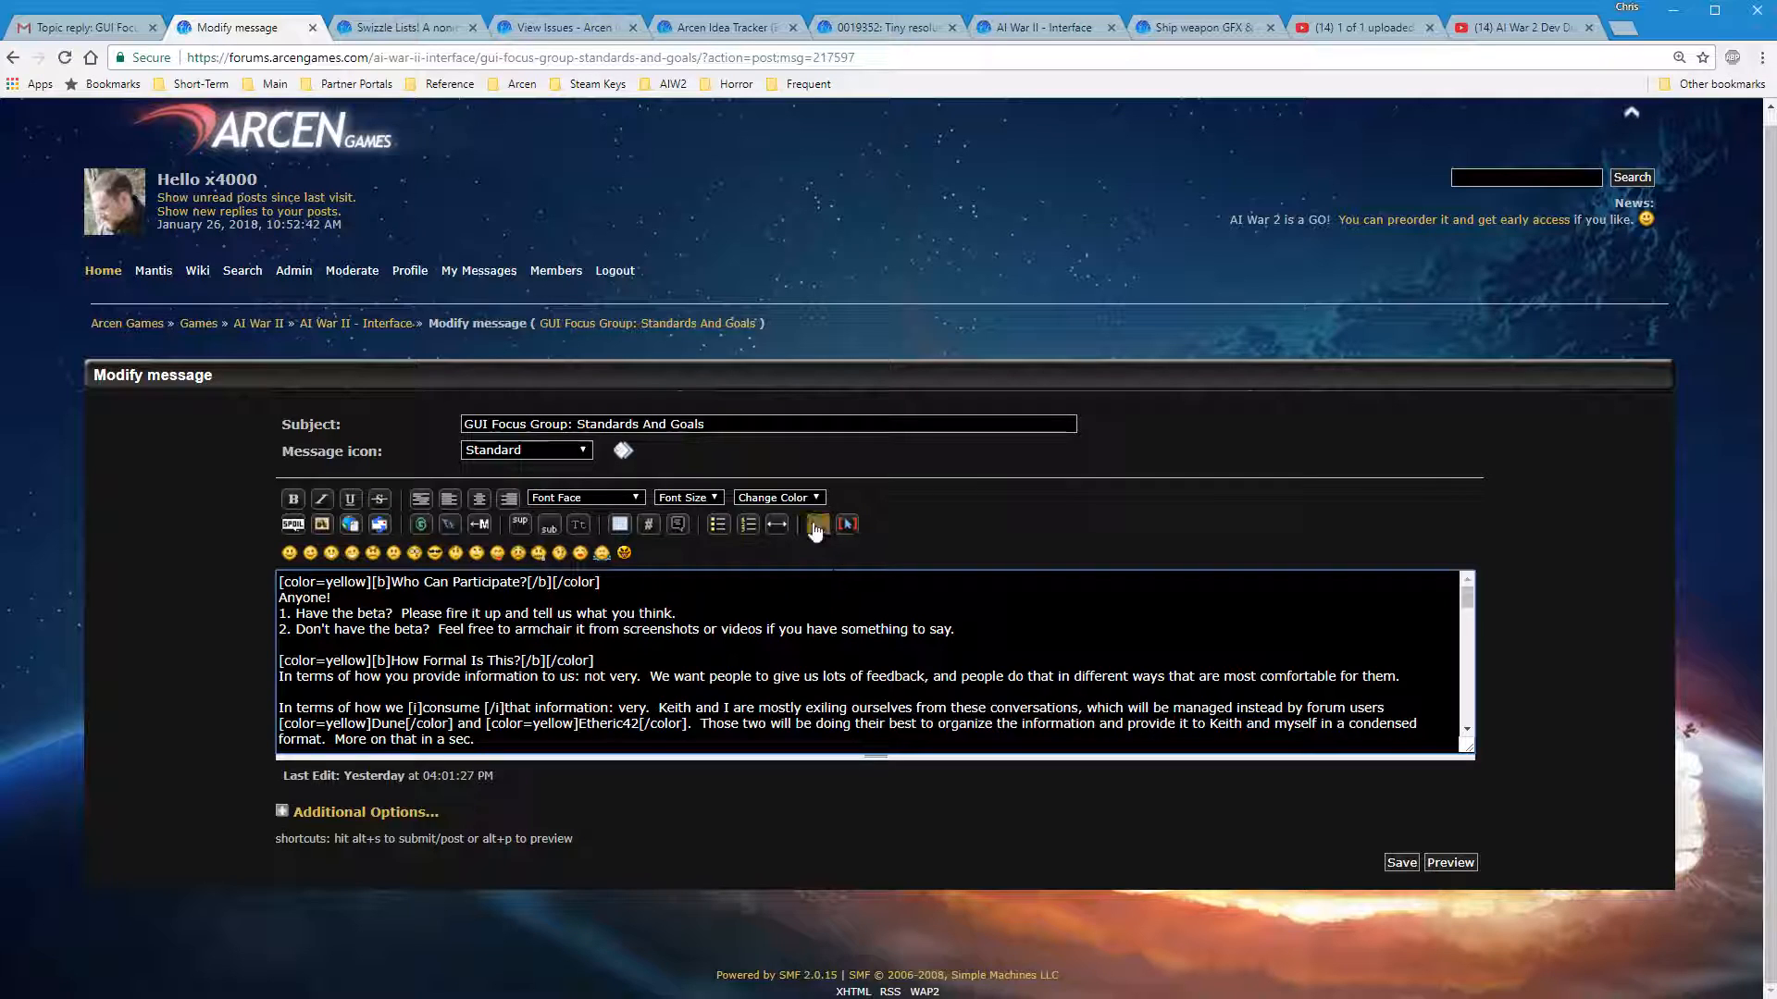
{"action": "mouse_move", "coordinate": [816, 524]}
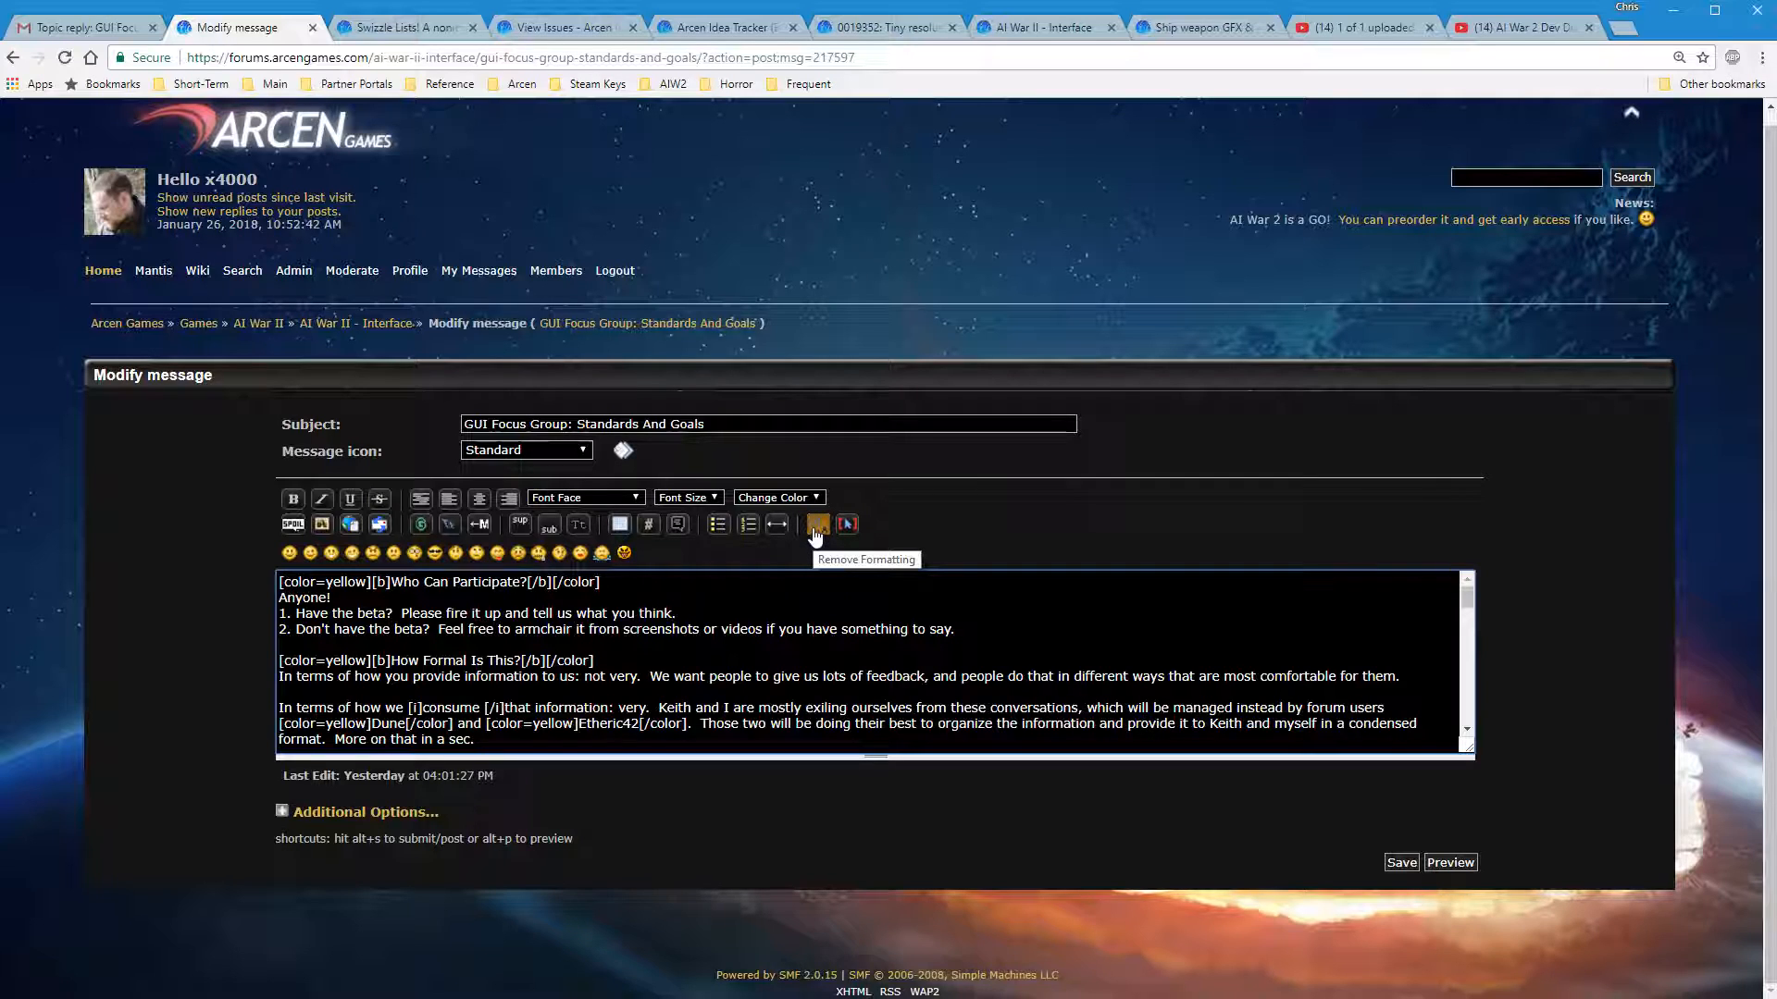
{"action": "mouse_move", "coordinate": [620, 523]}
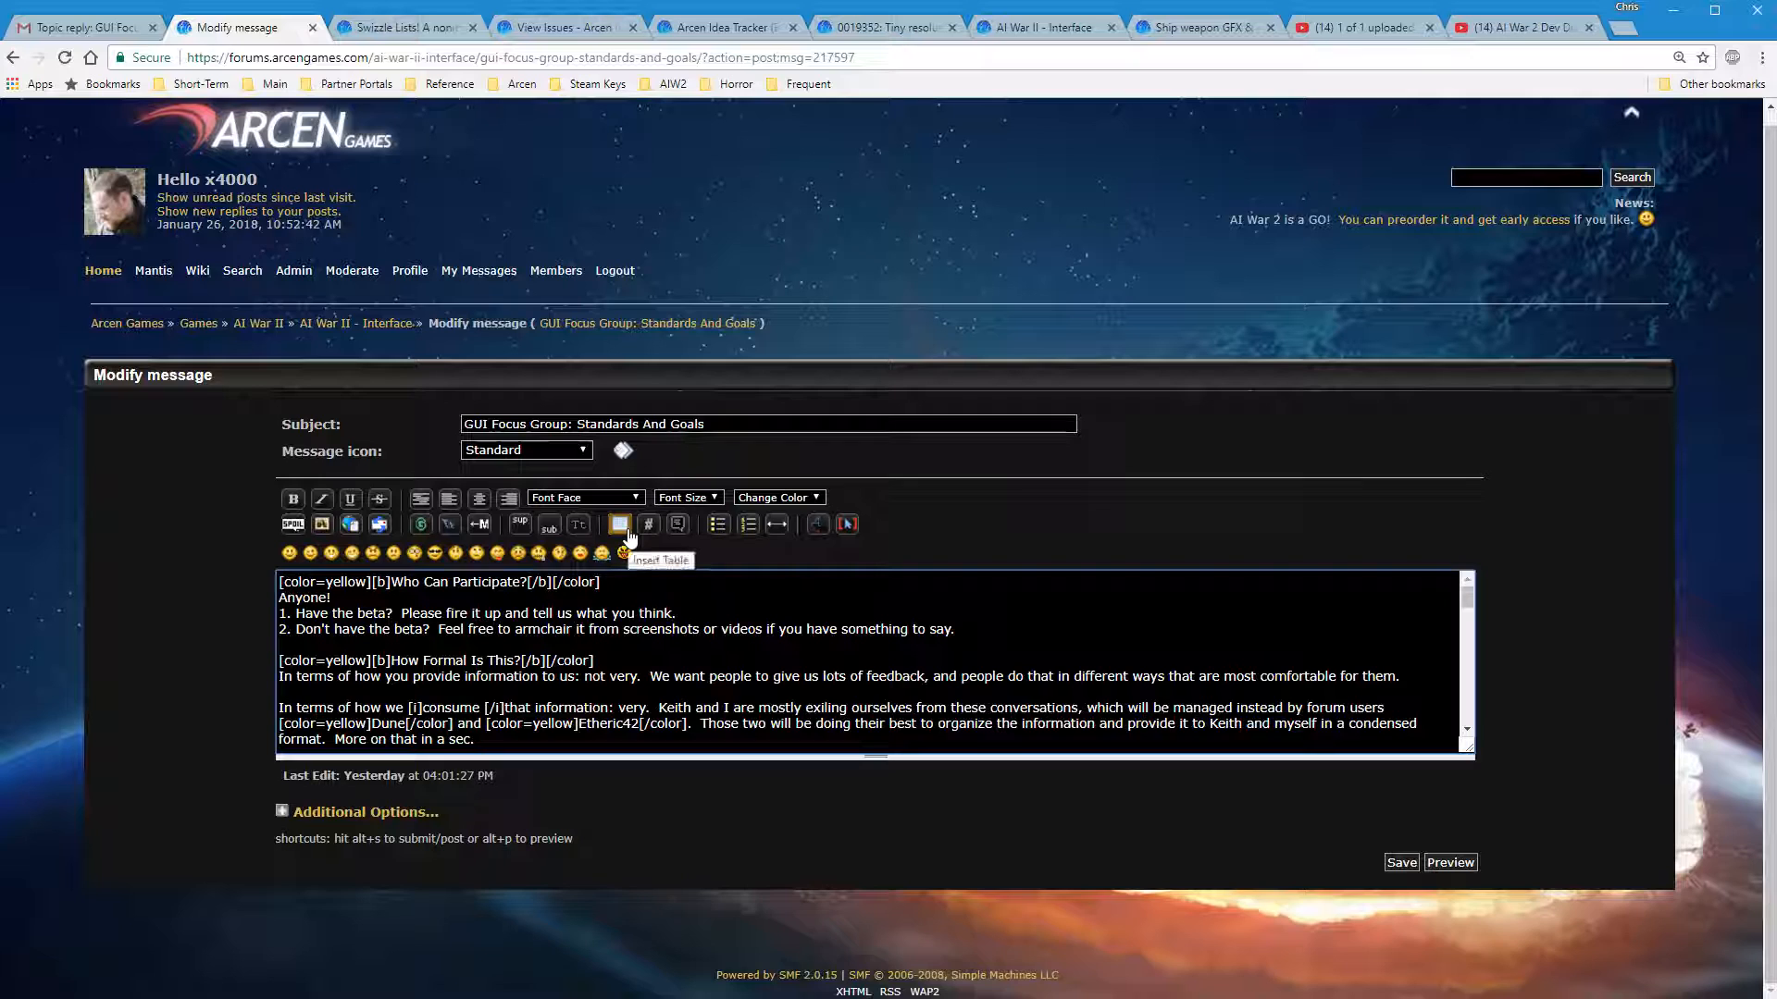
{"action": "mouse_move", "coordinate": [1032, 598]}
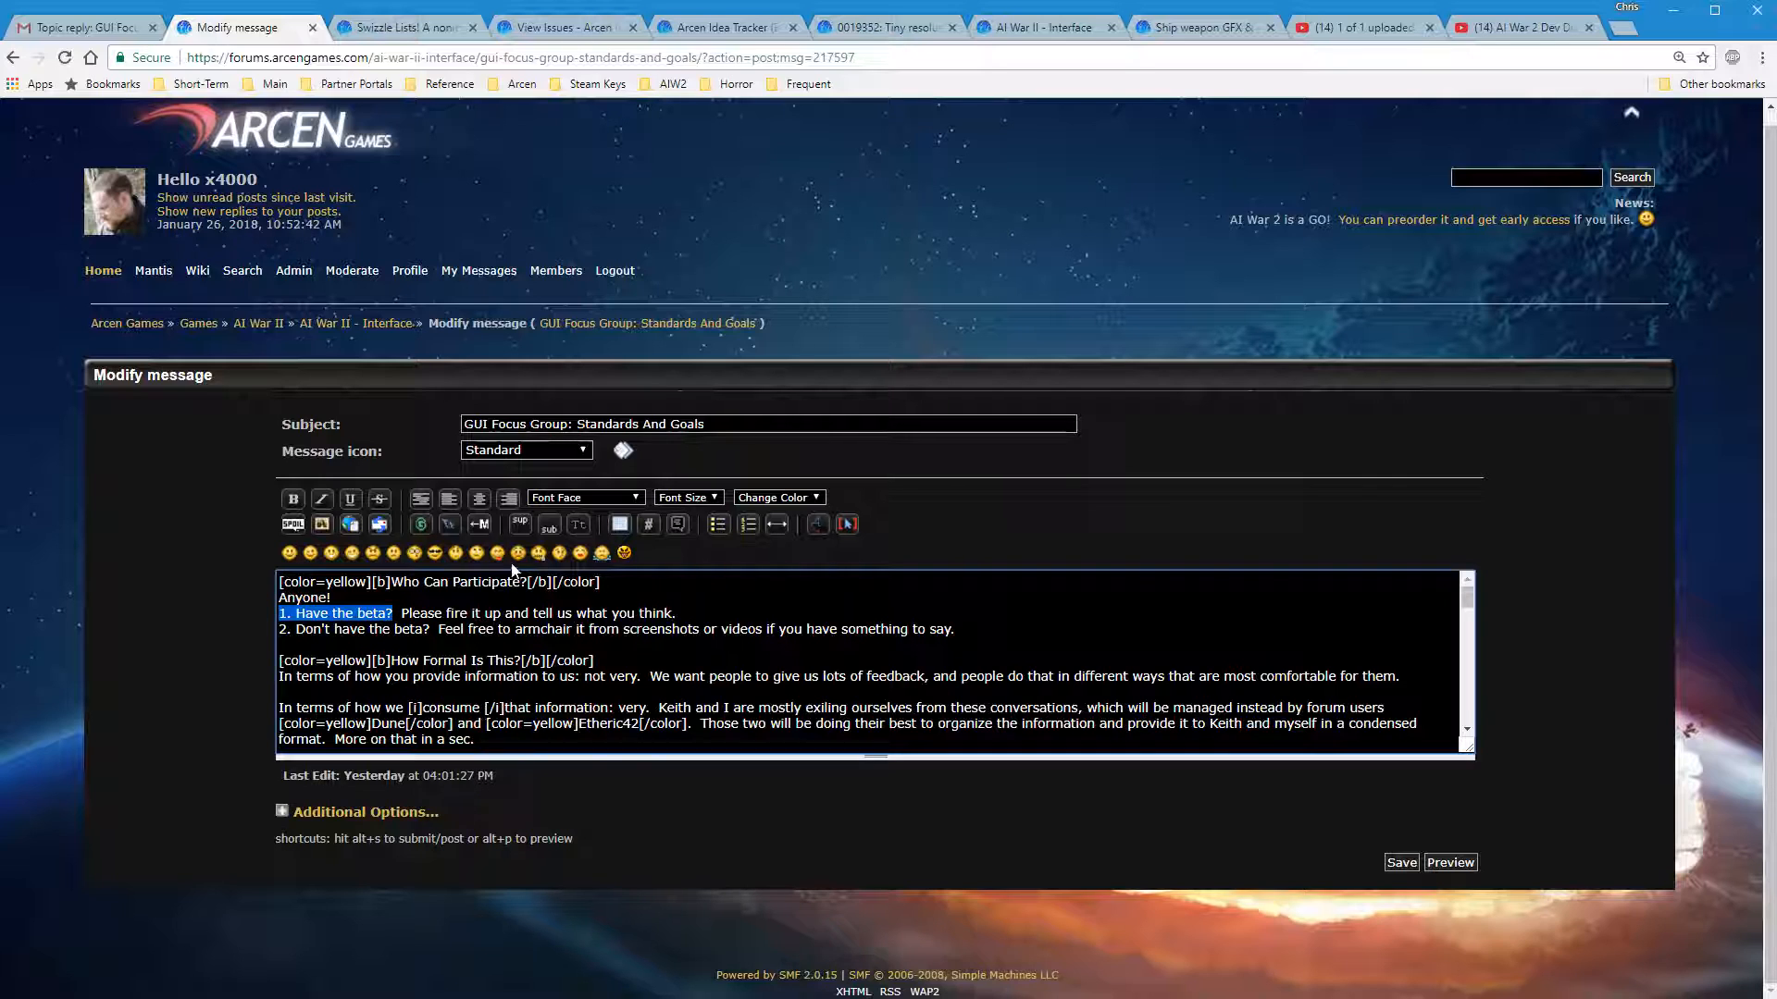
{"action": "mouse_move", "coordinate": [293, 497]}
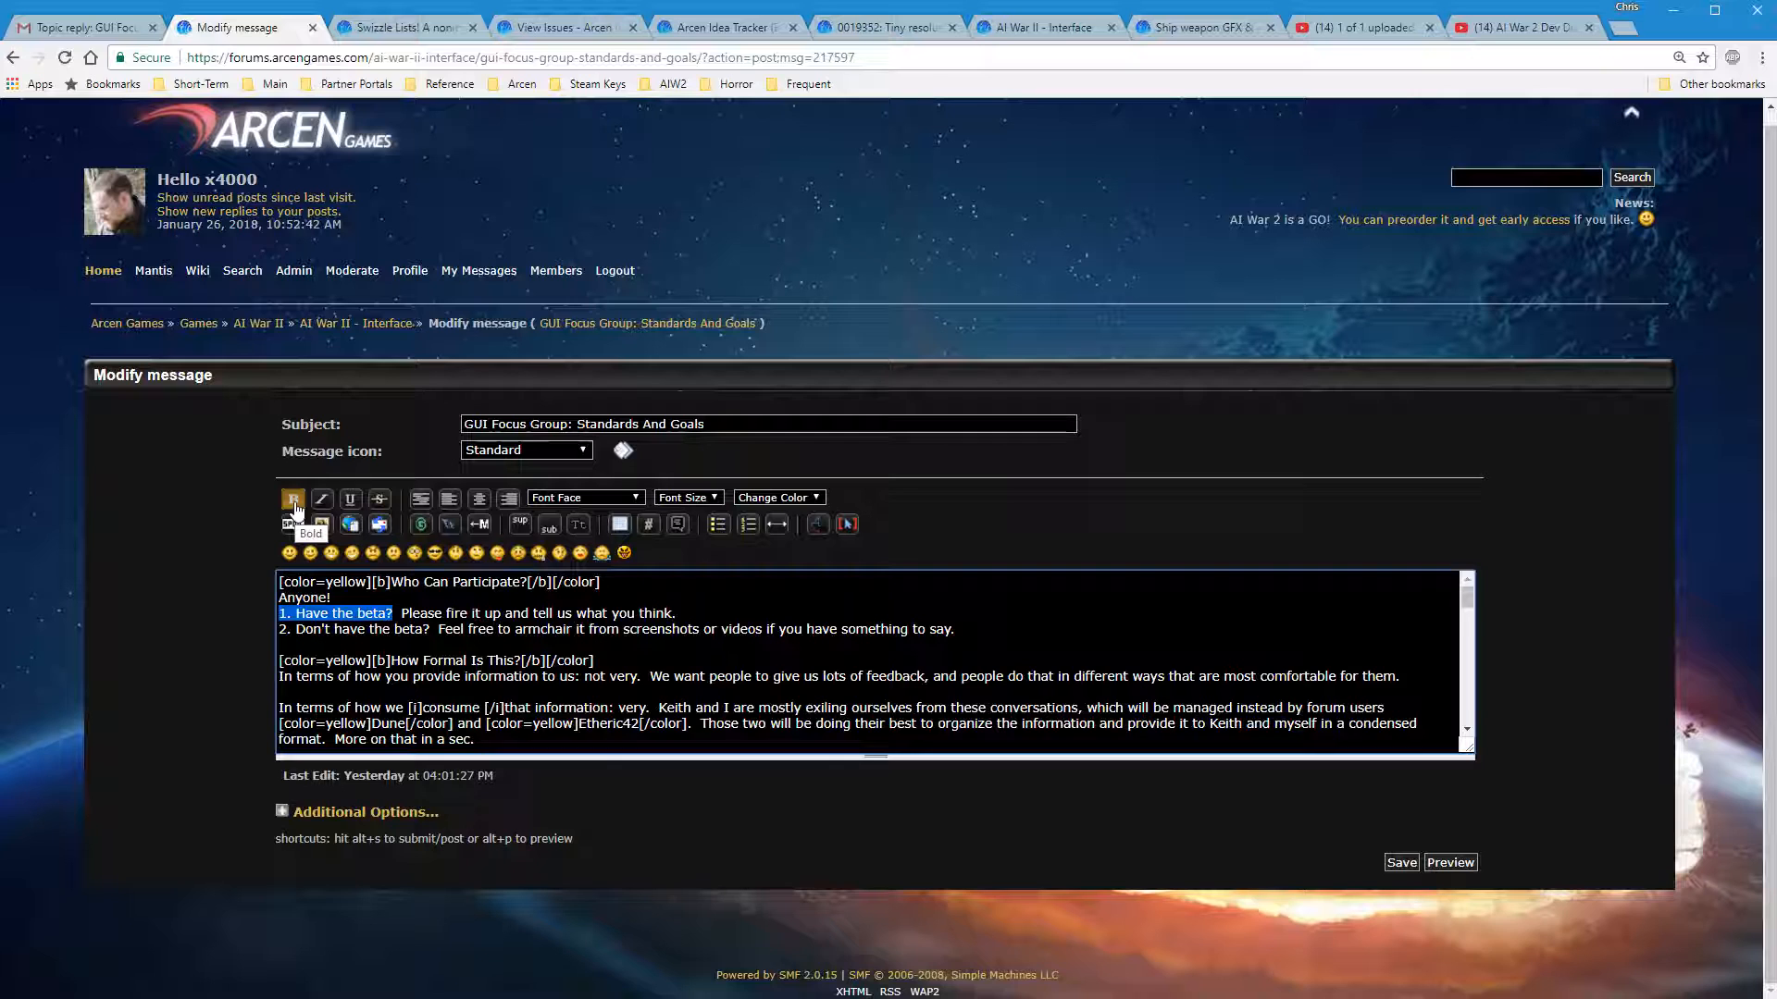
Bold '1. Have the beta?', then remove the [b] tags and preview it as plain text
{"action": "left_click", "coordinate": [294, 498]}
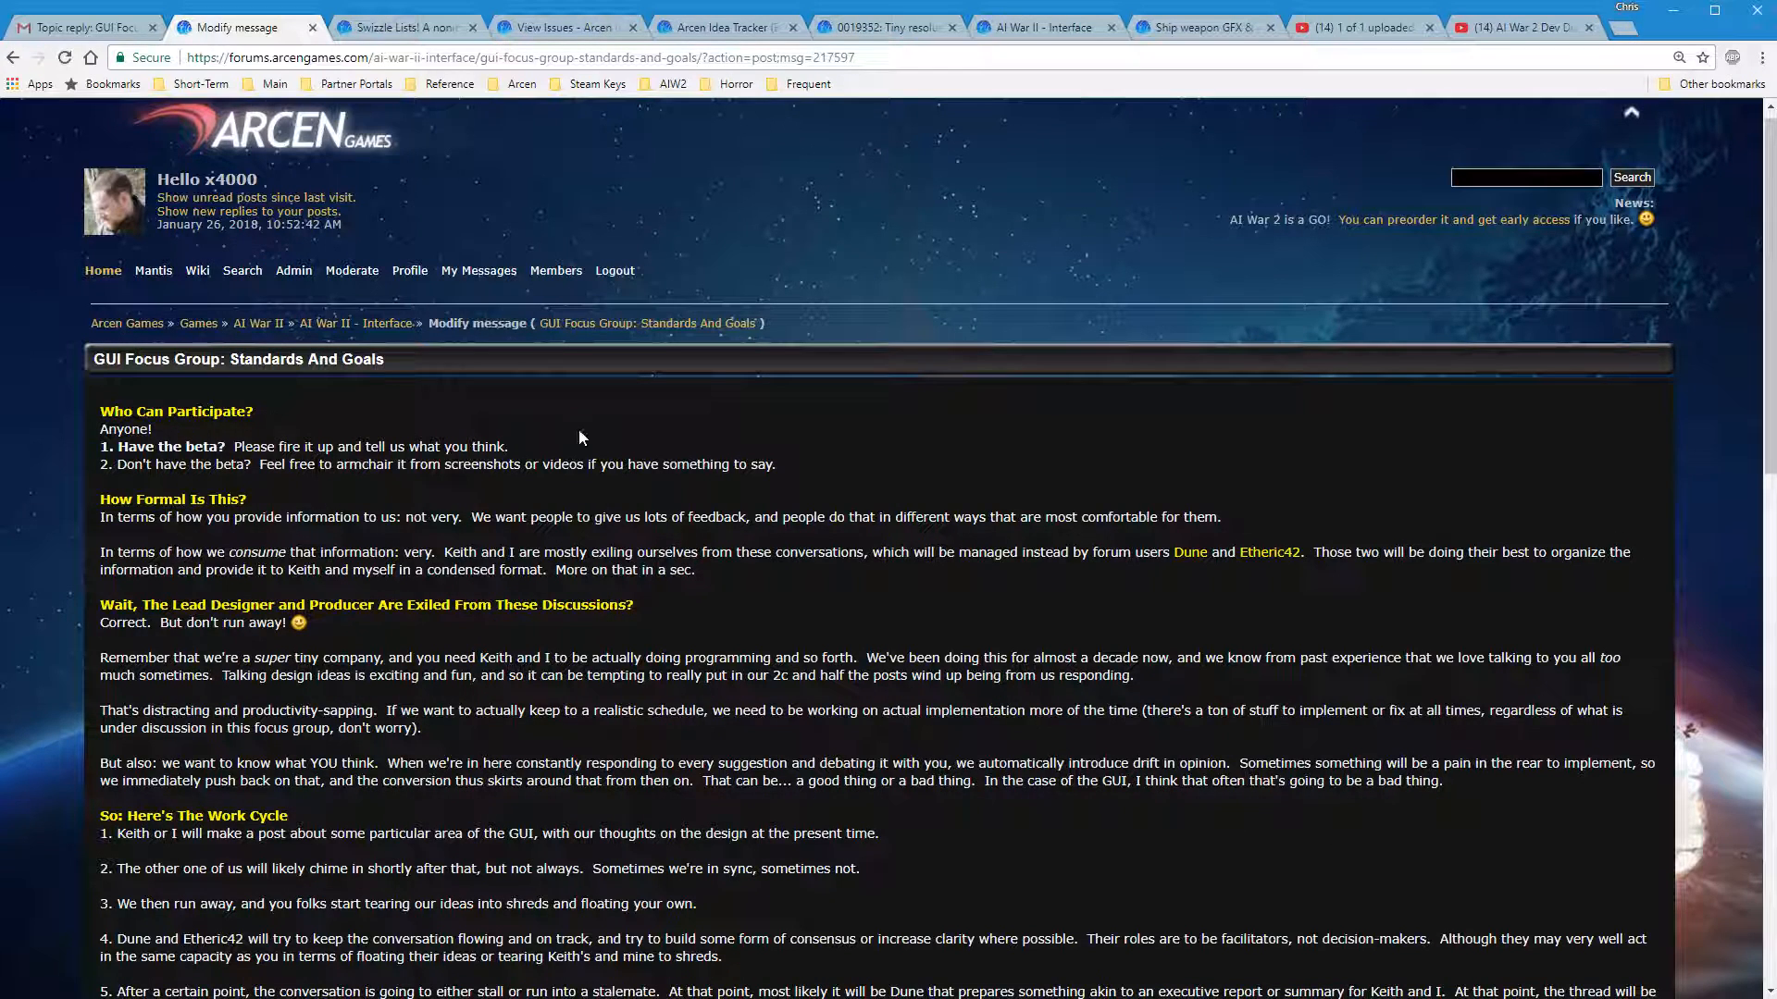
{"action": "scroll", "scroll_direction": "down", "scroll_amount": 3}
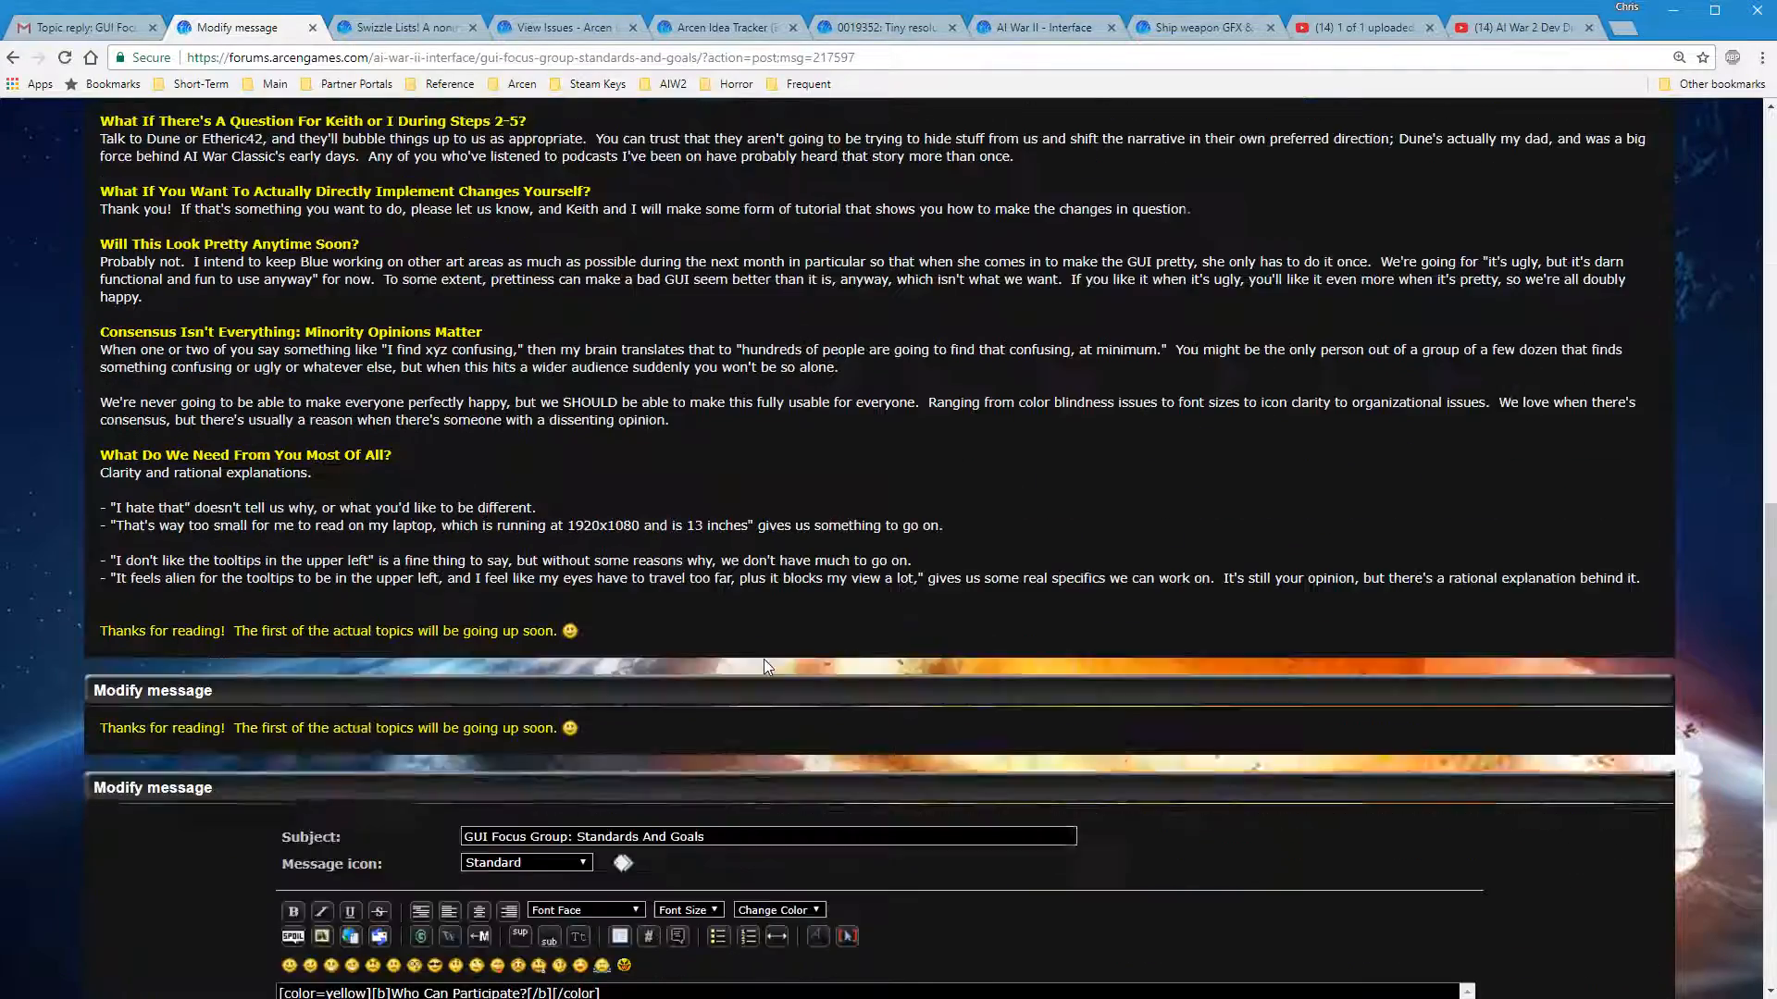
{"action": "scroll", "scroll_direction": "down", "scroll_amount": 3}
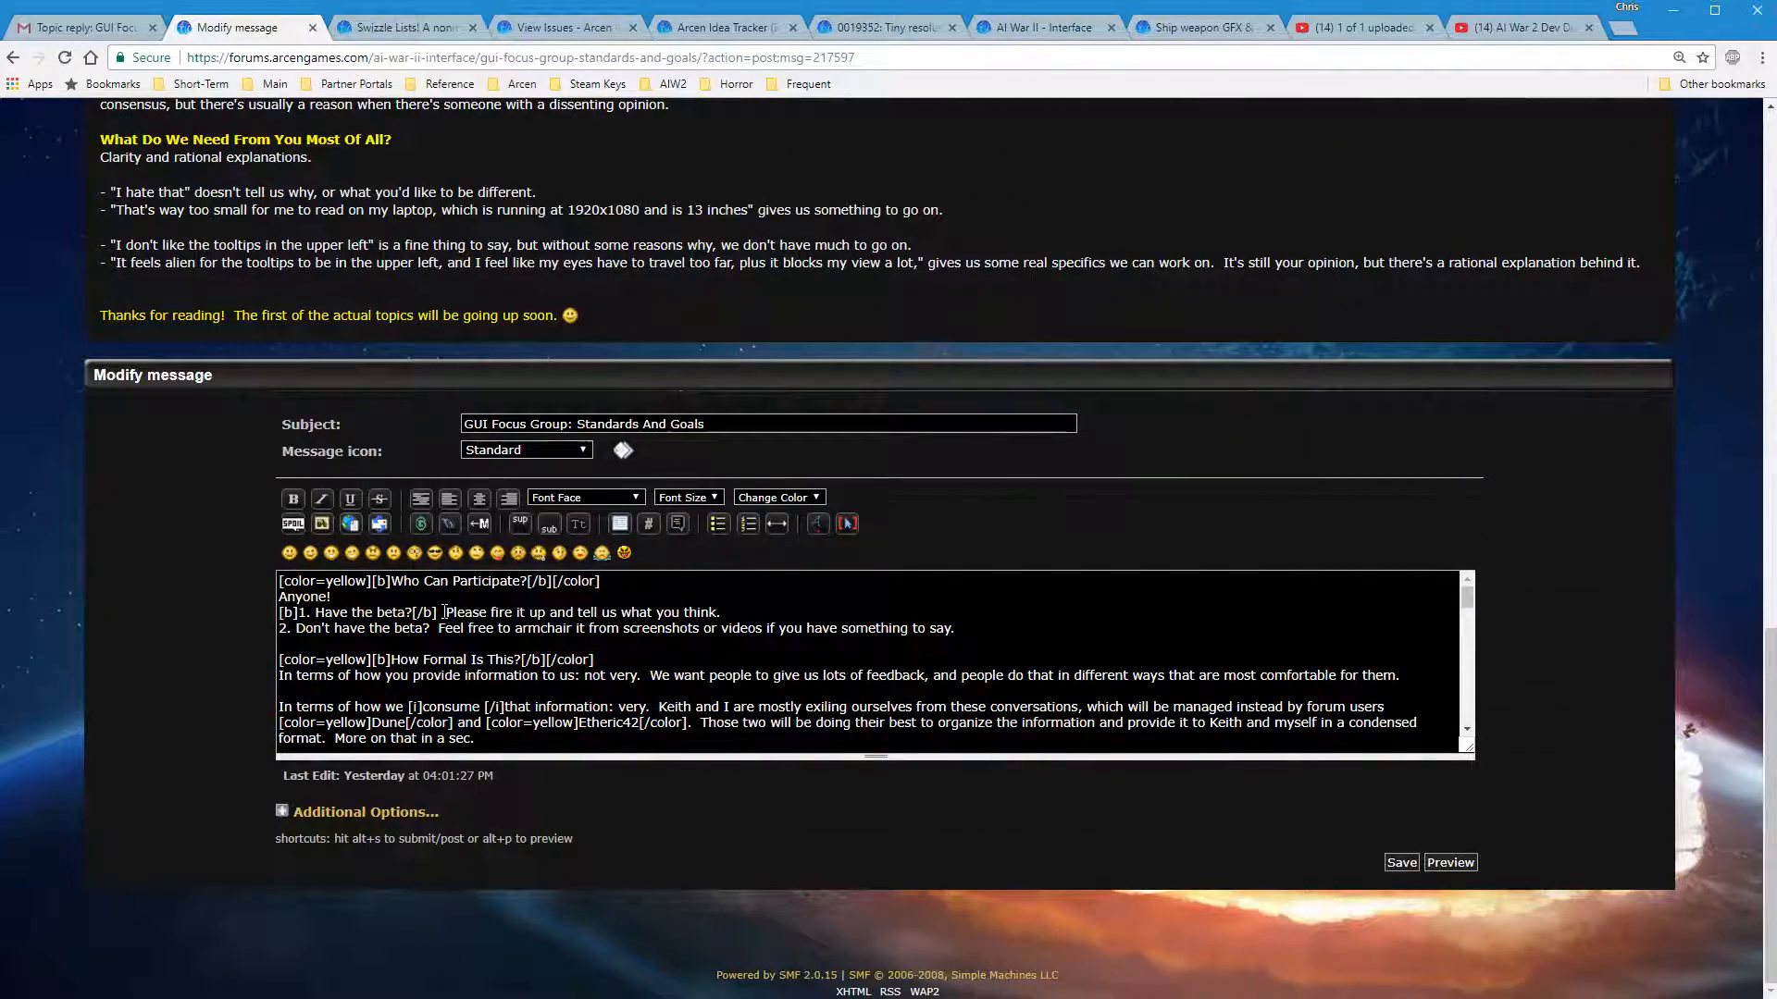
{"action": "left_click", "coordinate": [442, 613]}
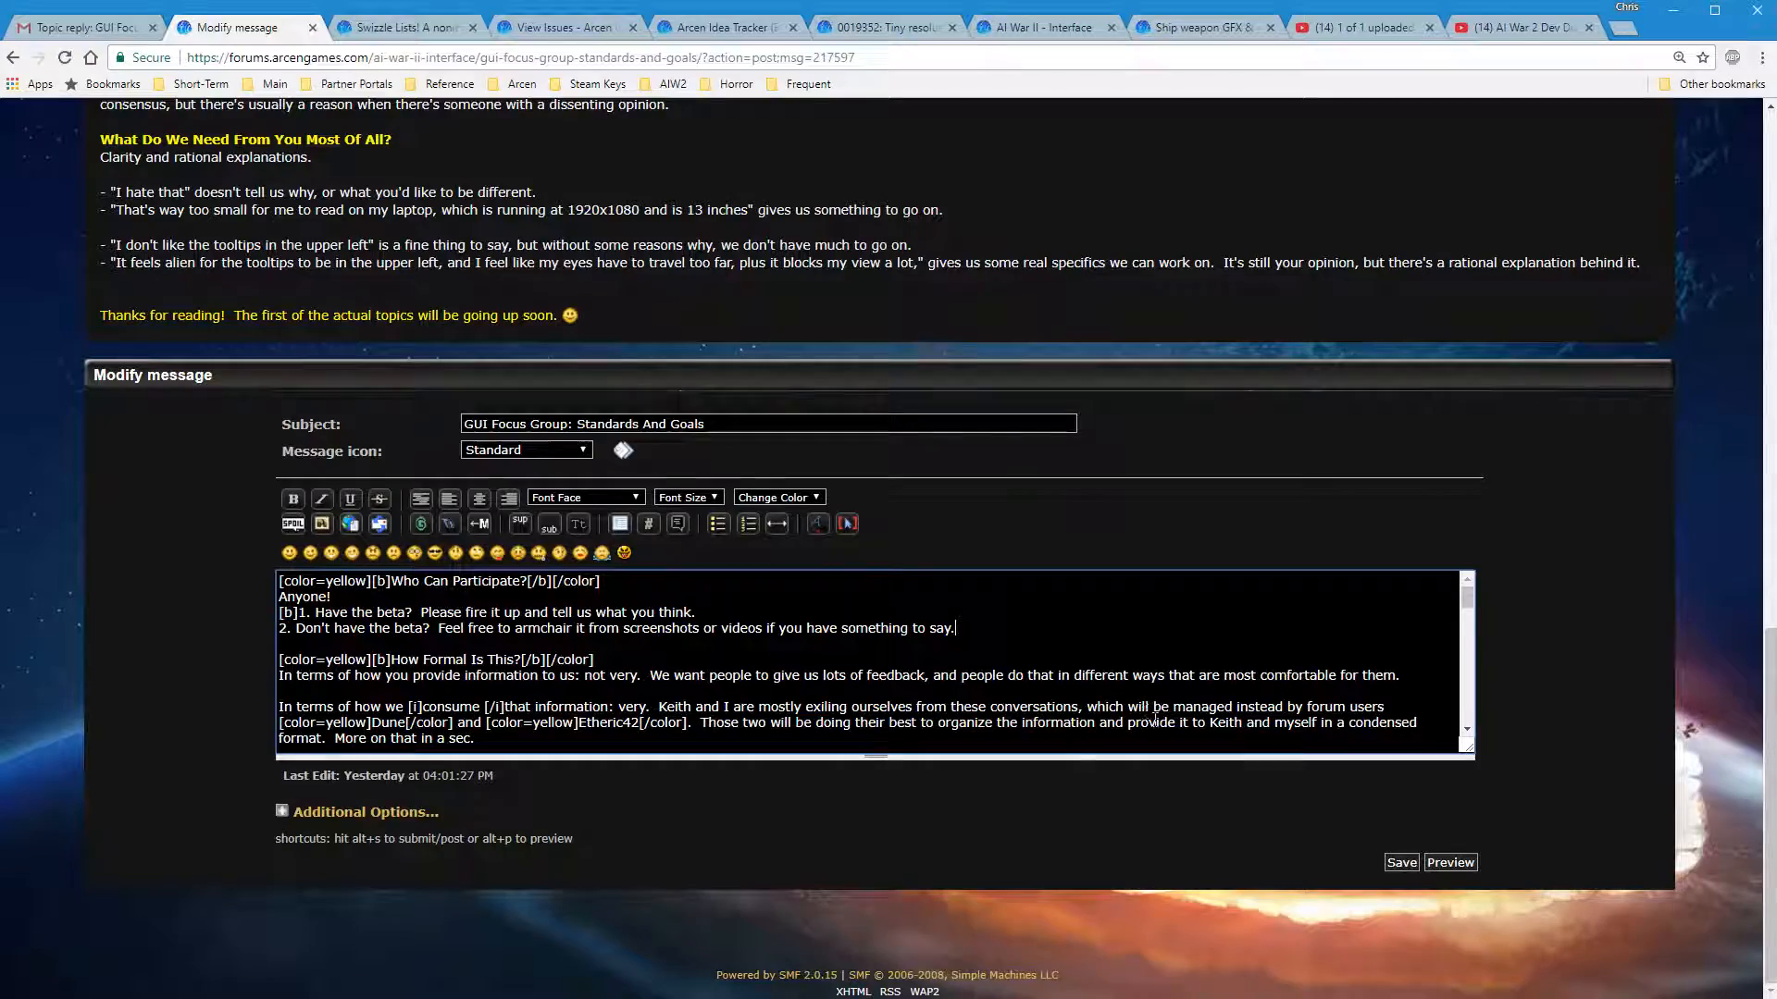
{"action": "scroll", "scroll_direction": "up", "scroll_amount": 3}
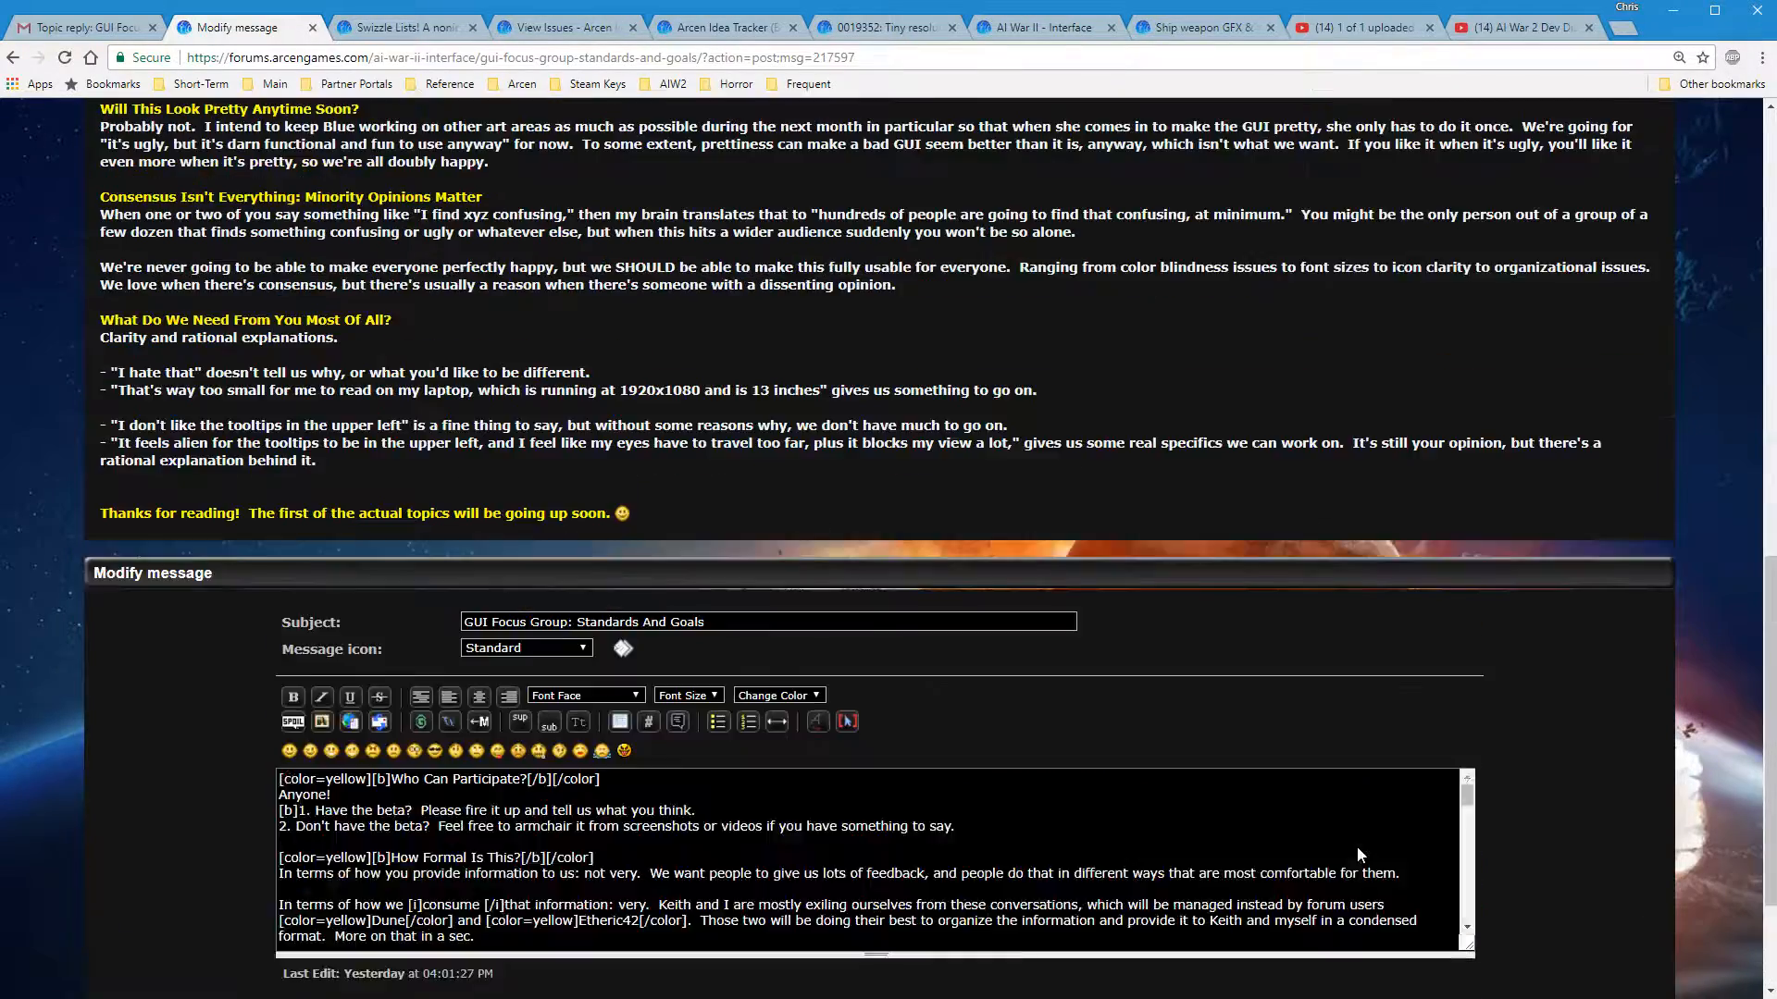
{"action": "scroll", "scroll_direction": "down", "scroll_amount": 3}
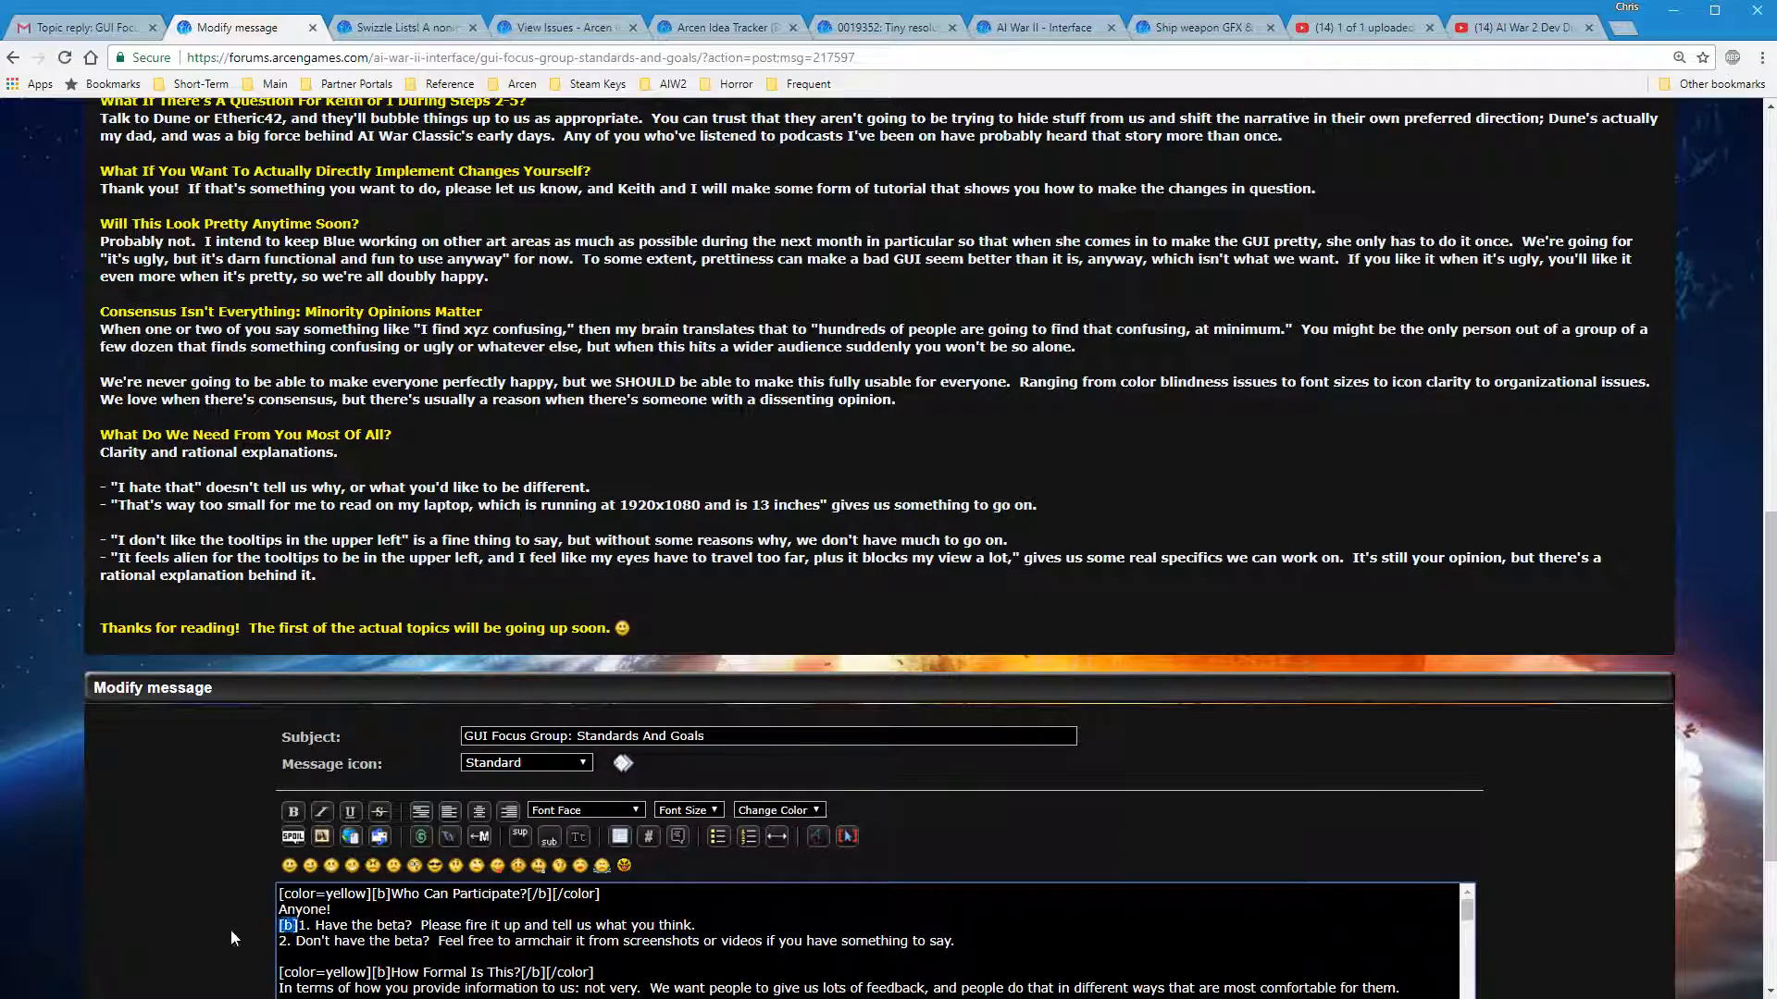
{"action": "scroll", "scroll_direction": "down", "scroll_amount": 3}
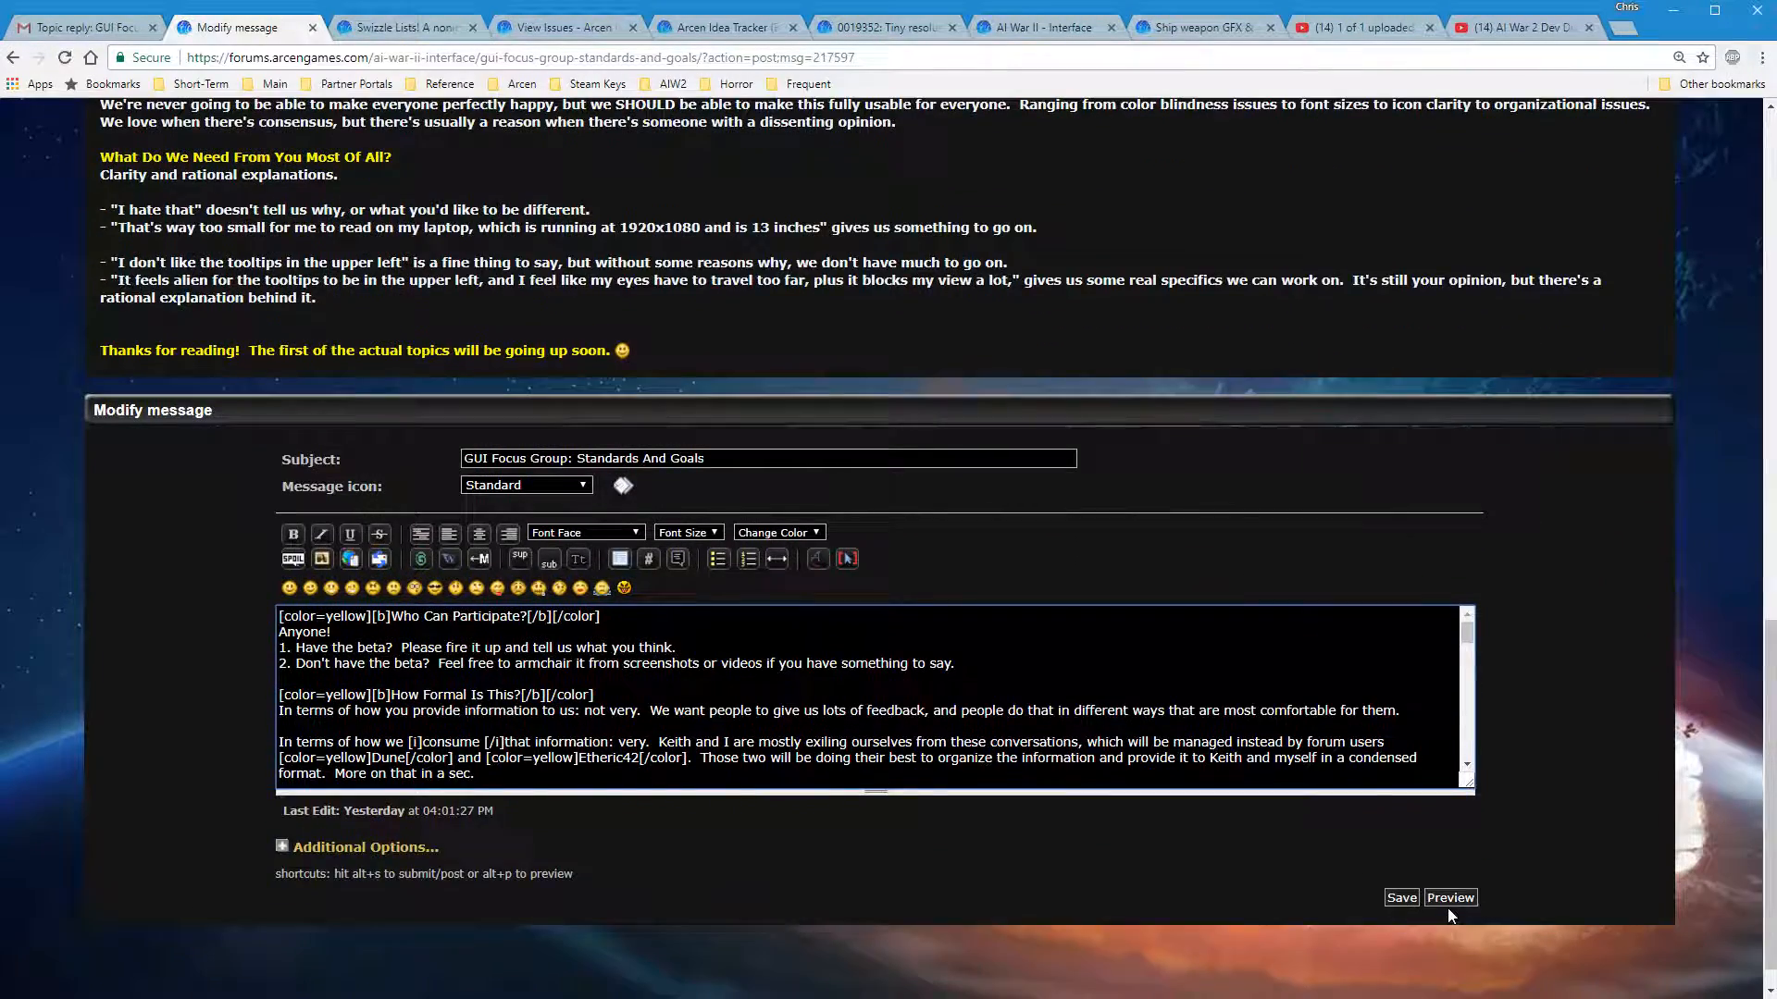
{"action": "left_click", "coordinate": [1401, 898]}
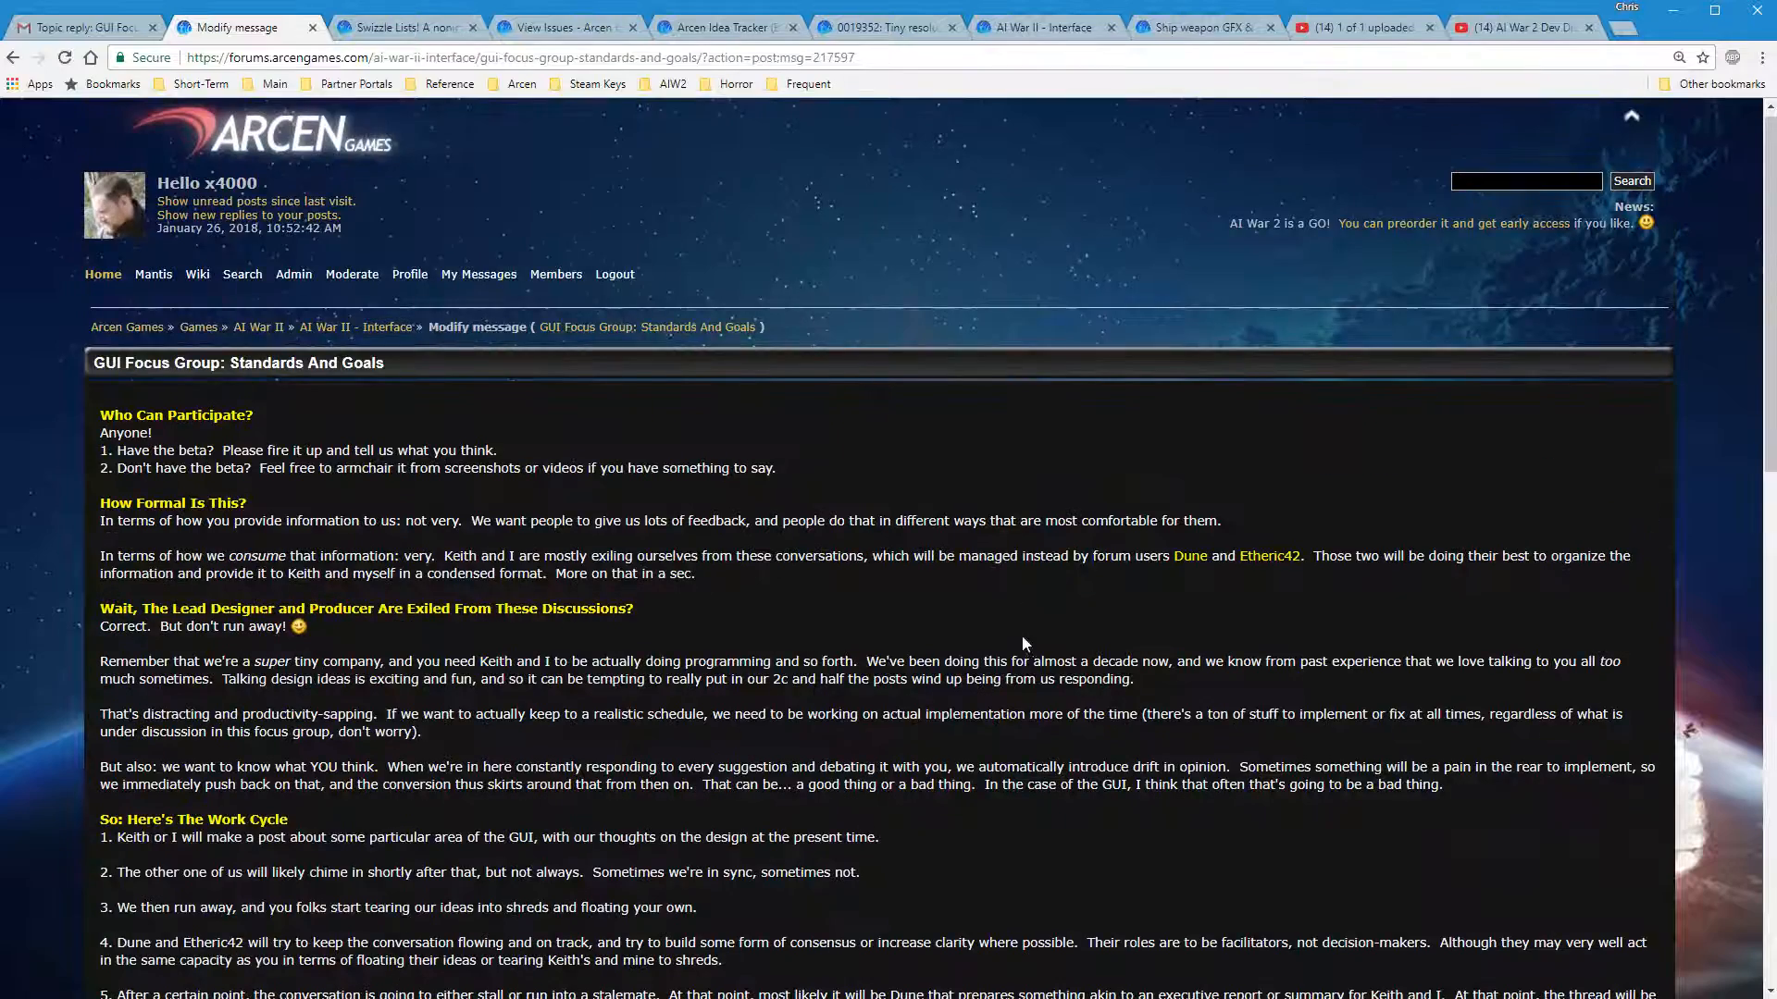
Preview again and read down the raw post text to 'Will This Look Pretty Anytime Soon?'
{"action": "scroll", "scroll_direction": "down", "scroll_amount": 3}
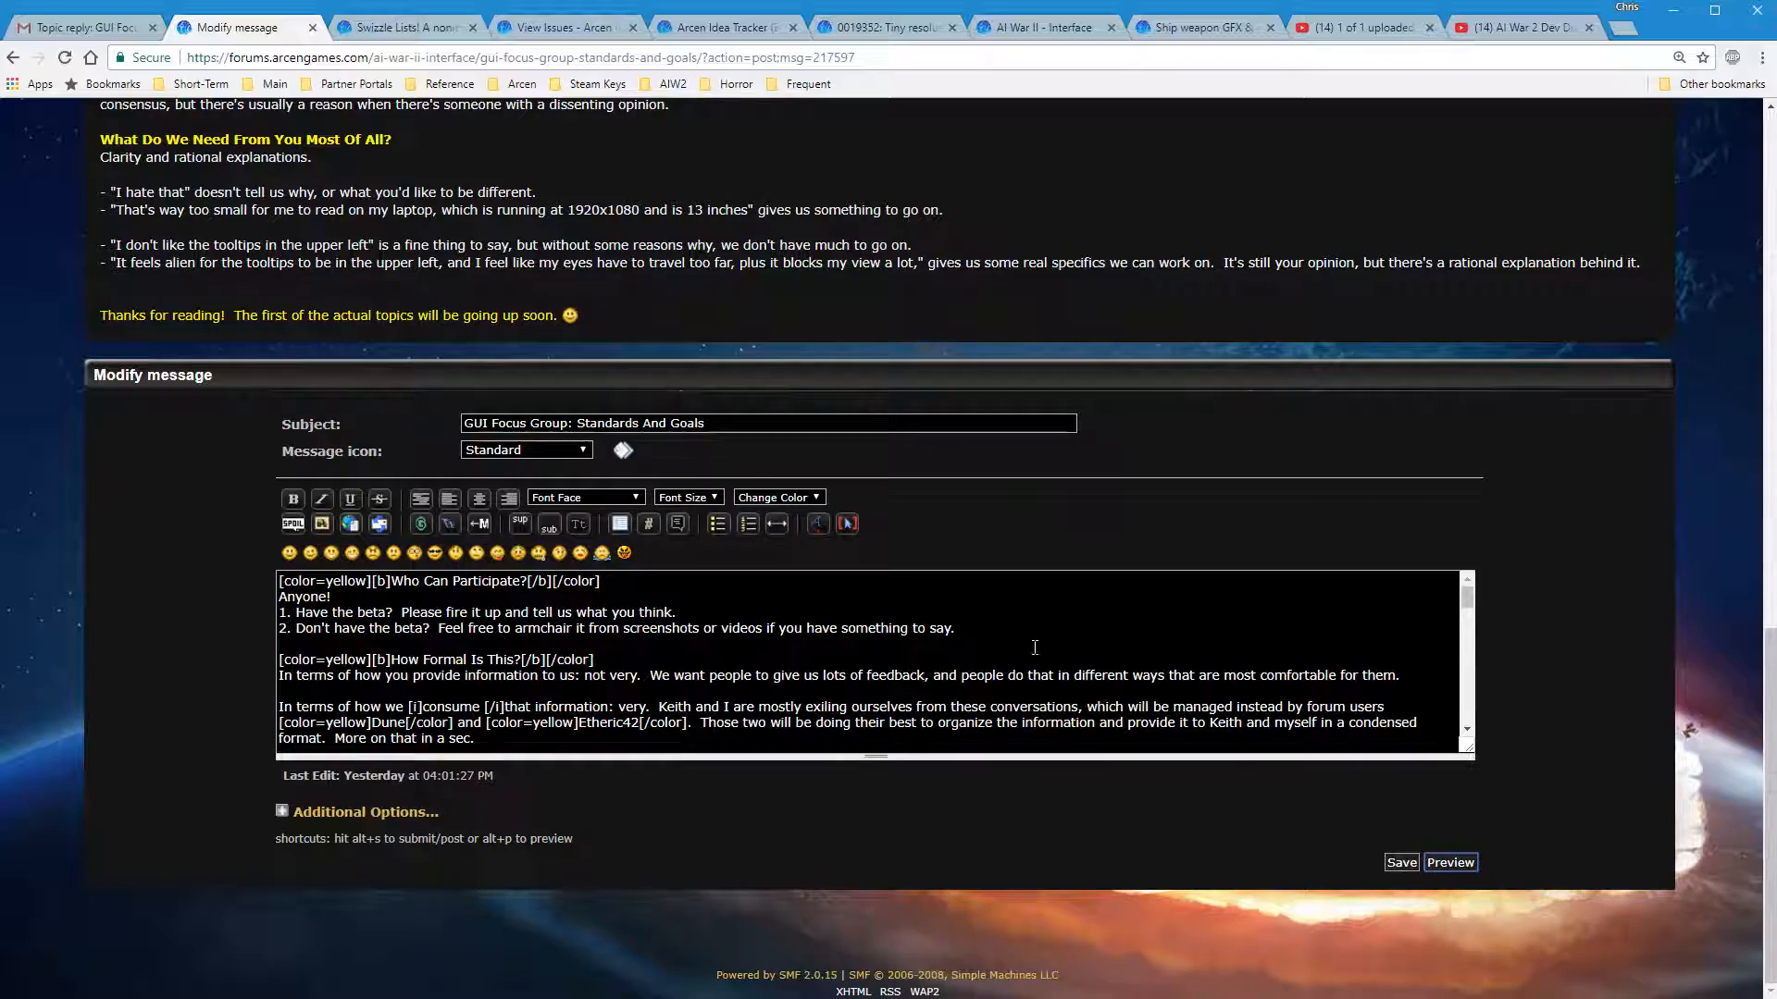
{"action": "left_click", "coordinate": [1401, 863]}
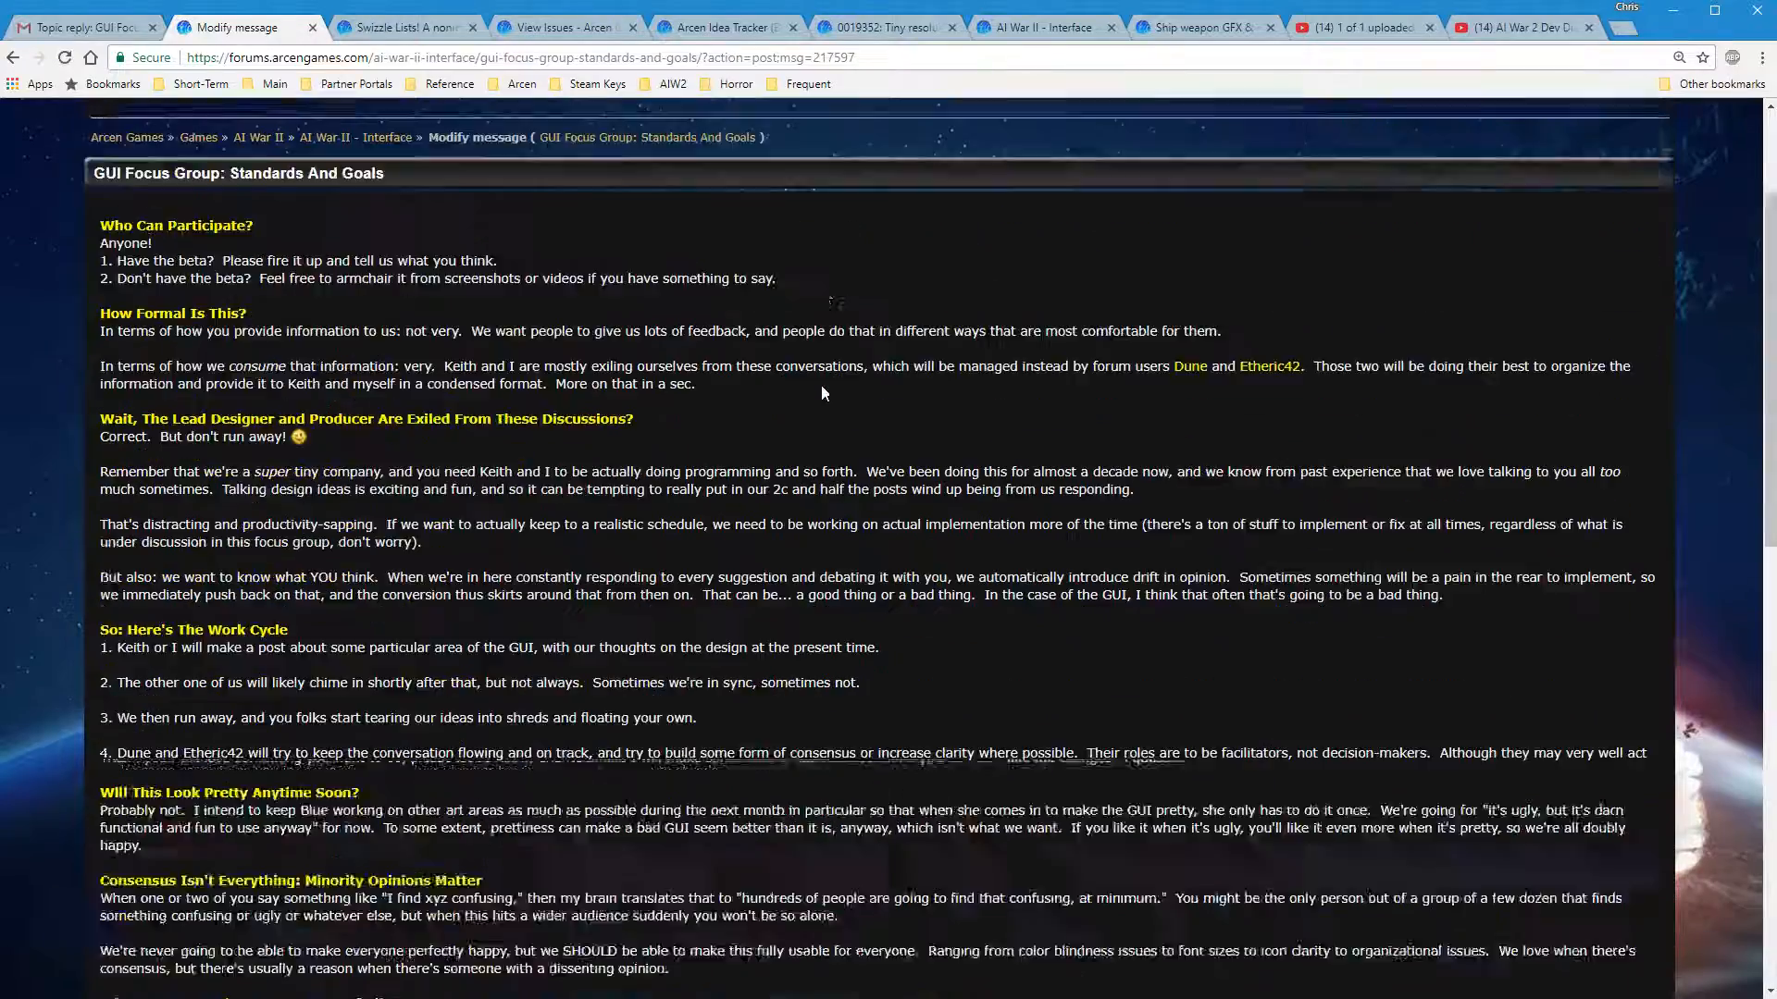
{"action": "scroll", "scroll_direction": "down", "scroll_amount": 3}
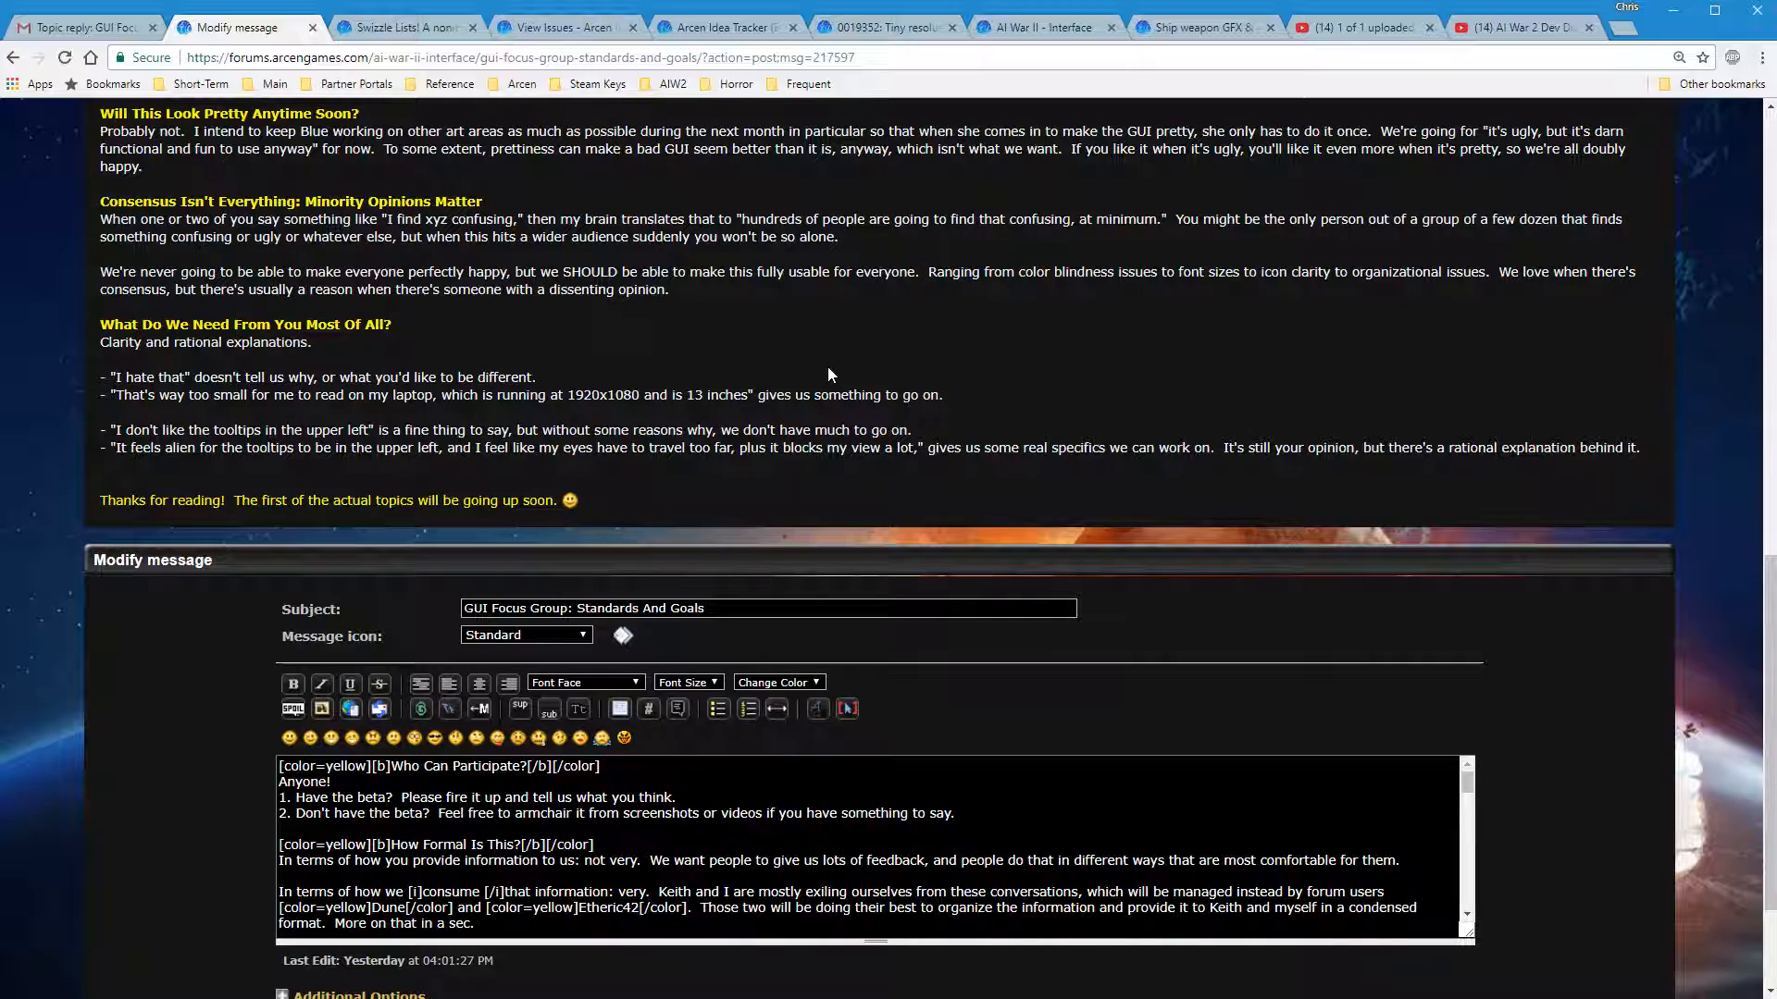
{"action": "mouse_move", "coordinate": [1543, 431]}
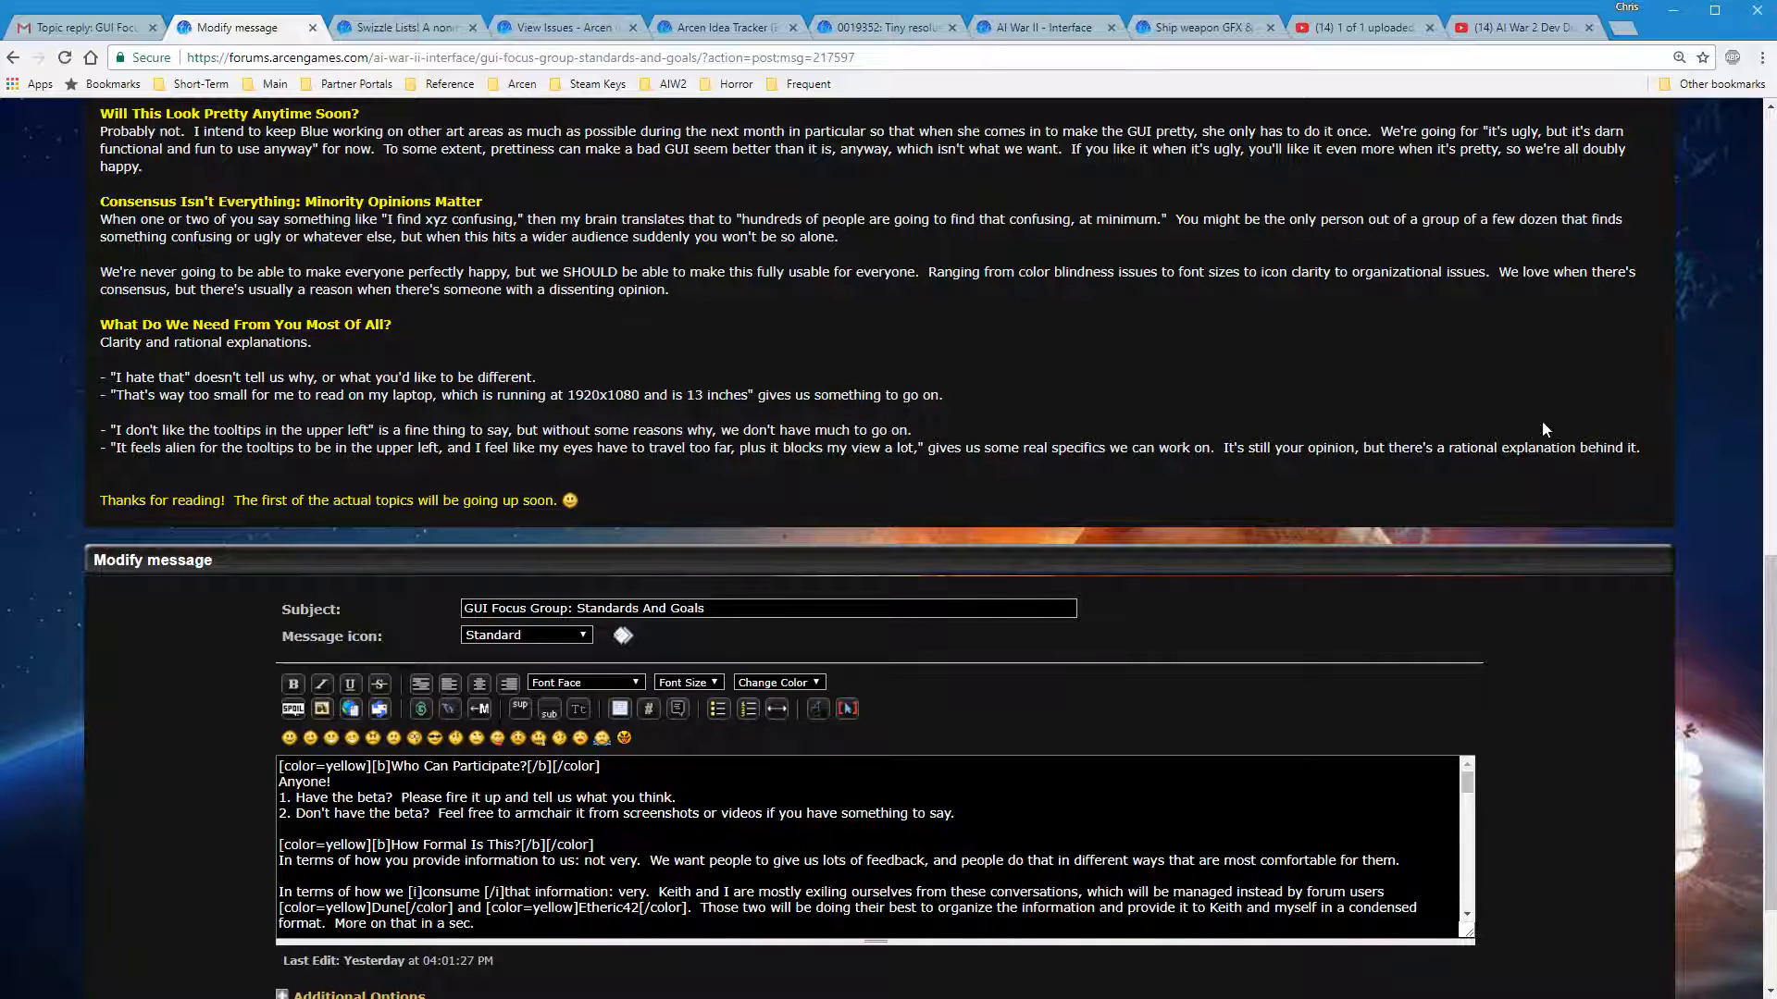
{"action": "mouse_move", "coordinate": [1548, 714]}
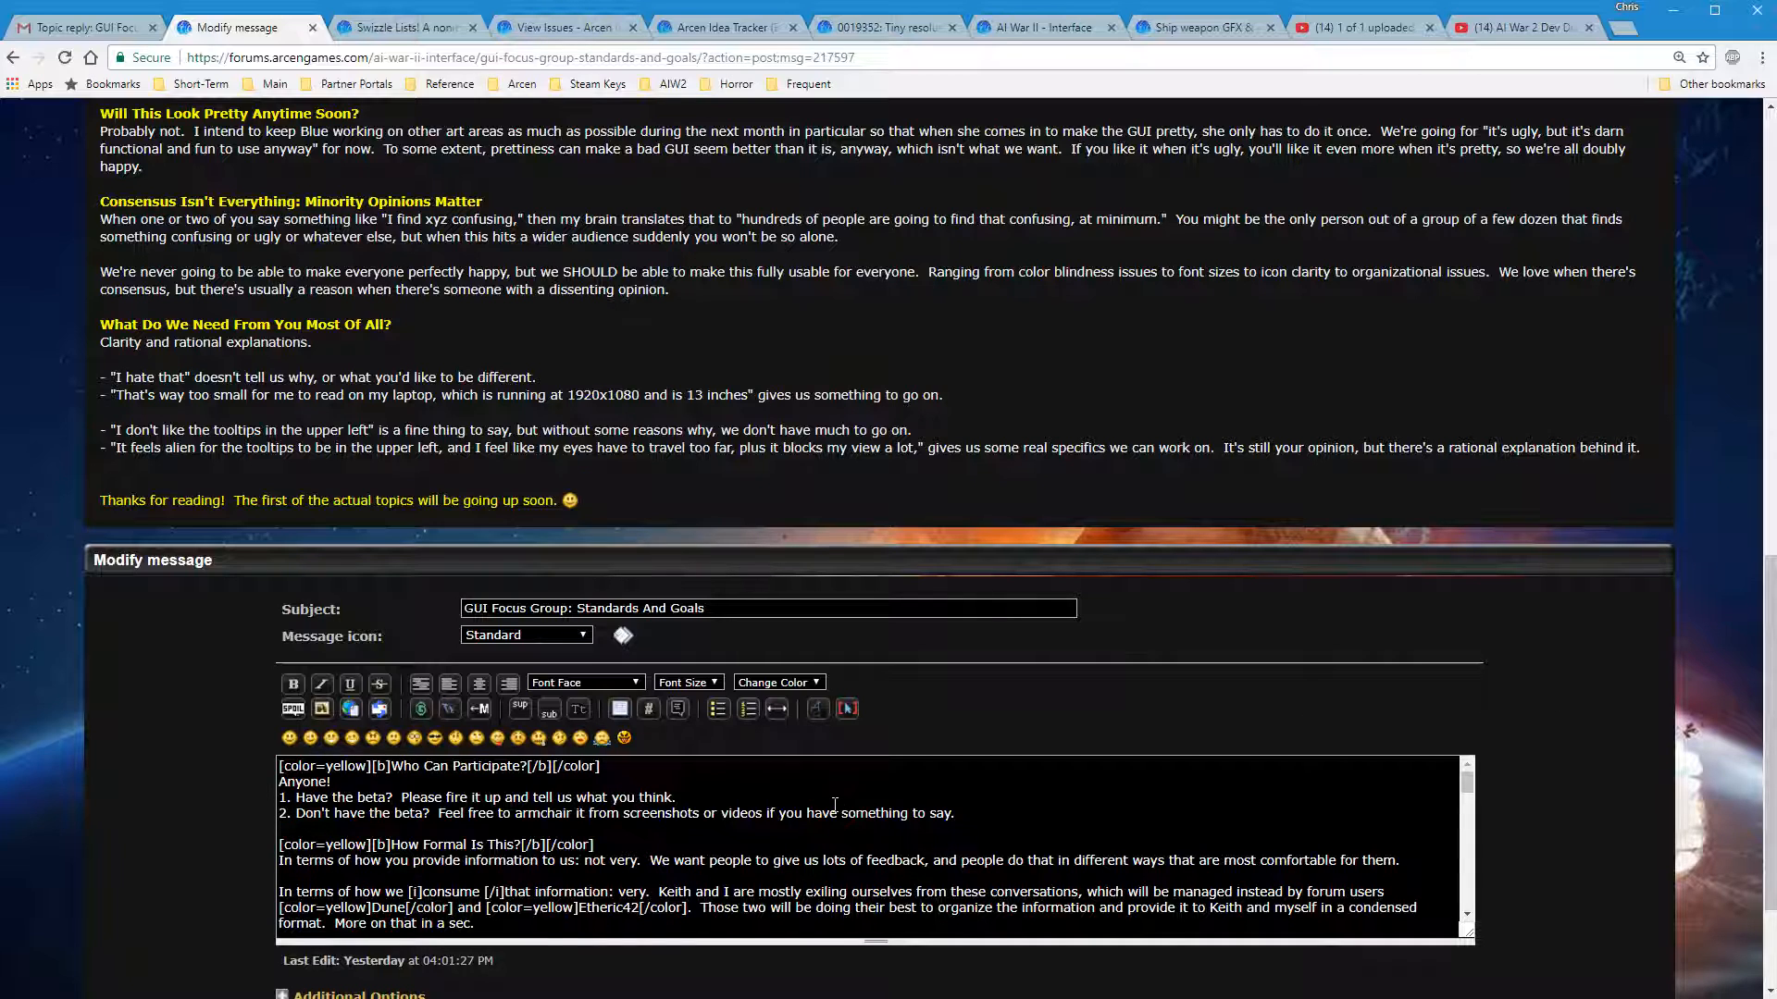
{"action": "mouse_move", "coordinate": [666, 790]}
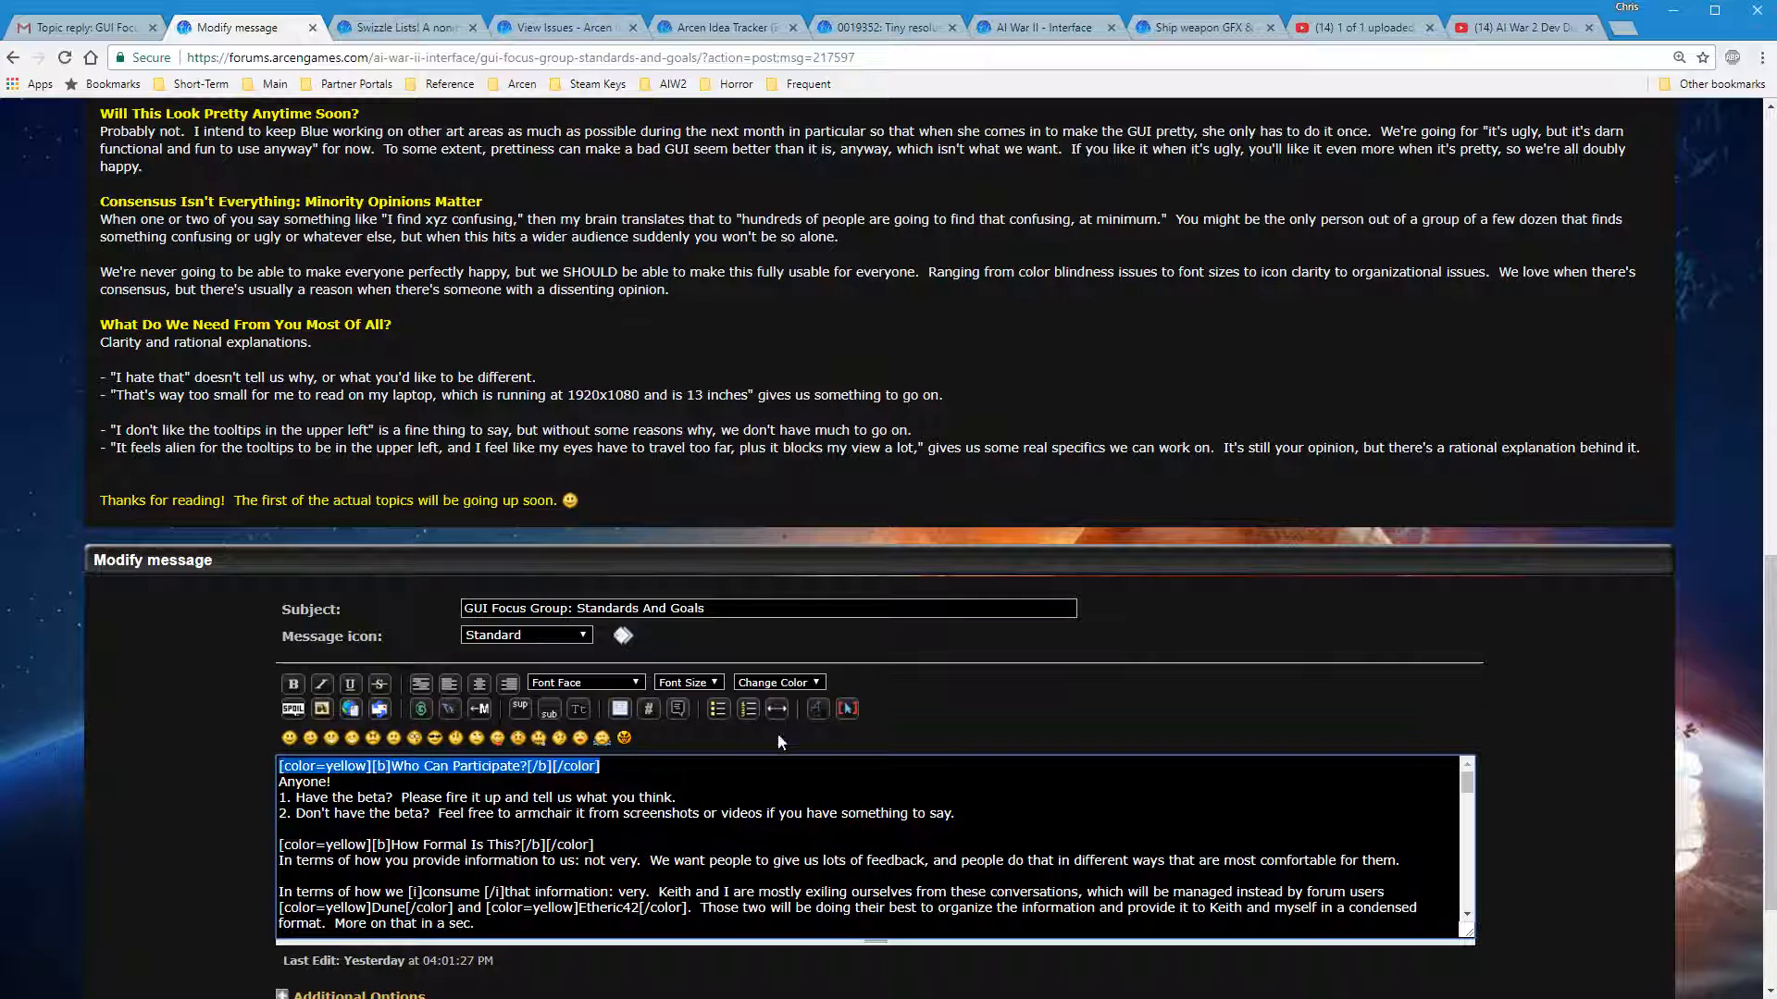
{"action": "left_click", "coordinate": [779, 681]}
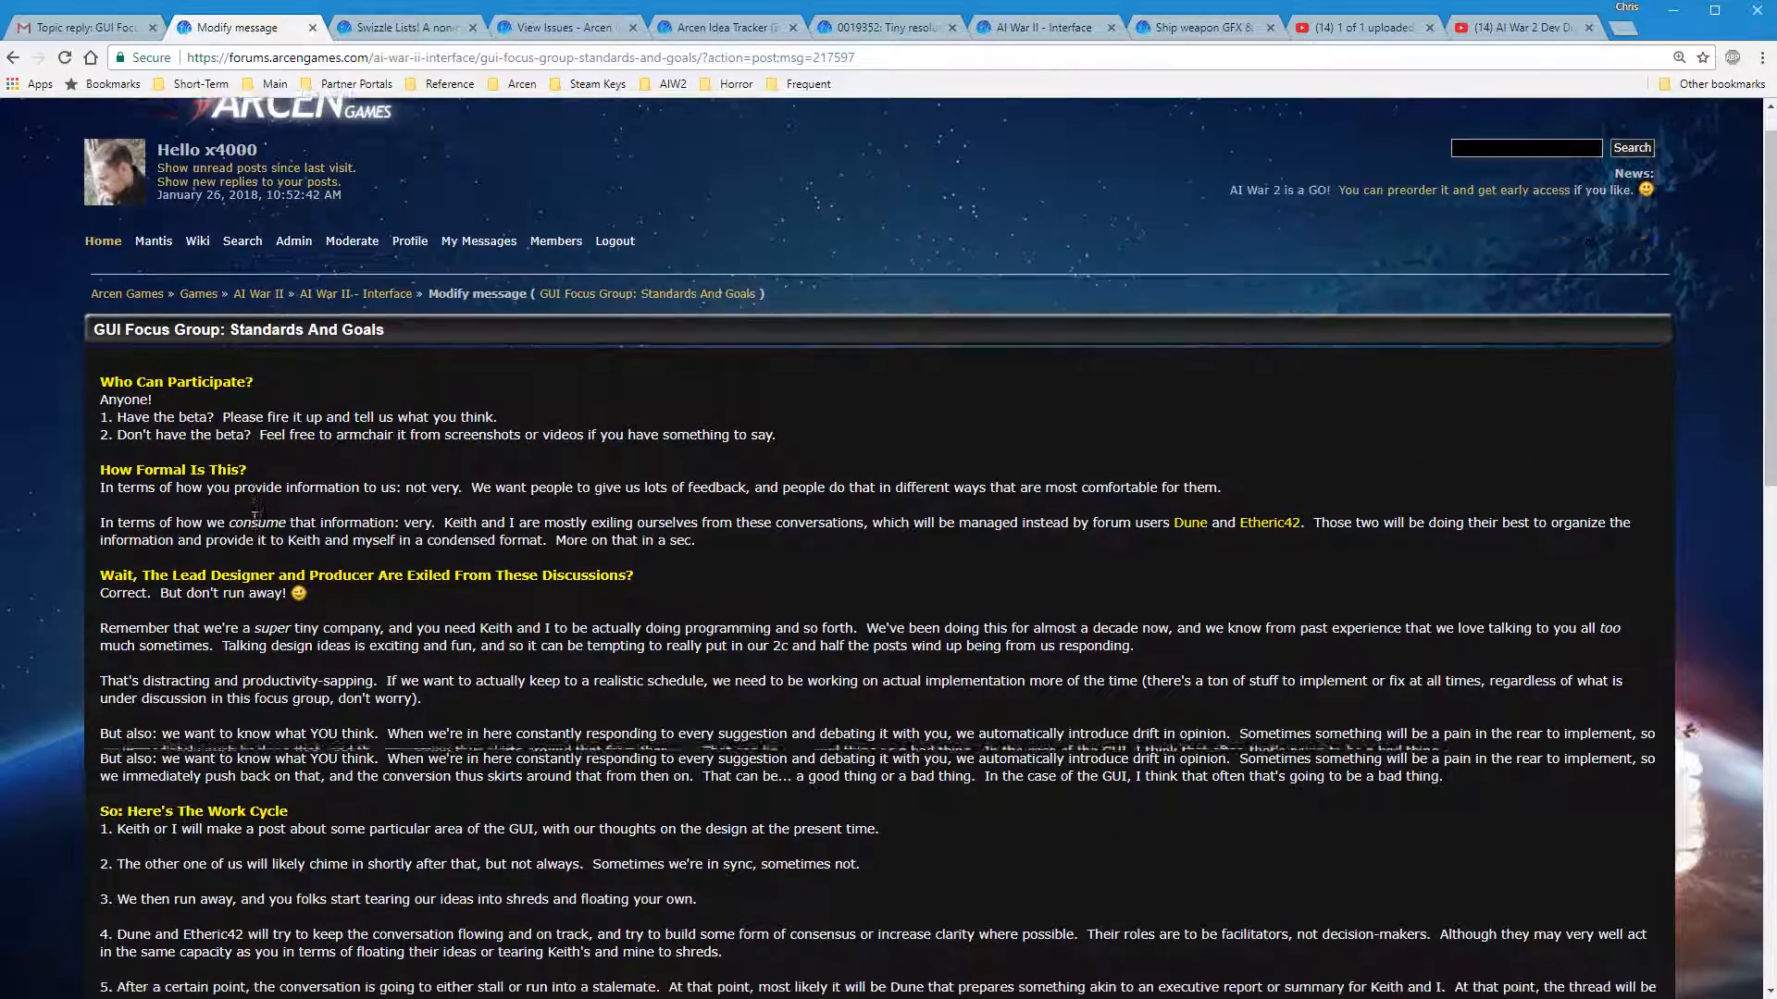
{"action": "scroll", "scroll_direction": "down", "scroll_amount": 3}
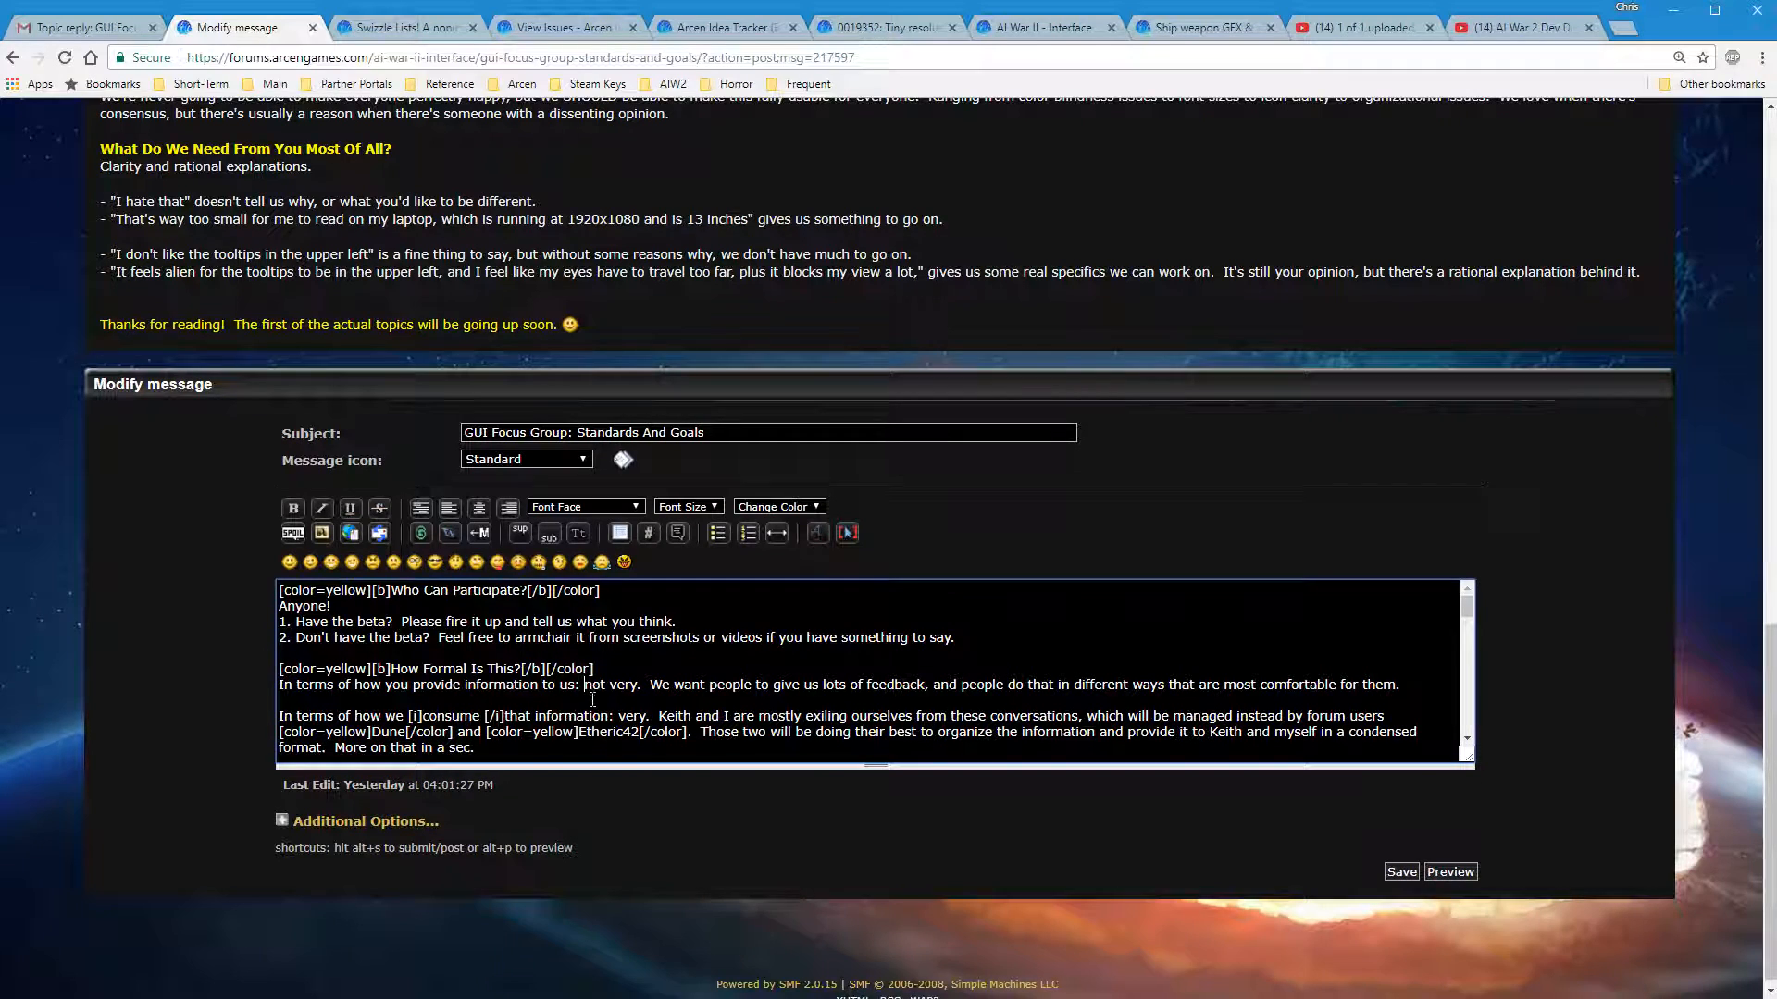
{"action": "scroll", "scroll_direction": "down", "scroll_amount": 3}
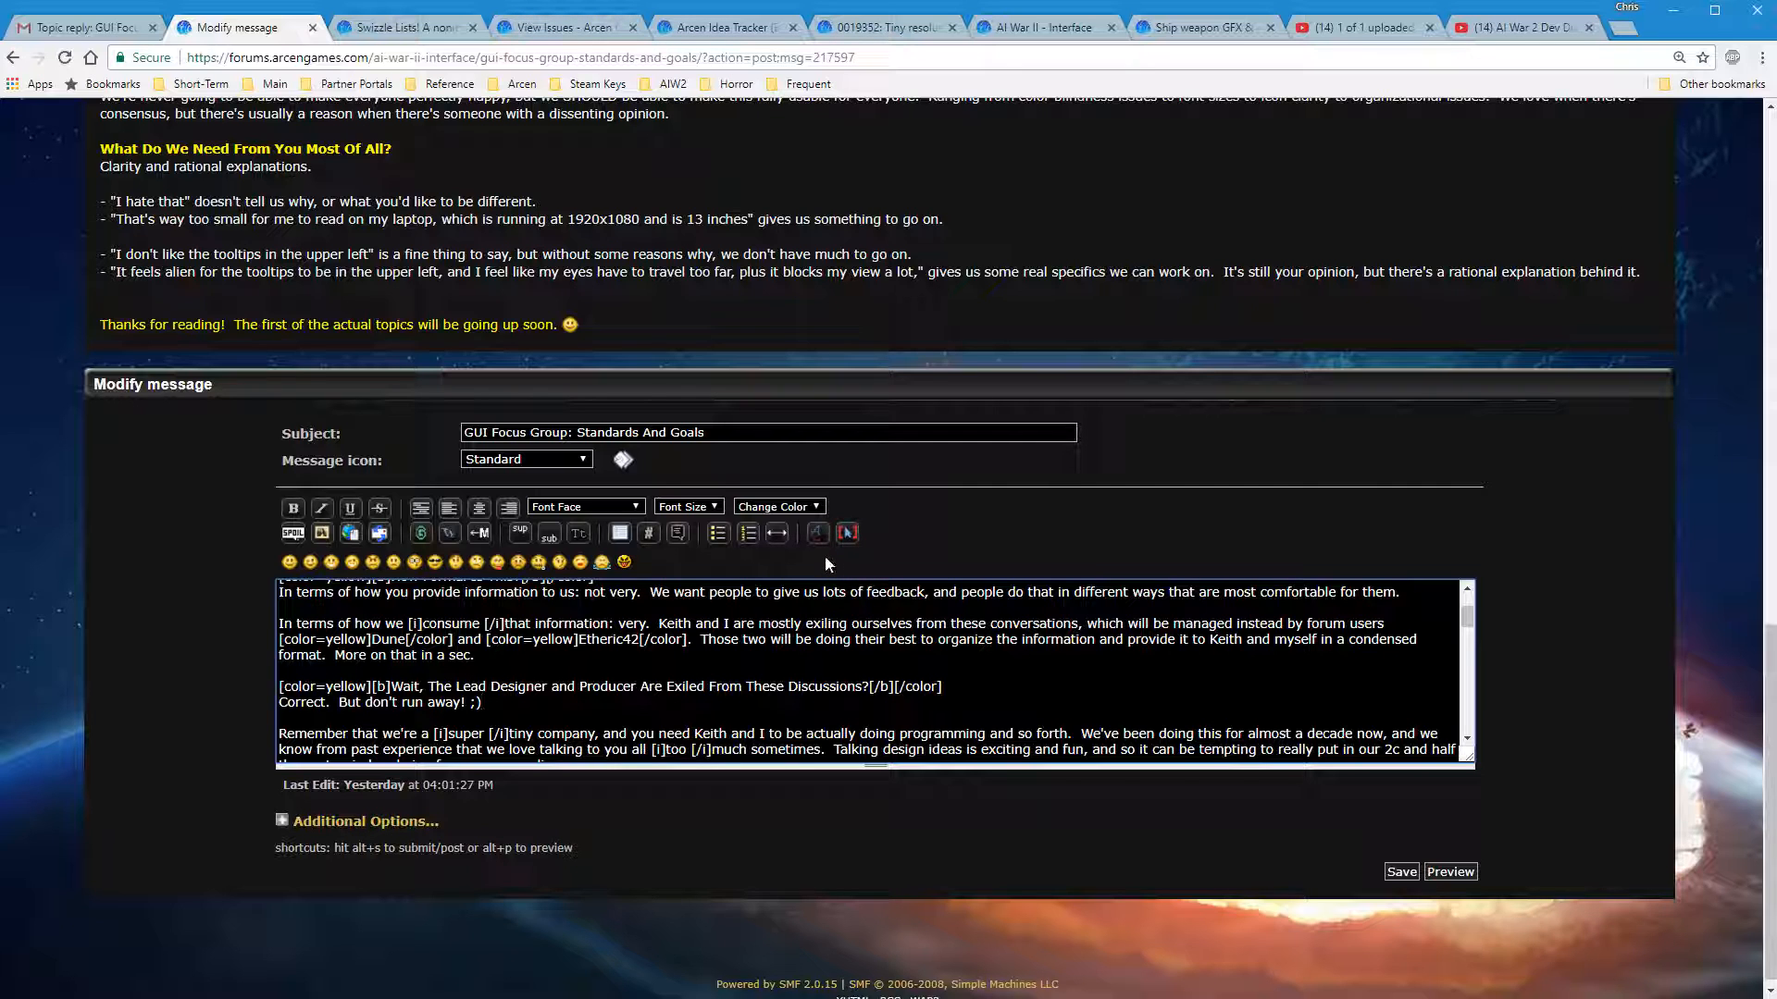
{"action": "scroll", "scroll_direction": "down", "scroll_amount": 3}
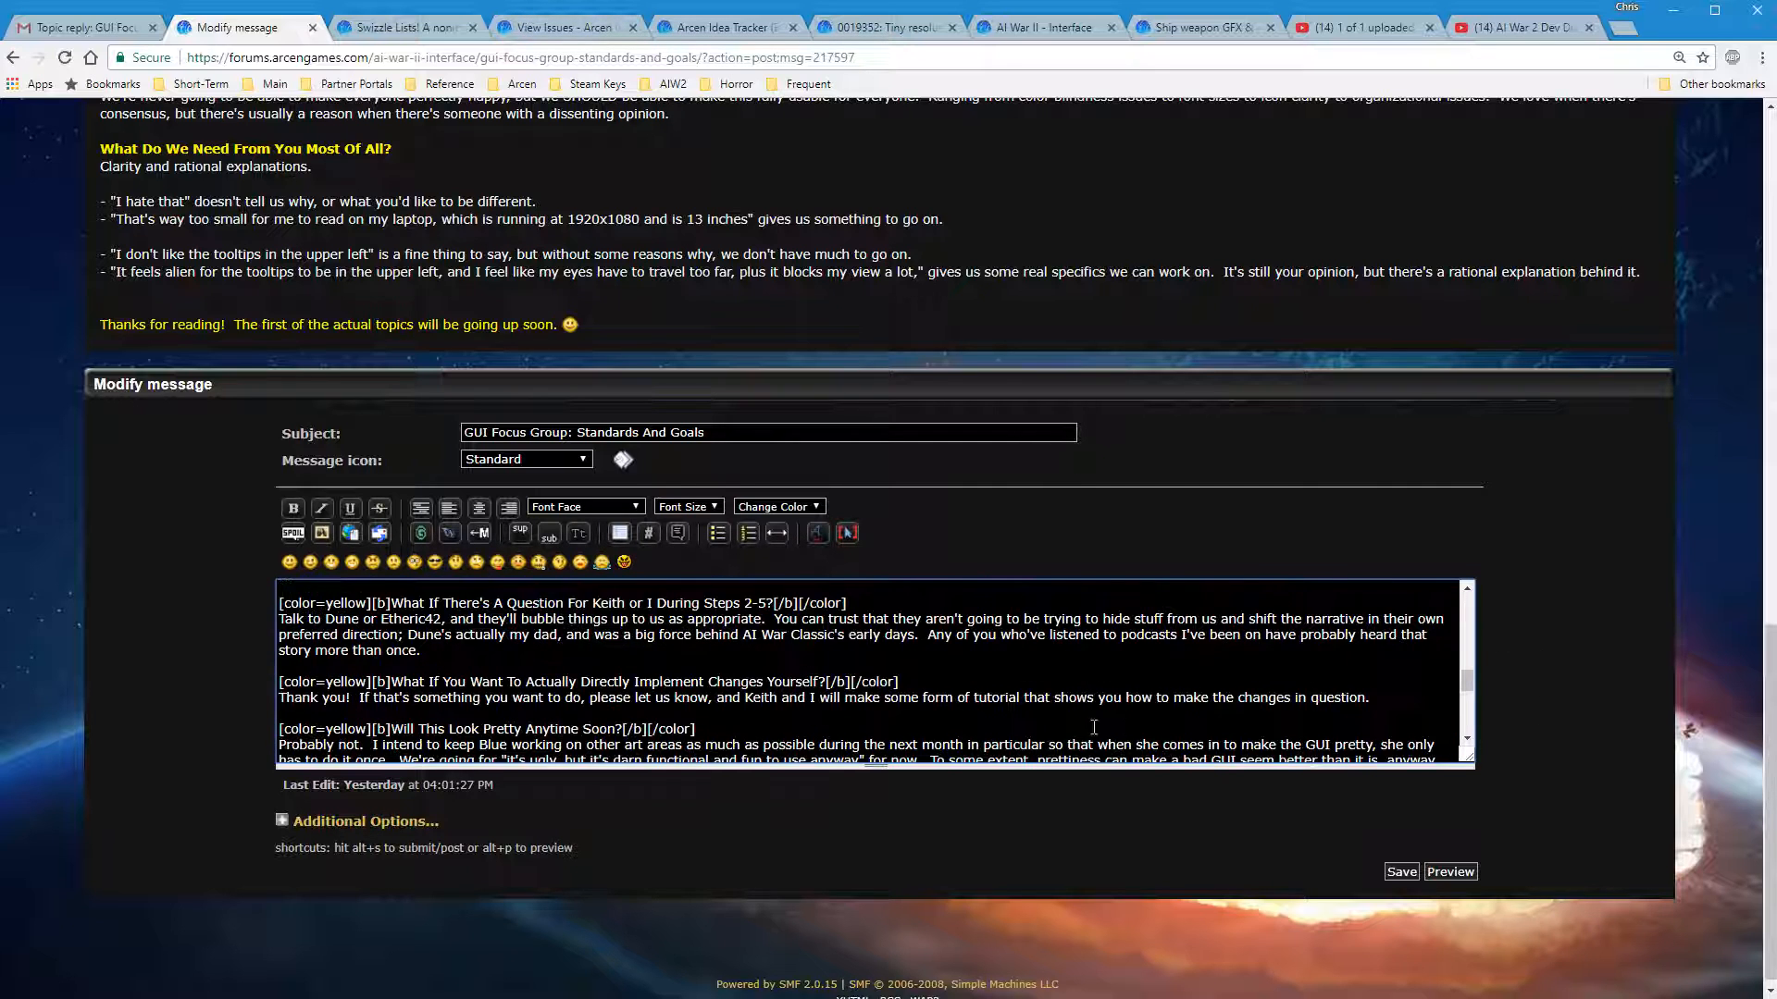
Save the edited opening post and start a quoted reply to Keith's reply #5
{"action": "left_click", "coordinate": [1401, 872]}
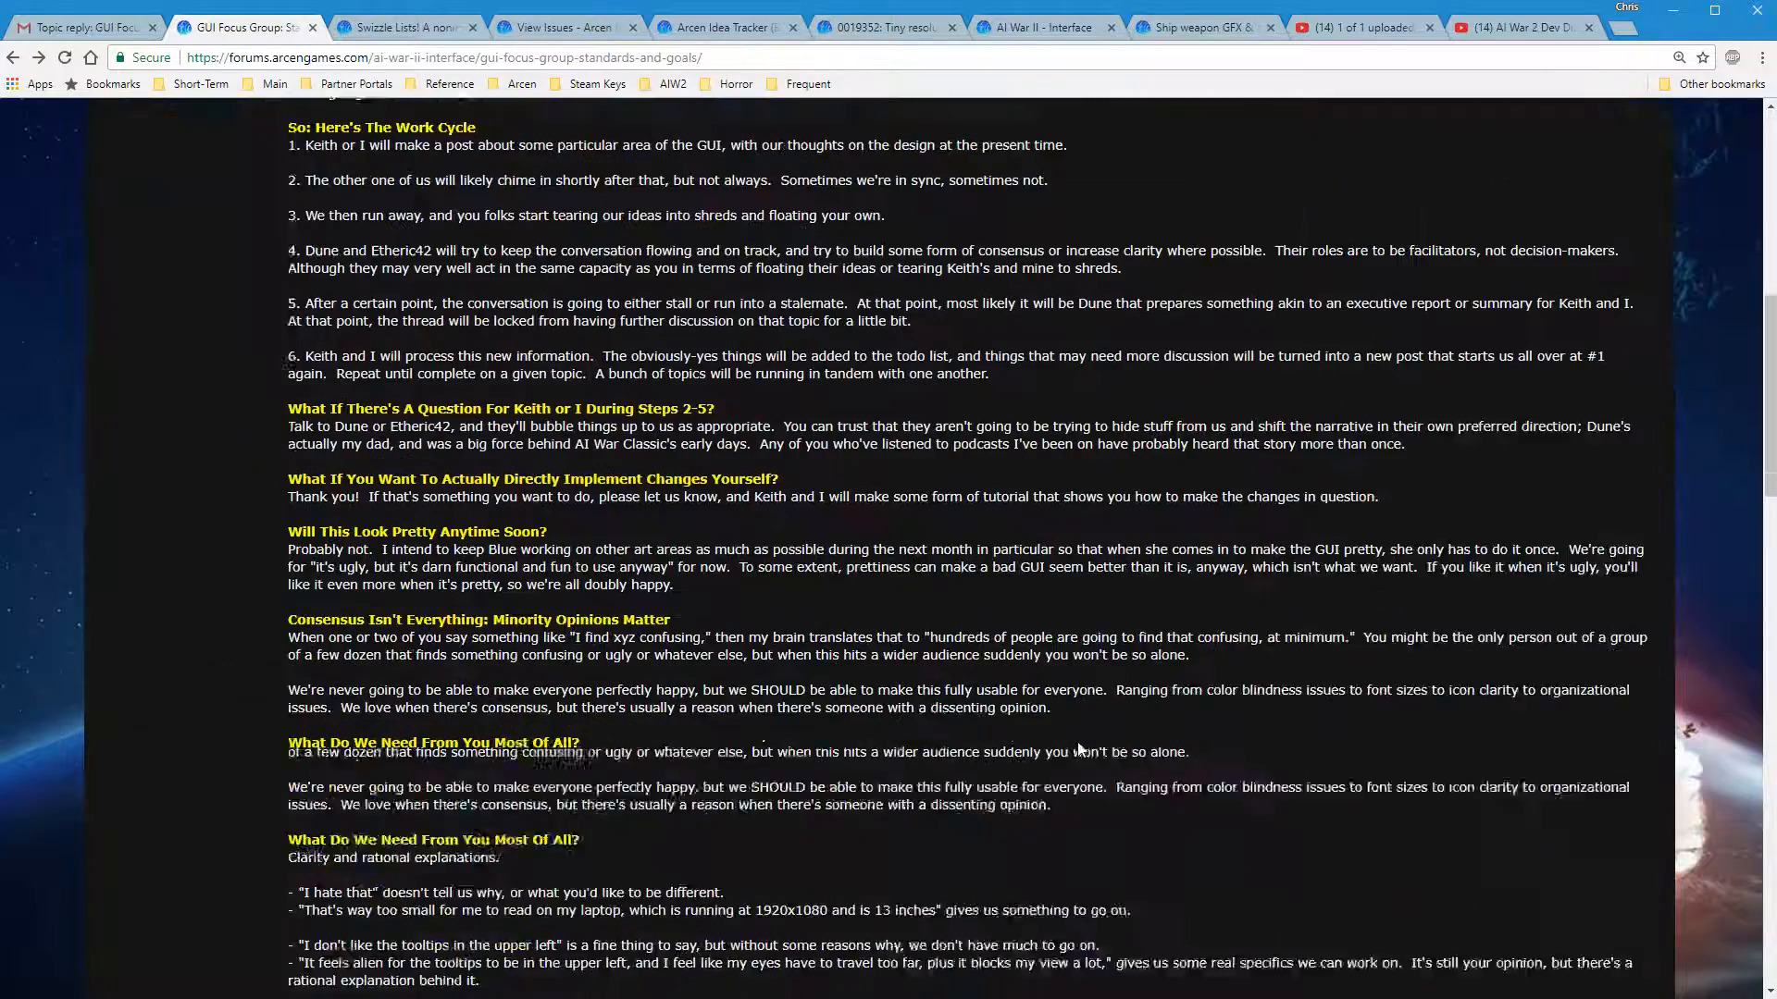
{"action": "scroll", "scroll_direction": "down", "scroll_amount": 3}
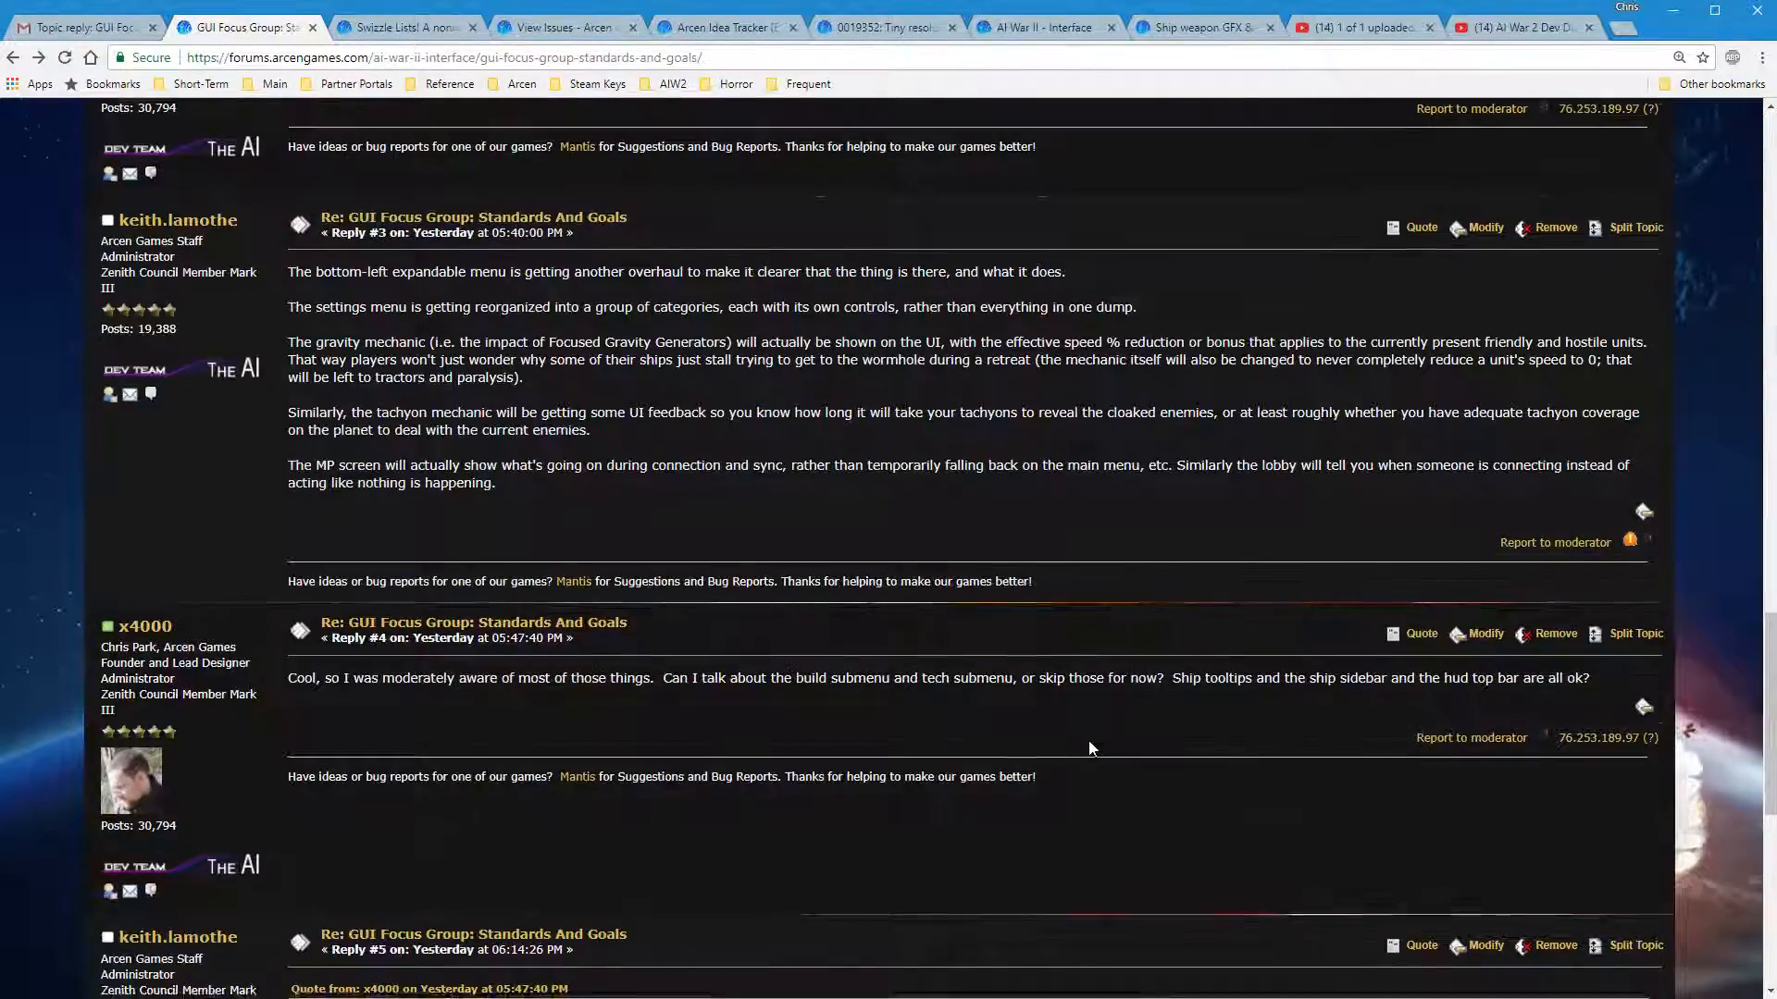
{"action": "scroll", "scroll_direction": "down", "scroll_amount": 3}
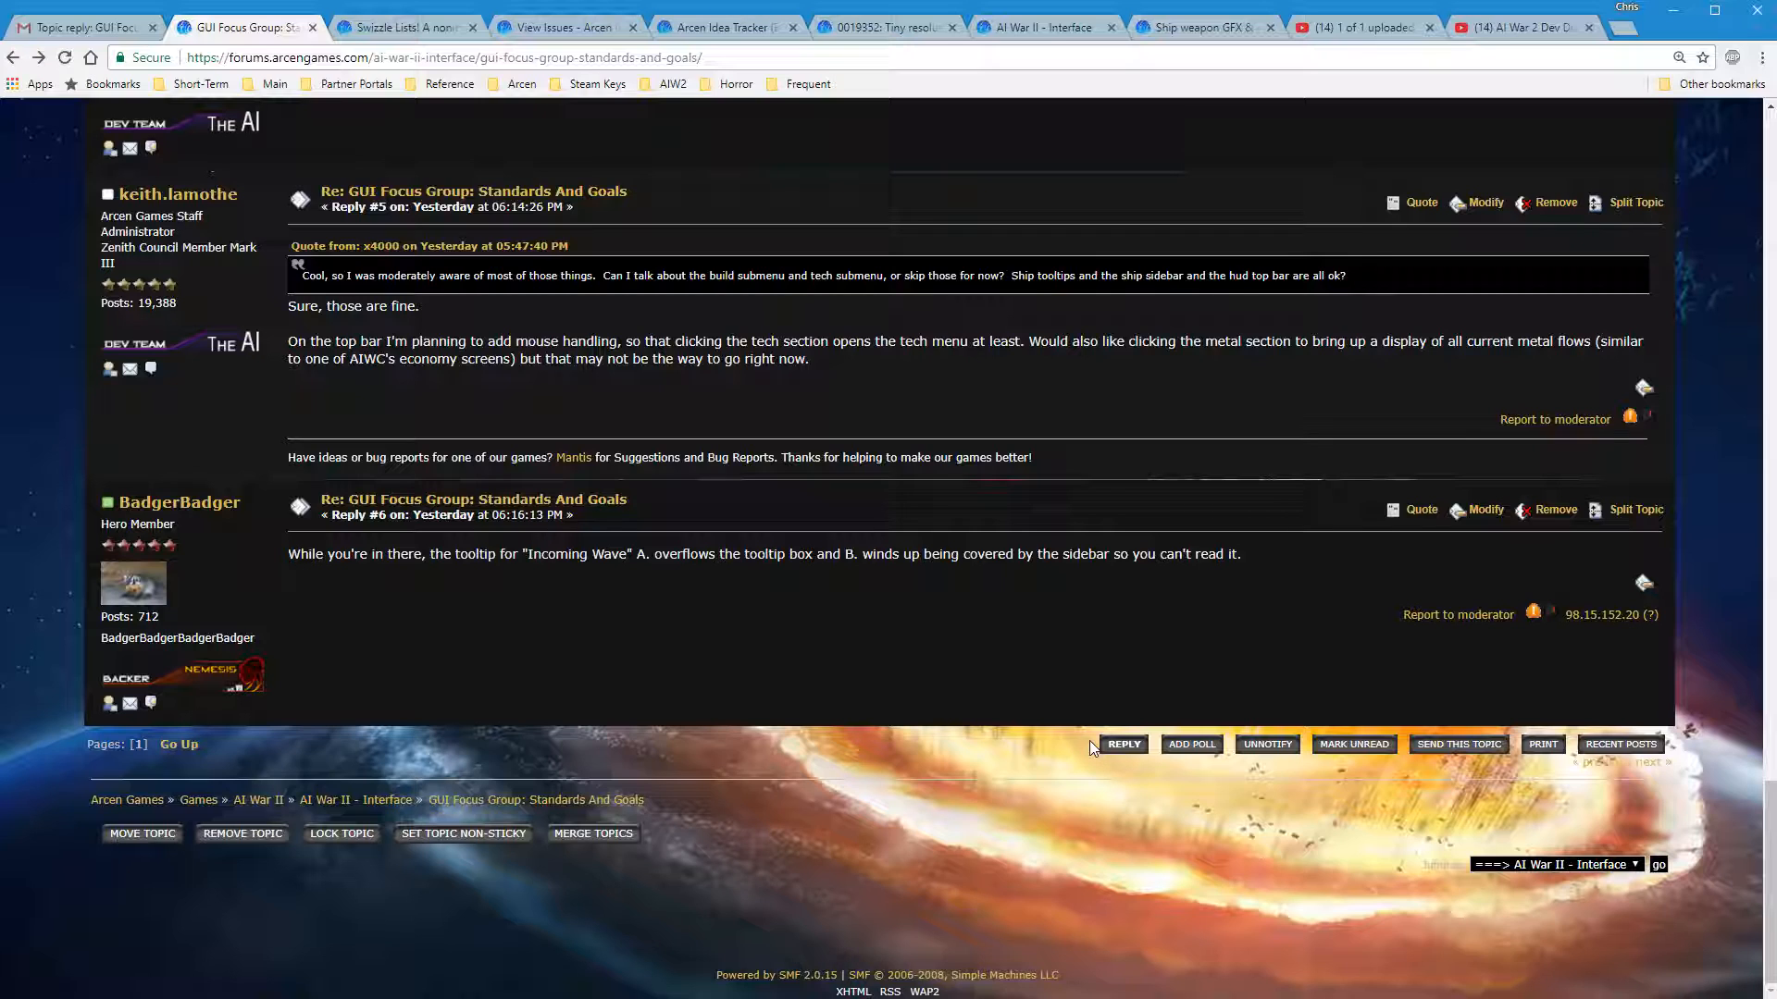
{"action": "mouse_move", "coordinate": [1586, 498]}
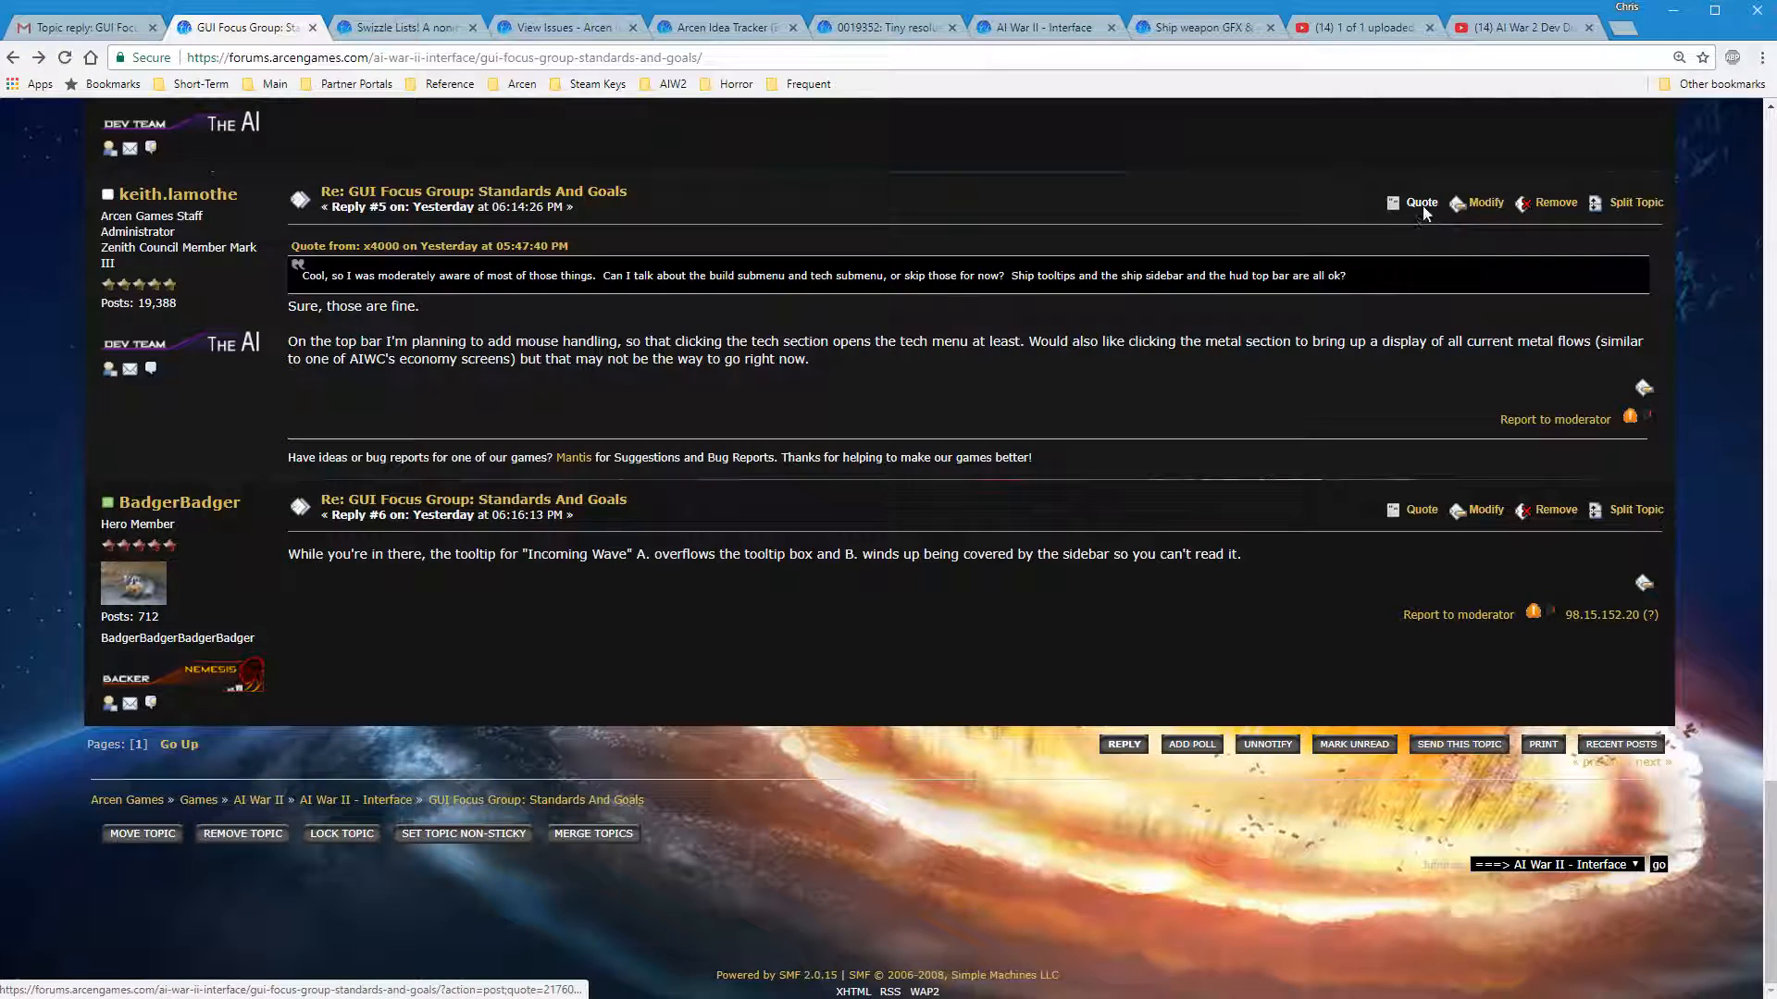
{"action": "left_click", "coordinate": [1421, 204]}
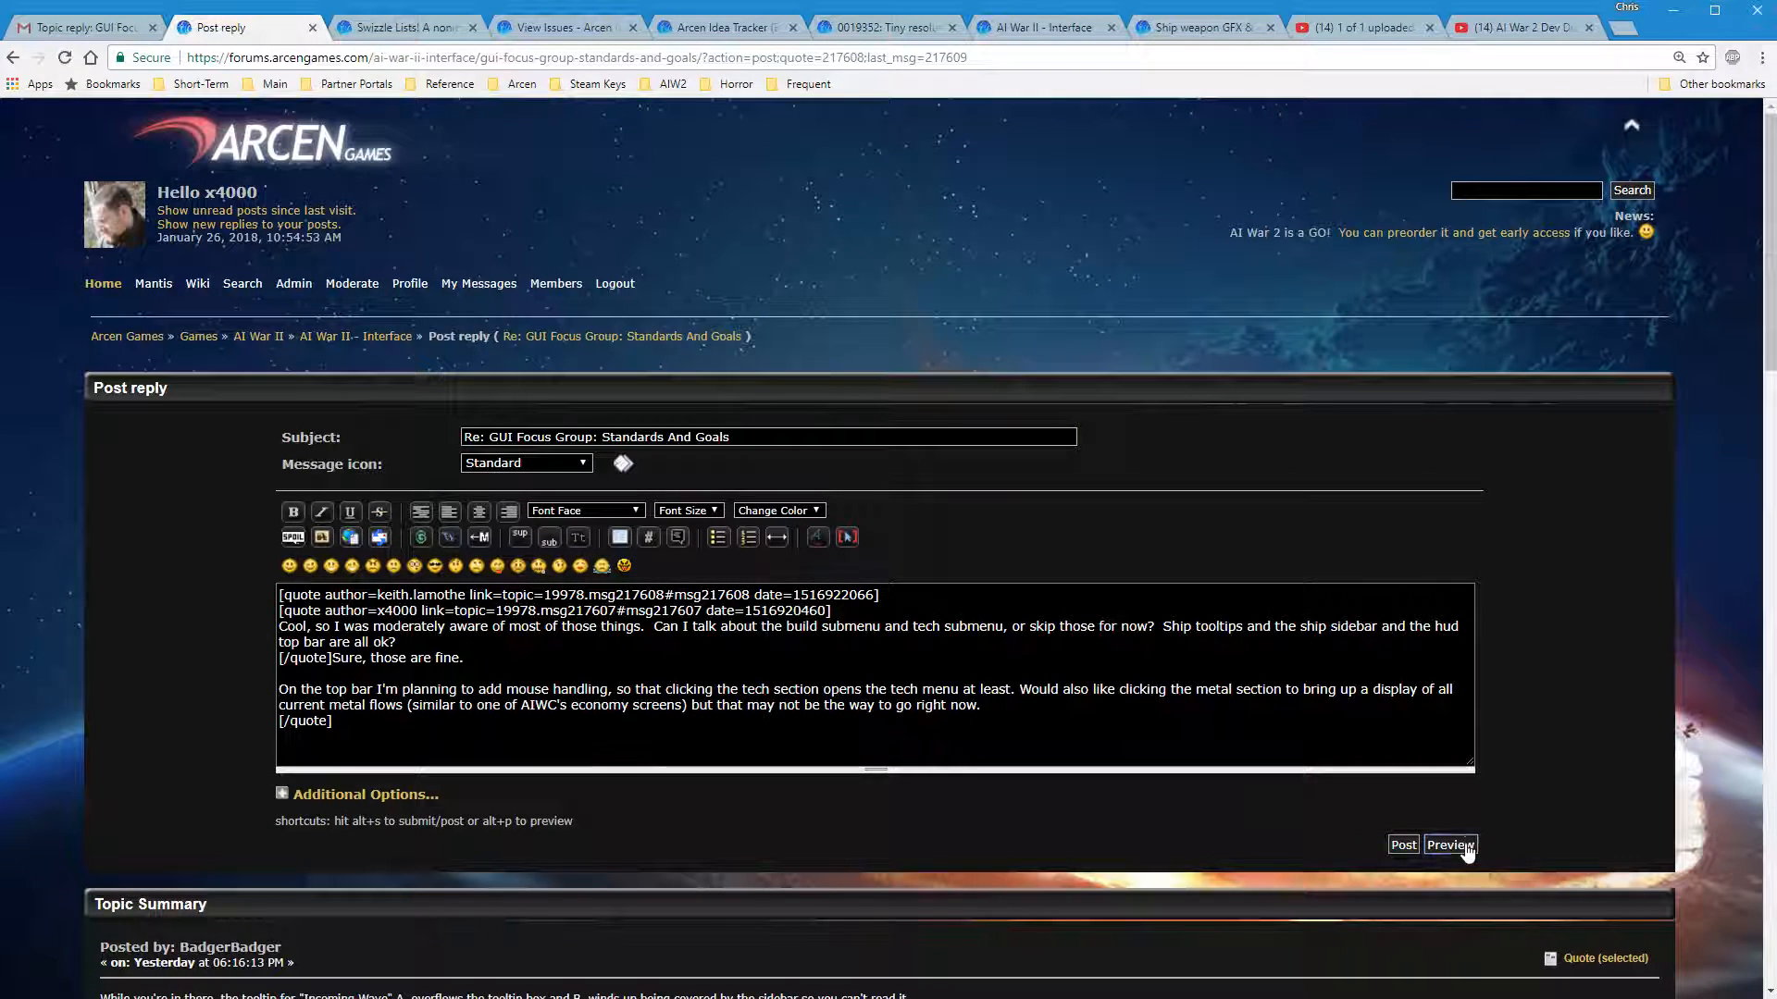
Preview the quote and write that metal flows is a self-contained piece a volunteer might help with
{"action": "left_click", "coordinate": [1451, 844]}
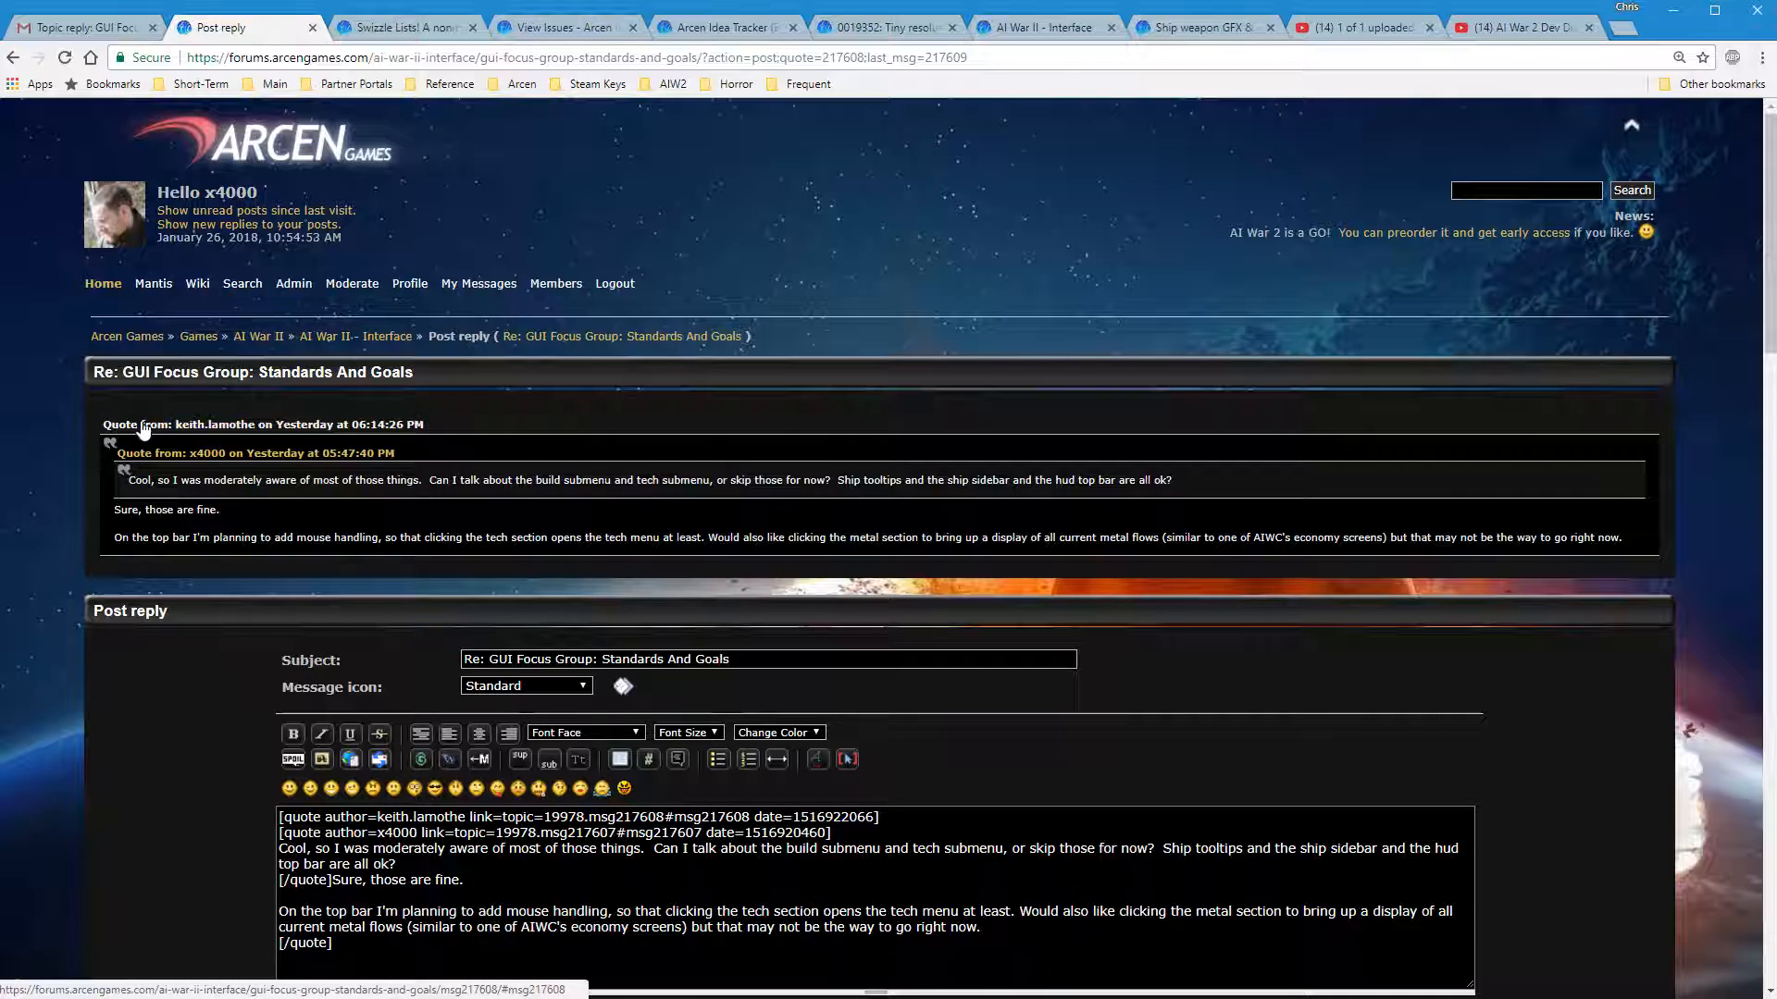
{"action": "scroll", "scroll_direction": "down", "scroll_amount": 3}
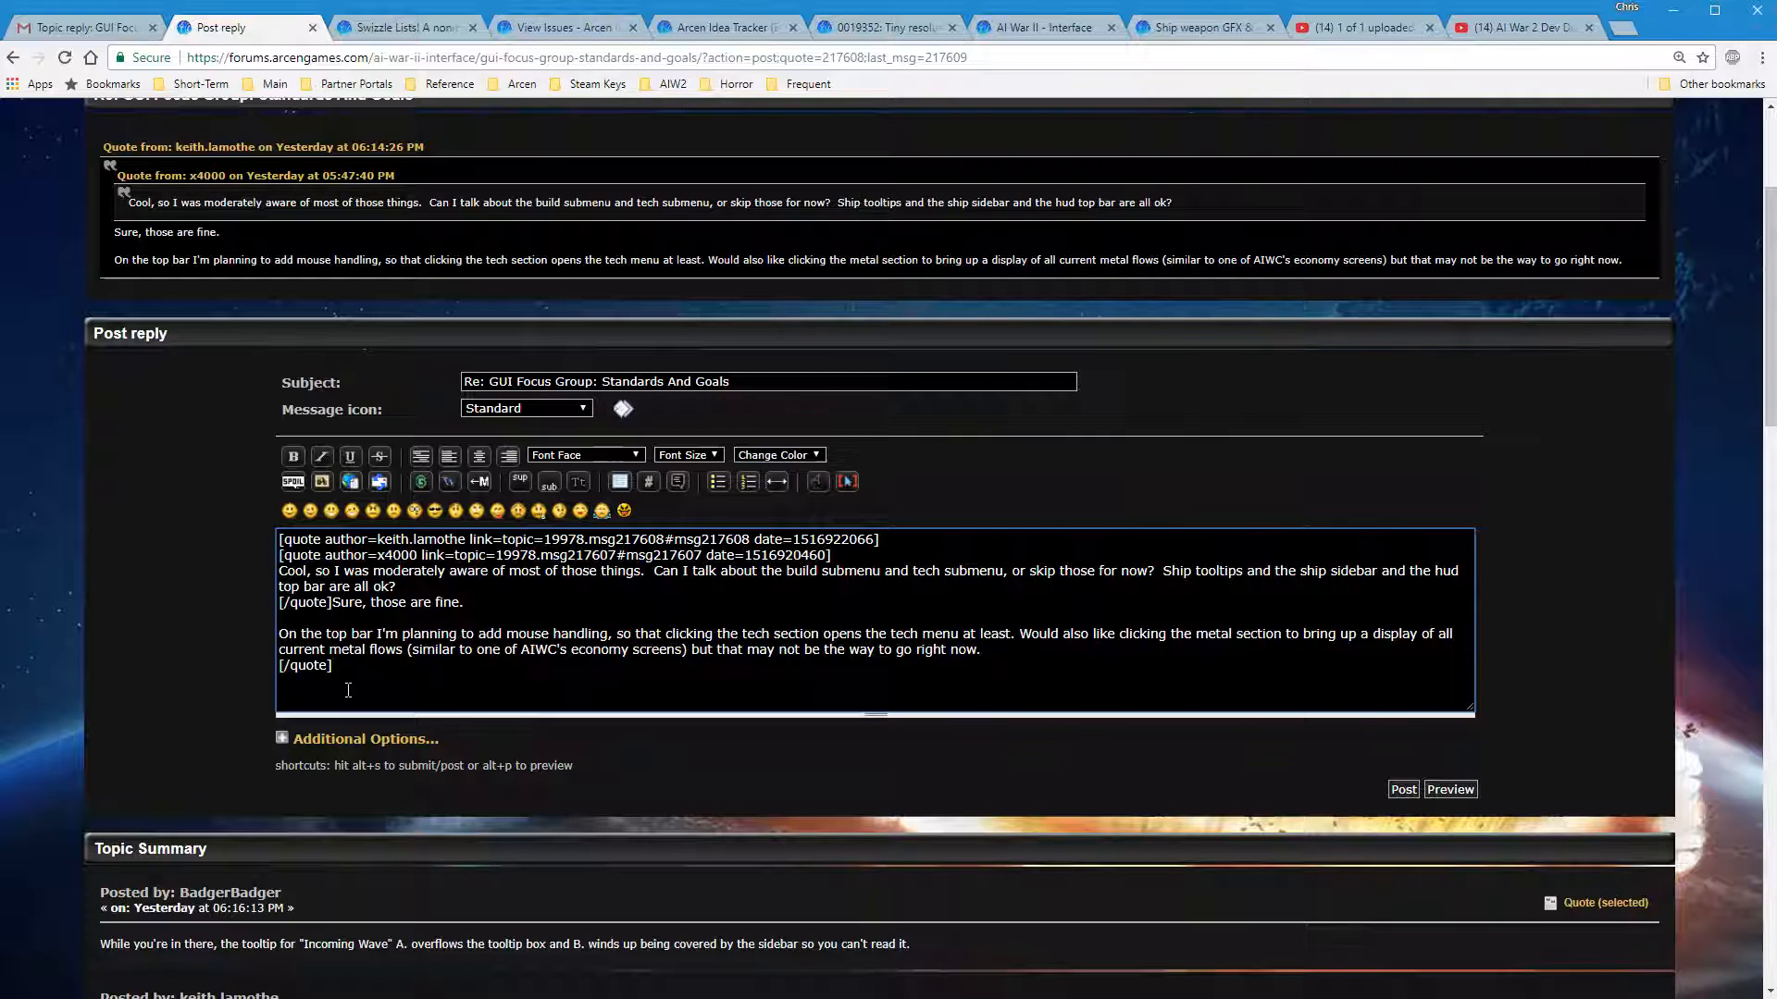
{"action": "type", "text": "Those metal flows sound like a good idea."}
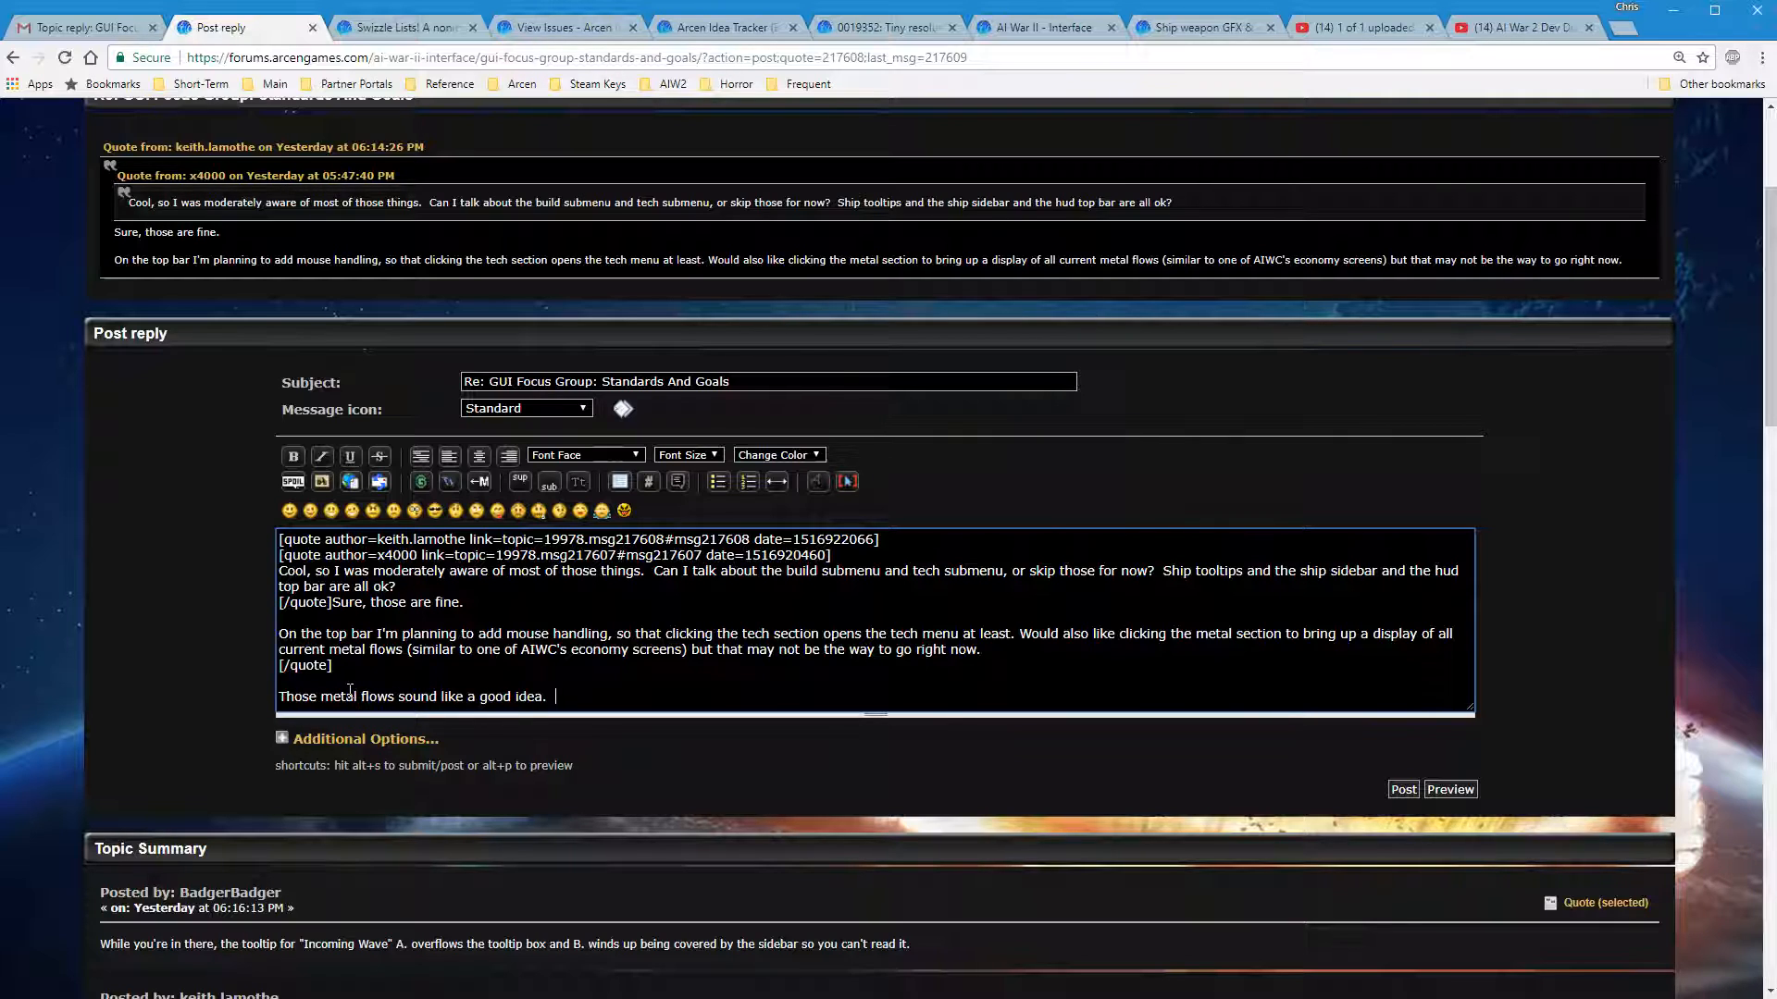
{"action": "type", "text": "It's the sort of th"}
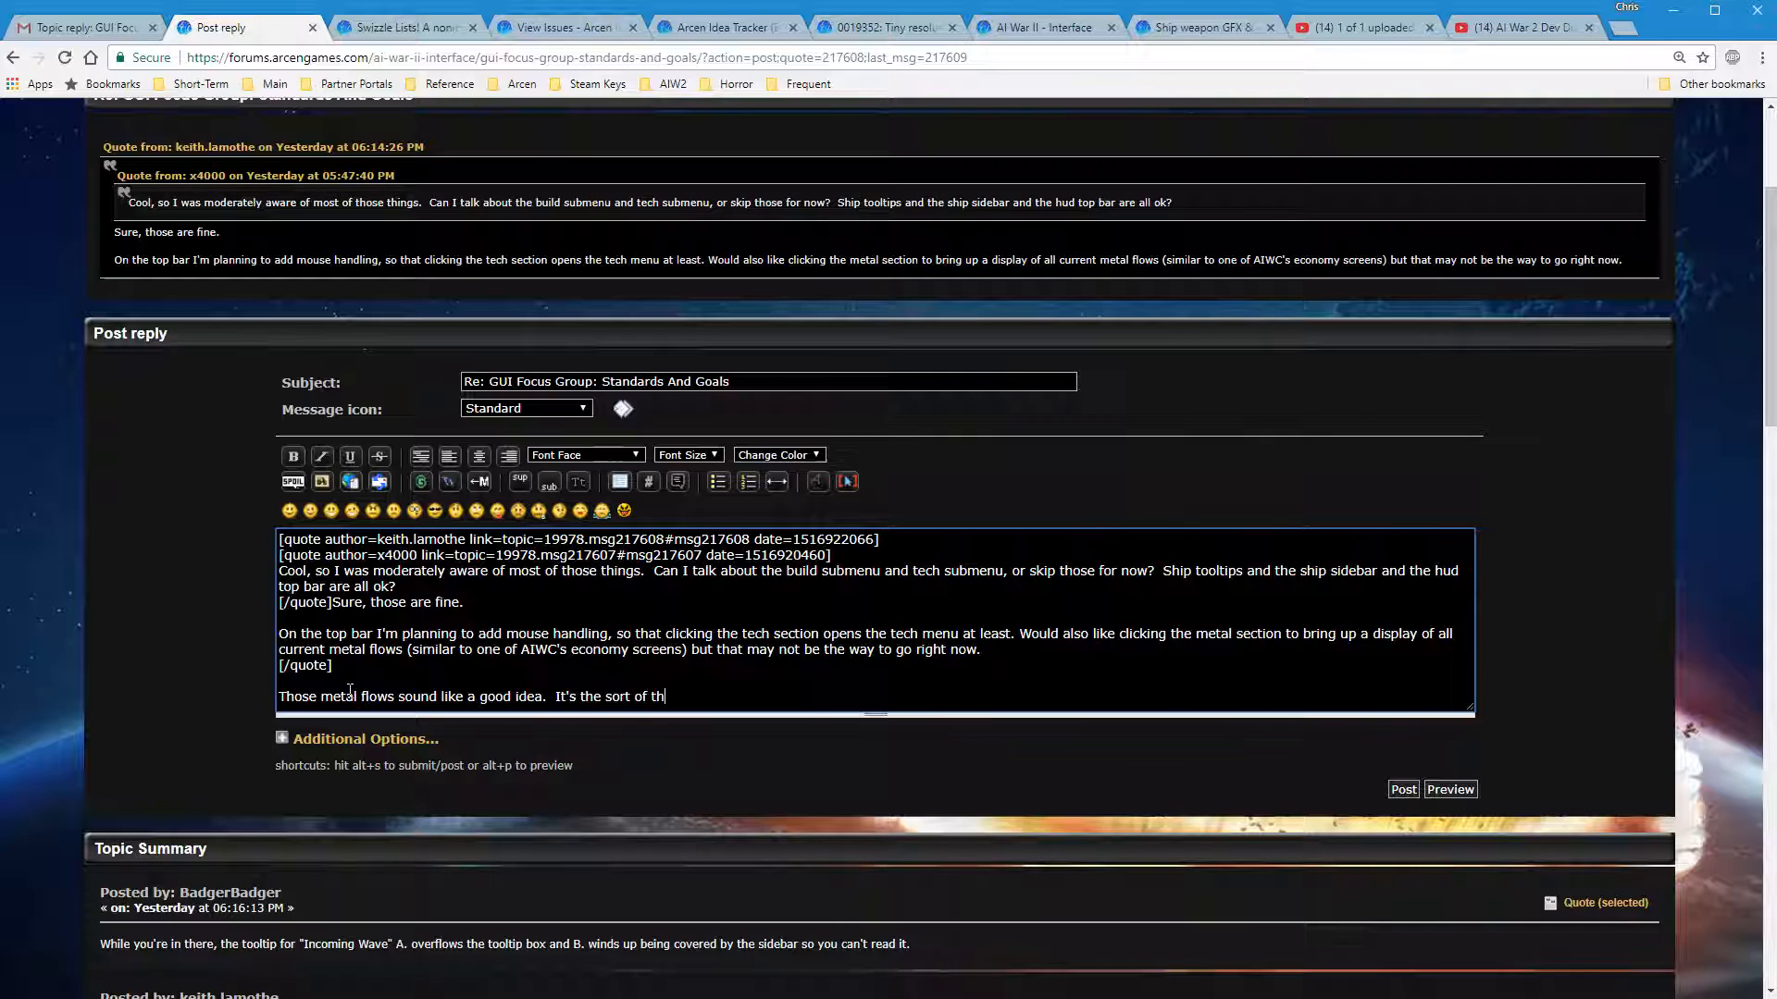
{"action": "type", "text": "ing that maybe a"}
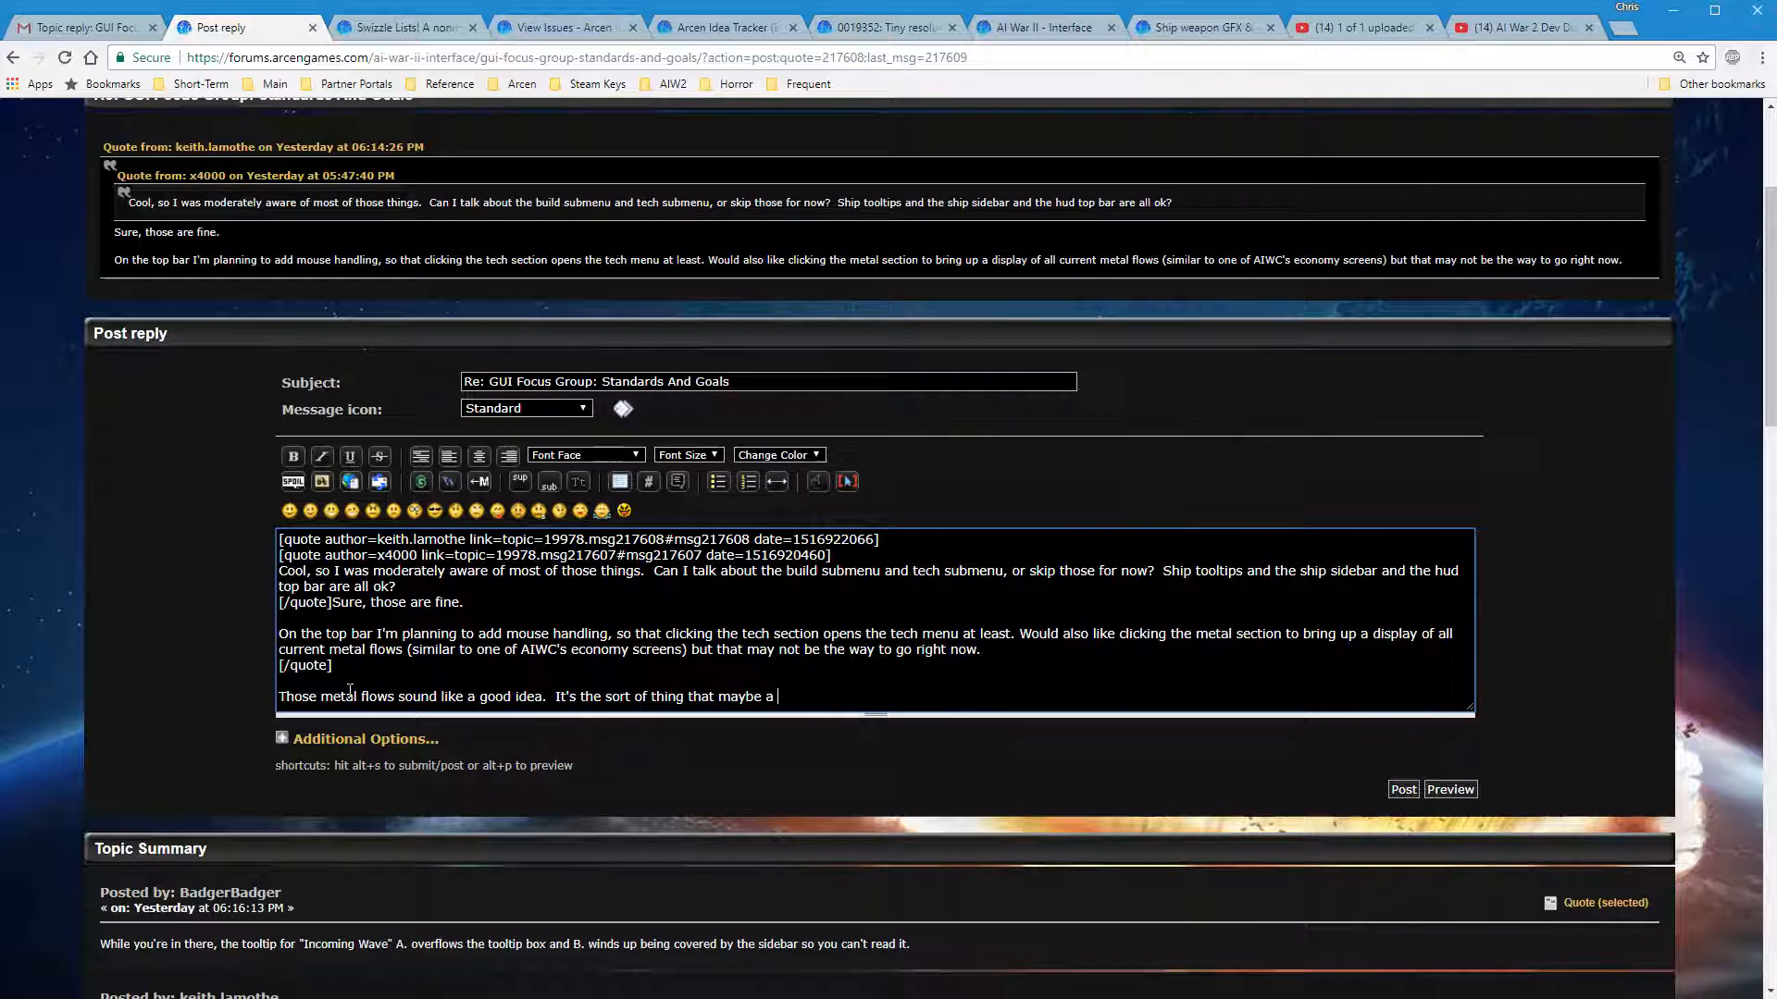
{"action": "type", "text": "volunteer might w"}
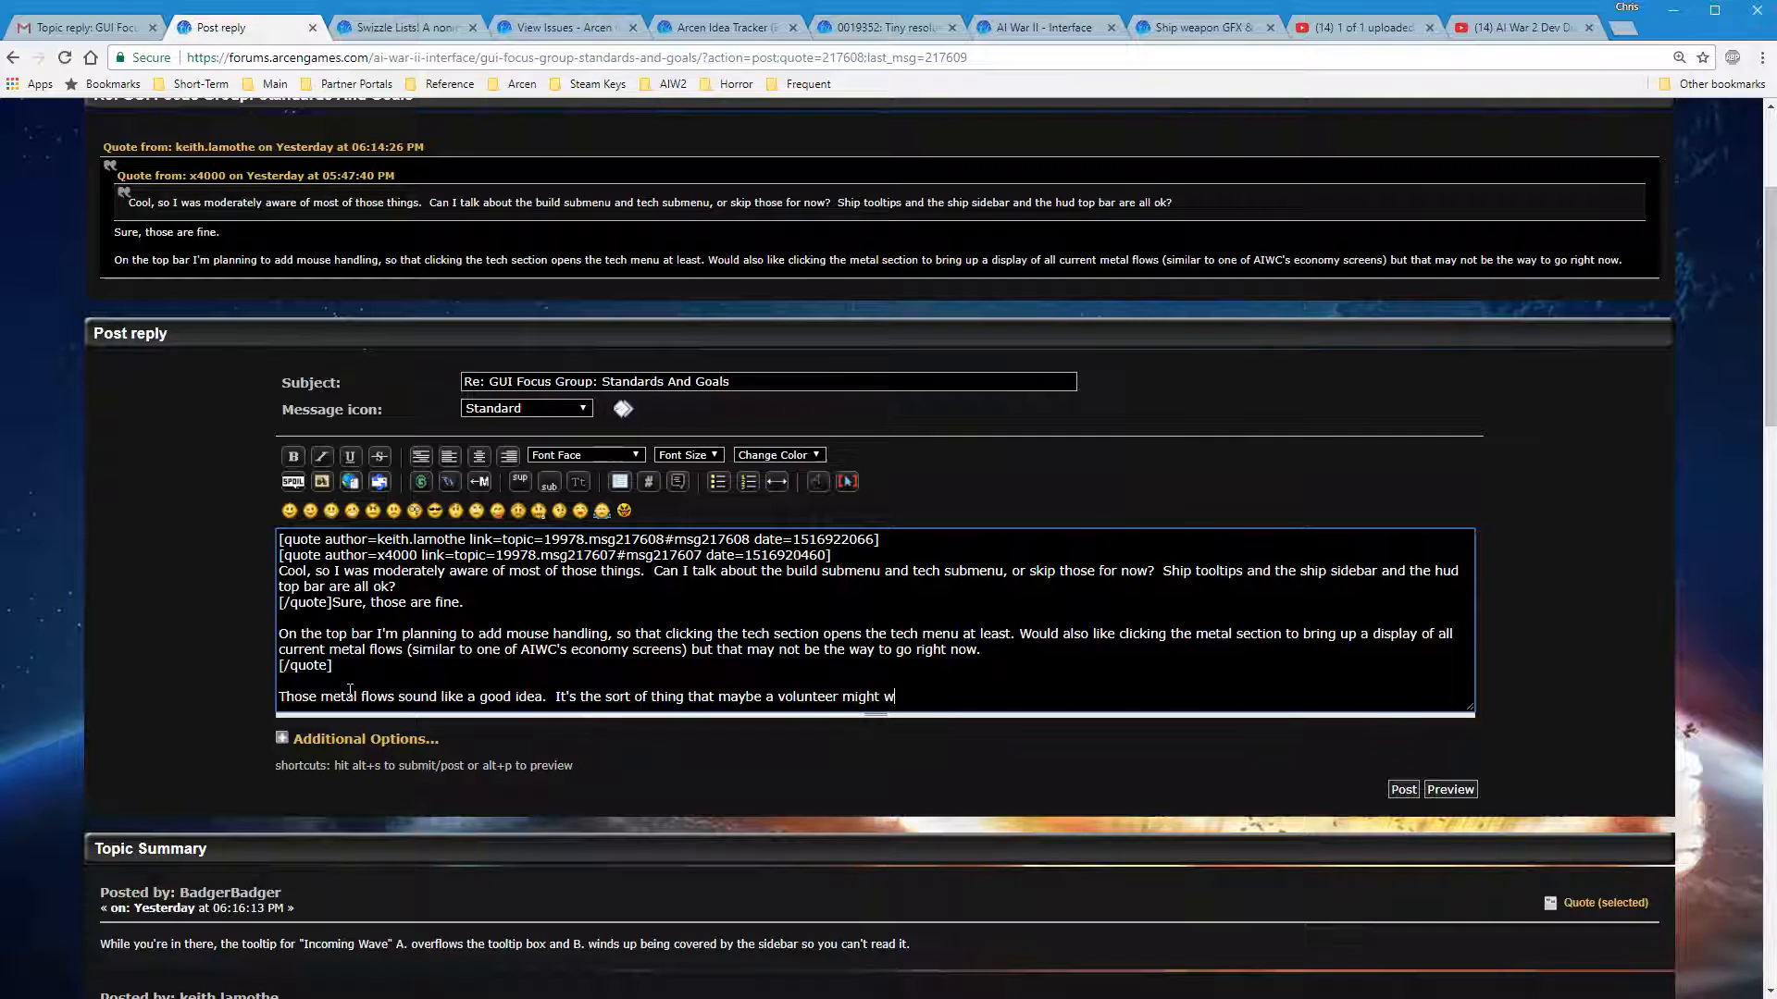
{"action": "type", "text": "ant to he"}
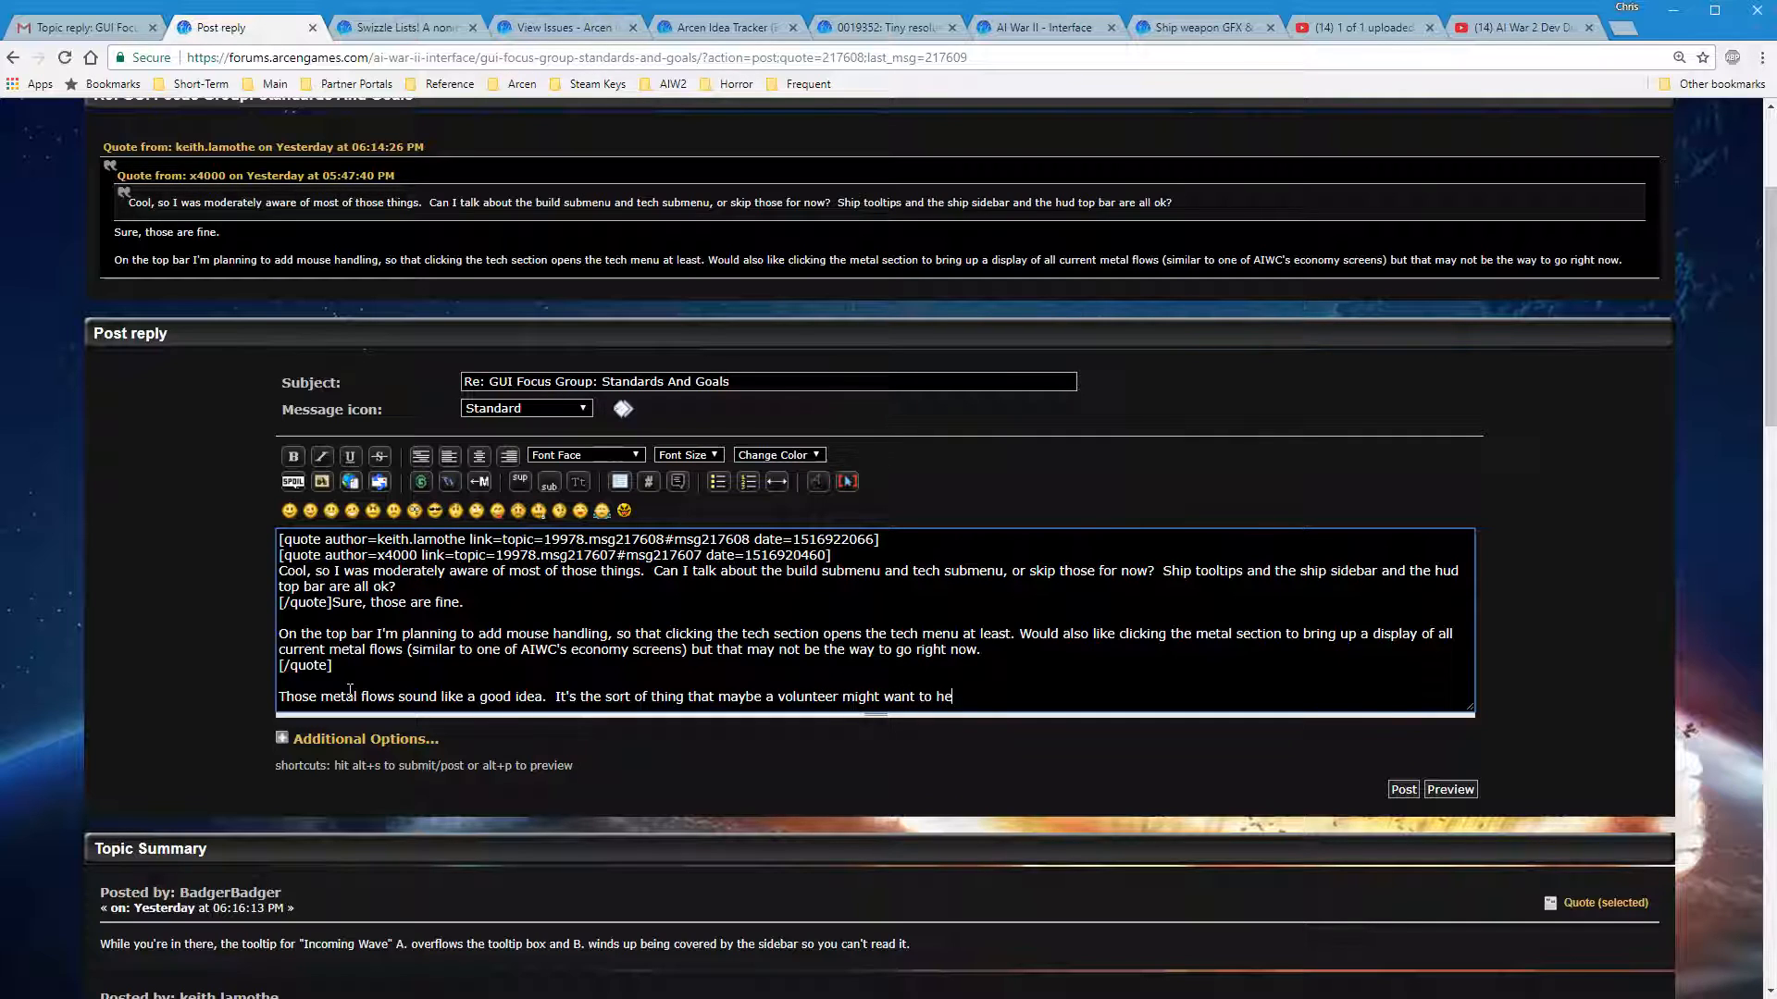
{"action": "type", "text": "lp with, since it's a pretty"}
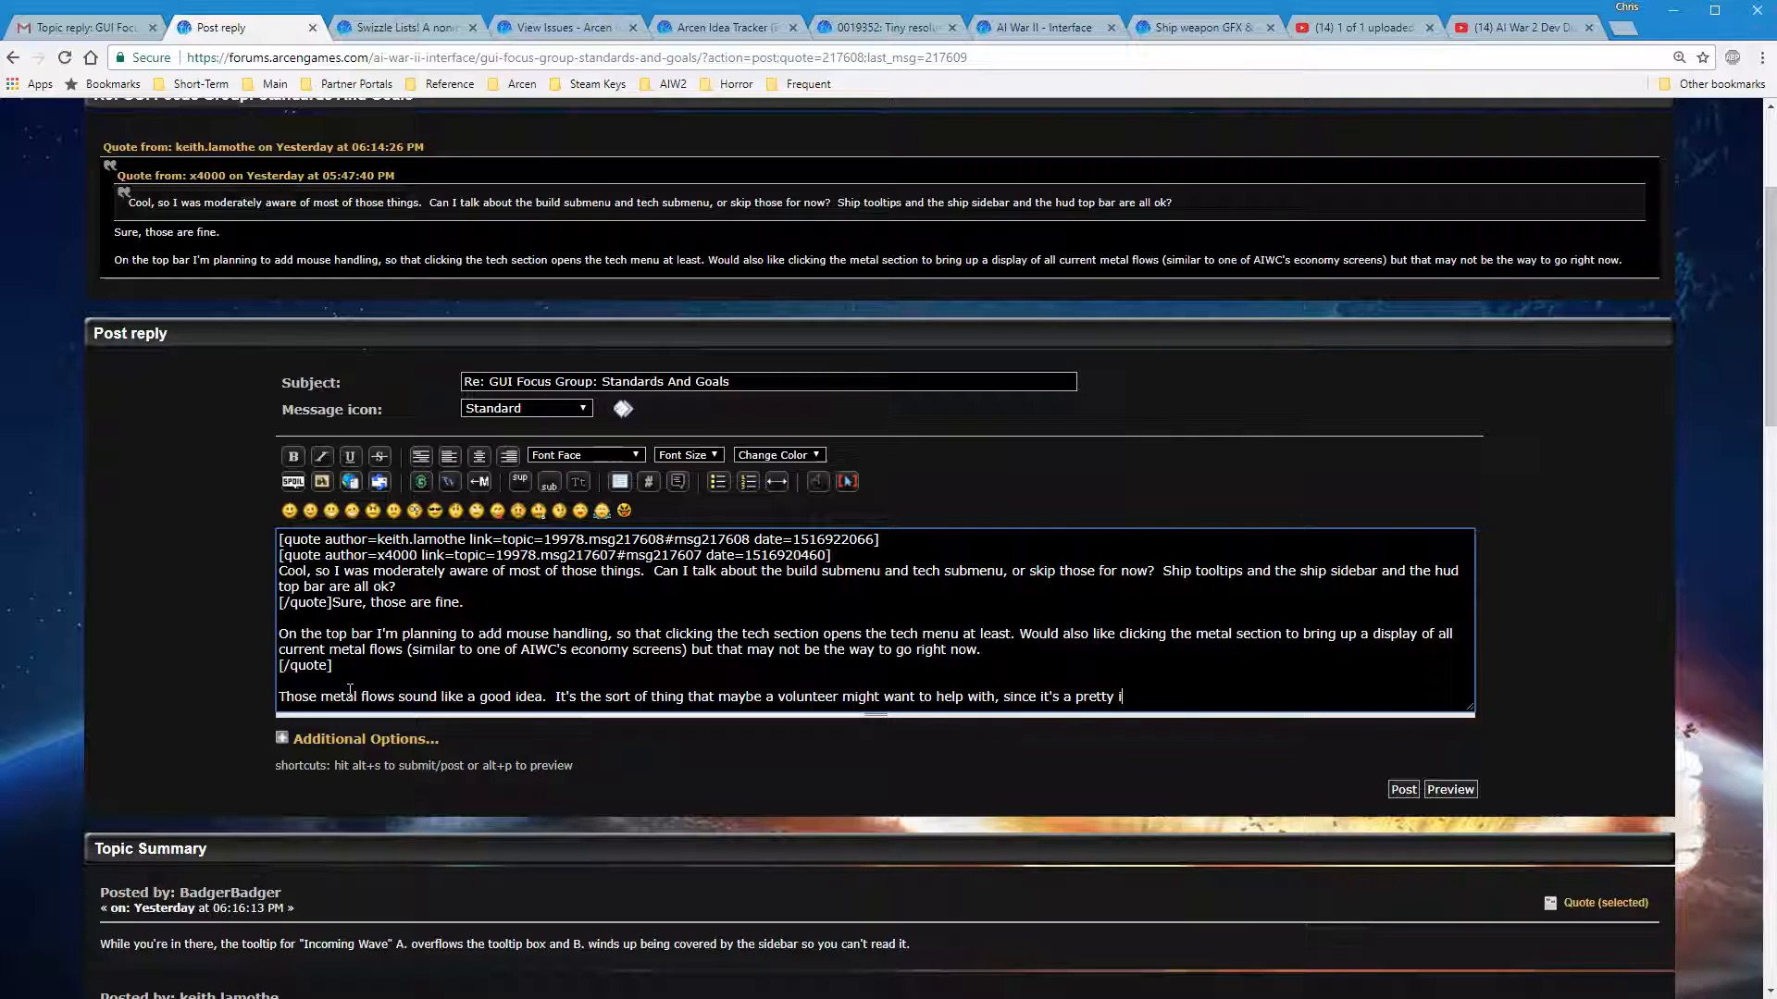
{"action": "type", "text": "isolated and"}
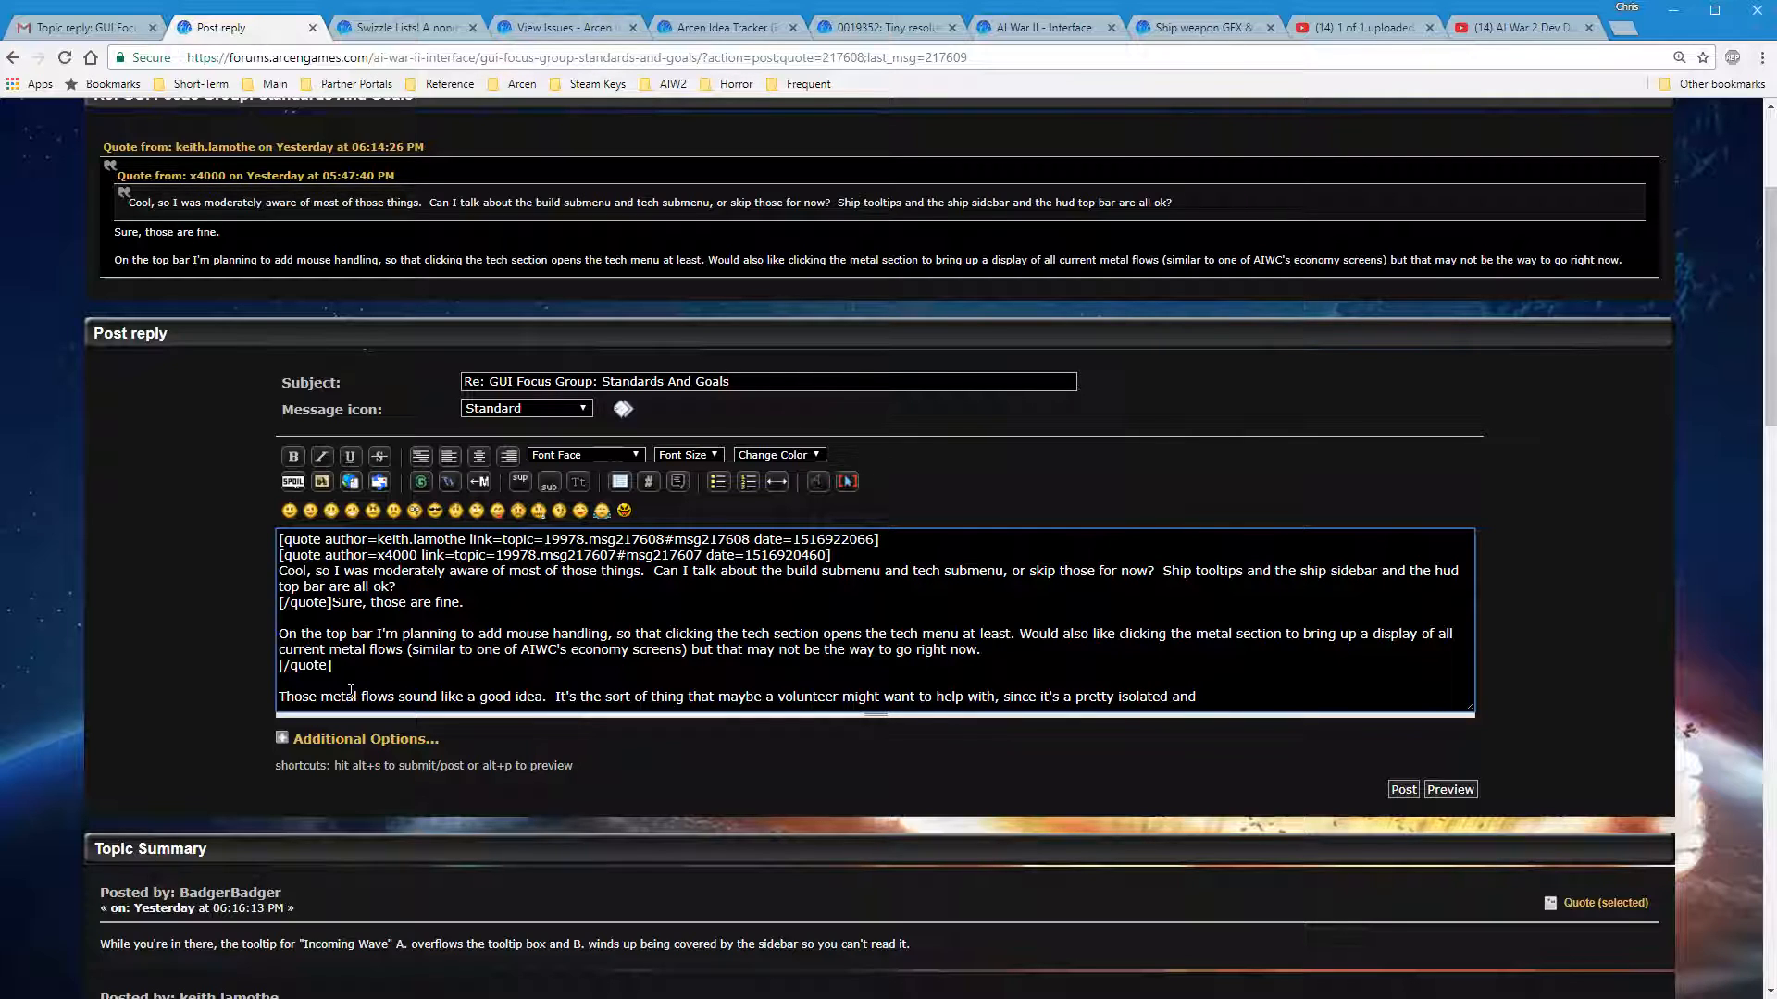
{"action": "type", "text": "self-contained"}
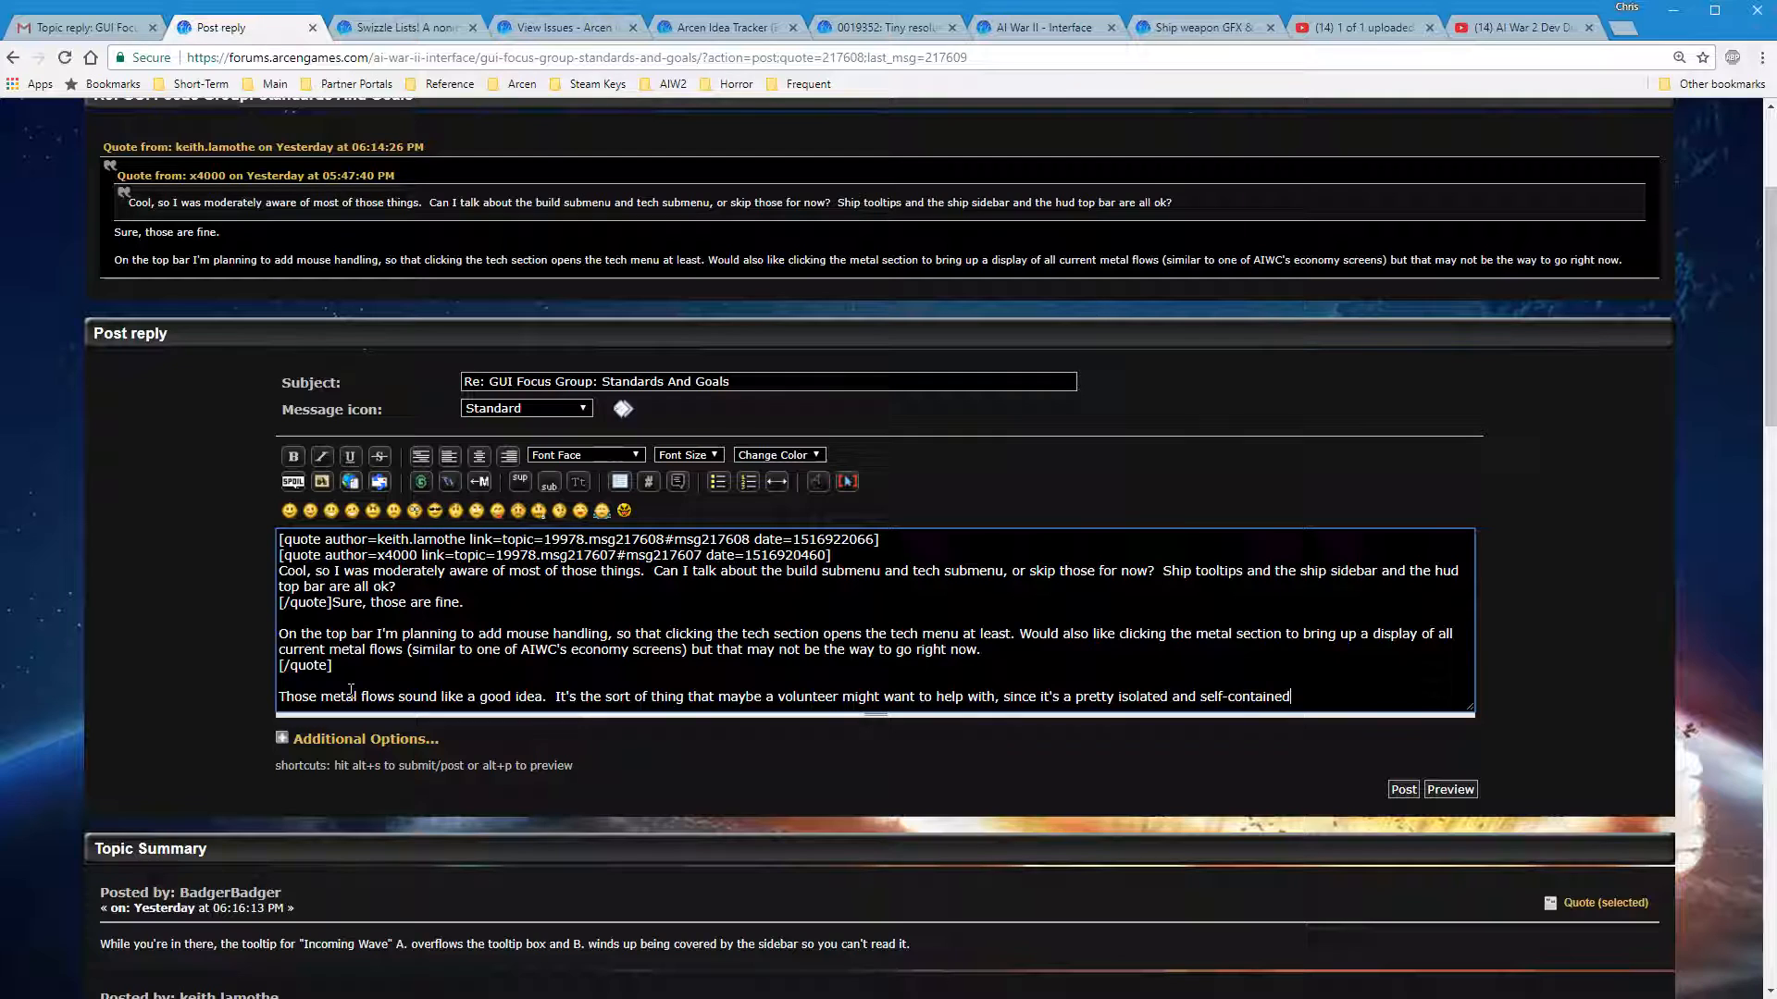
{"action": "type", "text": "piece of the interface, though"}
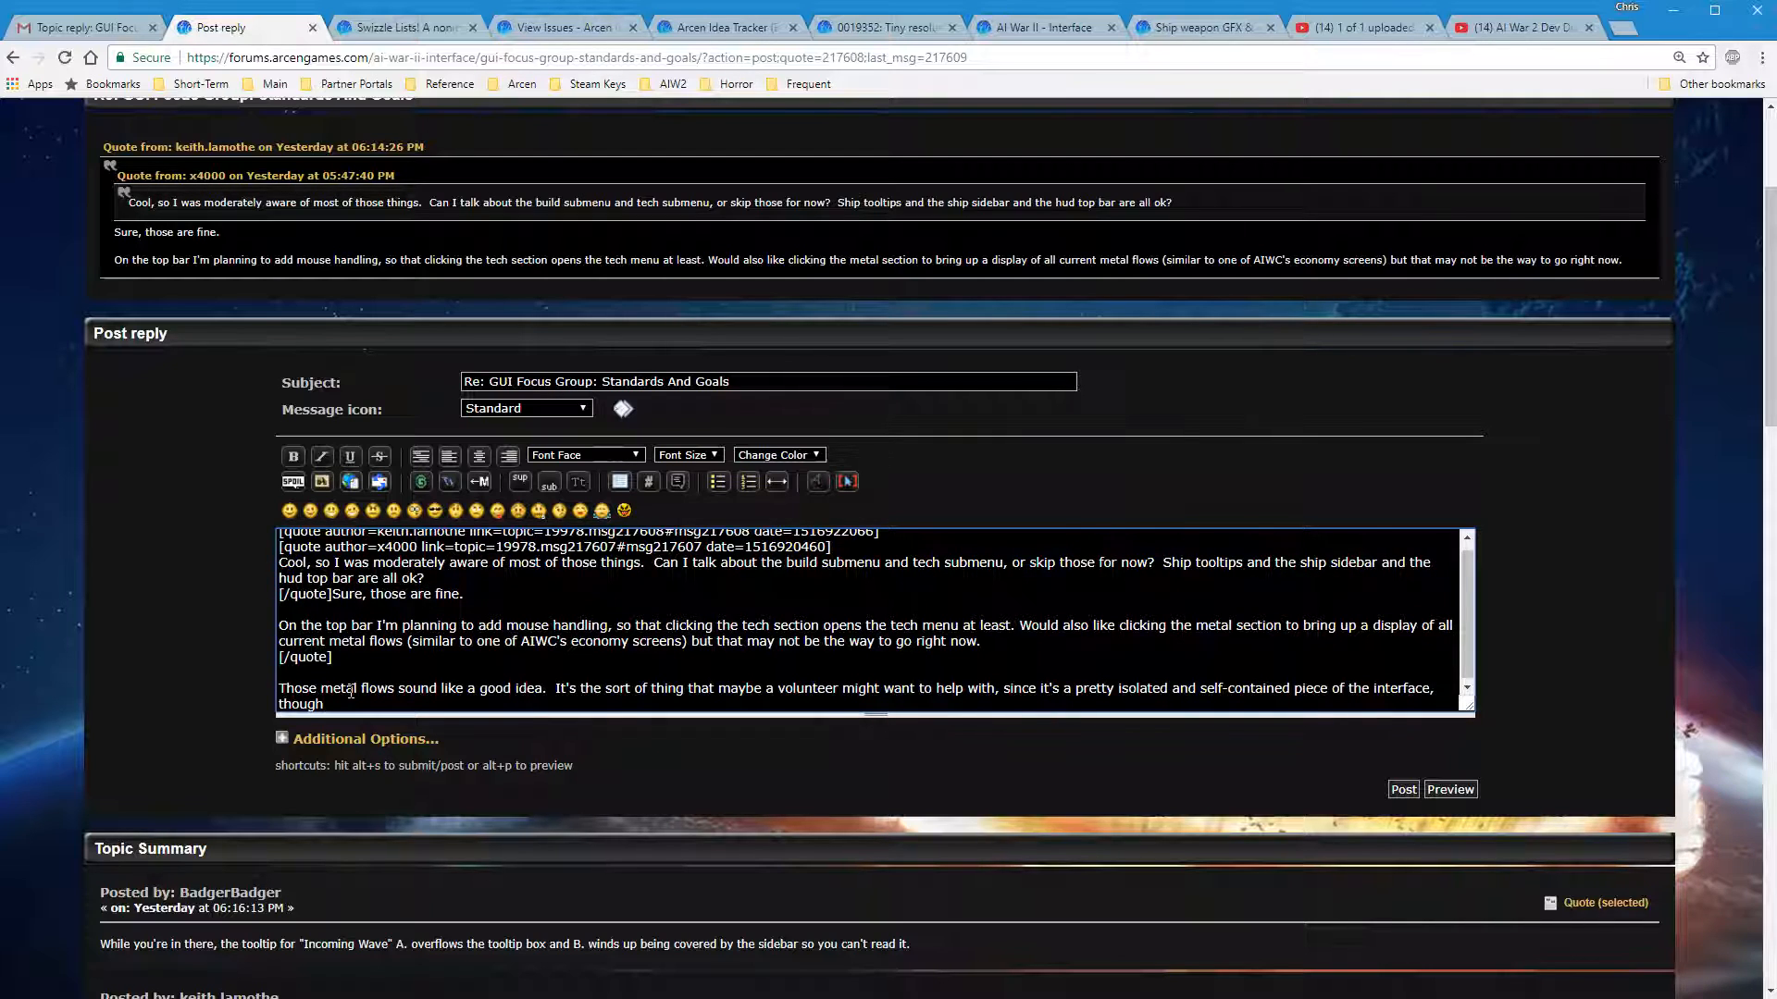
{"action": "type", "text": "-- to let you f"}
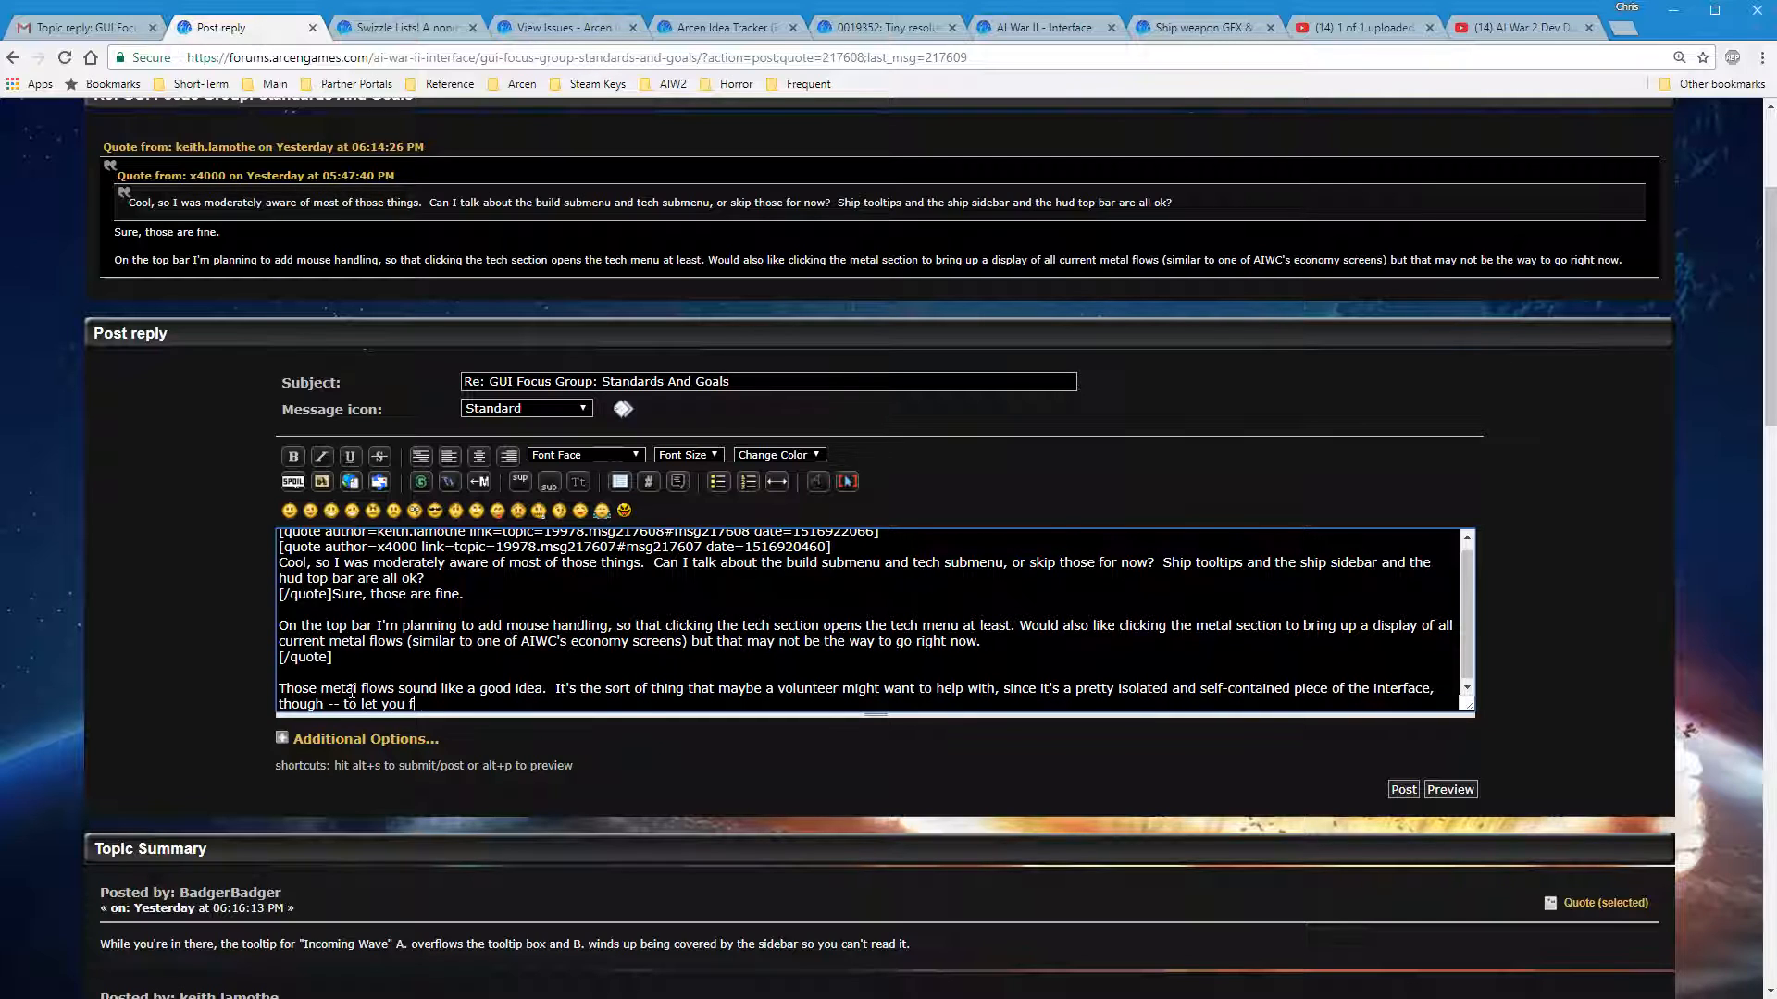
Add a suggestion to call for people wanting to help and make a video showing them how
{"action": "type", "text": "ocus on the n"}
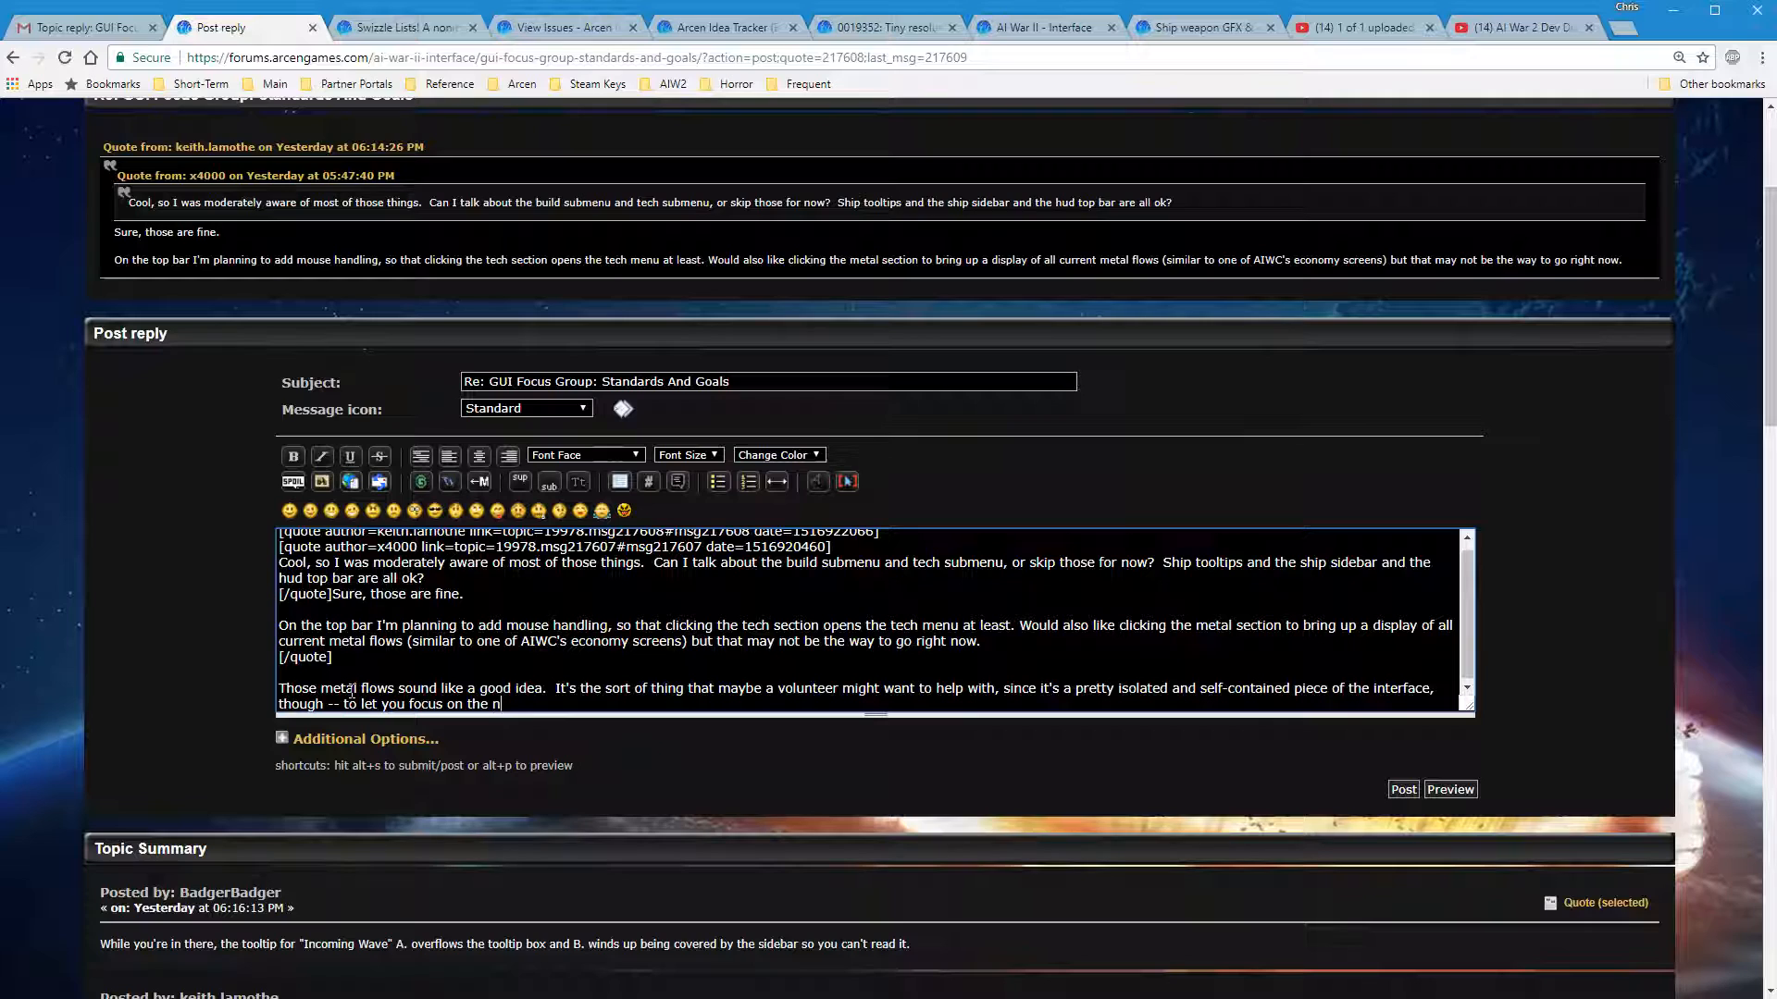
{"action": "type", "text": "astiness"}
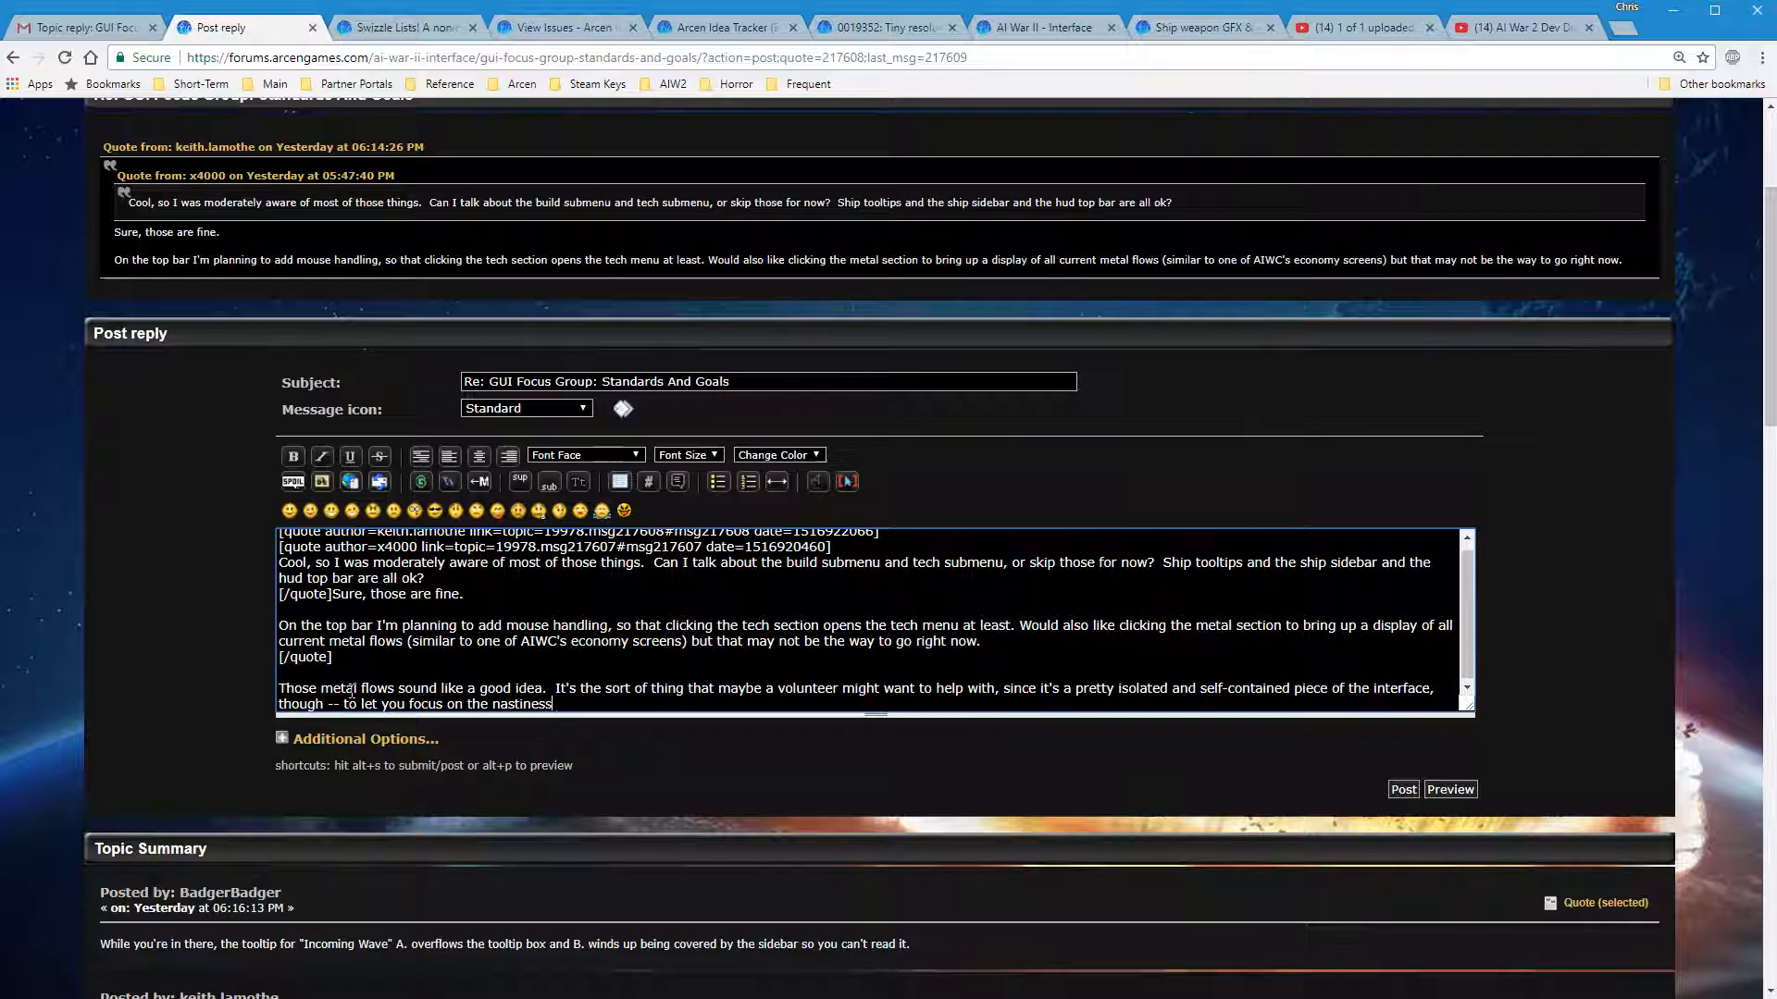
{"action": "type", "text": "that is the HUD.  Might be worth"}
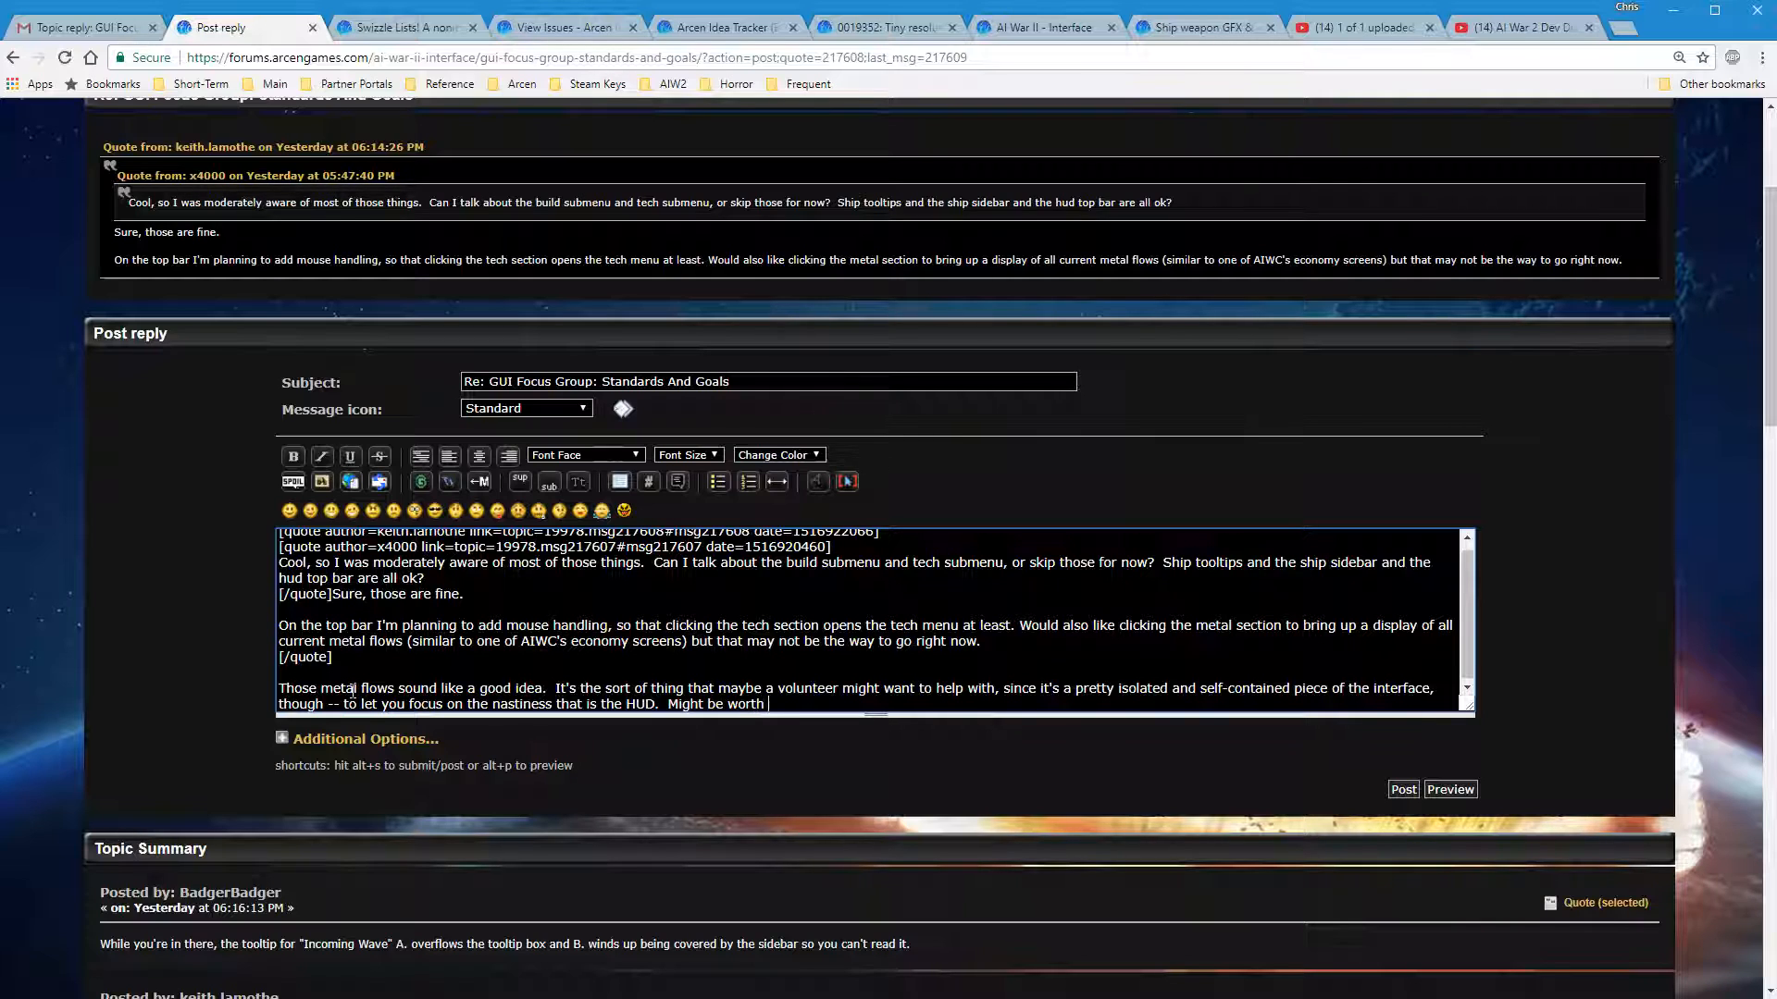
{"action": "type", "text": "making a call ofr"}
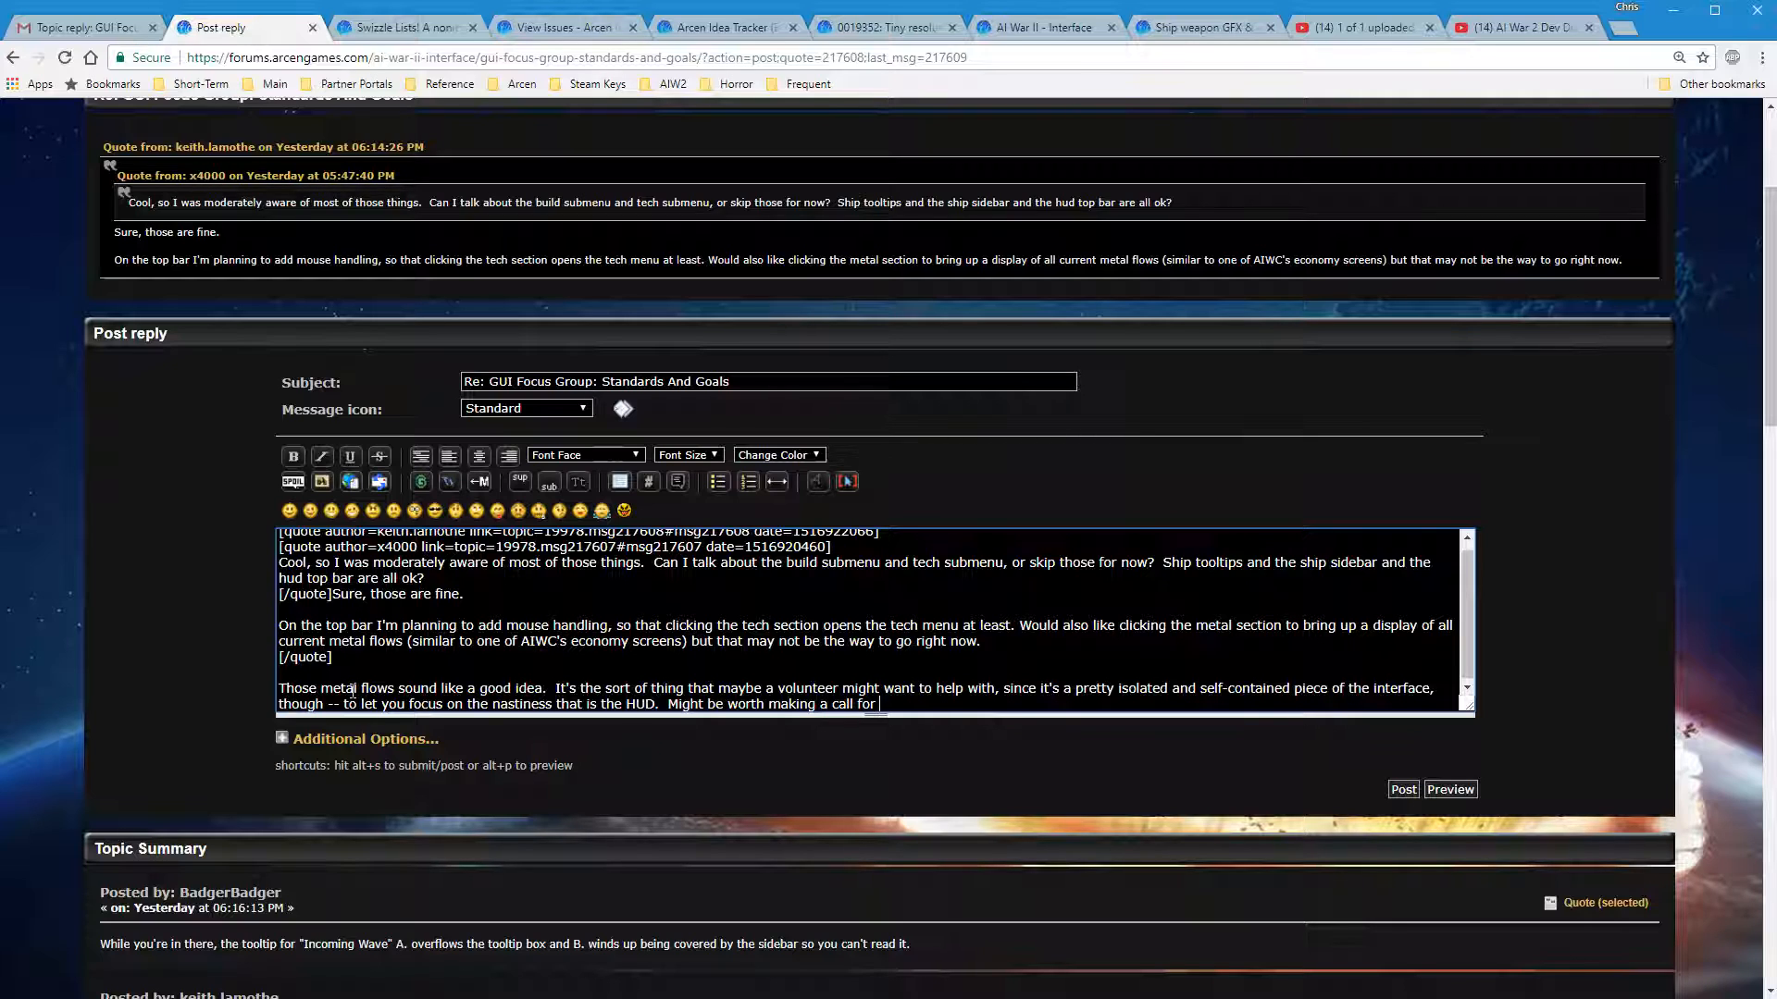
{"action": "type", "text": "people who"}
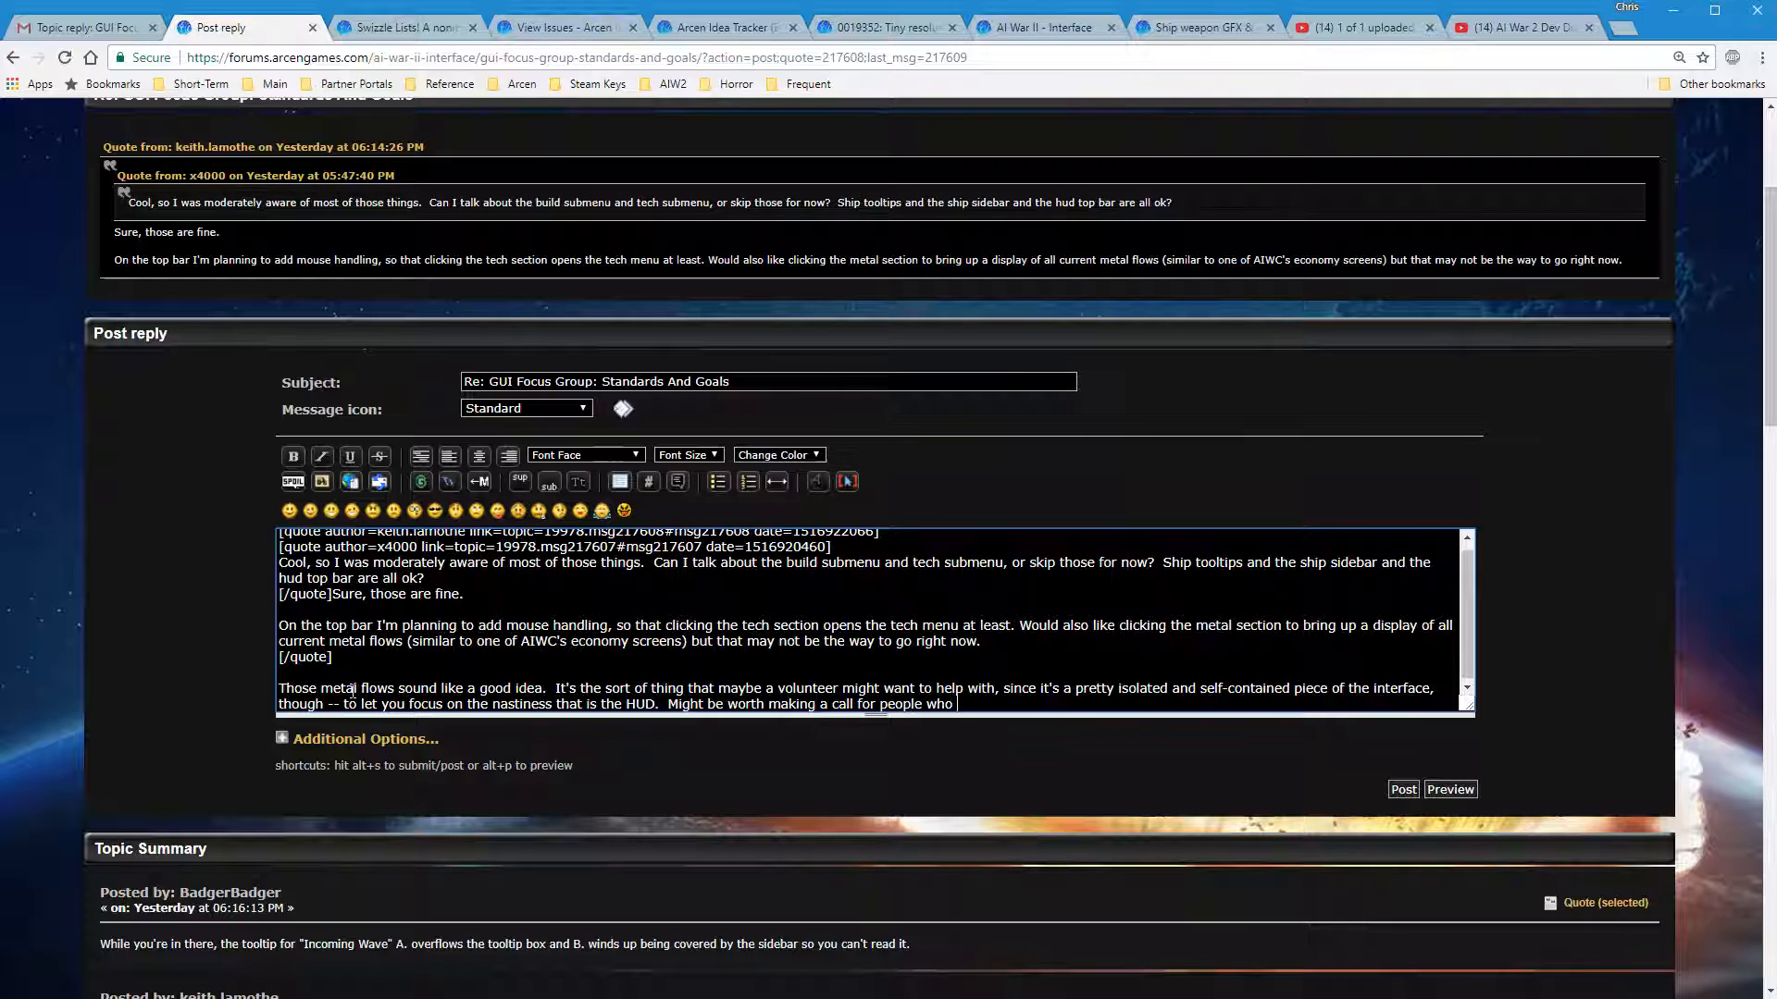
{"action": "type", "text": "want to help out"}
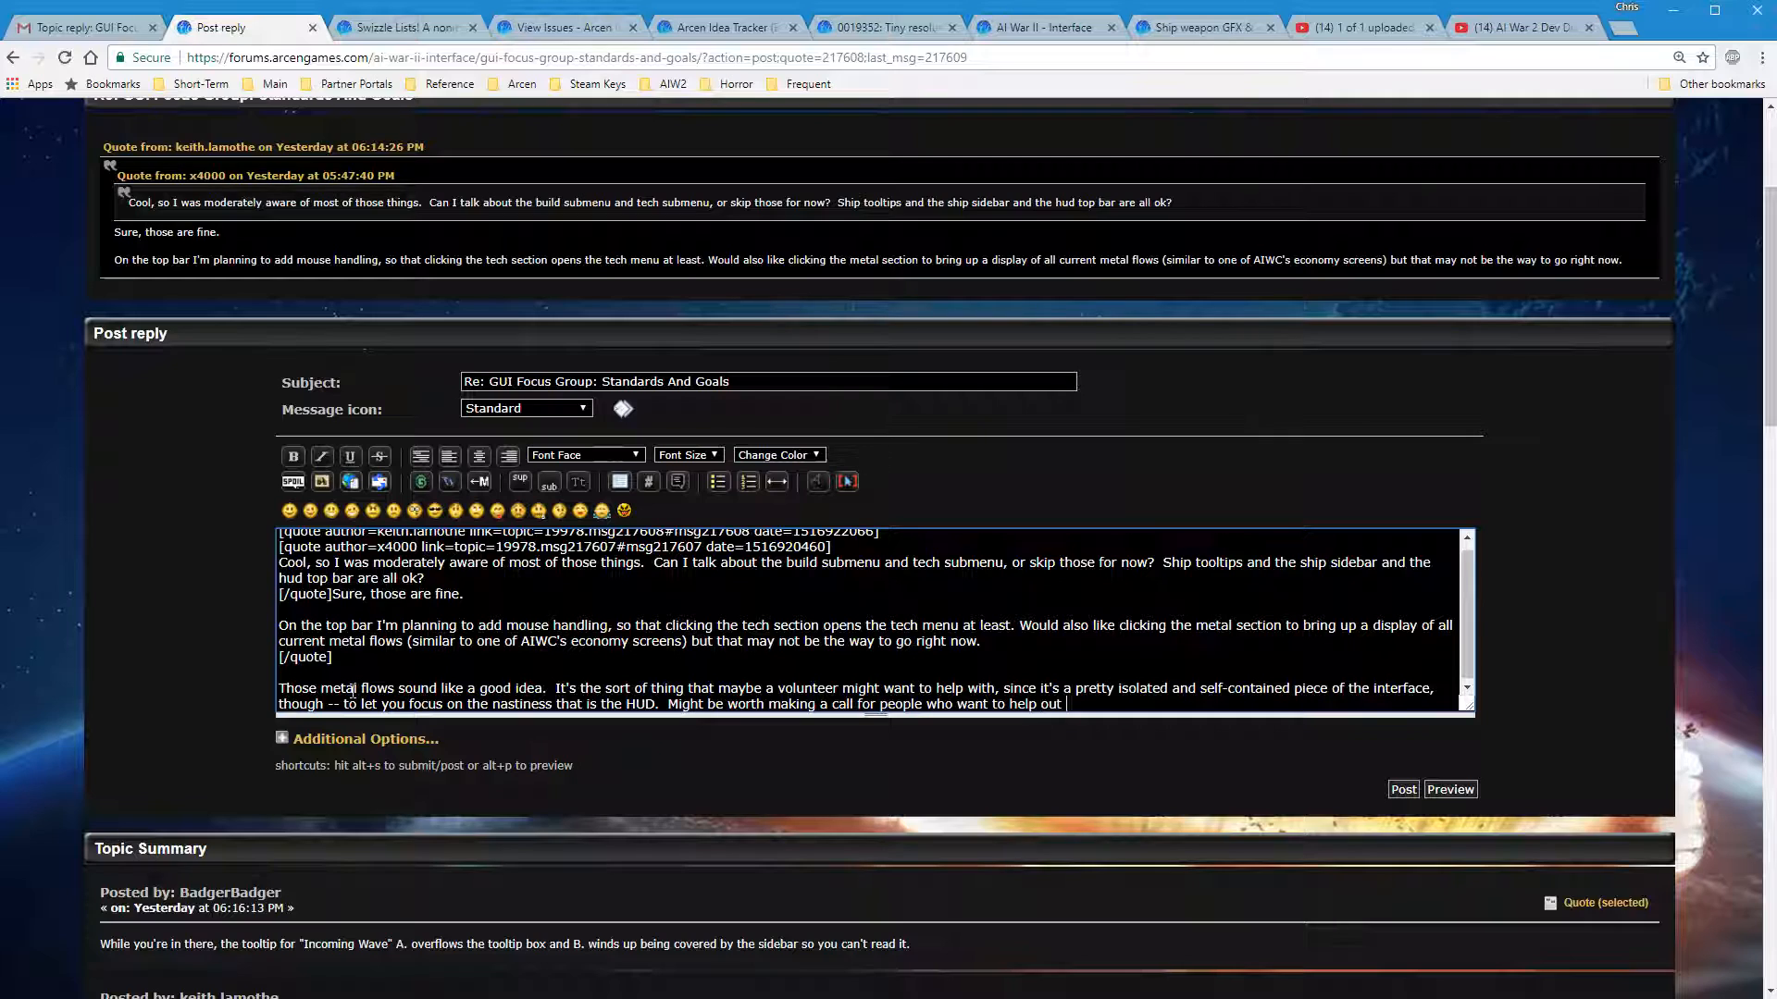
{"action": "type", "text": "in that way, and a vid"}
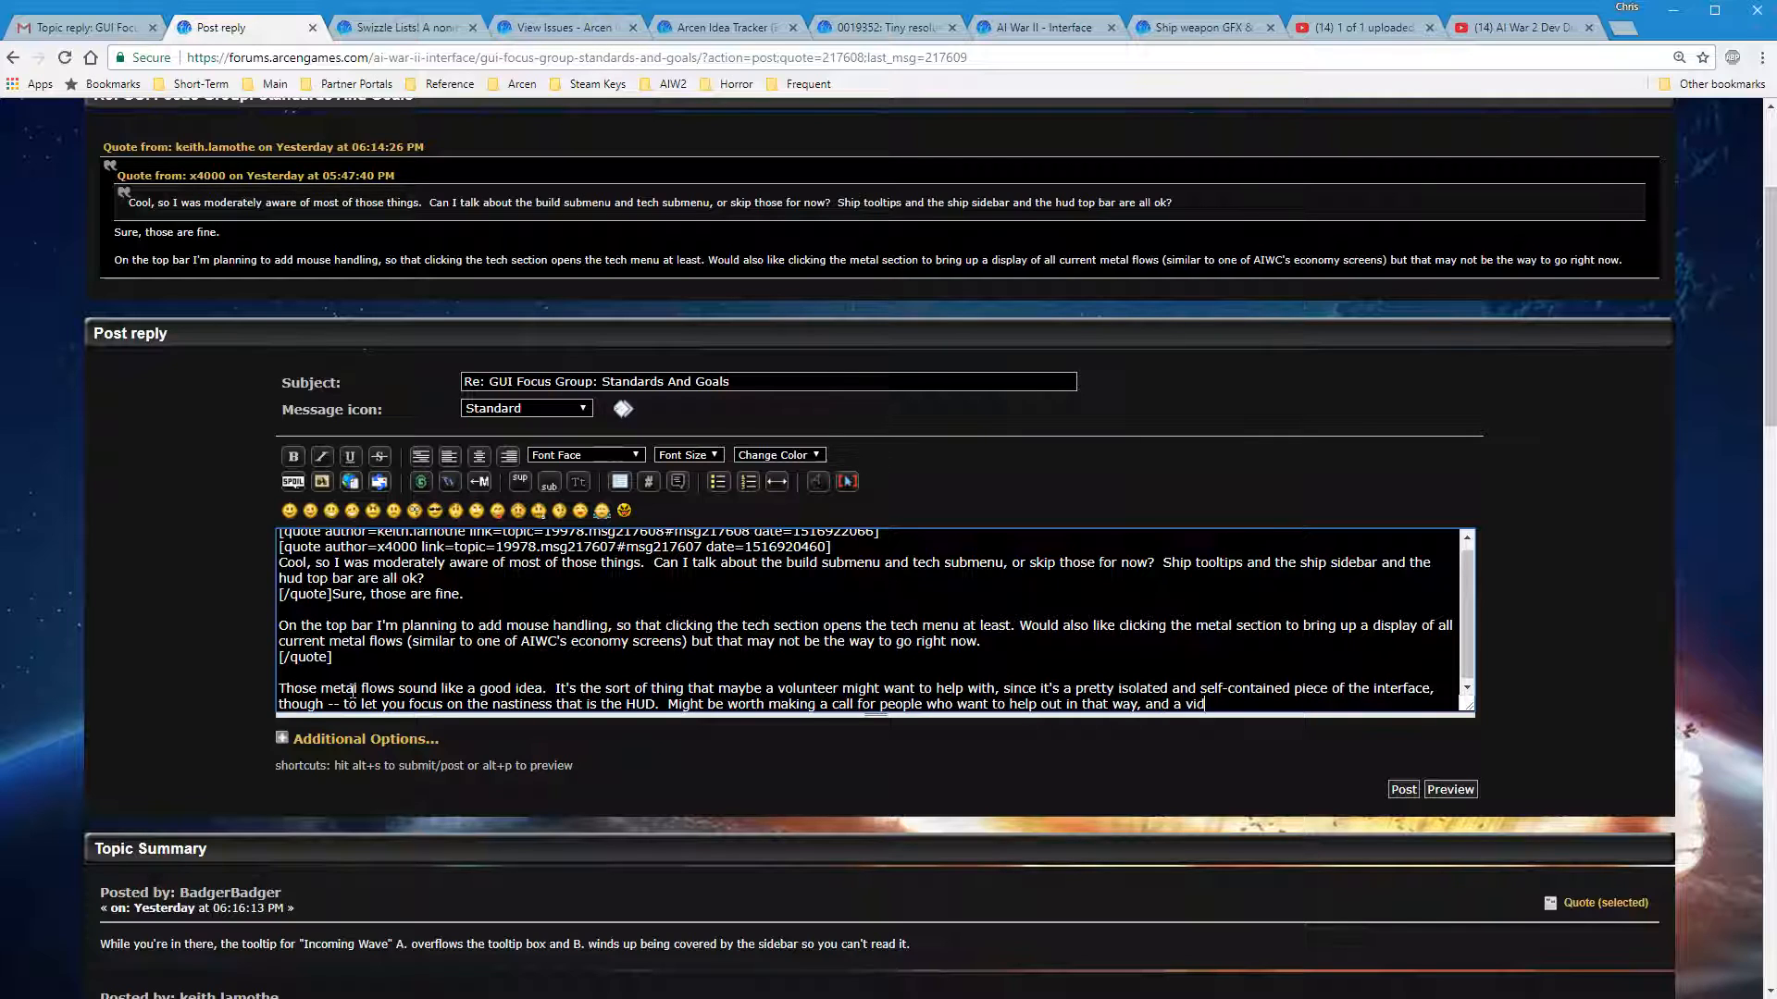
{"action": "type", "text": "eo showing them how"}
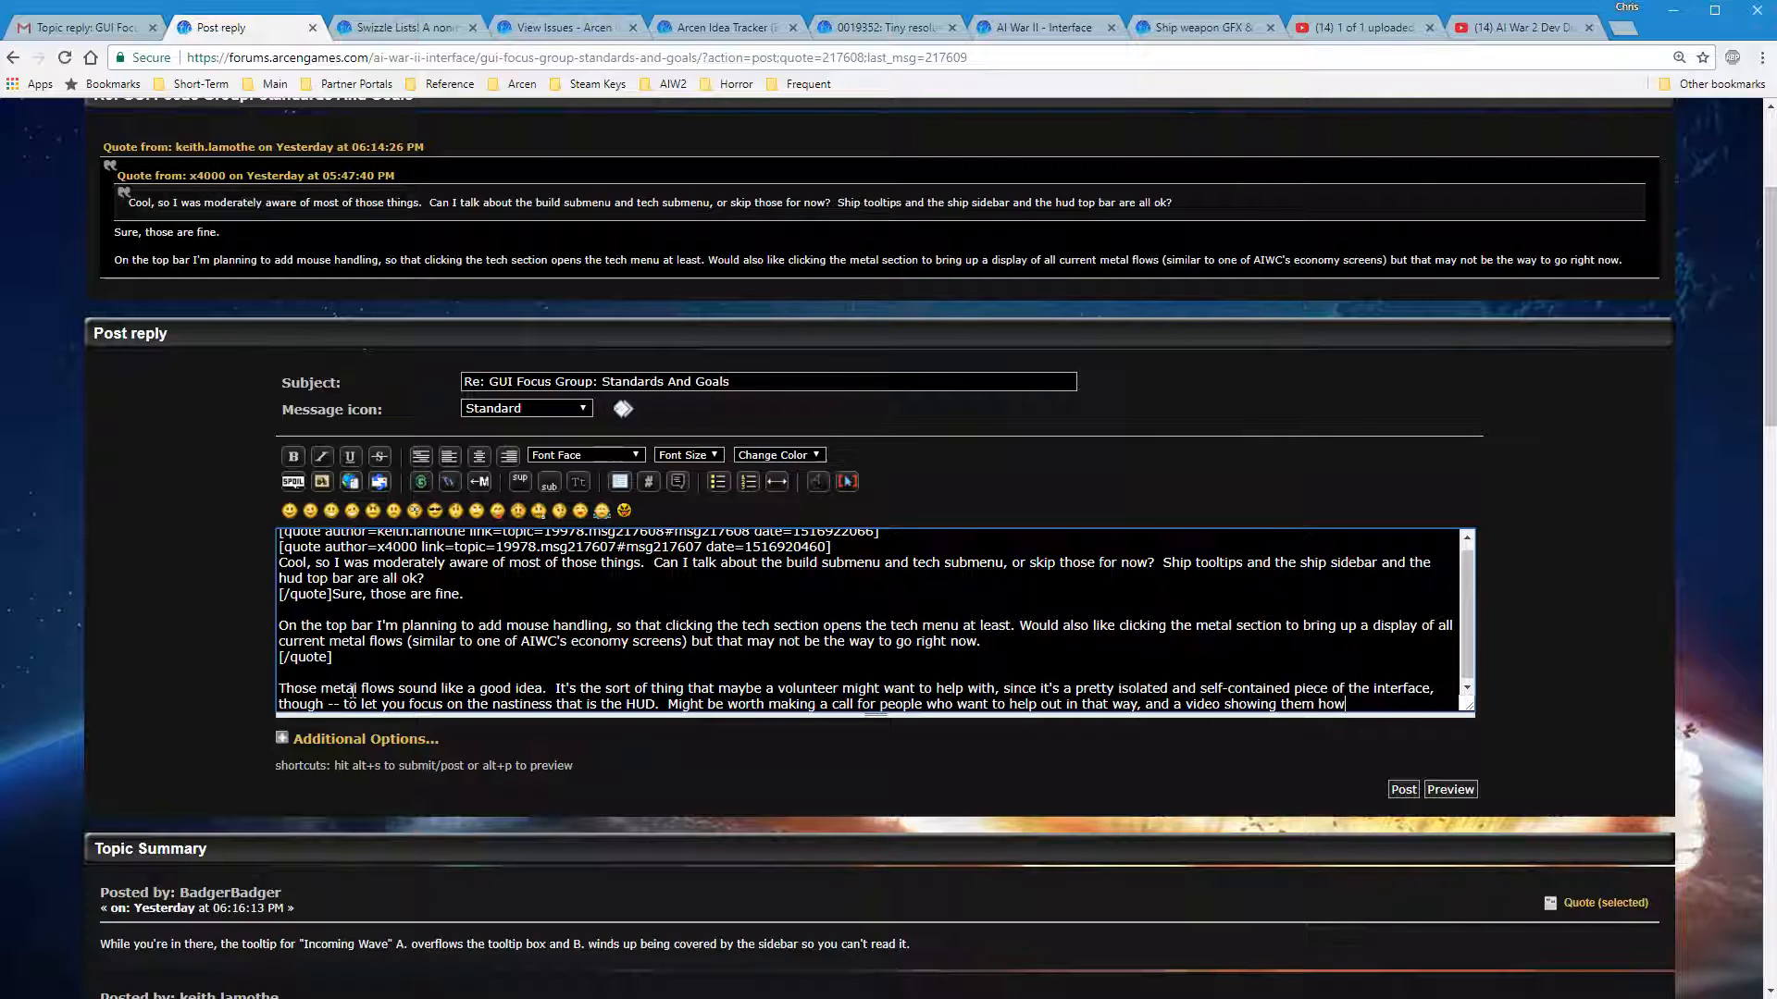
{"action": "type", "text": "if there are such people."}
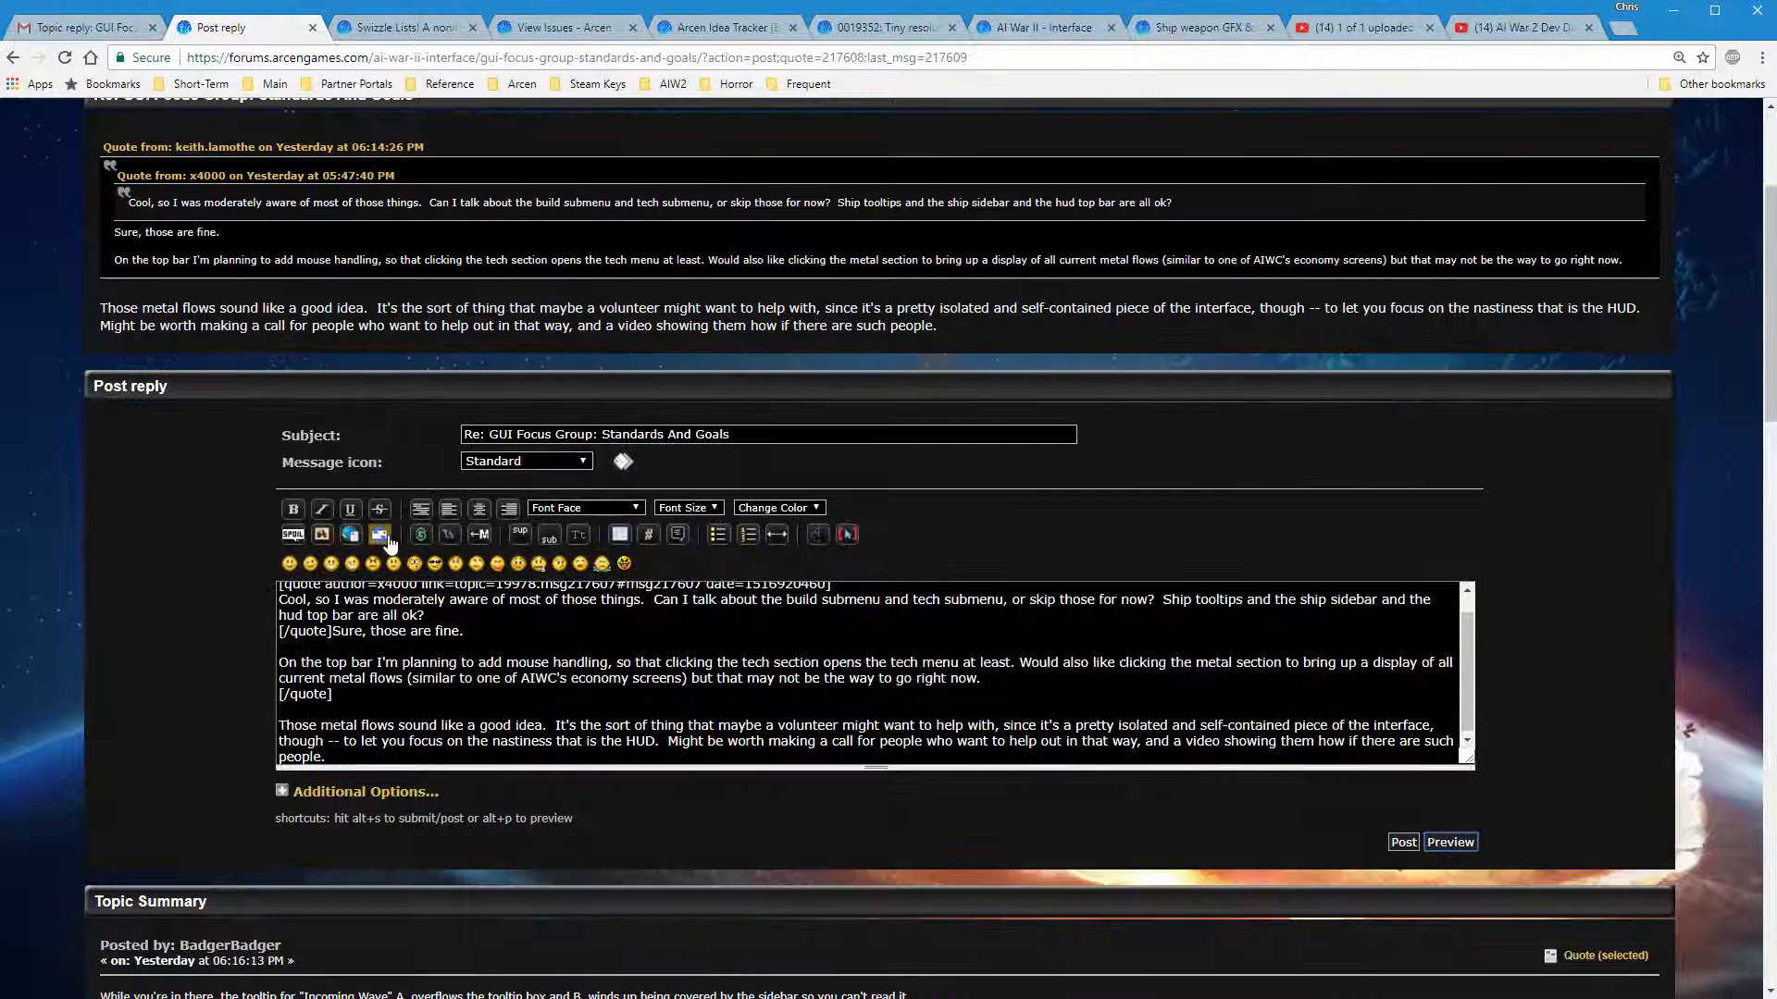
{"action": "mouse_move", "coordinate": [877, 396]}
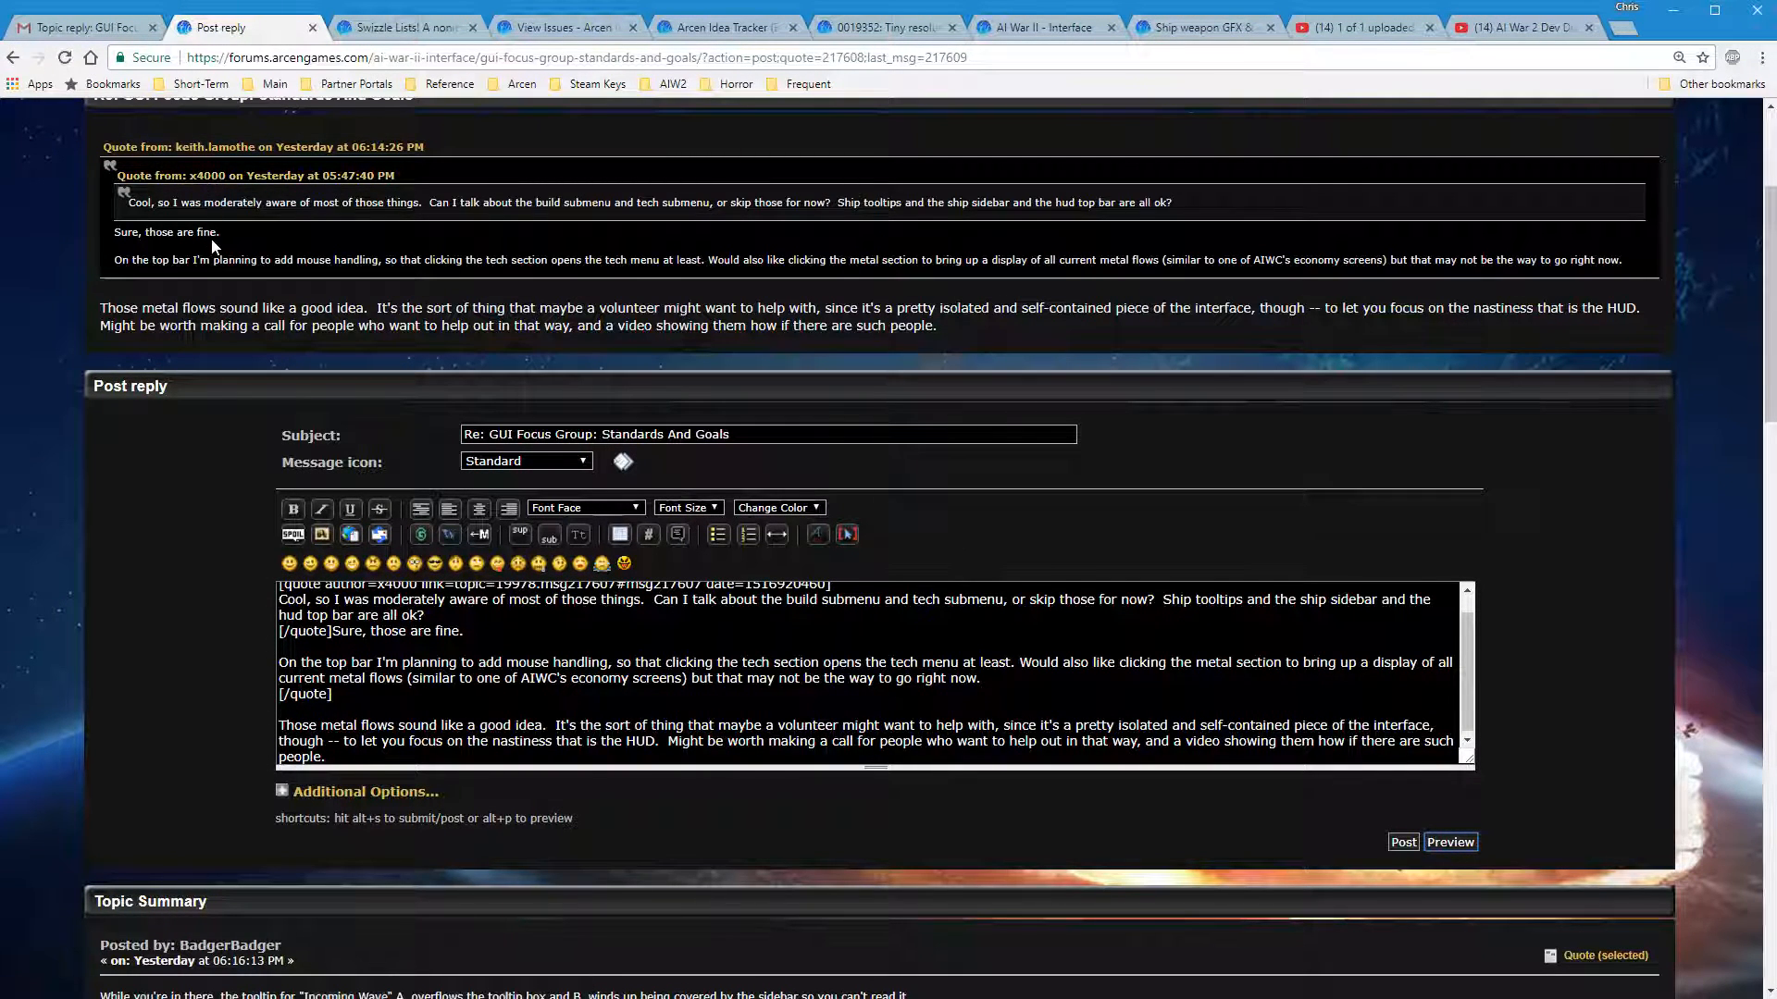
{"action": "mouse_move", "coordinate": [215, 443]}
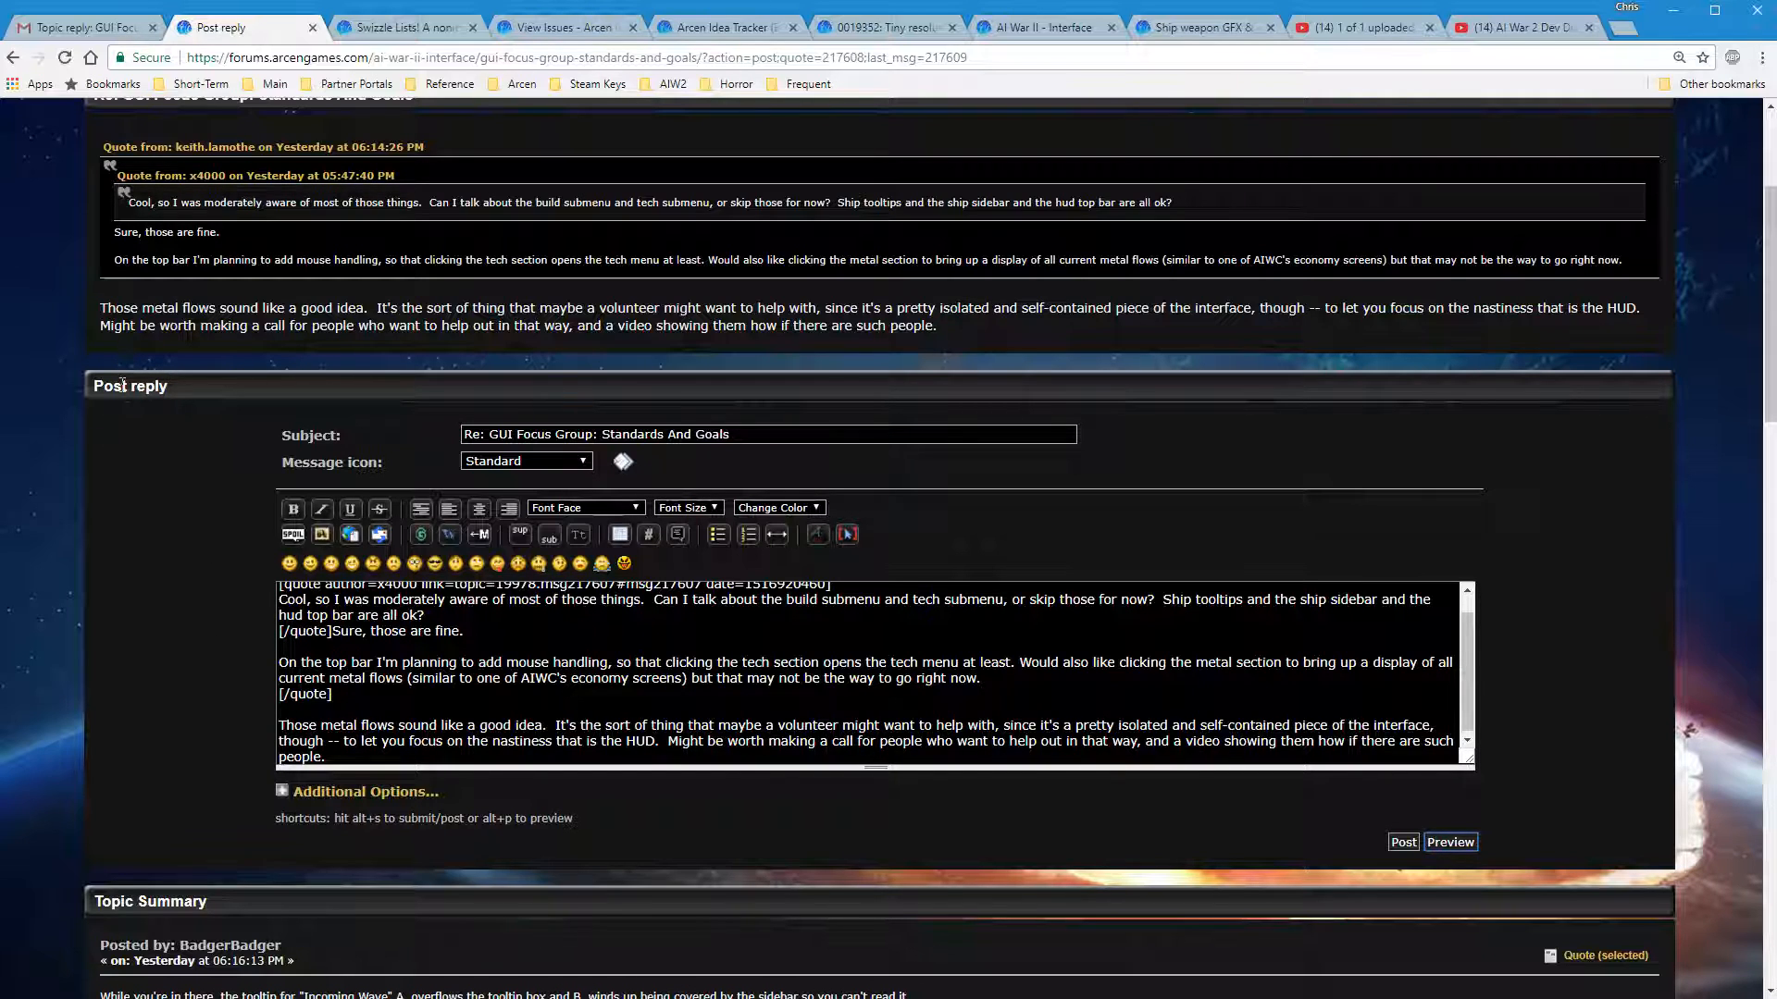
{"action": "mouse_move", "coordinate": [128, 427]}
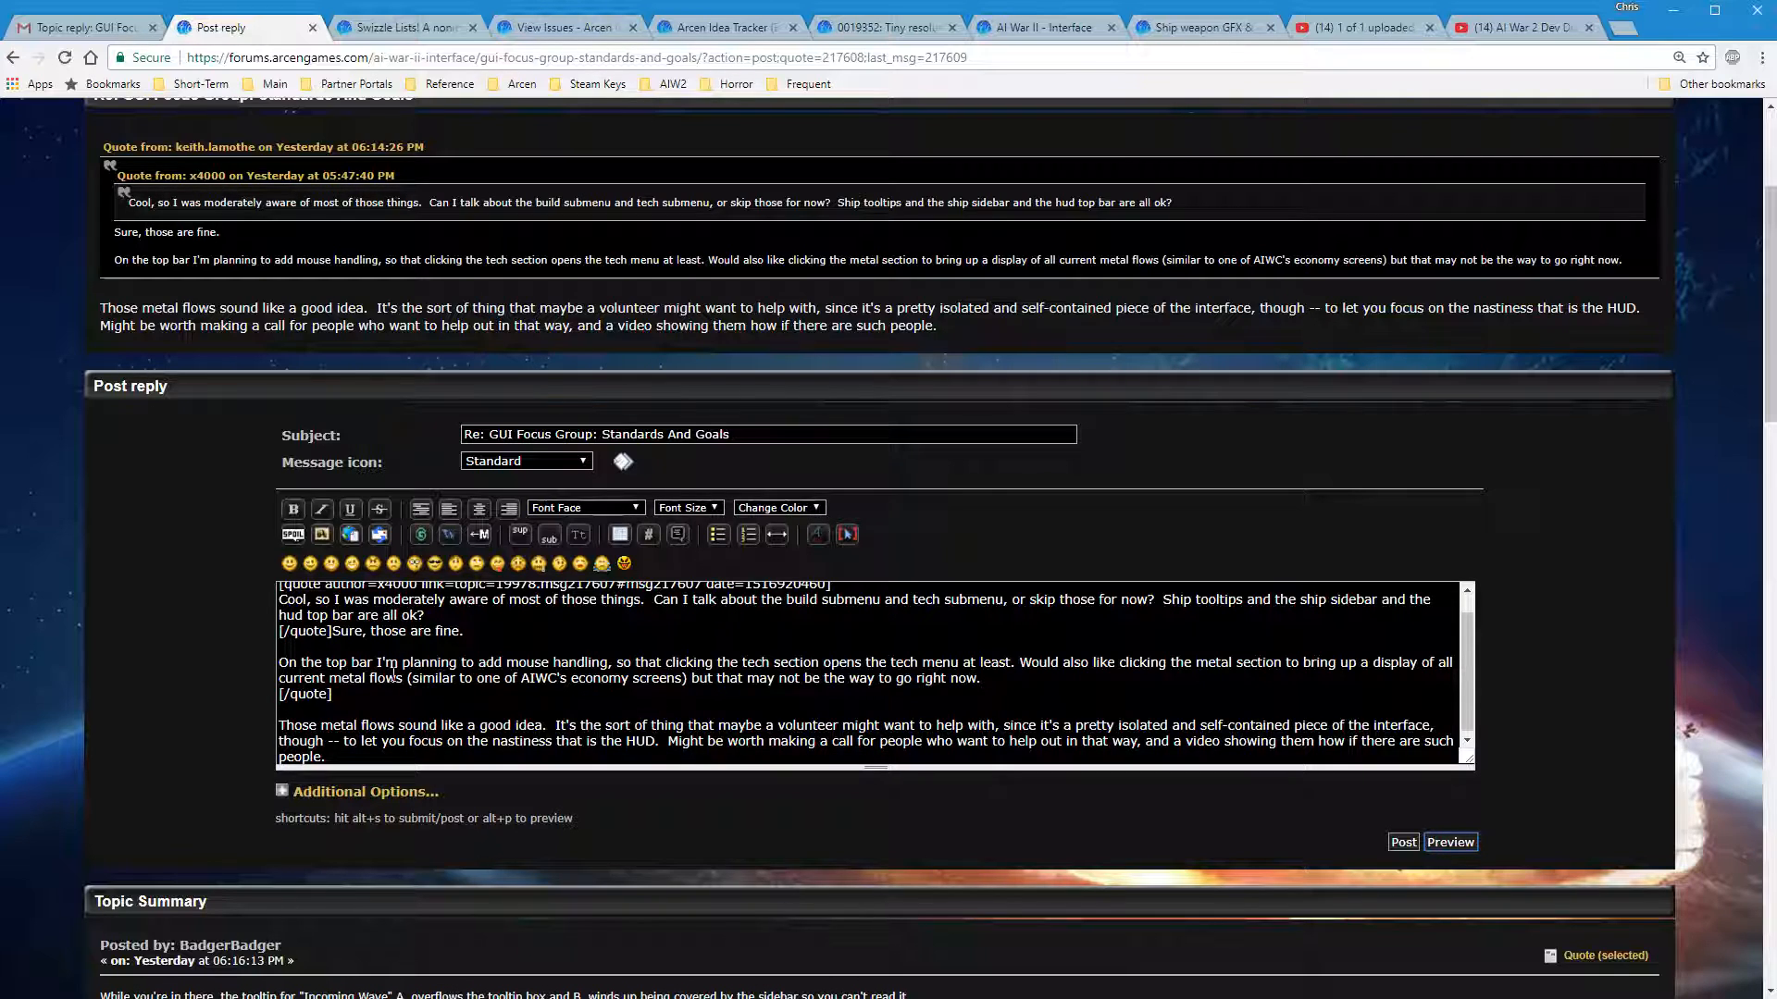
Trim the quote to the top-bar mouse handling paragraph and preview the reply
{"action": "scroll", "scroll_direction": "up", "scroll_amount": 3}
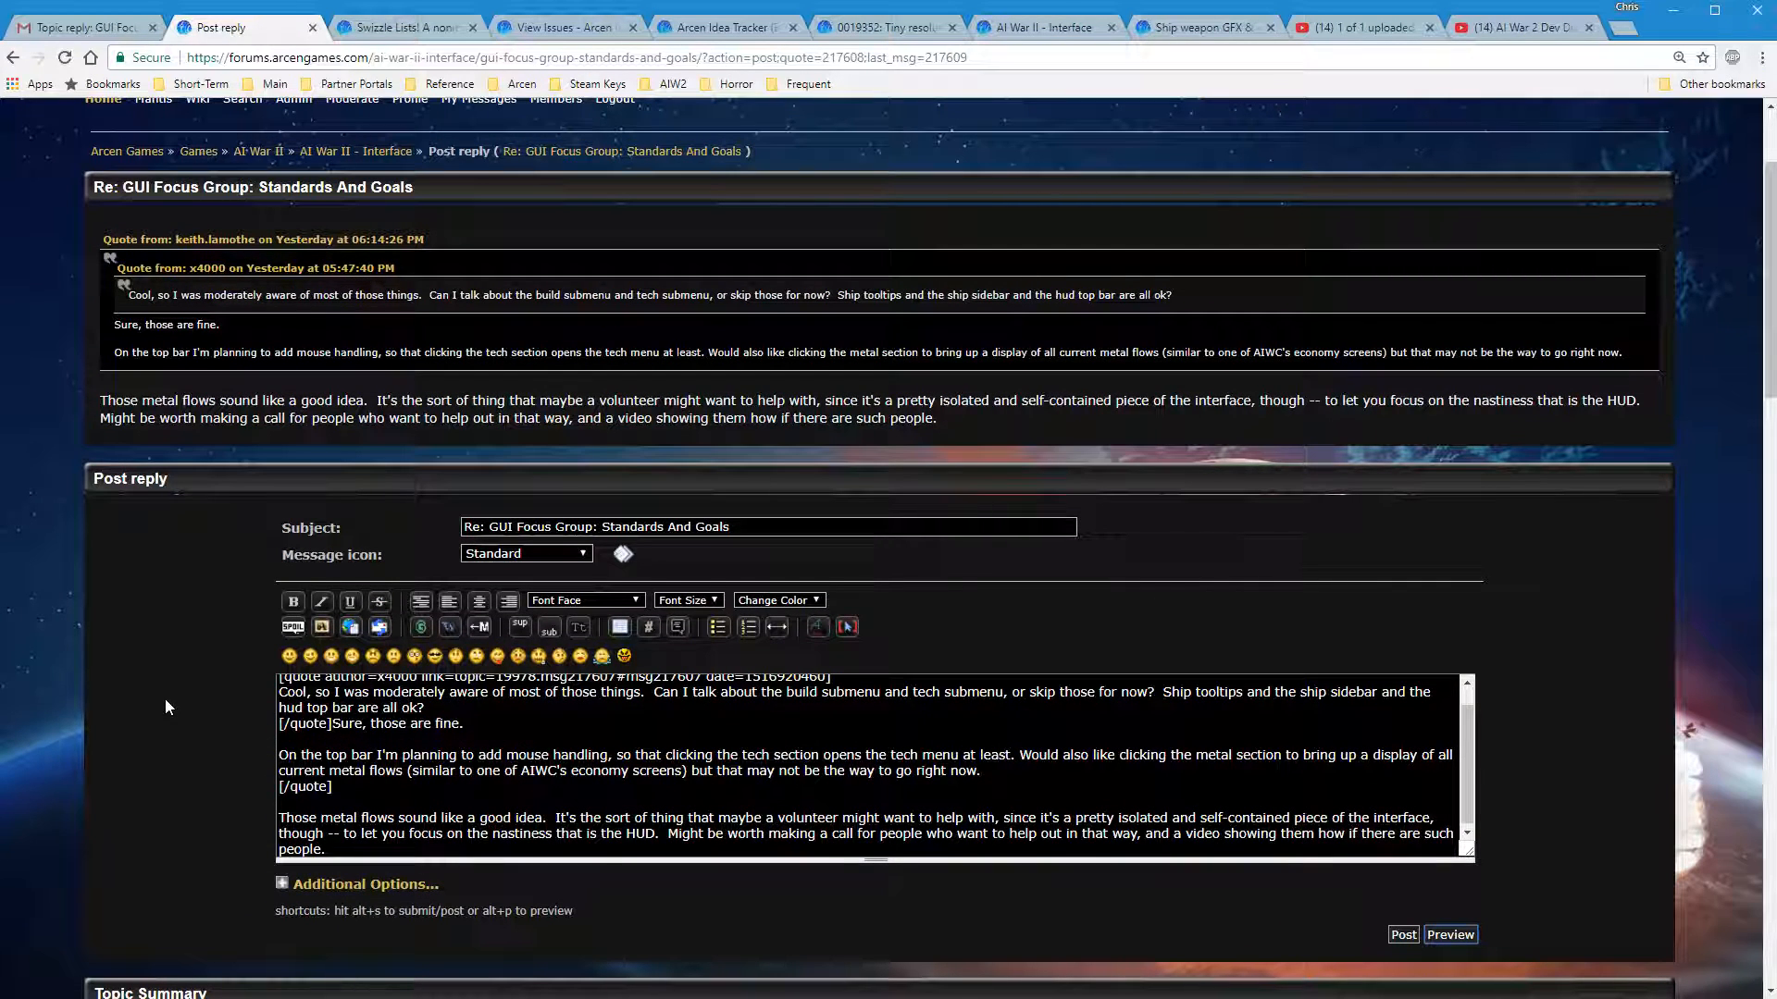
{"action": "mouse_move", "coordinate": [663, 646]}
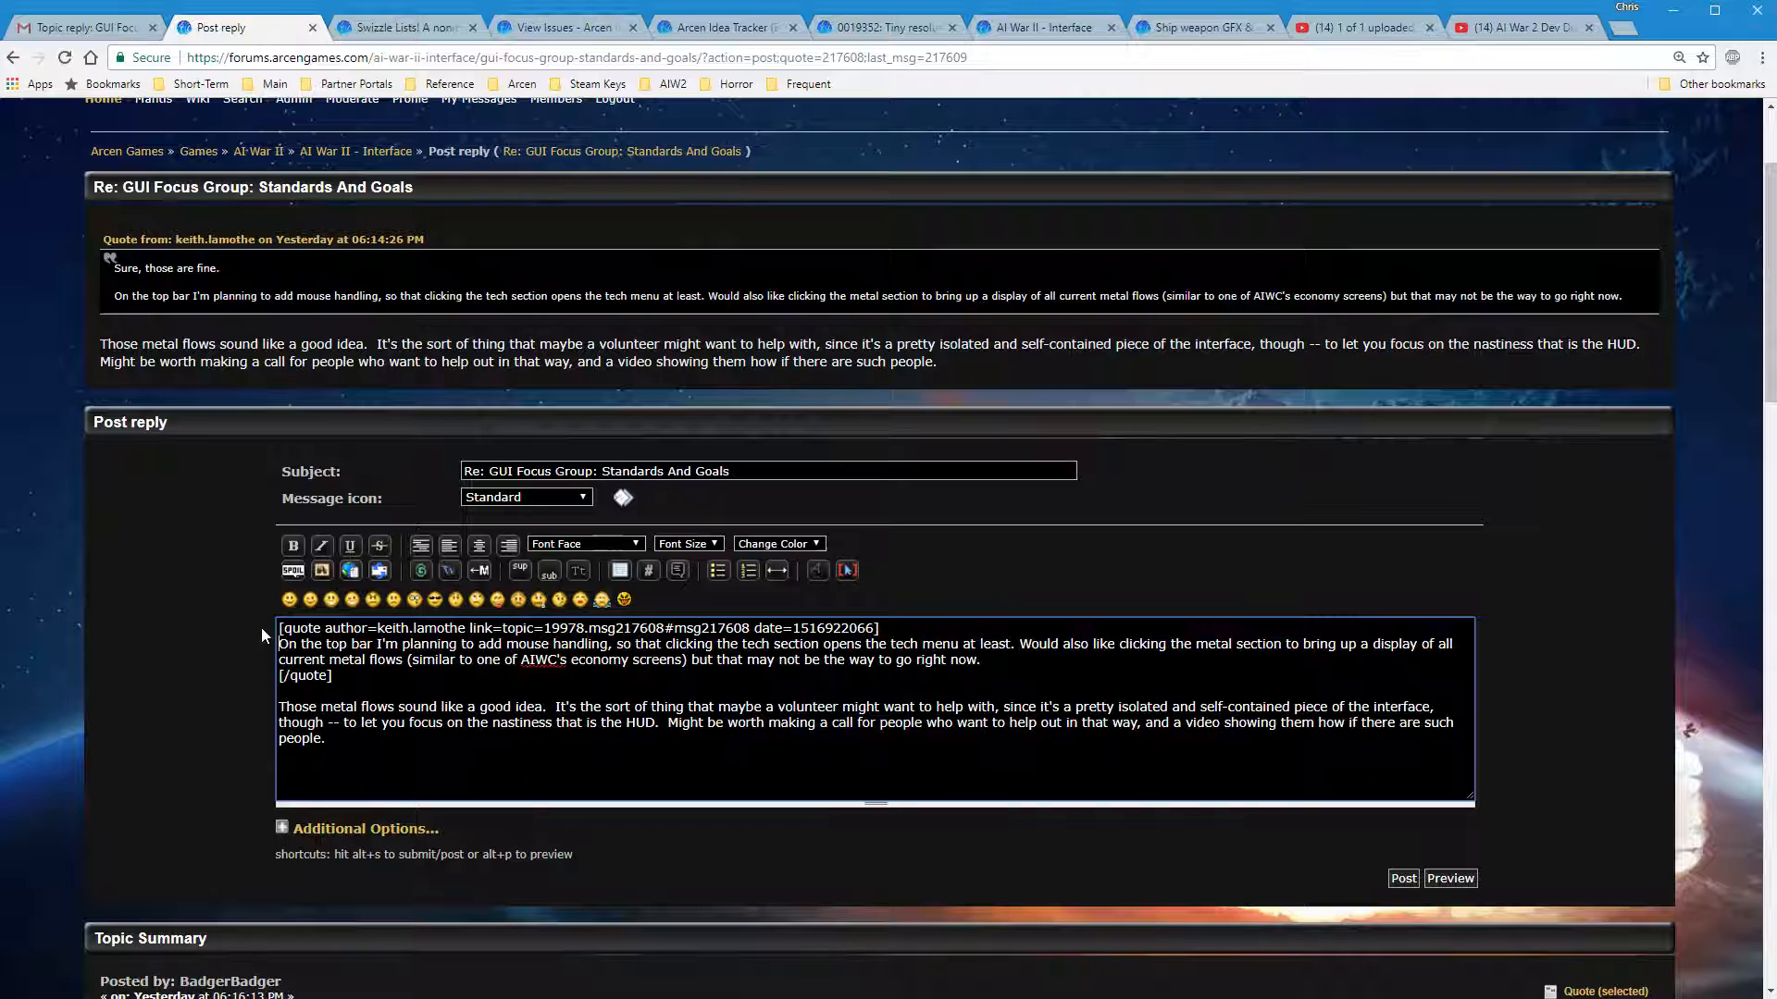
{"action": "mouse_move", "coordinate": [1449, 878]}
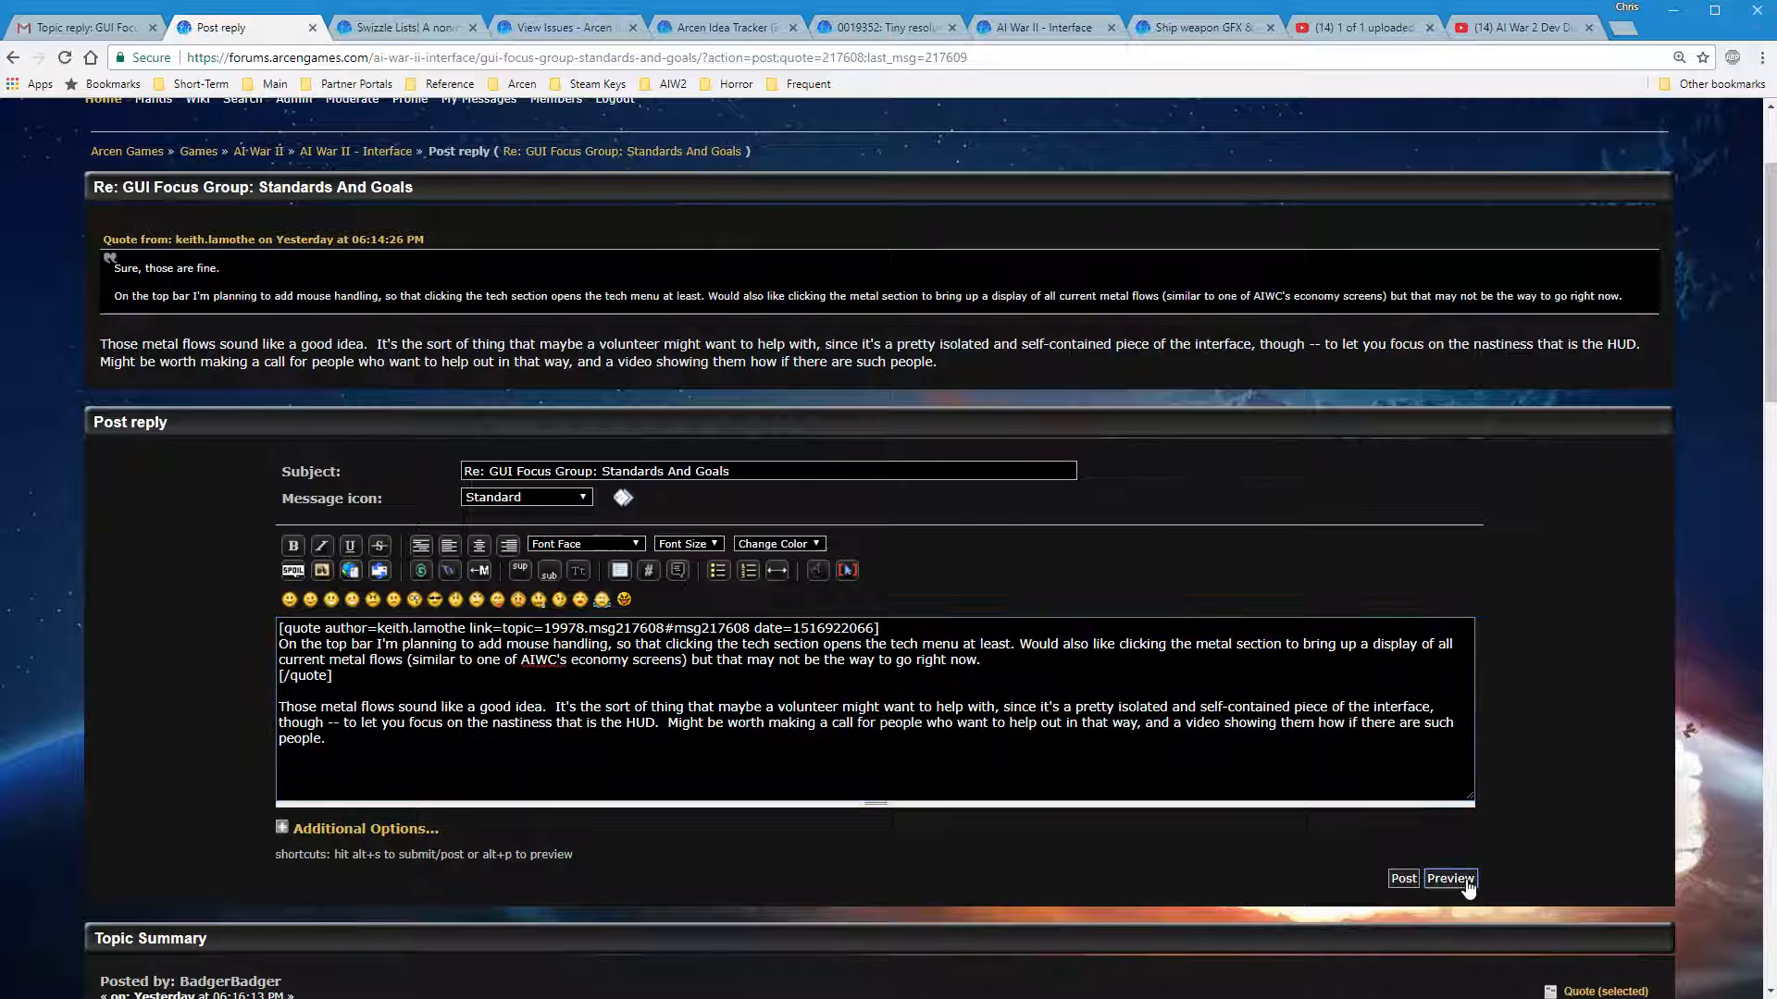
{"action": "scroll", "scroll_direction": "down", "scroll_amount": 3}
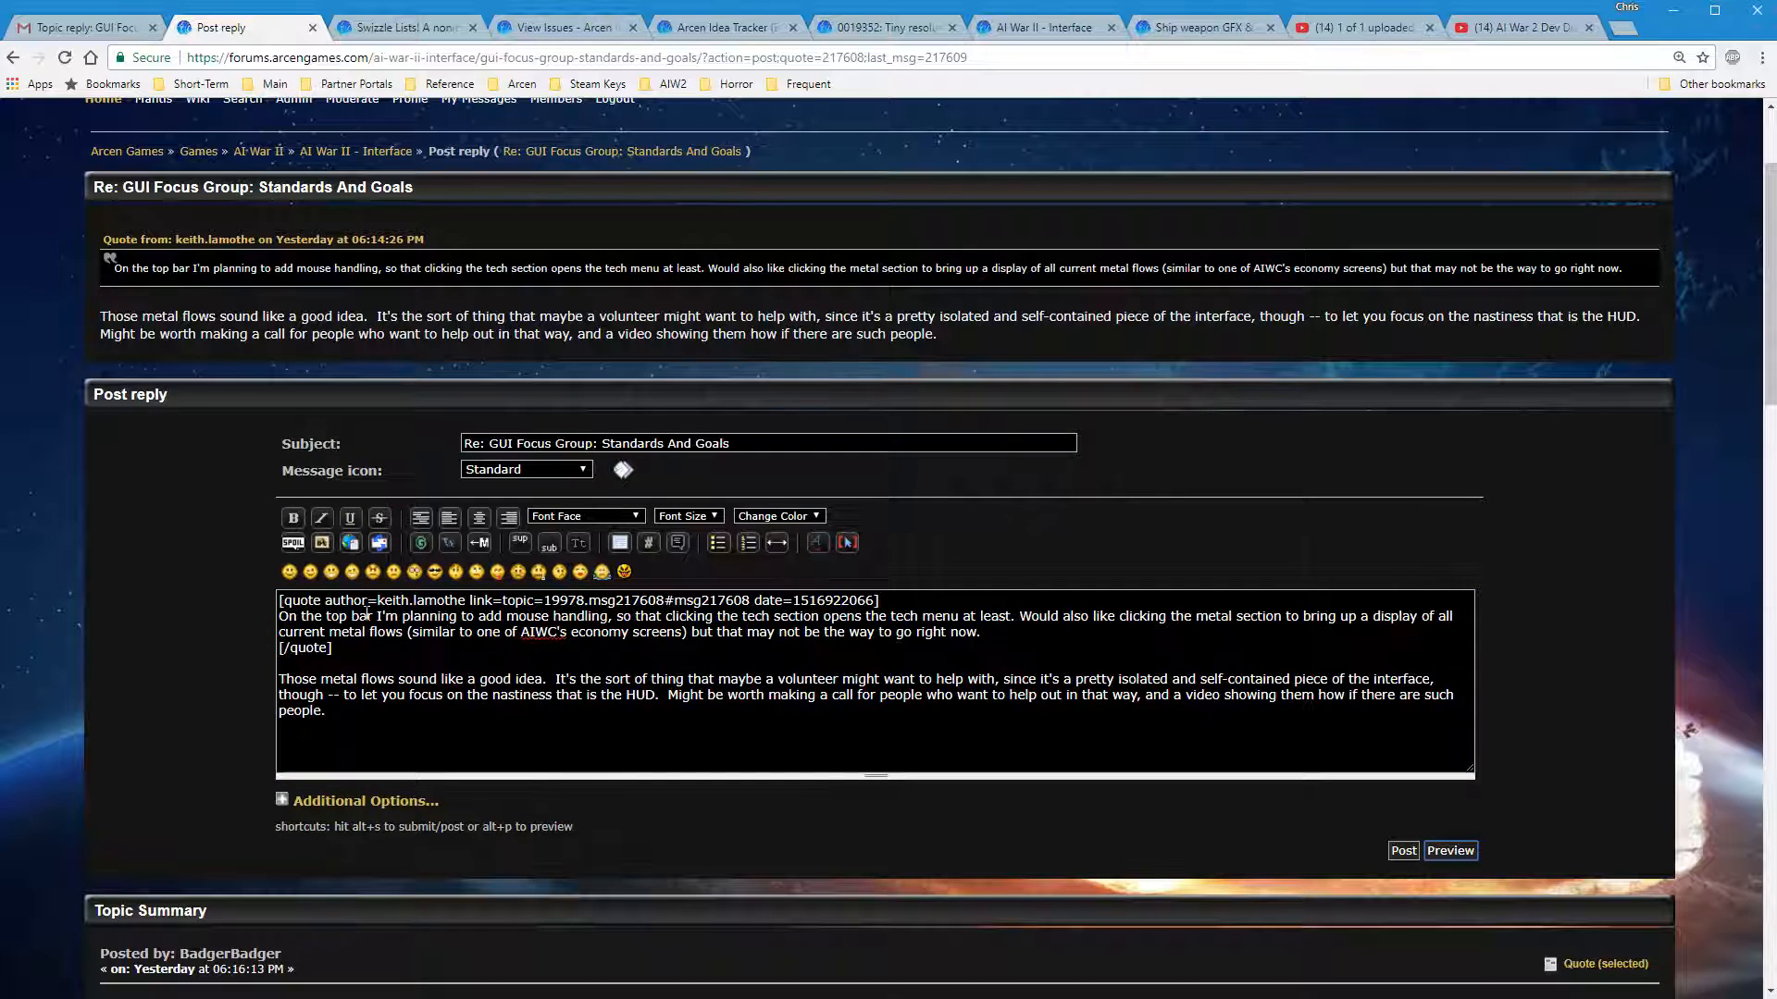
{"action": "mouse_move", "coordinate": [250, 664]}
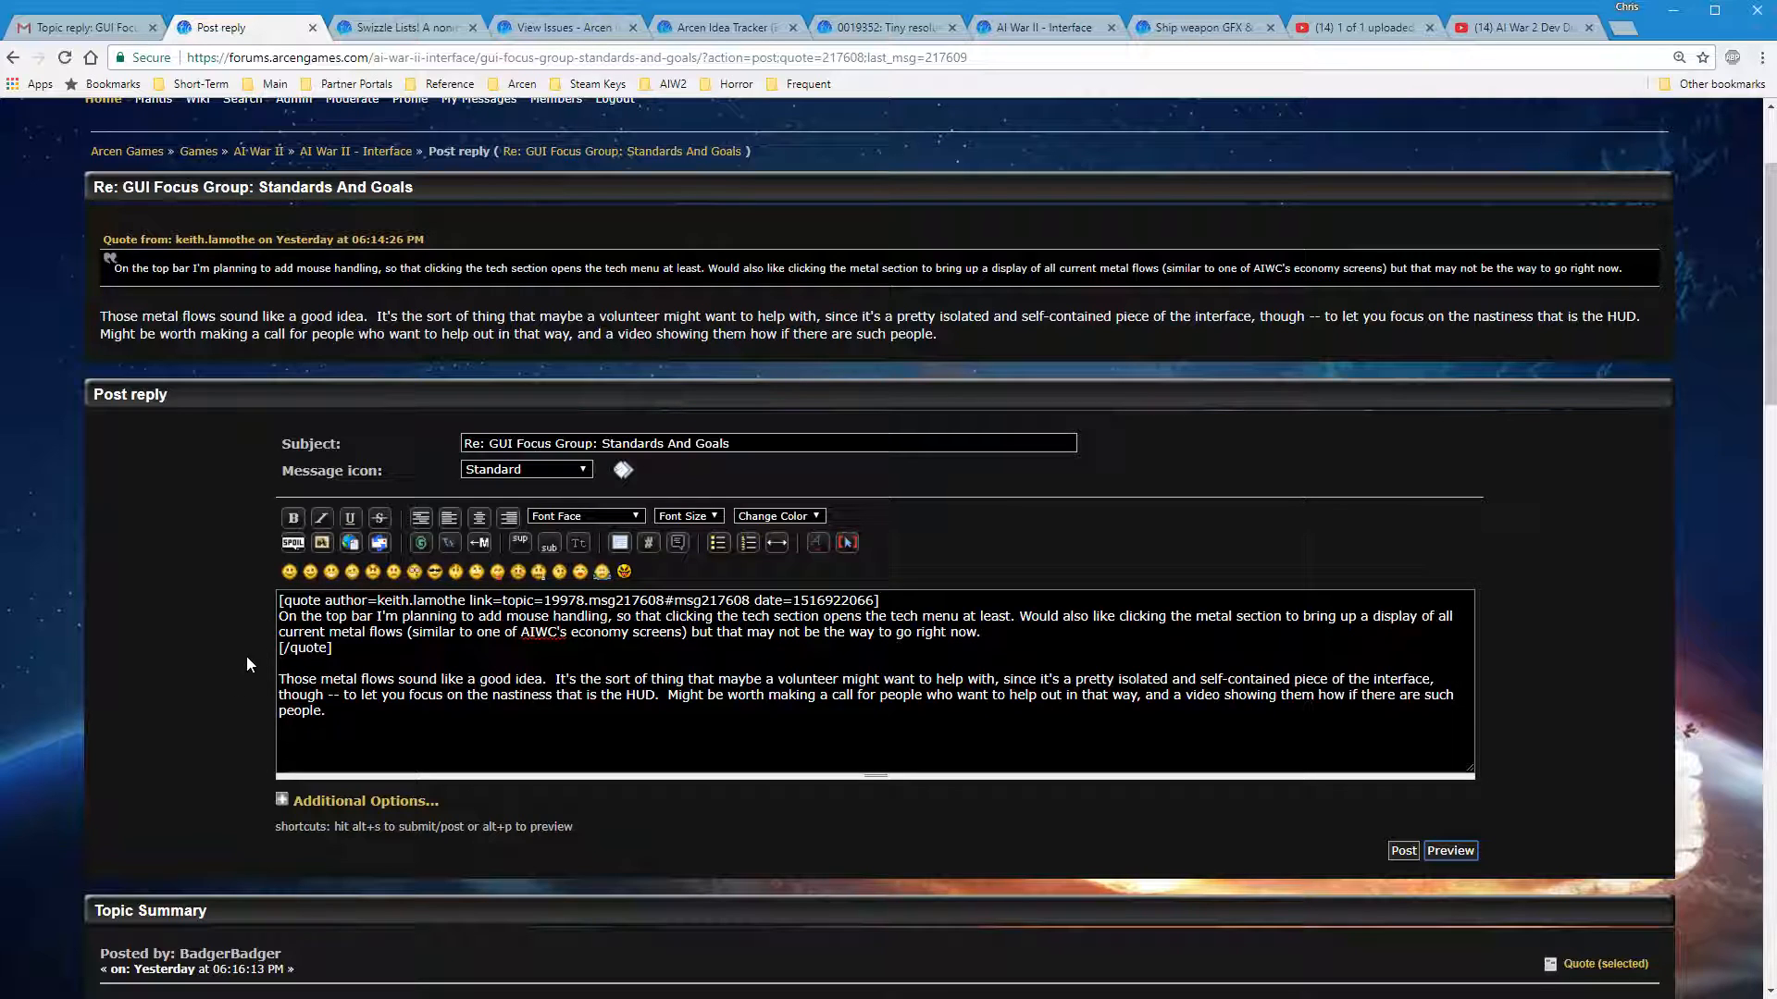
{"action": "mouse_move", "coordinate": [1249, 887]}
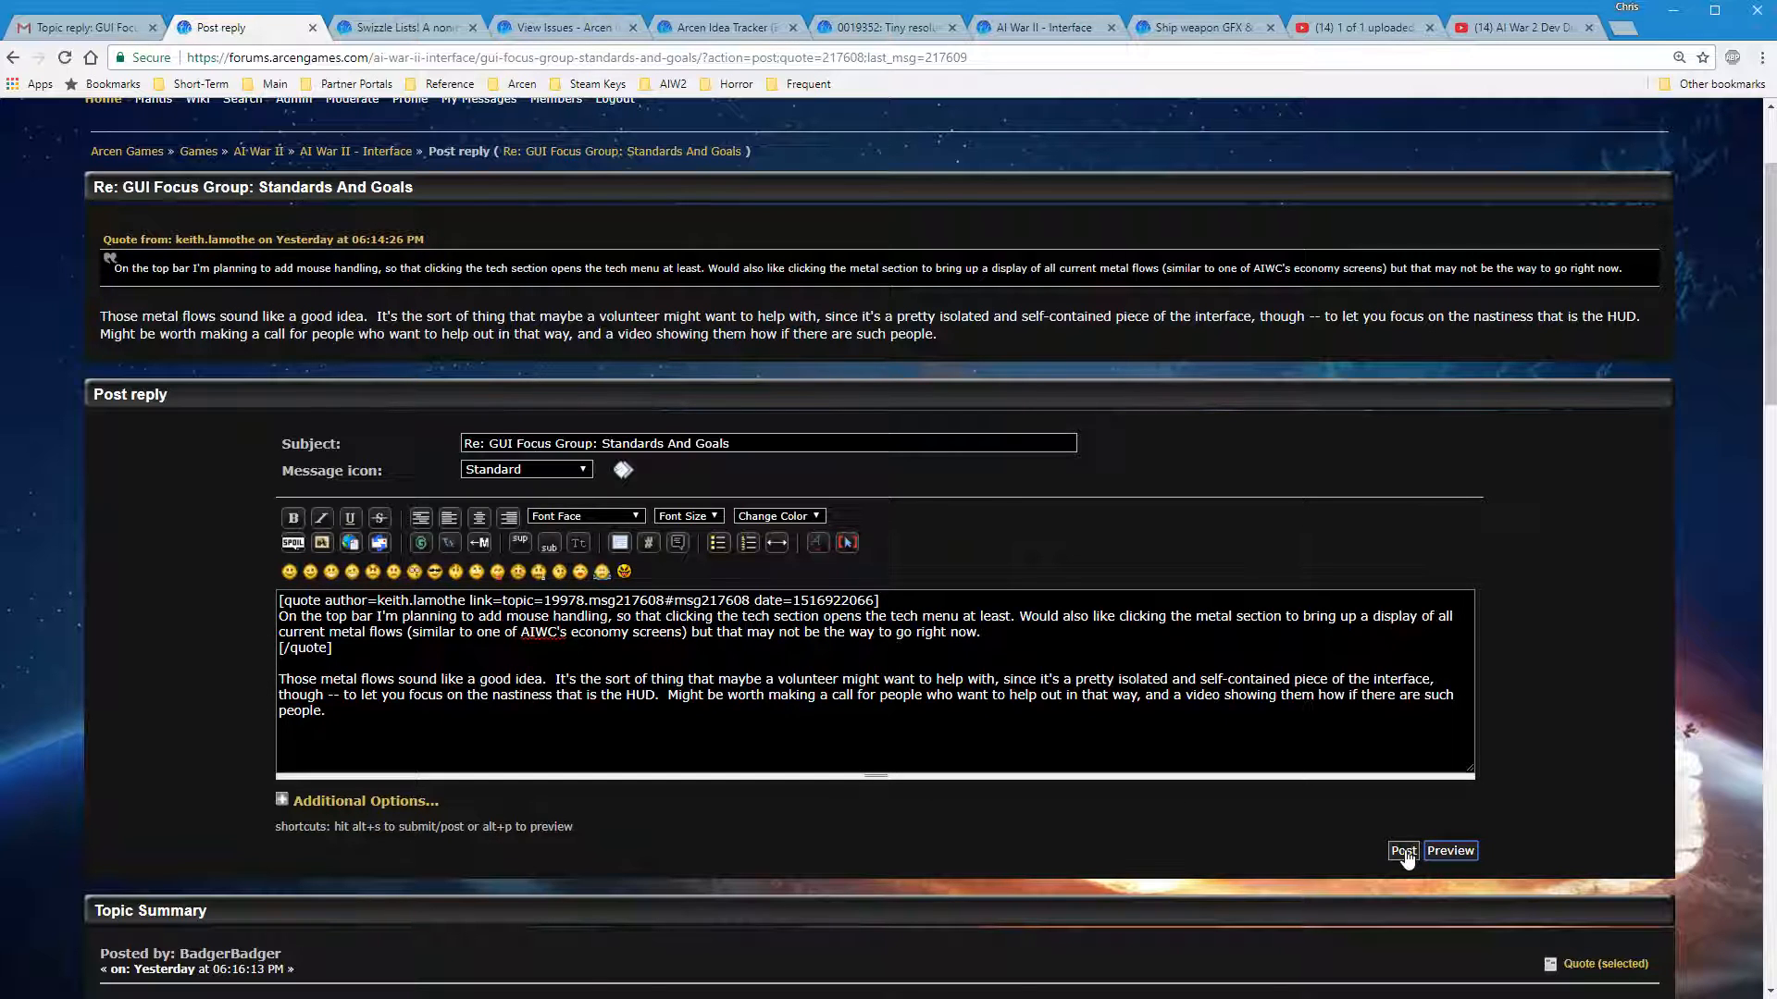
Post the reply as reply #7 and review it in the topic
{"action": "left_click", "coordinate": [1403, 852]}
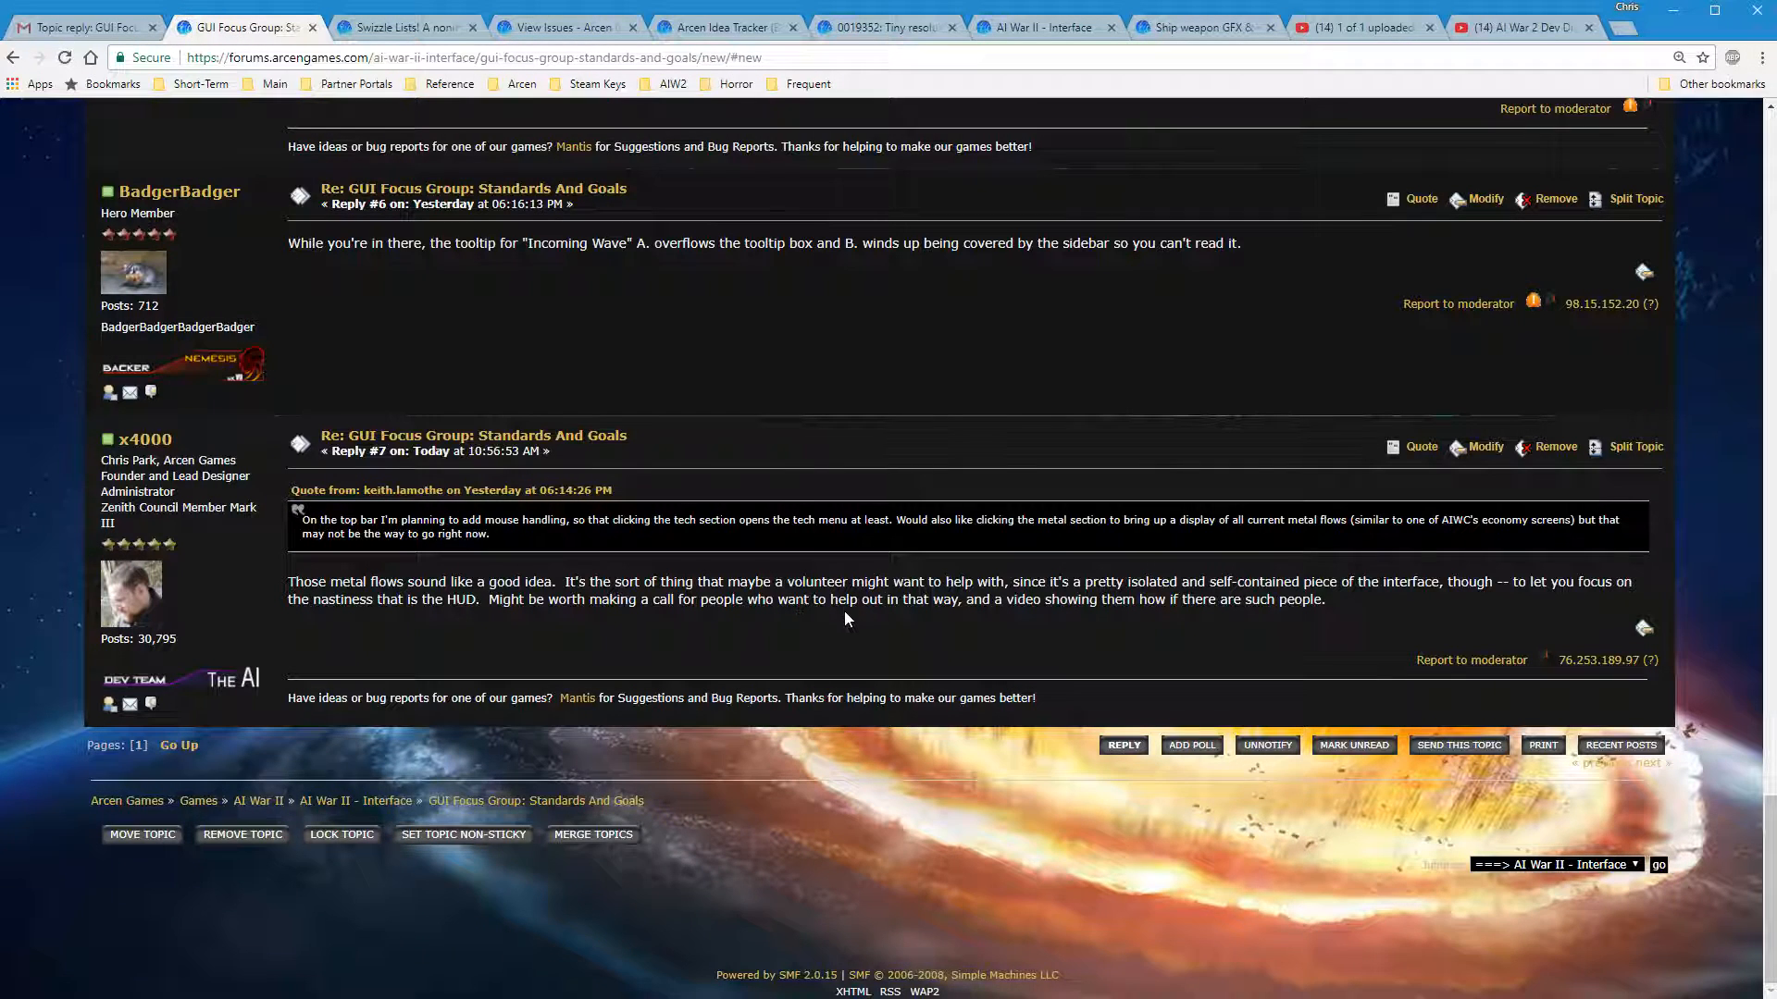
{"action": "mouse_move", "coordinate": [882, 647]}
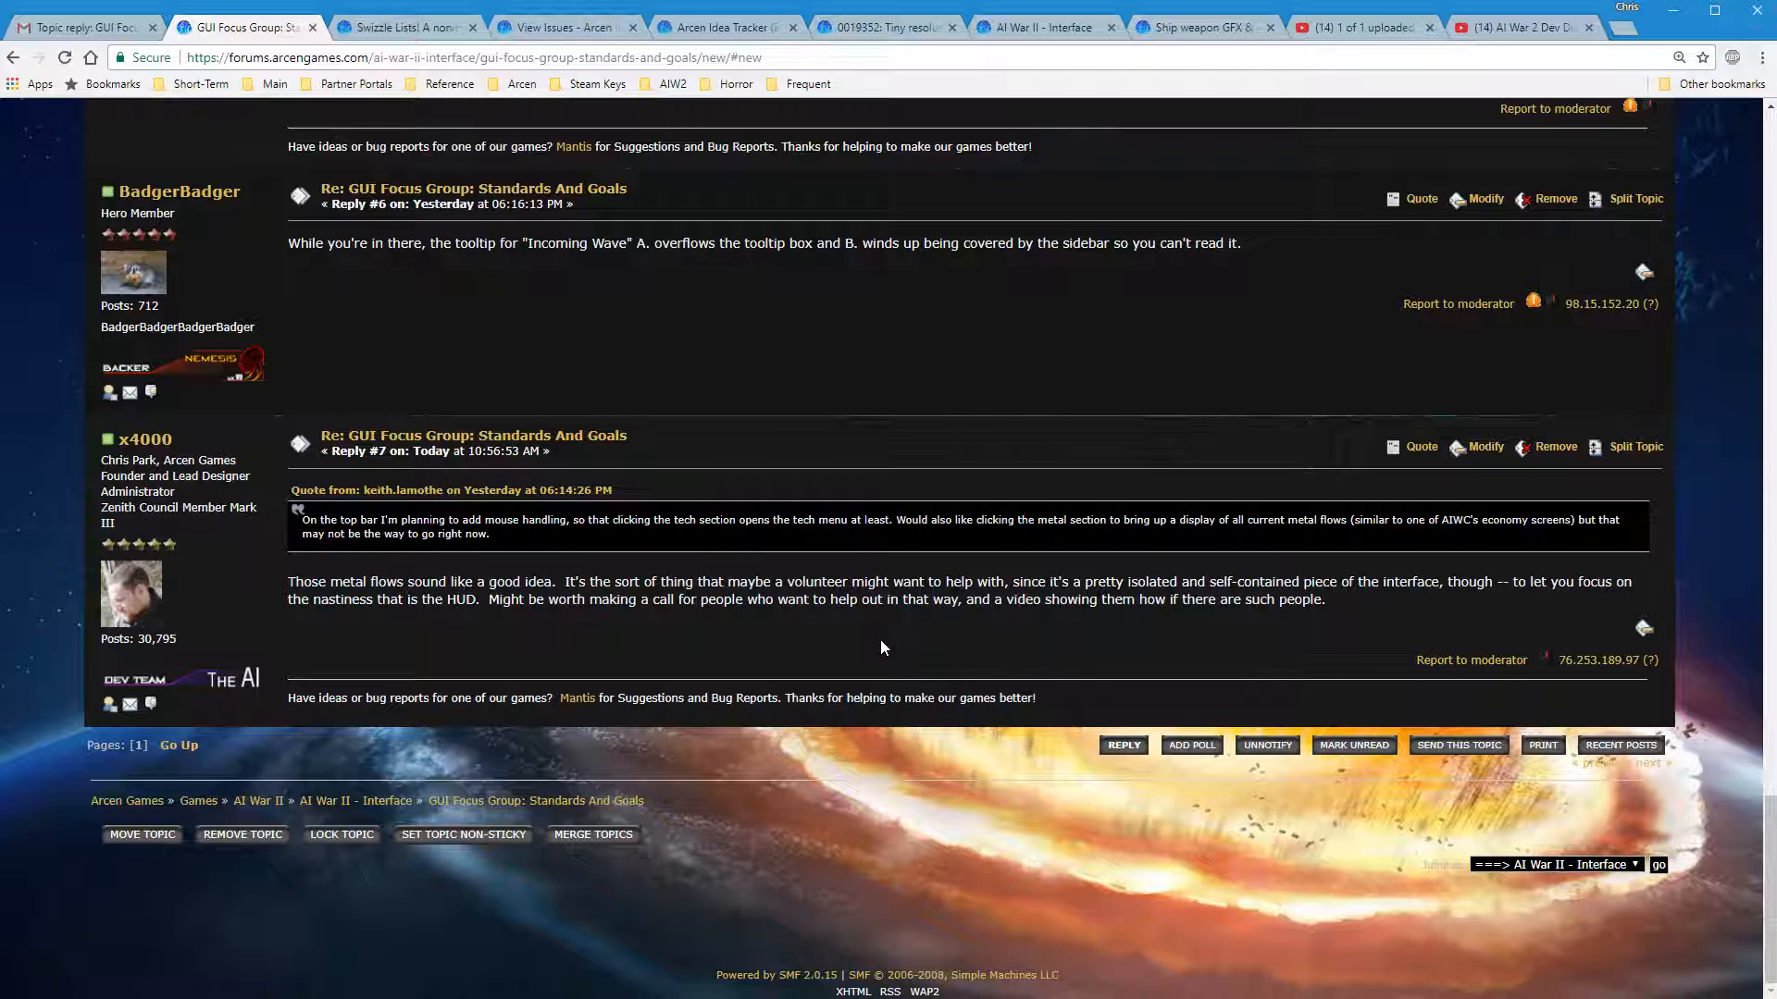
{"action": "scroll", "scroll_direction": "up", "scroll_amount": 3}
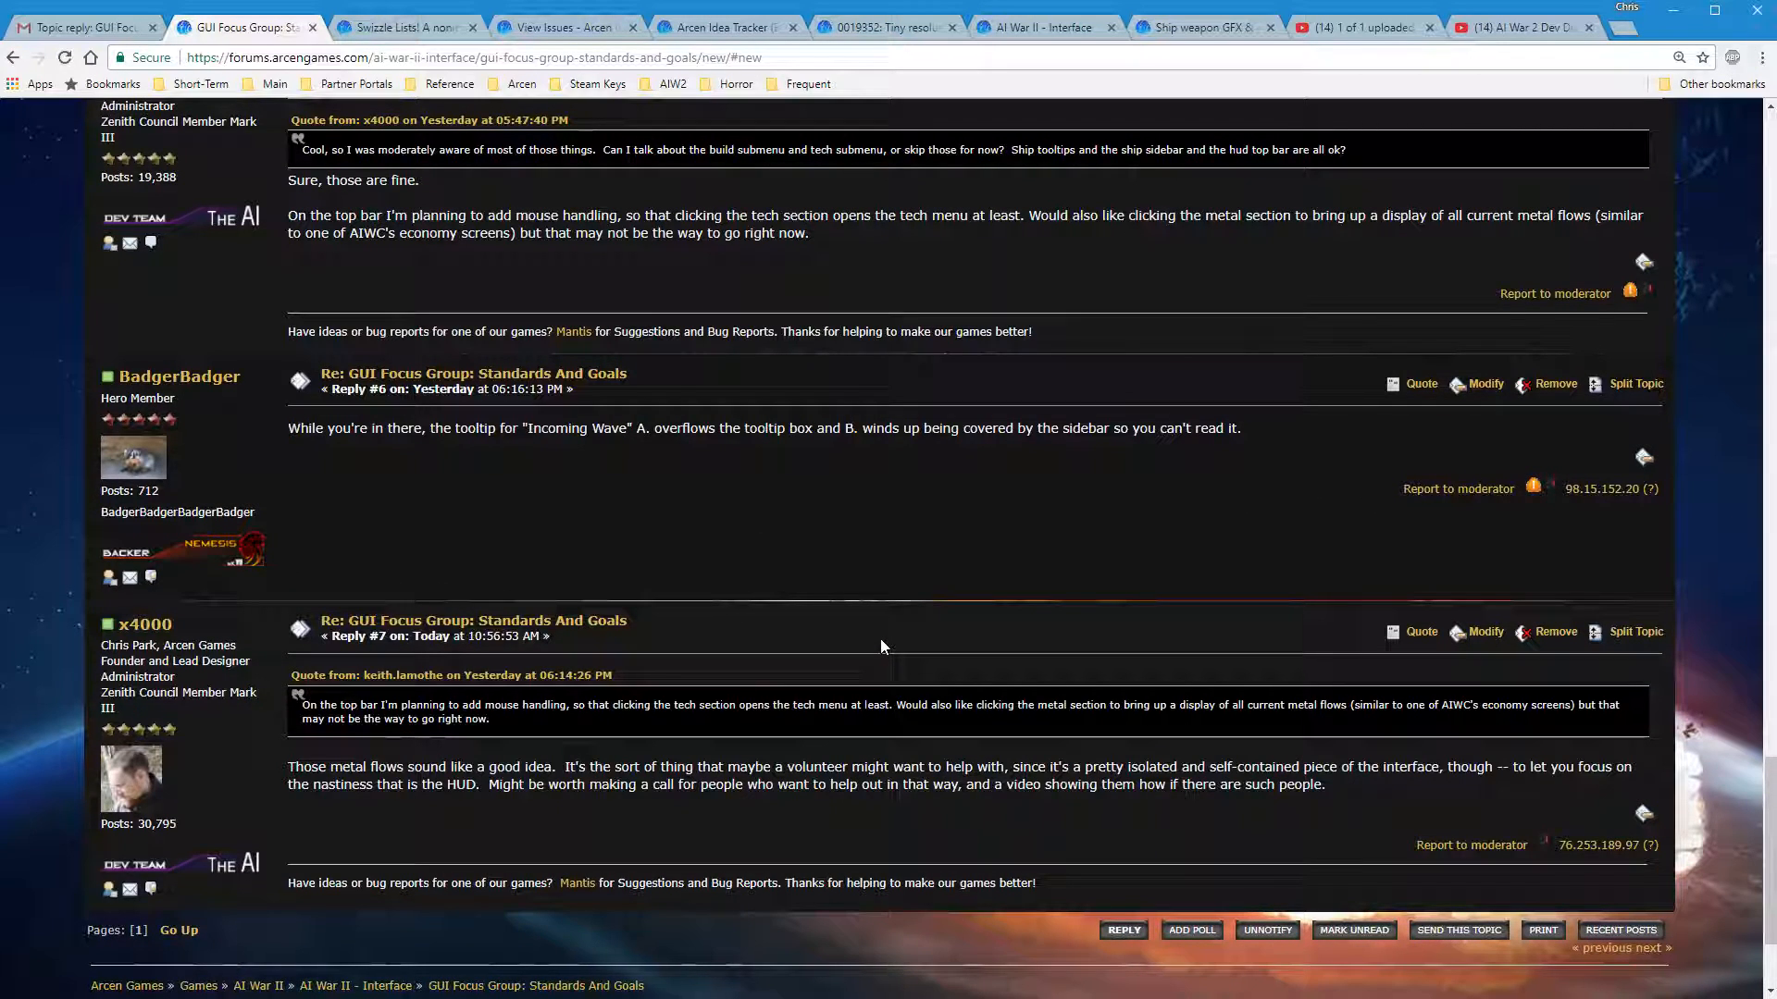
{"action": "scroll", "scroll_direction": "up", "scroll_amount": 3}
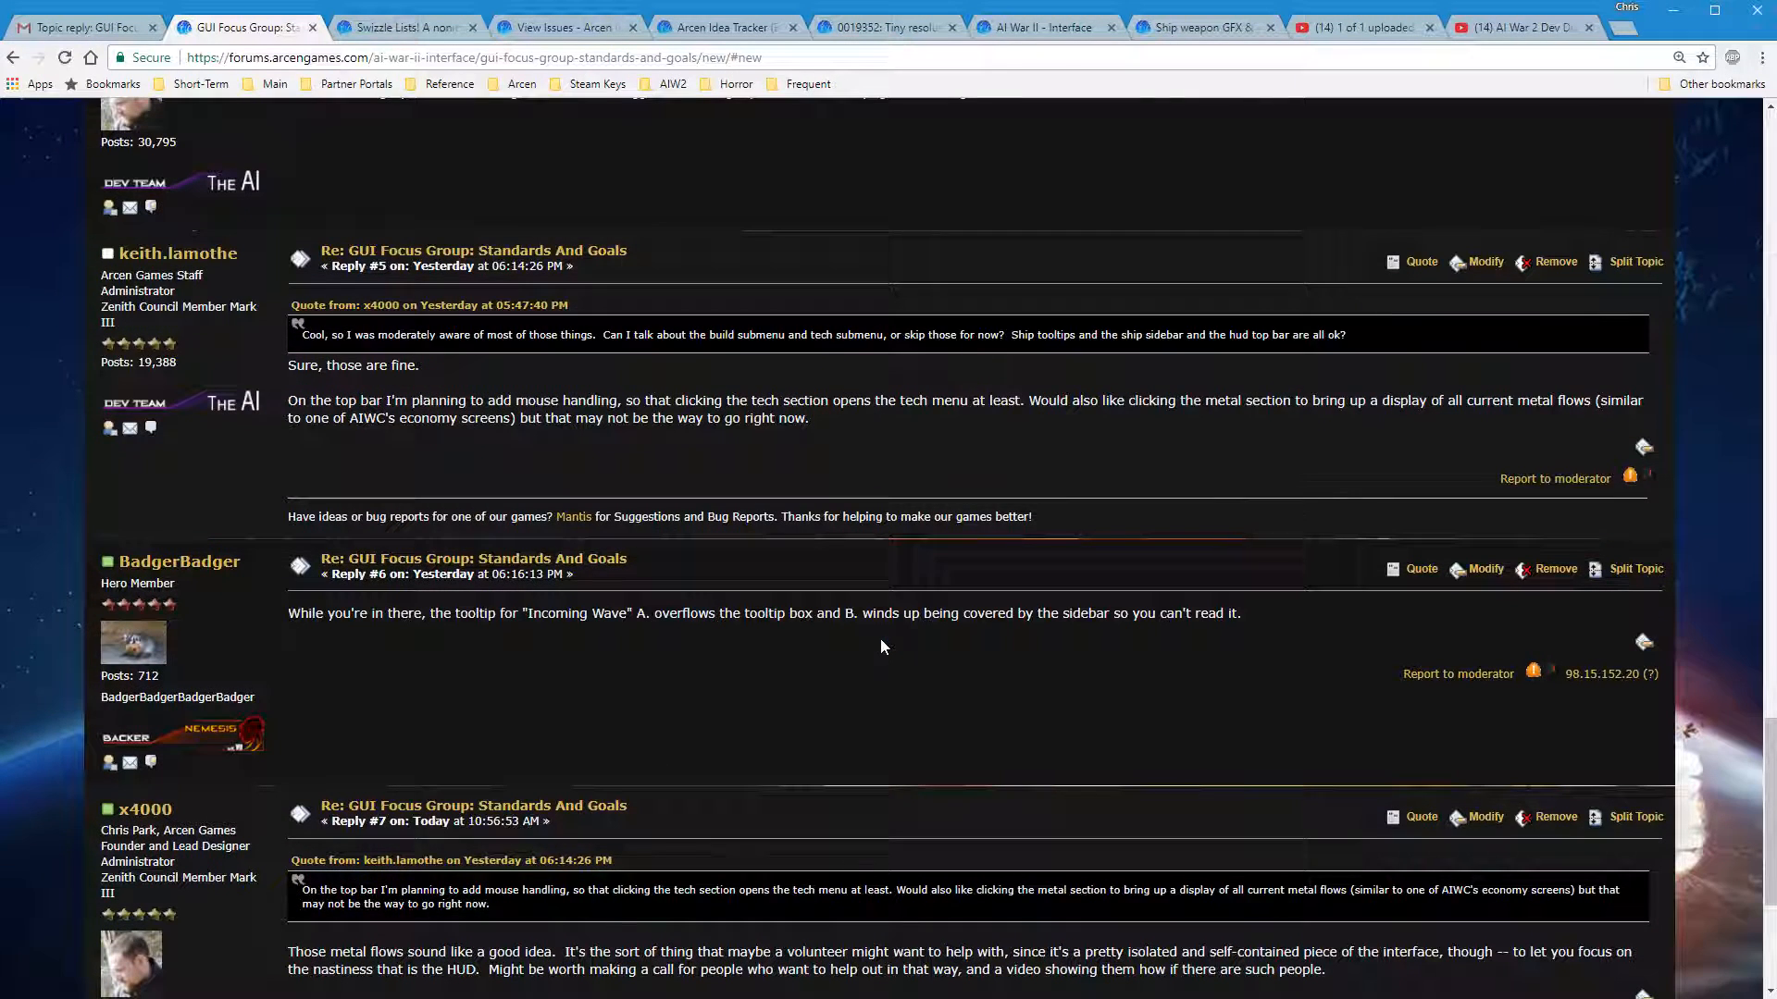
{"action": "scroll", "scroll_direction": "down", "scroll_amount": 3}
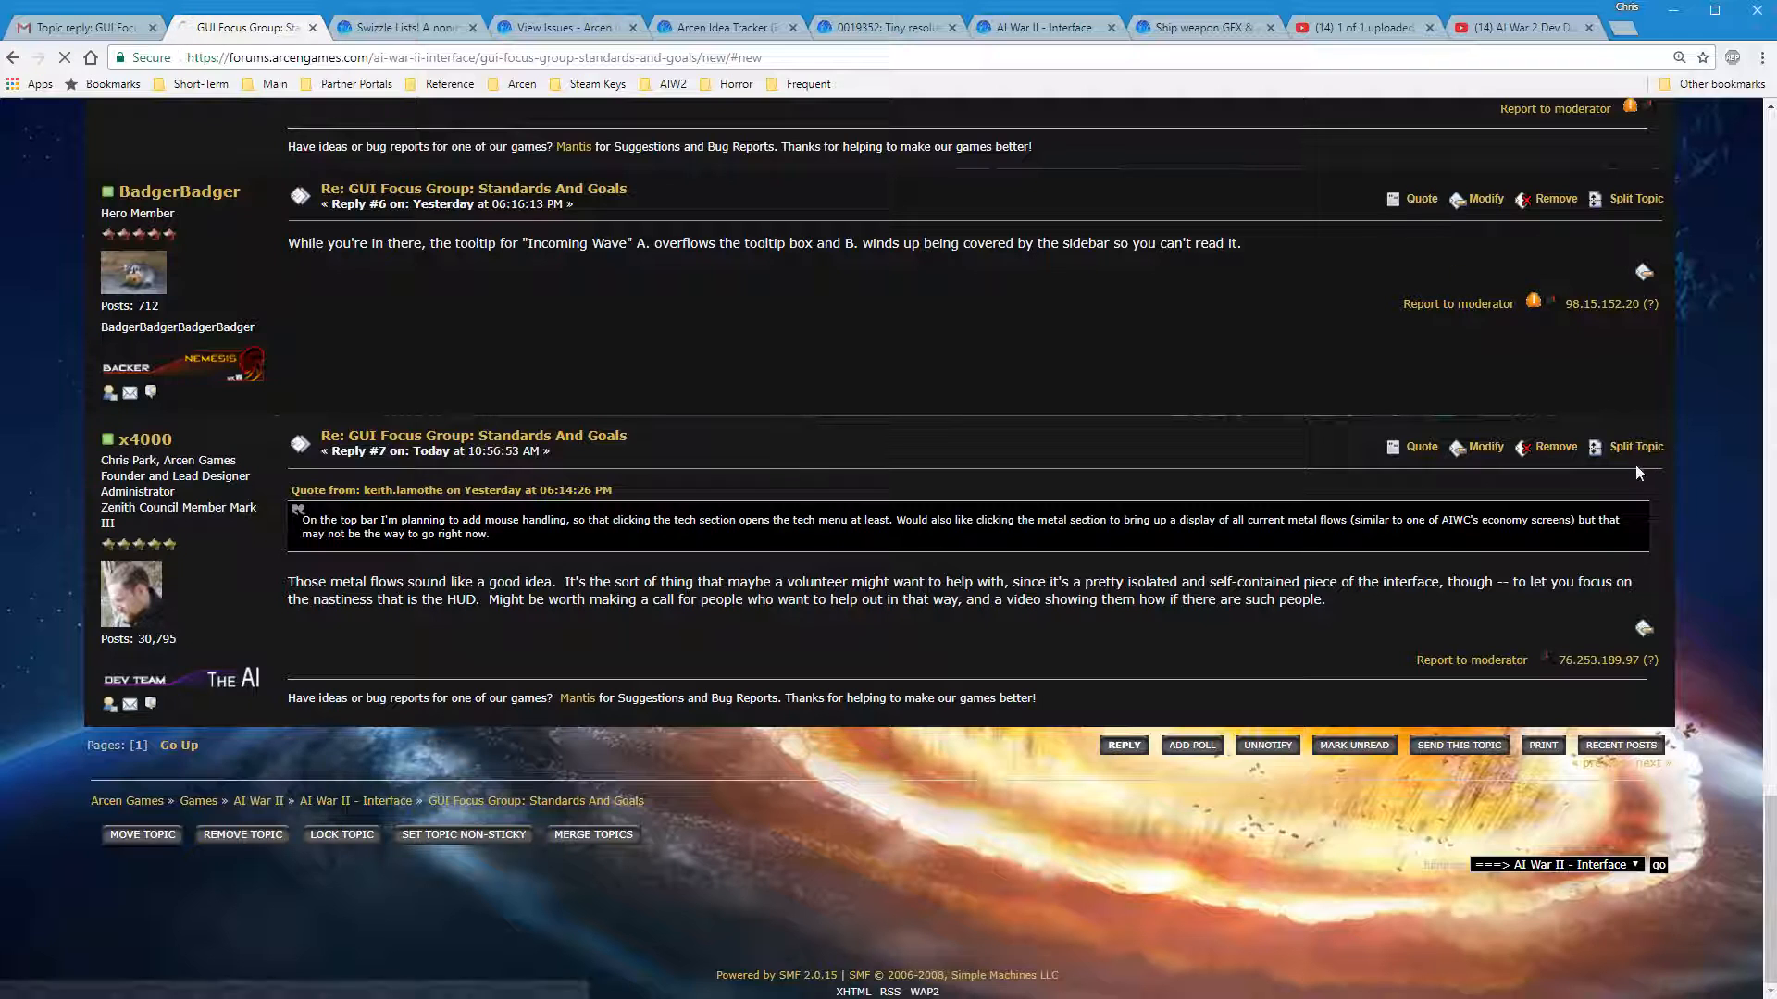
Quote BadgerBadger's tooltip post and write that it is just first-implementation woes, more or less
{"action": "left_click", "coordinate": [1419, 198]}
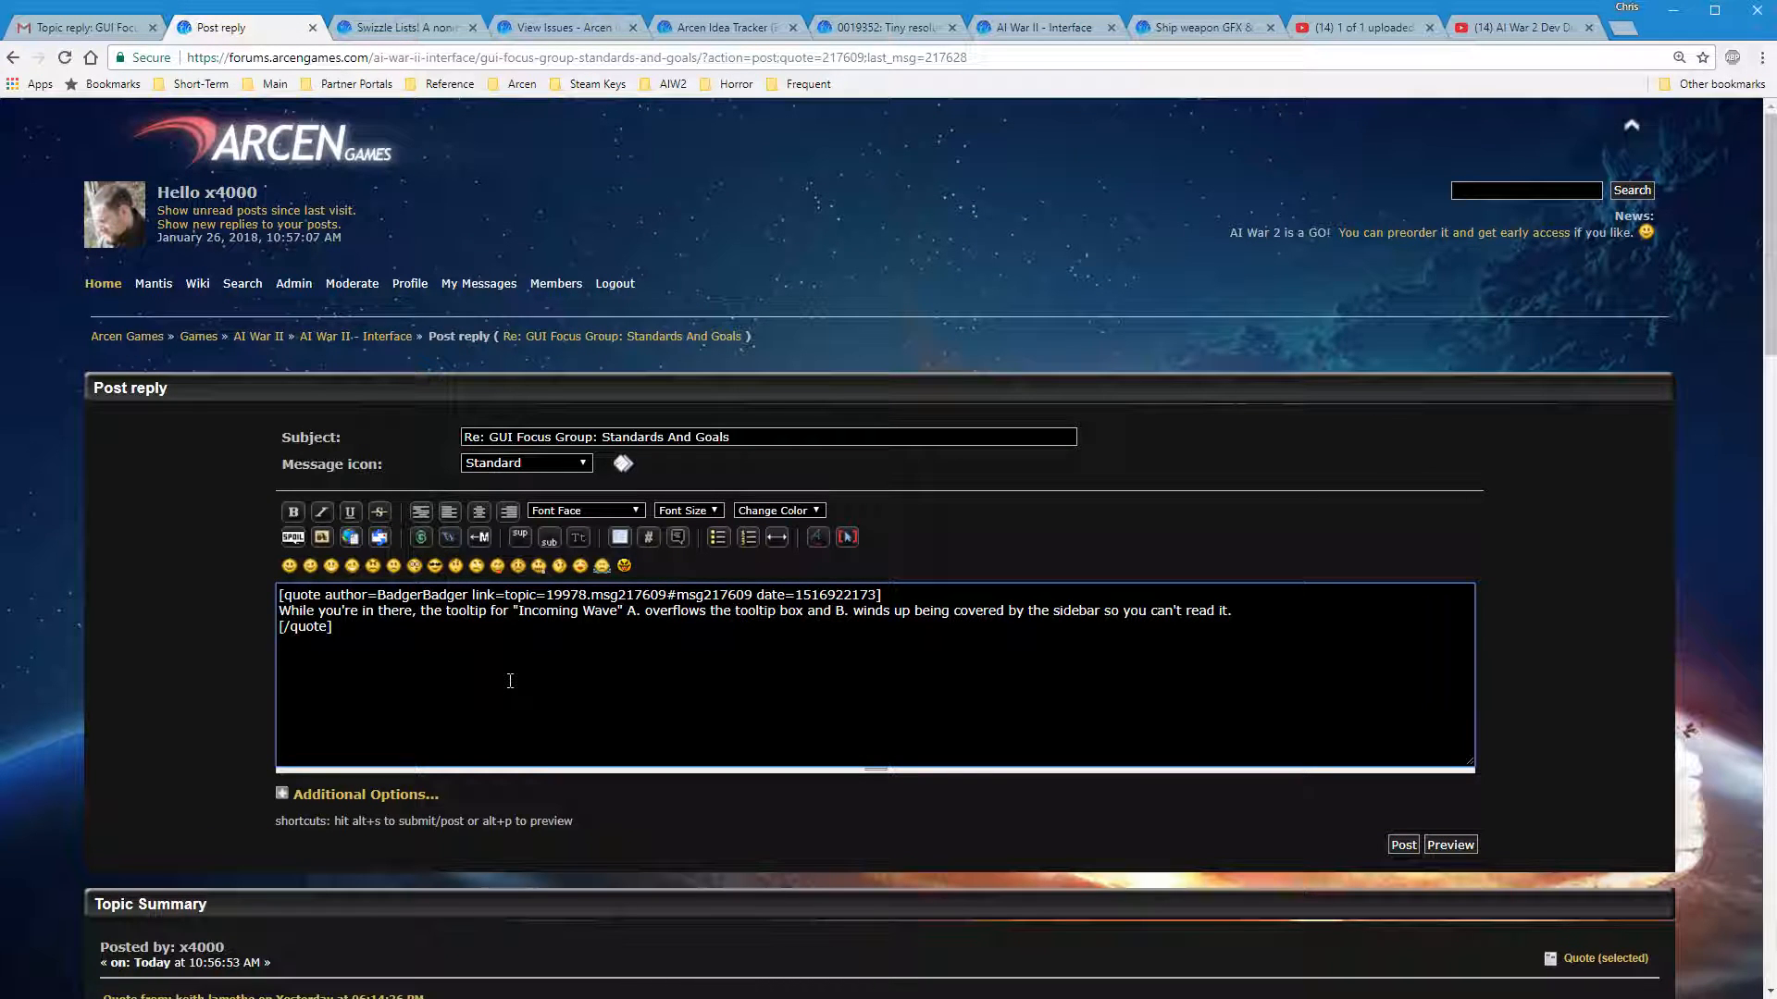
{"action": "type", "text": "We're going to need to fi"}
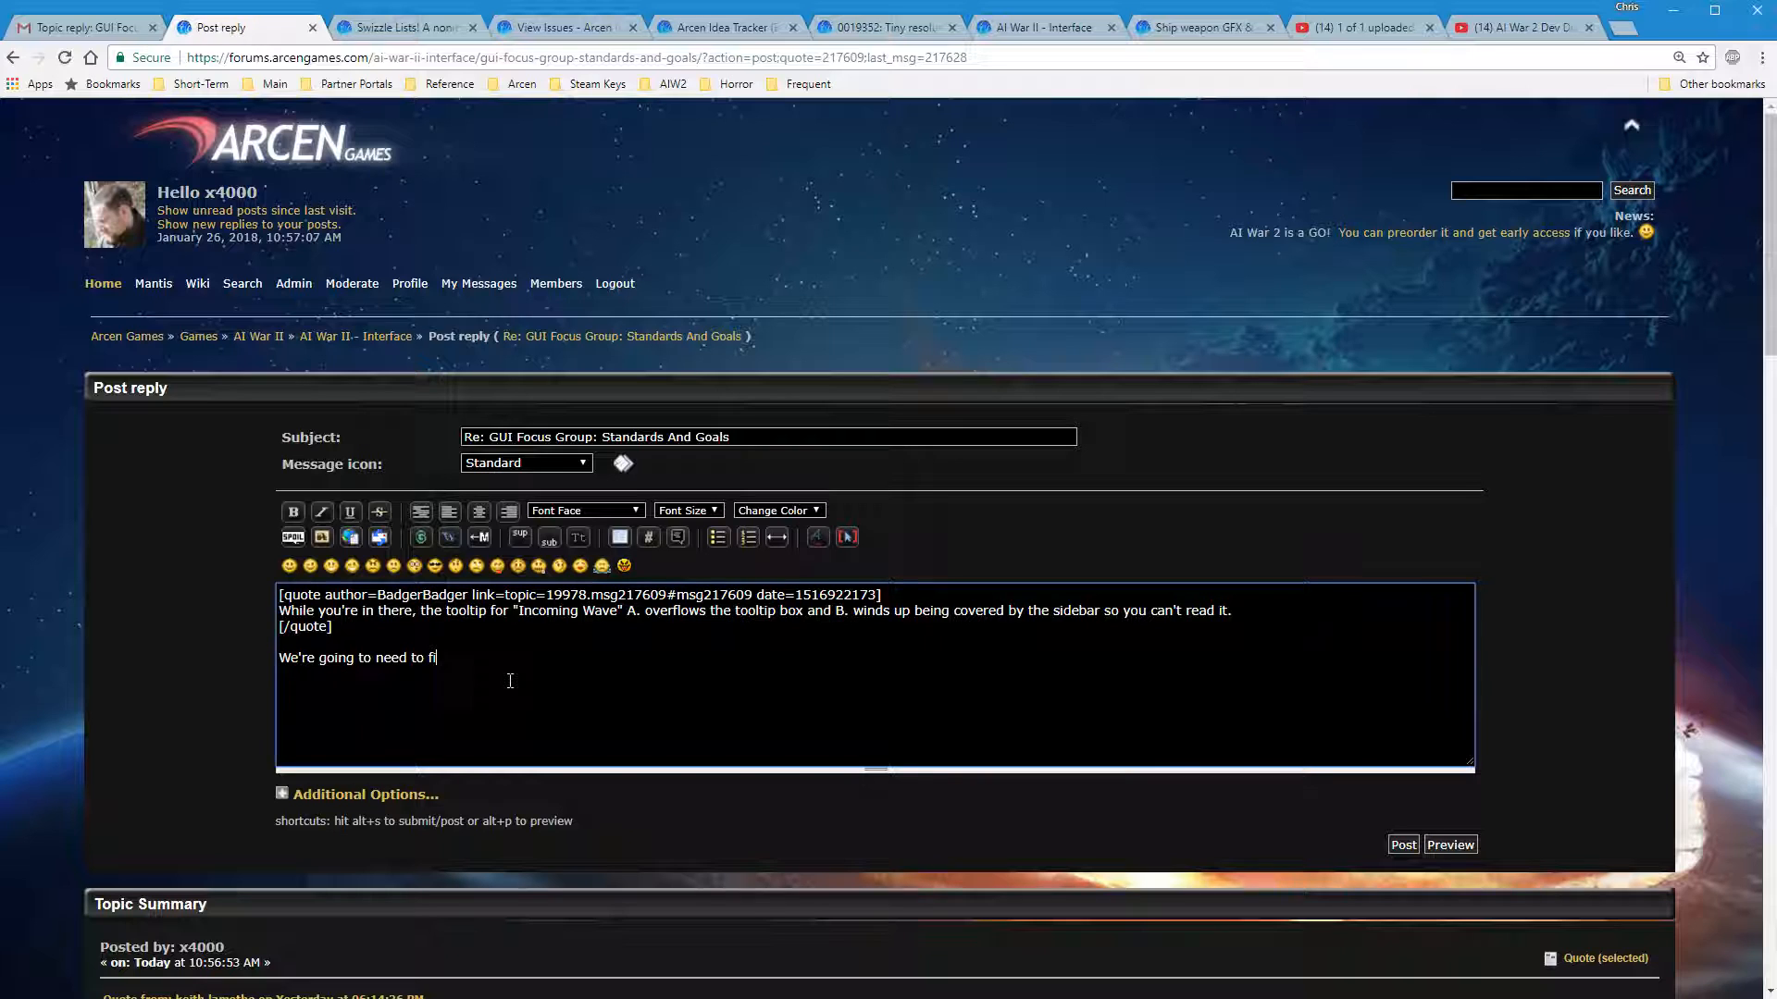
{"action": "type", "text": "gure out how to handle"}
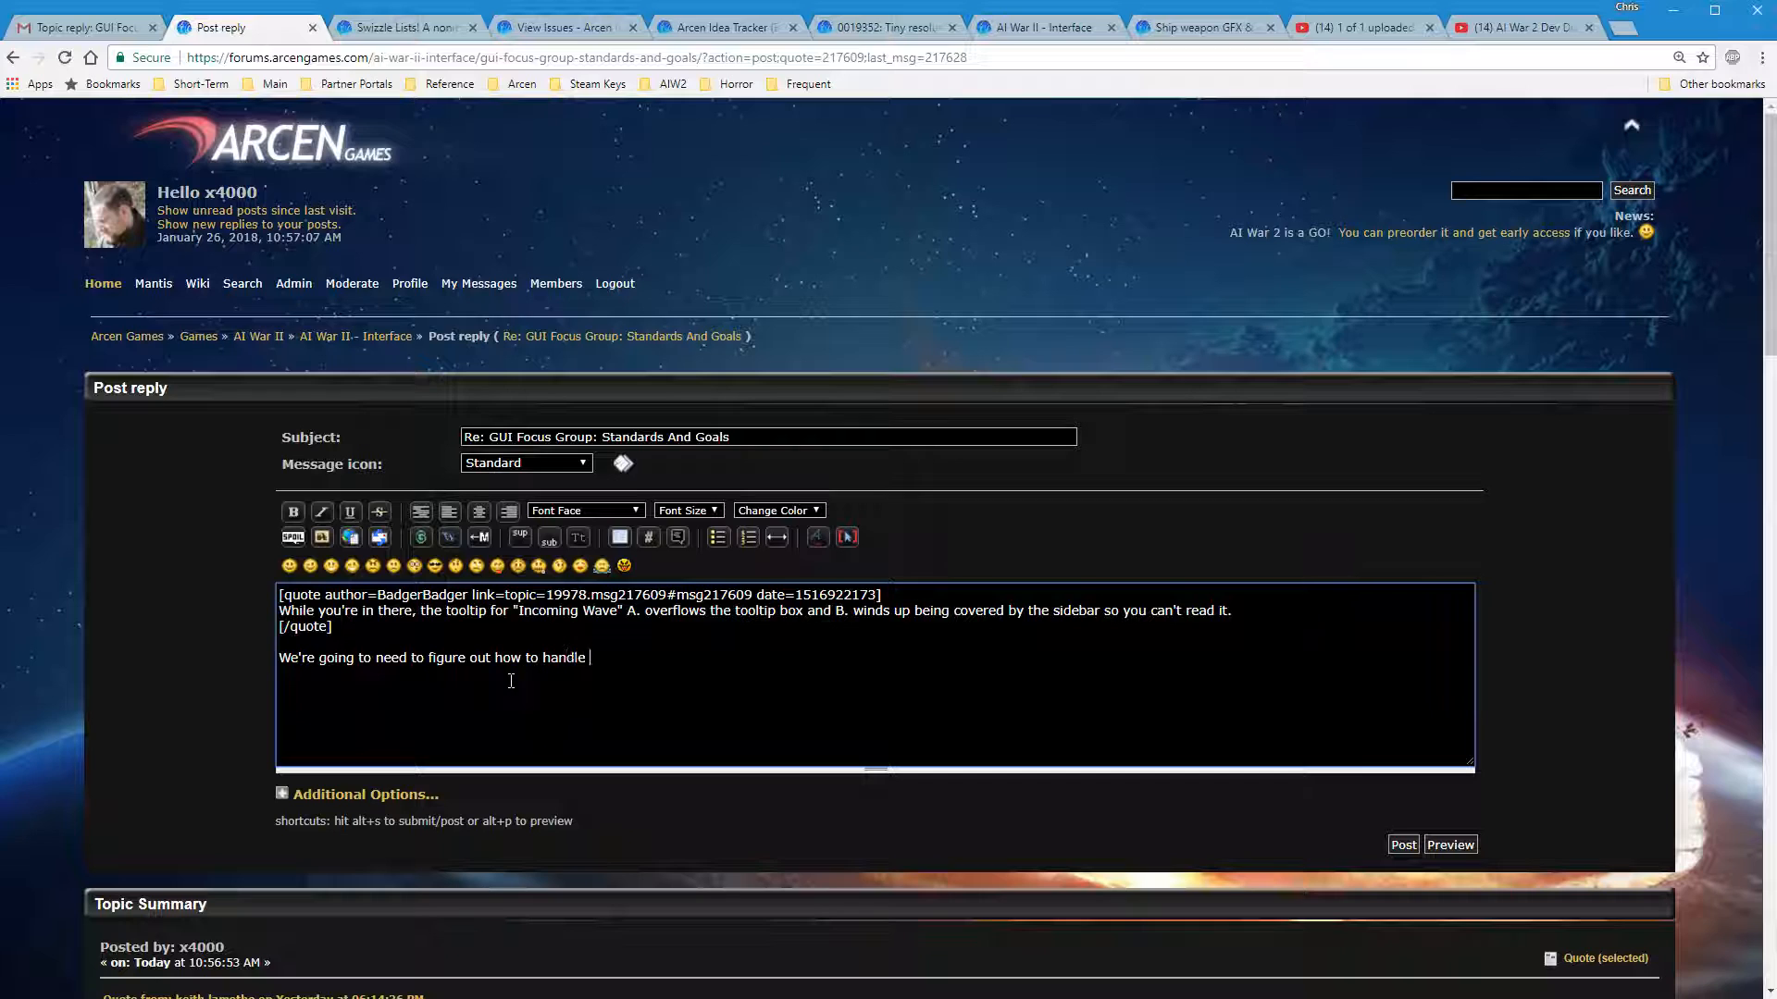
{"action": "type", "text": "this, as bug reports or what"}
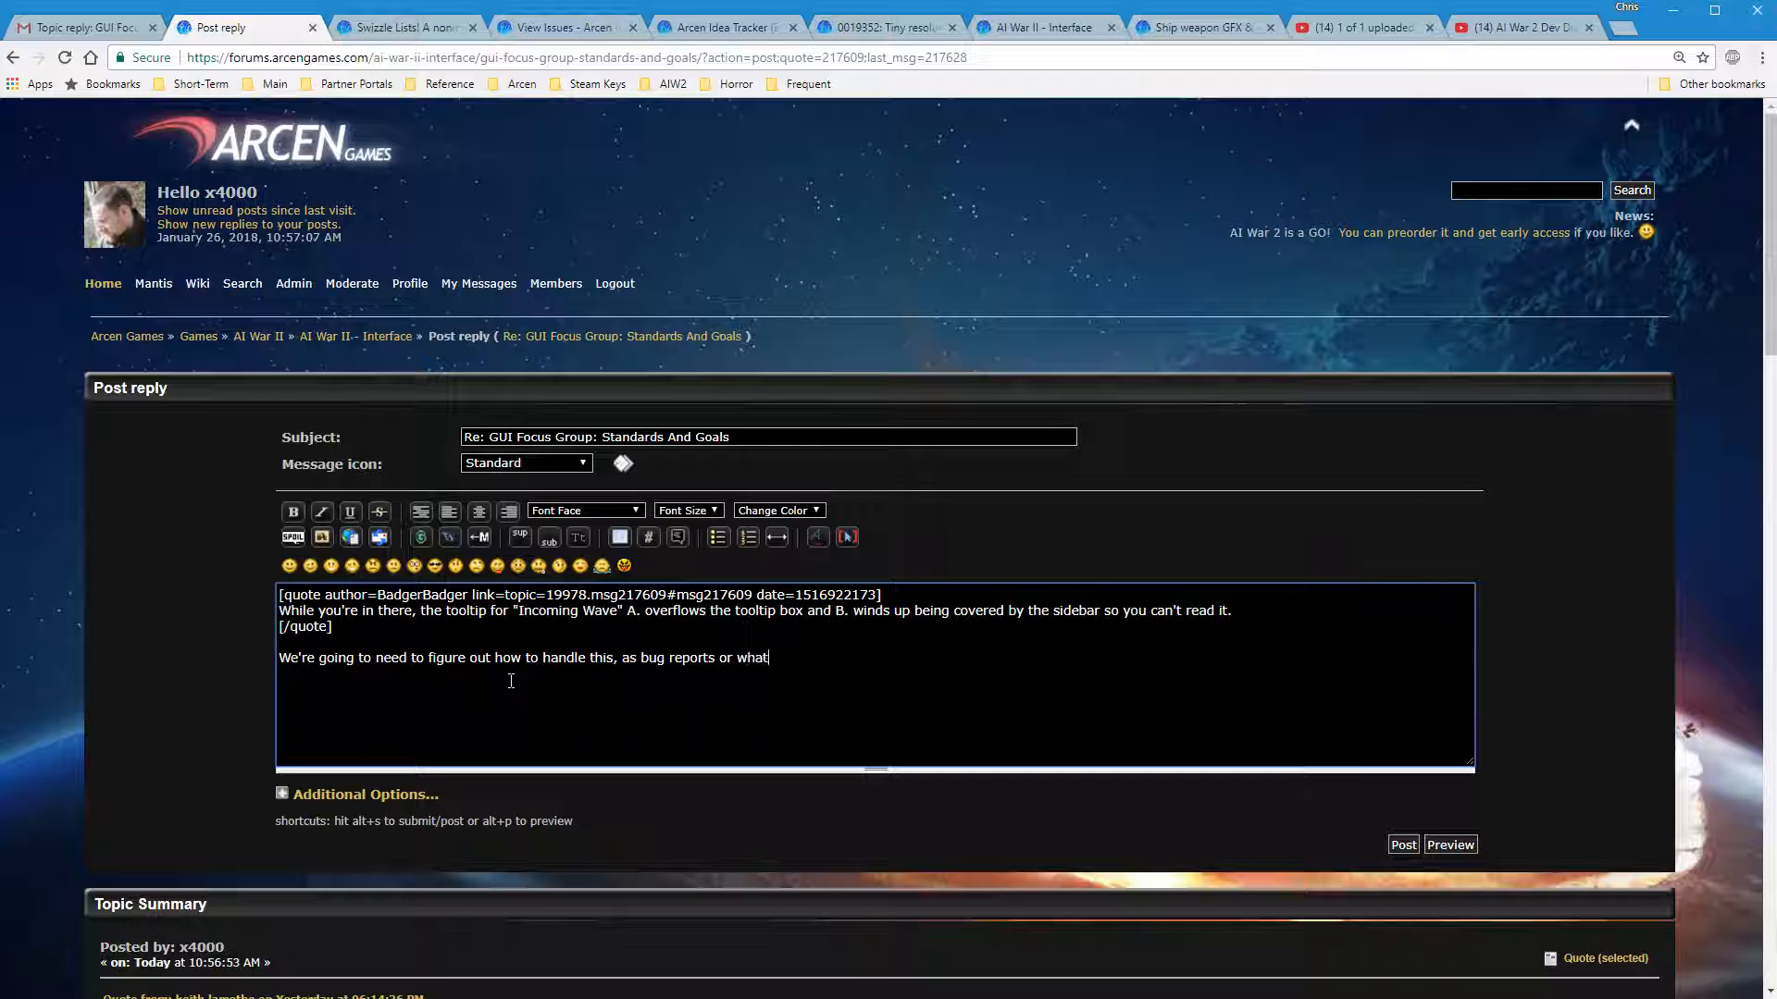
{"action": "type", "text": "."}
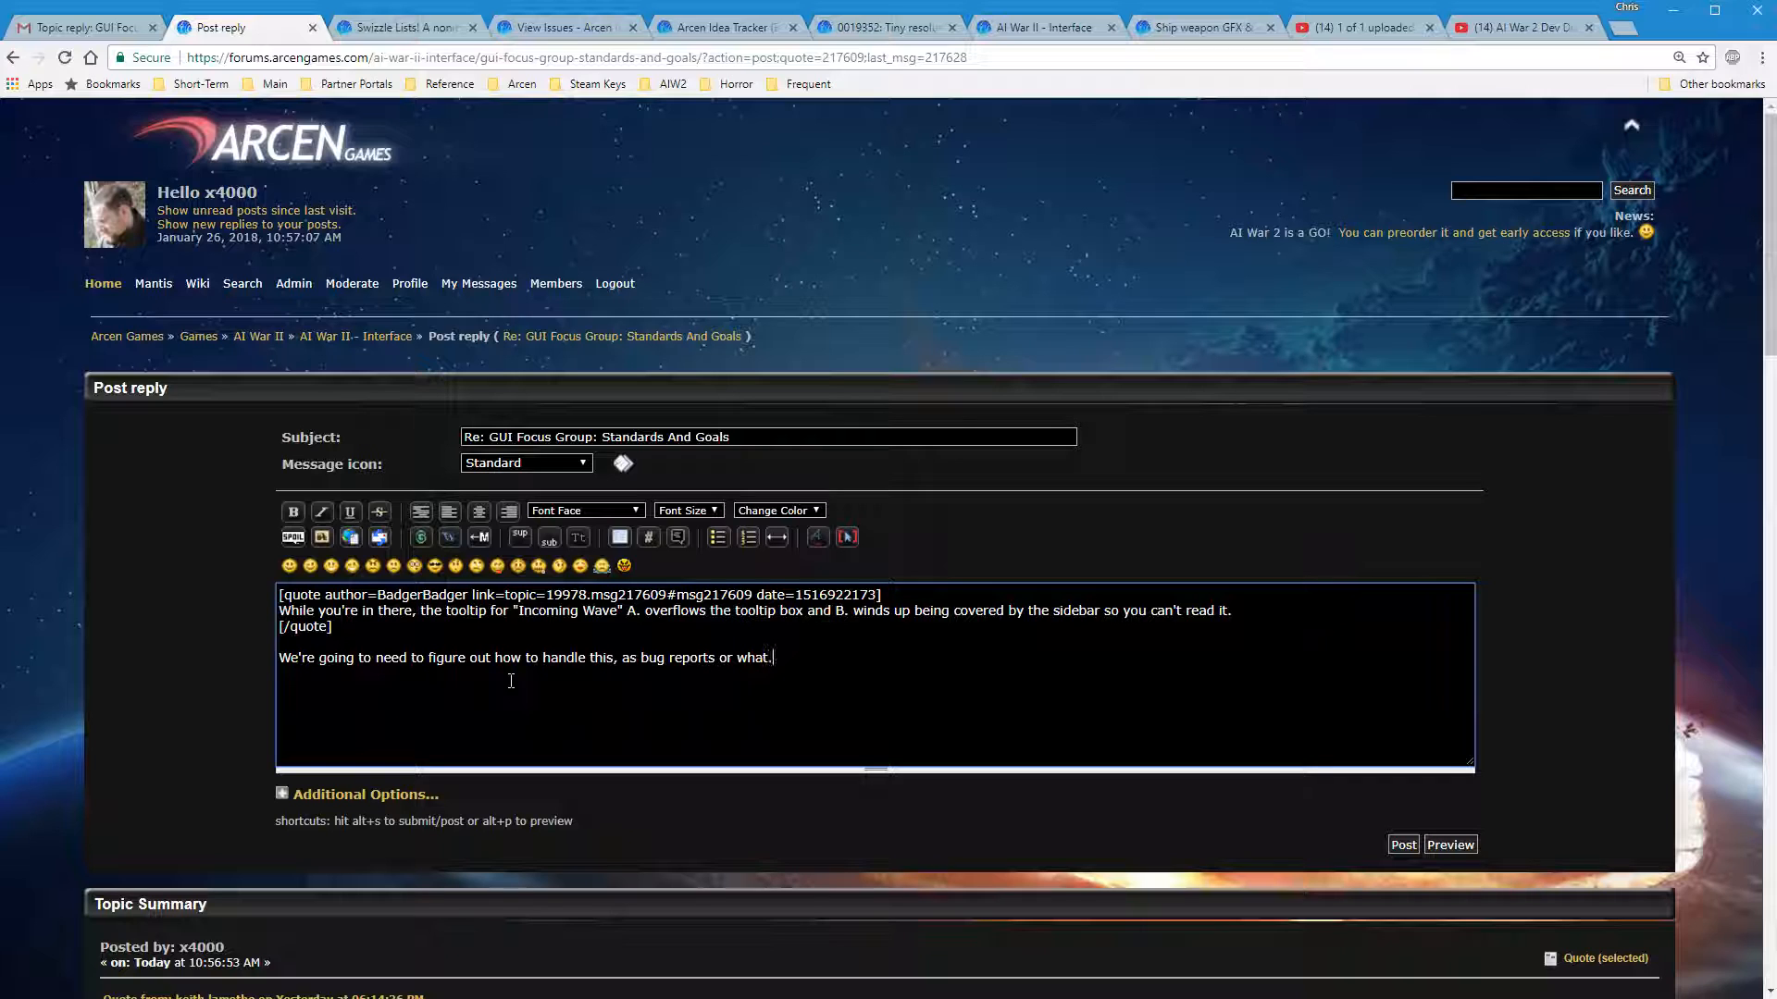
{"action": "type", "text": "This sort of"}
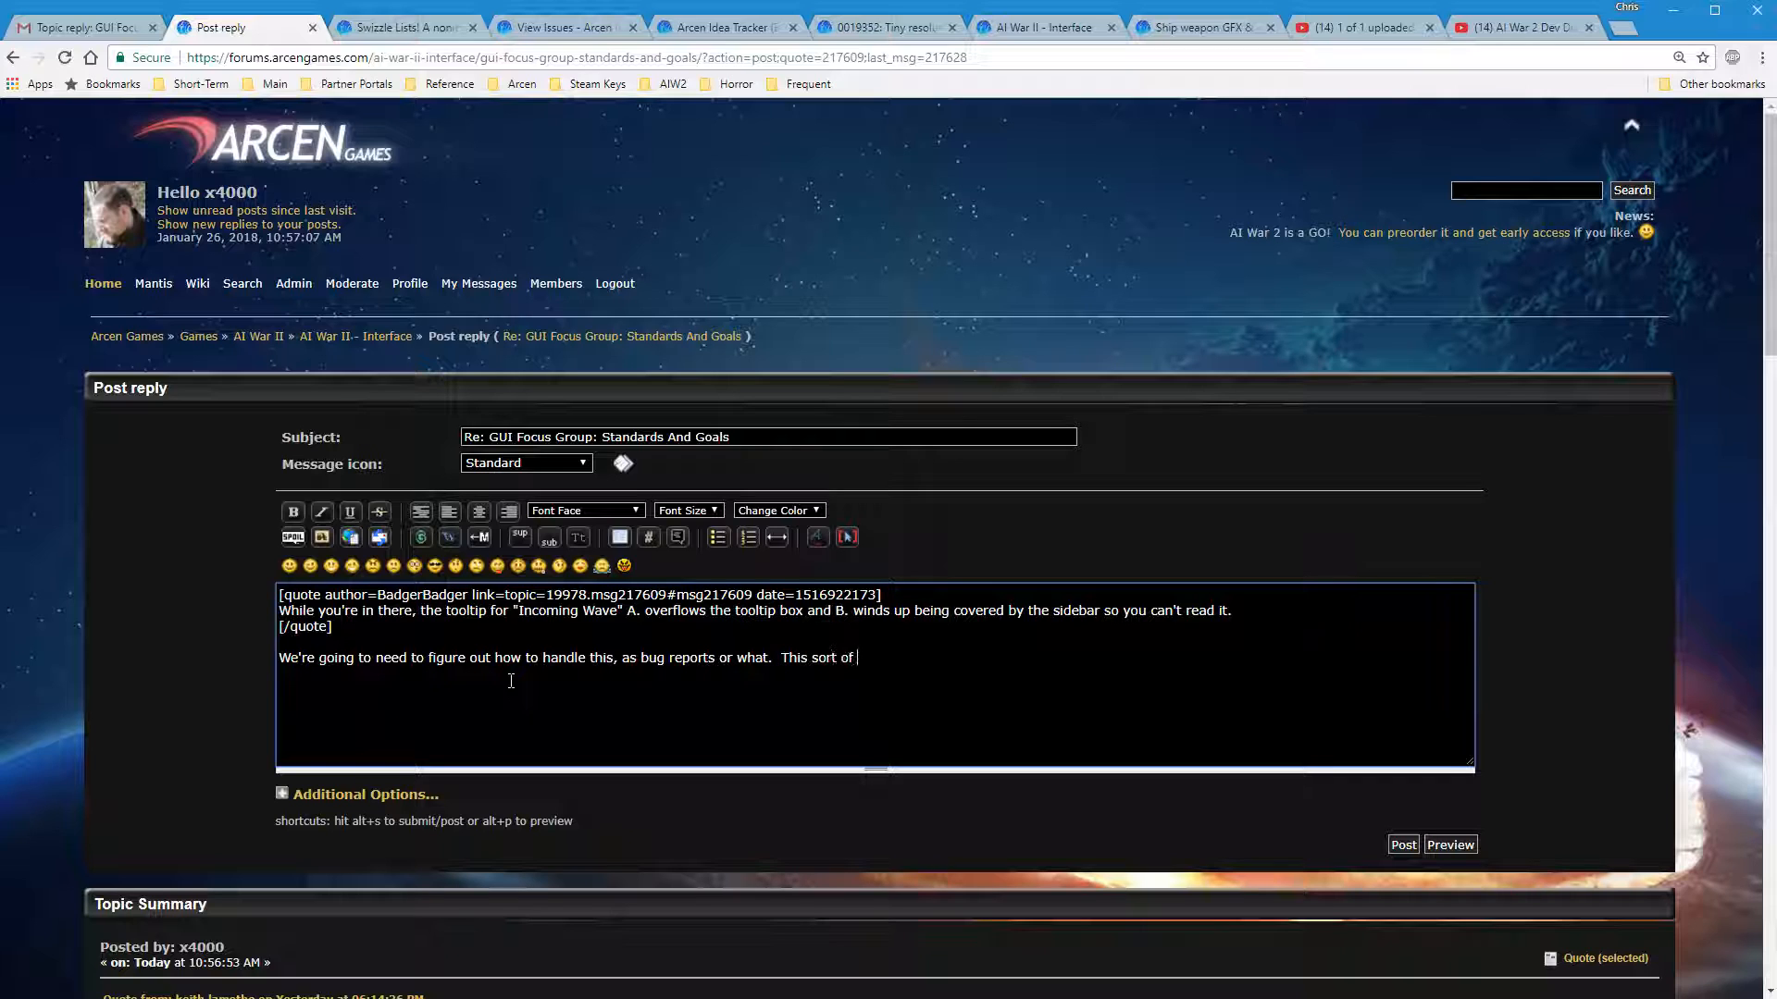
{"action": "type", "text": "thing is just p"}
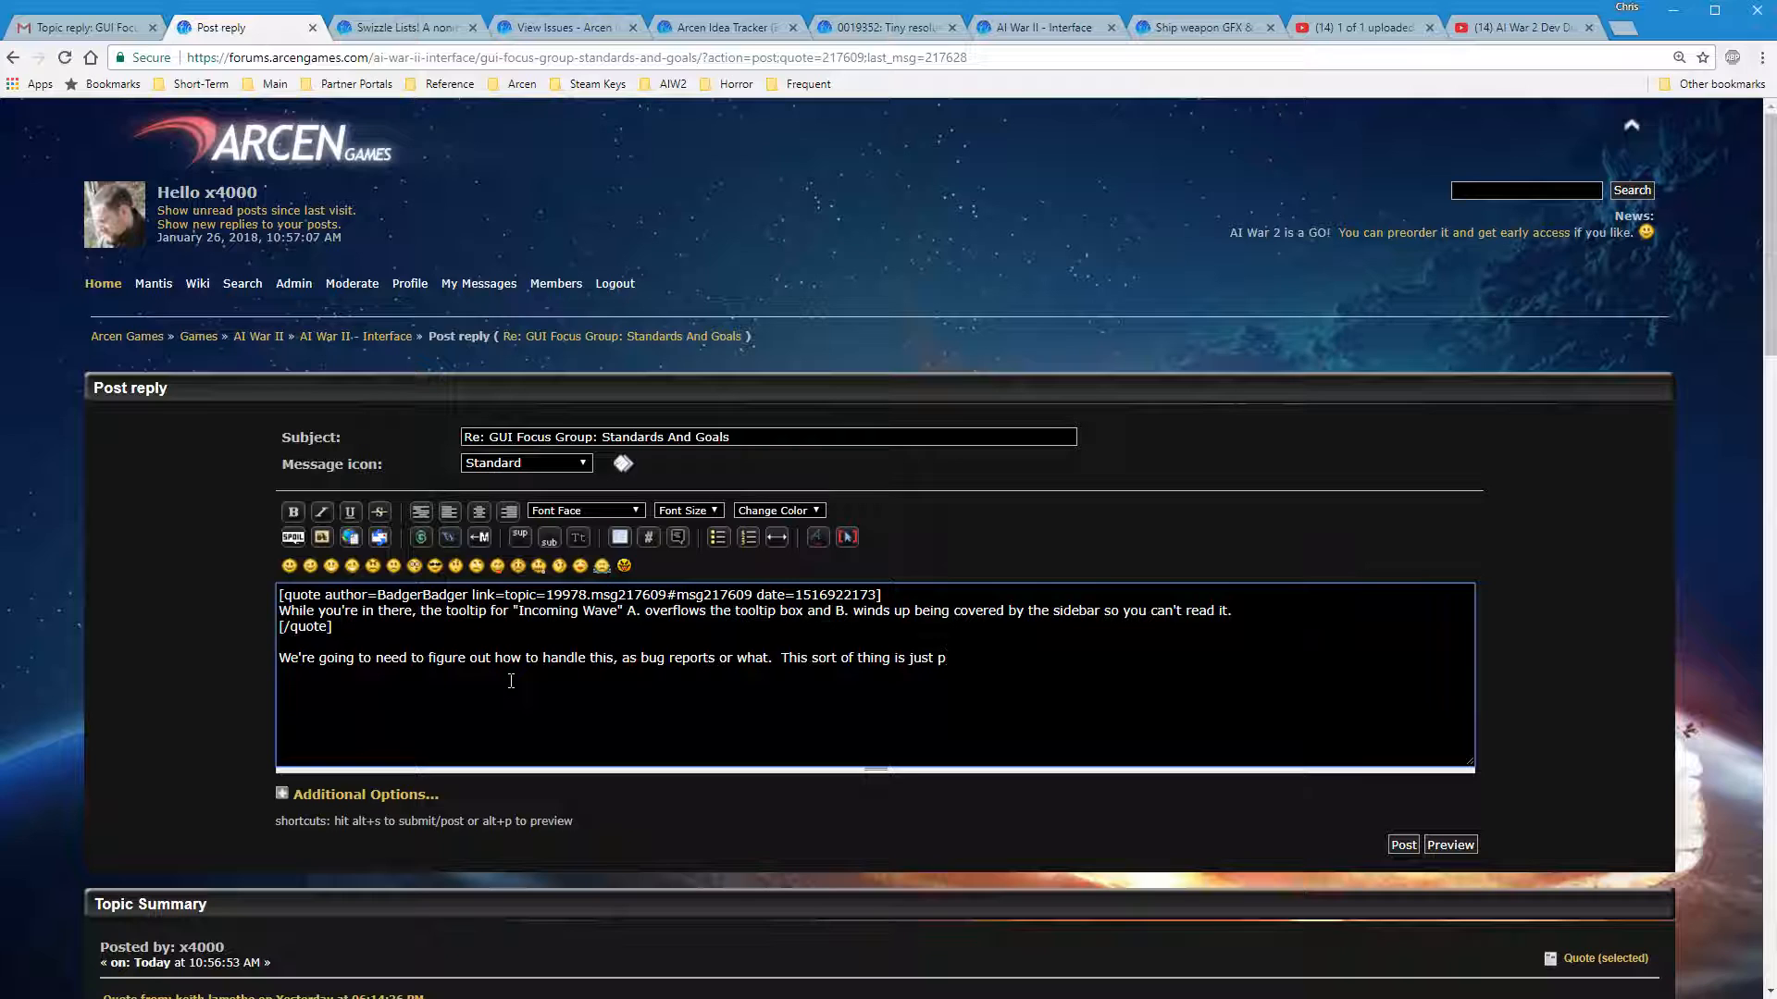
{"action": "type", "text": "le"}
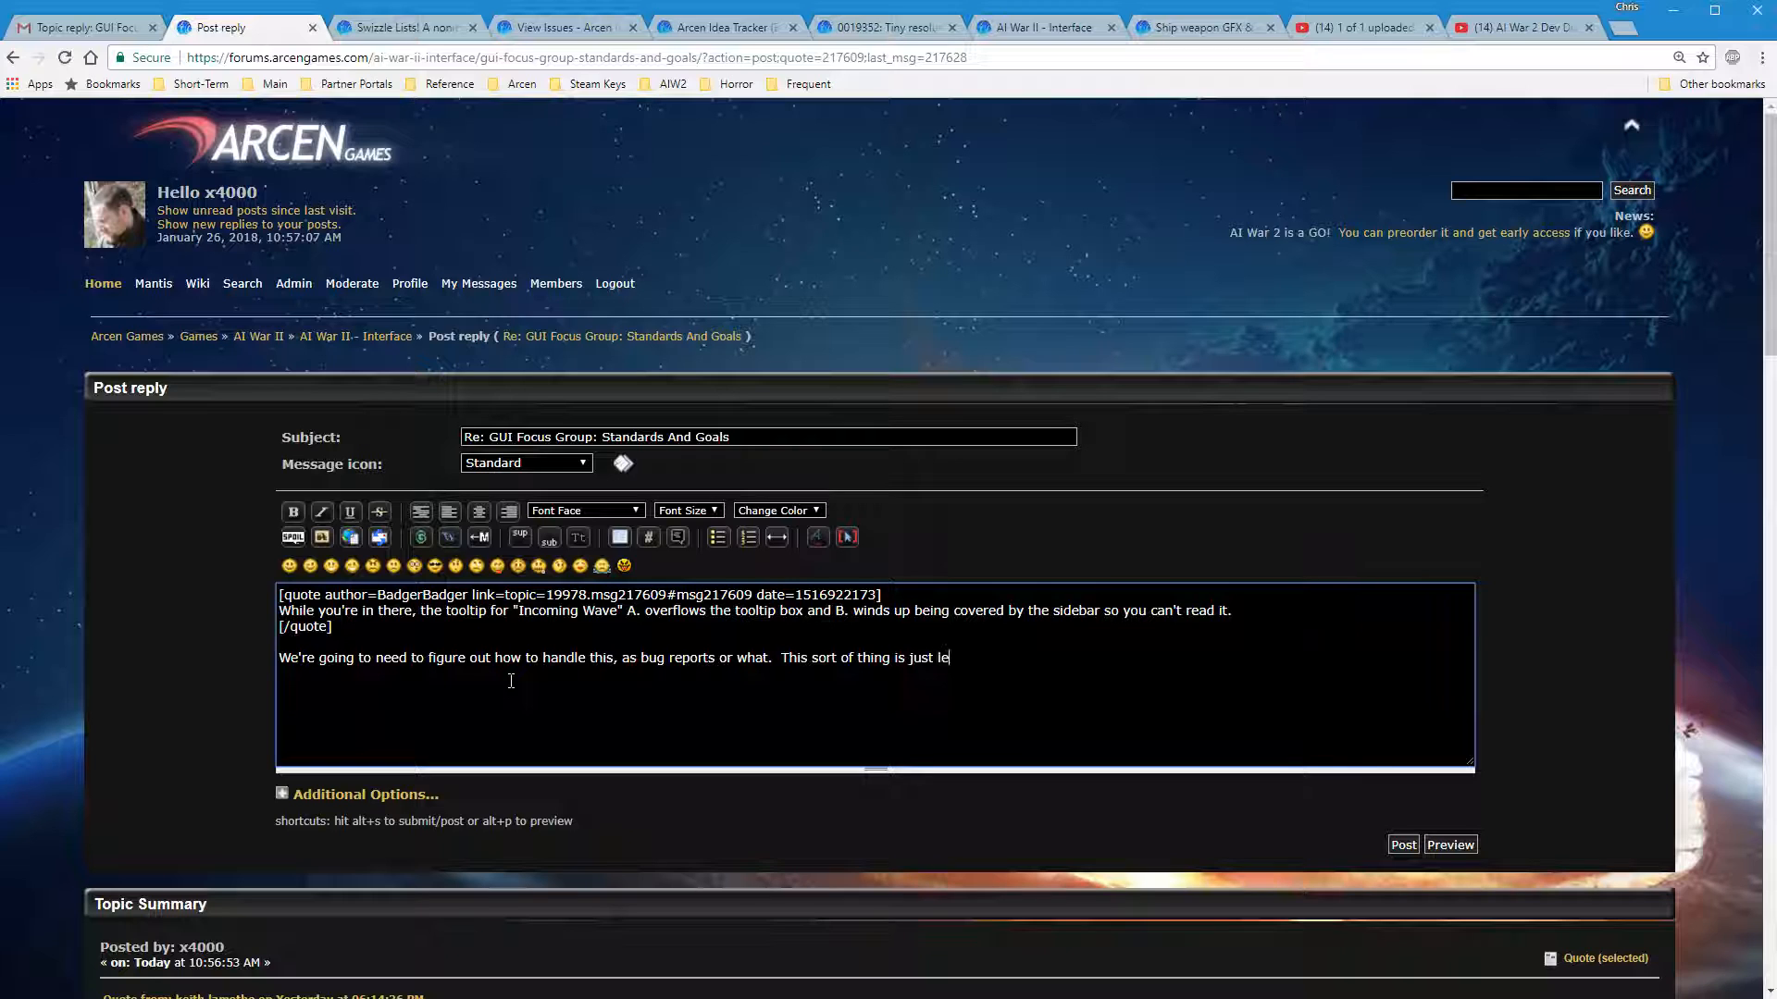
{"action": "type", "text": "first"}
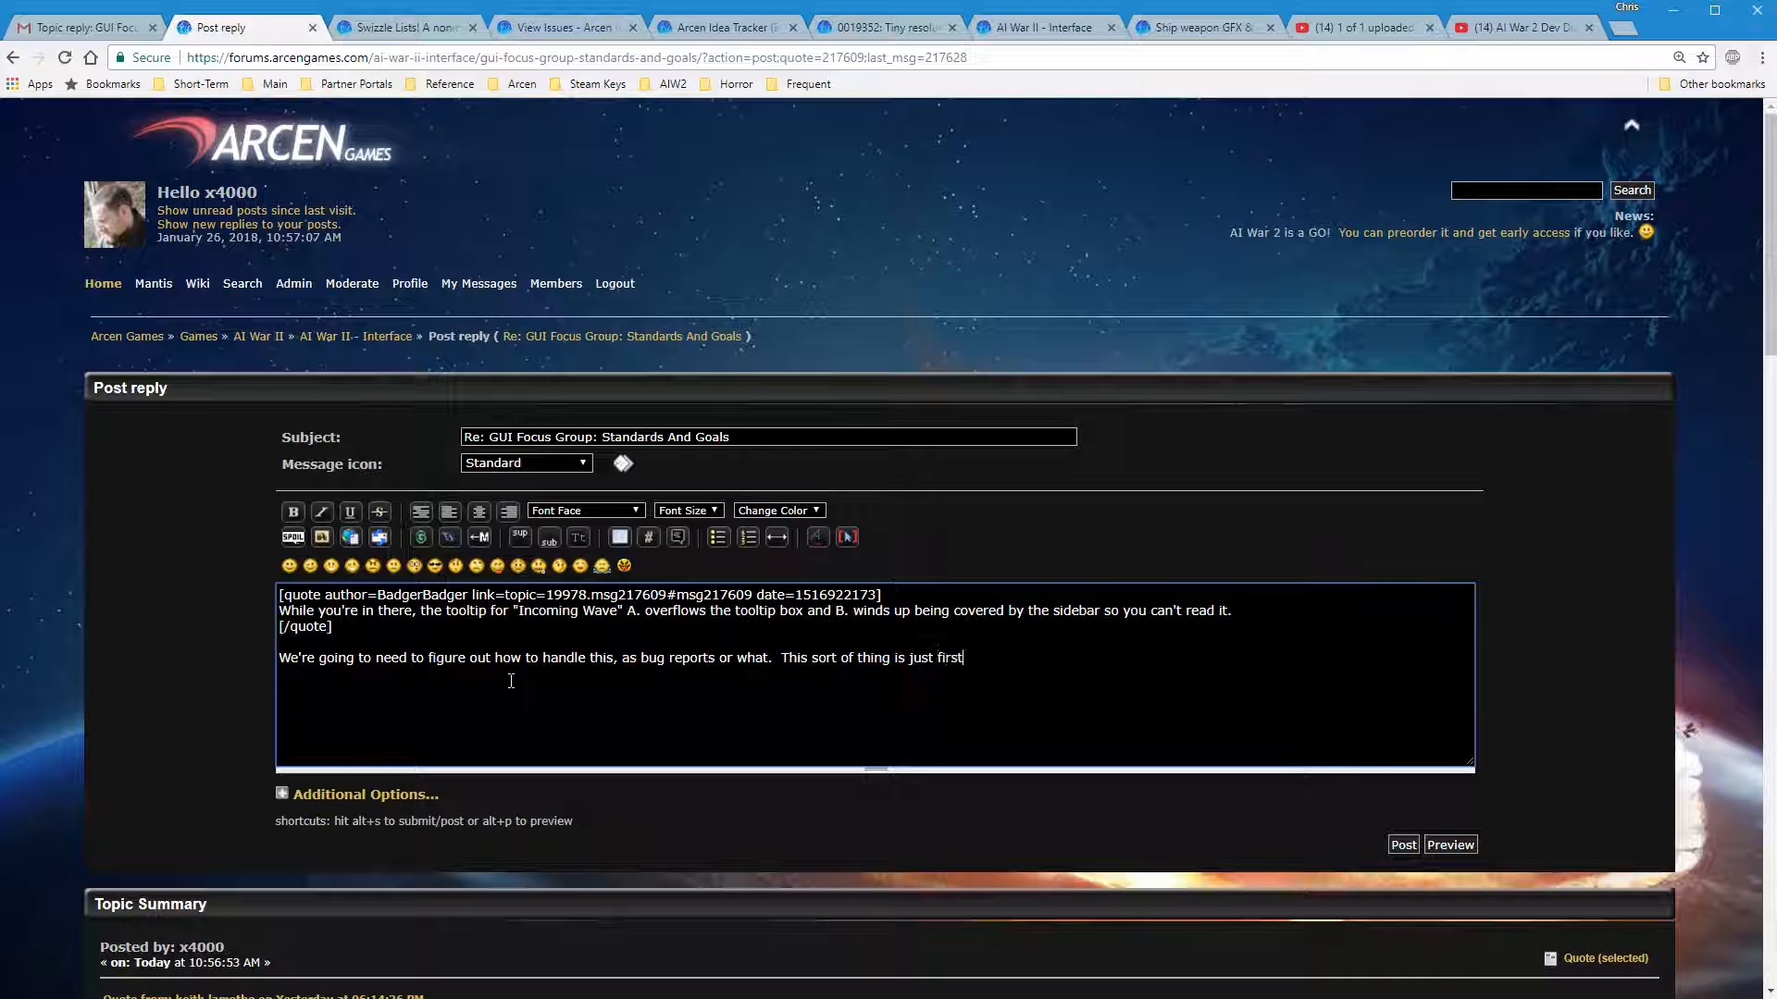
{"action": "type", "text": "-implementation"}
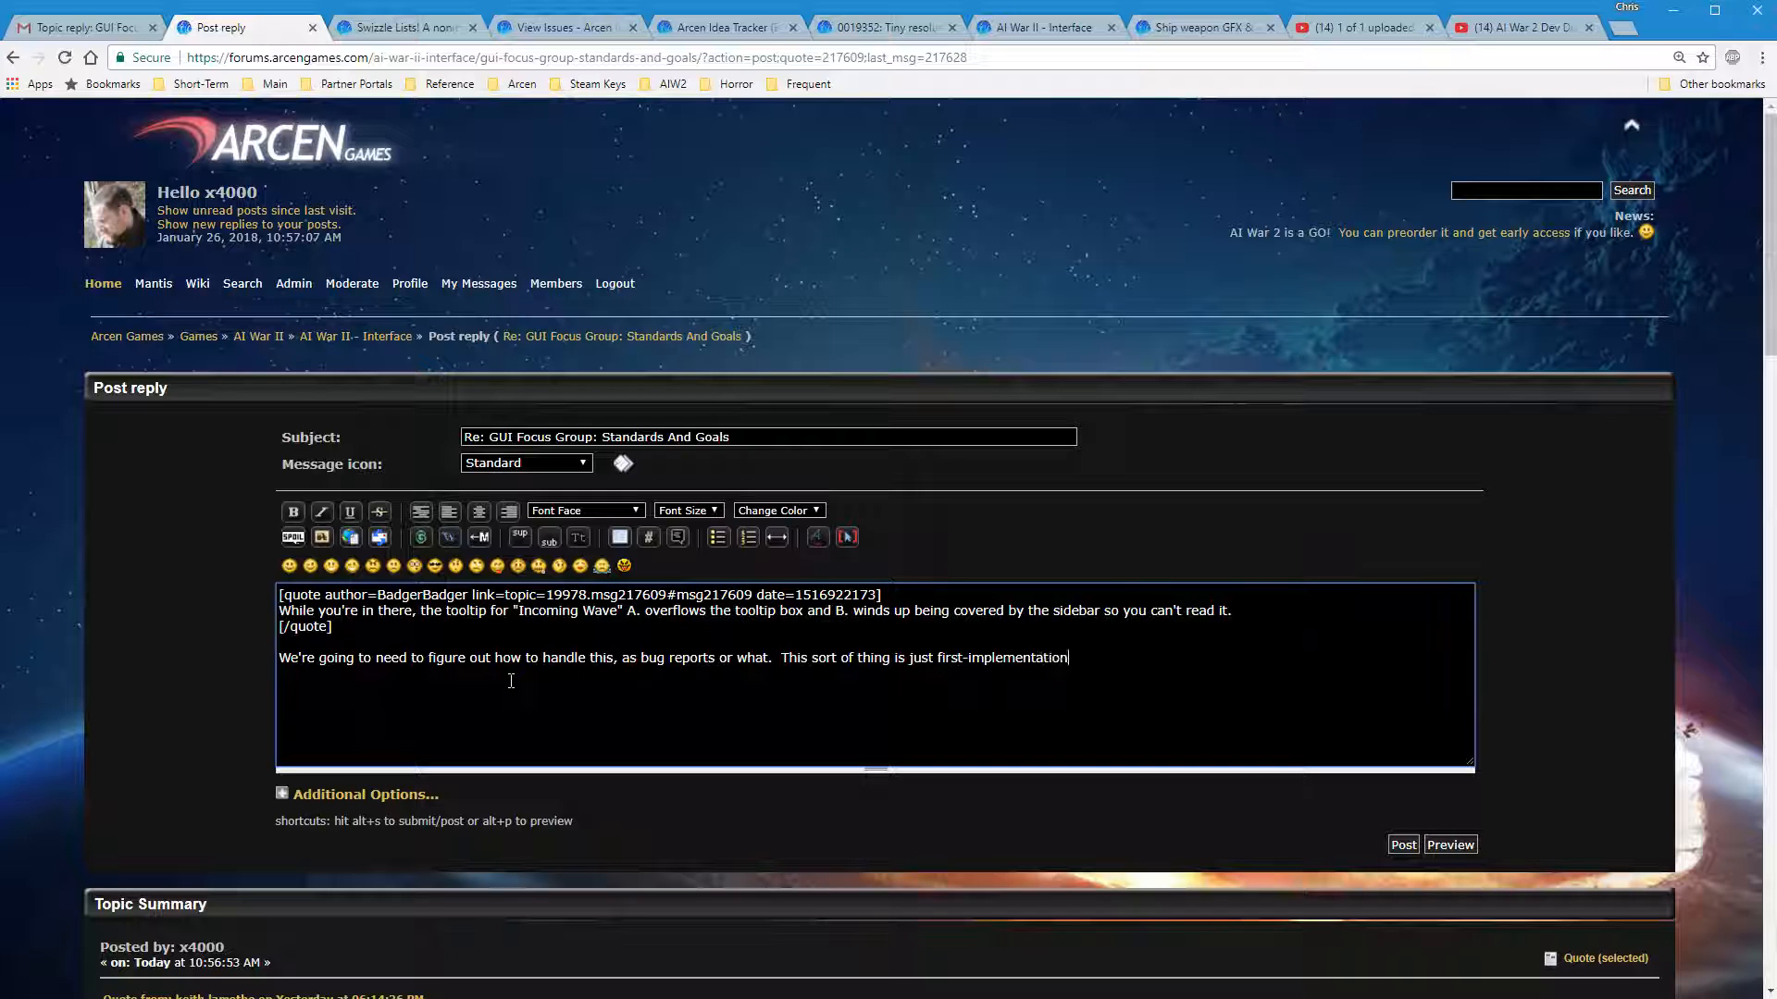
{"action": "type", "text": "woes, more or les"}
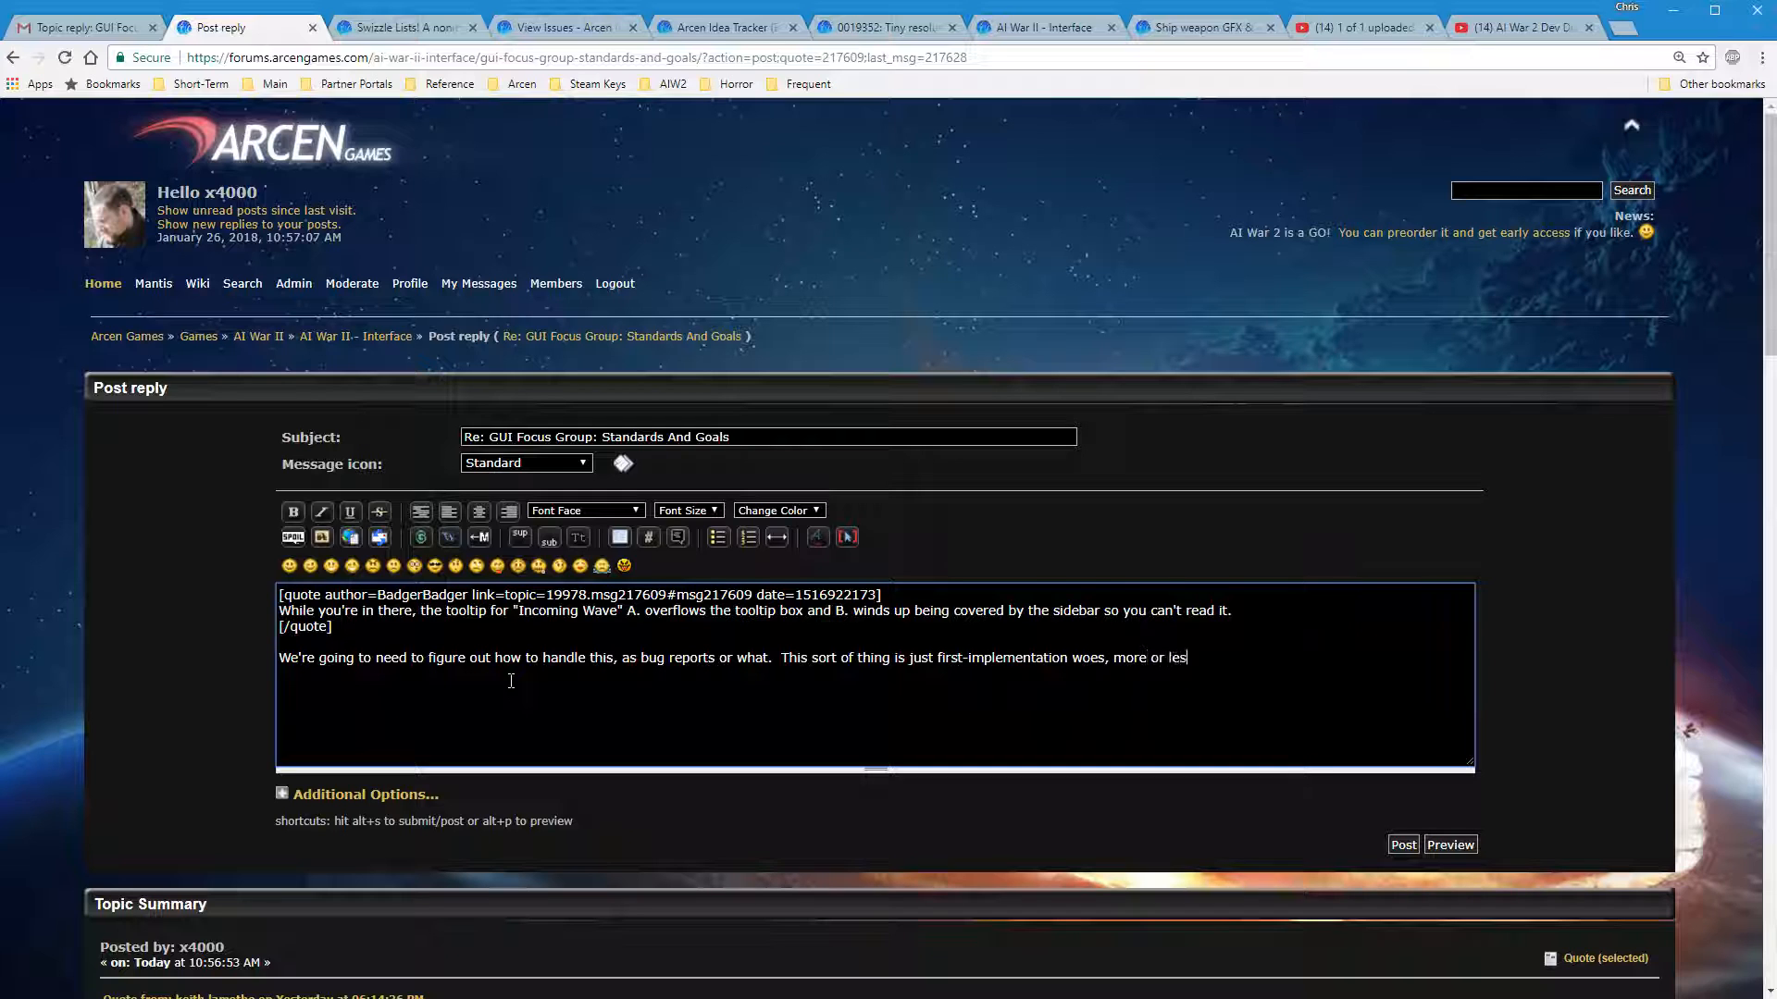
Select the whole reply text and preview how it will look
{"action": "key", "text": "ctrl+a"}
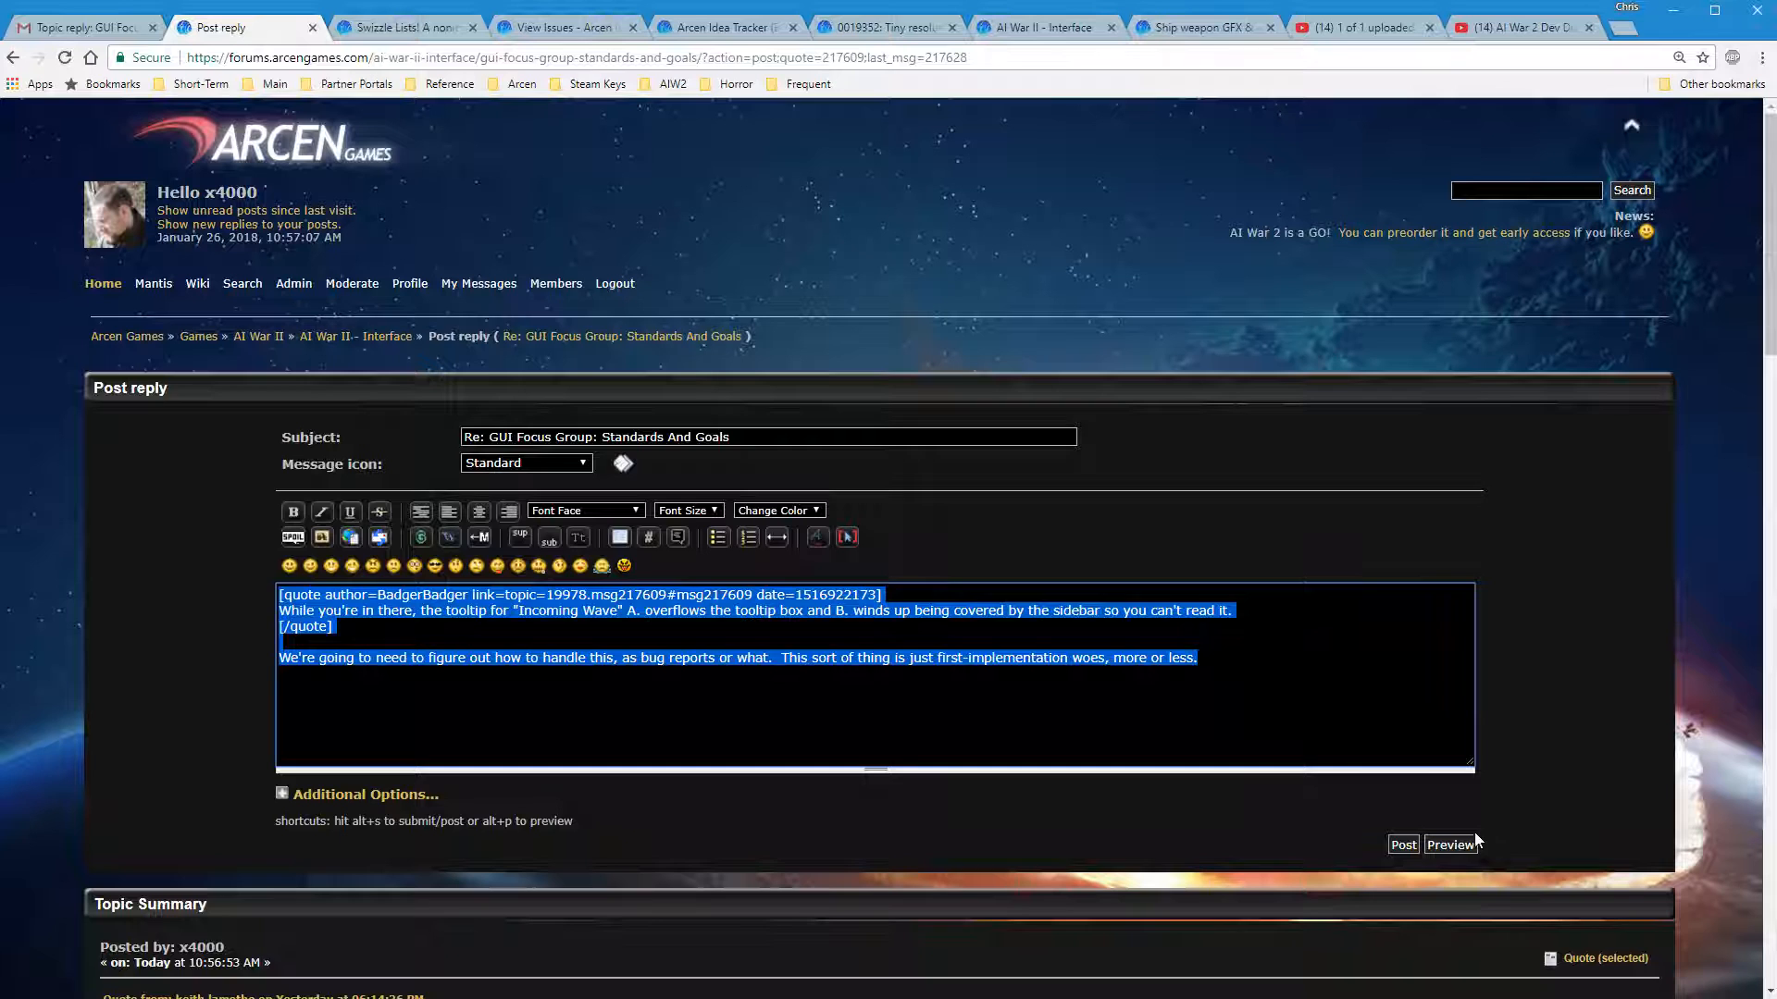
{"action": "left_click", "coordinate": [1449, 844]}
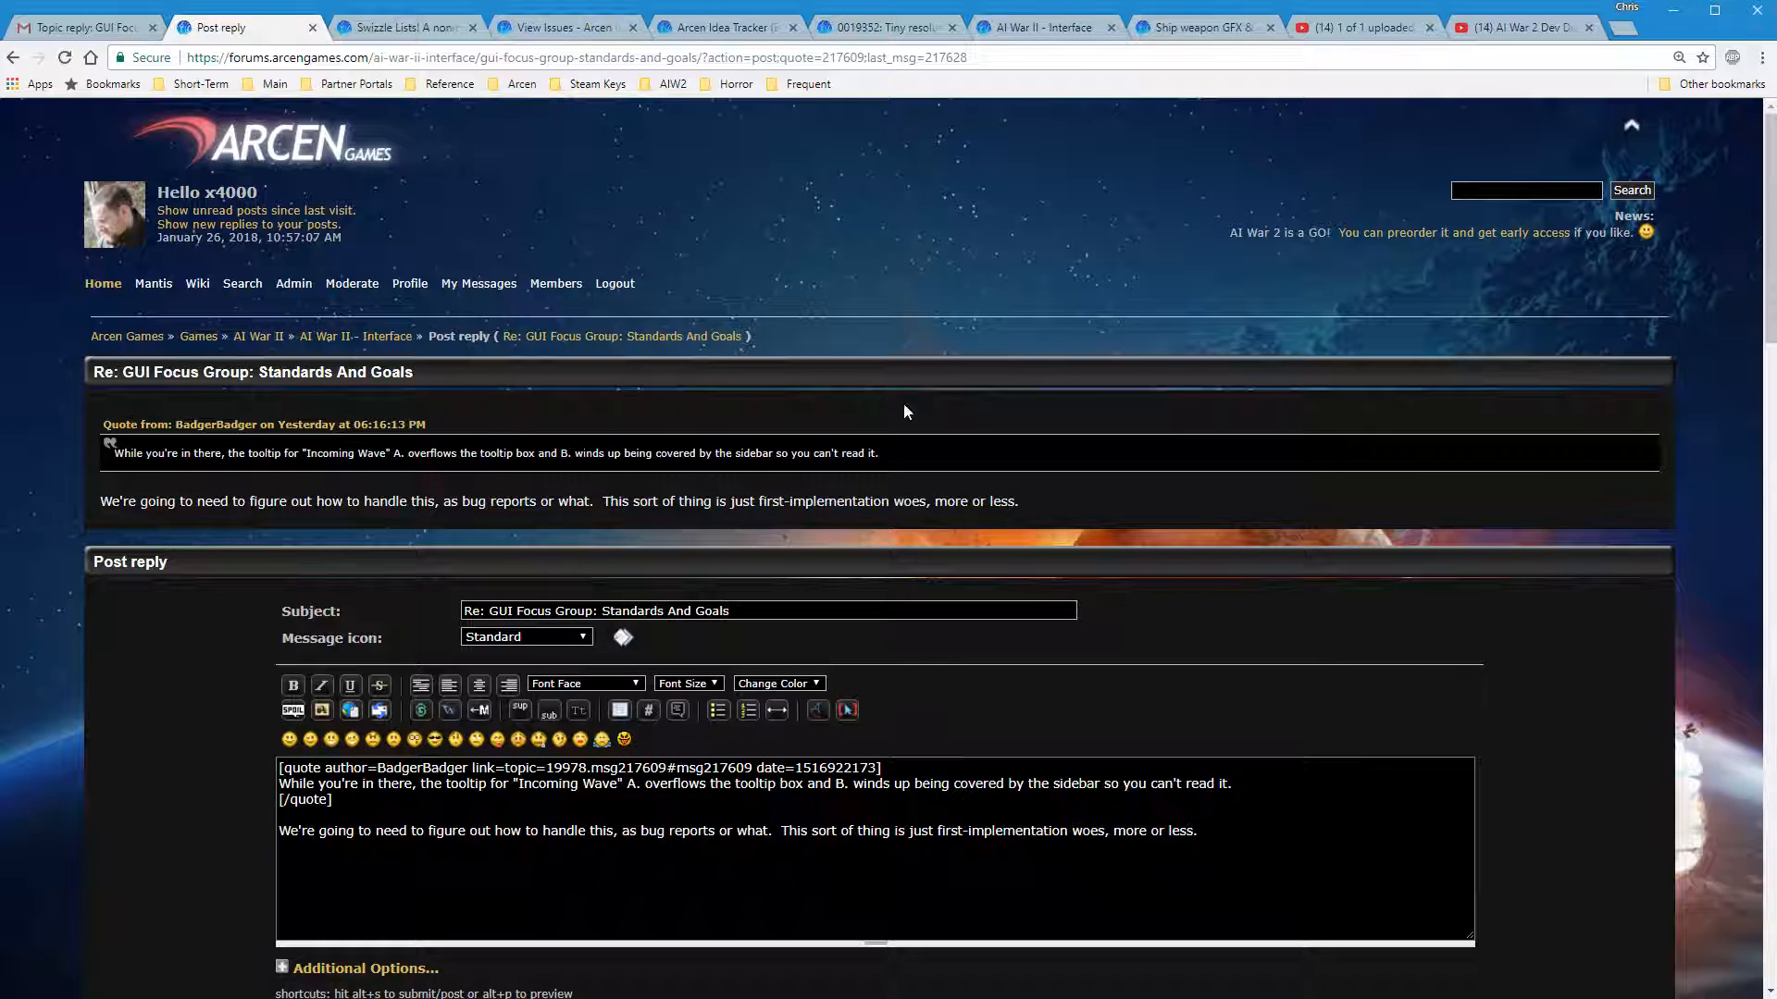
{"action": "scroll", "scroll_direction": "down", "scroll_amount": 3}
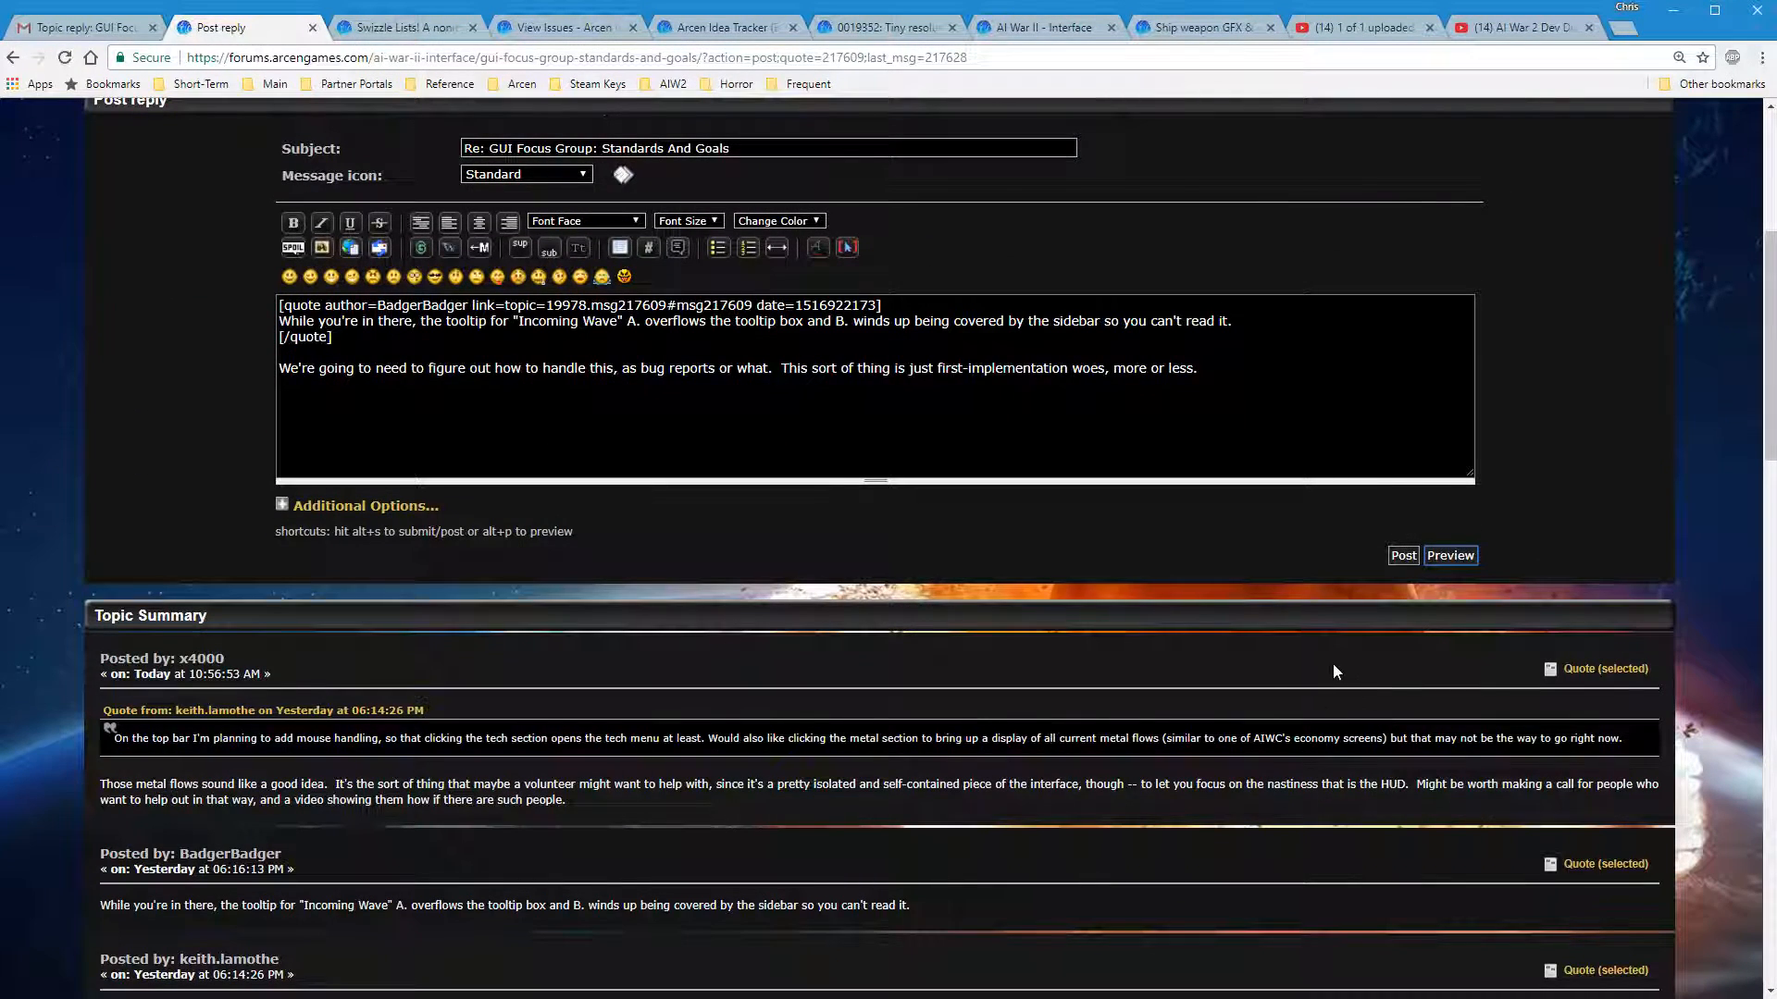
Post the reply, reopen Reply #7 for editing and save it with the tooltip quote added
{"action": "left_click", "coordinate": [1403, 555]}
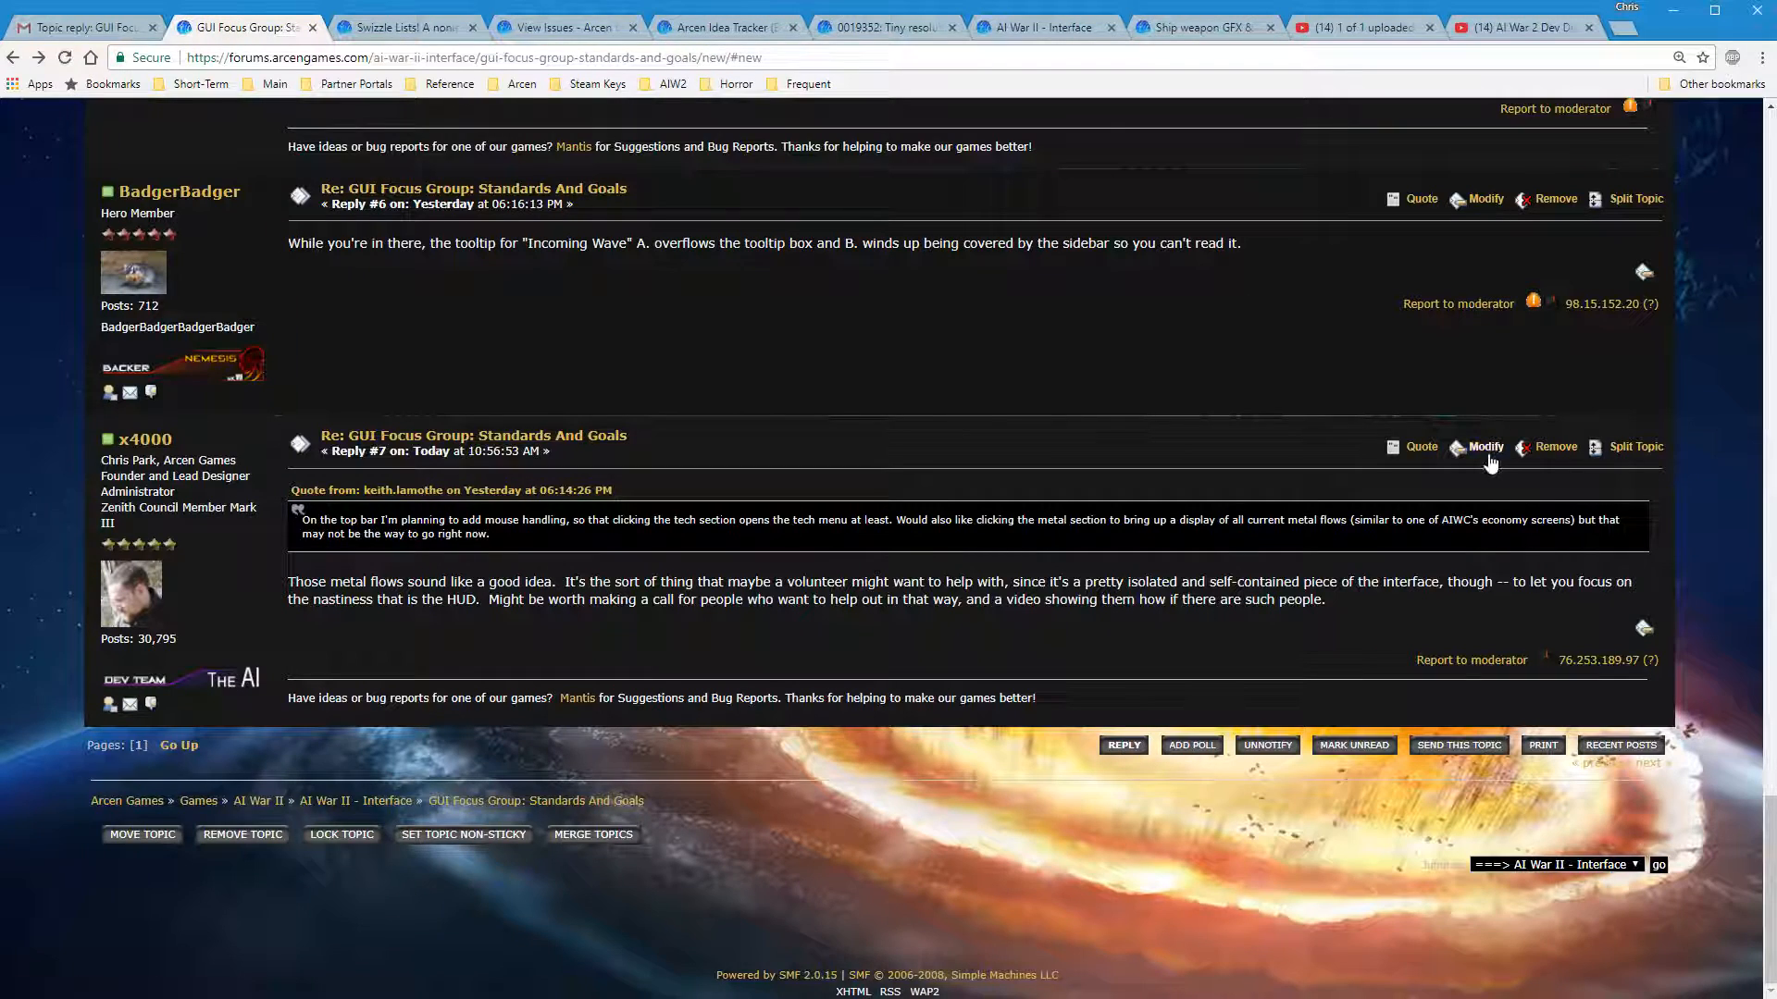
{"action": "mouse_move", "coordinate": [1484, 446]}
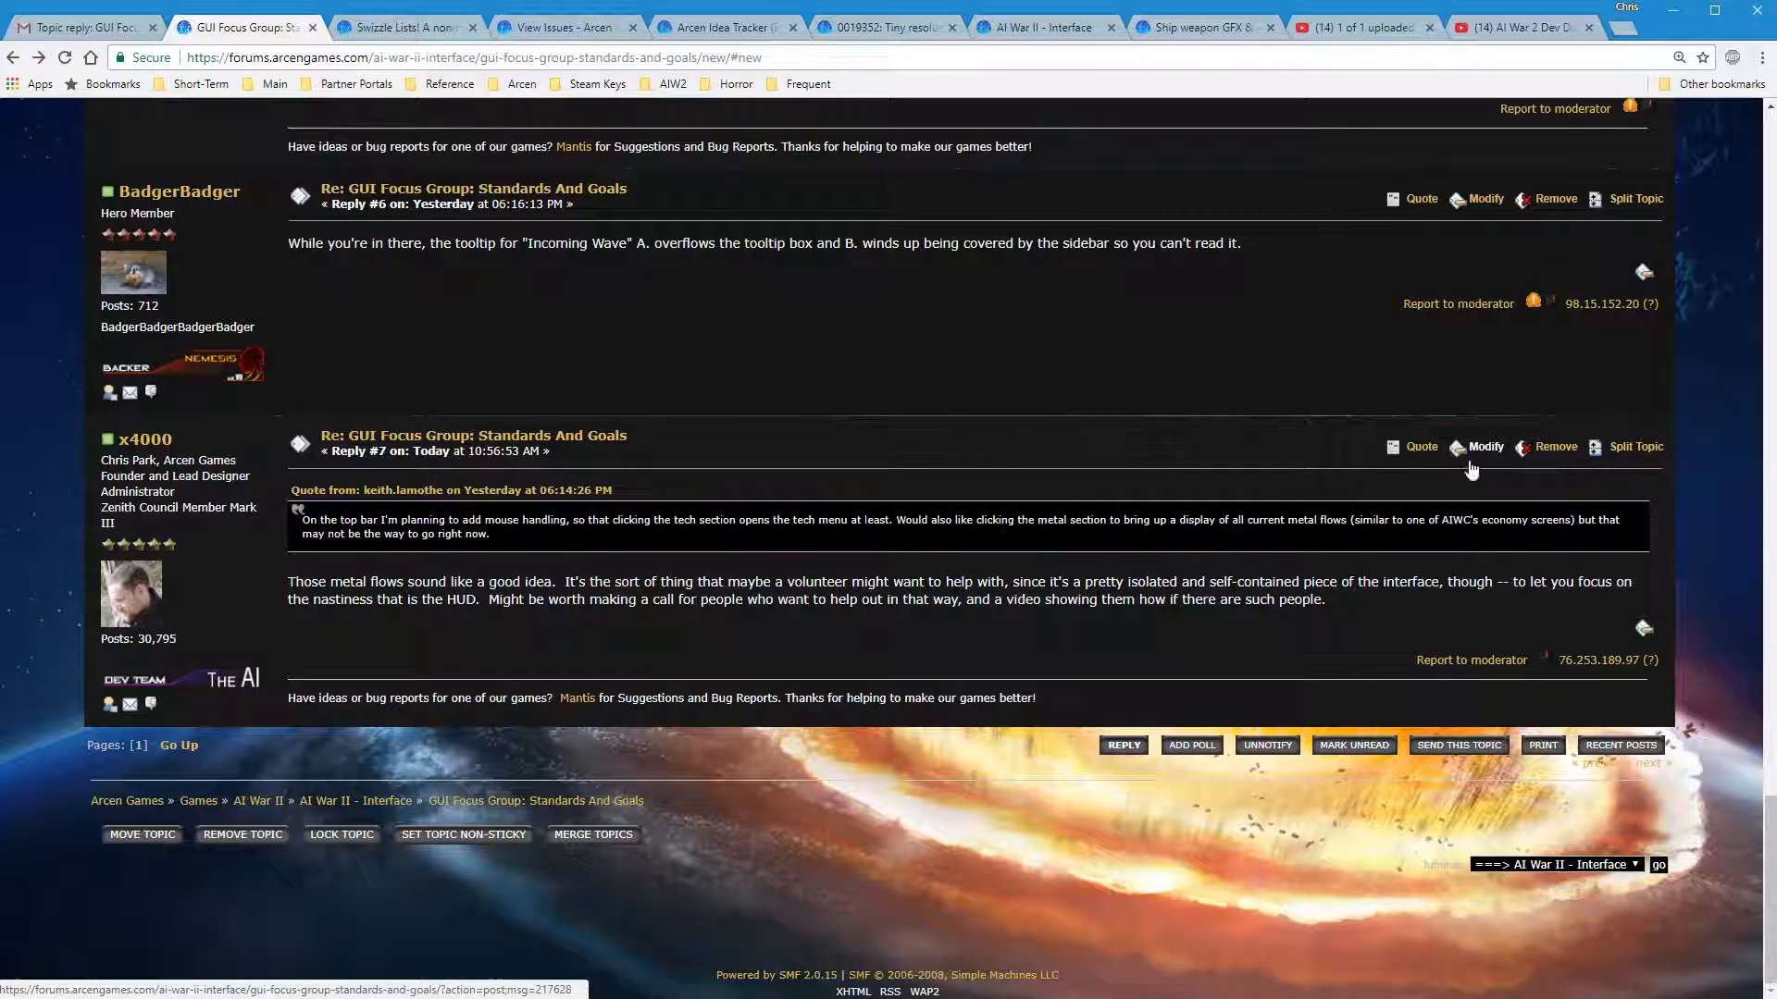
{"action": "mouse_move", "coordinate": [1484, 454]}
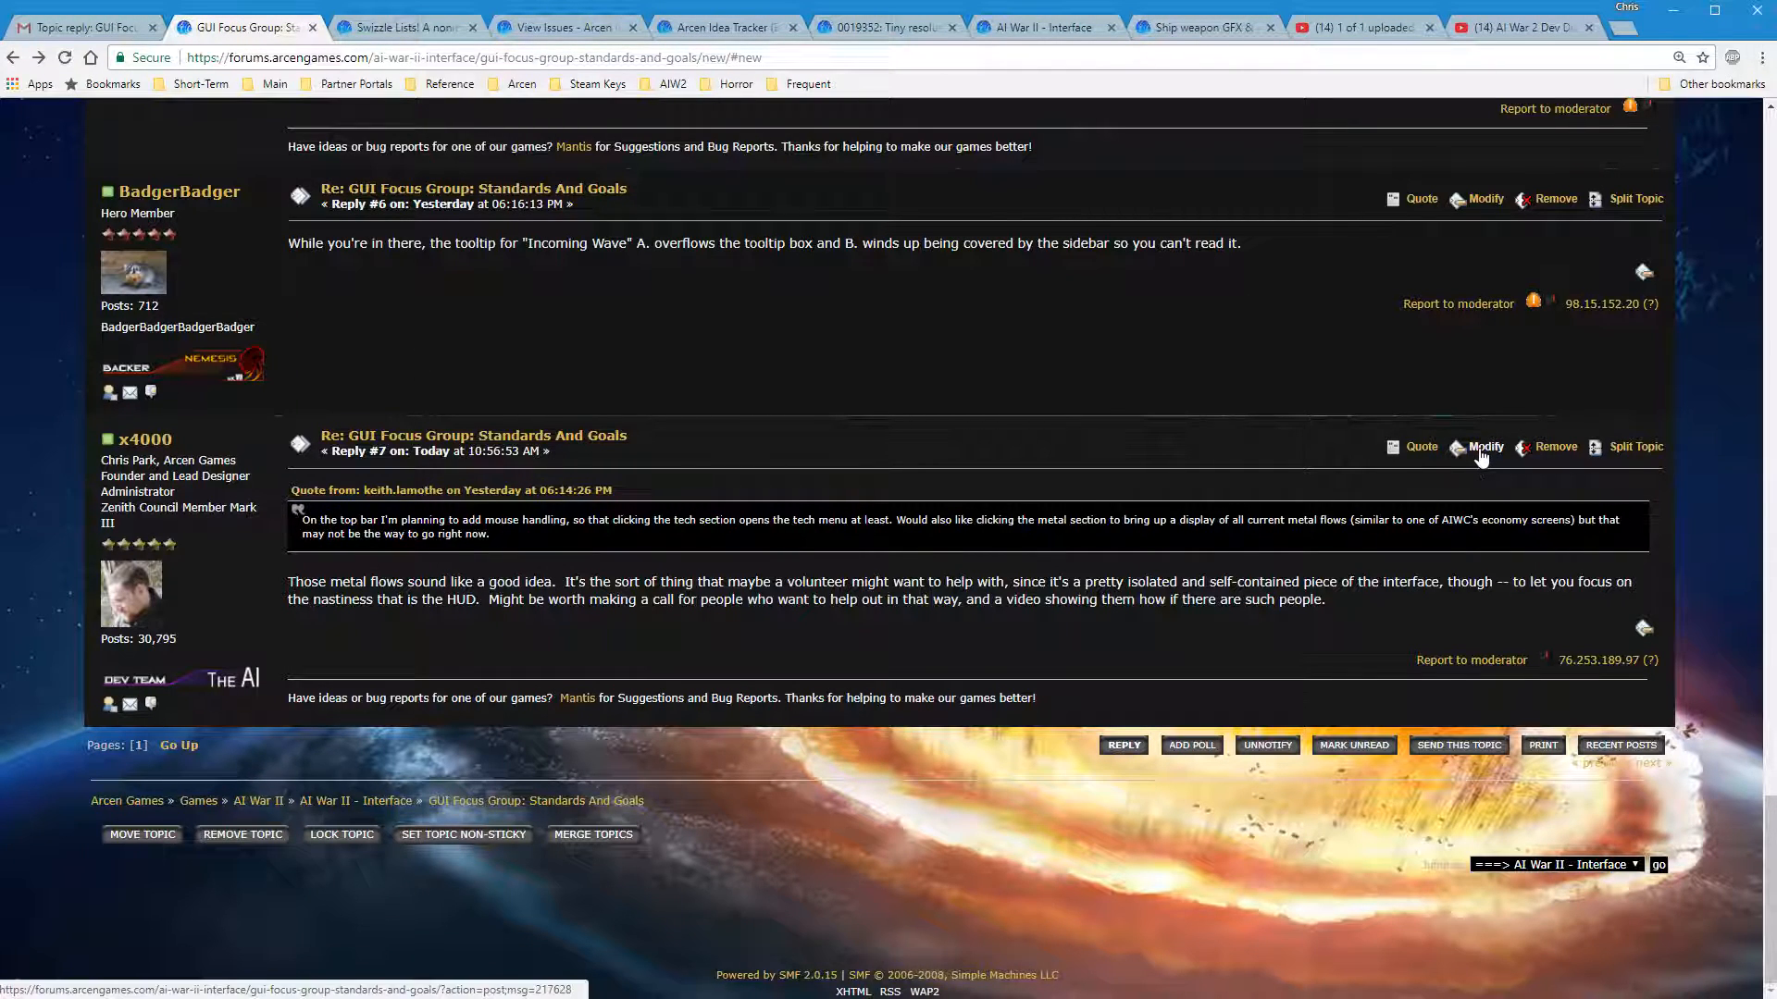
{"action": "left_click", "coordinate": [1484, 446]}
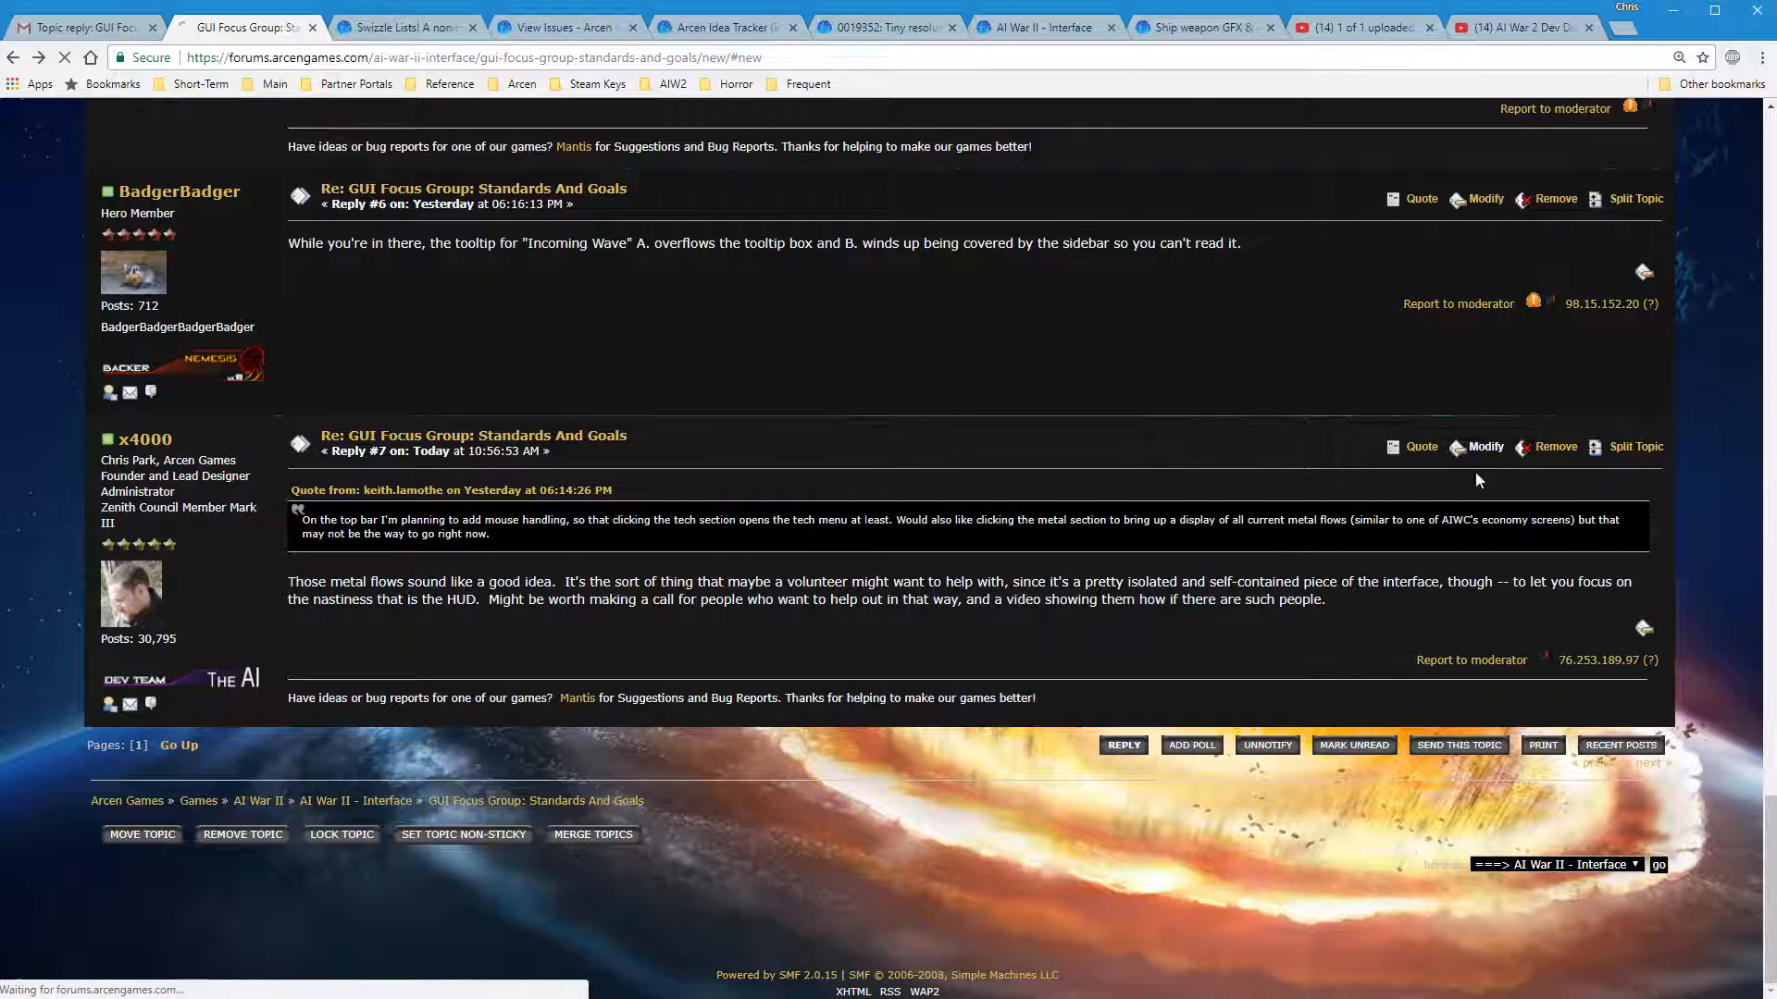
{"action": "left_click", "coordinate": [1483, 446]}
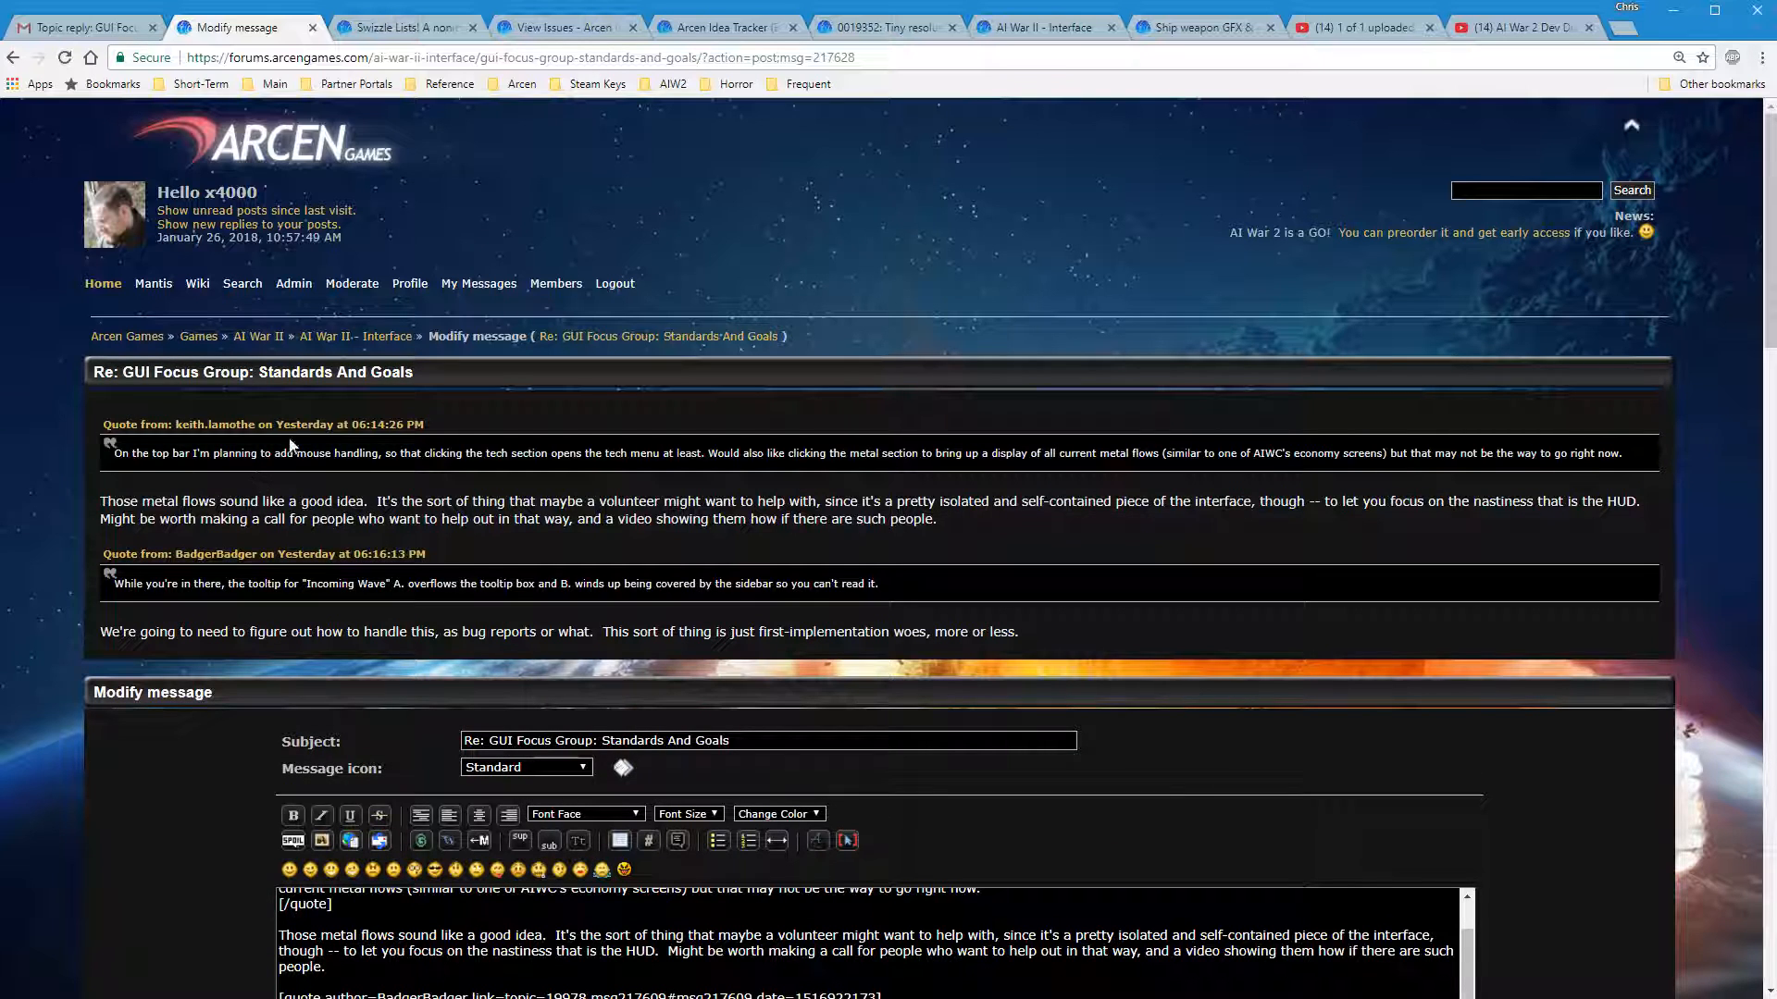
{"action": "mouse_move", "coordinate": [1360, 721]}
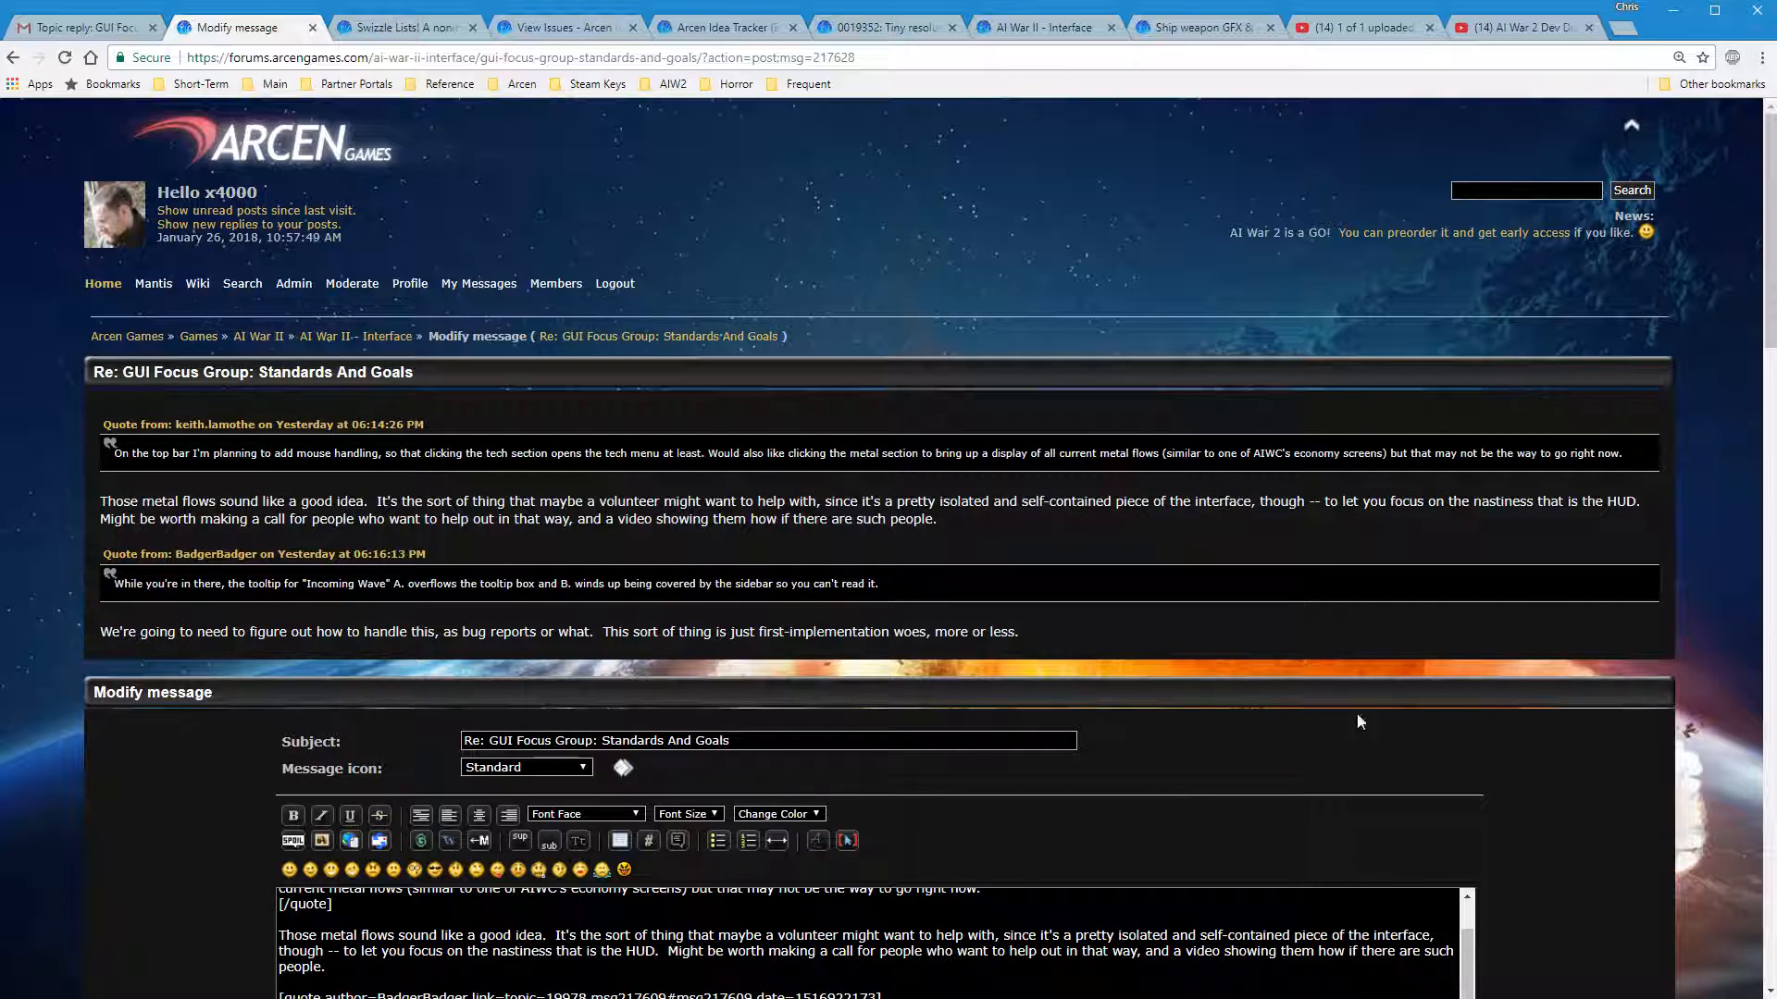
{"action": "scroll", "scroll_direction": "down", "scroll_amount": 3}
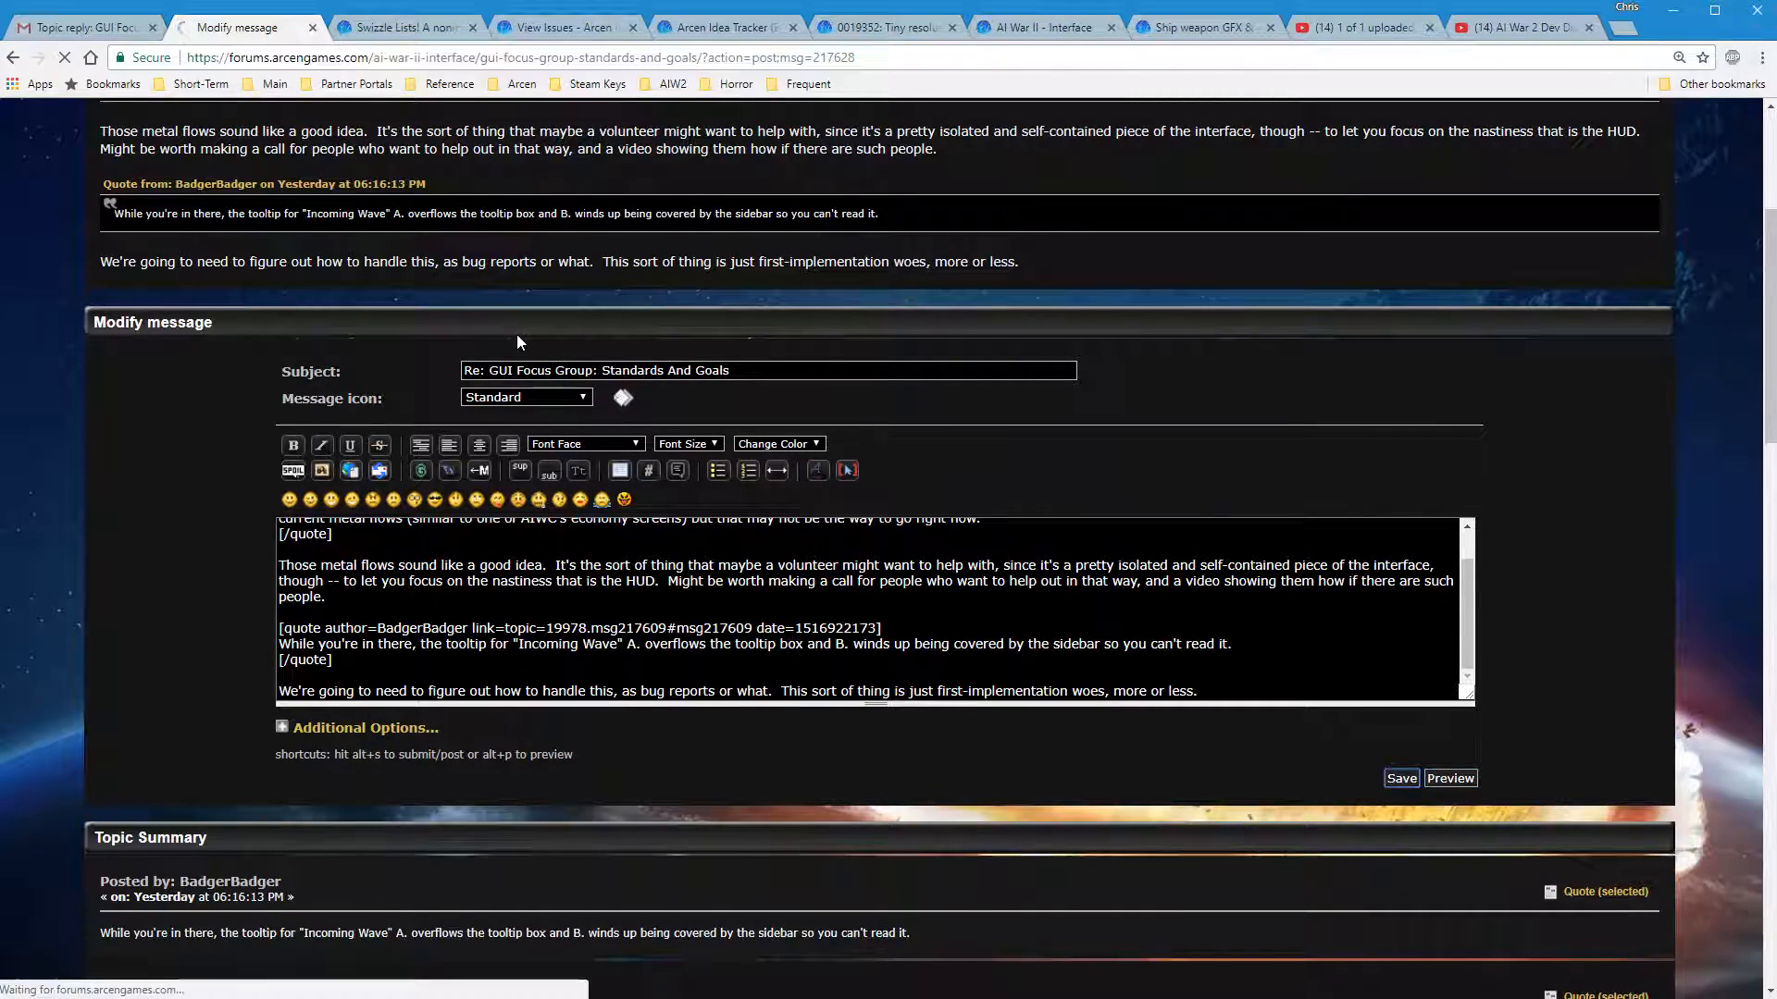
{"action": "left_click", "coordinate": [1401, 779]}
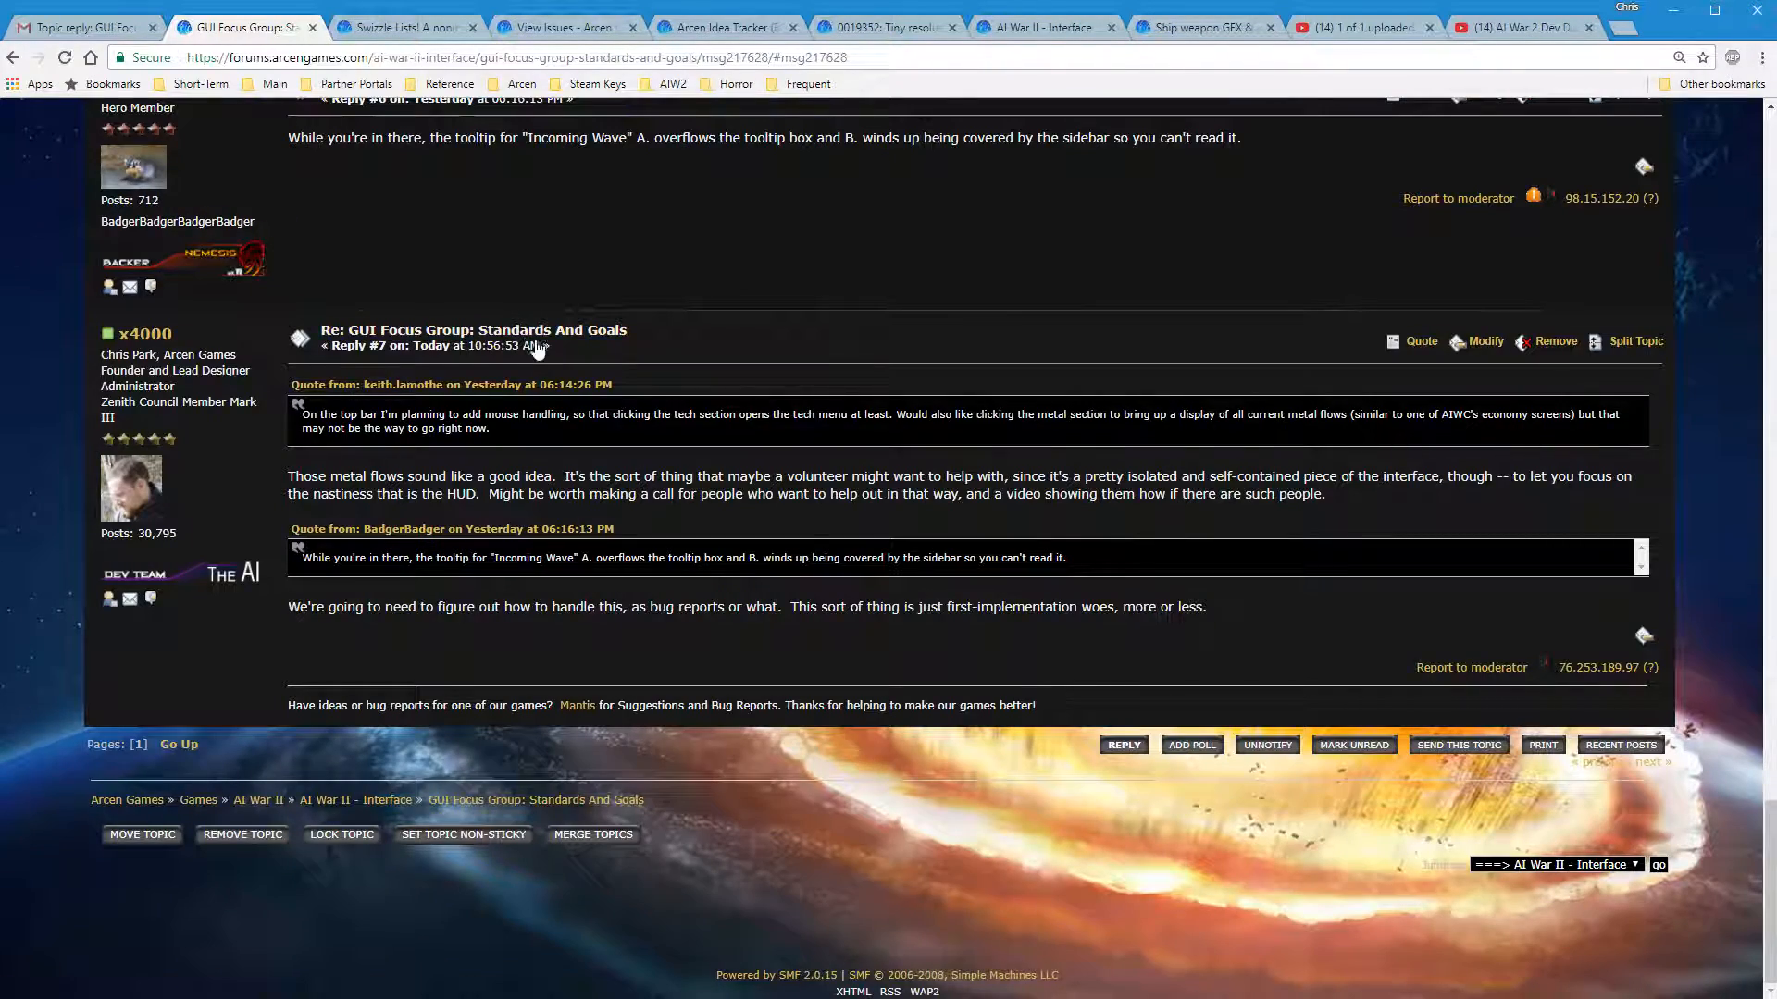
{"action": "scroll", "scroll_direction": "up", "scroll_amount": 3}
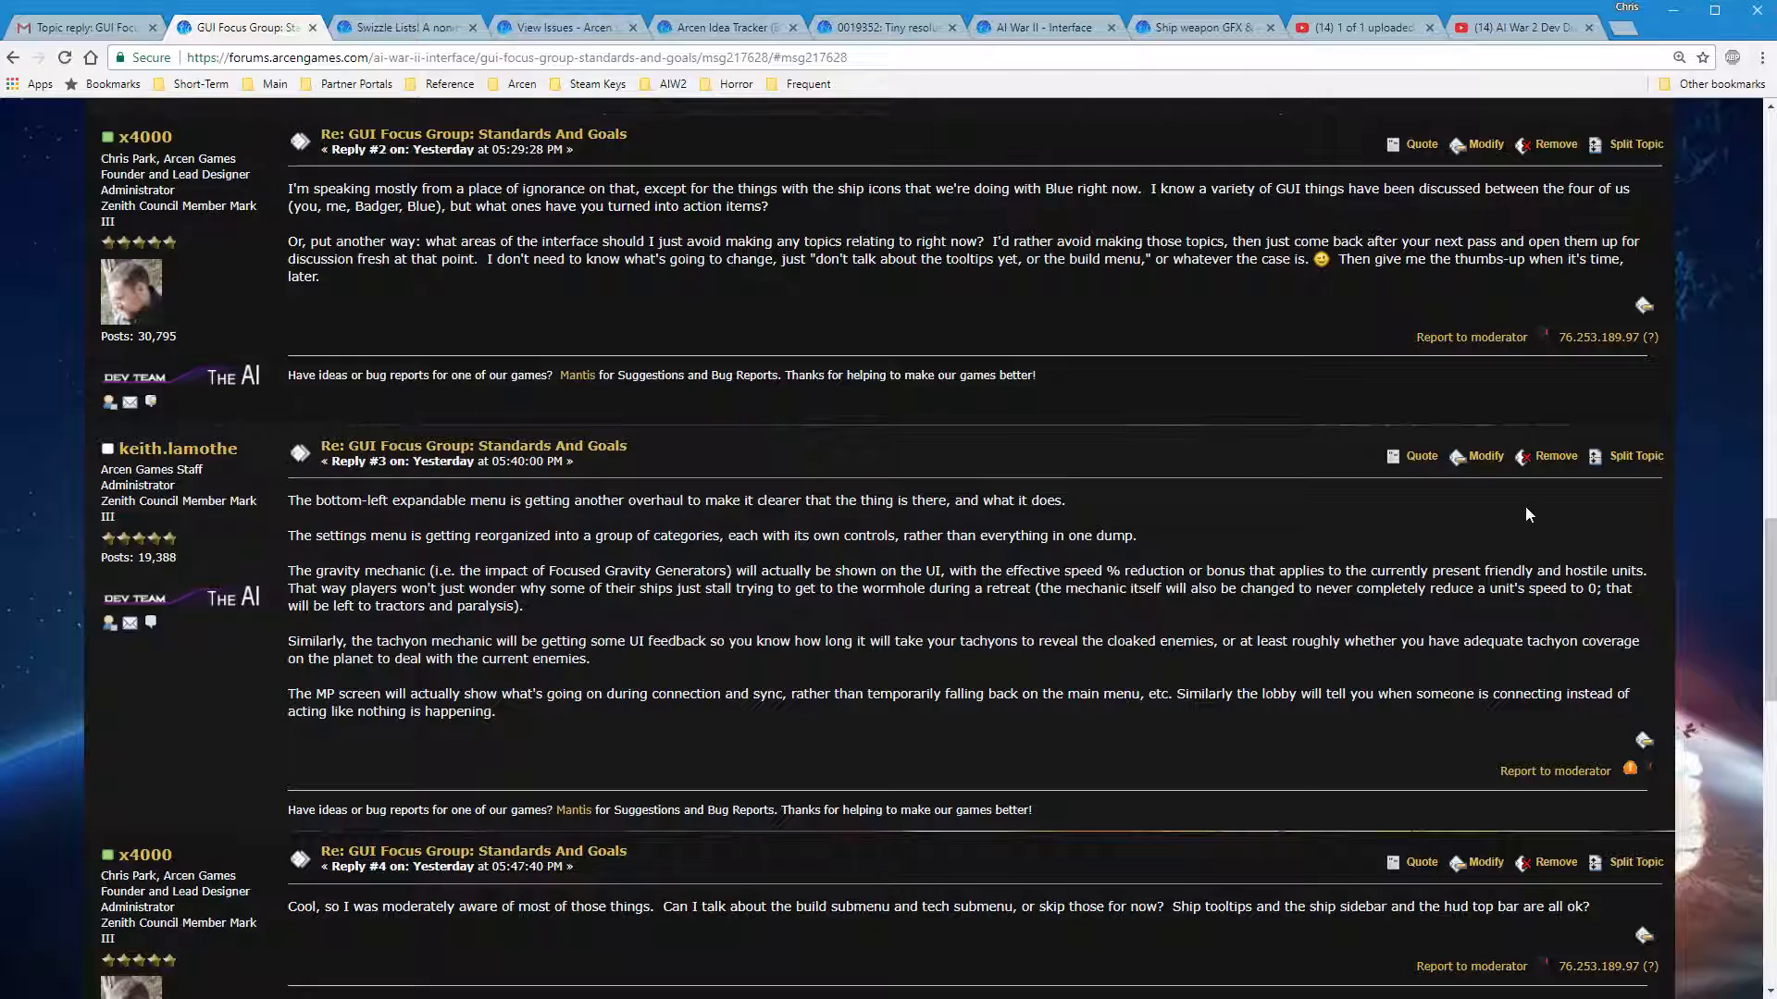
Quote Reply #3, preview it and split the quote into per-paragraph [quote] blocks
{"action": "left_click", "coordinate": [1420, 455]}
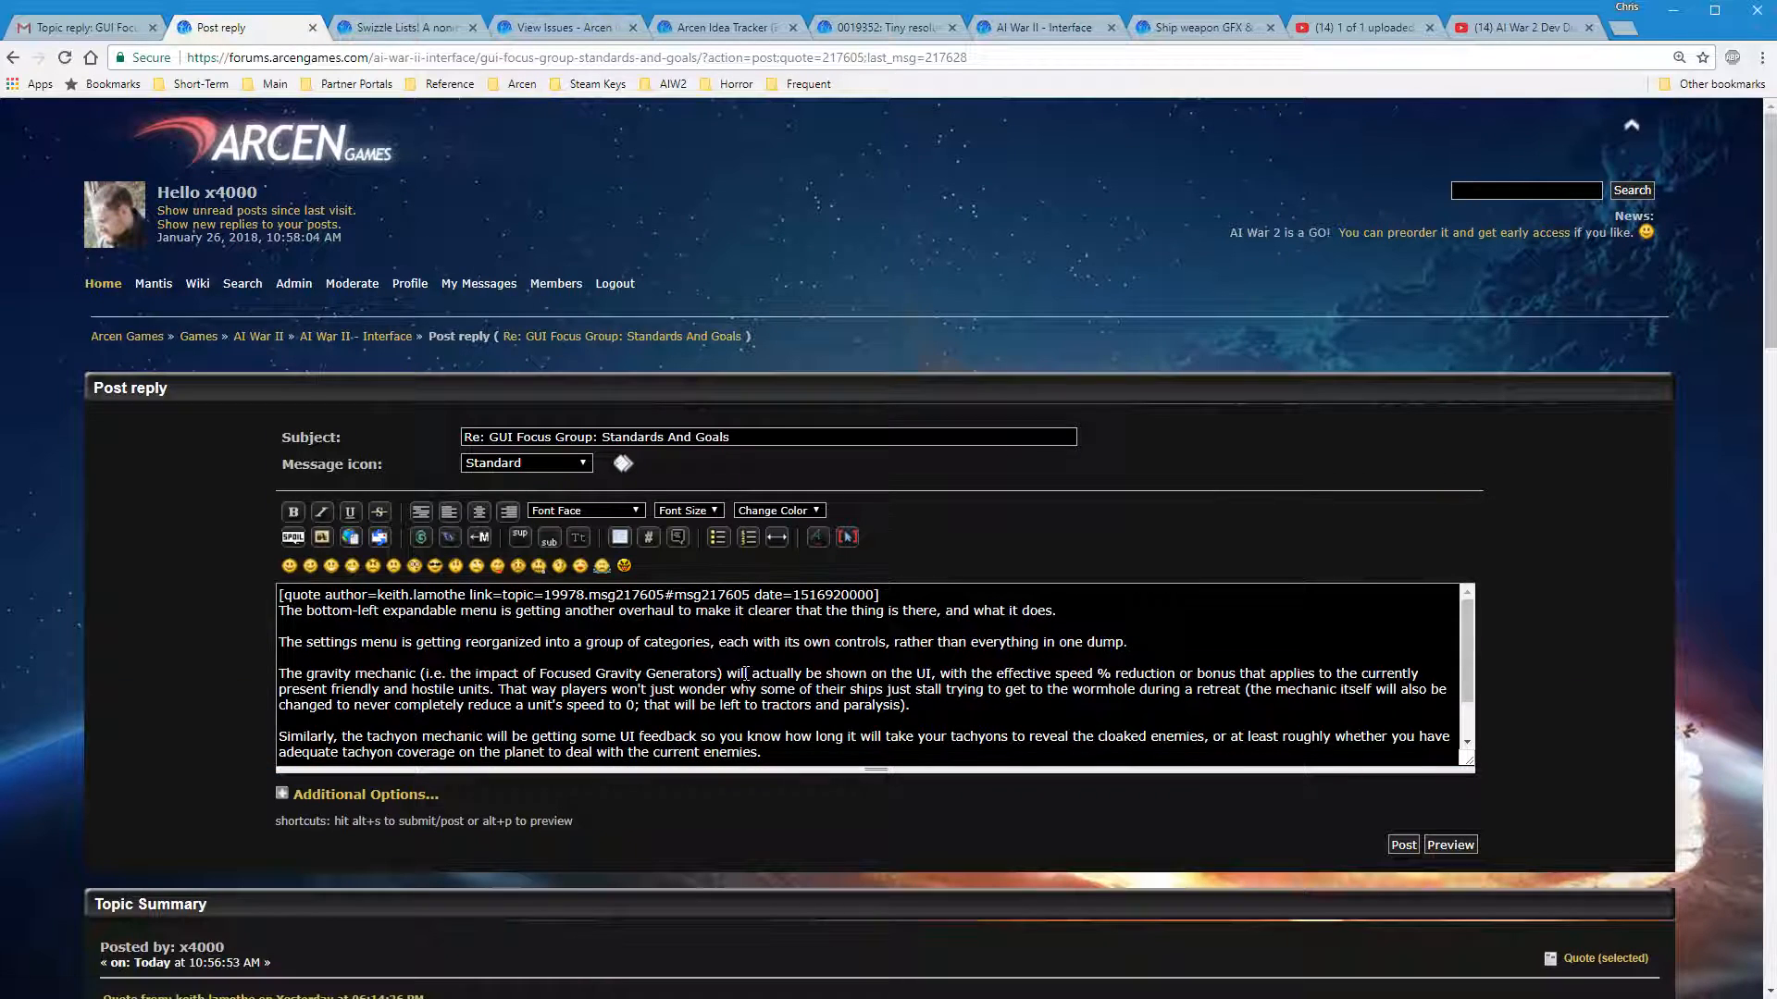
{"action": "scroll", "scroll_direction": "down", "scroll_amount": 3}
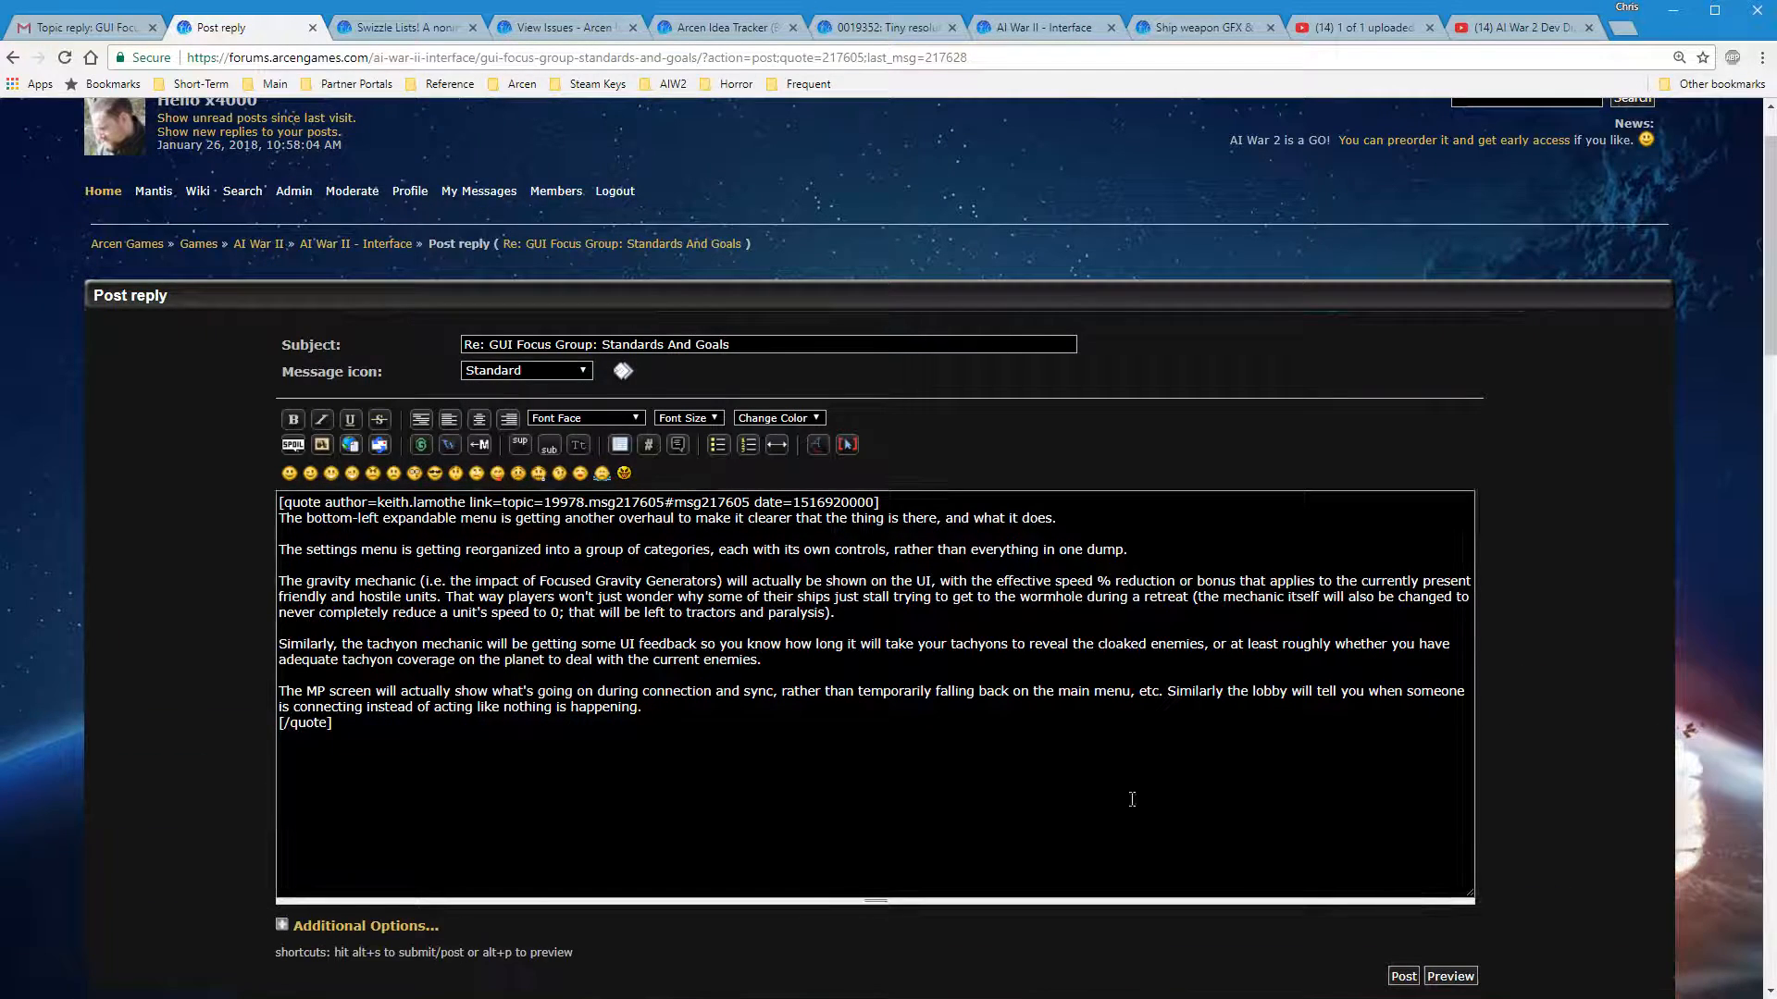
{"action": "left_click", "coordinate": [1448, 975]}
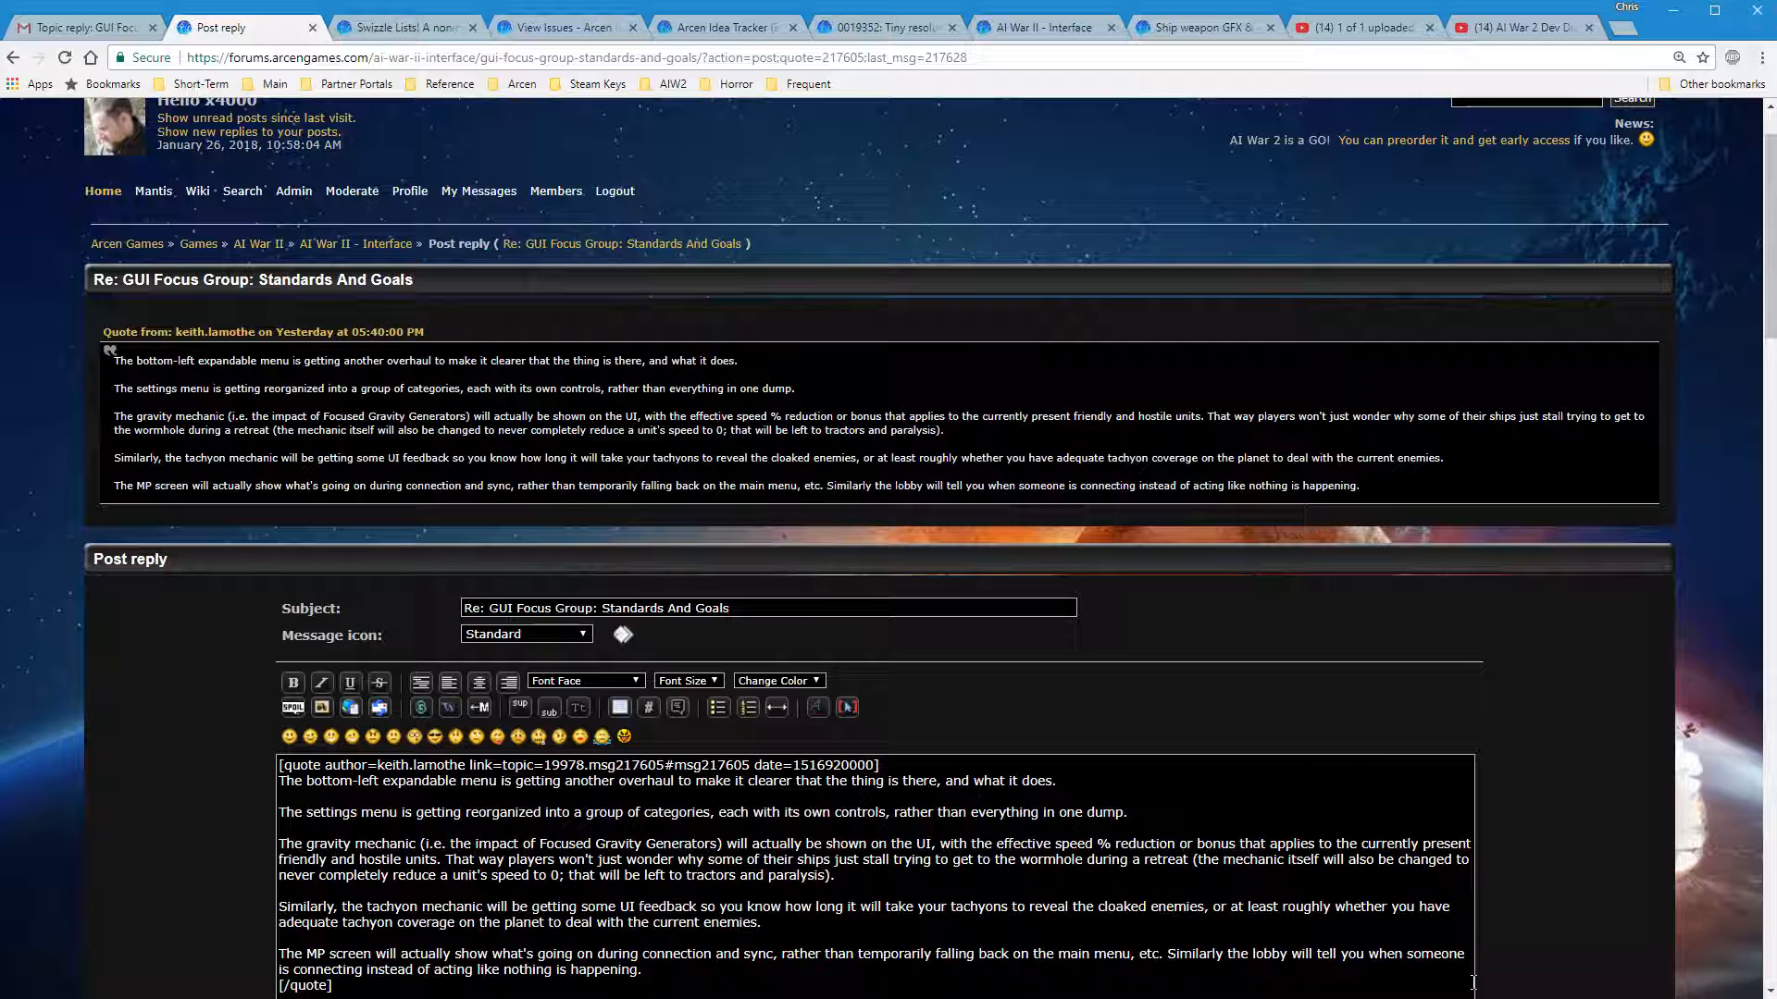
{"action": "scroll", "scroll_direction": "down", "scroll_amount": 3}
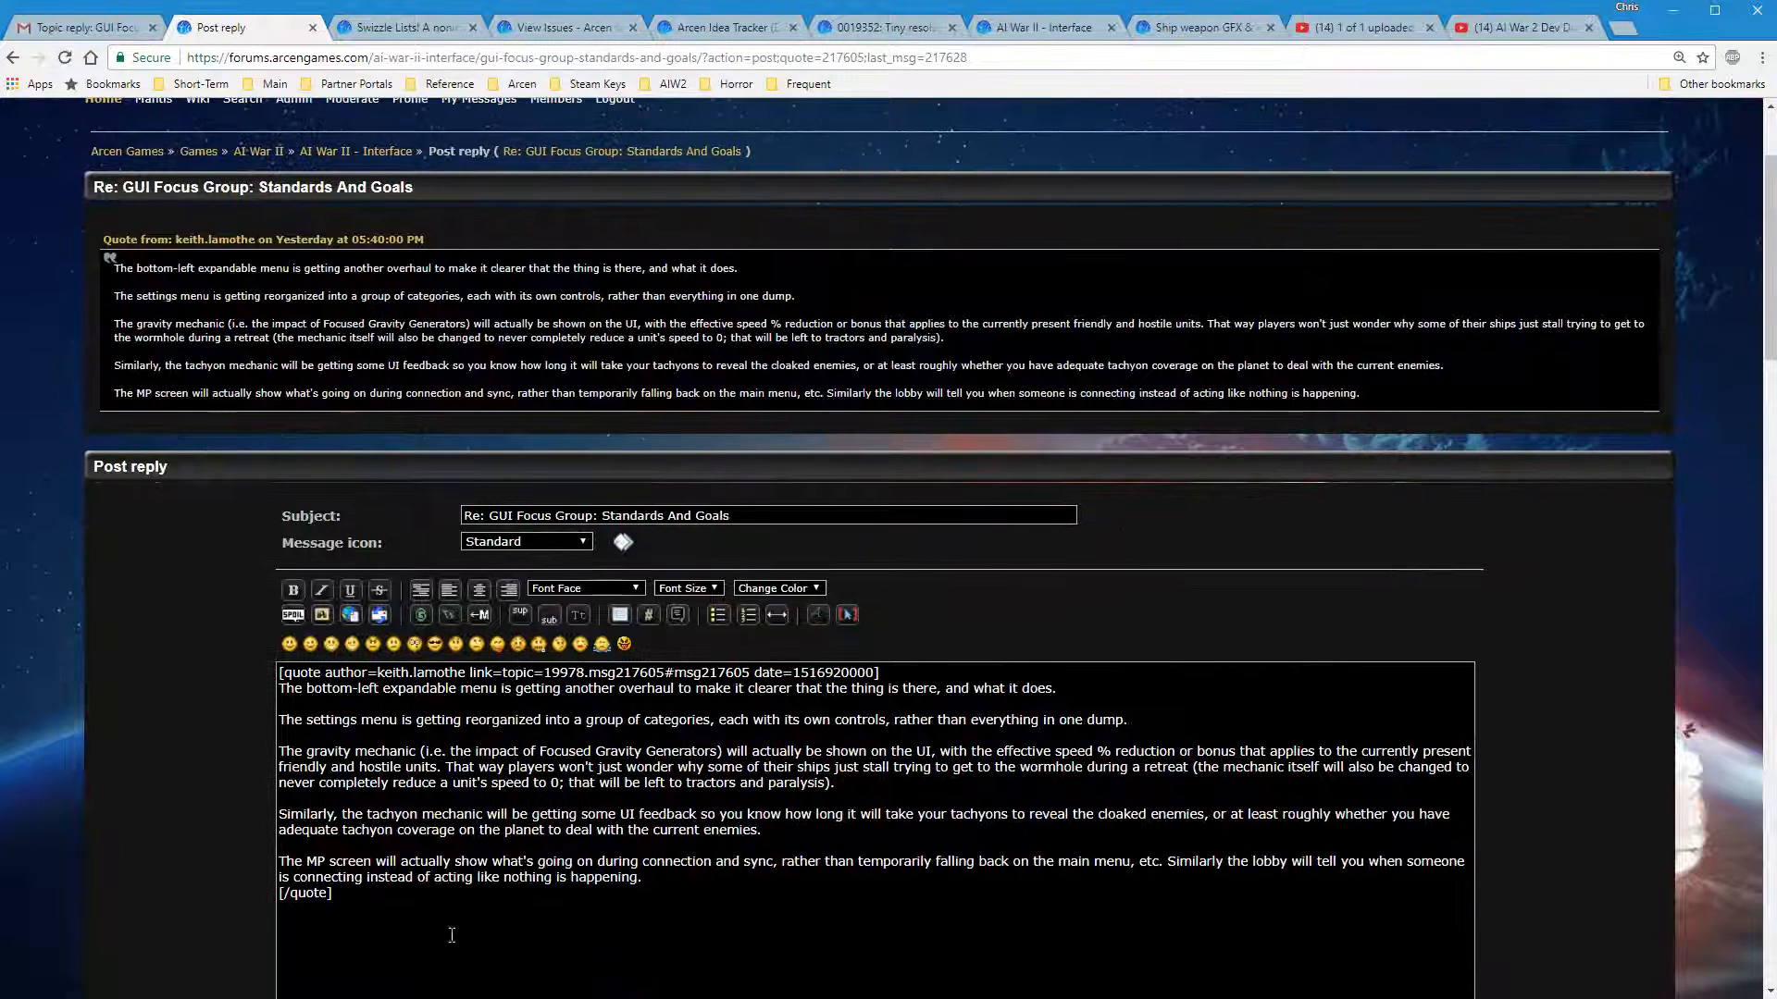
{"action": "double_click", "coordinate": [306, 893]}
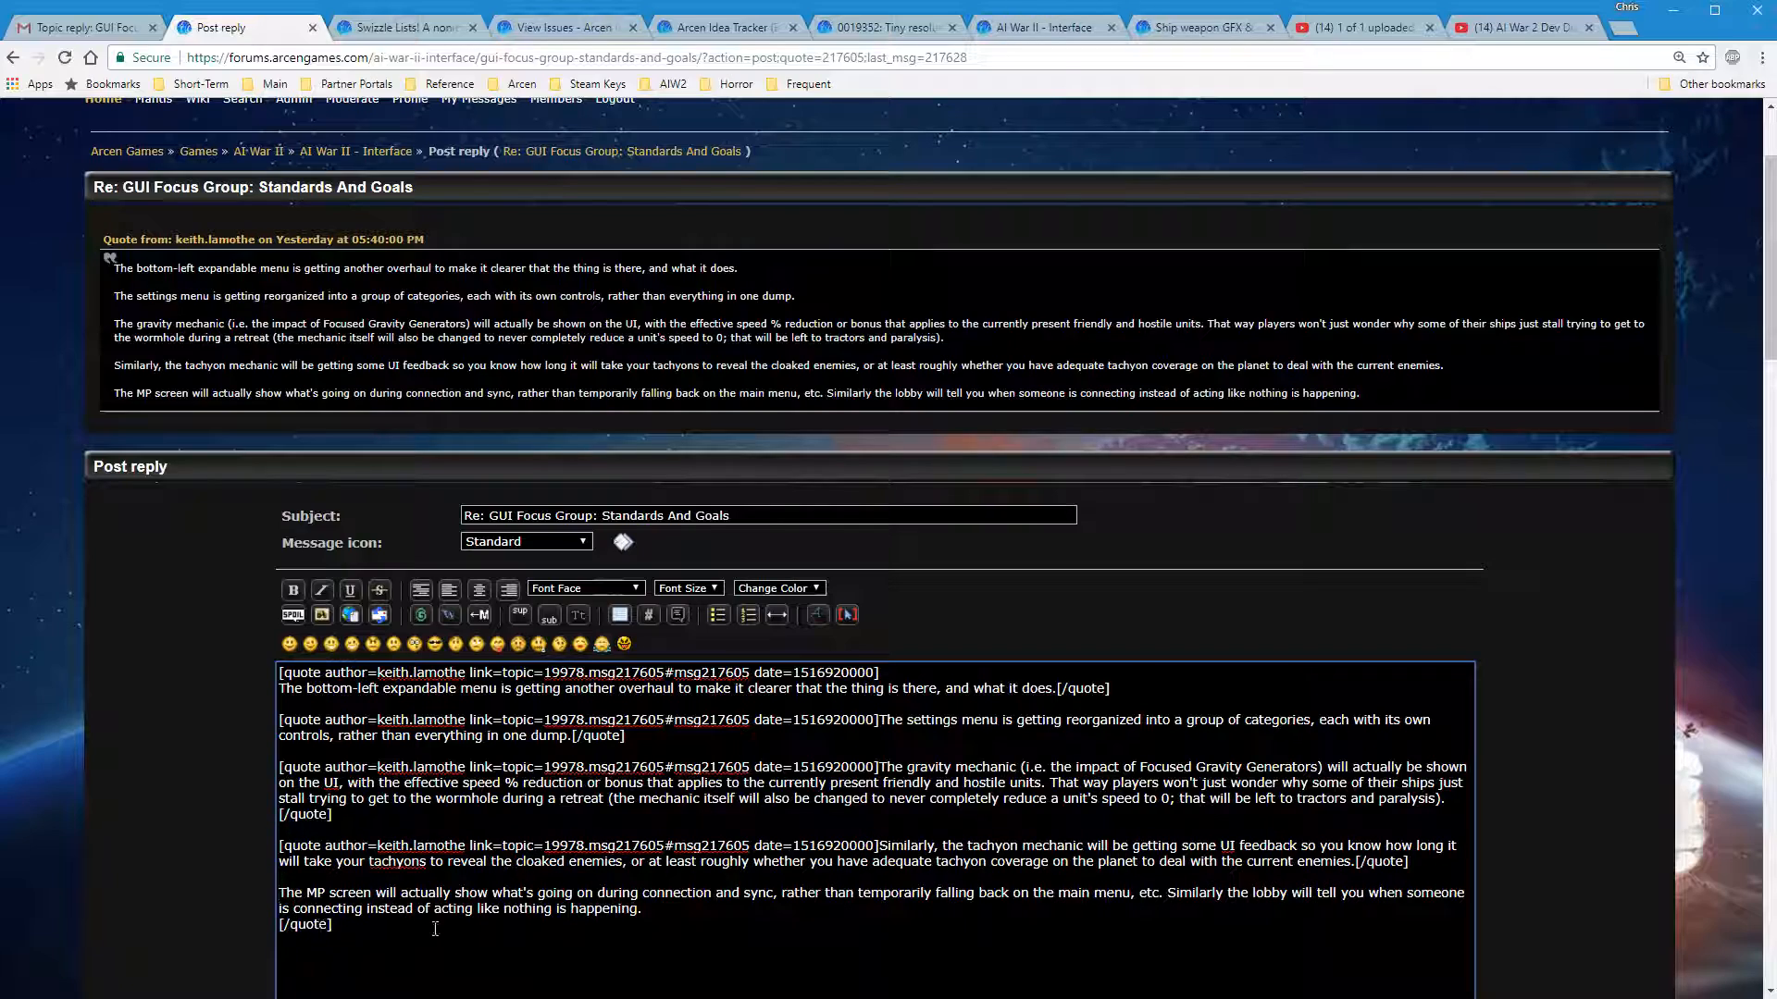
{"action": "scroll", "scroll_direction": "down", "scroll_amount": 3}
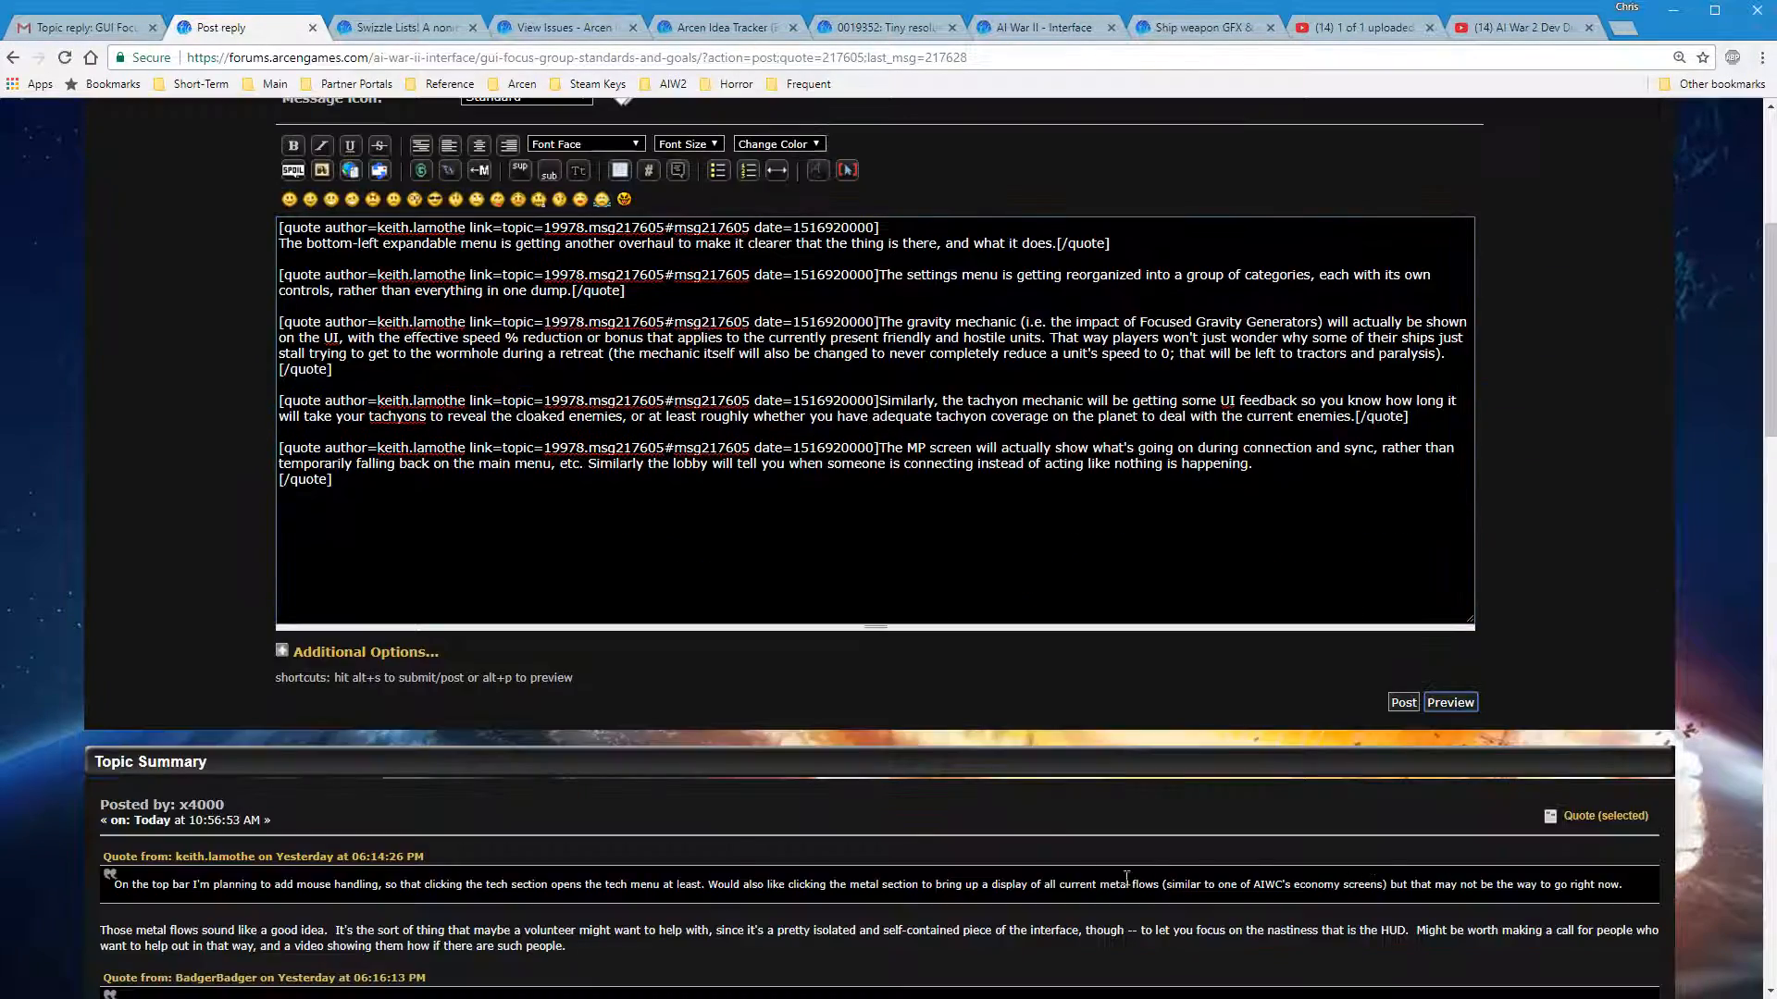
{"action": "scroll", "scroll_direction": "up", "scroll_amount": 3}
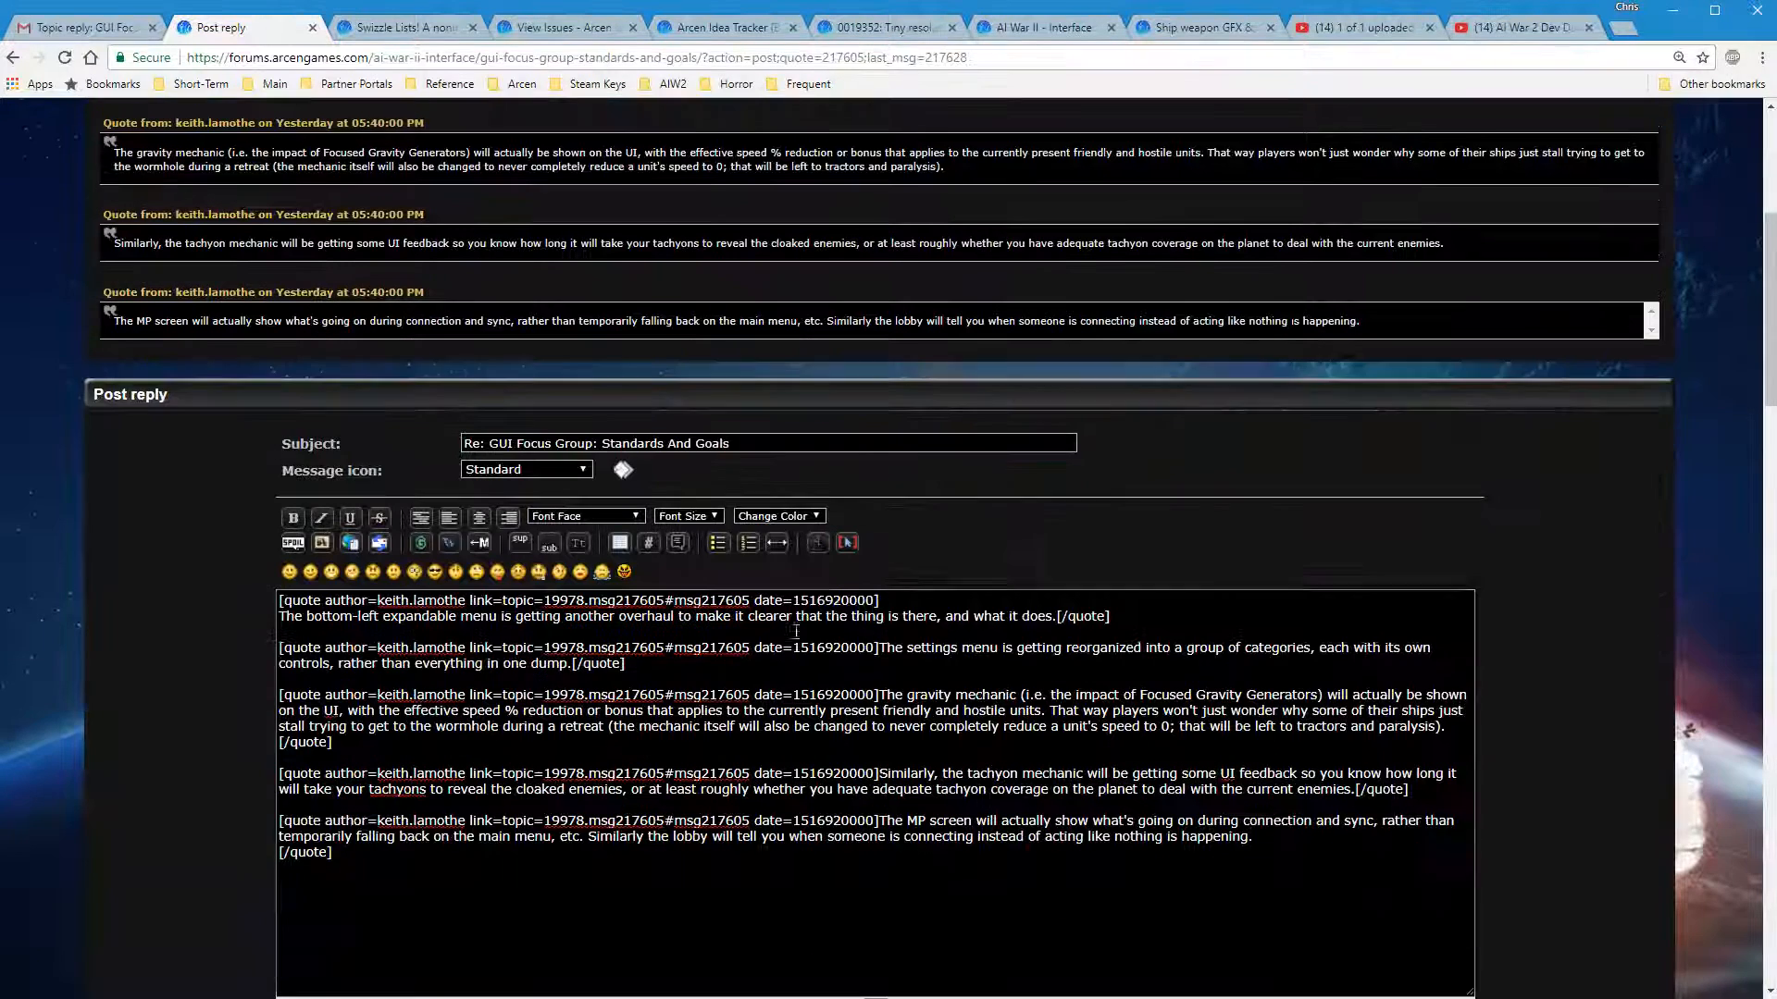
Type placeholder lines 'sdf', 'sdfs', 'sdfdsf' between the quote blocks
{"action": "type", "text": "sdf"}
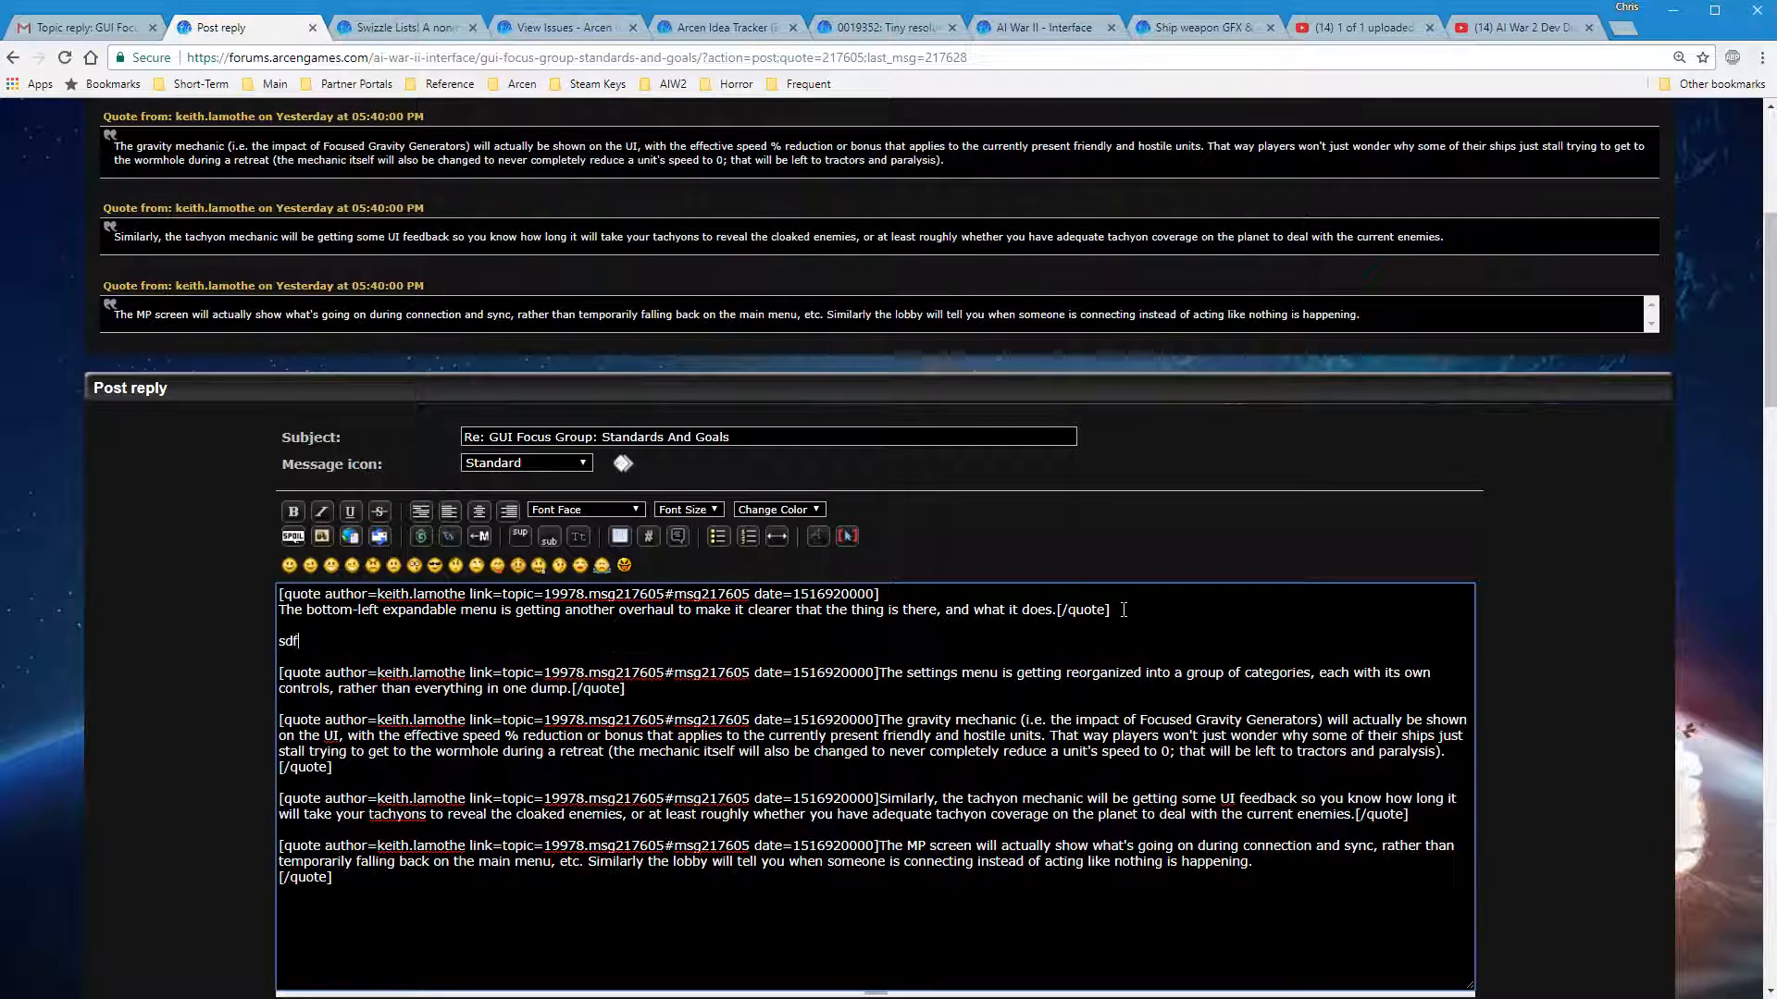
{"action": "type", "text": "sdfs"}
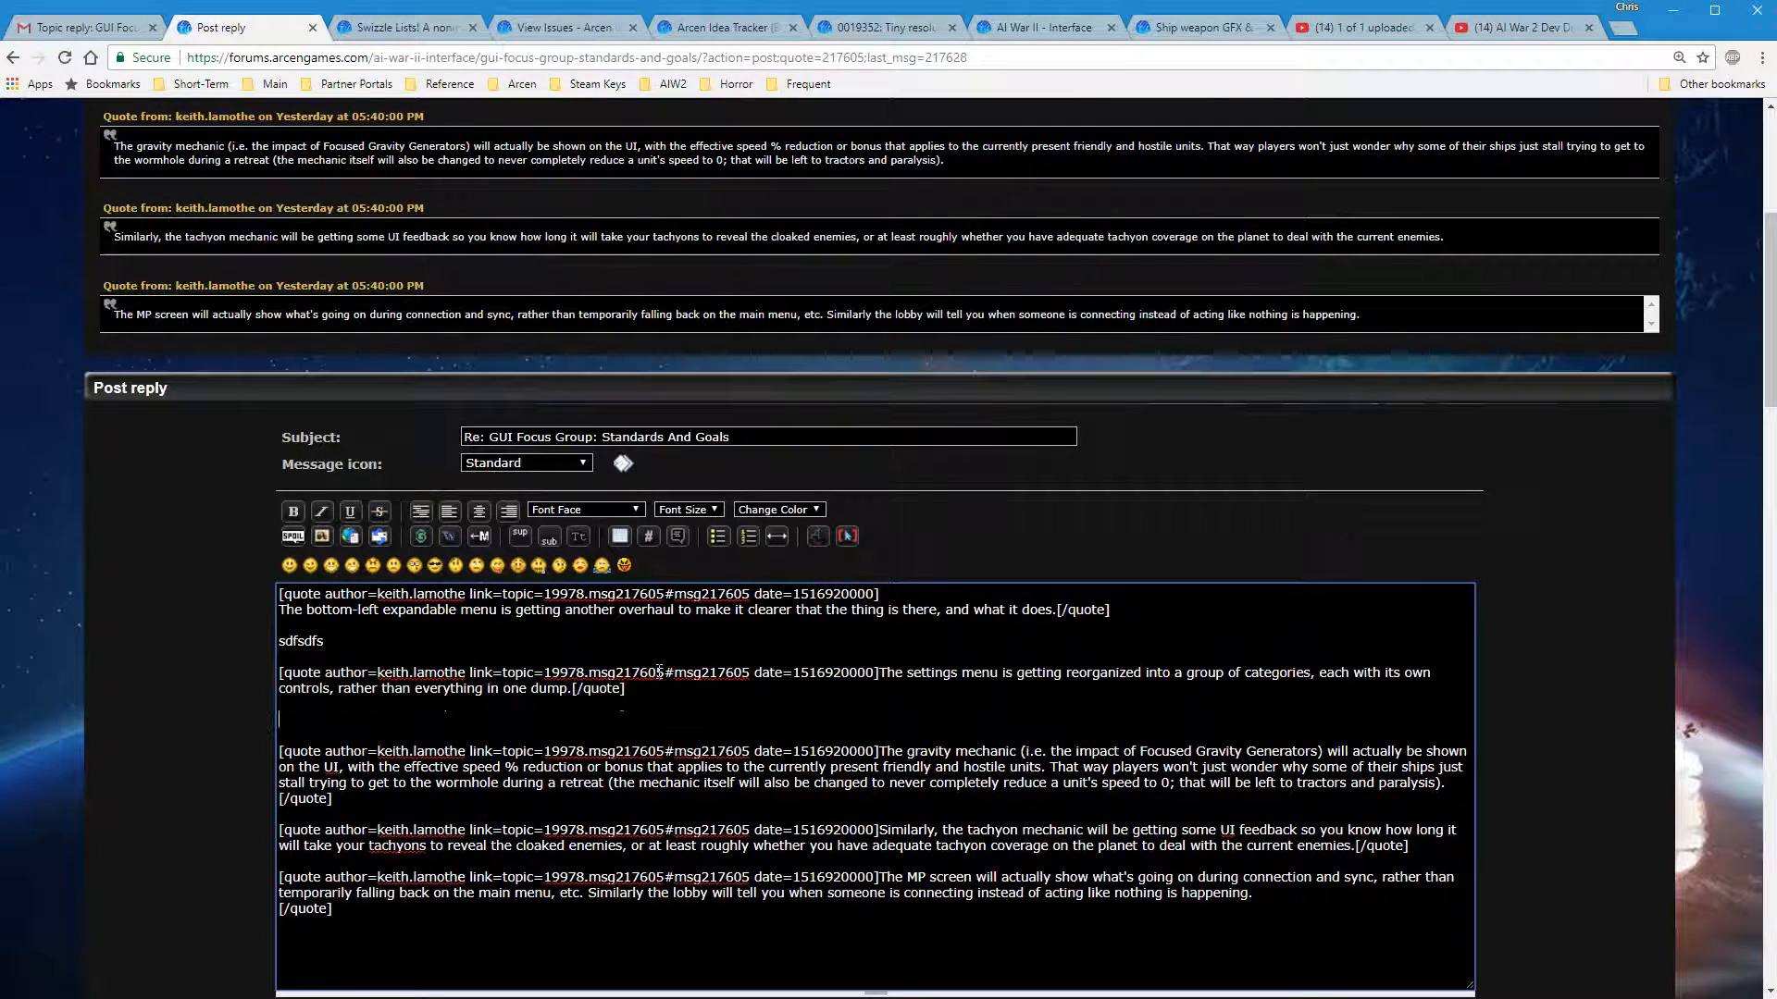
{"action": "type", "text": "sdfdsf"}
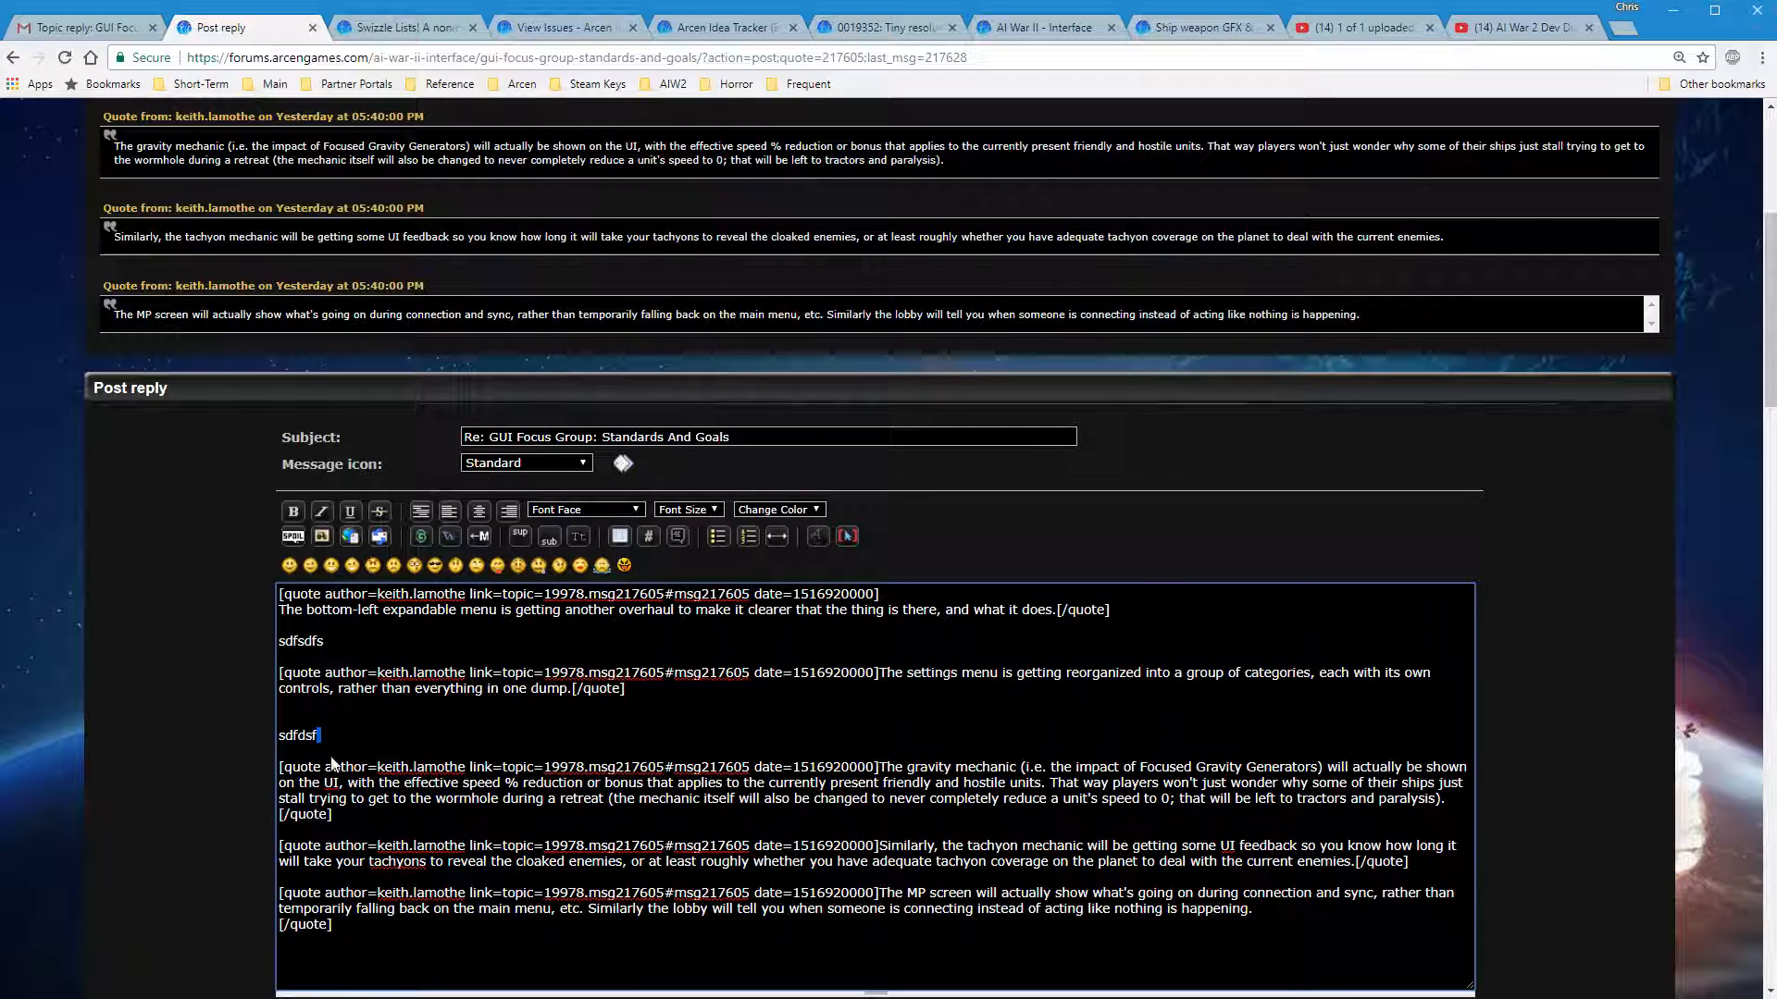
{"action": "scroll", "scroll_direction": "down", "scroll_amount": 3}
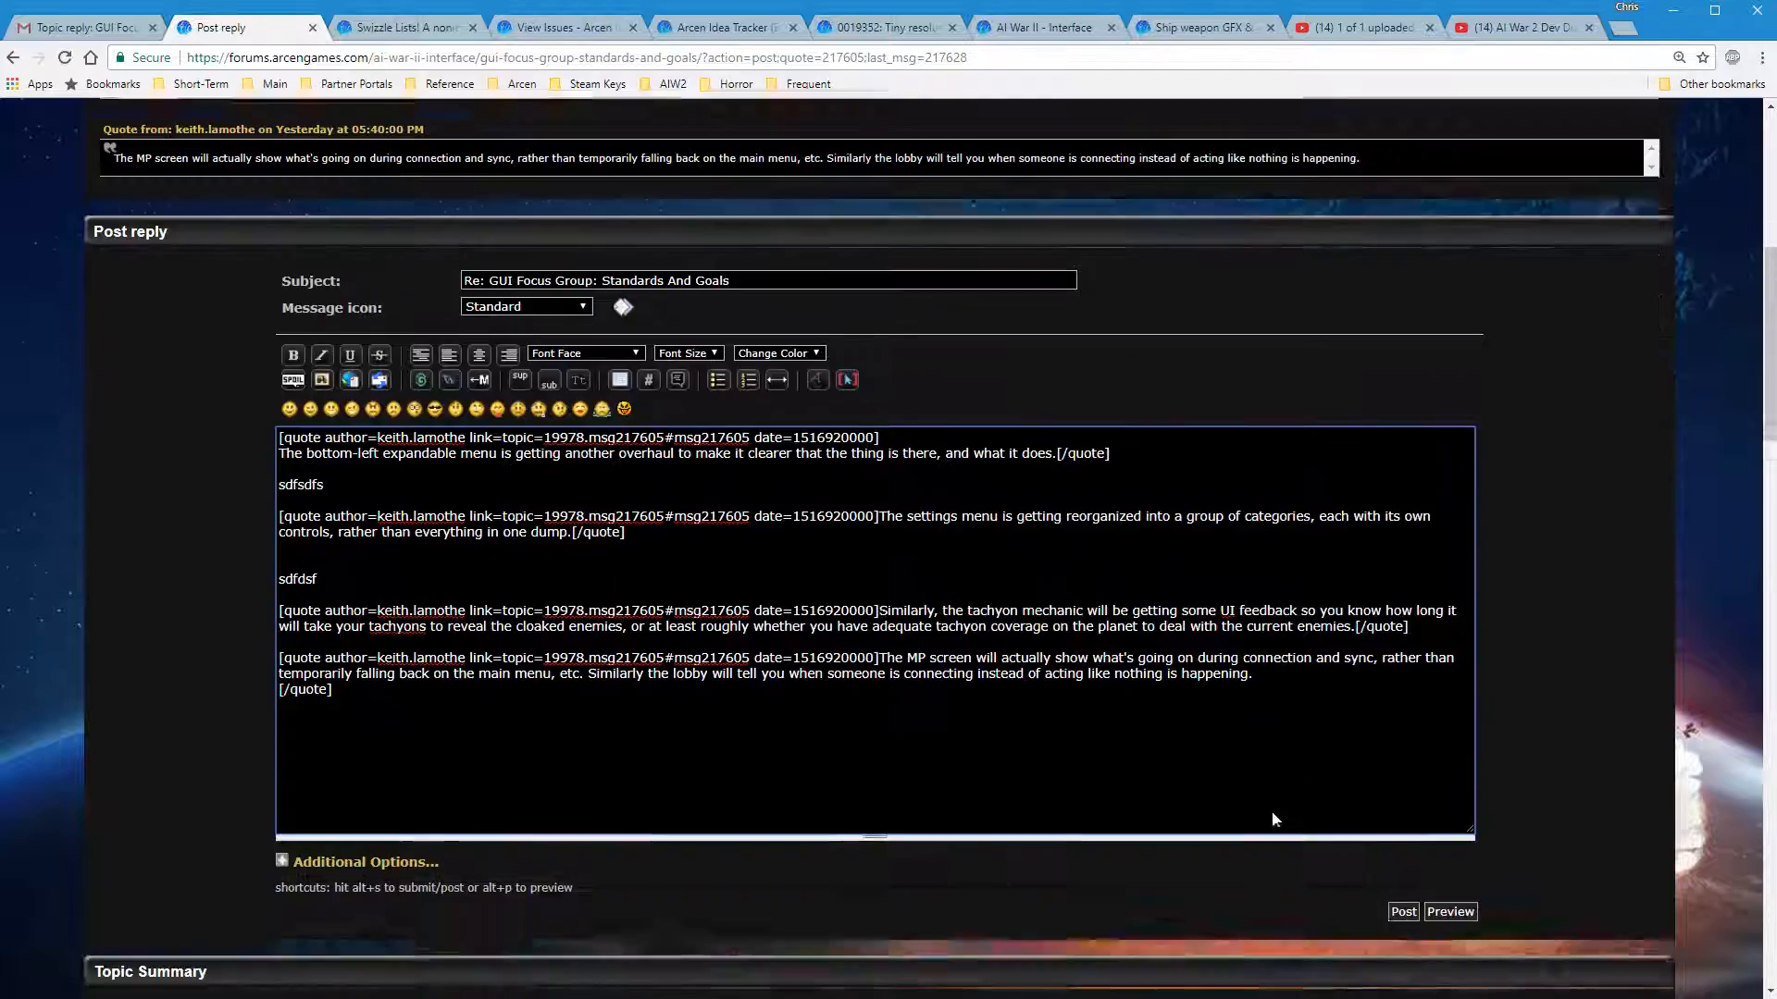
Scroll through the split-quote reply preview and editor before returning to the topic unposted
{"action": "scroll", "scroll_direction": "up", "scroll_amount": 3}
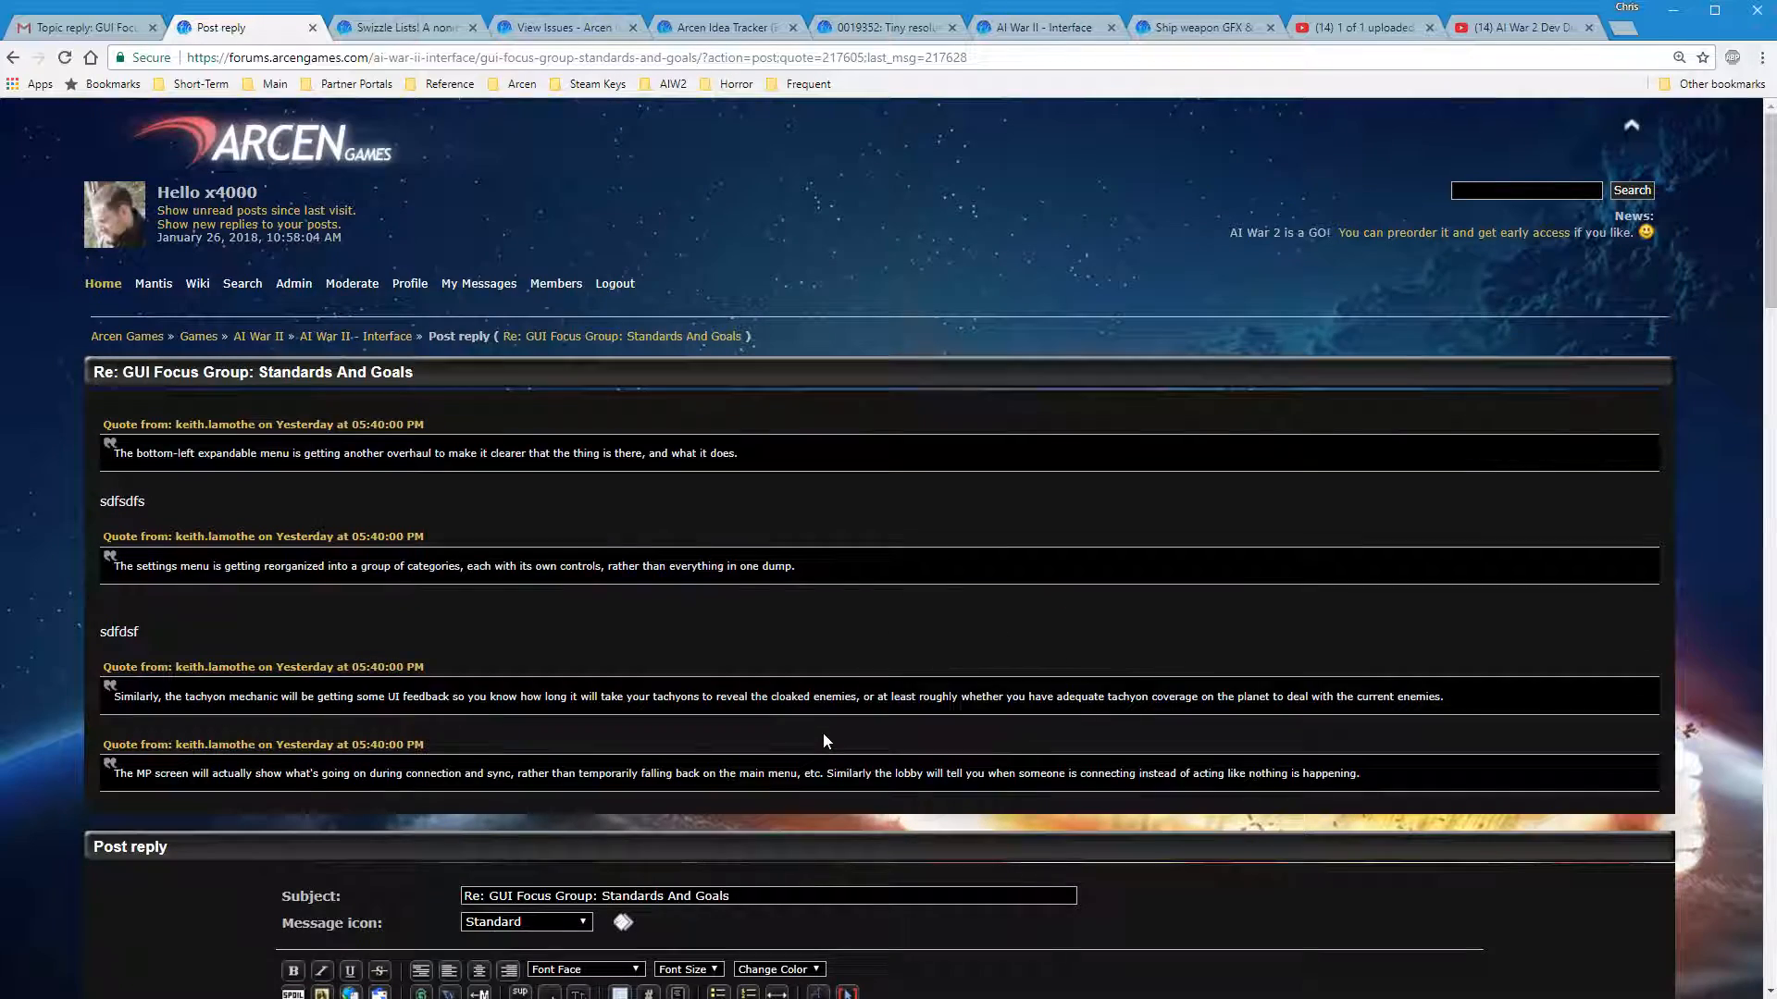
{"action": "scroll", "scroll_direction": "down", "scroll_amount": 3}
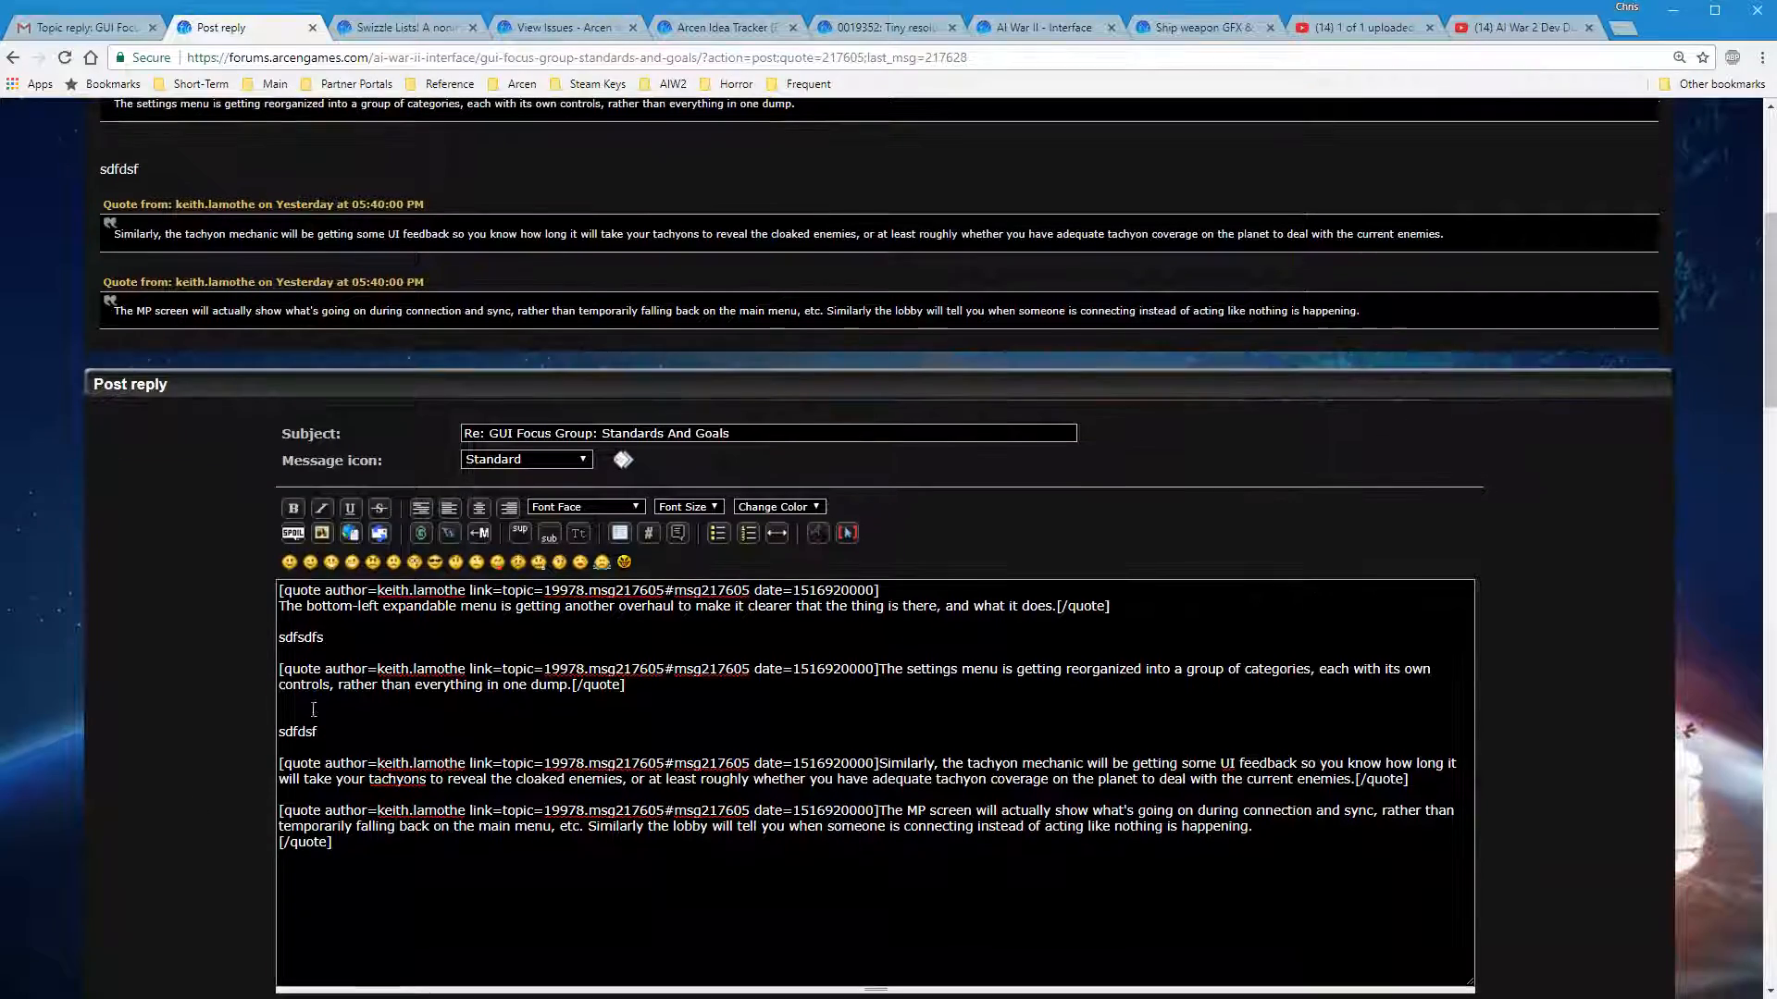
{"action": "scroll", "scroll_direction": "down", "scroll_amount": 3}
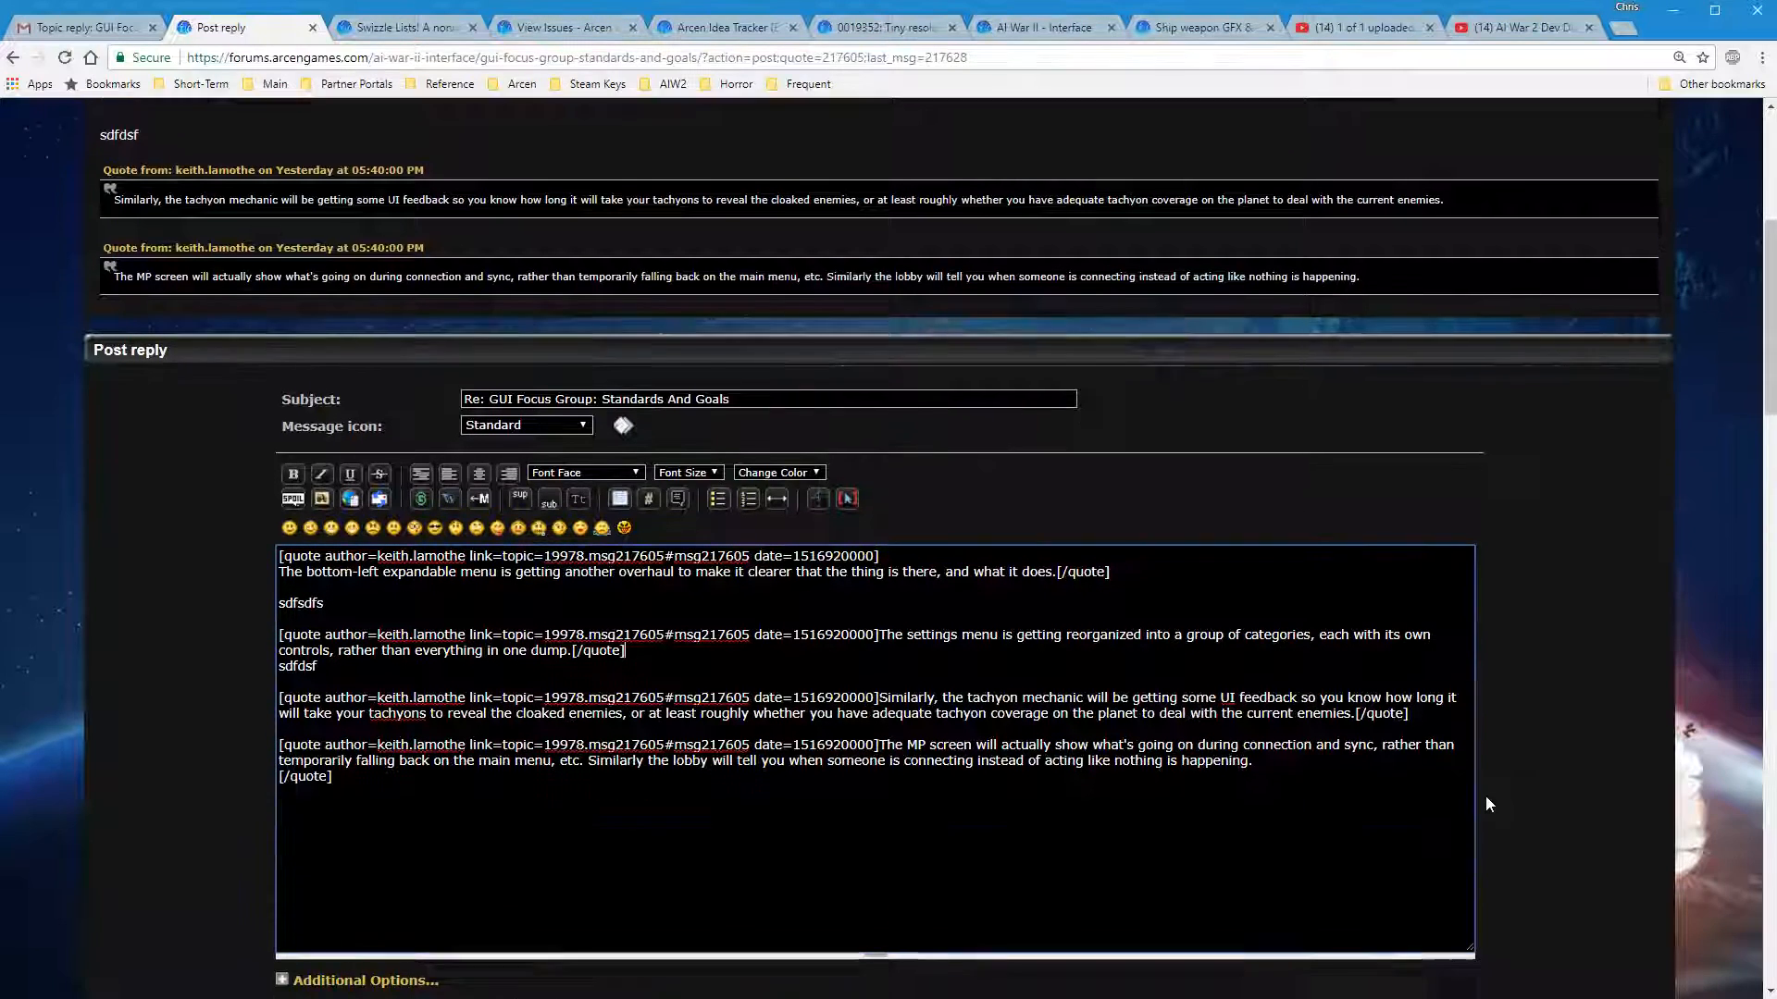
{"action": "scroll", "scroll_direction": "down", "scroll_amount": 3}
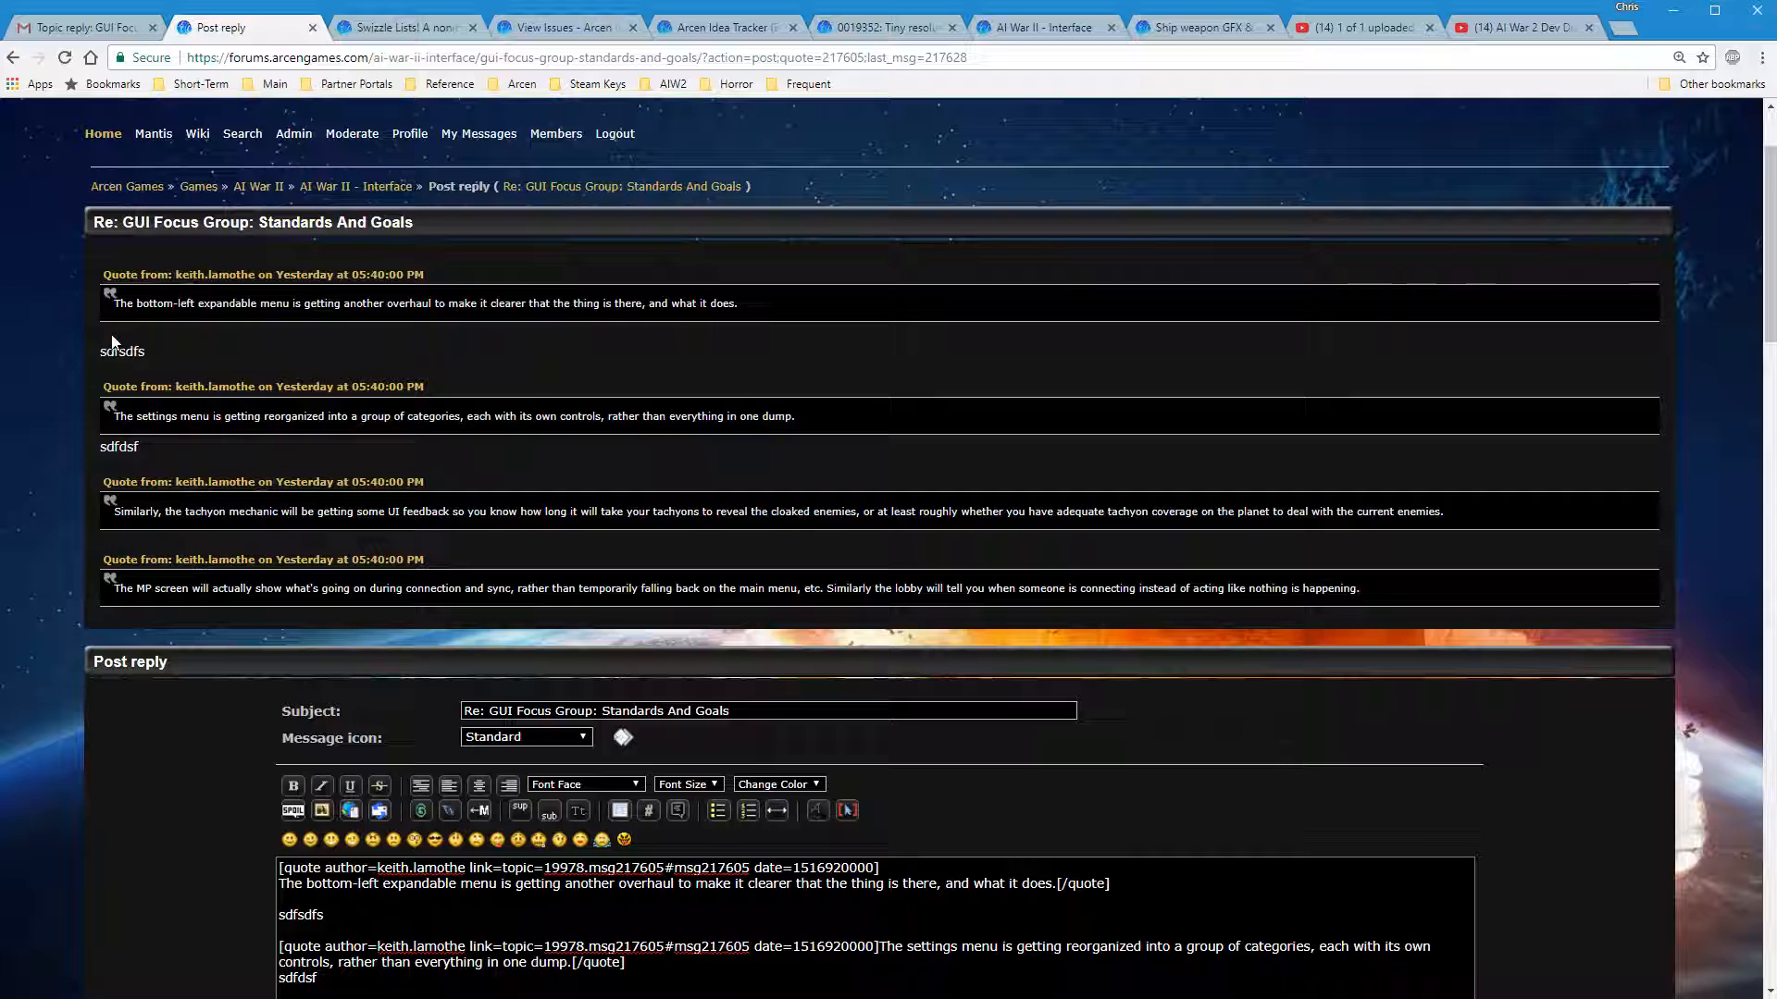
{"action": "scroll", "scroll_direction": "down", "scroll_amount": 3}
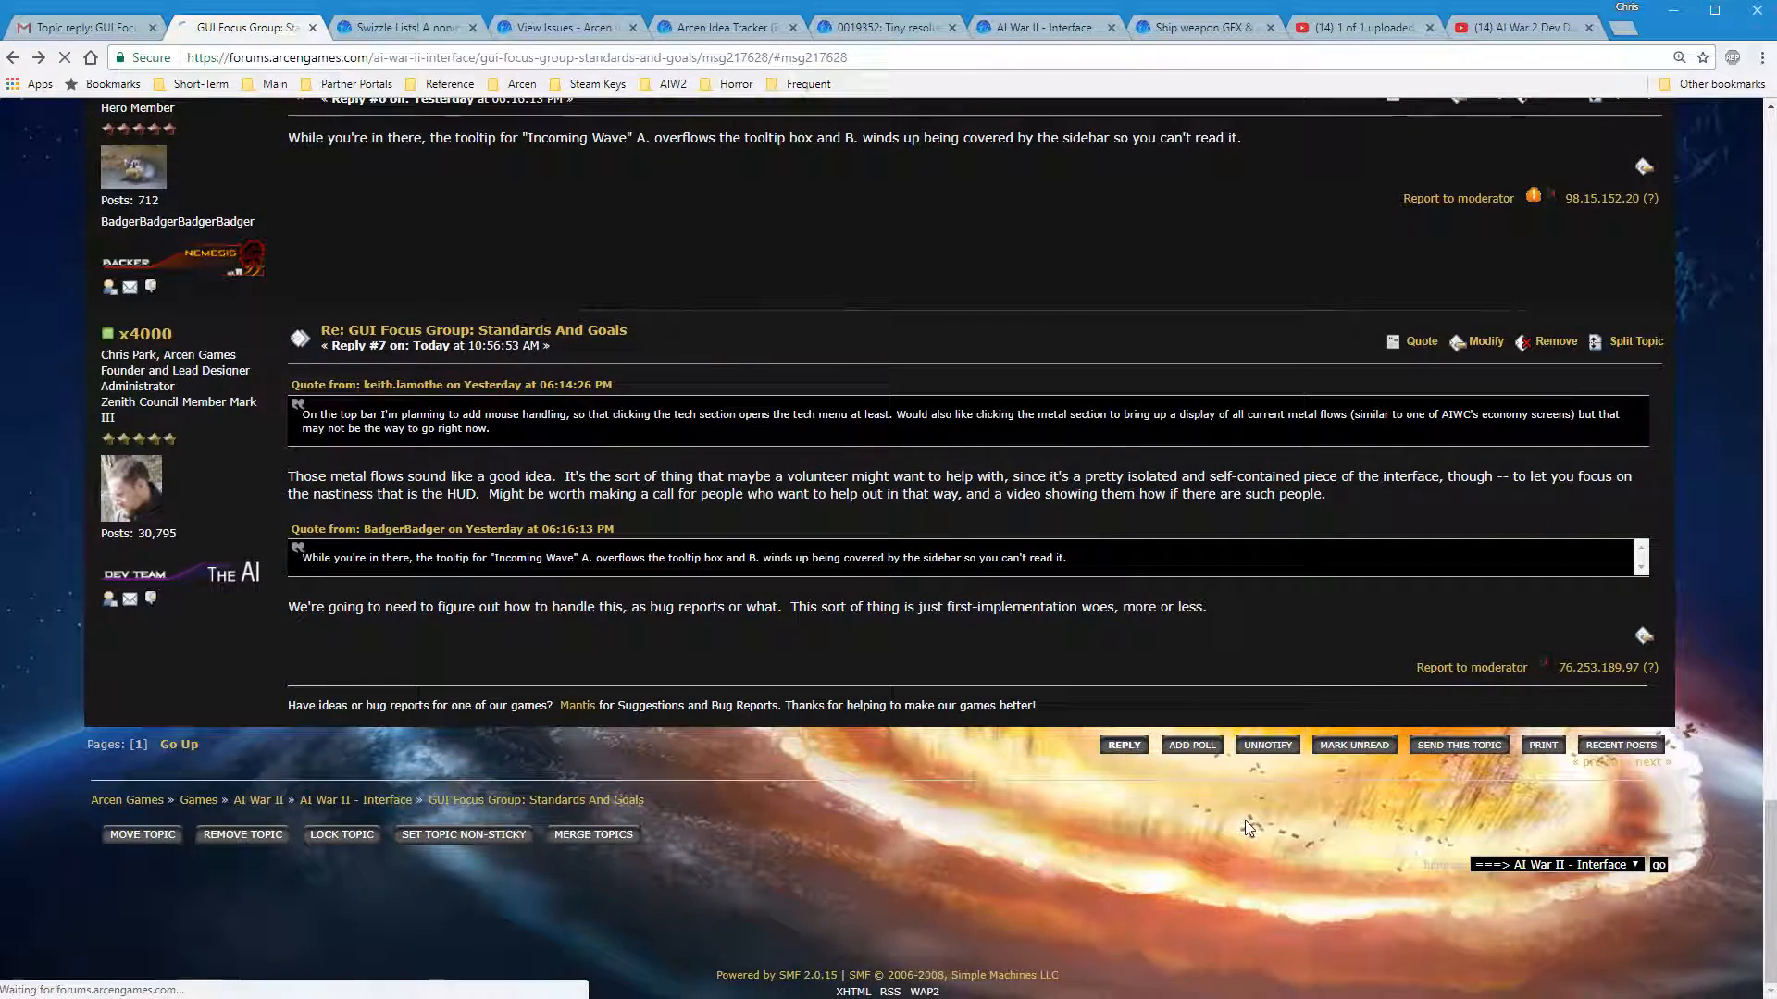
Start a new reply quoting Keith's update and wrap the gravity paragraph in its own quote
{"action": "left_click", "coordinate": [1122, 744]}
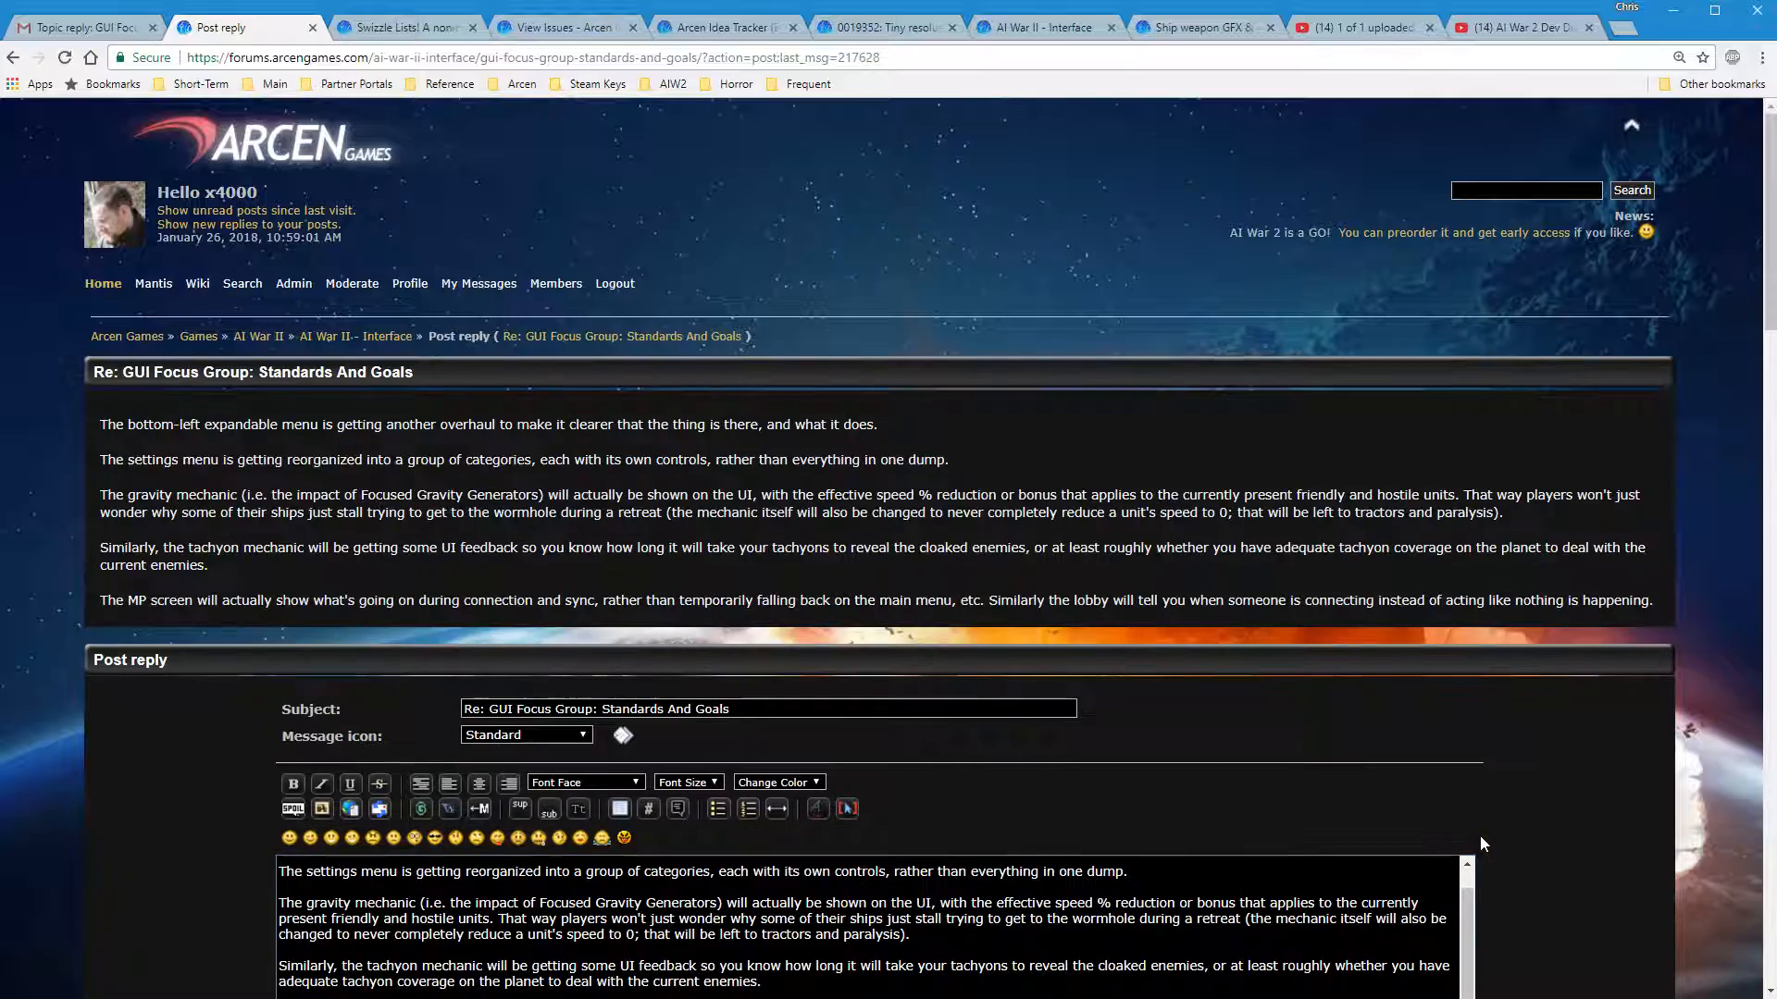
{"action": "scroll", "scroll_direction": "down", "scroll_amount": 3}
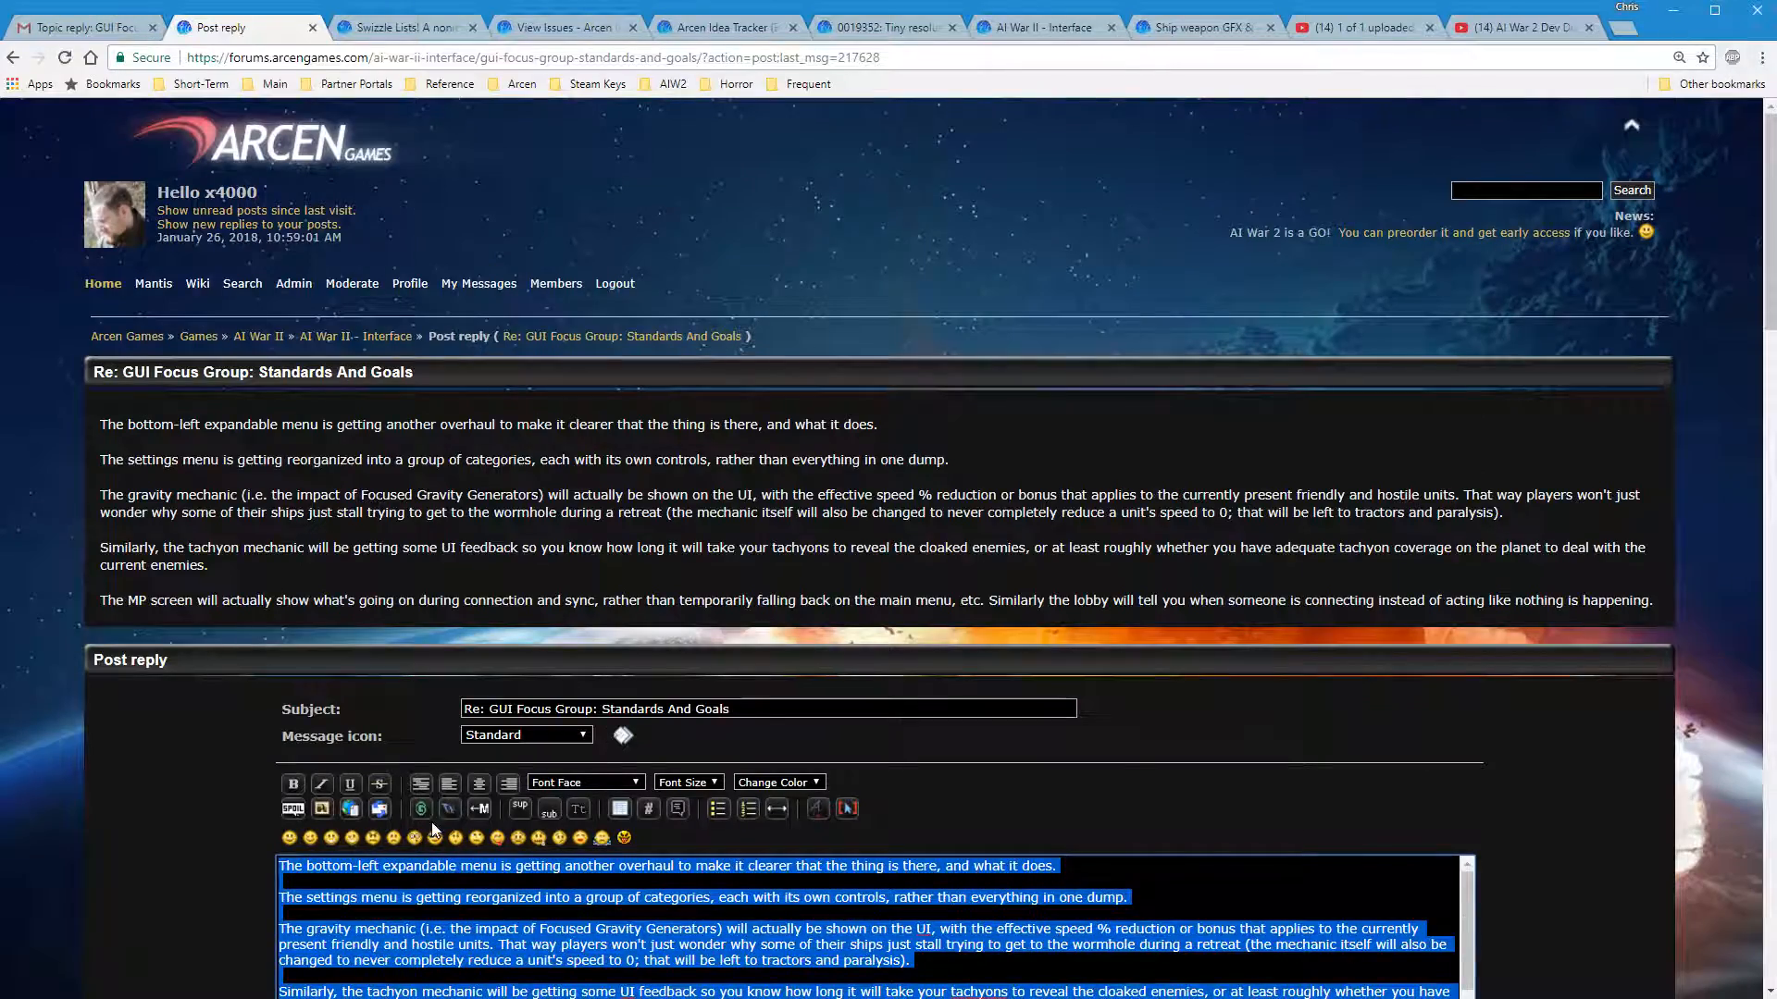
{"action": "mouse_move", "coordinate": [650, 835]}
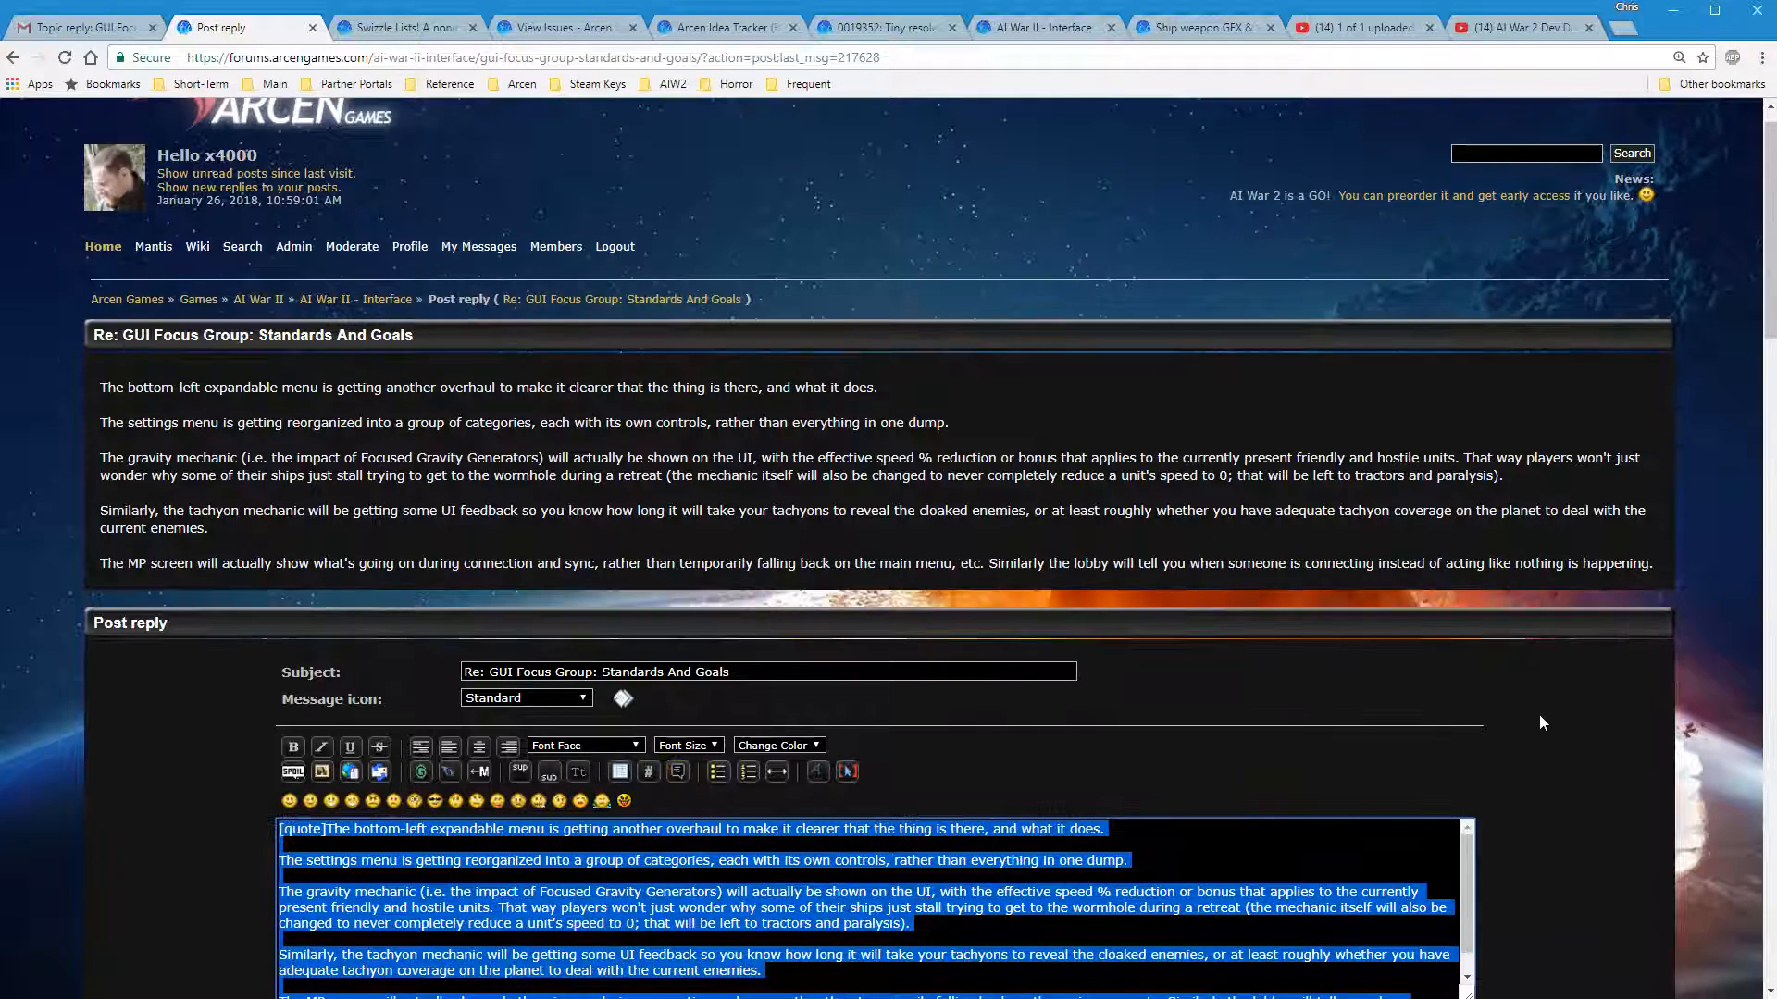
{"action": "scroll", "scroll_direction": "down", "scroll_amount": 3}
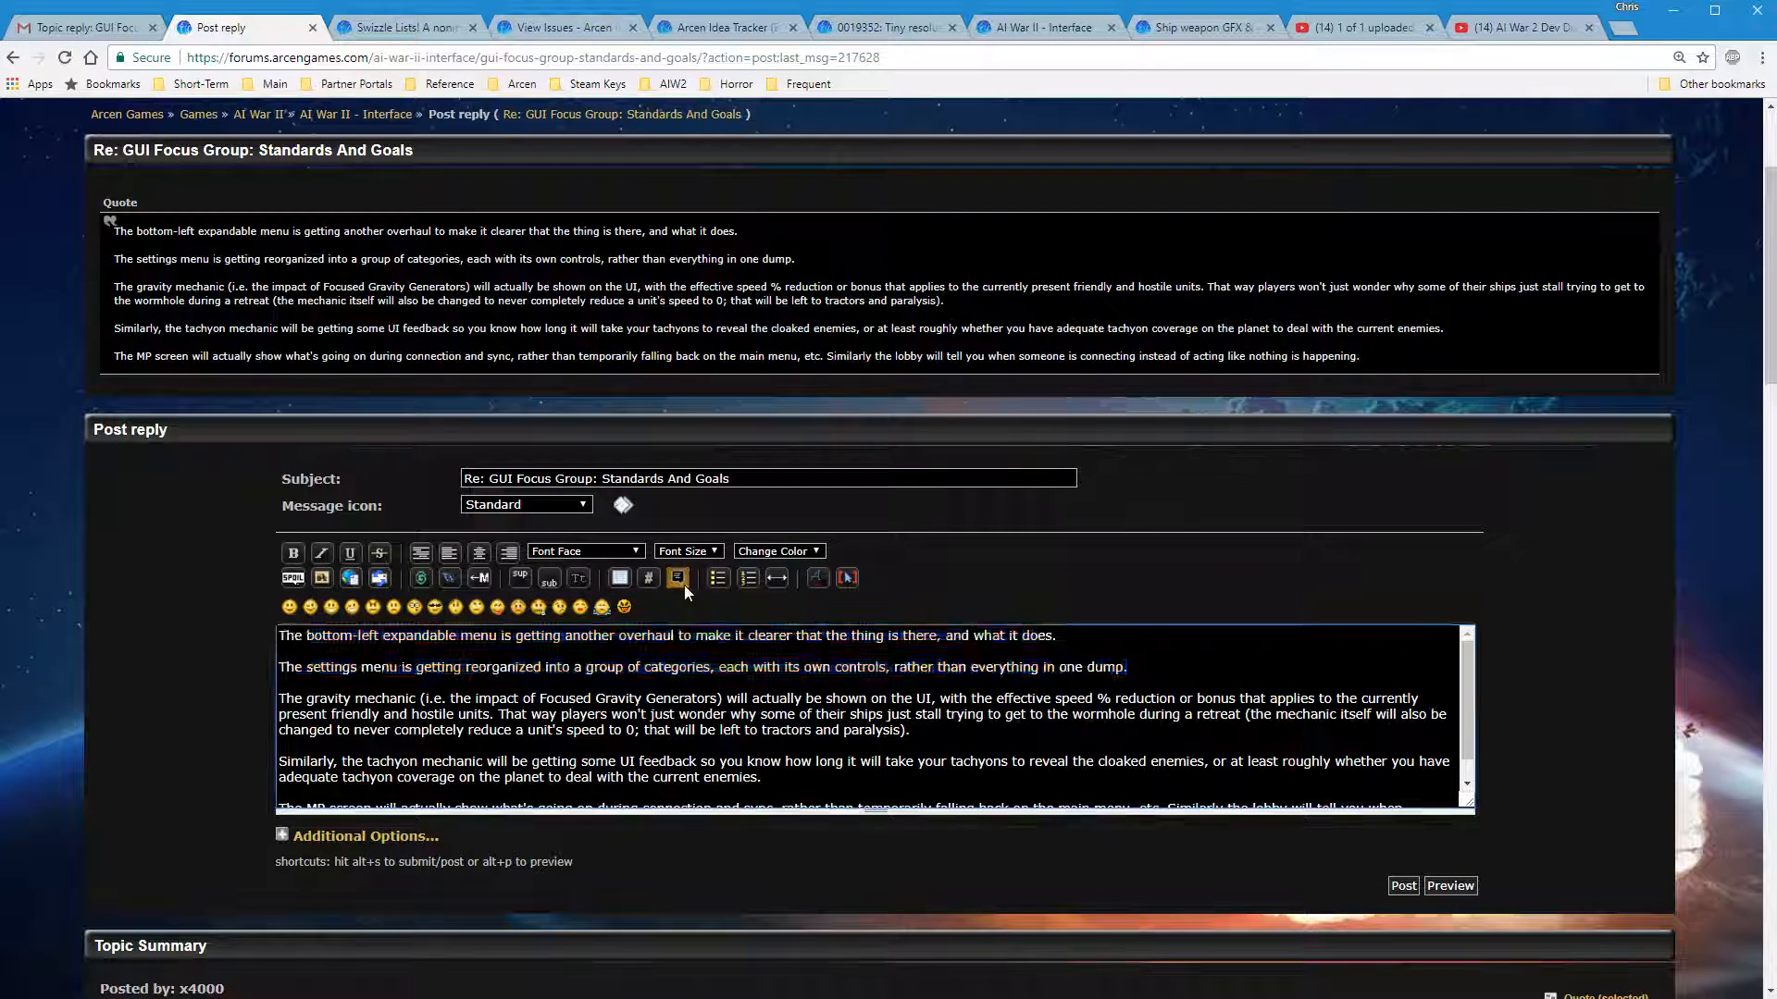
{"action": "left_click", "coordinate": [677, 578]}
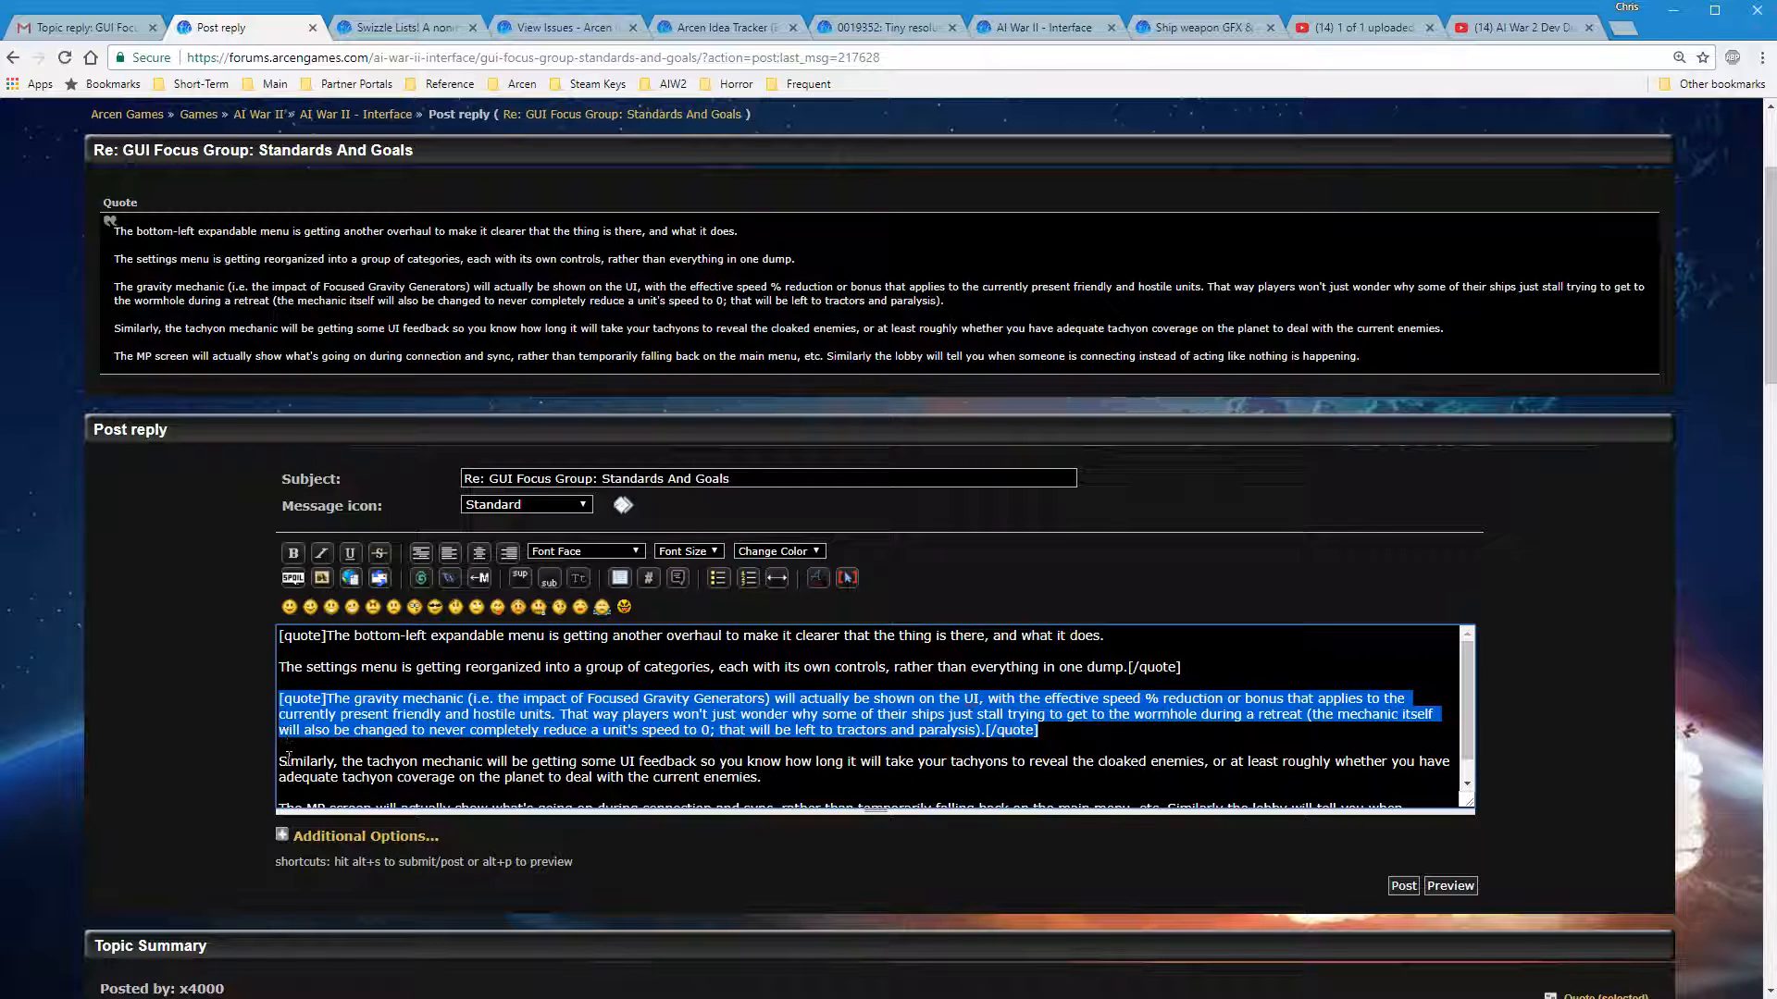
Credit the gravity quote to Keith by adding =Keith to its quote tag
{"action": "scroll", "scroll_direction": "down", "scroll_amount": 3}
{"action": "type", "text": "[quote"}
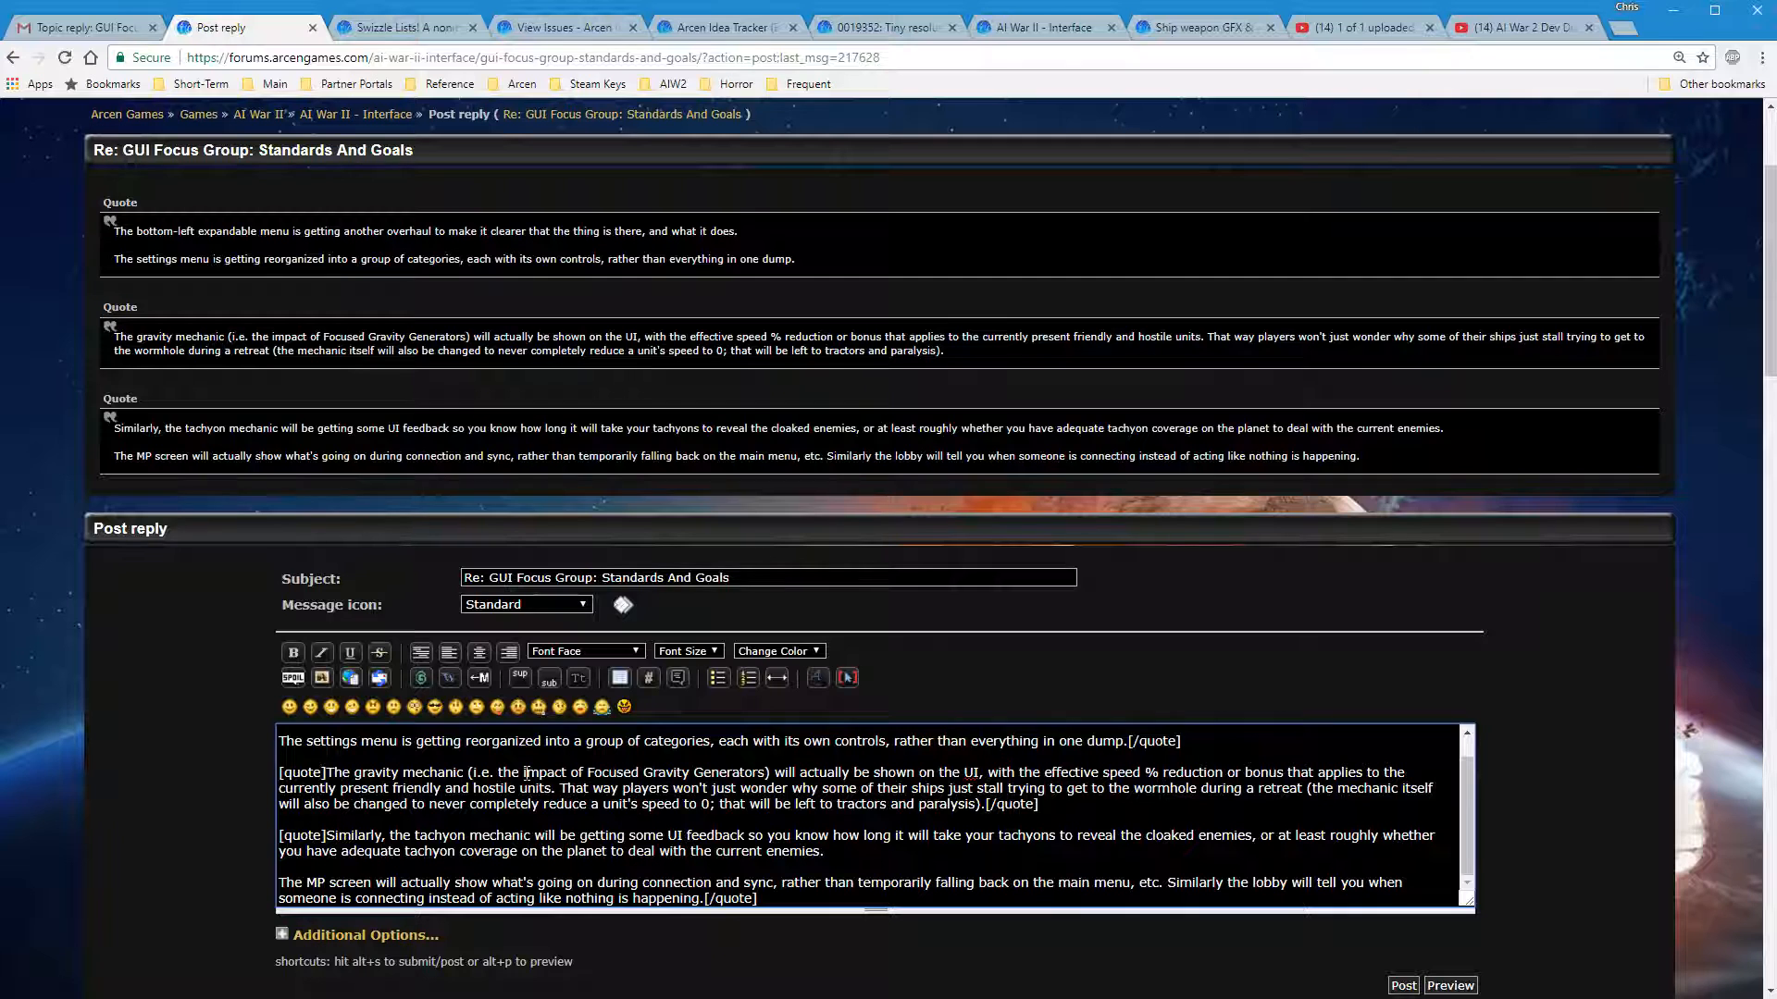
{"action": "type", "text": "=KL"}
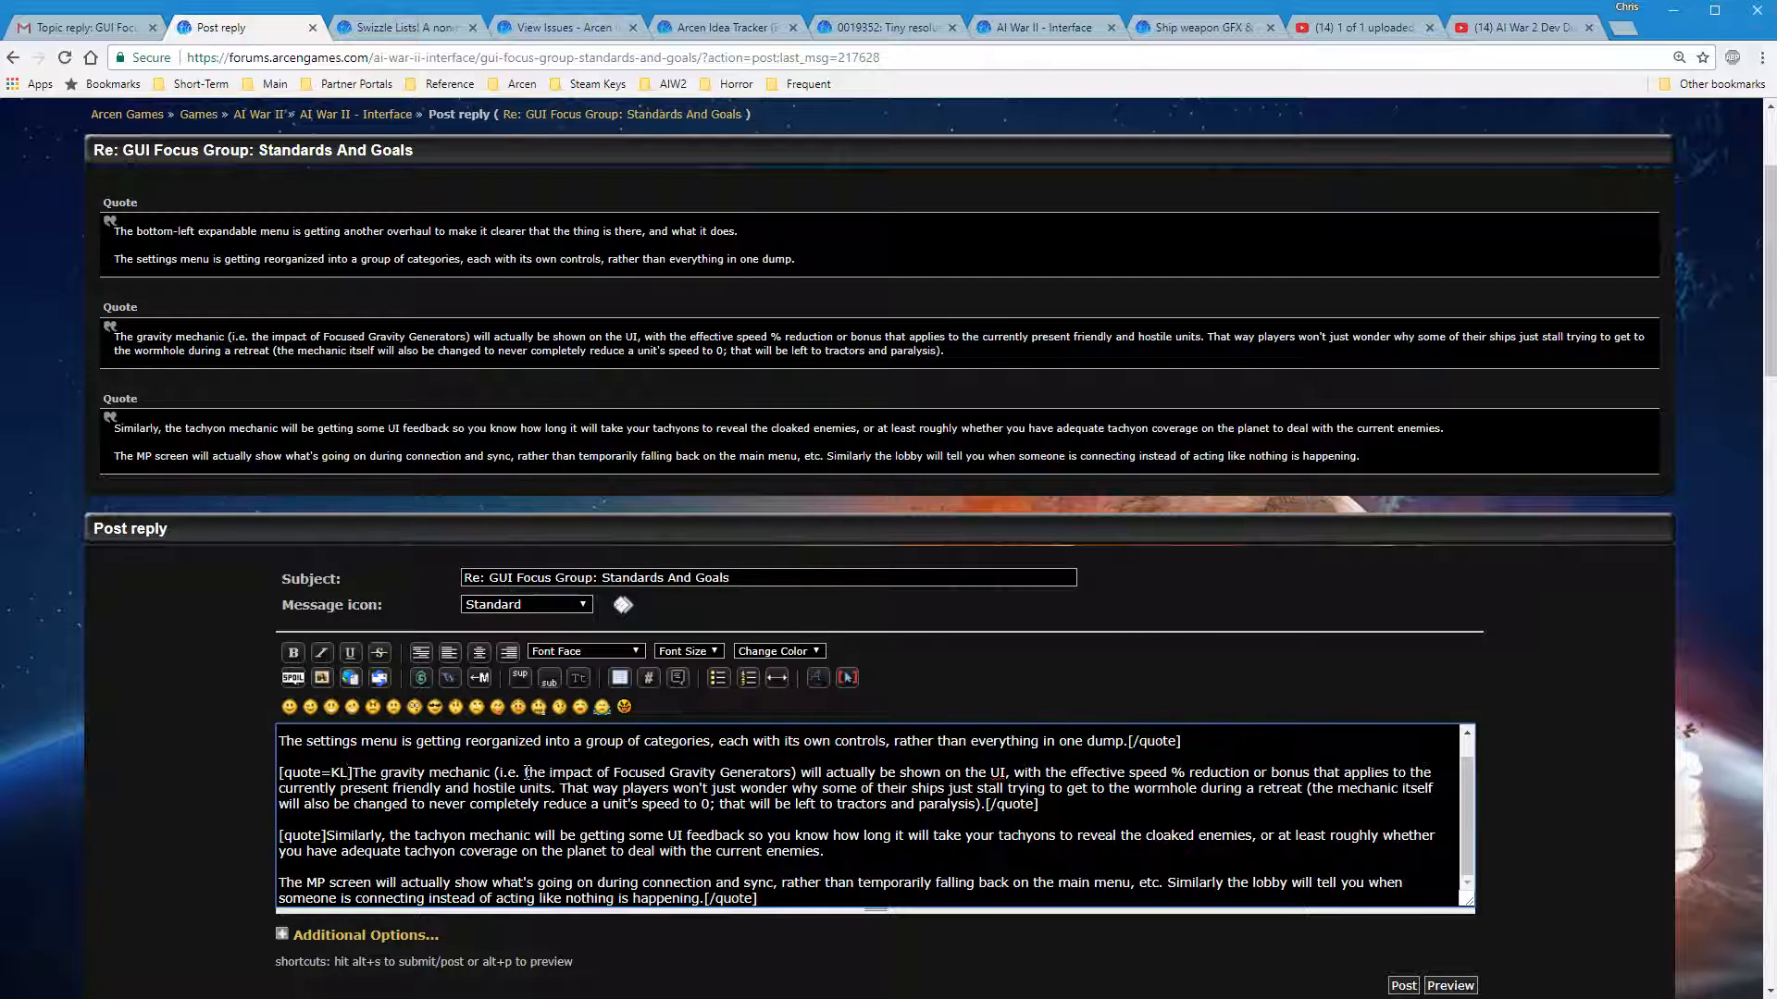
{"action": "type", "text": "eith"}
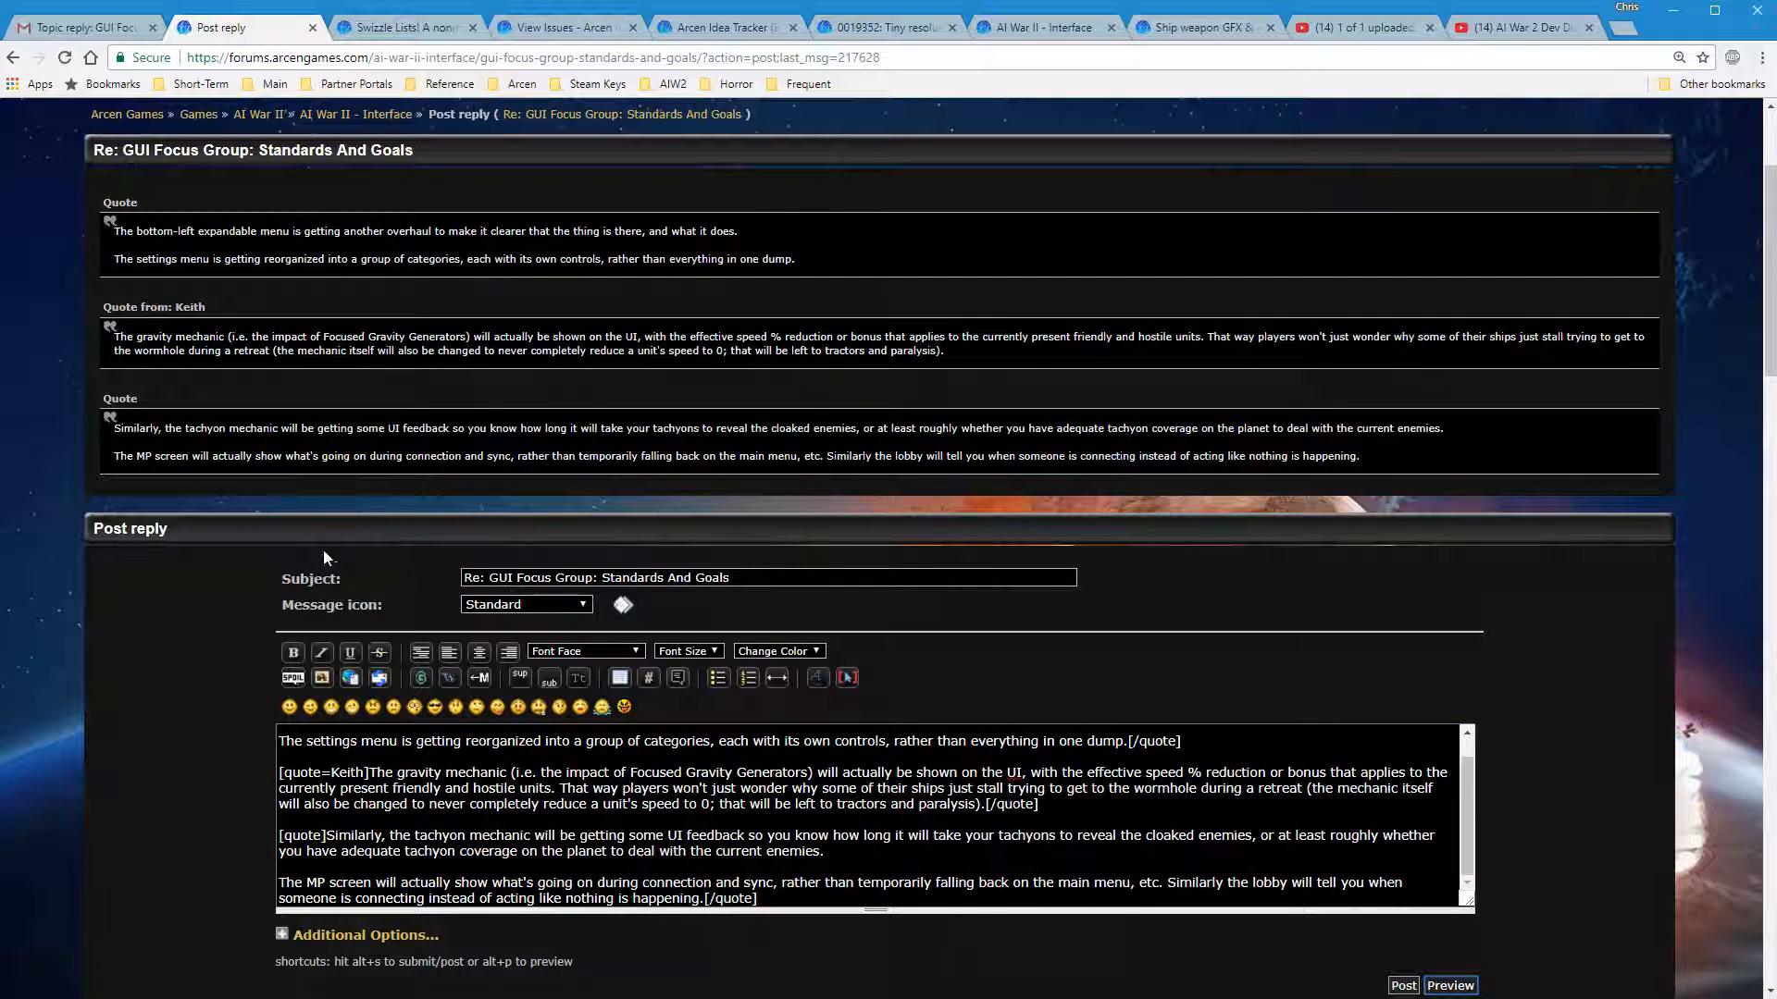
{"action": "scroll", "scroll_direction": "up", "scroll_amount": 3}
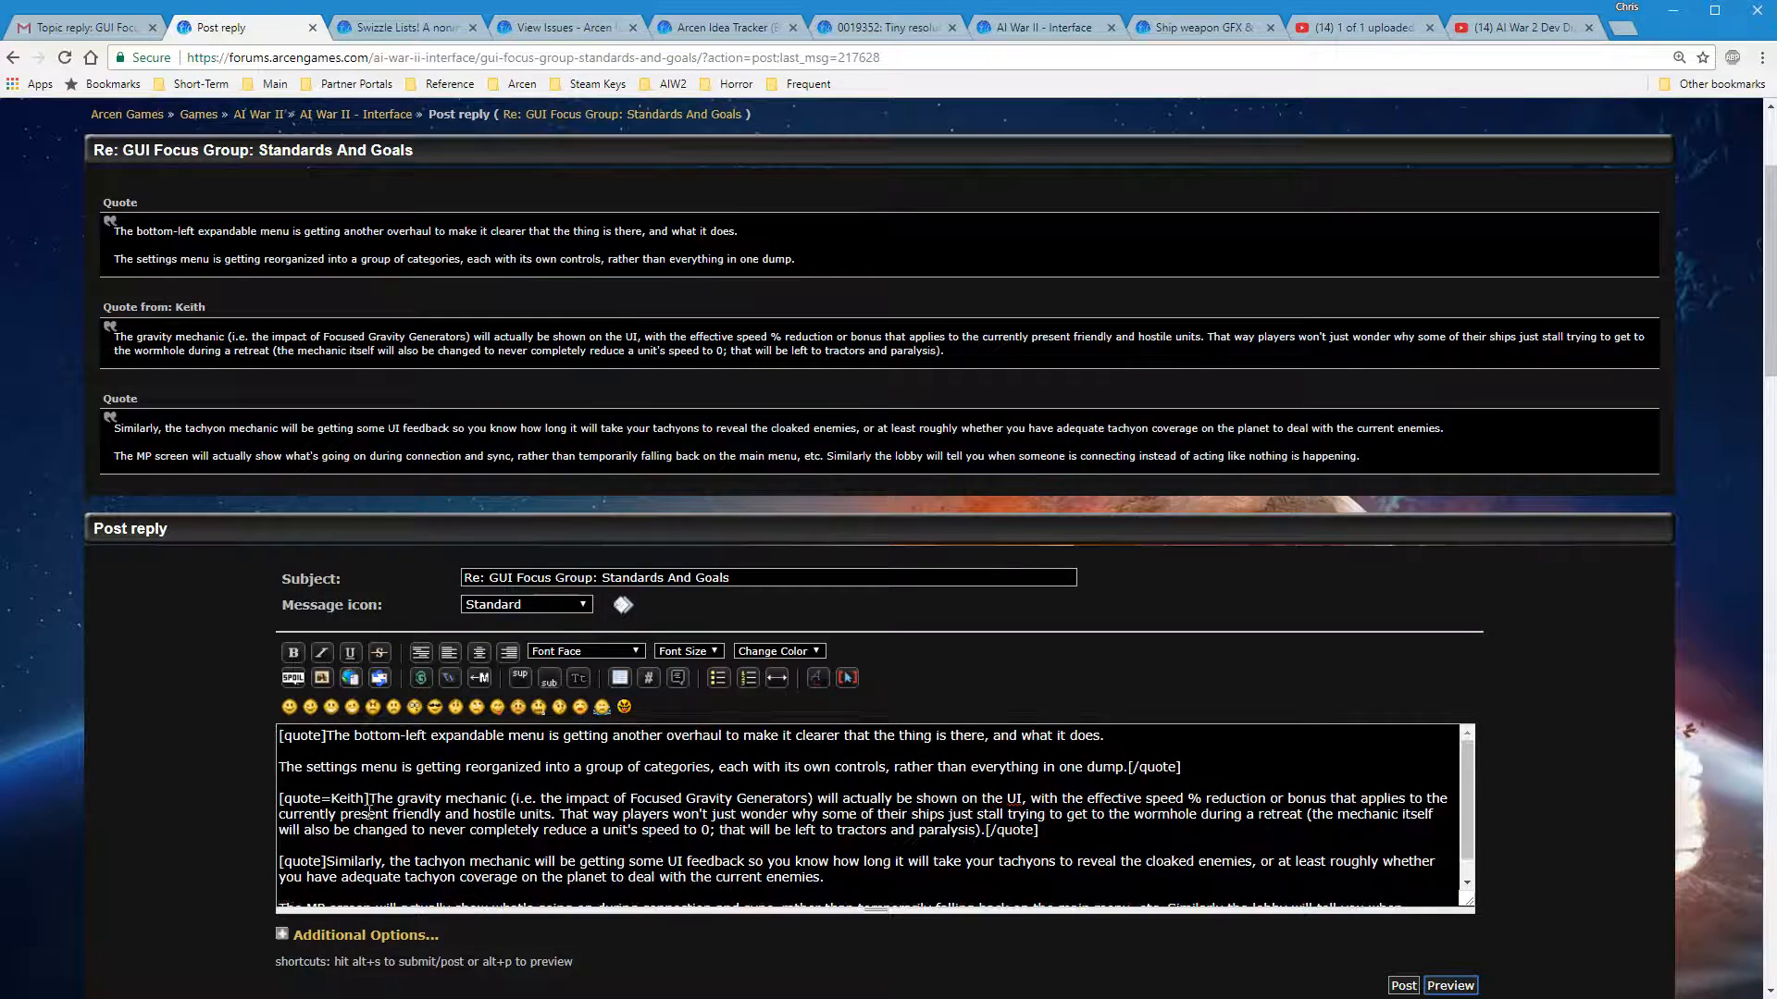
{"action": "mouse_move", "coordinate": [246, 381]}
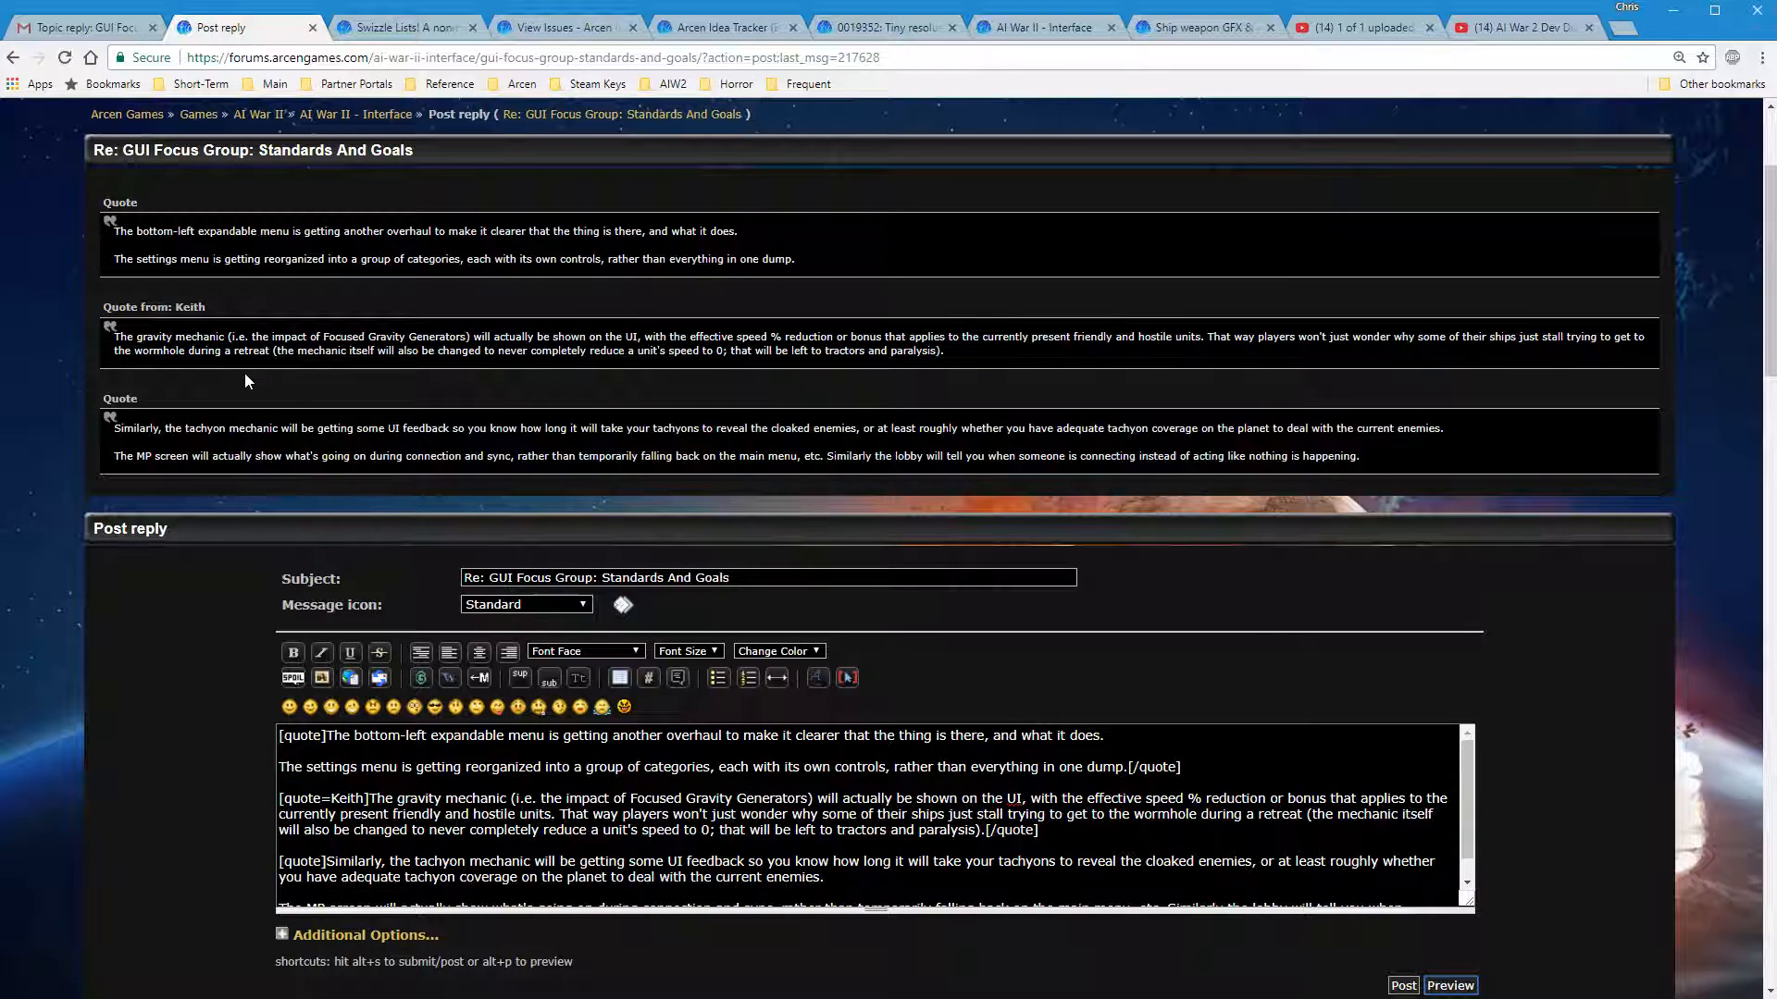
{"action": "mouse_move", "coordinate": [165, 619]}
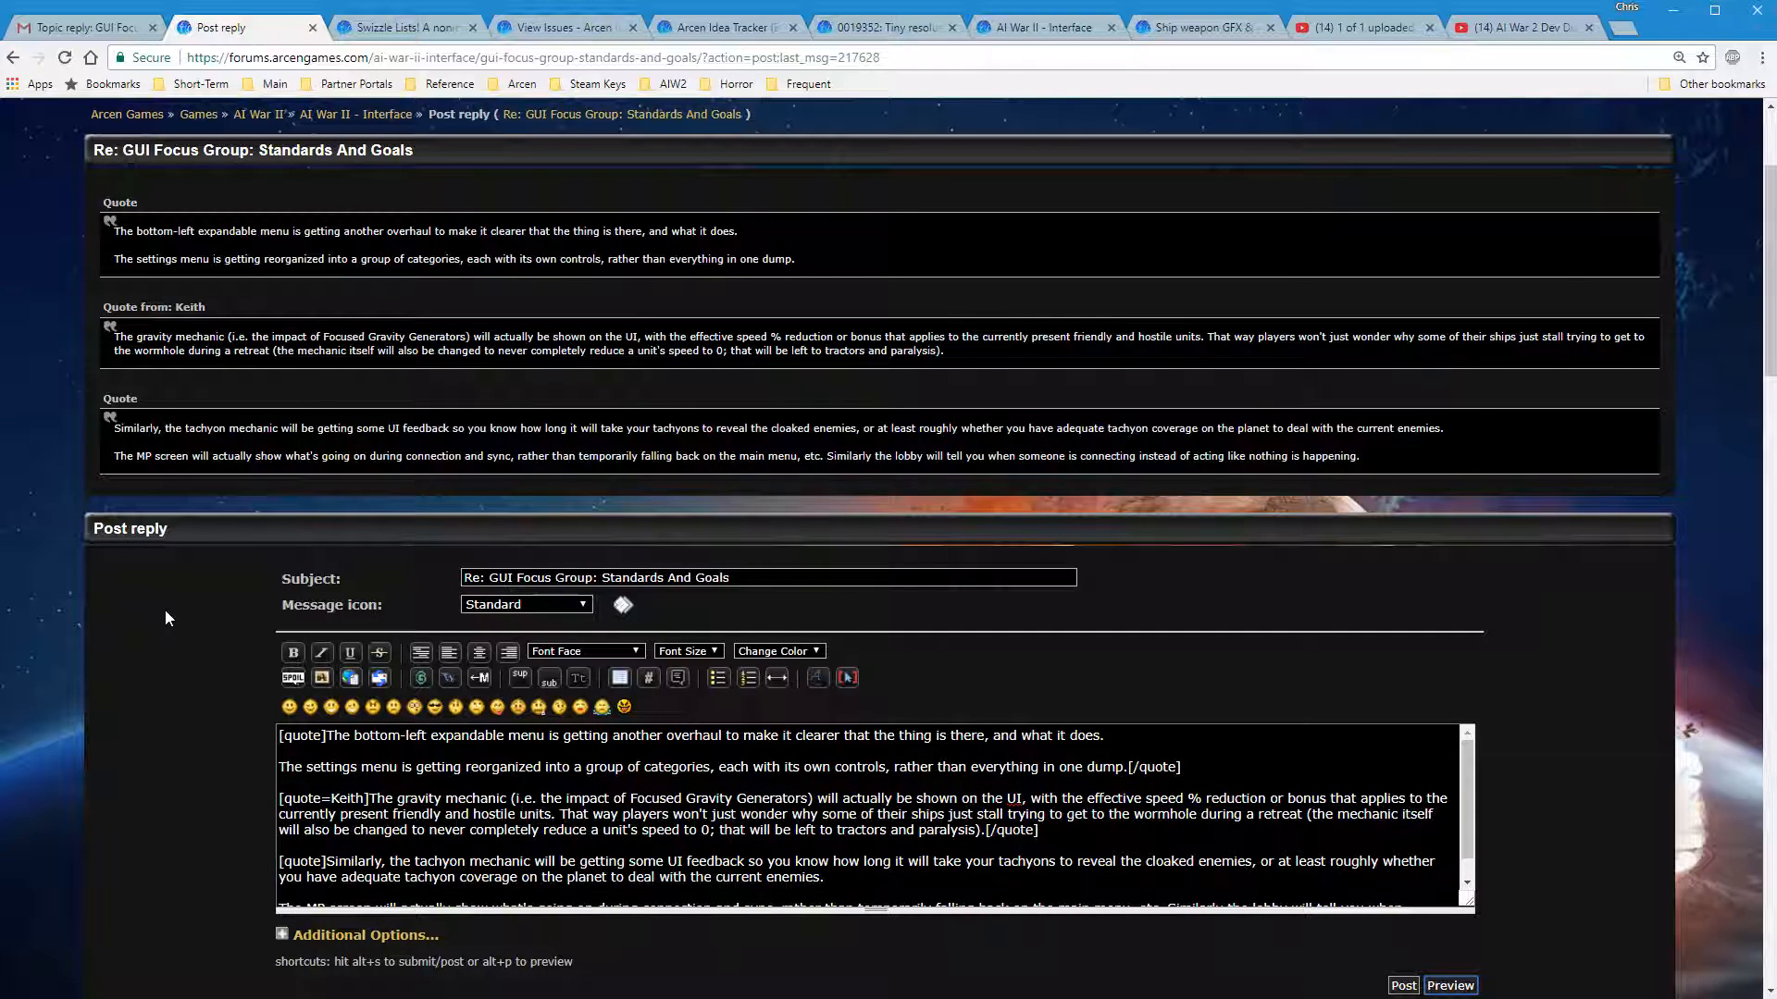
Leave the draft, revisit Keith's reply #3 in the topic, then scroll back to reply #7
{"action": "left_click", "coordinate": [1401, 984]}
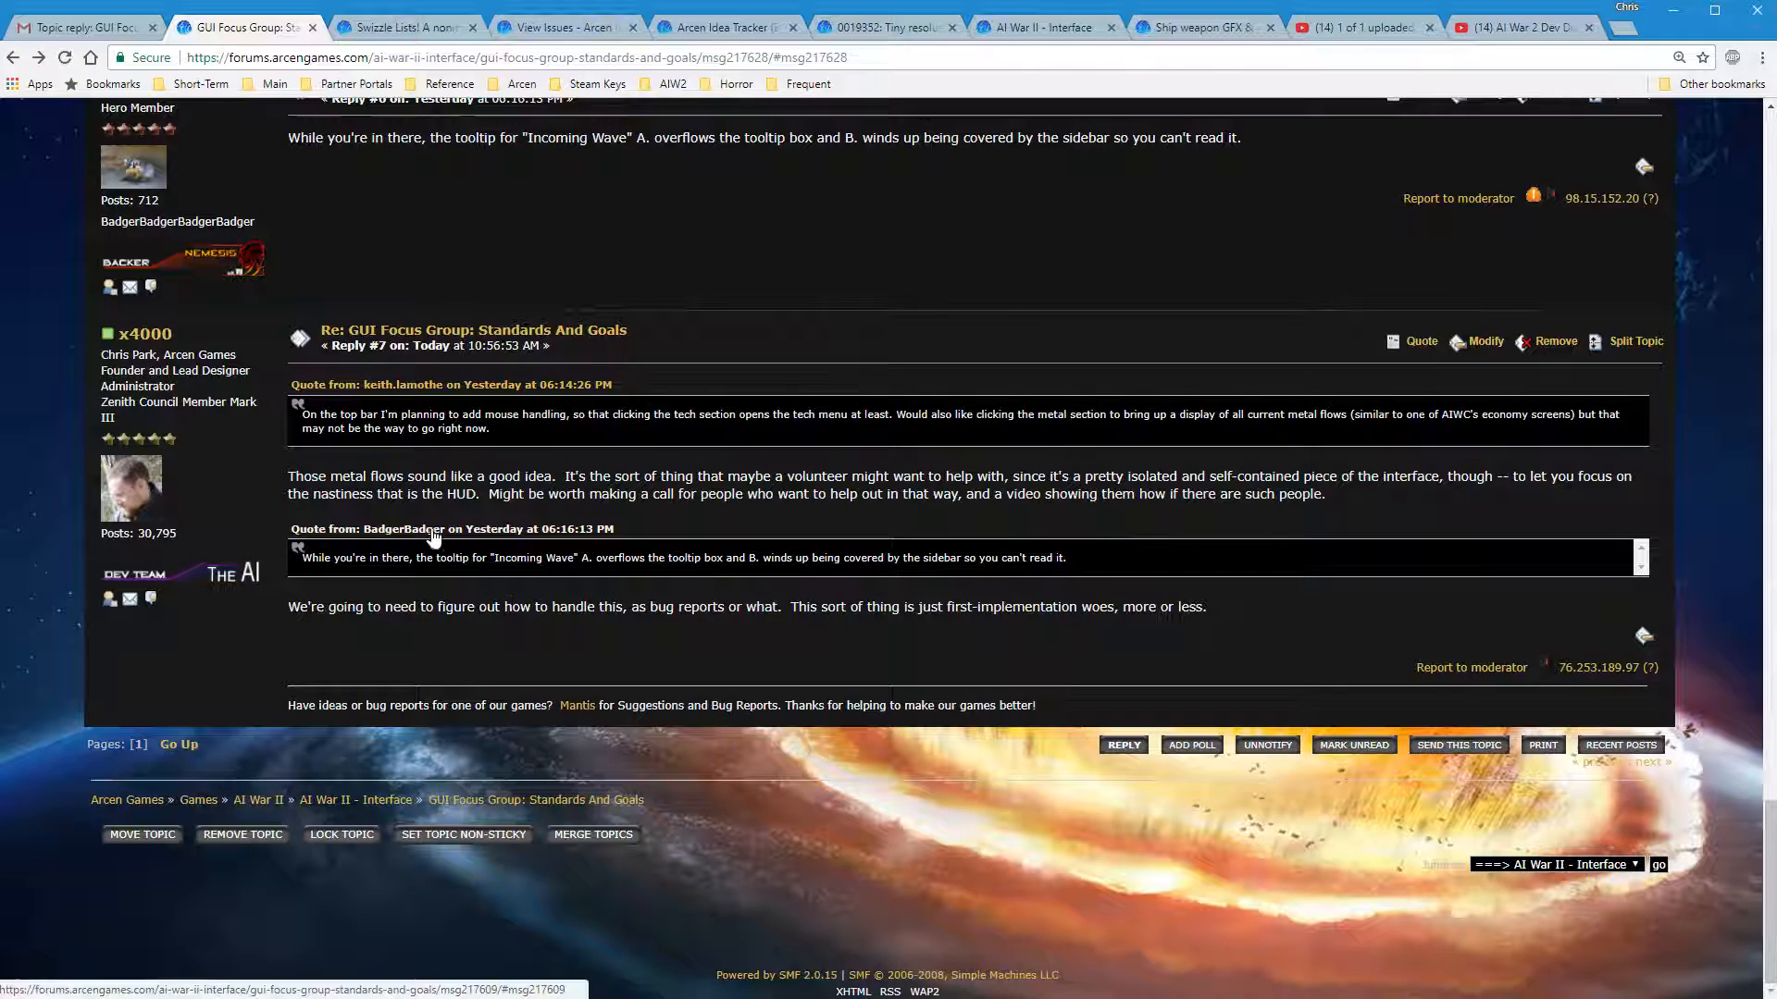
{"action": "mouse_move", "coordinate": [405, 537]}
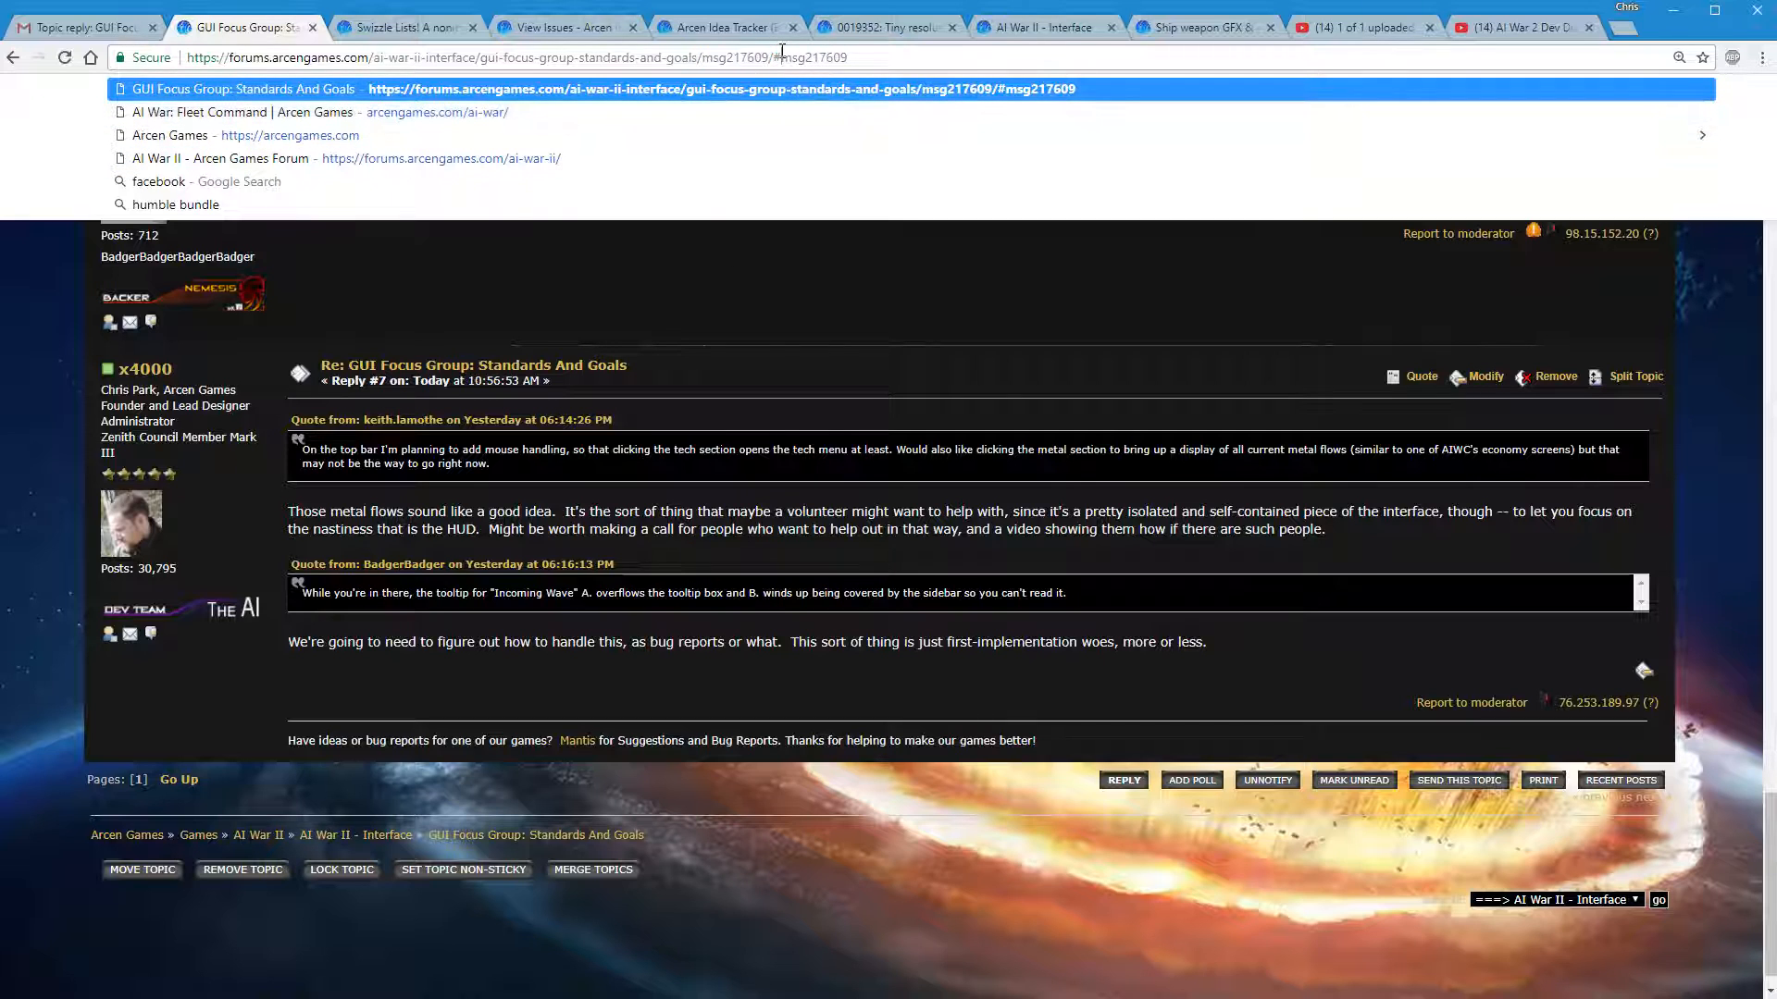
{"action": "mouse_move", "coordinate": [513, 330]}
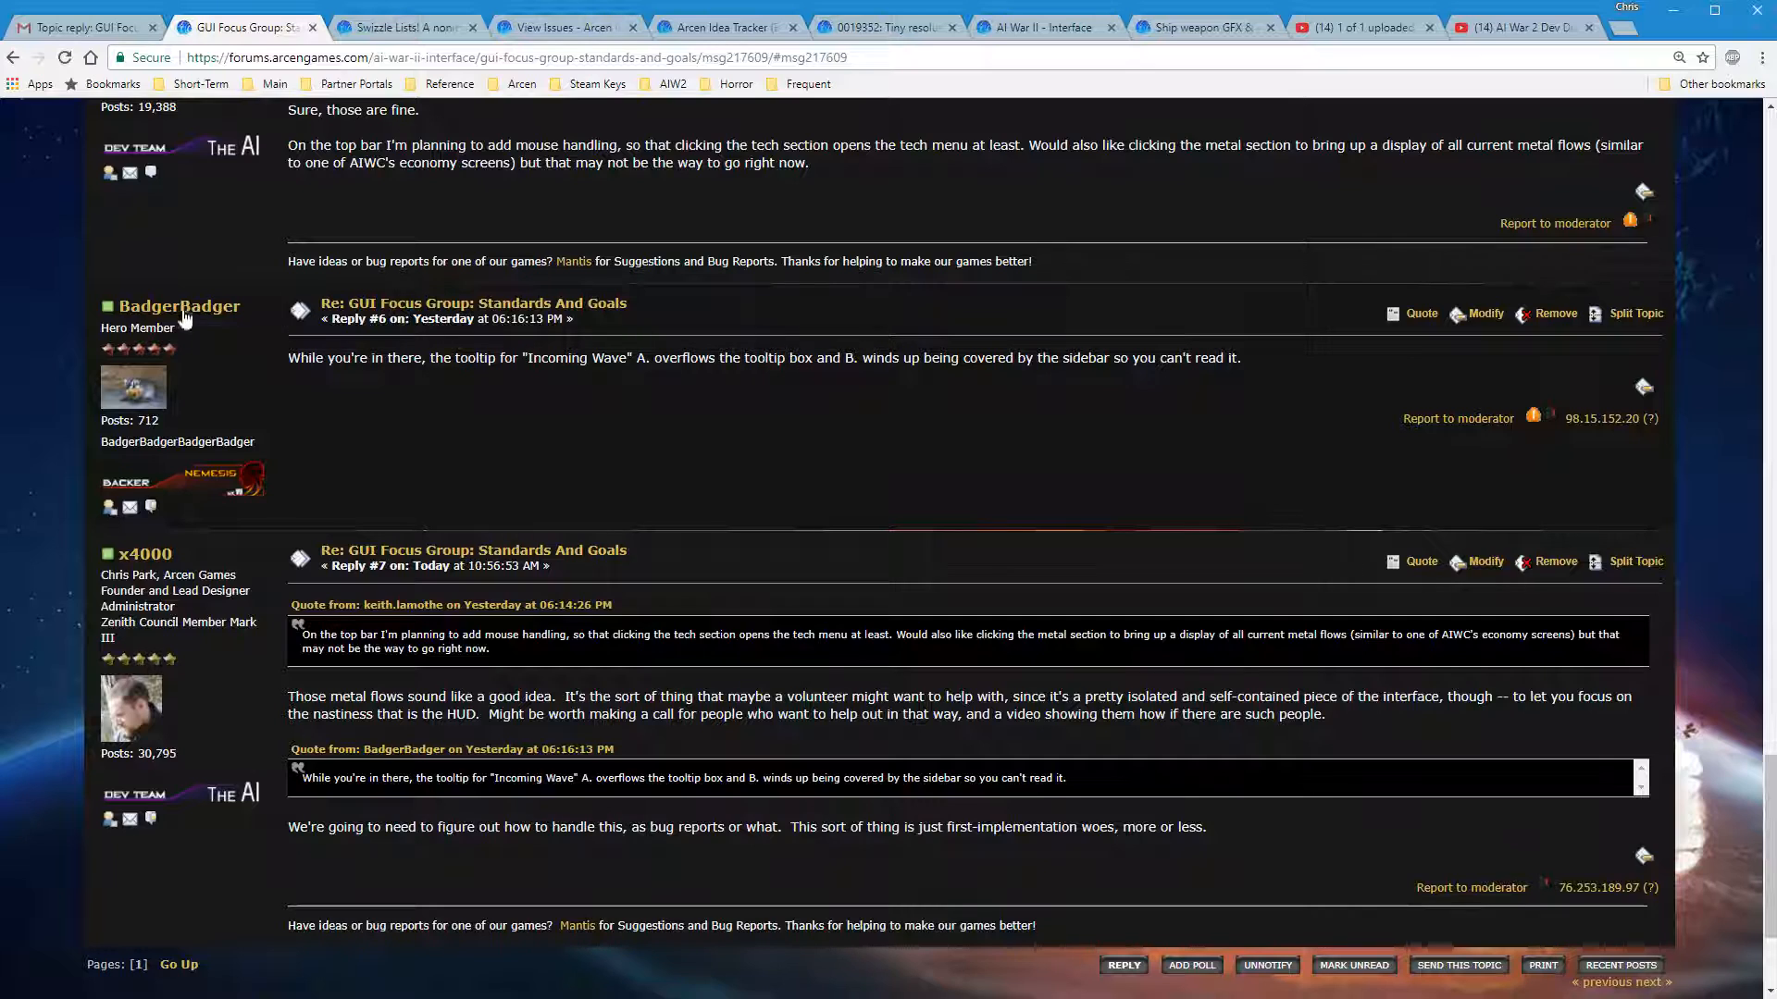
{"action": "mouse_move", "coordinate": [357, 315]}
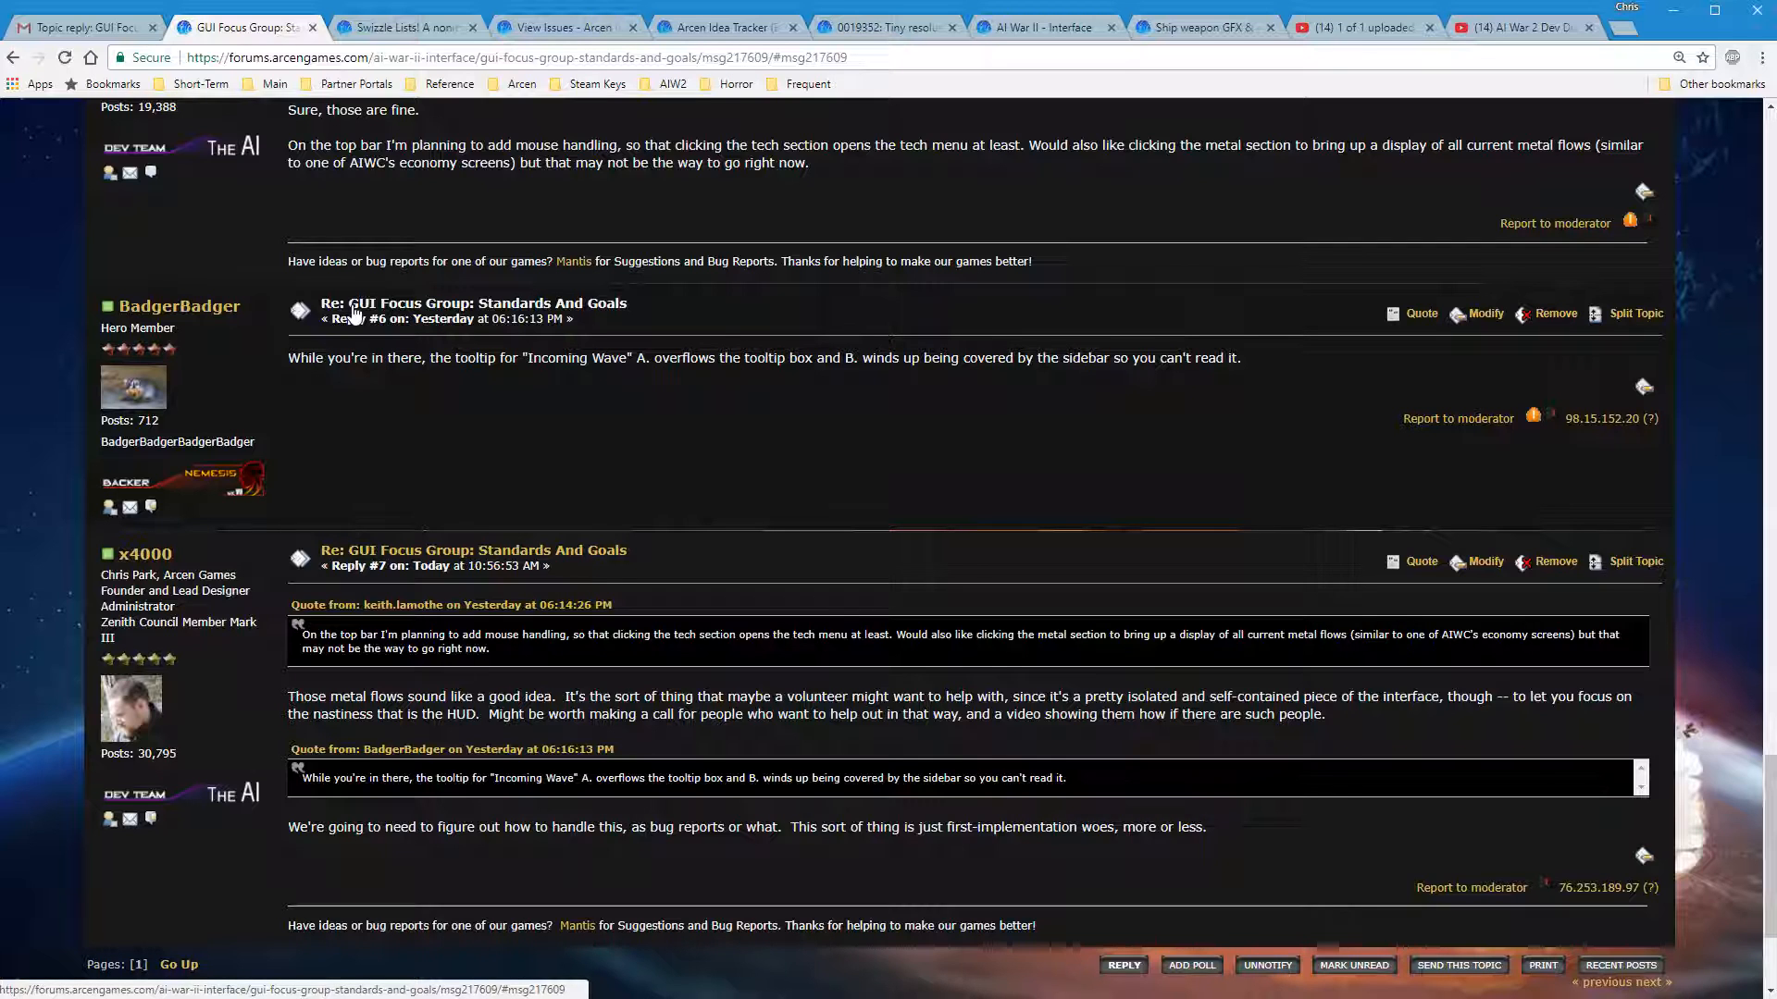
{"action": "scroll", "scroll_direction": "up", "scroll_amount": 3}
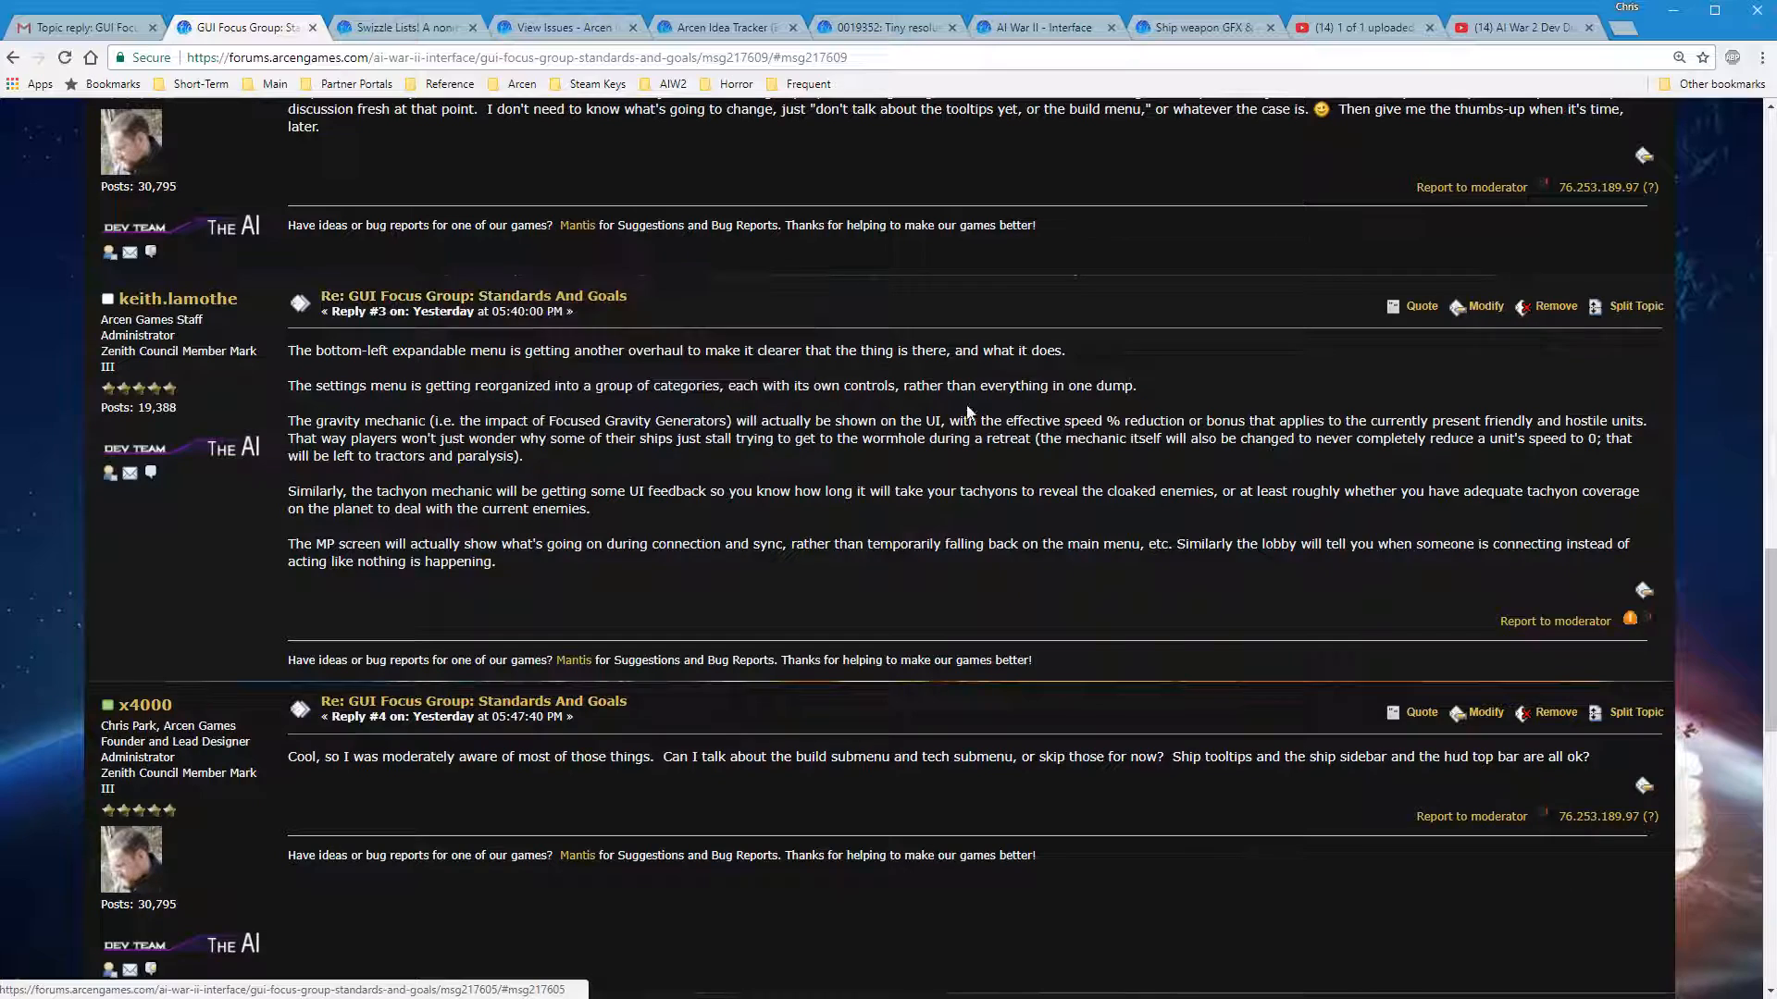
{"action": "scroll", "scroll_direction": "down", "scroll_amount": 3}
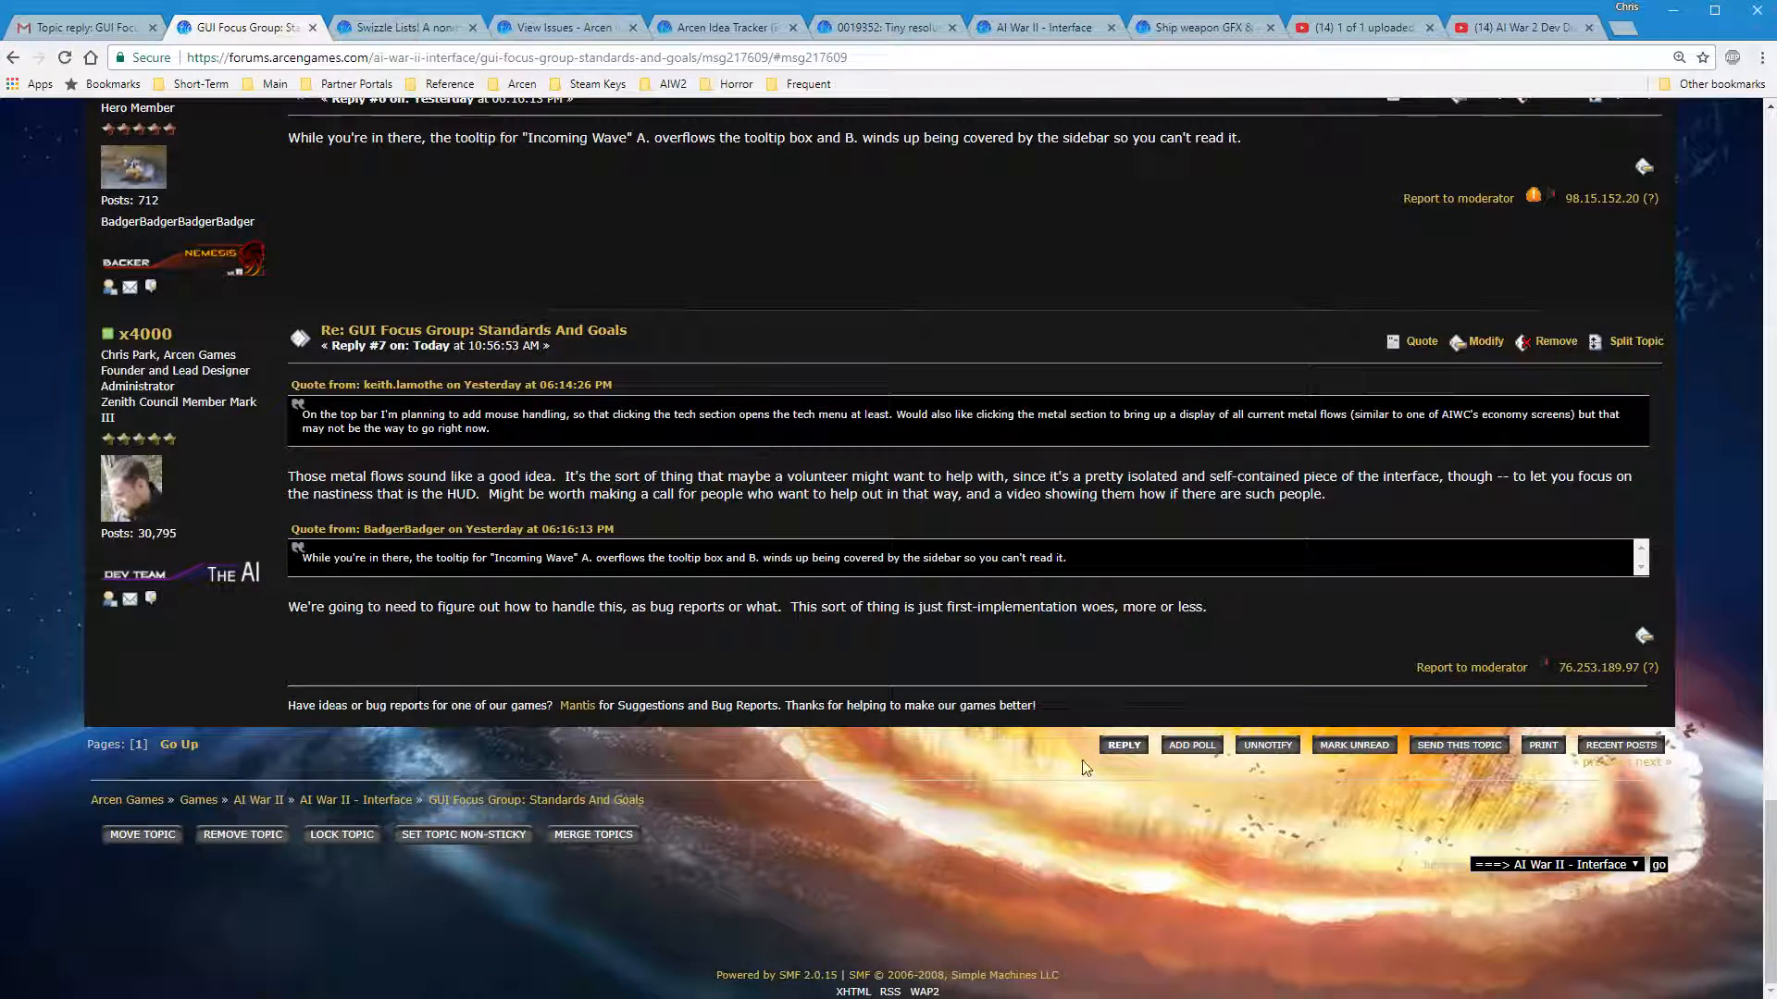
Start a reply saying 'Keith was talking about that here:' with the reply #3 link
{"action": "left_click", "coordinate": [1122, 744]}
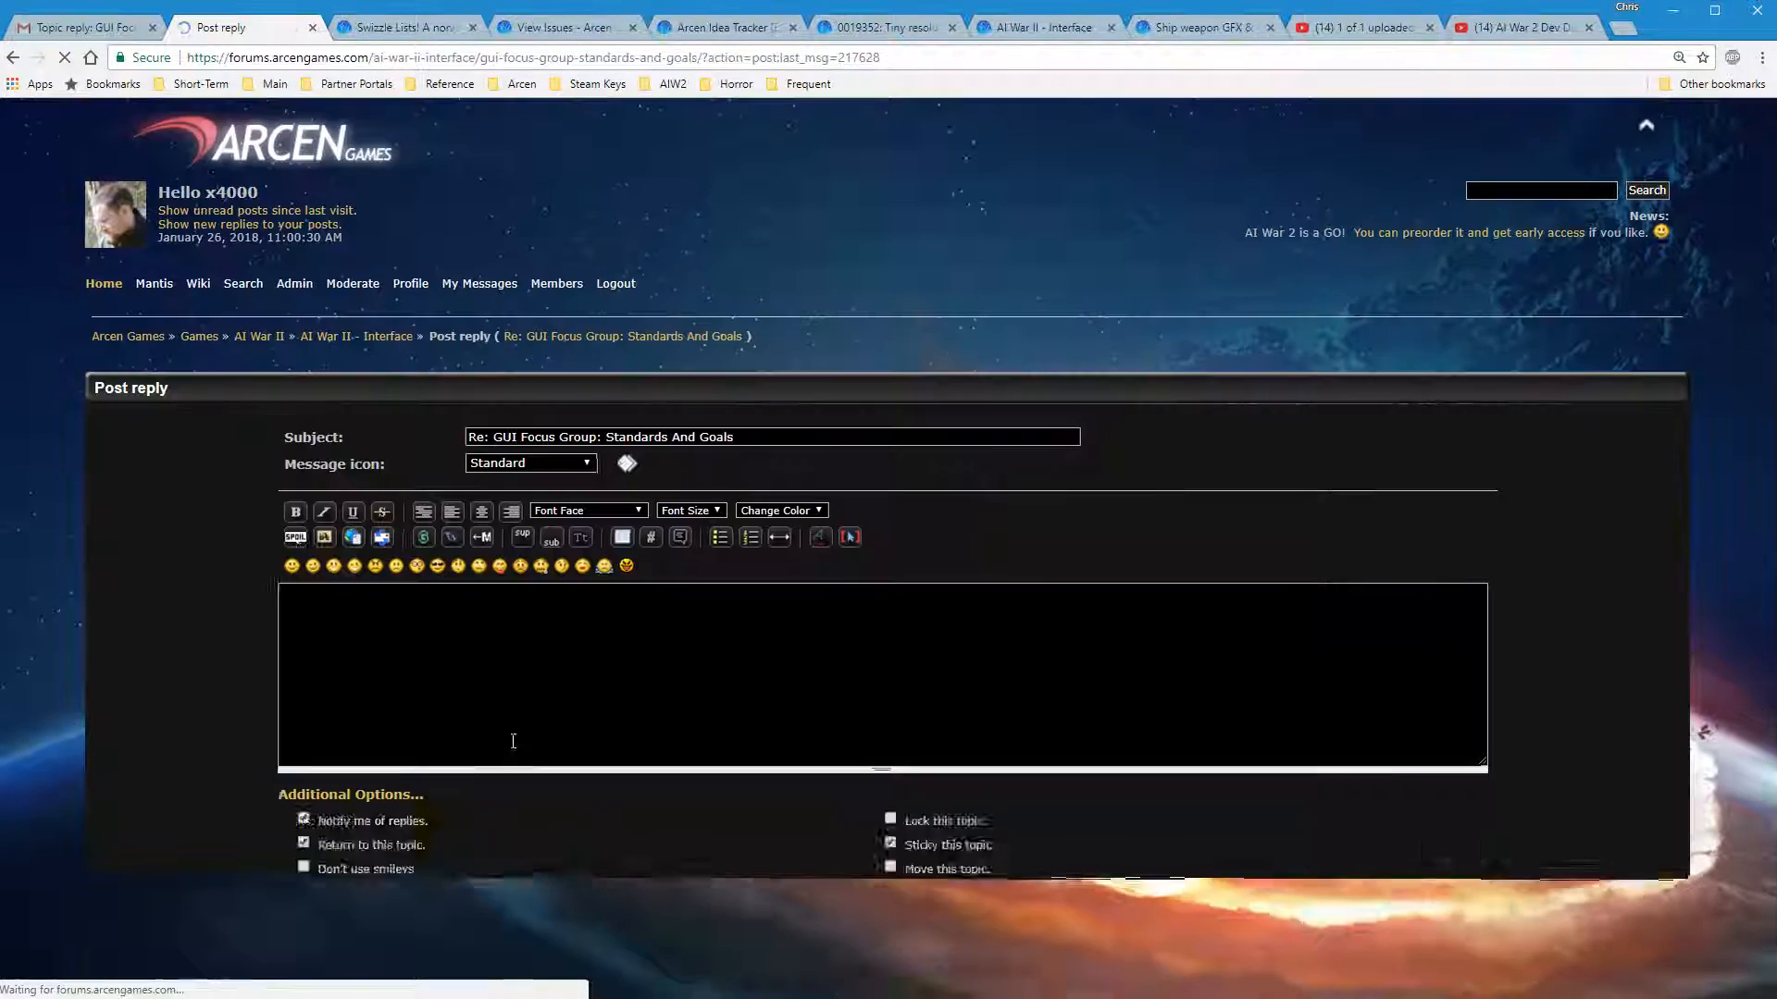
{"action": "type", "text": "https://forums.arcengames.com/ai-war-ii-interface/gui-focus-group-standards-and-goals/msg217605/#msg217605"}
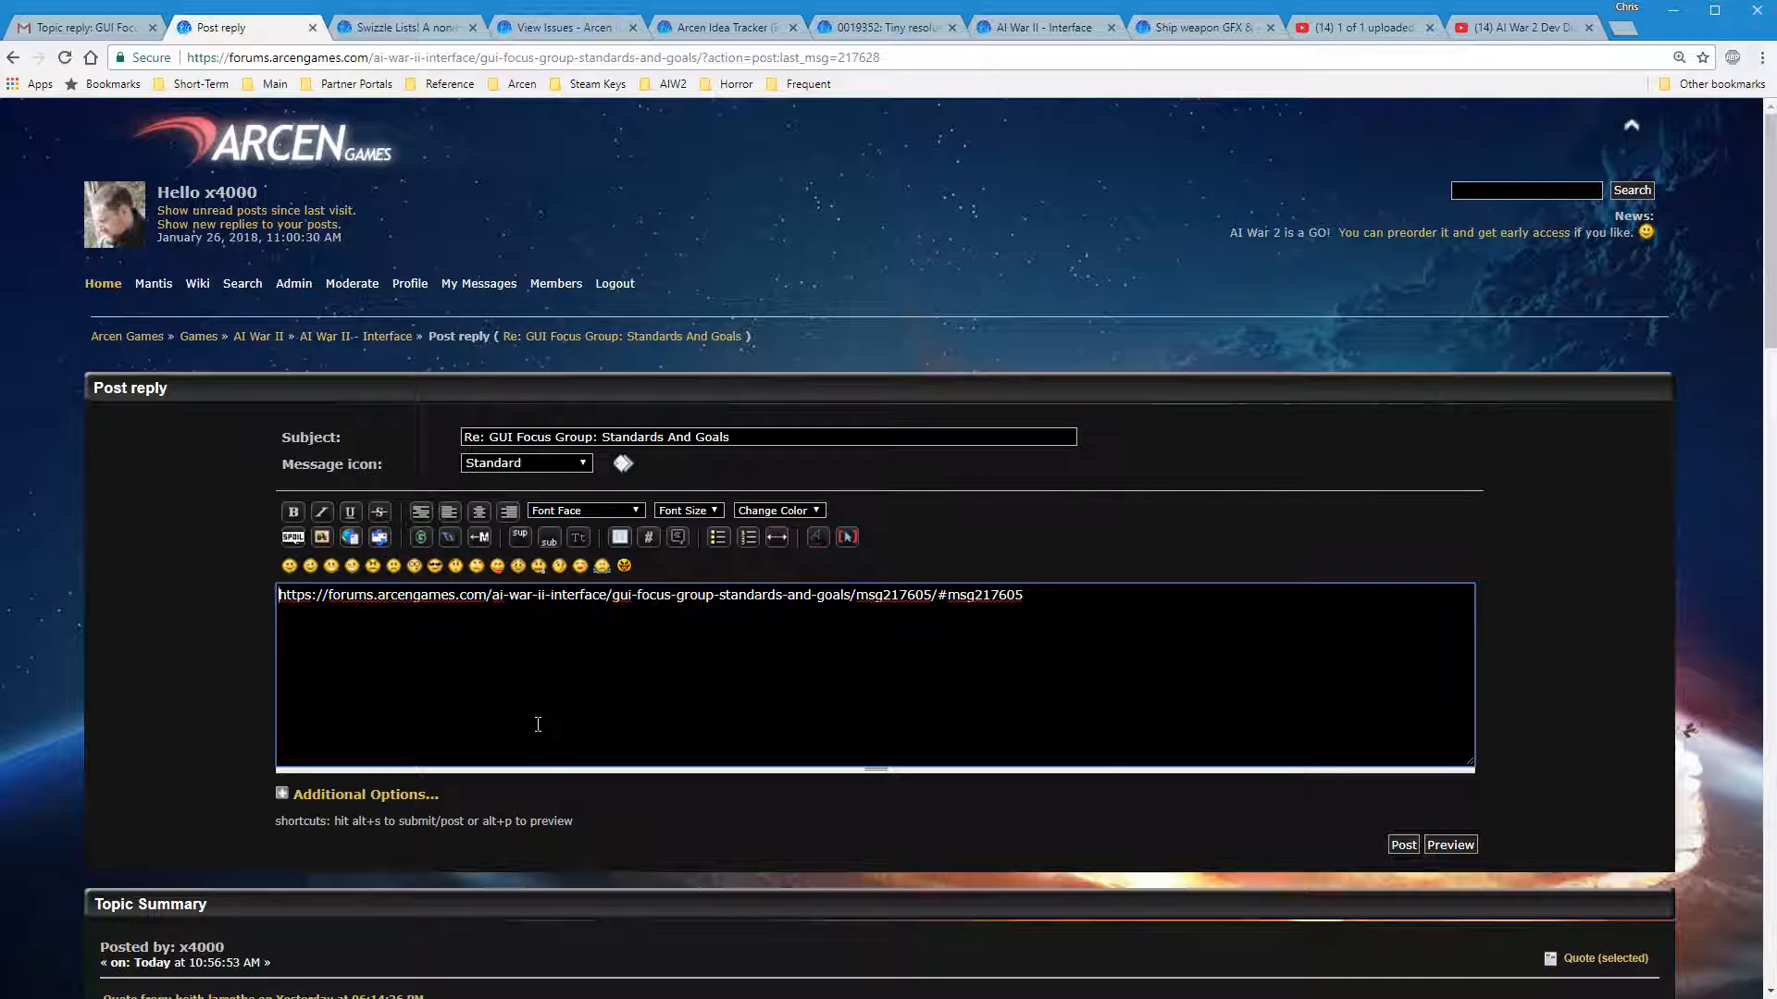
{"action": "type", "text": "Keith was tal"}
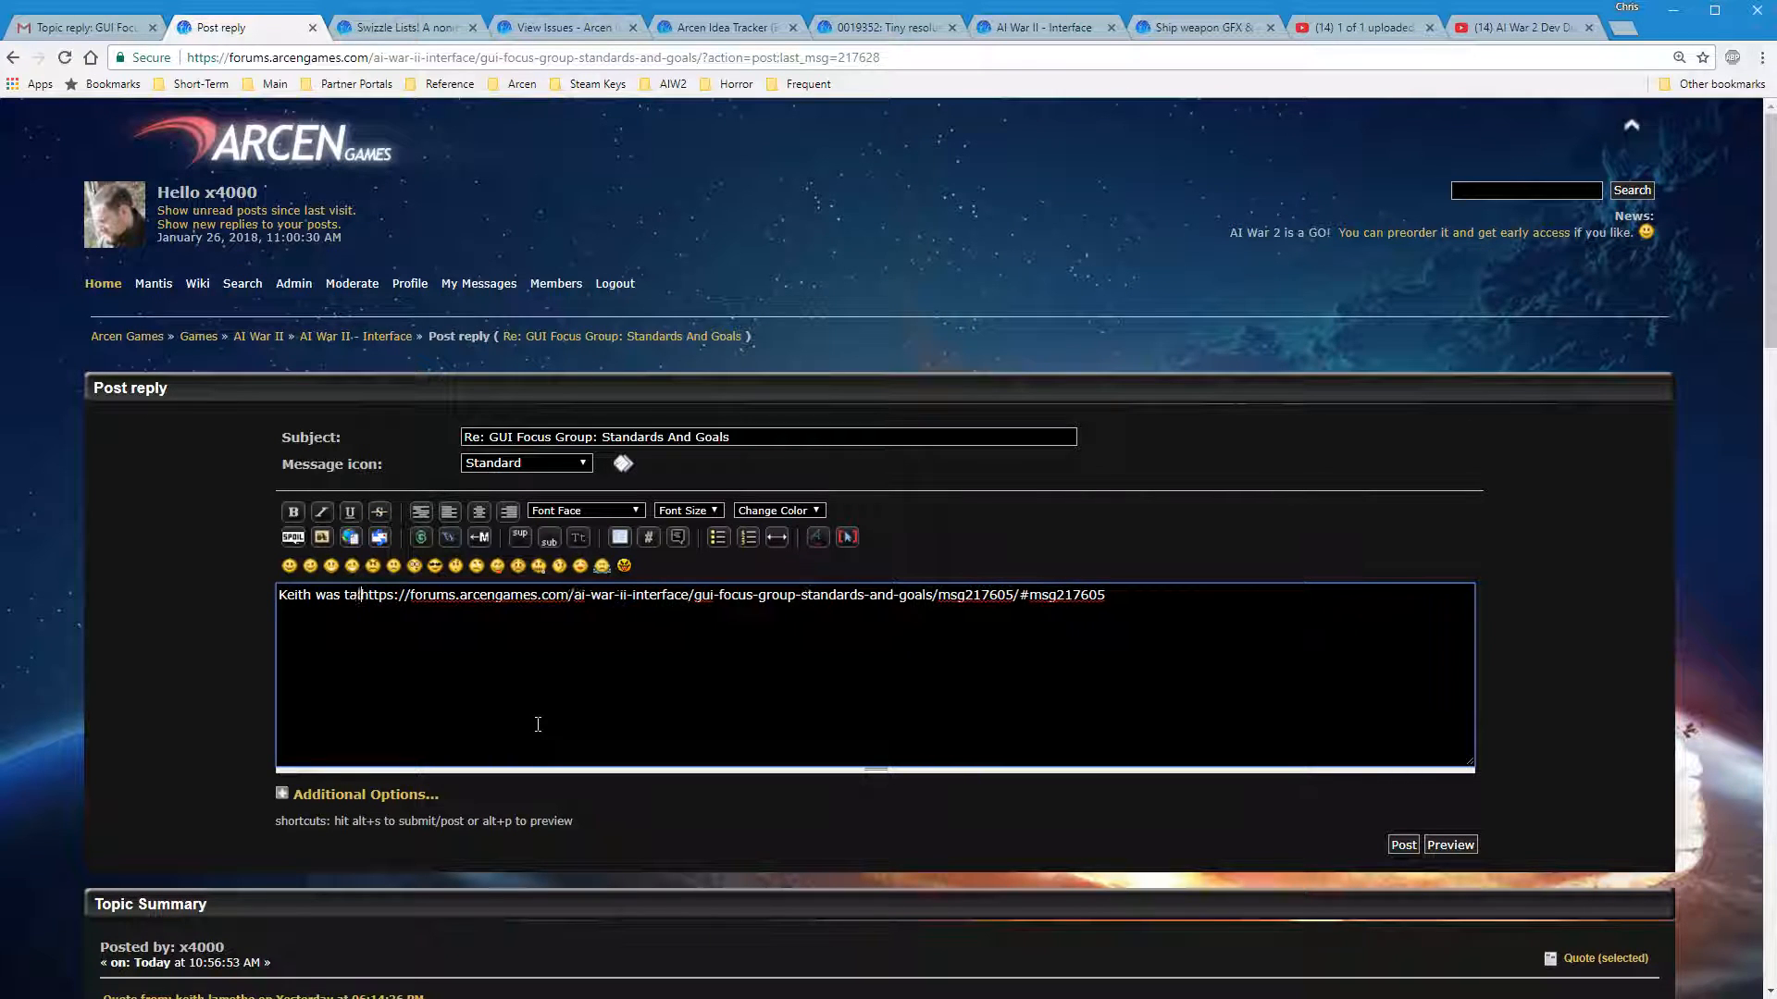
{"action": "type", "text": "king about that here:"}
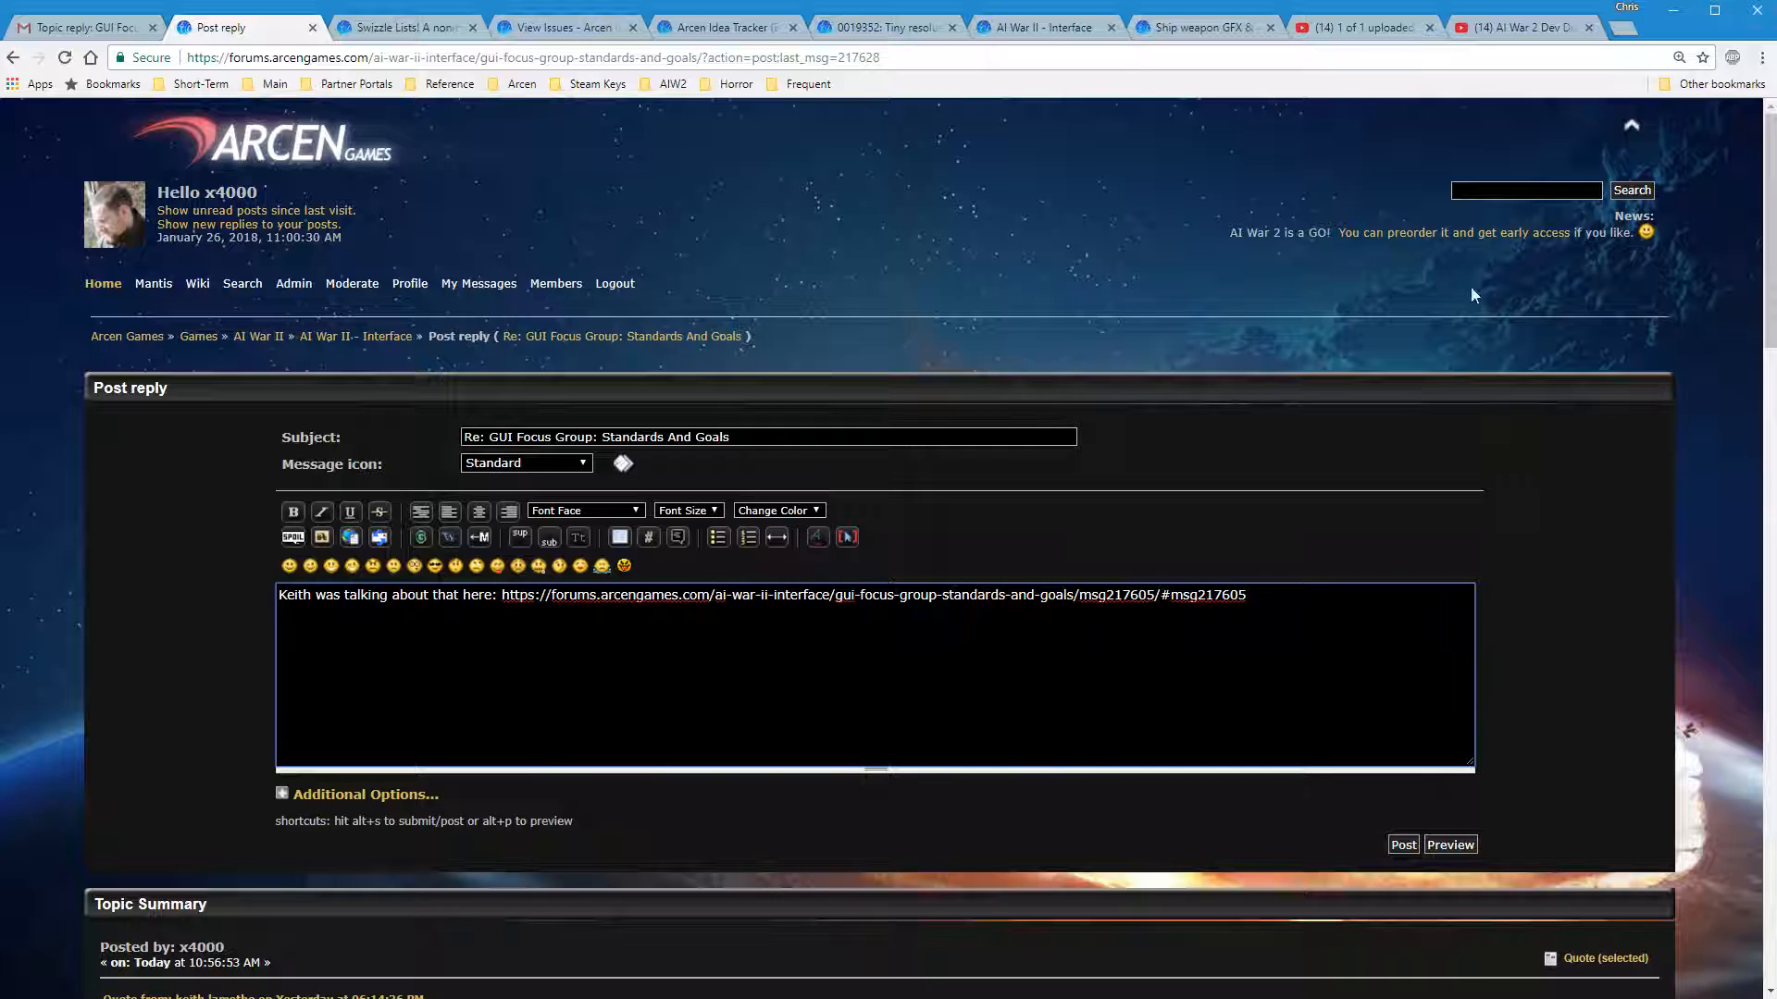
Check the linked update post in a new tab and return to the draft
{"action": "left_click", "coordinate": [871, 594]}
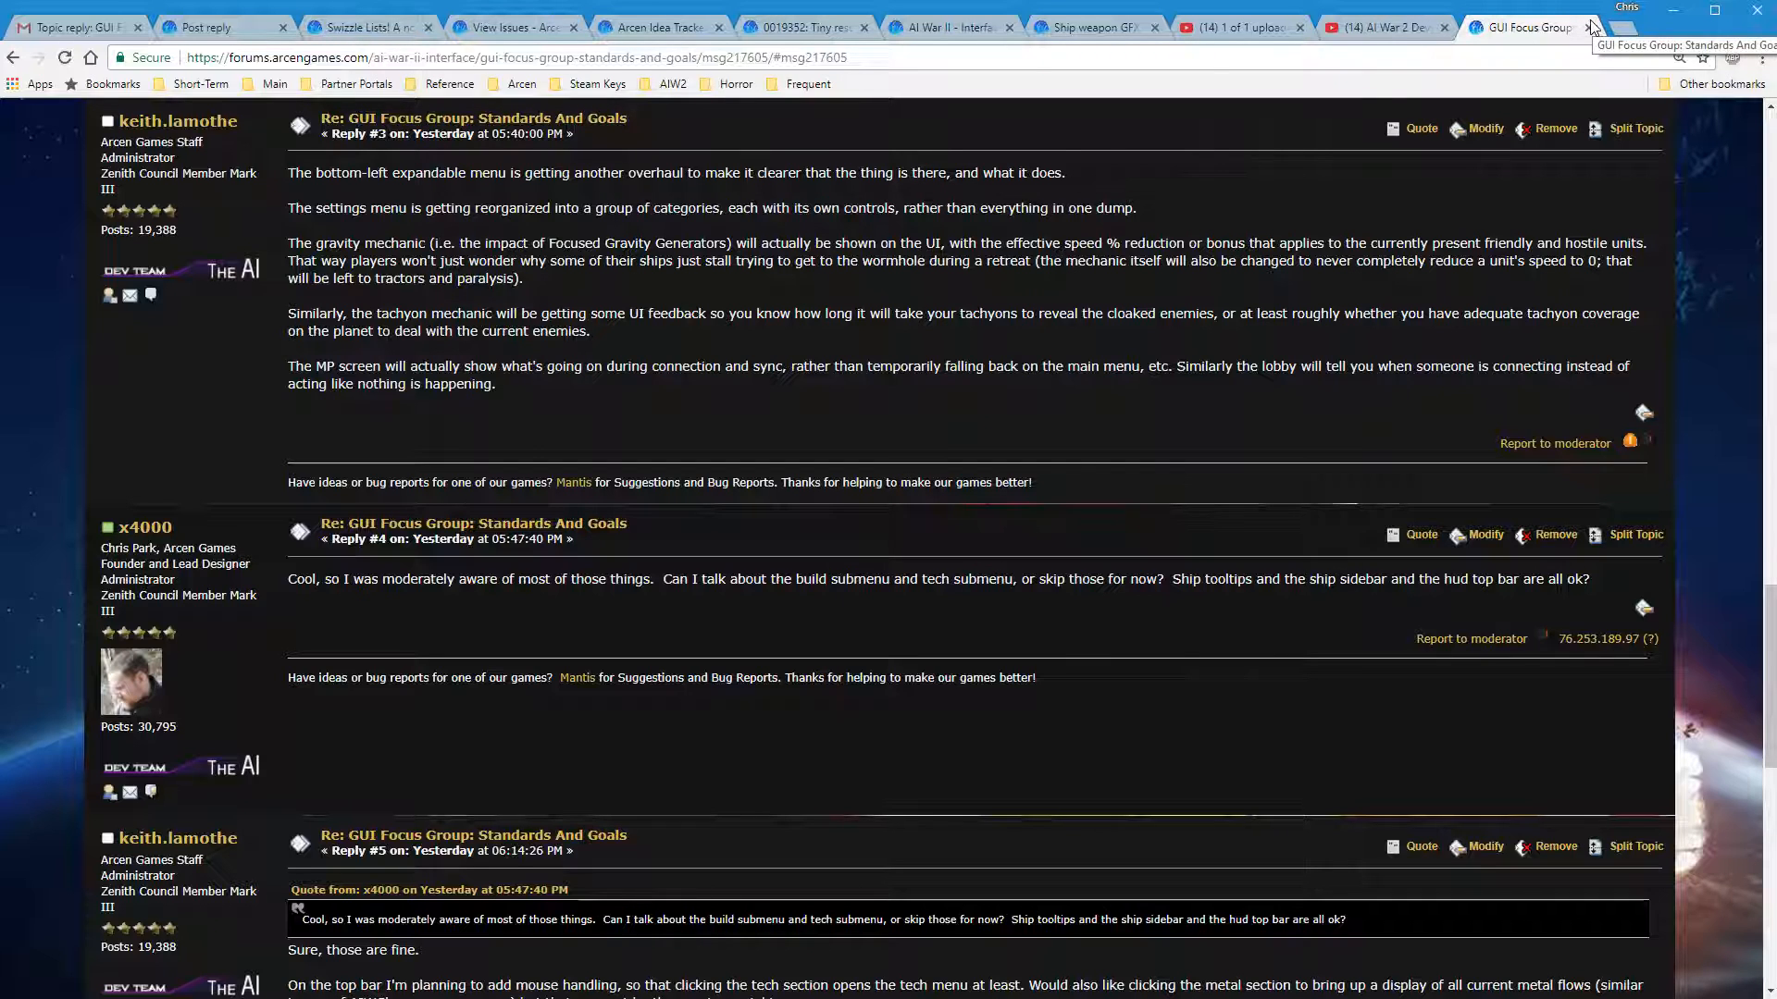
{"action": "left_click", "coordinate": [220, 26]}
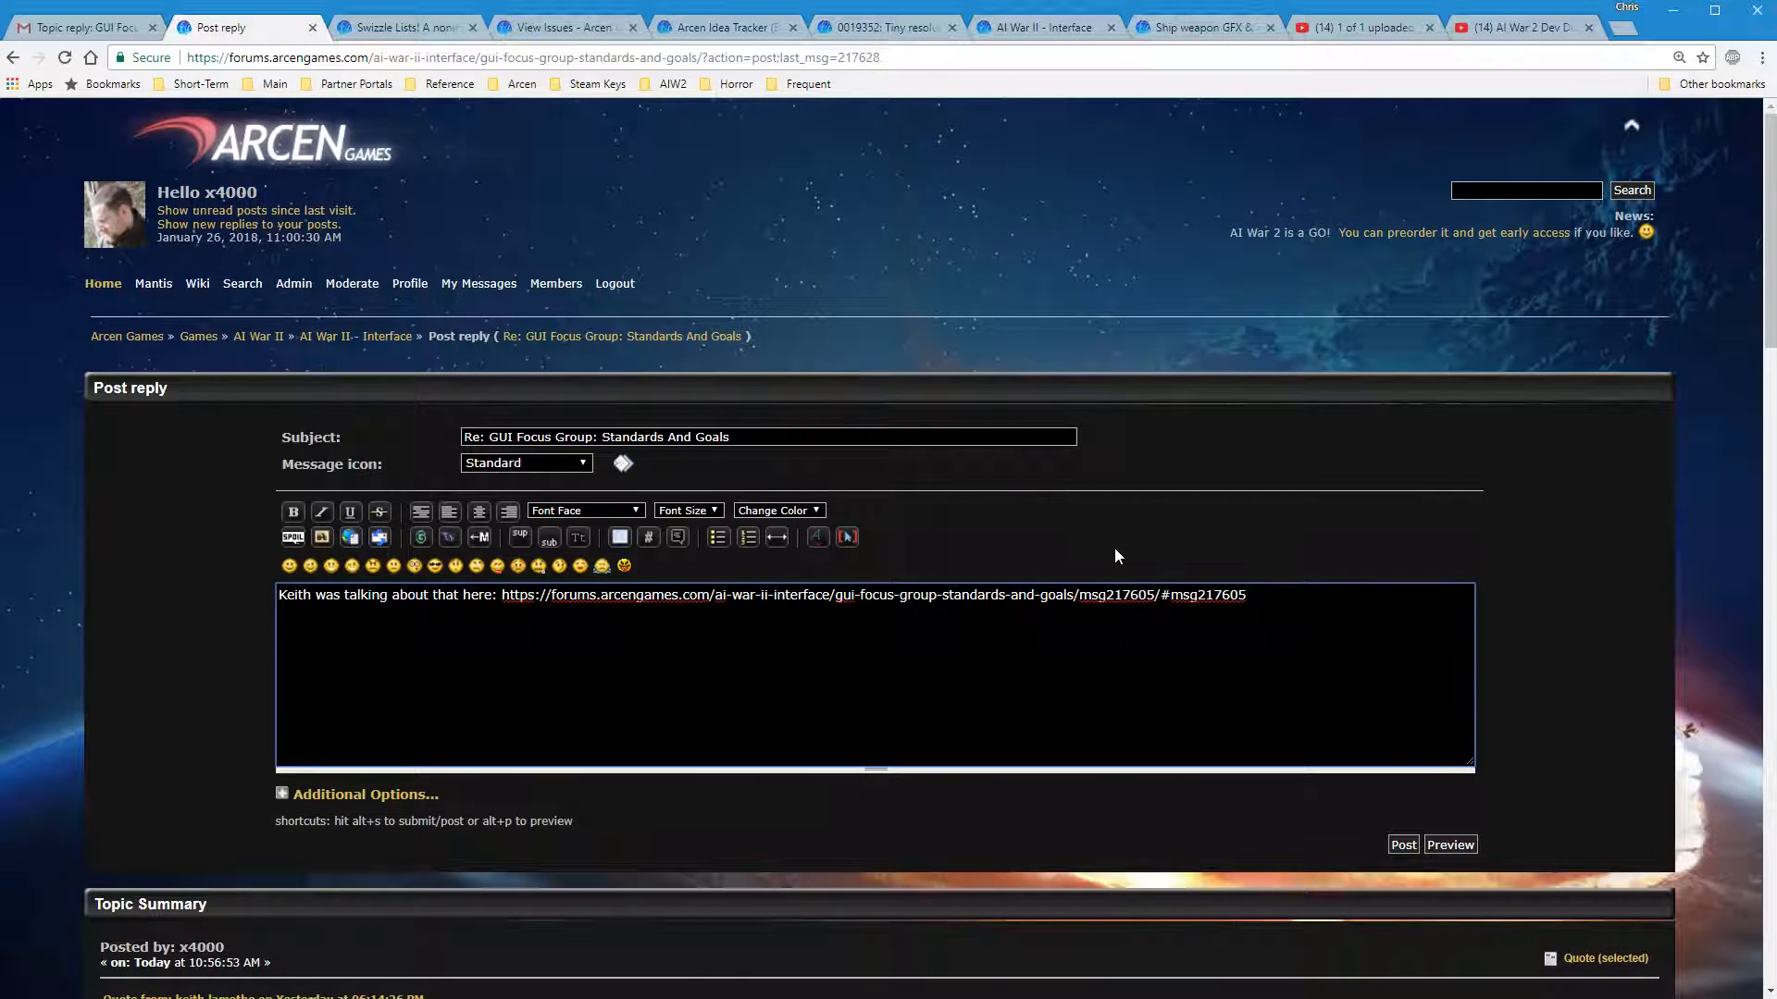
{"action": "mouse_move", "coordinate": [1290, 672]}
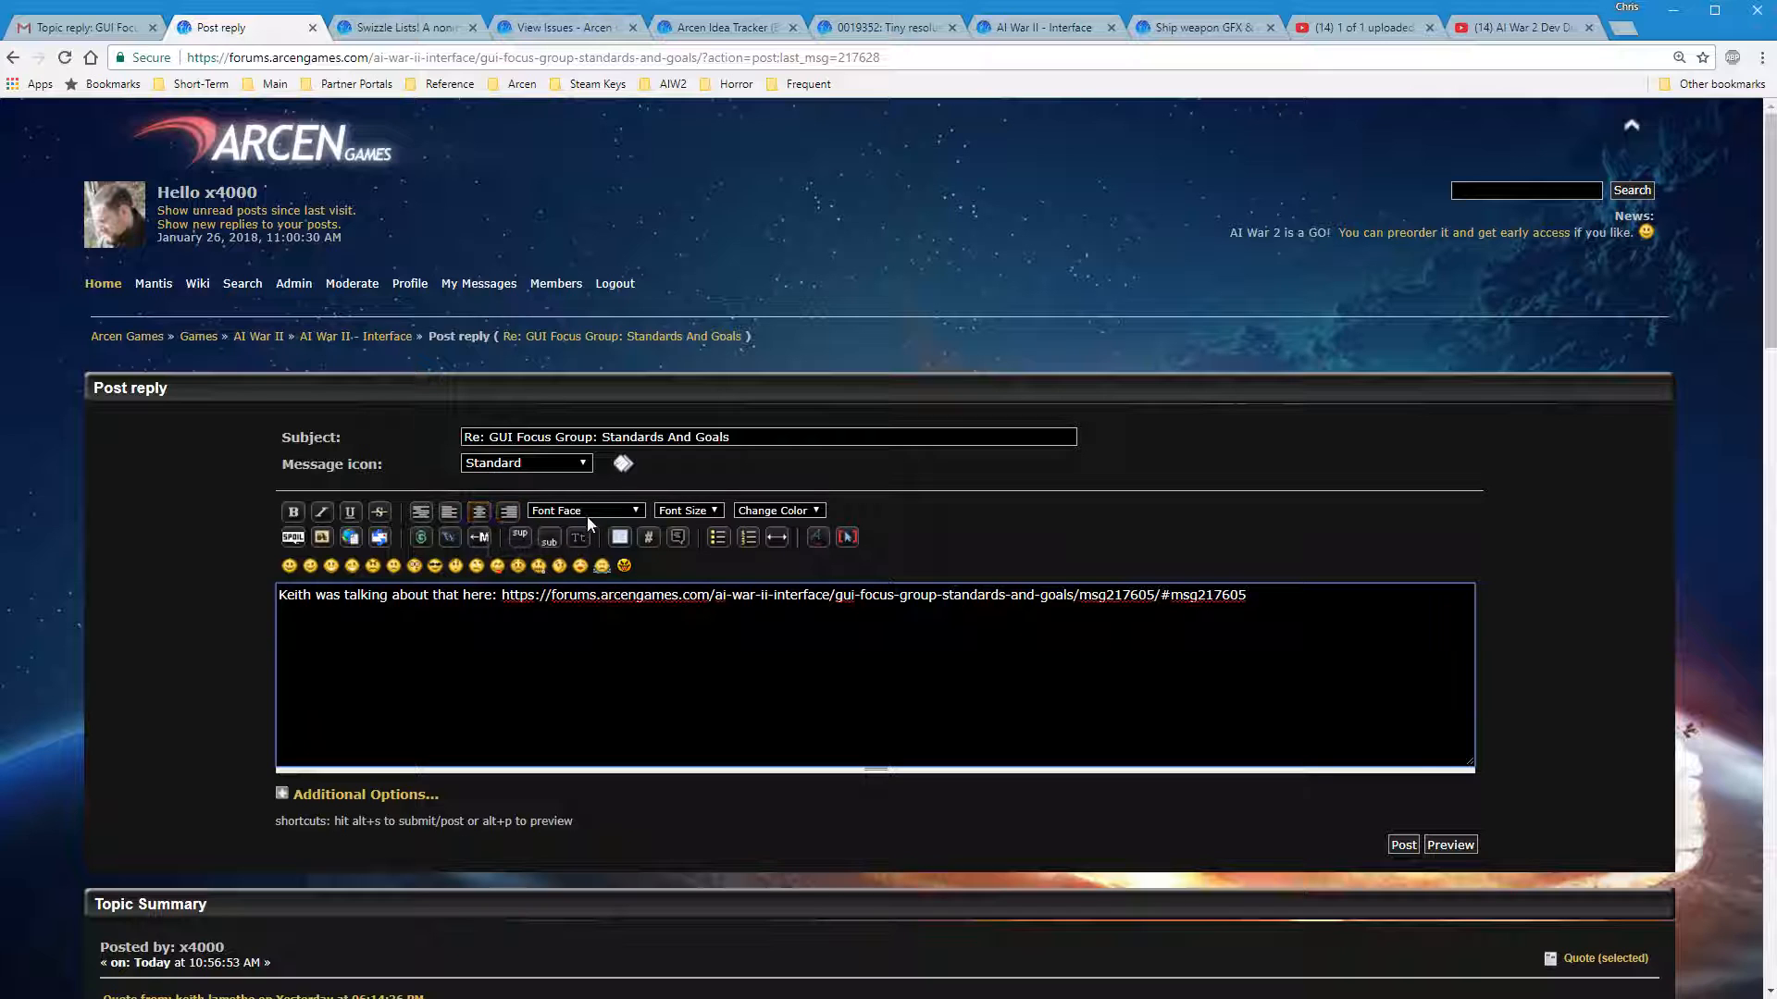
Add the greeting line 'Hi thererew dsmflds lkd' inside a spoiler and preview the reply
{"action": "left_click", "coordinate": [583, 511]}
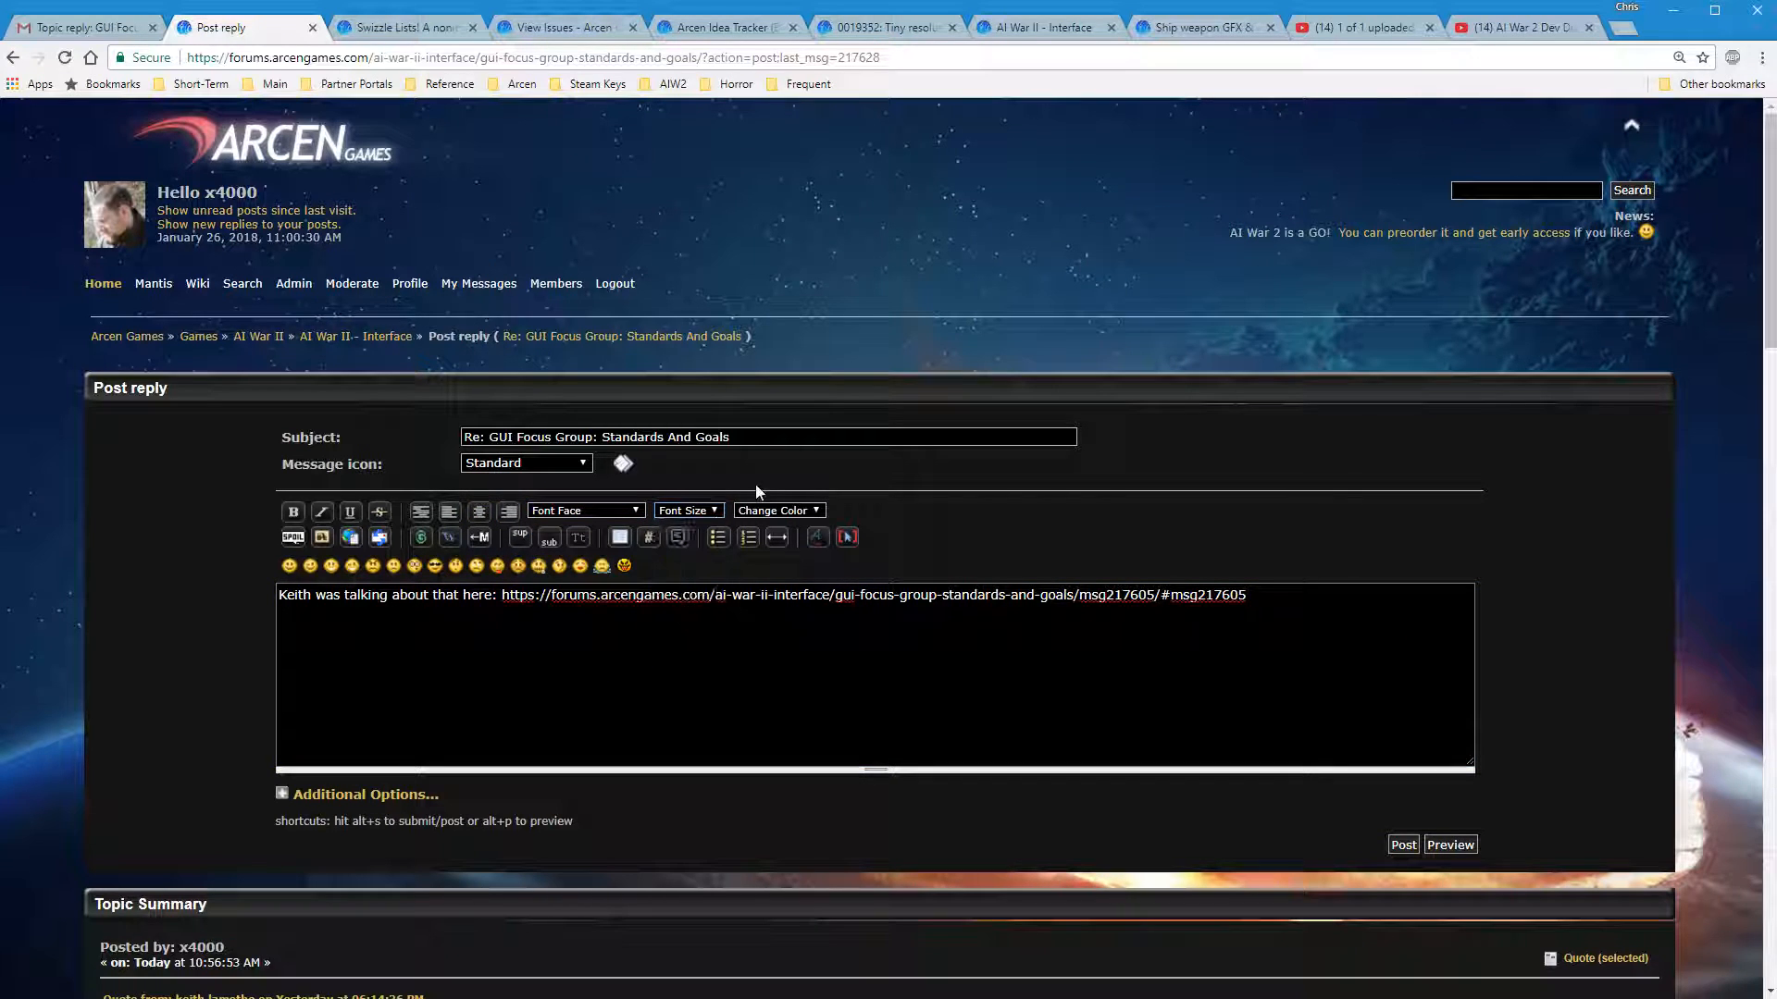
{"action": "mouse_move", "coordinate": [770, 482]}
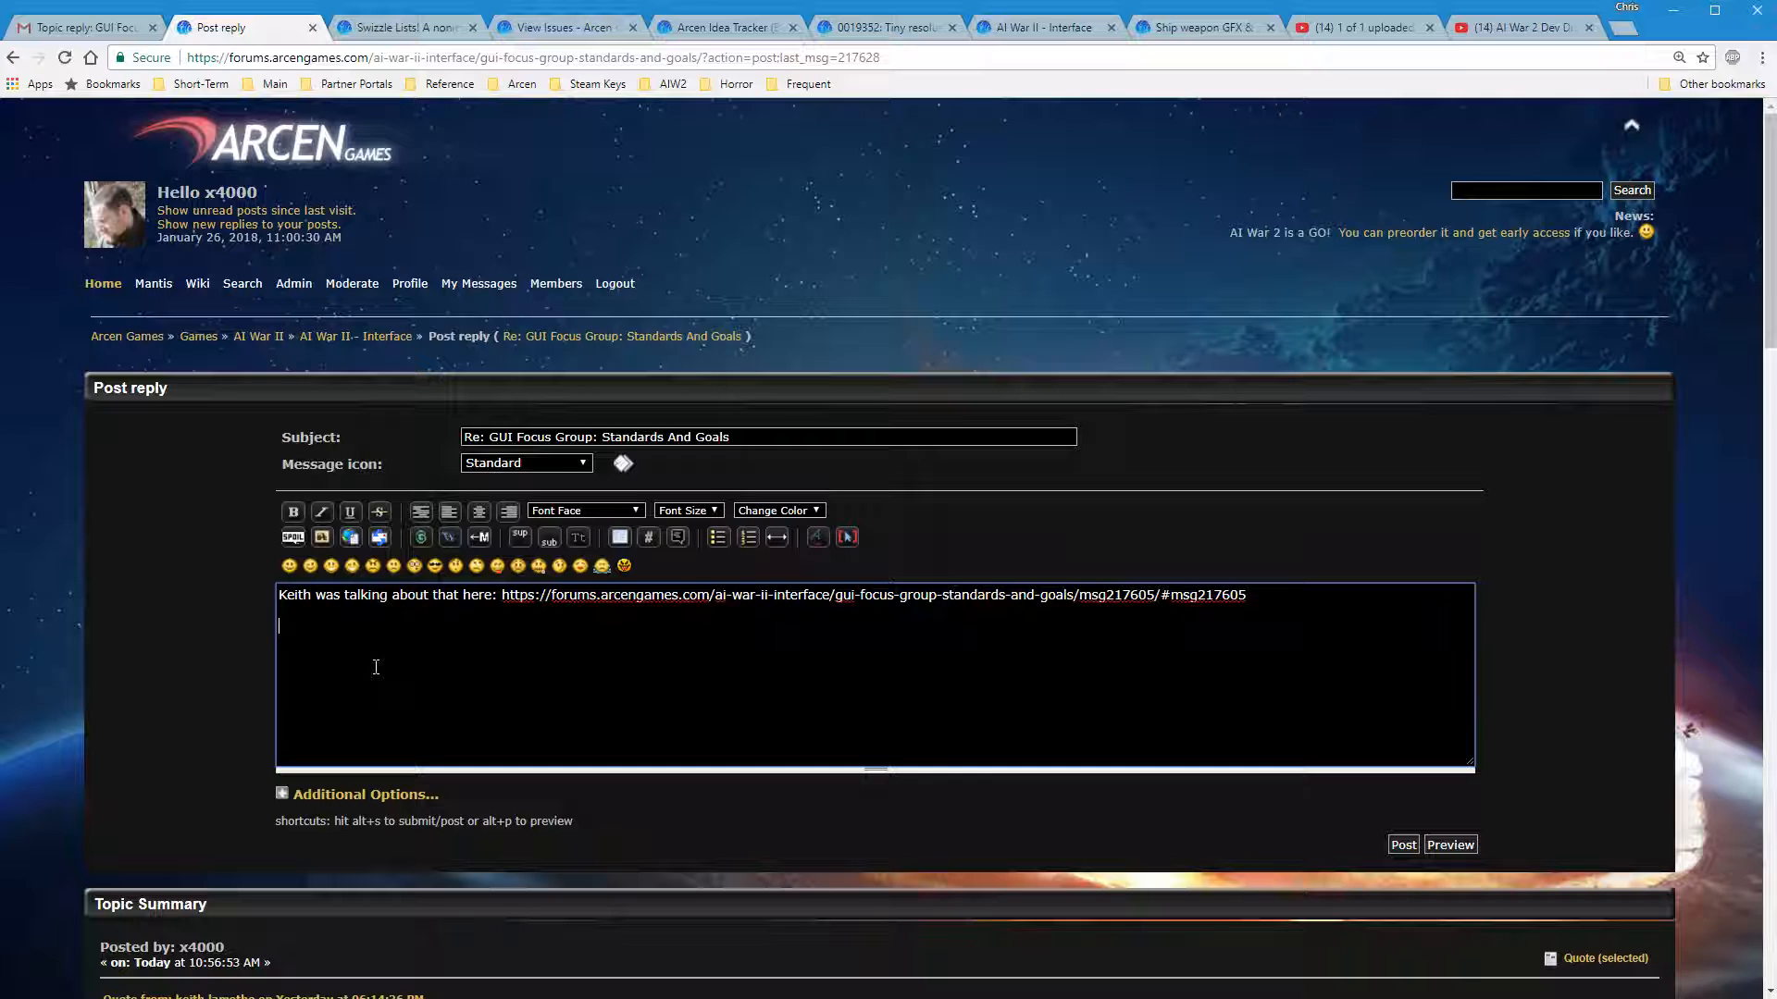
{"action": "type", "text": "Hi thererew dsmflds lkdslkfds"}
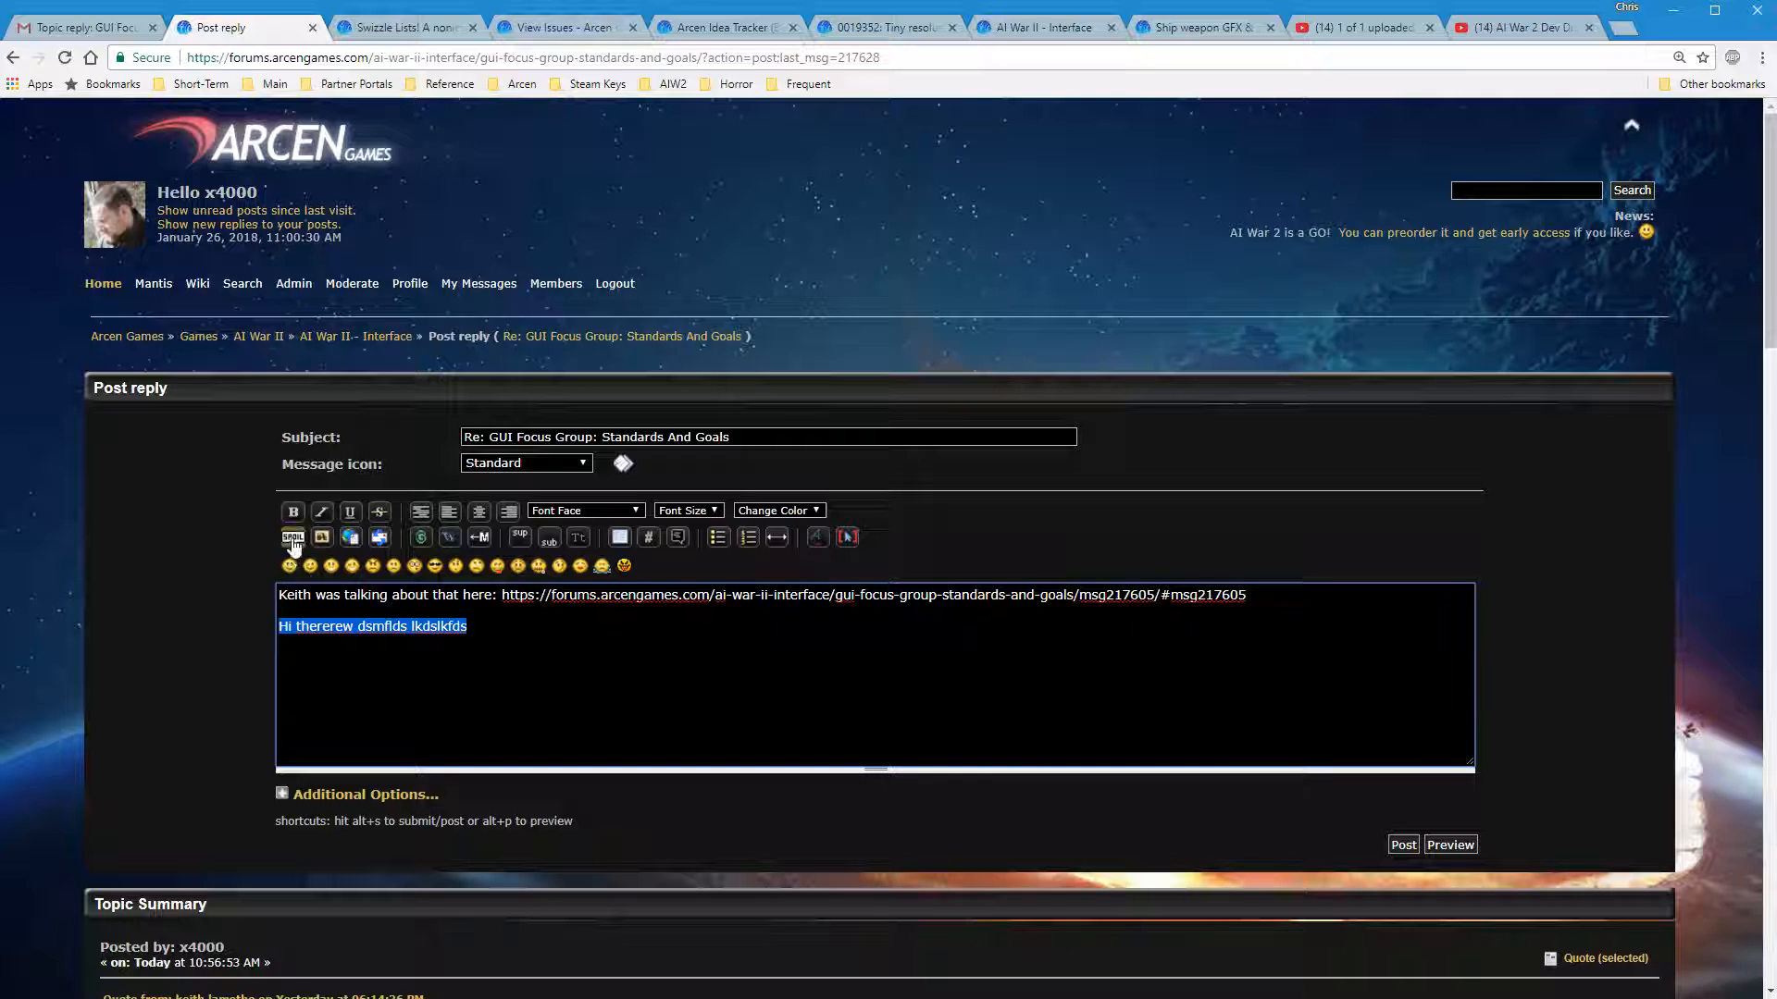
{"action": "left_click", "coordinate": [846, 537]}
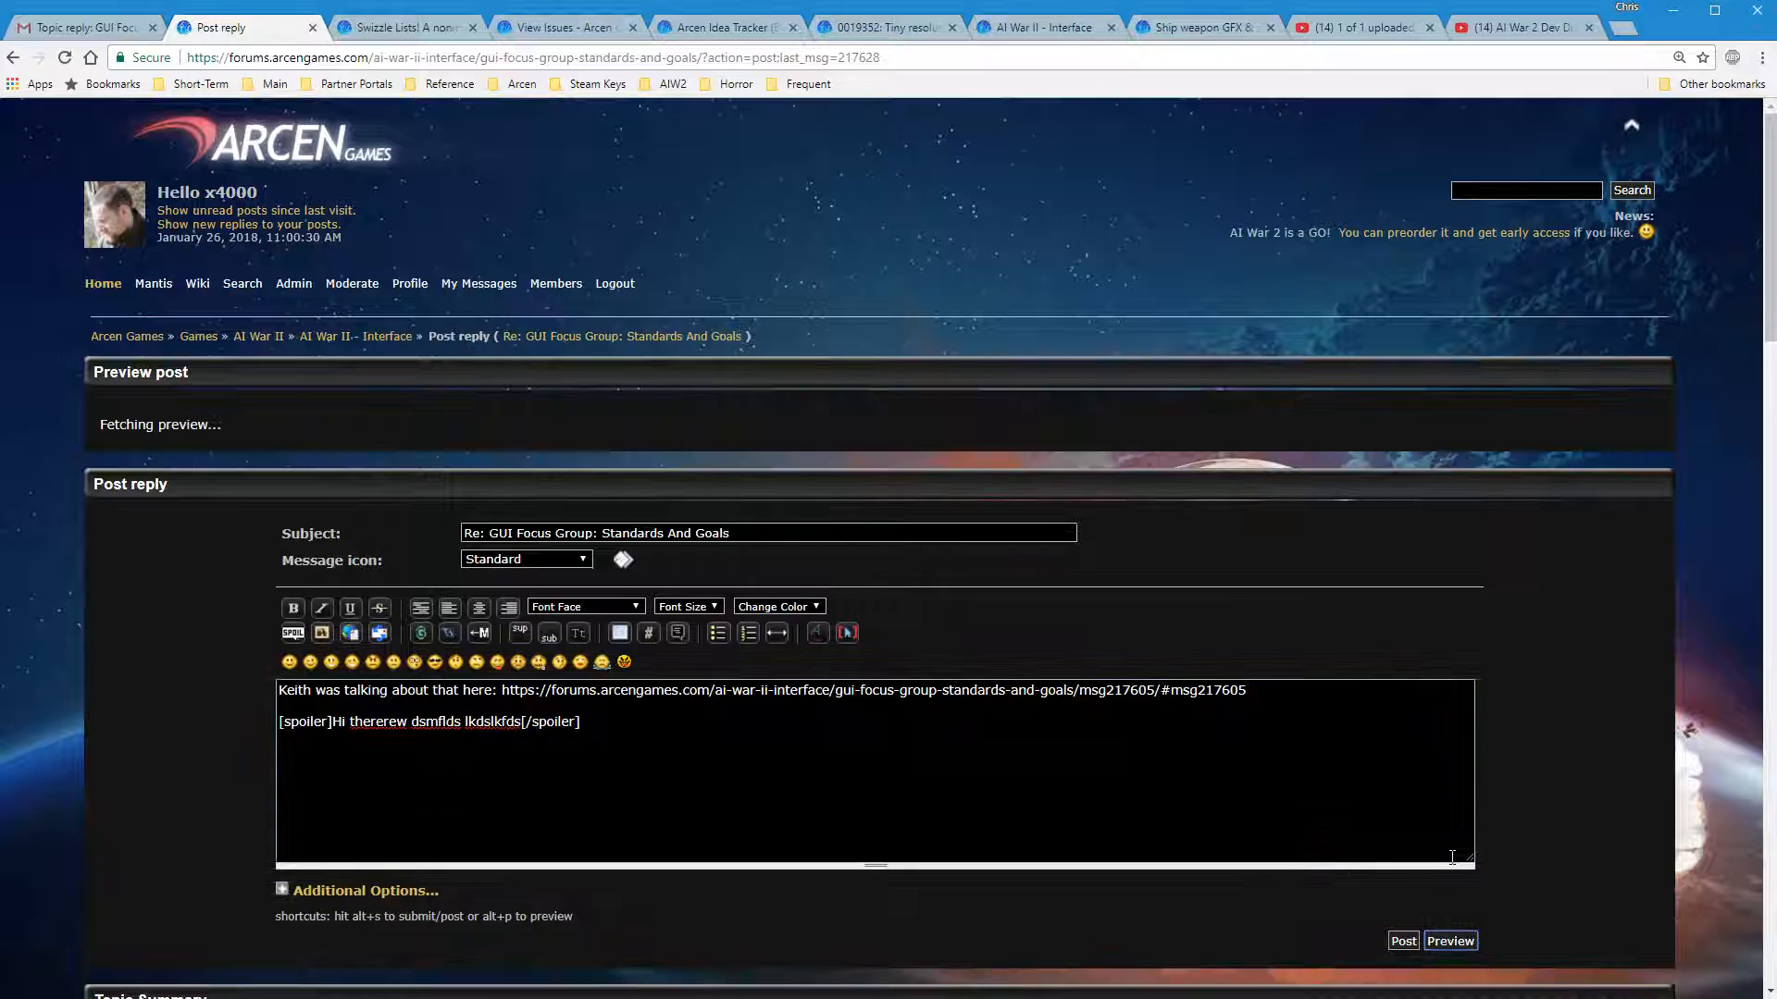
{"action": "left_click", "coordinate": [1449, 940]}
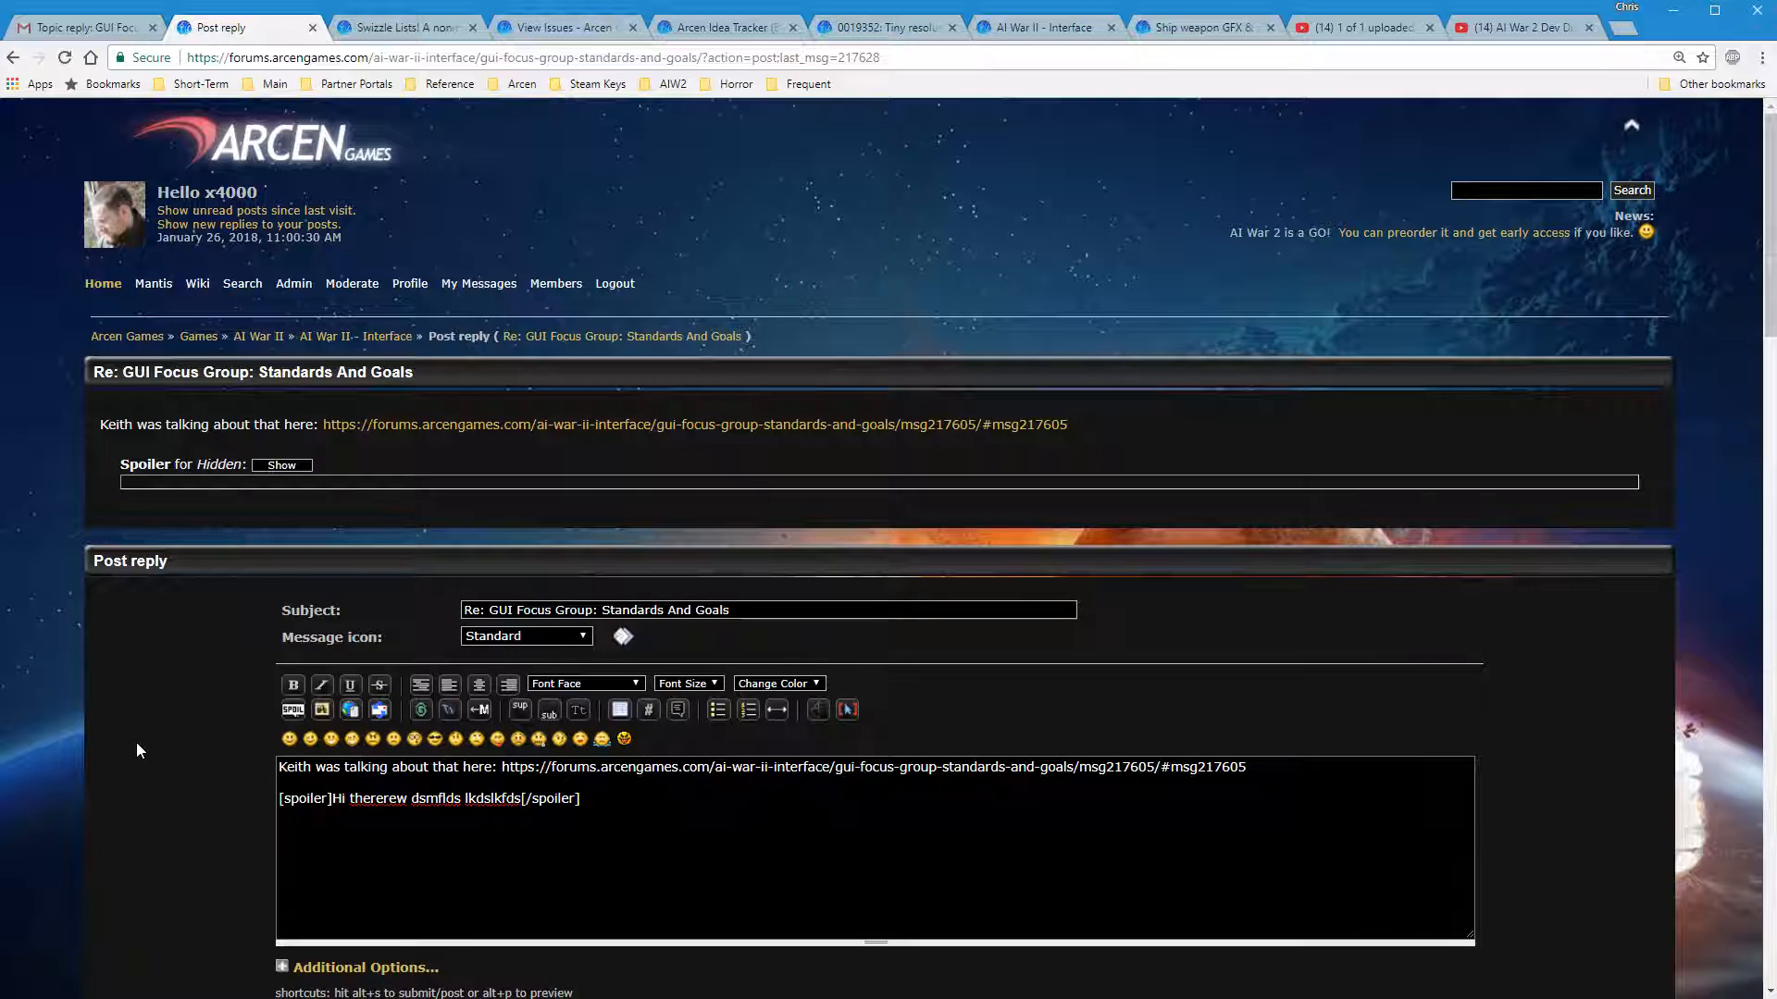
{"action": "mouse_move", "coordinate": [182, 968]}
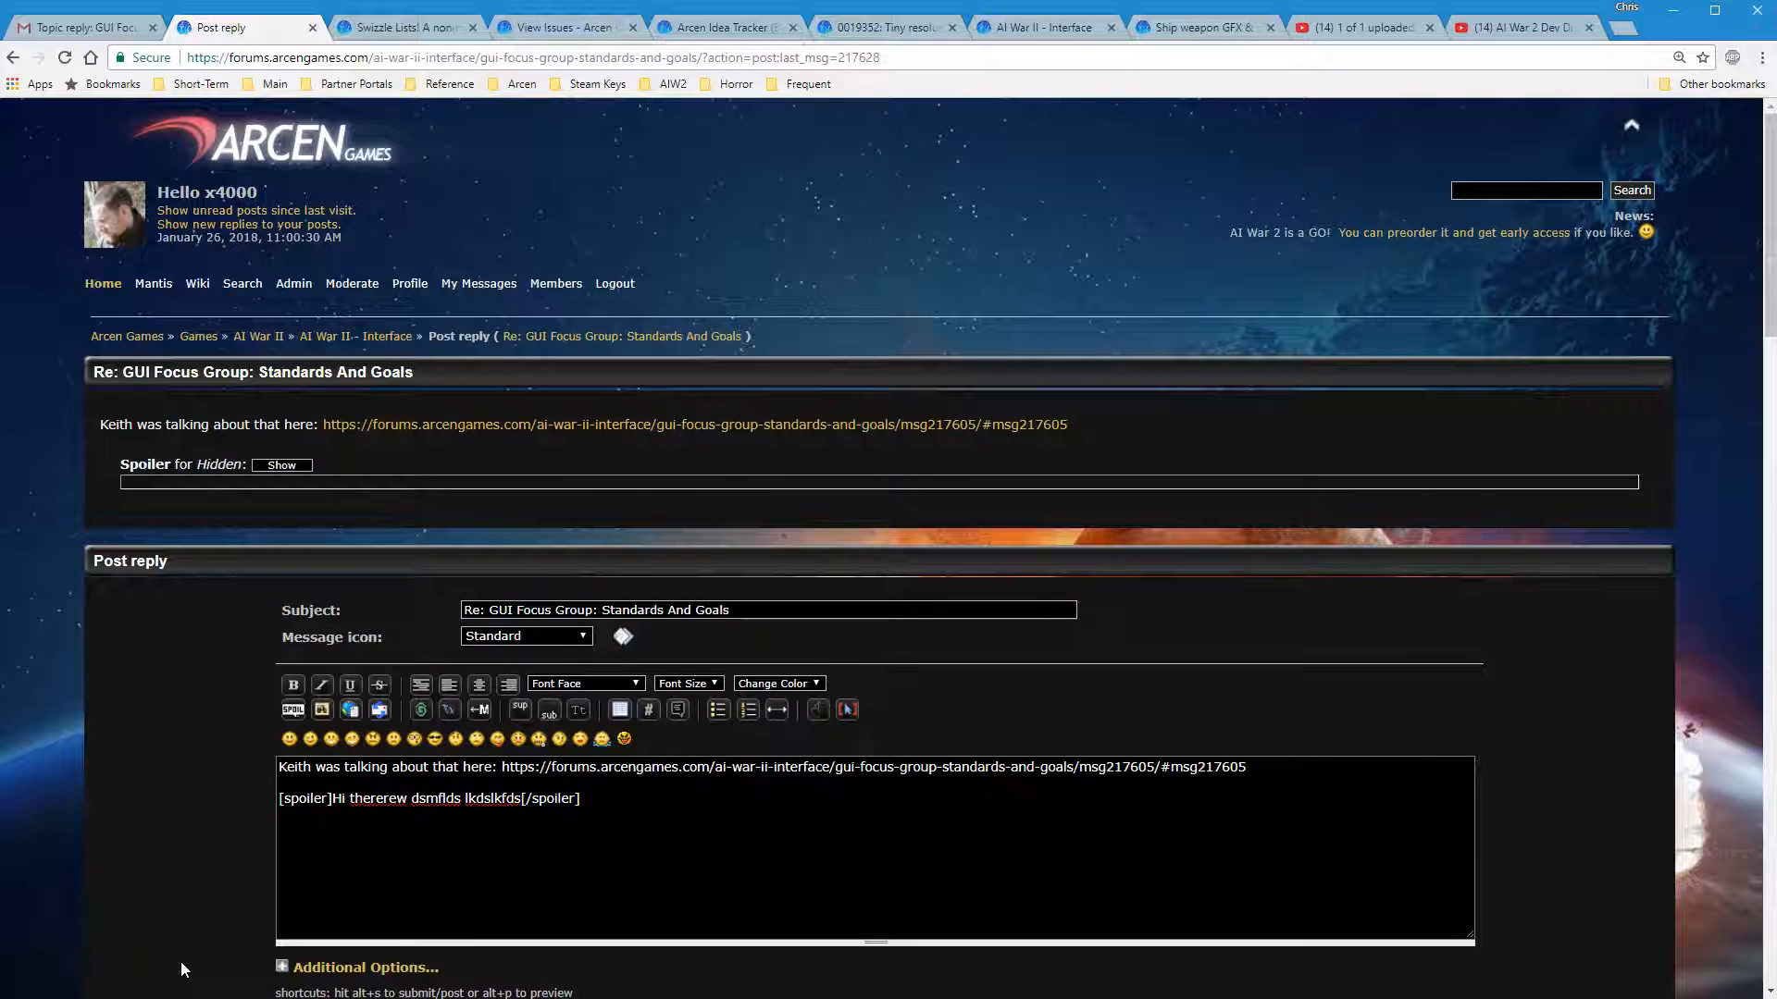
{"action": "mouse_move", "coordinate": [224, 561]}
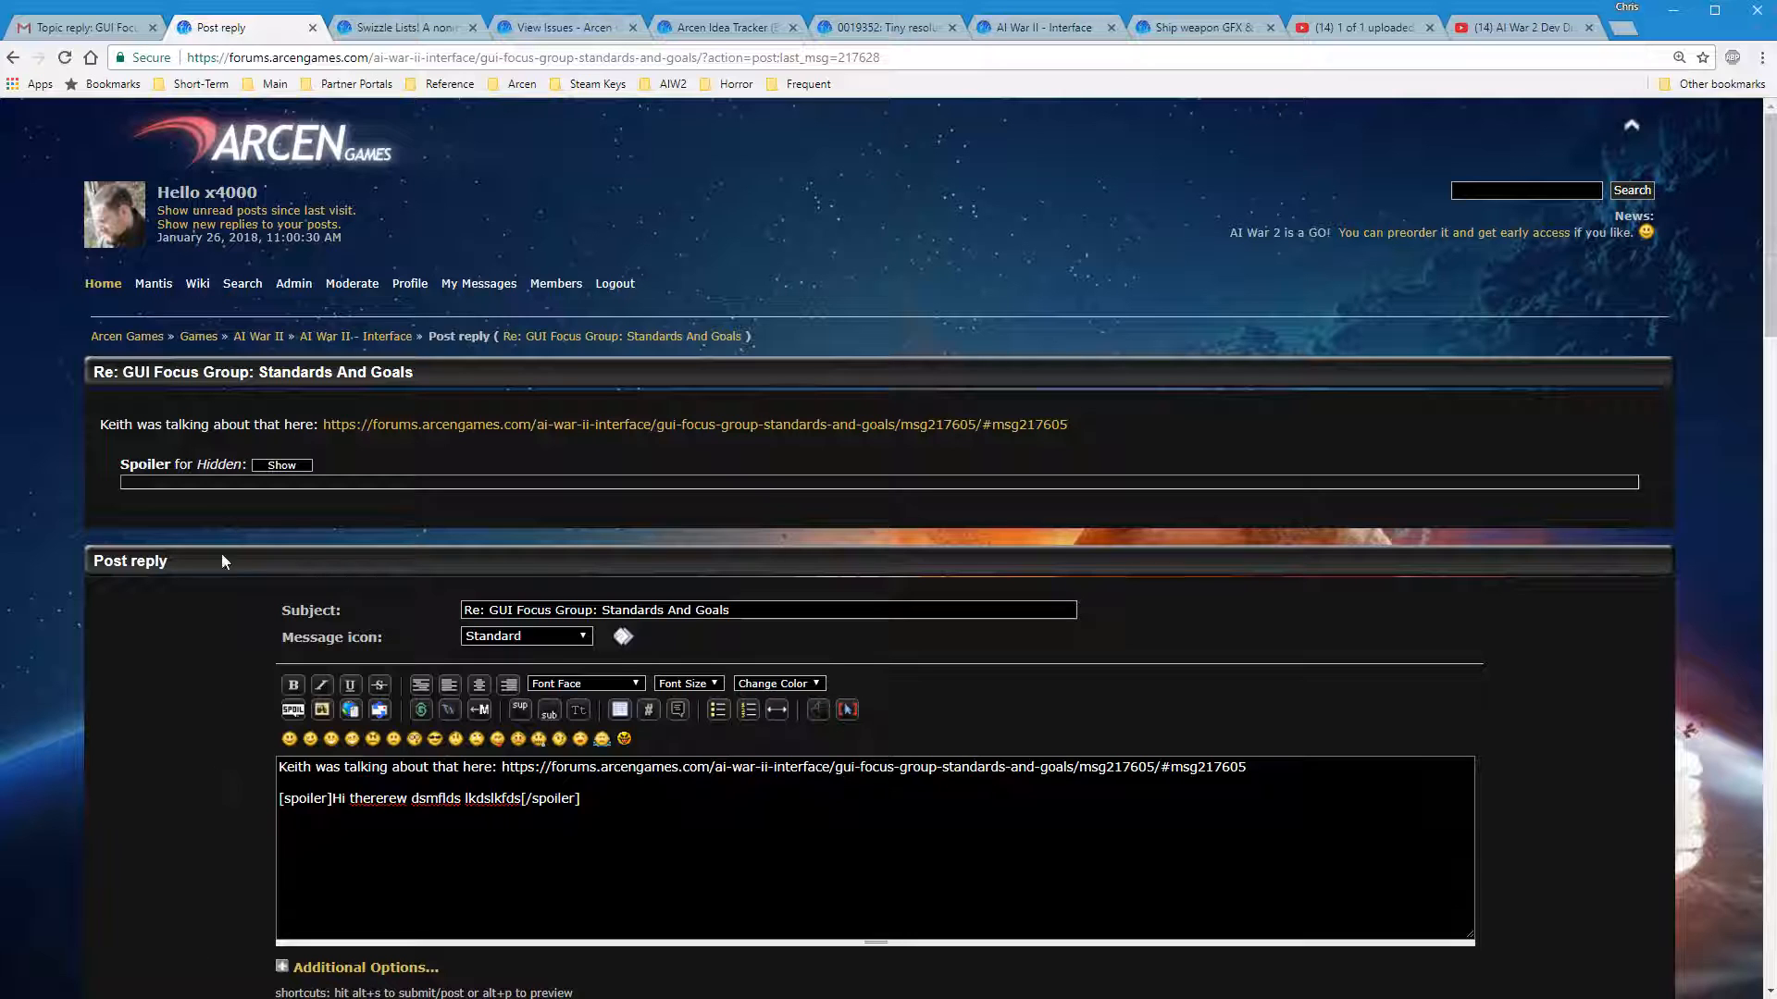
Toggle the spoiler in the preview, leaving its hidden text revealed
{"action": "left_click", "coordinate": [281, 465]}
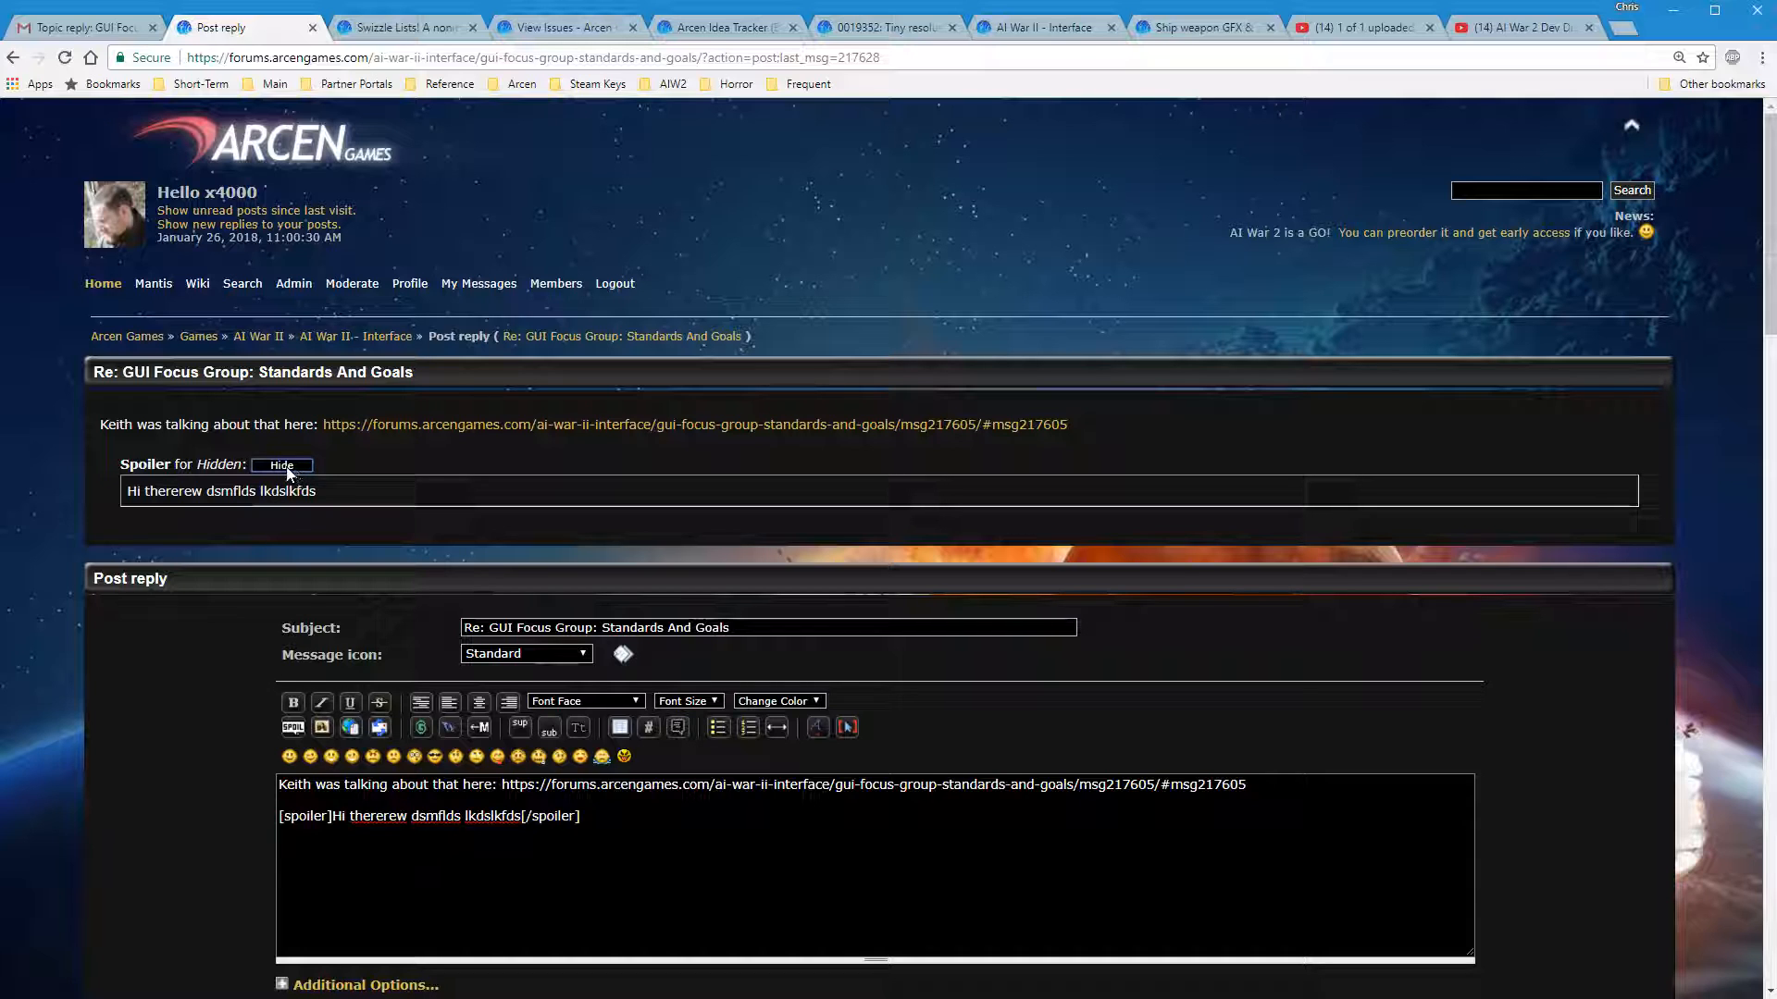
{"action": "left_click", "coordinate": [282, 464]}
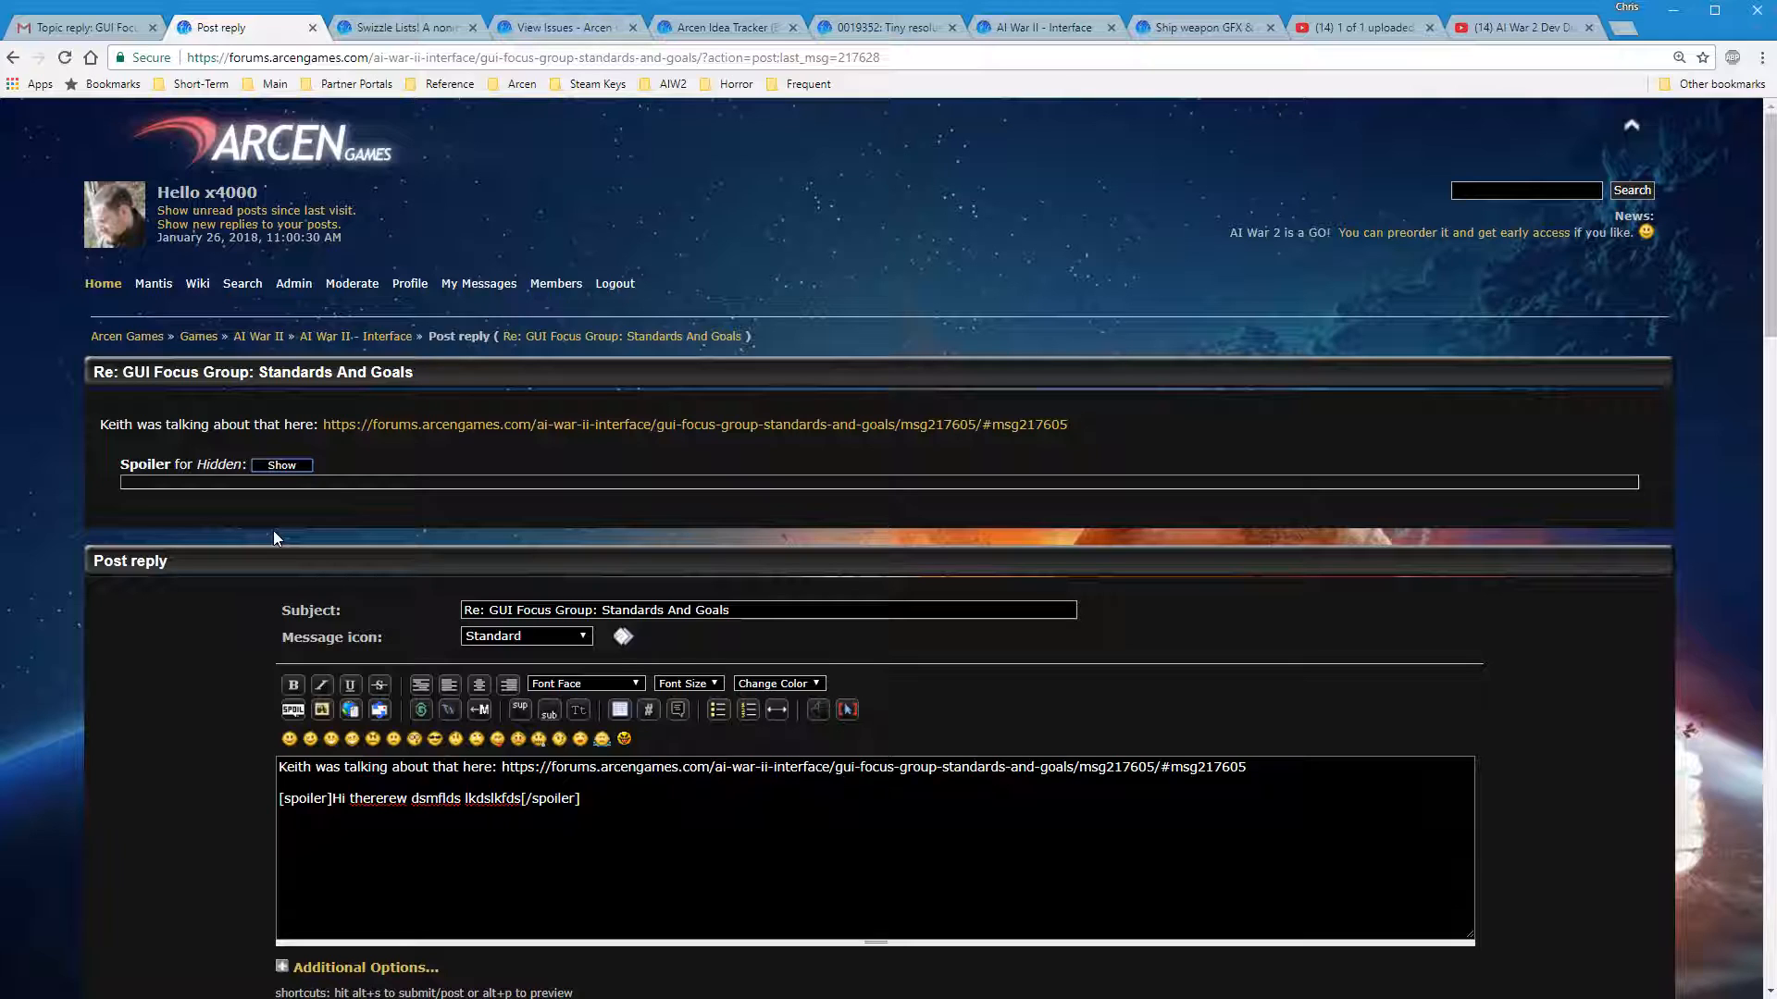
{"action": "mouse_move", "coordinate": [176, 297]}
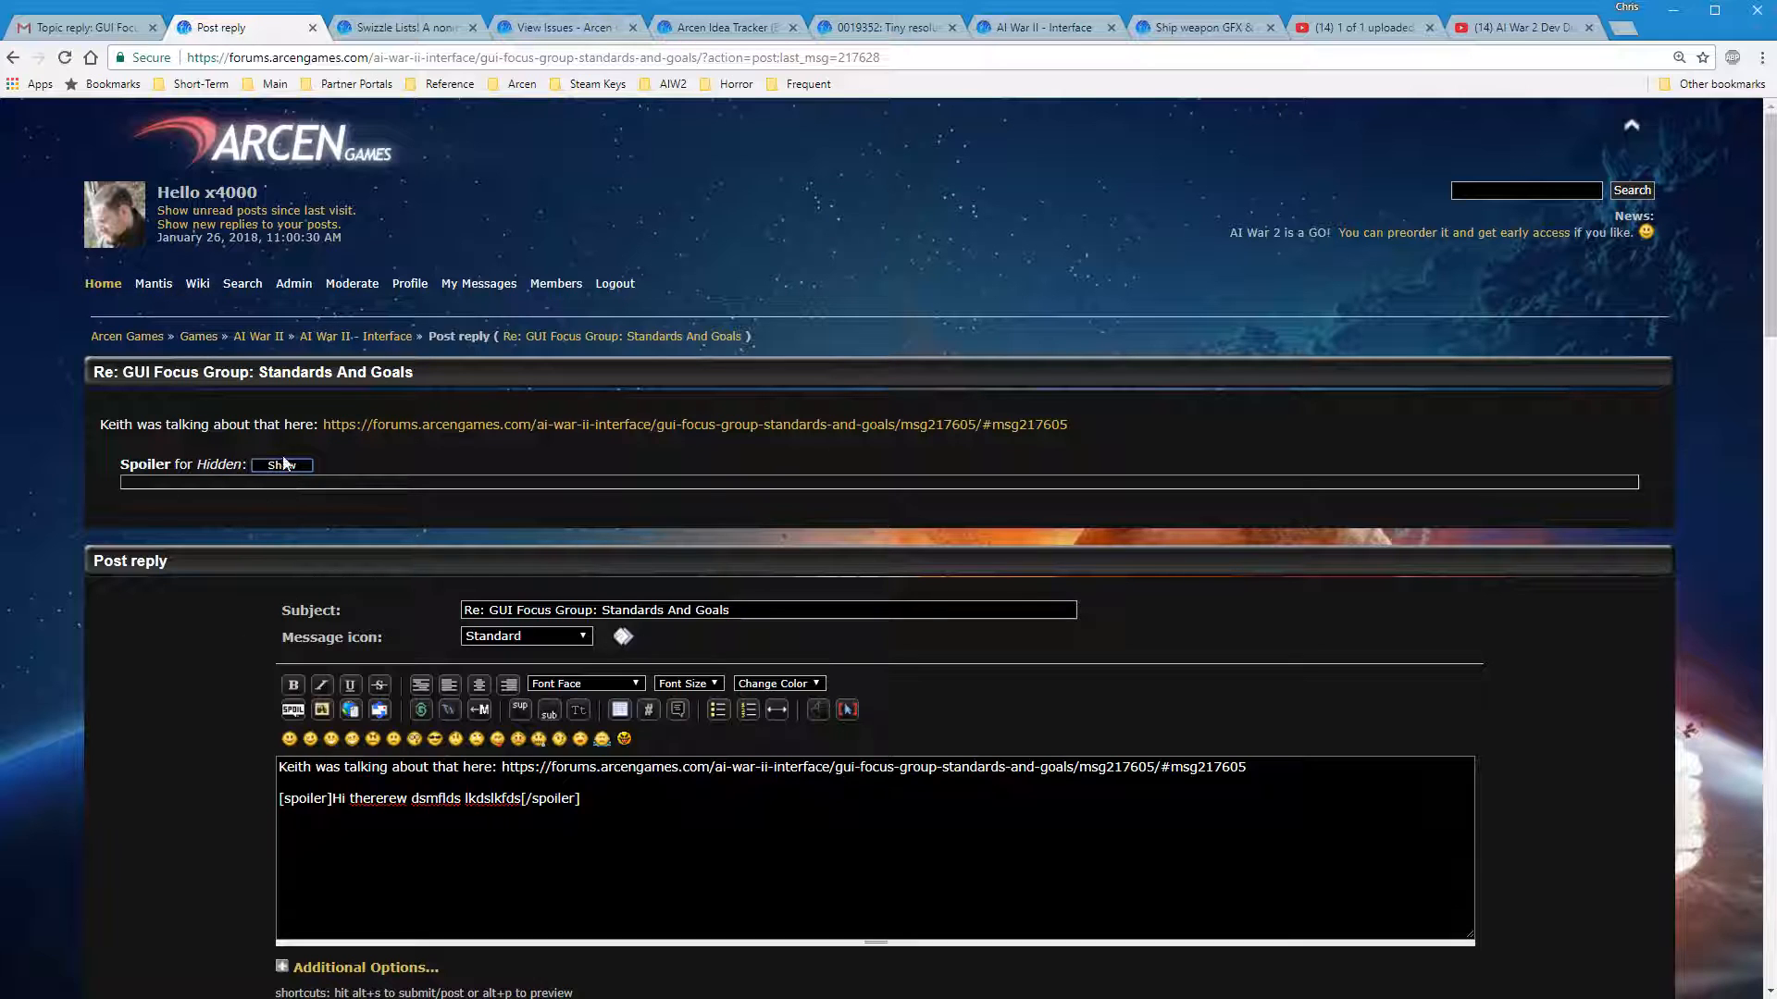
{"action": "left_click", "coordinate": [281, 464]}
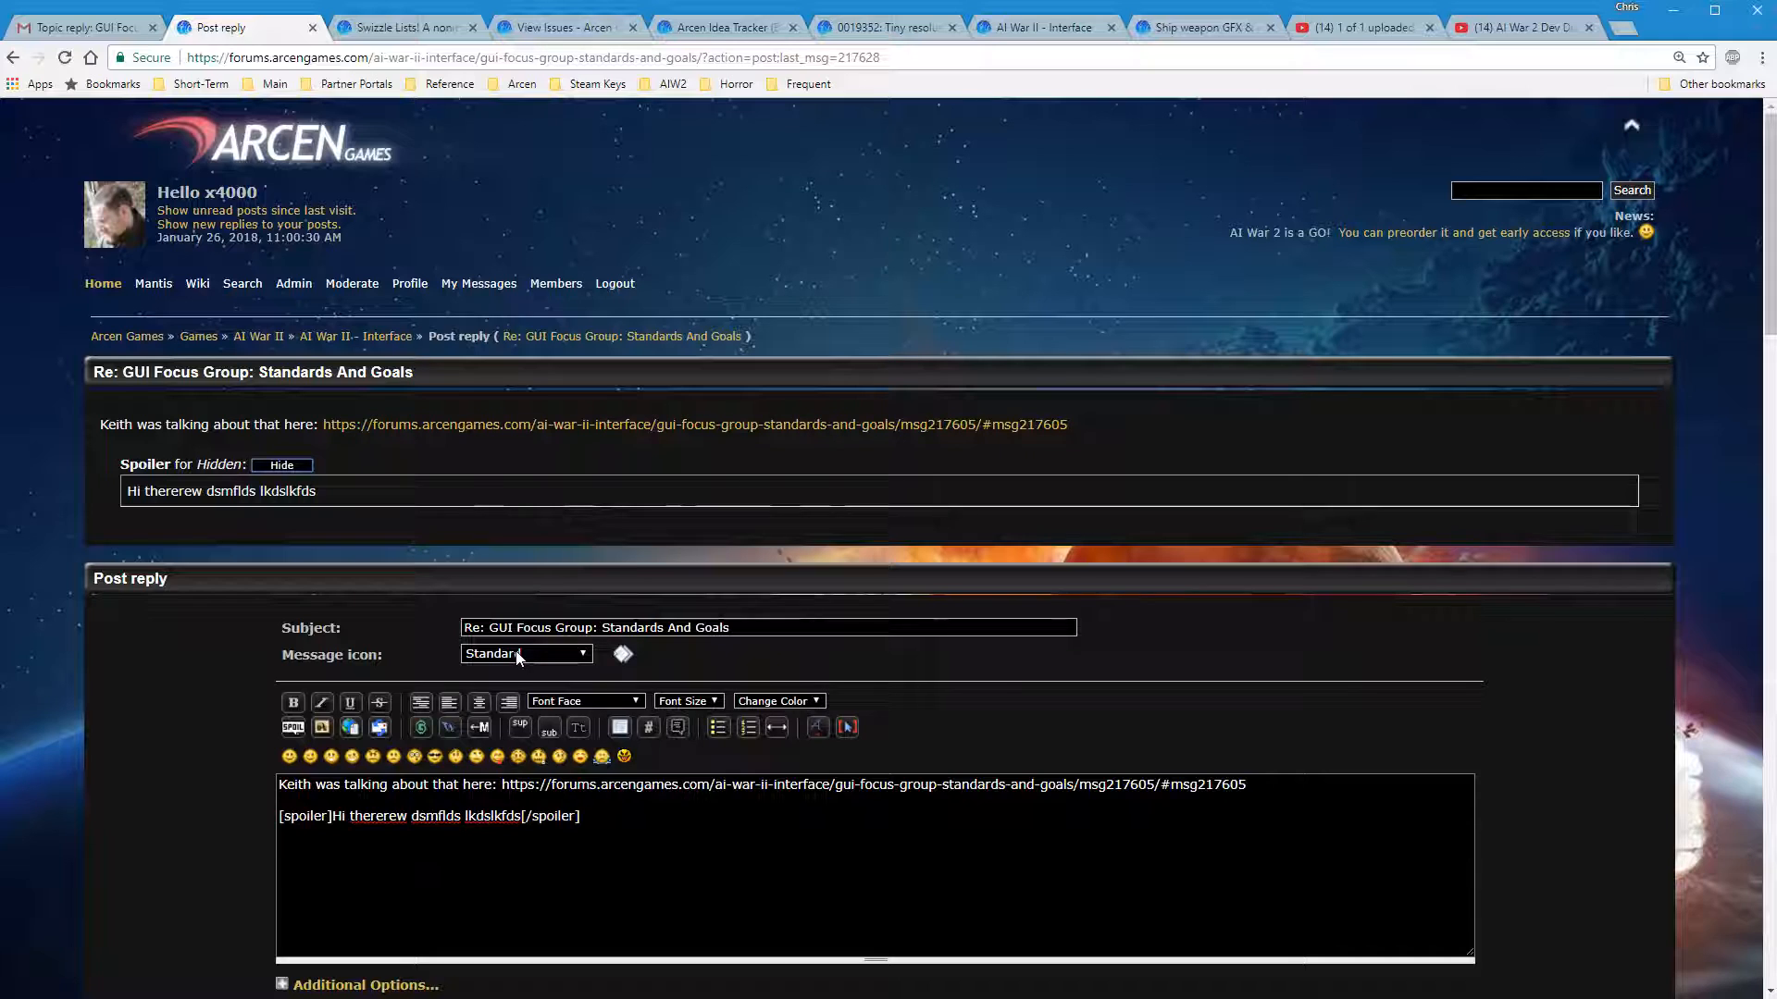
{"action": "mouse_move", "coordinate": [685, 850]}
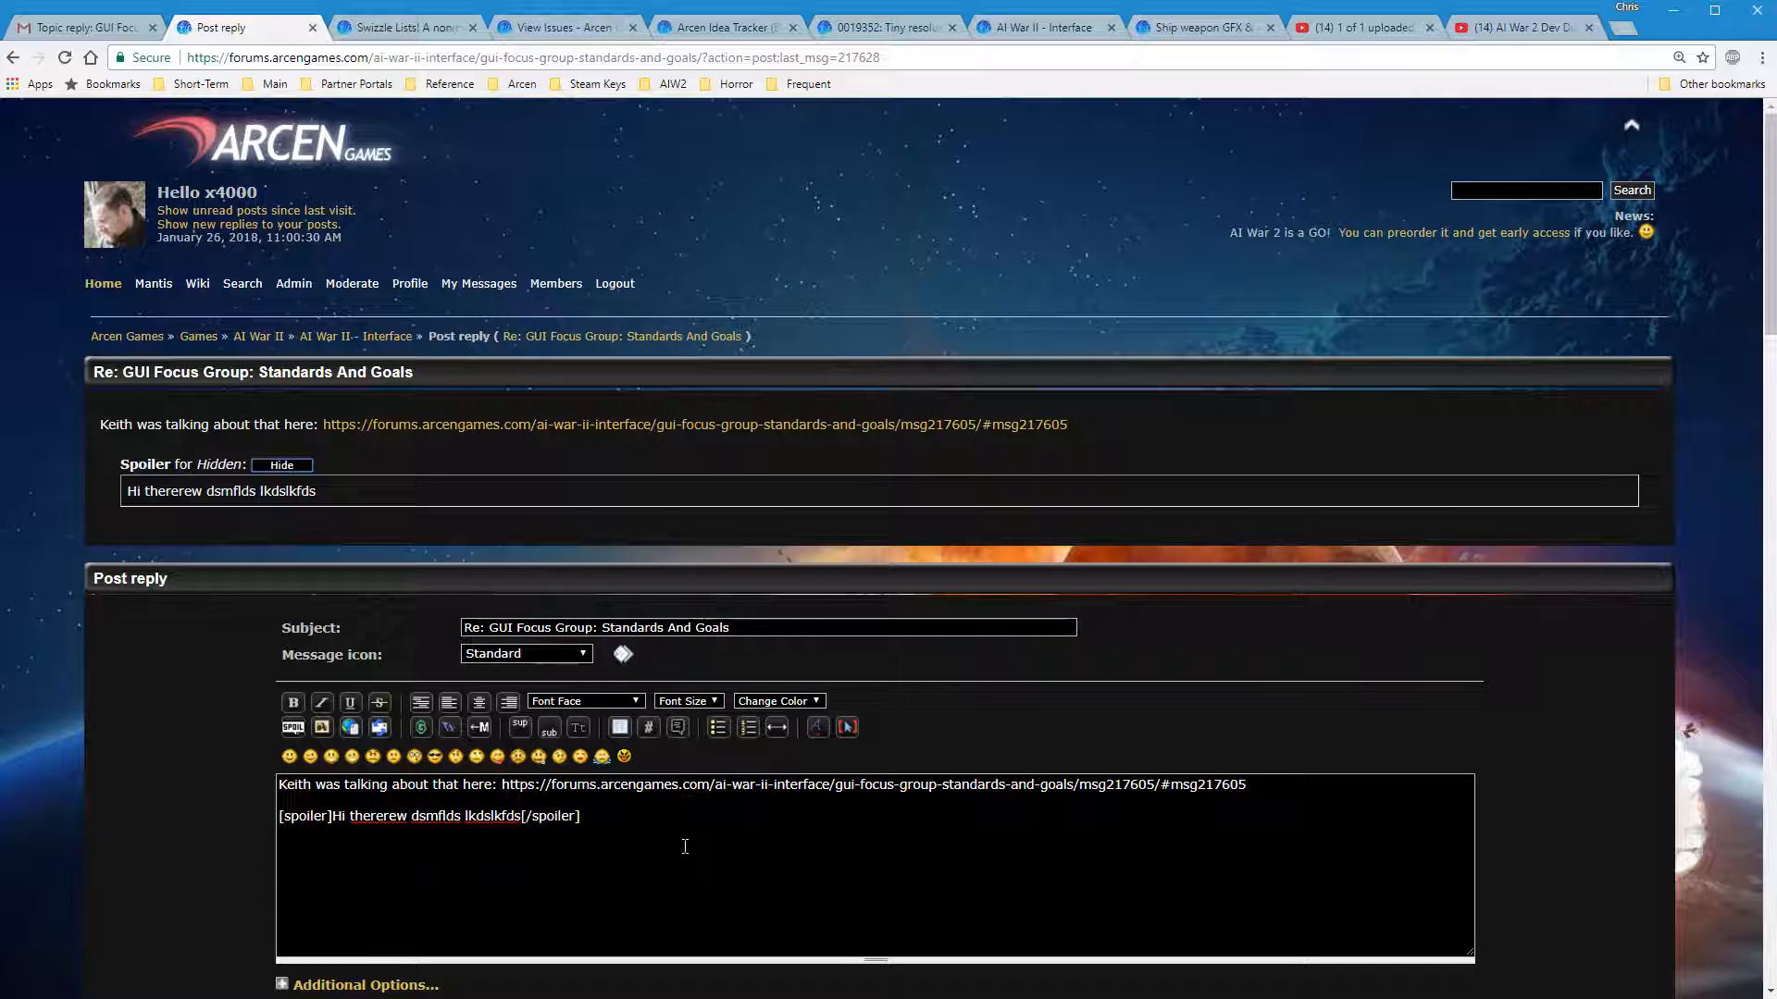
{"action": "mouse_move", "coordinate": [420, 726]}
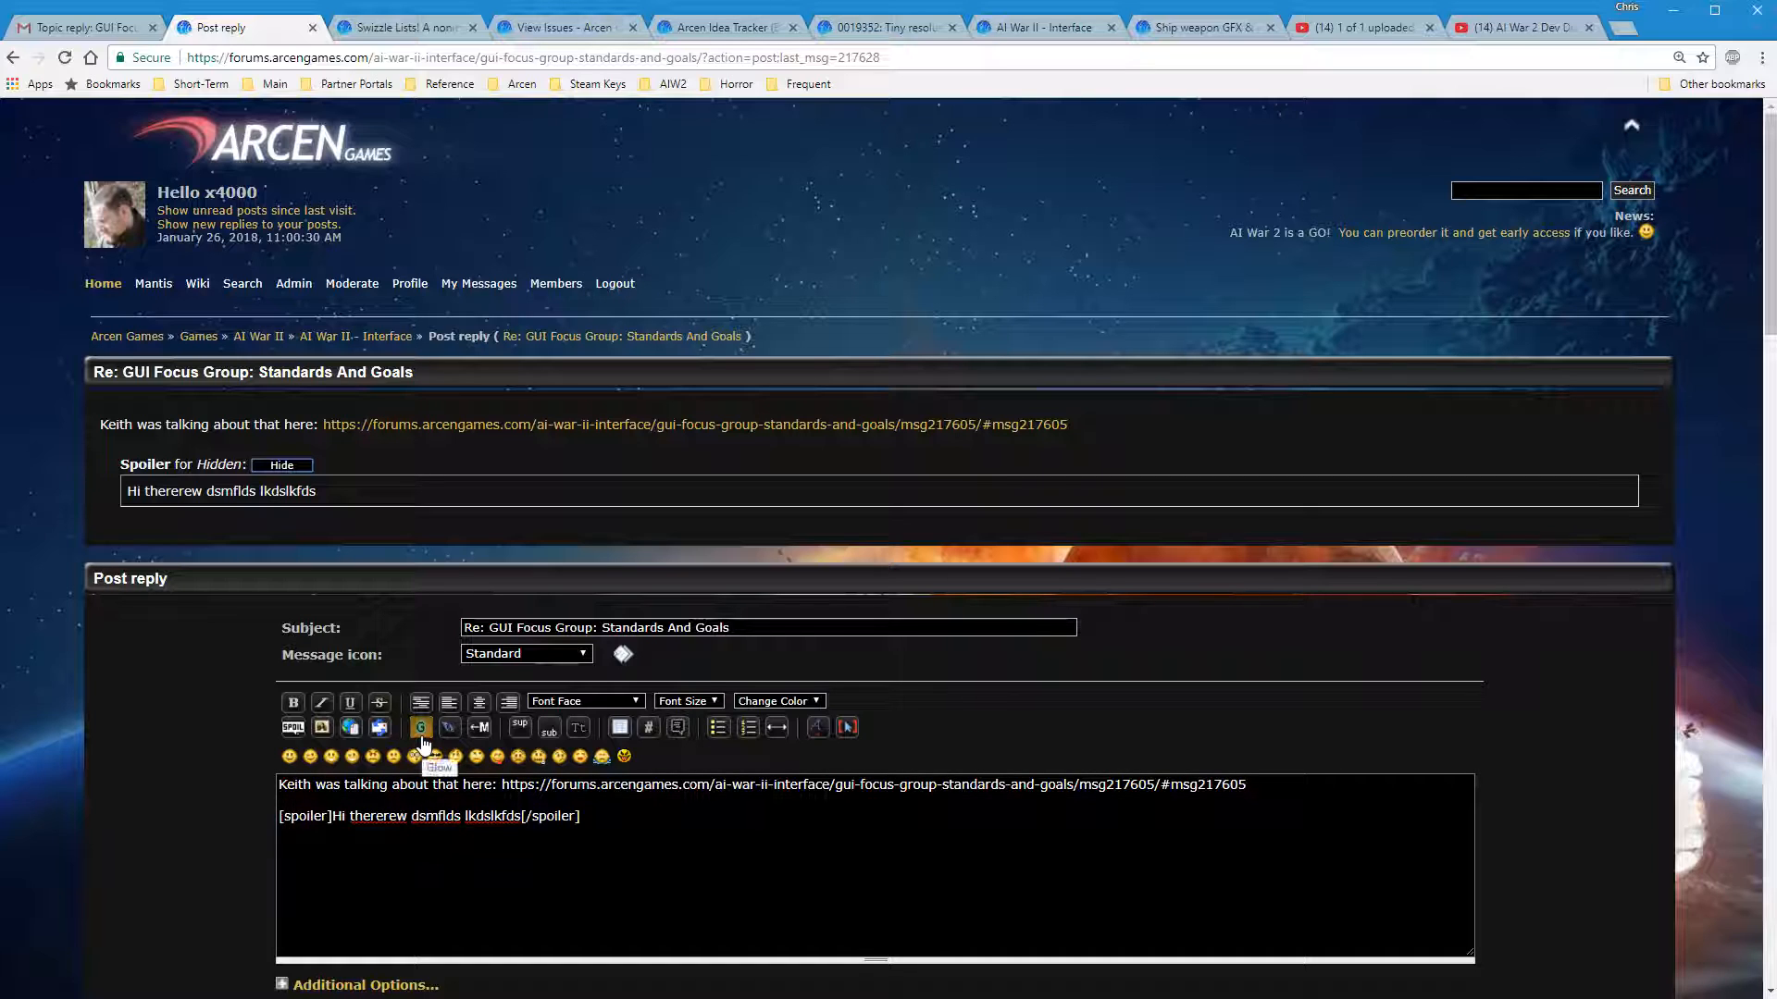
{"action": "mouse_move", "coordinate": [420, 725]}
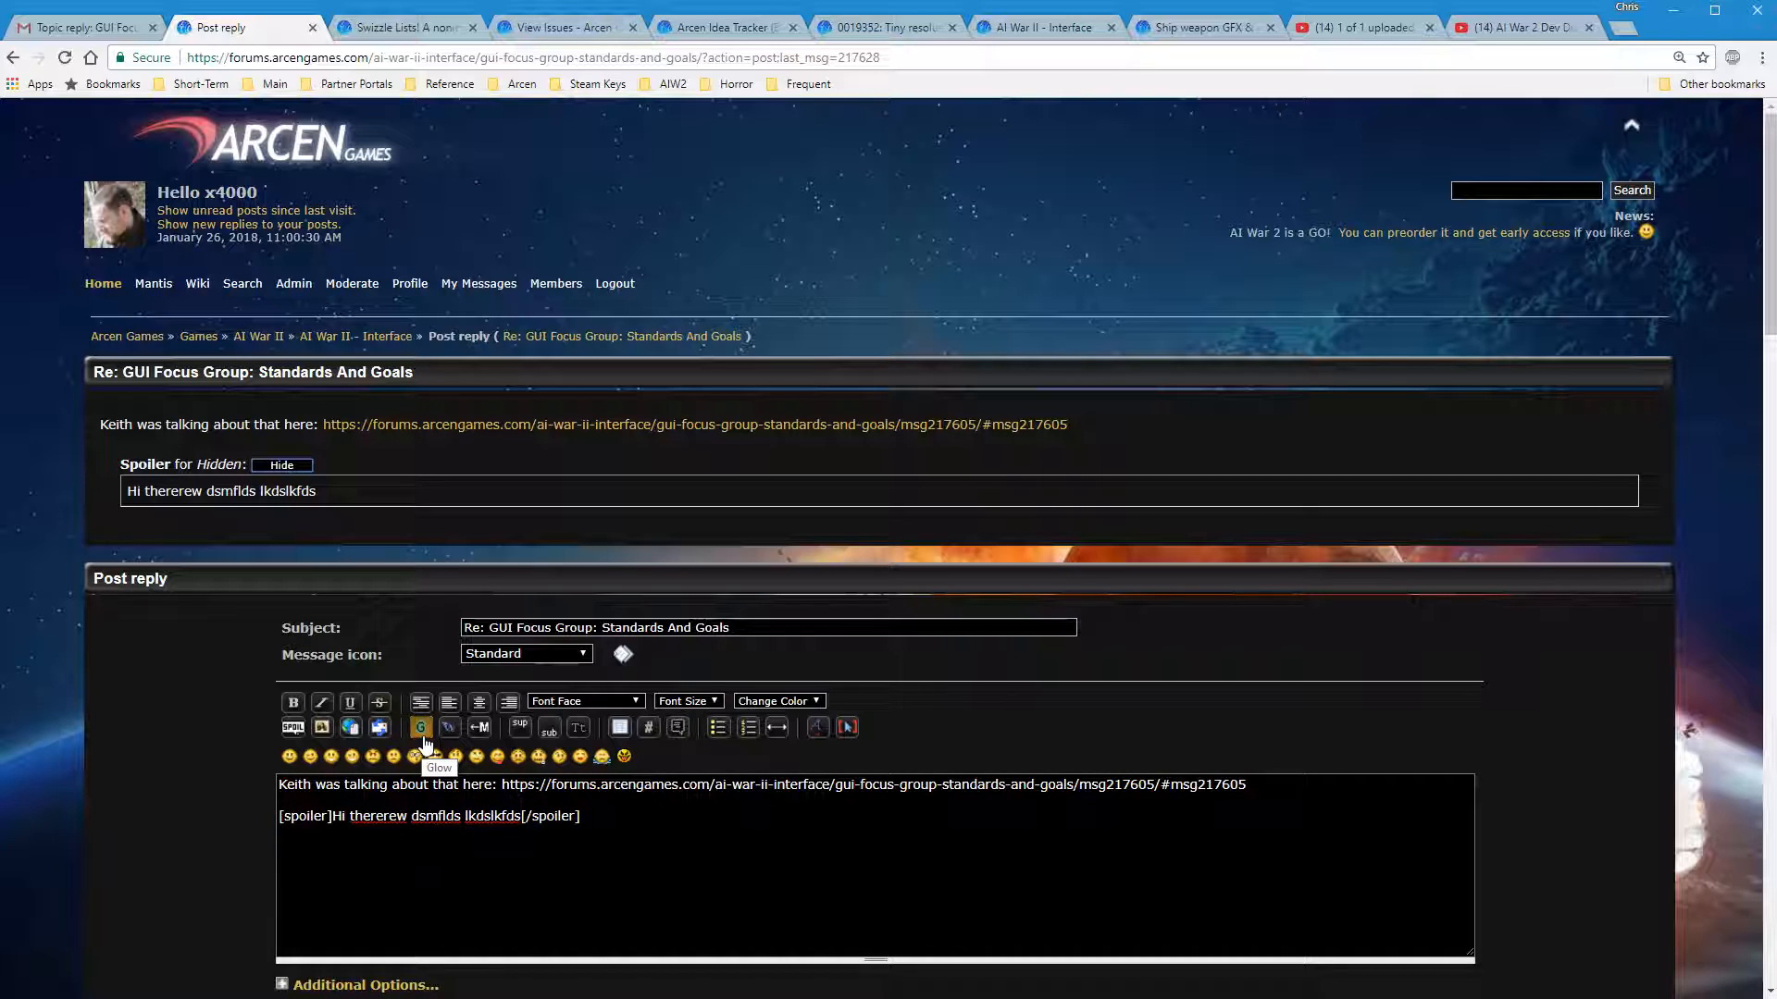
{"action": "mouse_move", "coordinate": [448, 725]}
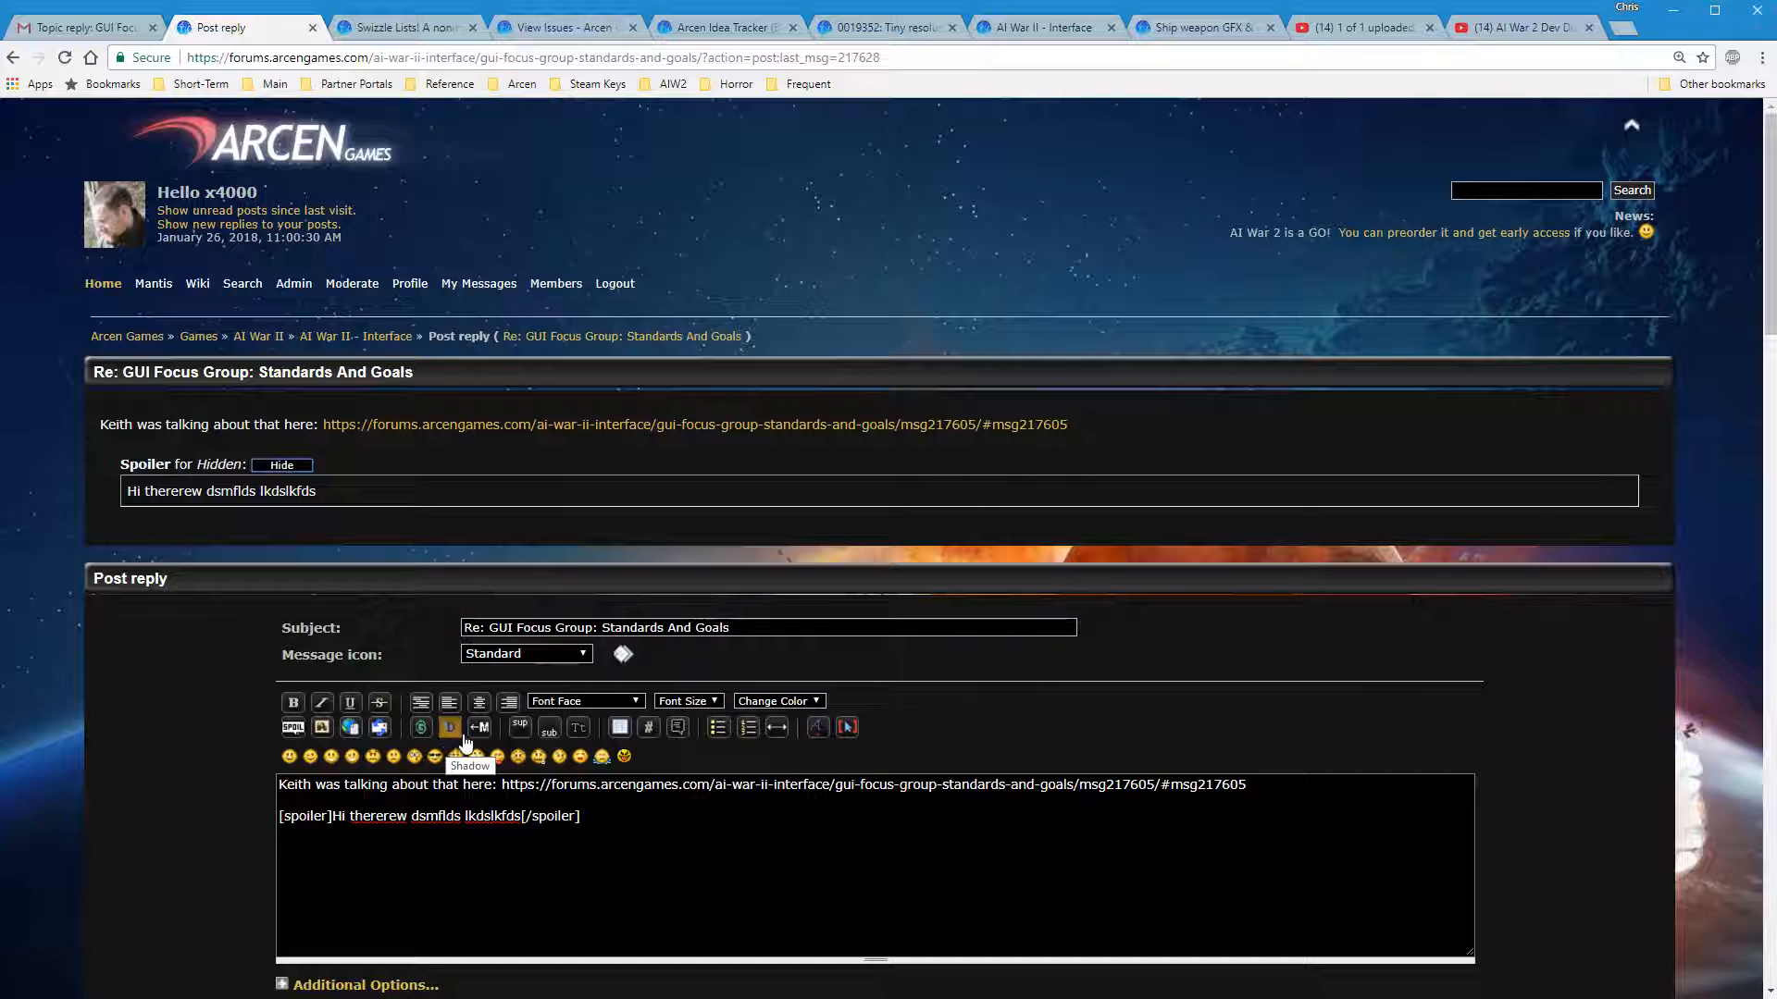
{"action": "mouse_move", "coordinate": [477, 725]}
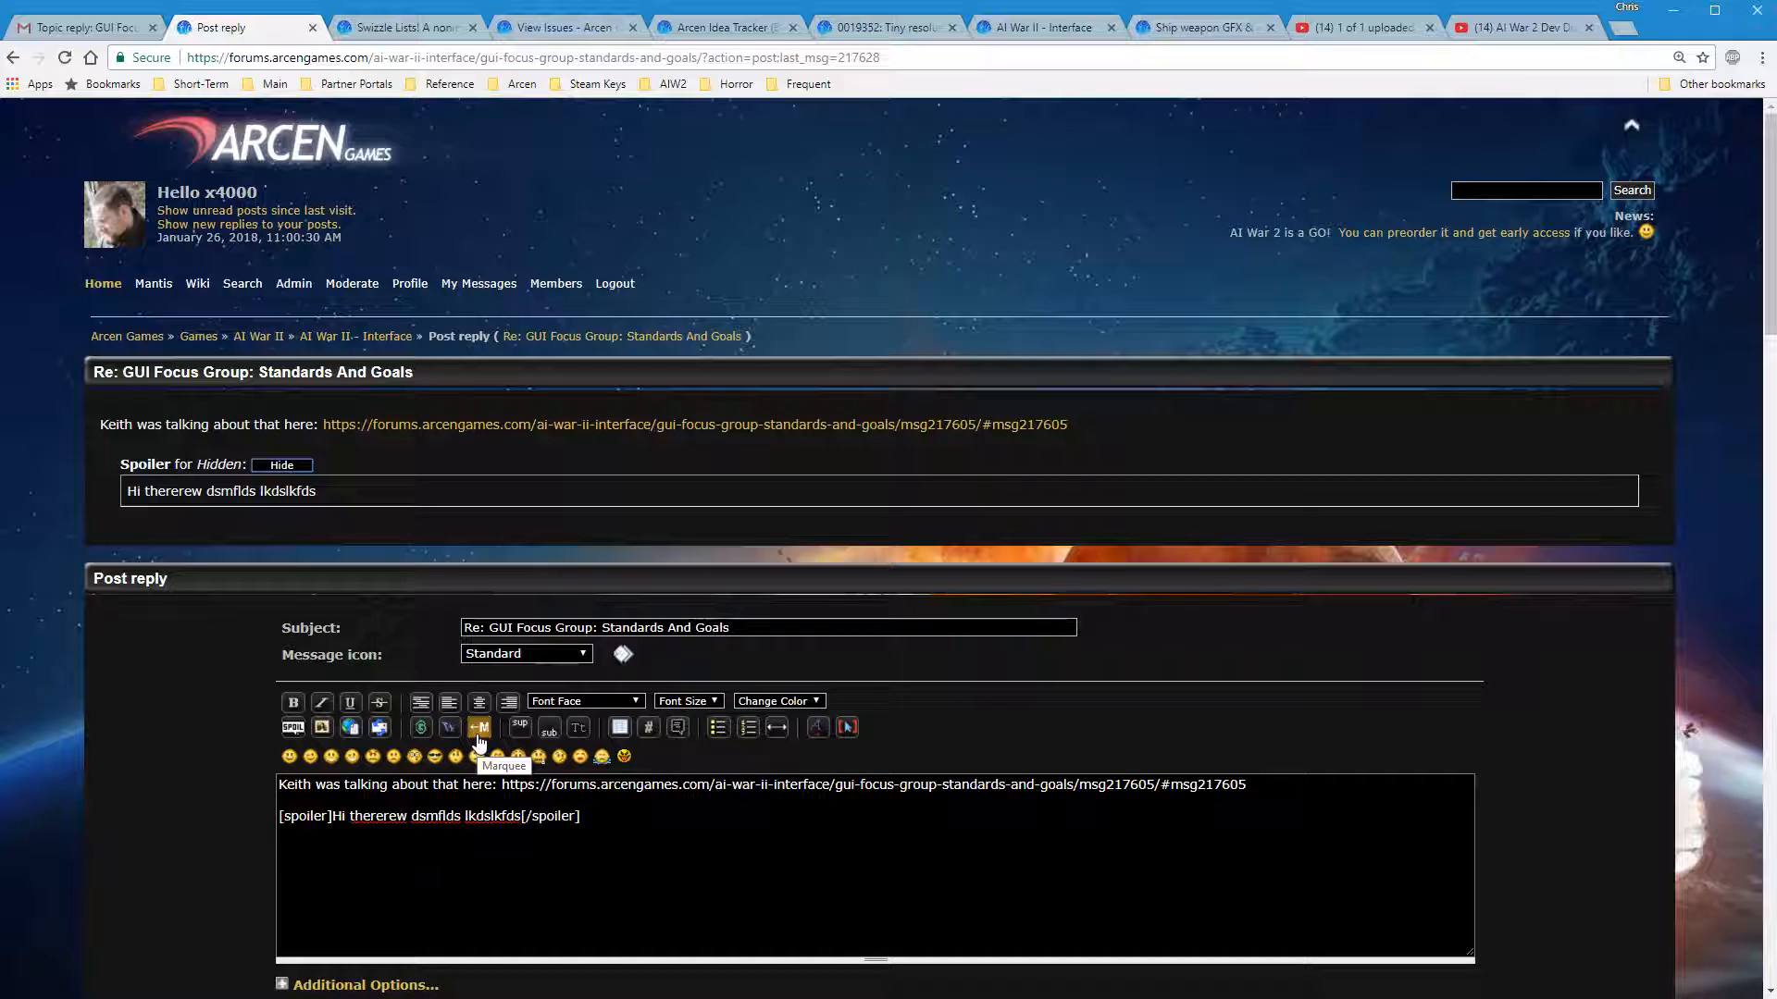
{"action": "mouse_move", "coordinate": [477, 756]}
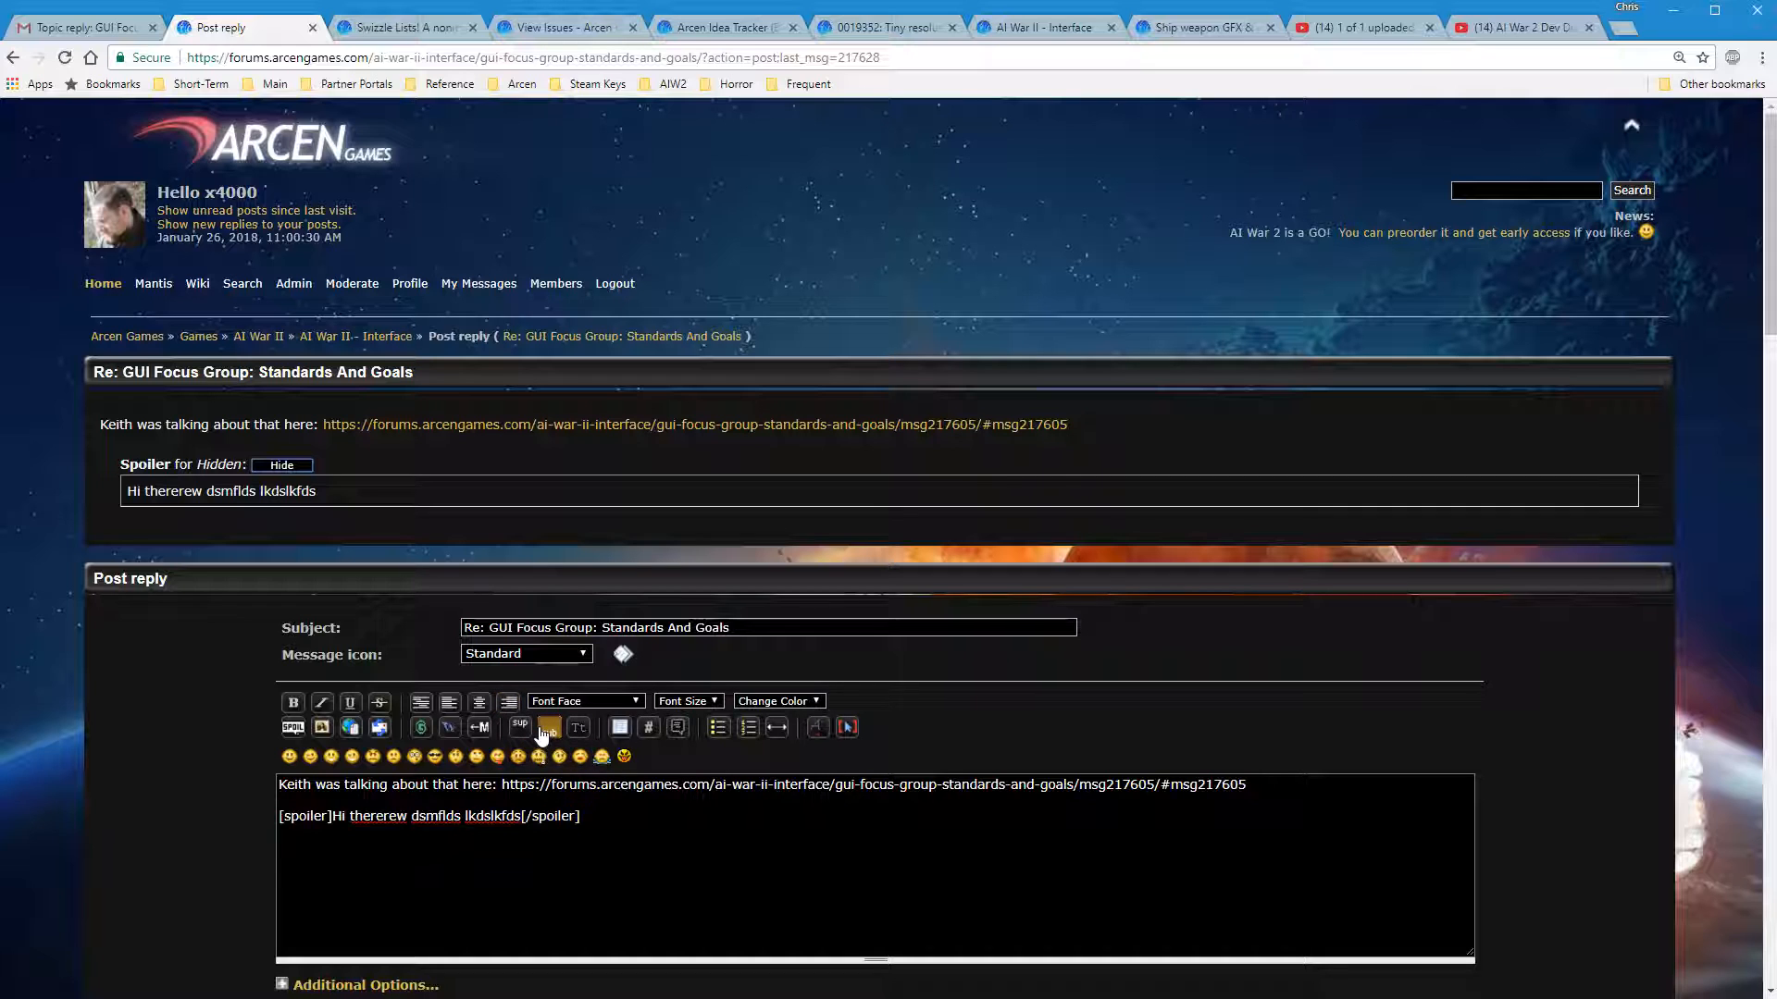
{"action": "mouse_move", "coordinate": [547, 725]}
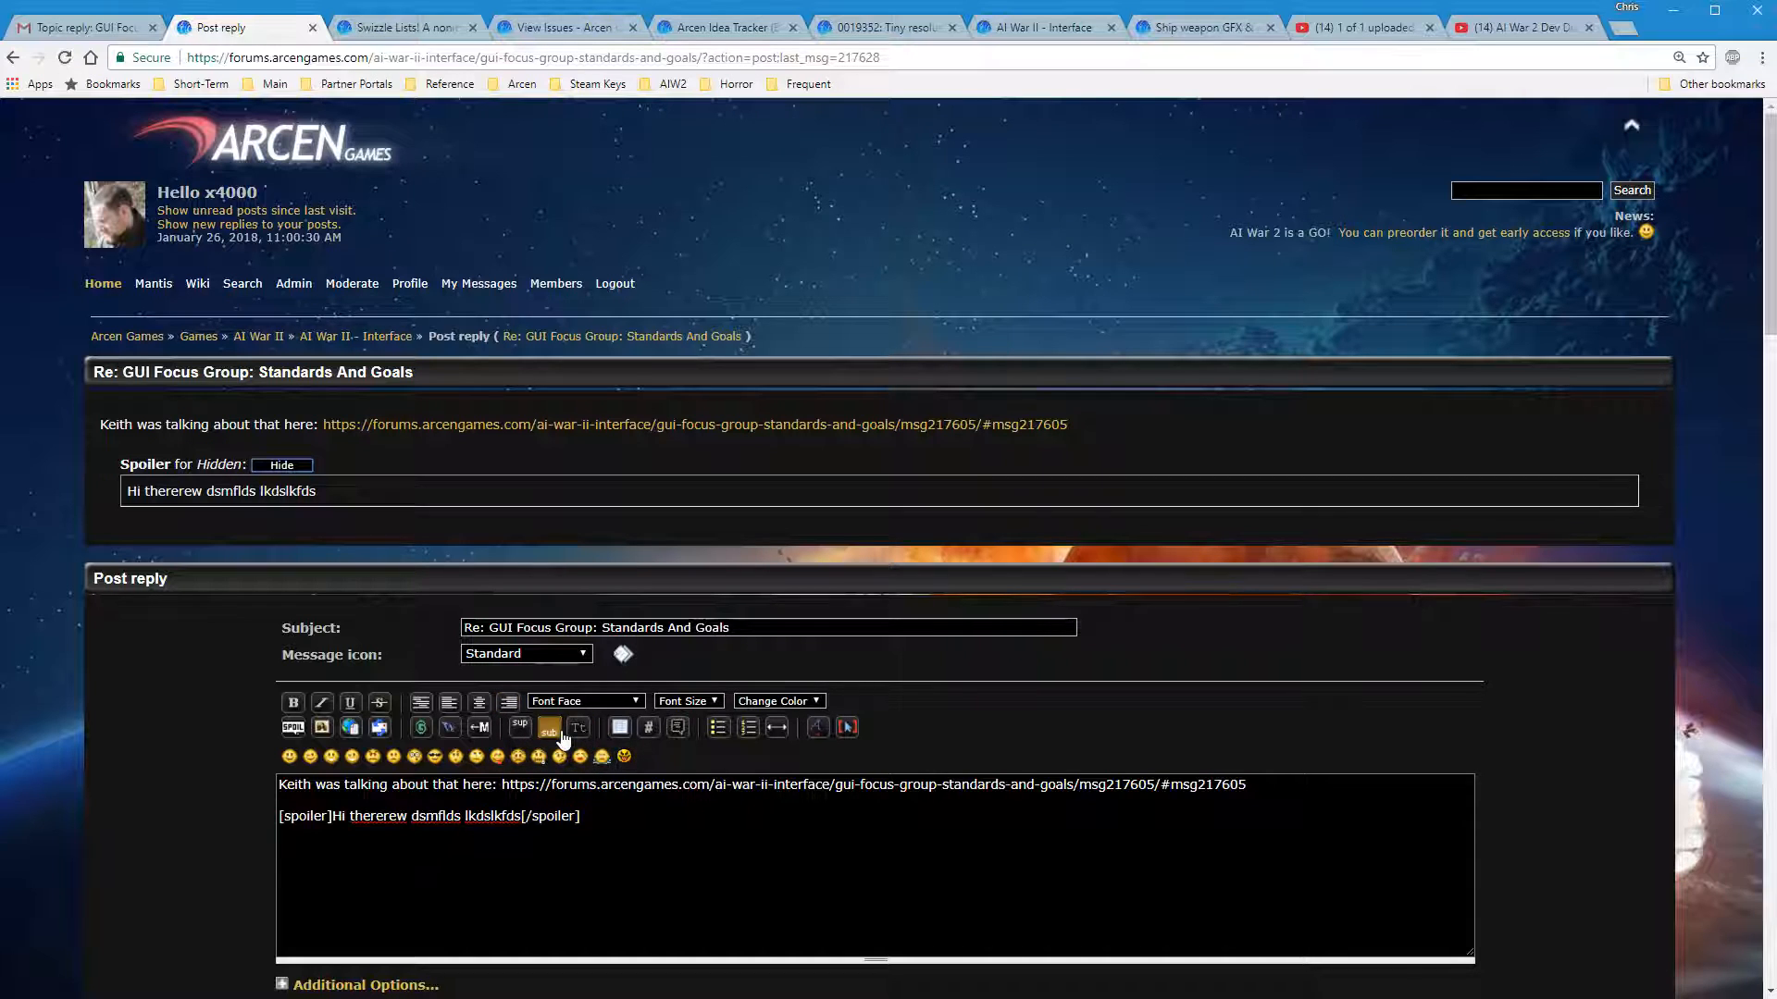
{"action": "mouse_move", "coordinate": [578, 726]}
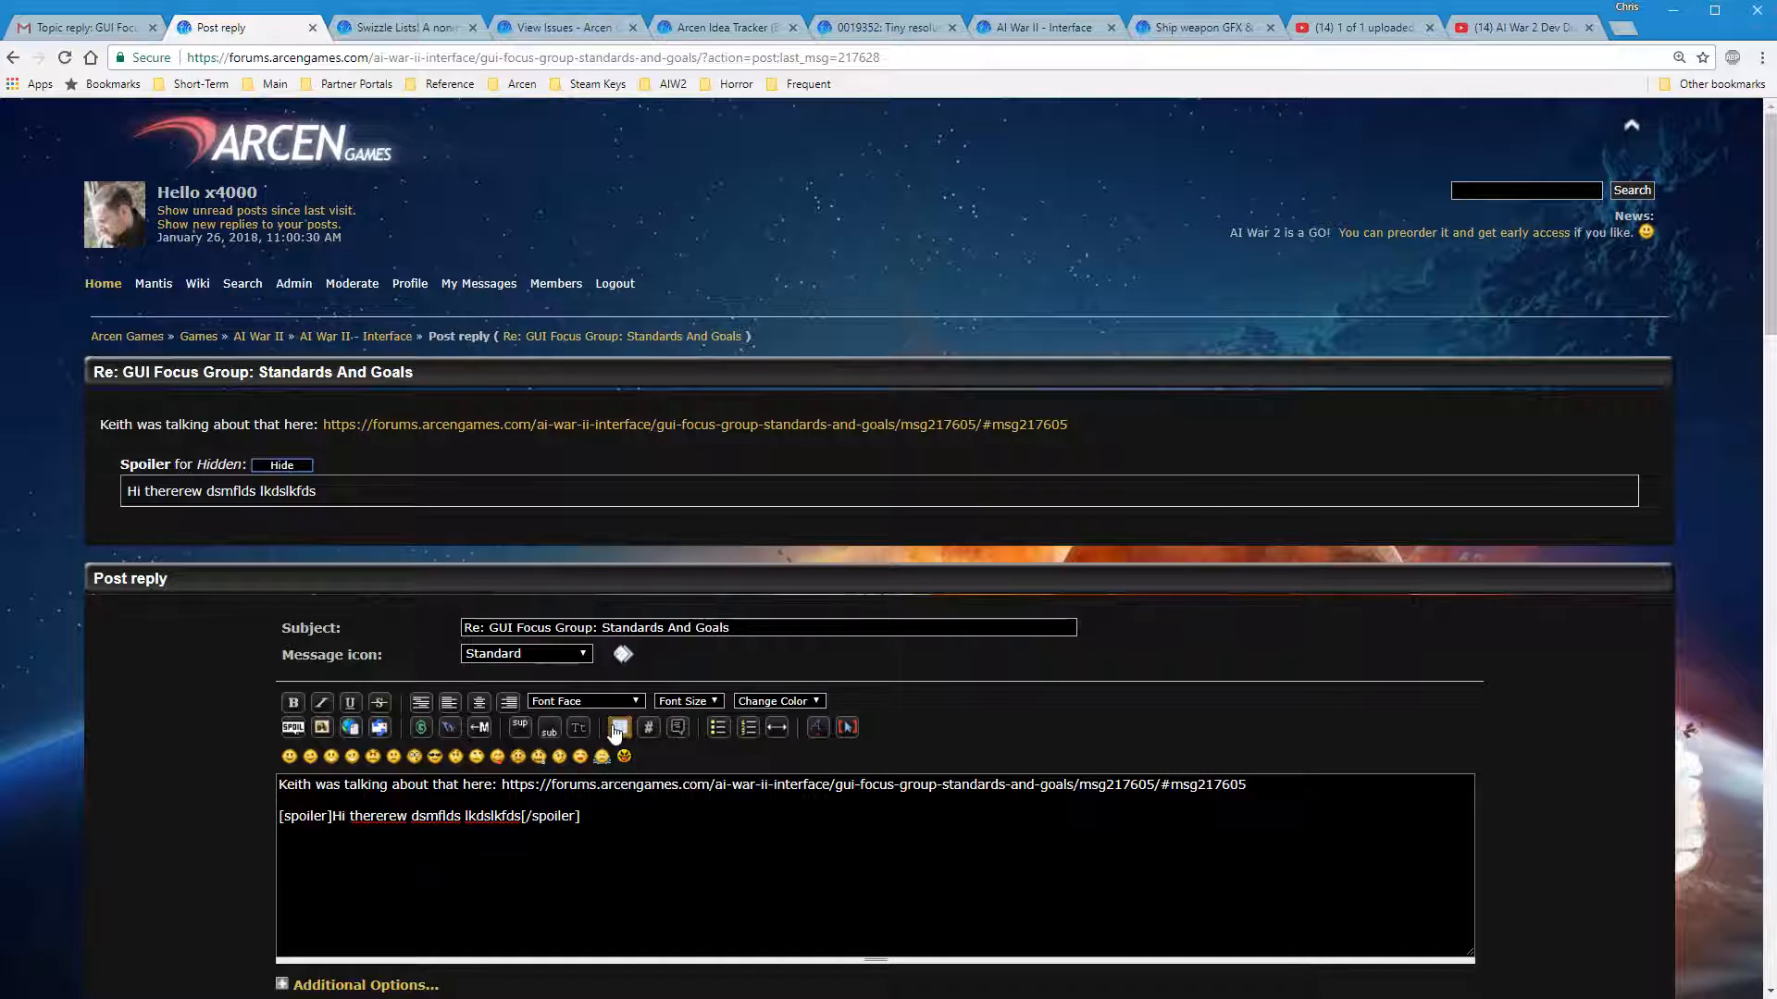
{"action": "mouse_move", "coordinate": [618, 727]}
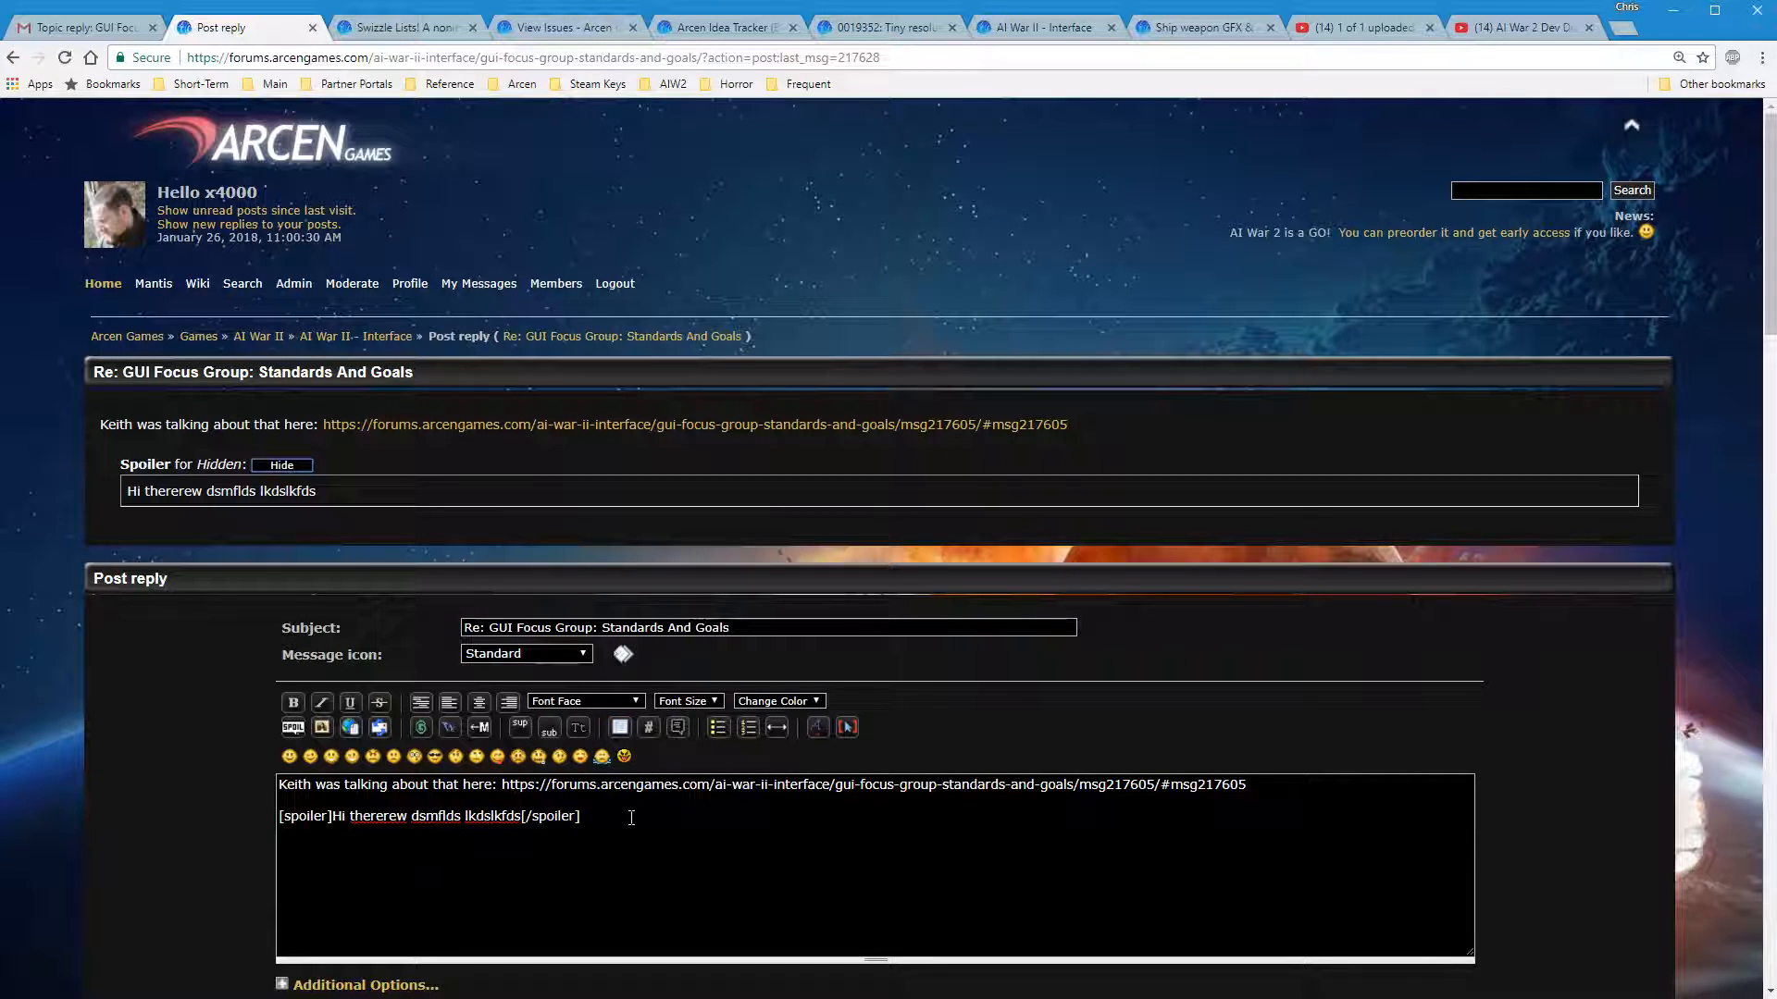
{"action": "mouse_move", "coordinate": [651, 759]}
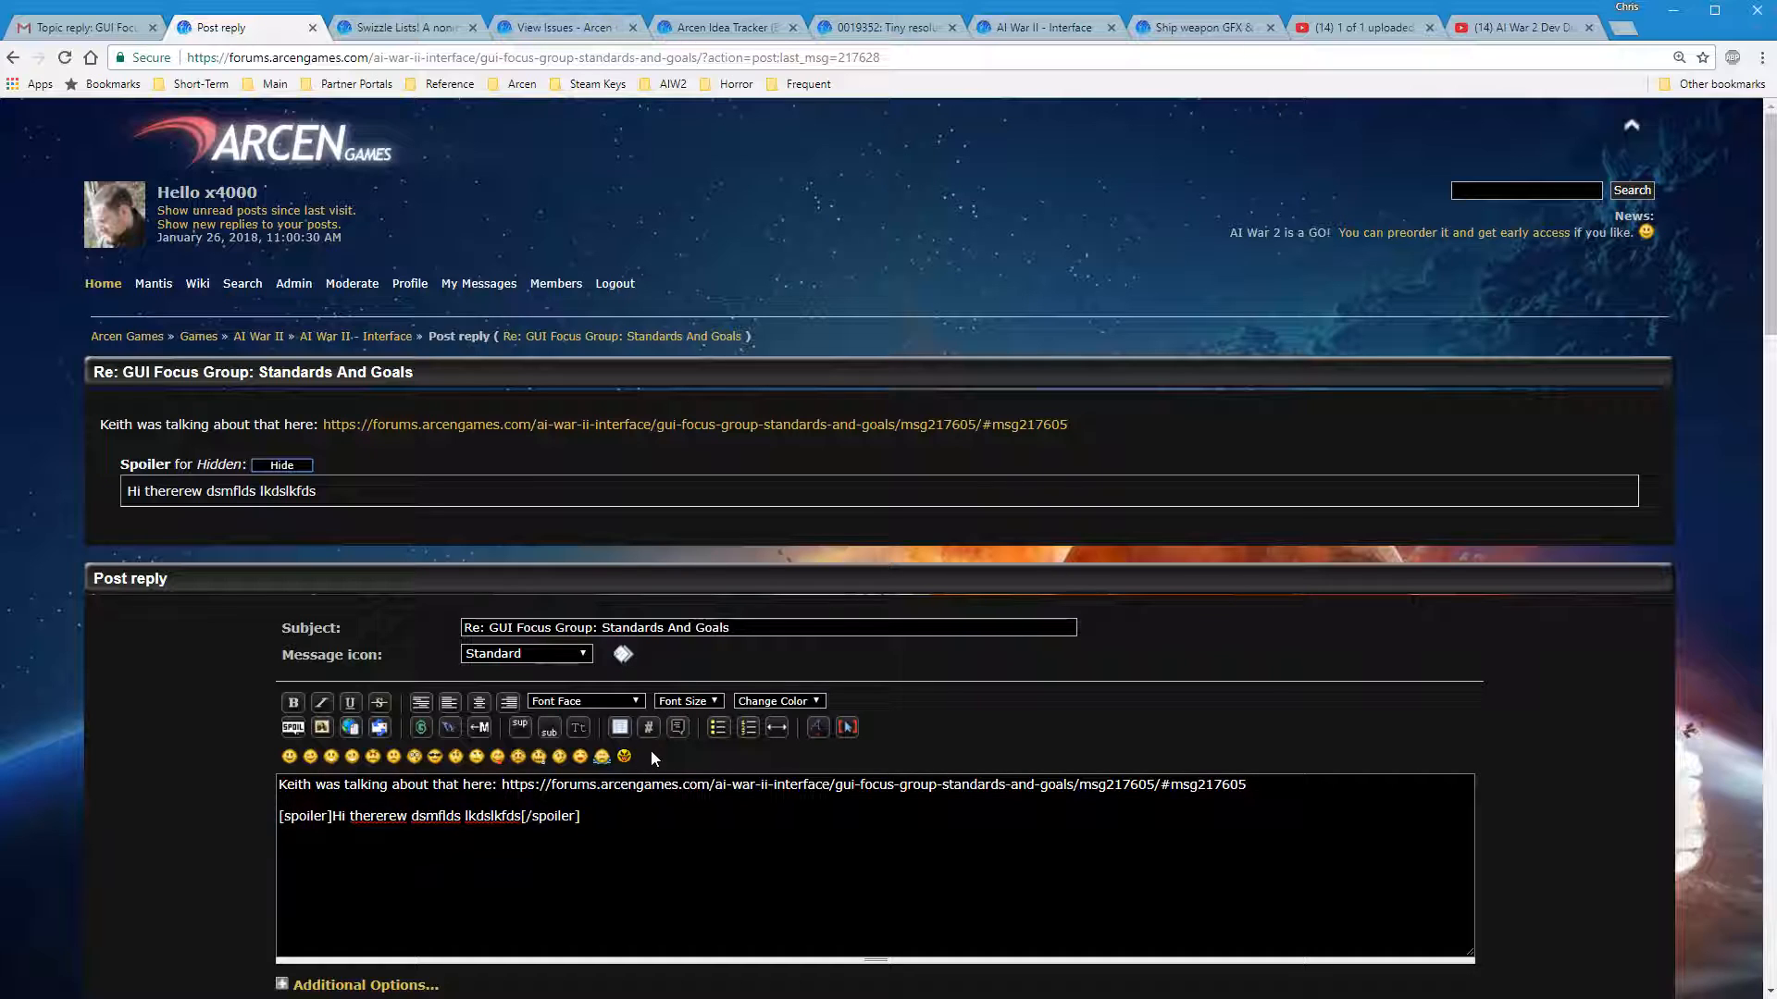
{"action": "mouse_move", "coordinate": [677, 727]}
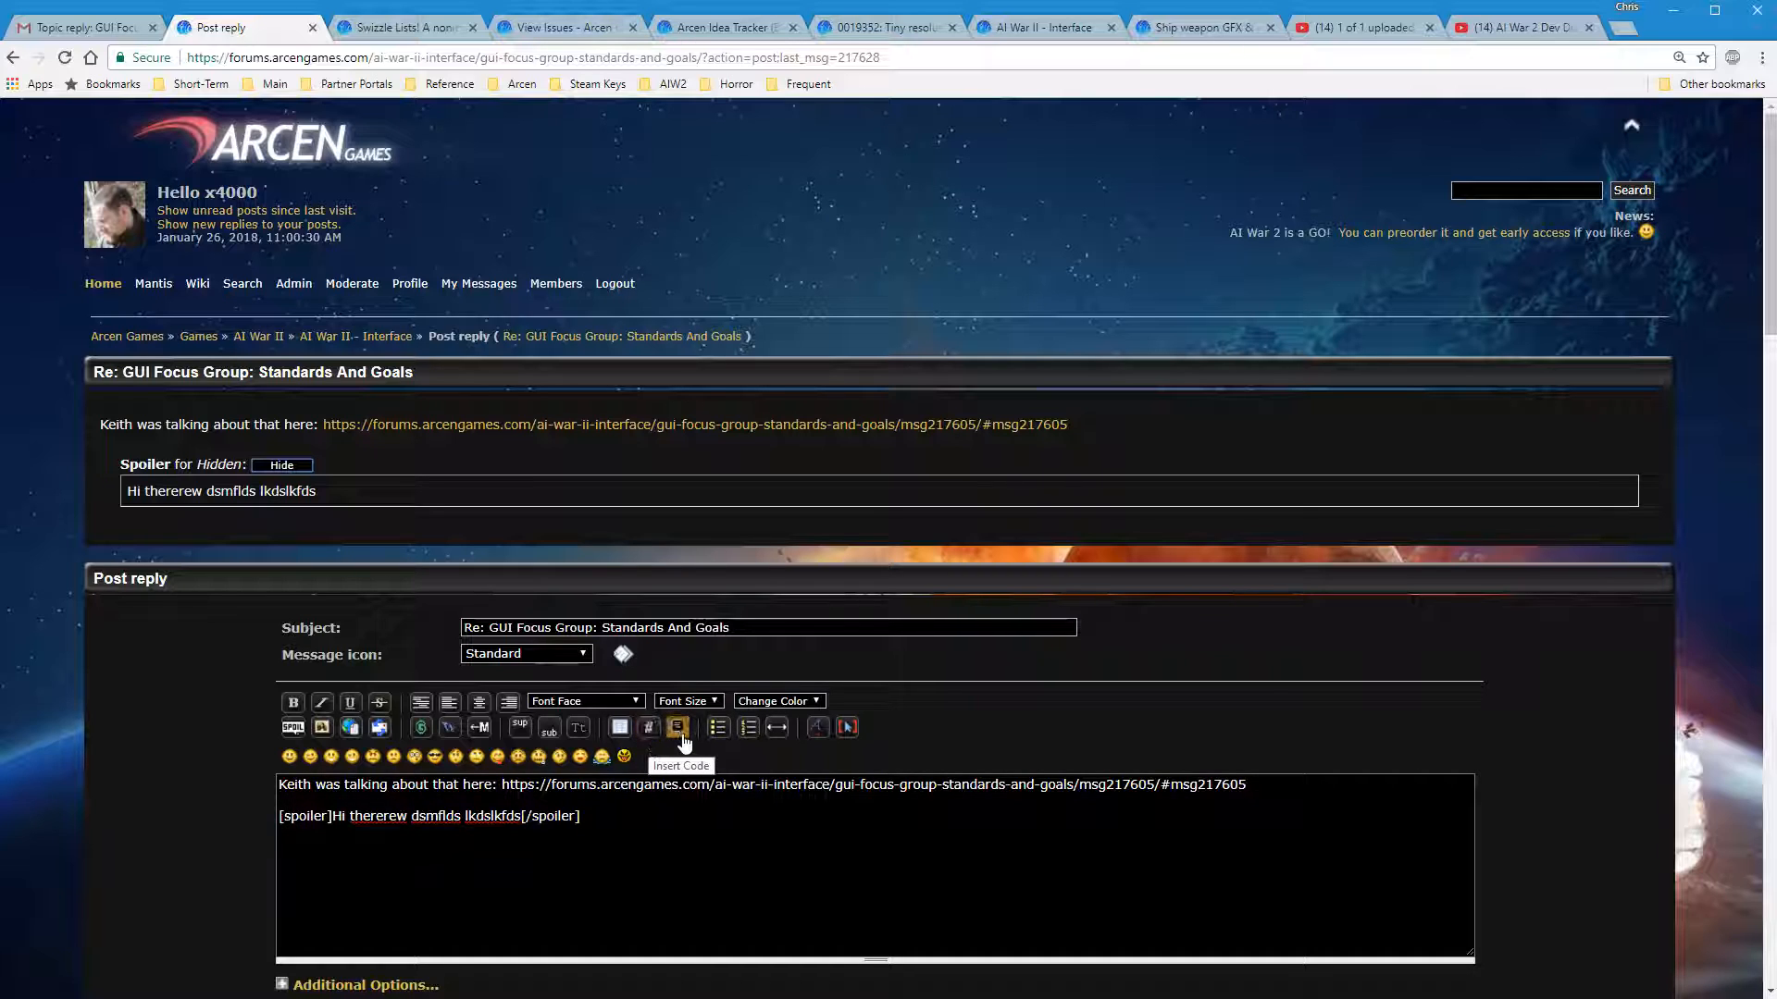
{"action": "mouse_move", "coordinate": [718, 738]}
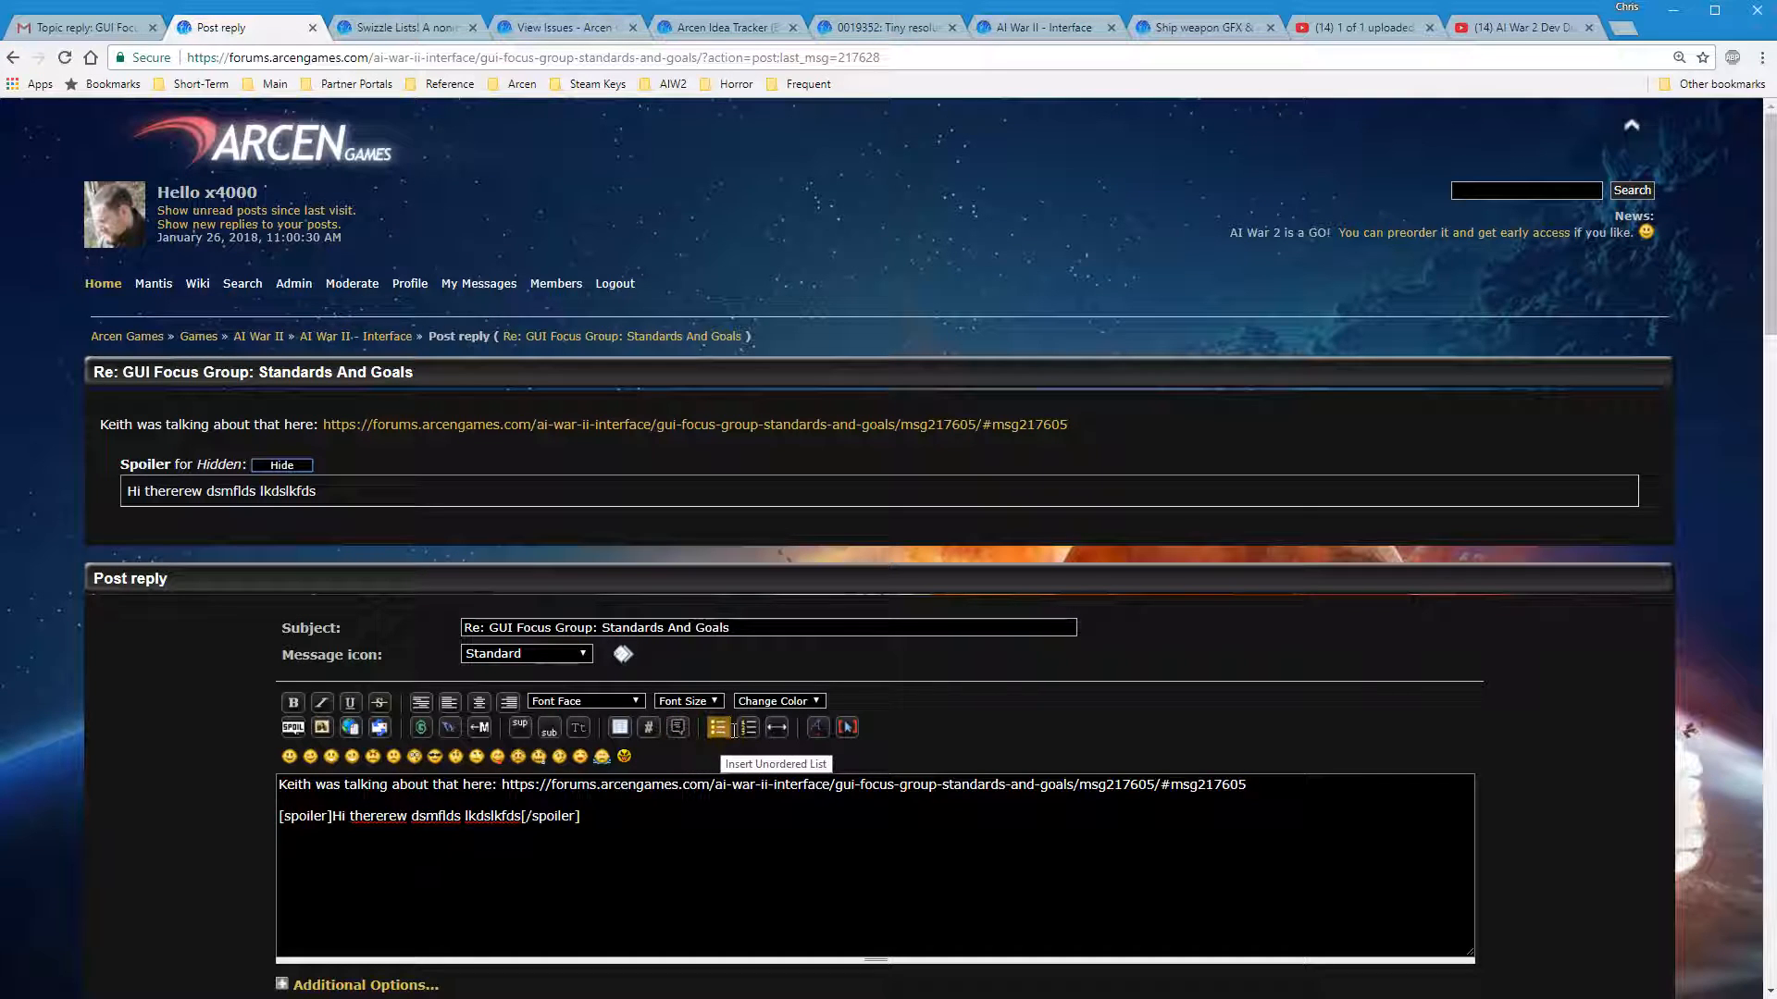
{"action": "mouse_move", "coordinate": [733, 896]}
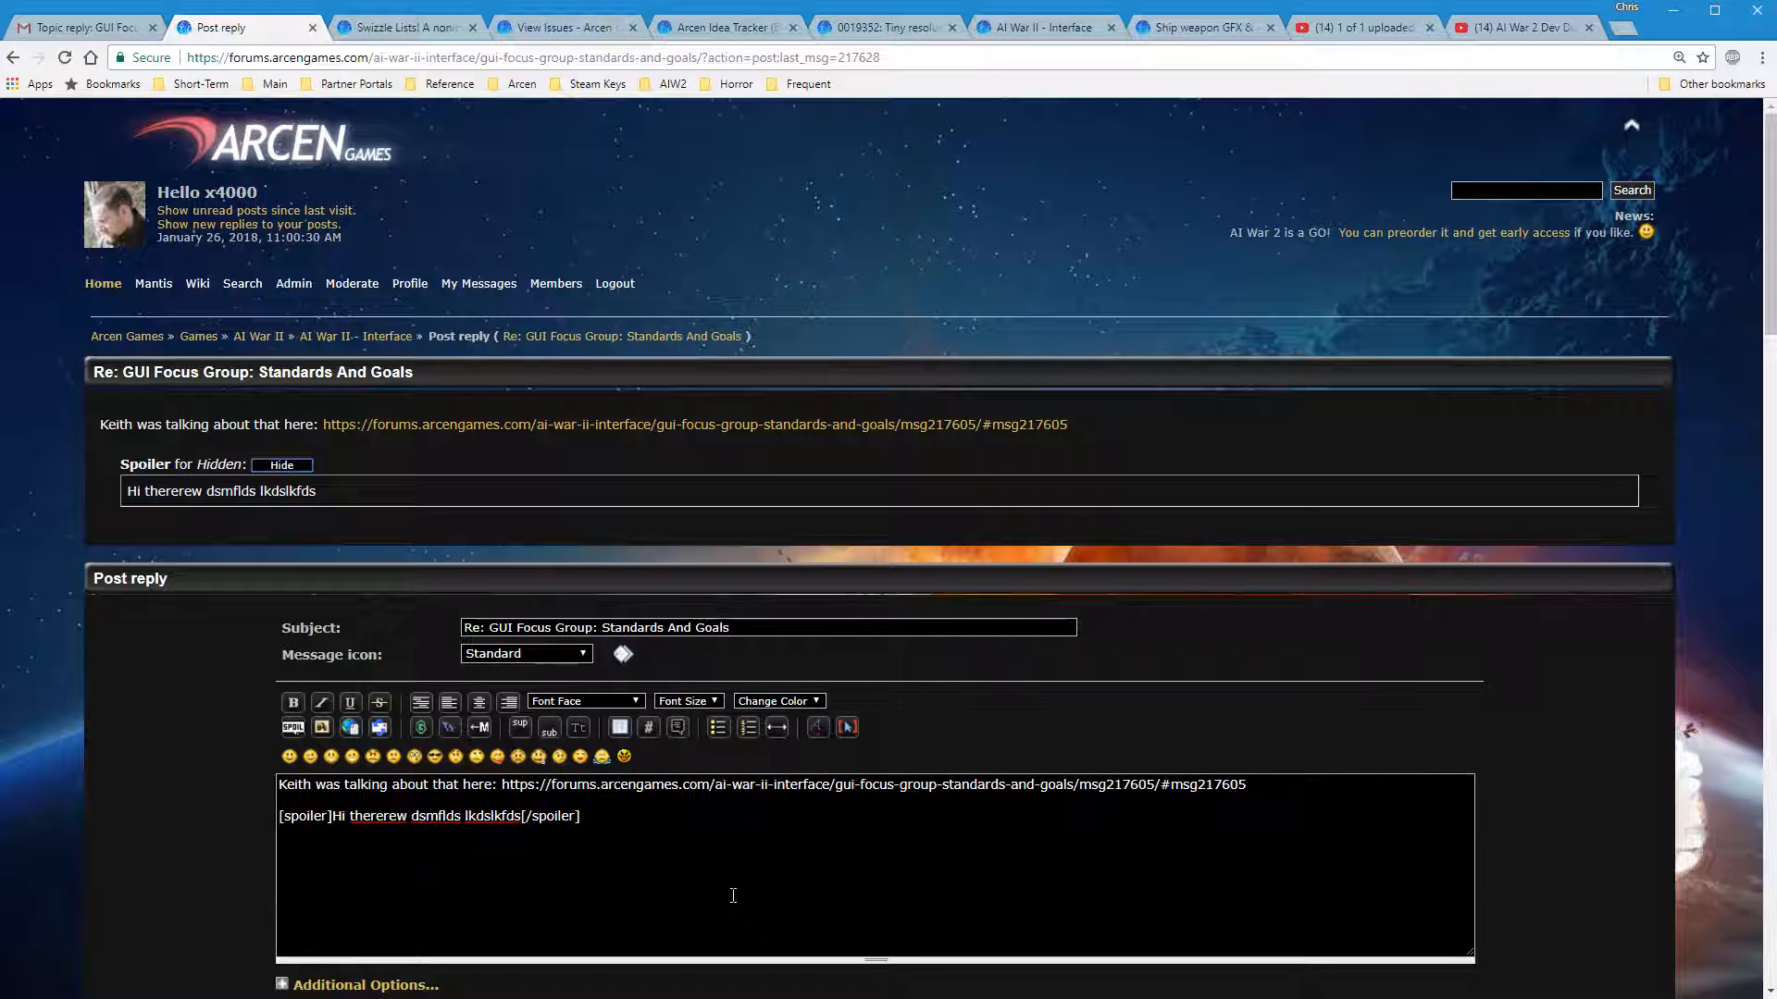
{"action": "mouse_move", "coordinate": [838, 723]}
{"action": "type", "text": "[hr]"}
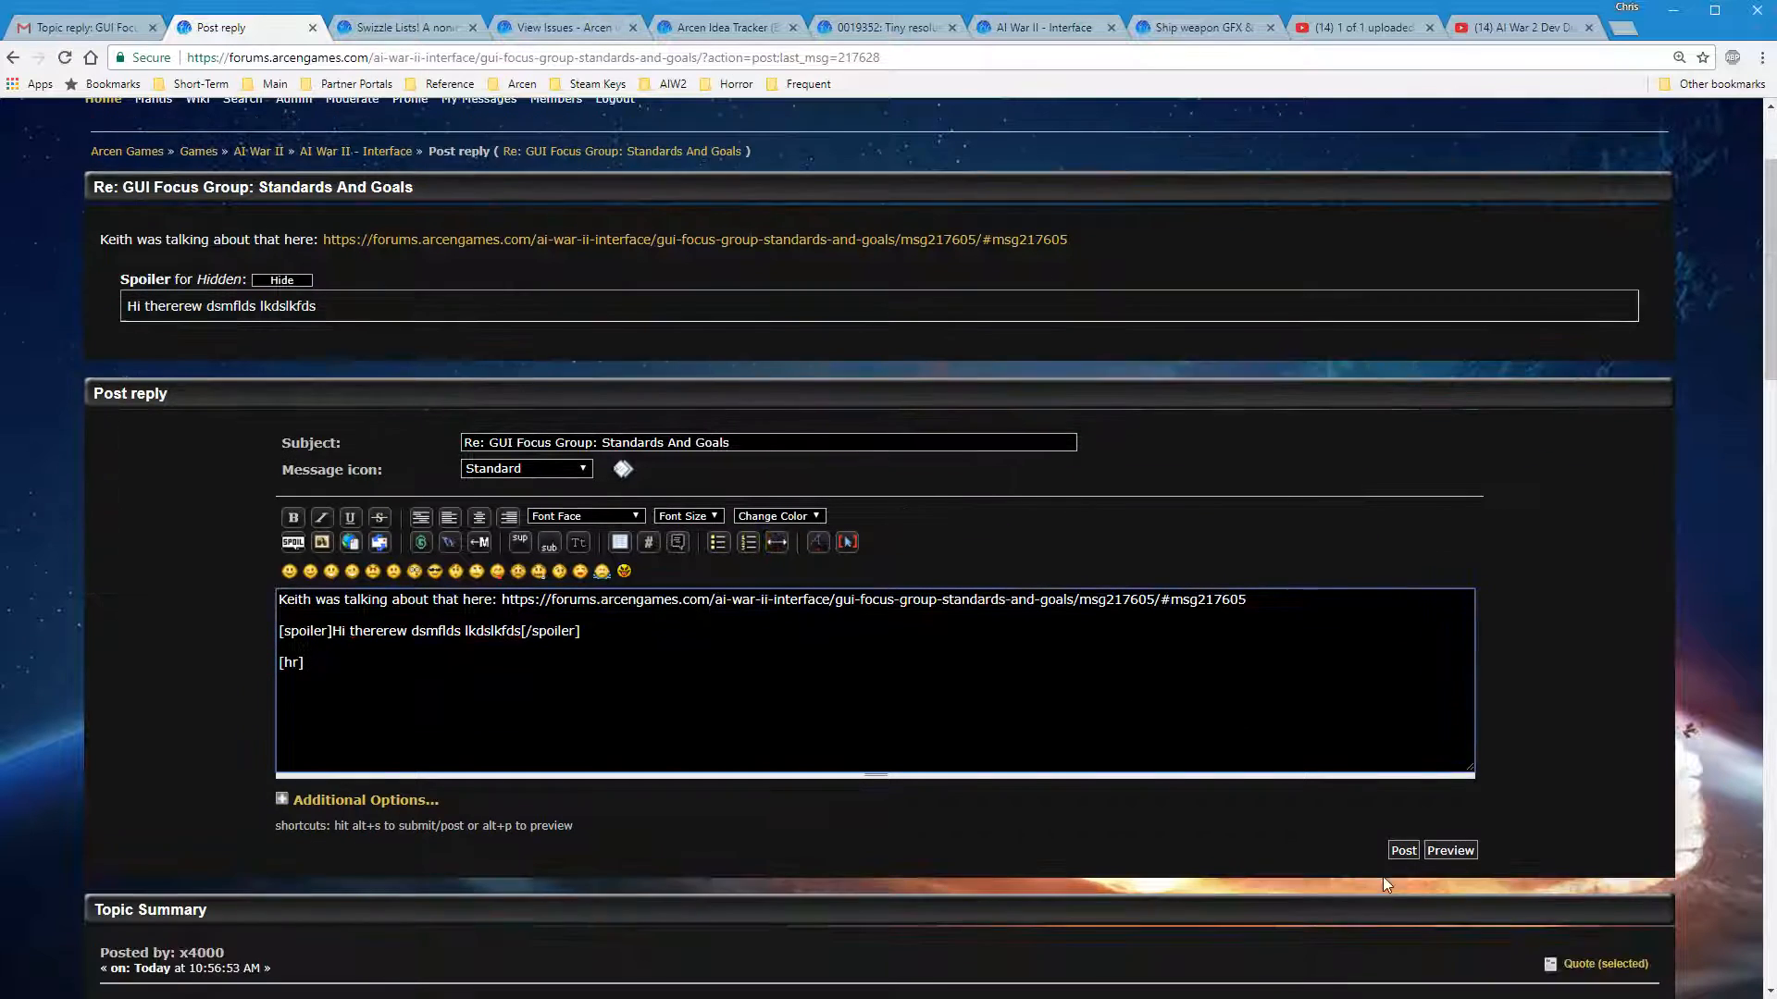
Preview the horizontal rule, add filler text 'sd' after it and preview again
{"action": "left_click", "coordinate": [281, 279]}
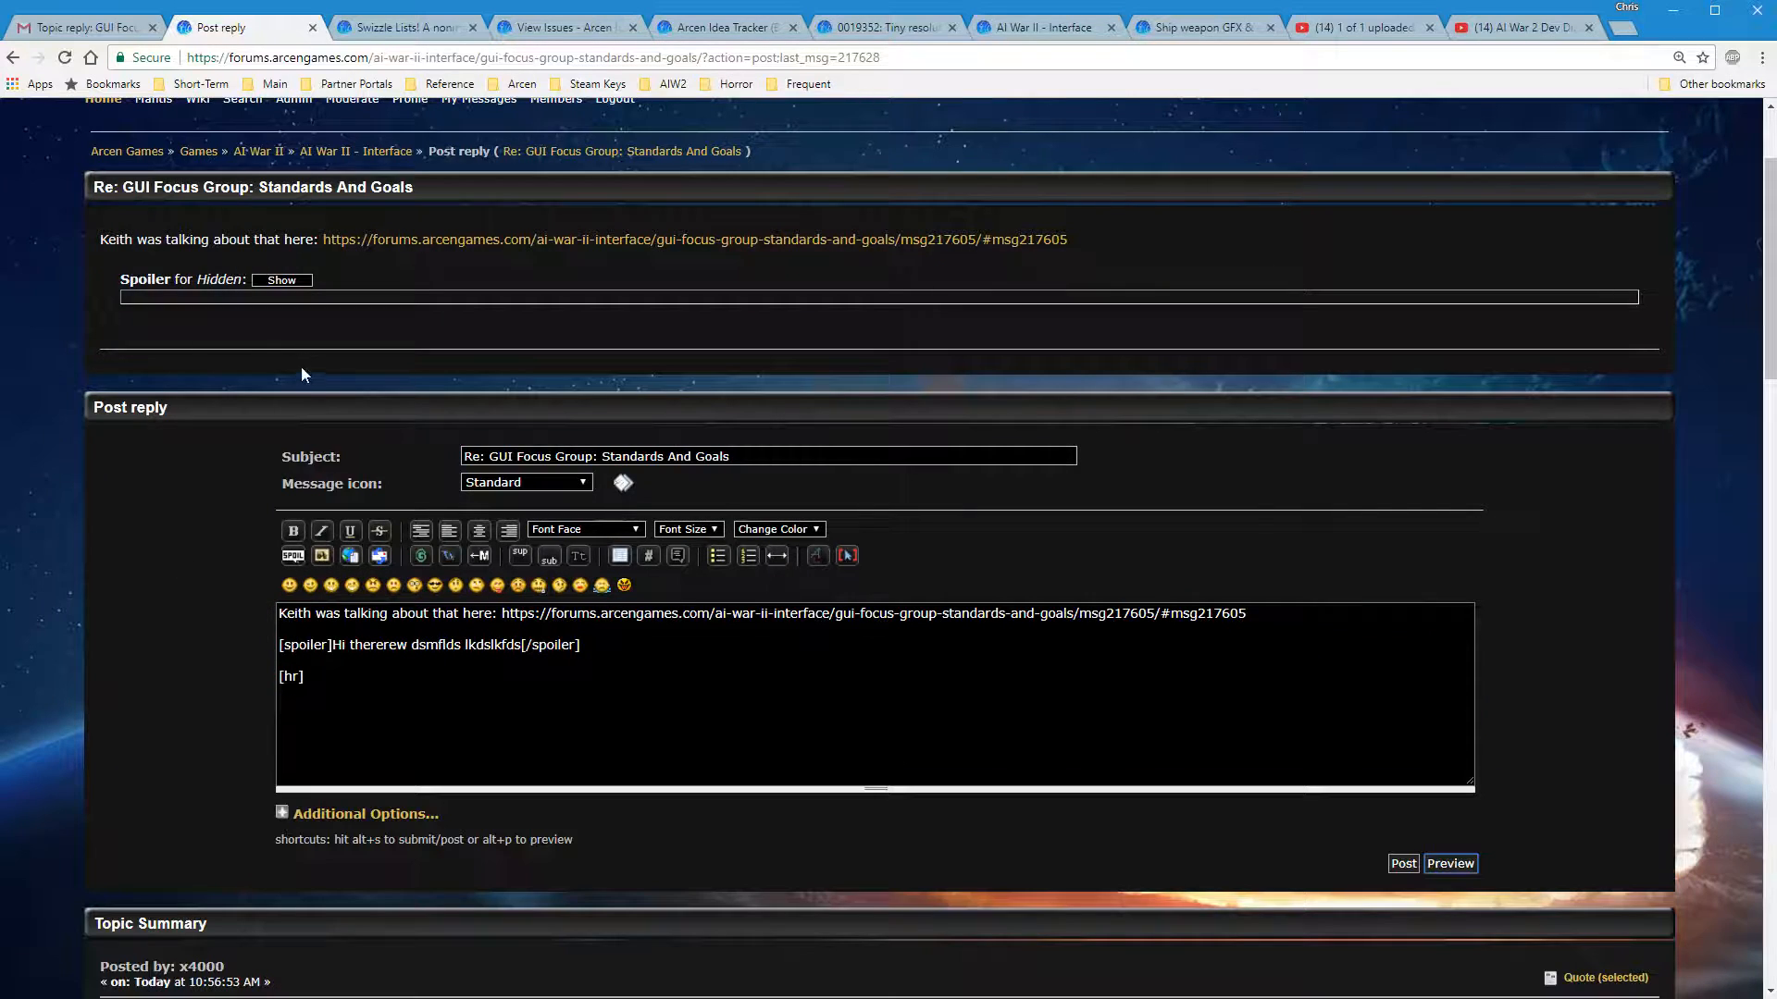
{"action": "left_click", "coordinate": [533, 720]}
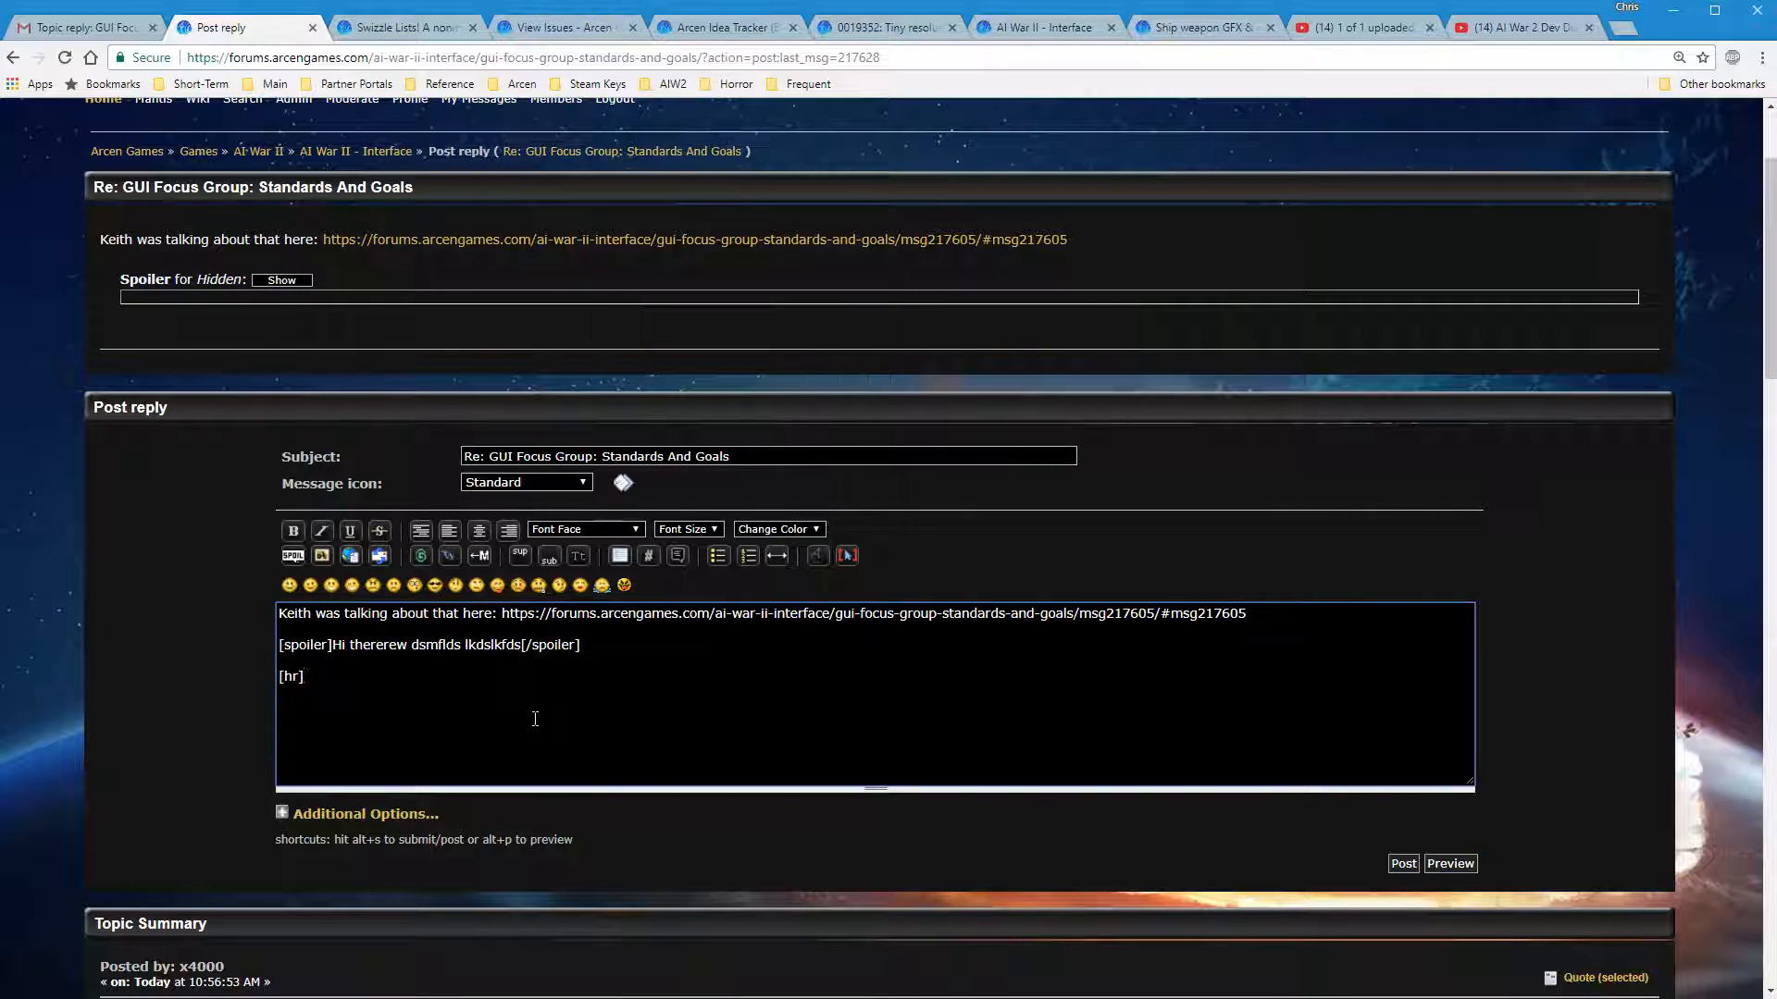
{"action": "type", "text": "sdfs"}
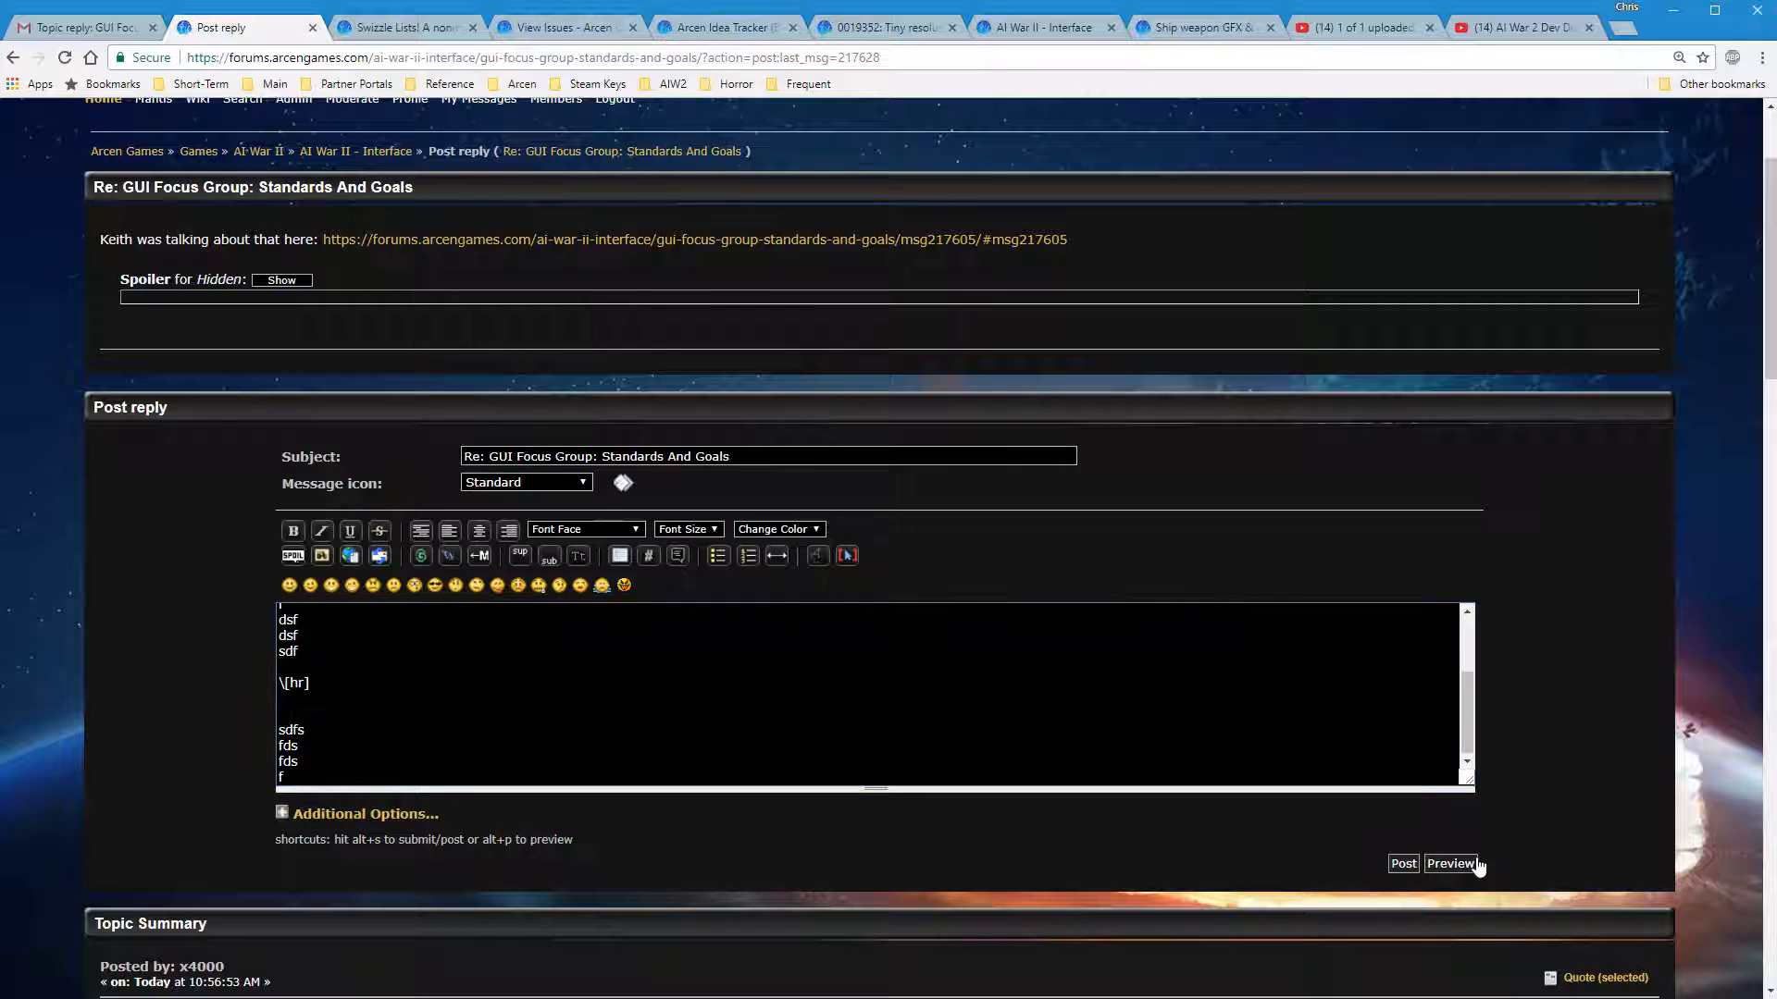
{"action": "left_click", "coordinate": [1449, 864]}
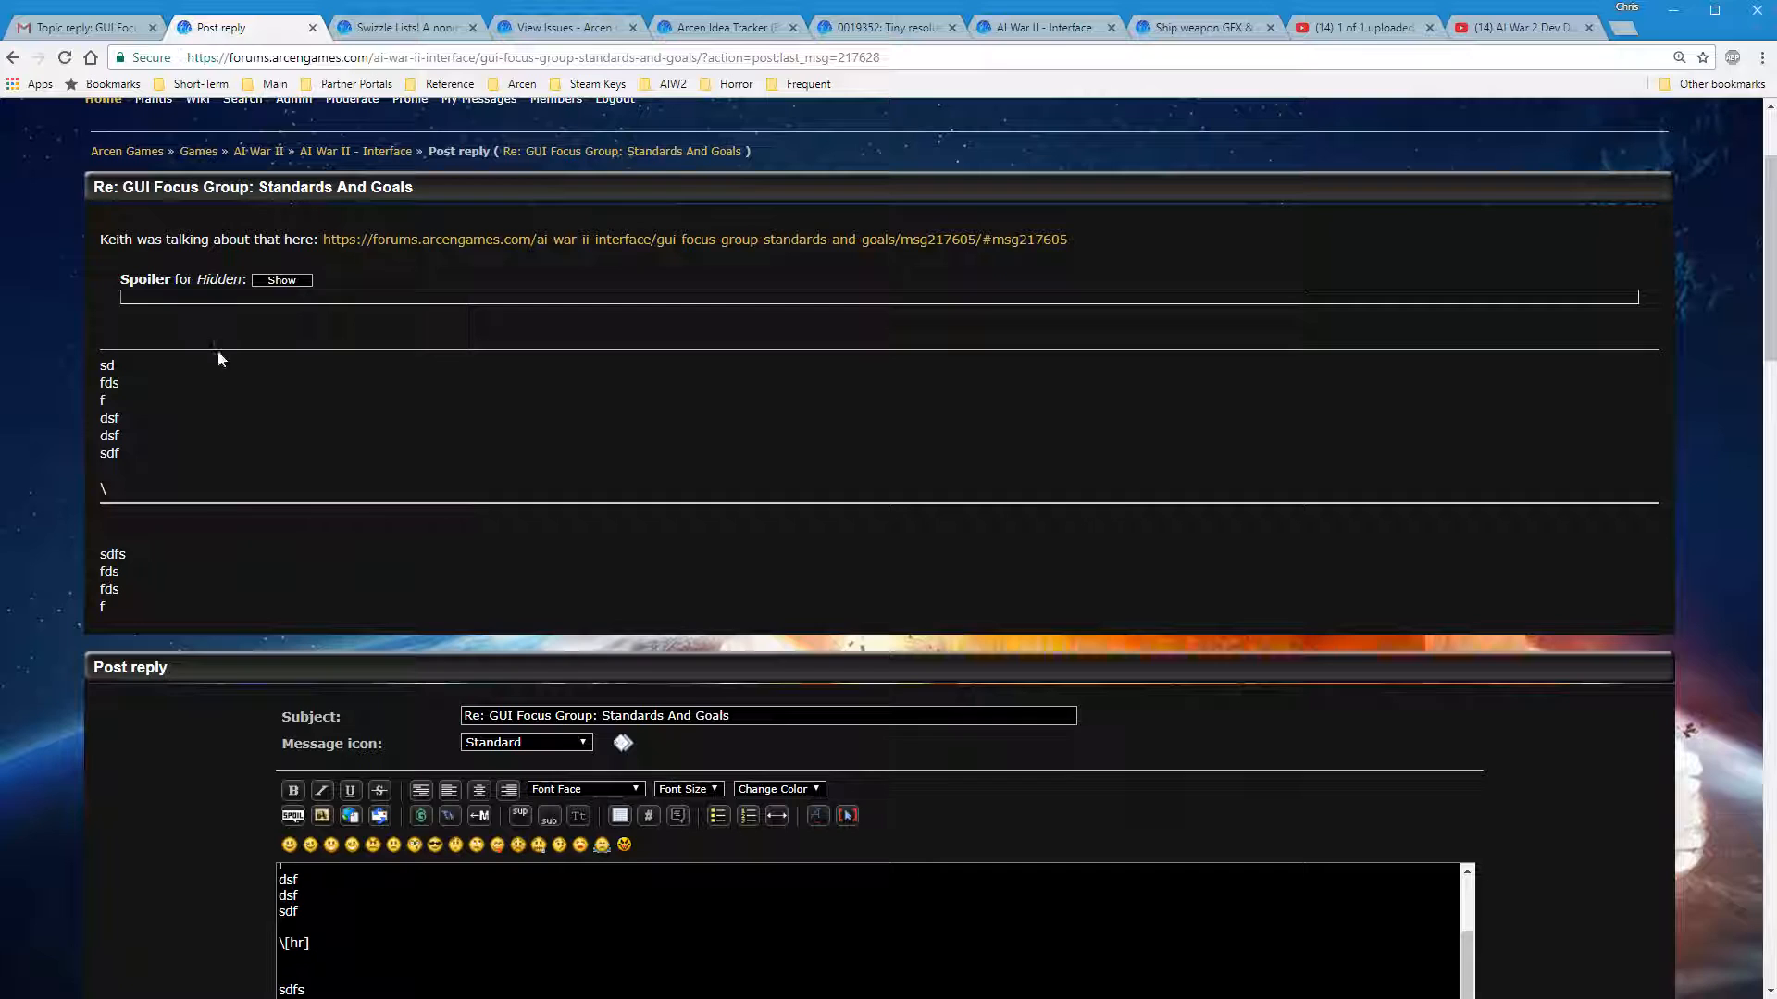
{"action": "mouse_move", "coordinate": [1167, 622]}
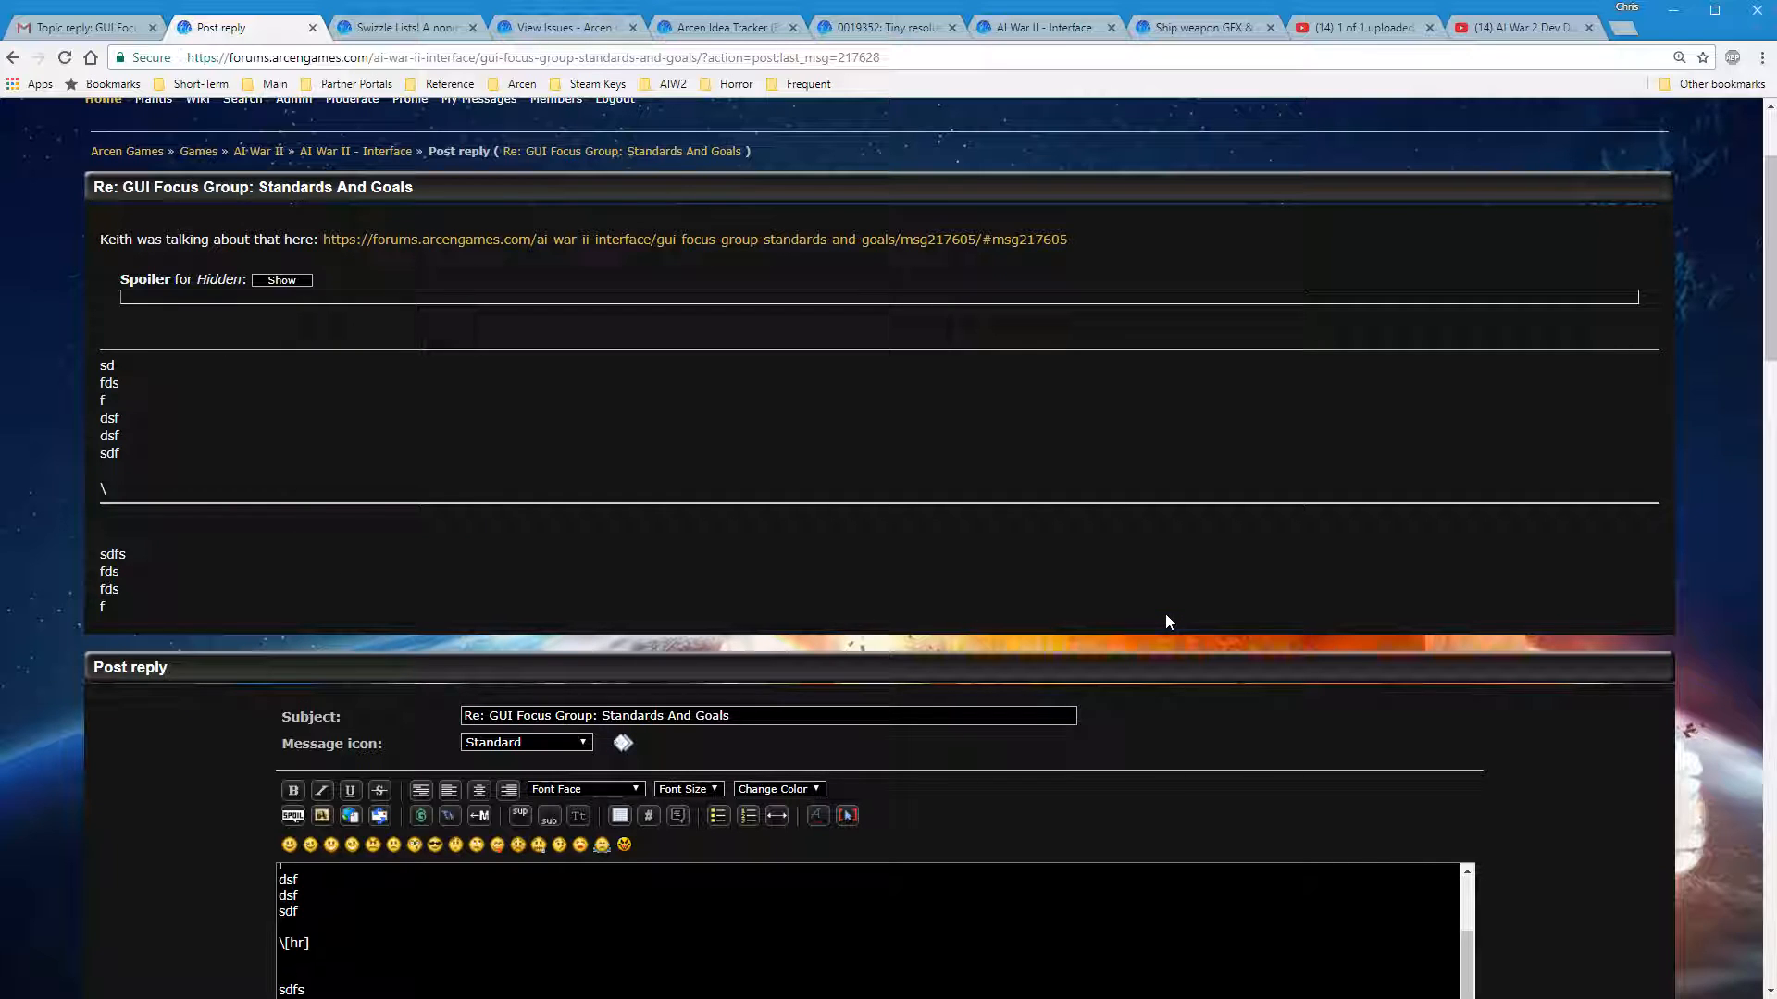
{"action": "mouse_move", "coordinate": [853, 796]}
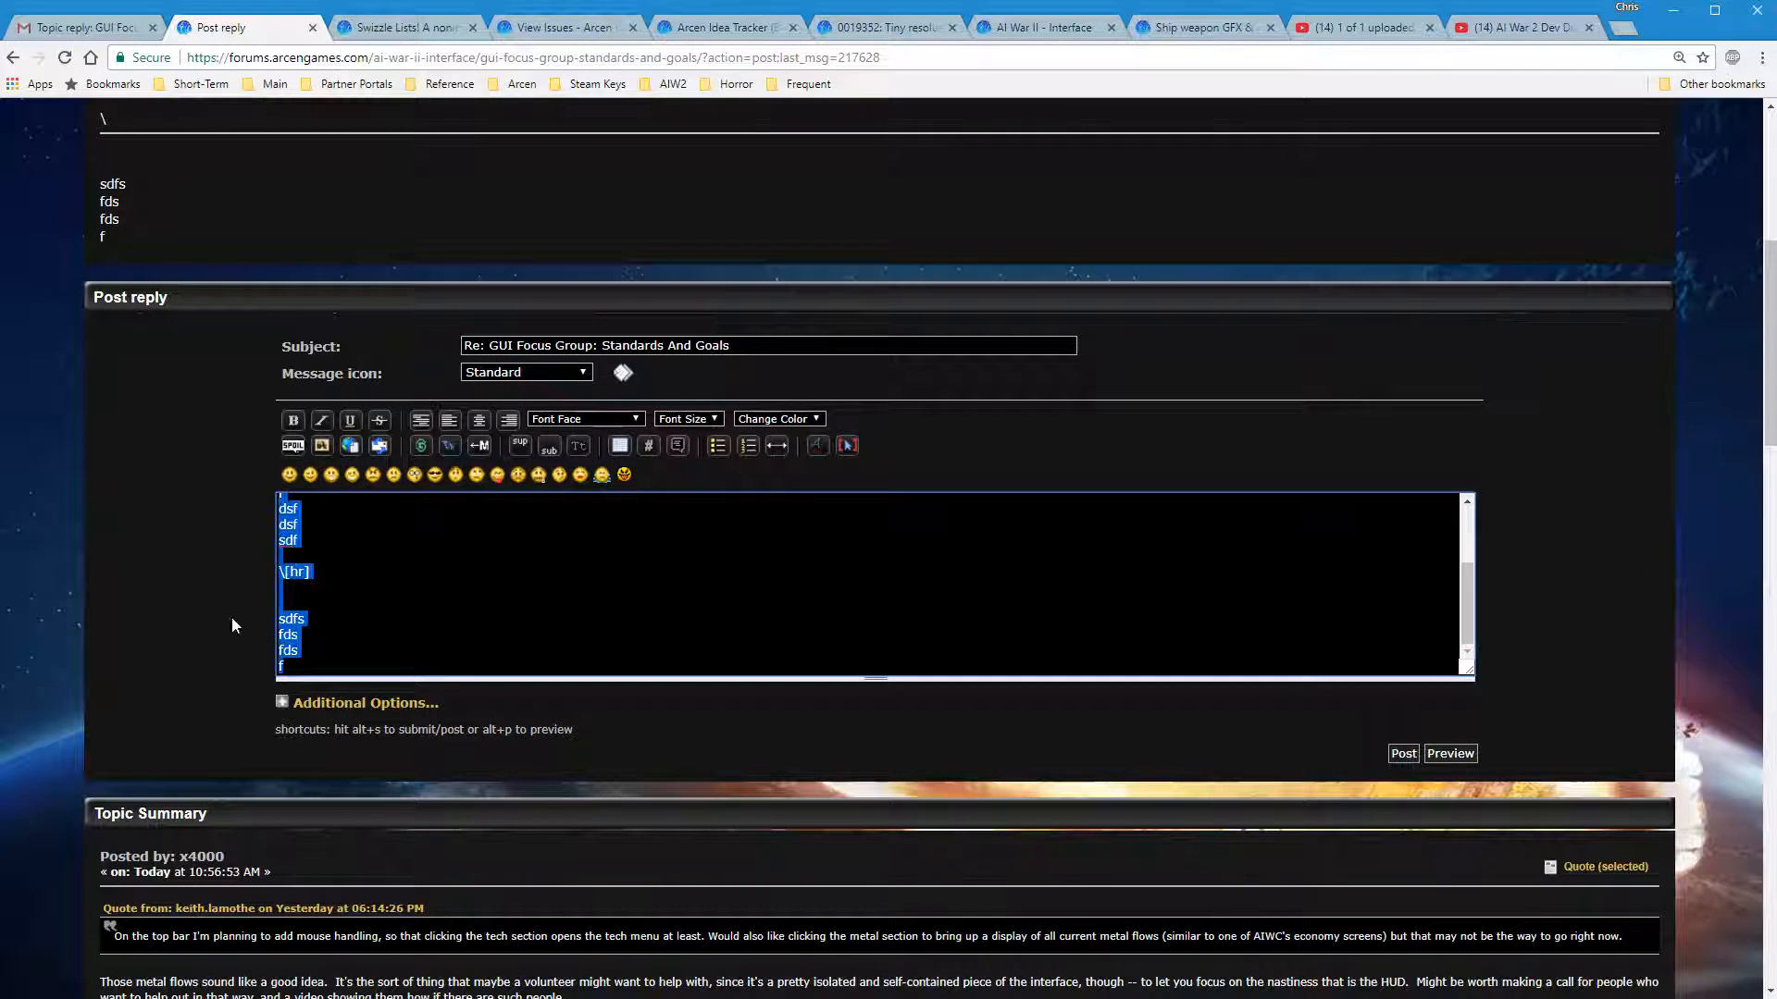
Refresh the preview so the greeting shows as plain text without spoiler or rules
{"action": "scroll", "scroll_direction": "up", "scroll_amount": 3}
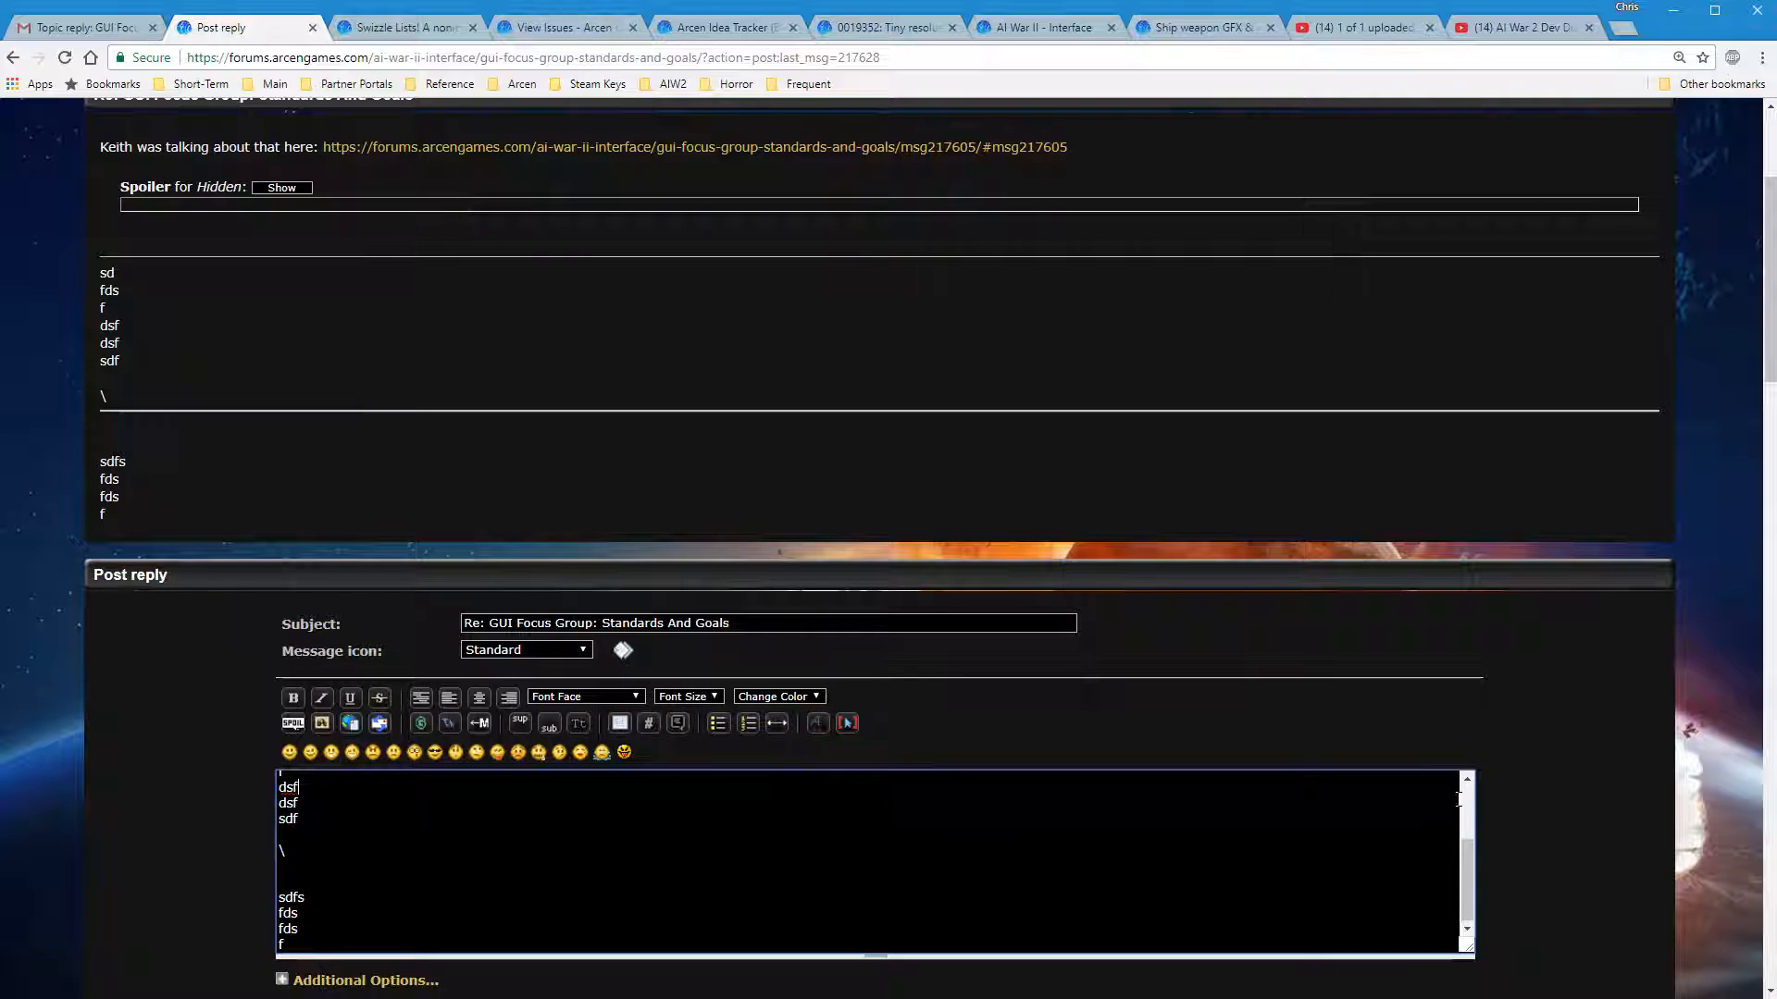
{"action": "scroll", "scroll_direction": "down", "scroll_amount": 3}
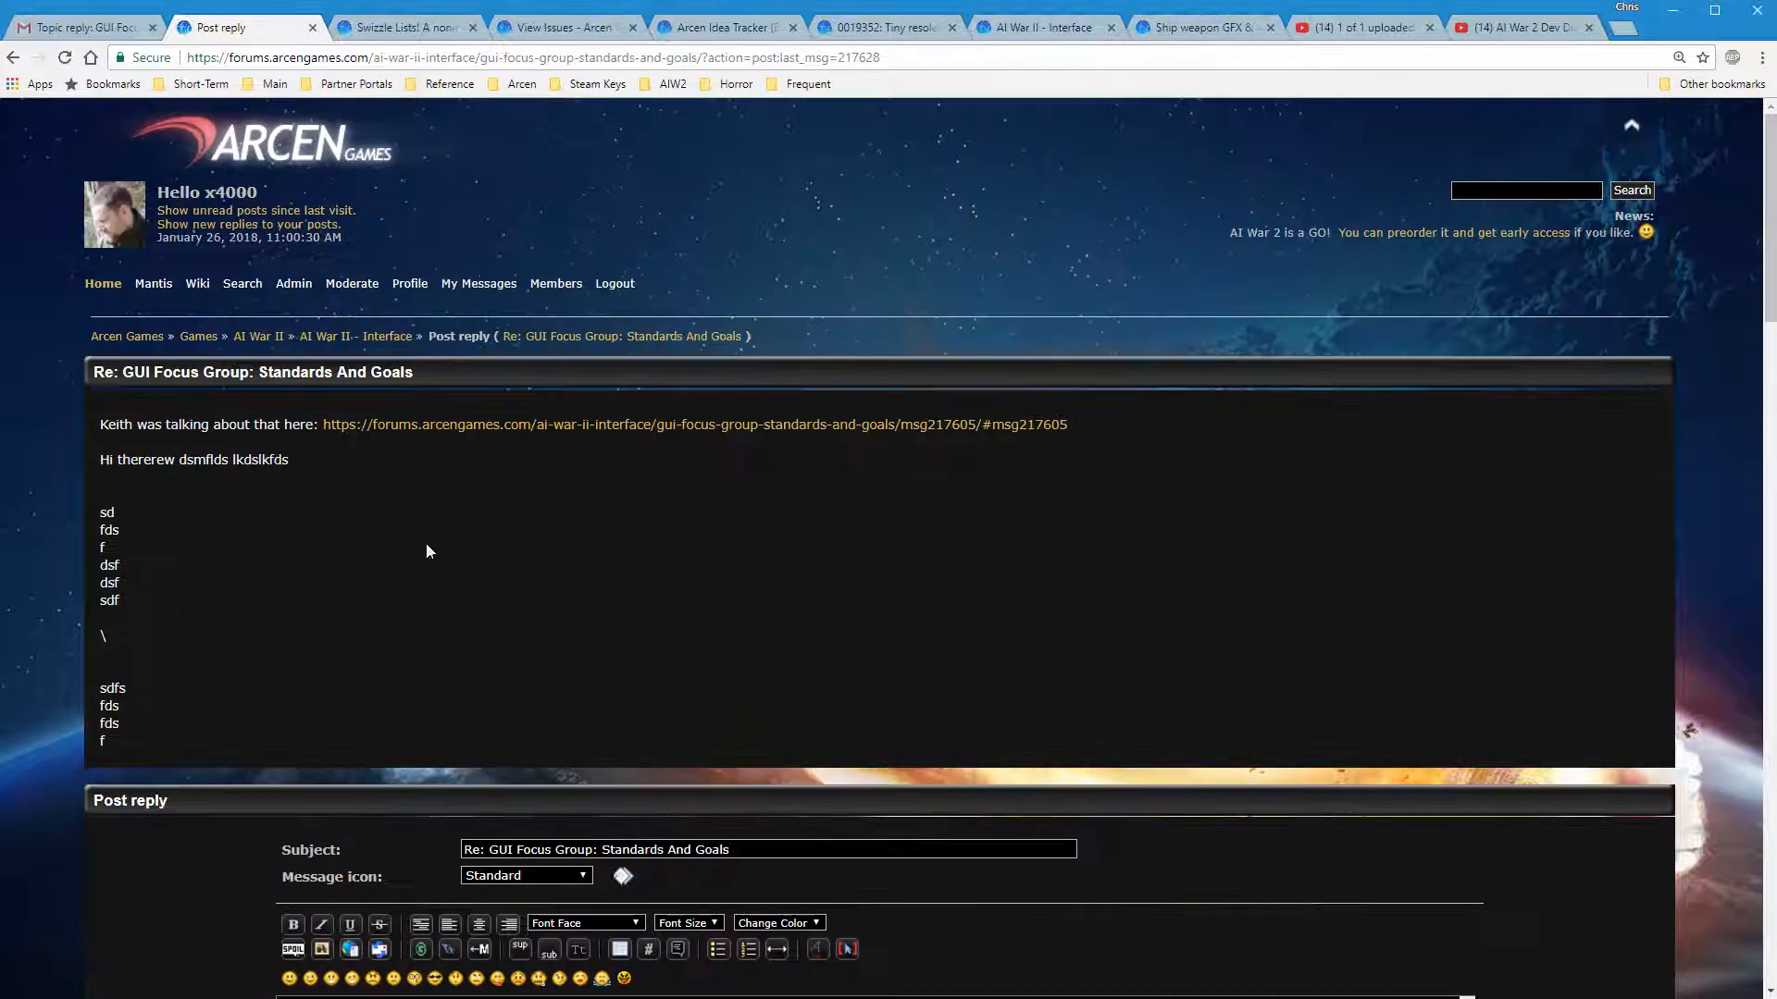
{"action": "scroll", "scroll_direction": "down", "scroll_amount": 3}
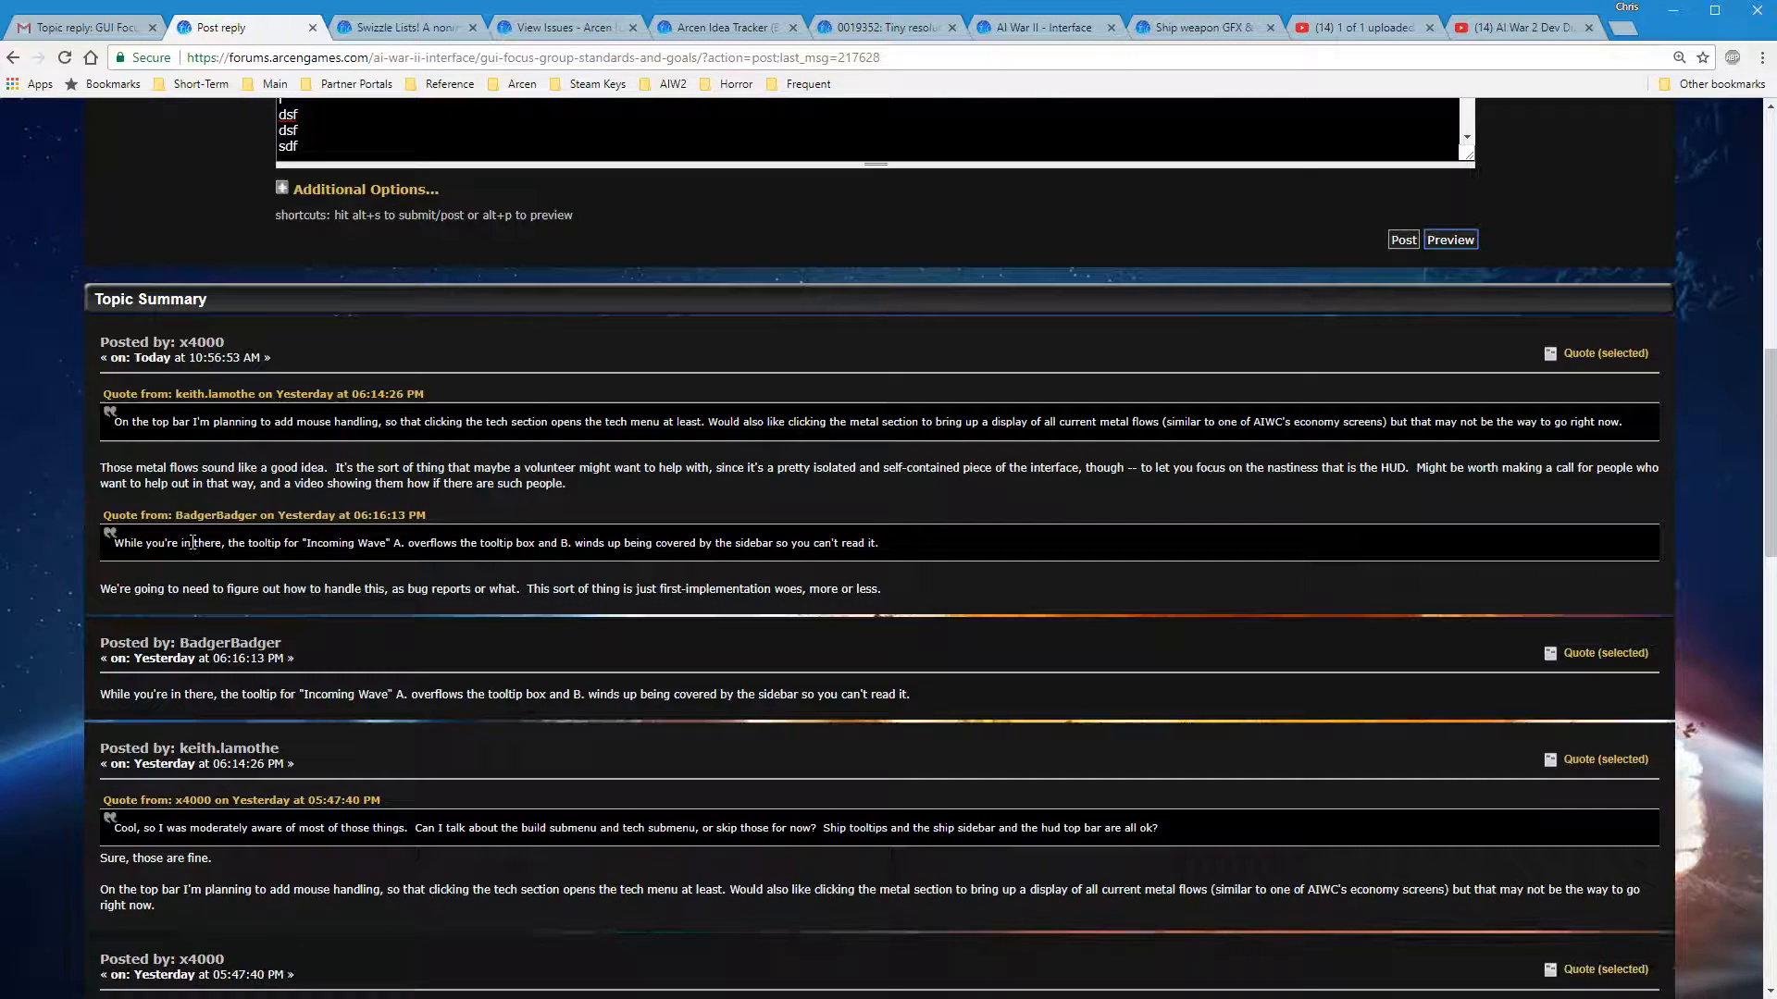
{"action": "scroll", "scroll_direction": "up", "scroll_amount": 3}
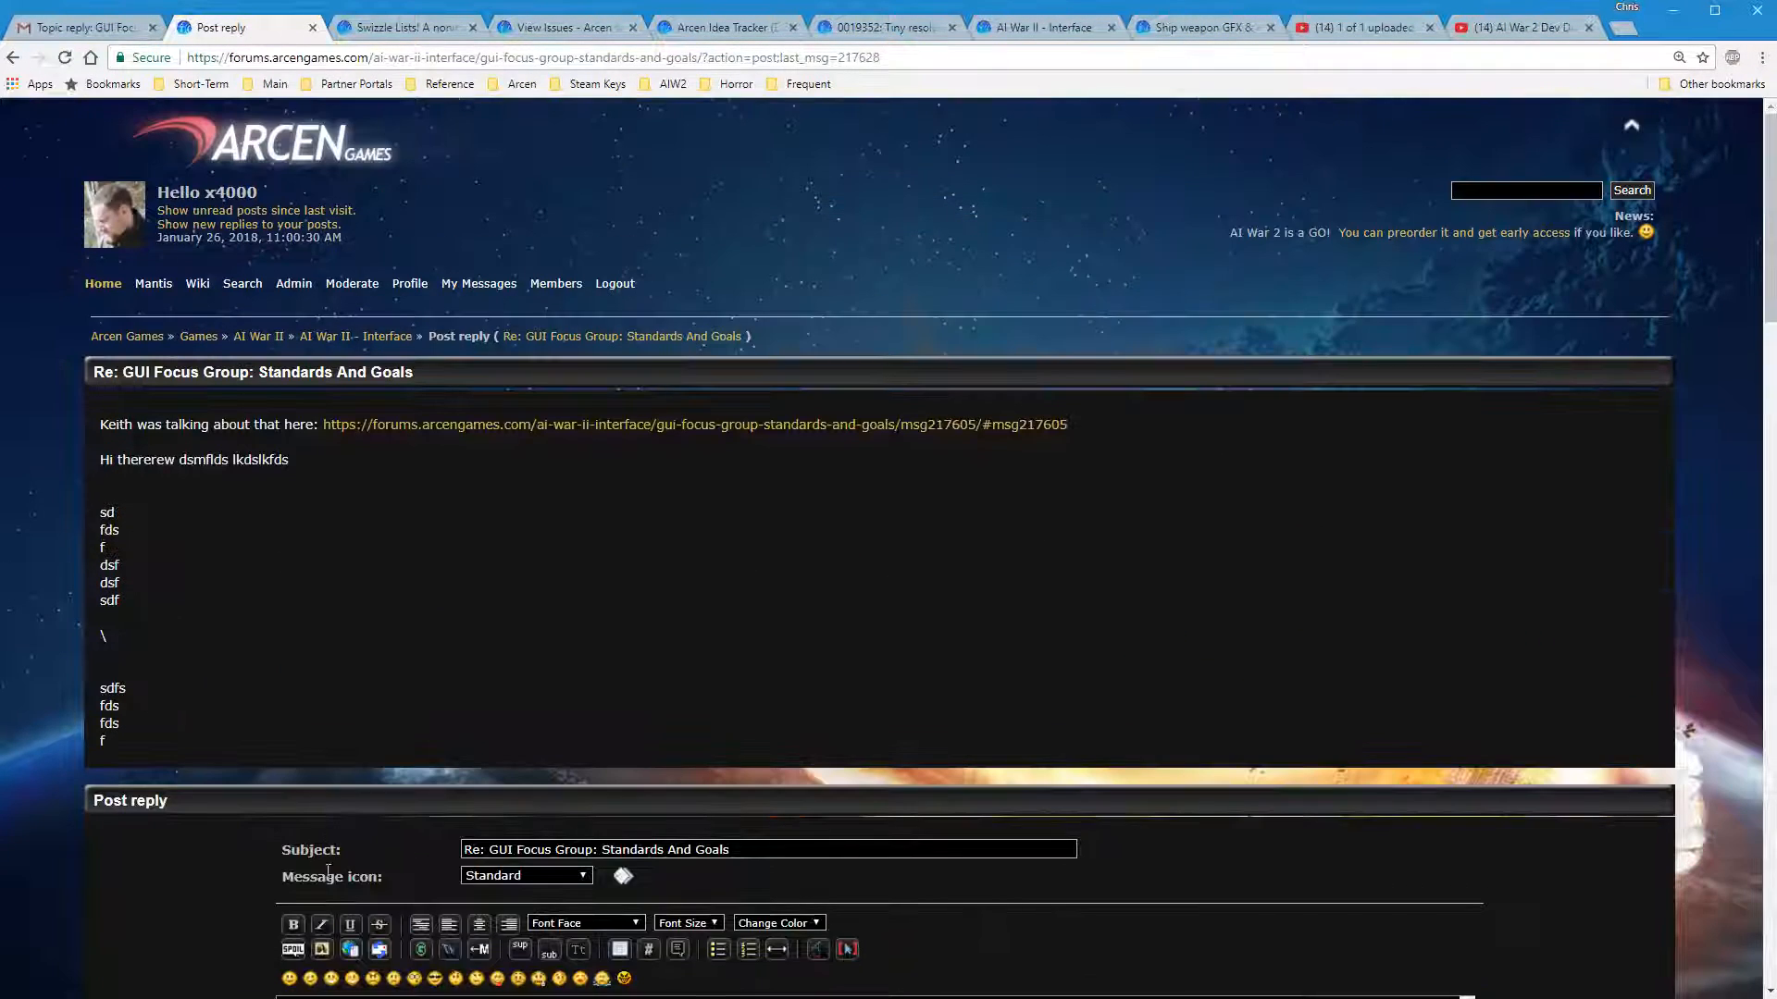
{"action": "scroll", "scroll_direction": "down", "scroll_amount": 3}
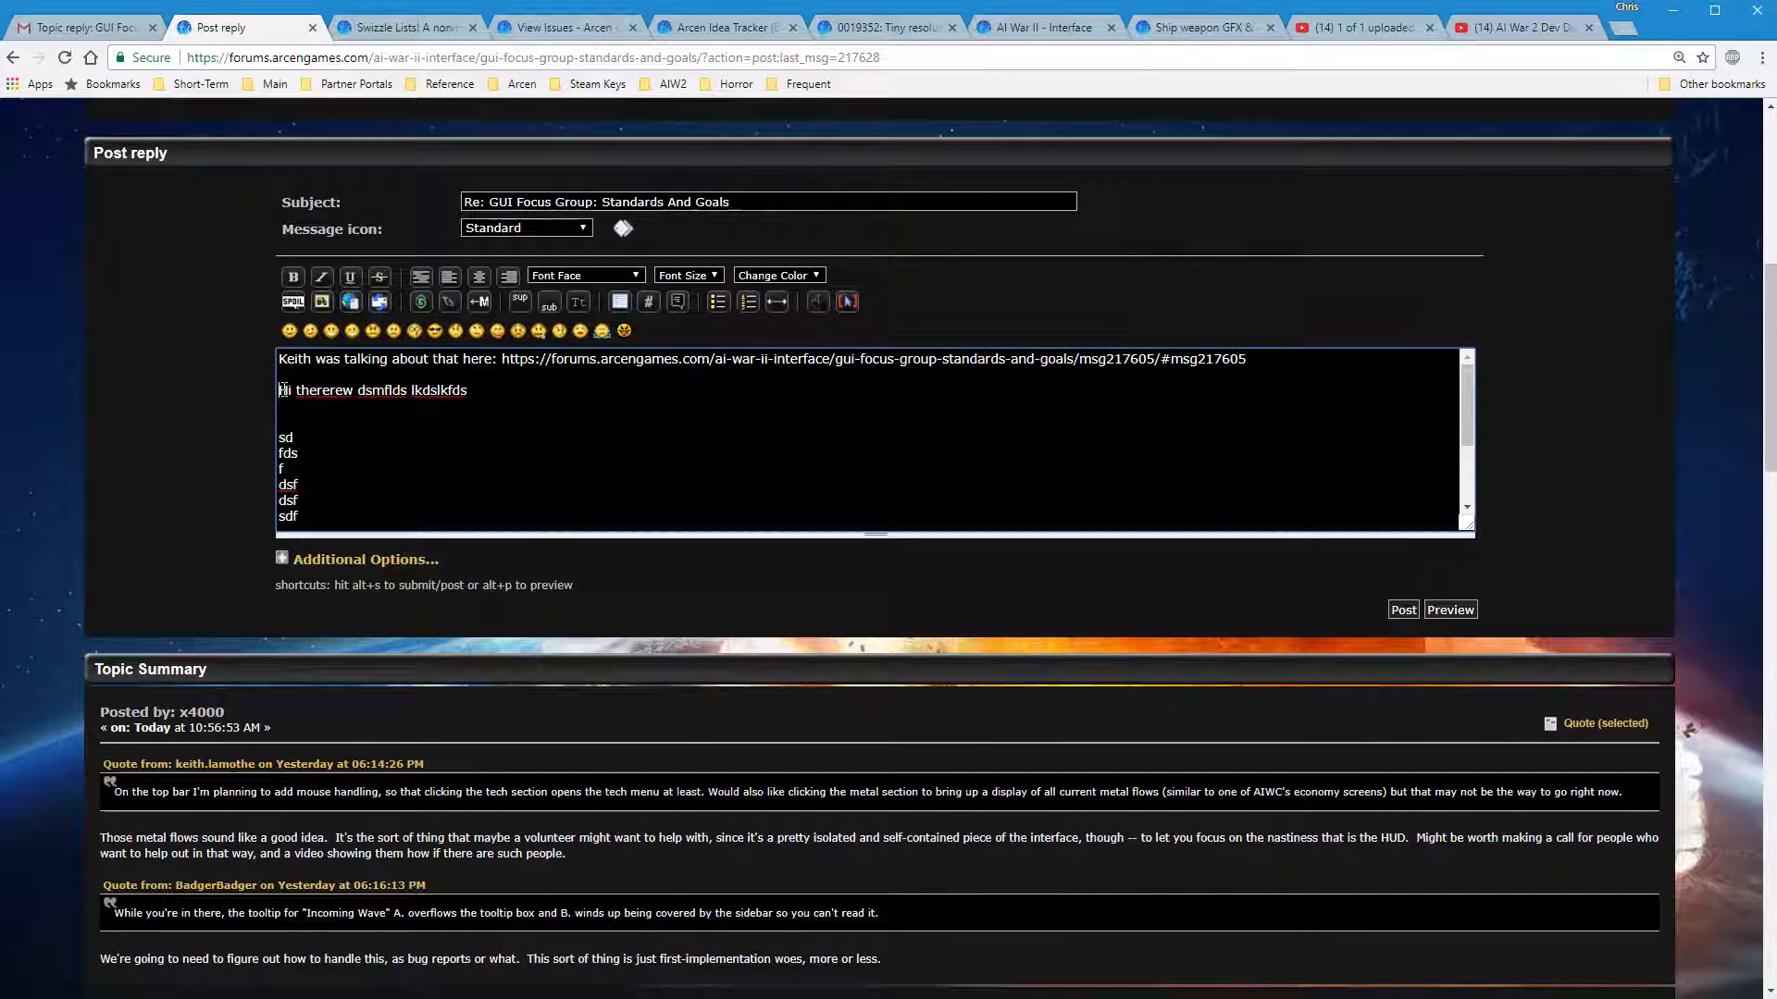
{"action": "left_click", "coordinate": [293, 276]}
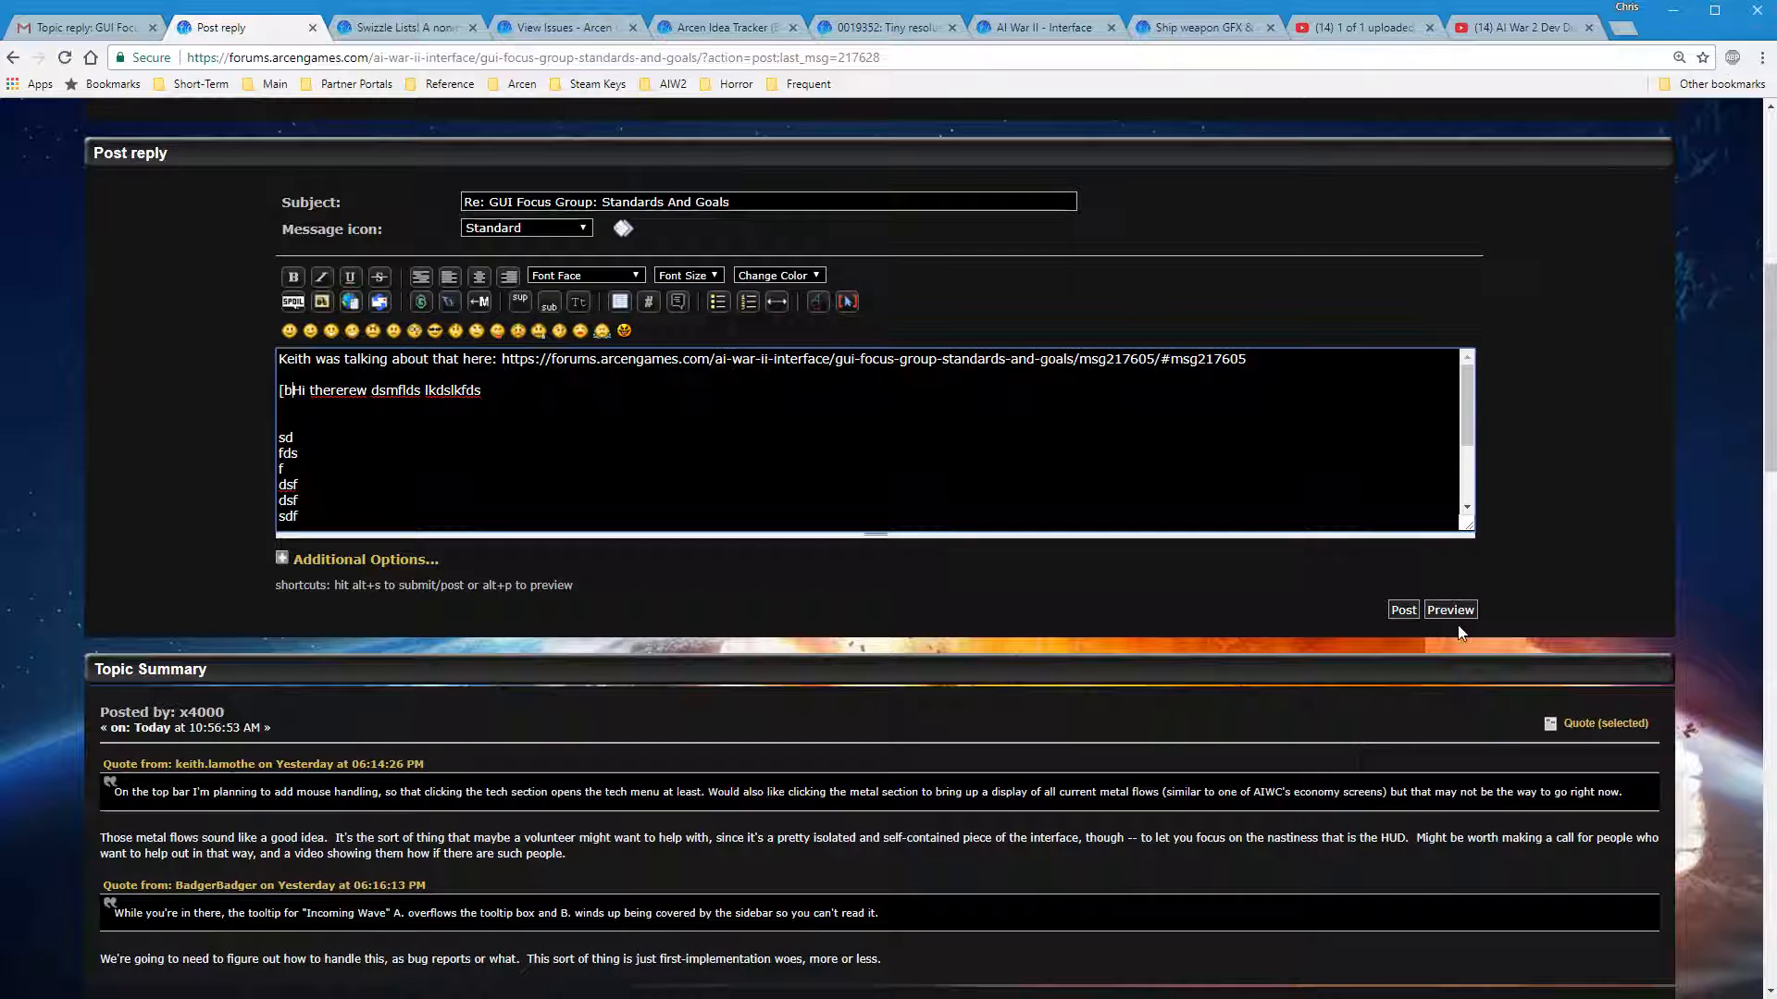
{"action": "left_click", "coordinate": [1449, 609]}
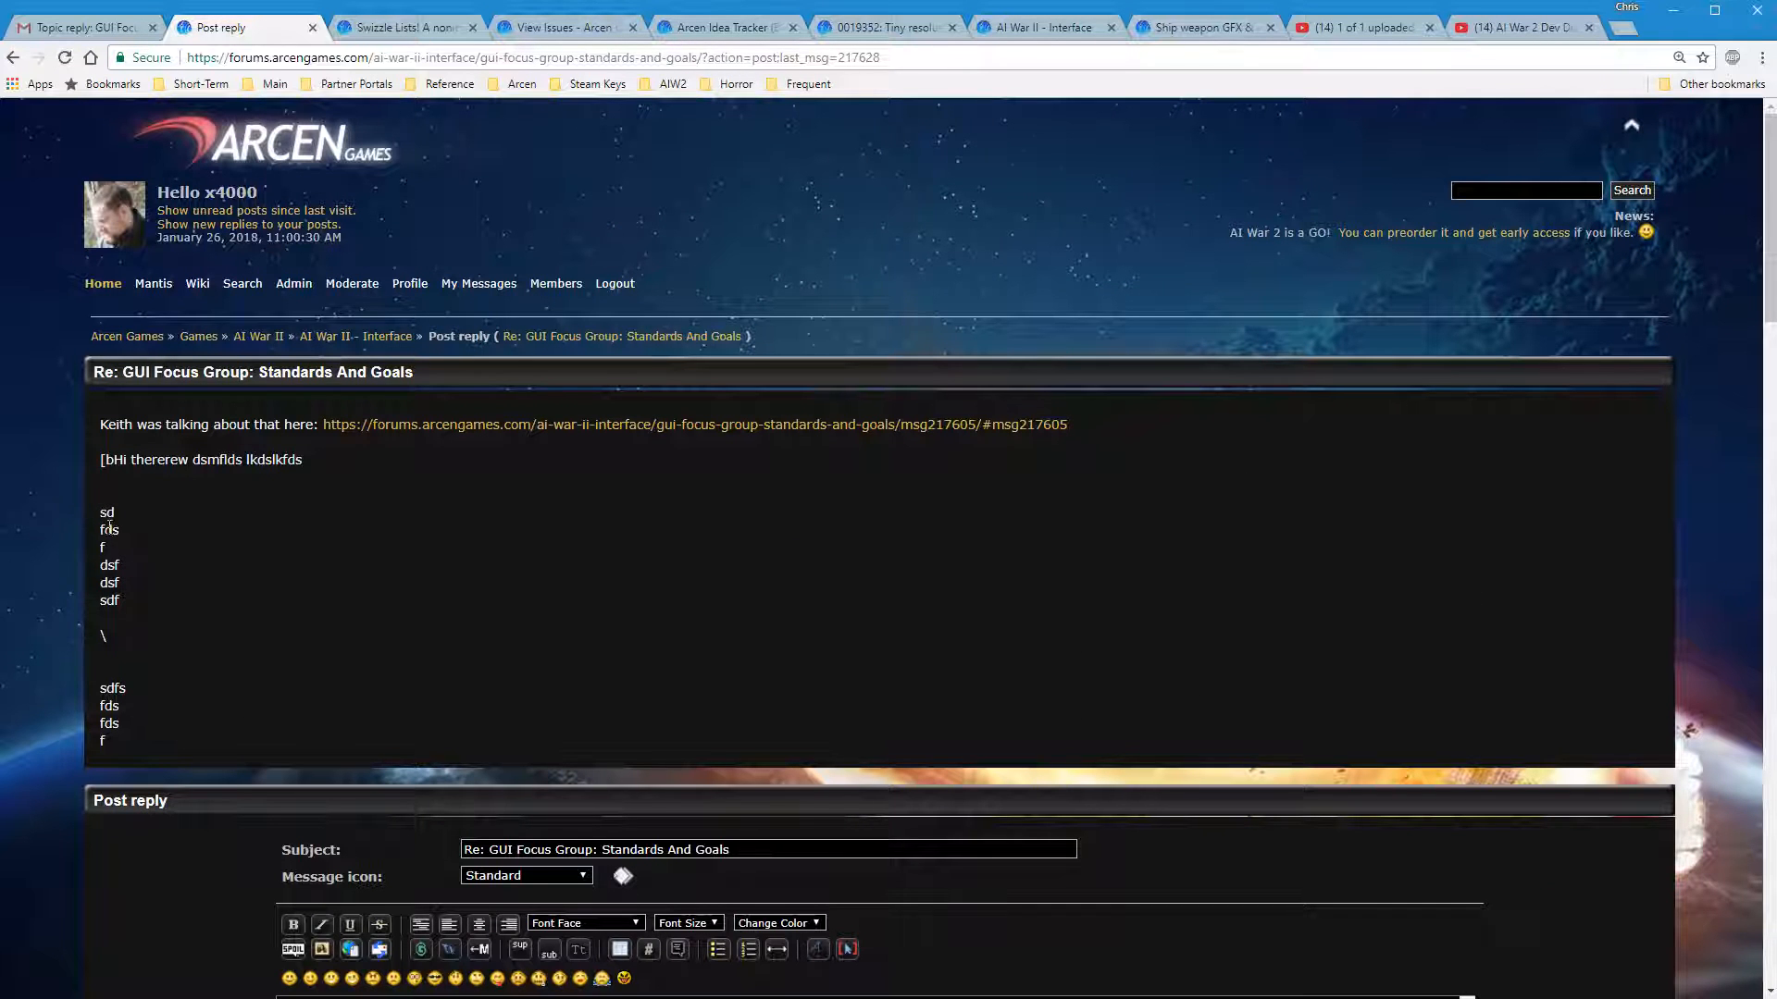
{"action": "scroll", "scroll_direction": "down", "scroll_amount": 3}
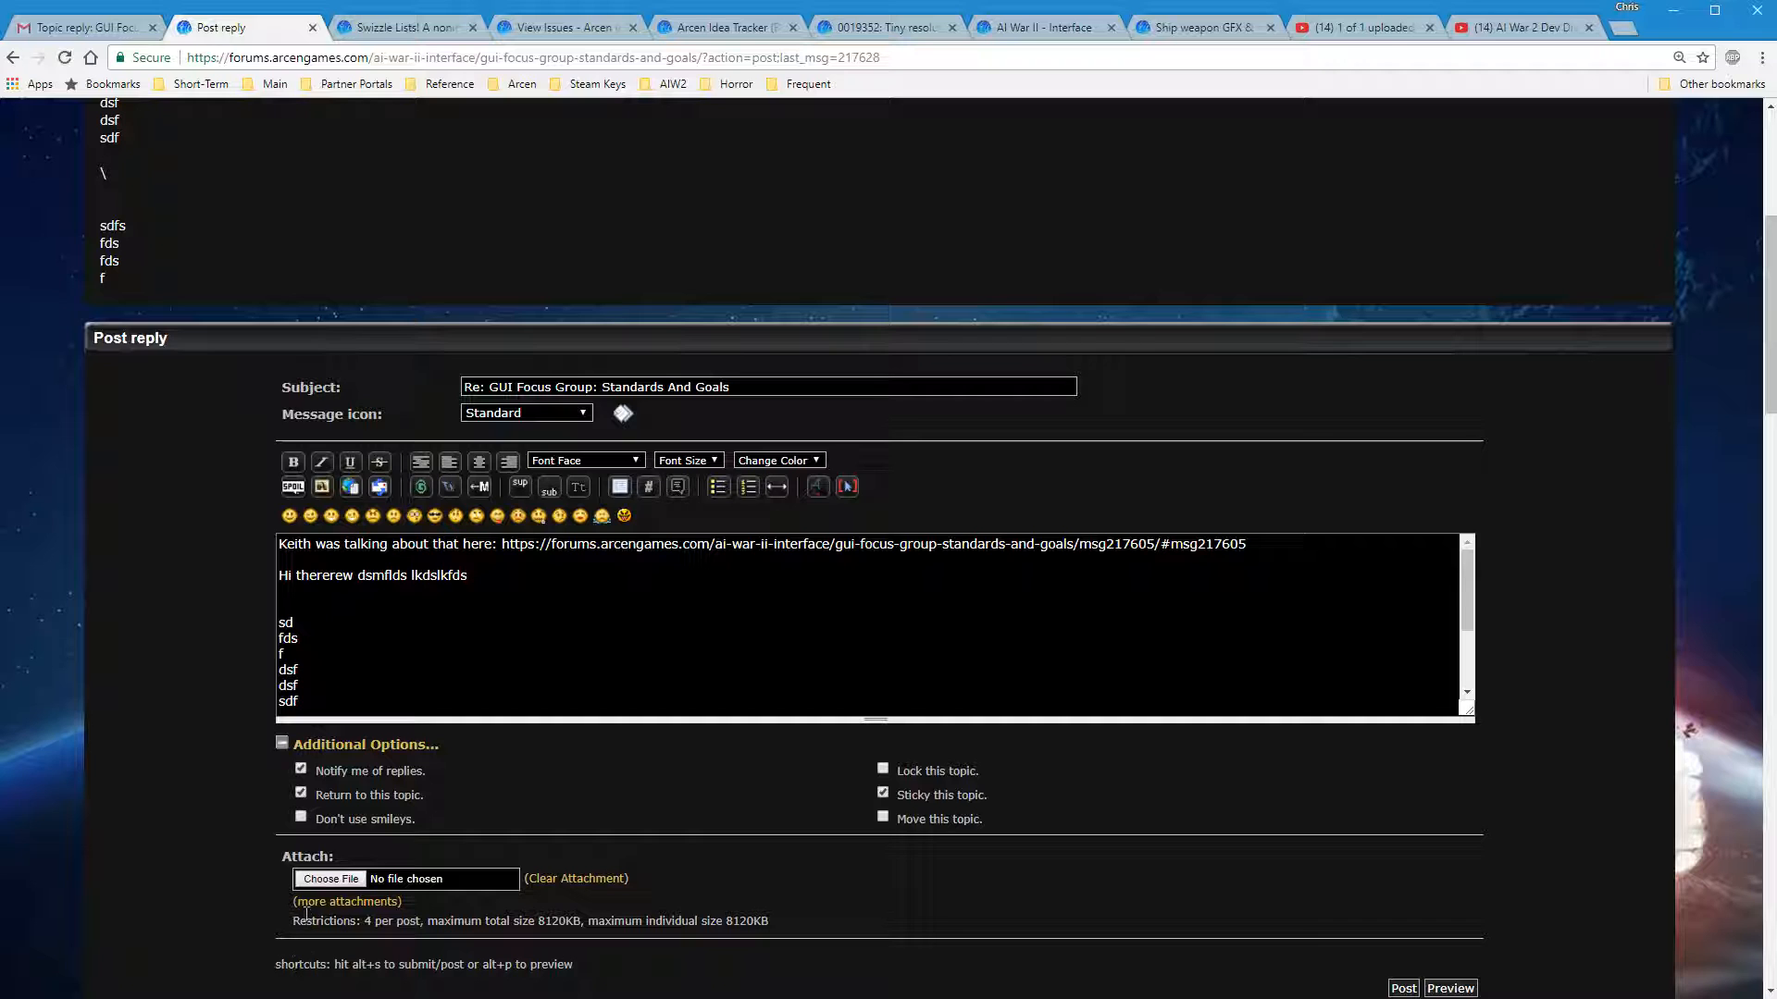
{"action": "left_click", "coordinate": [330, 877]}
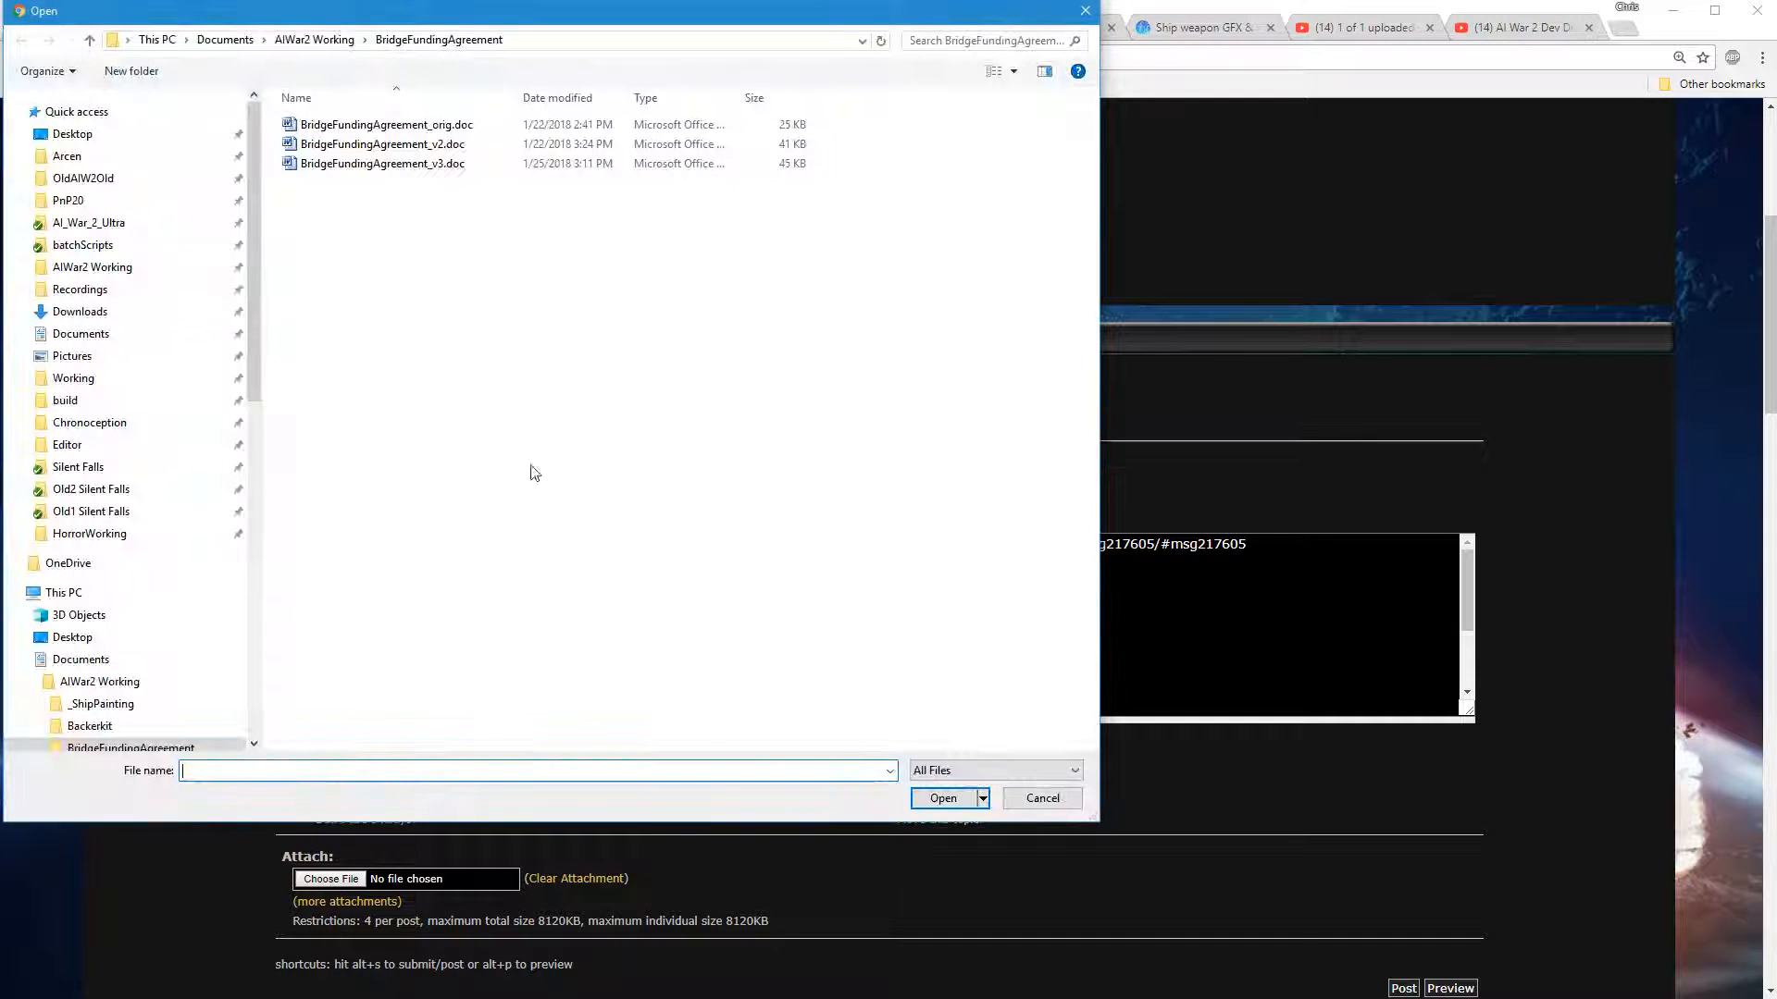
{"action": "left_click", "coordinate": [1040, 797]}
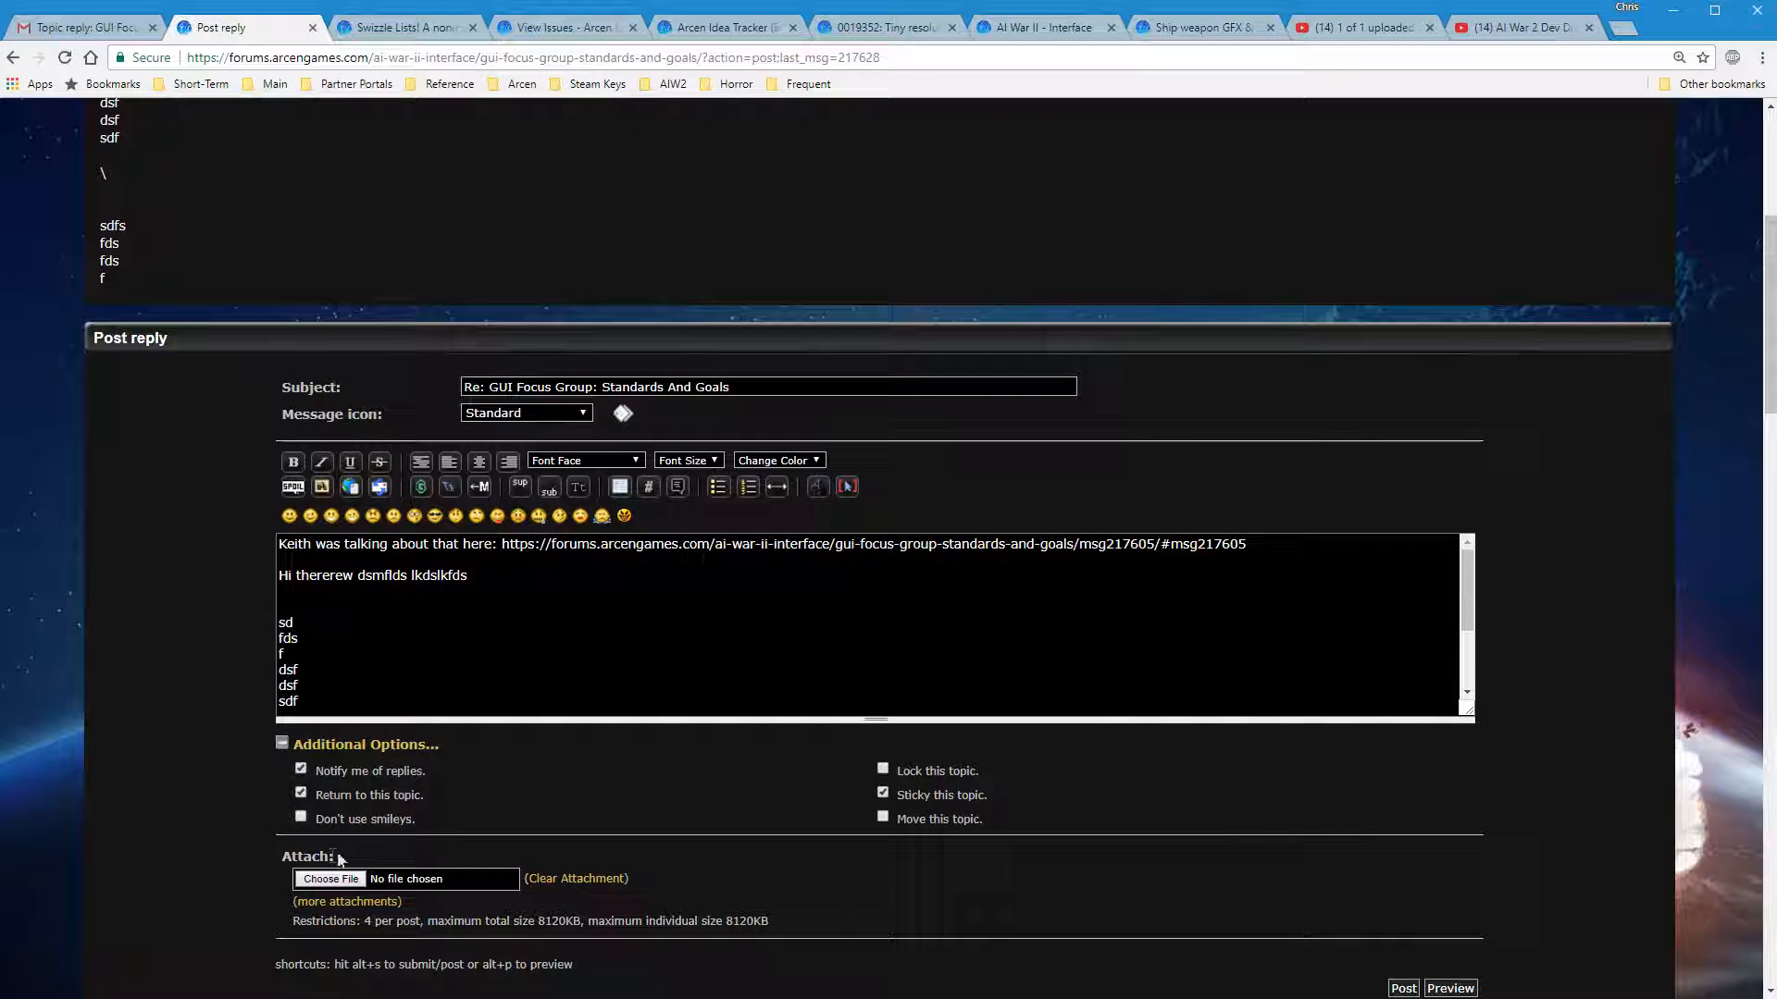
{"action": "mouse_move", "coordinate": [601, 881]}
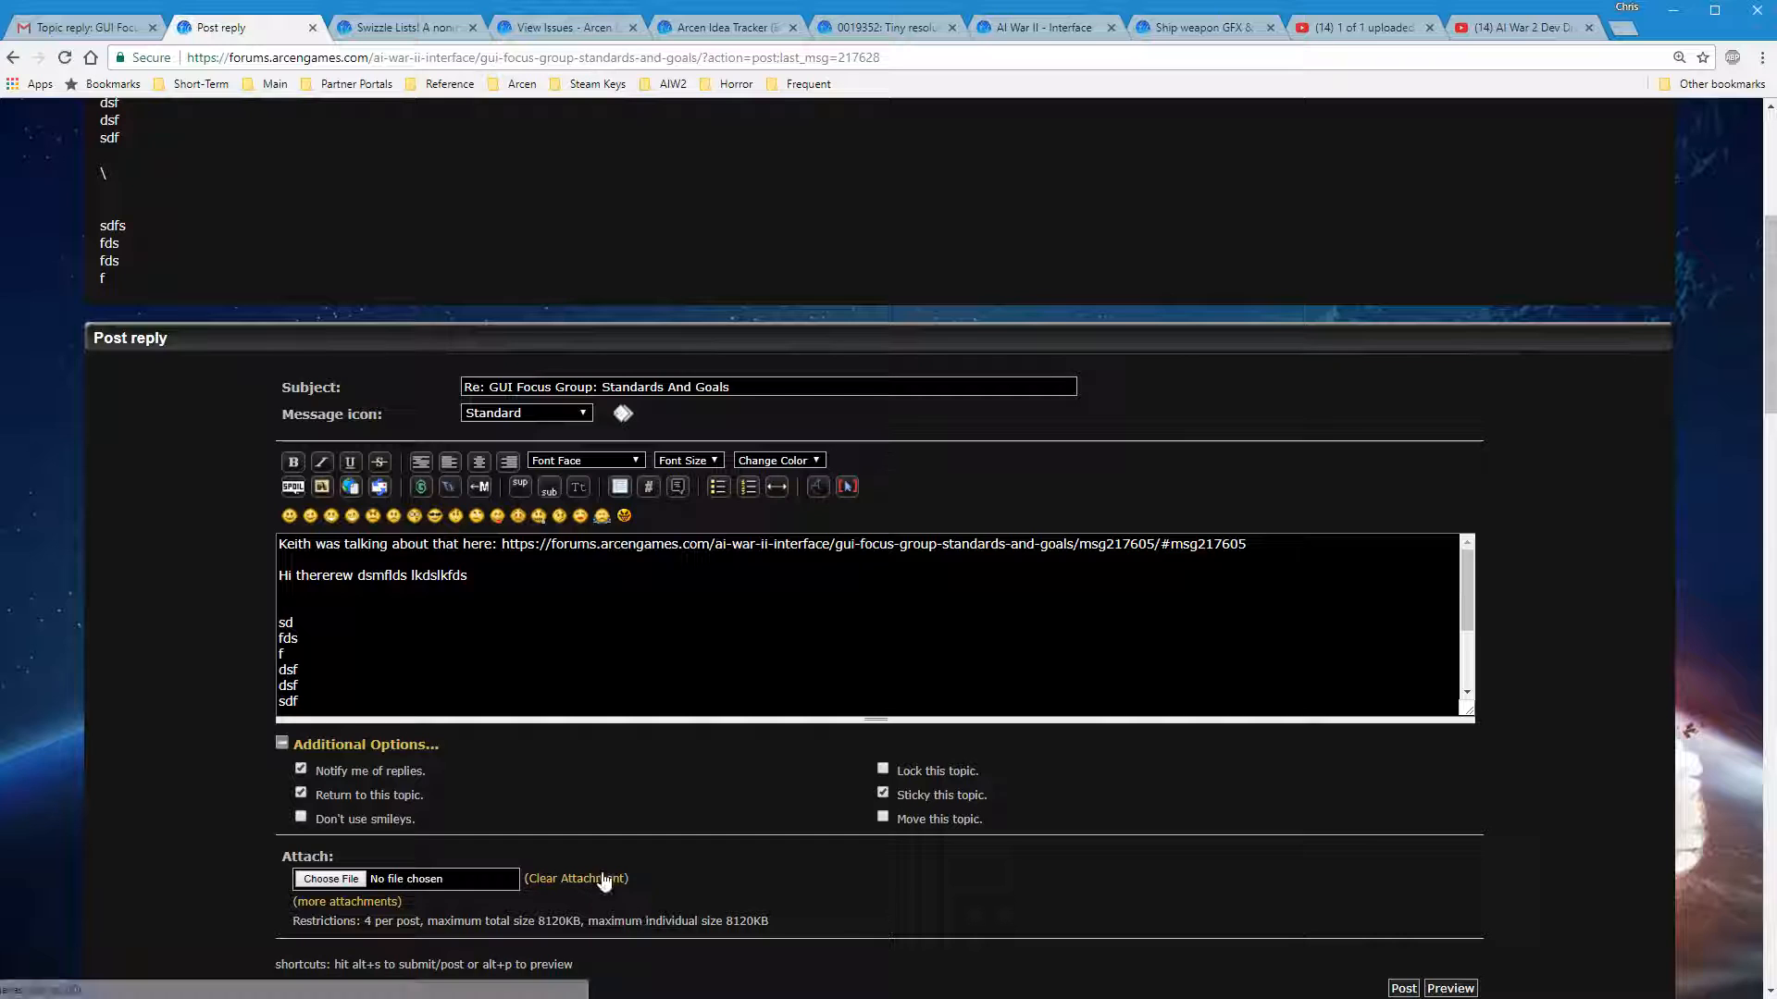
{"action": "mouse_move", "coordinate": [666, 937]}
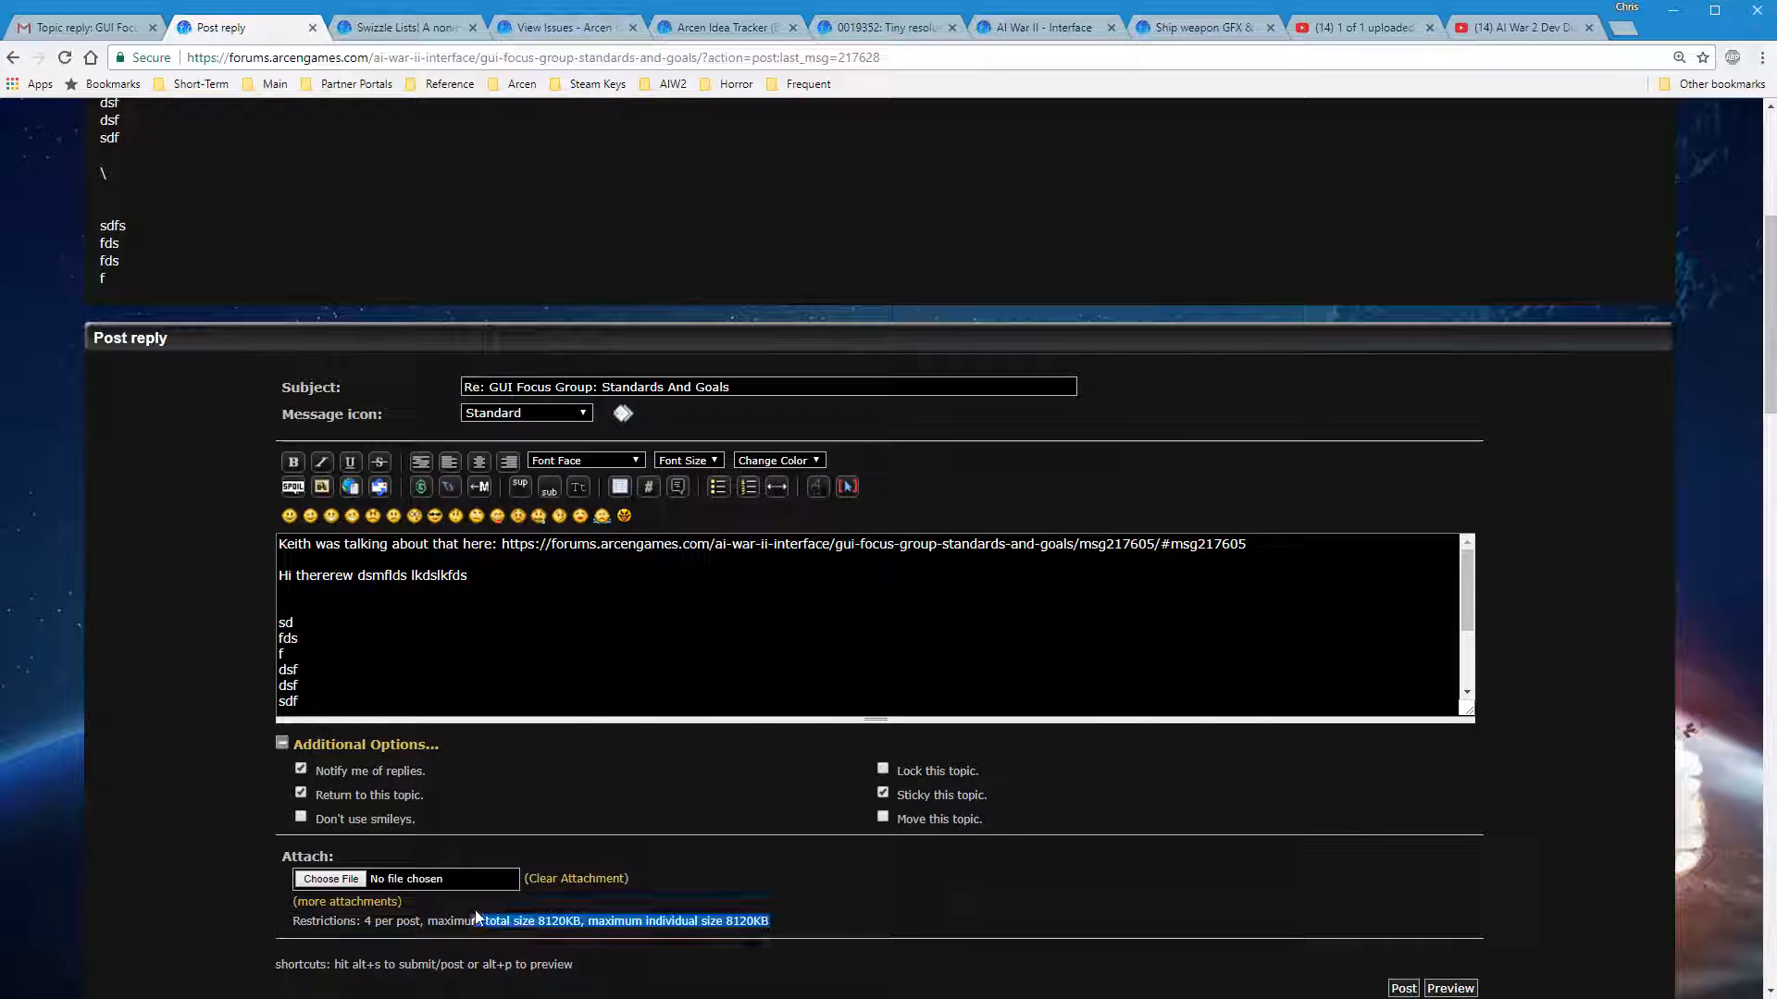
{"action": "mouse_move", "coordinate": [937, 896]}
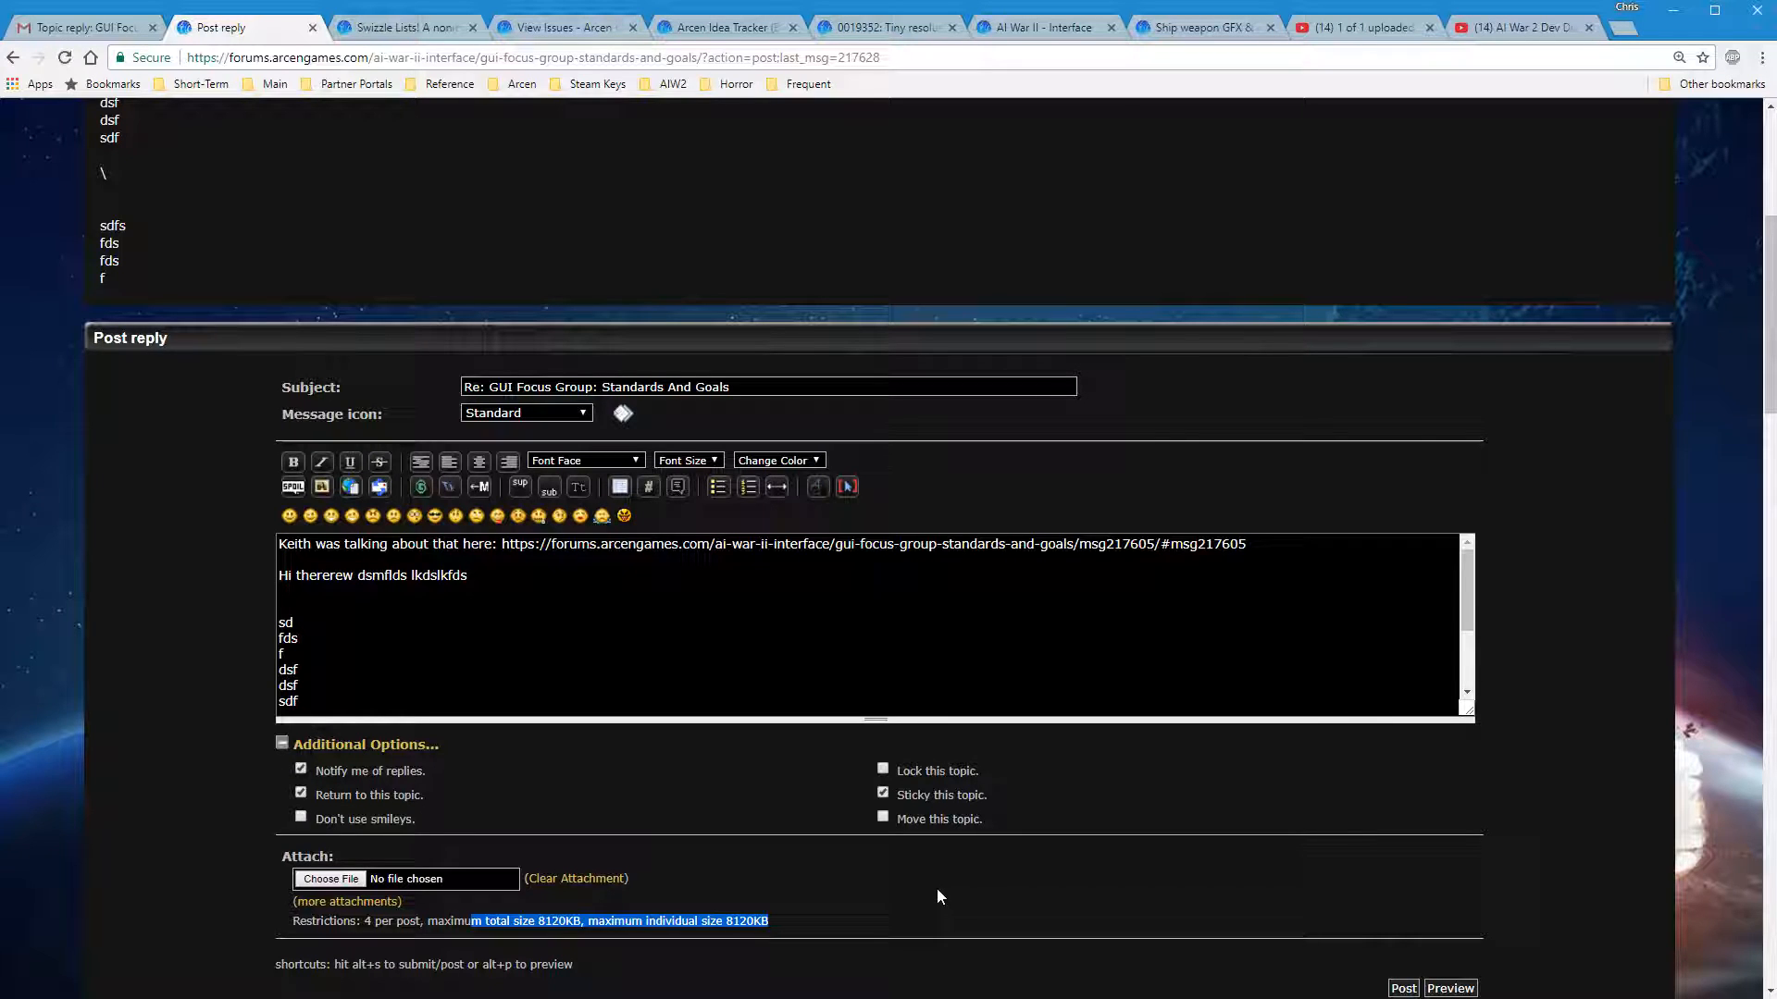
{"action": "mouse_move", "coordinate": [436, 698]}
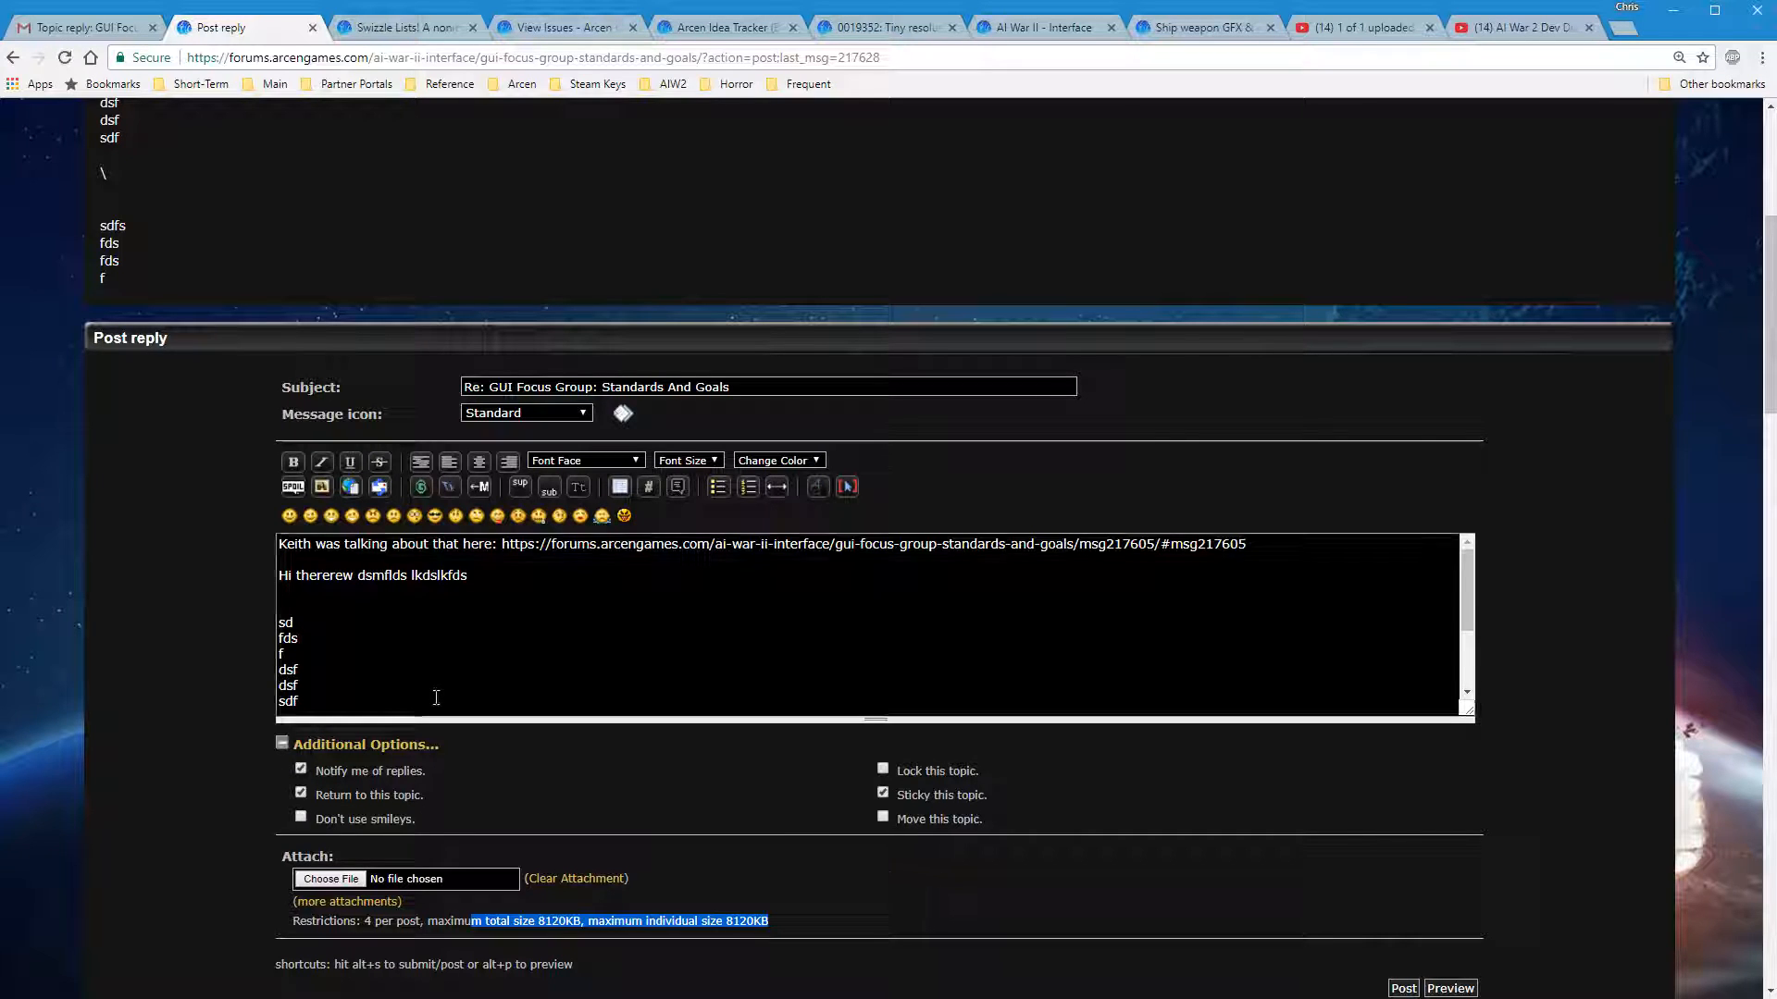
{"action": "mouse_move", "coordinate": [355, 846]}
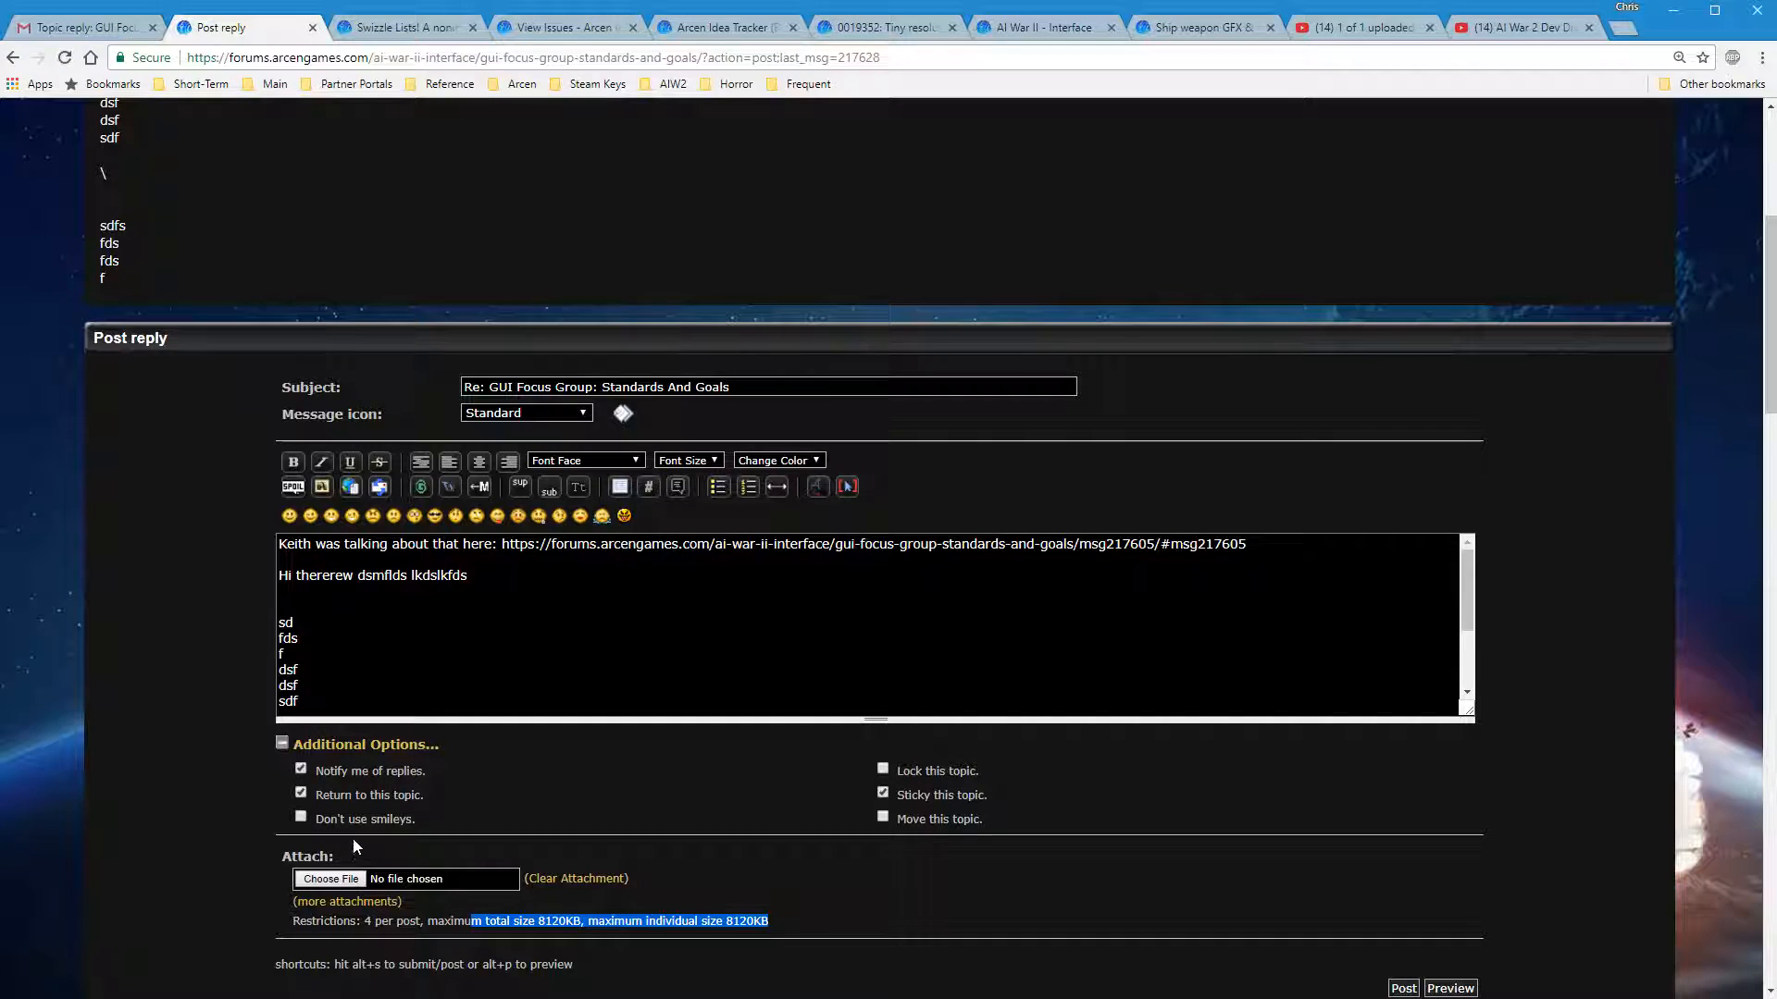
{"action": "mouse_move", "coordinate": [393, 720]}
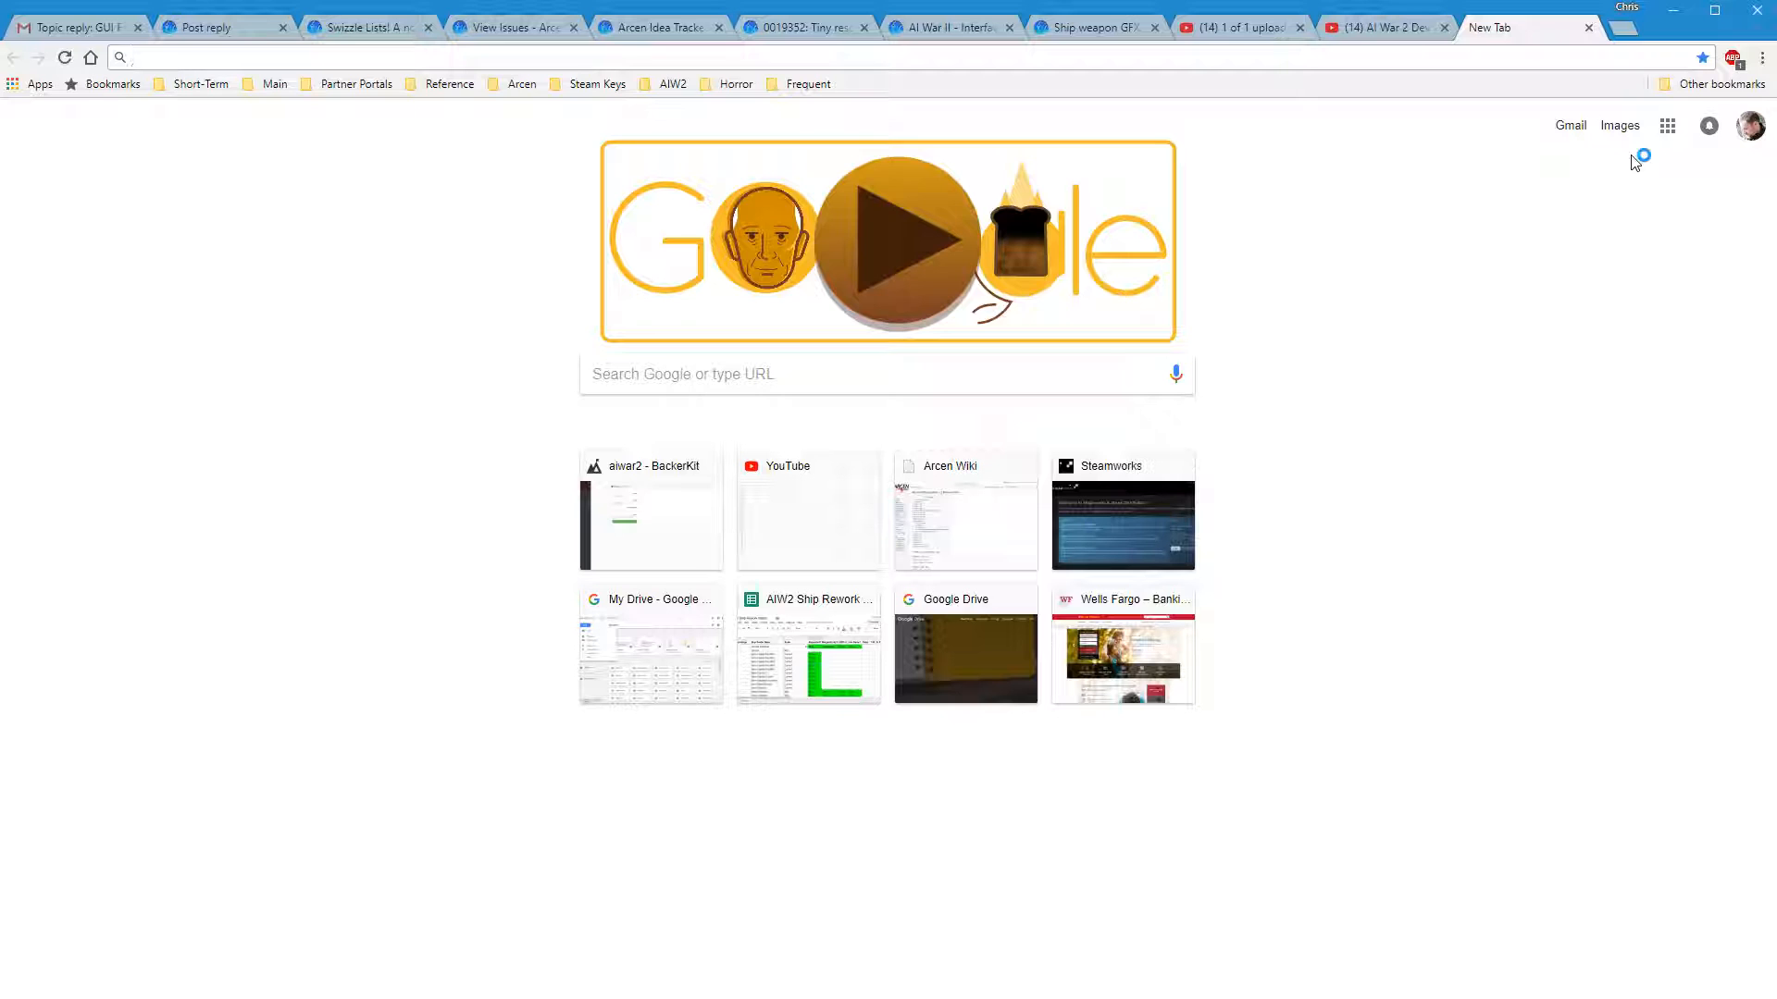
{"action": "mouse_move", "coordinate": [1154, 170]}
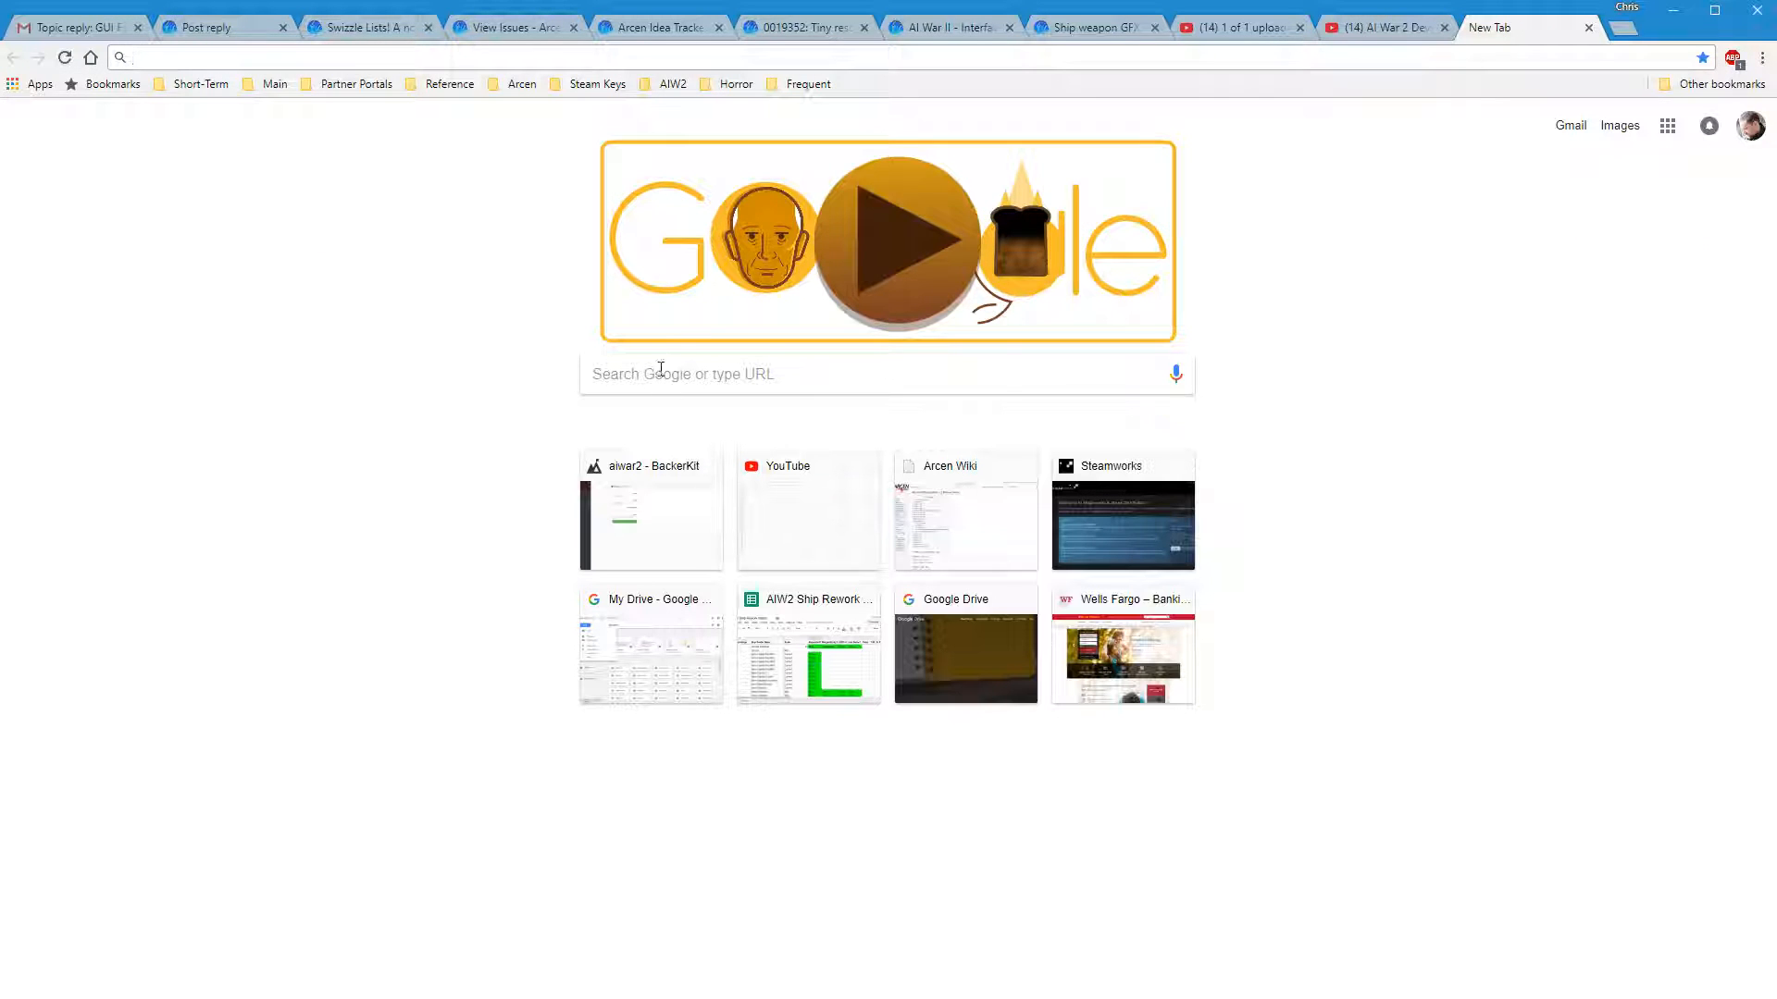
Search Google Images for 'giant spaceship' and bring up options for the dreadnought picture
{"action": "type", "text": "giant"}
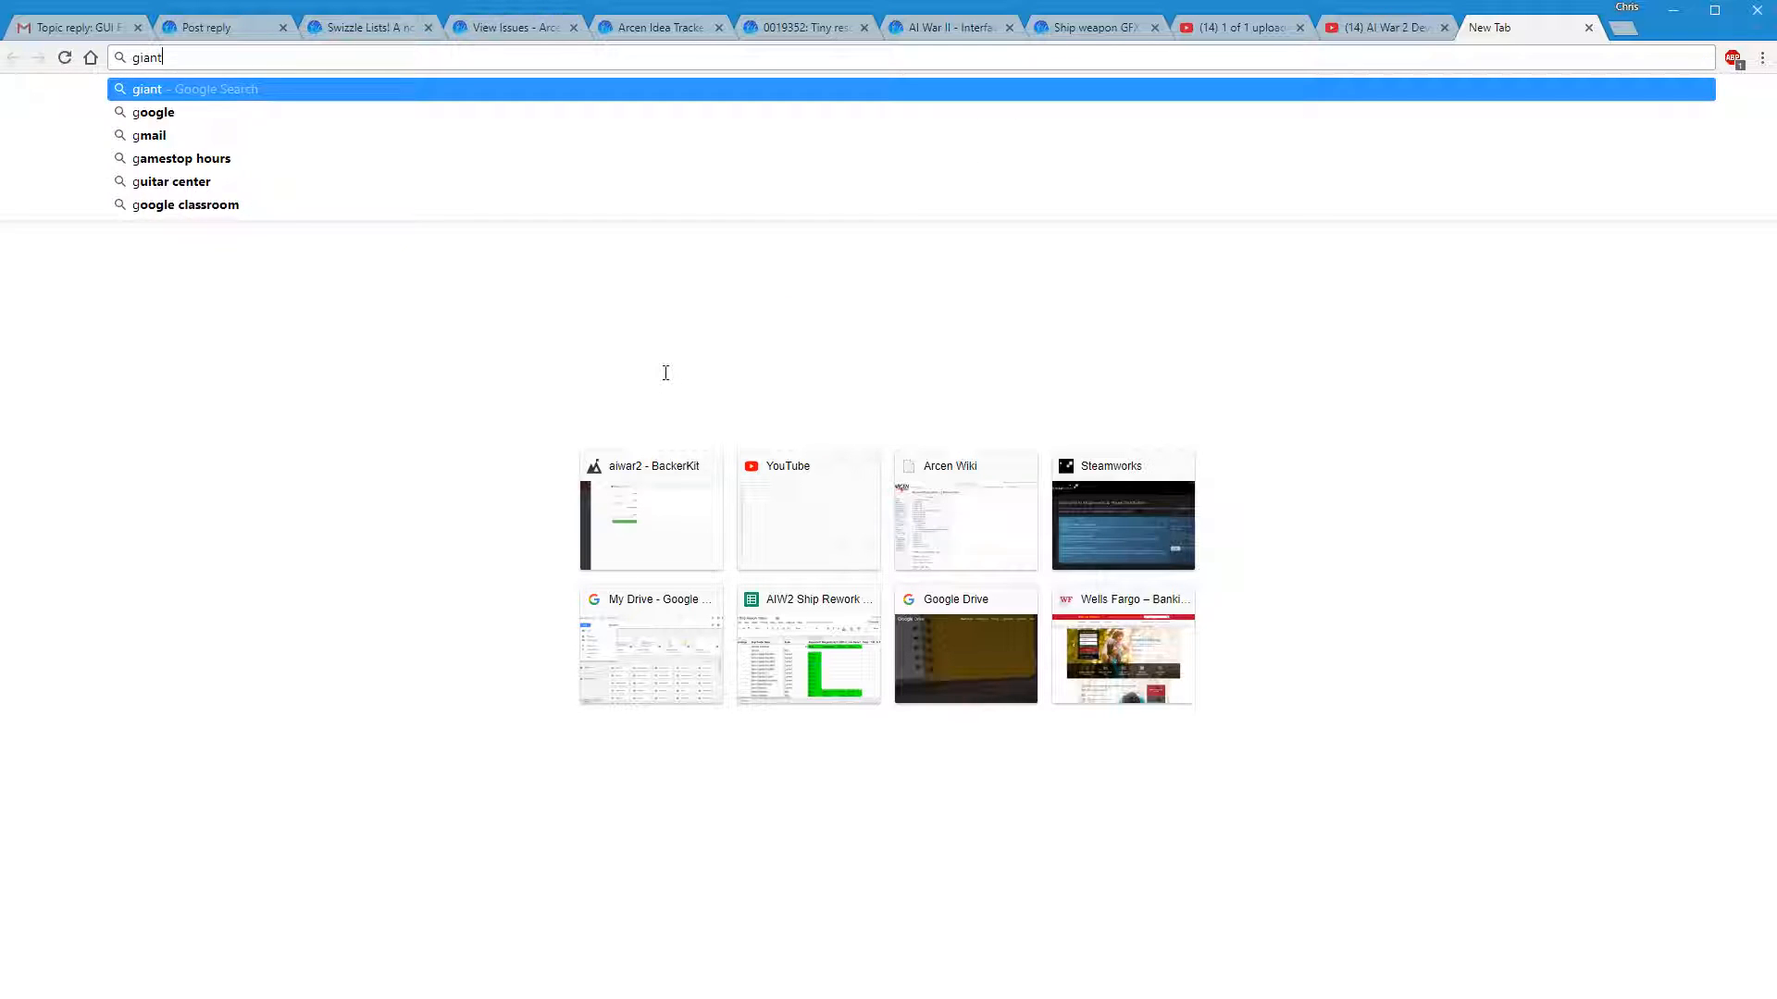
{"action": "key", "text": "Return"}
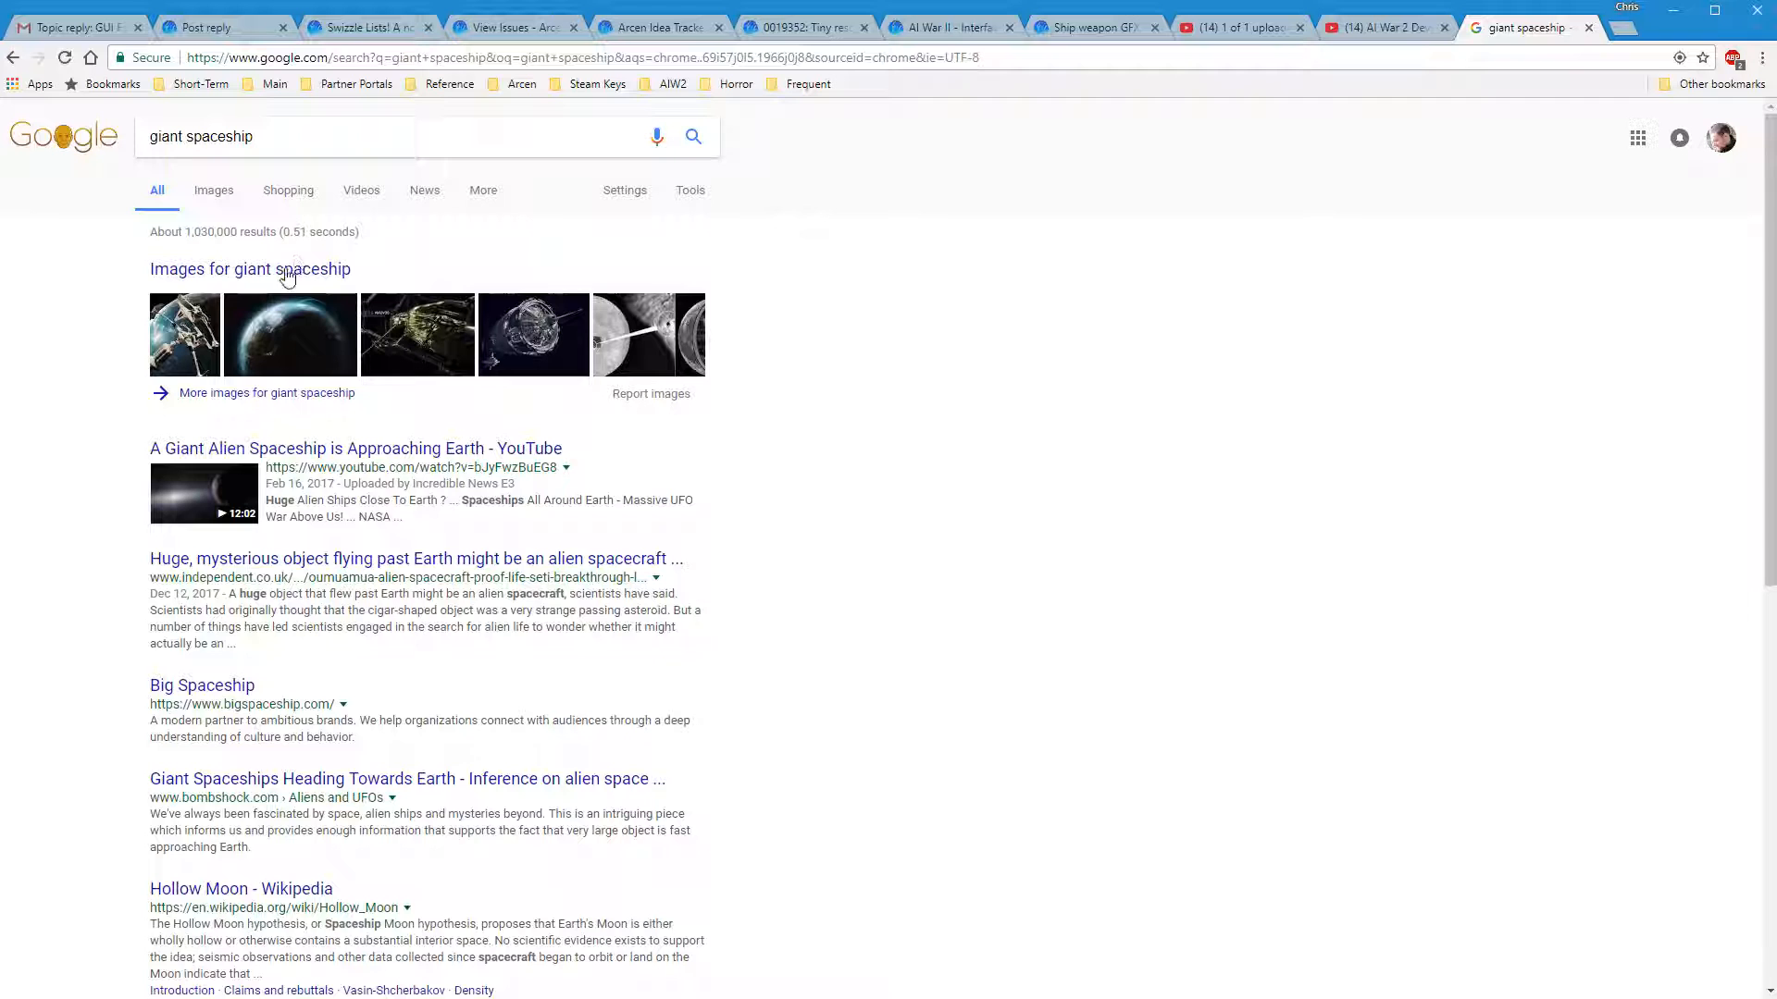
{"action": "left_click", "coordinate": [211, 188]}
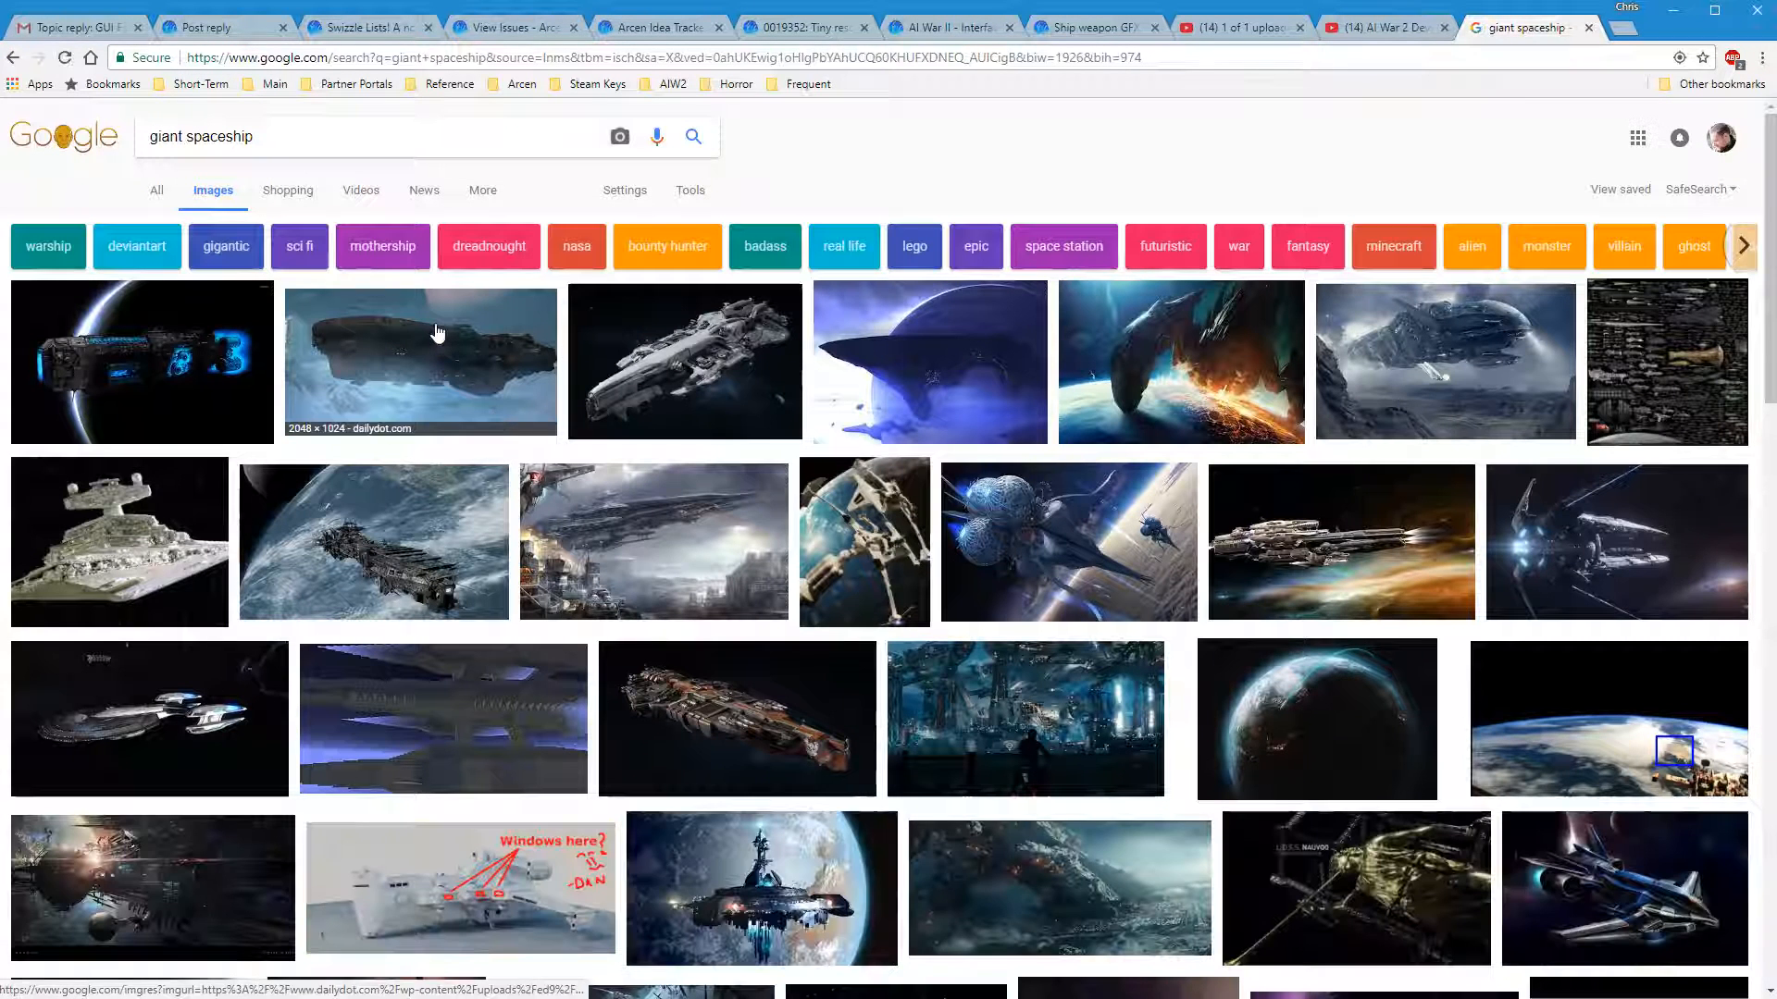
{"action": "right_click", "coordinate": [420, 361]}
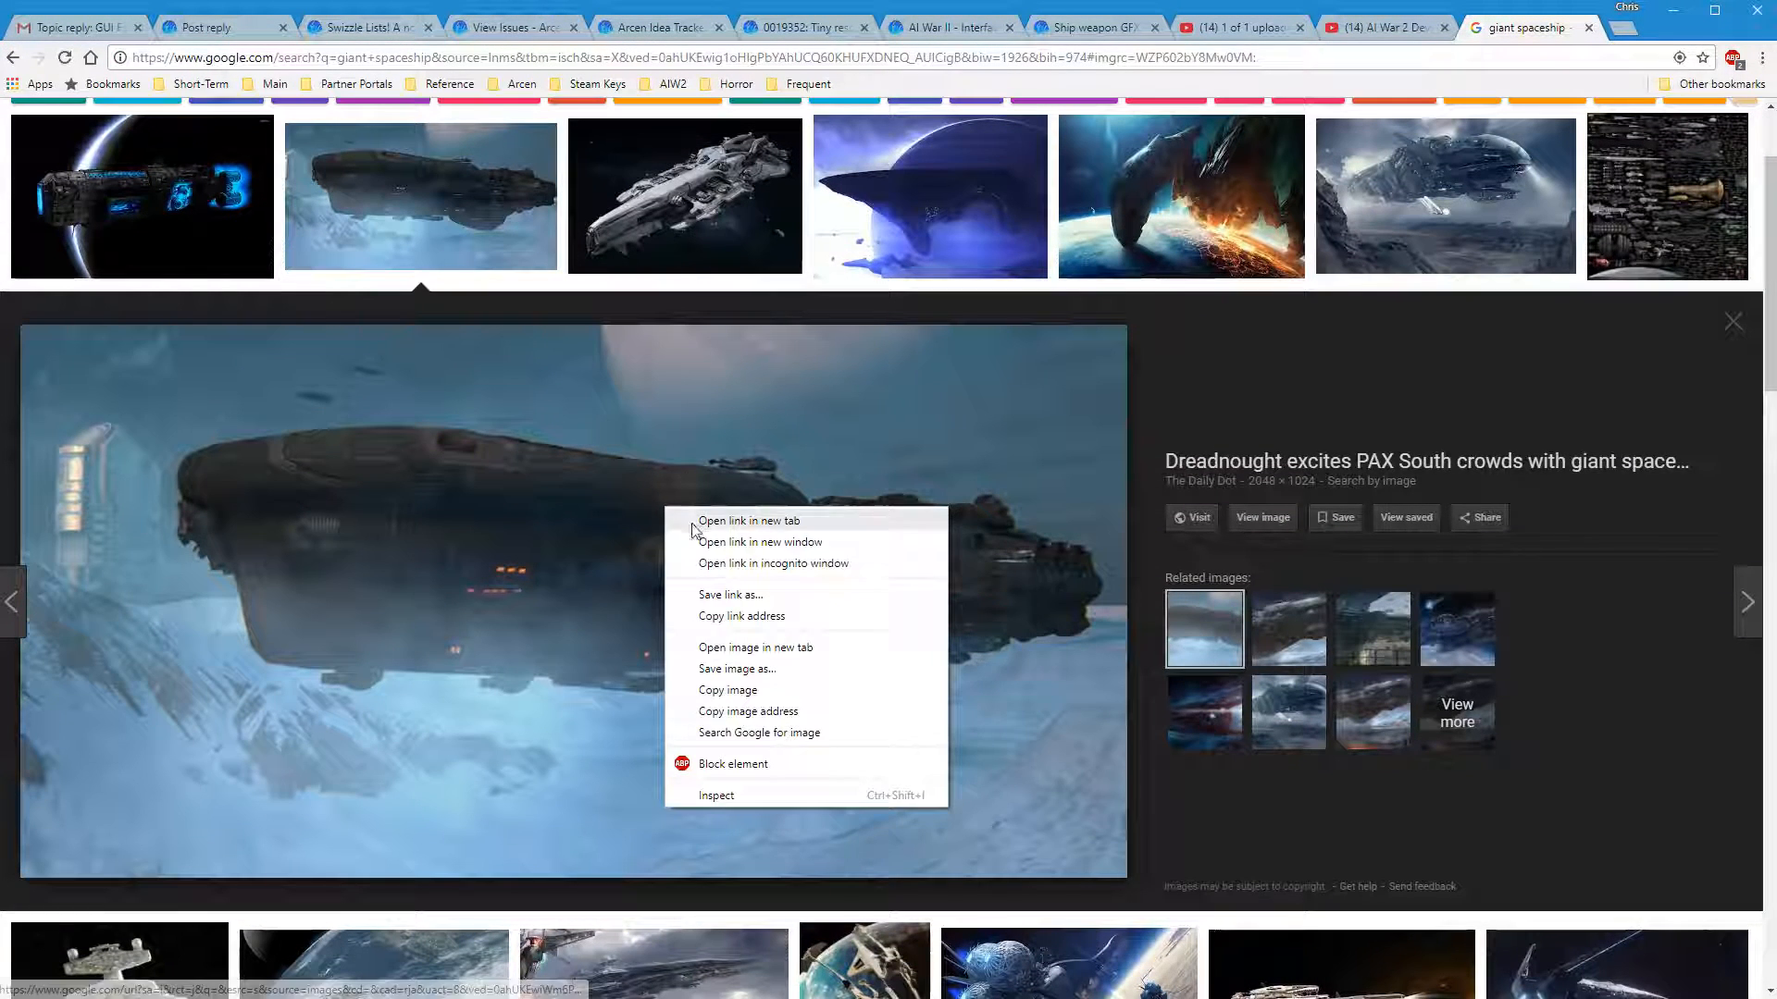
{"action": "mouse_move", "coordinate": [825, 714]}
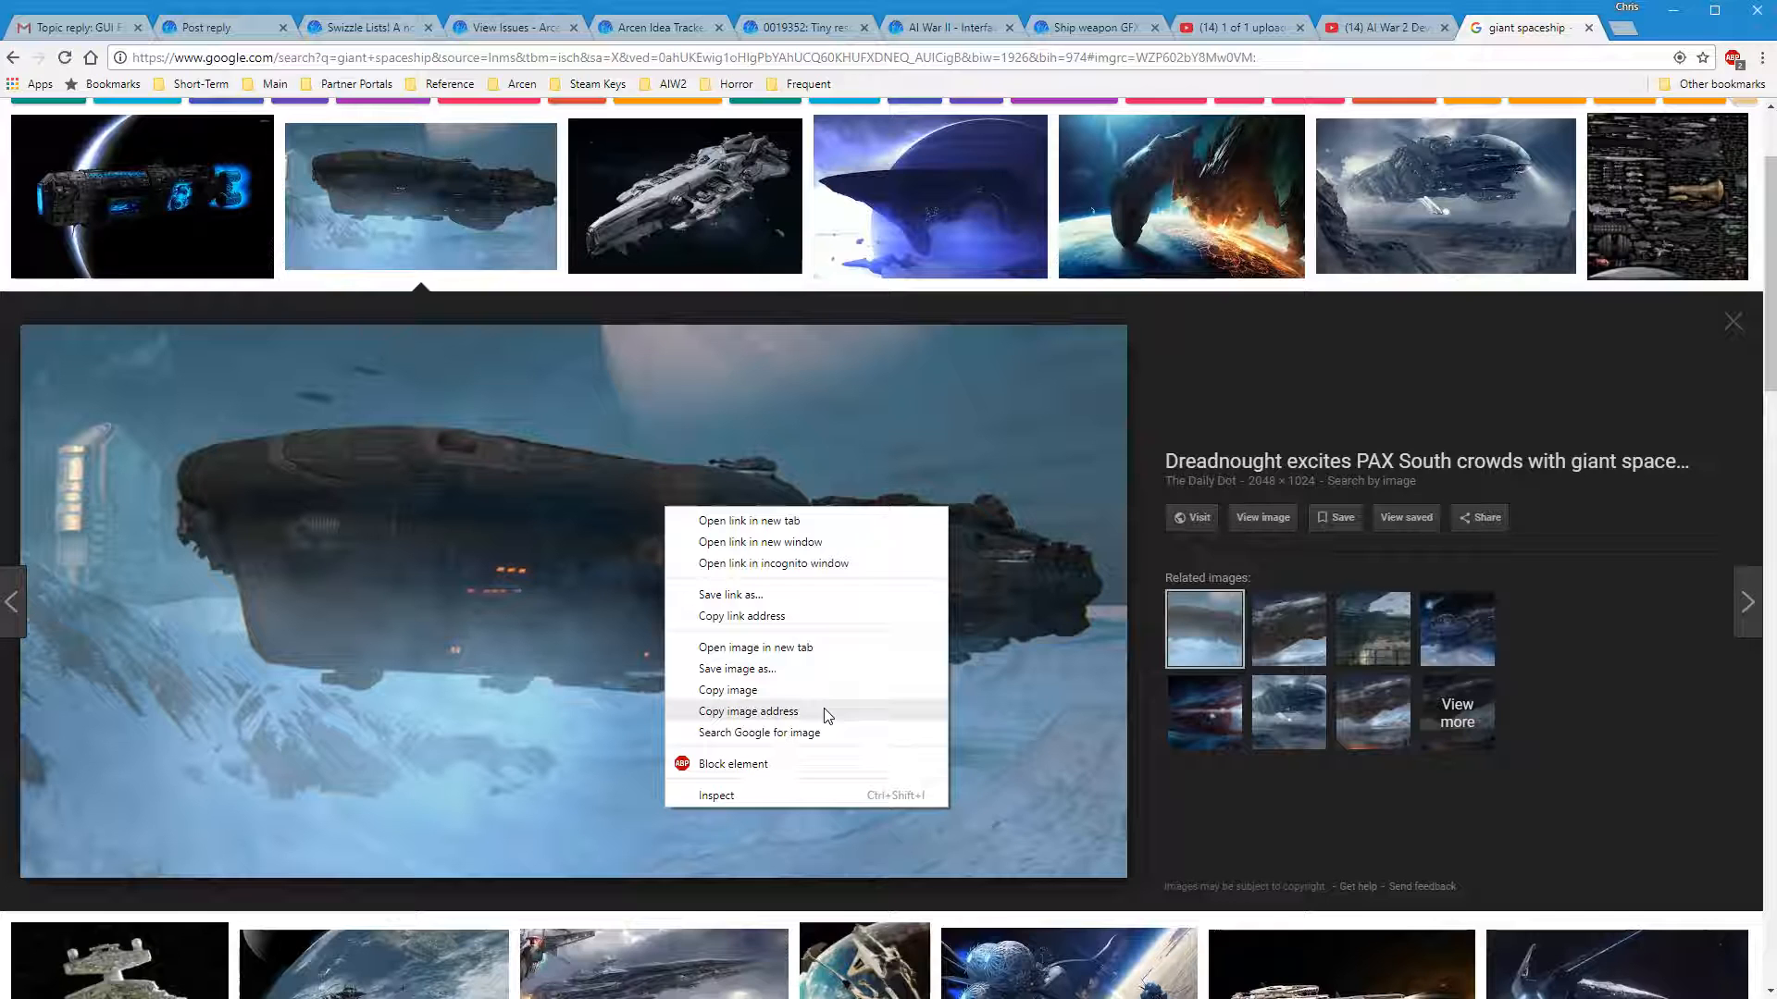
Paste the dreadnought picture's address into the reply and wrap it in img tags
{"action": "left_click", "coordinate": [203, 28]}
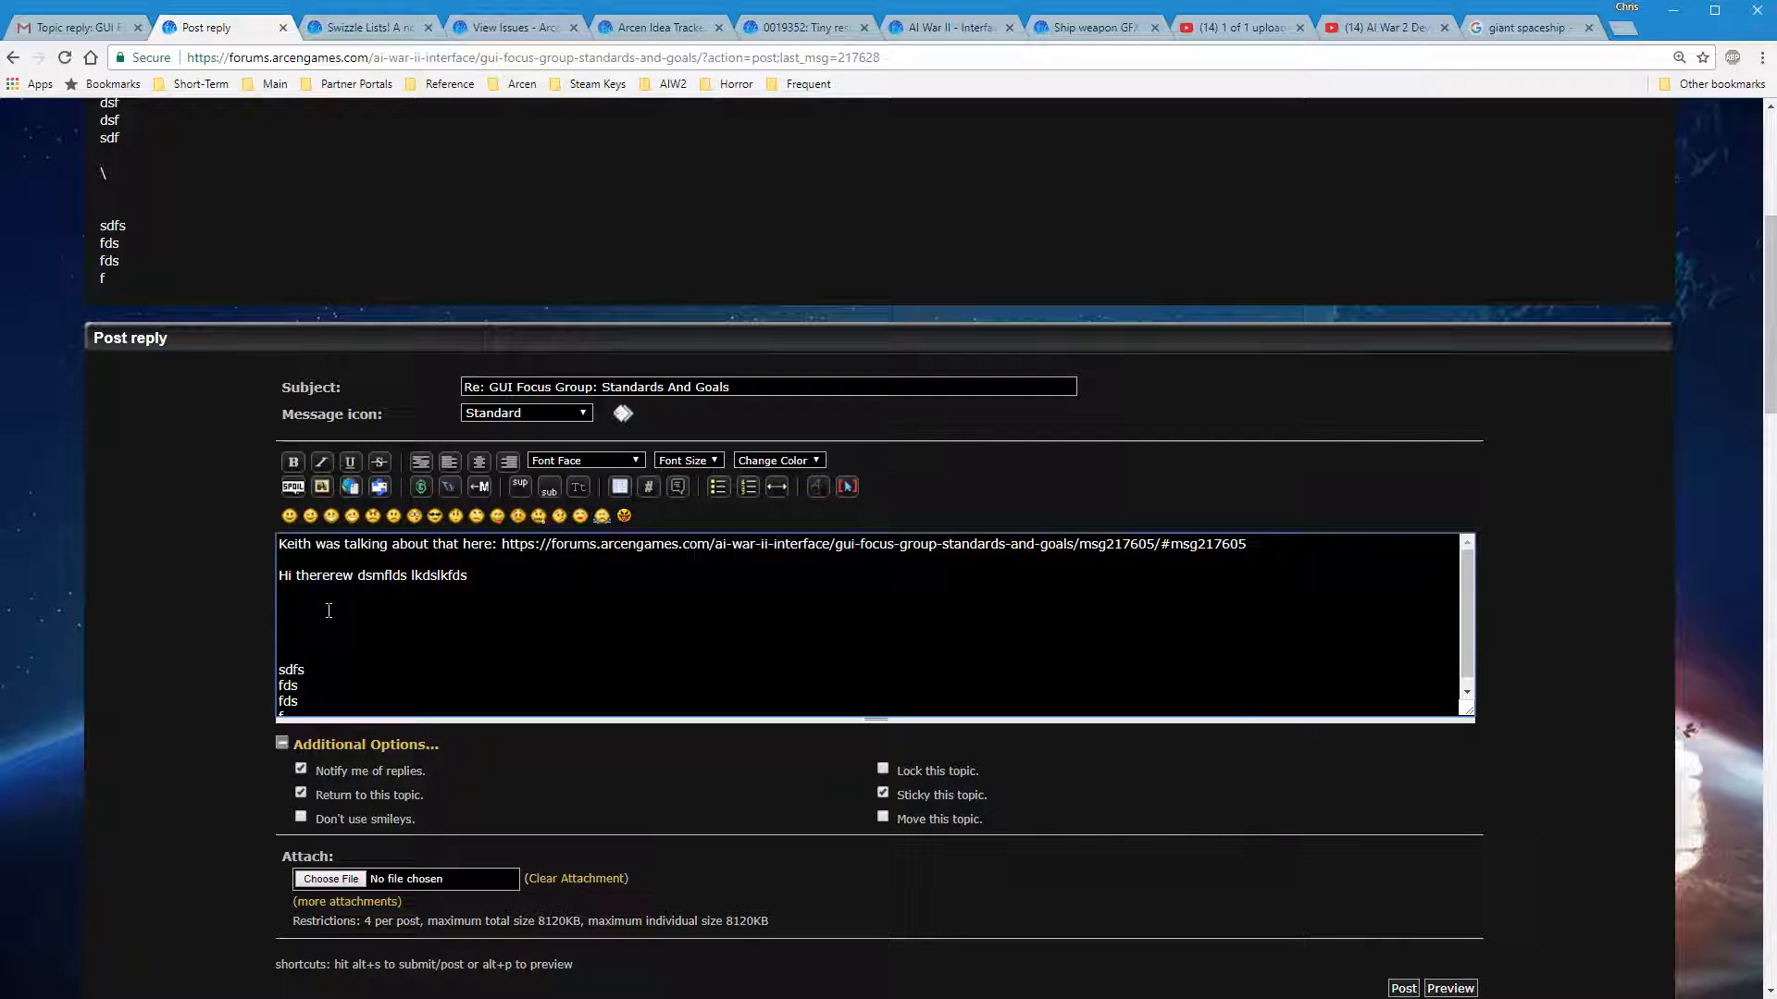
{"action": "scroll", "scroll_direction": "down", "scroll_amount": 3}
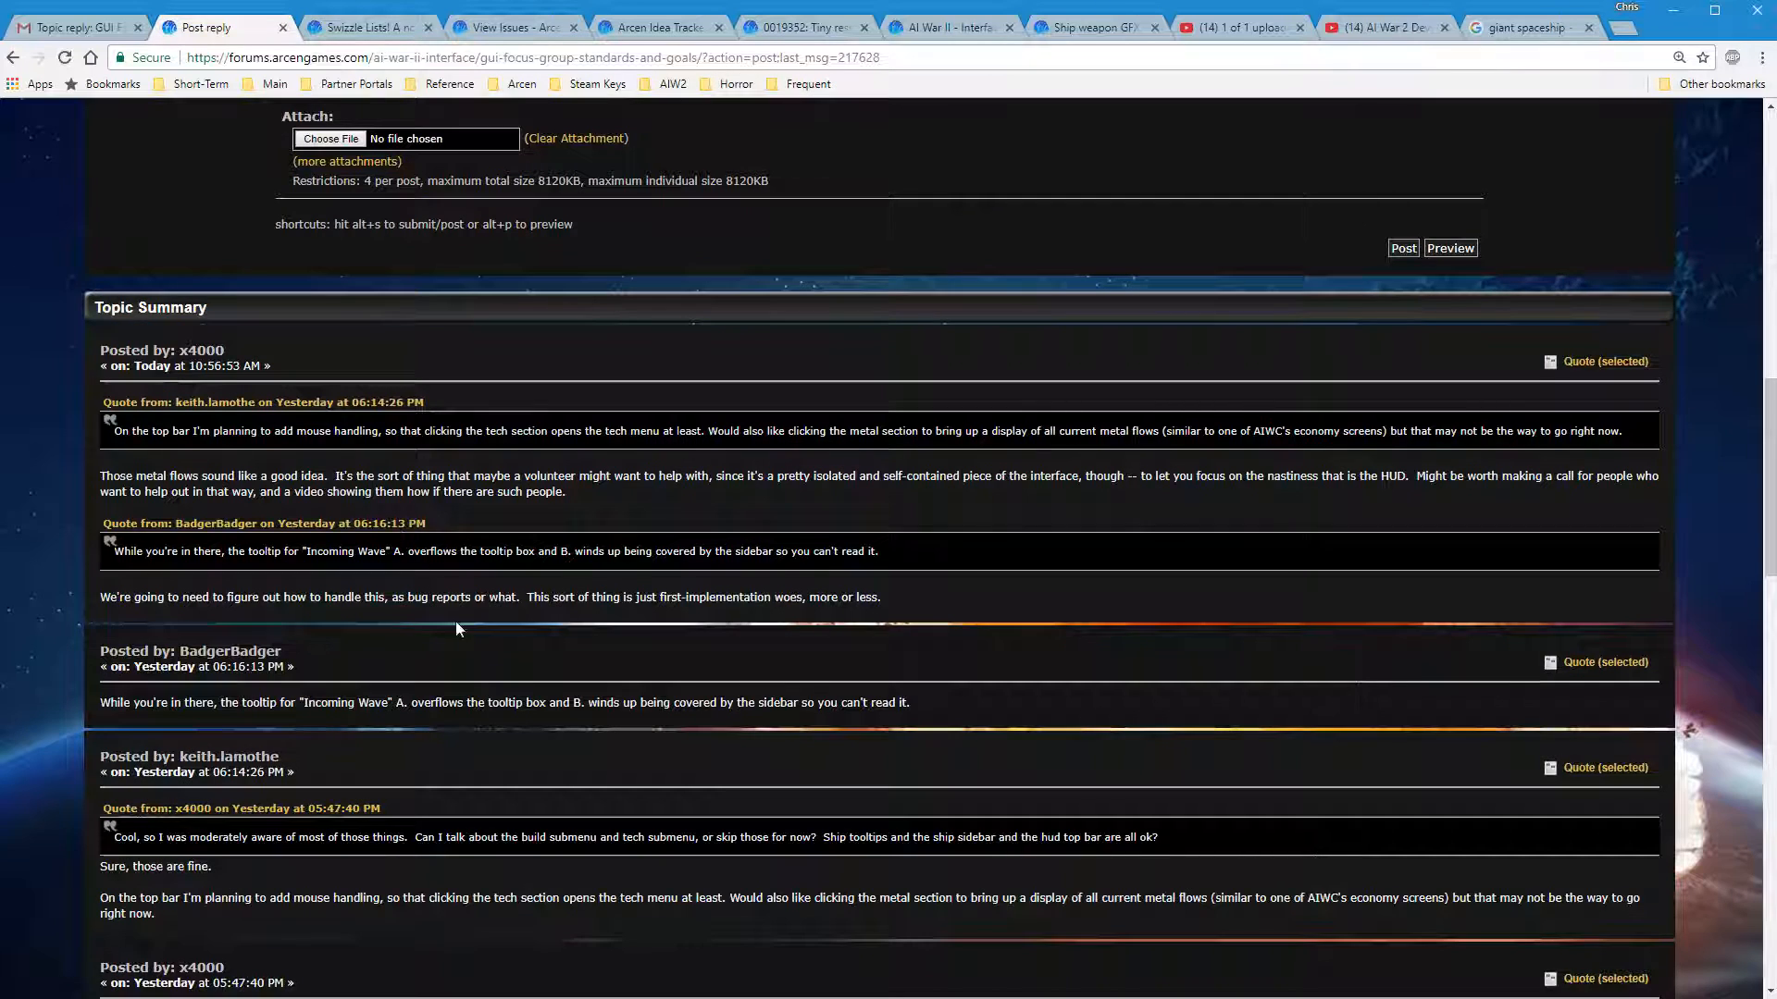
{"action": "scroll", "scroll_direction": "up", "scroll_amount": 3}
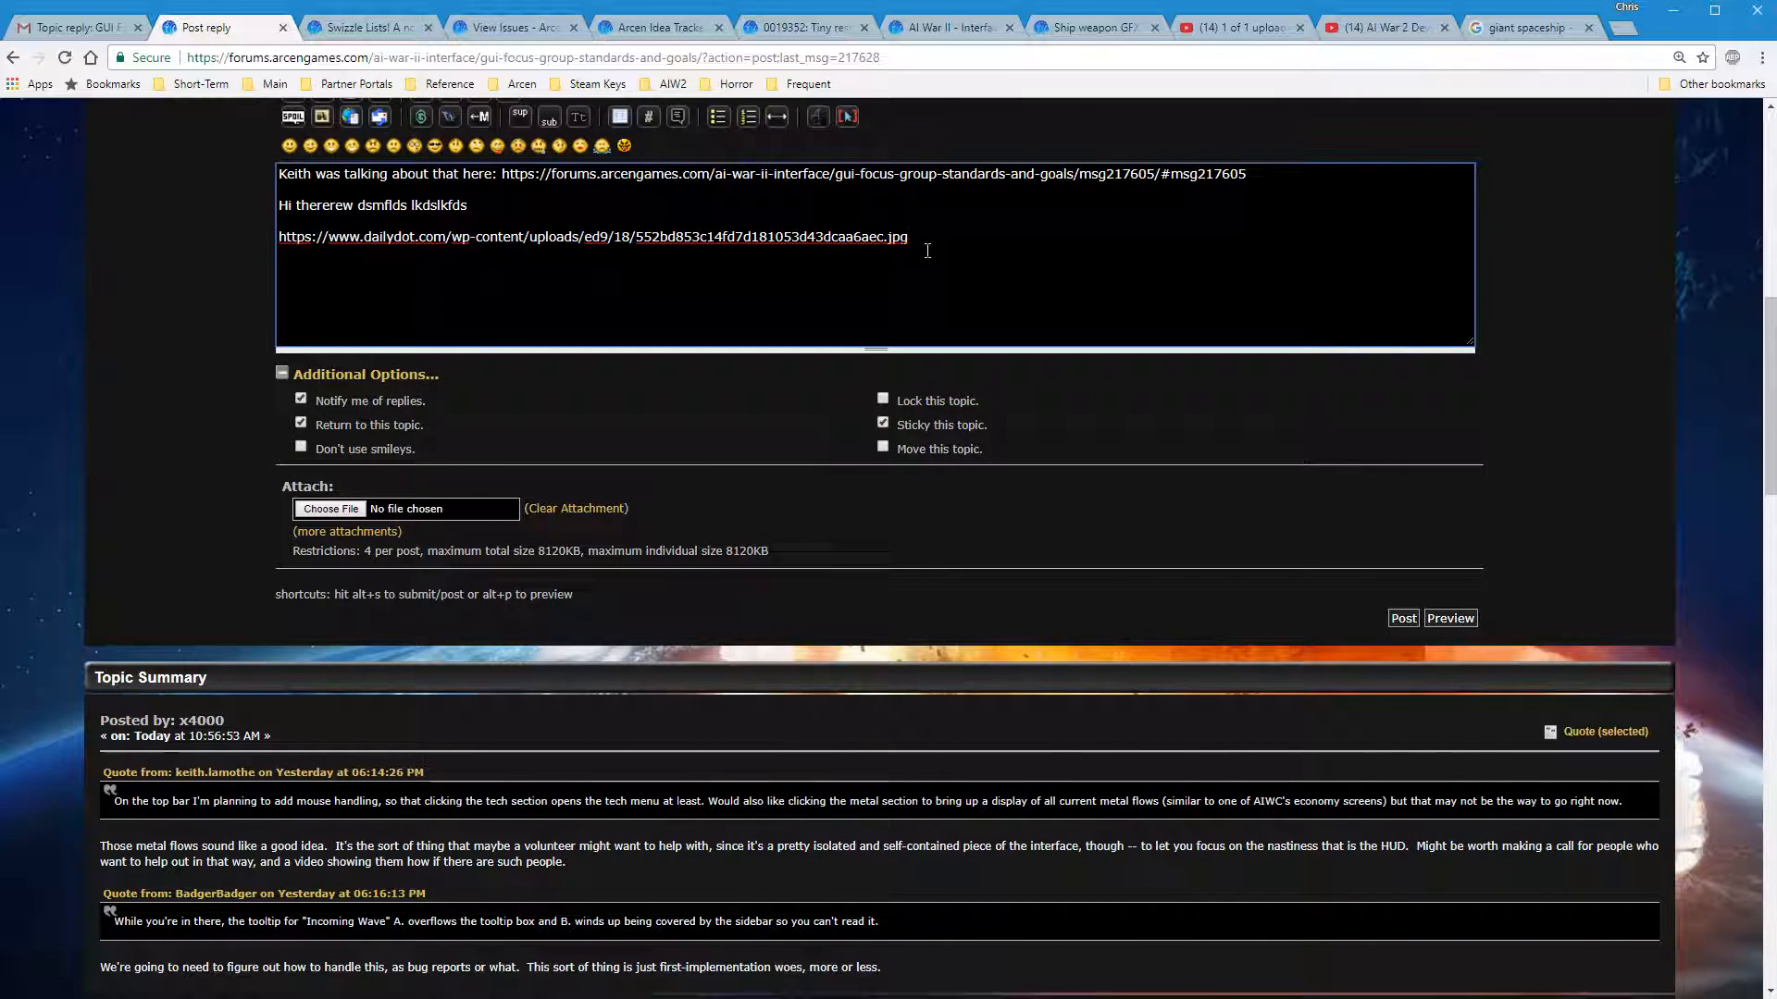
{"action": "mouse_move", "coordinate": [906, 638]}
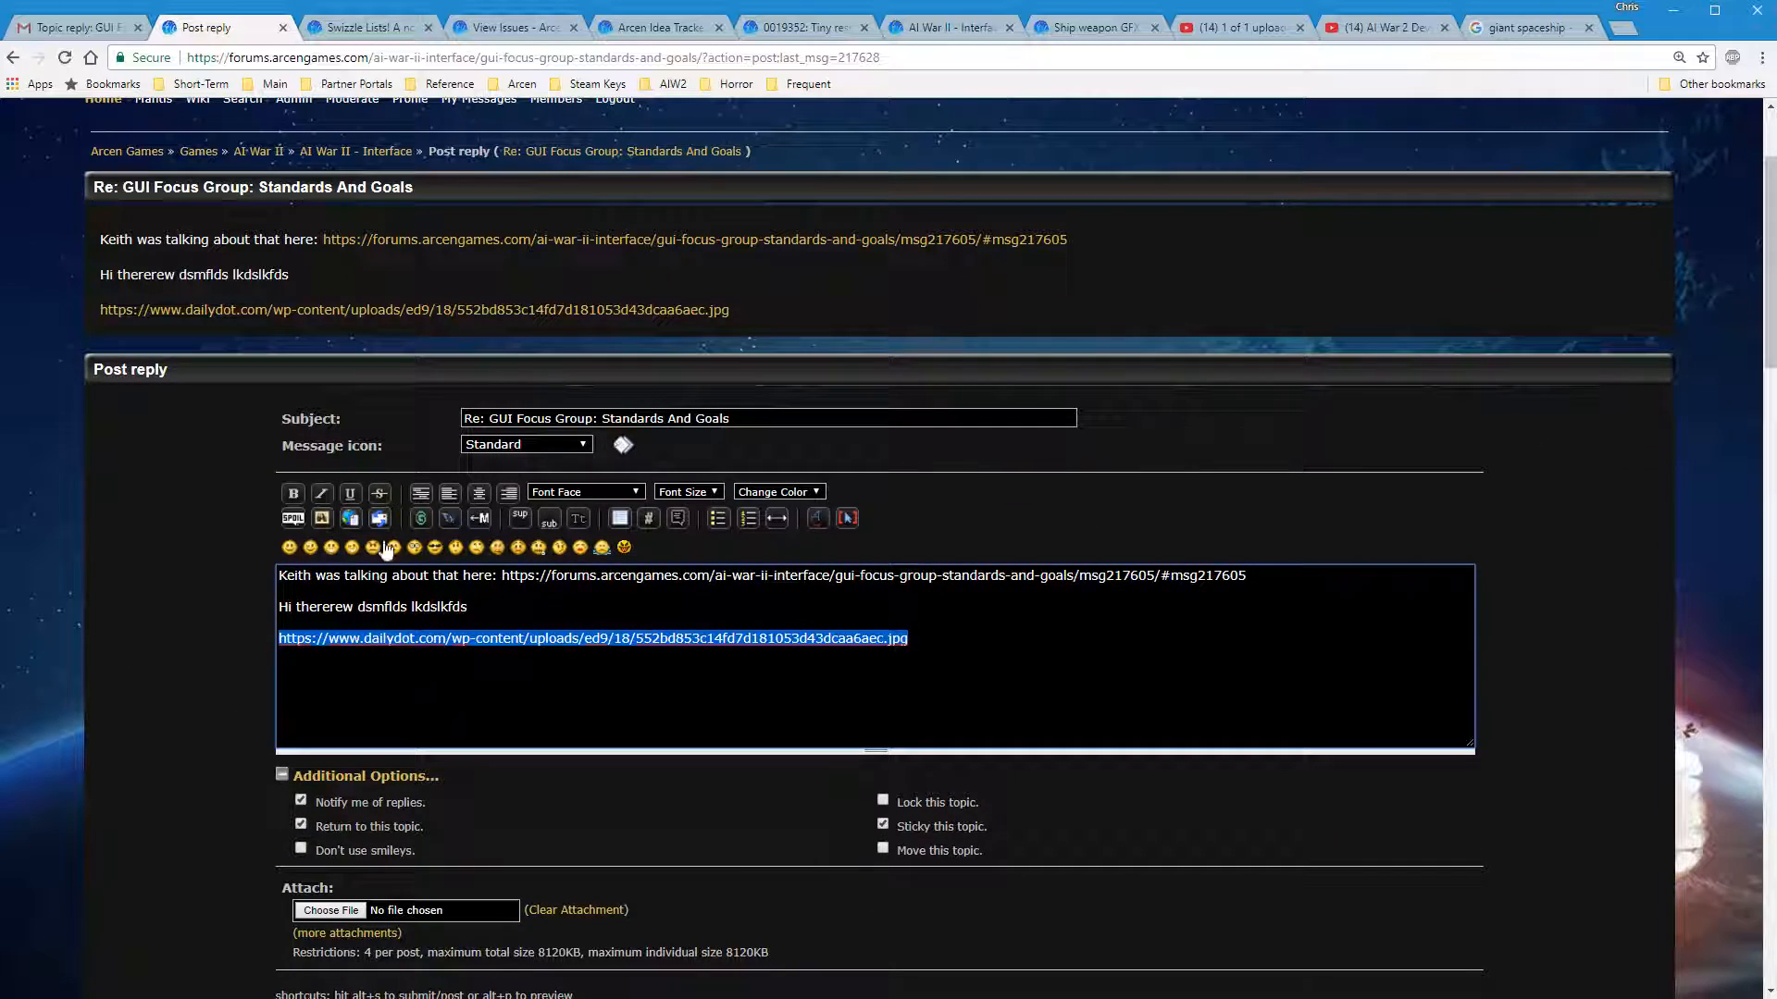
{"action": "mouse_move", "coordinate": [322, 518]}
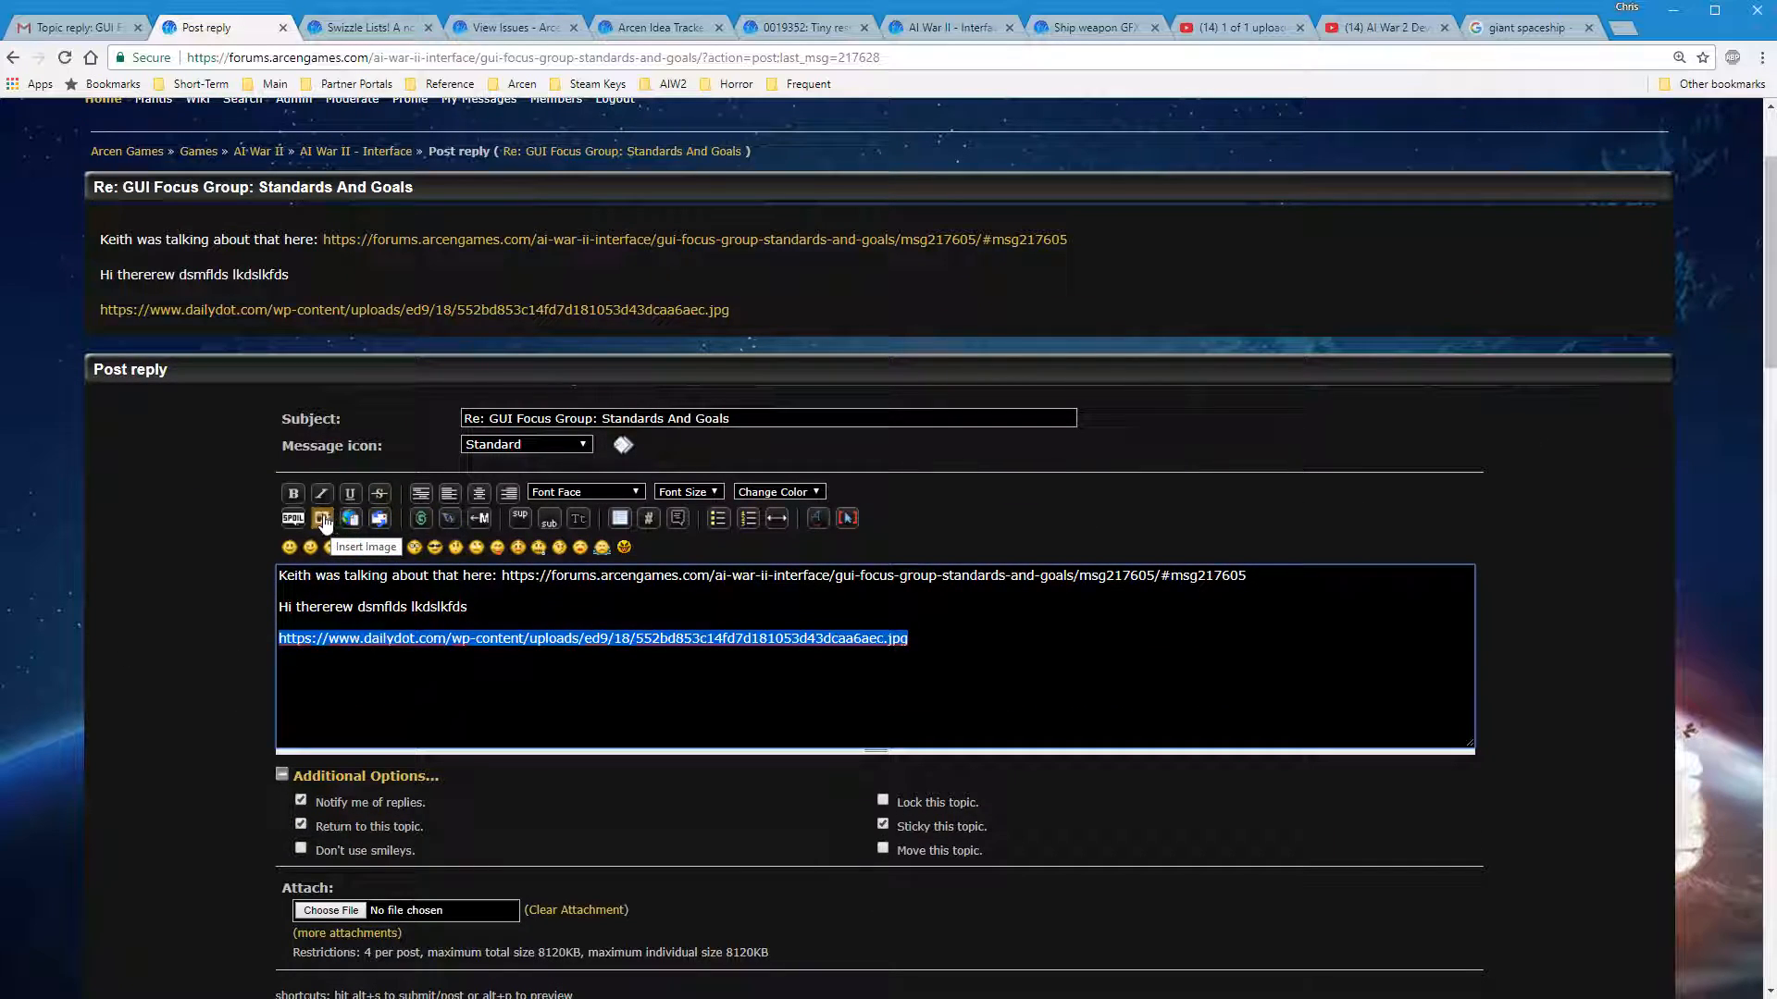
{"action": "left_click", "coordinate": [322, 519]}
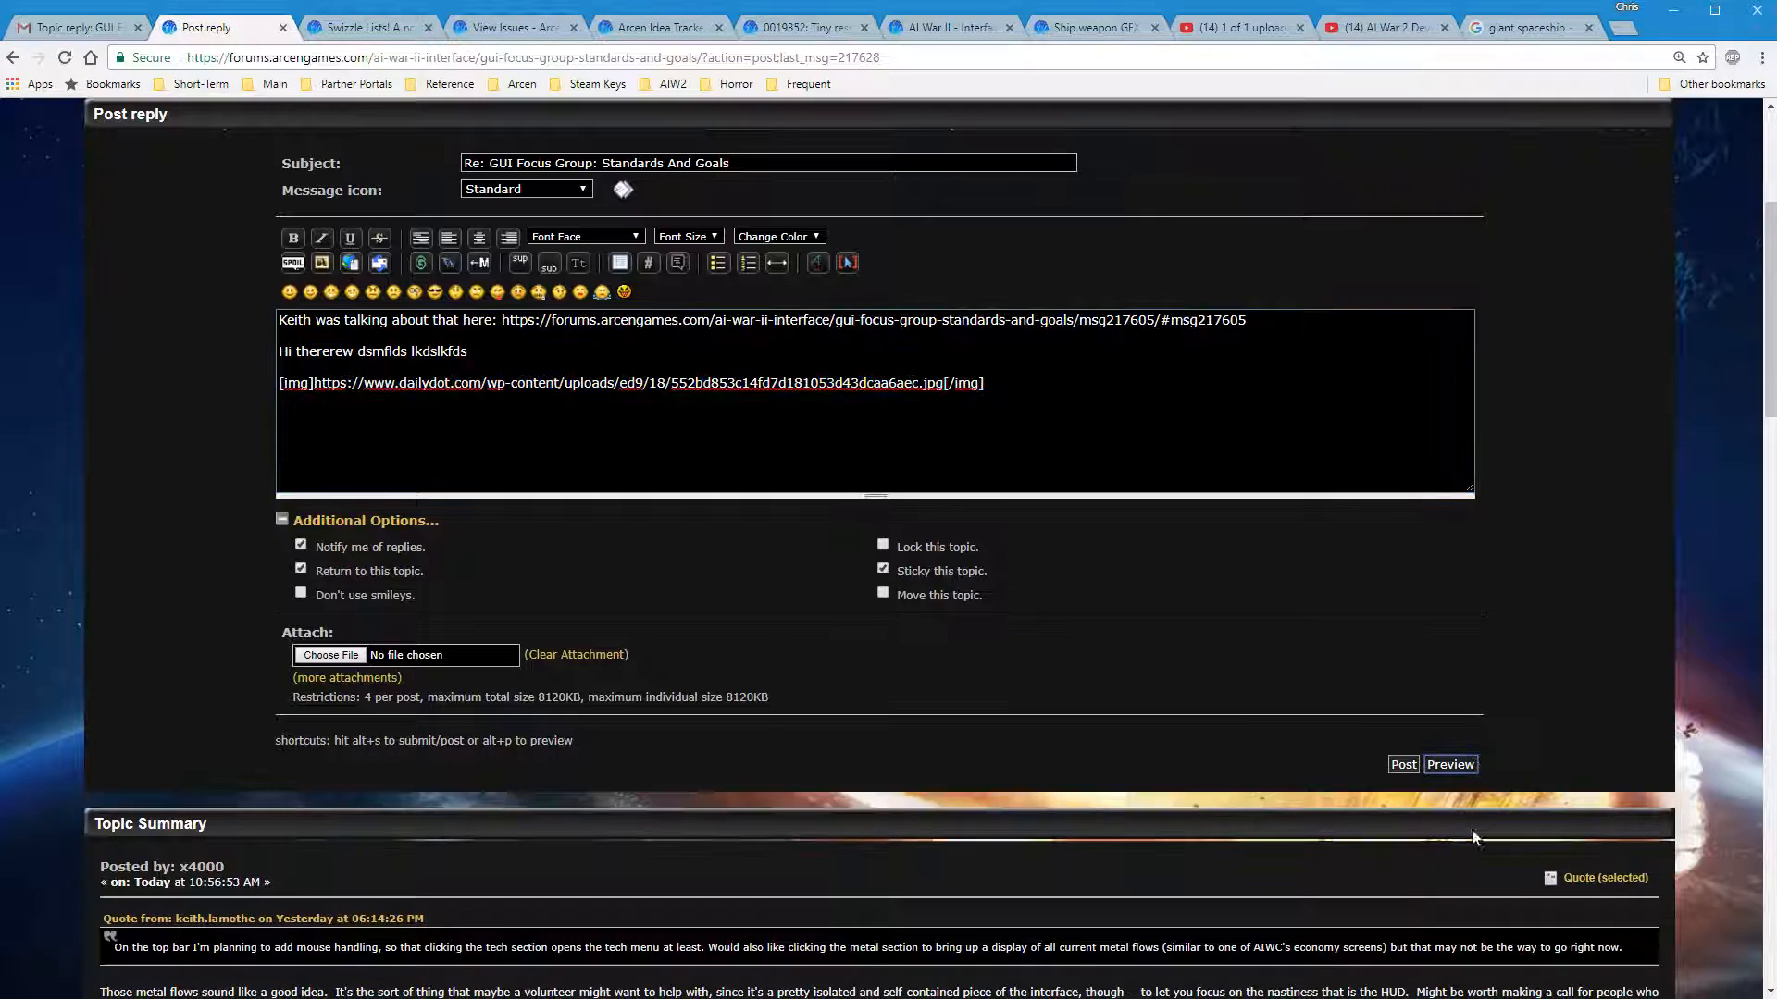
Preview the reply so the dreadnought spaceship picture renders beneath the greeting and link
{"action": "left_click", "coordinate": [1449, 765]}
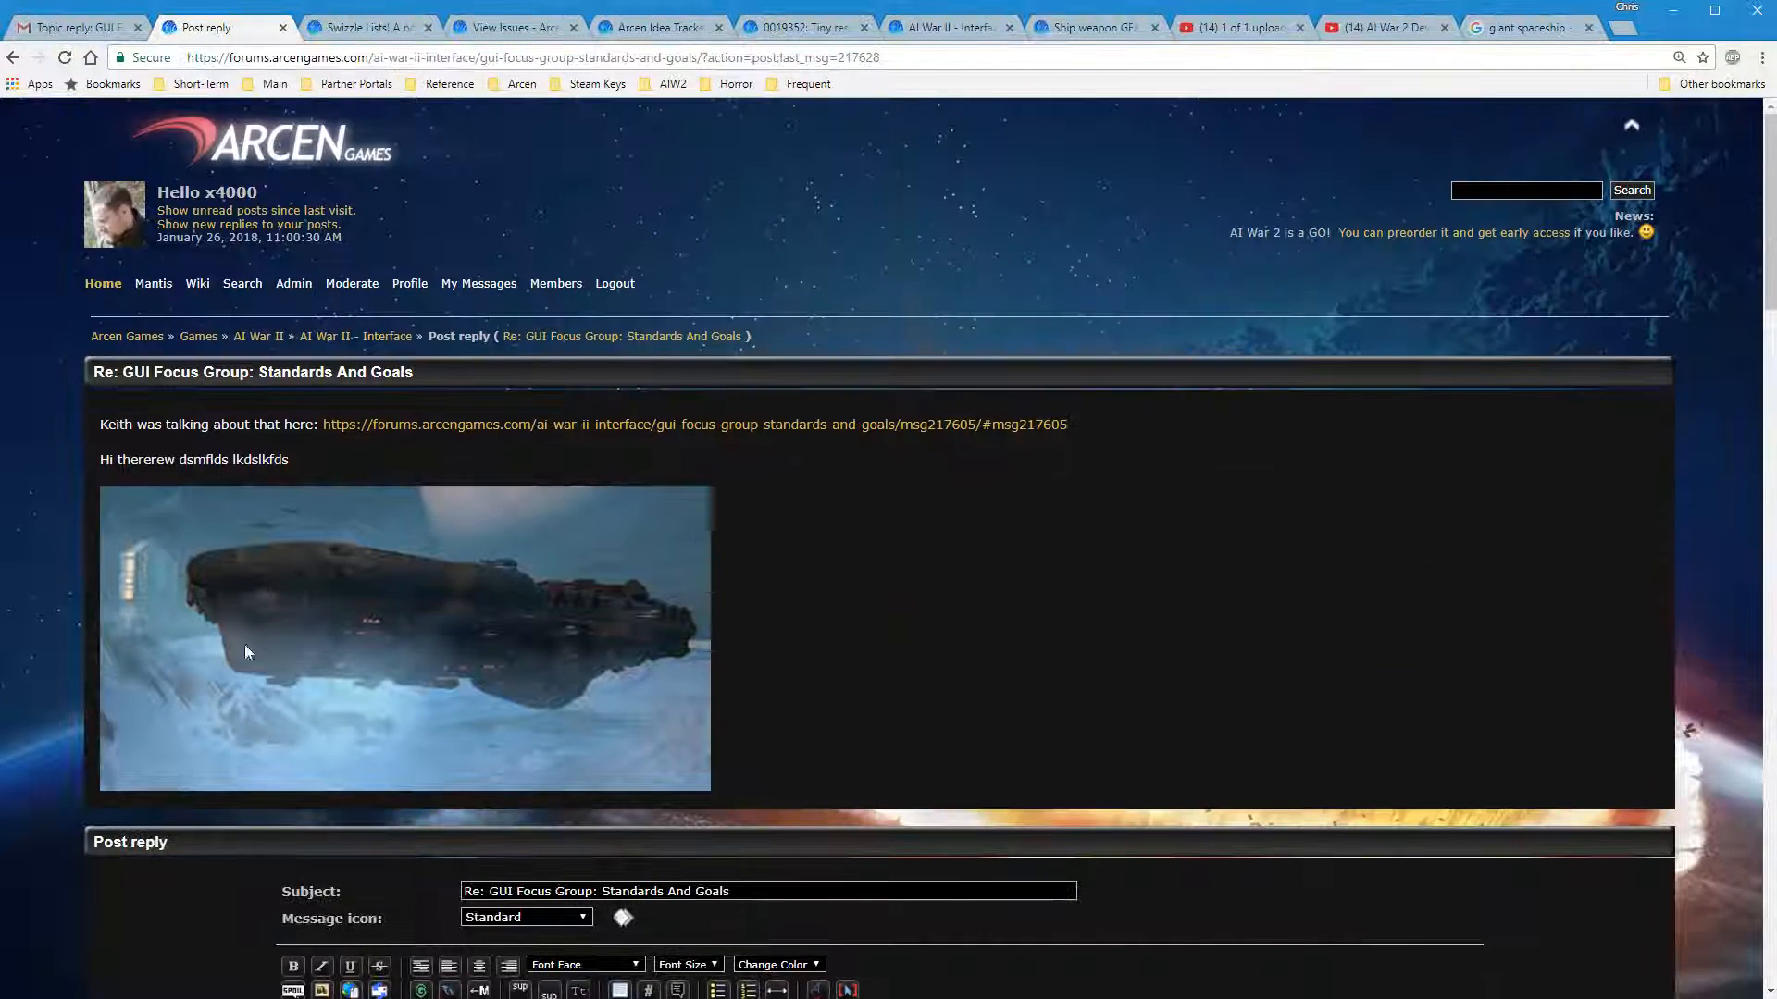
{"action": "mouse_move", "coordinate": [335, 683]}
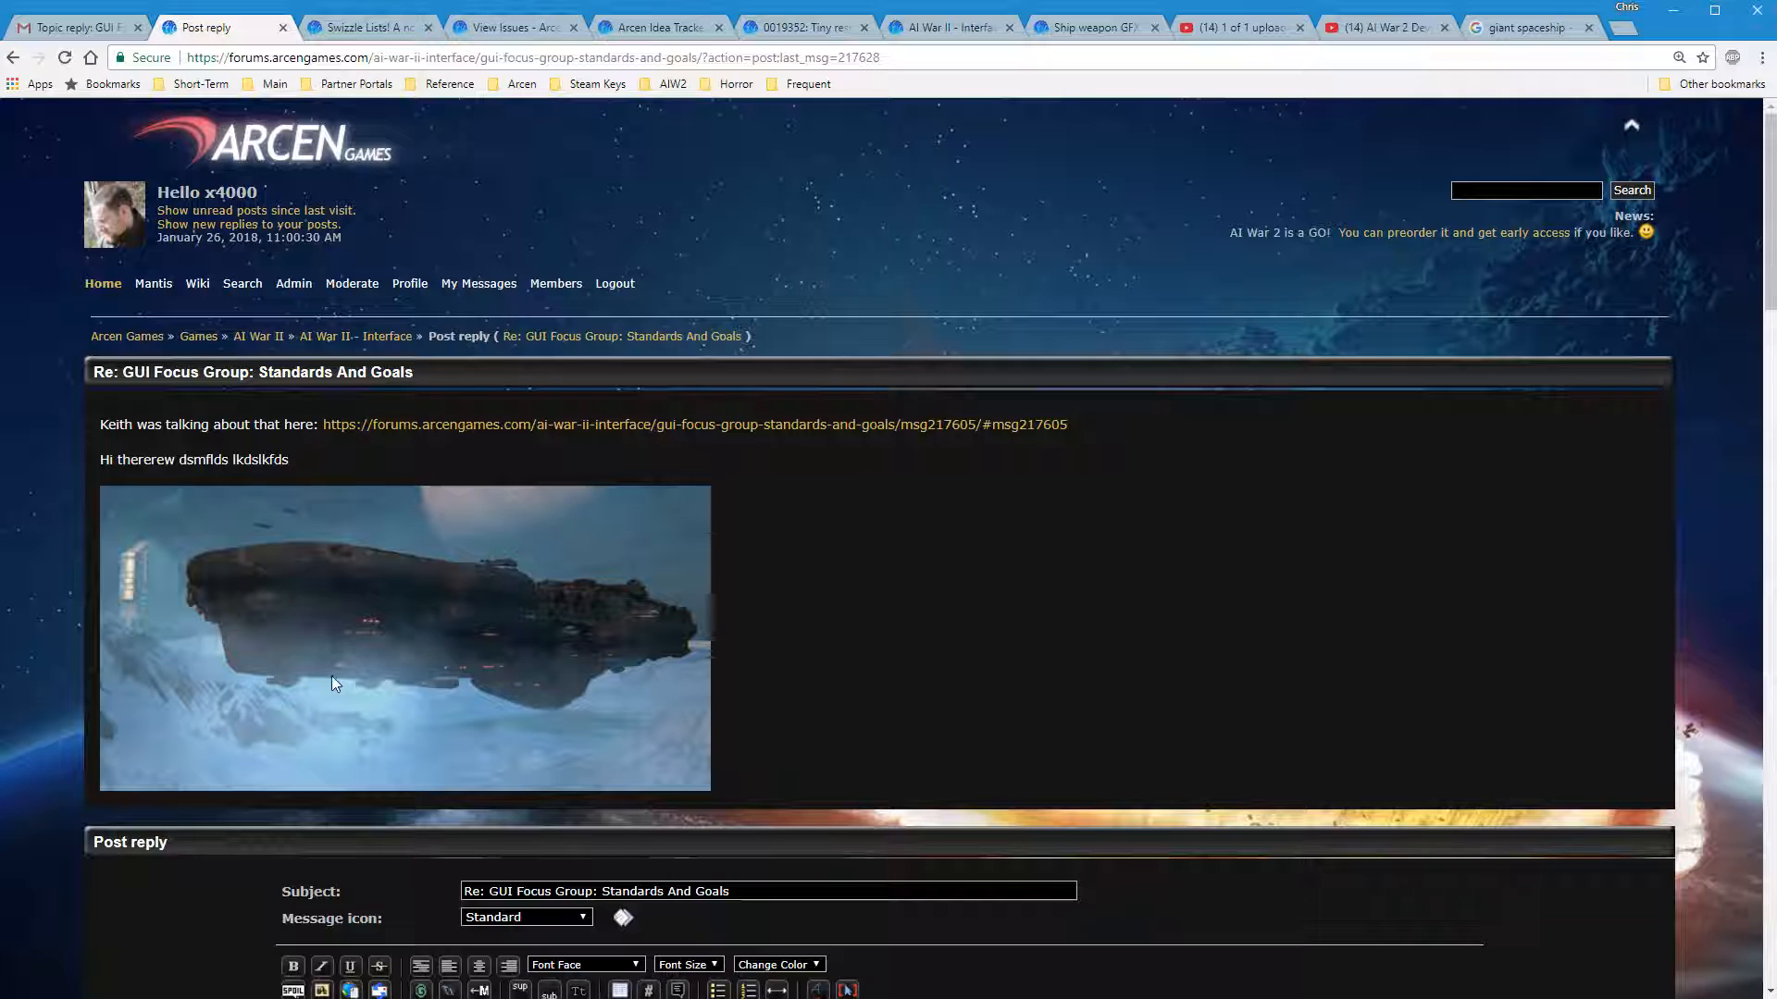
{"action": "scroll", "scroll_direction": "down", "scroll_amount": 3}
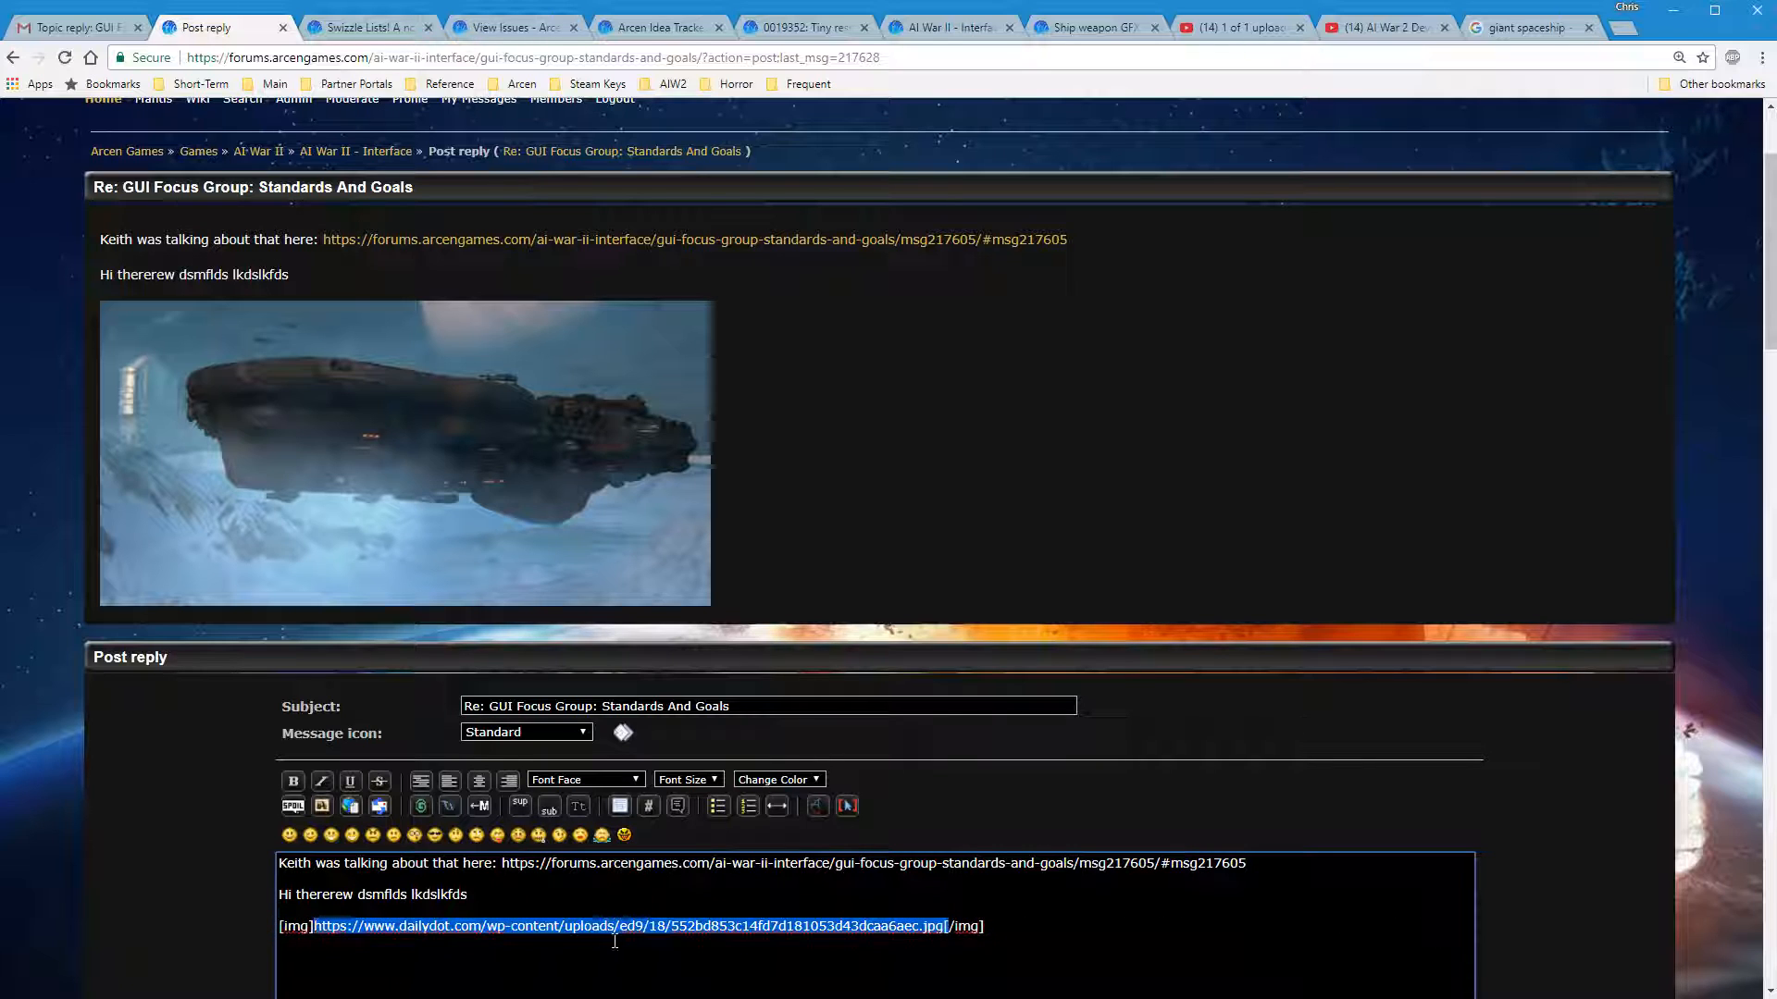
{"action": "mouse_move", "coordinate": [607, 678]}
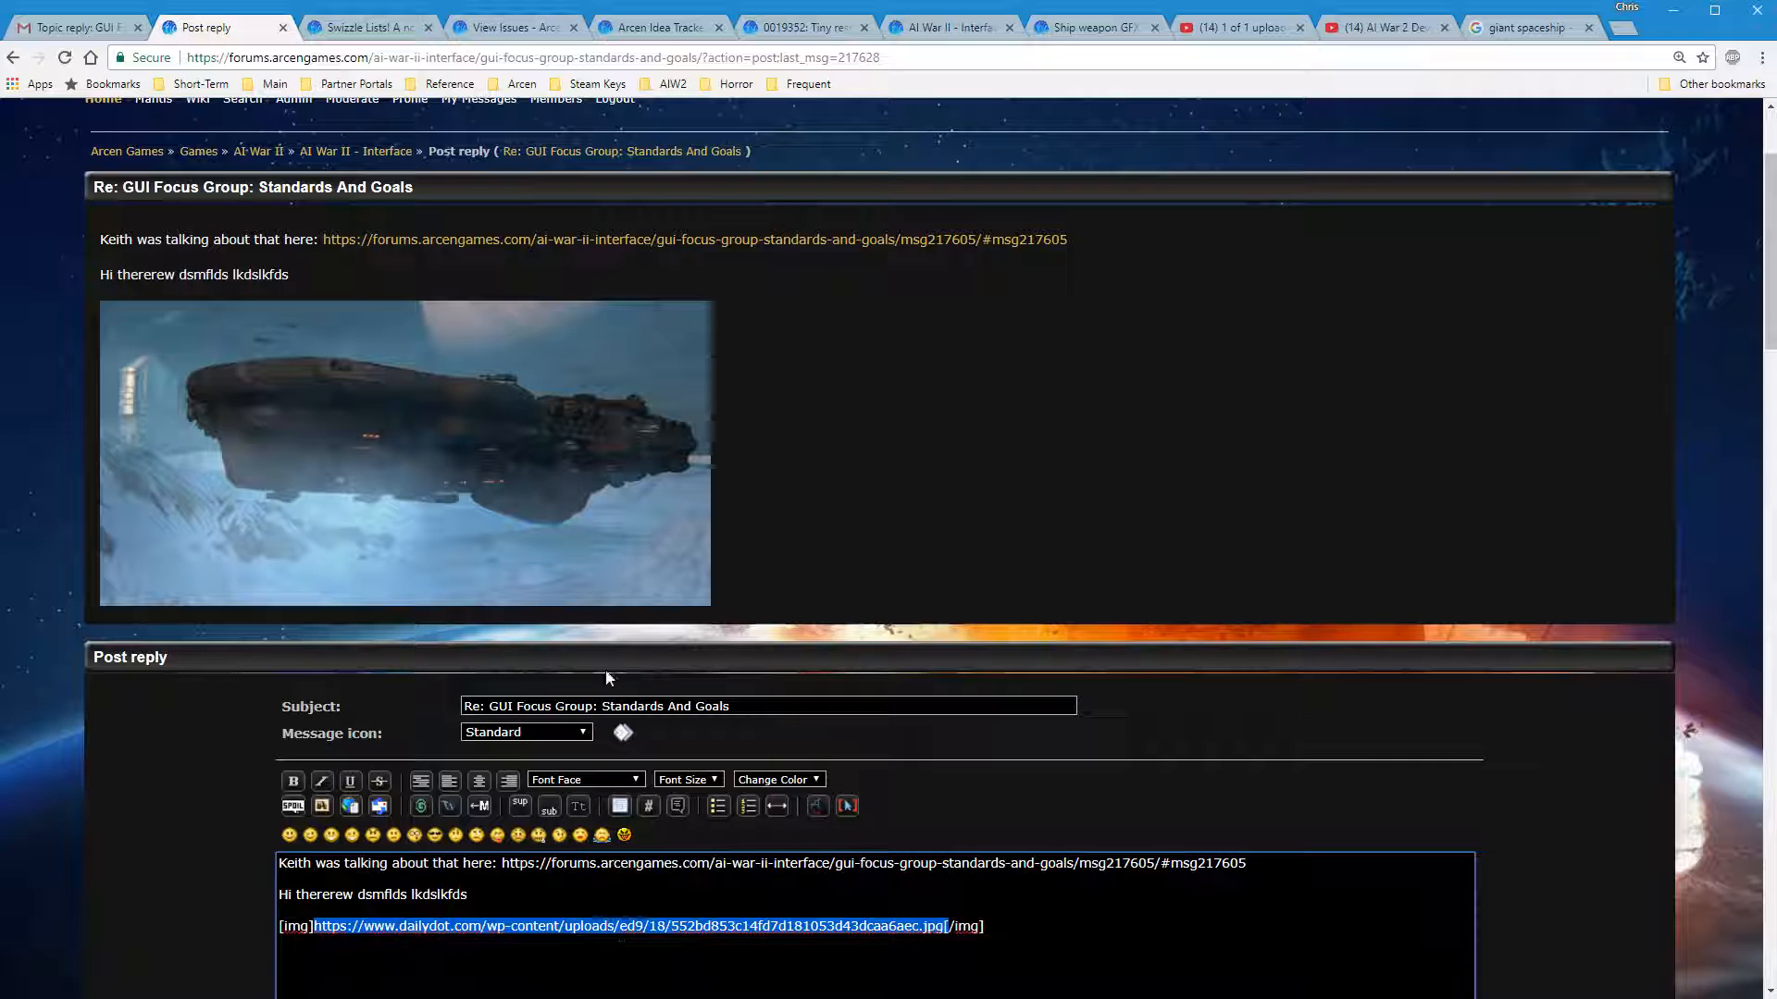
{"action": "mouse_move", "coordinate": [537, 694]}
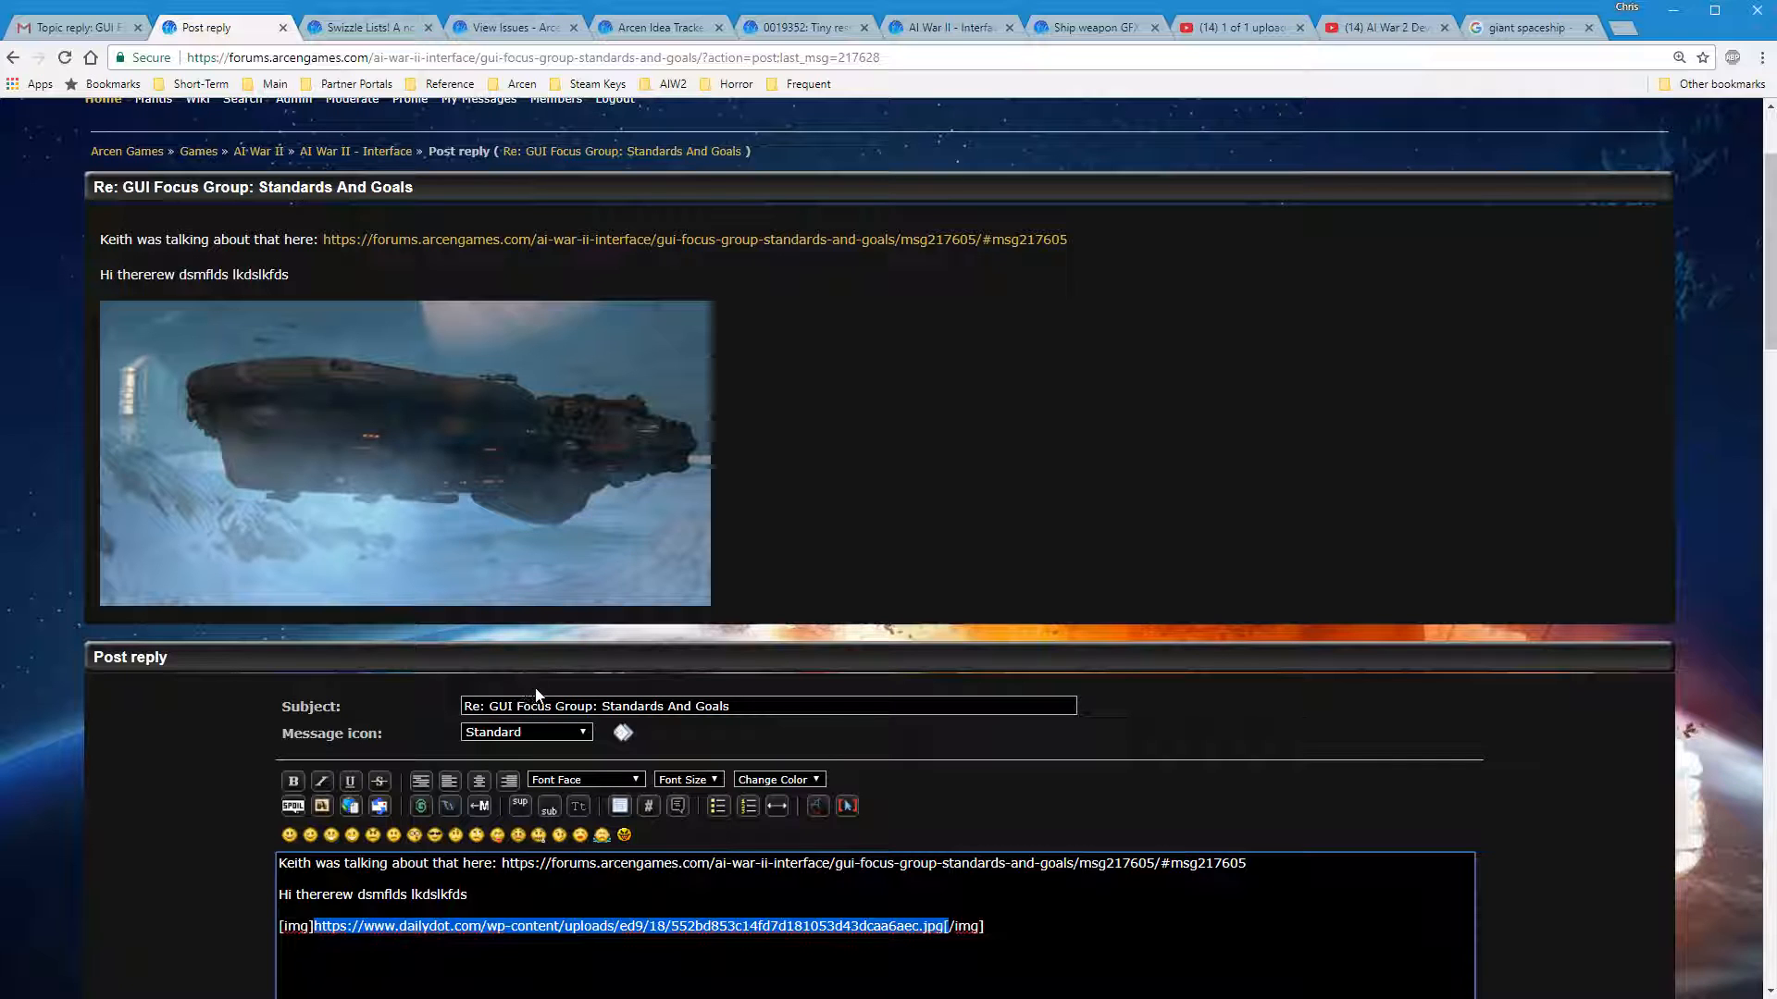
{"action": "mouse_move", "coordinate": [540, 714]}
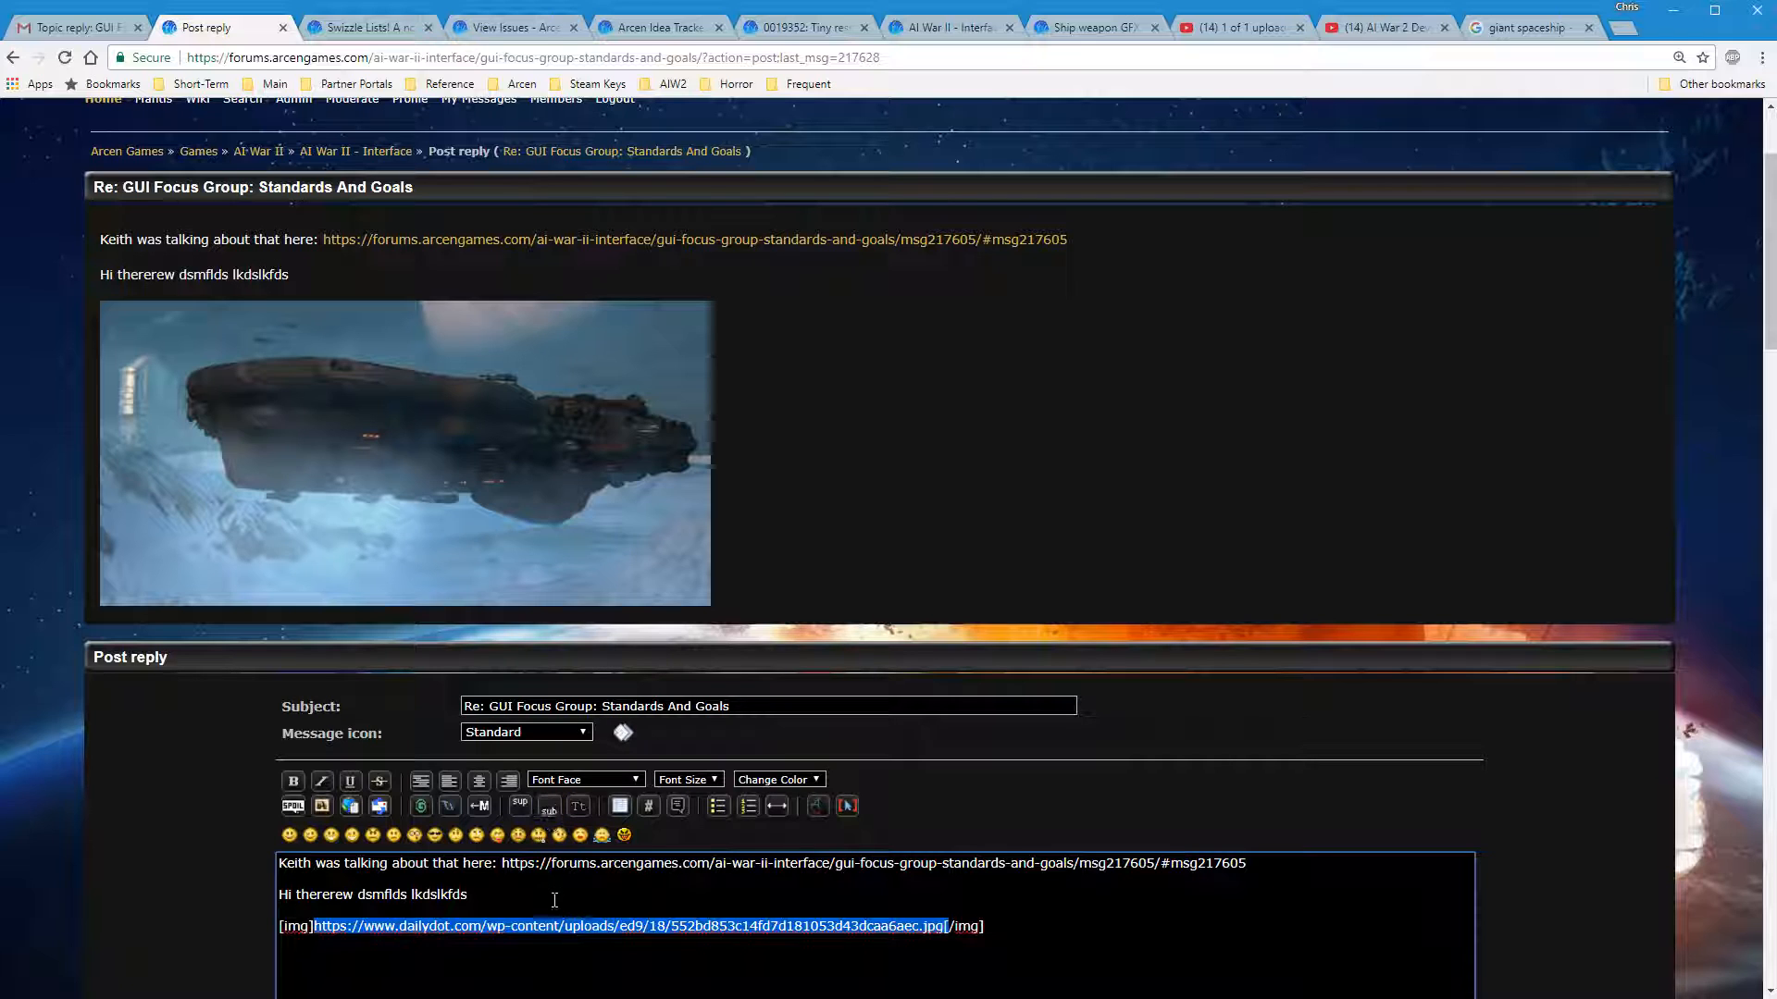
{"action": "left_click", "coordinate": [922, 936]}
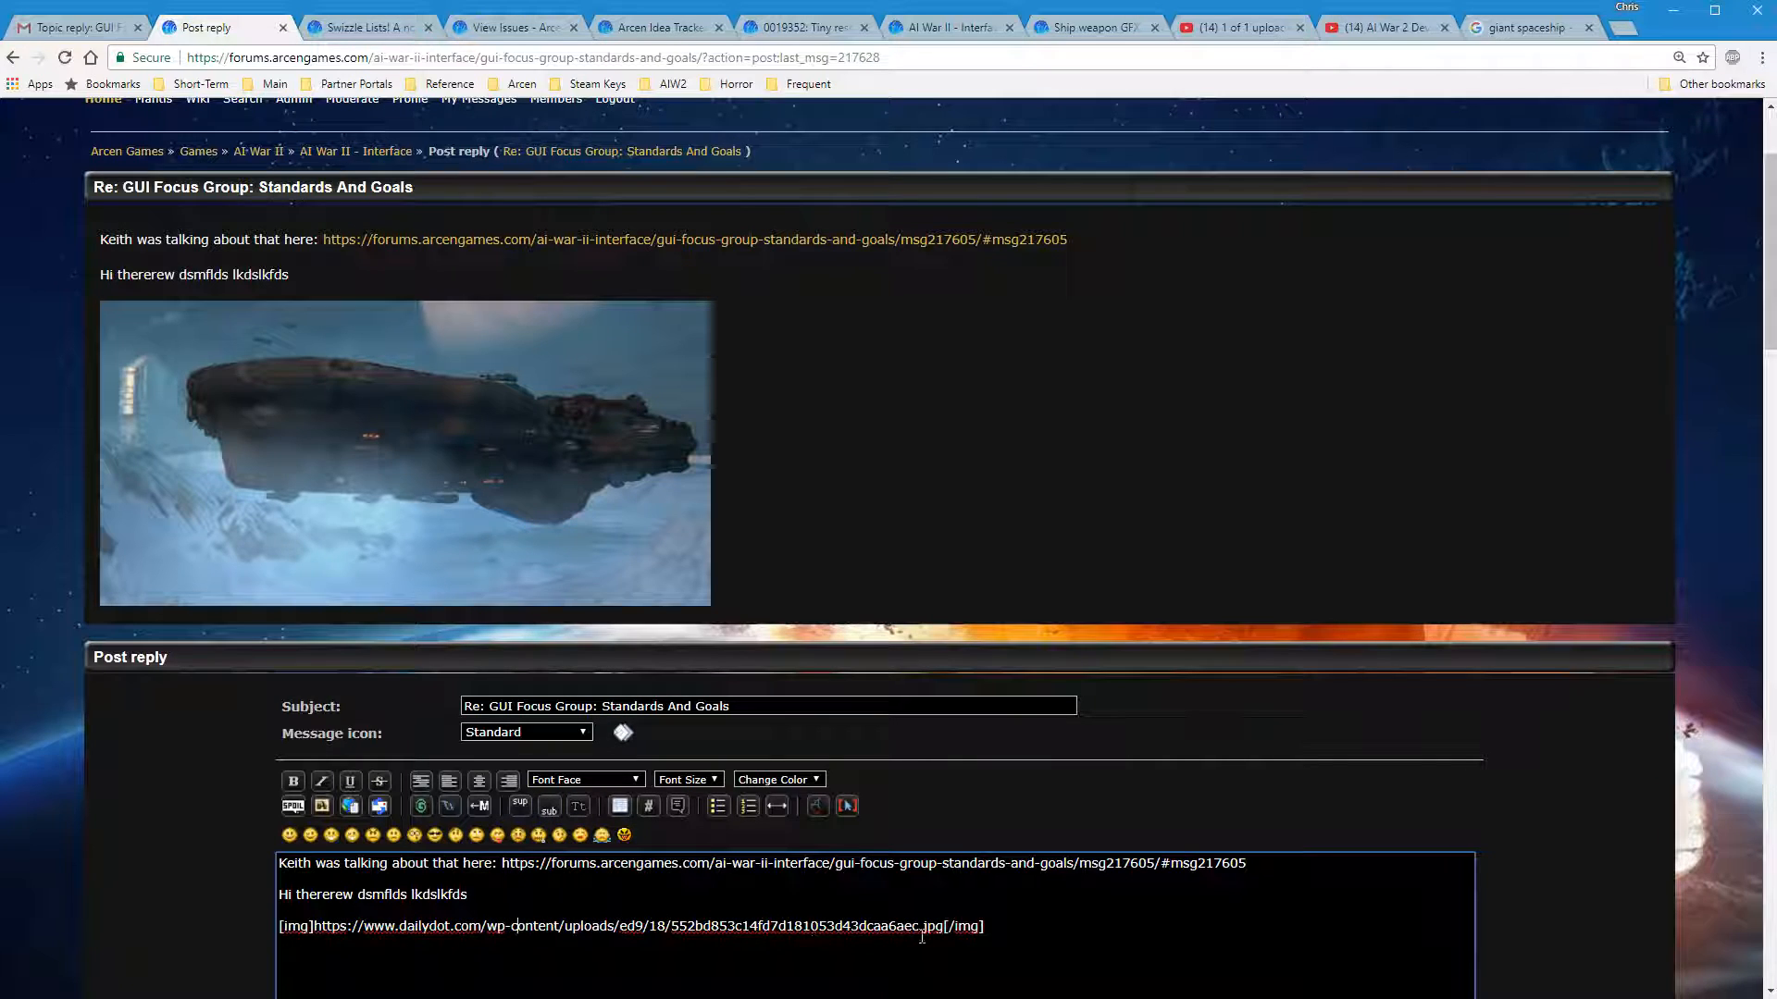
{"action": "mouse_move", "coordinate": [544, 575]}
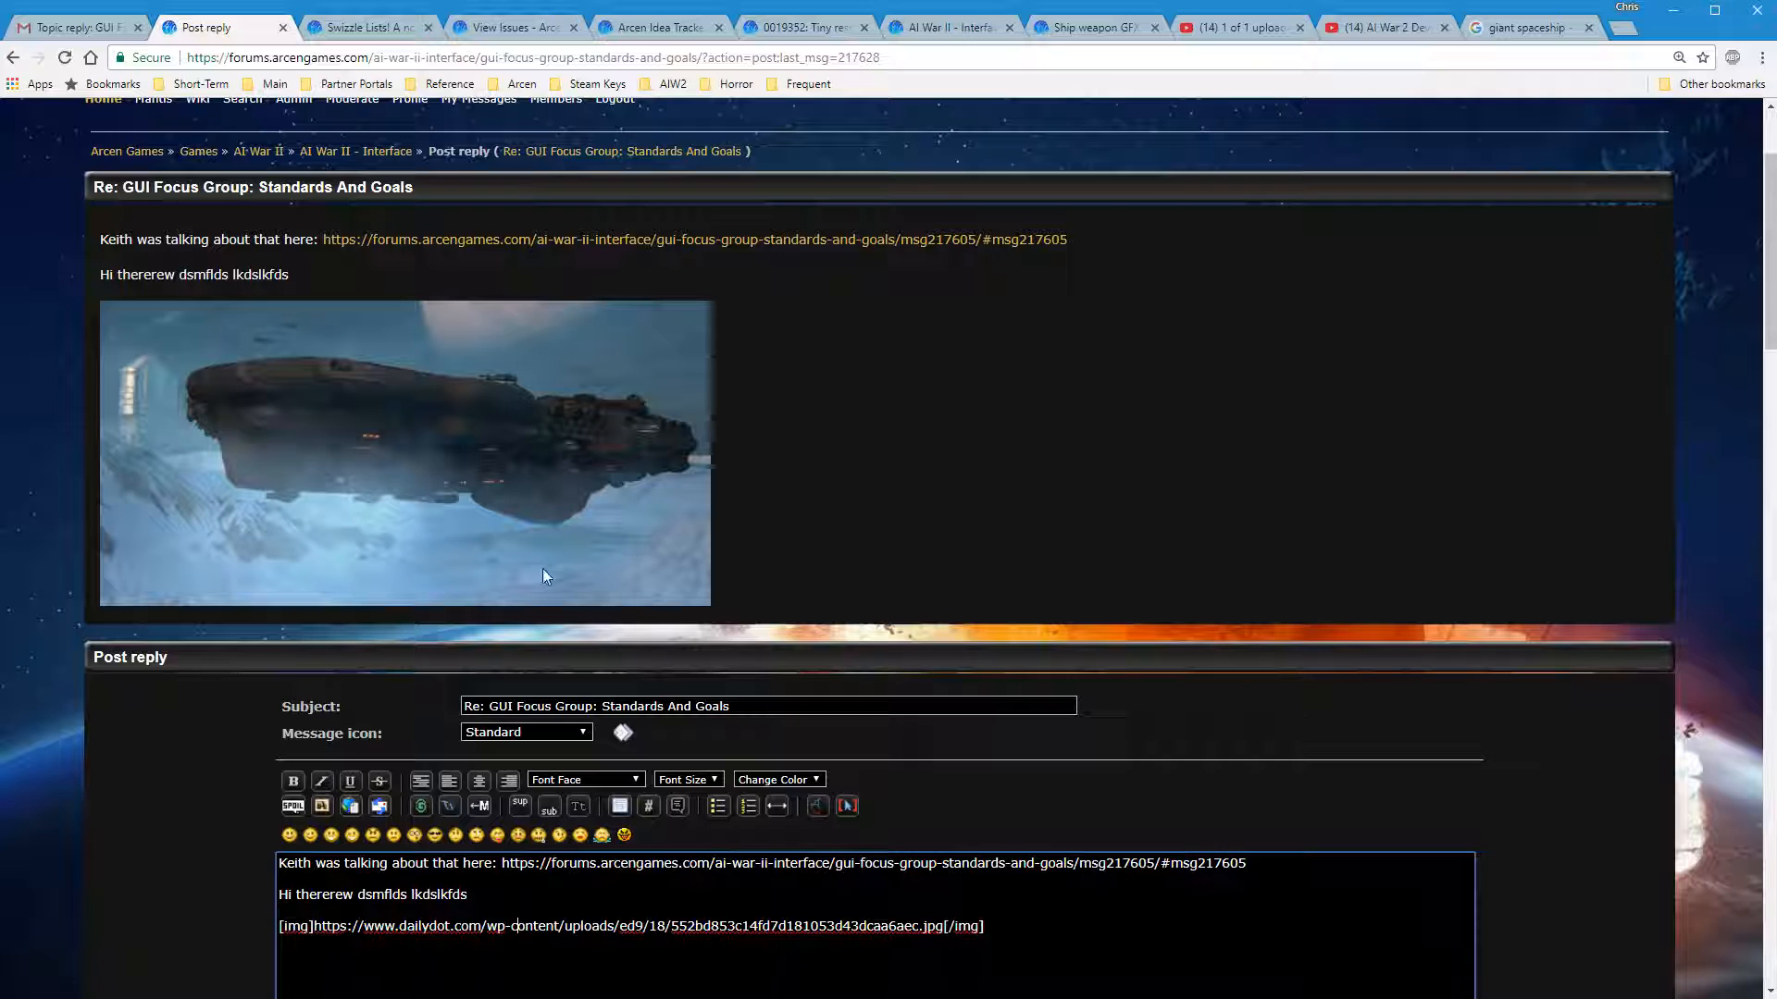
{"action": "mouse_move", "coordinate": [544, 483]}
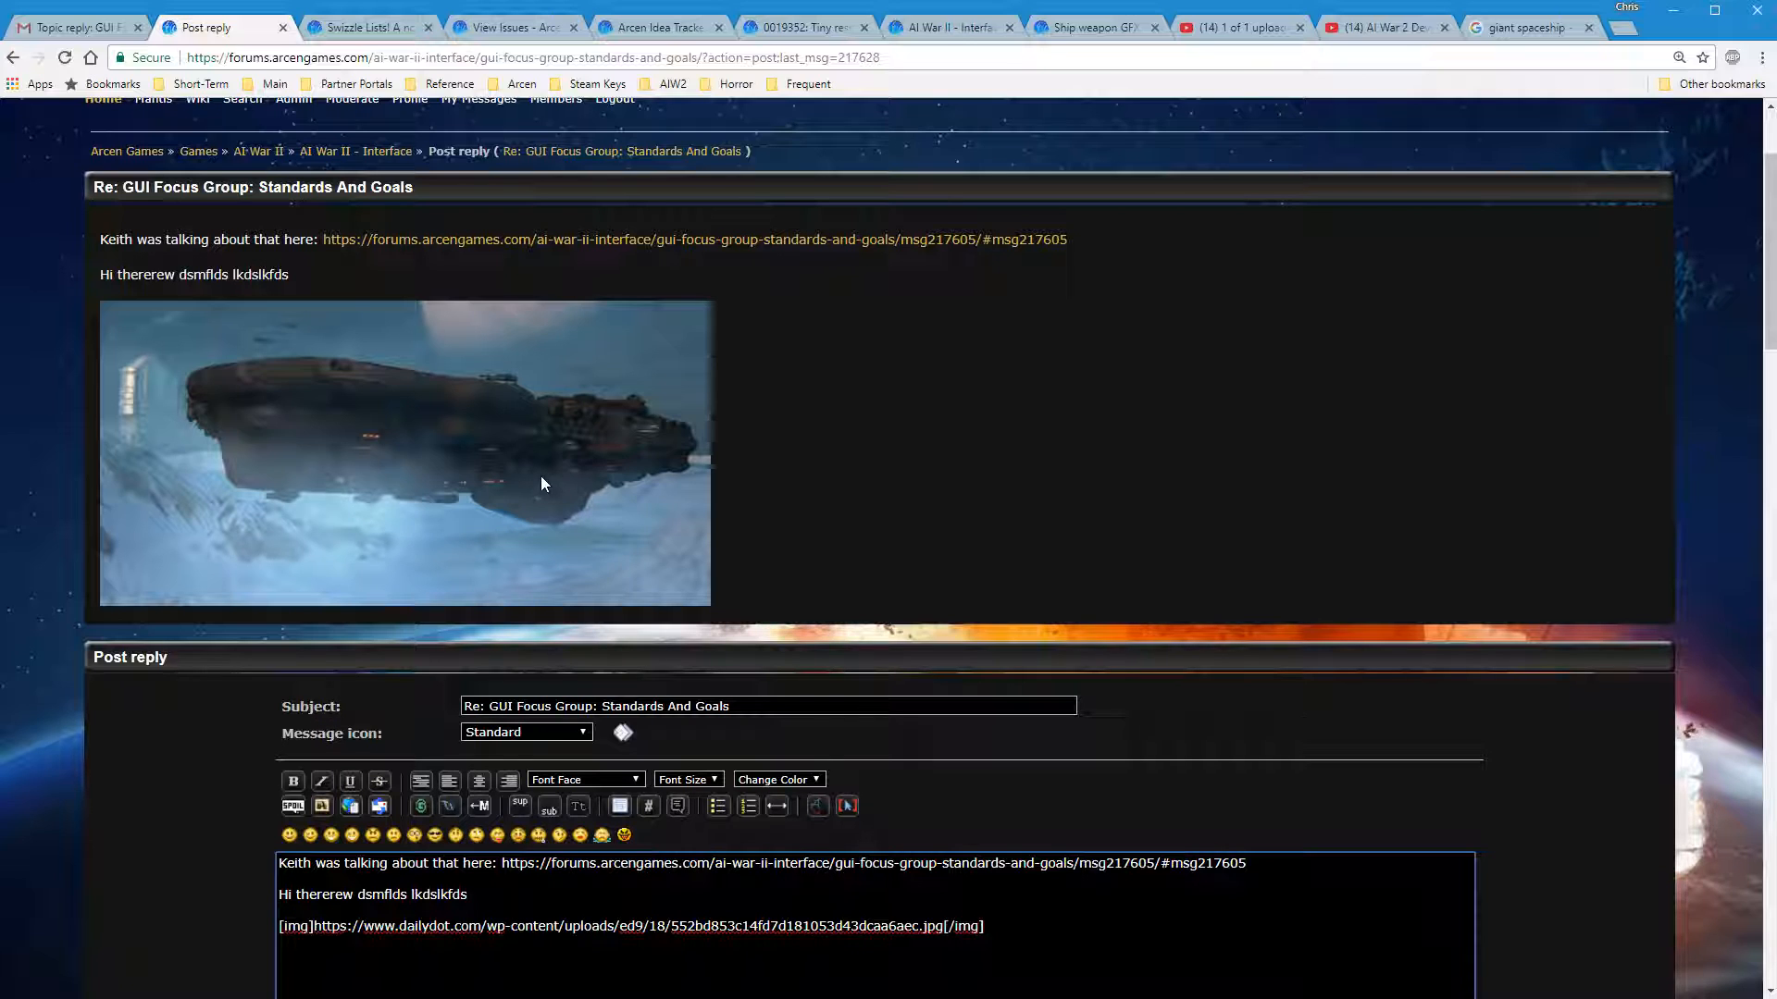
{"action": "mouse_move", "coordinate": [1255, 174]}
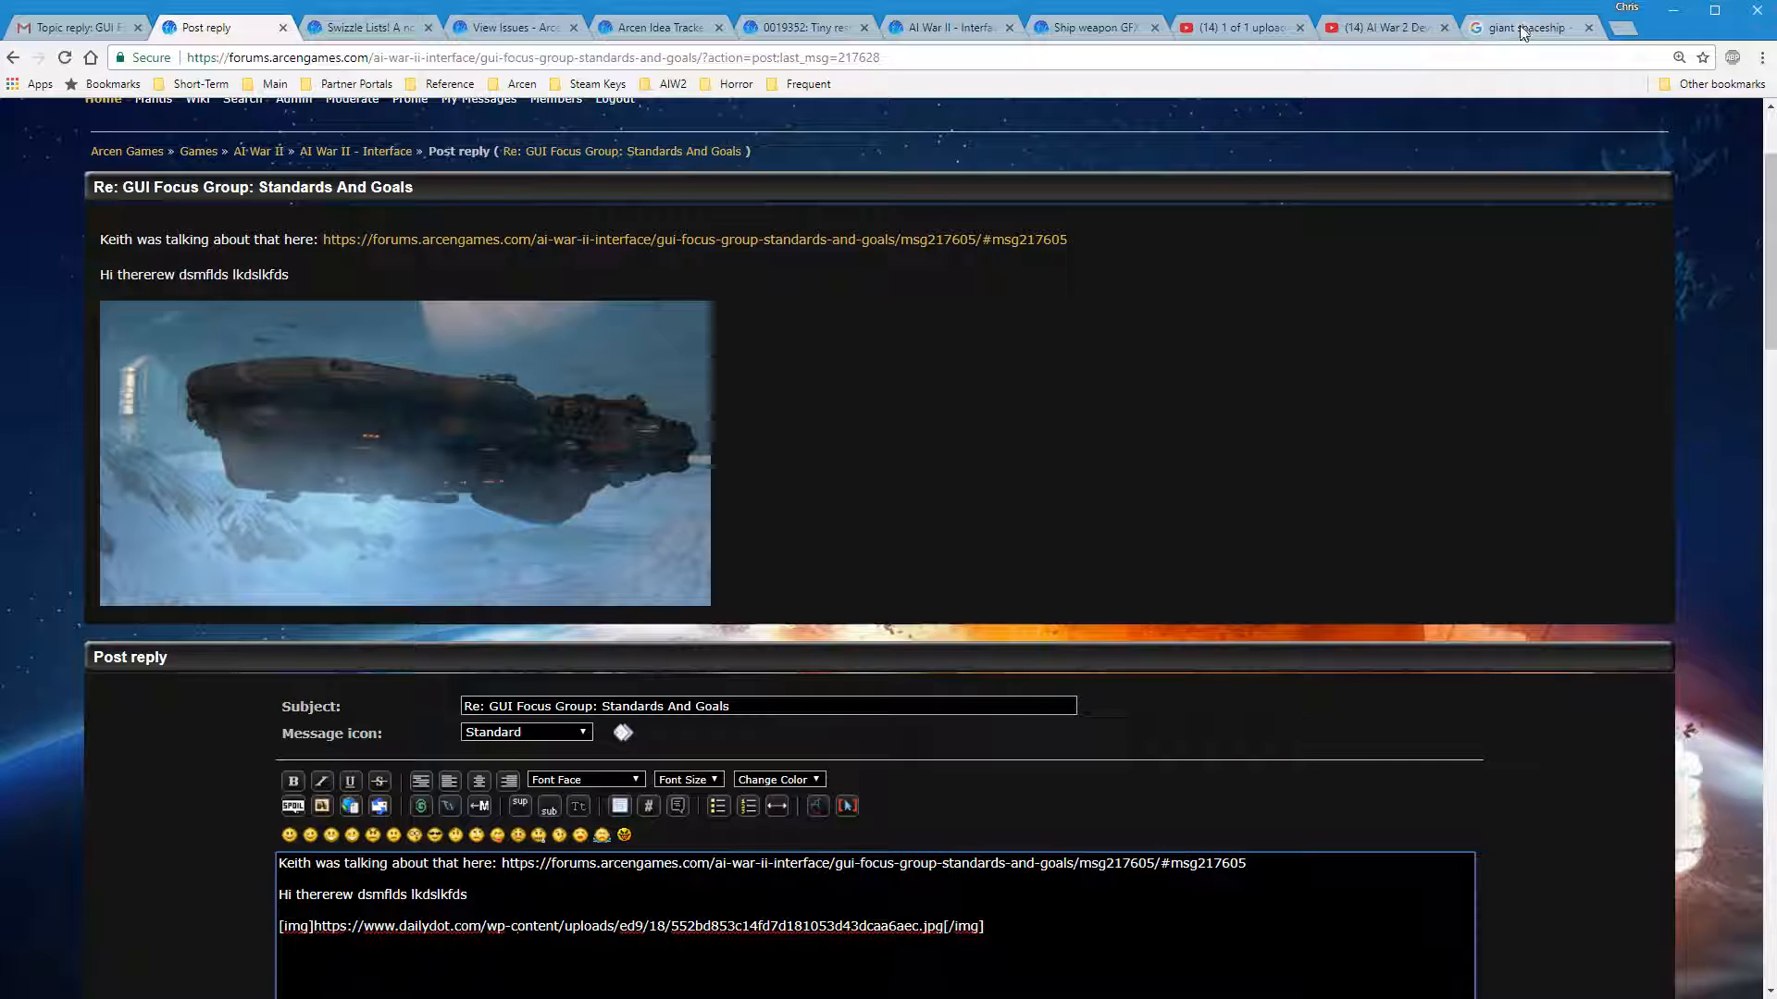
{"action": "mouse_move", "coordinate": [1530, 28]}
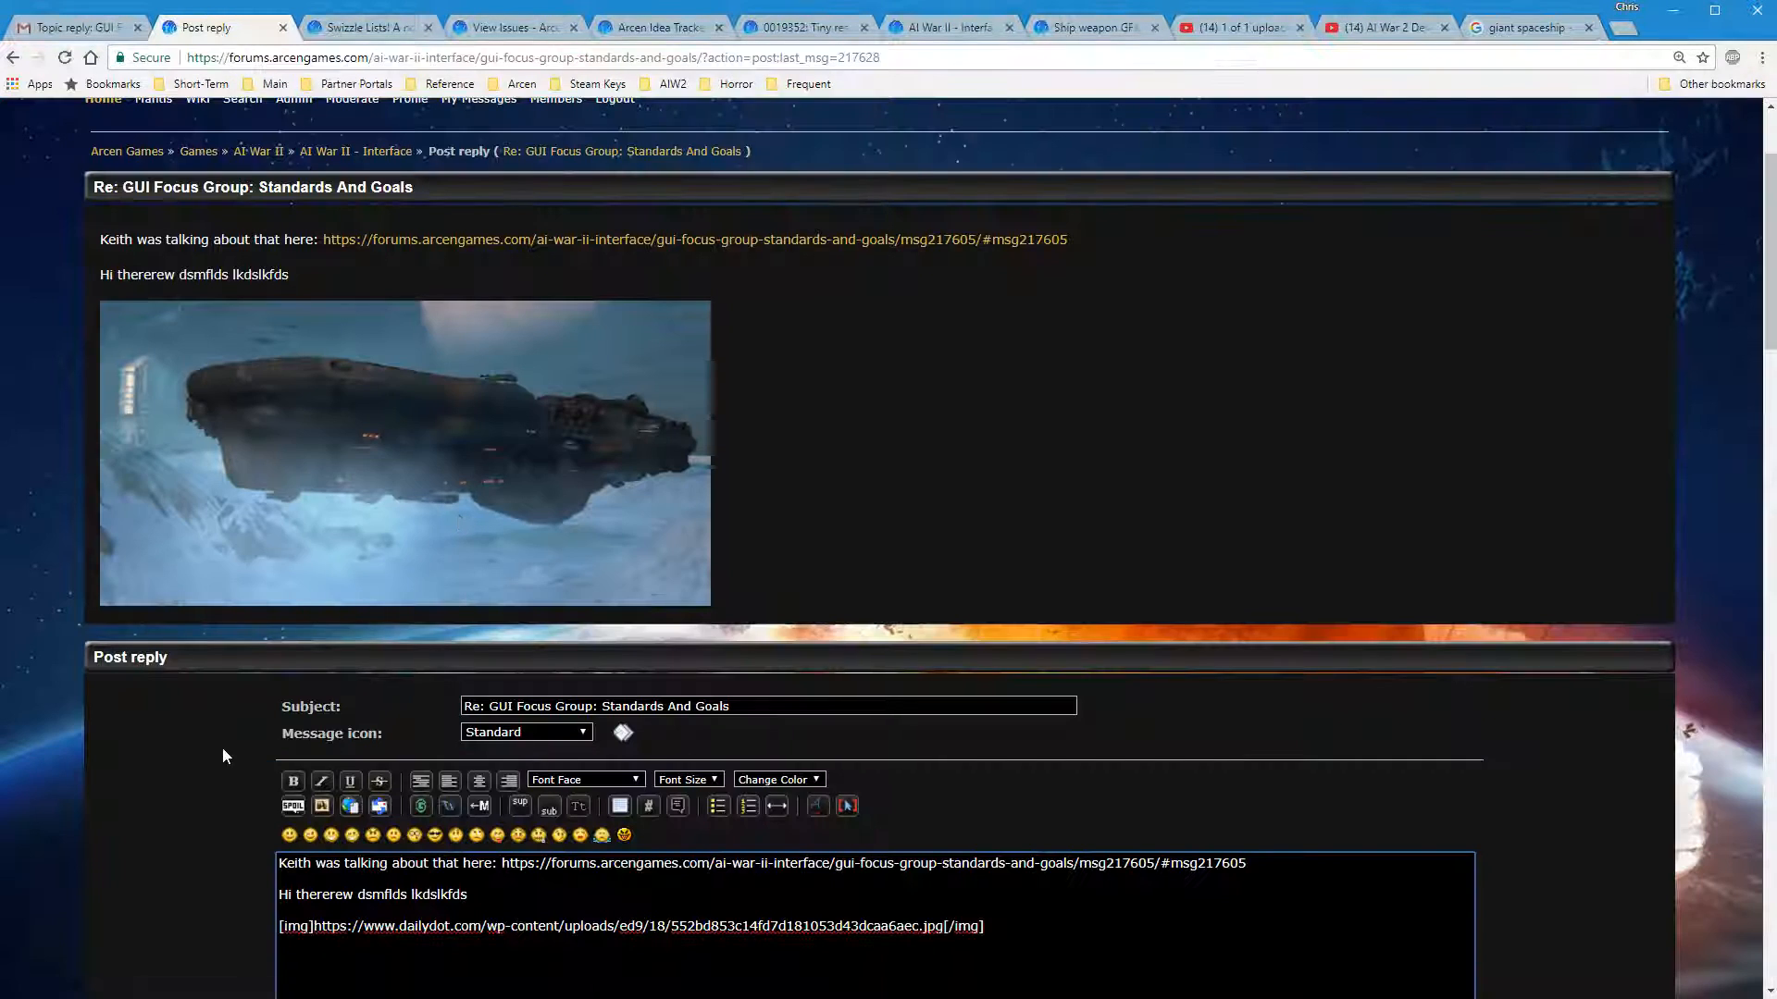
{"action": "scroll", "scroll_direction": "down", "scroll_amount": 3}
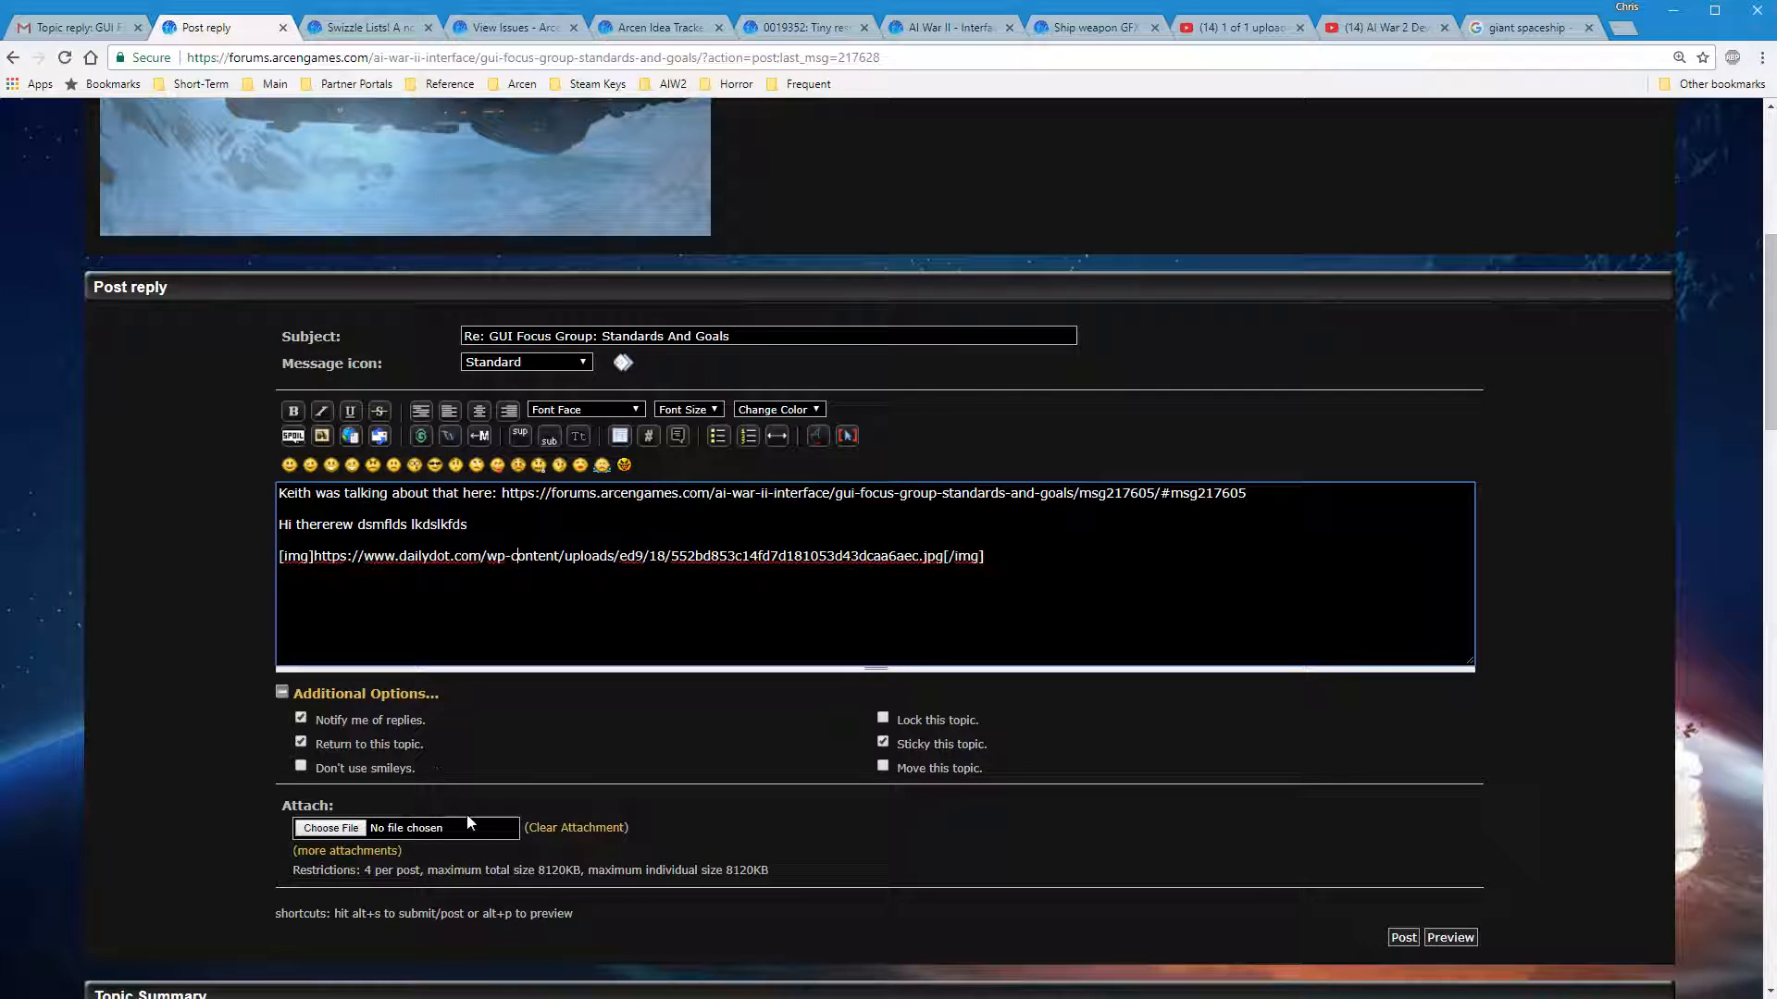
{"action": "mouse_move", "coordinate": [1087, 609]}
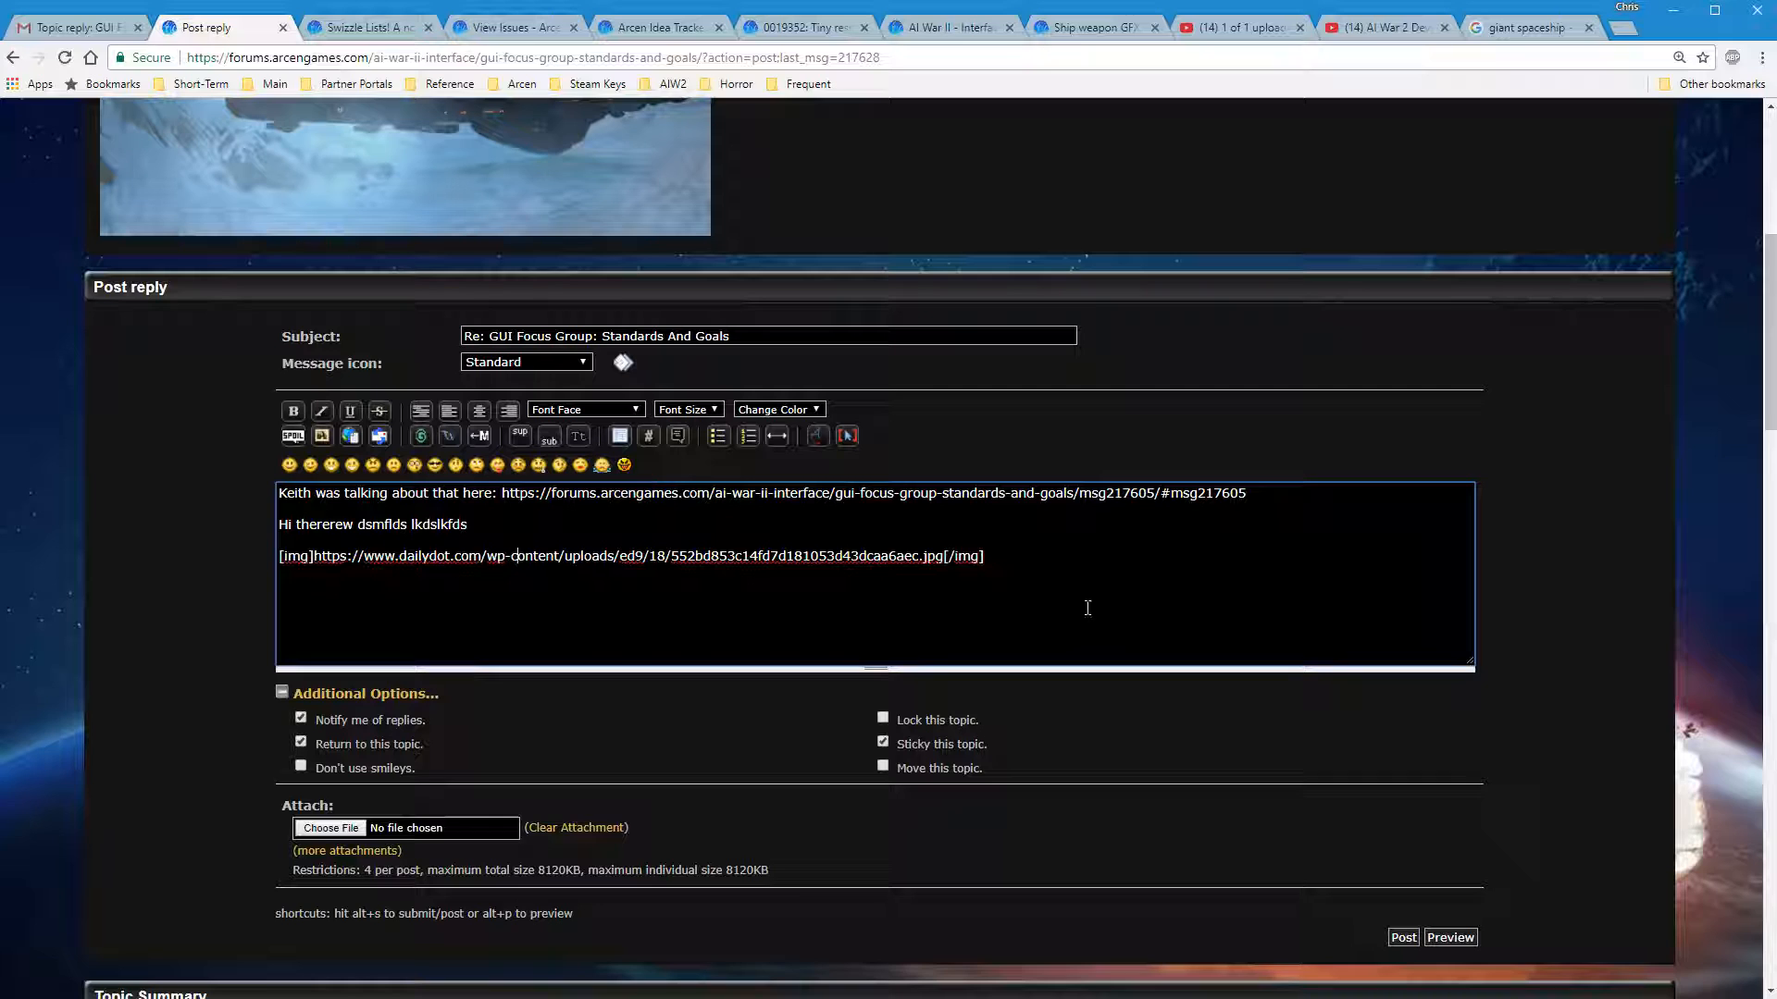
{"action": "mouse_move", "coordinate": [1048, 561]}
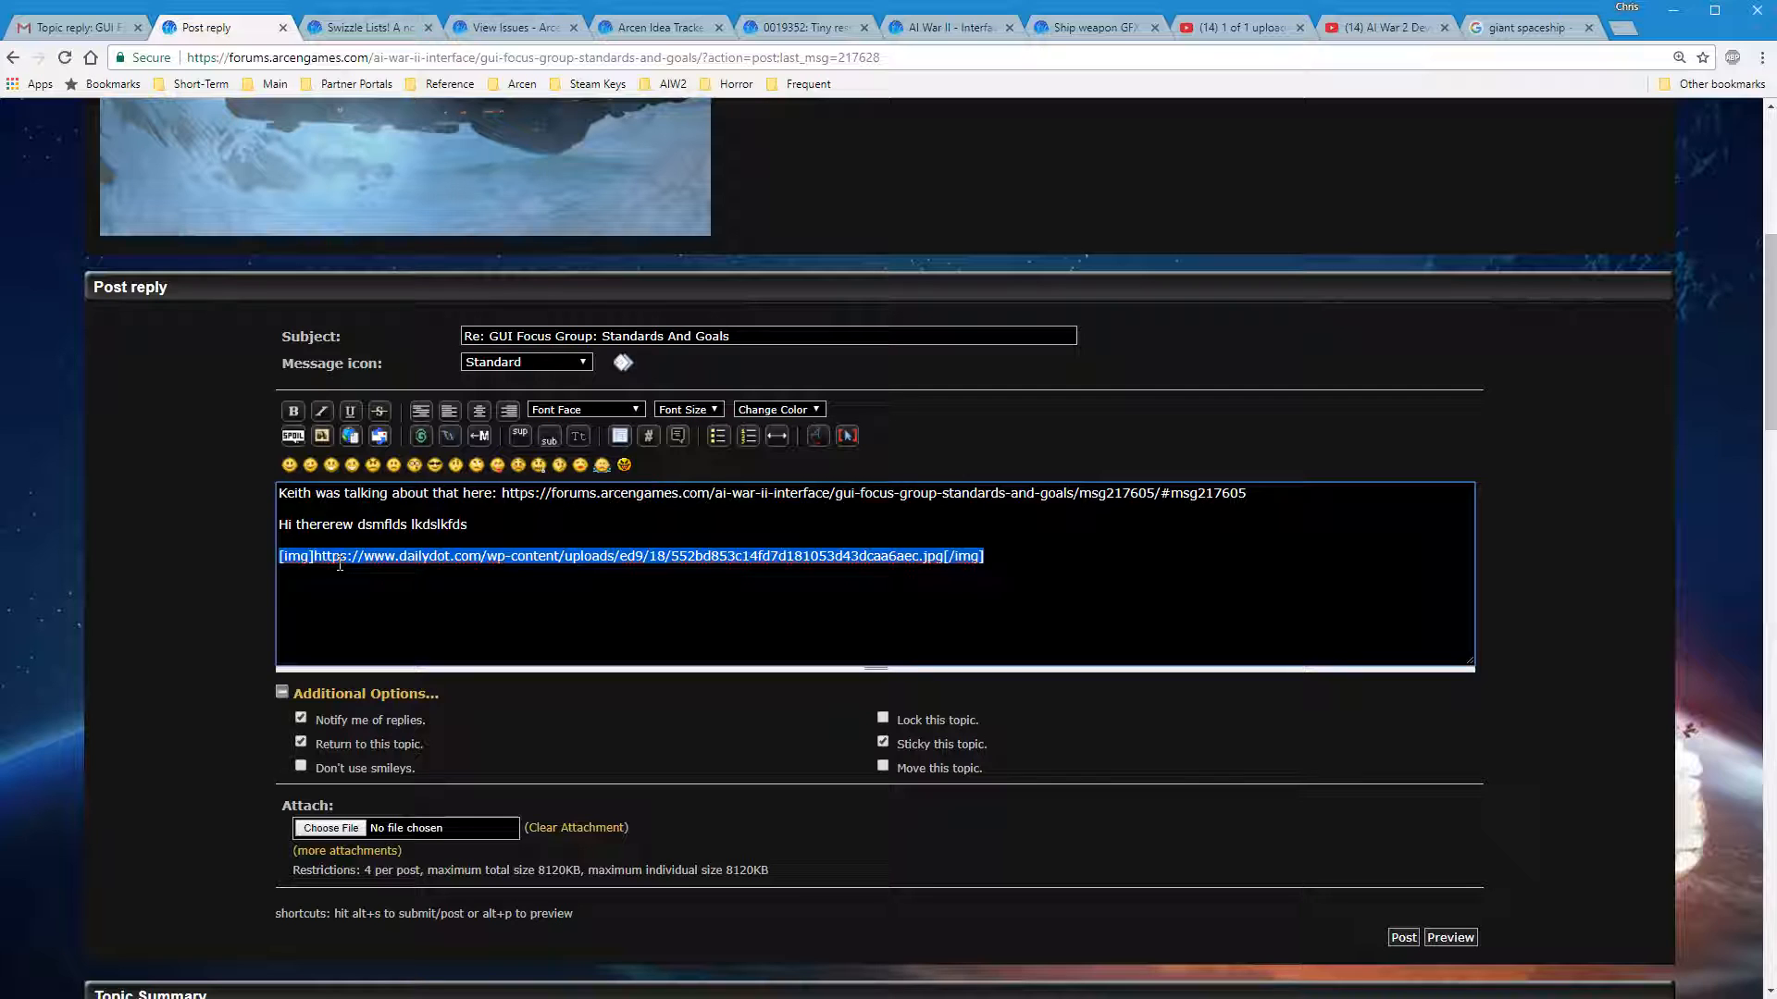
Delete the embedded dreadnought [img] line from the reply draft
{"action": "key", "text": "Delete"}
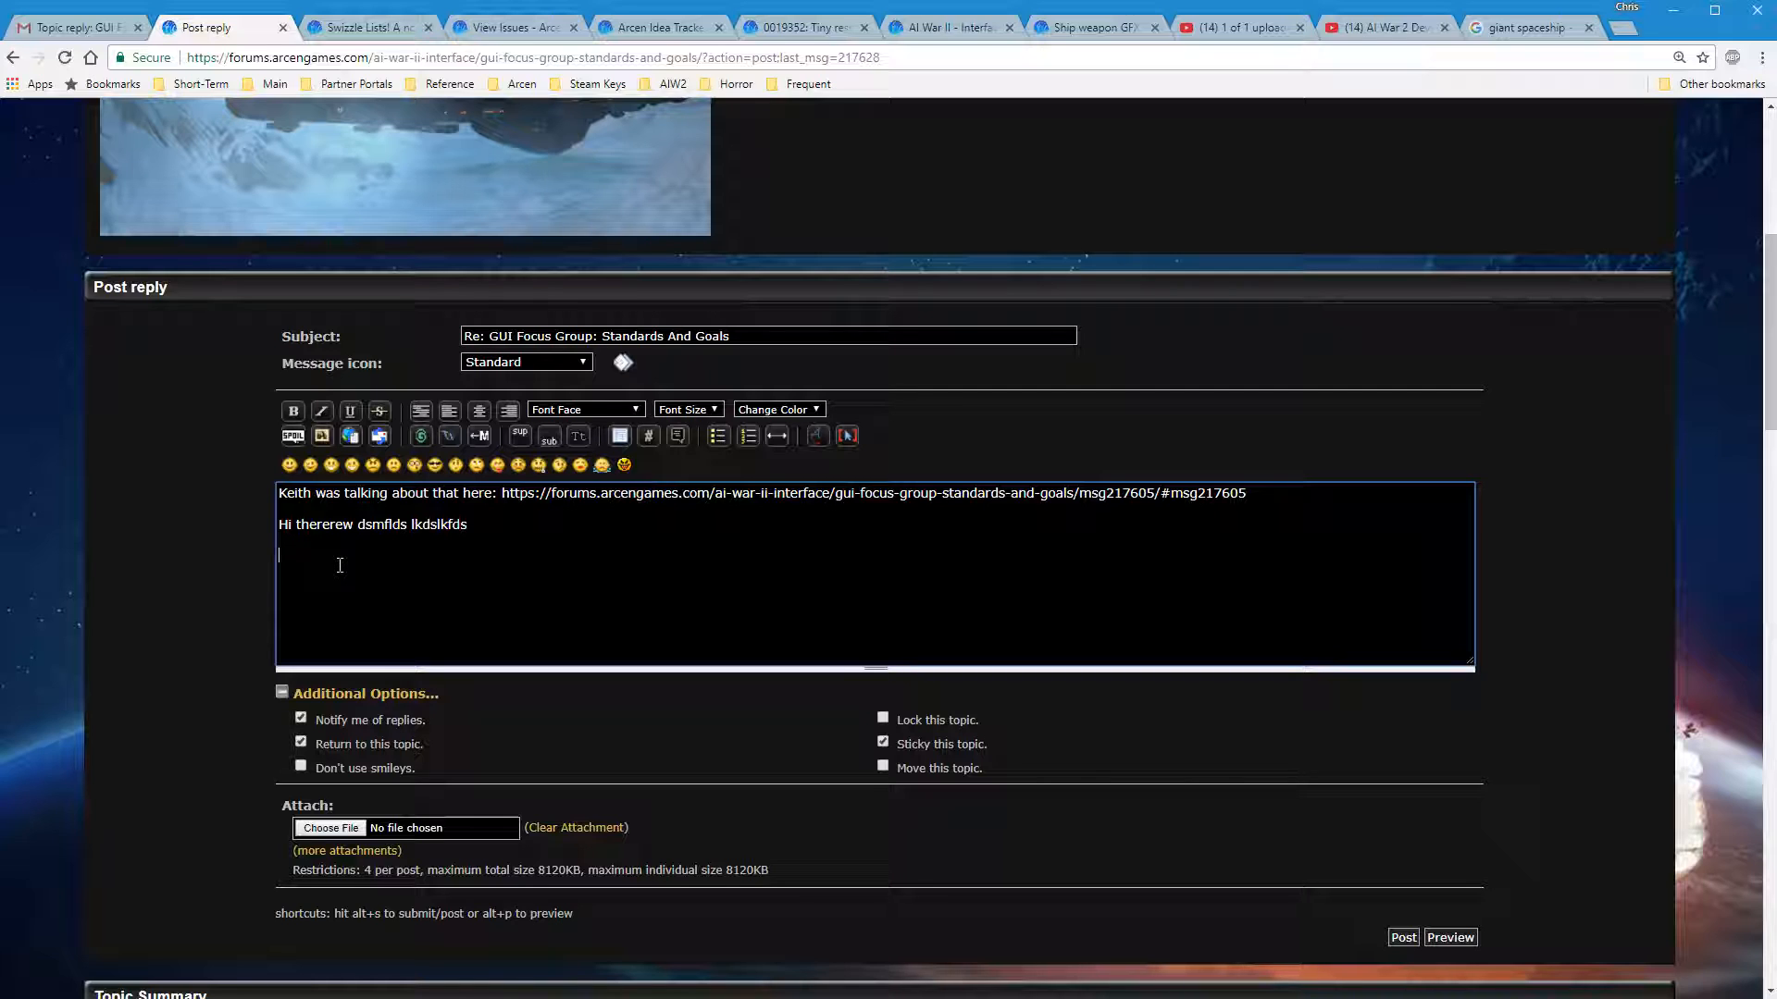
{"action": "mouse_move", "coordinate": [433, 542]}
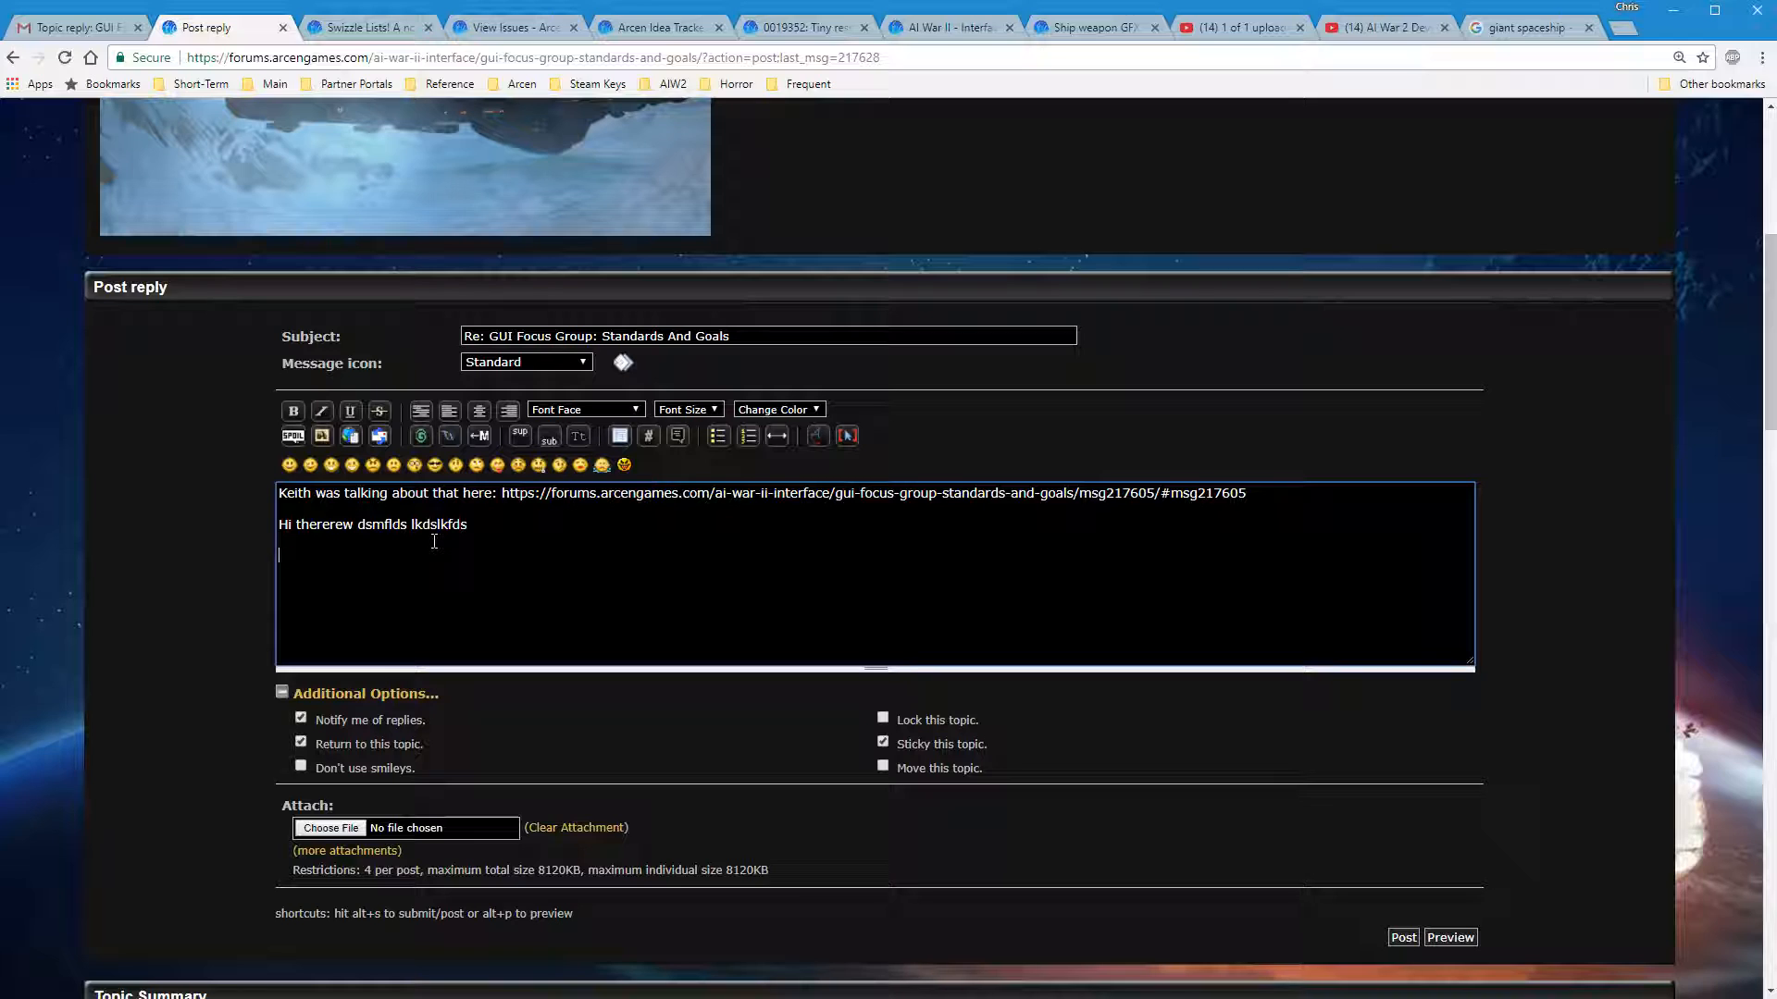
{"action": "mouse_move", "coordinate": [466, 598]}
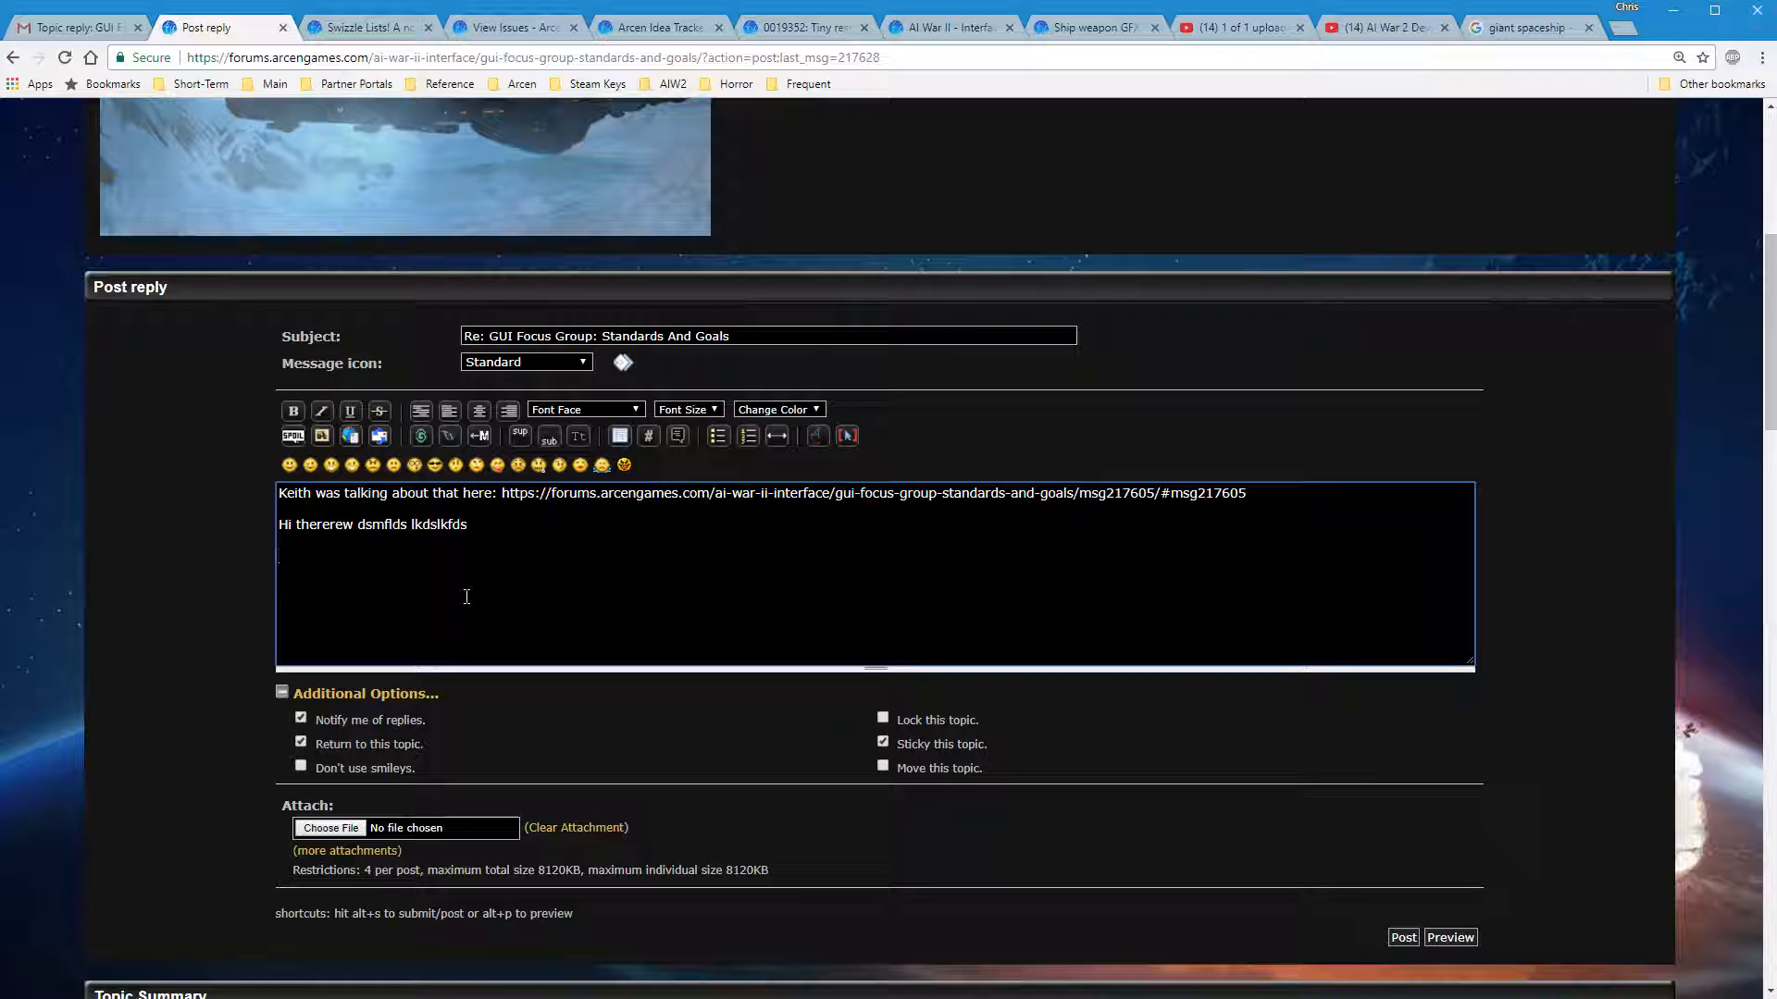
{"action": "mouse_move", "coordinate": [322, 437]}
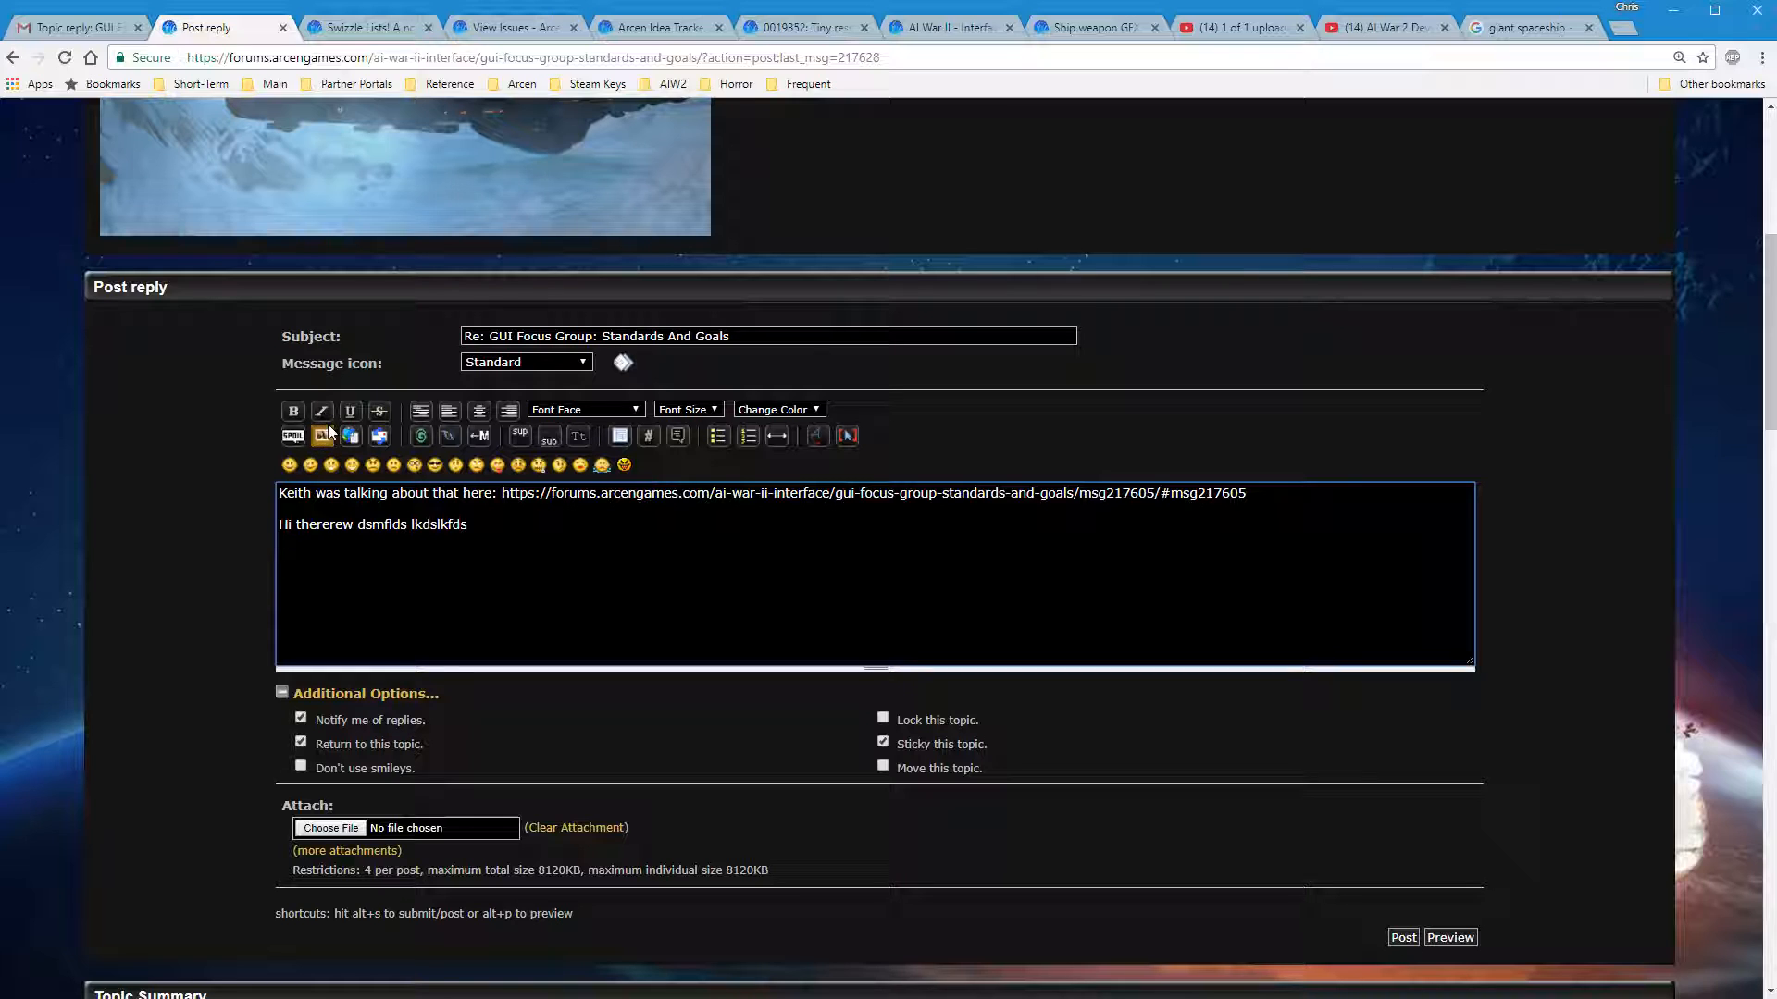
{"action": "mouse_move", "coordinate": [350, 435]}
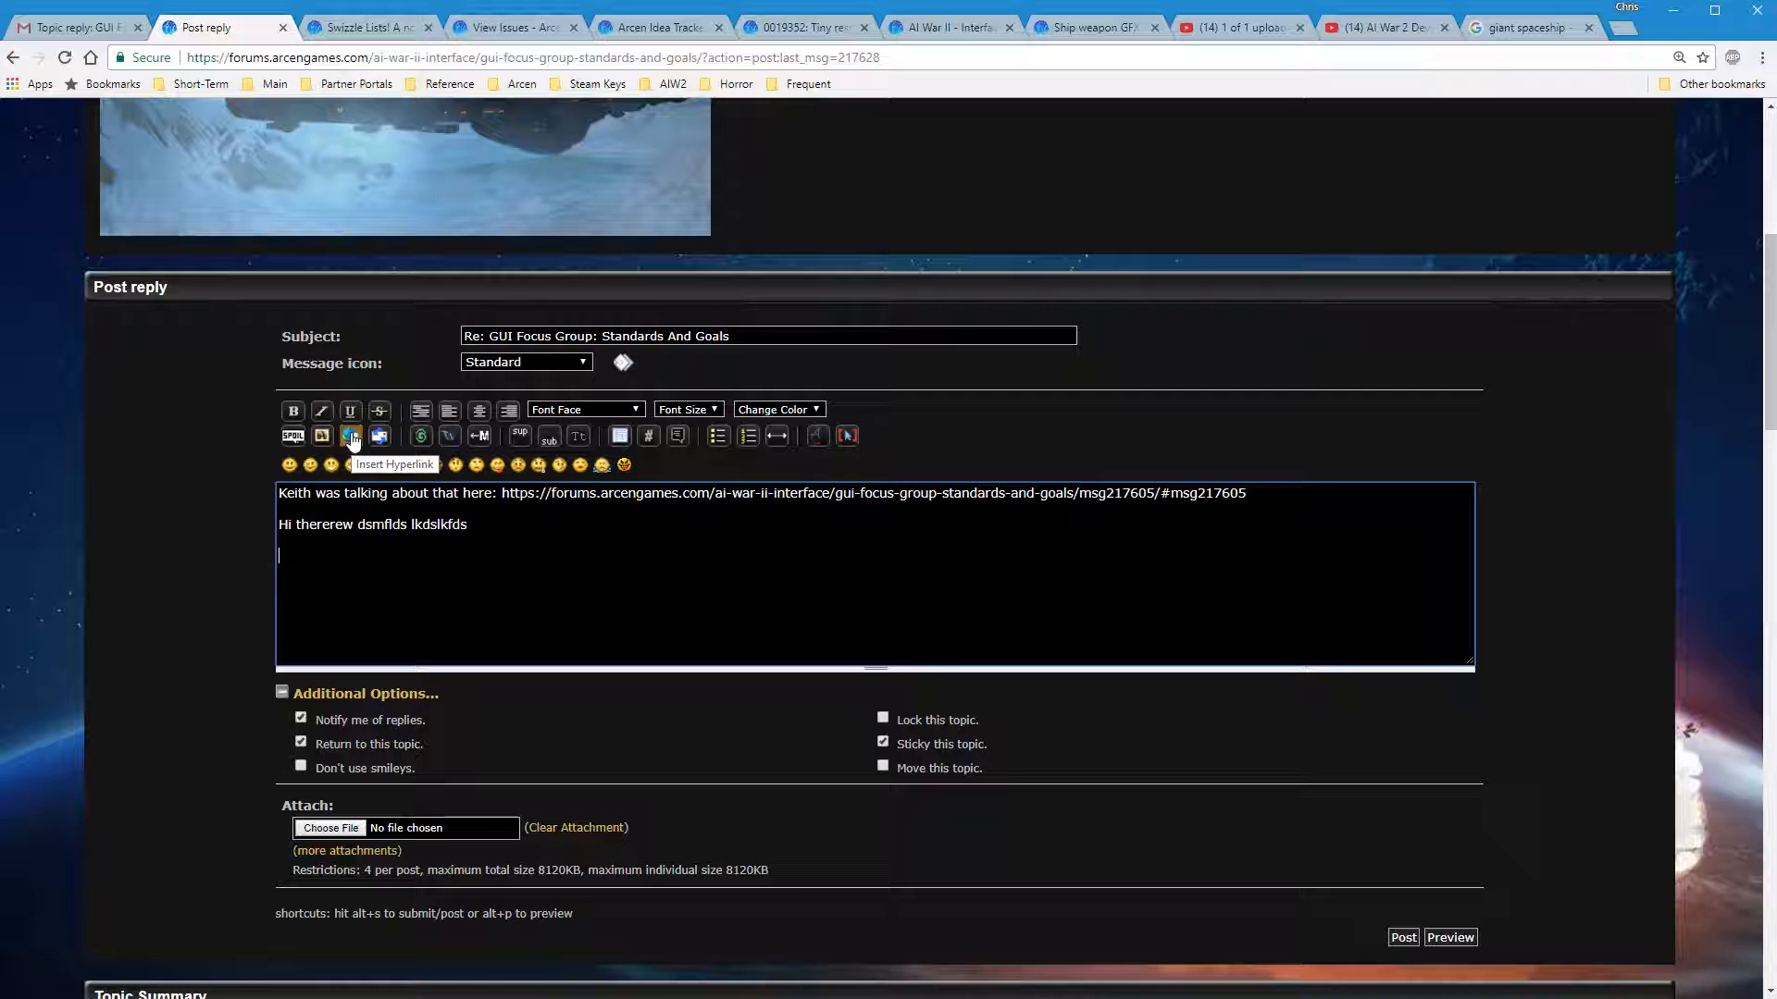
{"action": "mouse_move", "coordinate": [564, 540]}
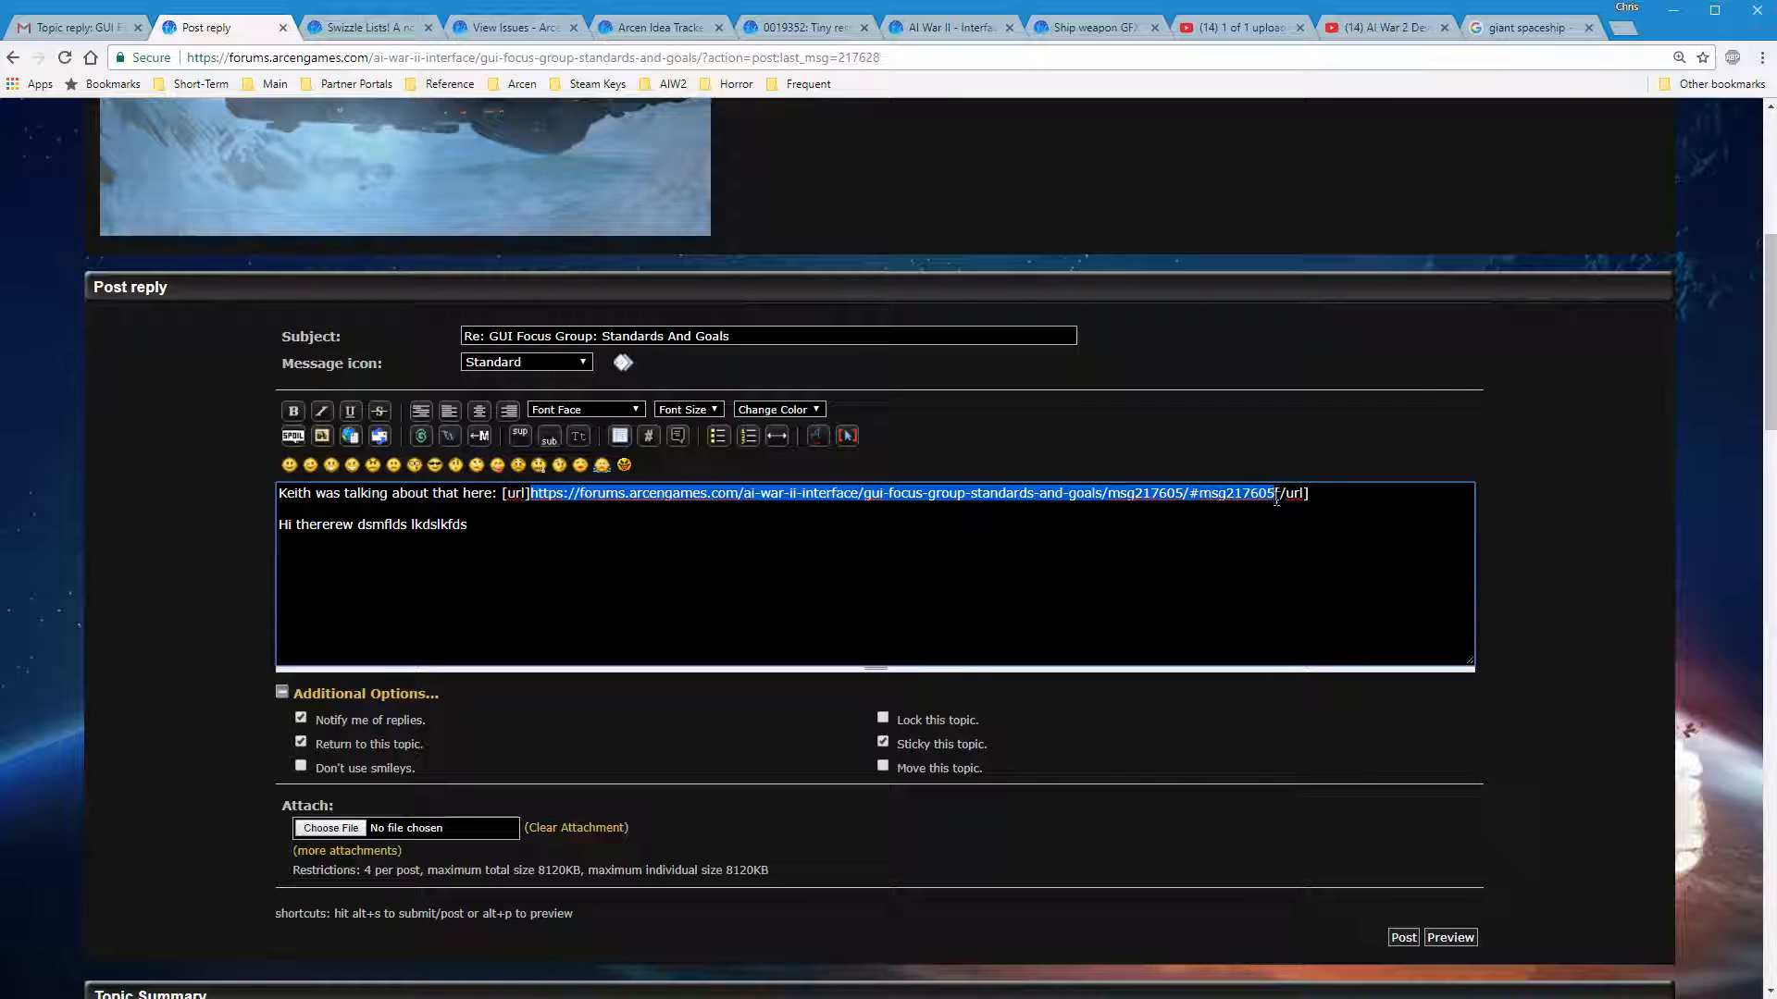
Label Keith's url-tagged link with the text 'the thing'
{"action": "scroll", "scroll_direction": "up", "scroll_amount": 3}
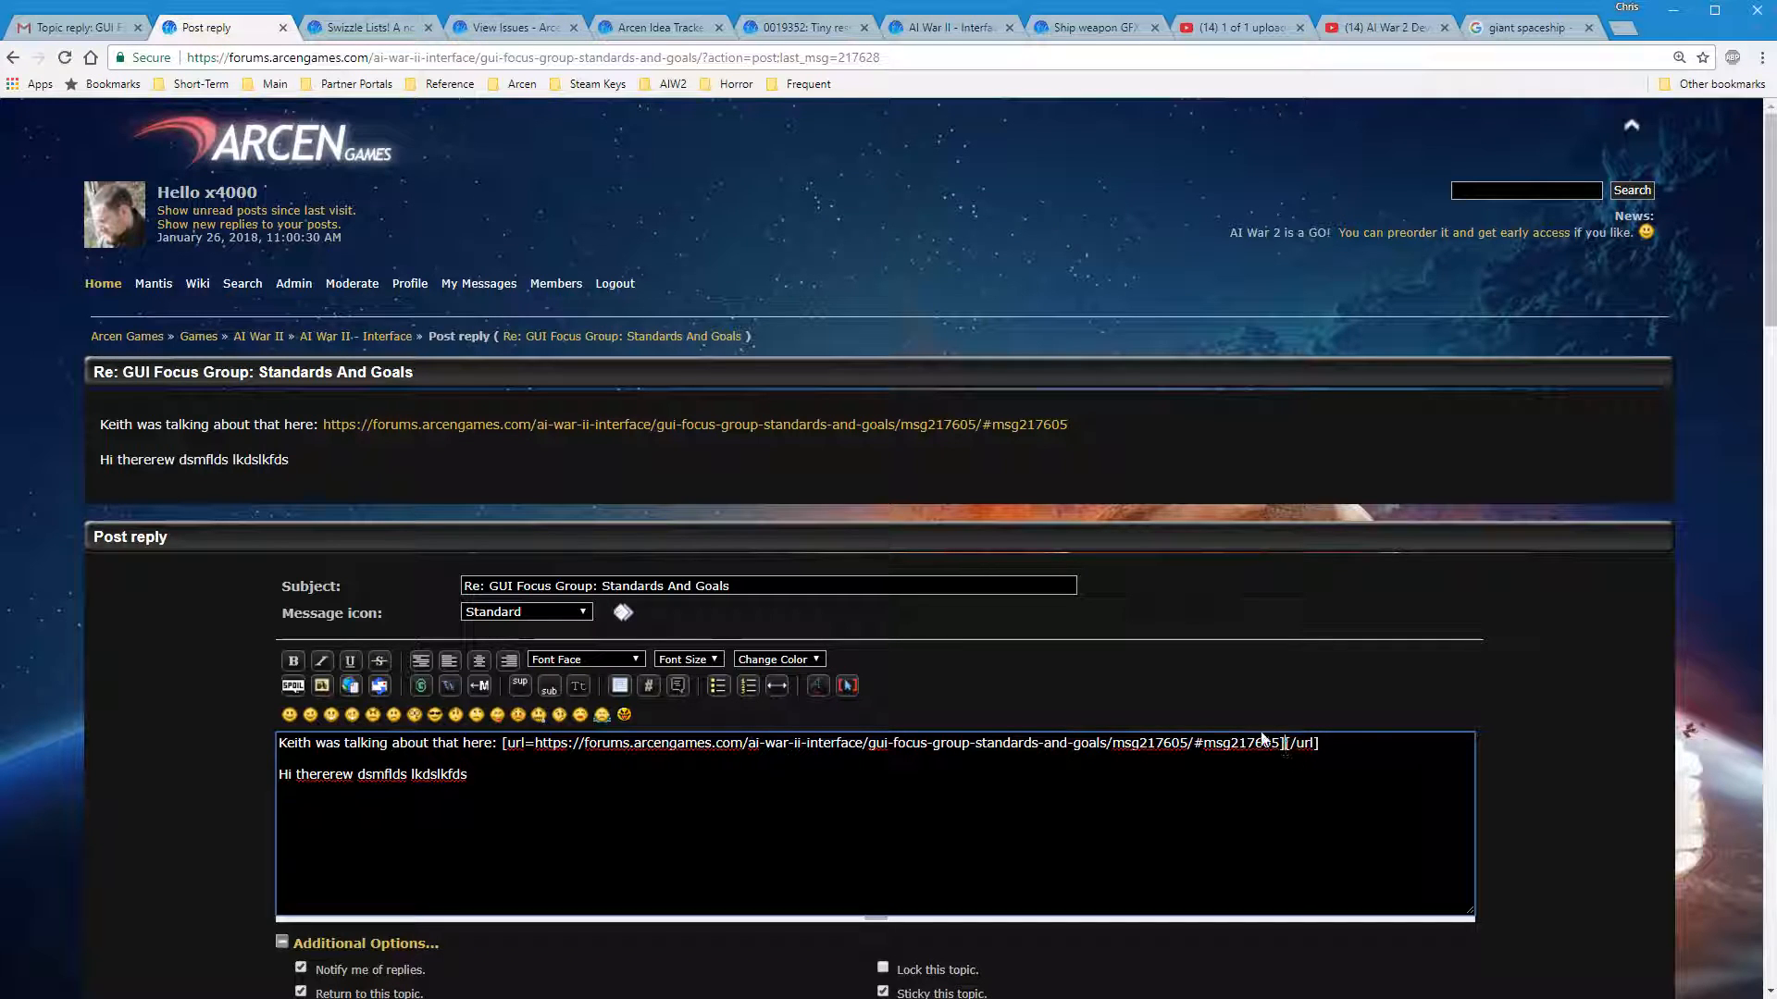
{"action": "type", "text": "the thing"}
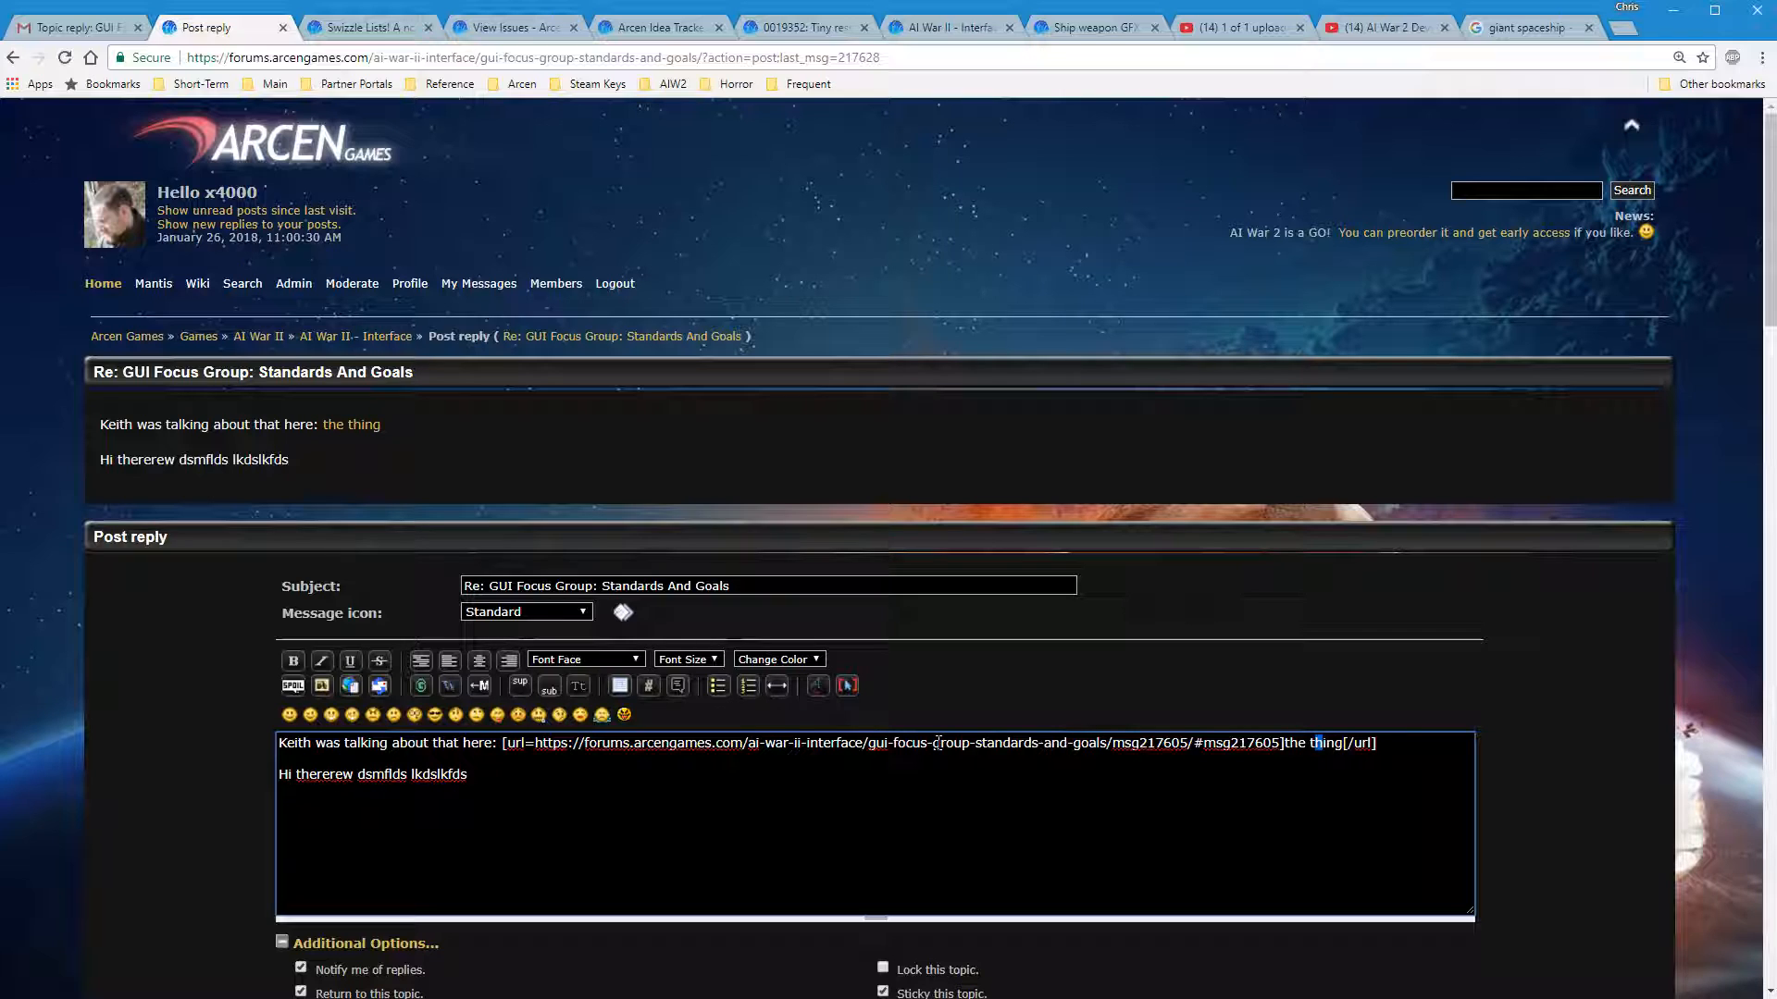
{"action": "mouse_move", "coordinate": [1353, 691]}
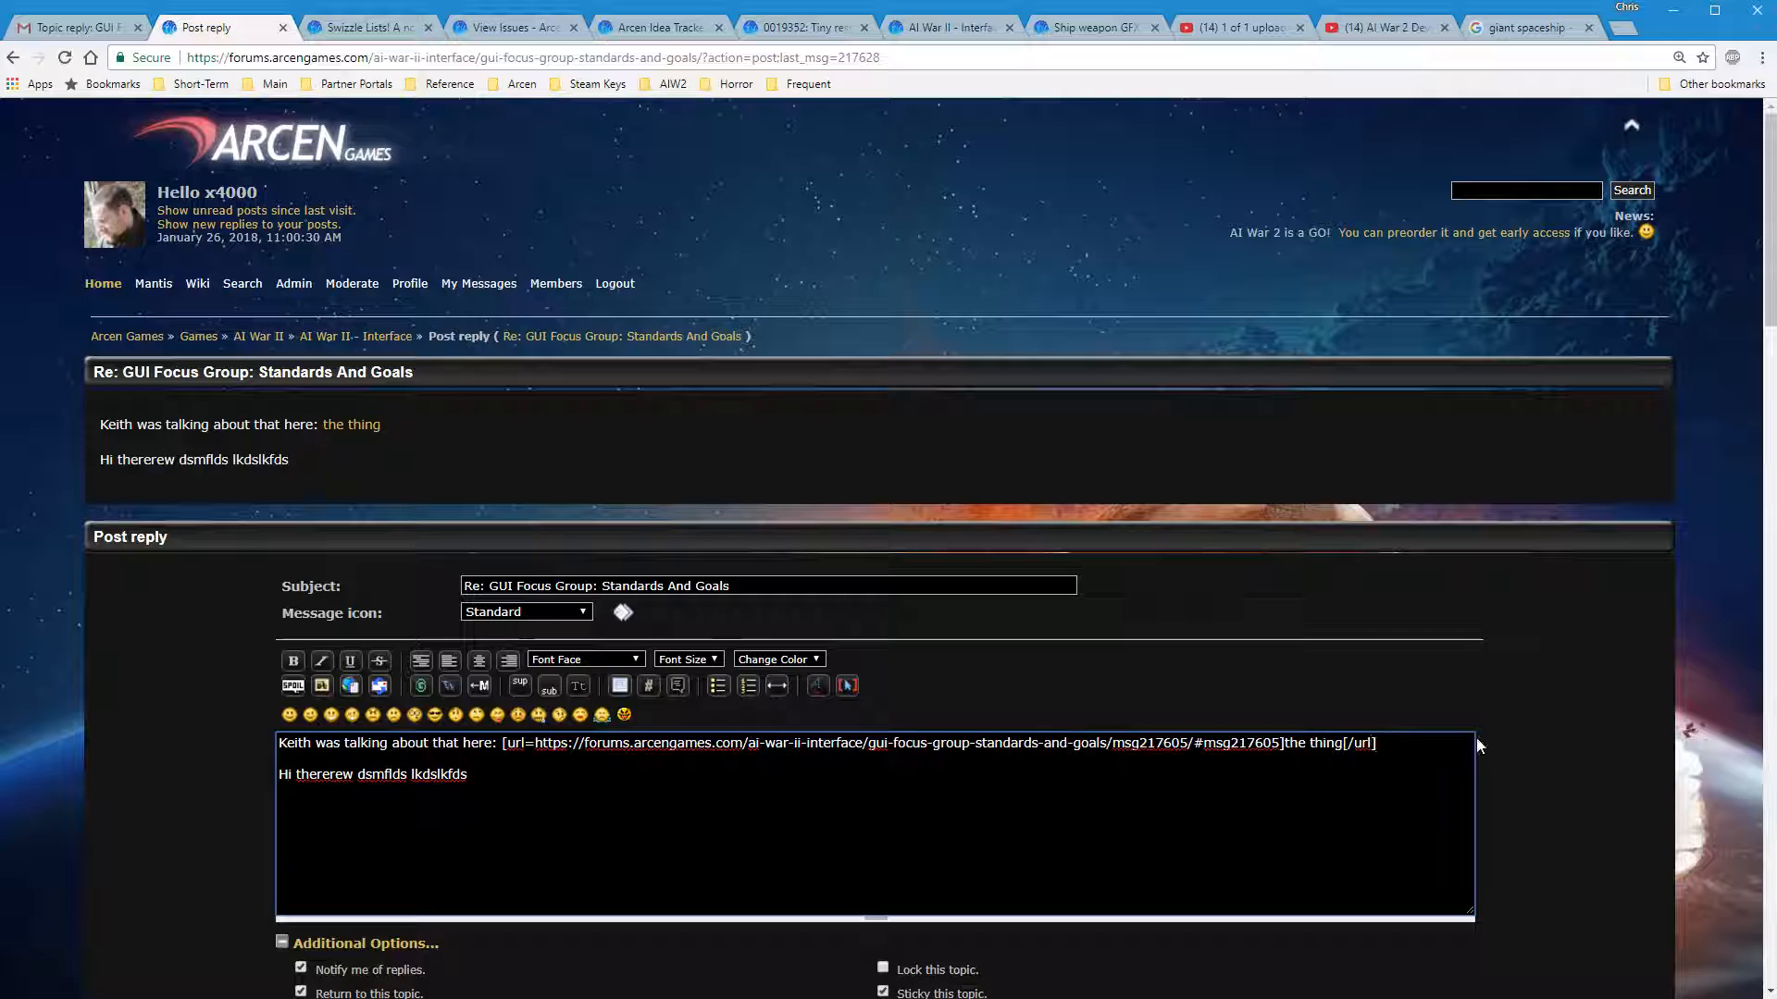
{"action": "mouse_move", "coordinate": [1469, 735]}
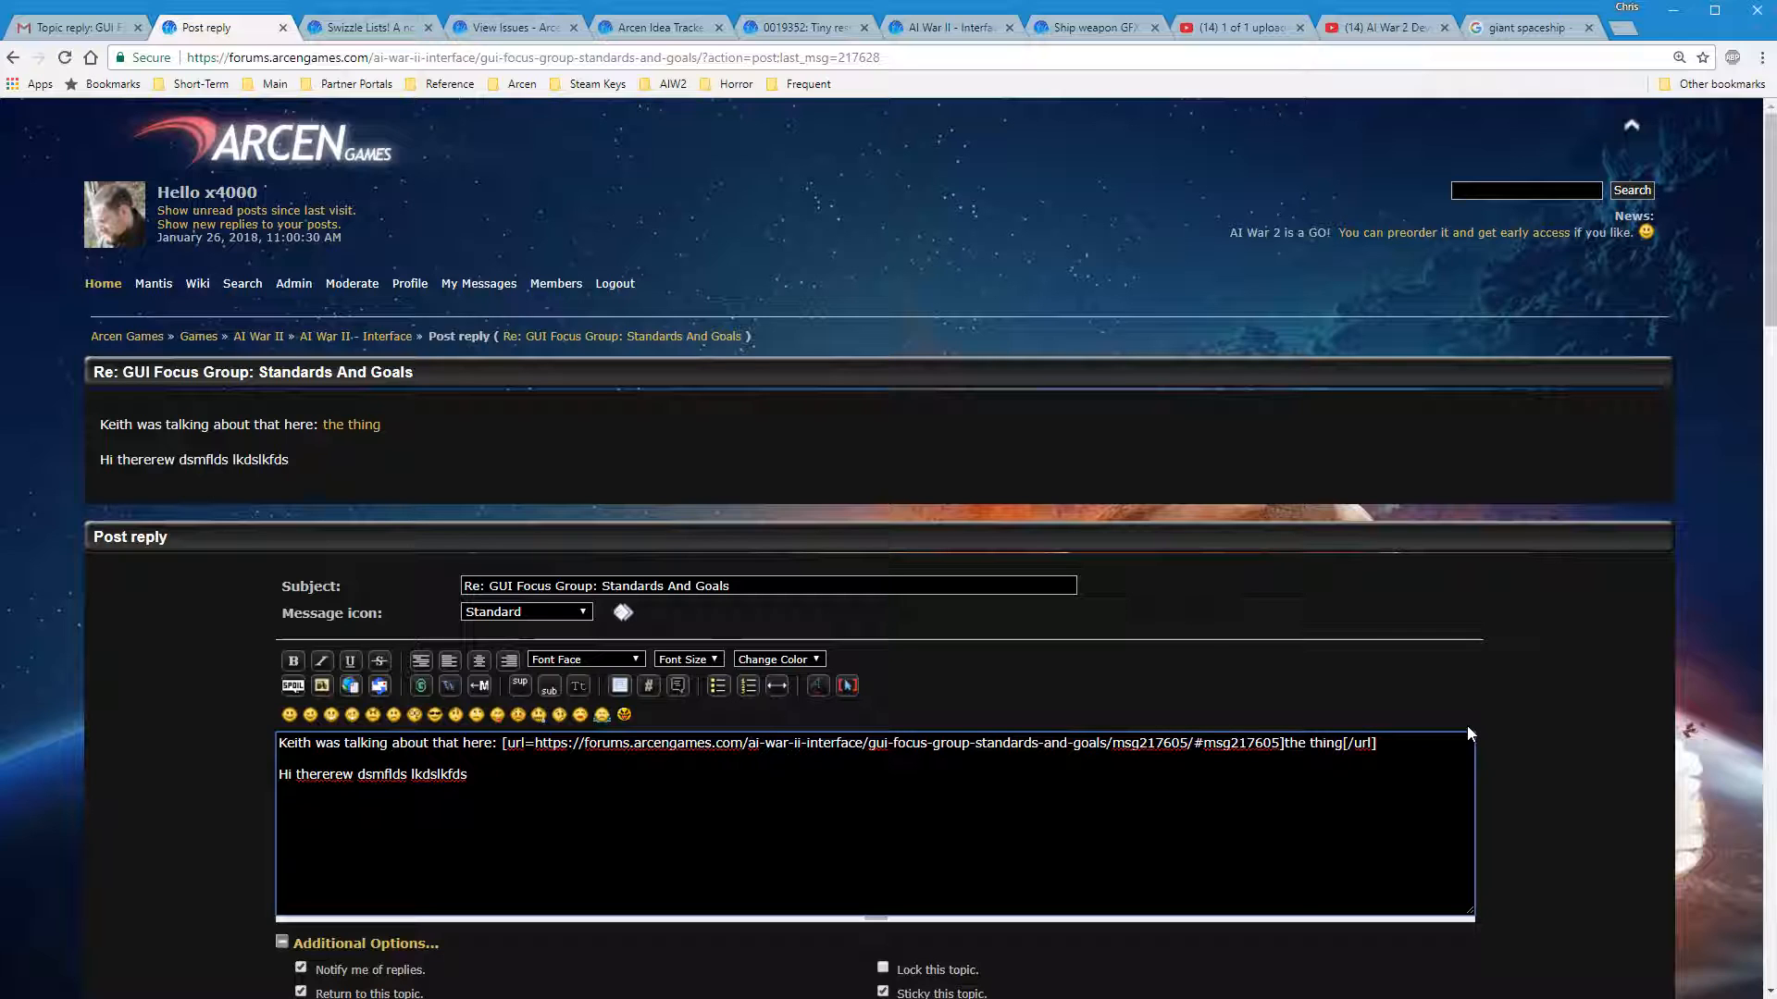
{"action": "mouse_move", "coordinate": [1456, 726]}
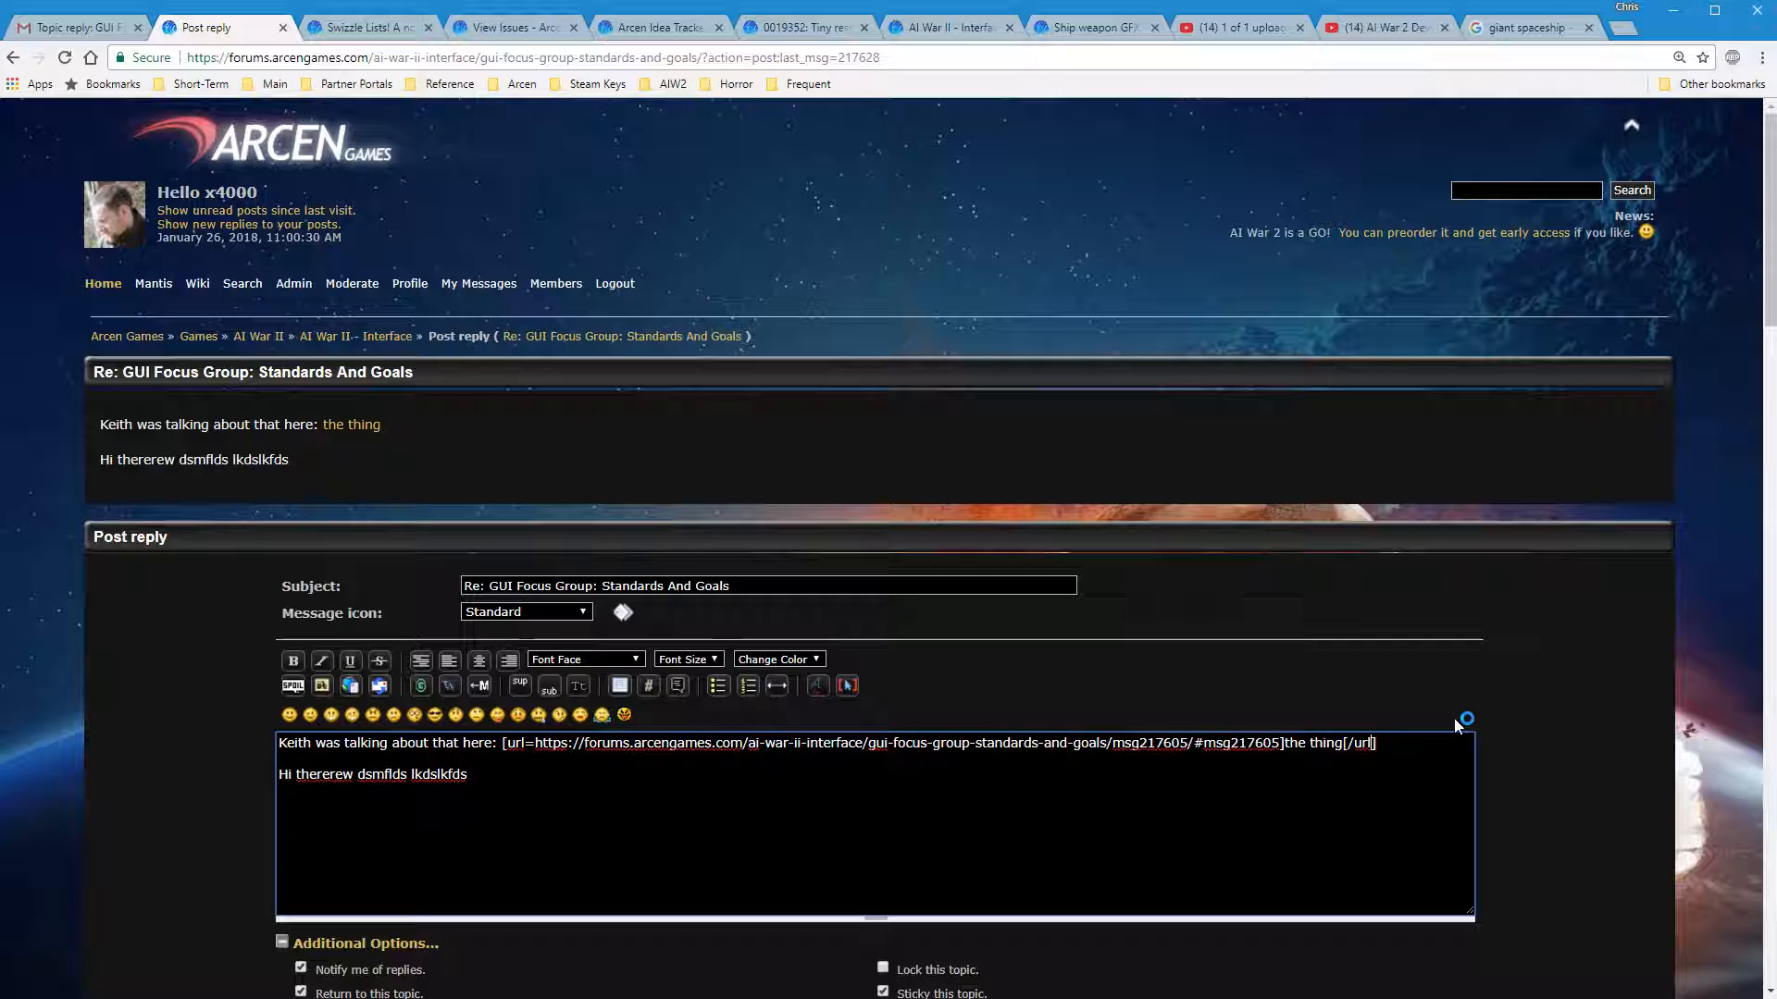
{"action": "mouse_move", "coordinate": [1458, 726]}
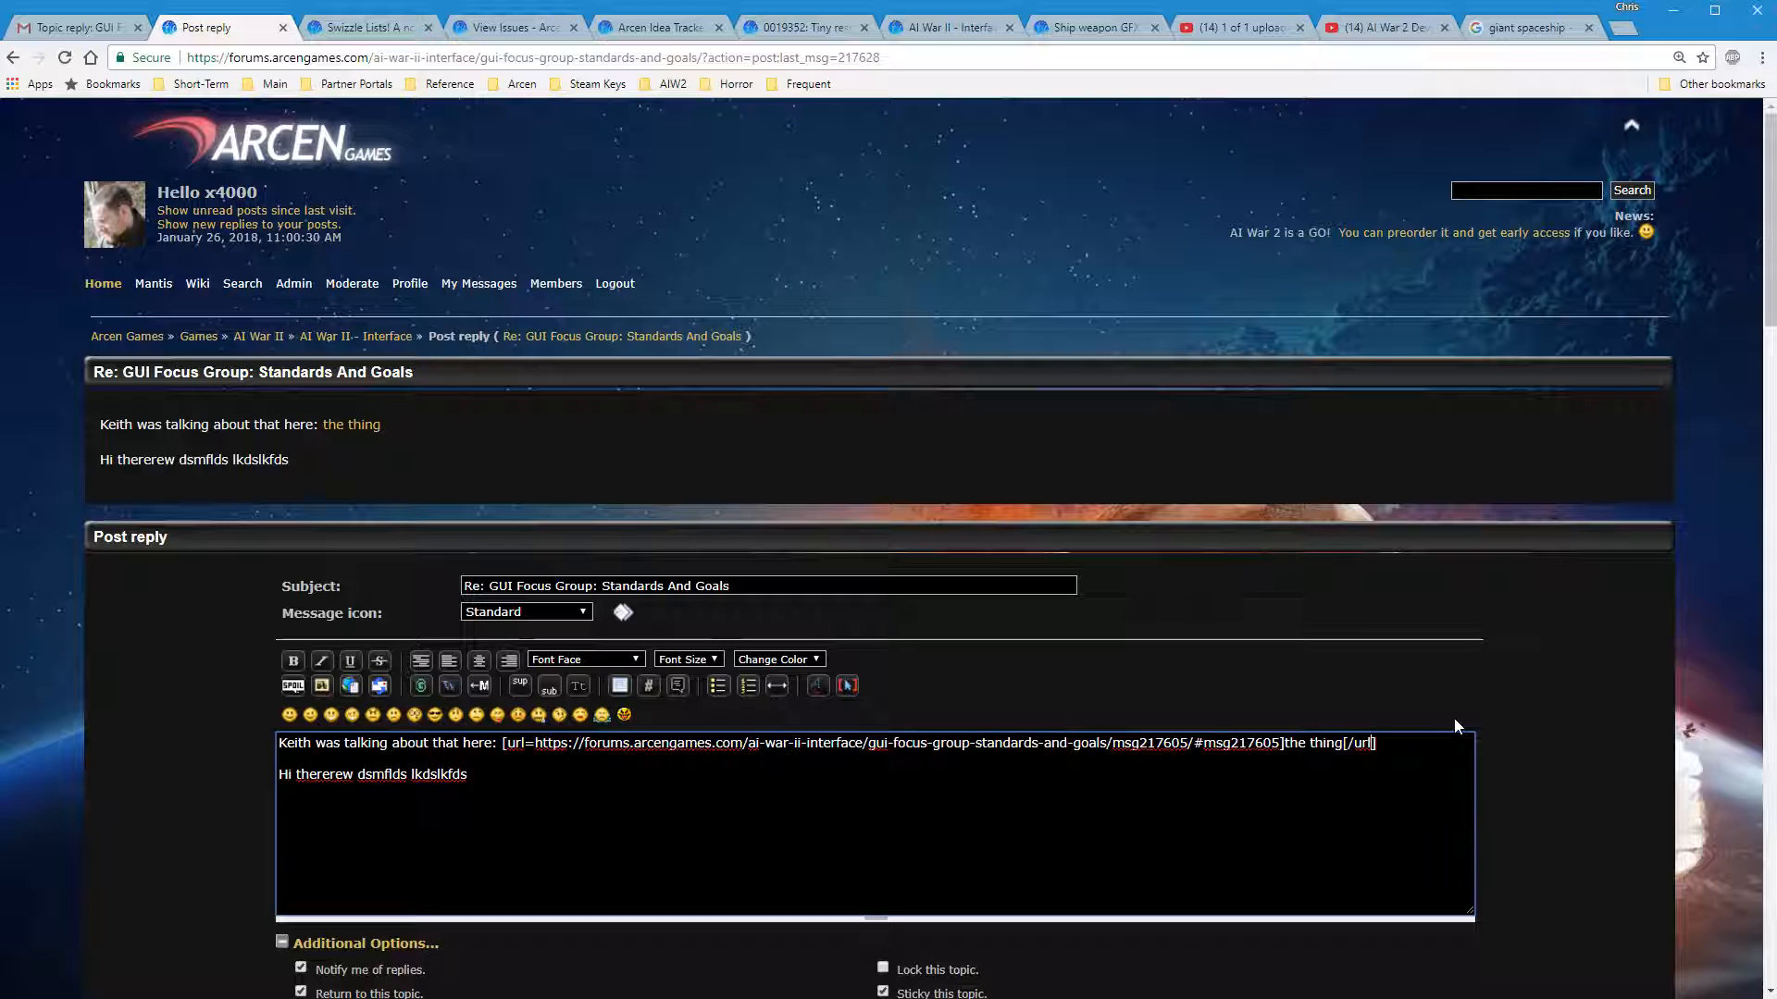
{"action": "mouse_move", "coordinate": [1316, 644]}
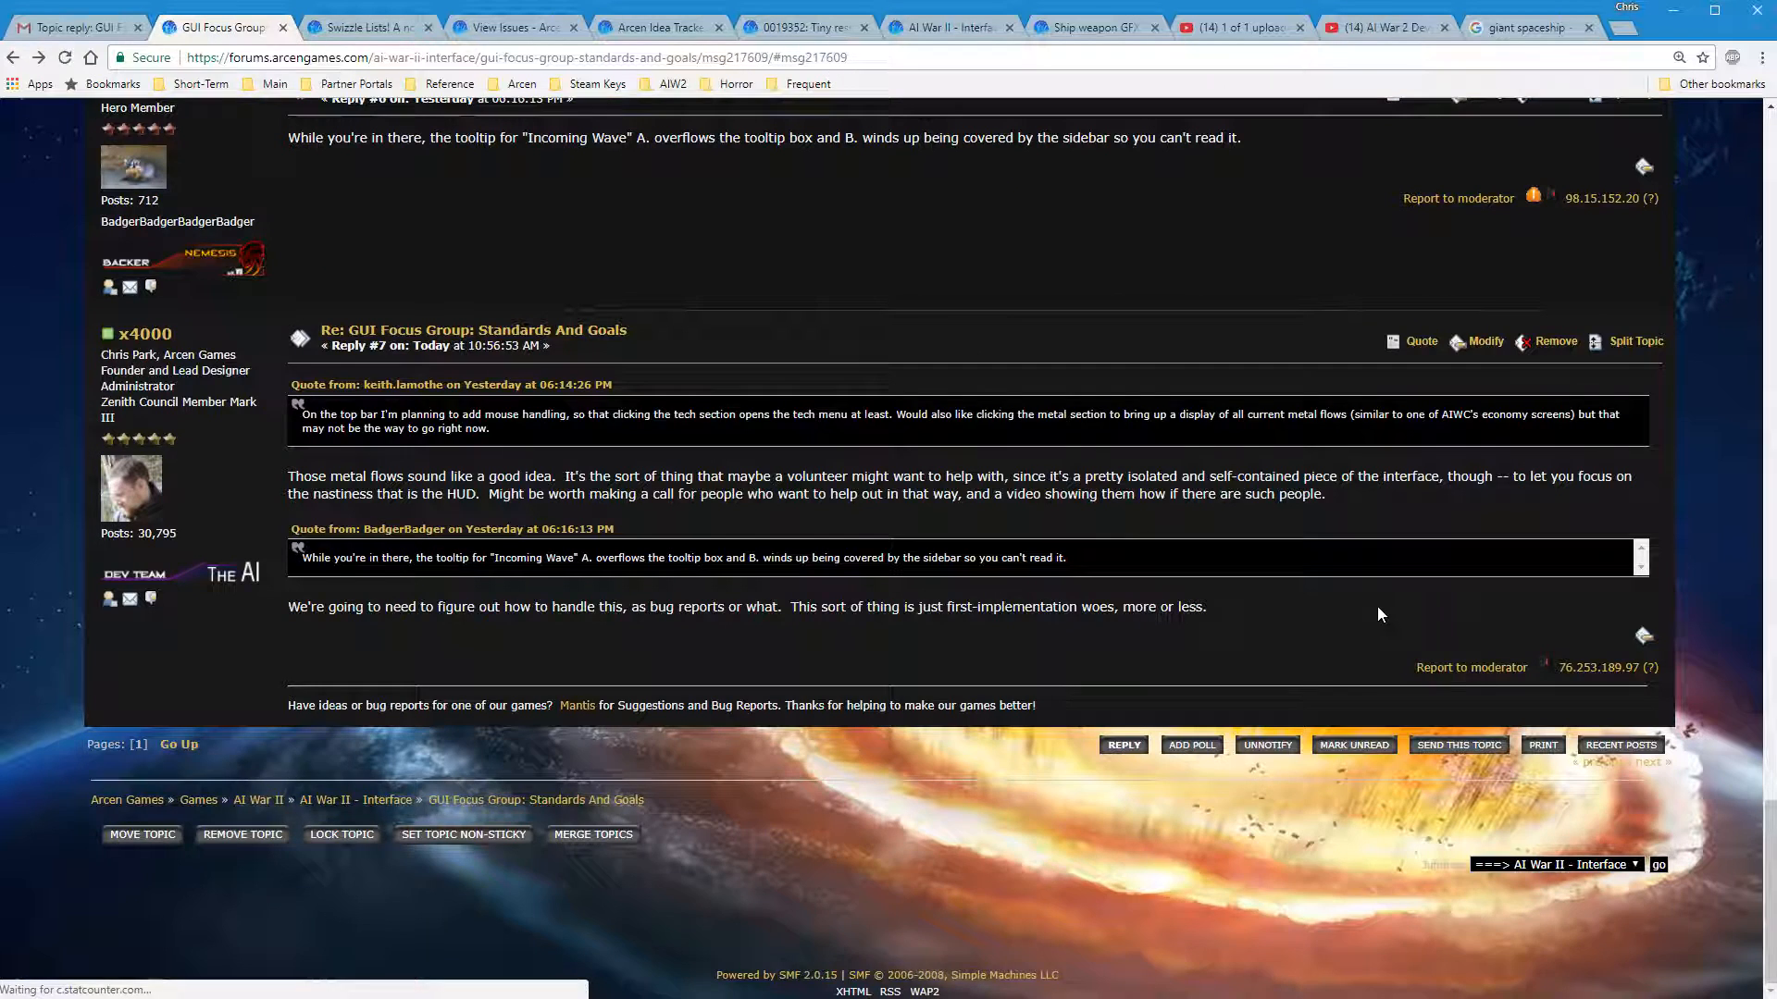
Scroll the Standards And Goals topic back up to its opening post
{"action": "scroll", "scroll_direction": "up", "scroll_amount": 3}
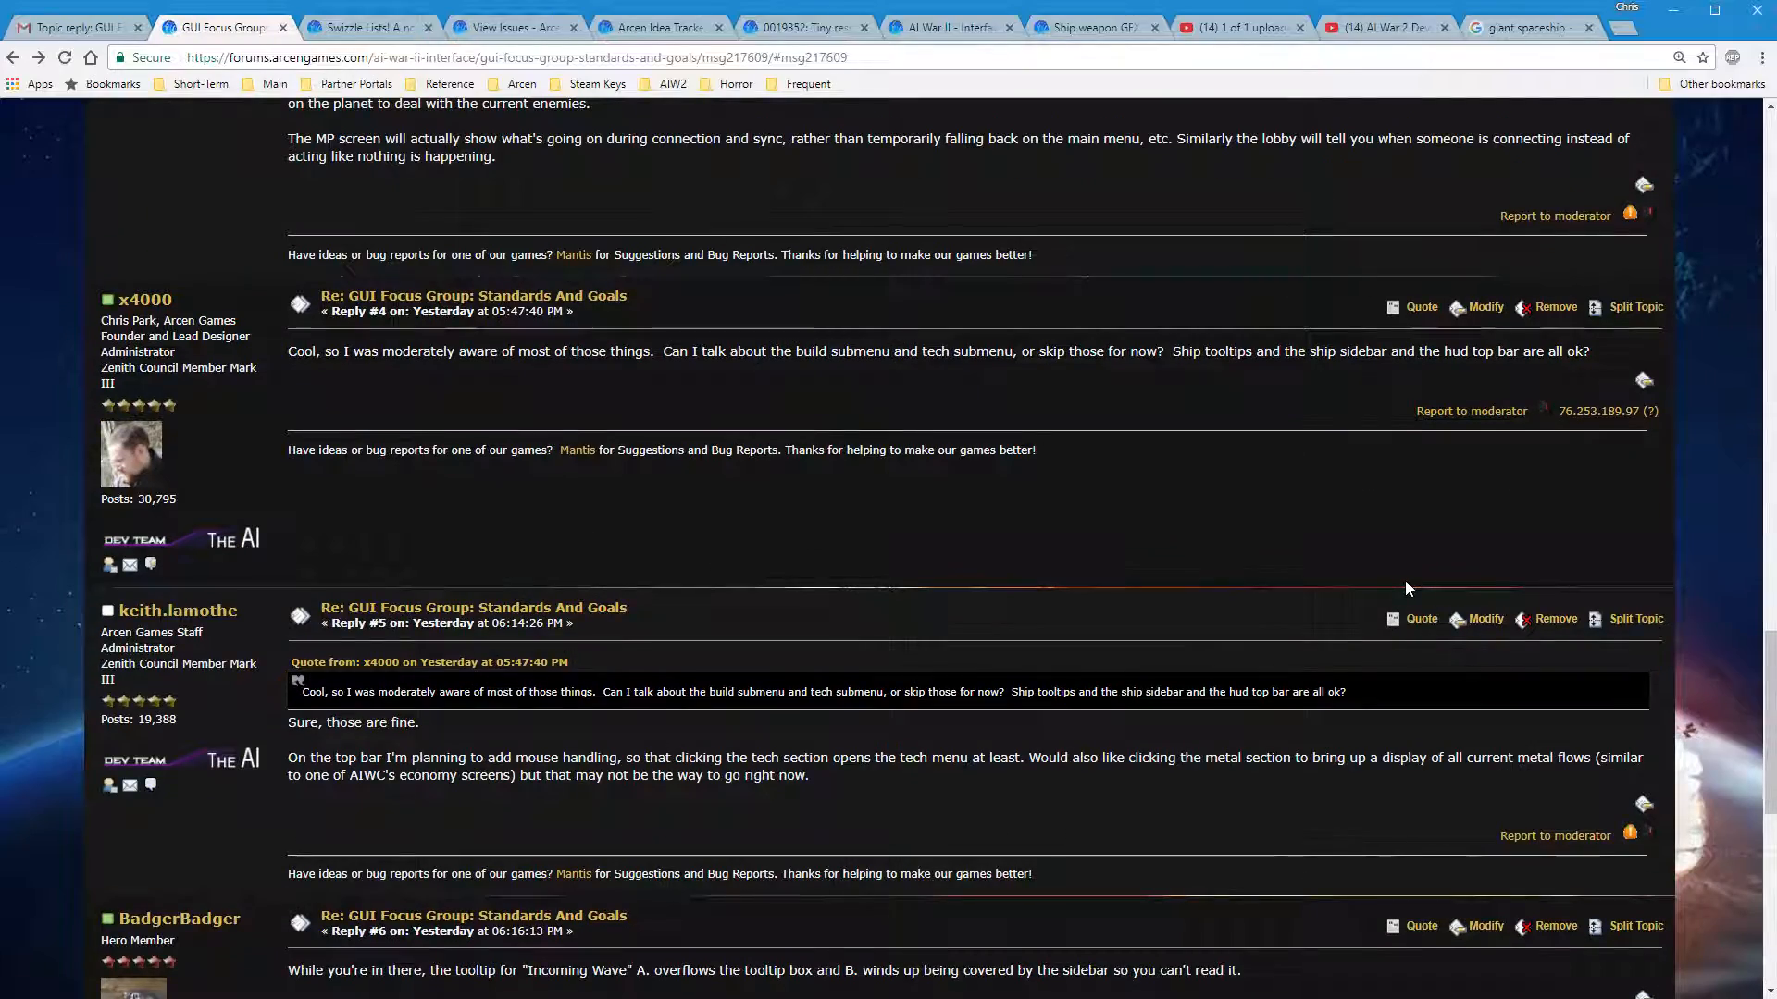
{"action": "scroll", "scroll_direction": "up", "scroll_amount": 3}
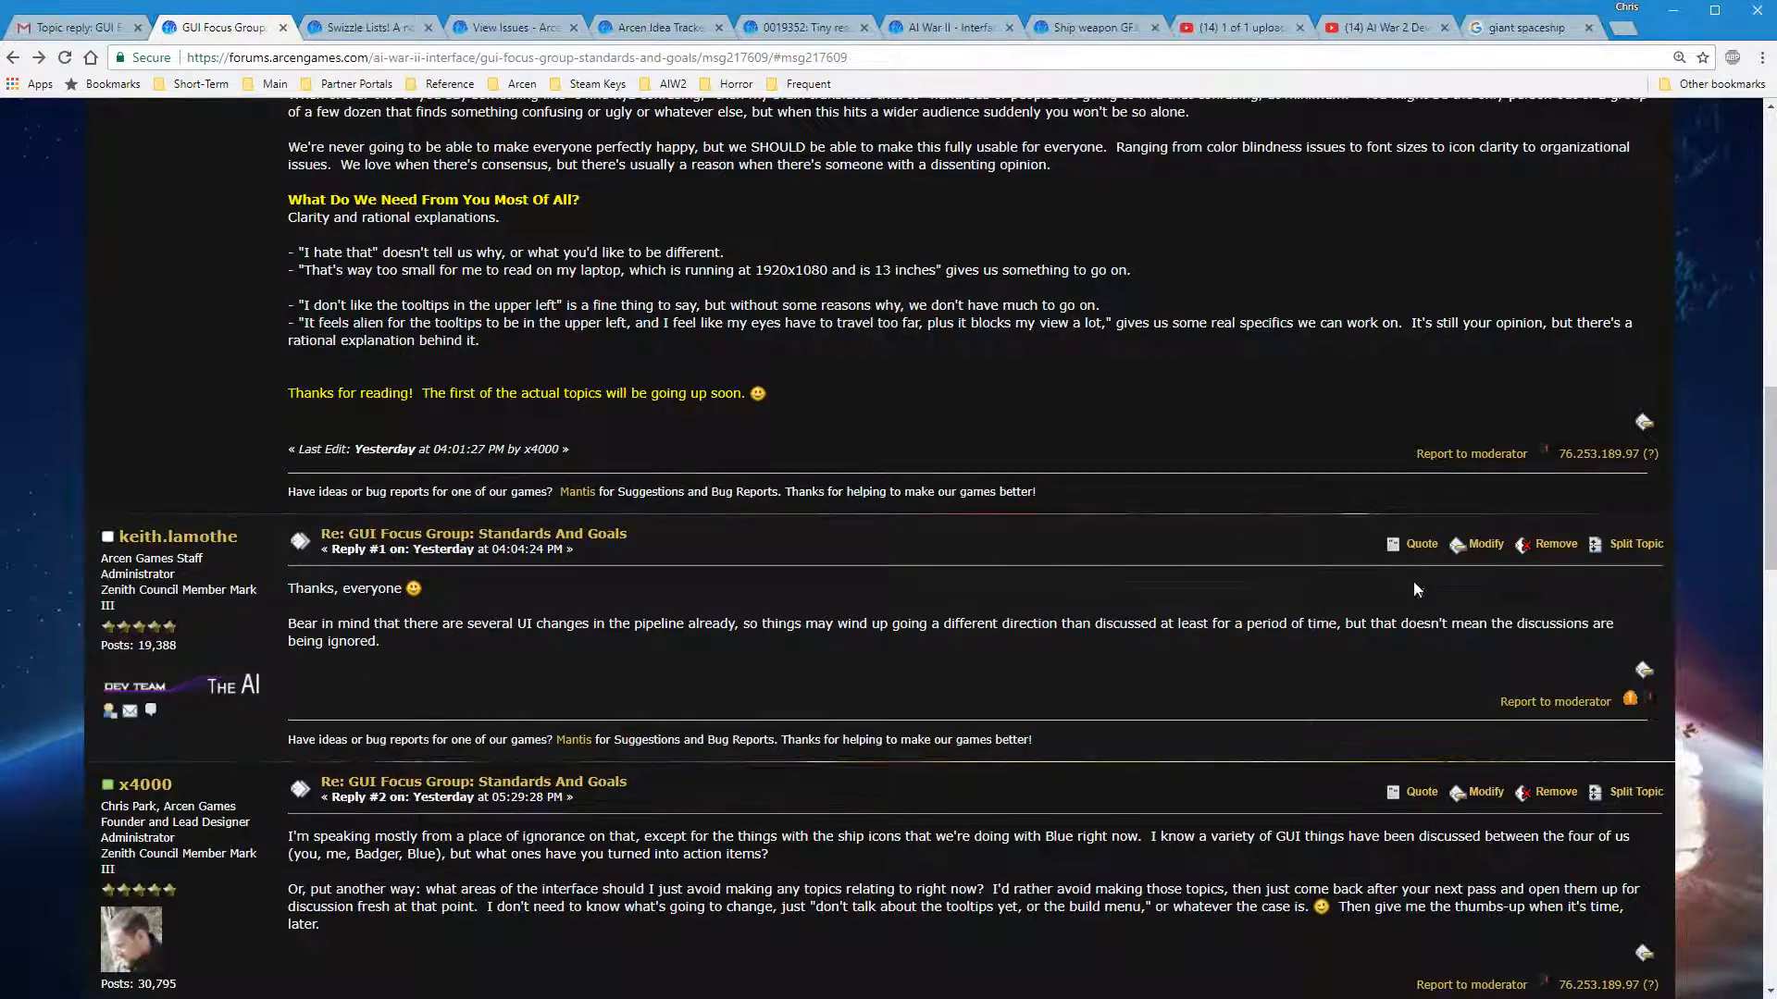
{"action": "scroll", "scroll_direction": "up", "scroll_amount": 3}
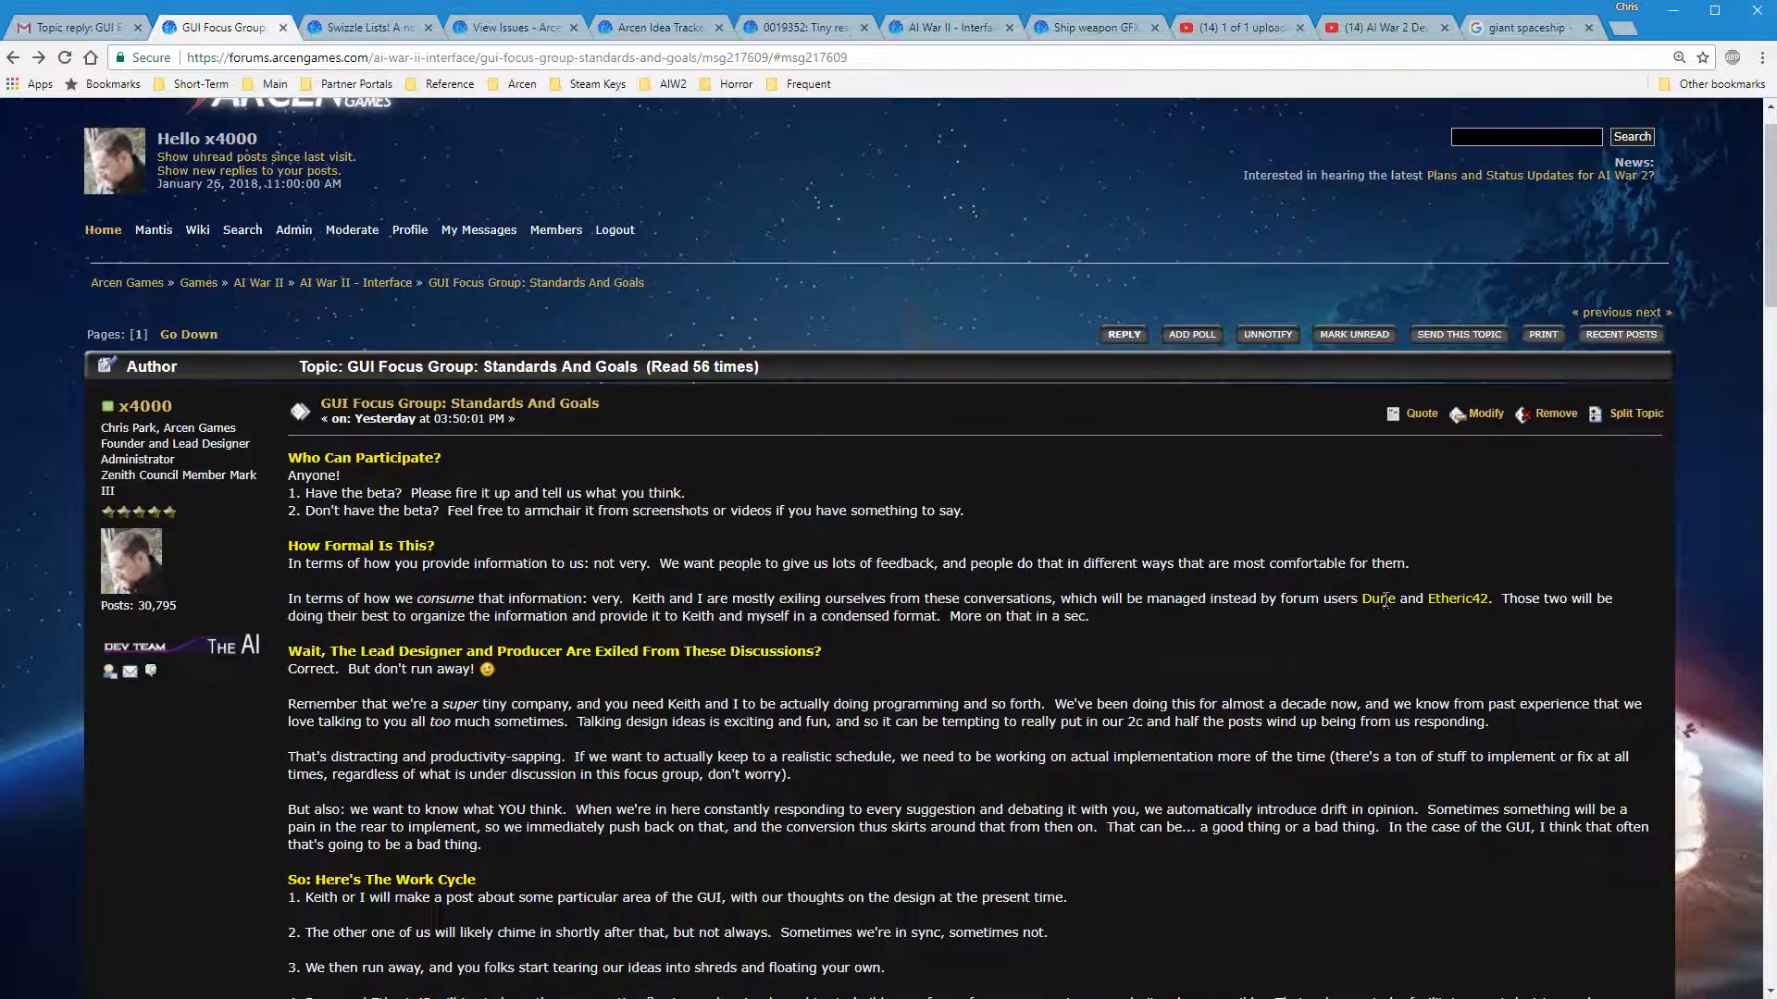
{"action": "scroll", "scroll_direction": "down", "scroll_amount": 3}
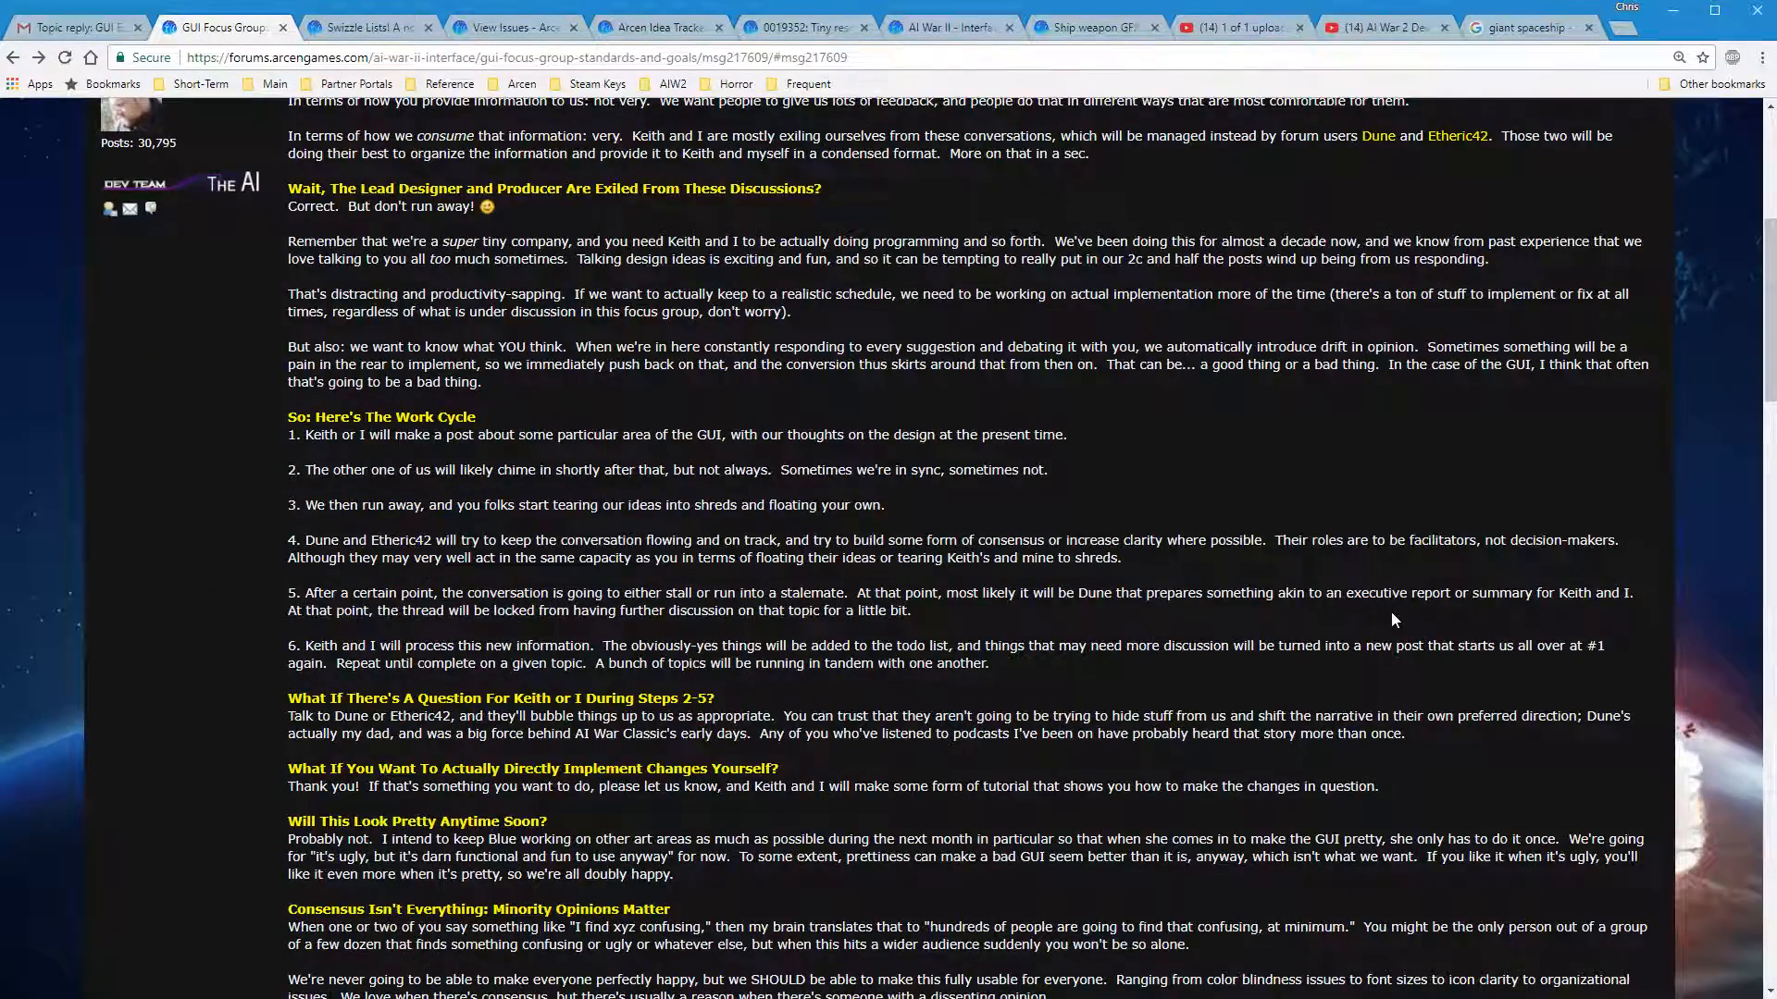
{"action": "scroll", "scroll_direction": "up", "scroll_amount": 3}
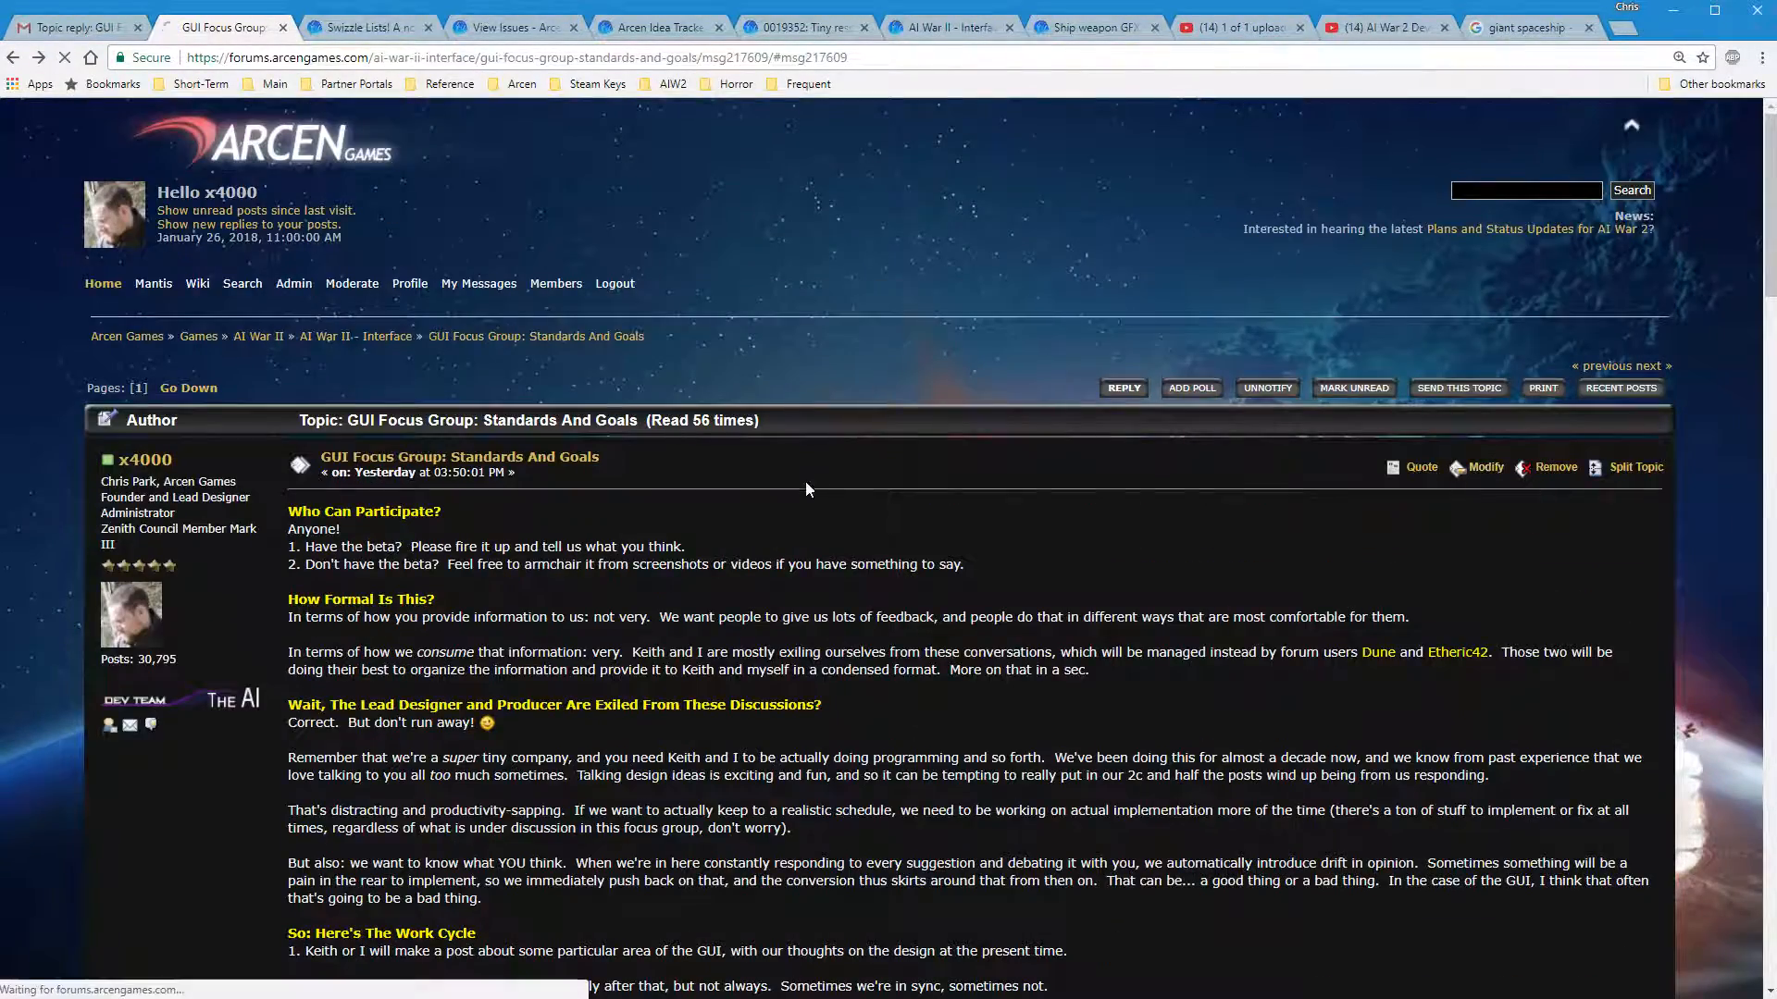
Reopen the opening post in the modify editor and insert an [hr] after the first section
{"action": "left_click", "coordinate": [1484, 466]}
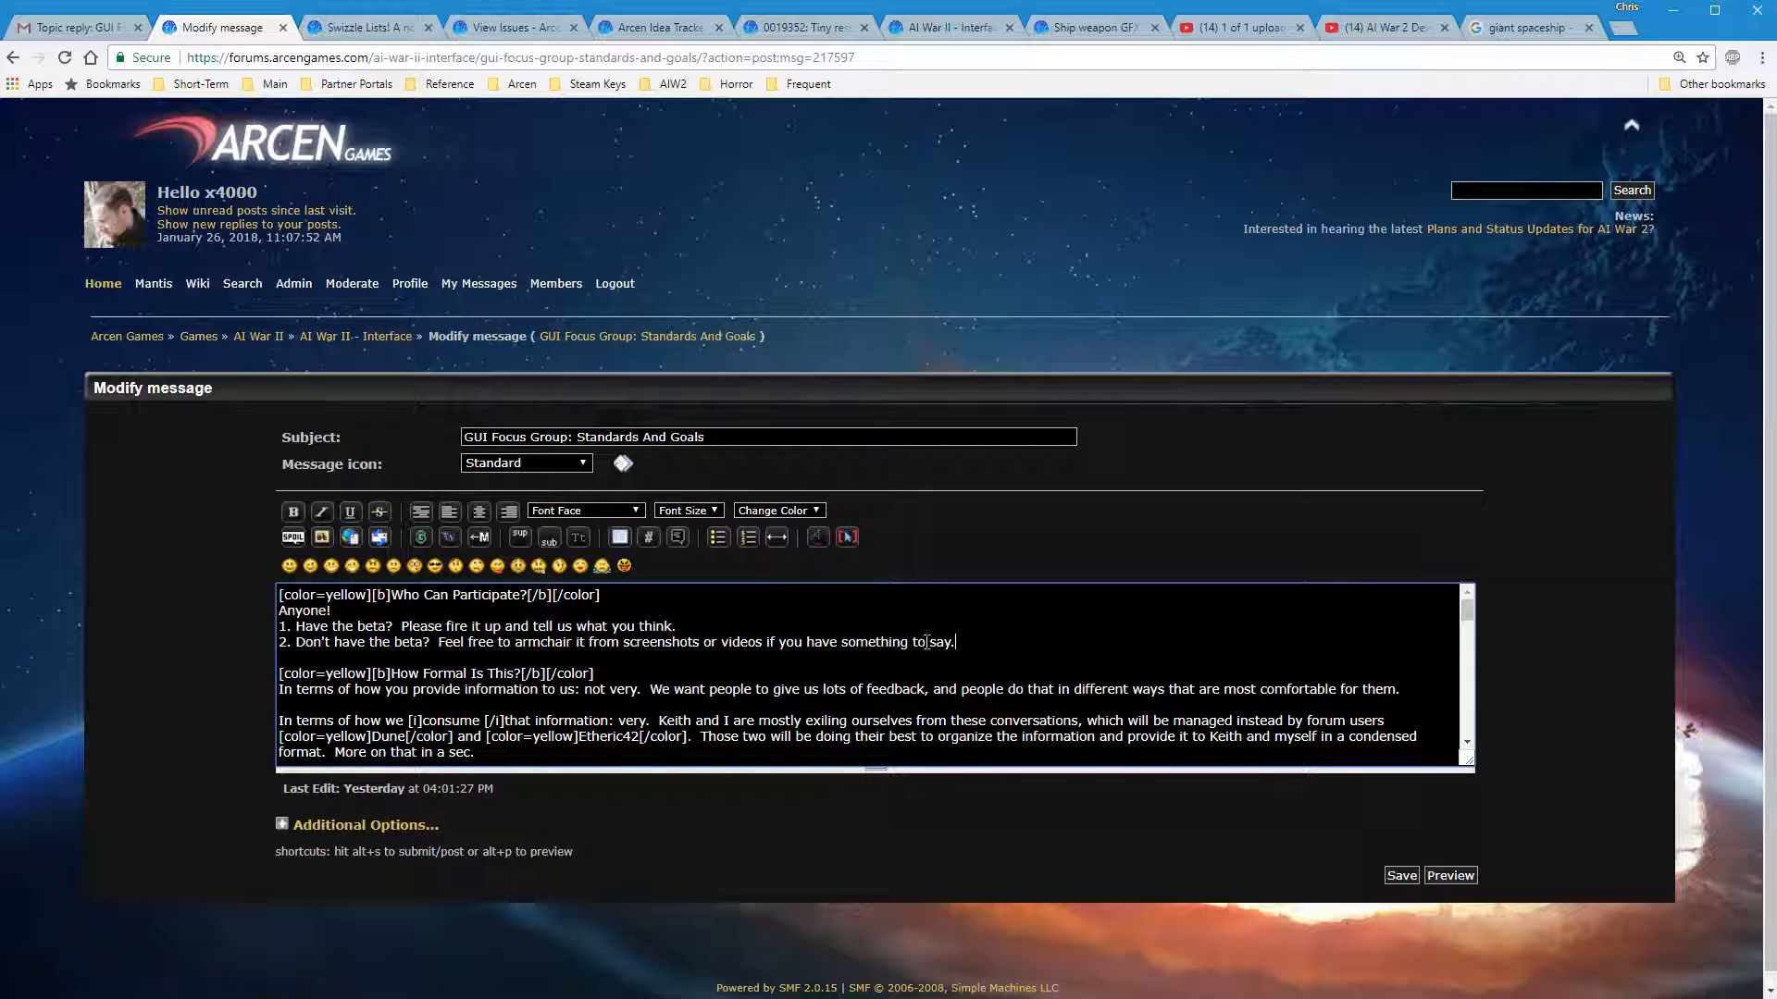
{"action": "left_click", "coordinate": [775, 537]}
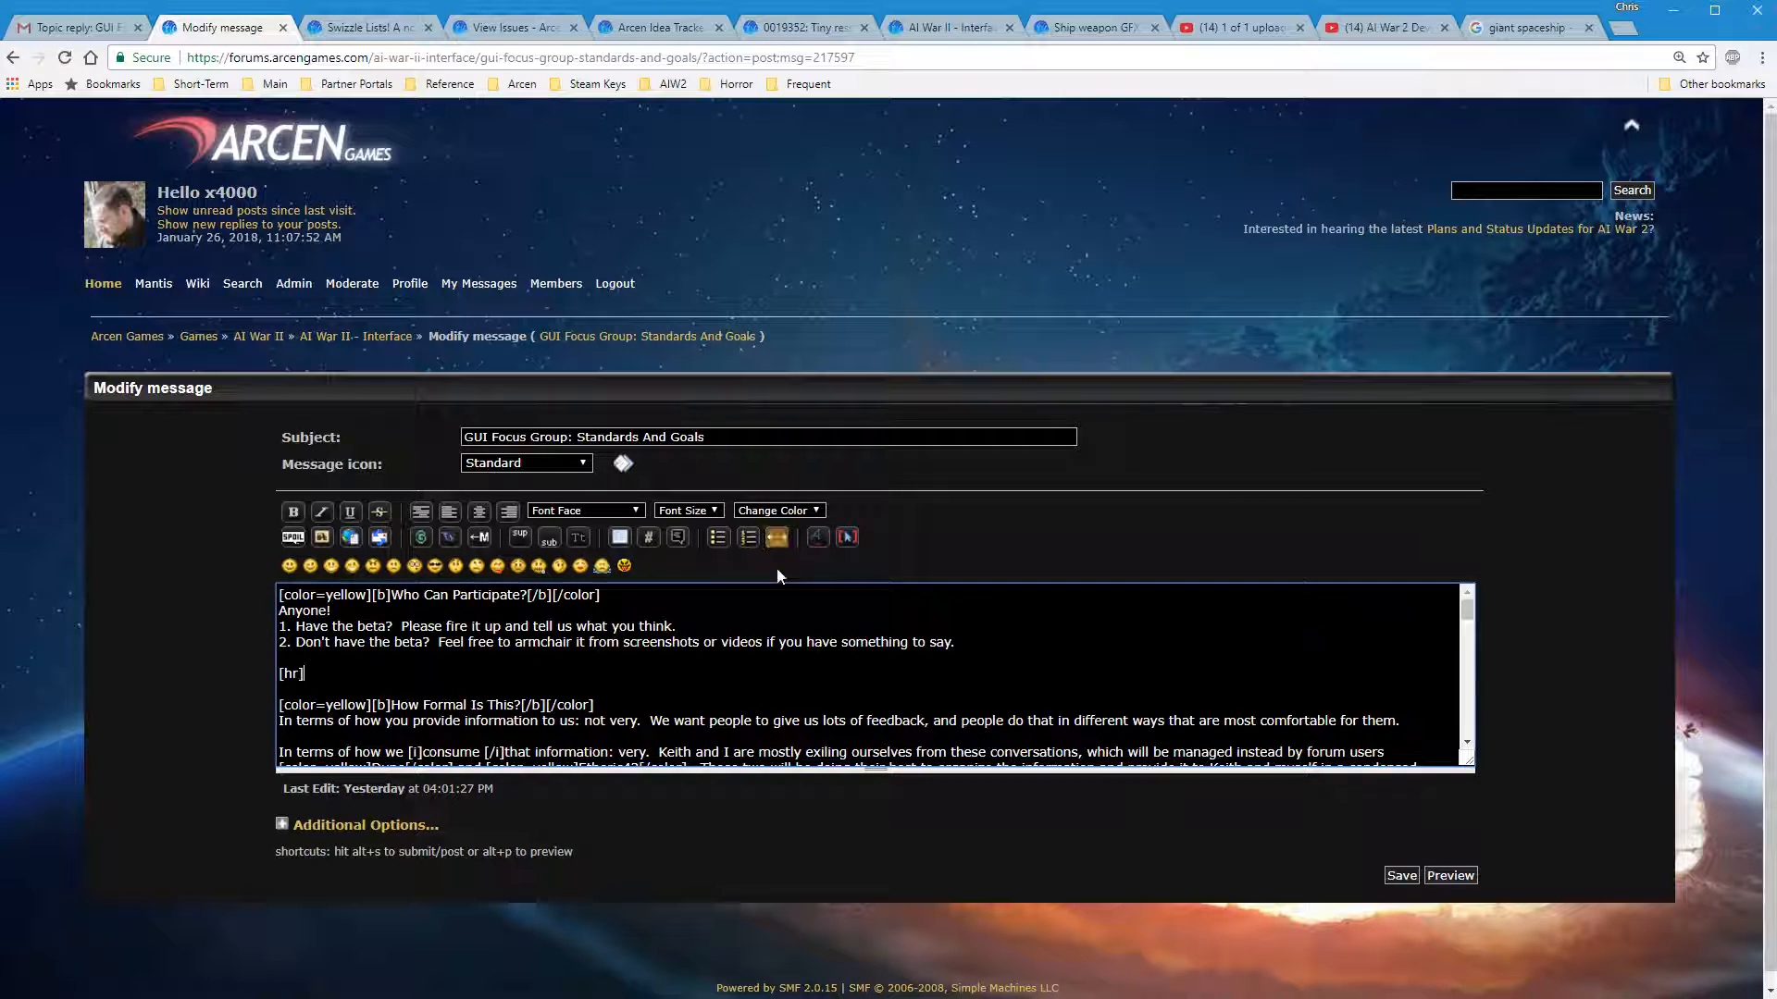
{"action": "scroll", "scroll_direction": "down", "scroll_amount": 3}
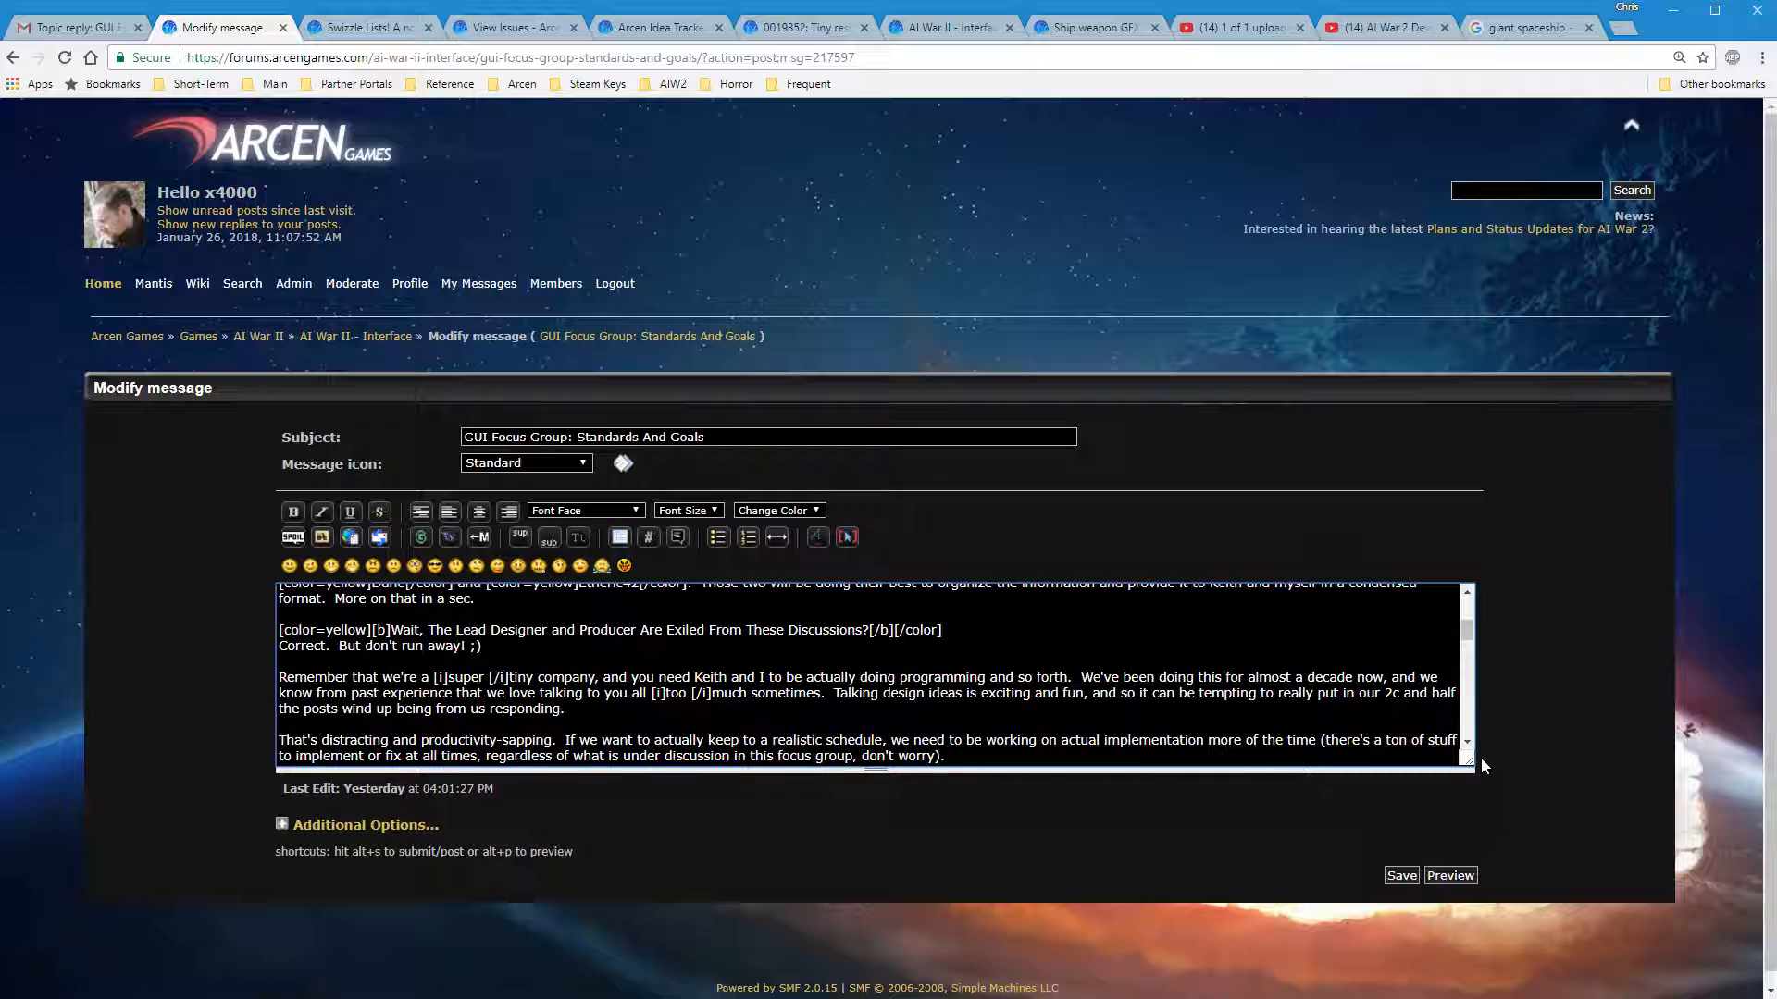
{"action": "scroll", "scroll_direction": "down", "scroll_amount": 3}
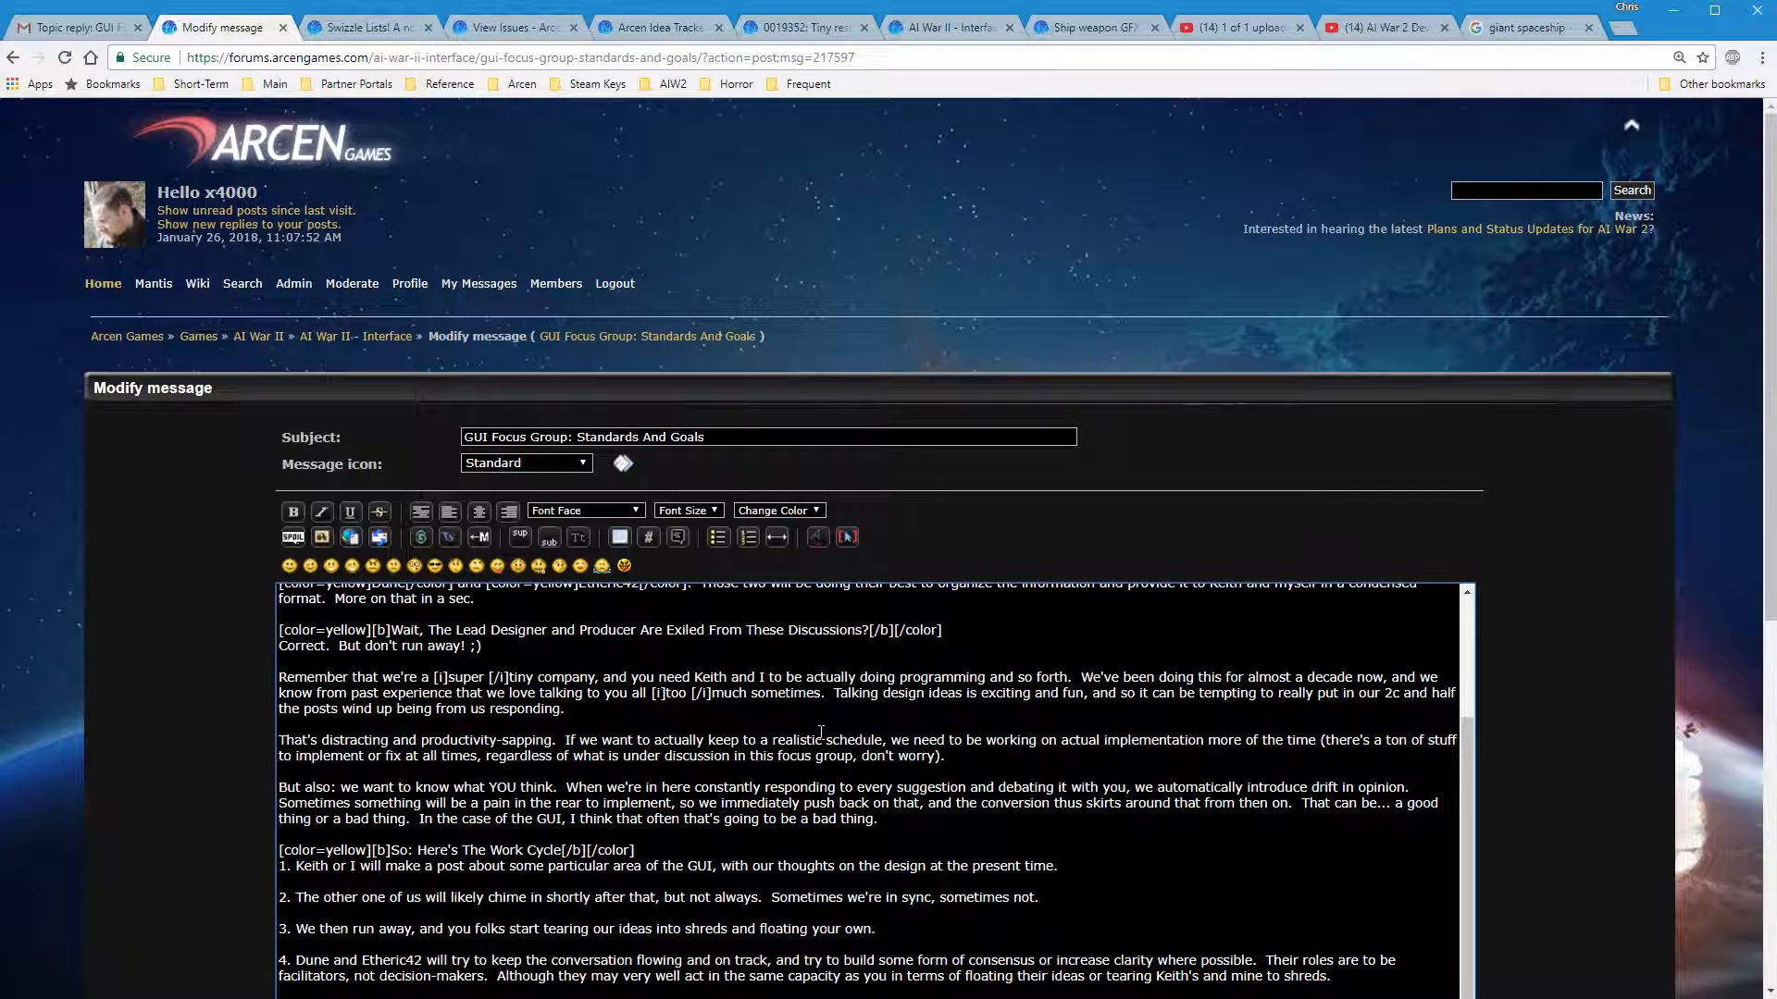
{"action": "scroll", "scroll_direction": "up", "scroll_amount": 3}
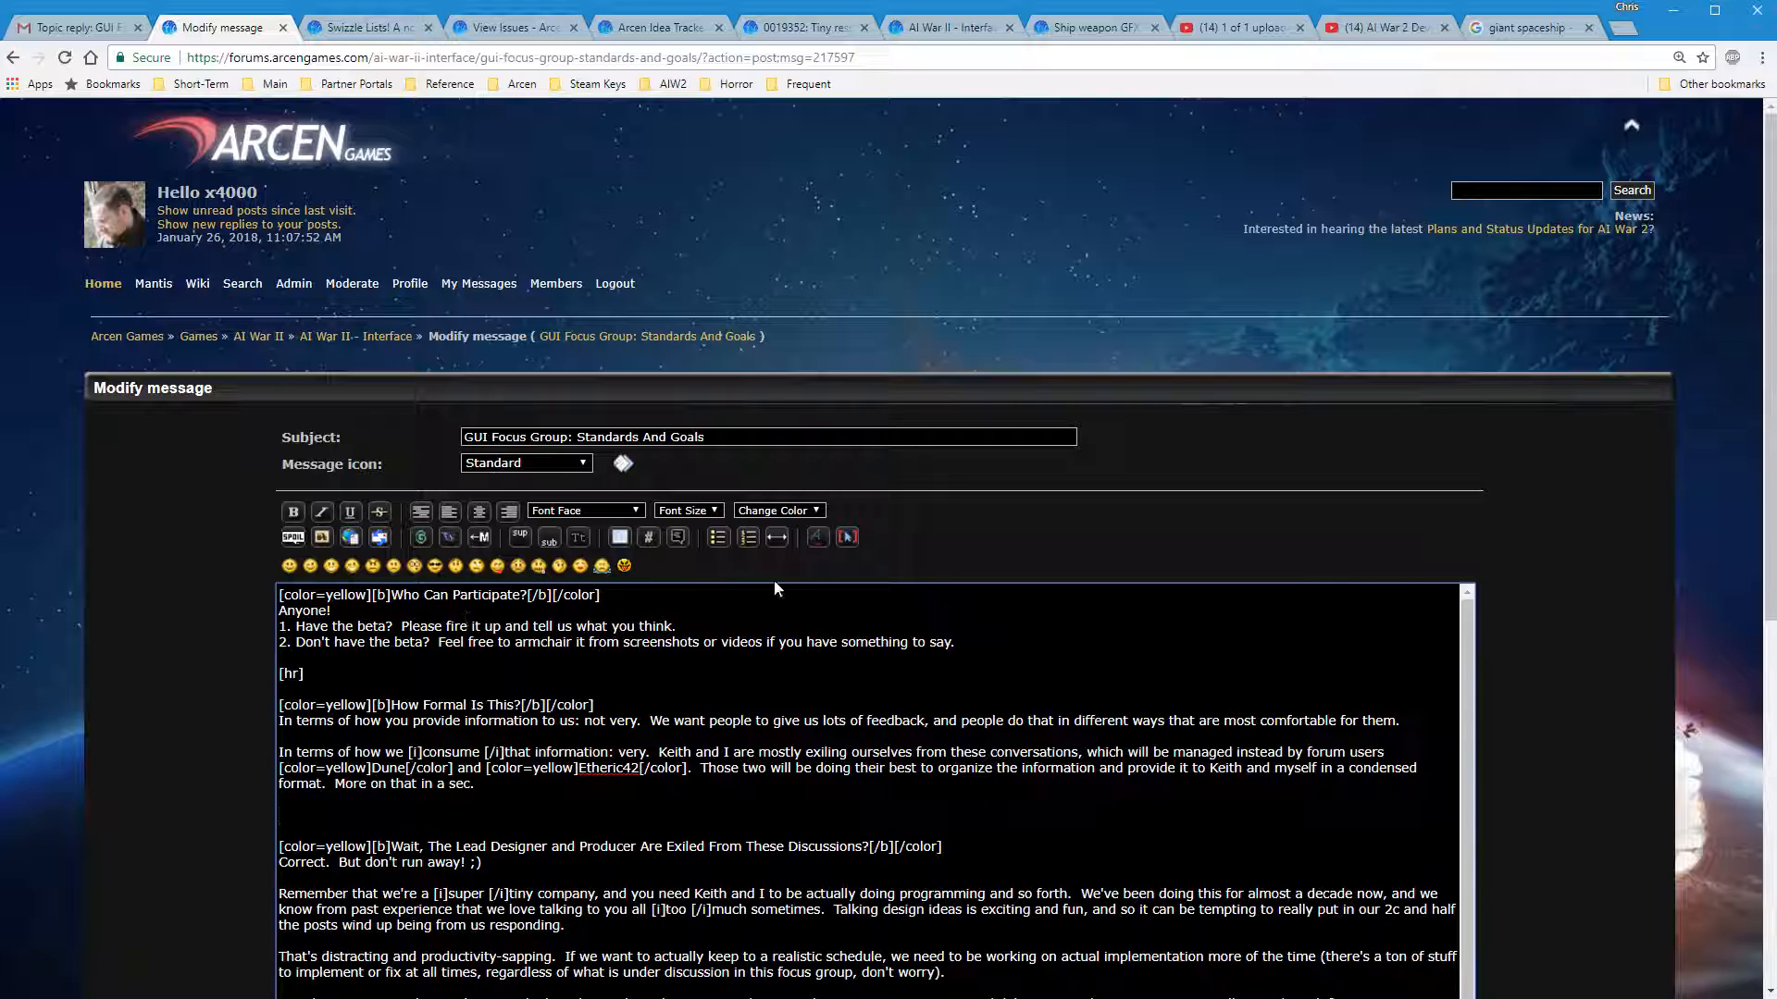
{"action": "scroll", "scroll_direction": "down", "scroll_amount": 3}
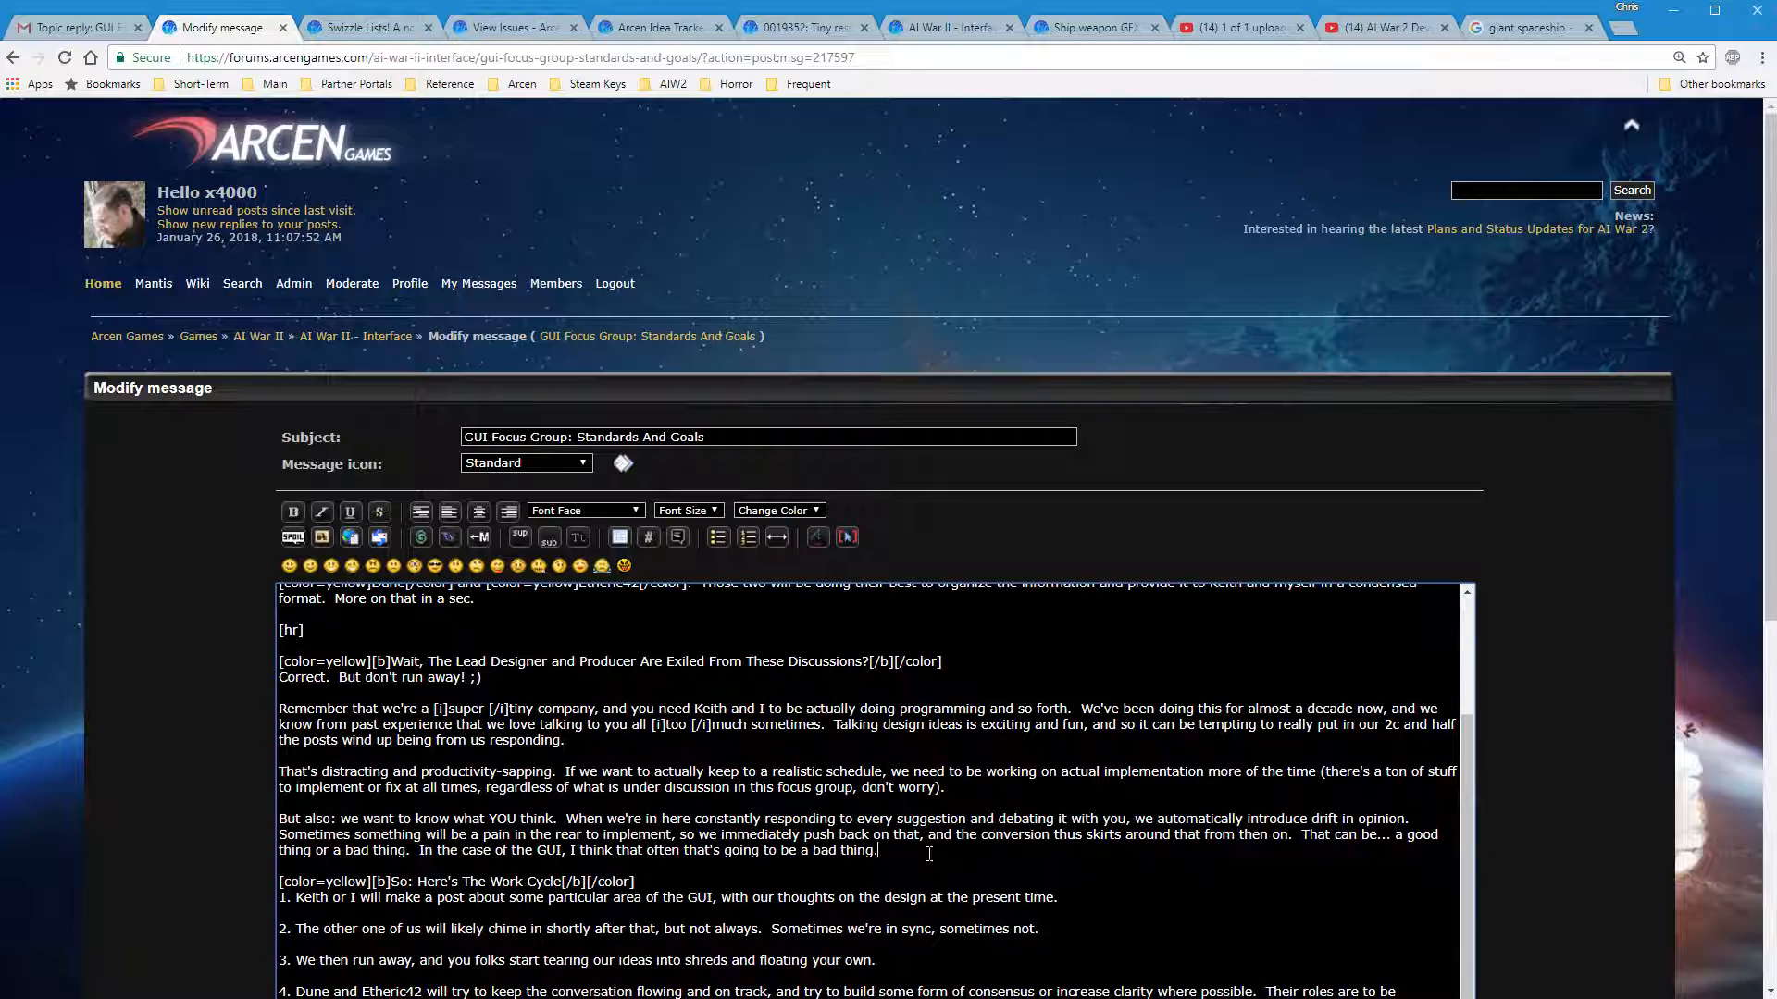
{"action": "scroll", "scroll_direction": "down", "scroll_amount": 3}
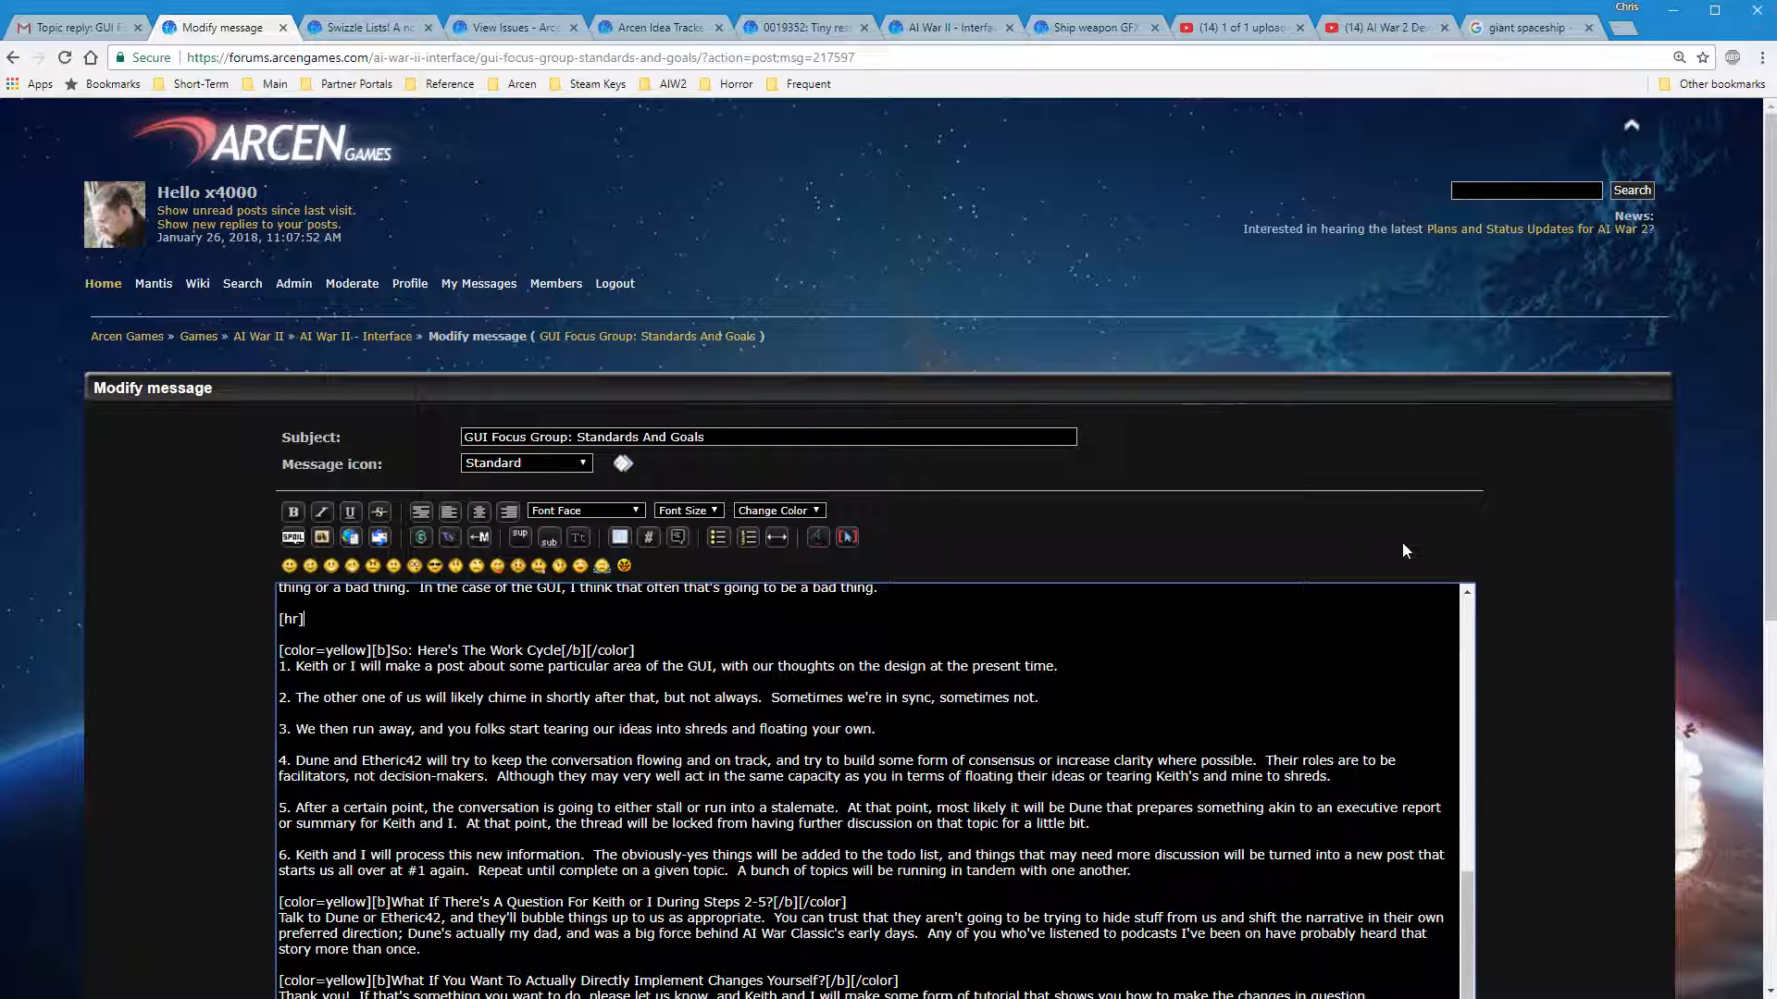
{"action": "scroll", "scroll_direction": "down", "scroll_amount": 3}
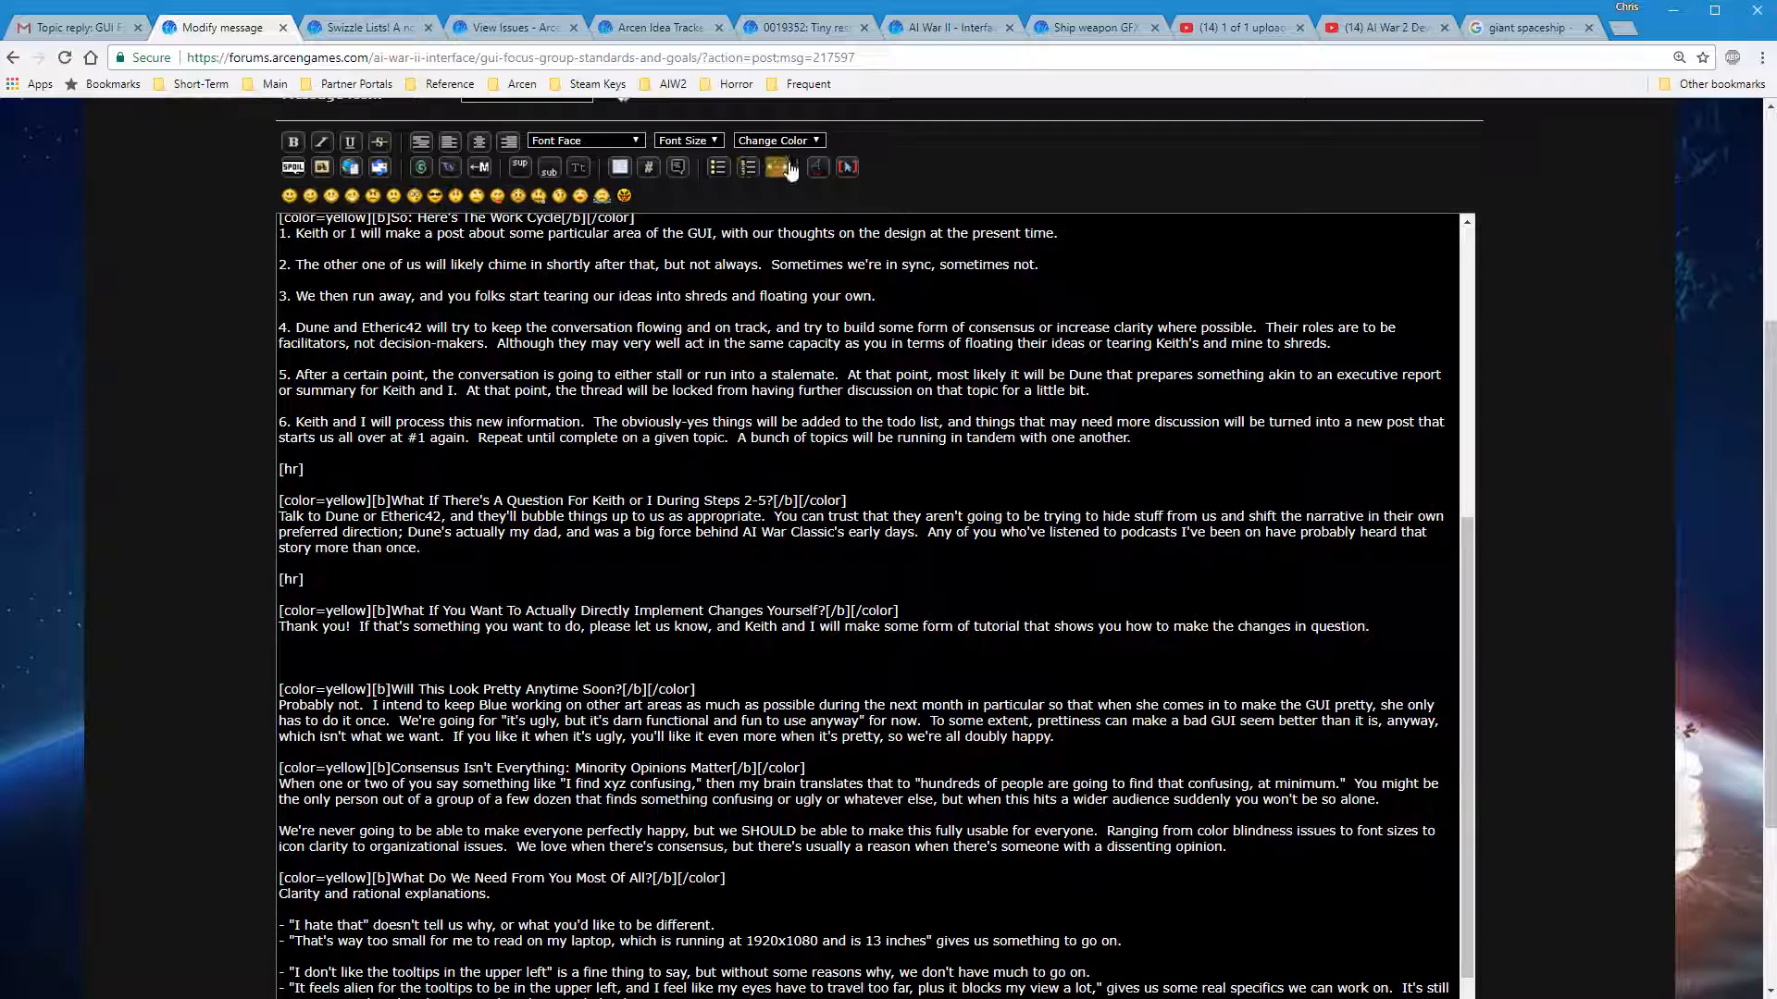
Insert an [hr] after the implement-changes section and review the remaining sections
{"action": "left_click", "coordinate": [776, 168]}
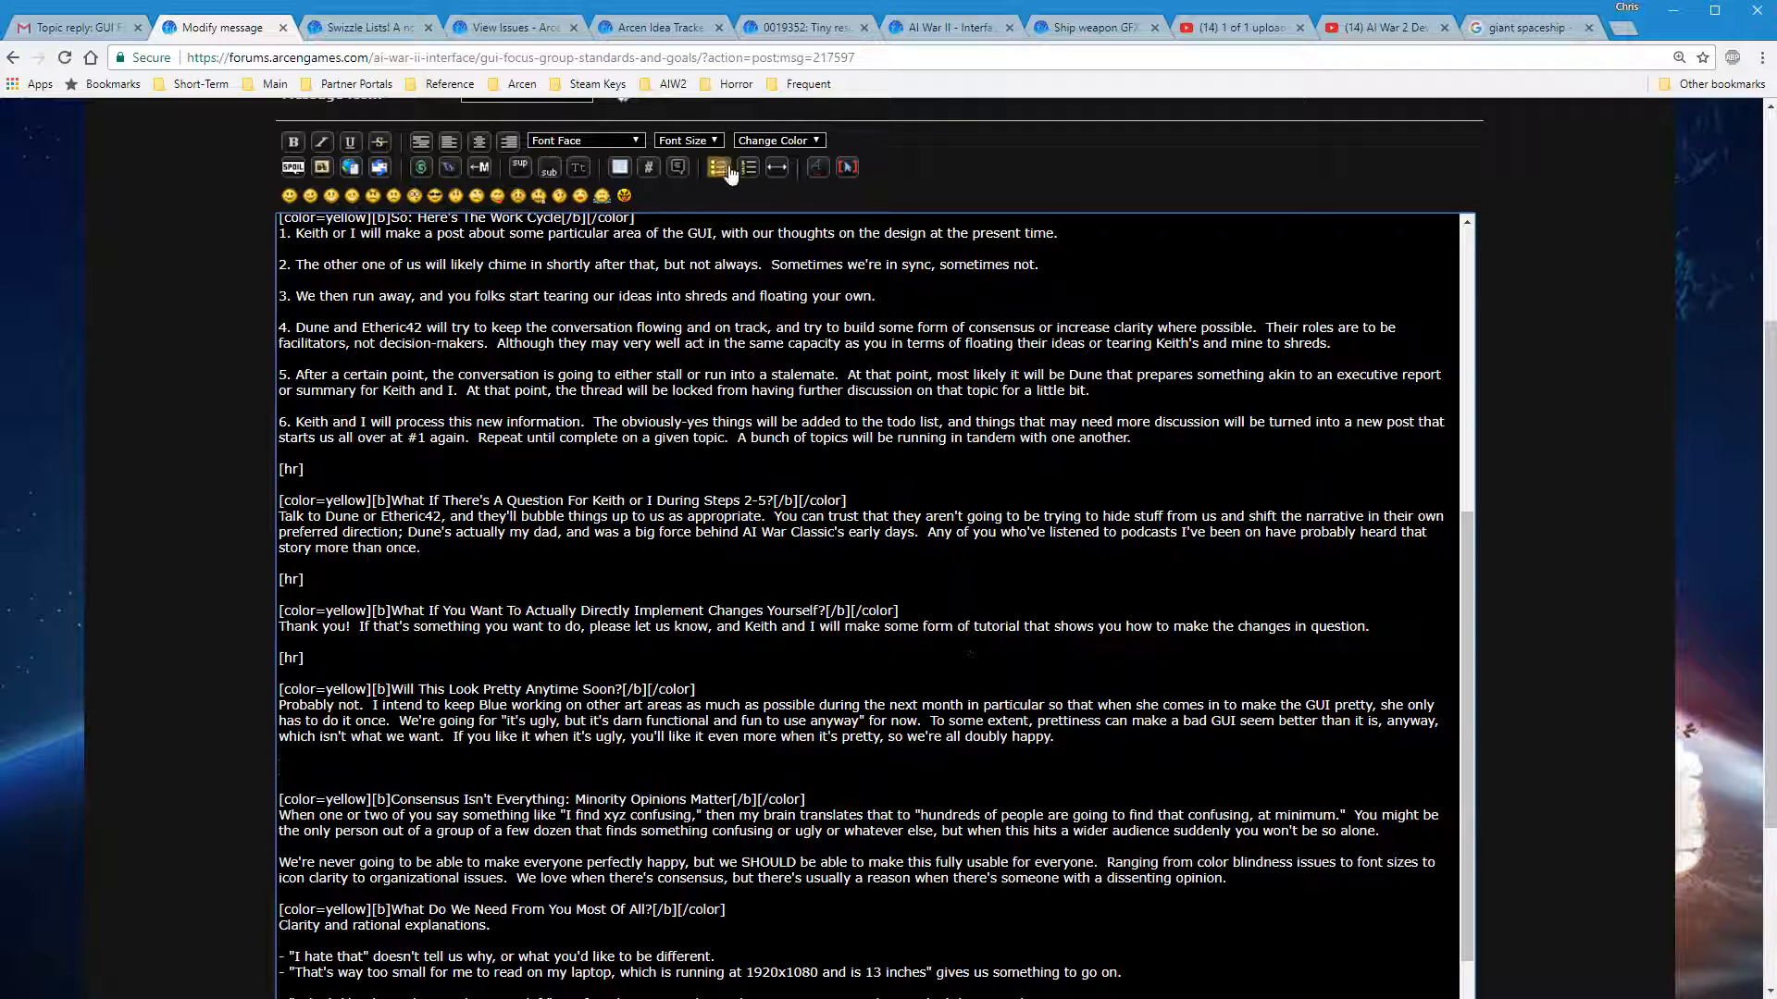
{"action": "scroll", "scroll_direction": "down", "scroll_amount": 3}
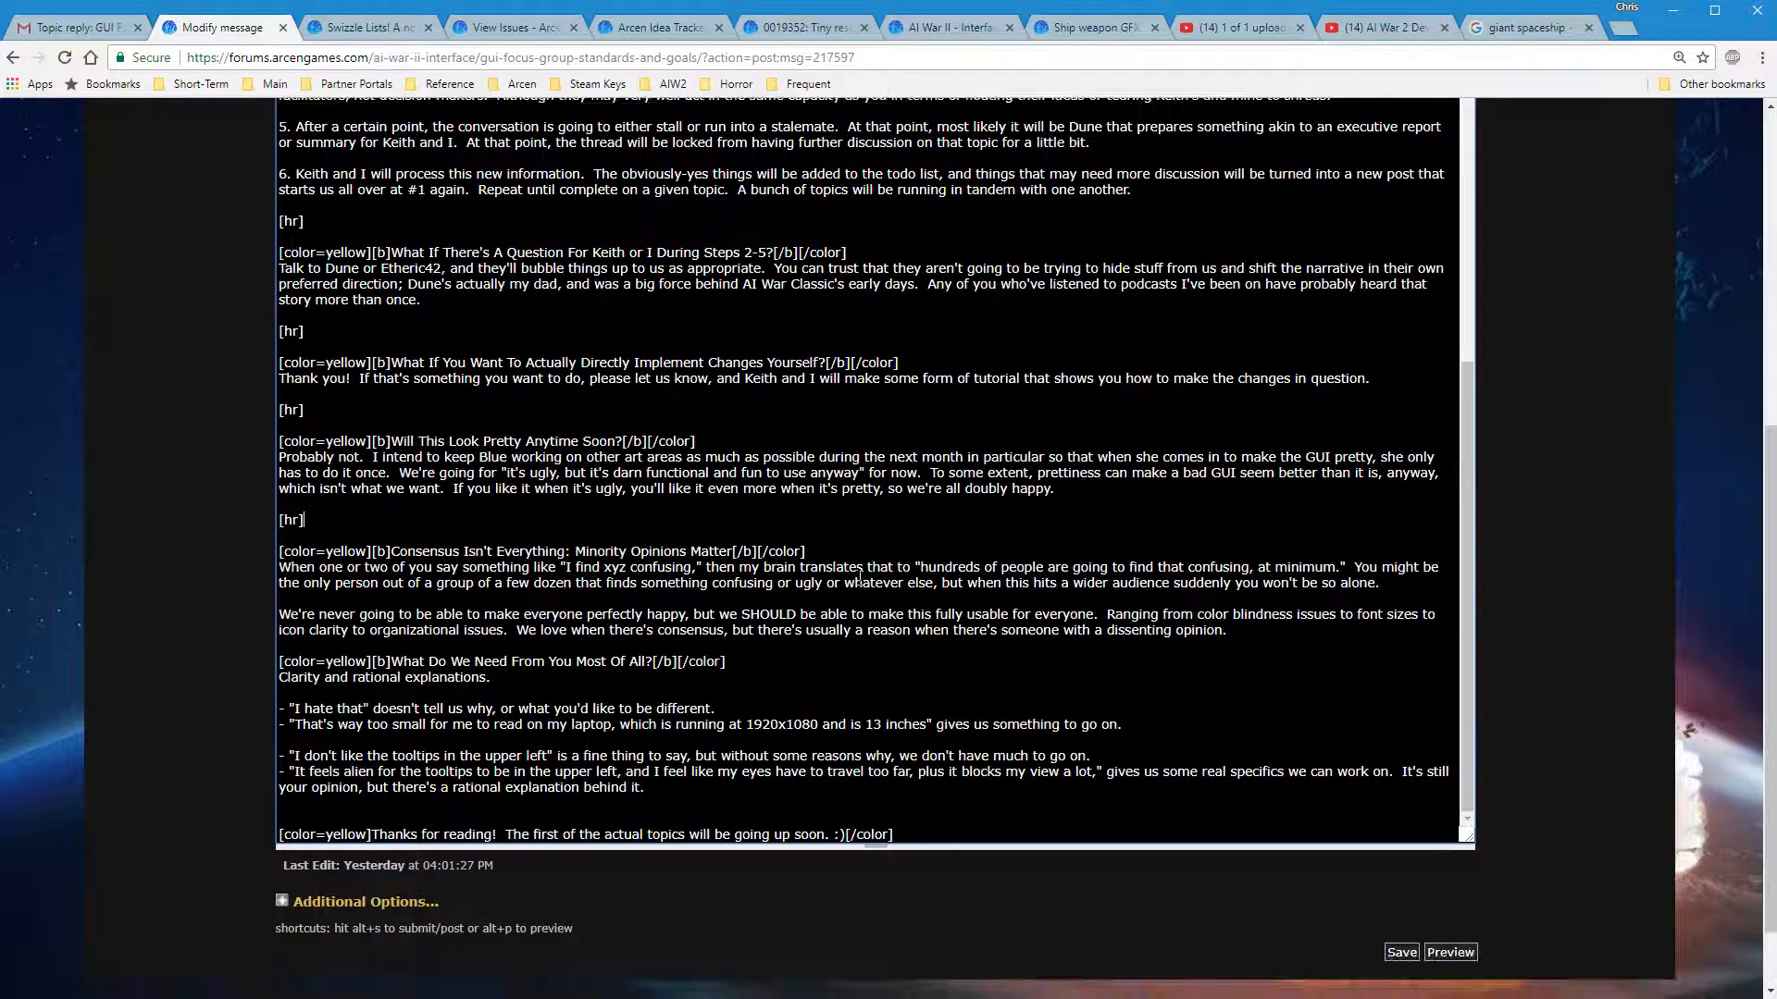
{"action": "scroll", "scroll_direction": "down", "scroll_amount": 3}
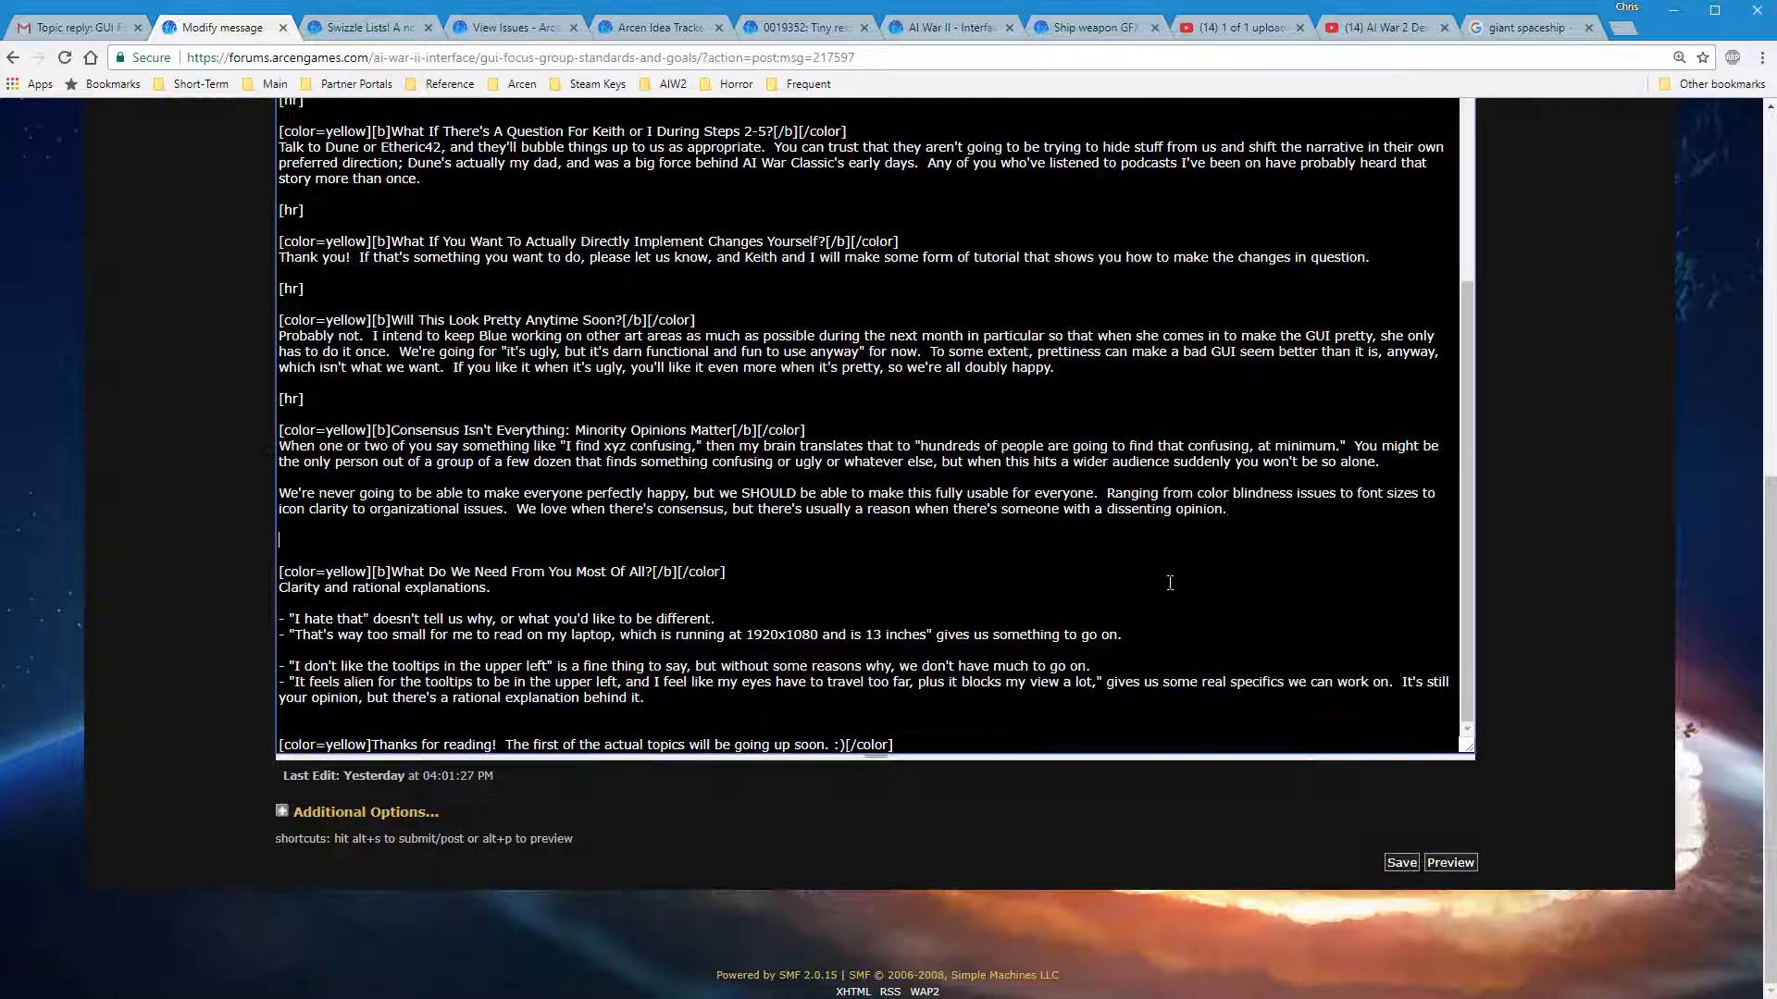
{"action": "scroll", "scroll_direction": "up", "scroll_amount": 3}
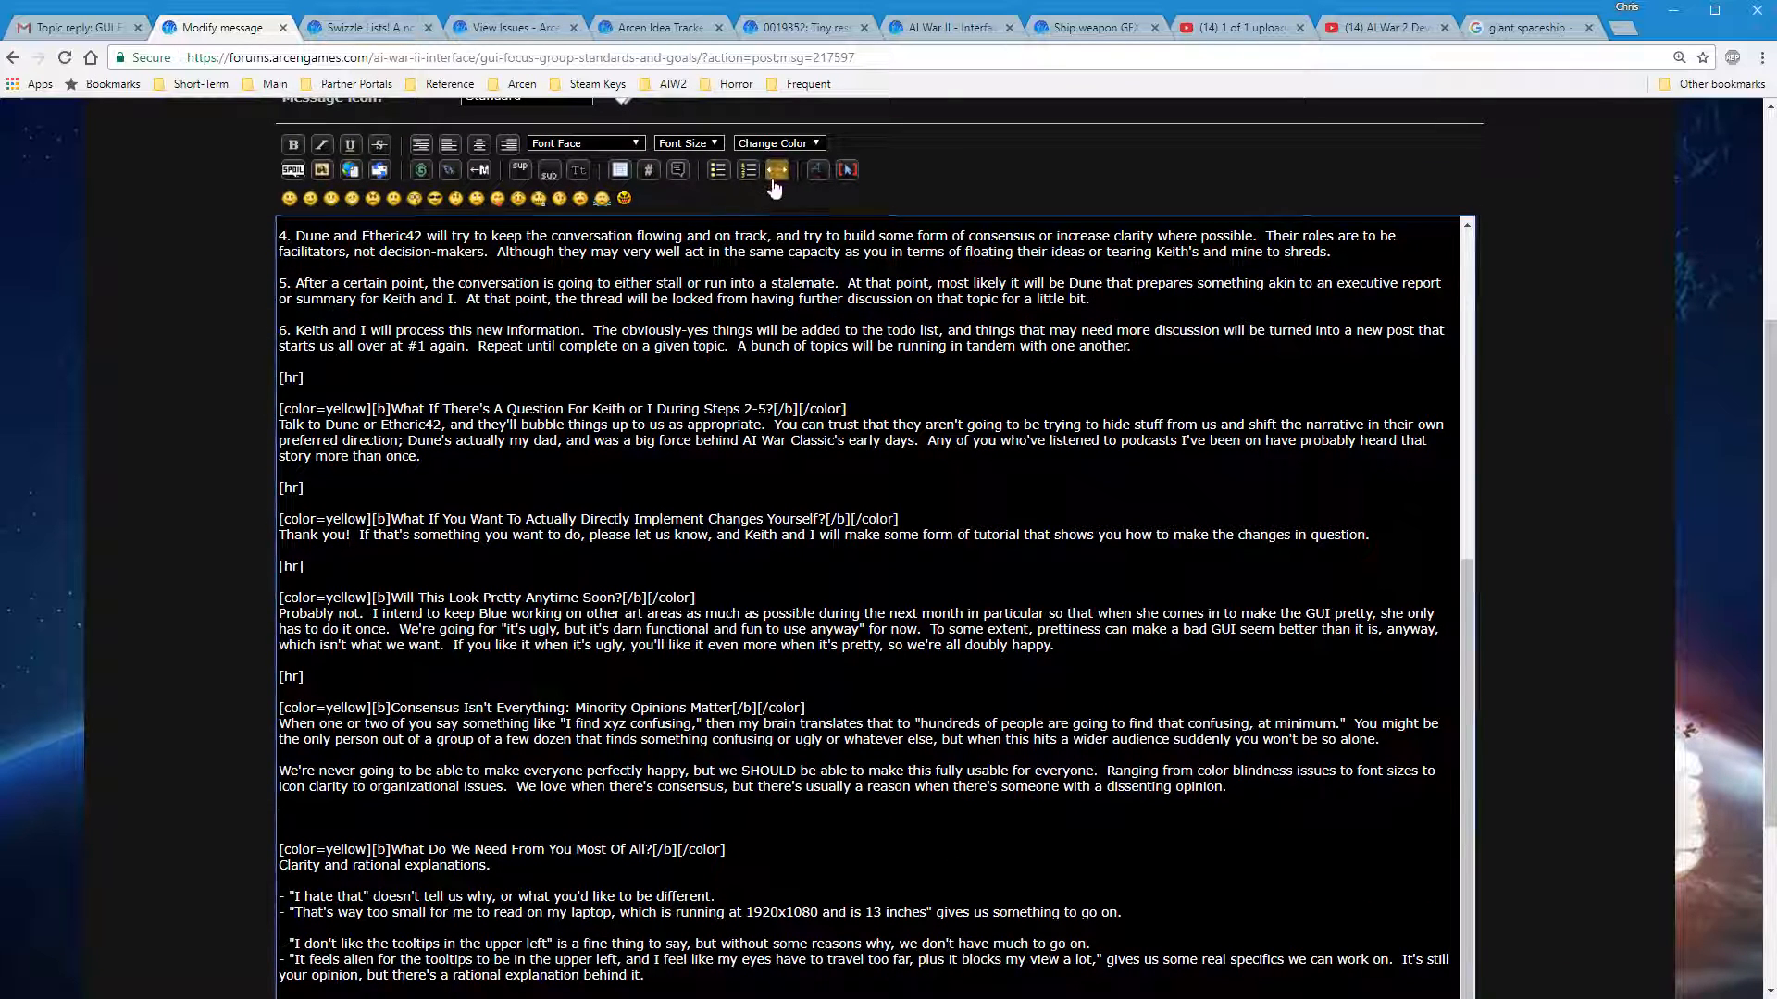
{"action": "scroll", "scroll_direction": "down", "scroll_amount": 3}
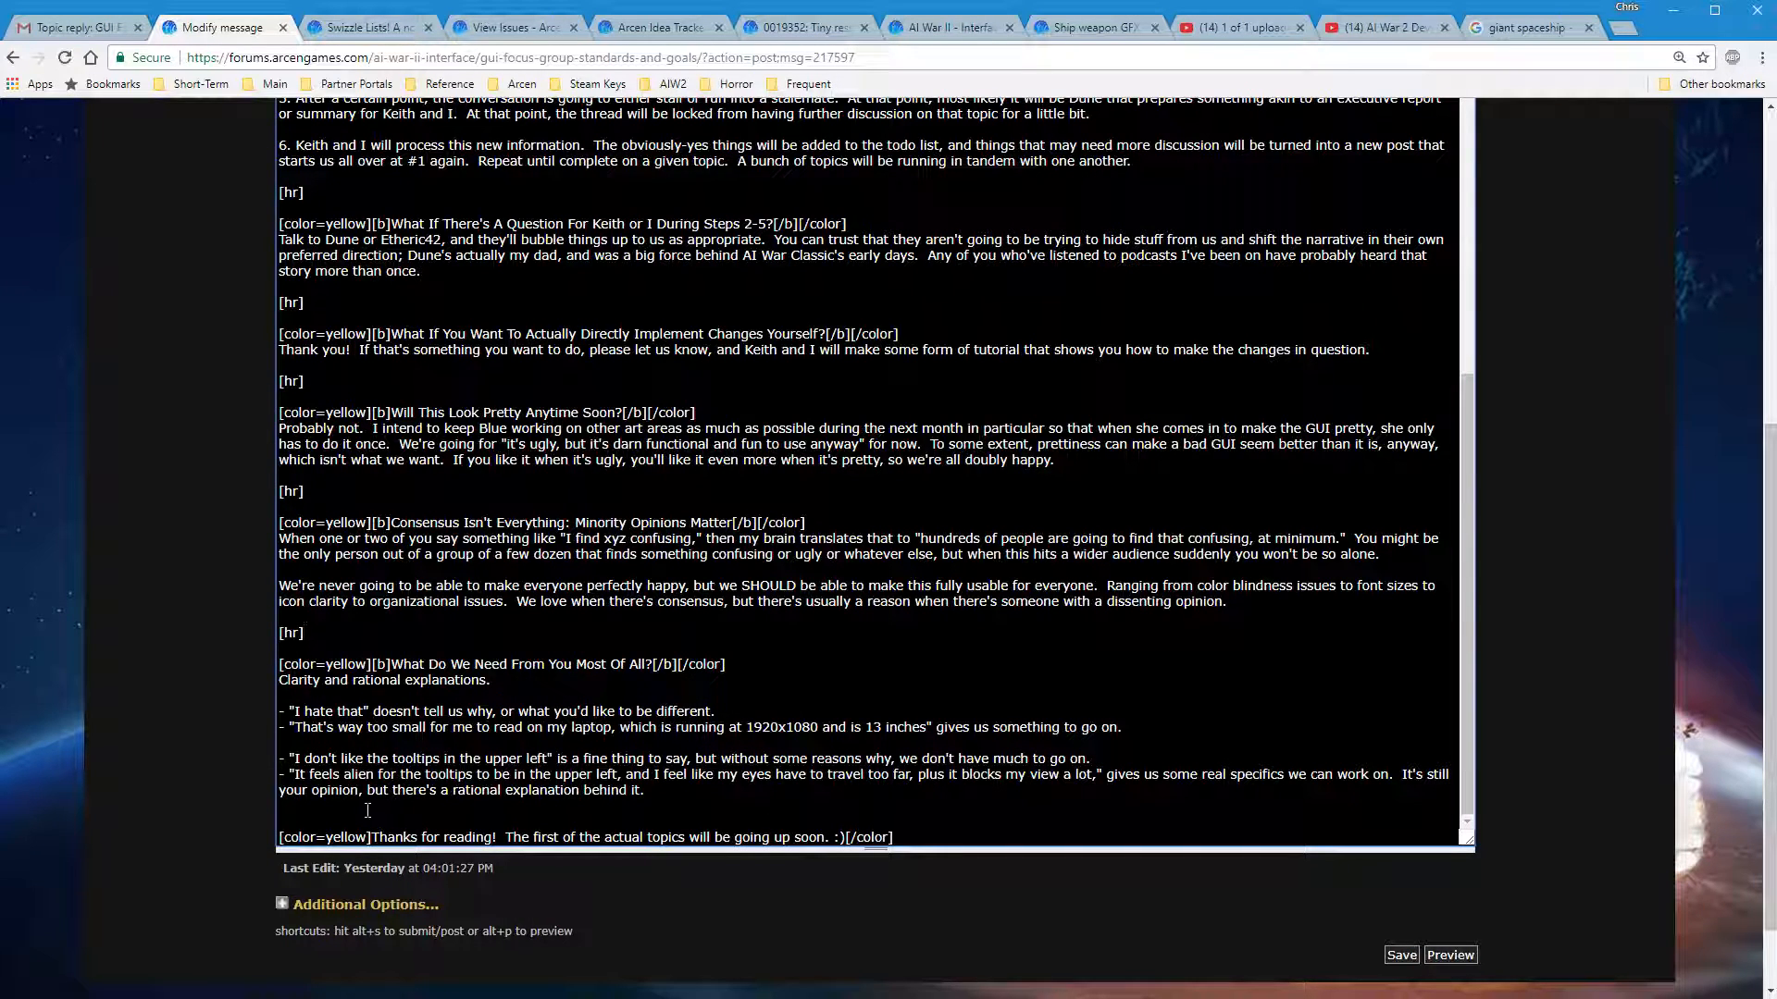
{"action": "scroll", "scroll_direction": "up", "scroll_amount": 3}
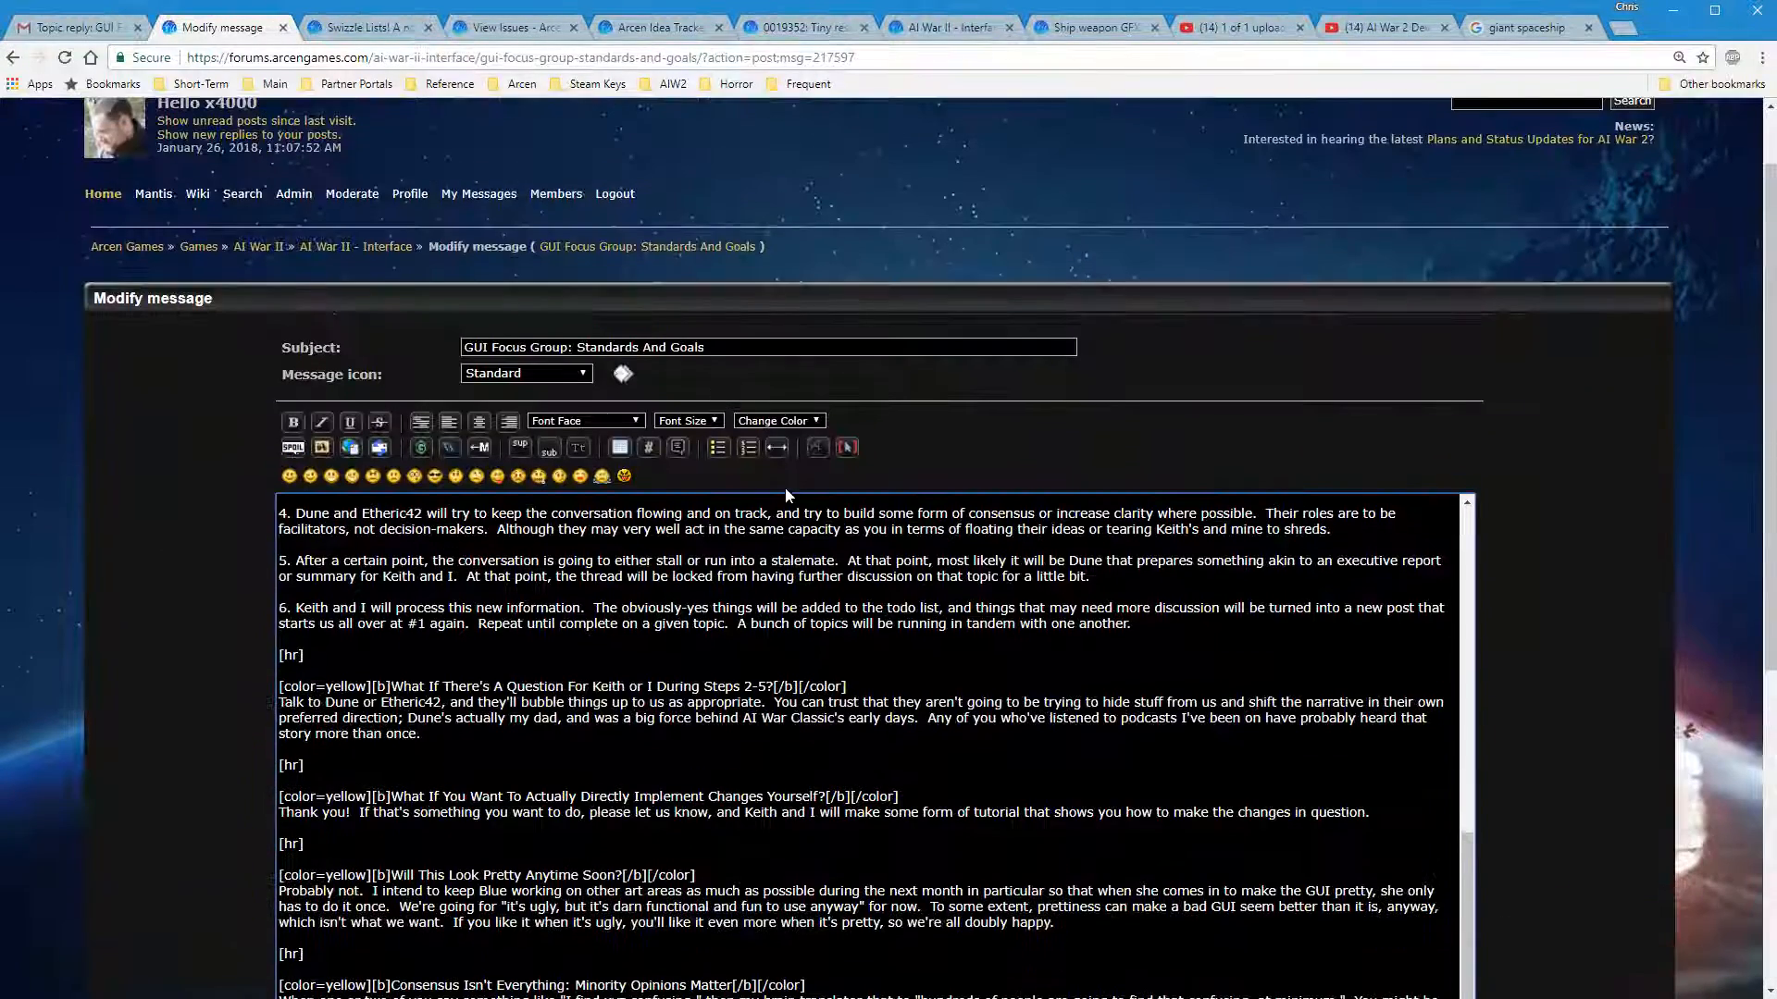
{"action": "scroll", "scroll_direction": "down", "scroll_amount": 3}
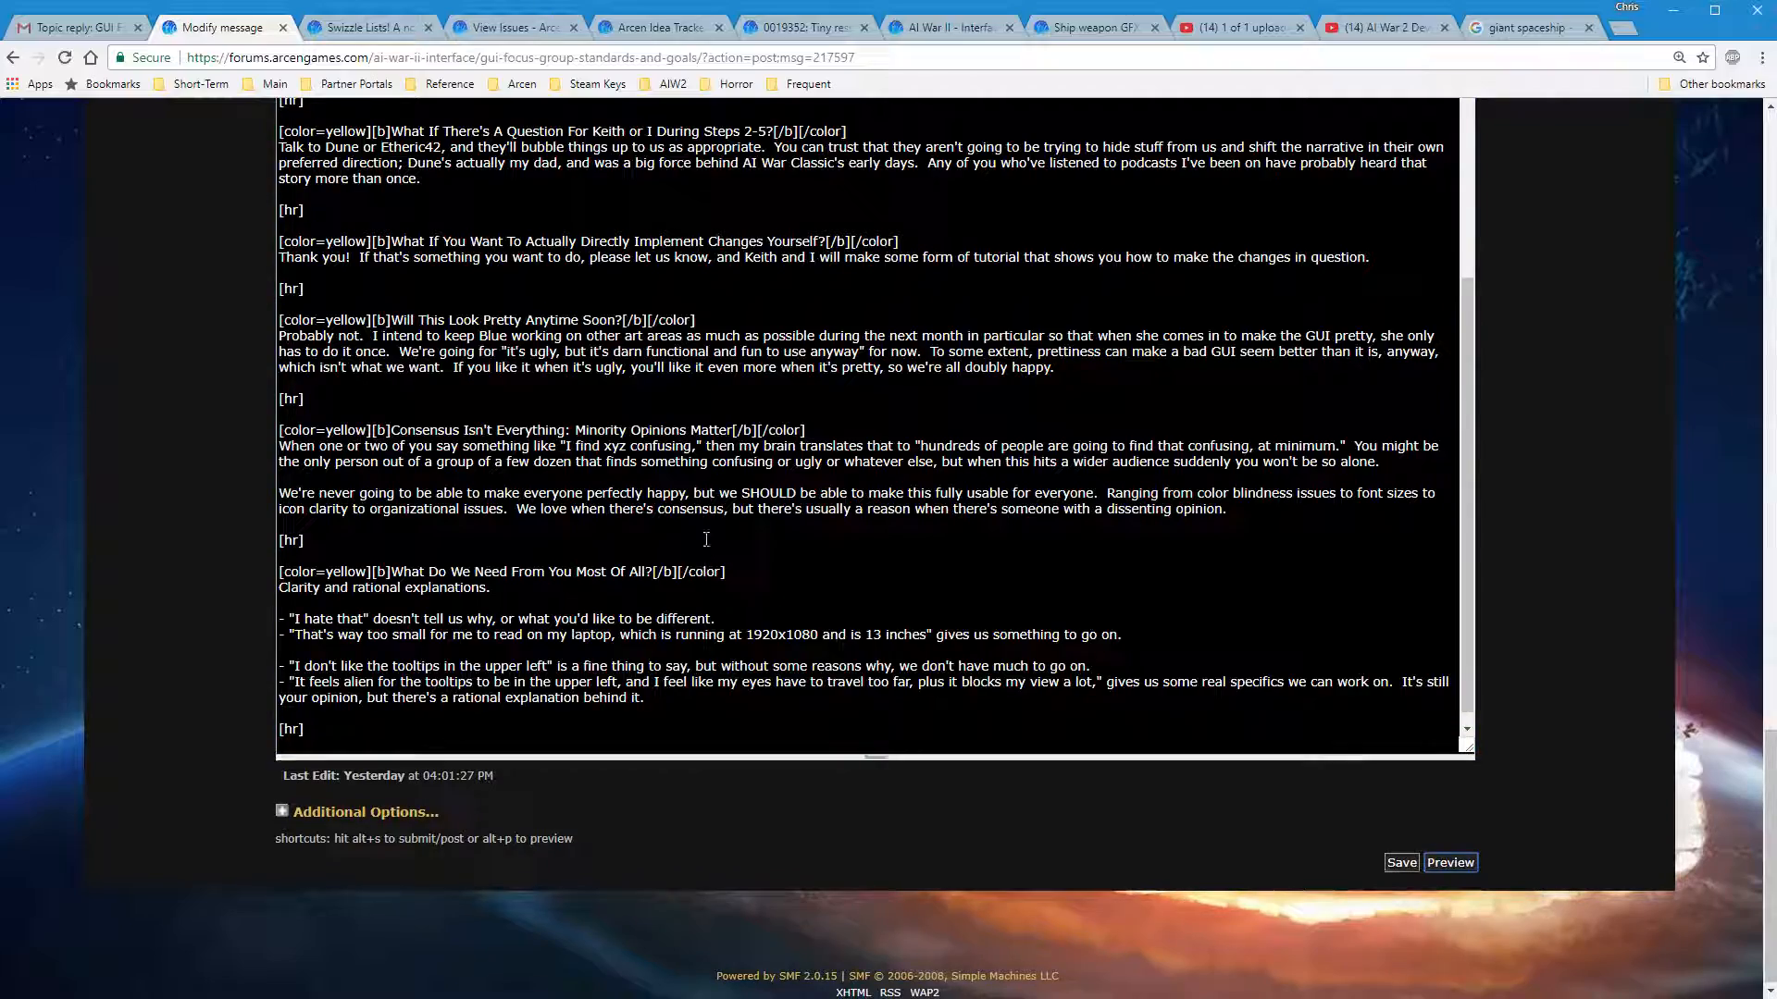
Preview the edited post to confirm horizontal rules divide every section
{"action": "left_click", "coordinate": [1449, 863]}
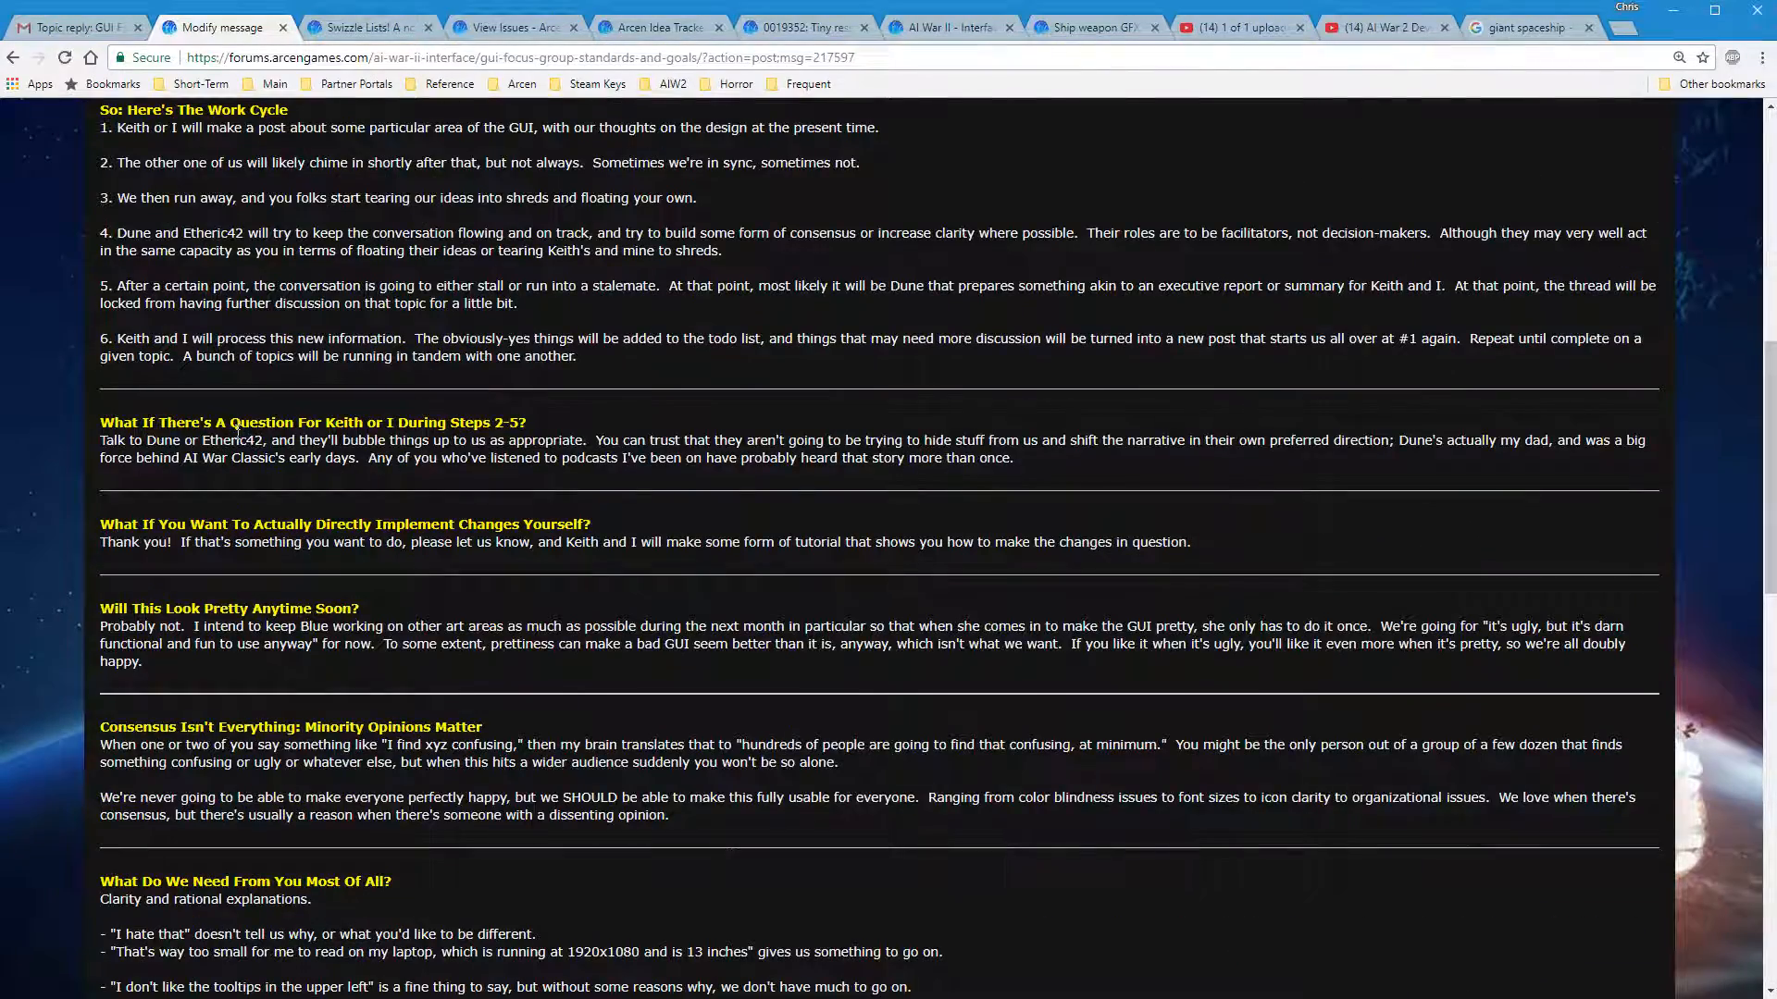
{"action": "scroll", "scroll_direction": "up", "scroll_amount": 3}
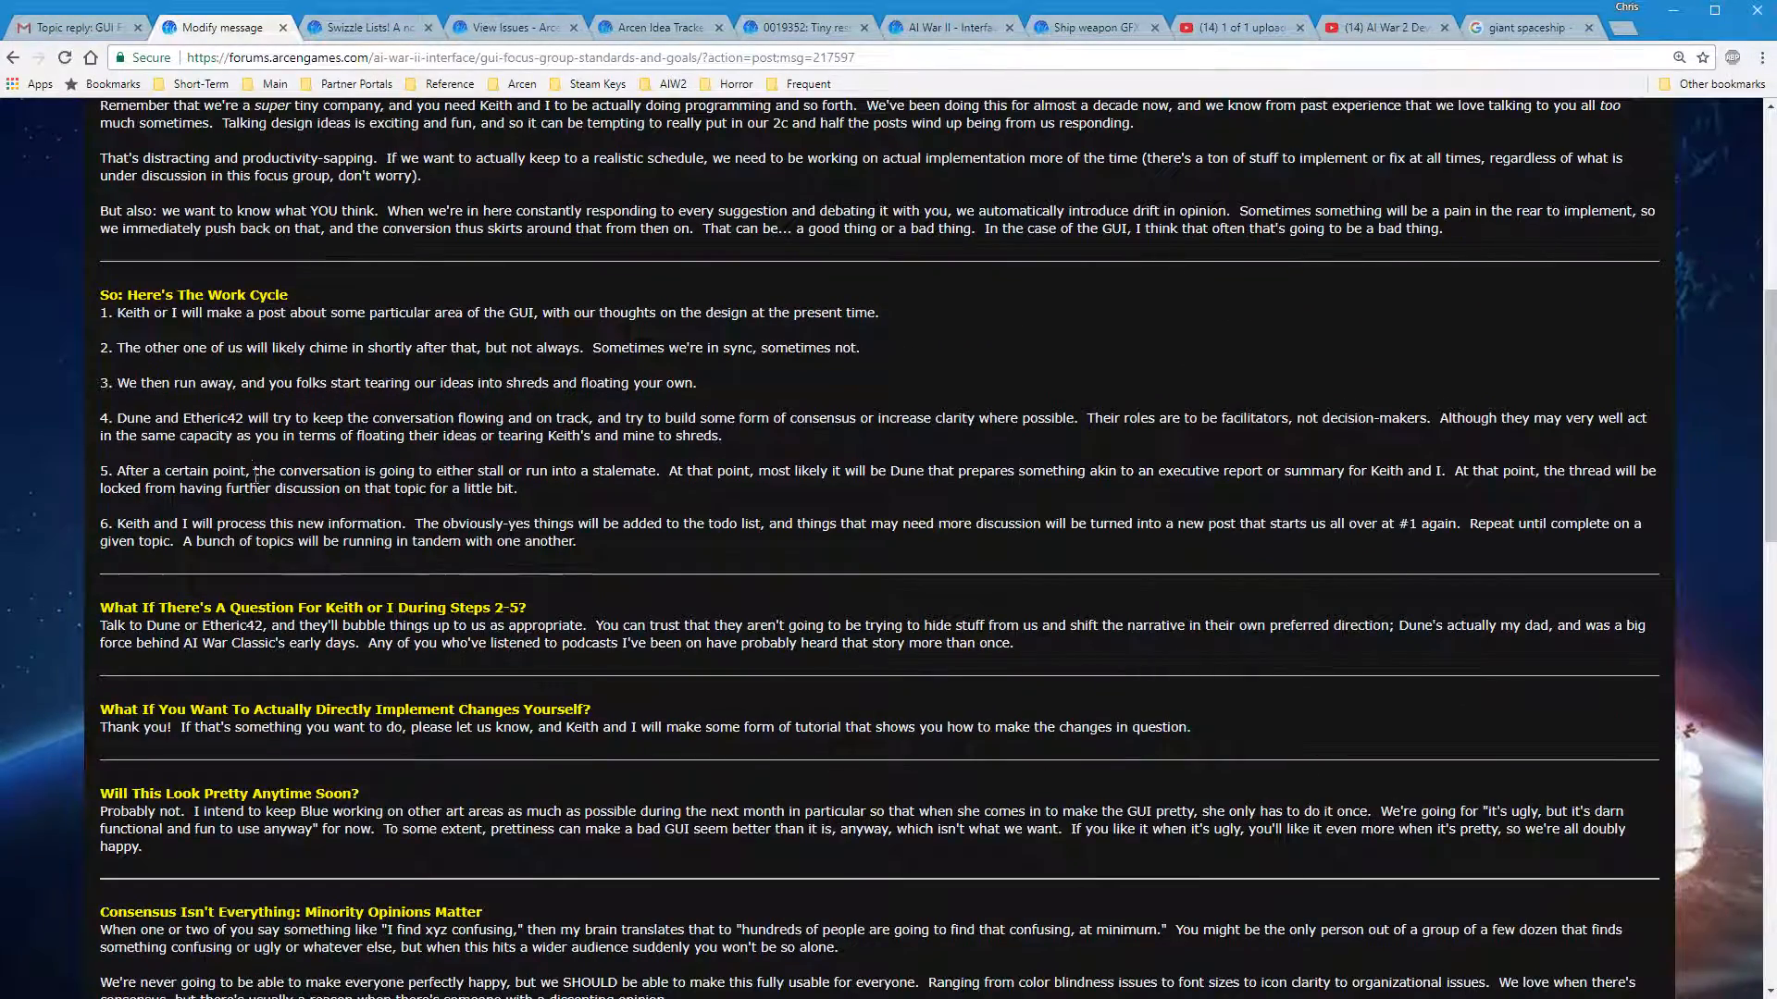
{"action": "mouse_move", "coordinate": [1149, 470]}
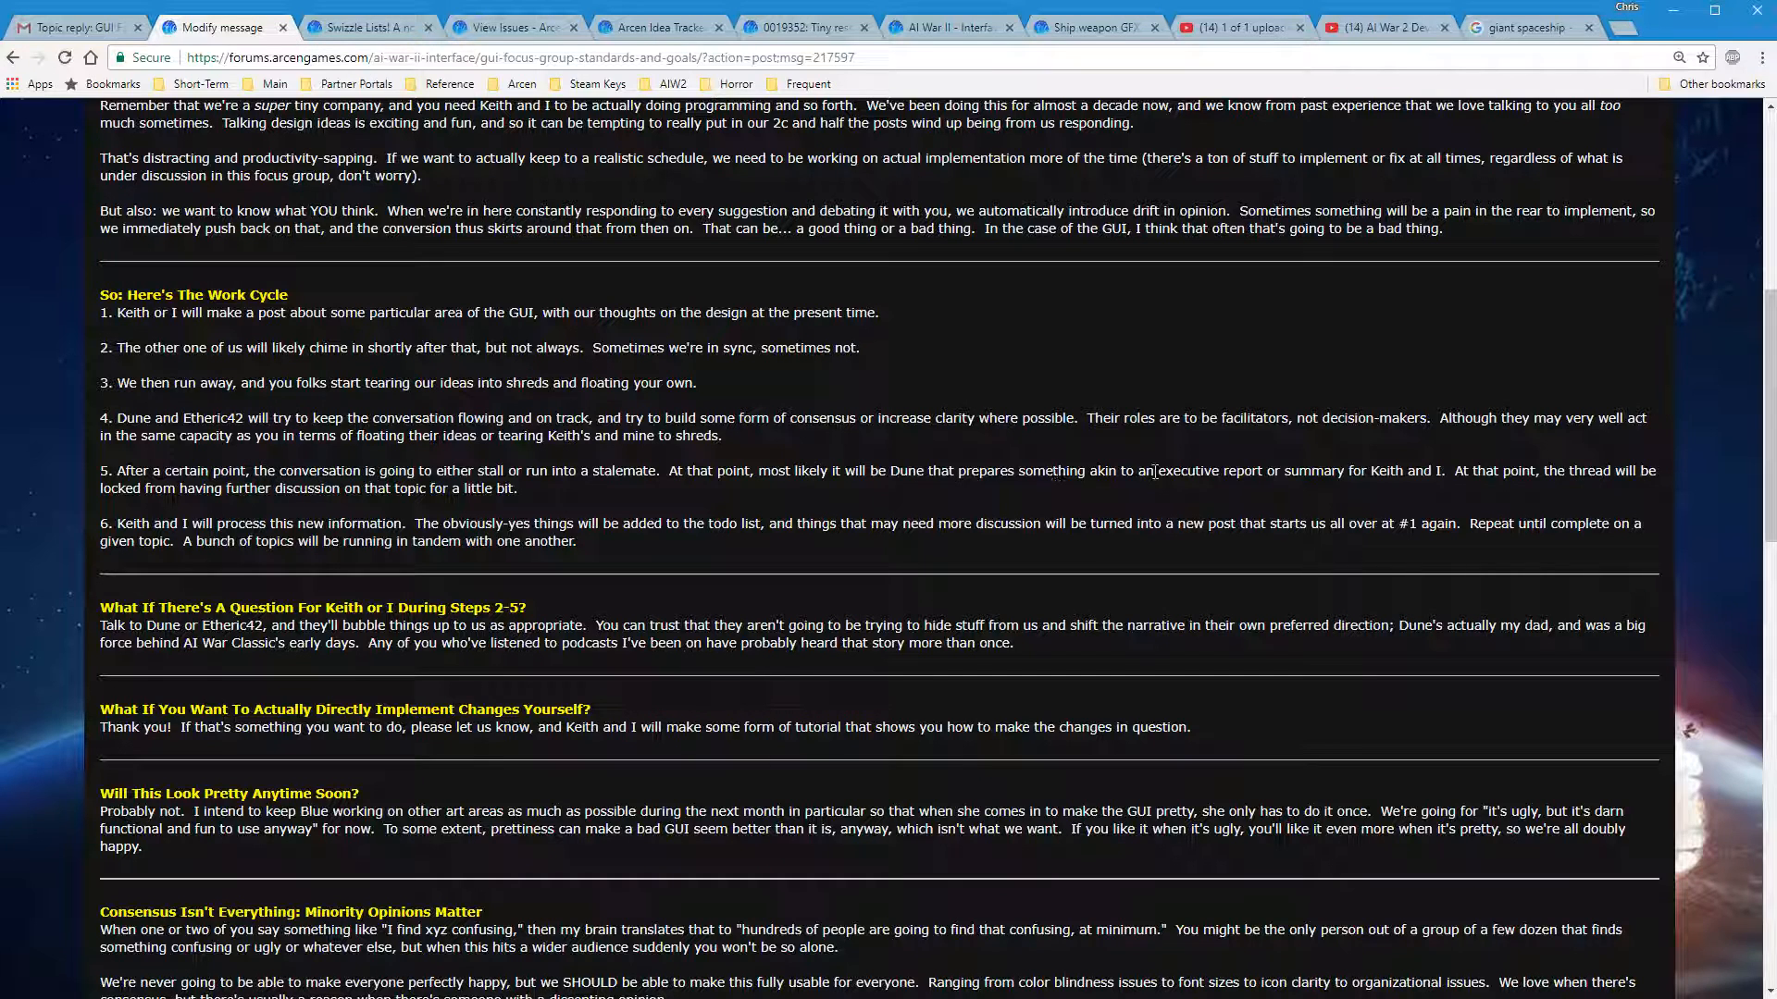
{"action": "mouse_move", "coordinate": [982, 557]}
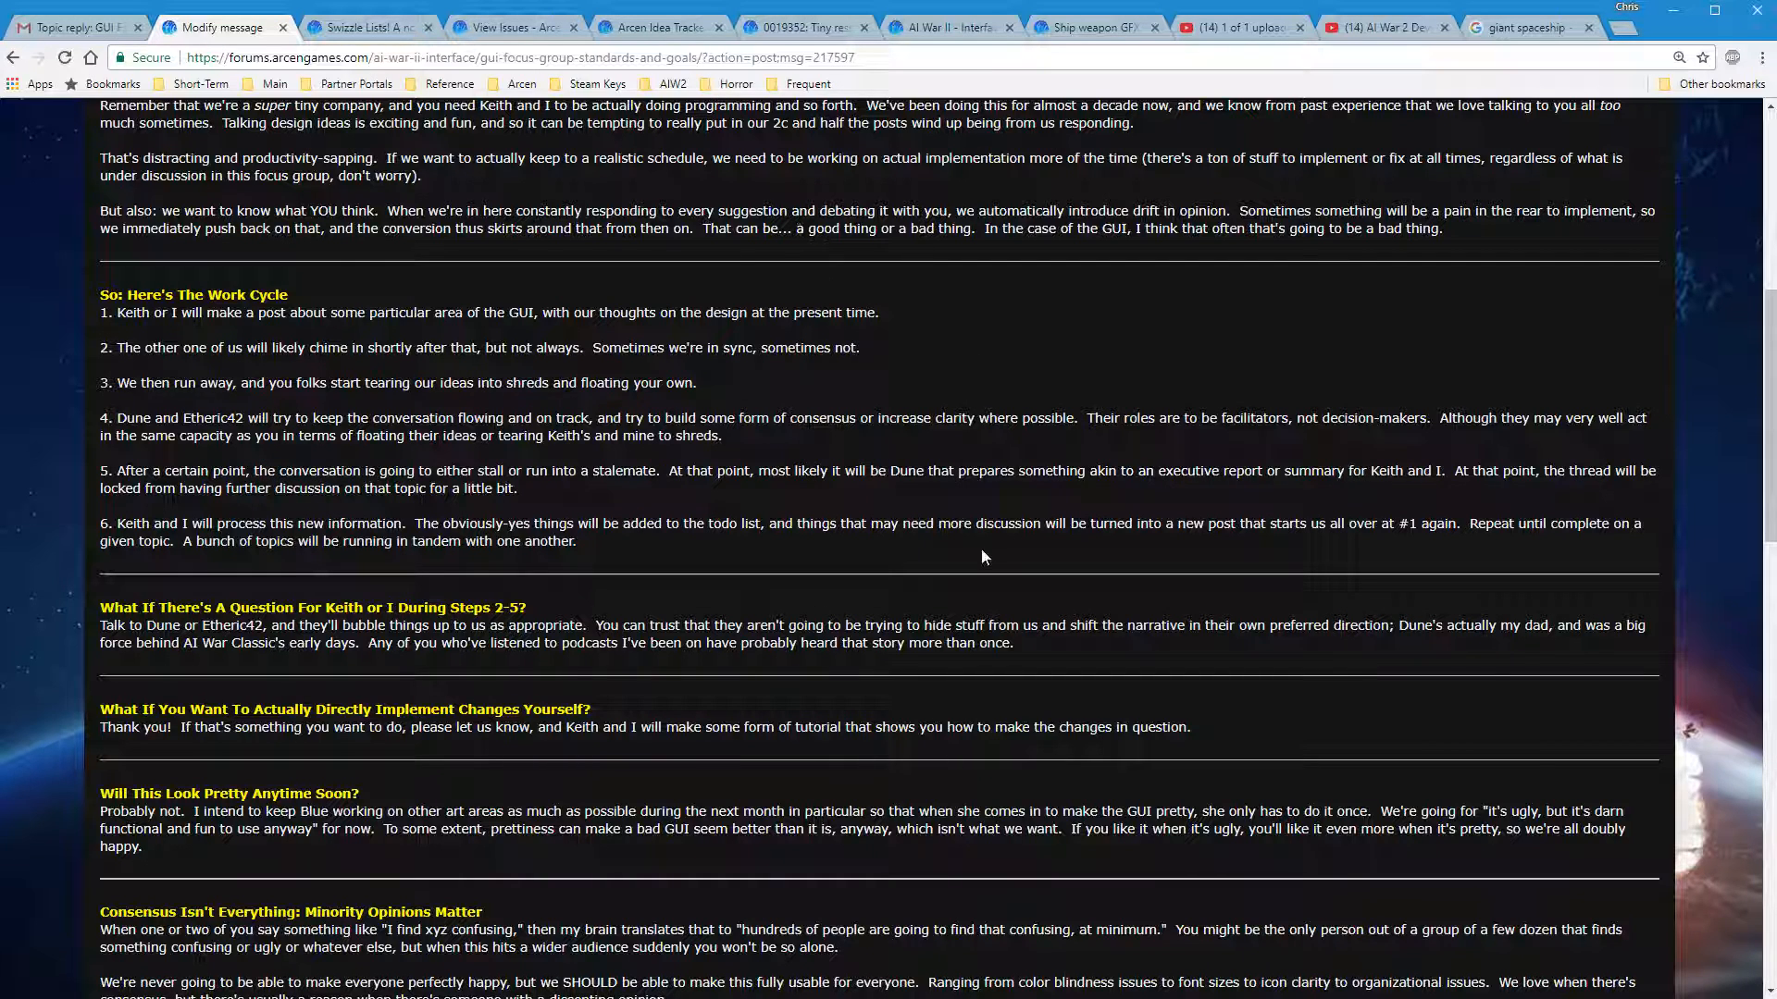
{"action": "mouse_move", "coordinate": [1042, 583]}
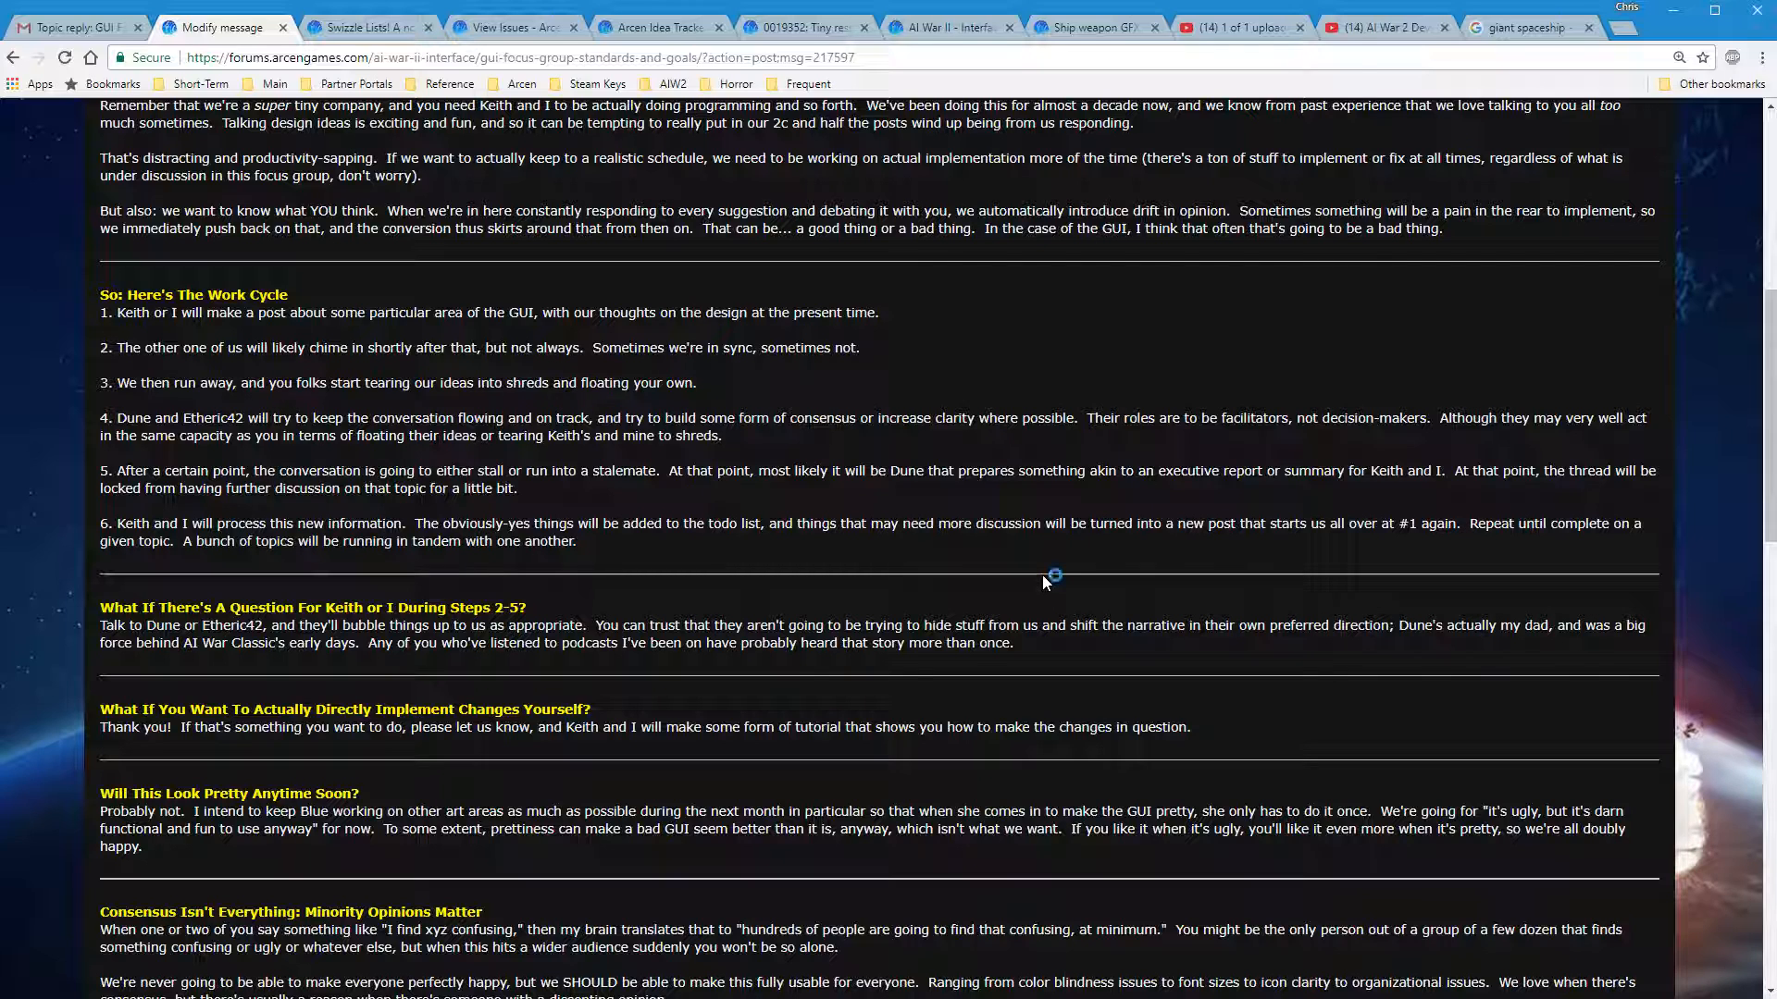
{"action": "mouse_move", "coordinate": [1042, 583]}
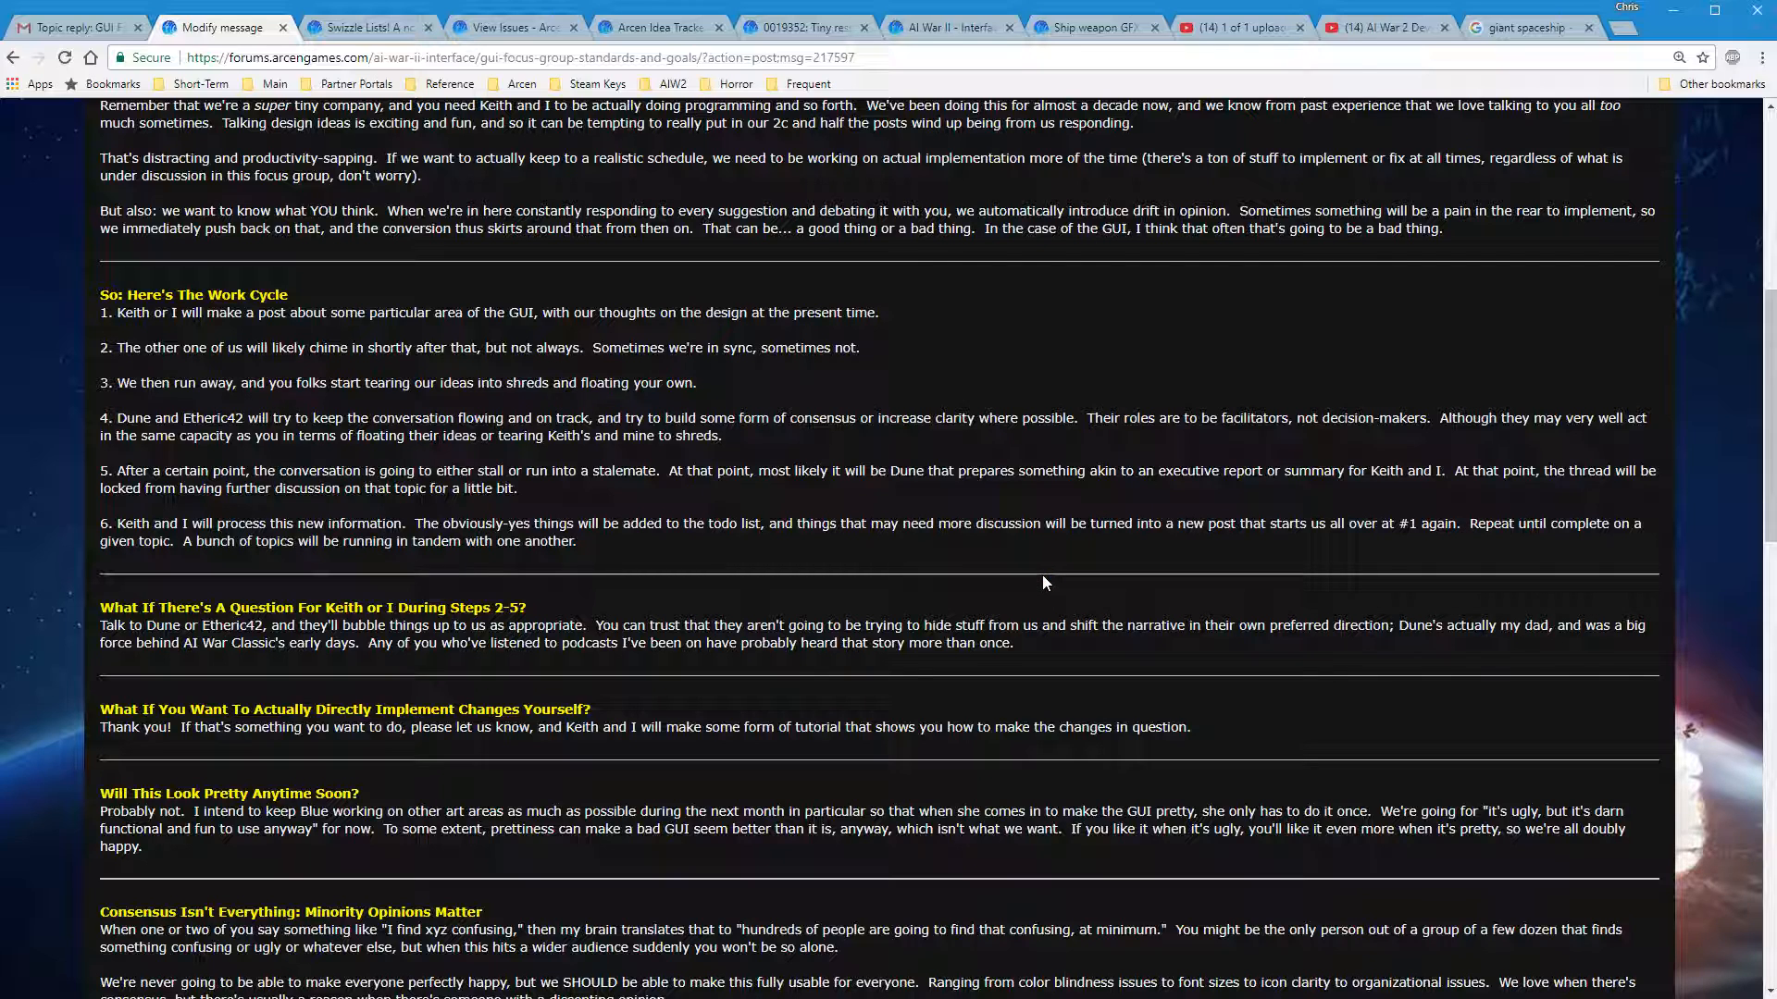
{"action": "mouse_move", "coordinate": [402, 465]}
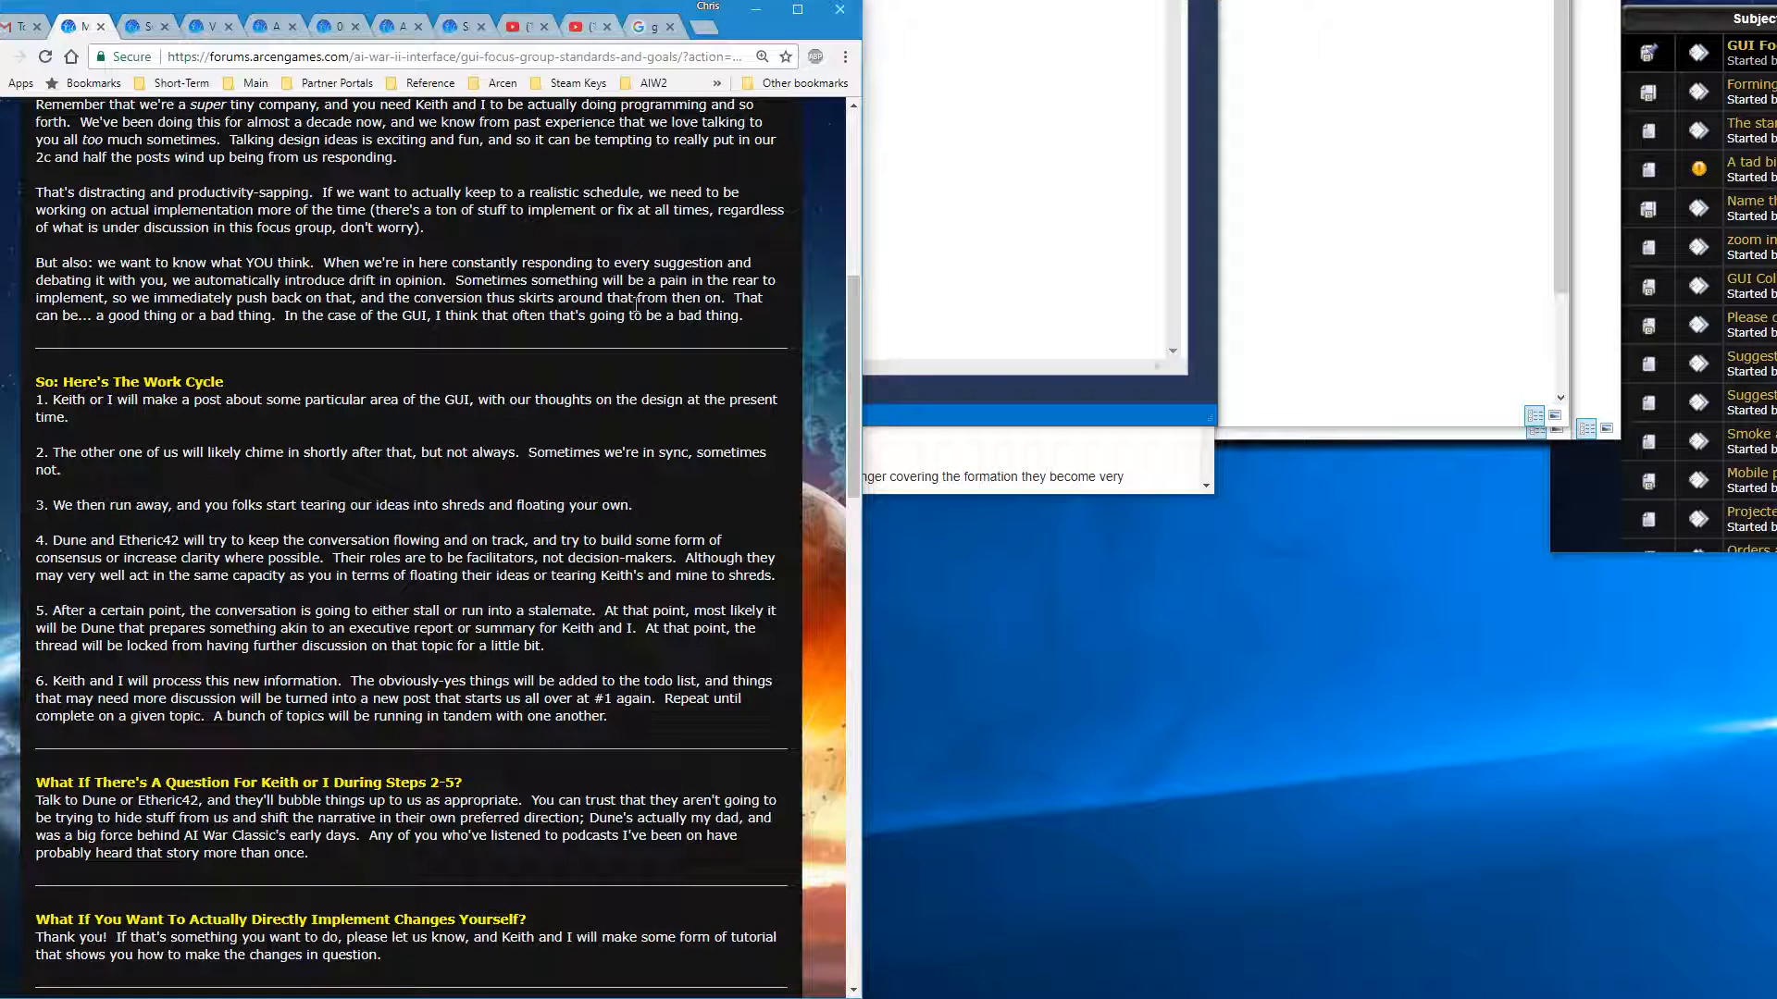
{"action": "scroll", "scroll_direction": "down", "scroll_amount": 3}
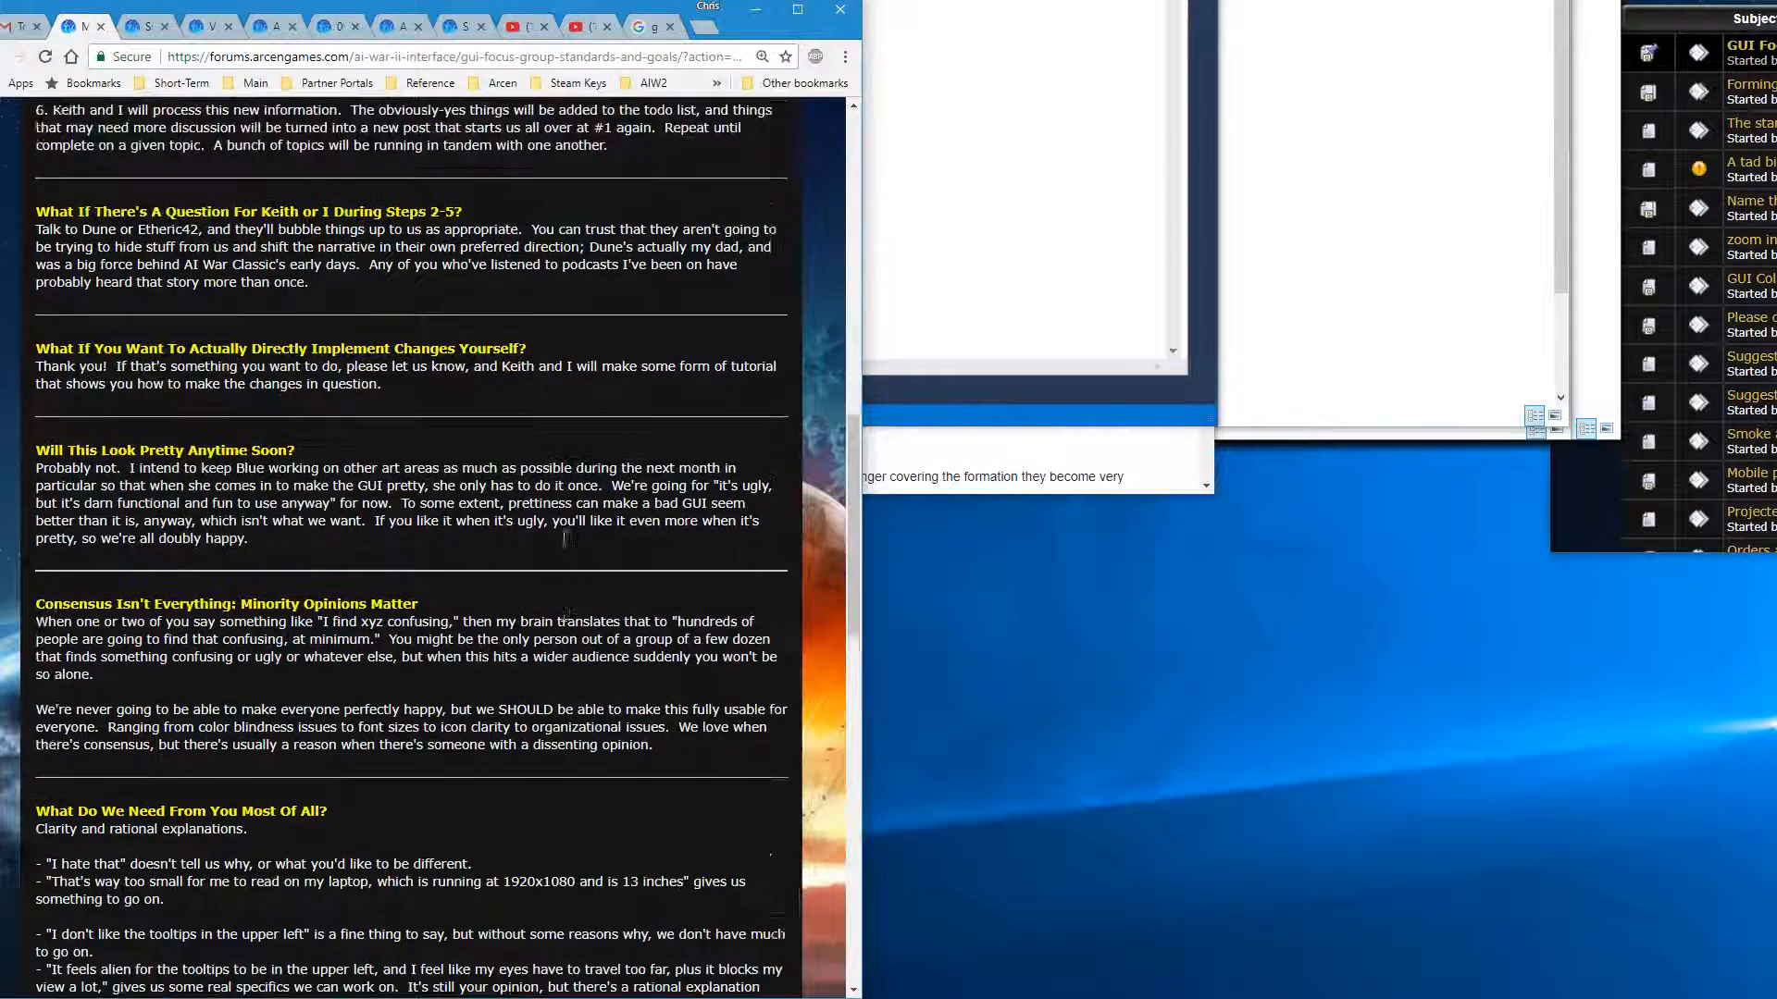
{"action": "scroll", "scroll_direction": "down", "scroll_amount": 3}
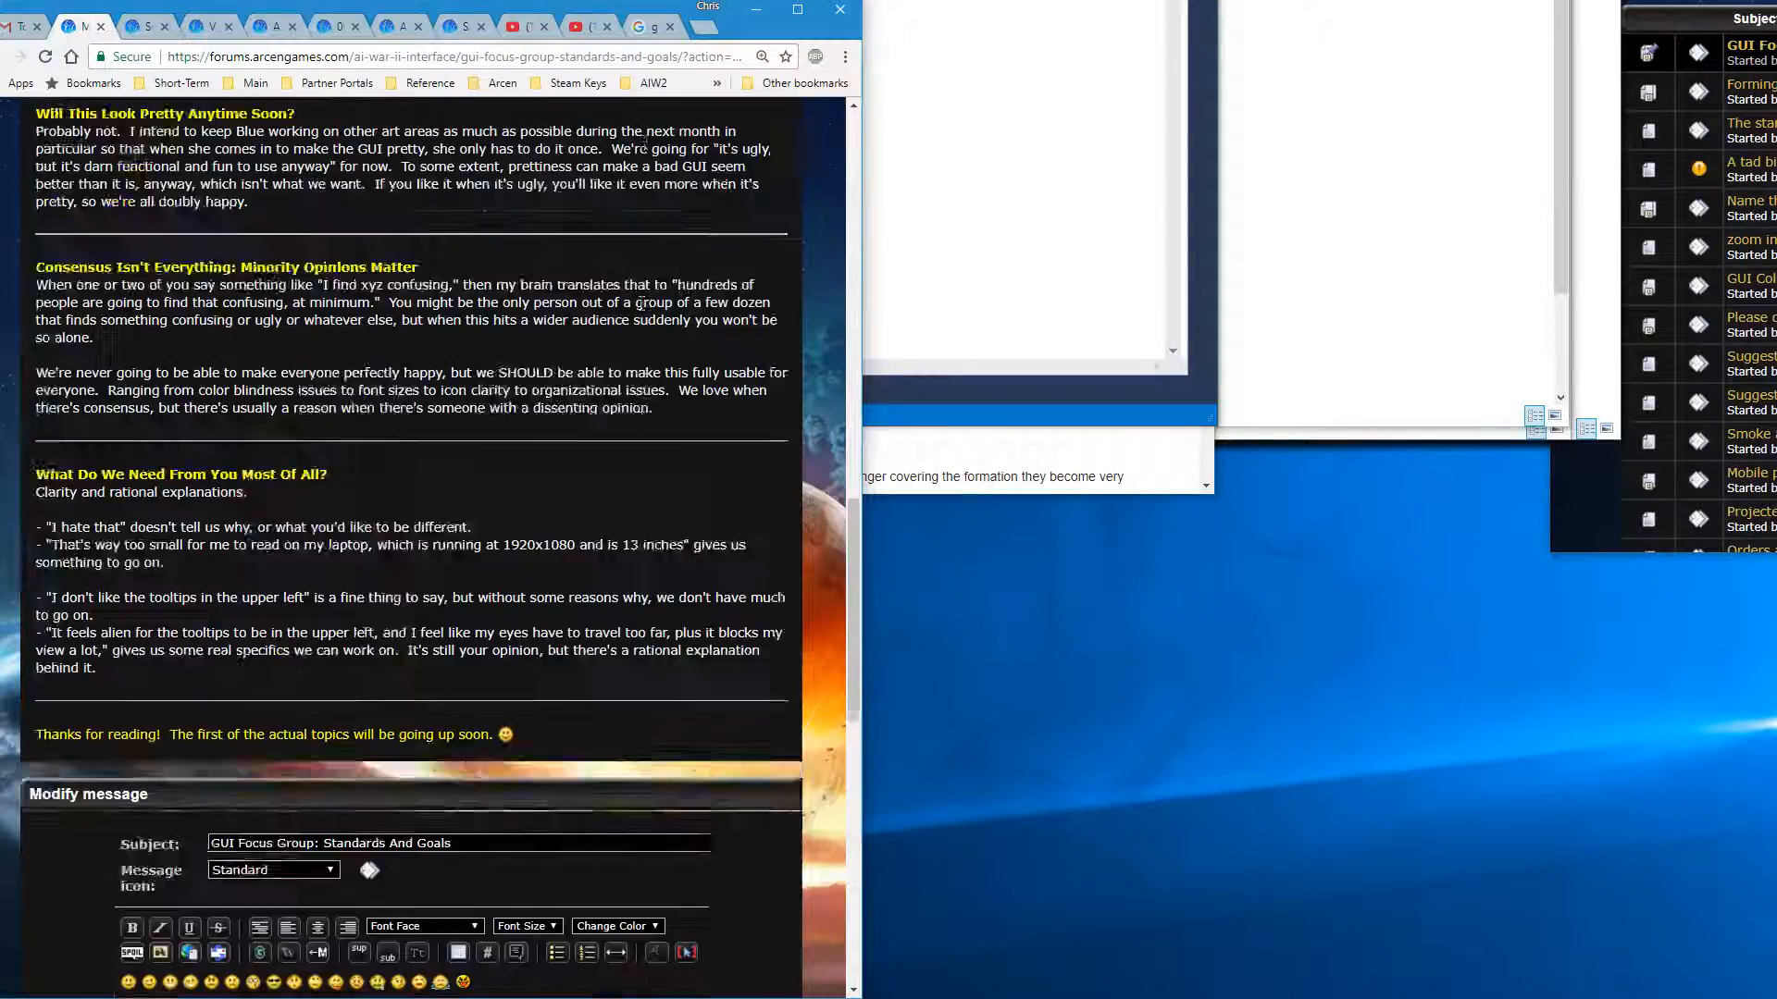
{"action": "scroll", "scroll_direction": "up", "scroll_amount": 3}
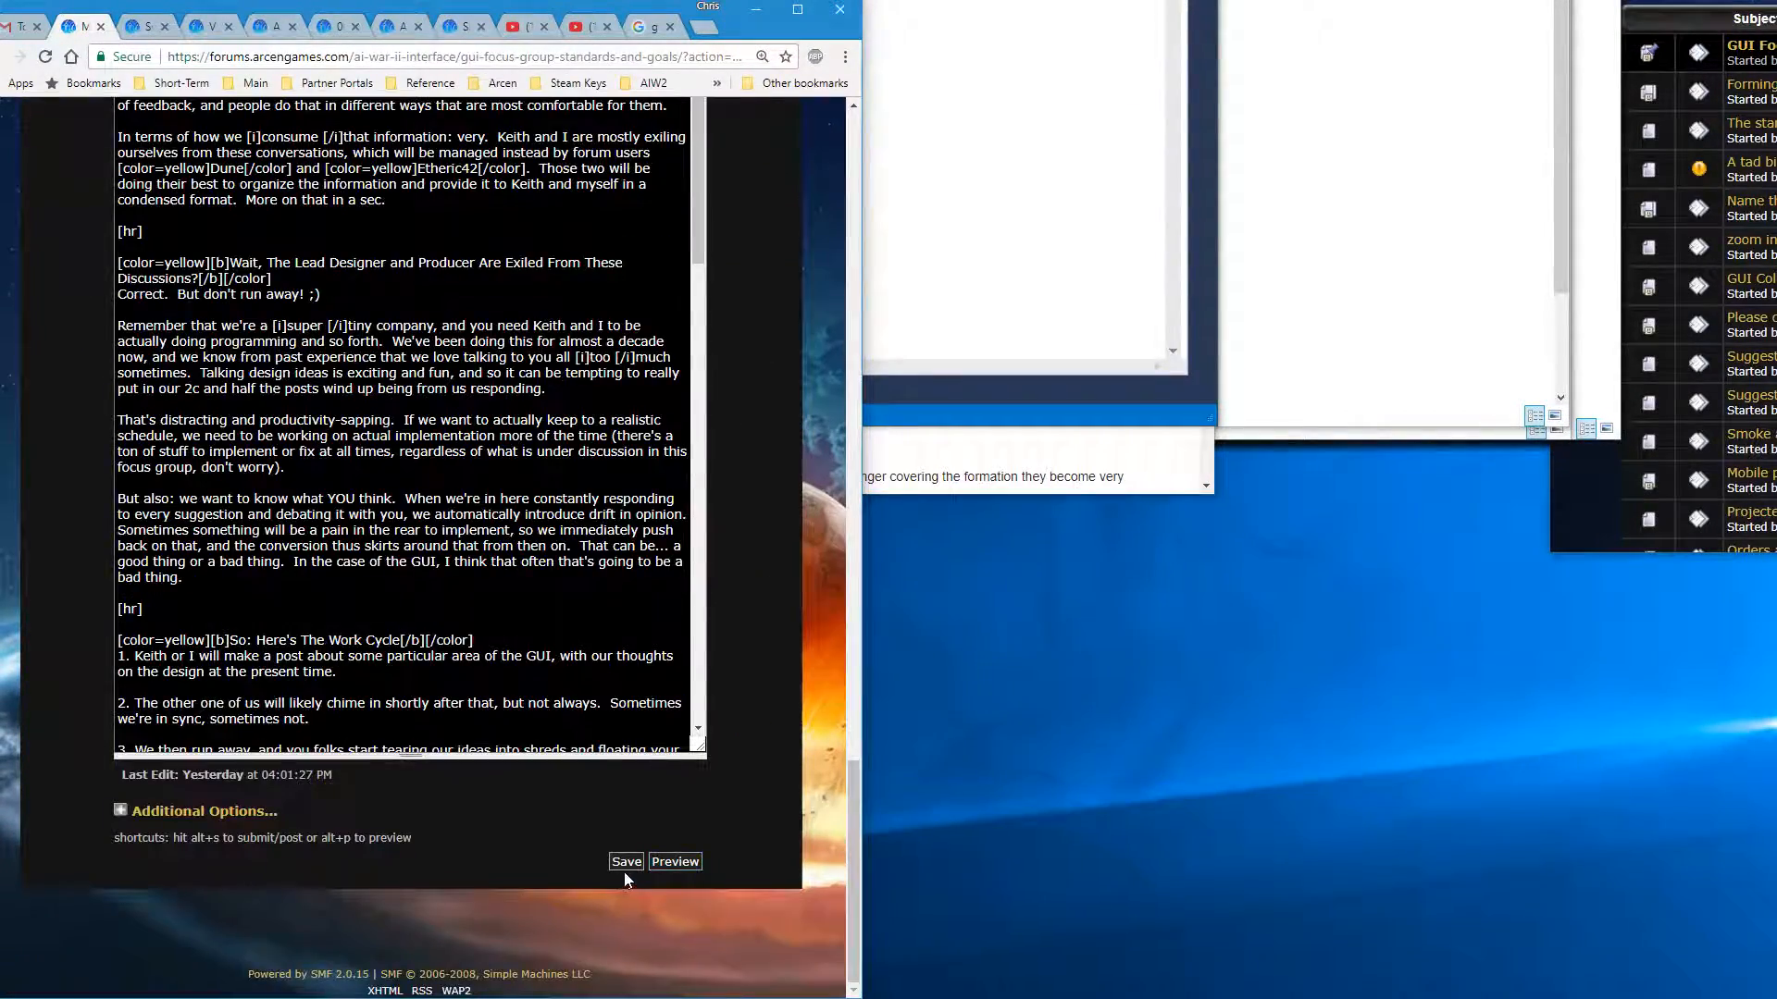
Save the post so the topic shows its sections separated by horizontal lines
{"action": "left_click", "coordinate": [625, 861]}
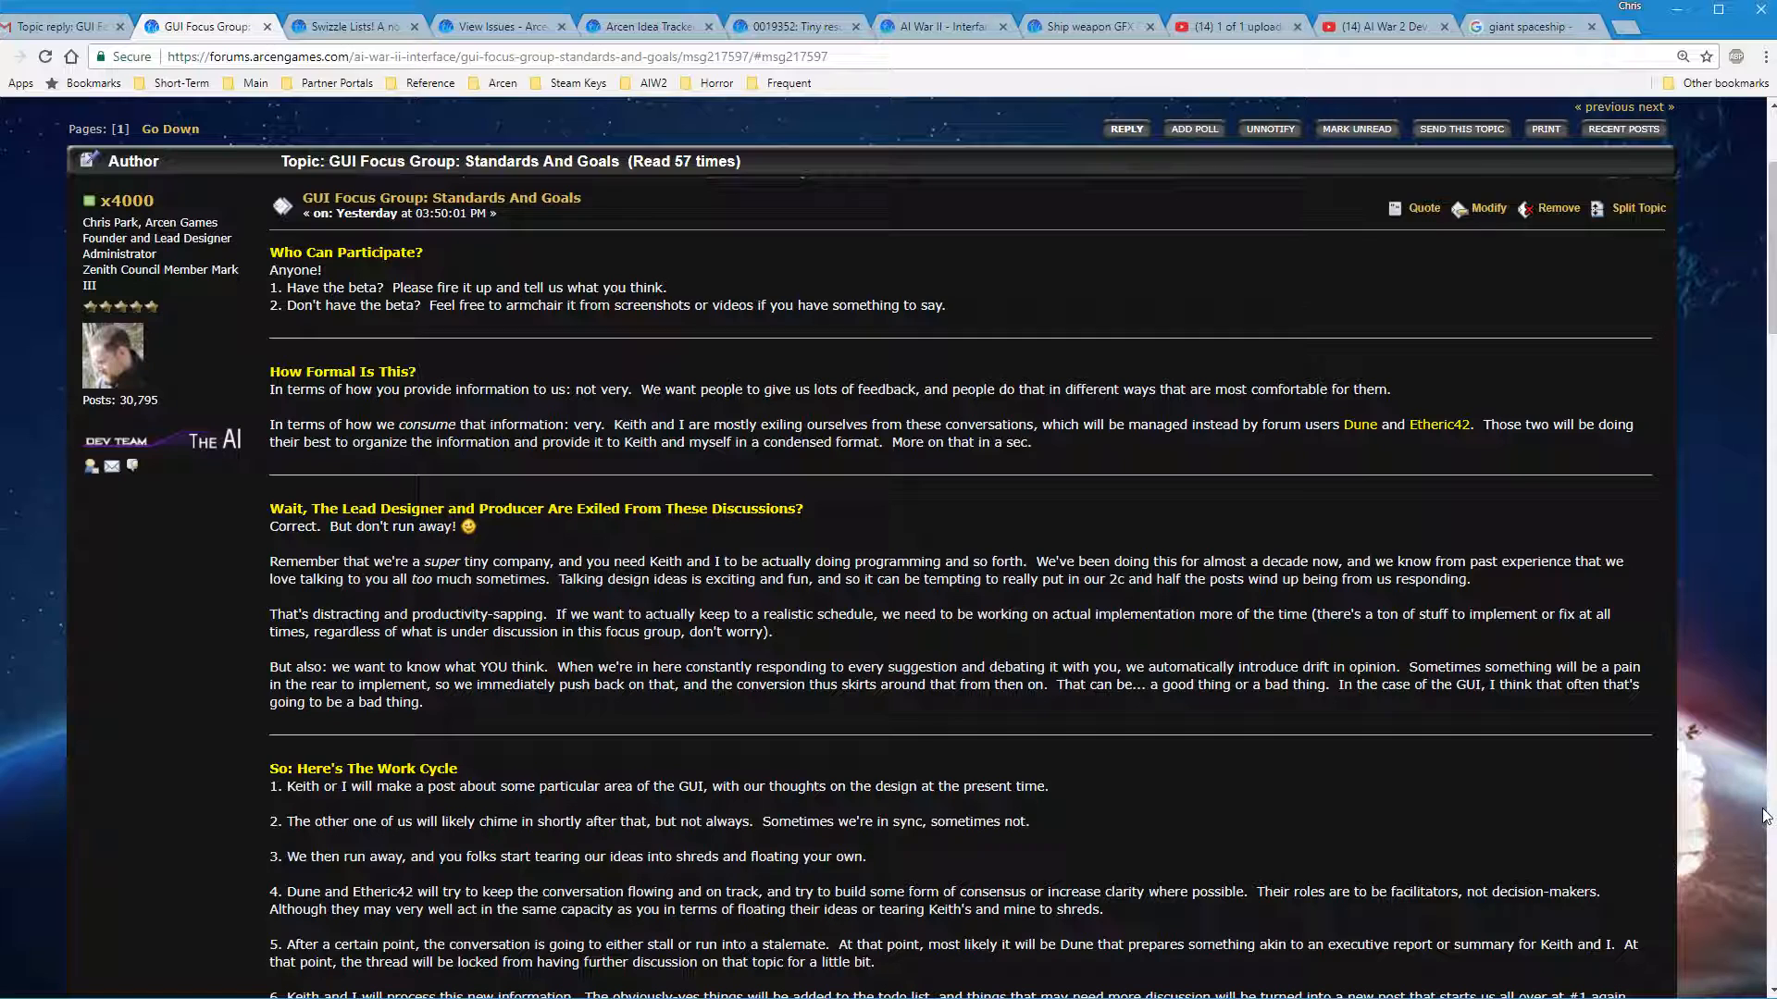
{"action": "mouse_move", "coordinate": [1732, 814]}
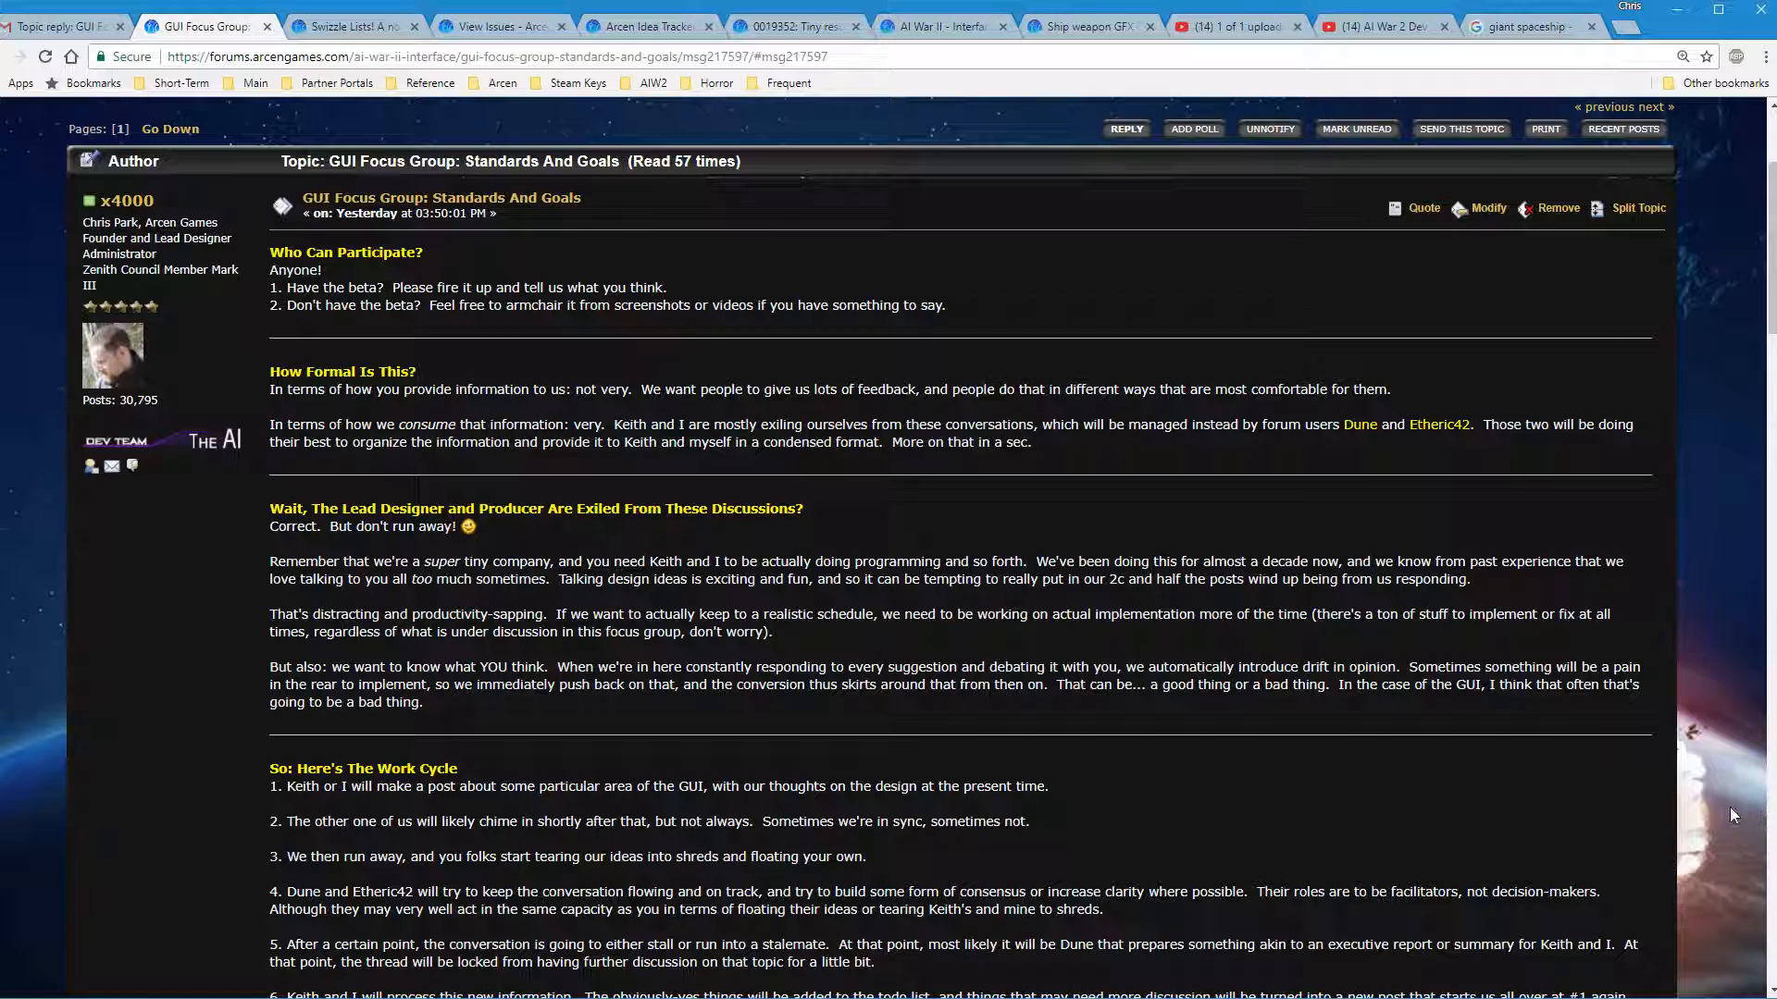
{"action": "mouse_move", "coordinate": [1284, 780]}
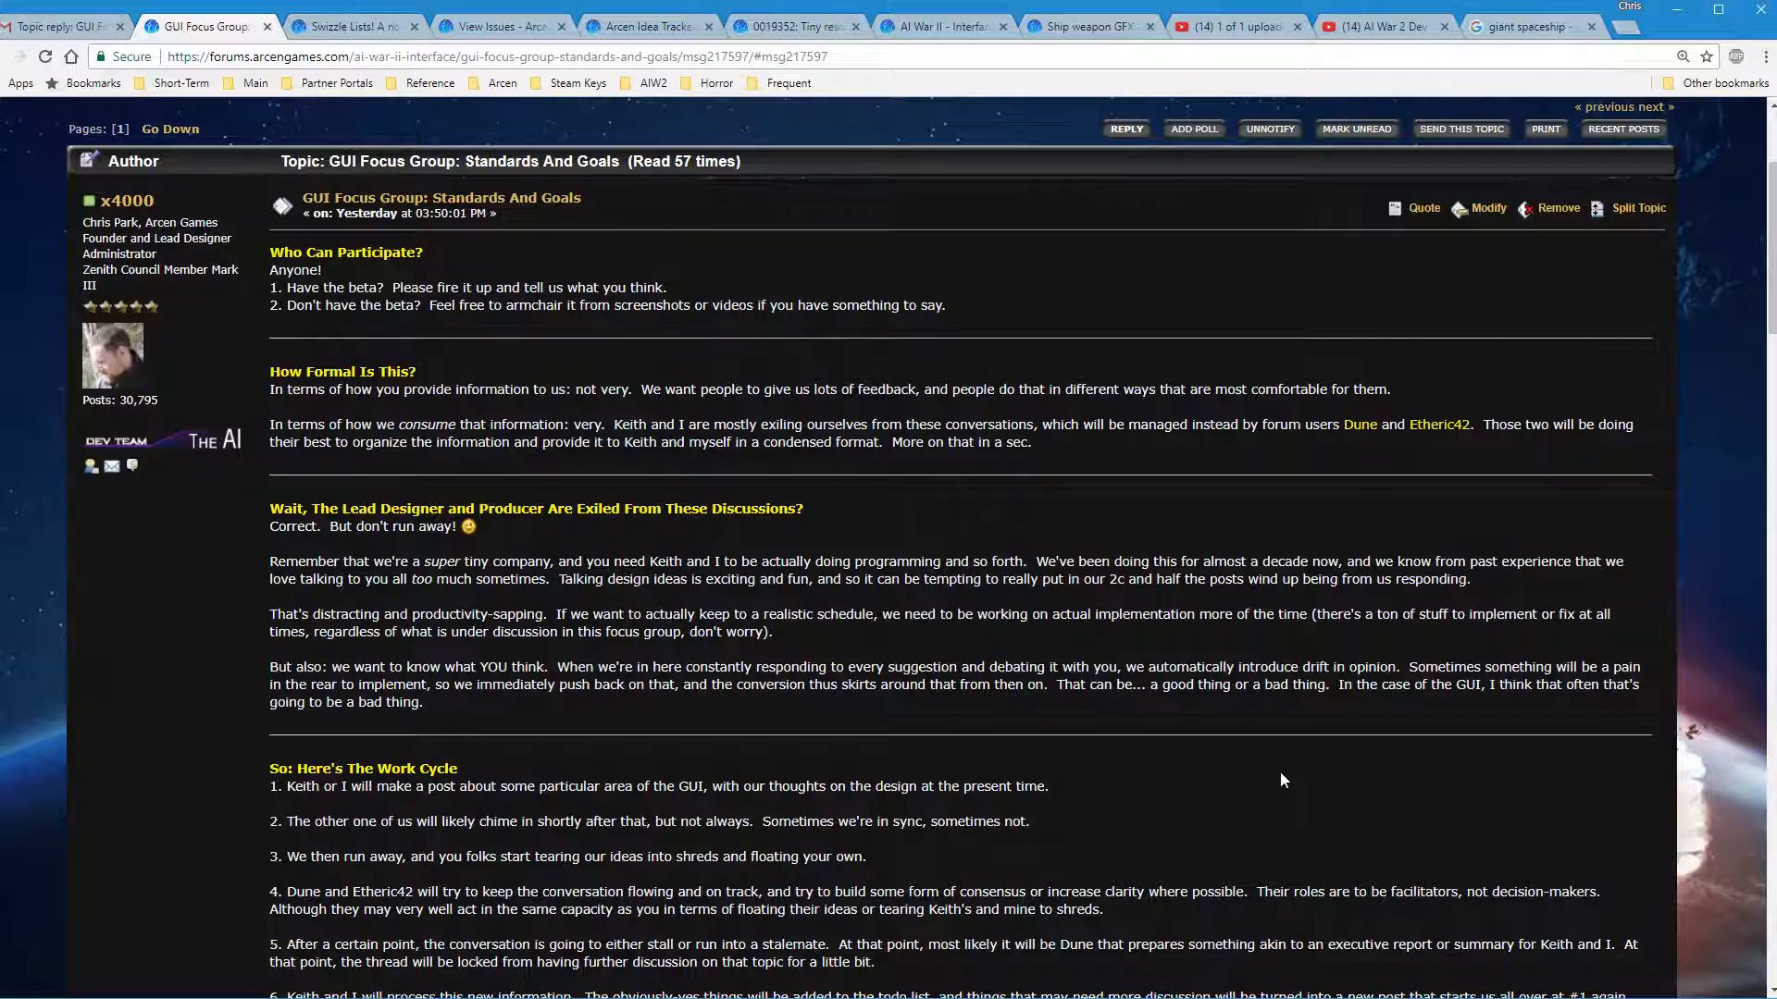
{"action": "scroll", "scroll_direction": "down", "scroll_amount": 3}
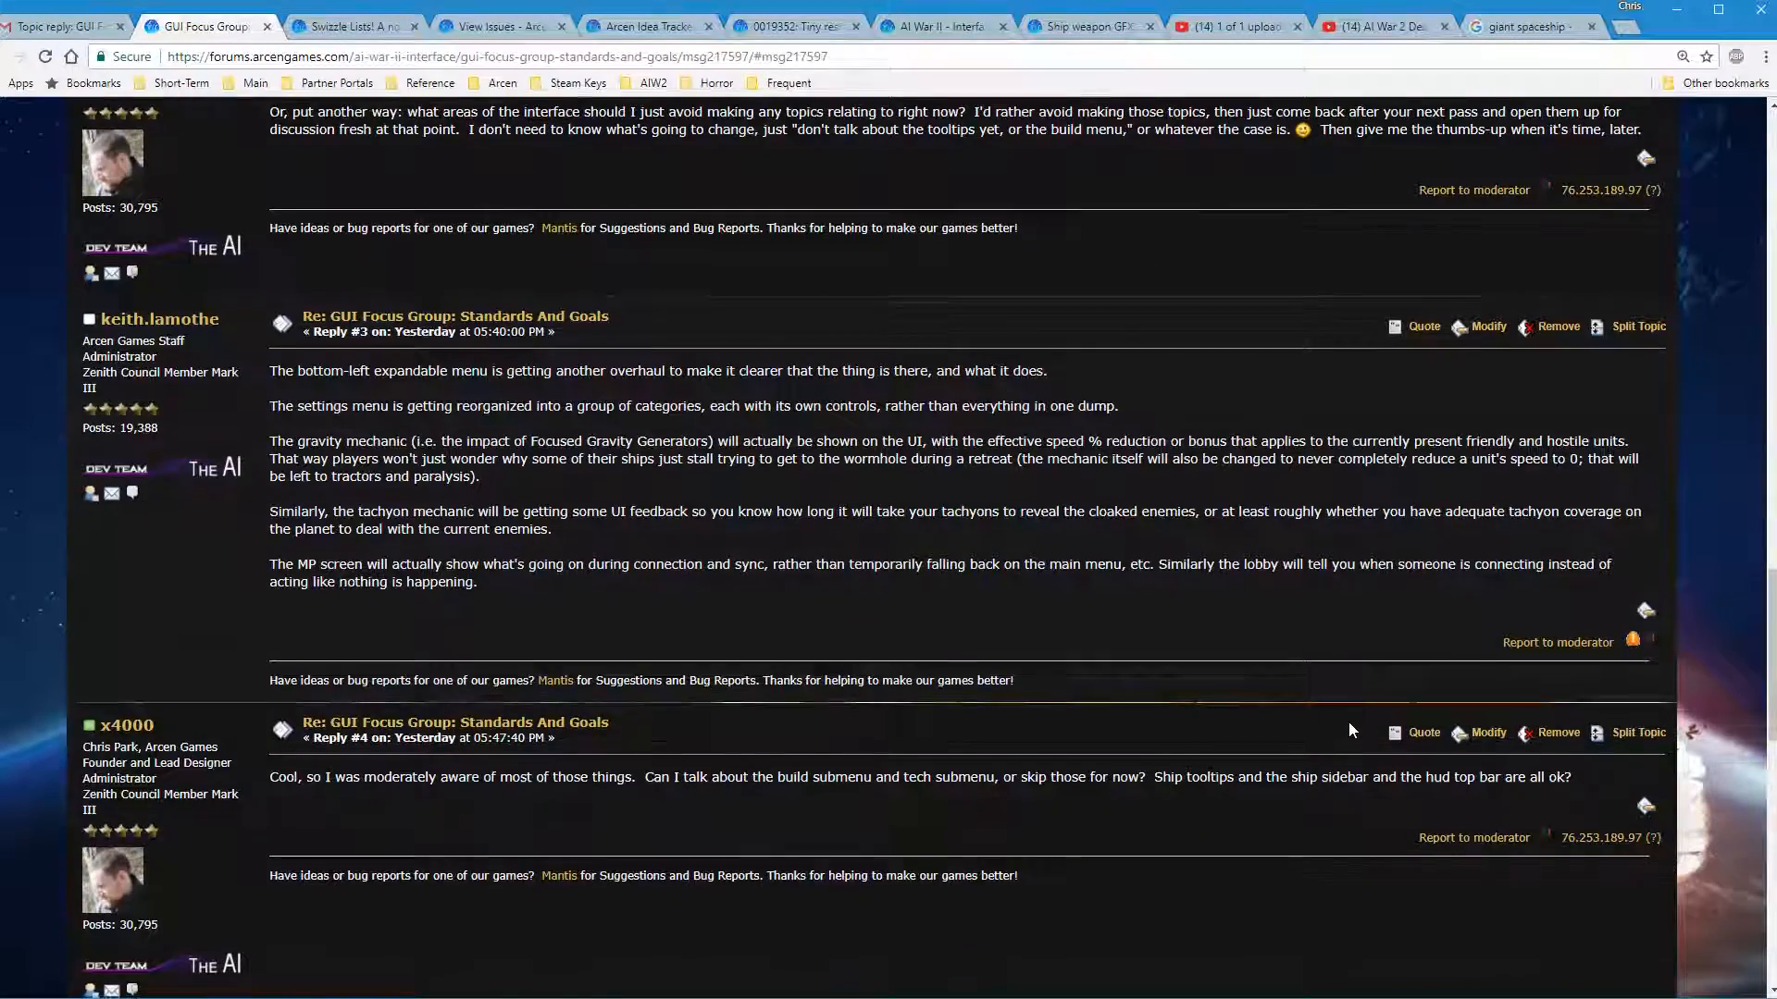
{"action": "scroll", "scroll_direction": "down", "scroll_amount": 3}
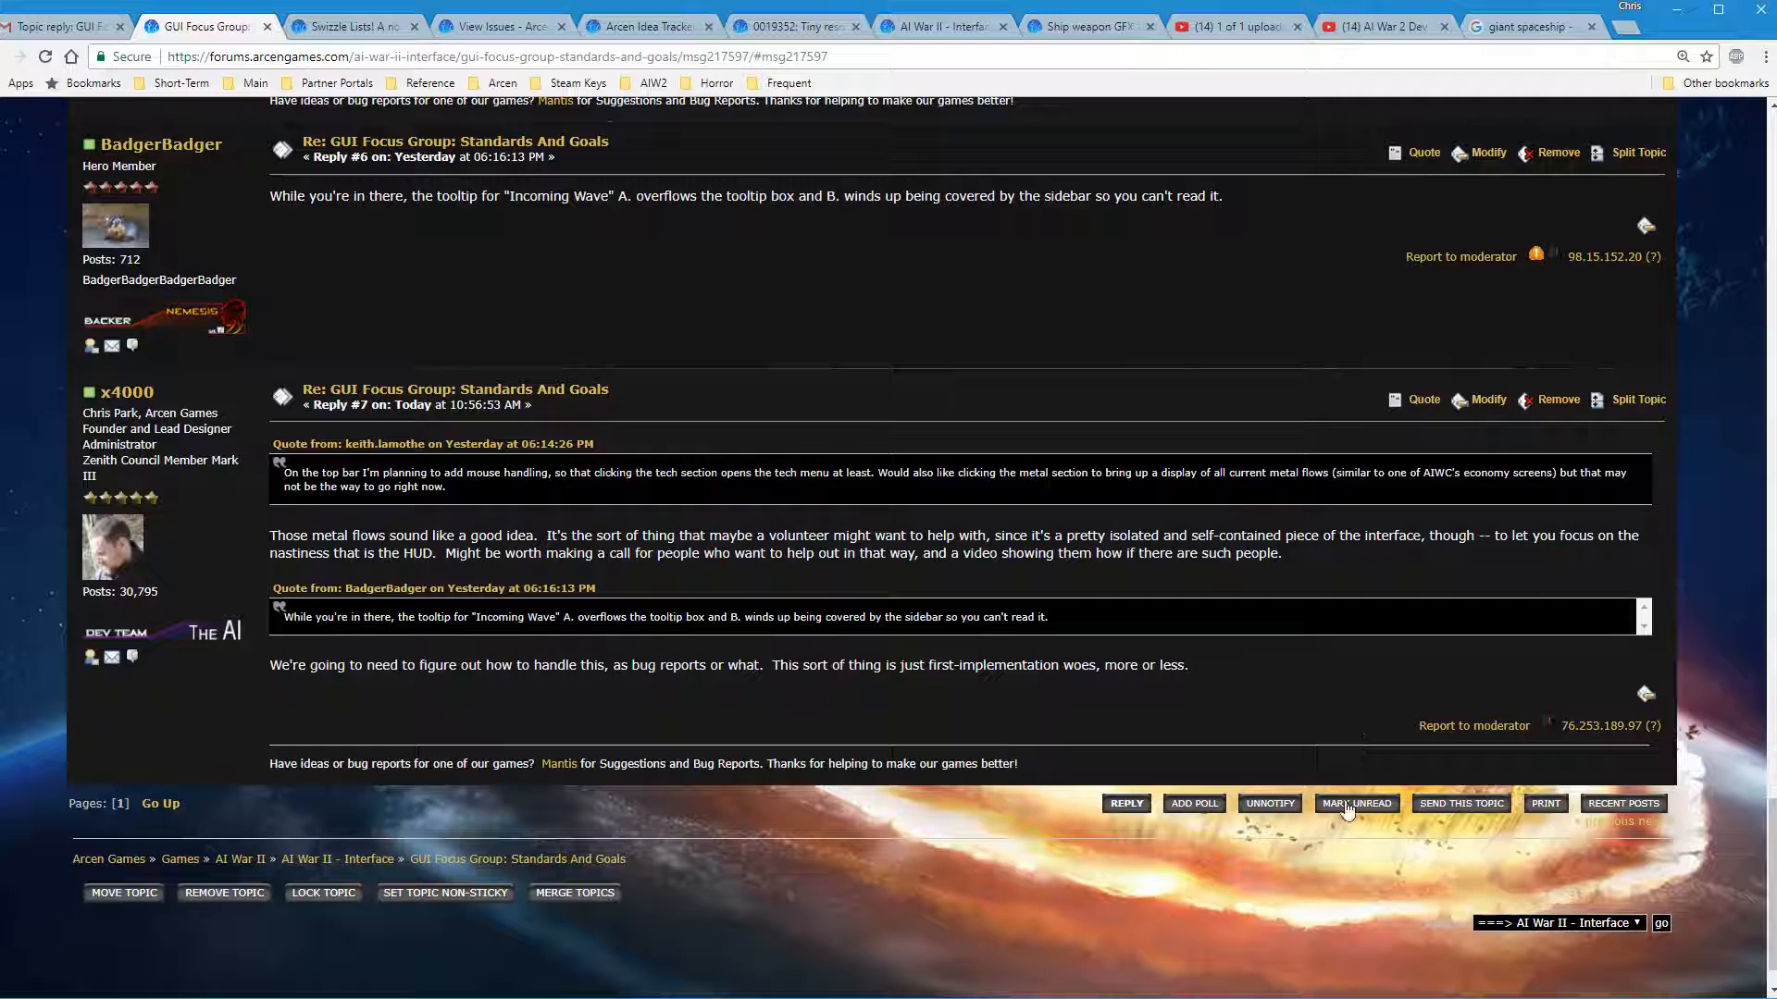
Start an Add poll form for the topic with the question 'What is your fav'
{"action": "left_click", "coordinate": [1192, 803]}
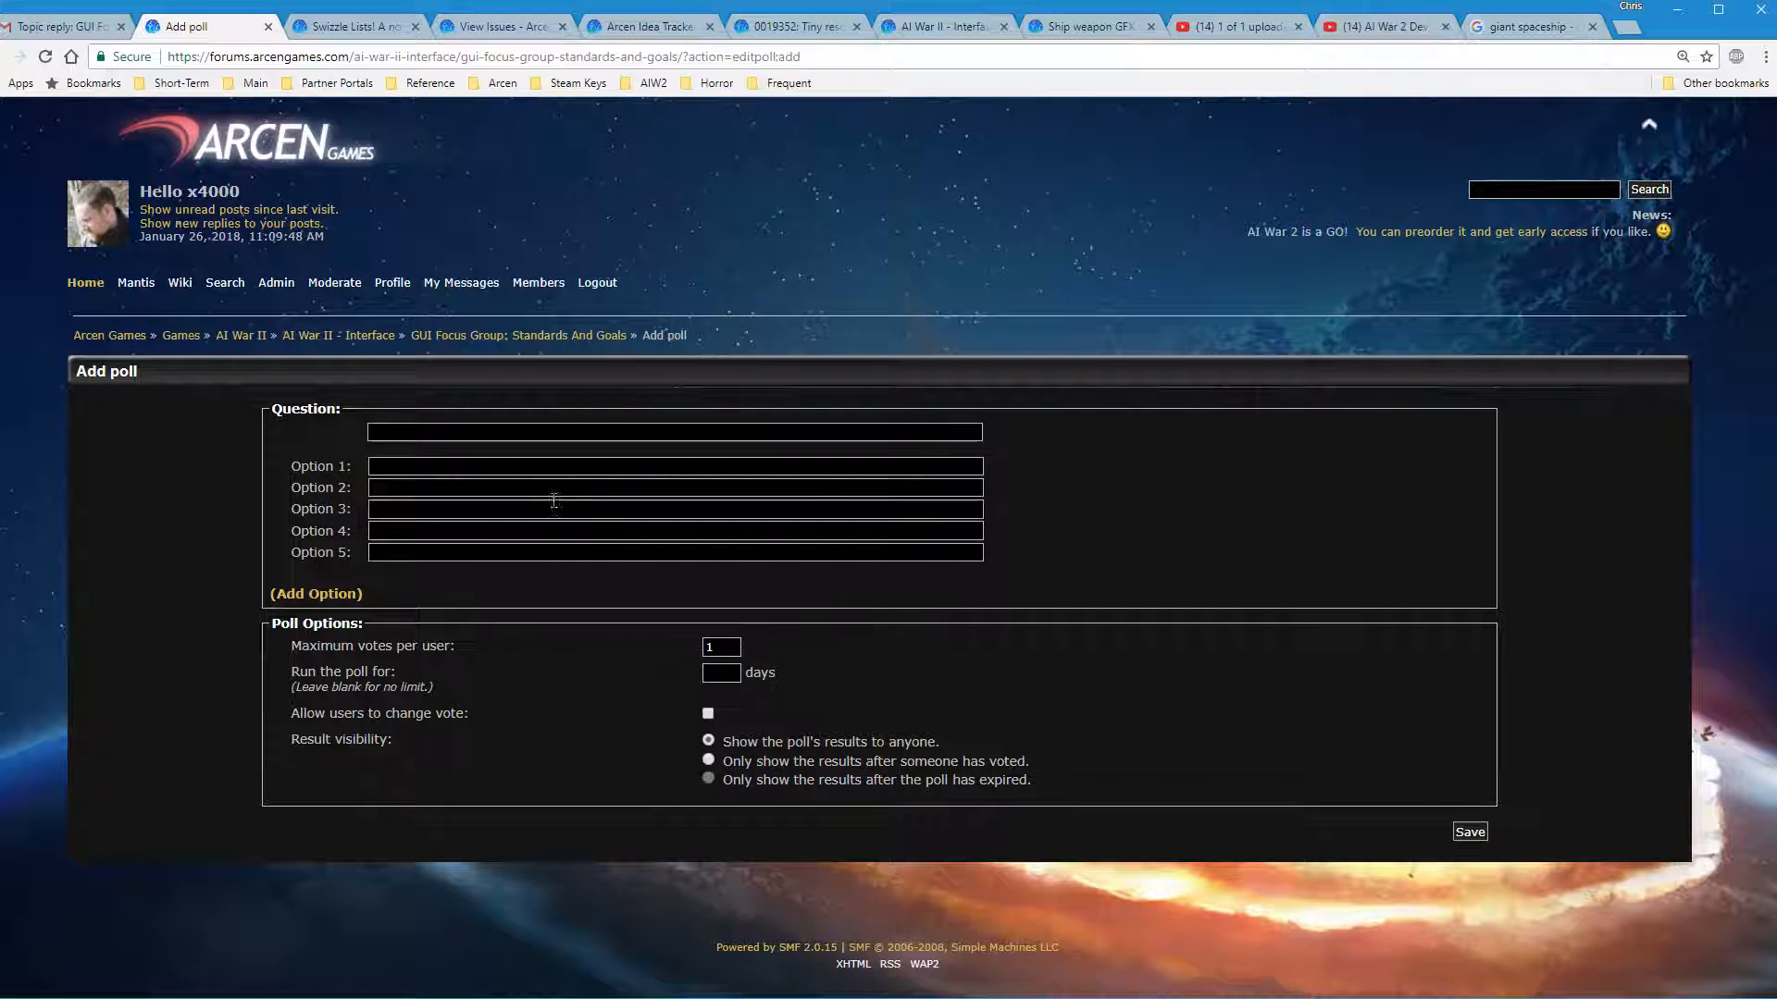
{"action": "mouse_move", "coordinate": [519, 335]}
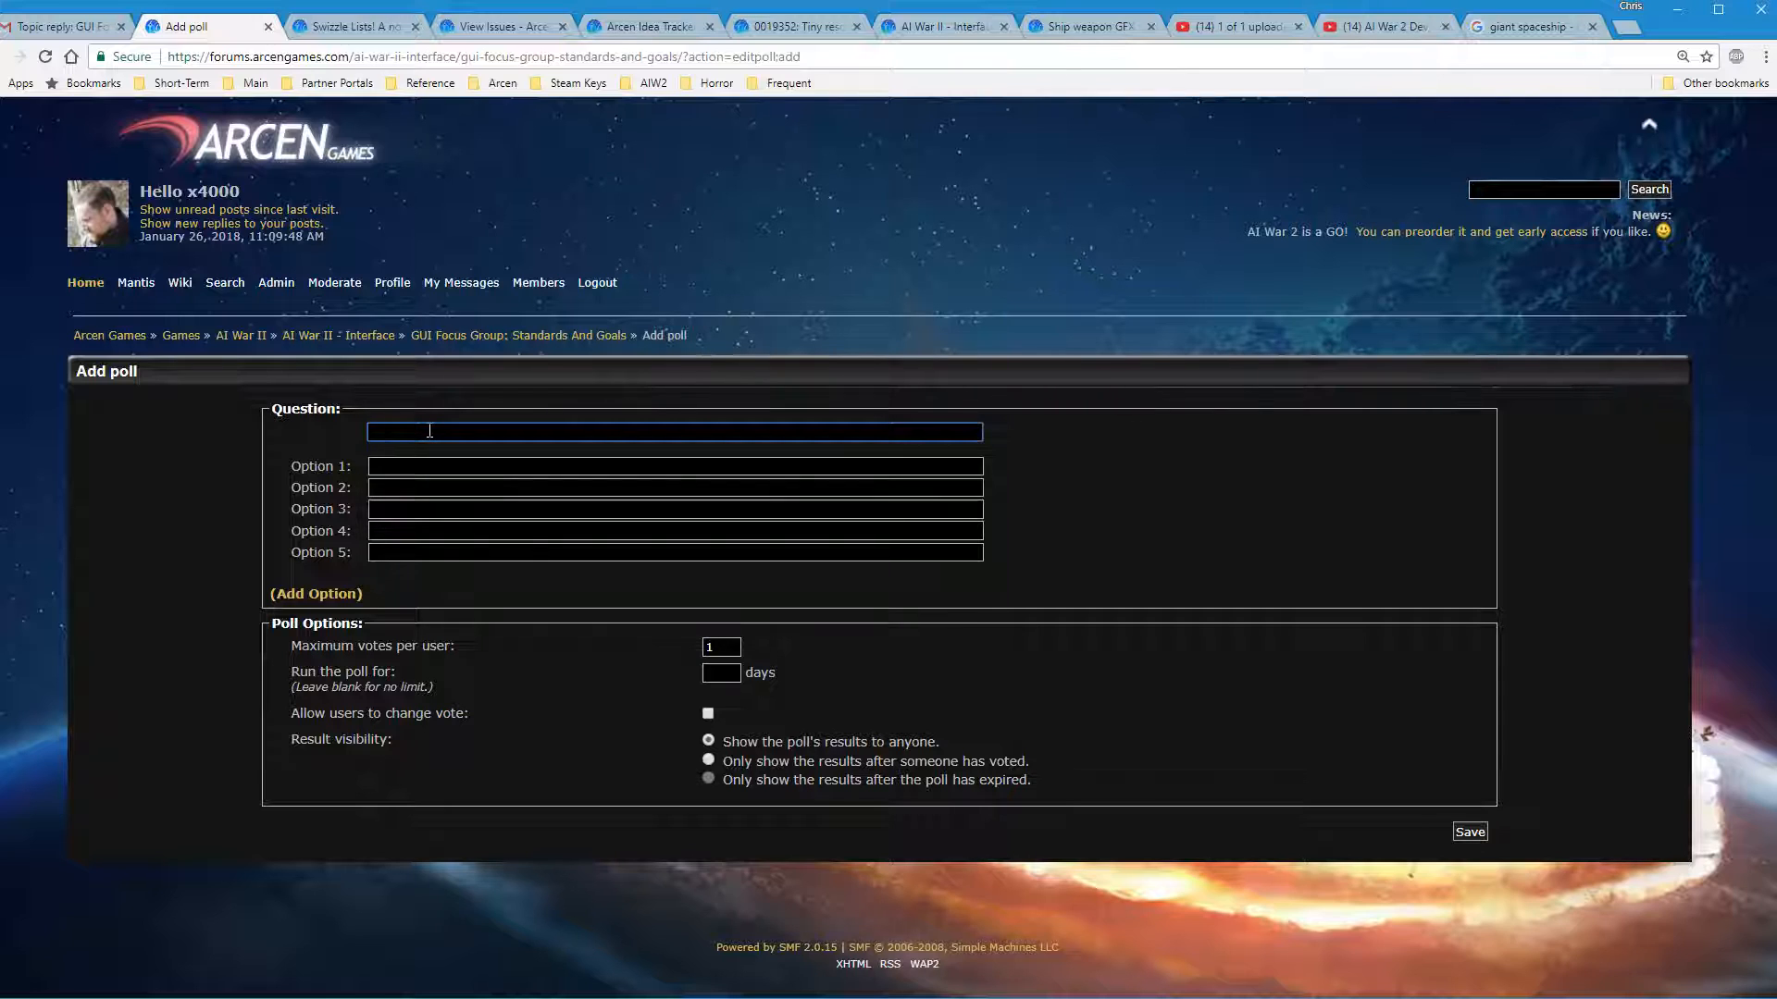
{"action": "type", "text": "What is your"}
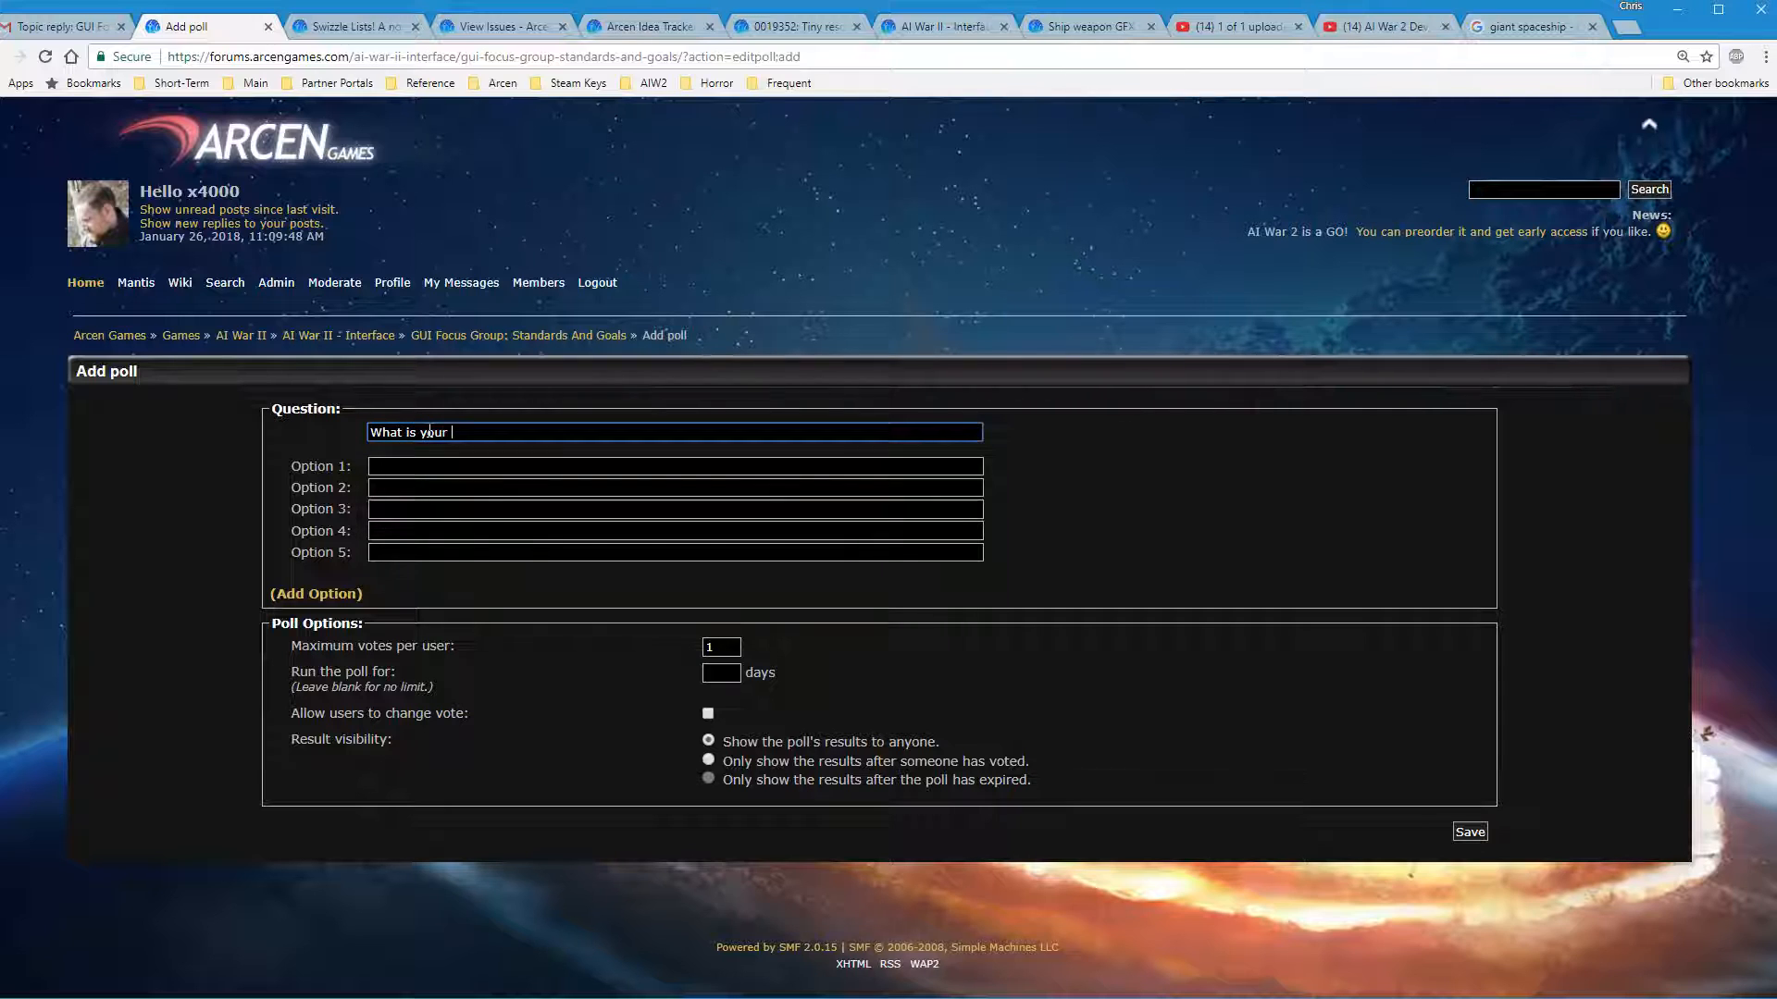
{"action": "type", "text": "fav"}
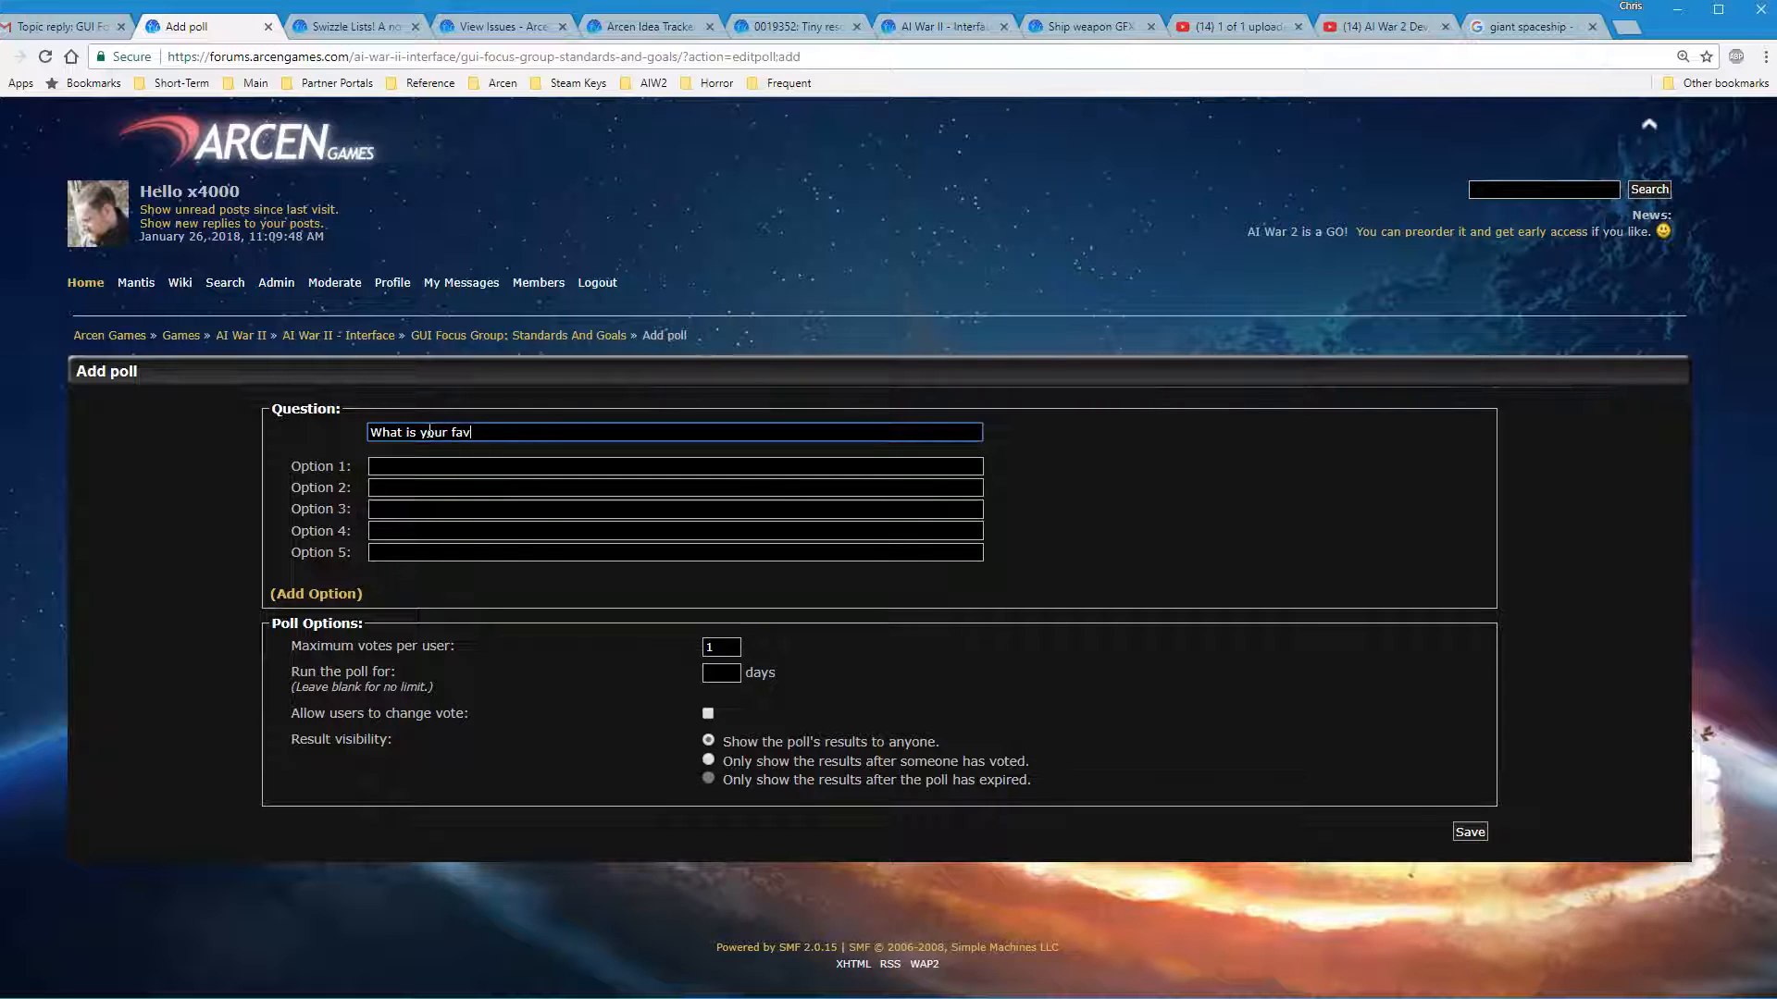
Finish the question with 'color' and add option slots until the poll has seventeen
{"action": "type", "text": "color"}
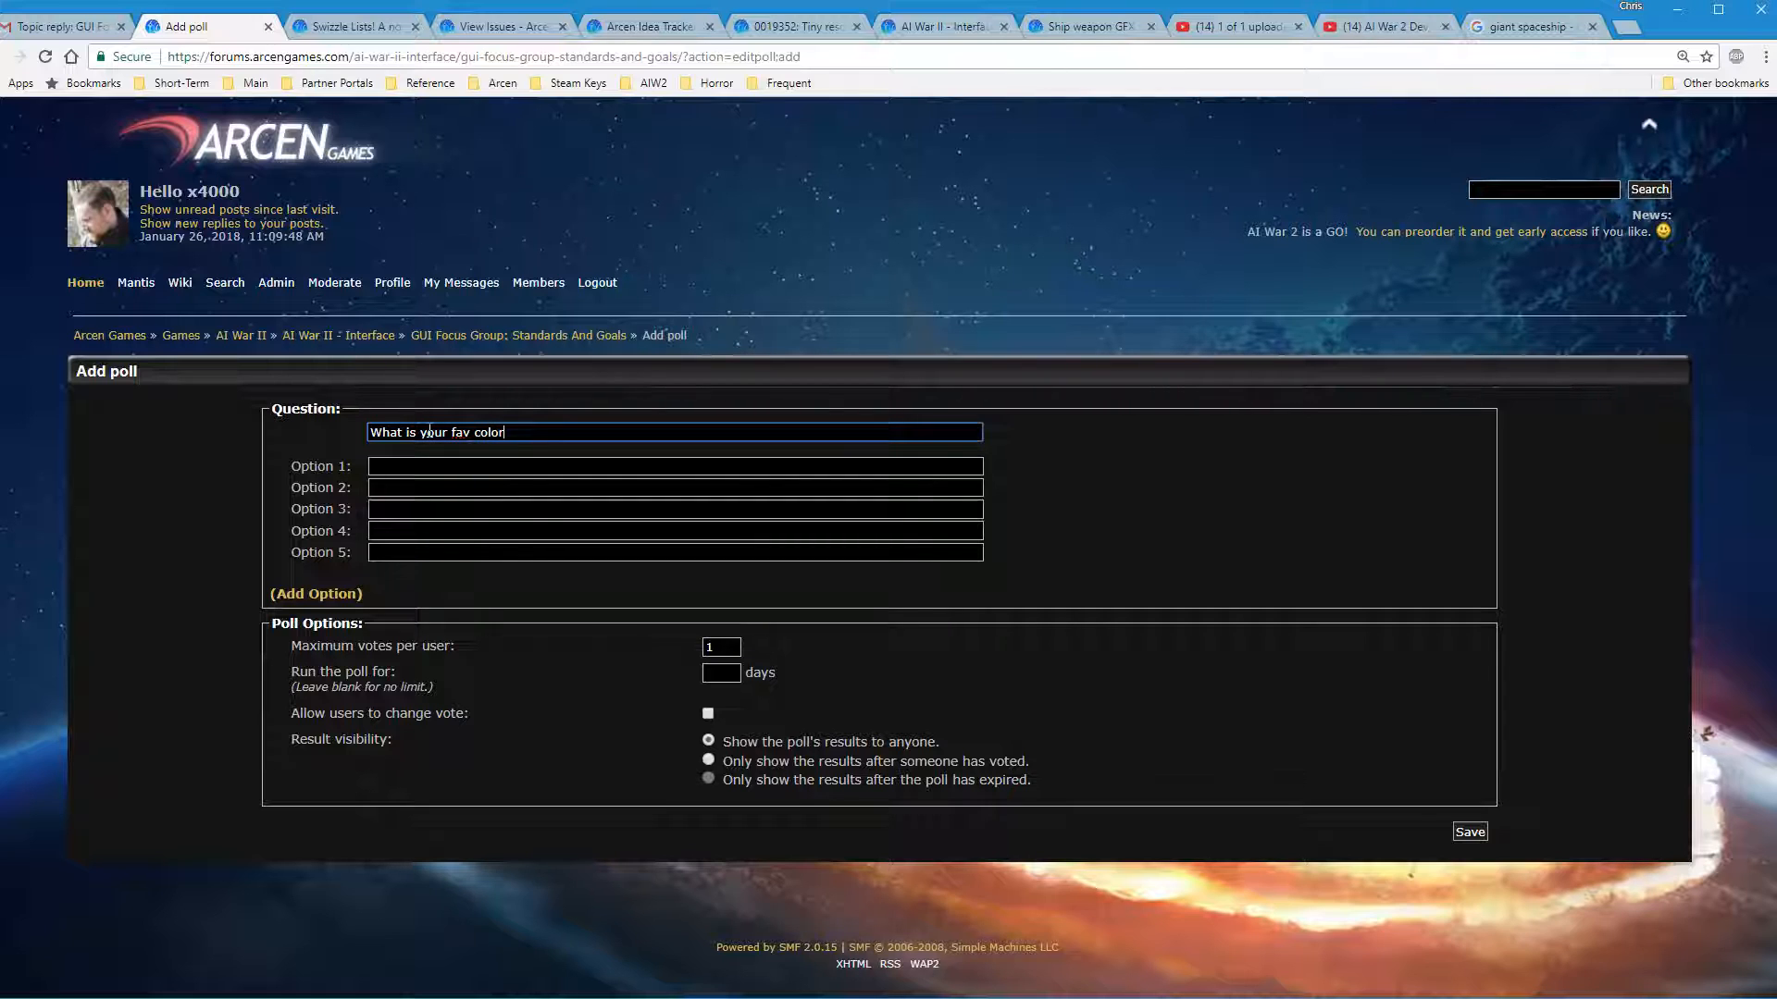
{"action": "left_click", "coordinate": [315, 594]}
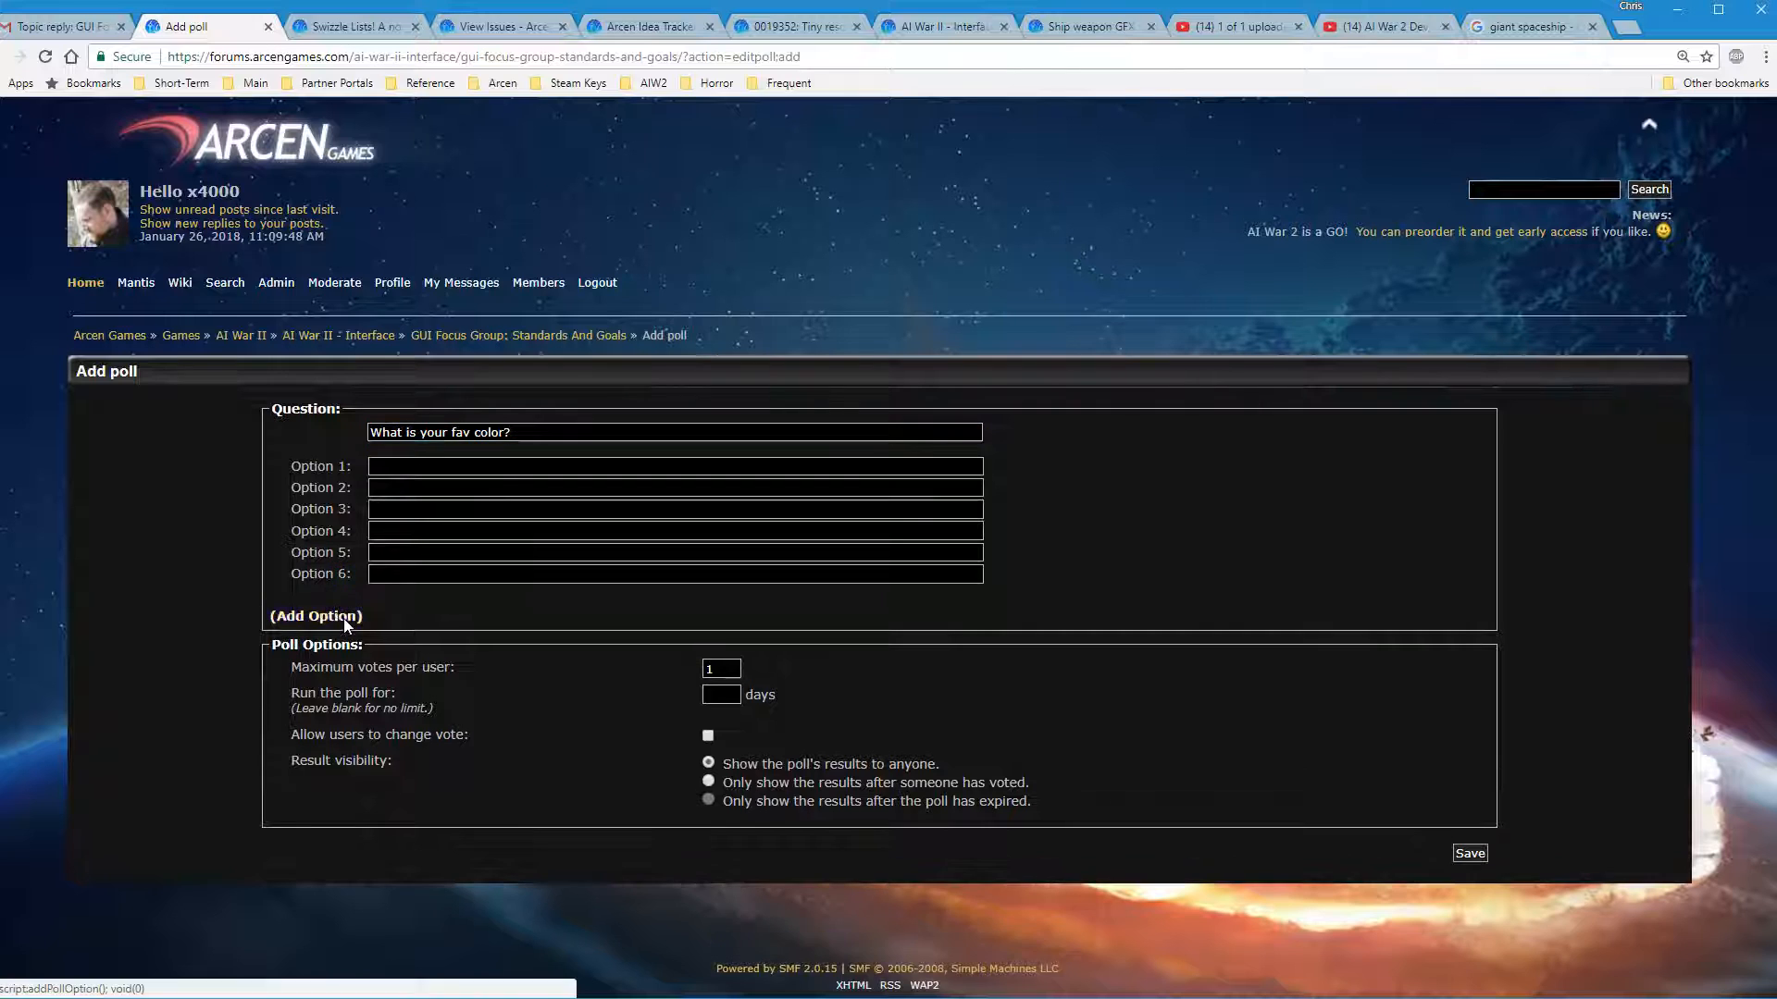
{"action": "left_click", "coordinate": [320, 614]}
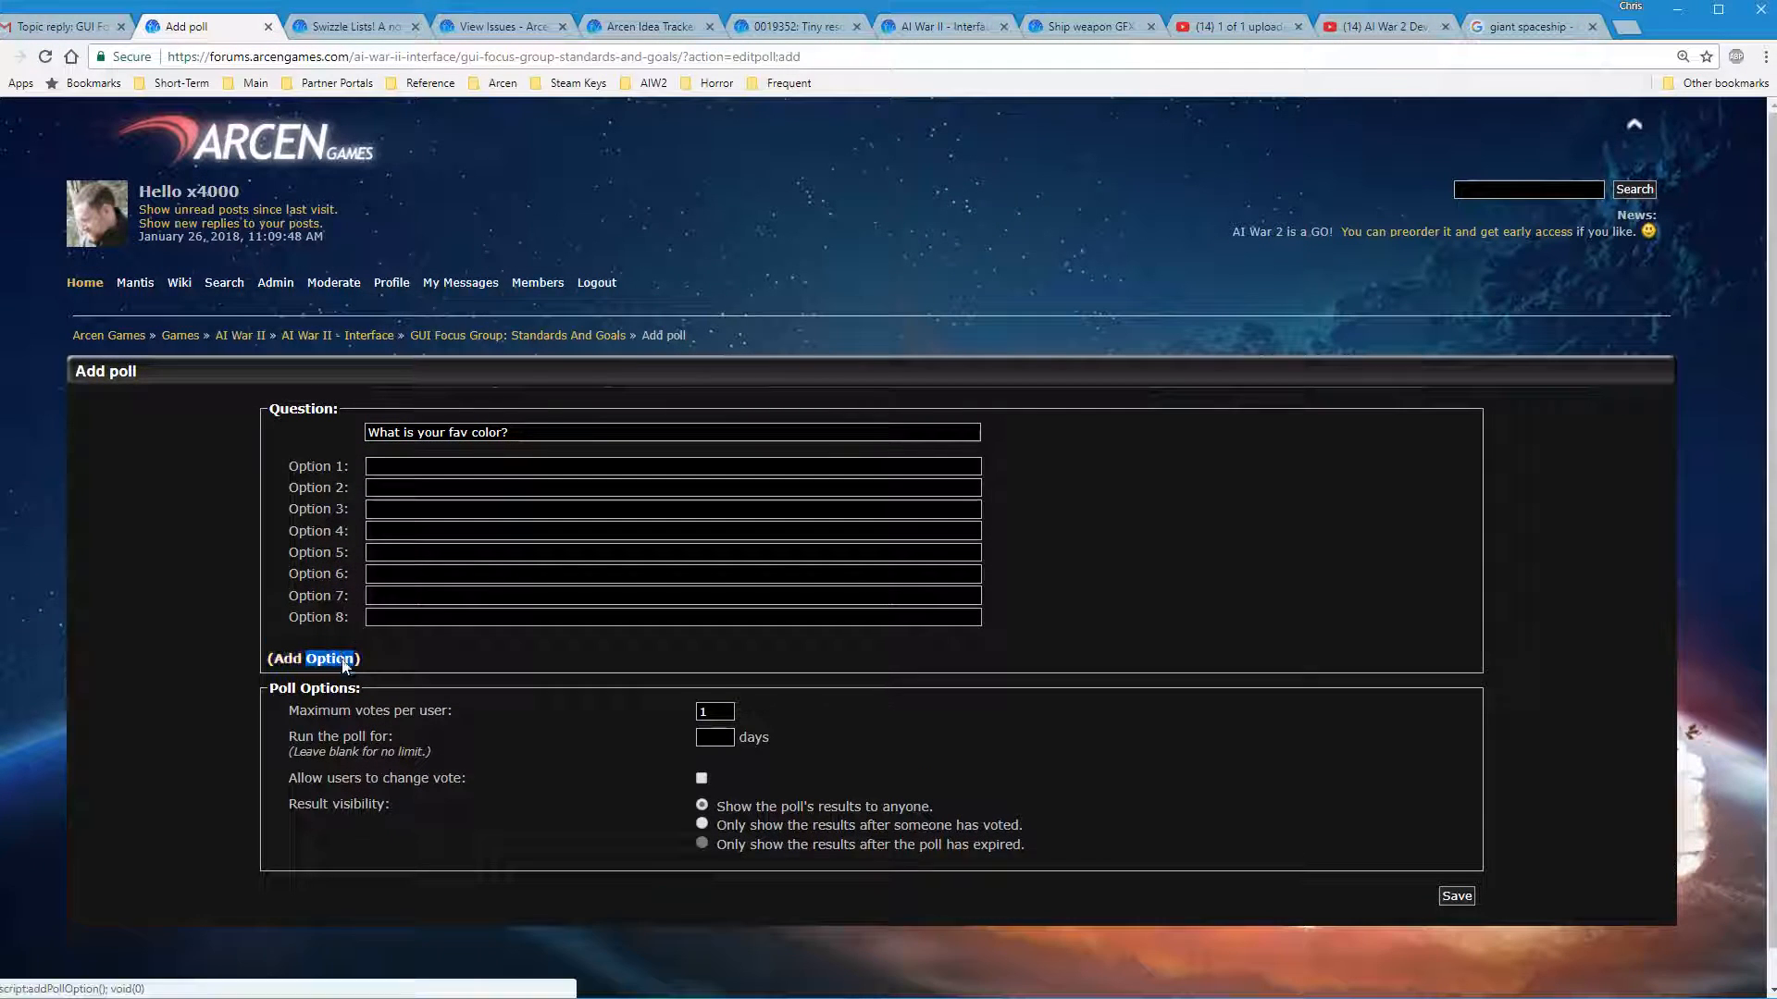
{"action": "left_click", "coordinate": [330, 659]}
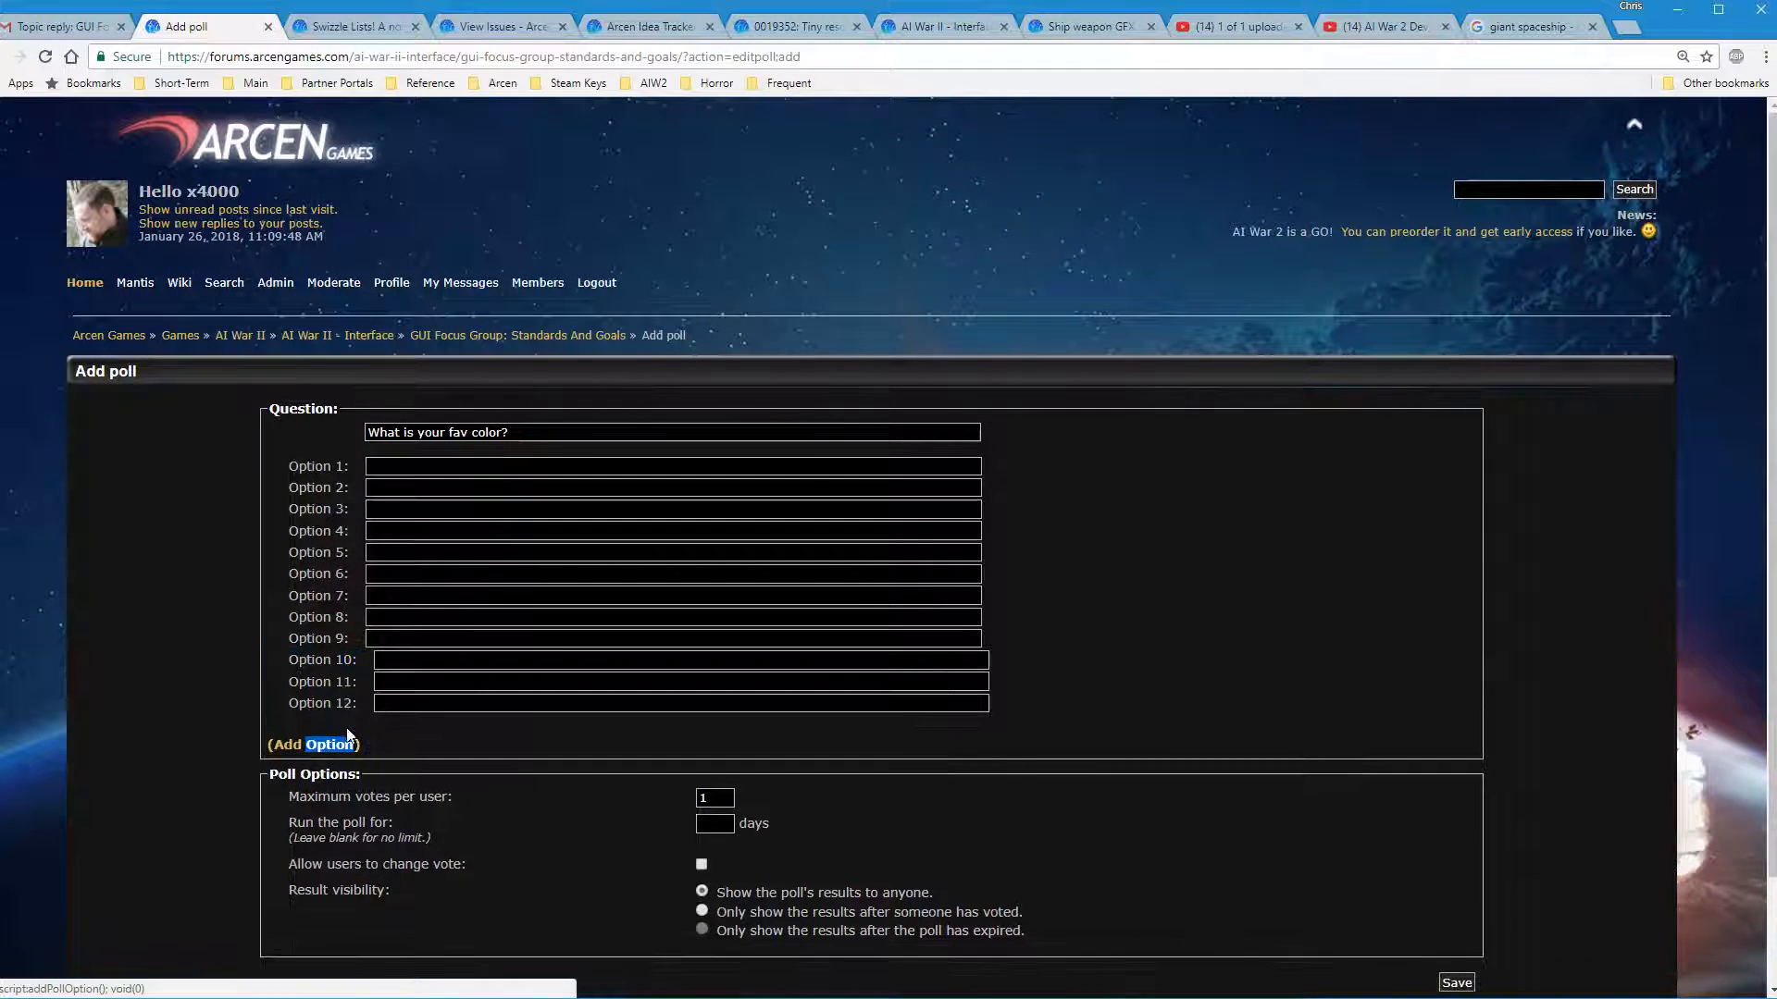
{"action": "left_click", "coordinate": [315, 744]}
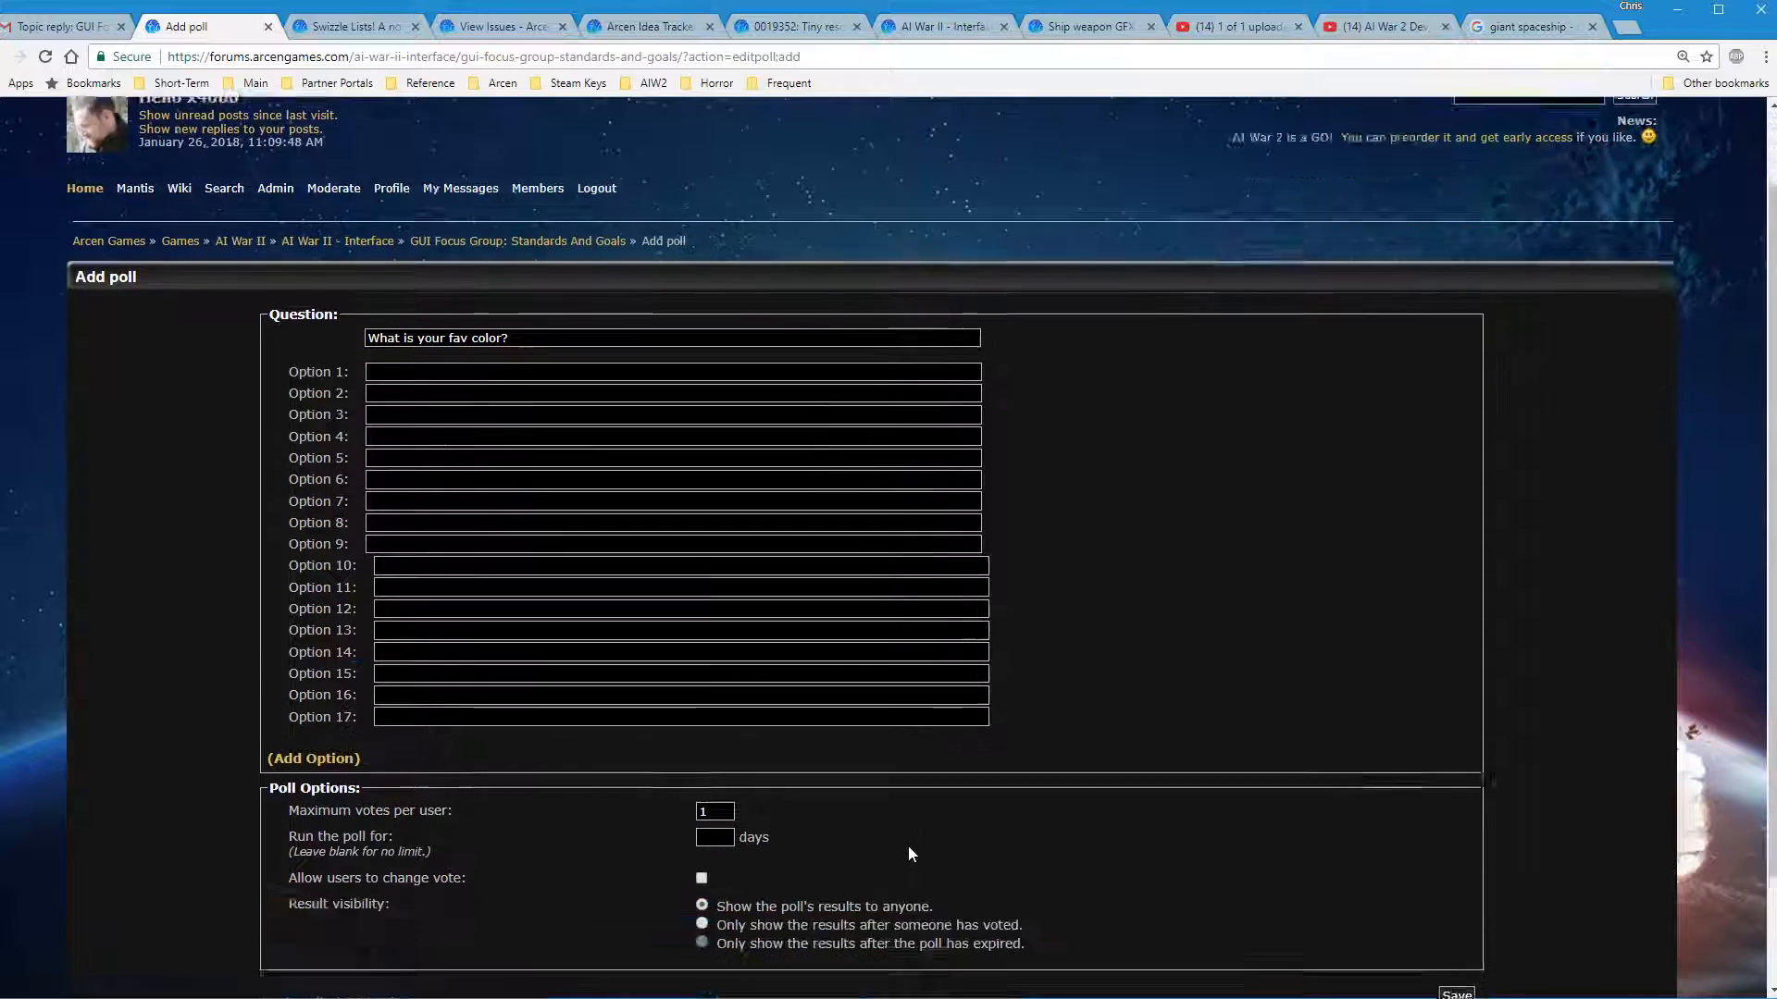
{"action": "scroll", "scroll_direction": "down", "scroll_amount": 3}
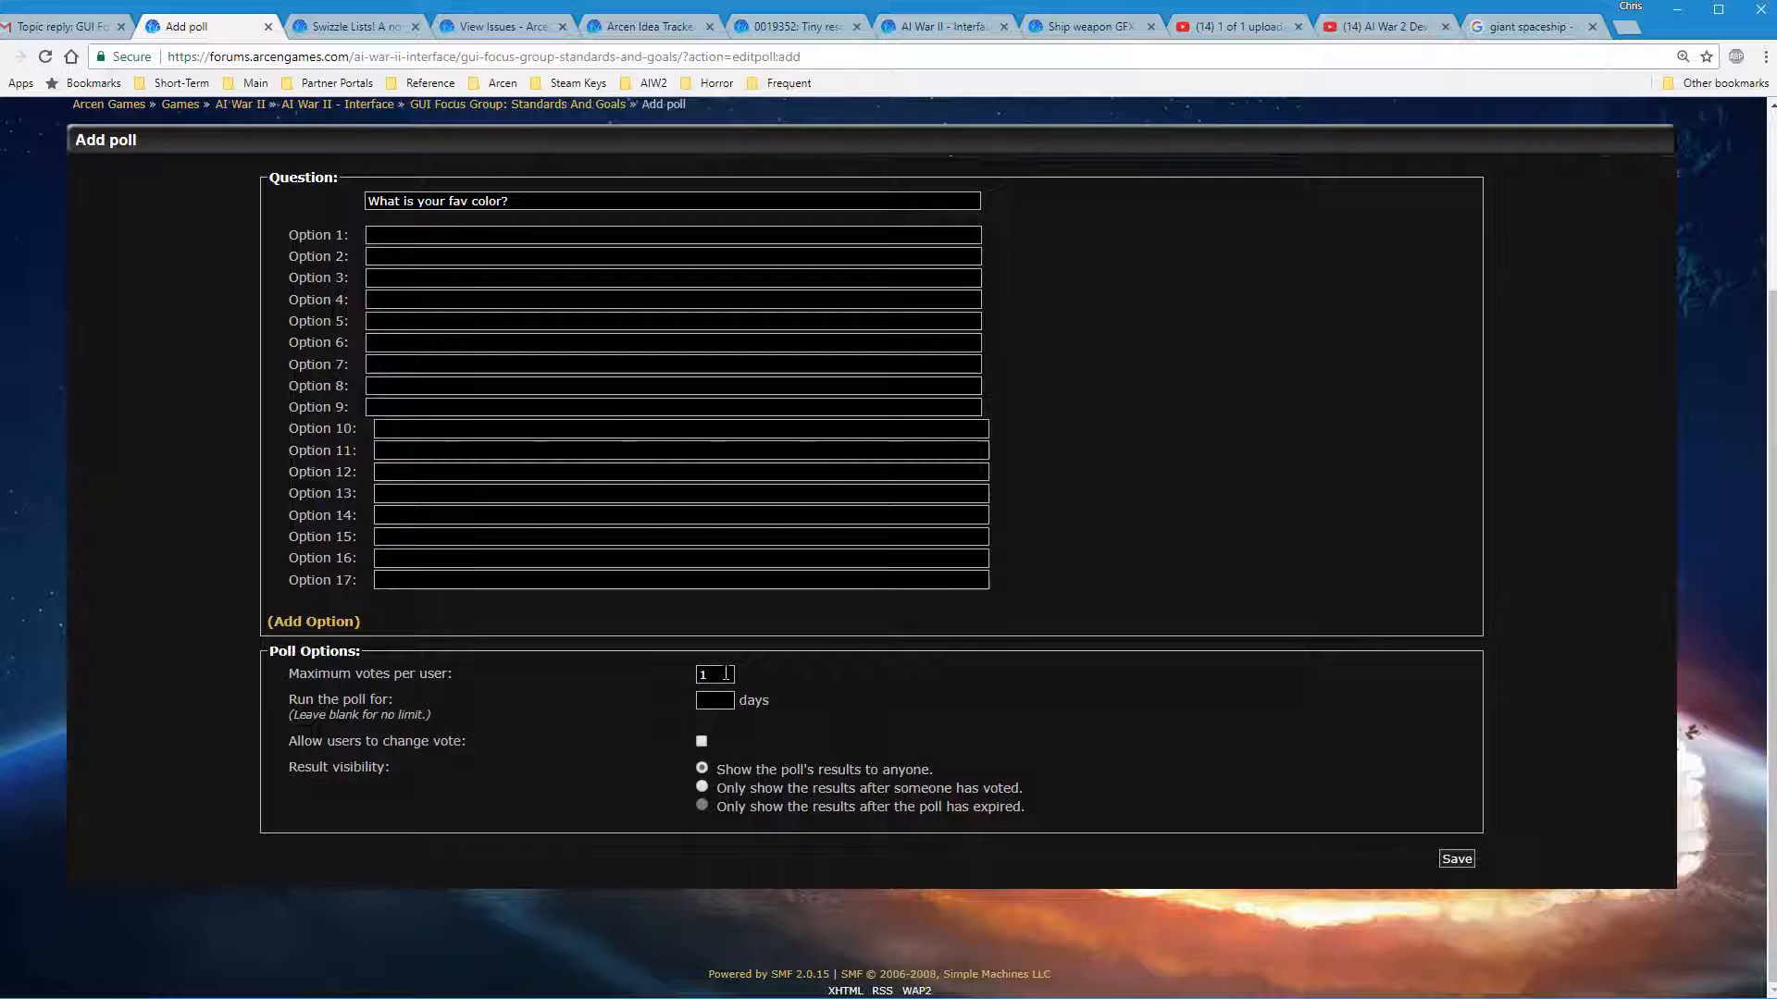
{"action": "mouse_move", "coordinate": [718, 629]}
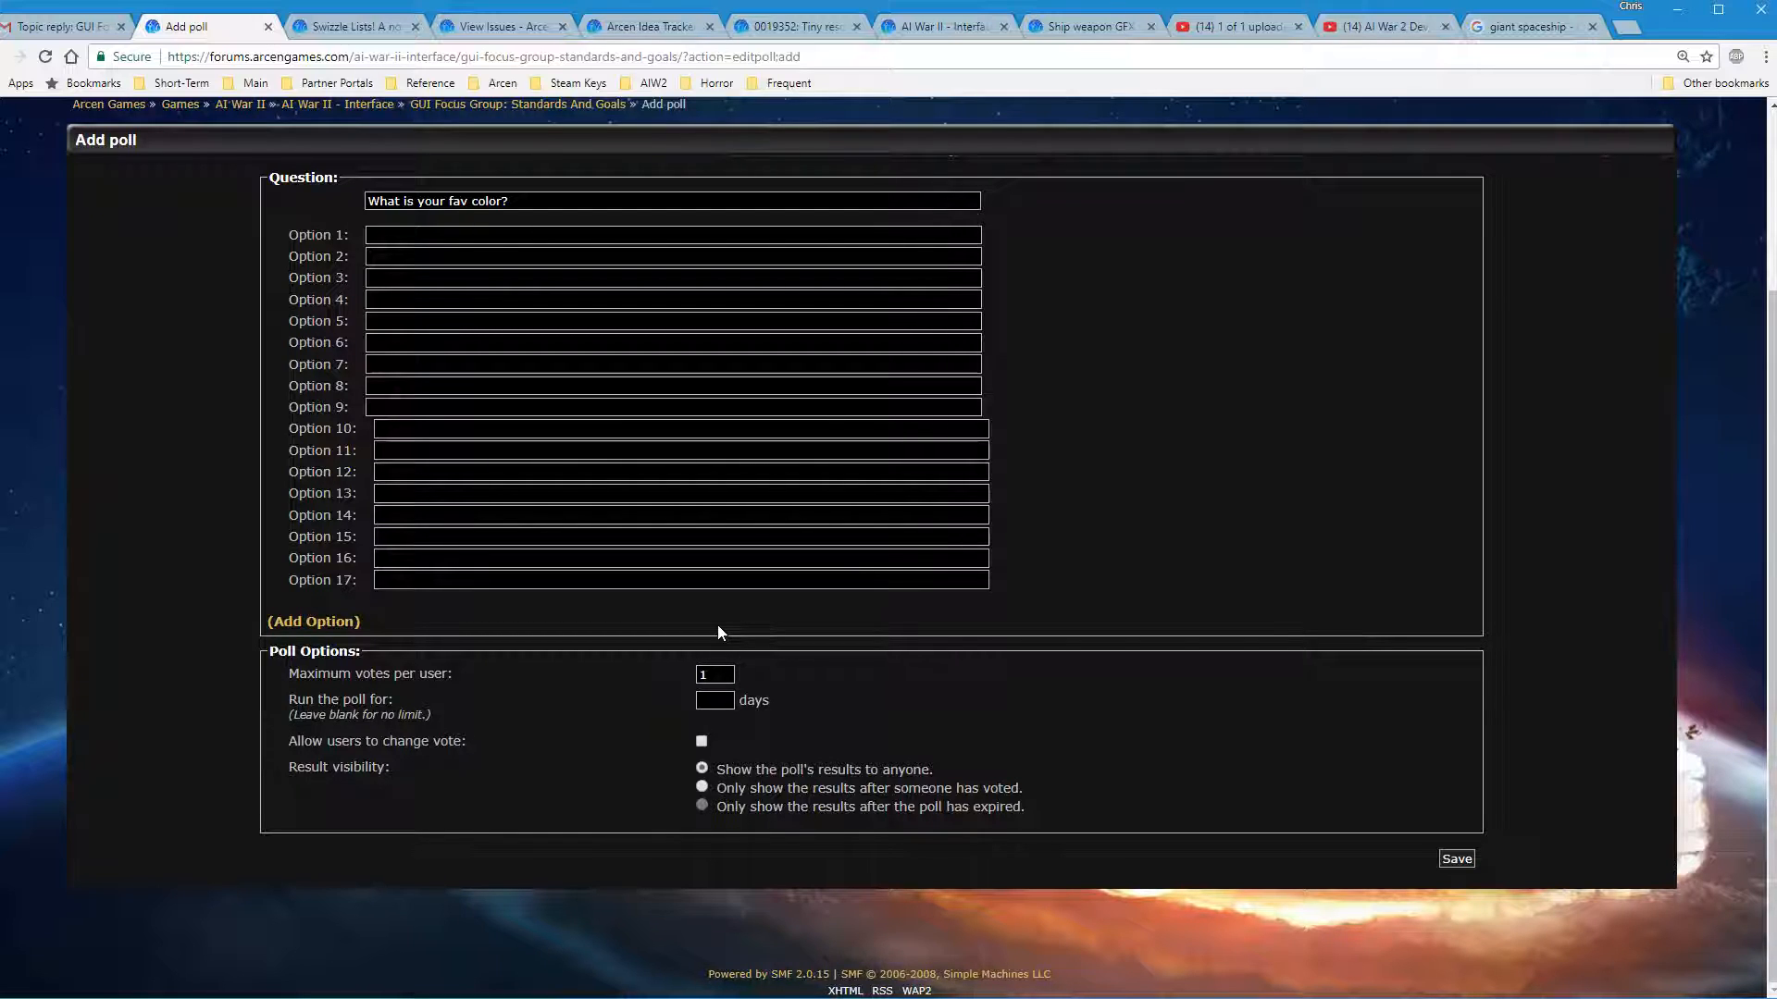
{"action": "mouse_move", "coordinate": [735, 652]}
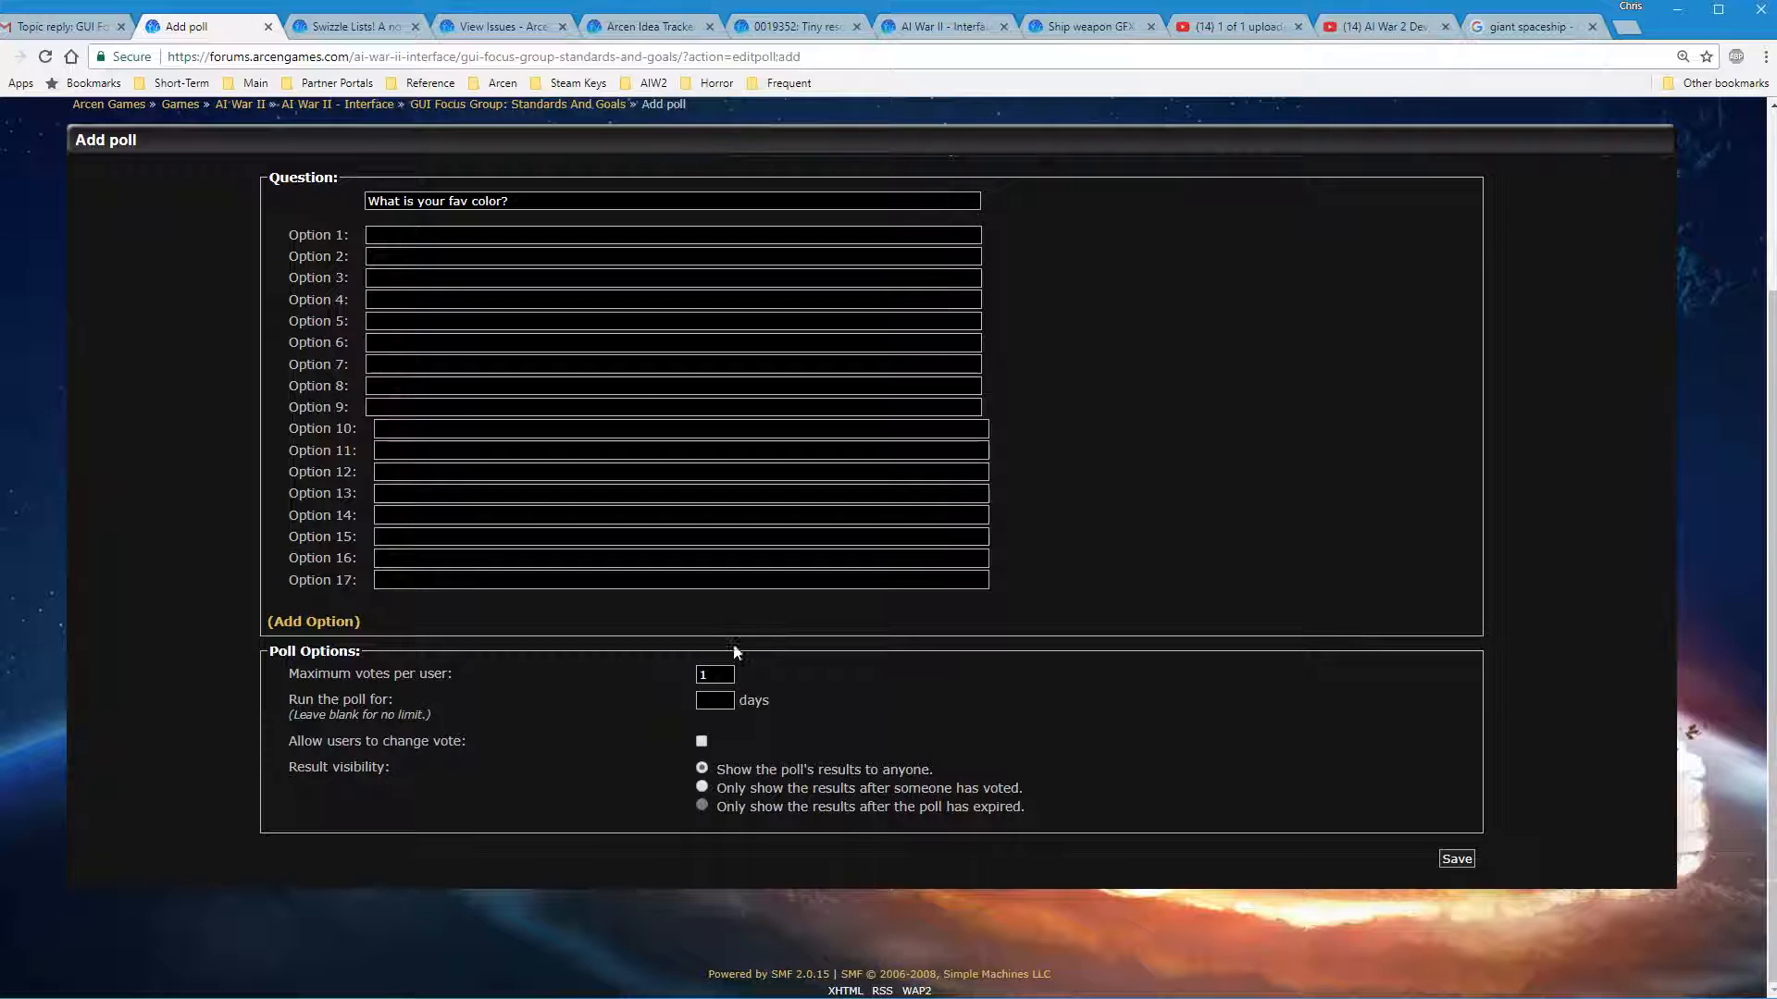
{"action": "mouse_move", "coordinate": [716, 698]}
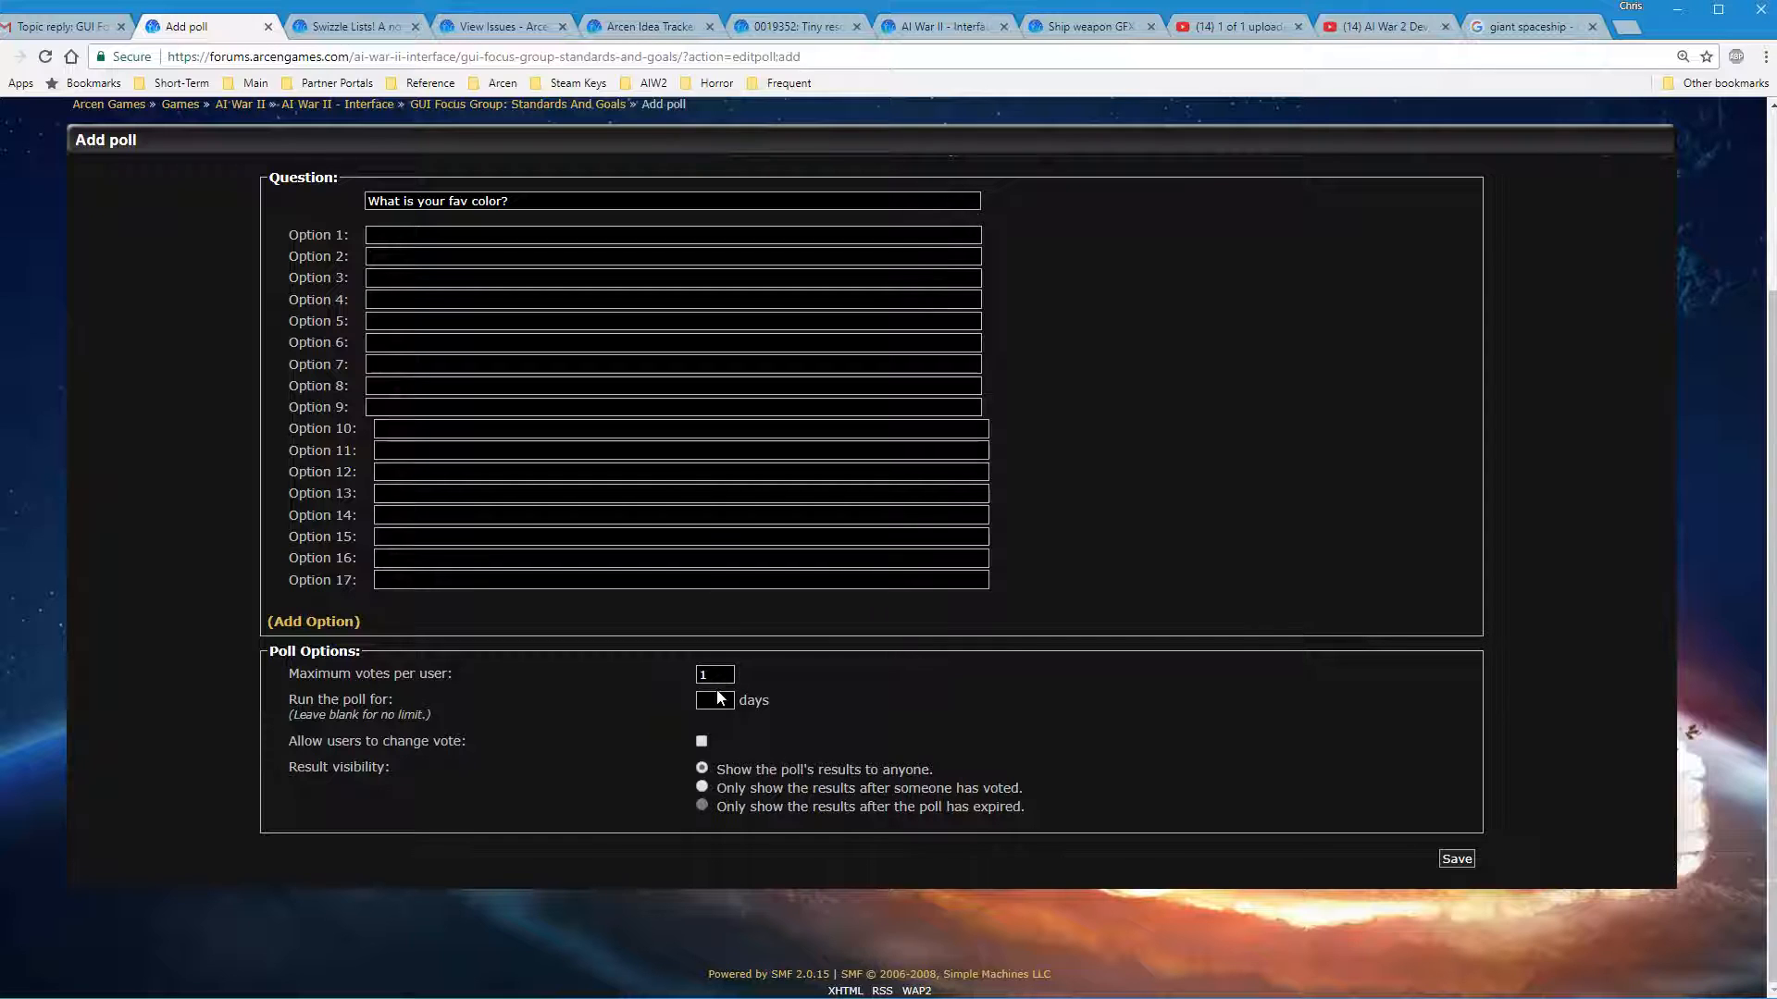
{"action": "mouse_move", "coordinate": [745, 735]}
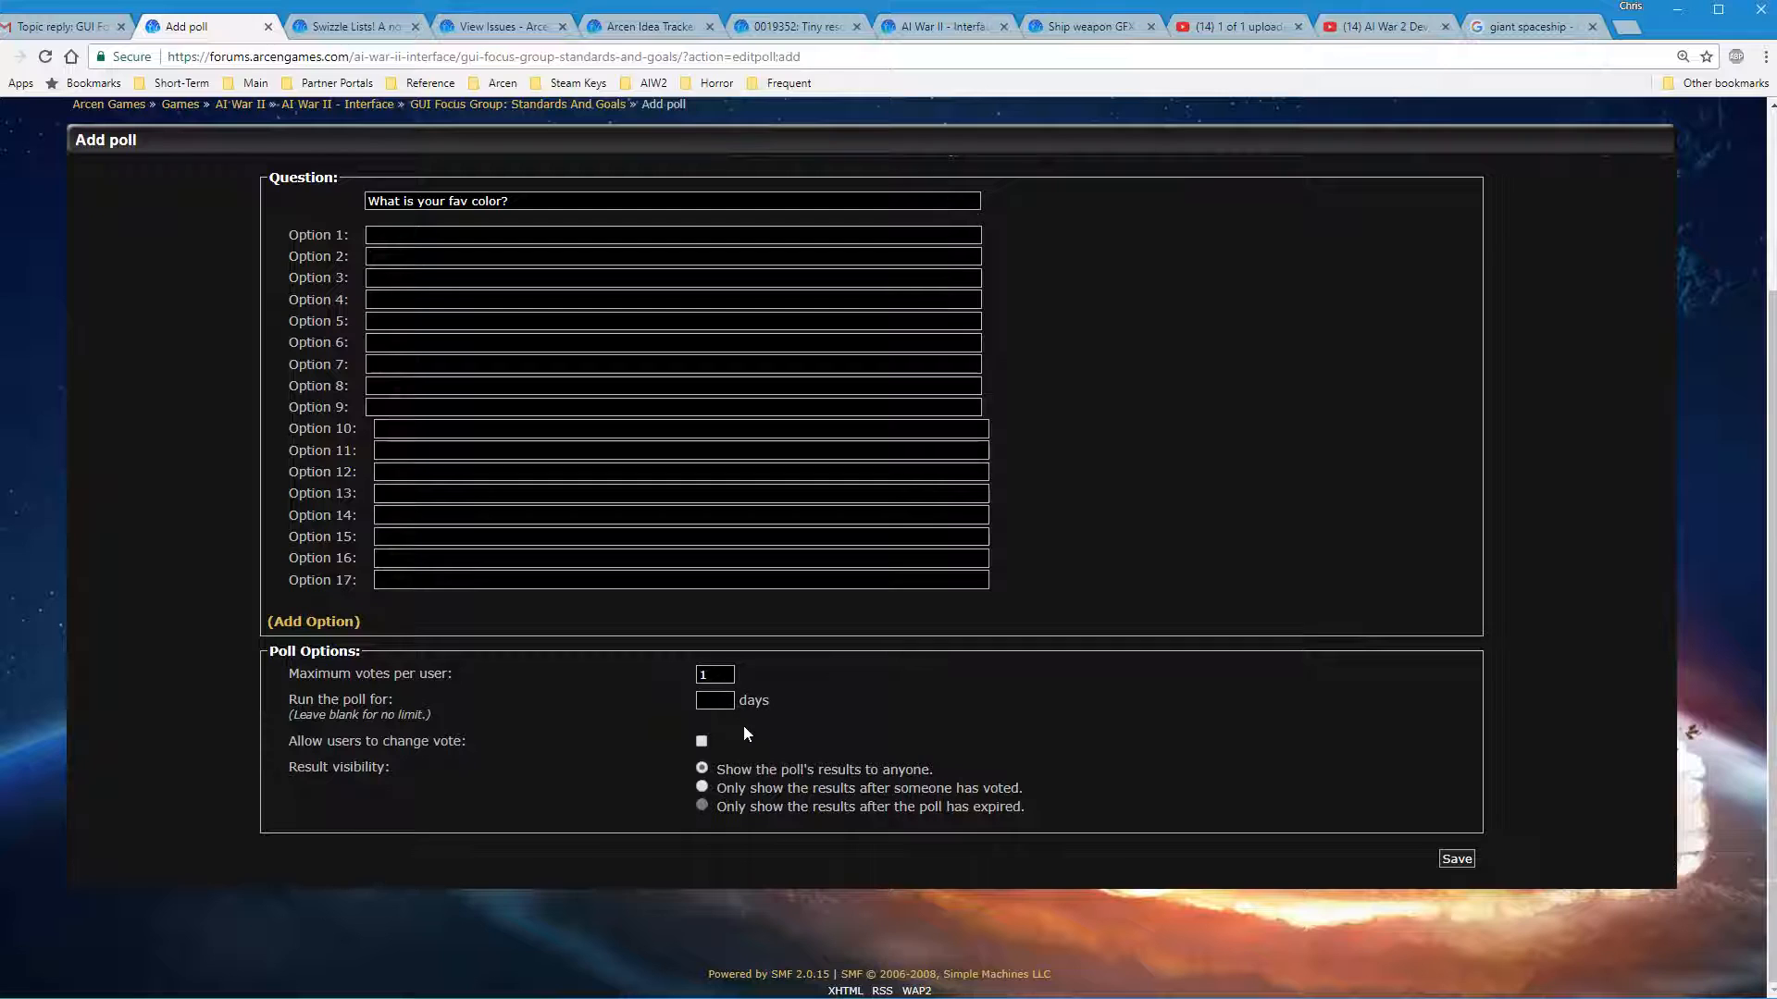
Enable the 'Allow users to change vote' poll option
{"action": "left_click", "coordinate": [699, 740]}
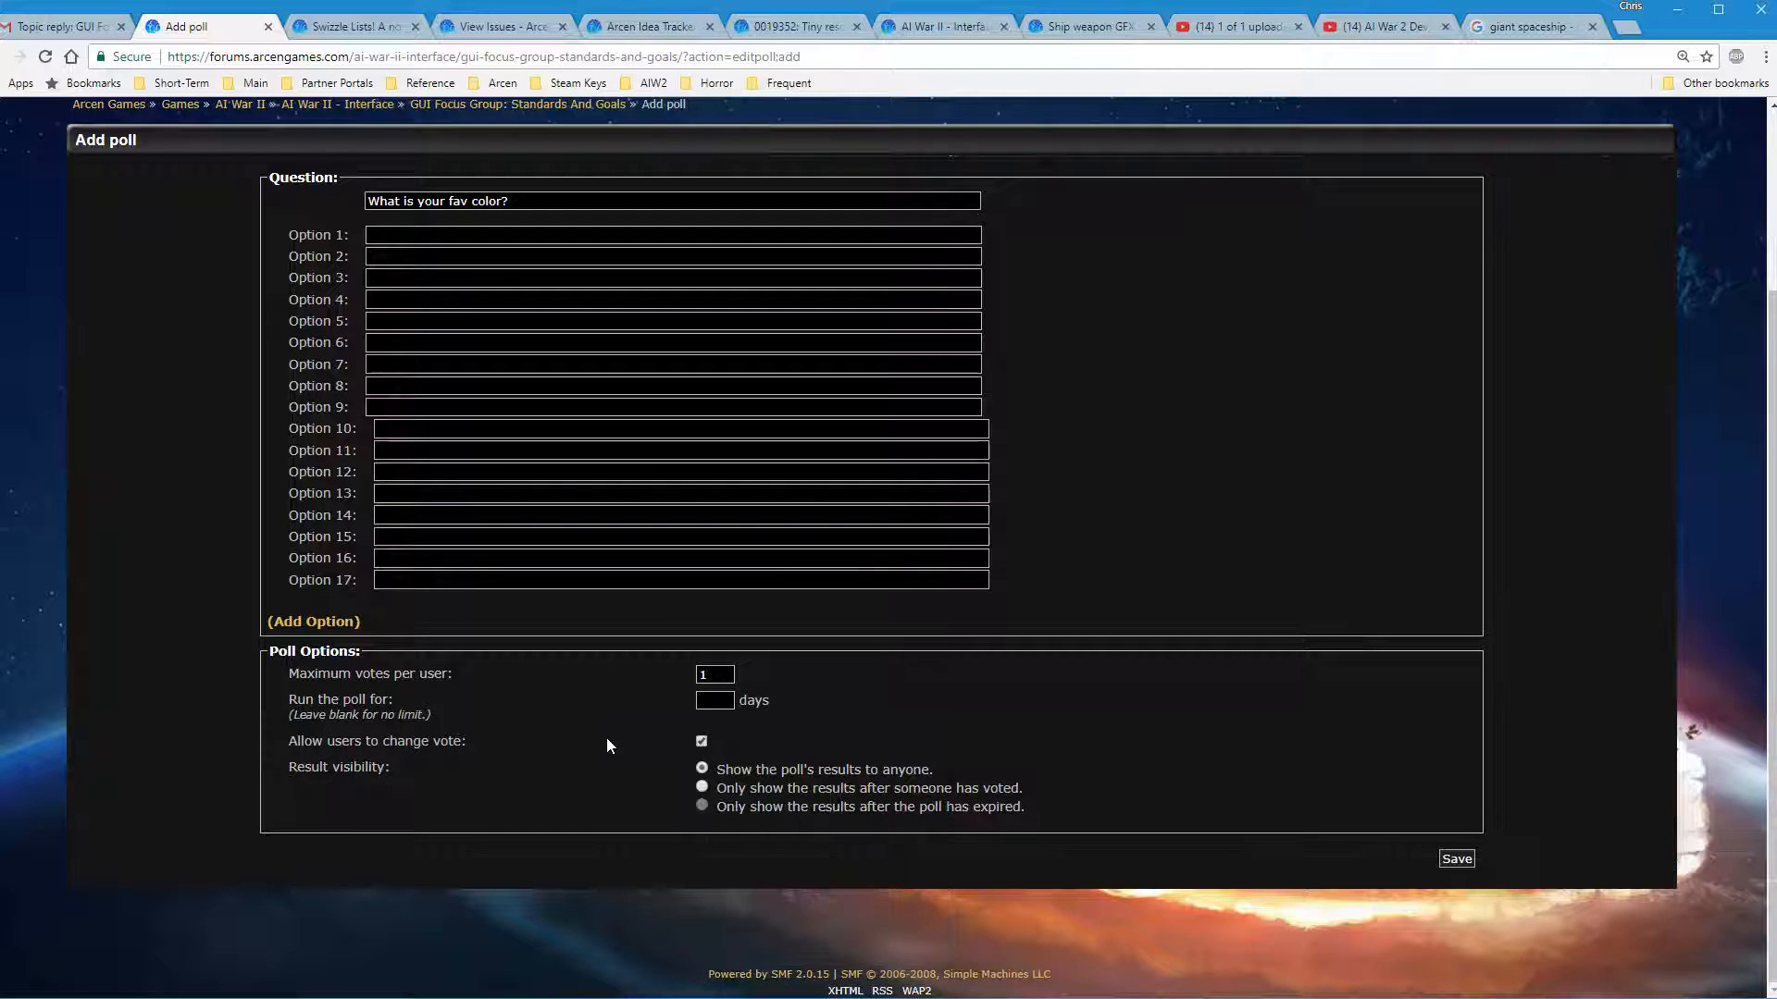
{"action": "mouse_move", "coordinate": [666, 765]}
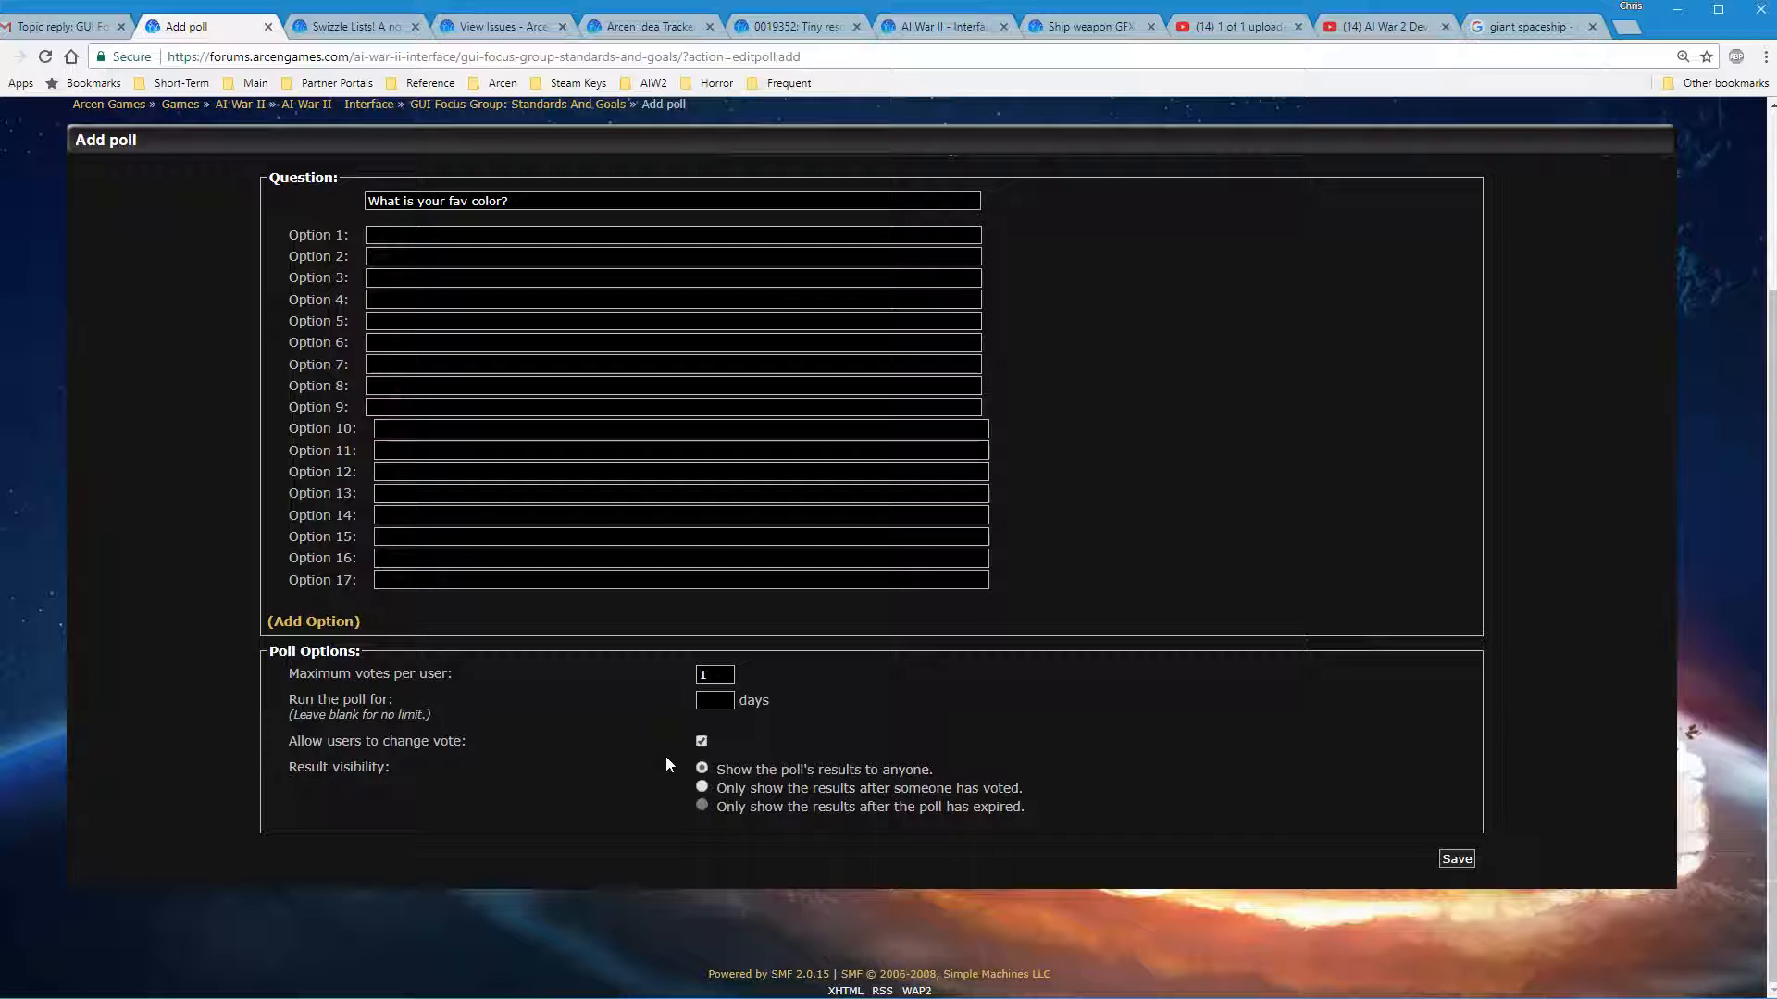
{"action": "mouse_move", "coordinate": [853, 869]}
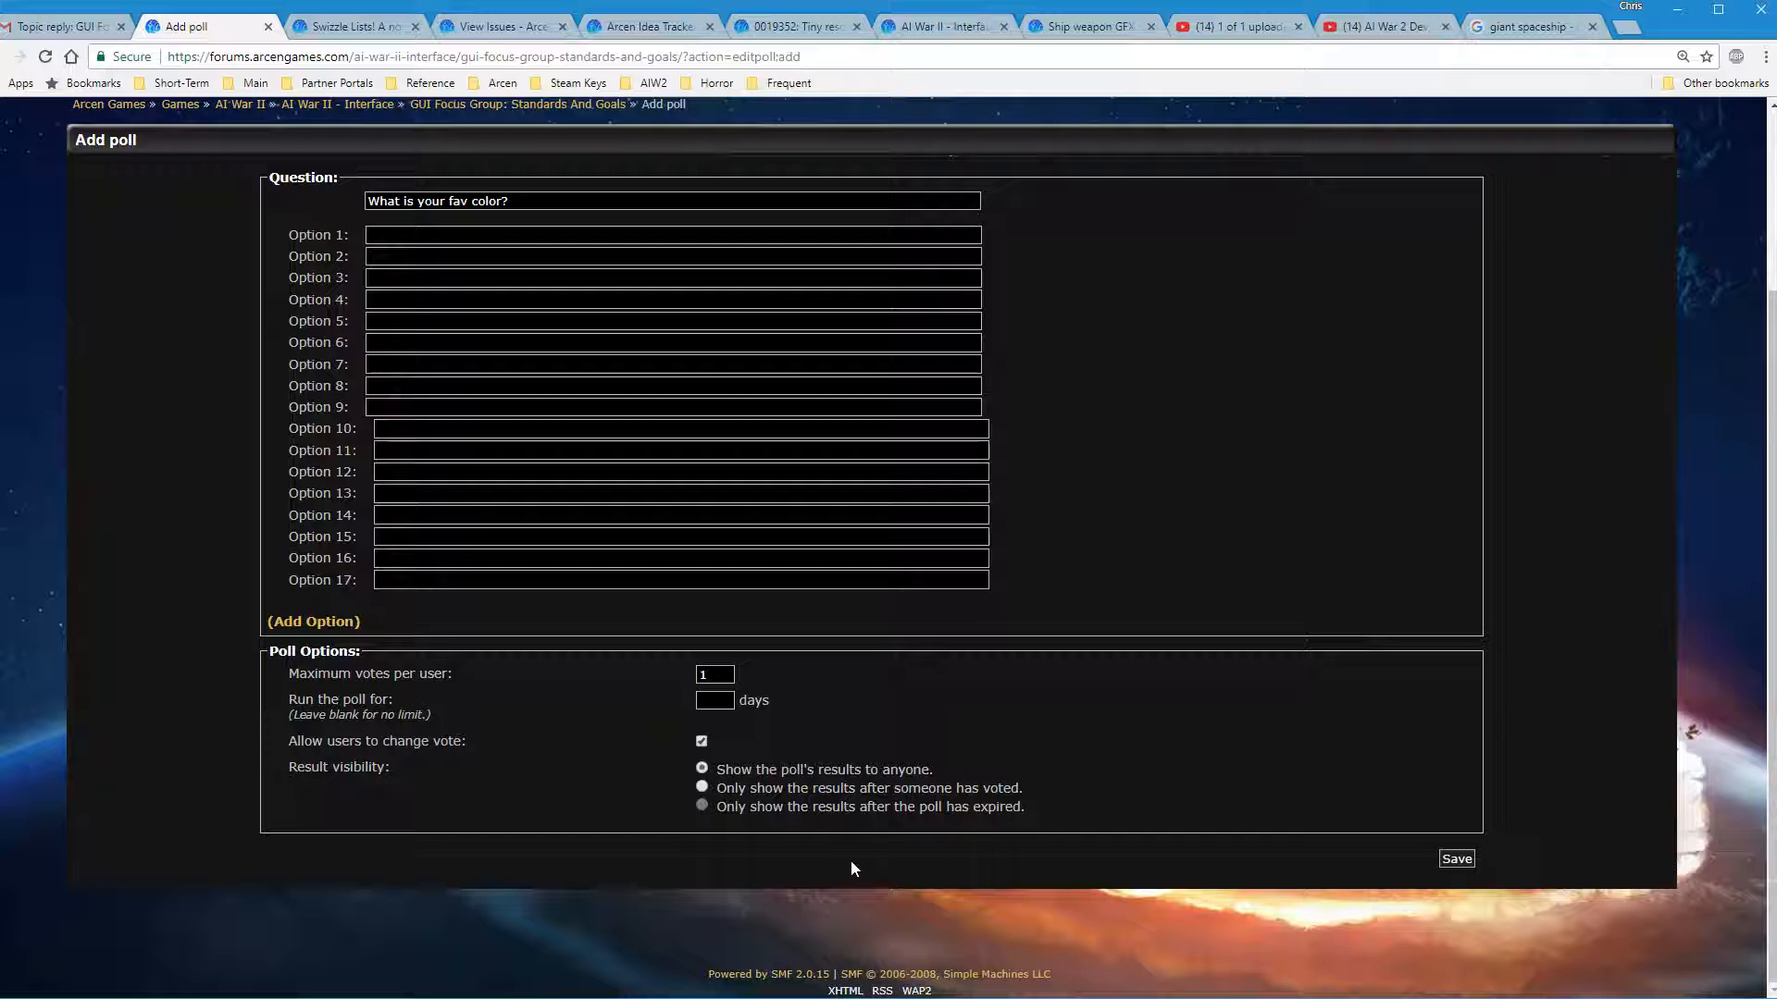
{"action": "mouse_move", "coordinate": [844, 780]}
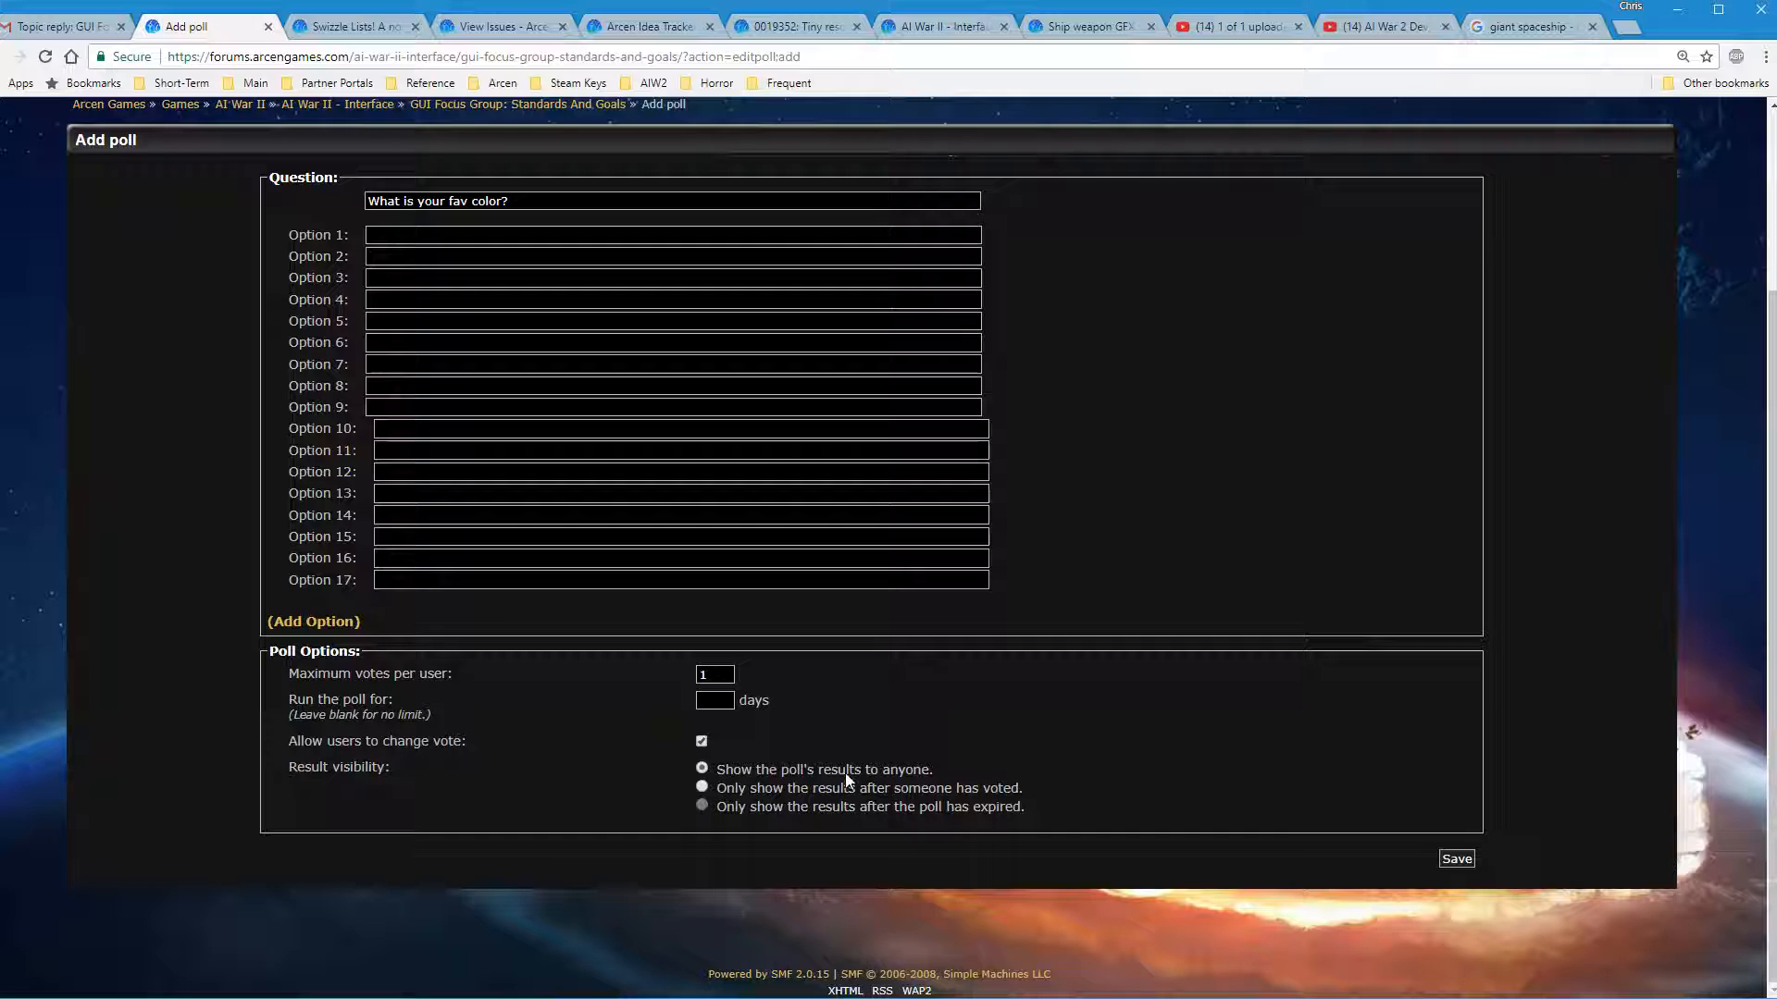
{"action": "mouse_move", "coordinate": [835, 805]}
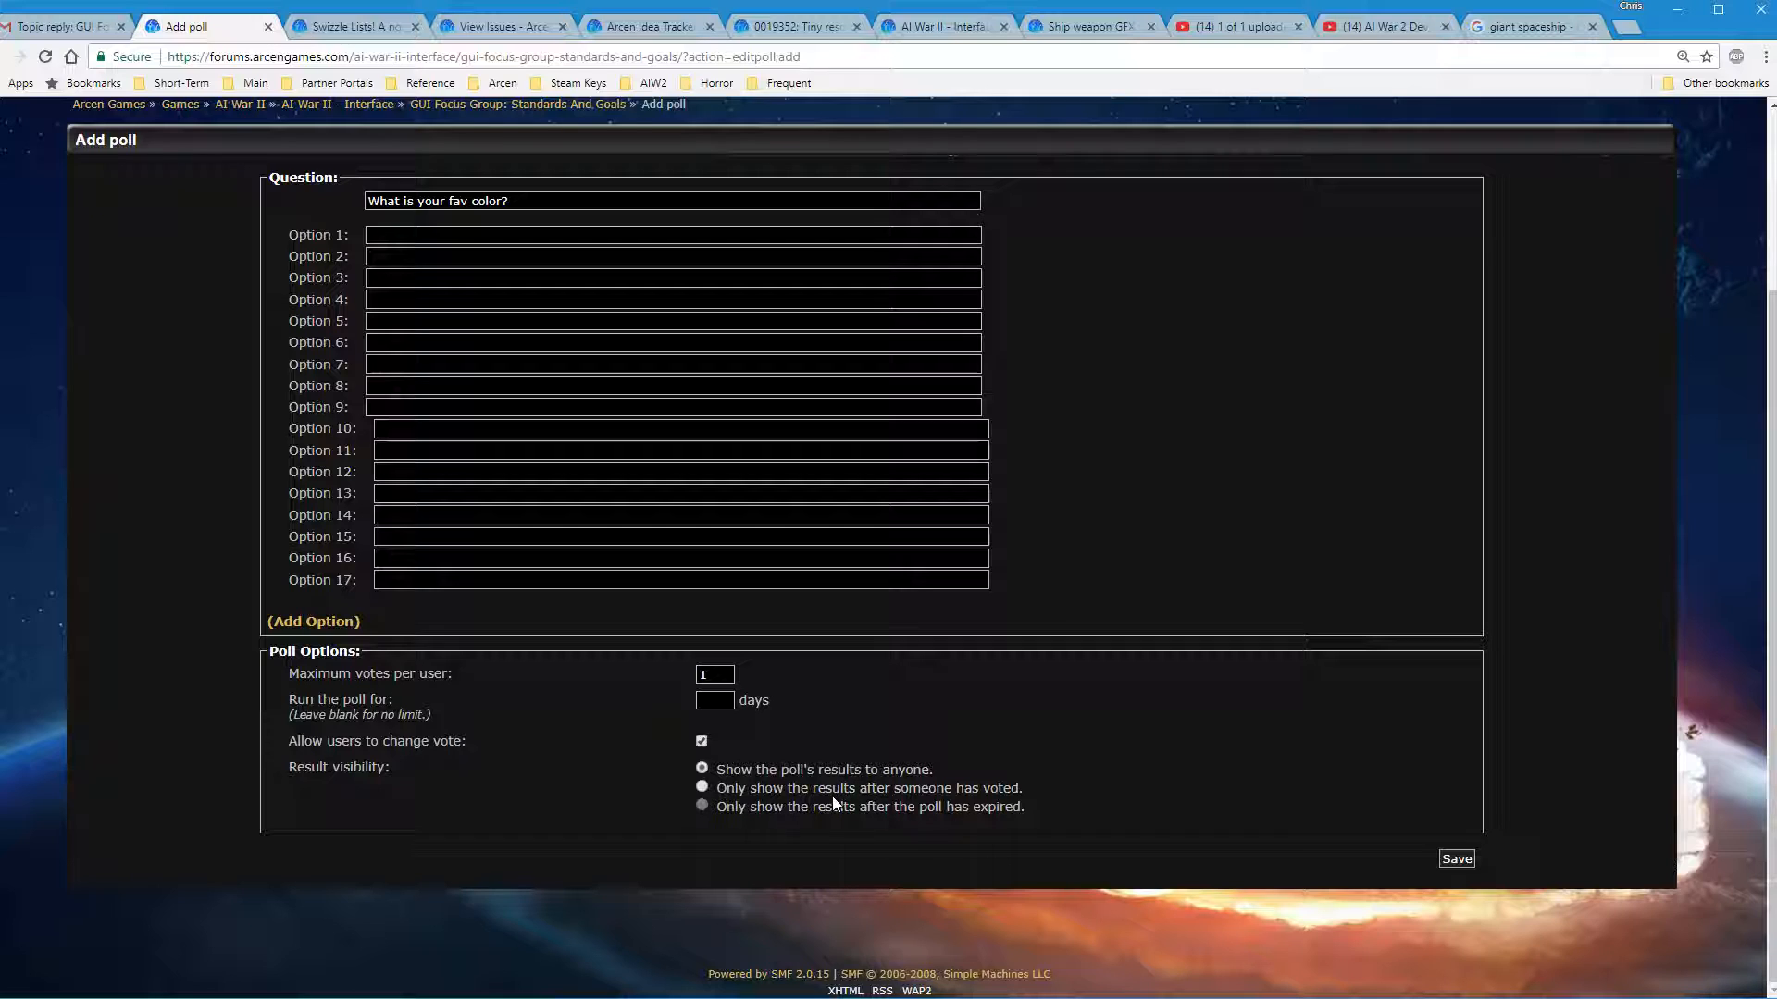
{"action": "mouse_move", "coordinate": [822, 818]}
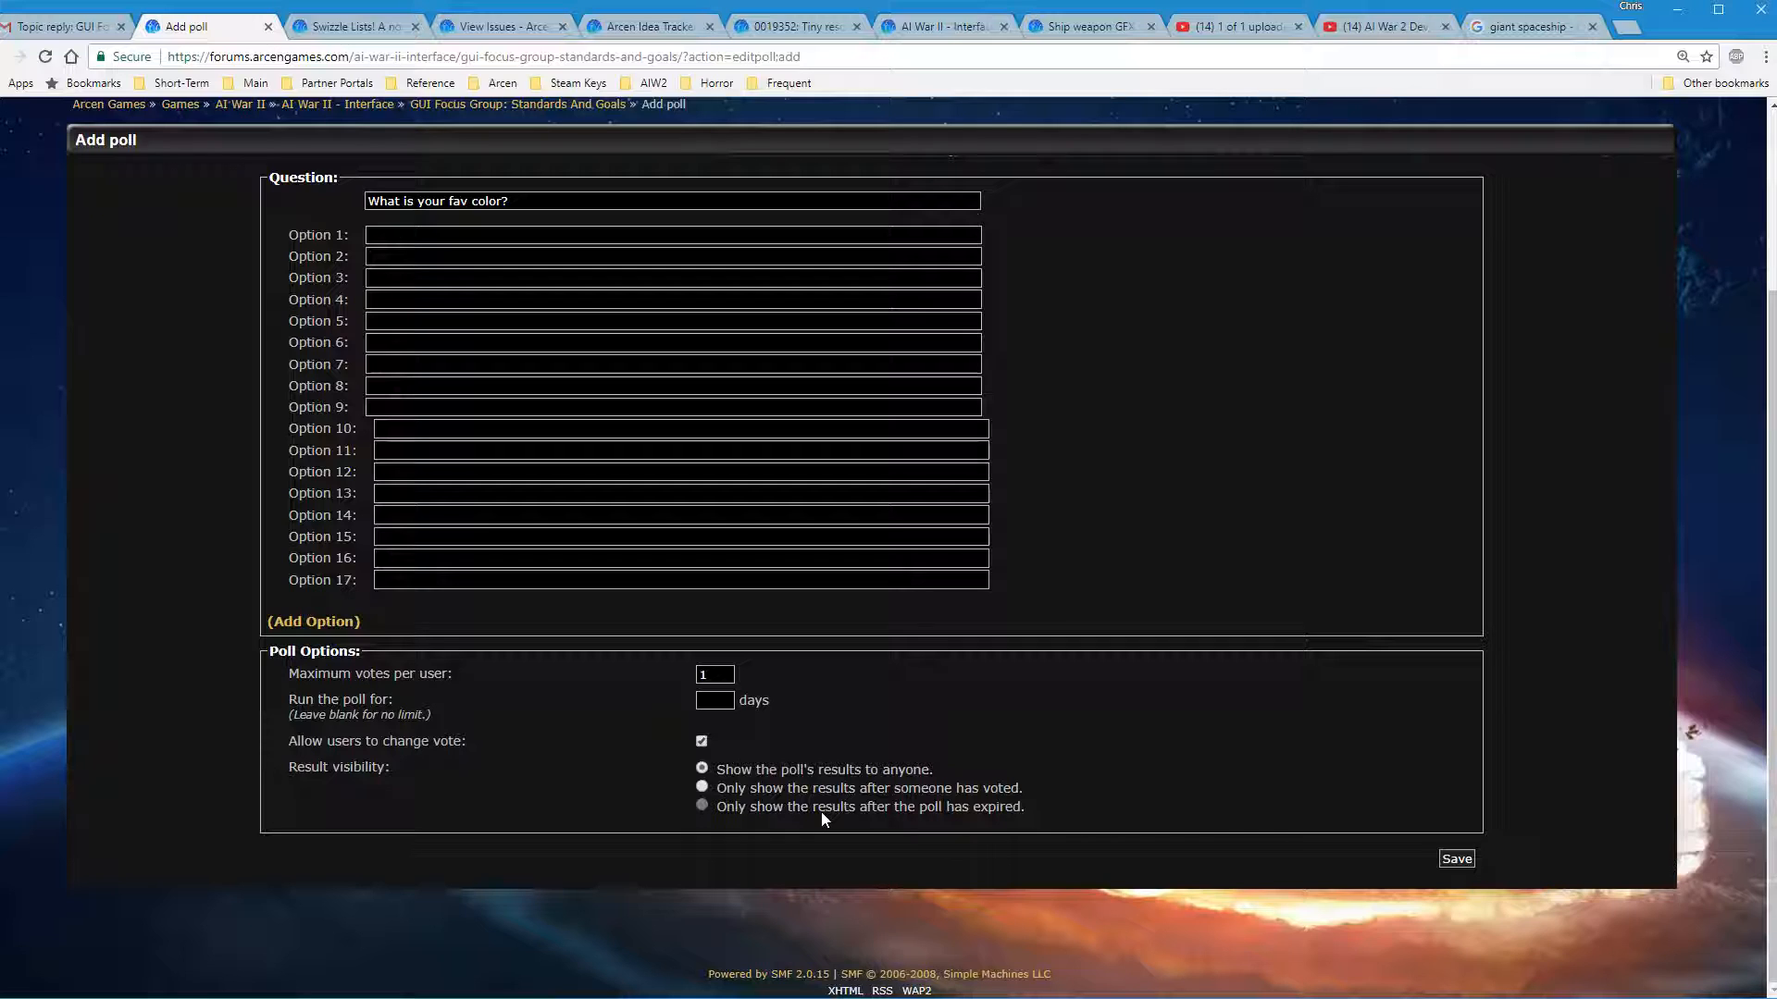
{"action": "mouse_move", "coordinate": [587, 628]}
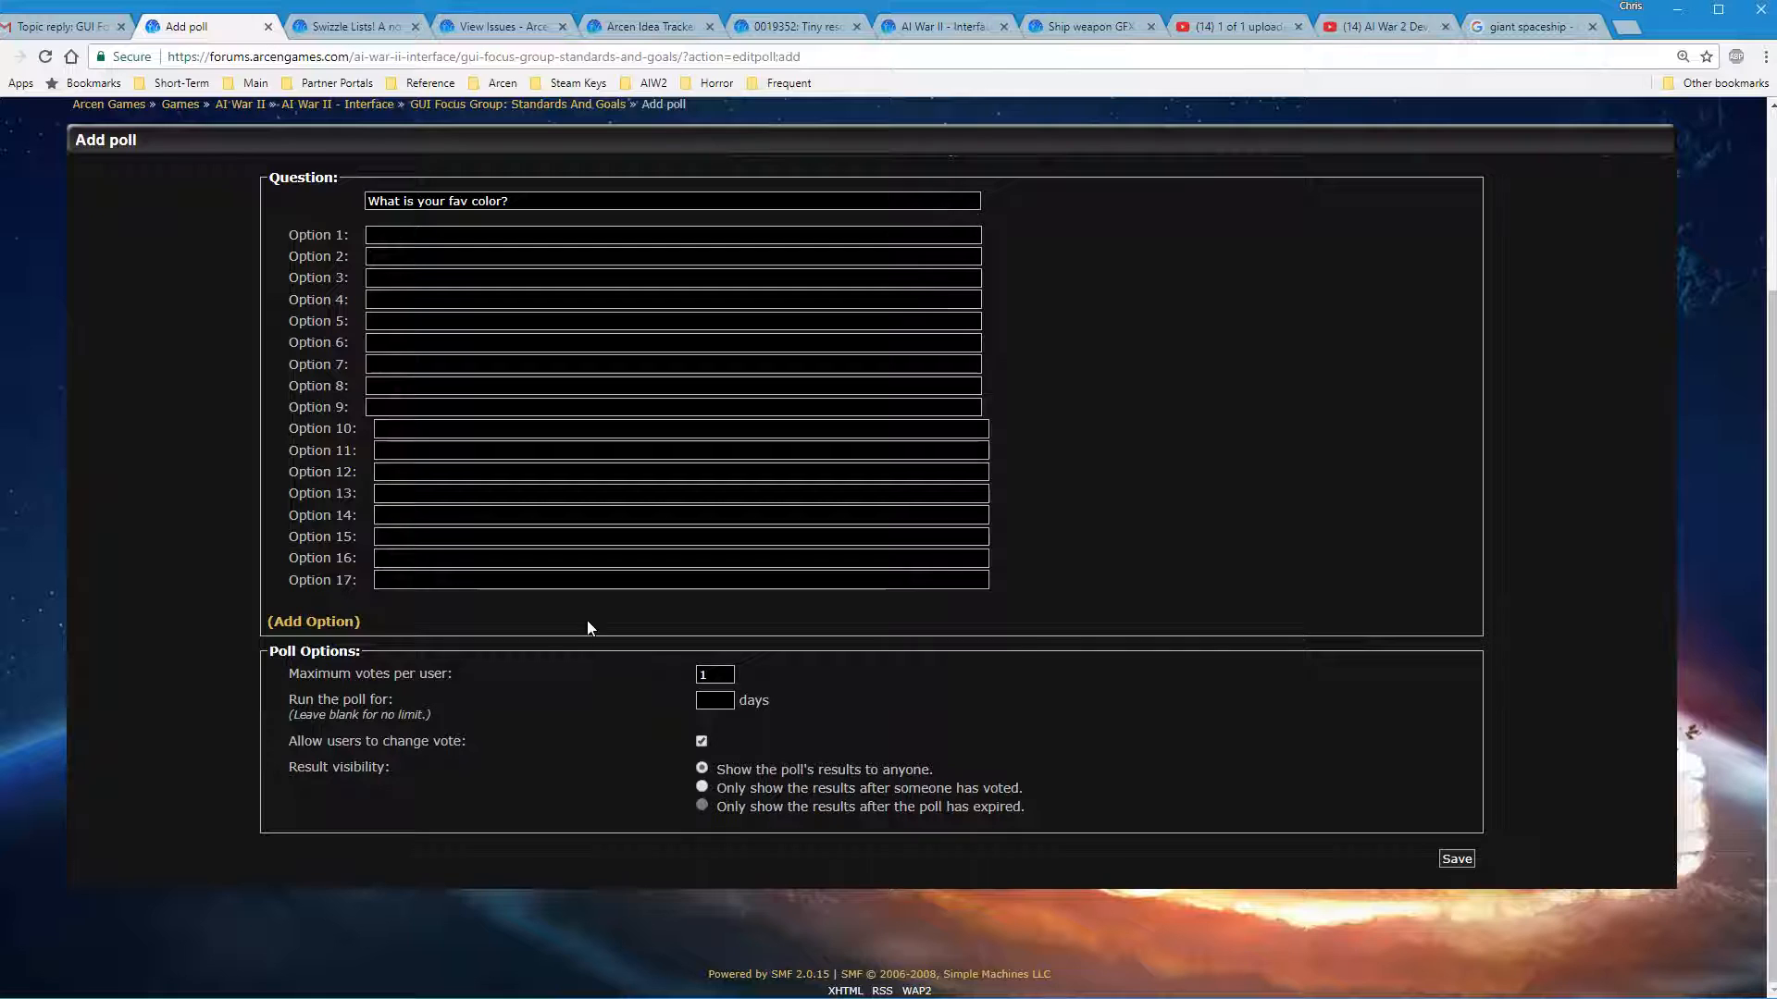
Leave the Add poll form and return to the Standards And Goals topic
{"action": "left_click", "coordinate": [1455, 857]}
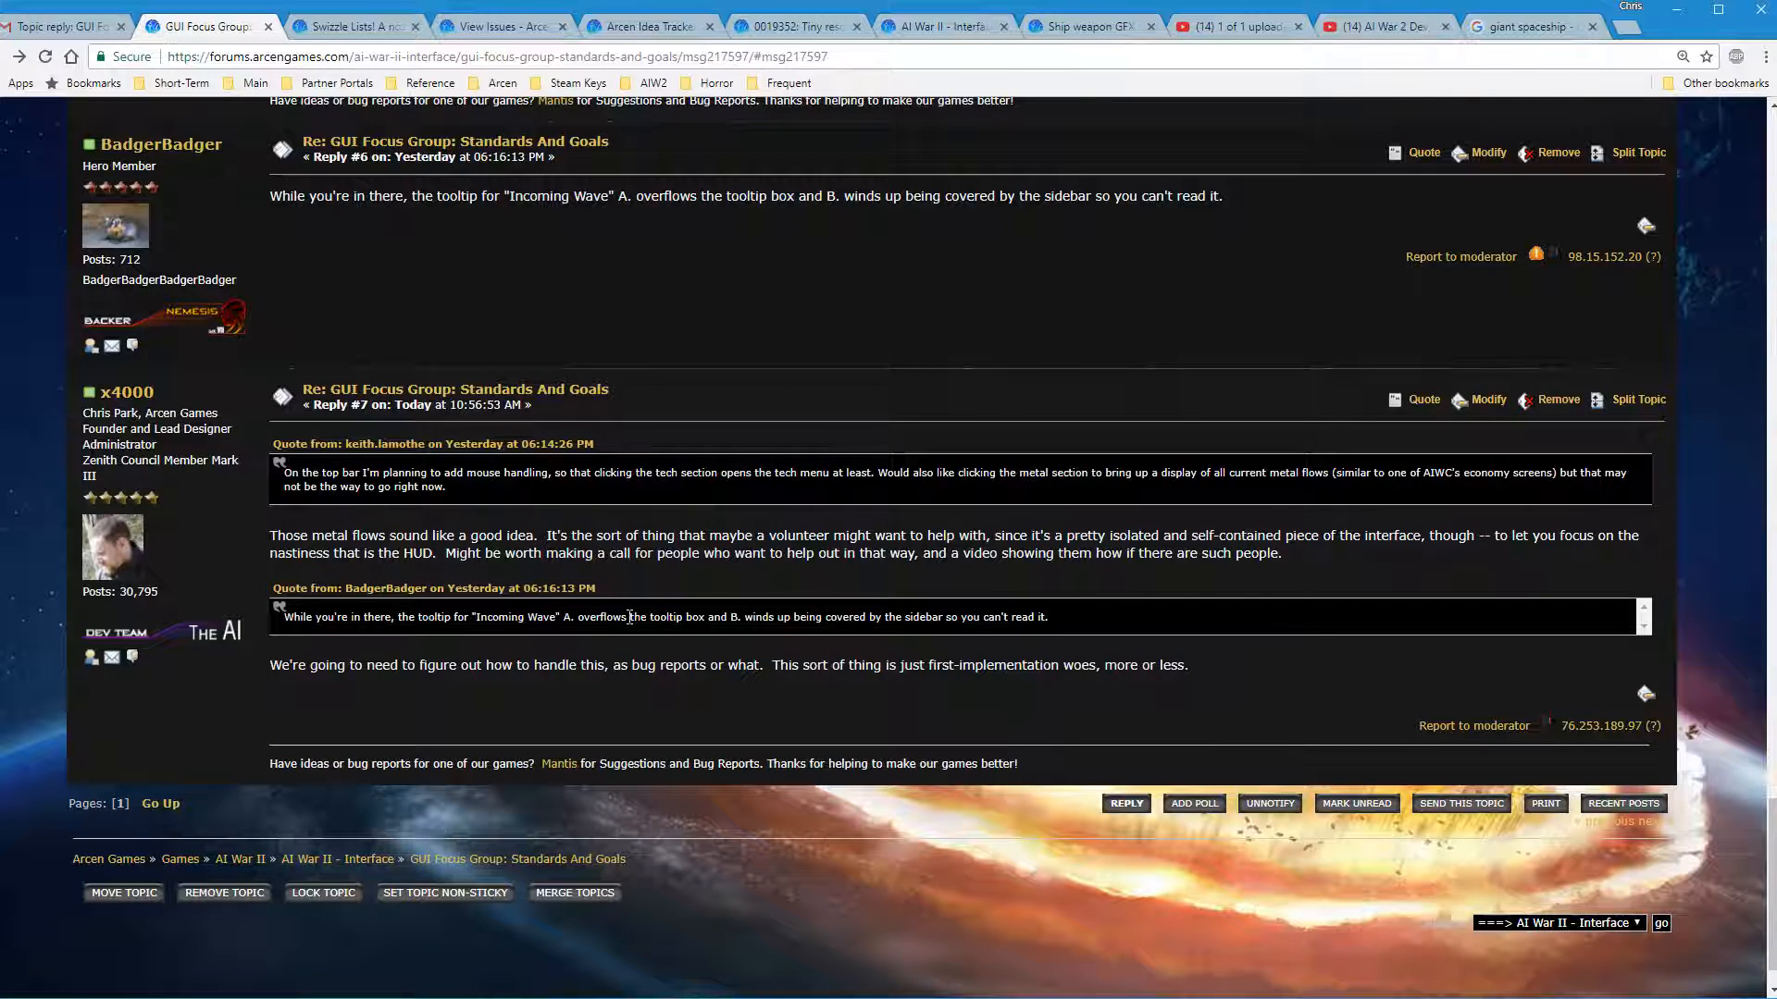
{"action": "mouse_move", "coordinate": [1448, 768]}
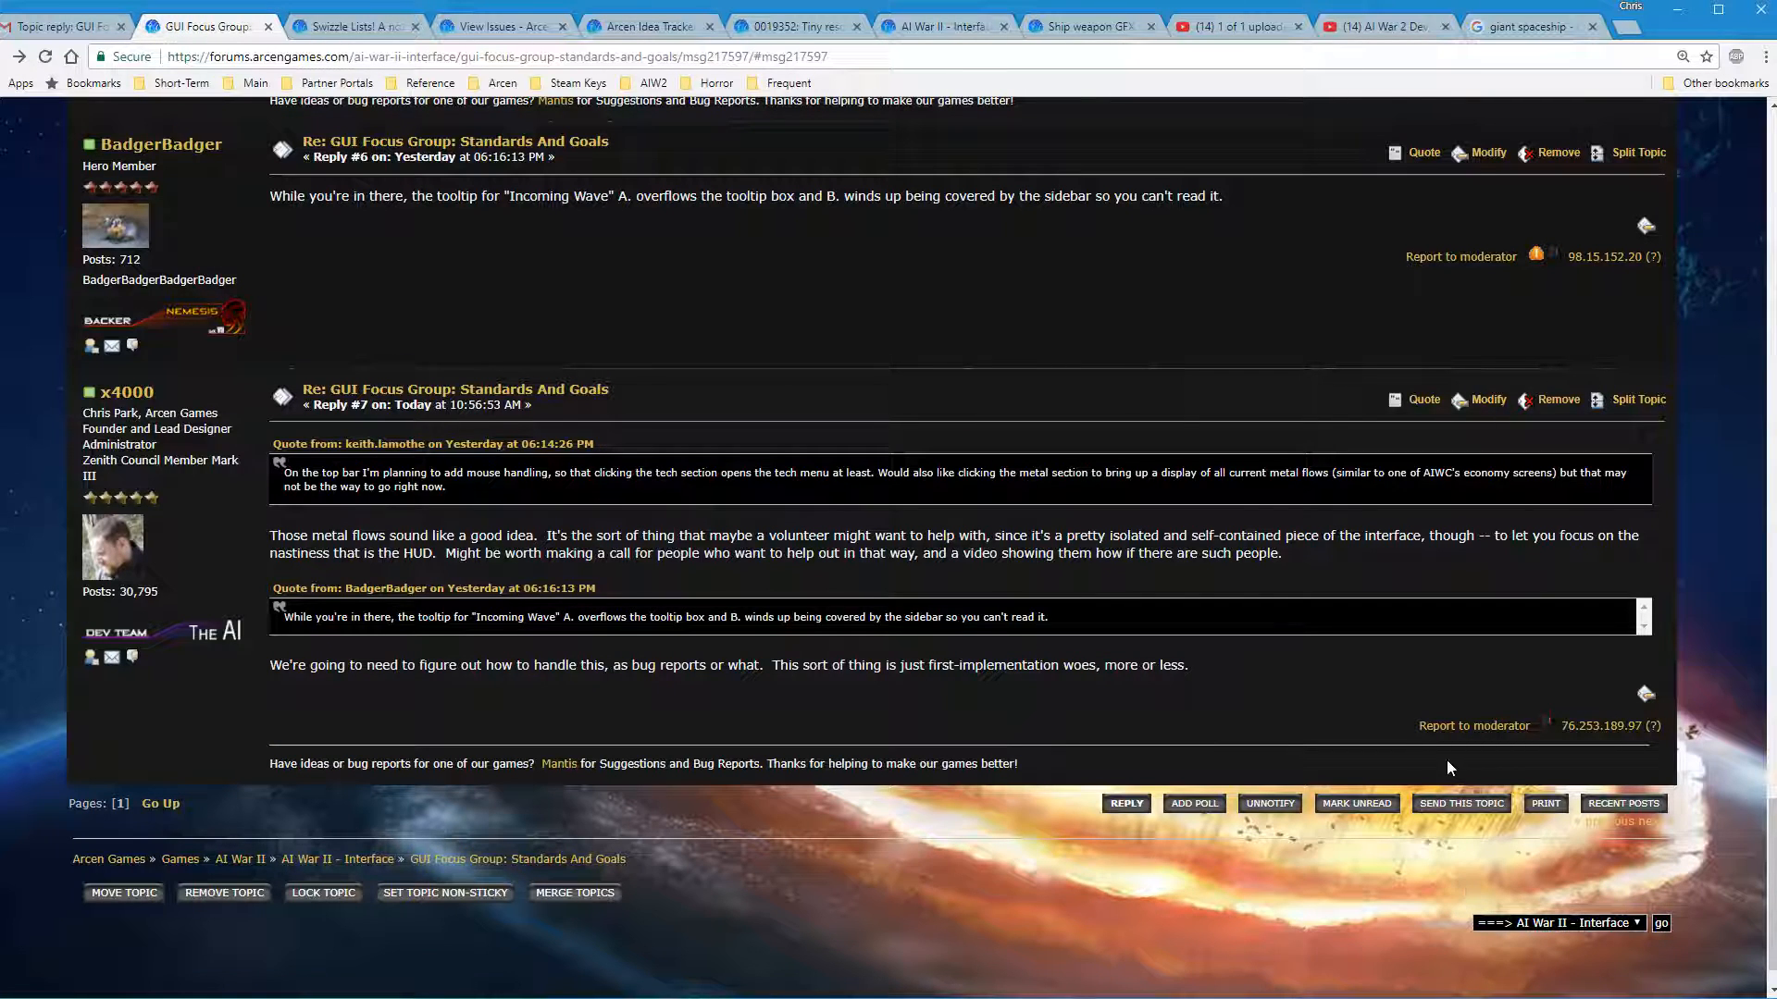
{"action": "mouse_move", "coordinate": [1270, 801]}
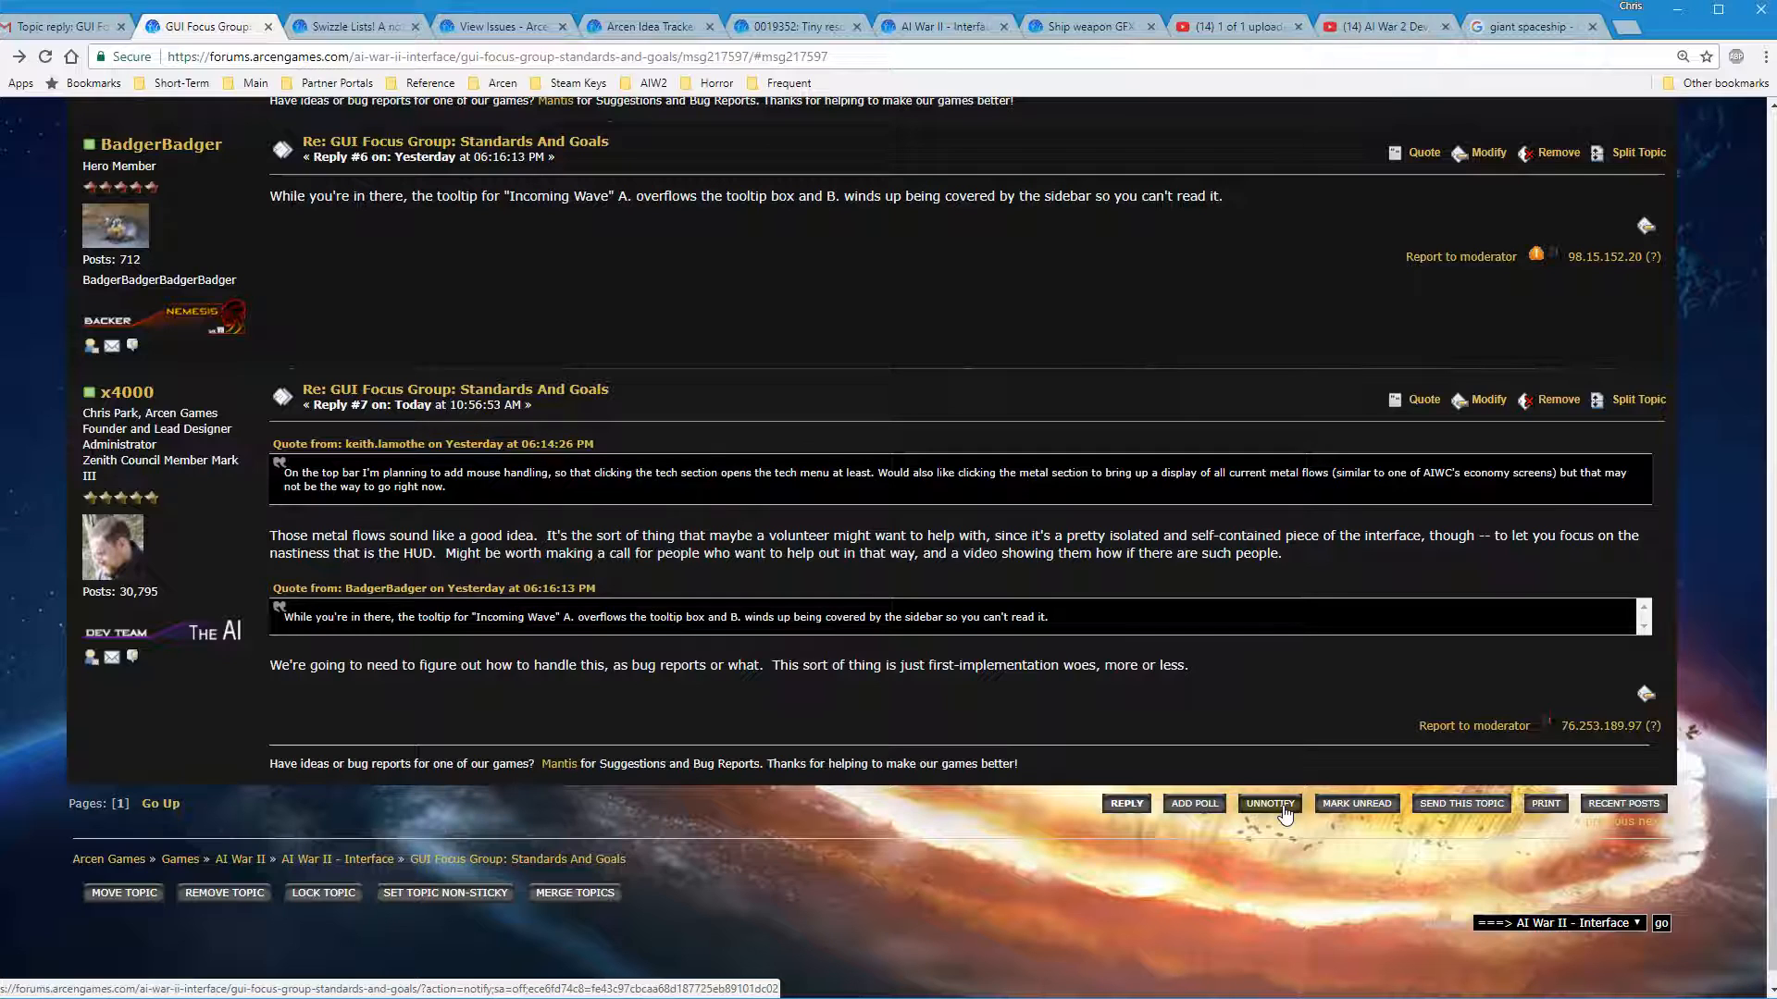
{"action": "mouse_move", "coordinate": [254, 866]}
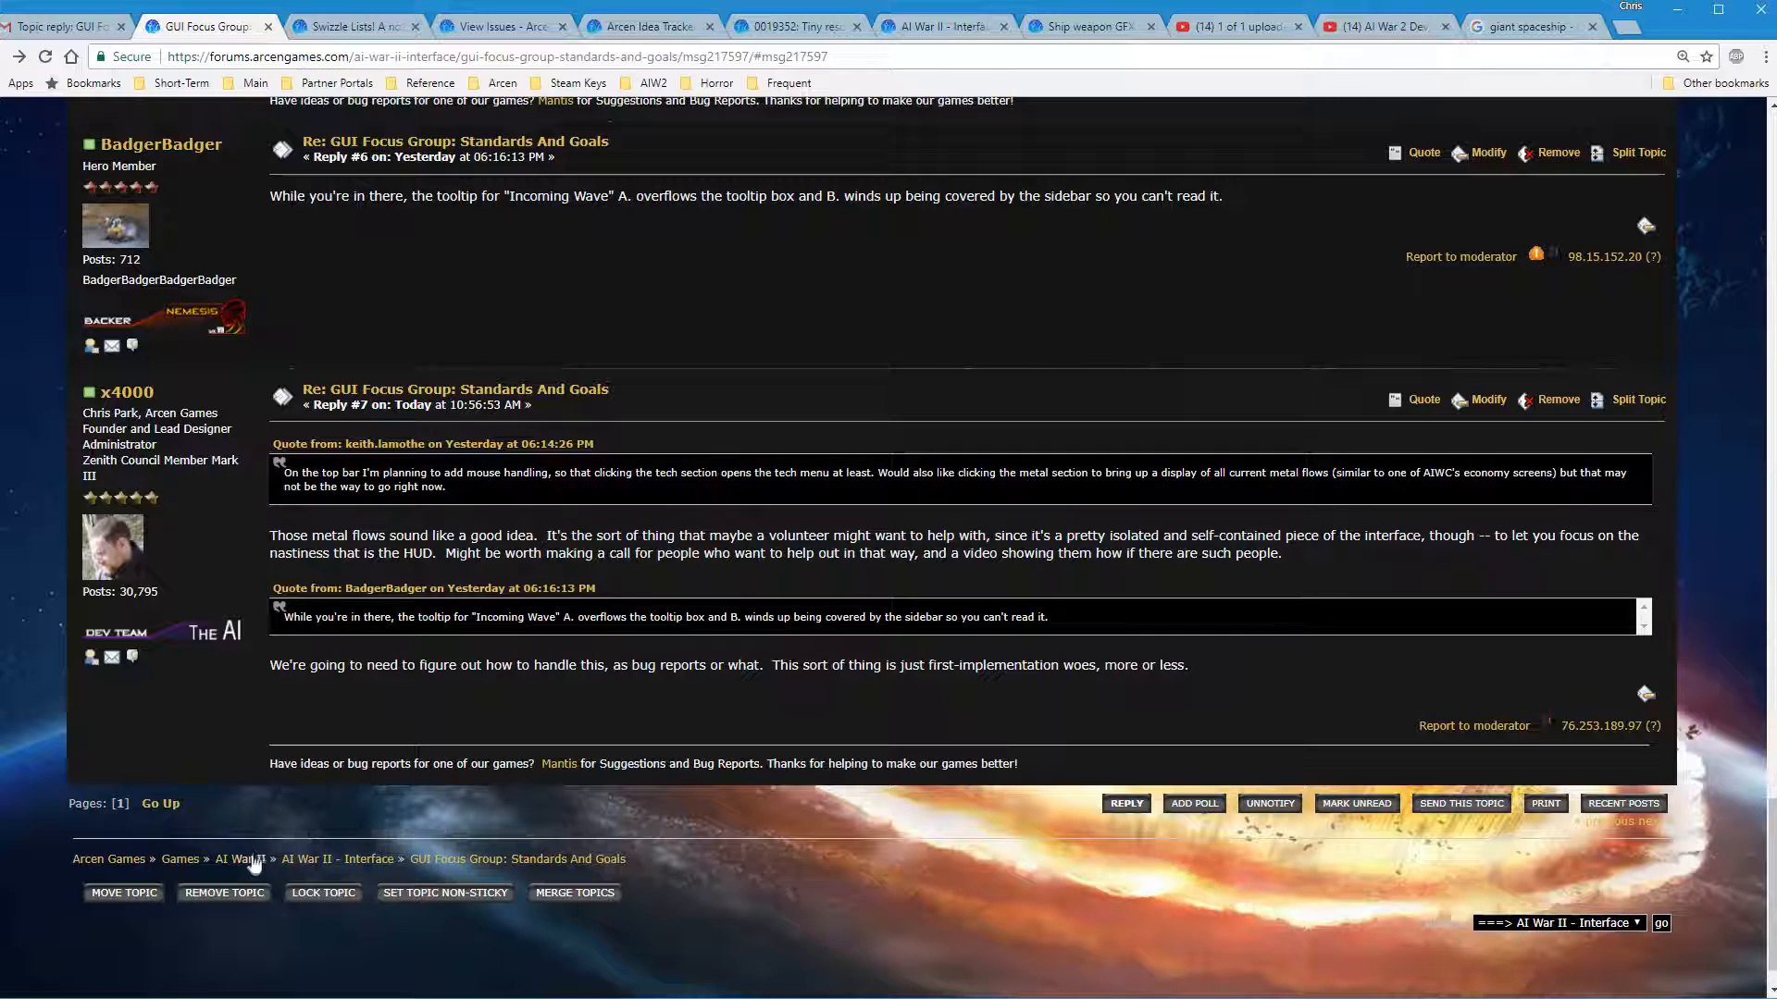
{"action": "mouse_move", "coordinate": [1129, 650]}
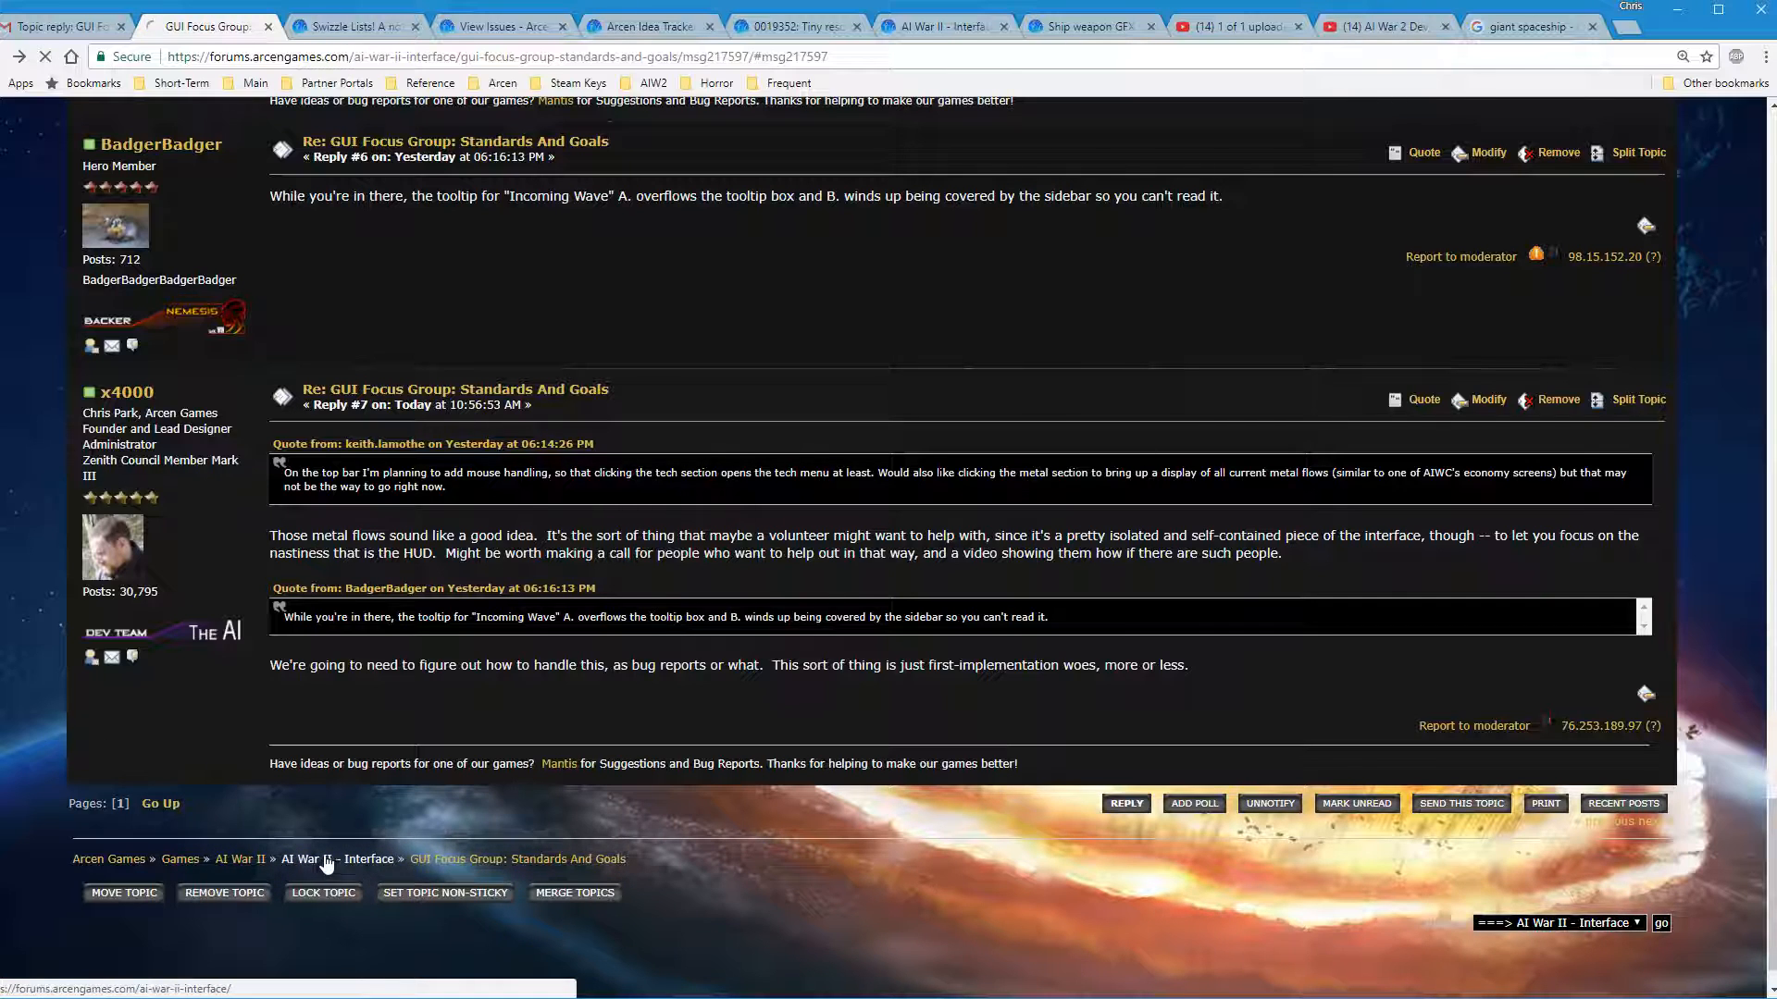
{"action": "left_click", "coordinate": [337, 859]}
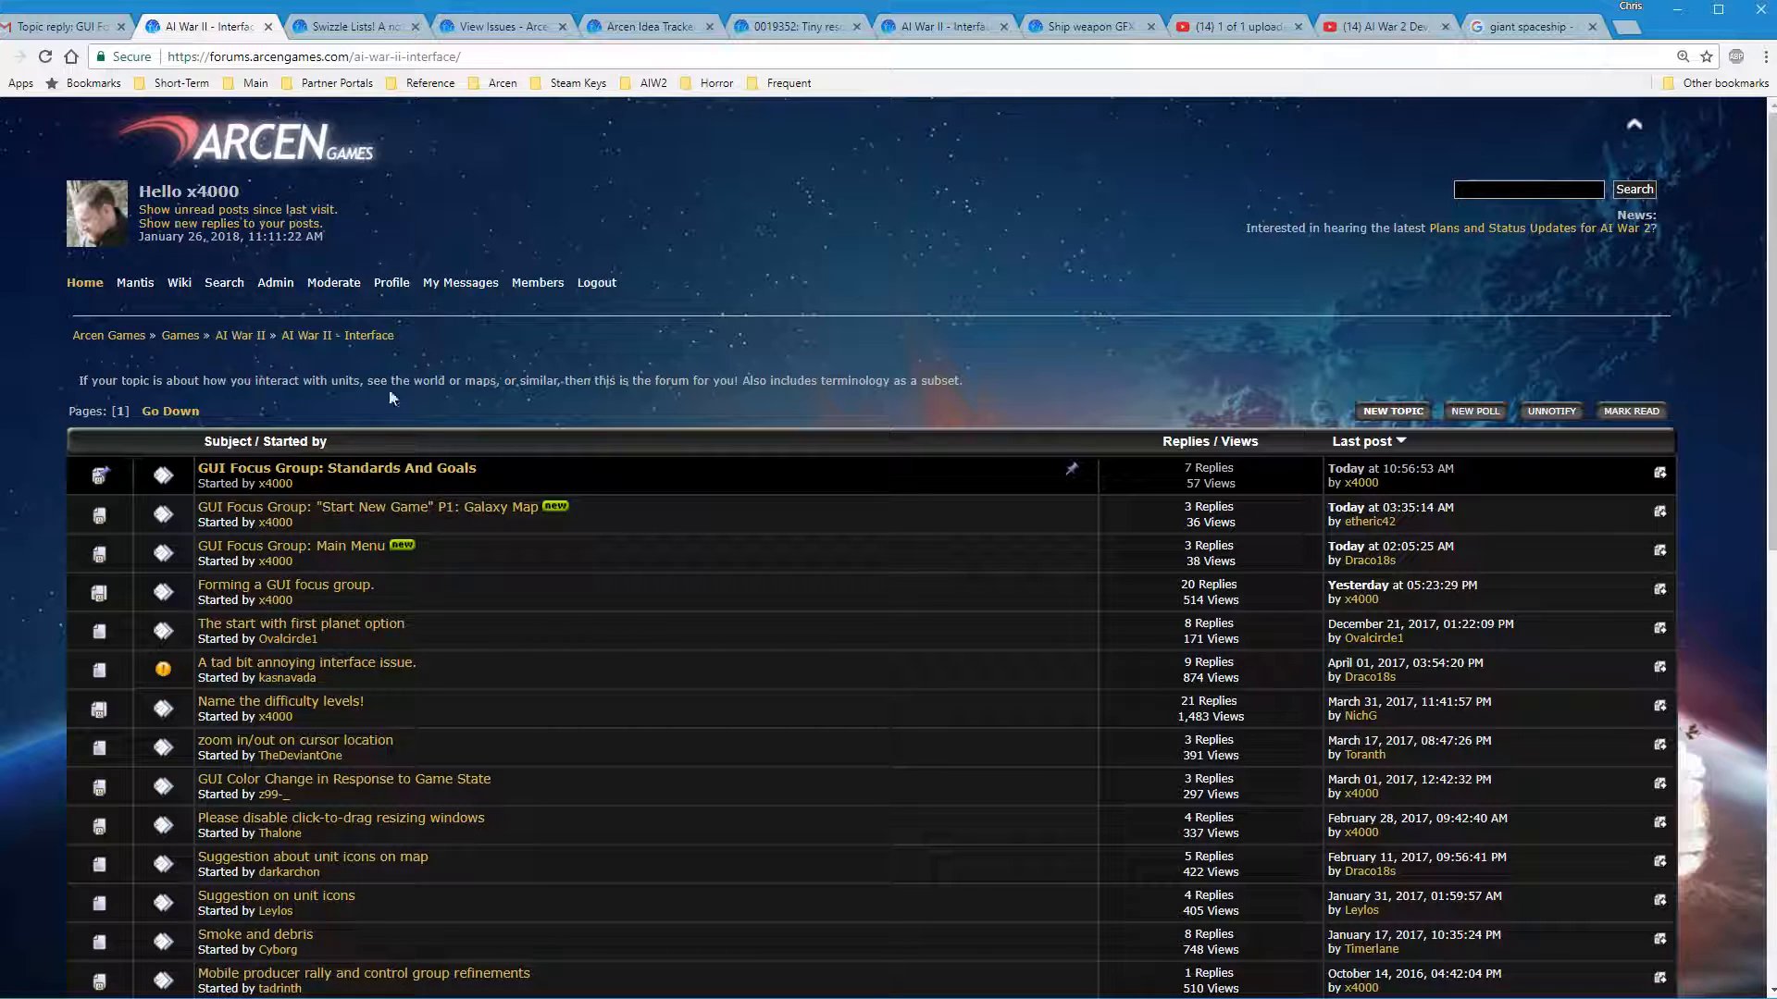
{"action": "mouse_move", "coordinate": [474, 502]}
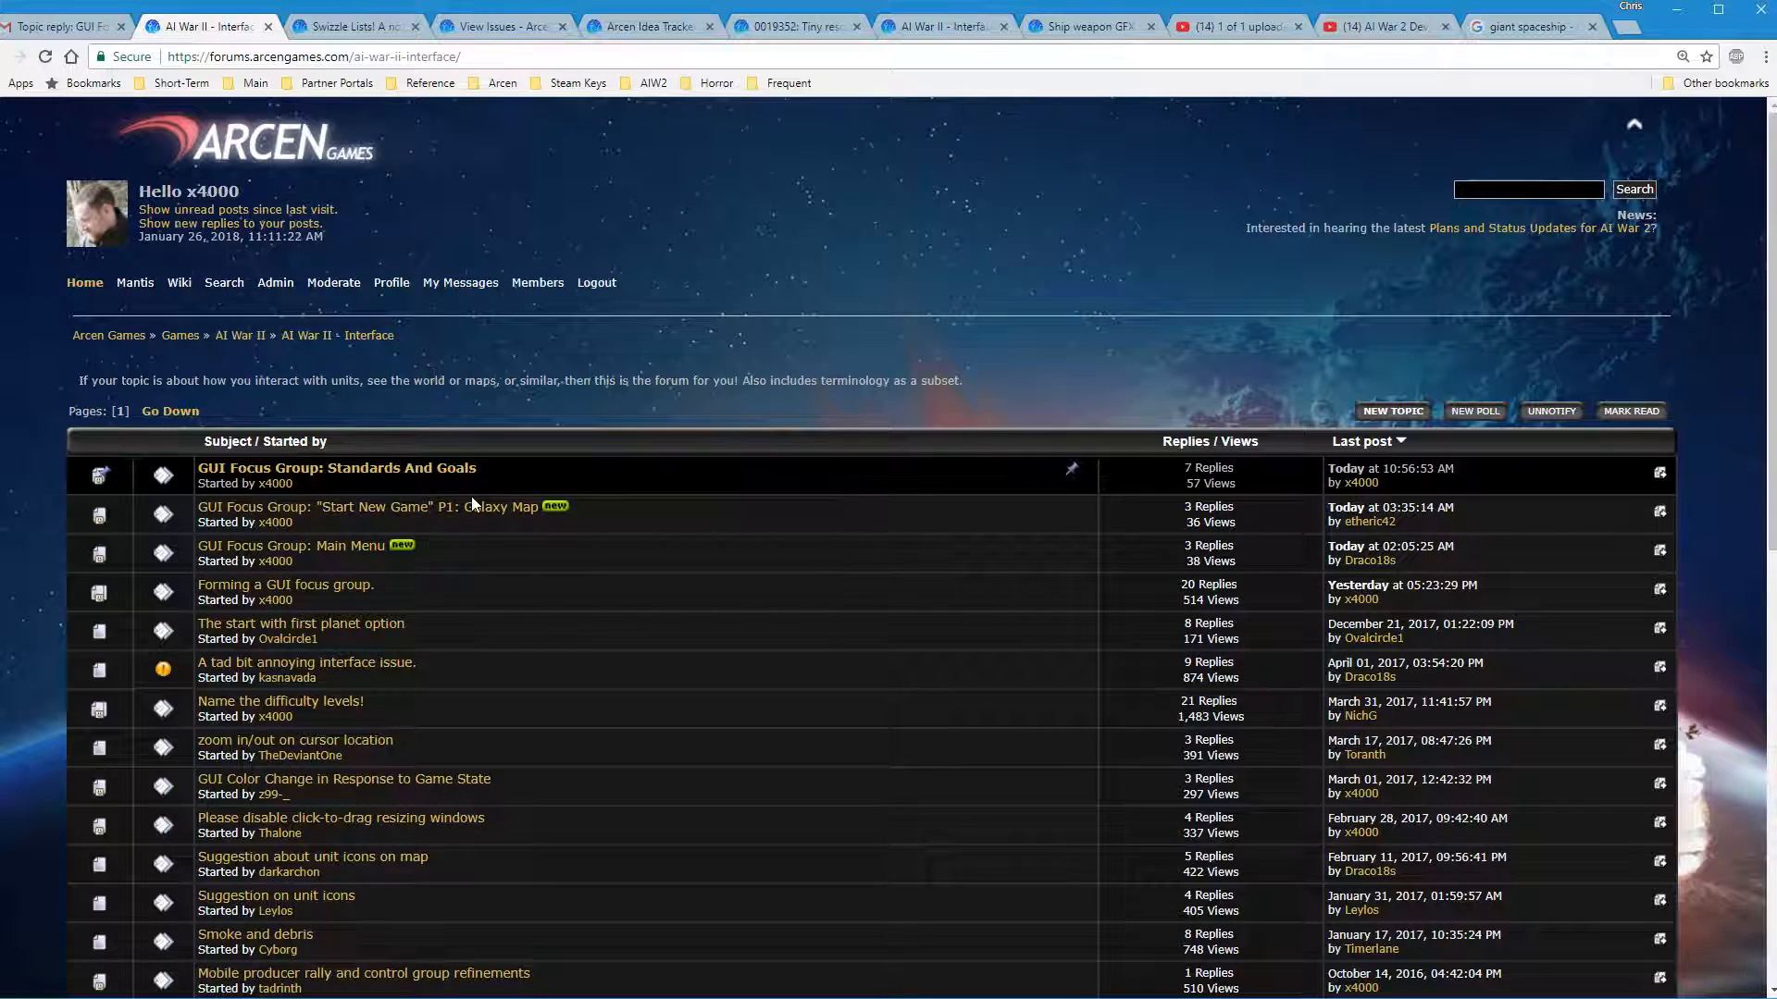
{"action": "mouse_move", "coordinate": [344, 884]}
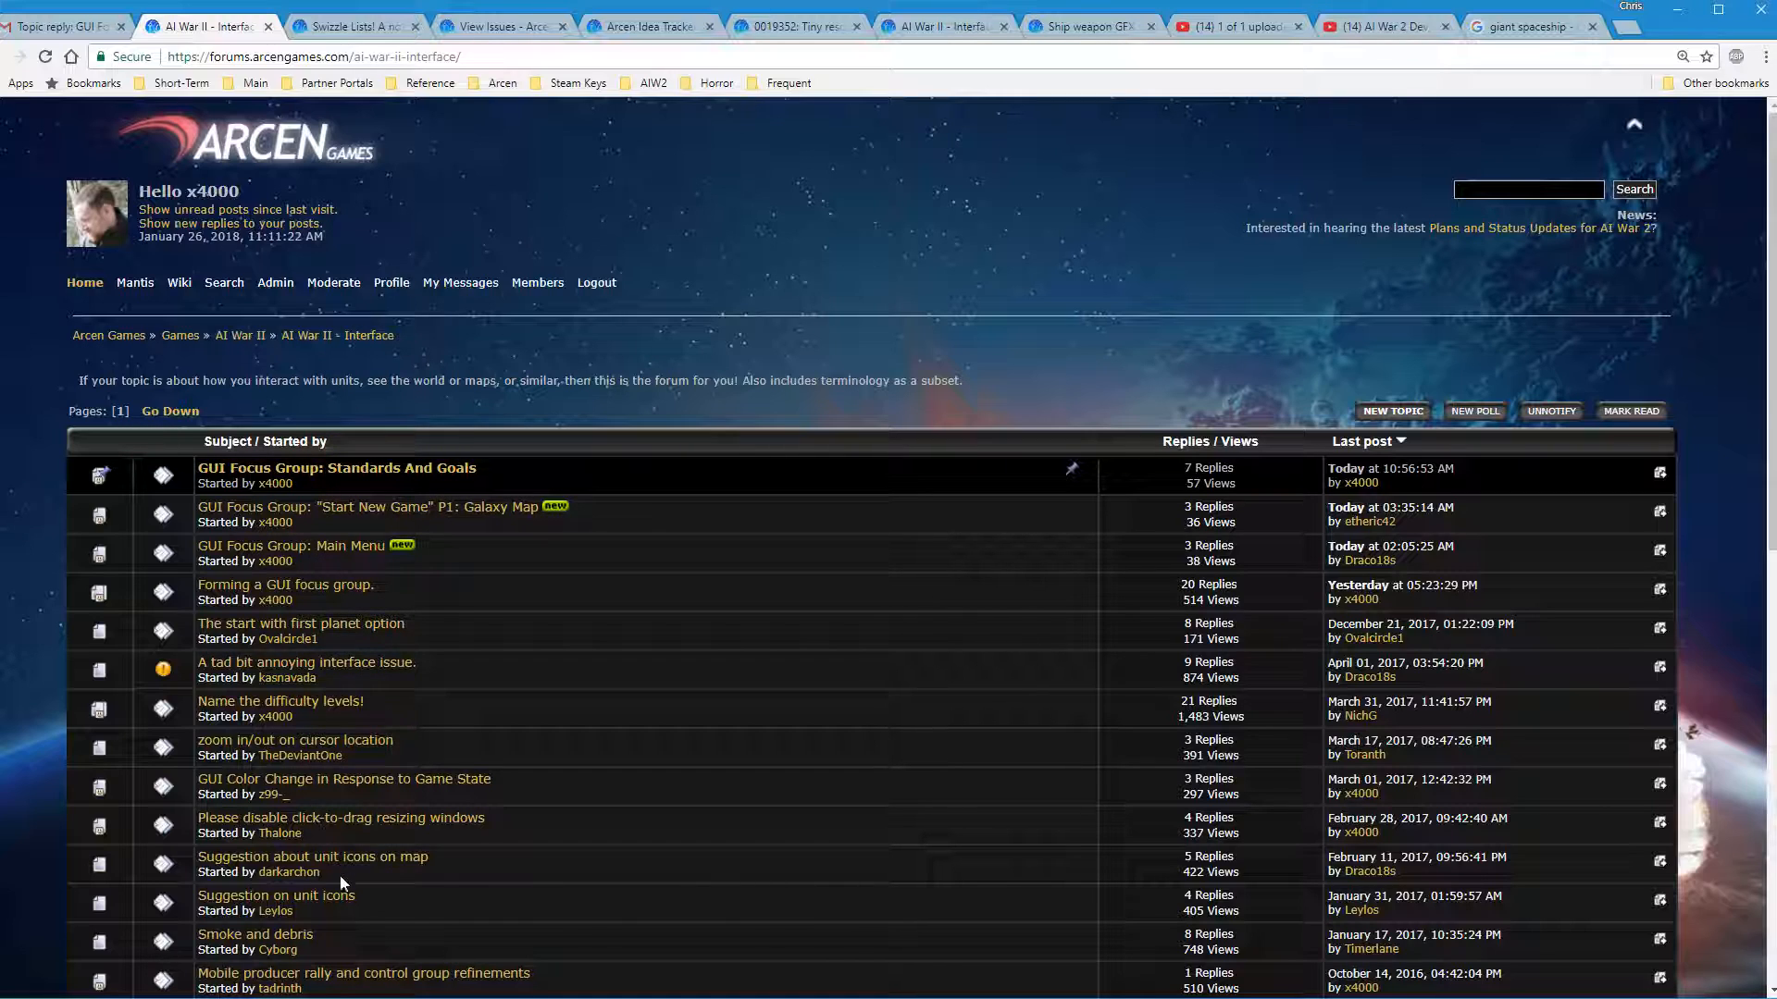
{"action": "mouse_move", "coordinate": [374, 918]}
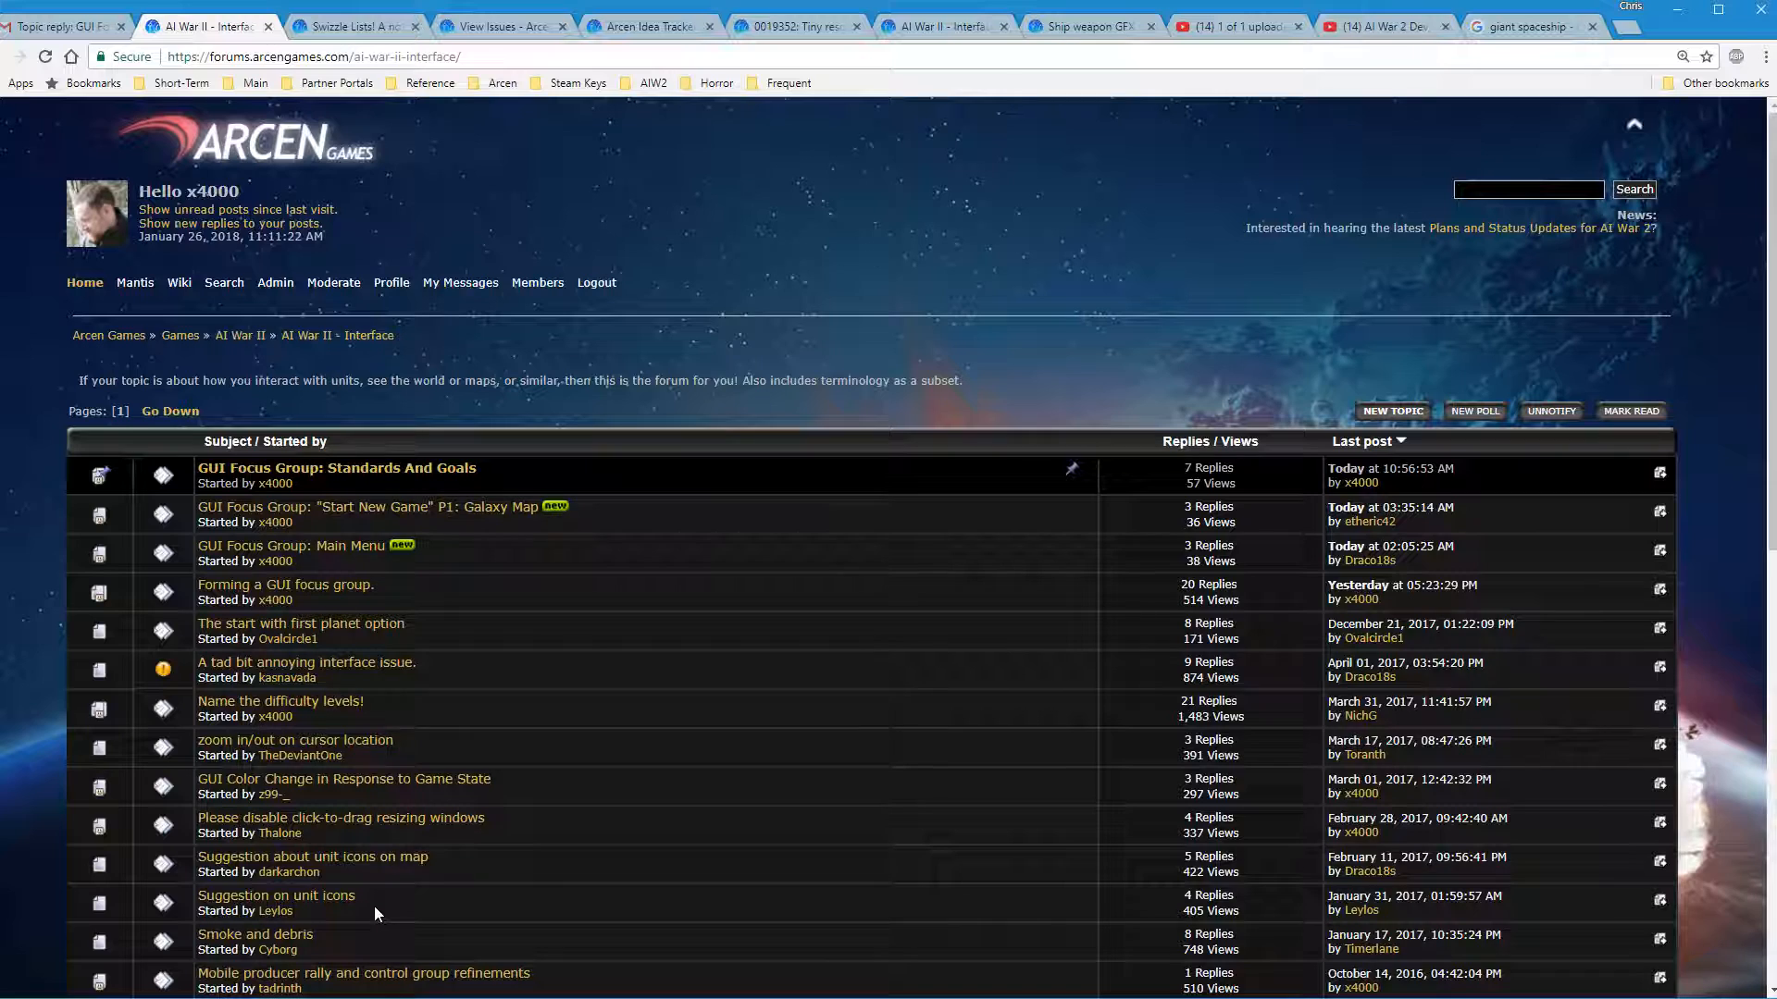
{"action": "mouse_move", "coordinate": [366, 427]}
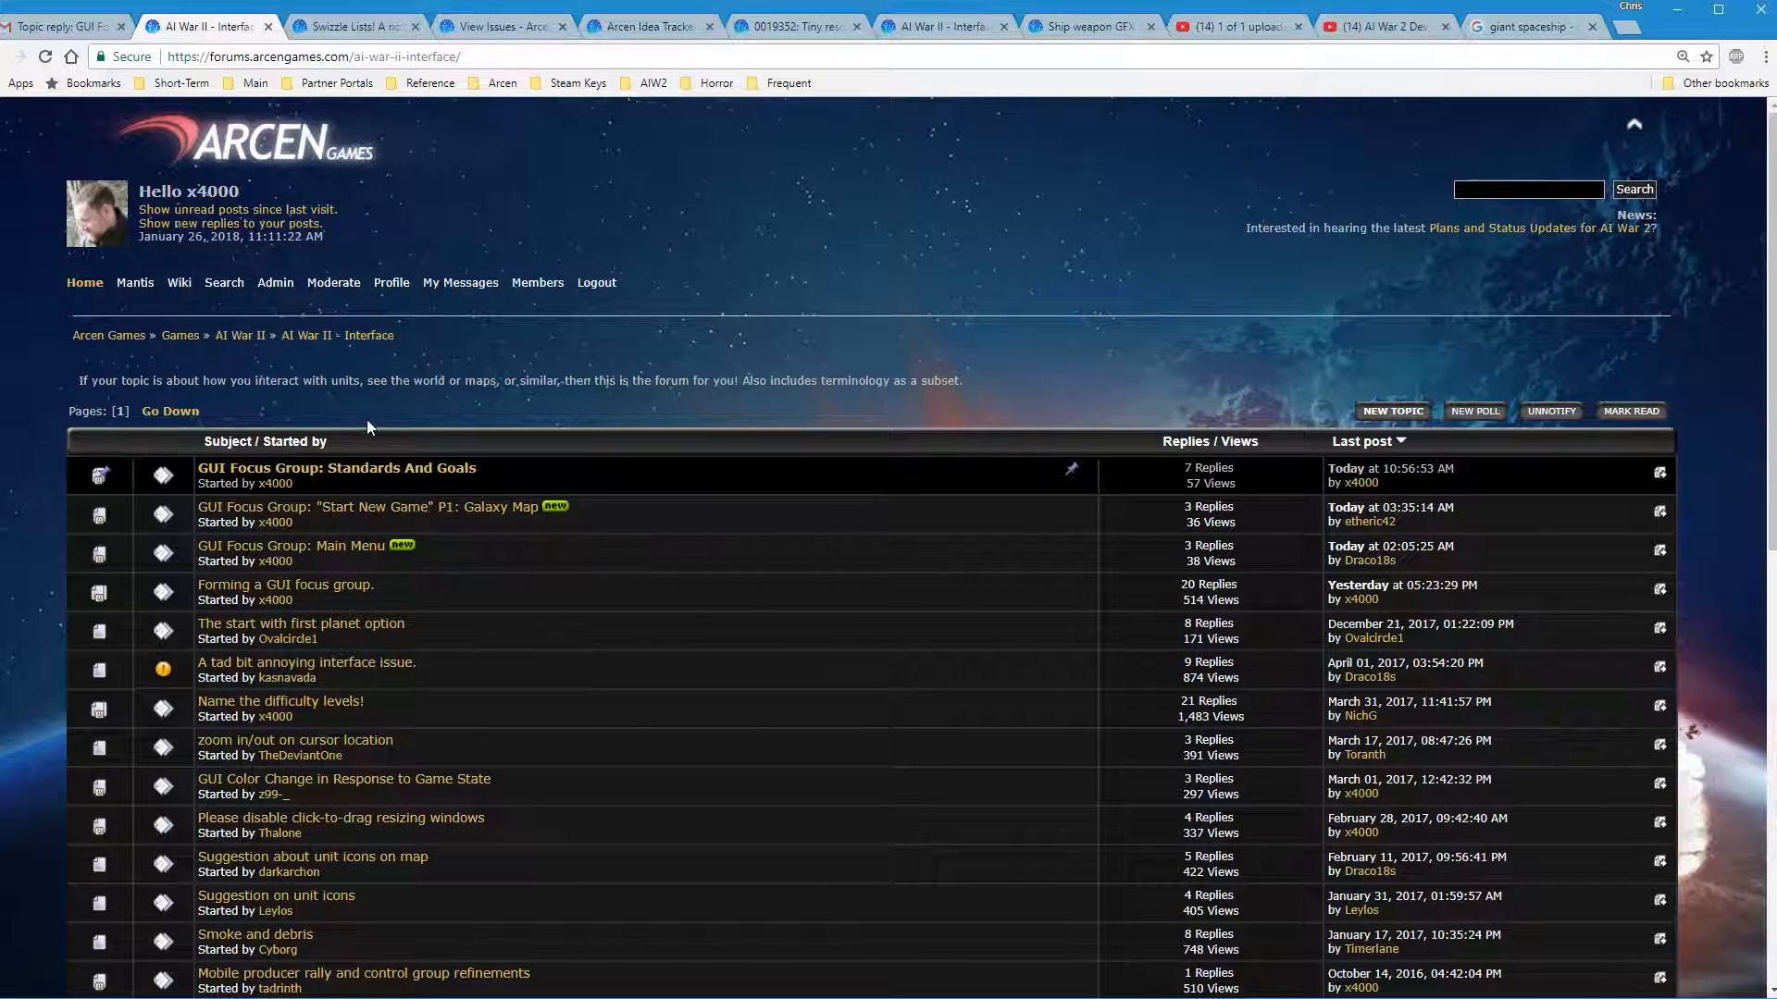
{"action": "mouse_move", "coordinate": [352, 597]}
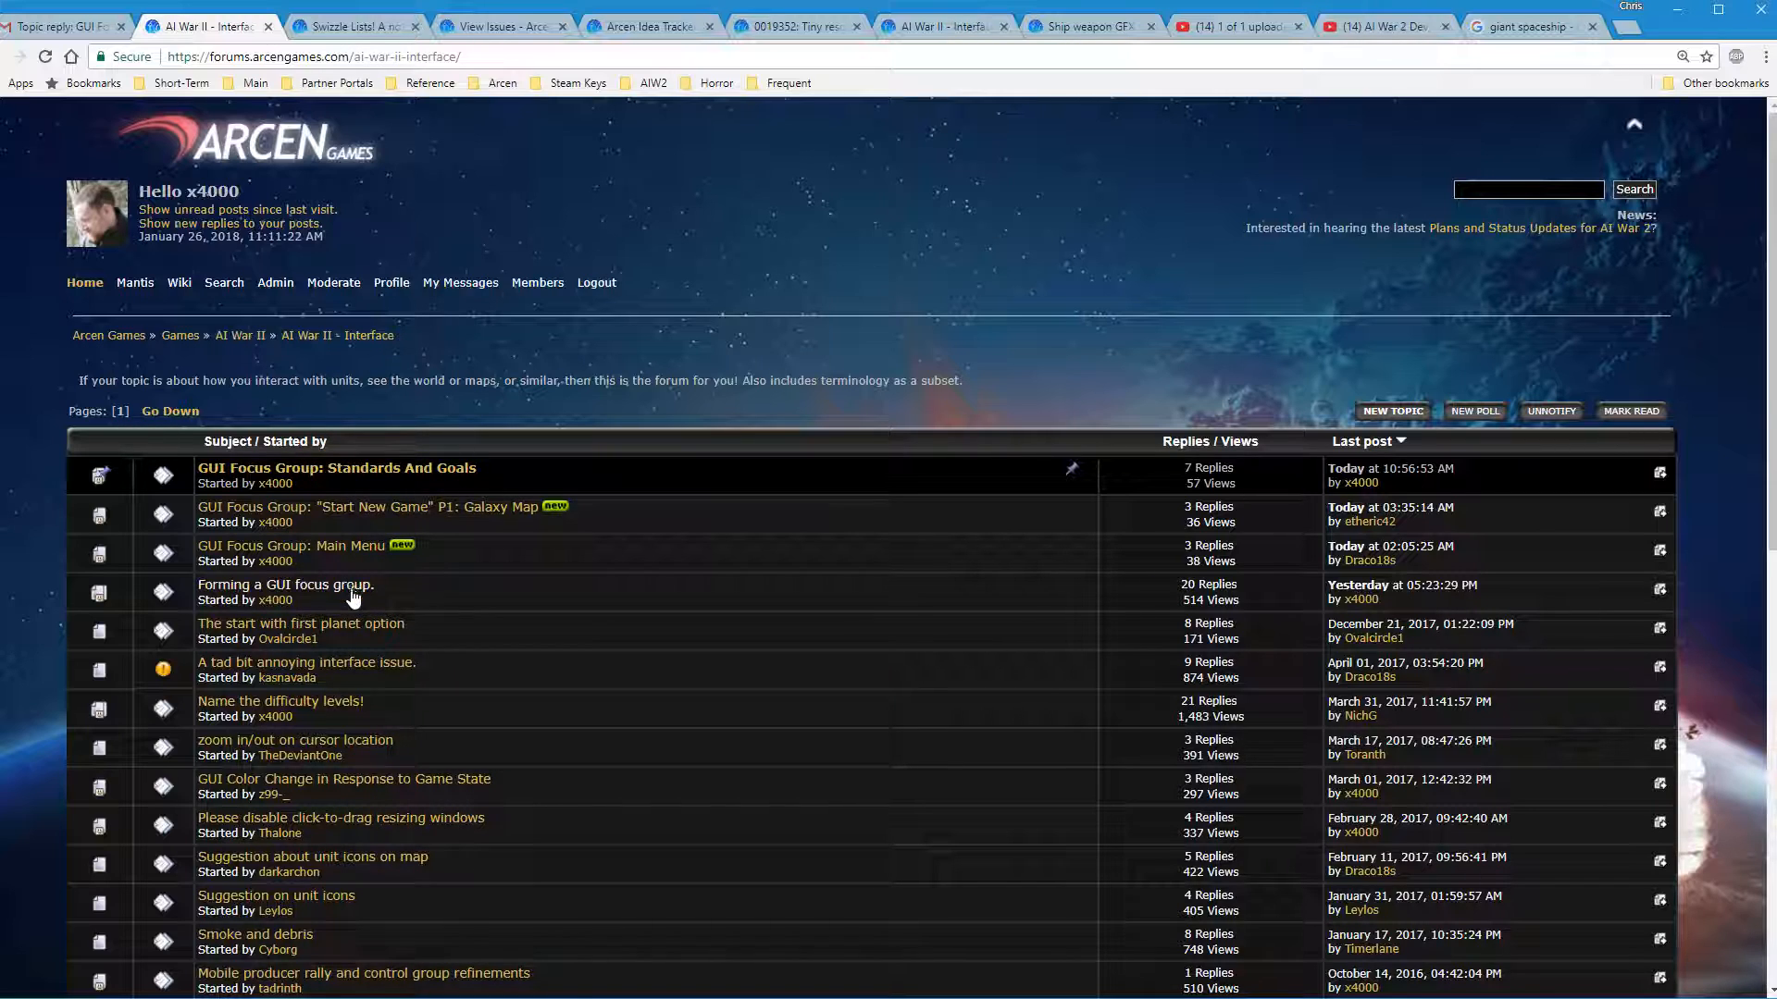
{"action": "left_click", "coordinate": [285, 583]}
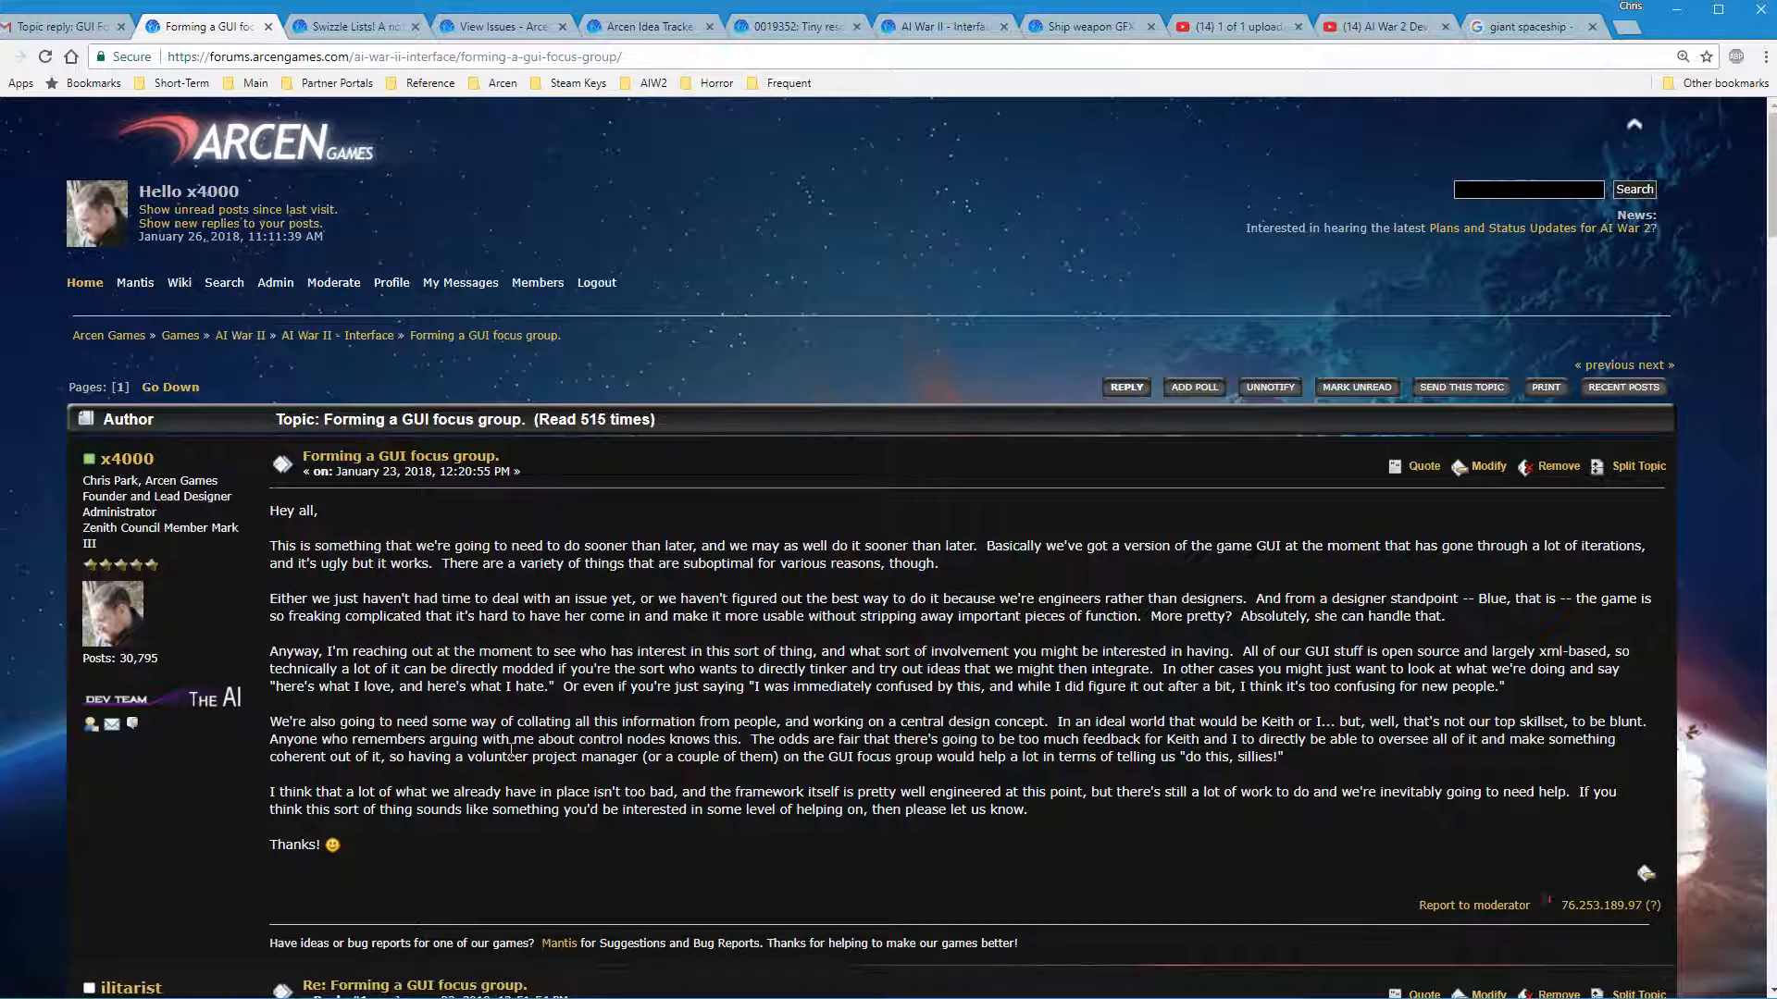
{"action": "scroll", "scroll_direction": "down", "scroll_amount": 3}
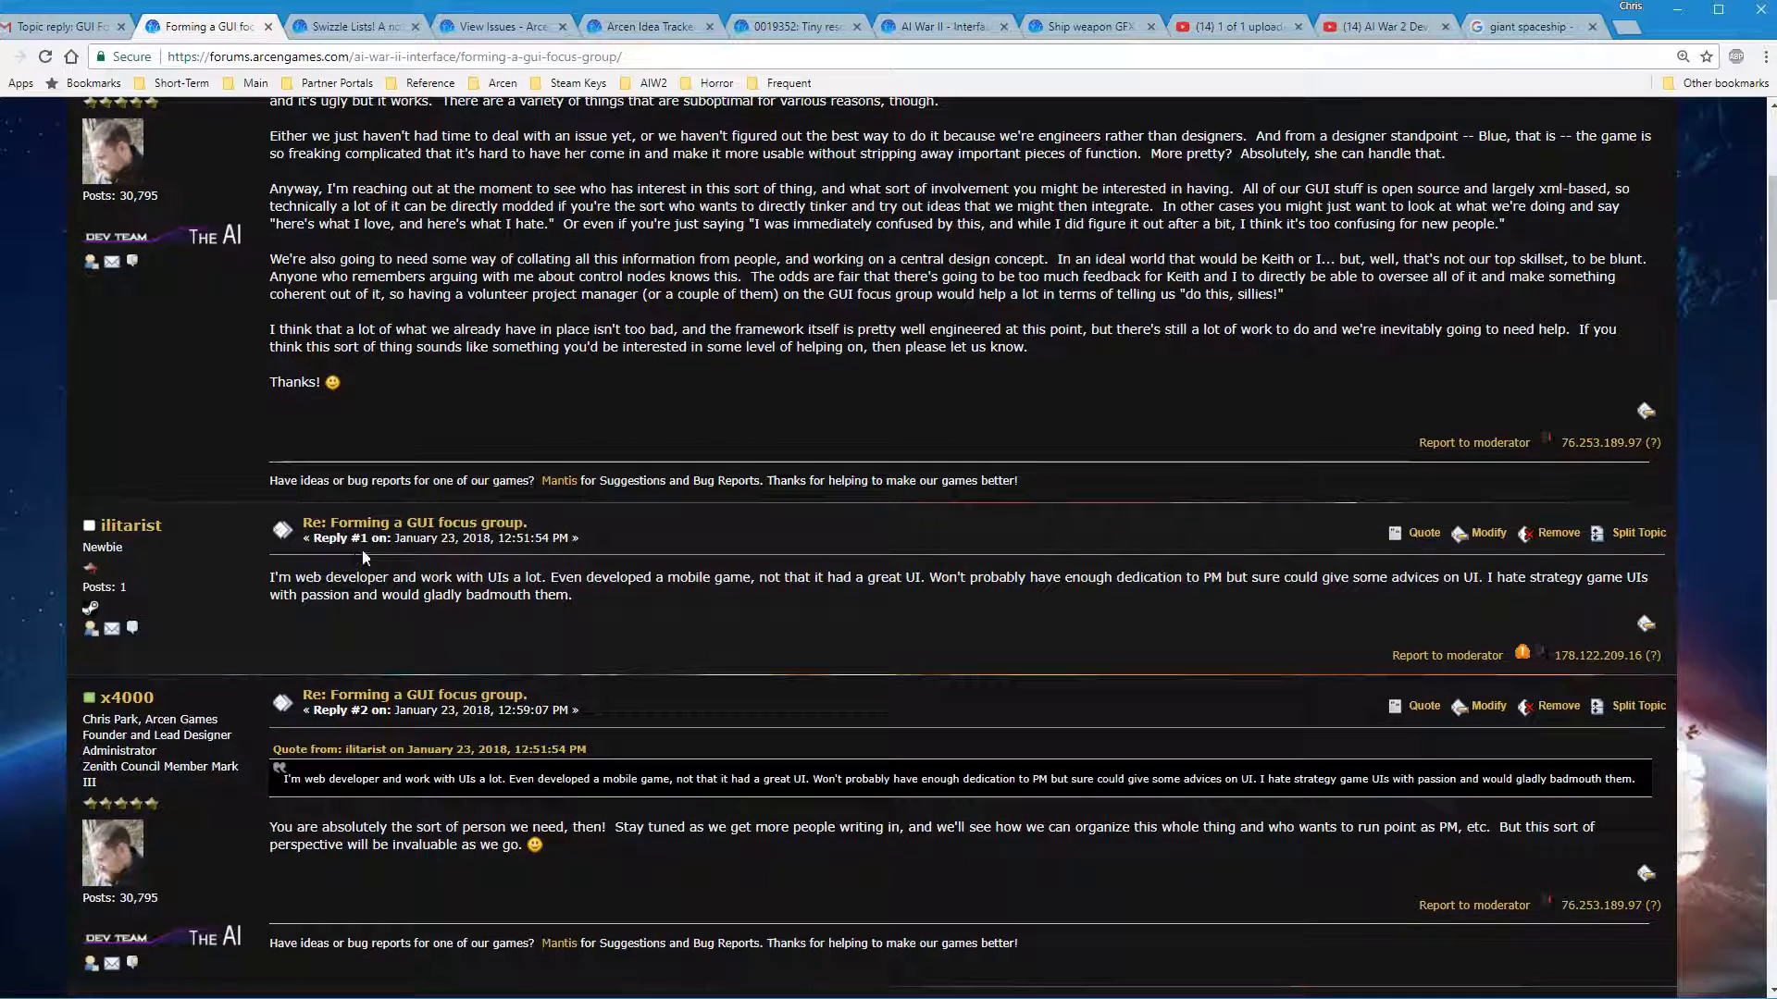
{"action": "mouse_move", "coordinate": [672, 633]}
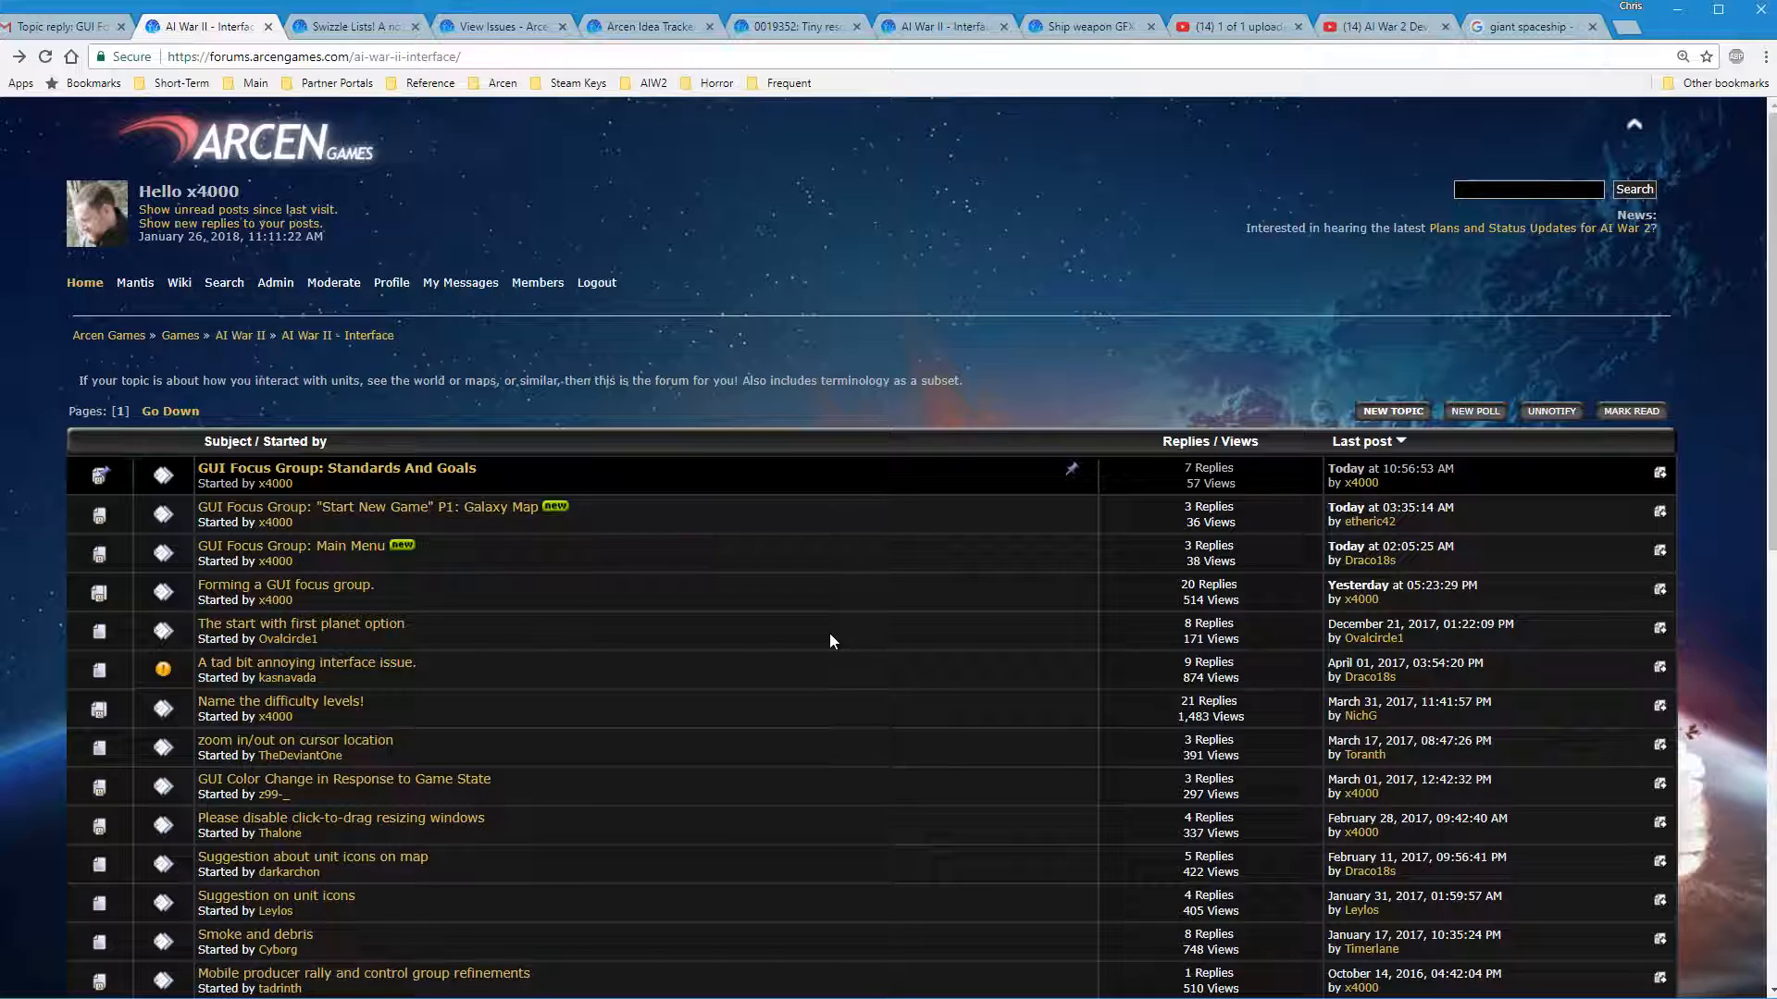
{"action": "mouse_move", "coordinate": [1264, 859]}
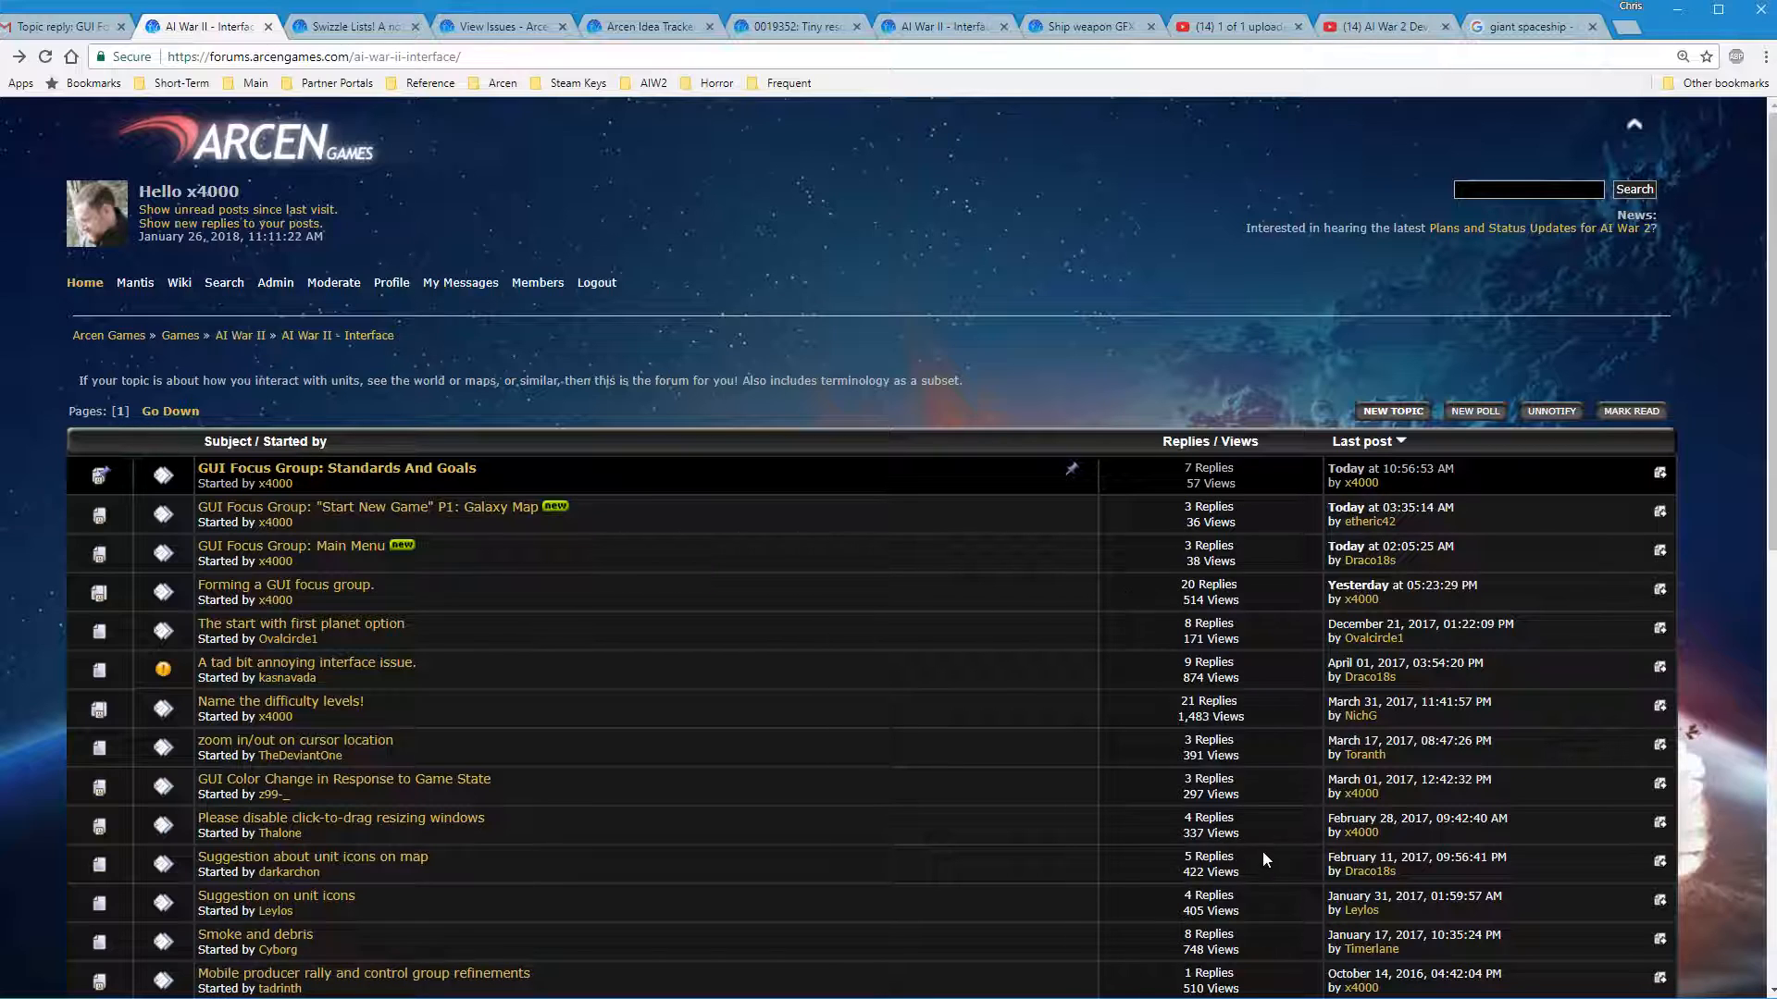
{"action": "mouse_move", "coordinate": [668, 496]}
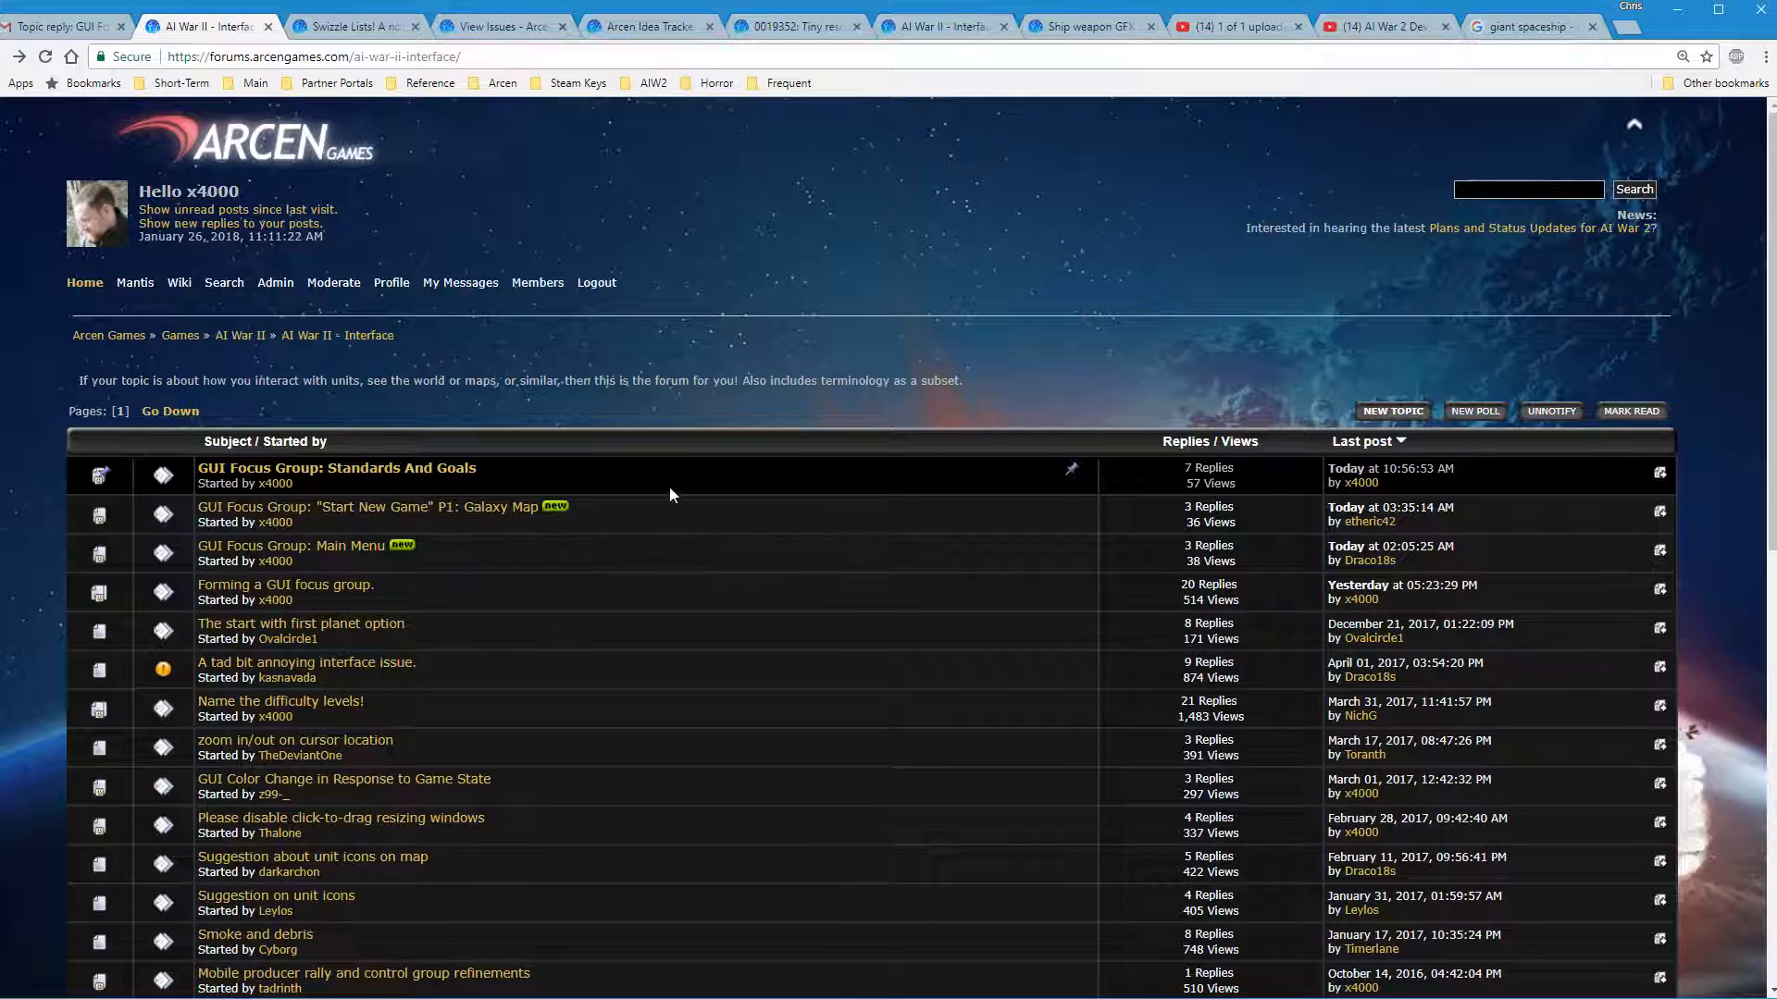
{"action": "mouse_move", "coordinate": [109, 335]}
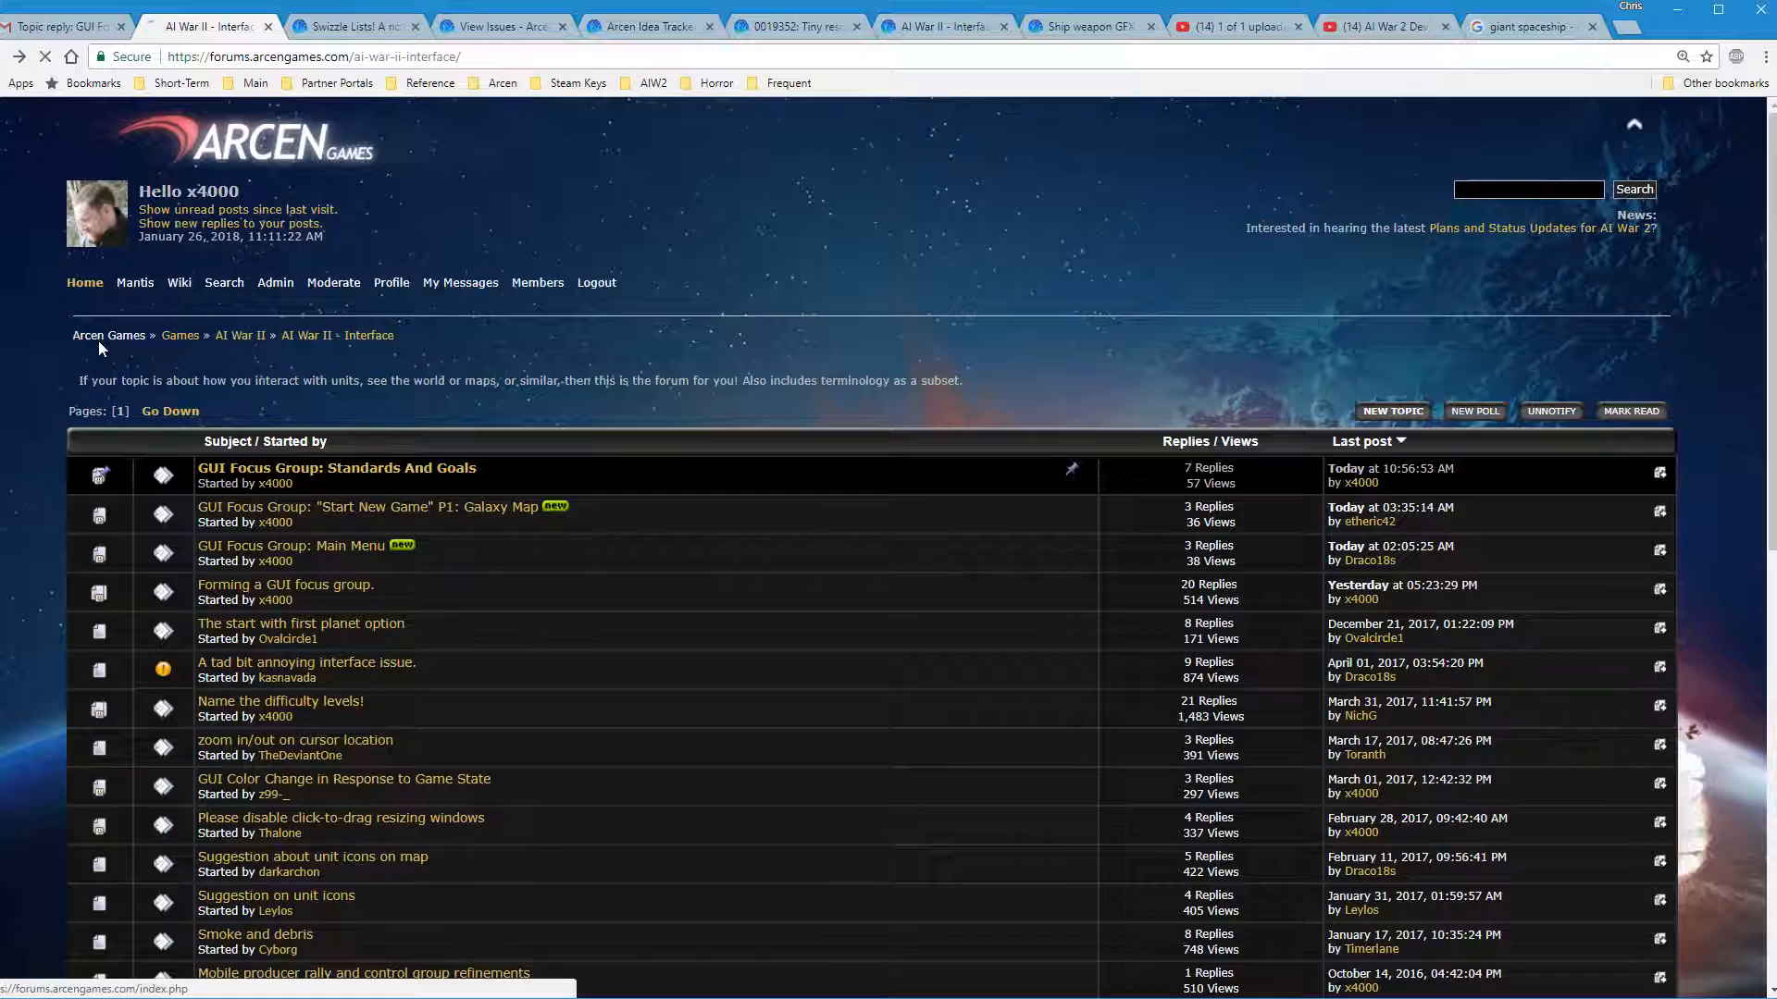
Return to the Arcen Games board index and view the Info Center forum stats
{"action": "left_click", "coordinate": [109, 335]}
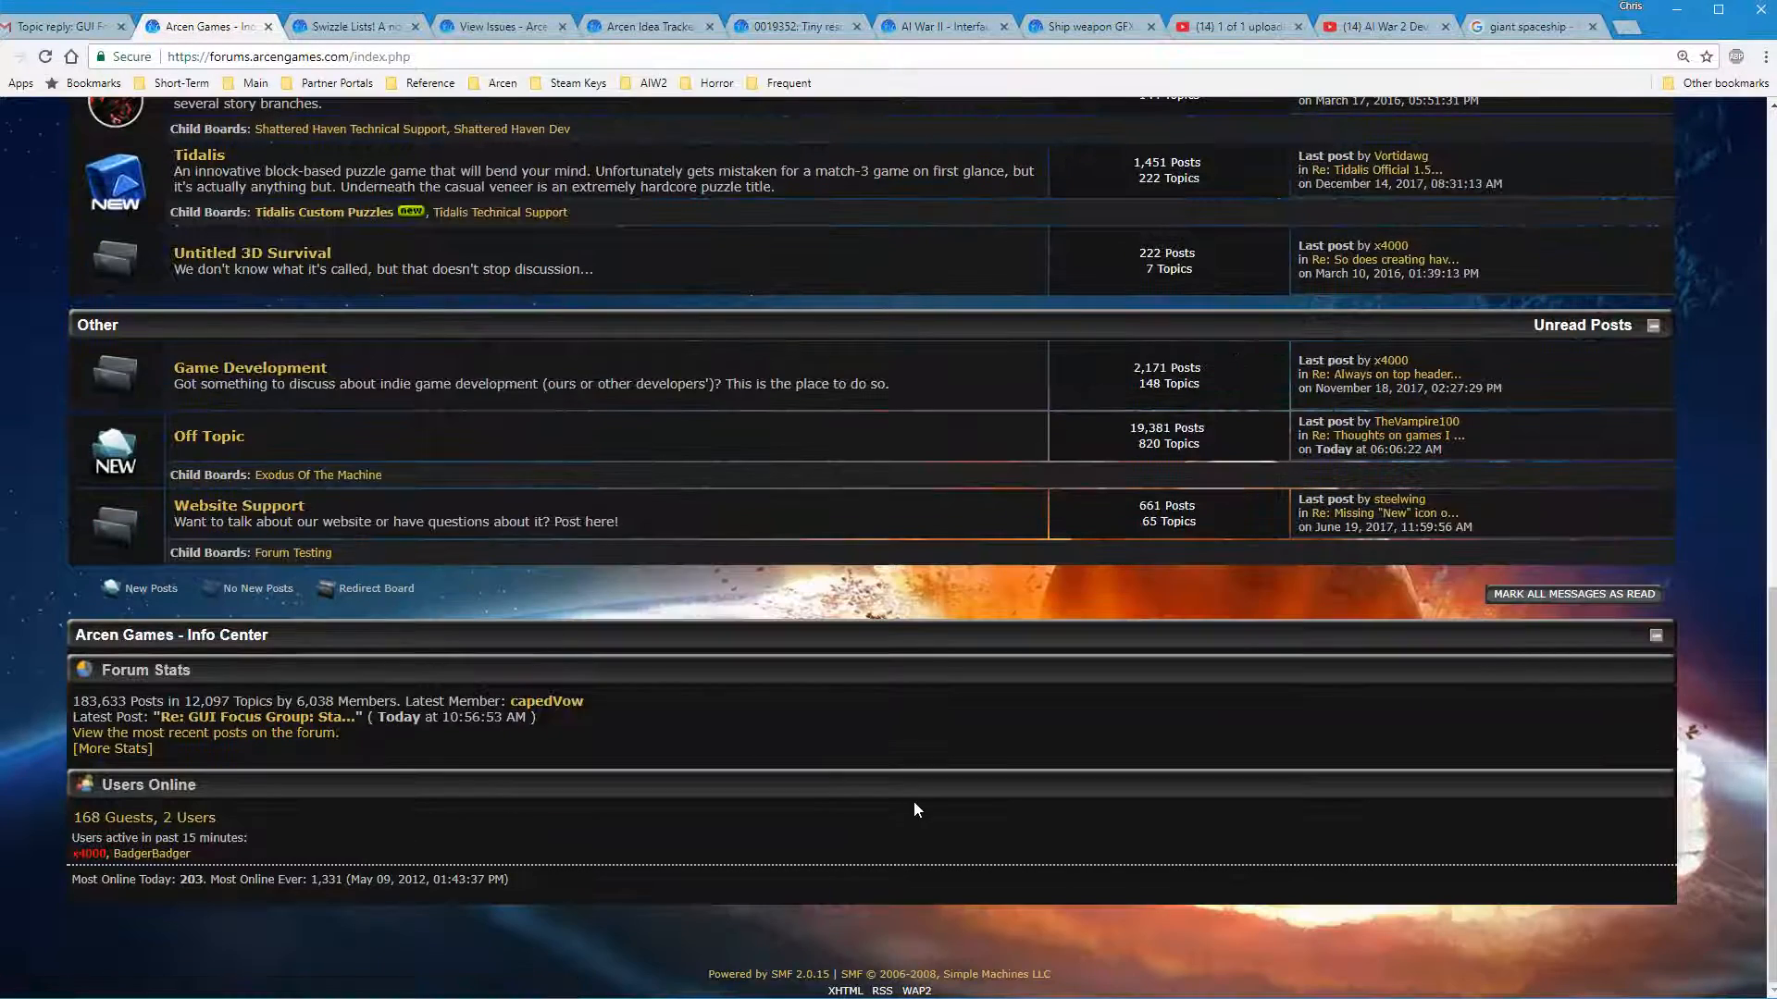
{"action": "mouse_move", "coordinate": [300, 852]}
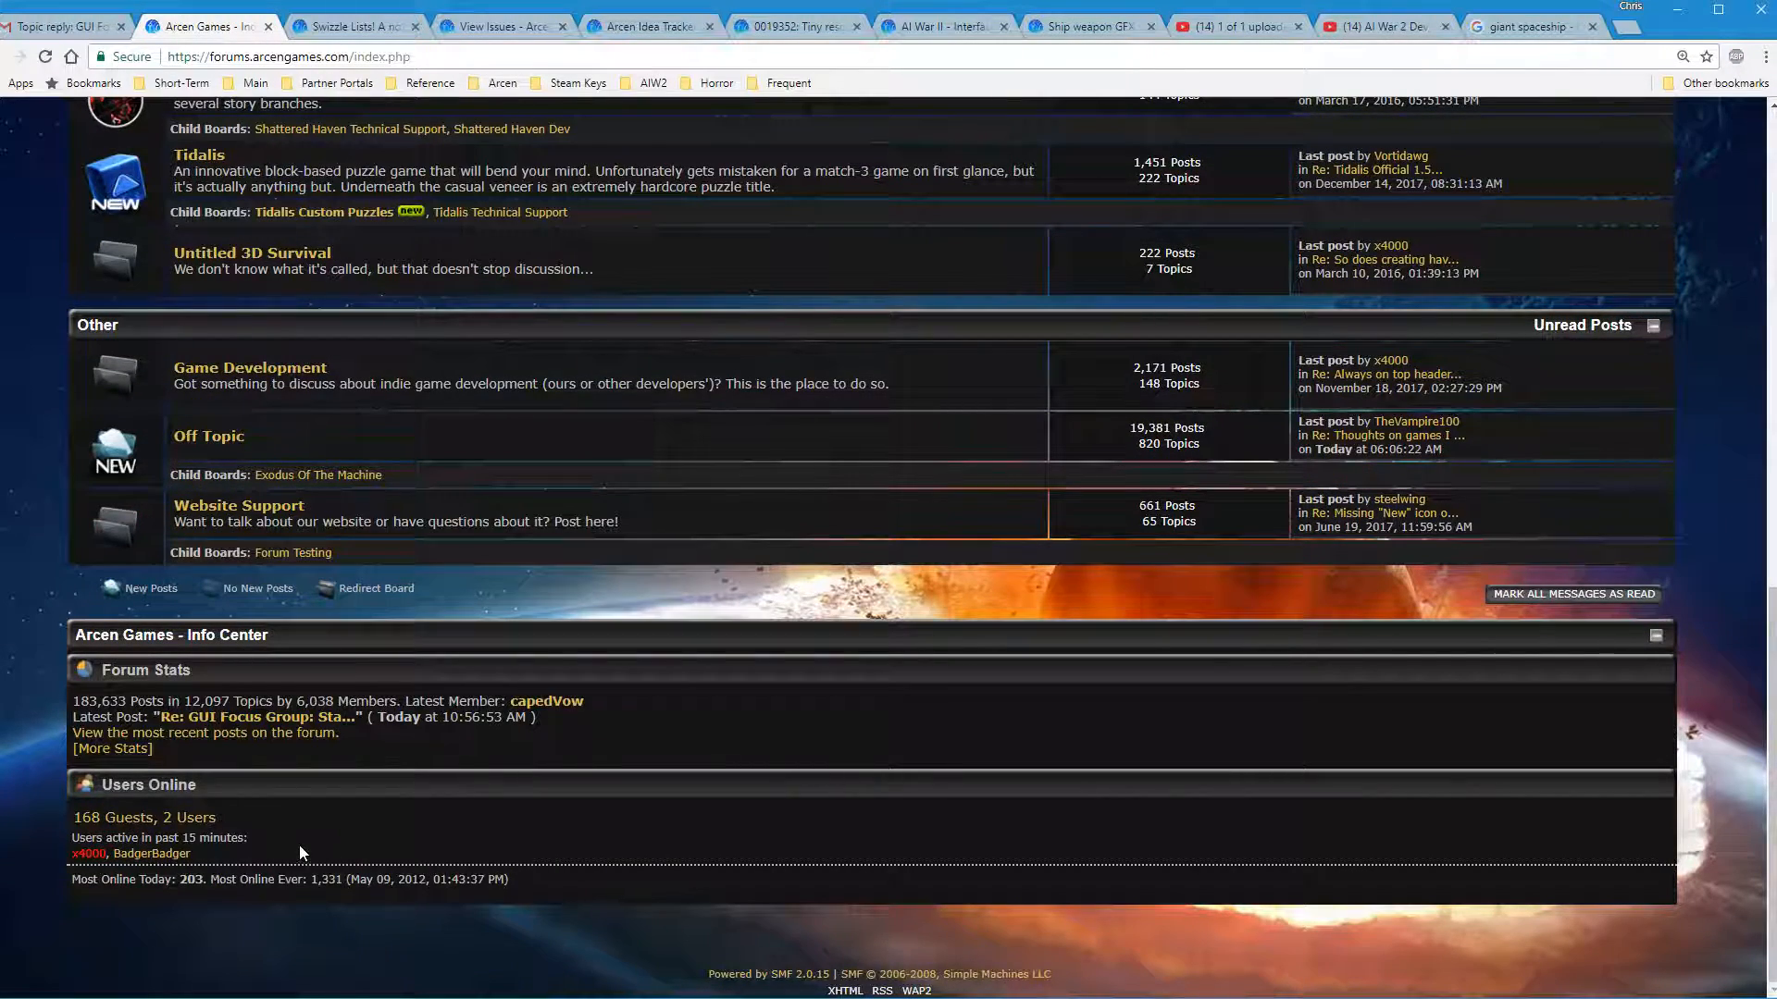
{"action": "mouse_move", "coordinate": [335, 840]}
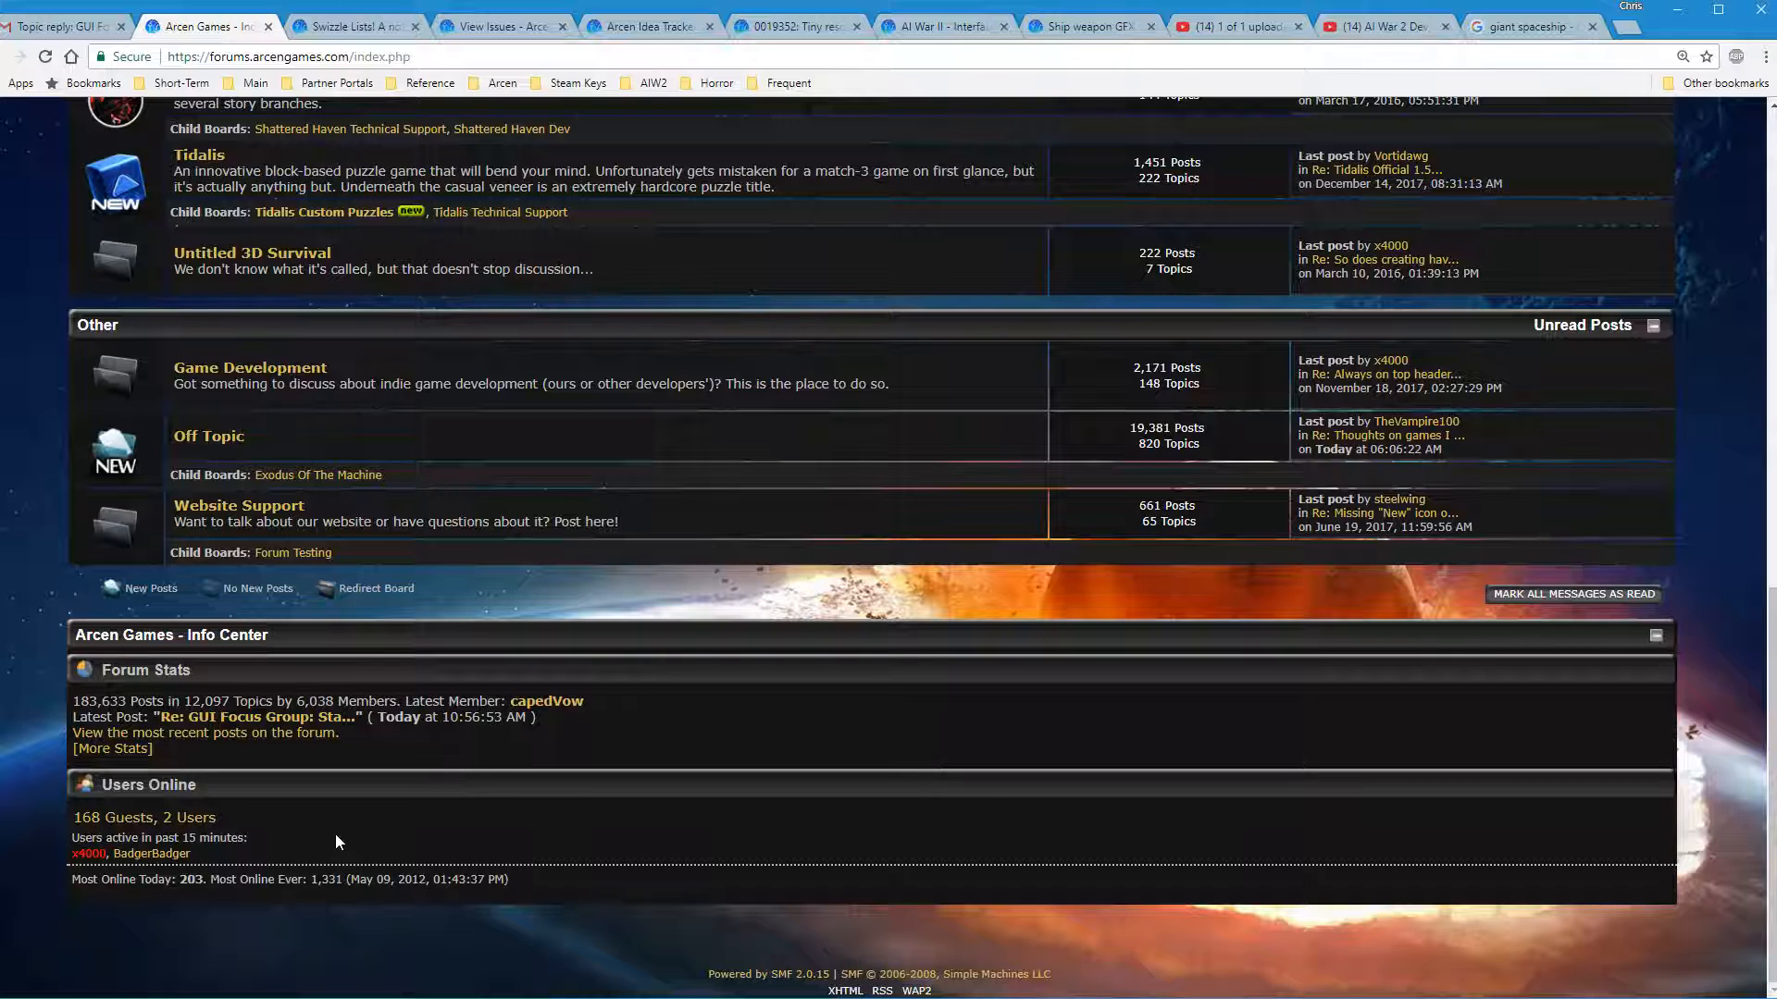
{"action": "mouse_move", "coordinate": [352, 831]}
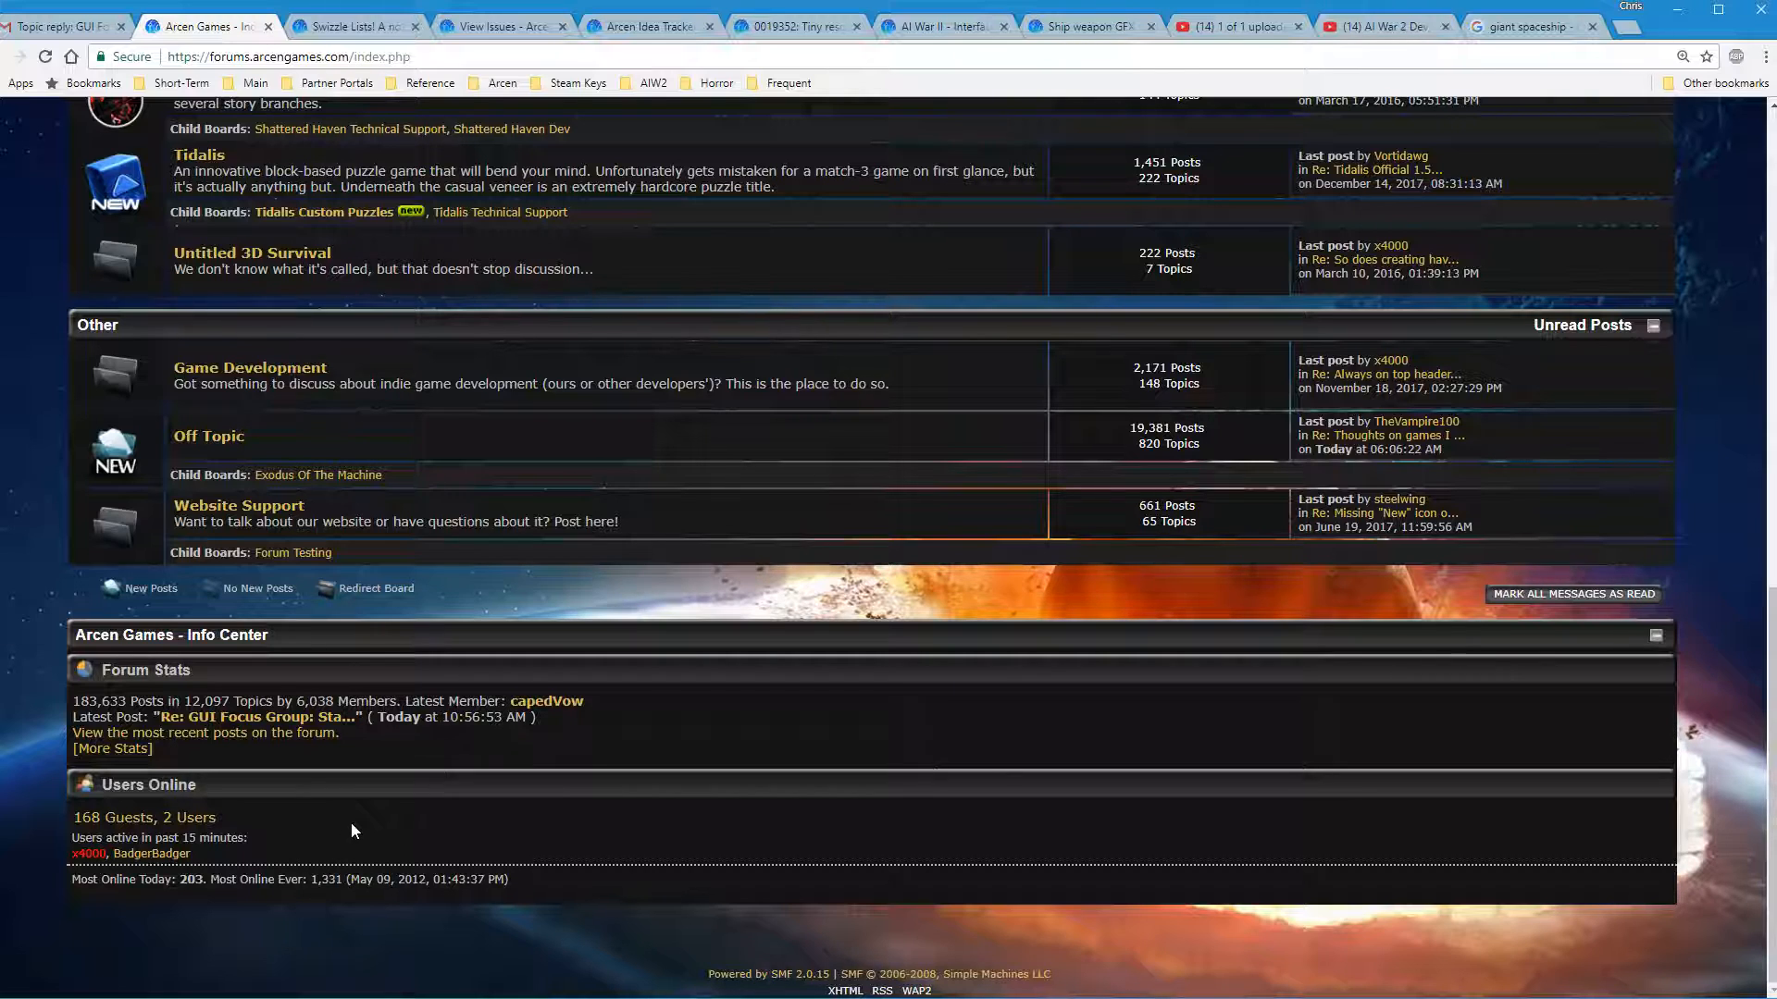
{"action": "mouse_move", "coordinate": [241, 857]}
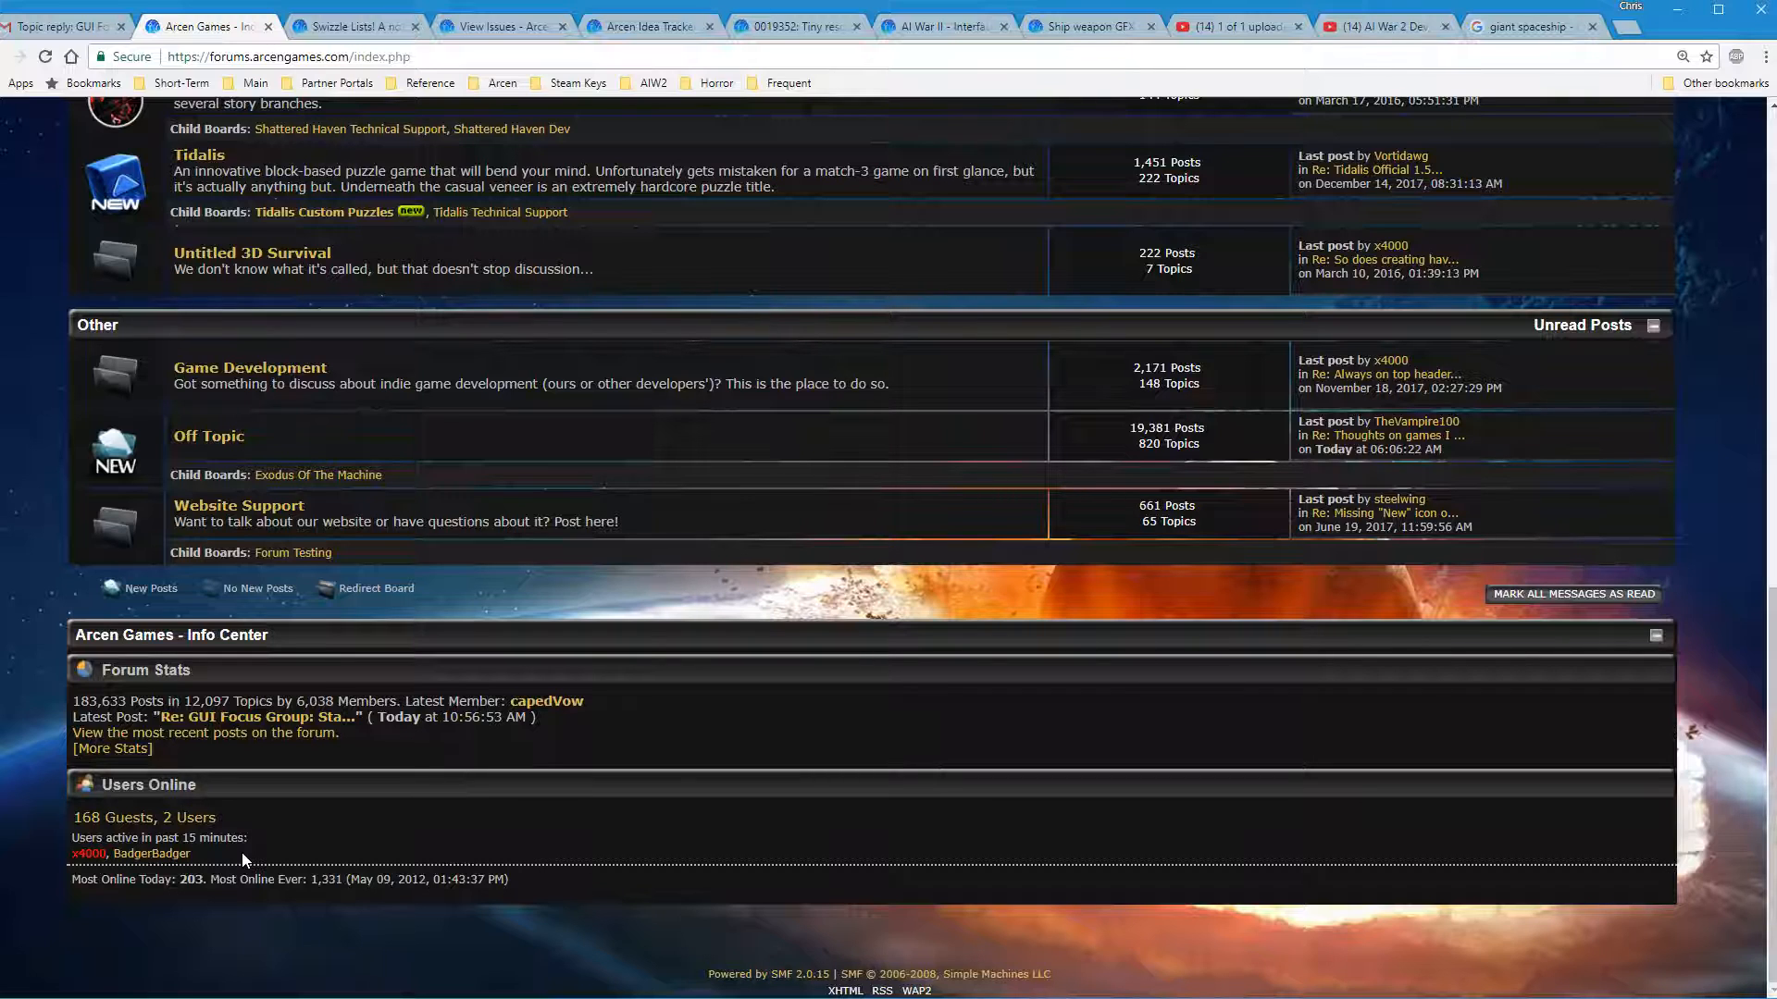
{"action": "mouse_move", "coordinate": [159, 757]}
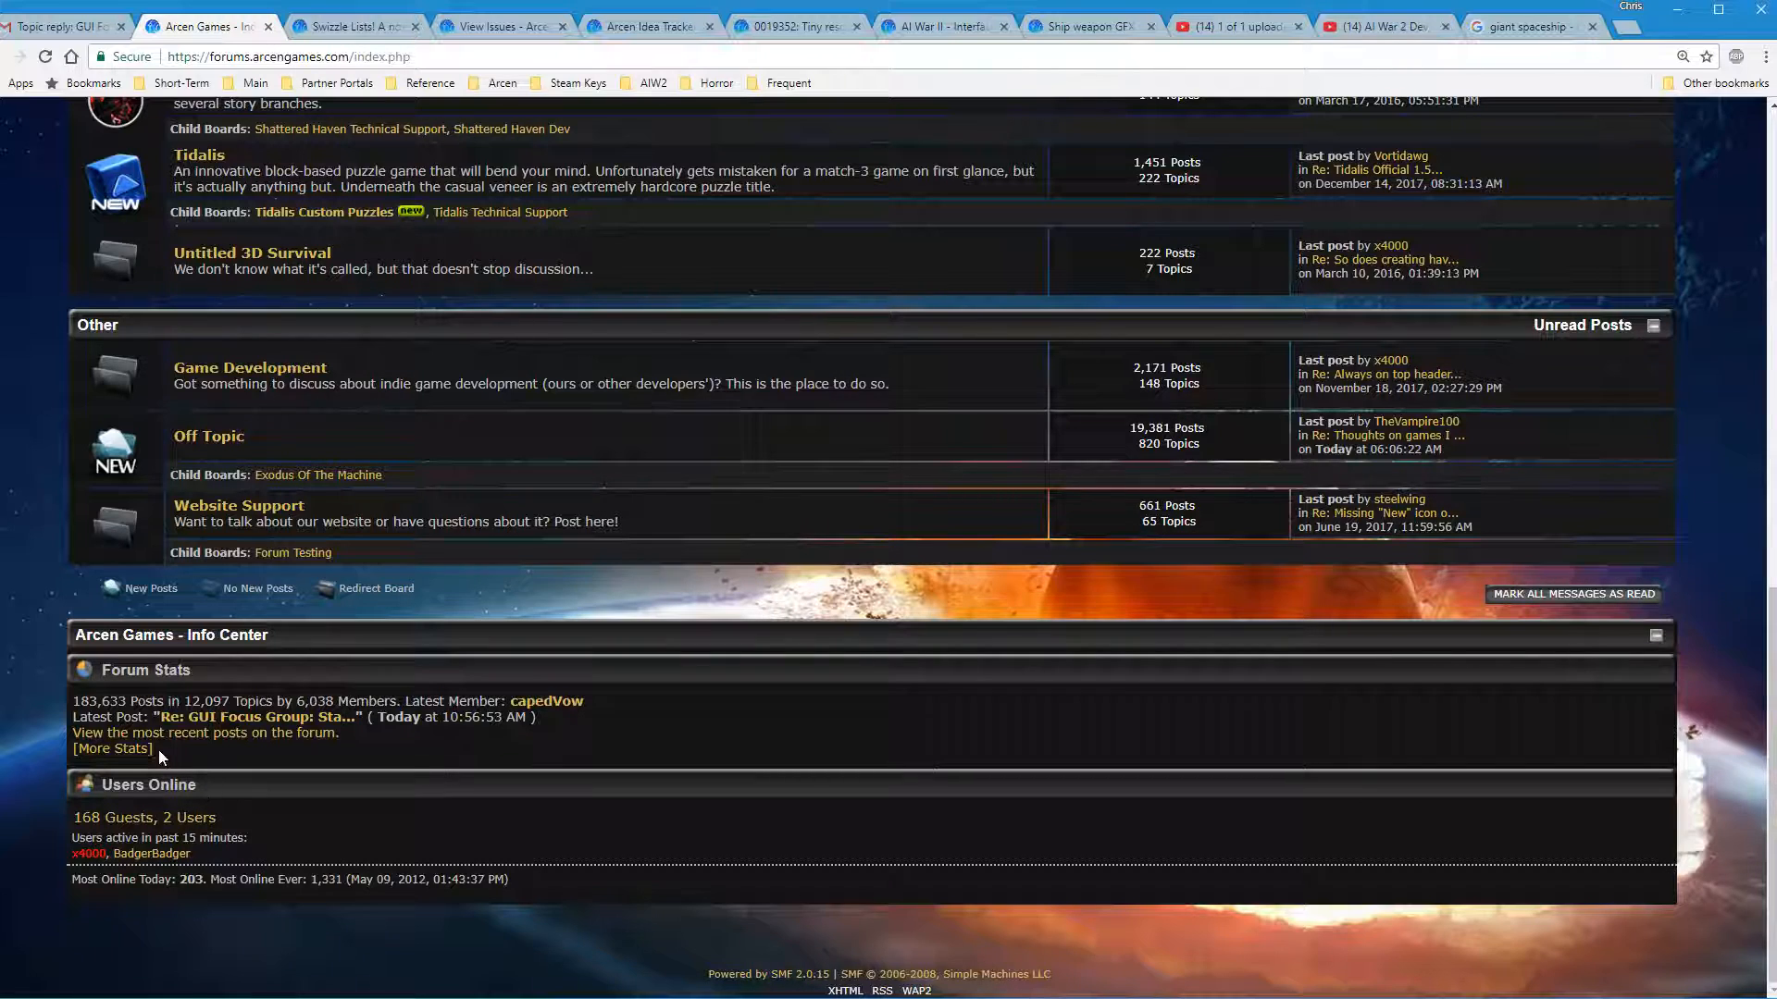
{"action": "mouse_move", "coordinate": [352, 842]}
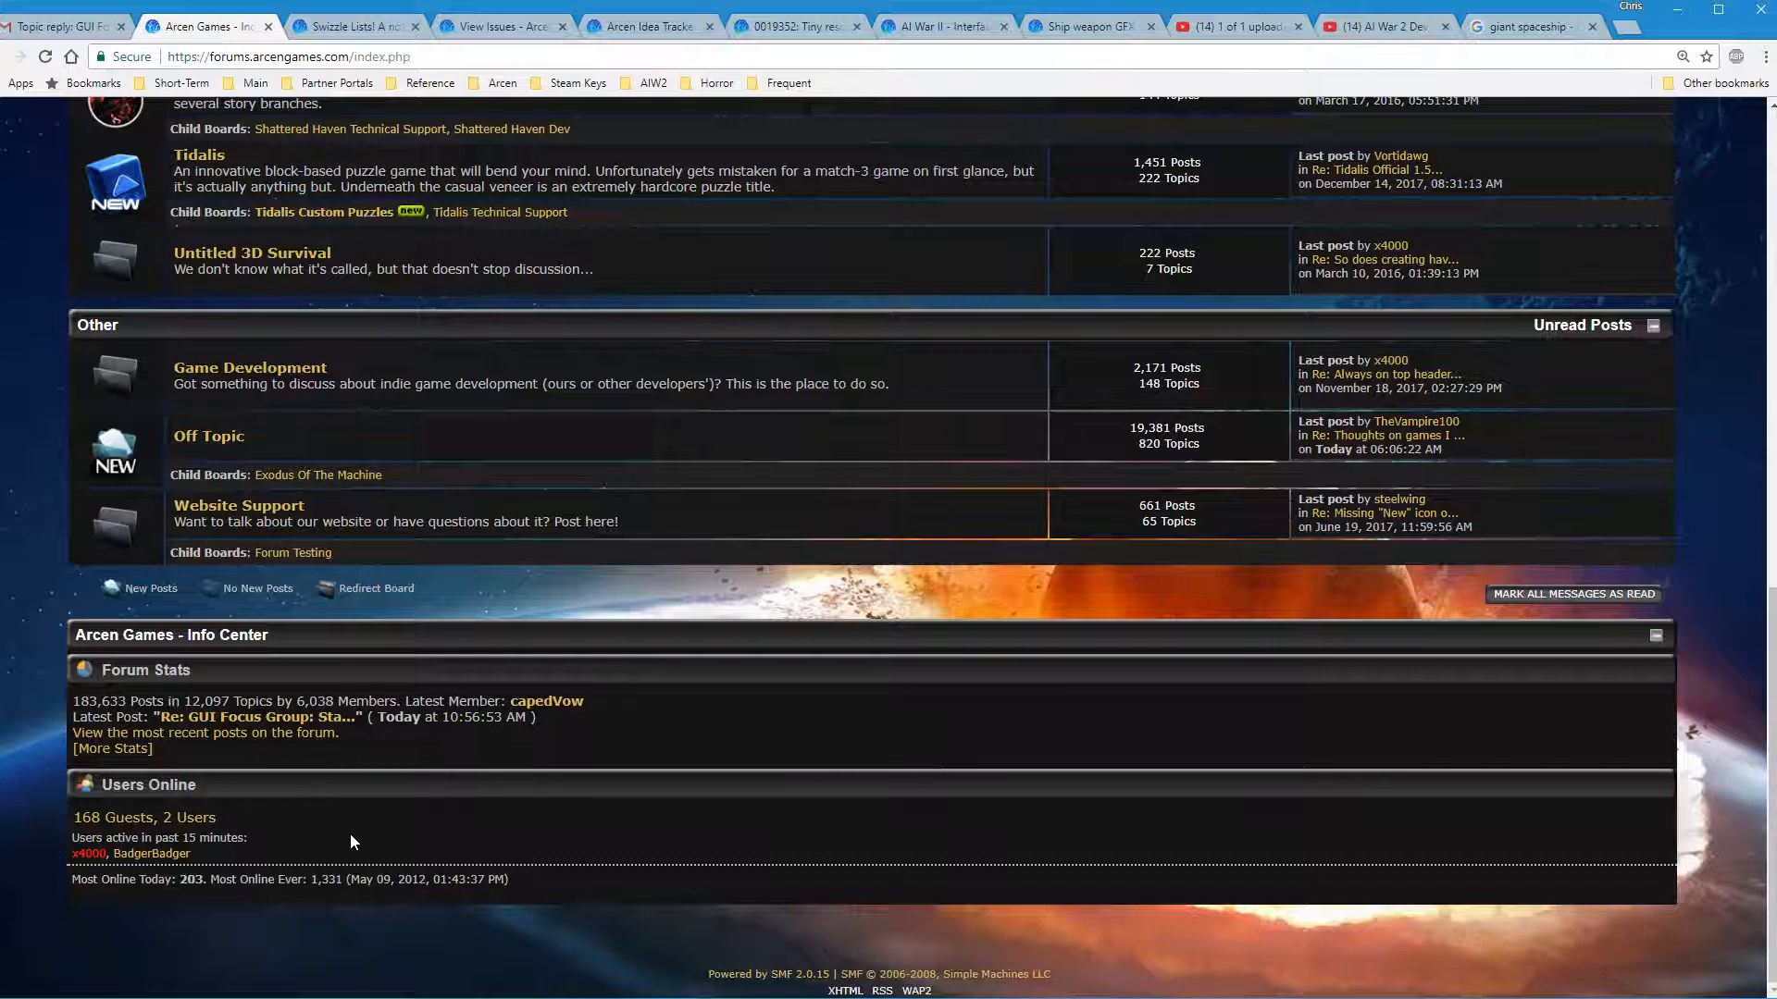
{"action": "mouse_move", "coordinate": [357, 857]}
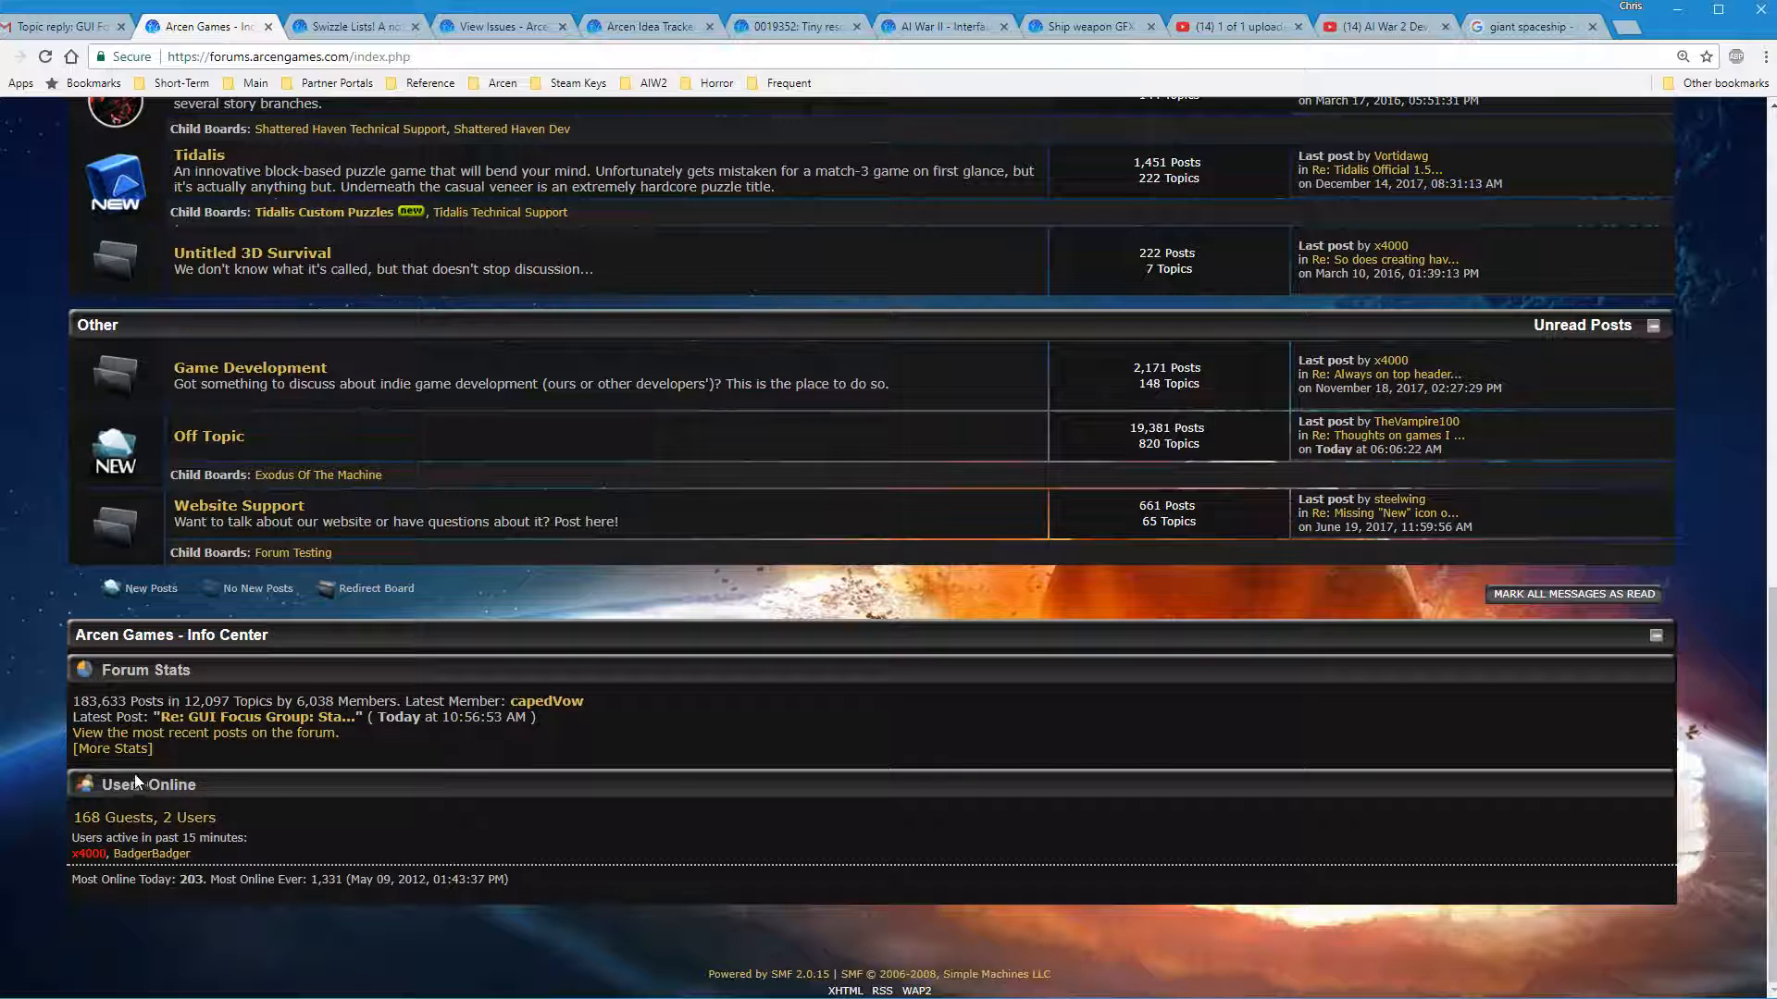
{"action": "left_click", "coordinate": [111, 747]}
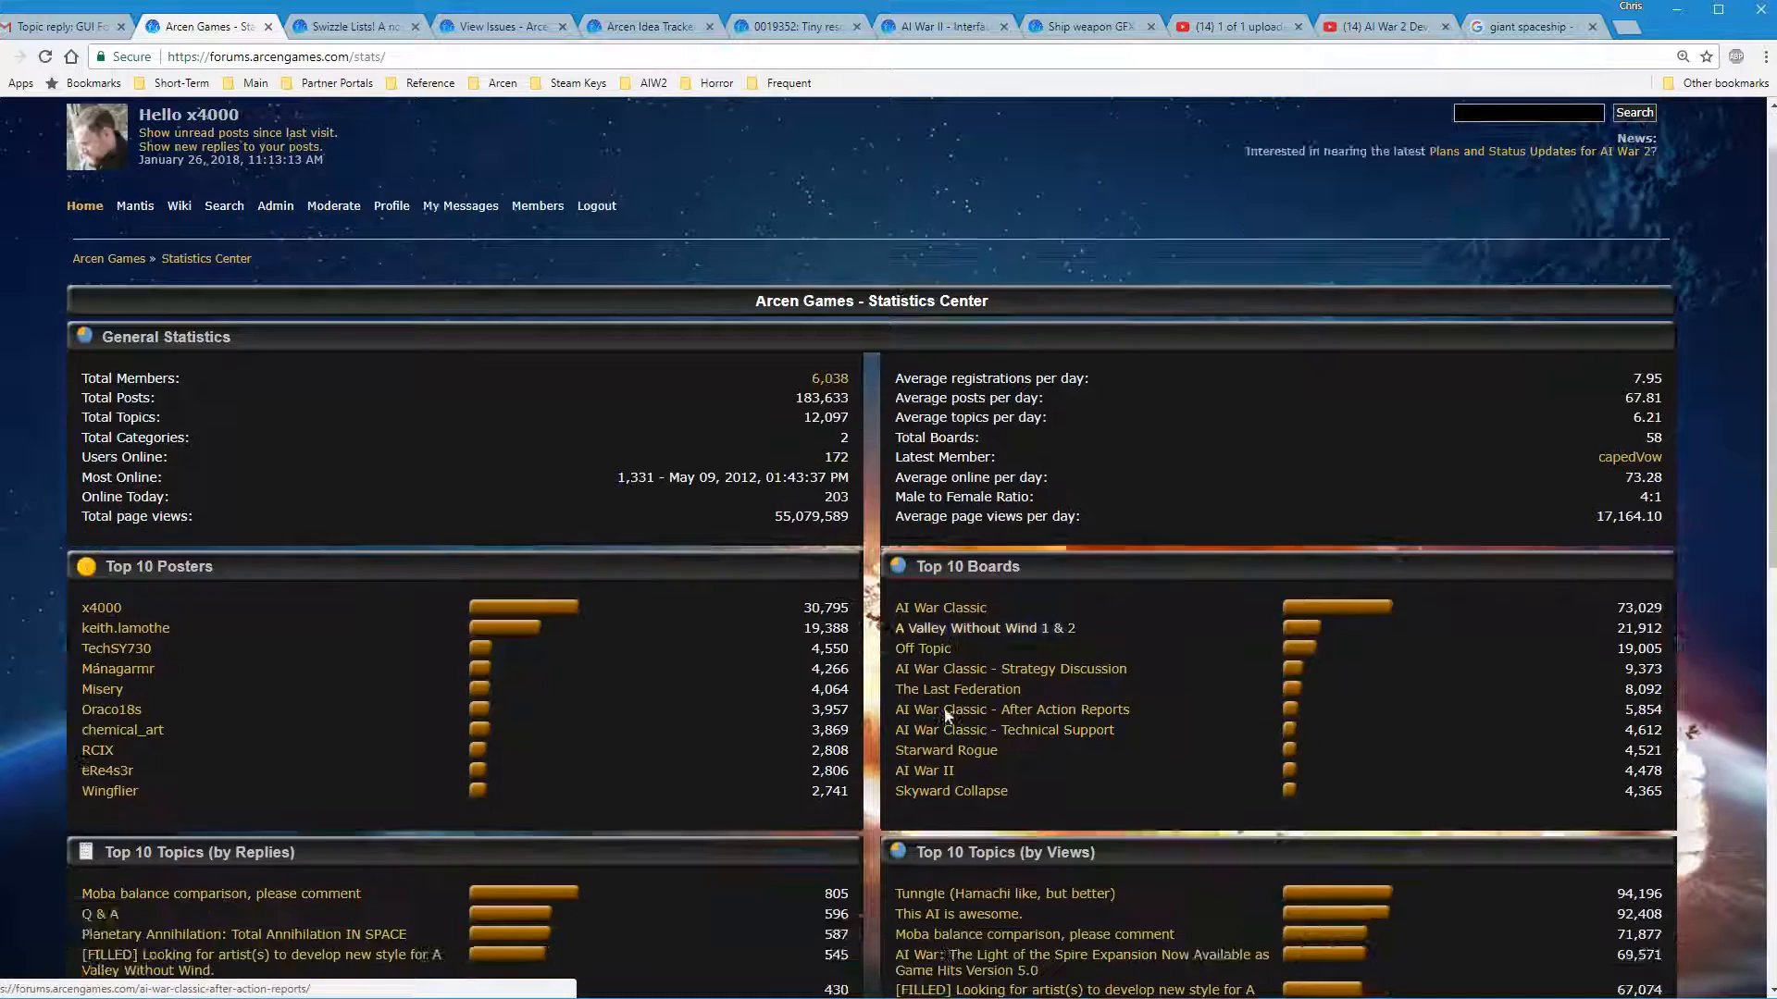
{"action": "scroll", "scroll_direction": "down", "scroll_amount": 3}
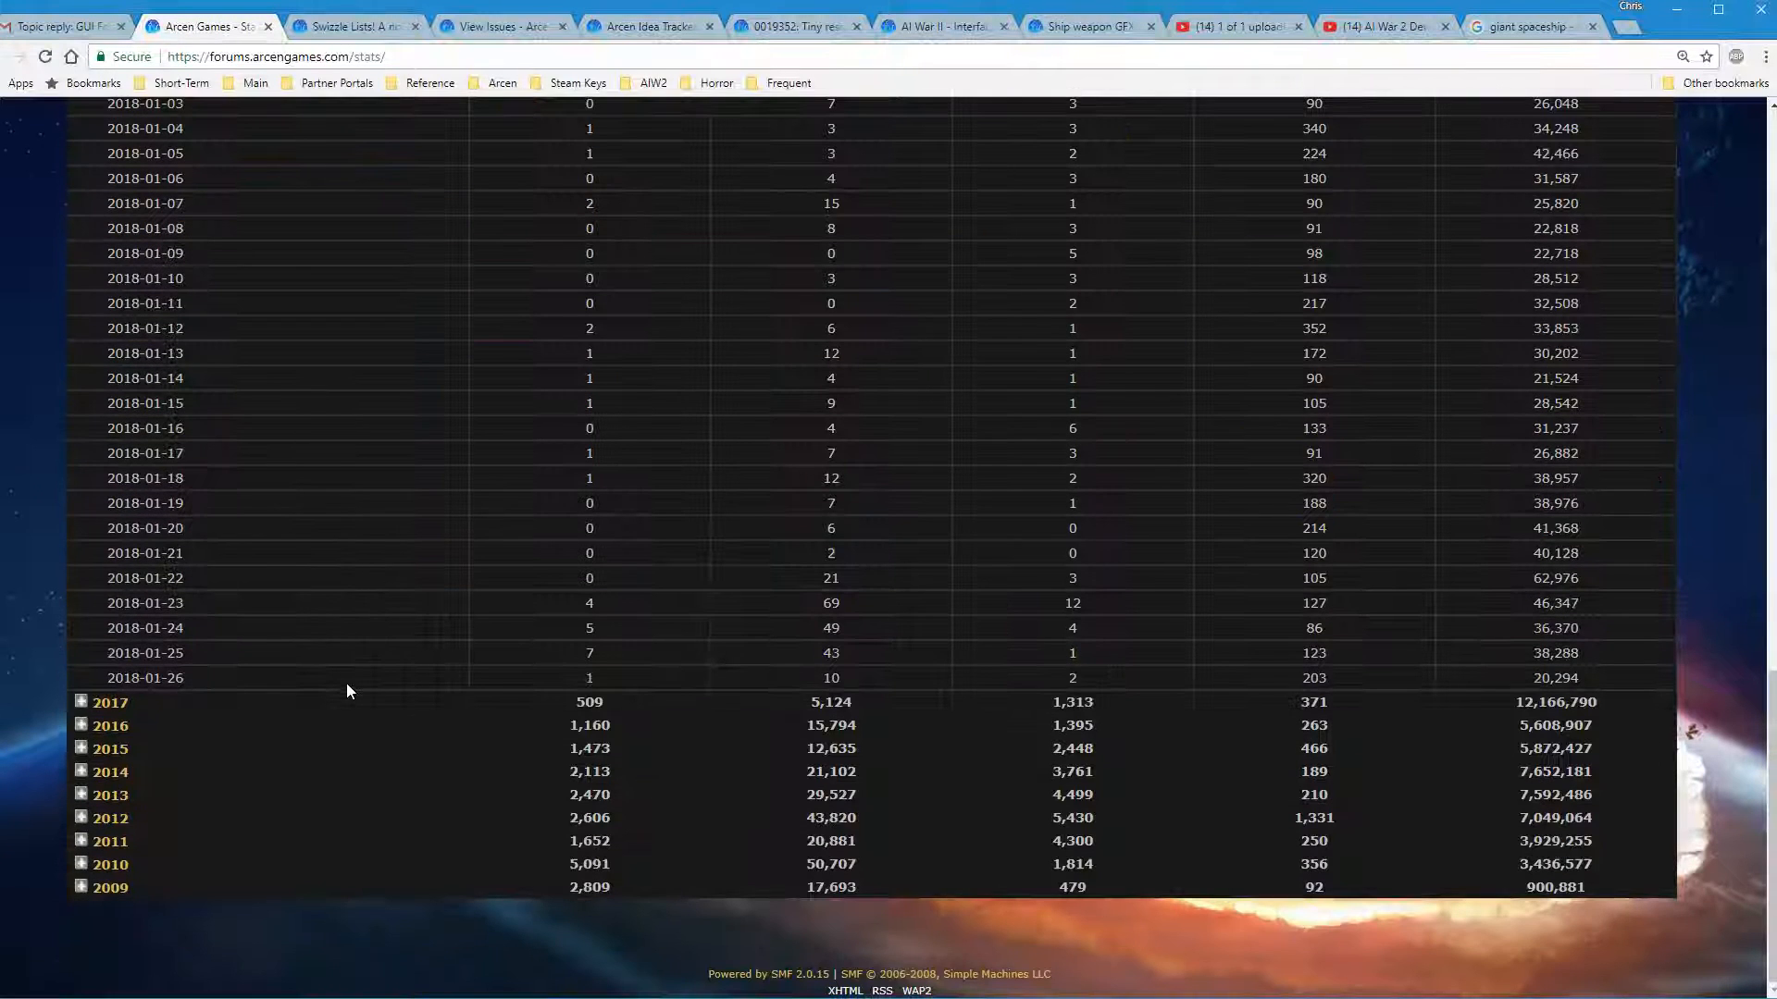
{"action": "scroll", "scroll_direction": "up", "scroll_amount": 3}
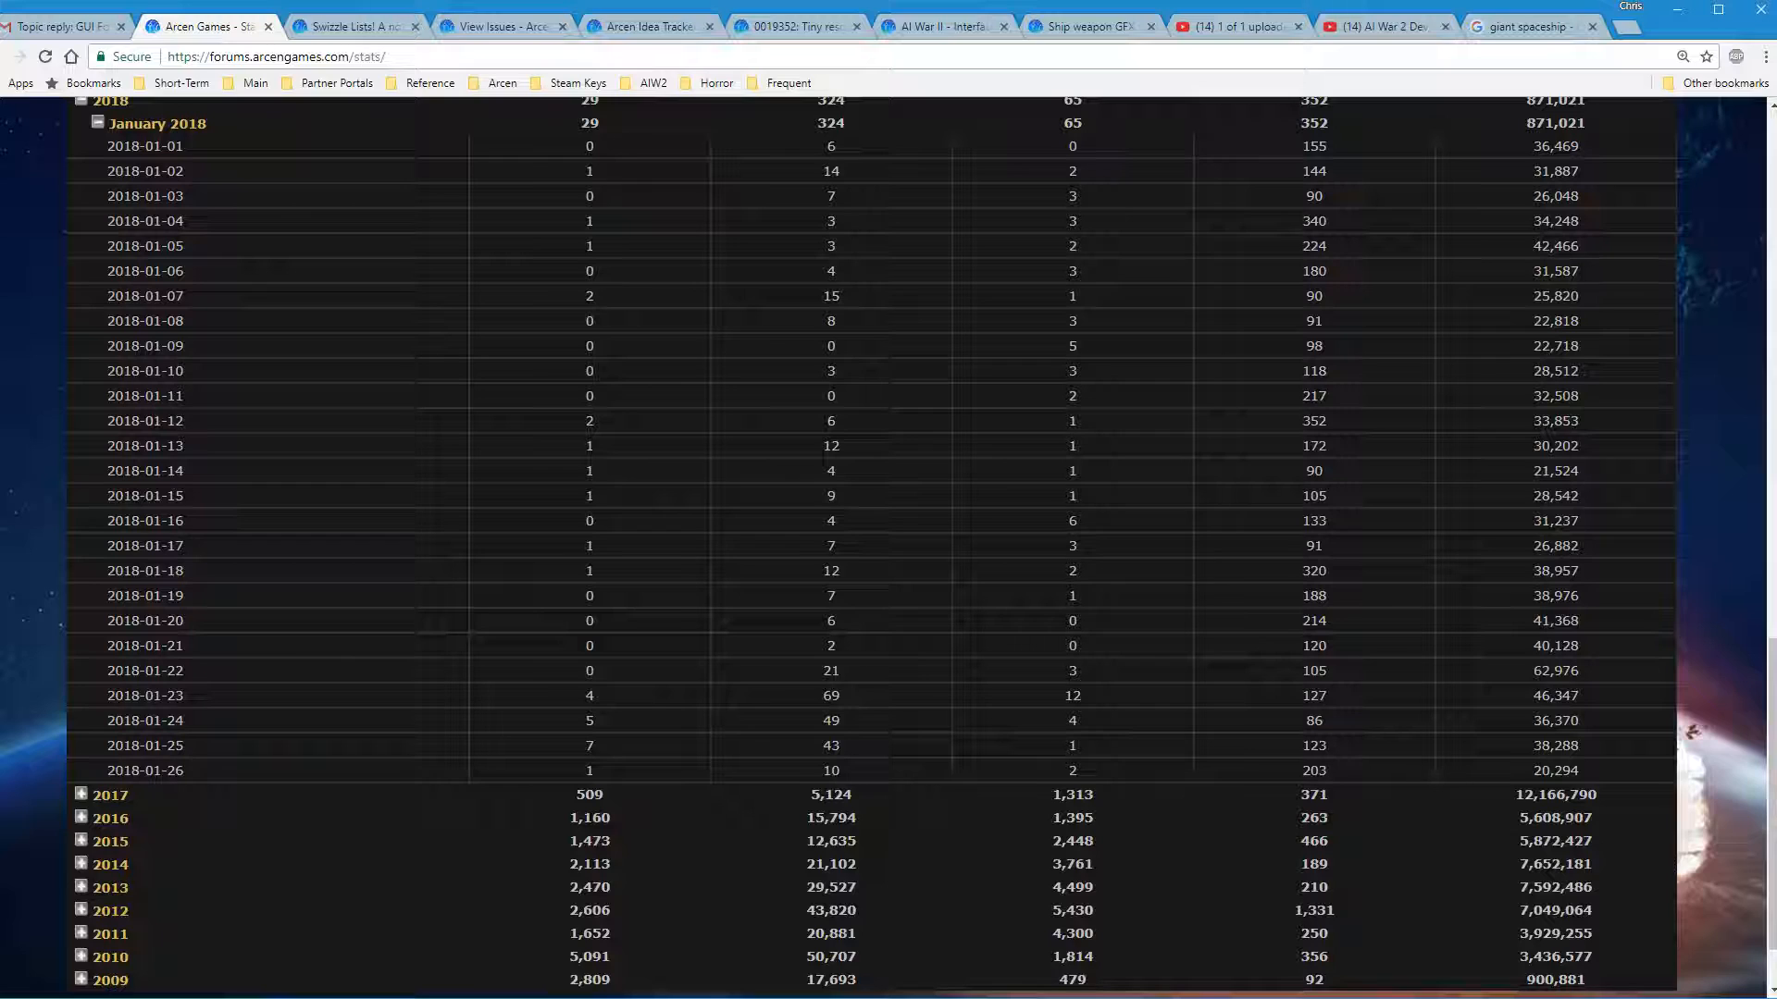
{"action": "mouse_move", "coordinate": [1603, 790]}
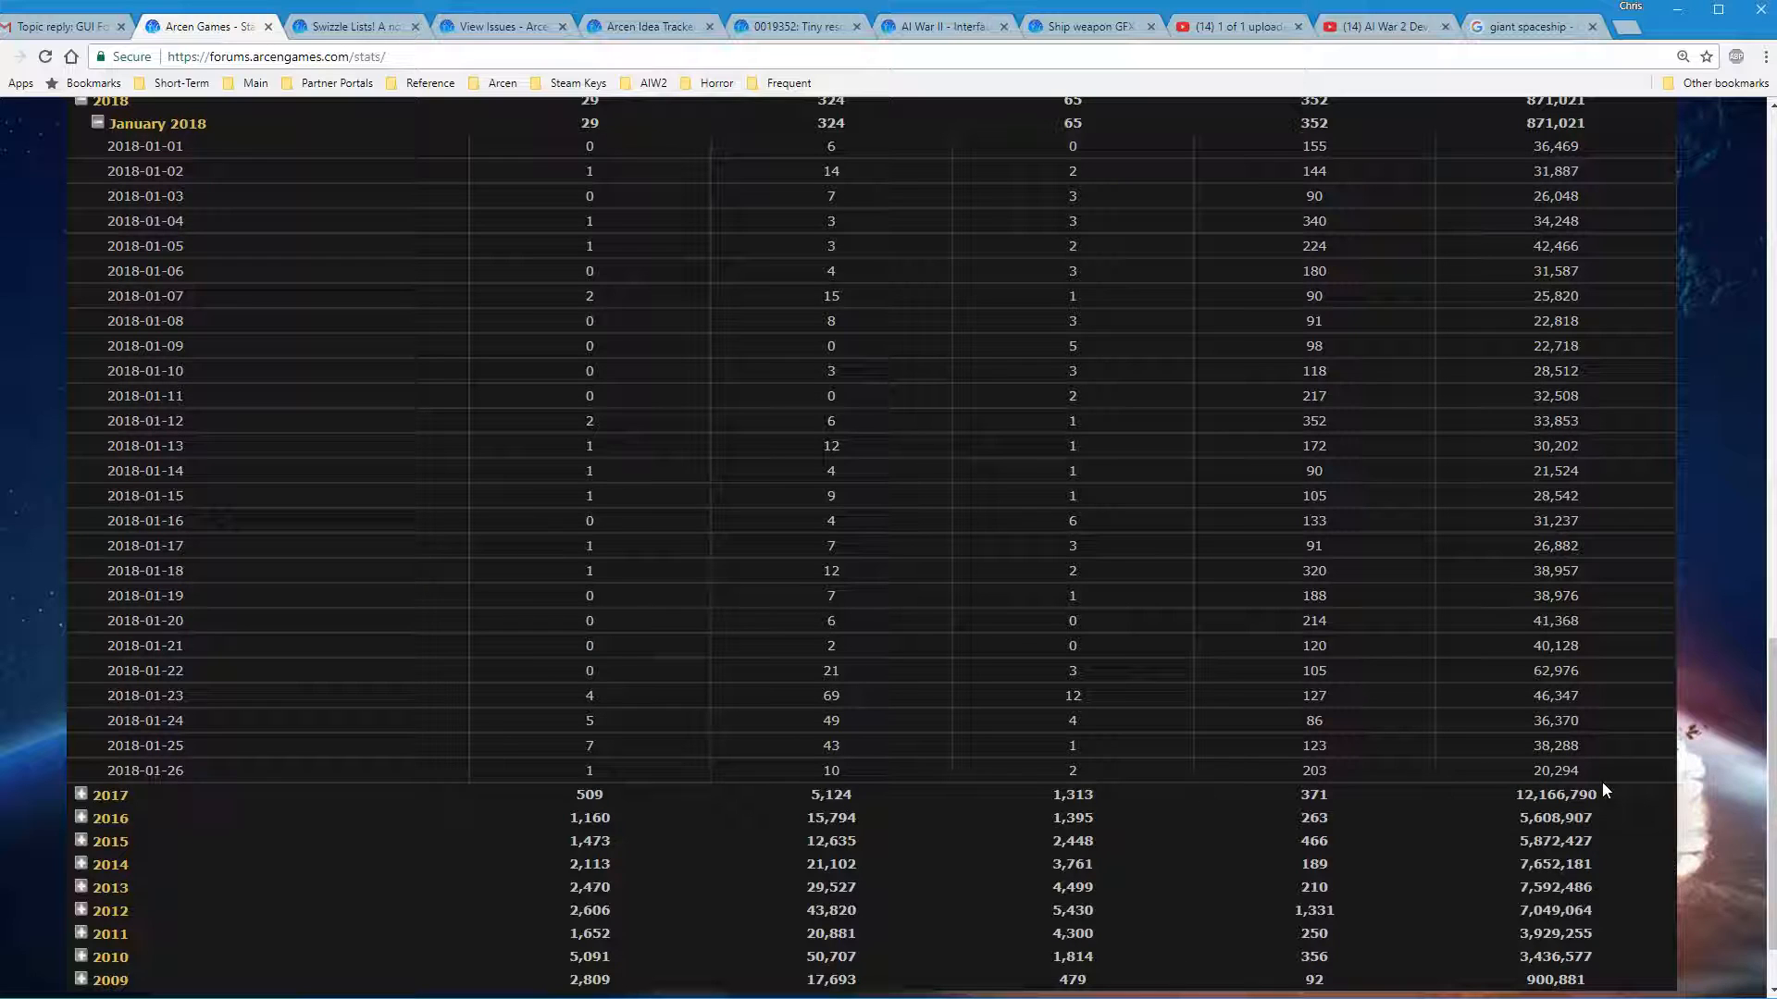
{"action": "mouse_move", "coordinate": [1604, 868]}
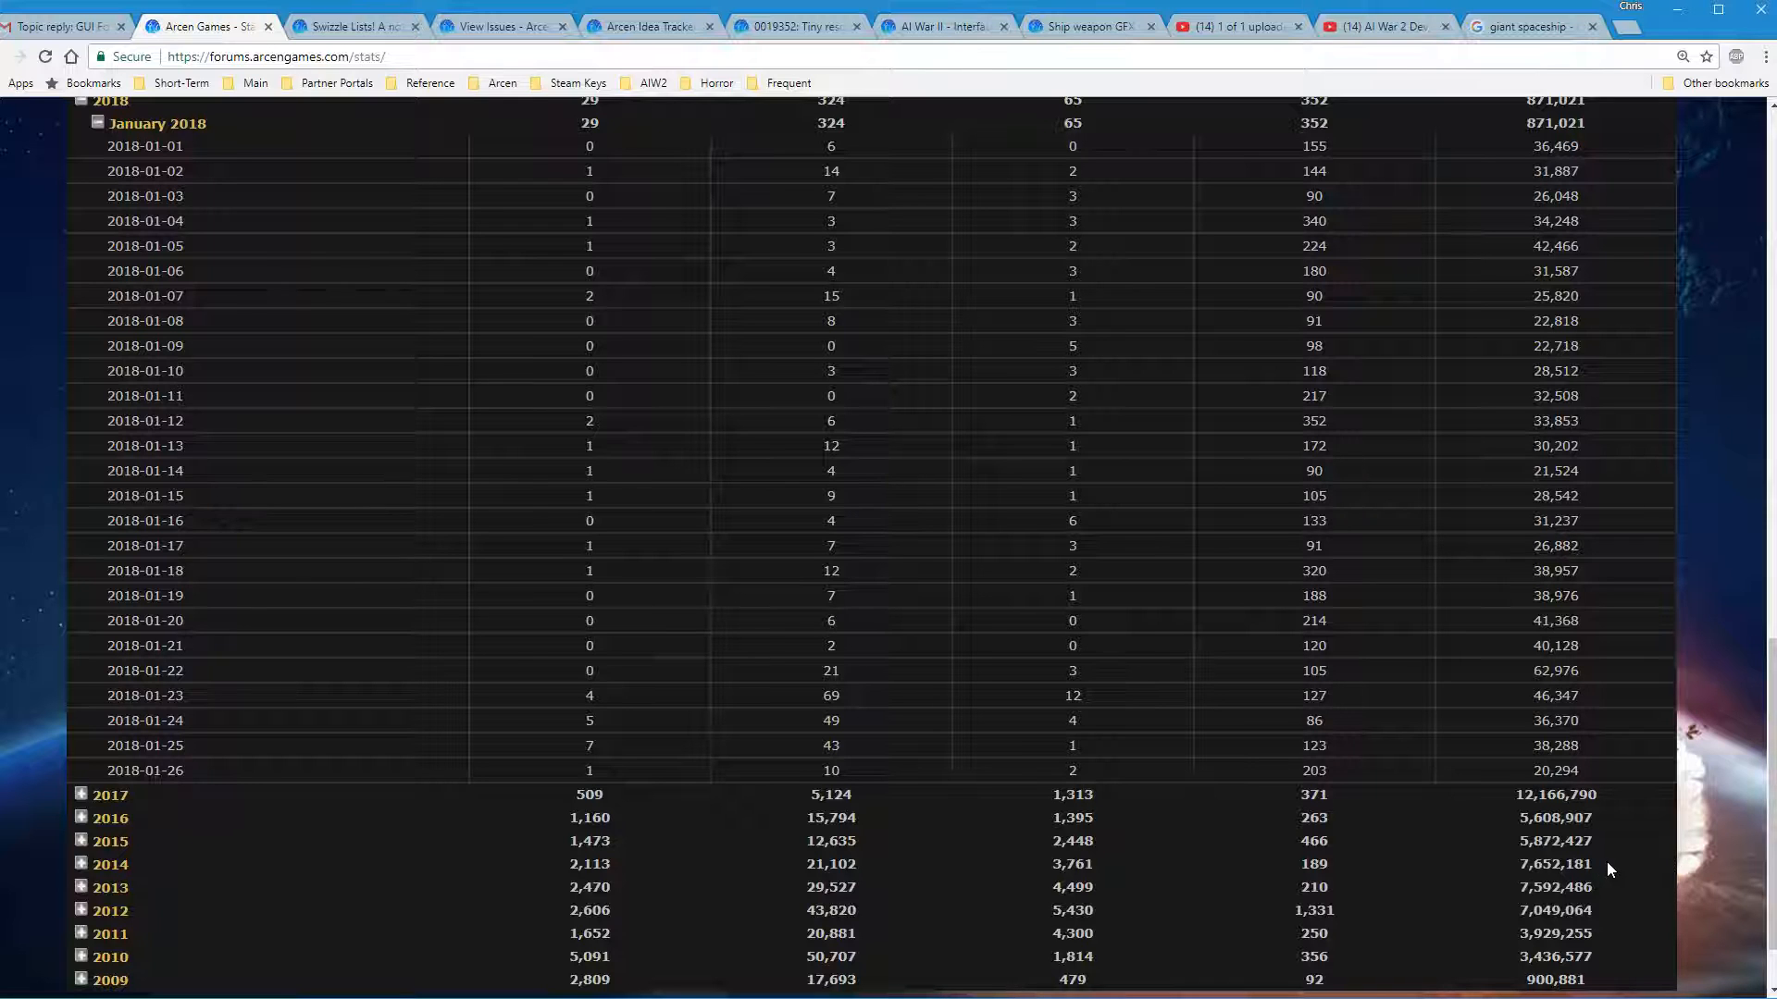
{"action": "scroll", "scroll_direction": "up", "scroll_amount": 3}
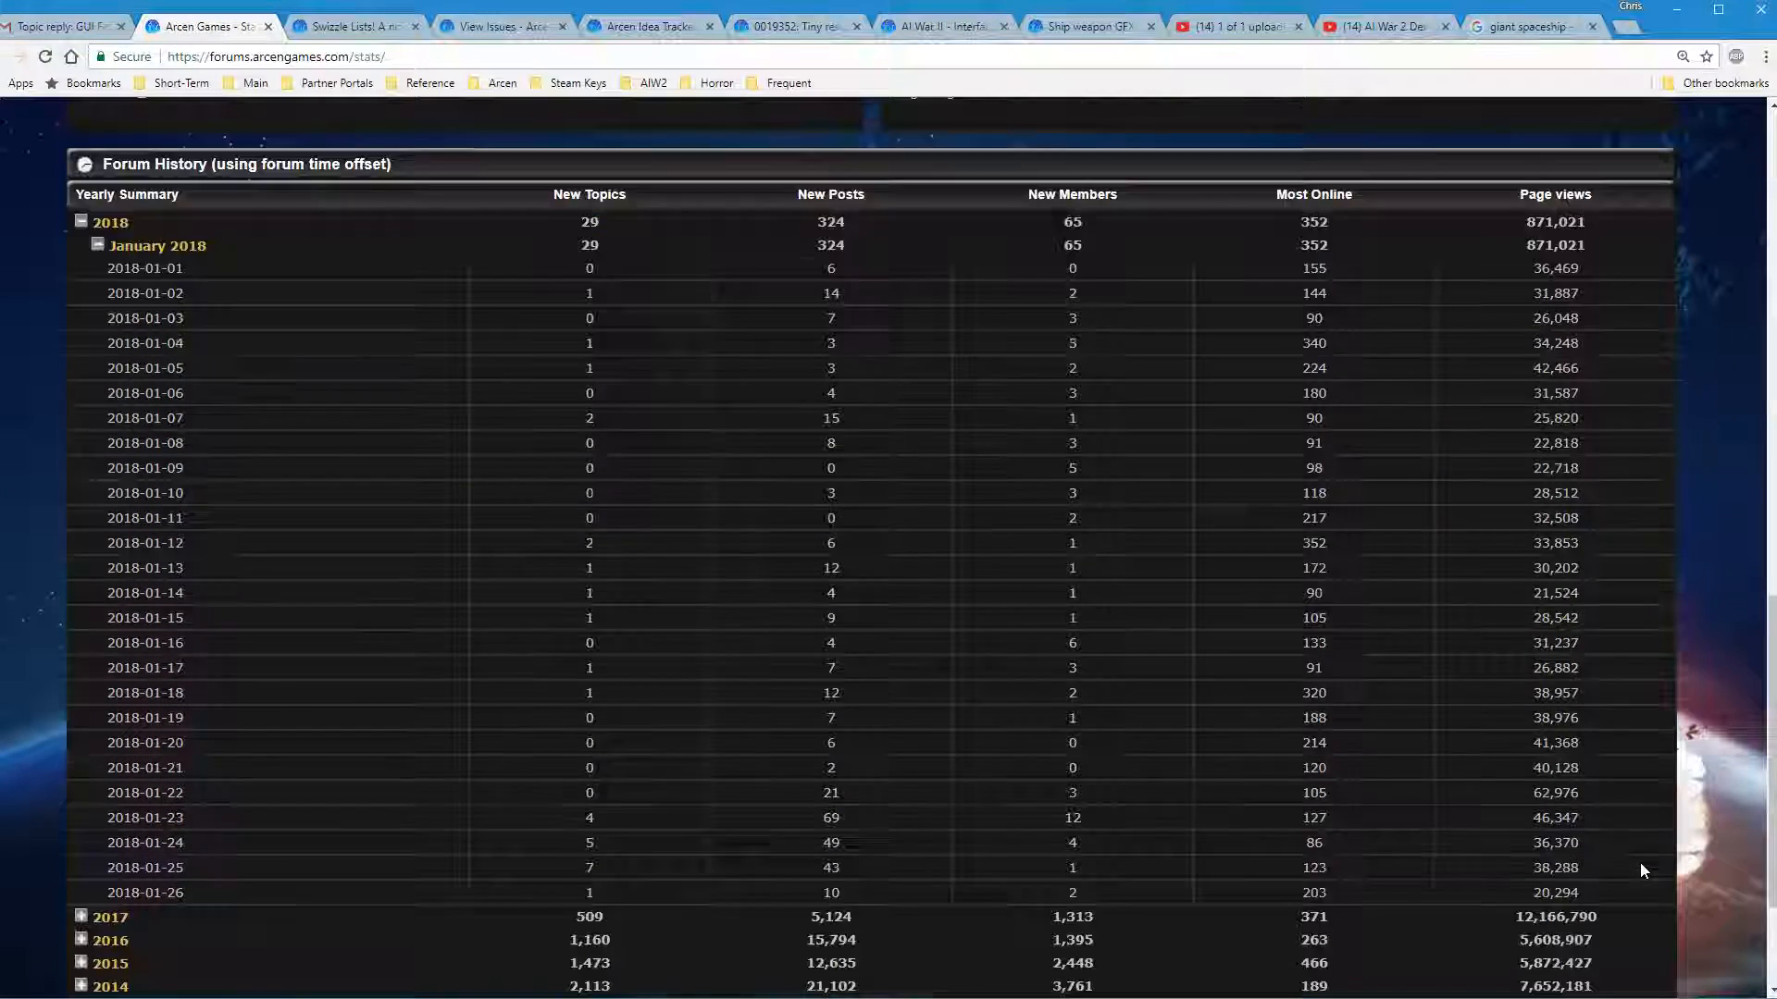
{"action": "scroll", "scroll_direction": "down", "scroll_amount": 3}
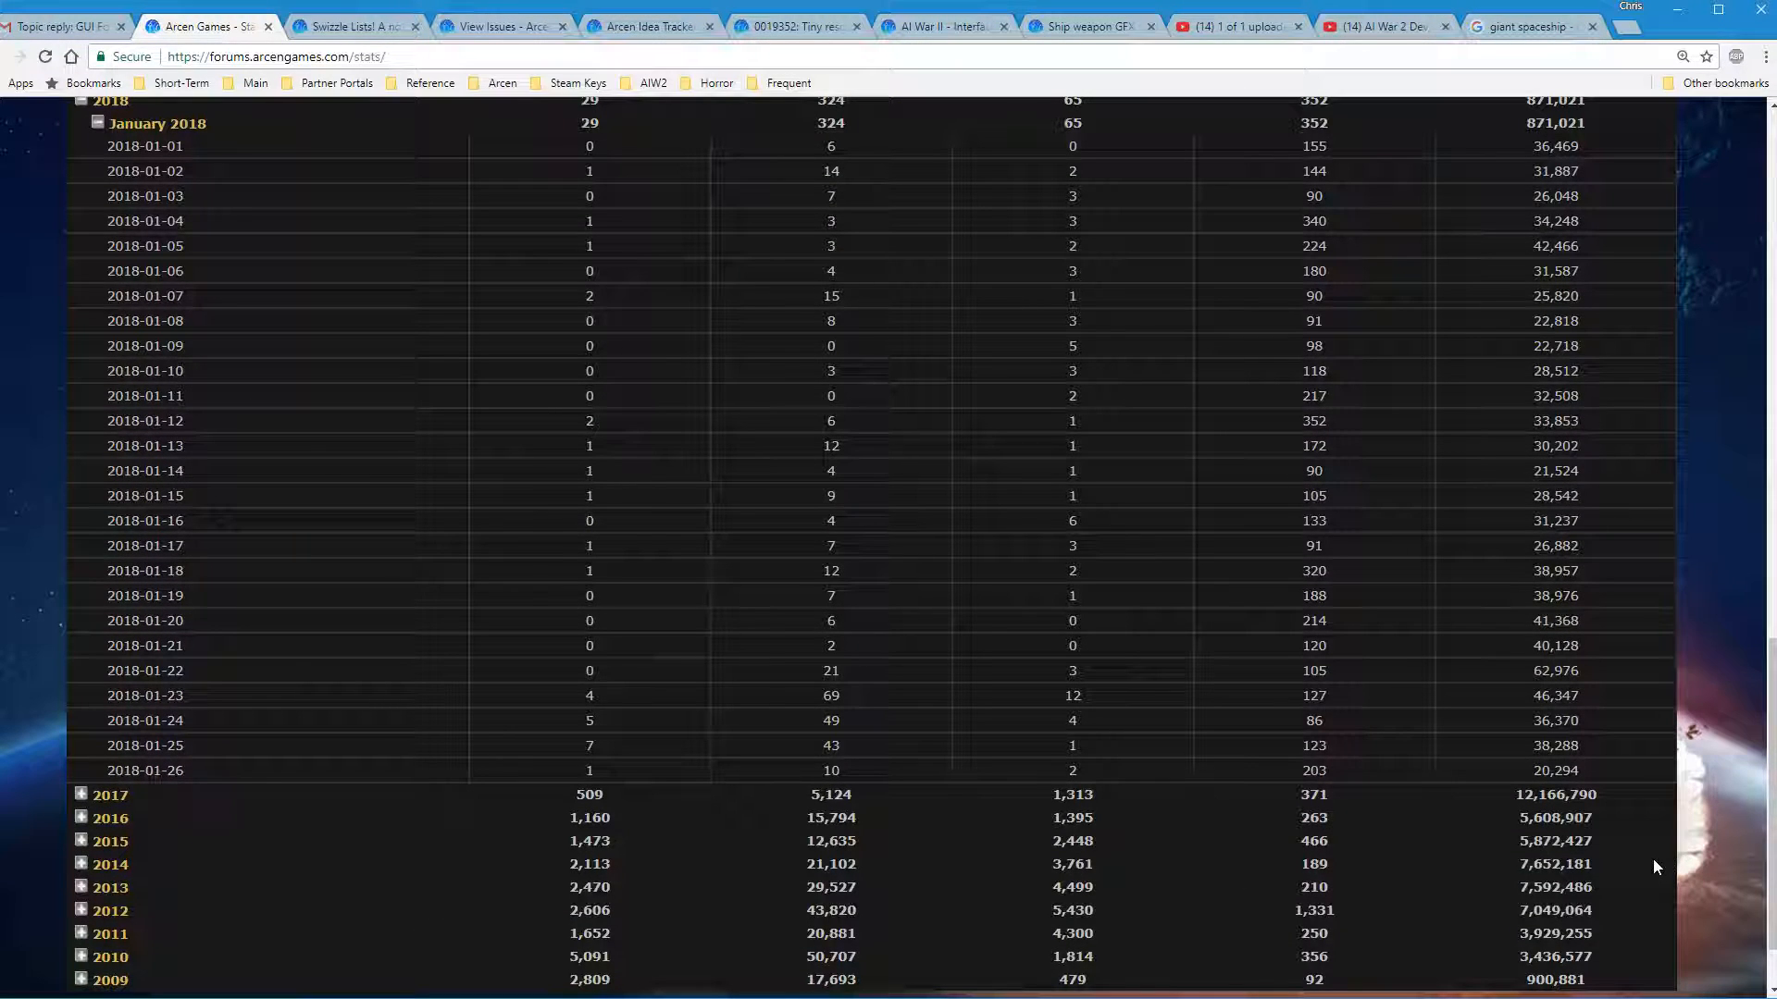
{"action": "mouse_move", "coordinate": [1662, 458]}
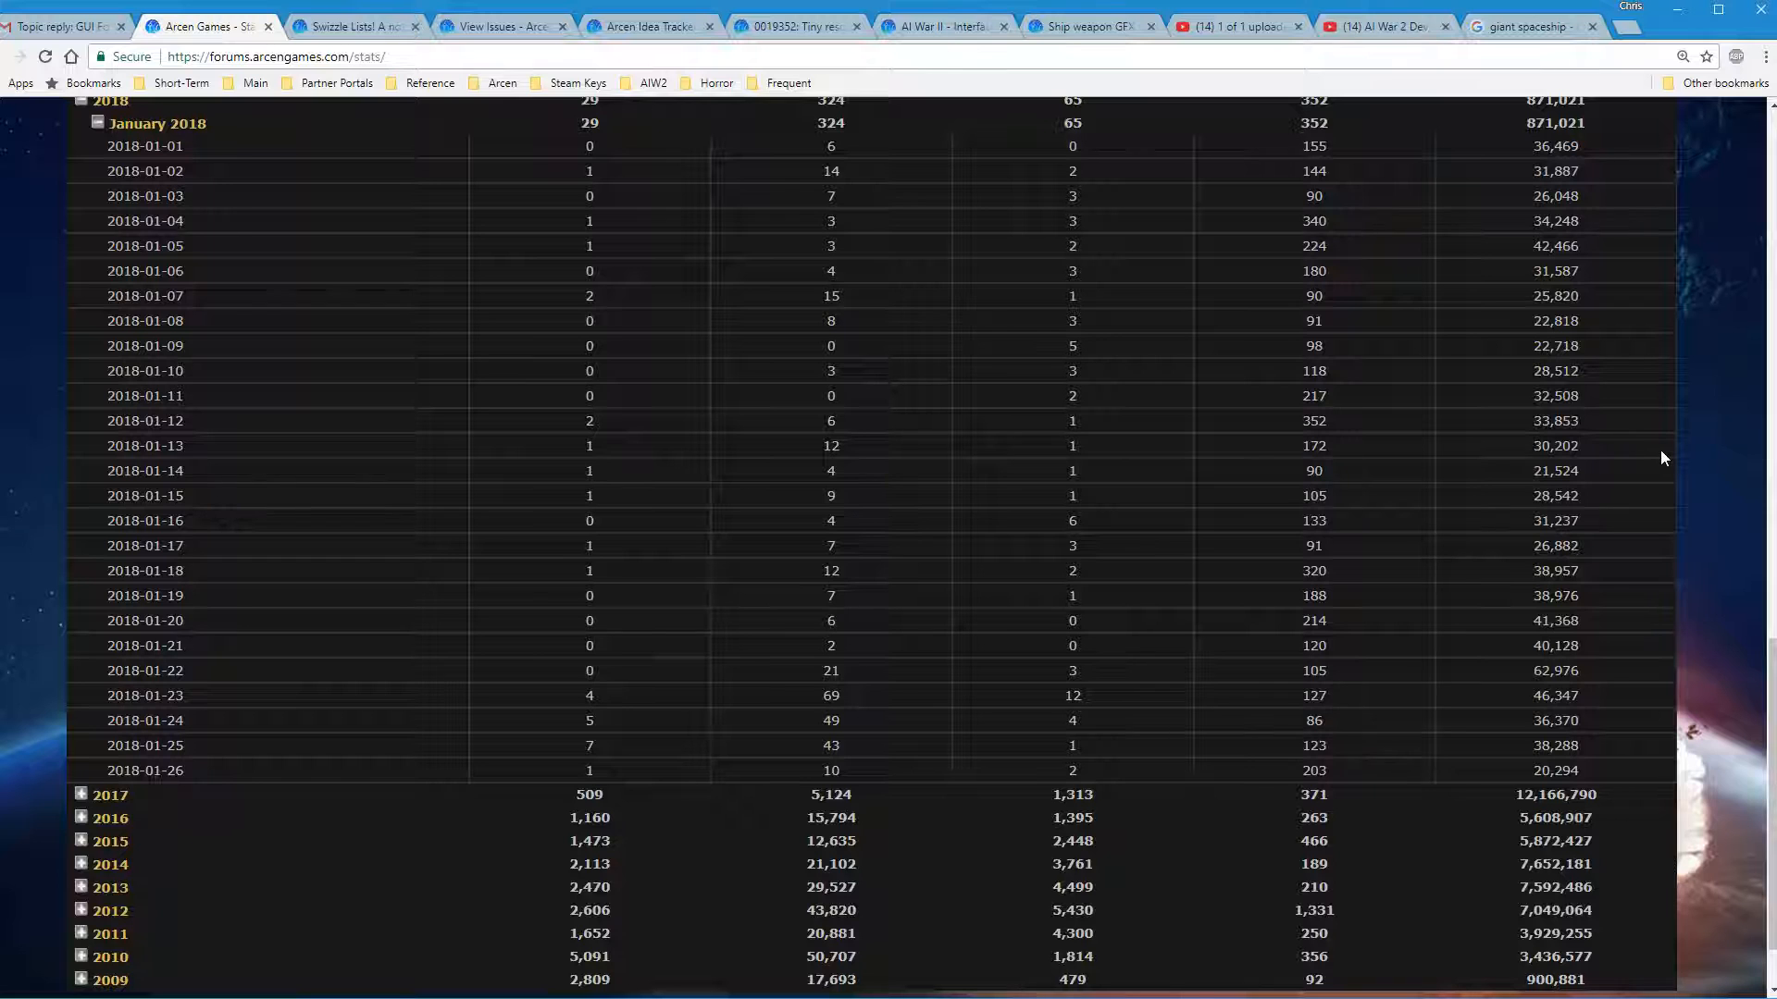
{"action": "scroll", "scroll_direction": "up", "scroll_amount": 3}
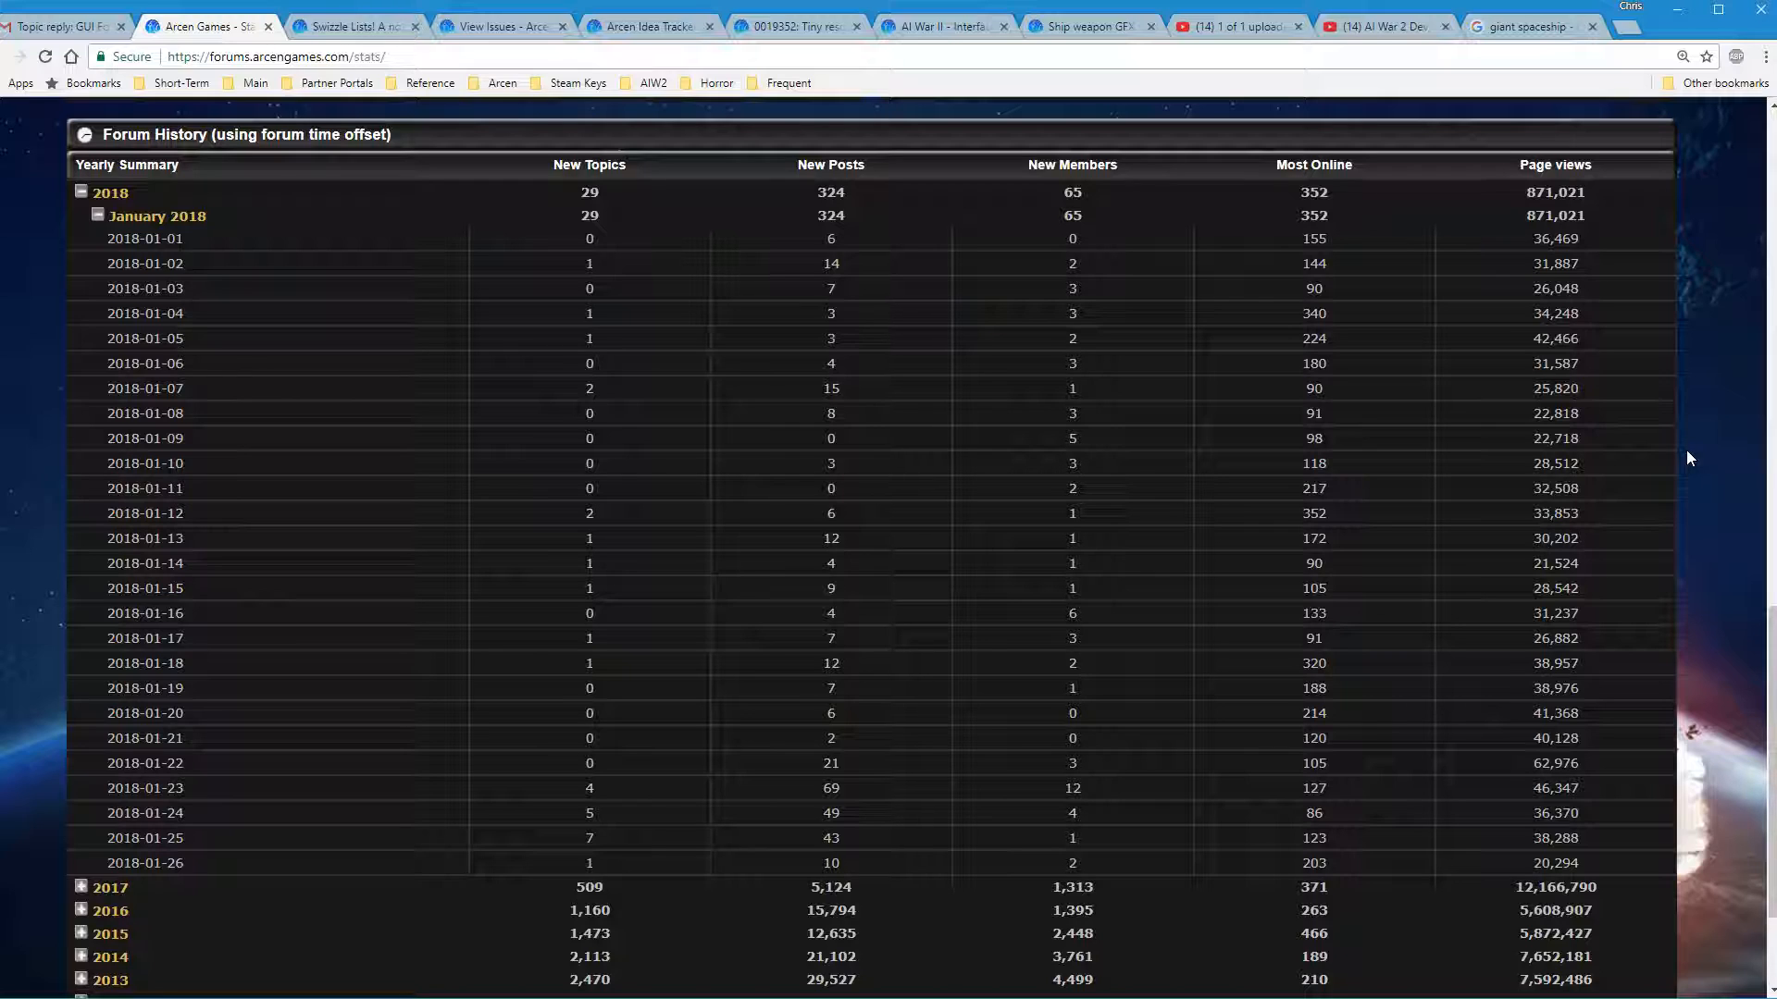
{"action": "mouse_move", "coordinate": [1594, 620]}
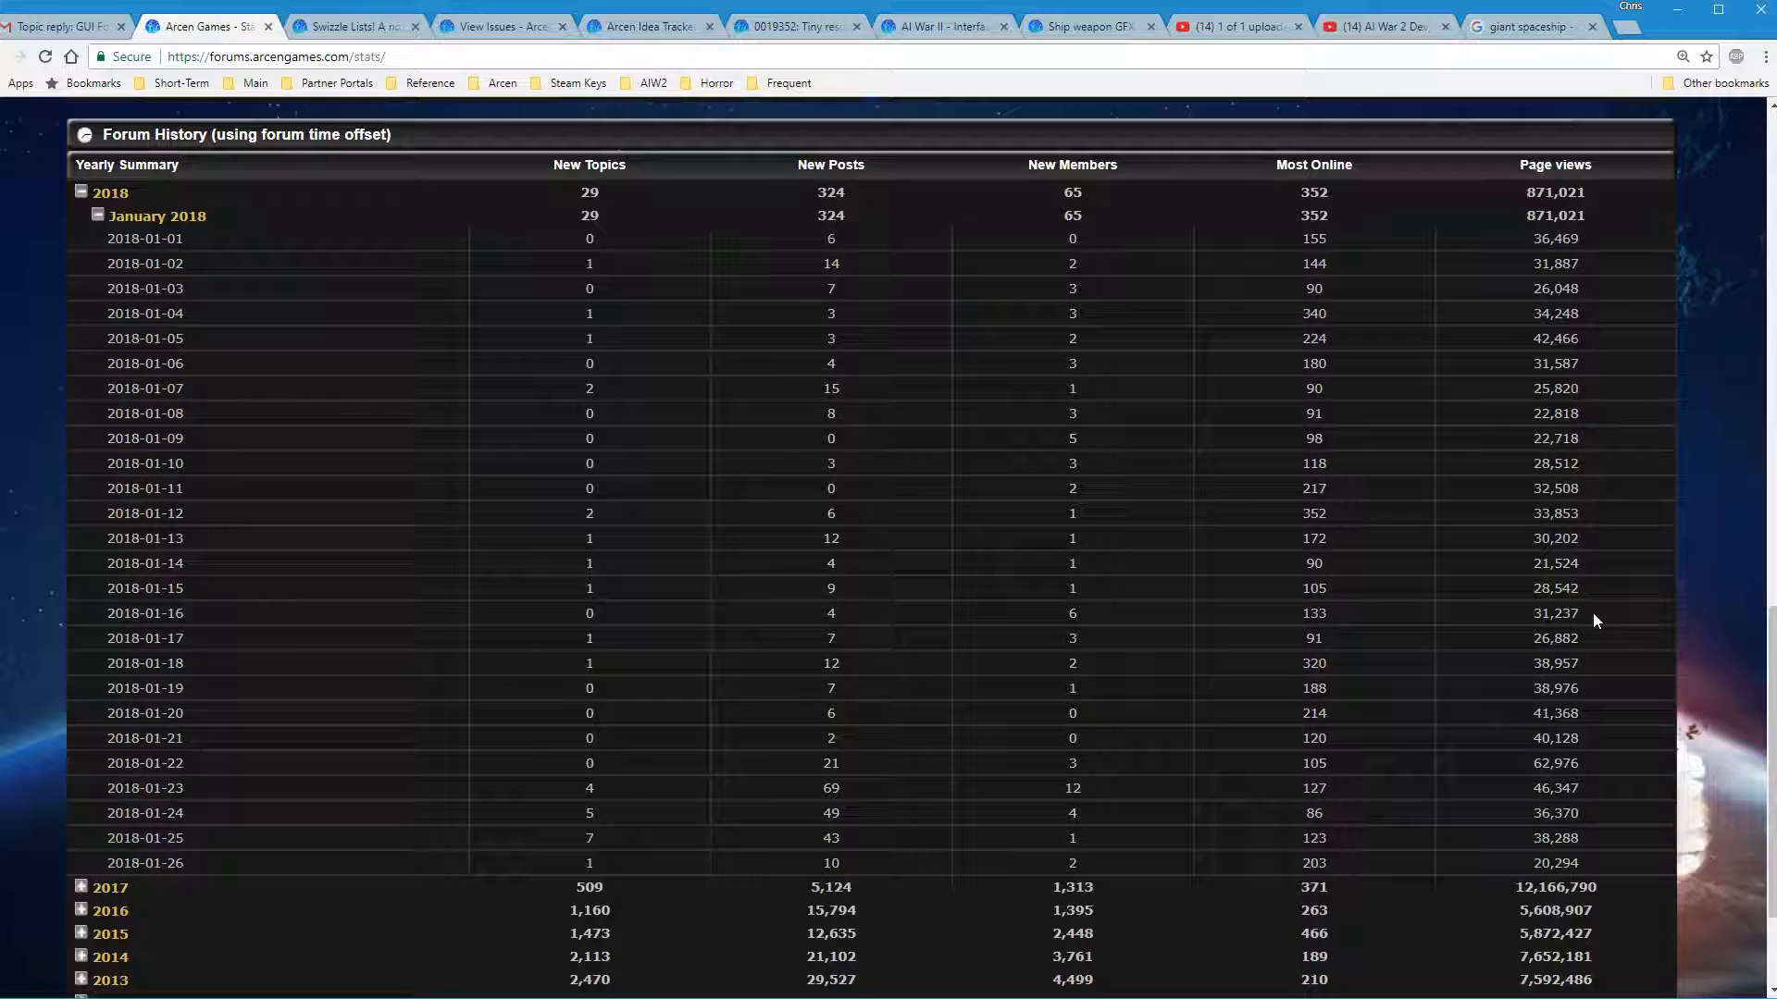
{"action": "mouse_move", "coordinate": [1609, 590]}
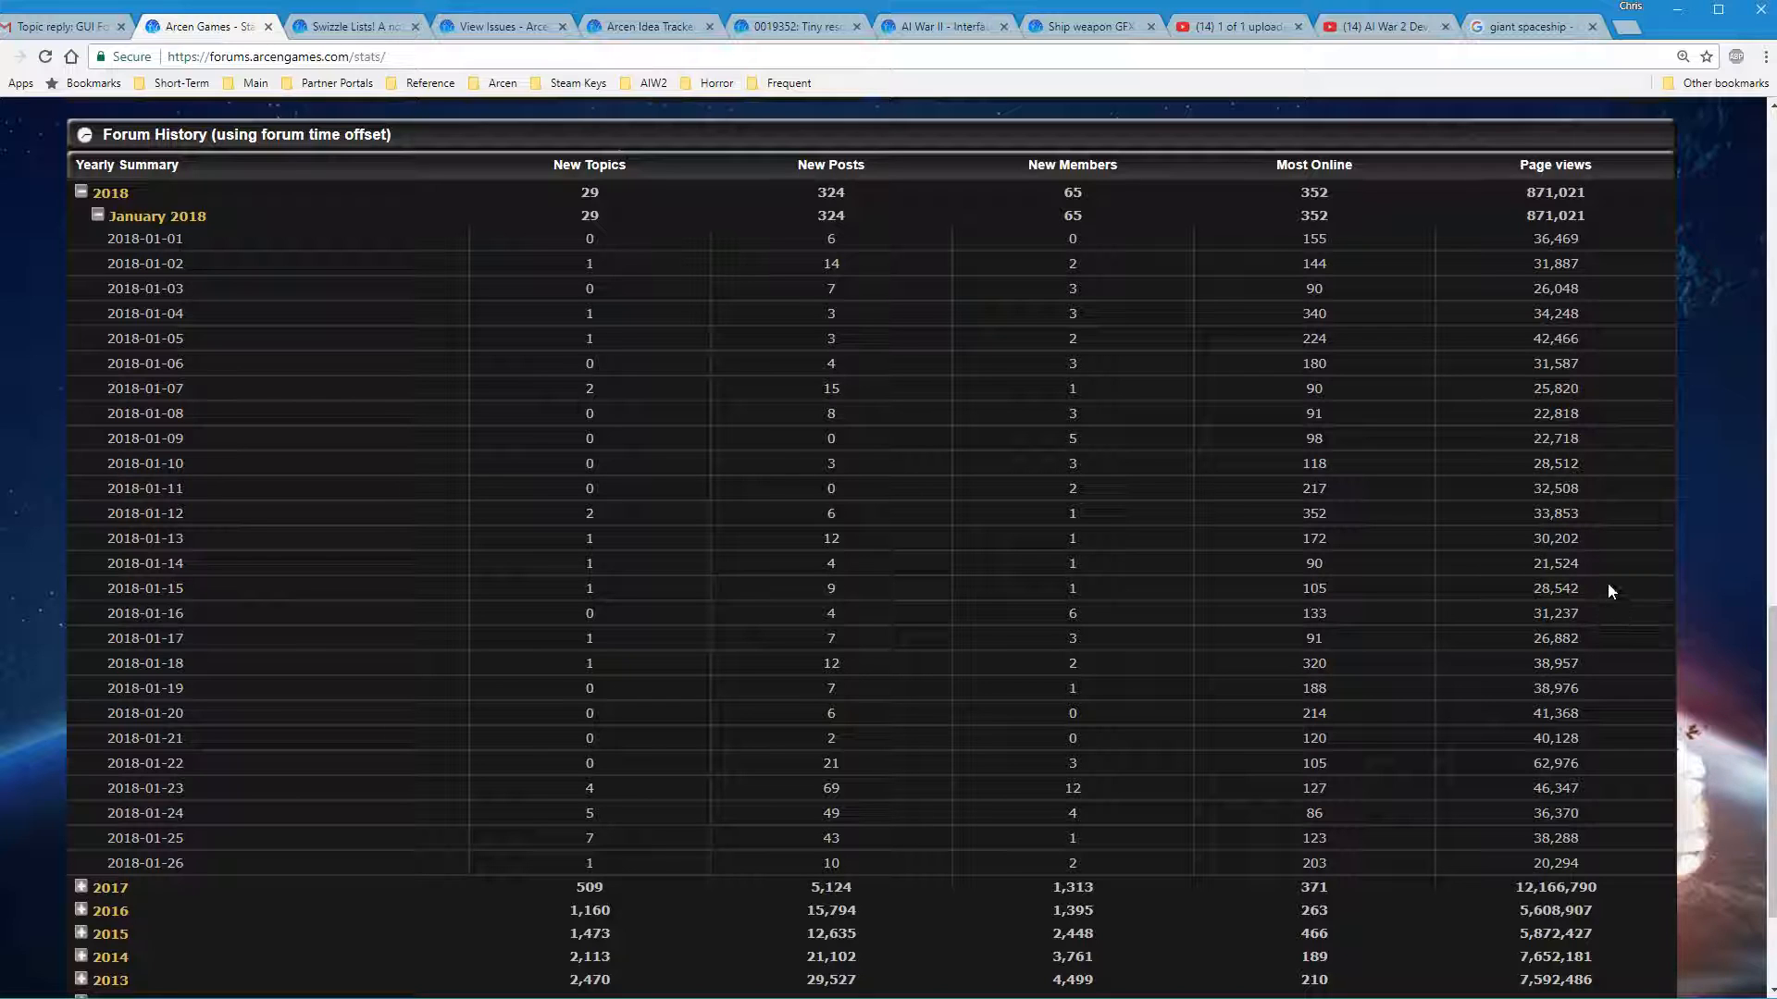
{"action": "scroll", "scroll_direction": "up", "scroll_amount": 3}
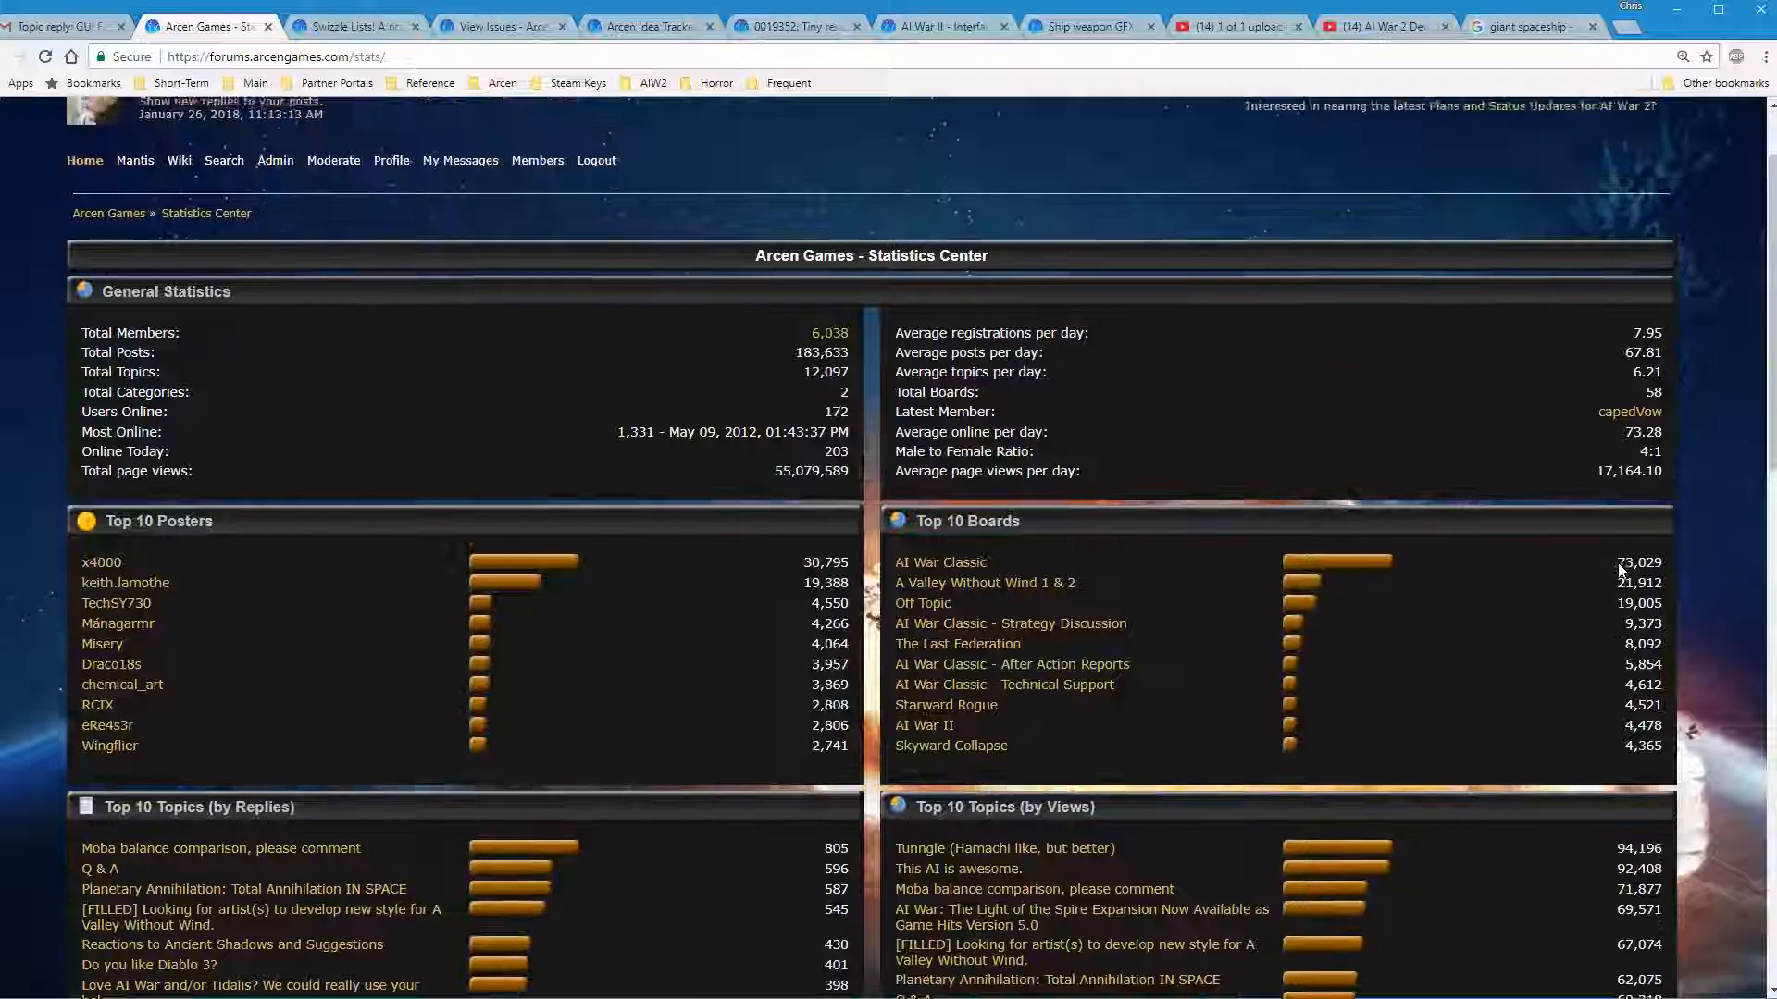
{"action": "scroll", "scroll_direction": "up", "scroll_amount": 3}
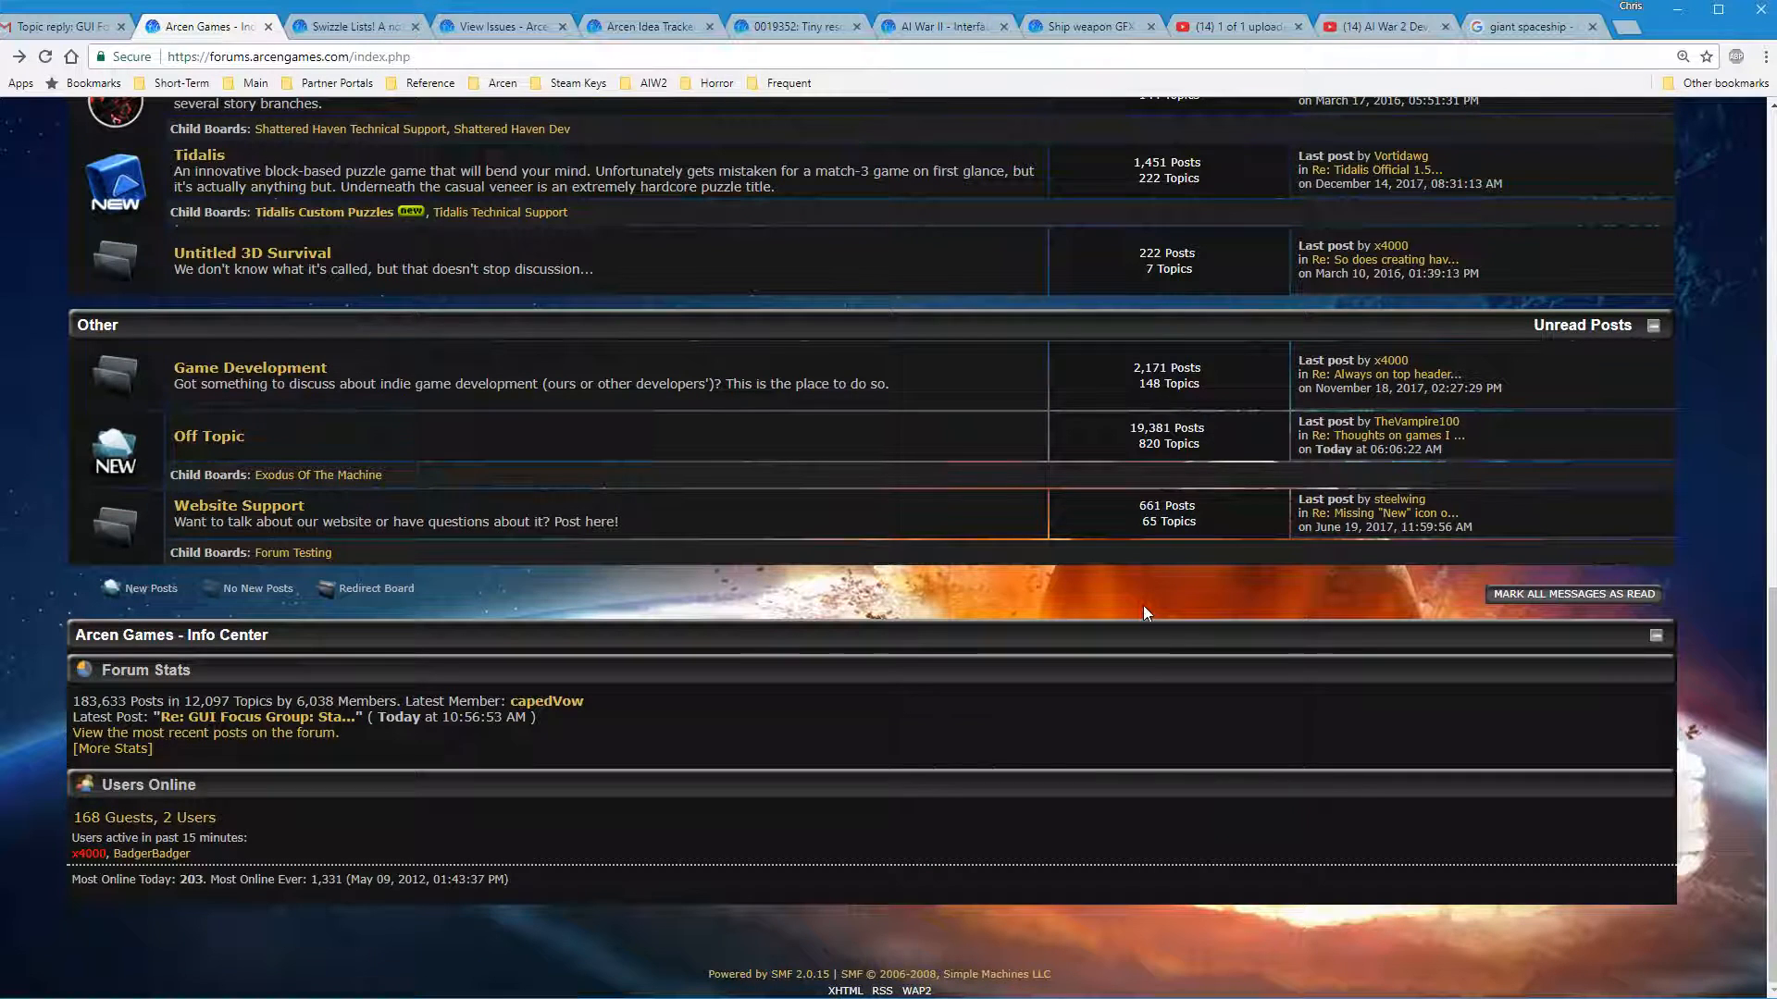
{"action": "scroll", "scroll_direction": "up", "scroll_amount": 3}
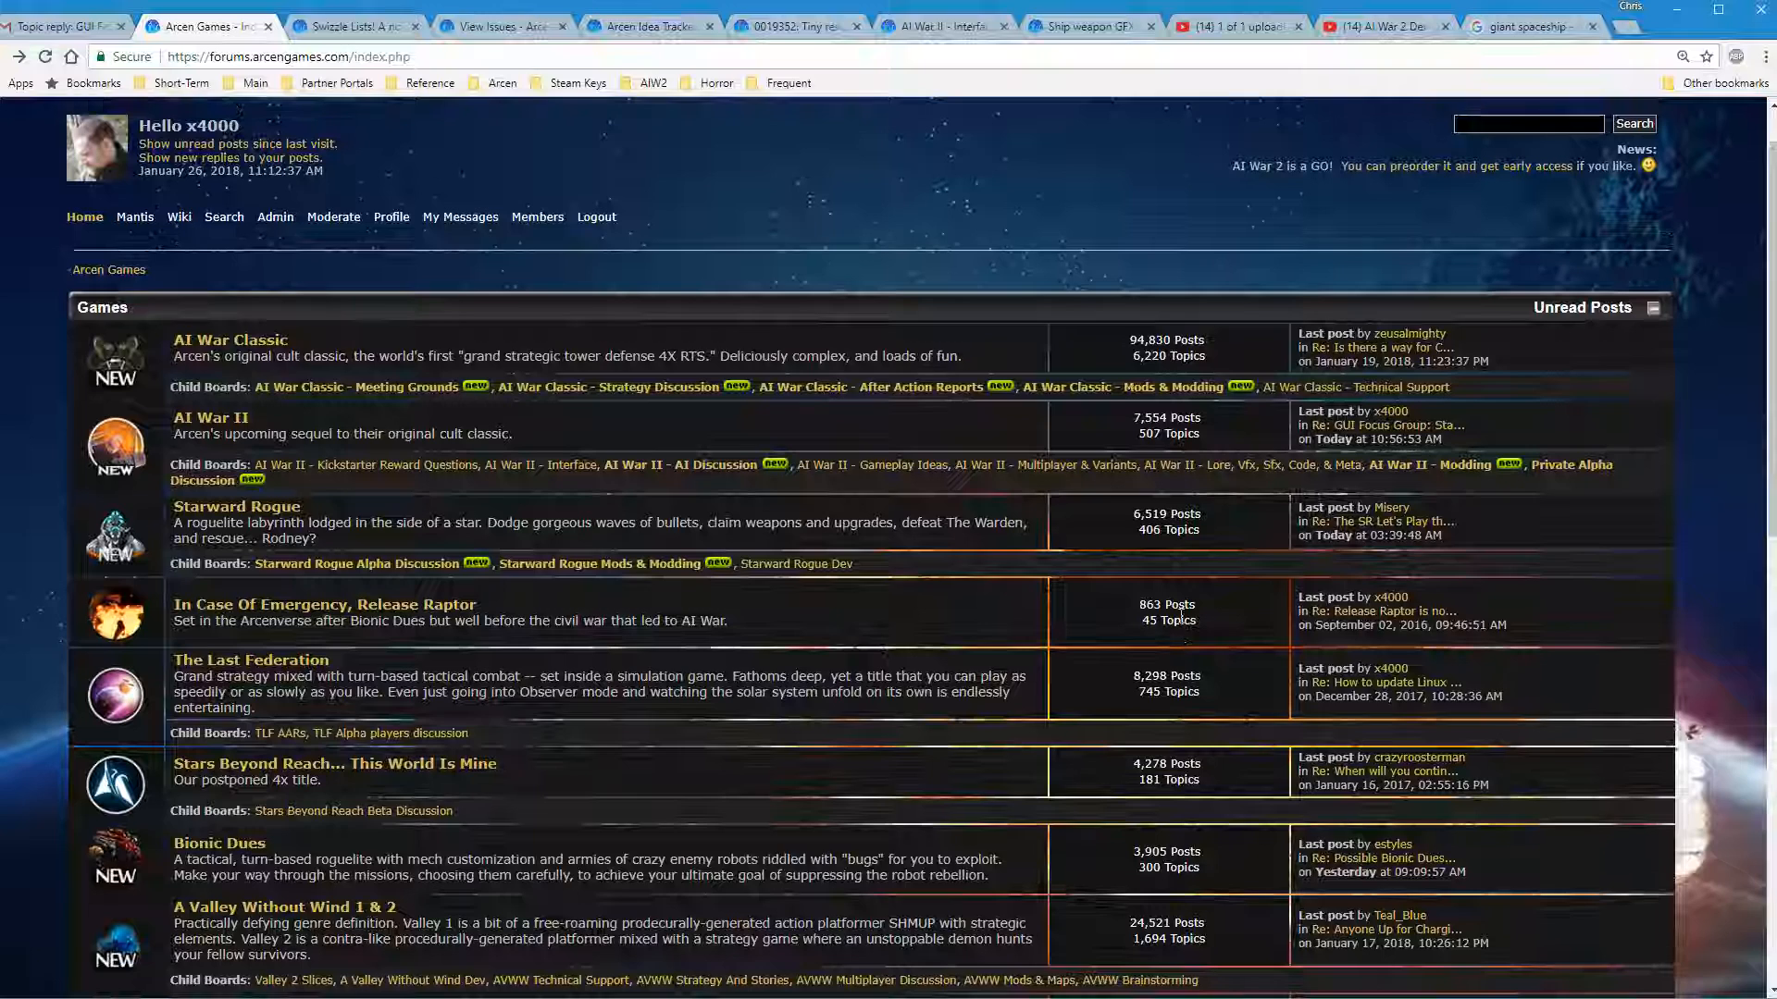
{"action": "scroll", "scroll_direction": "up", "scroll_amount": 3}
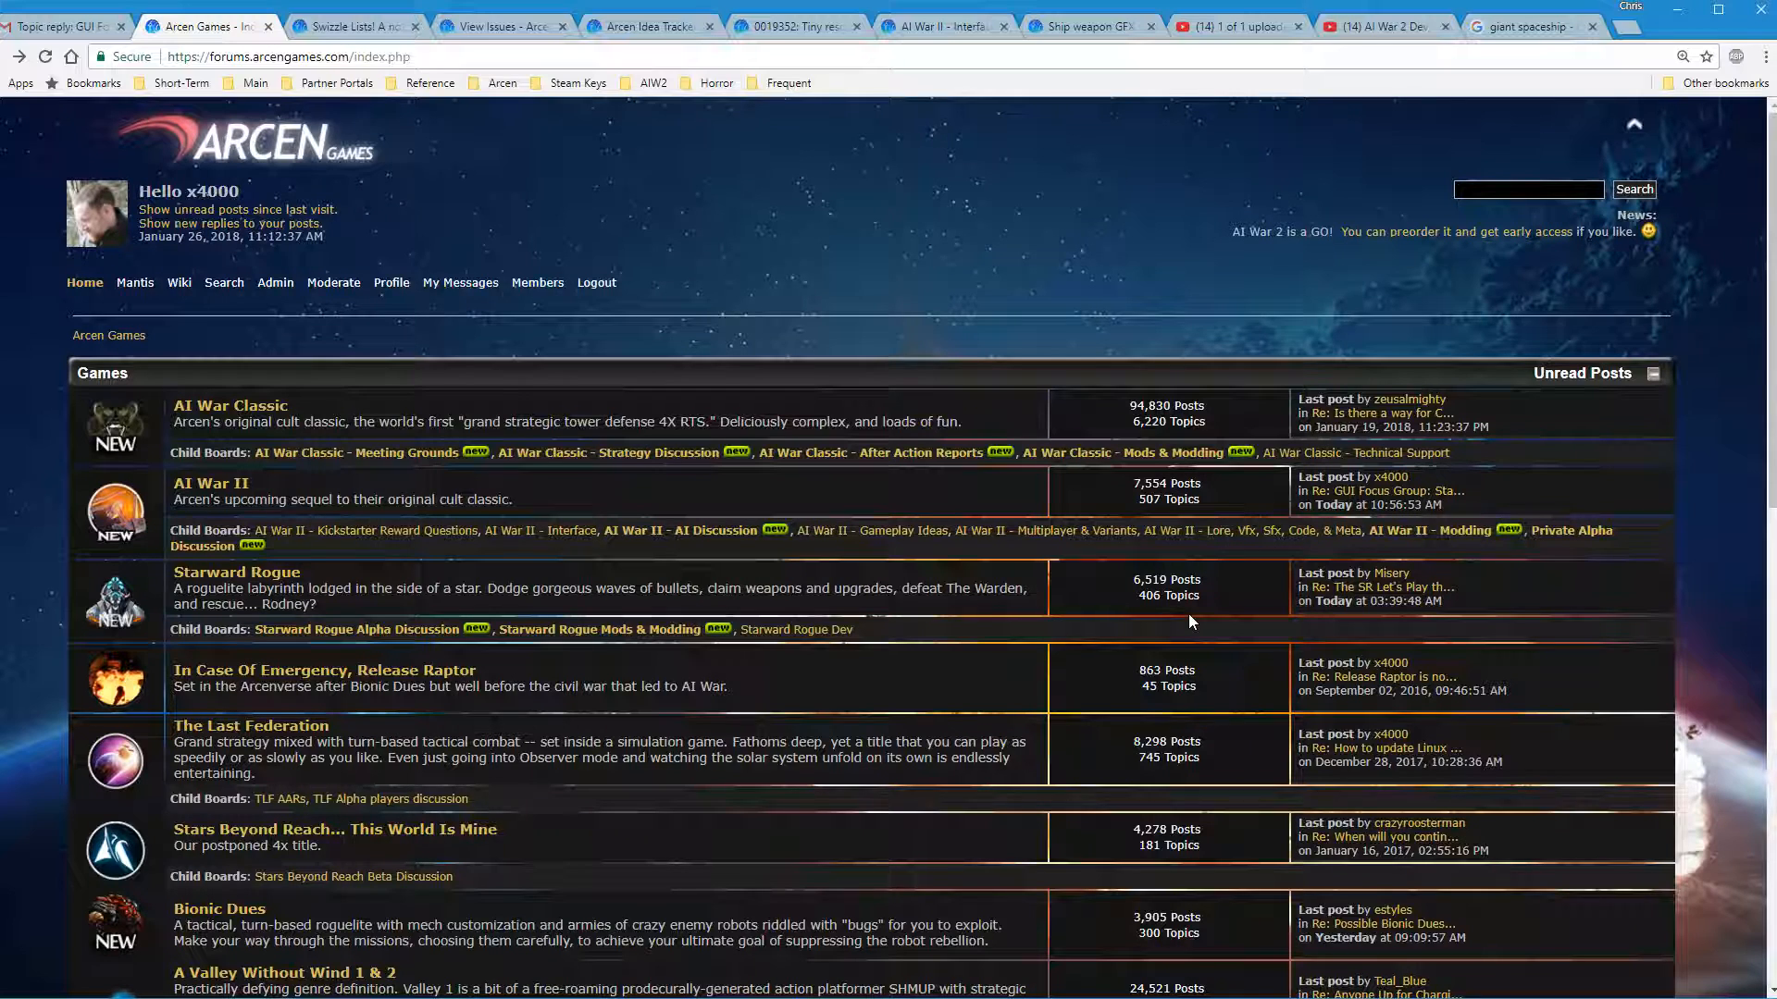
{"action": "mouse_move", "coordinate": [1197, 648]}
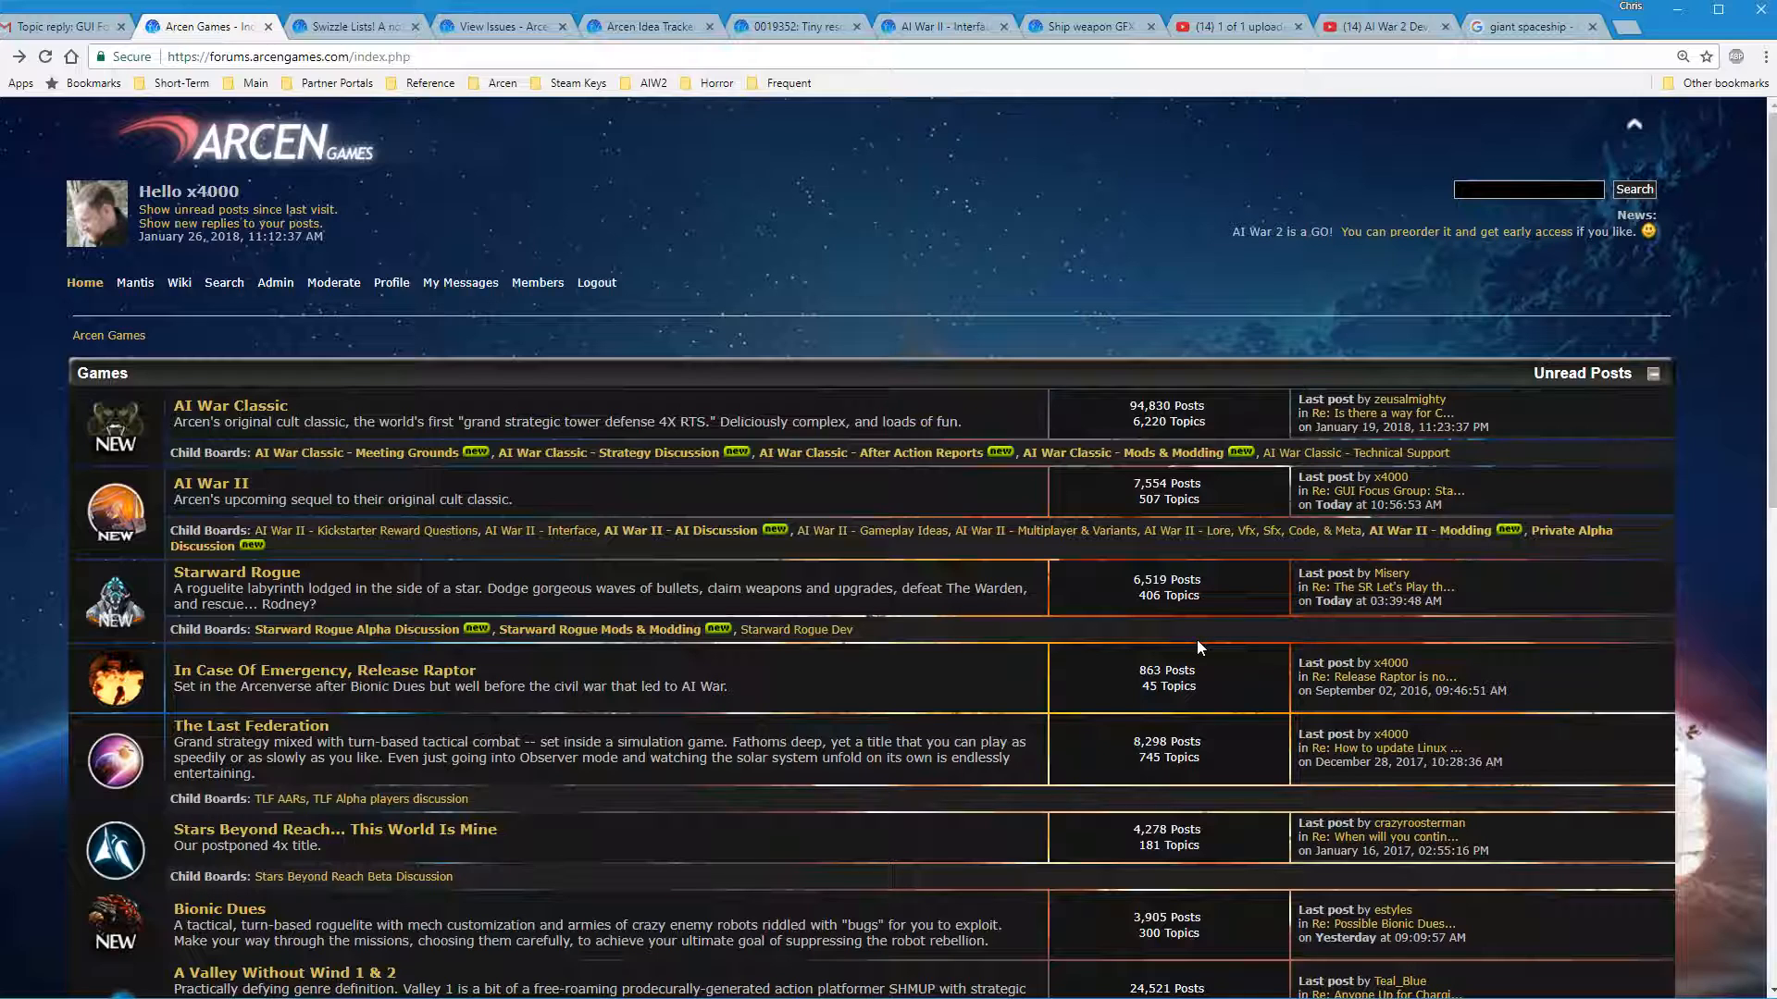